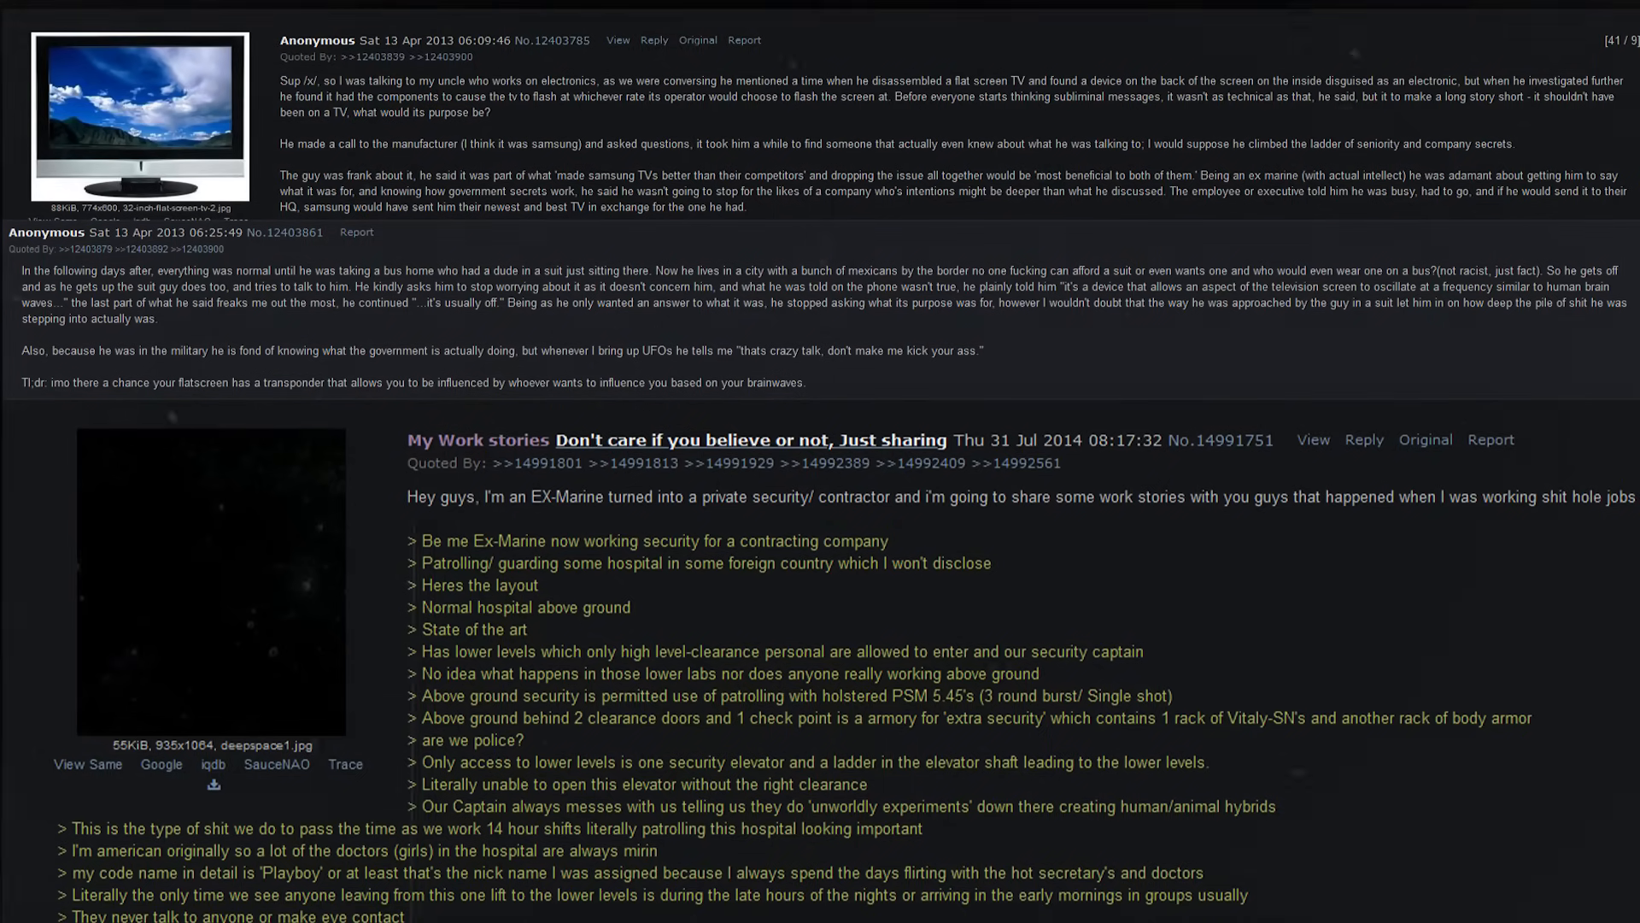
pyautogui.scroll(3)
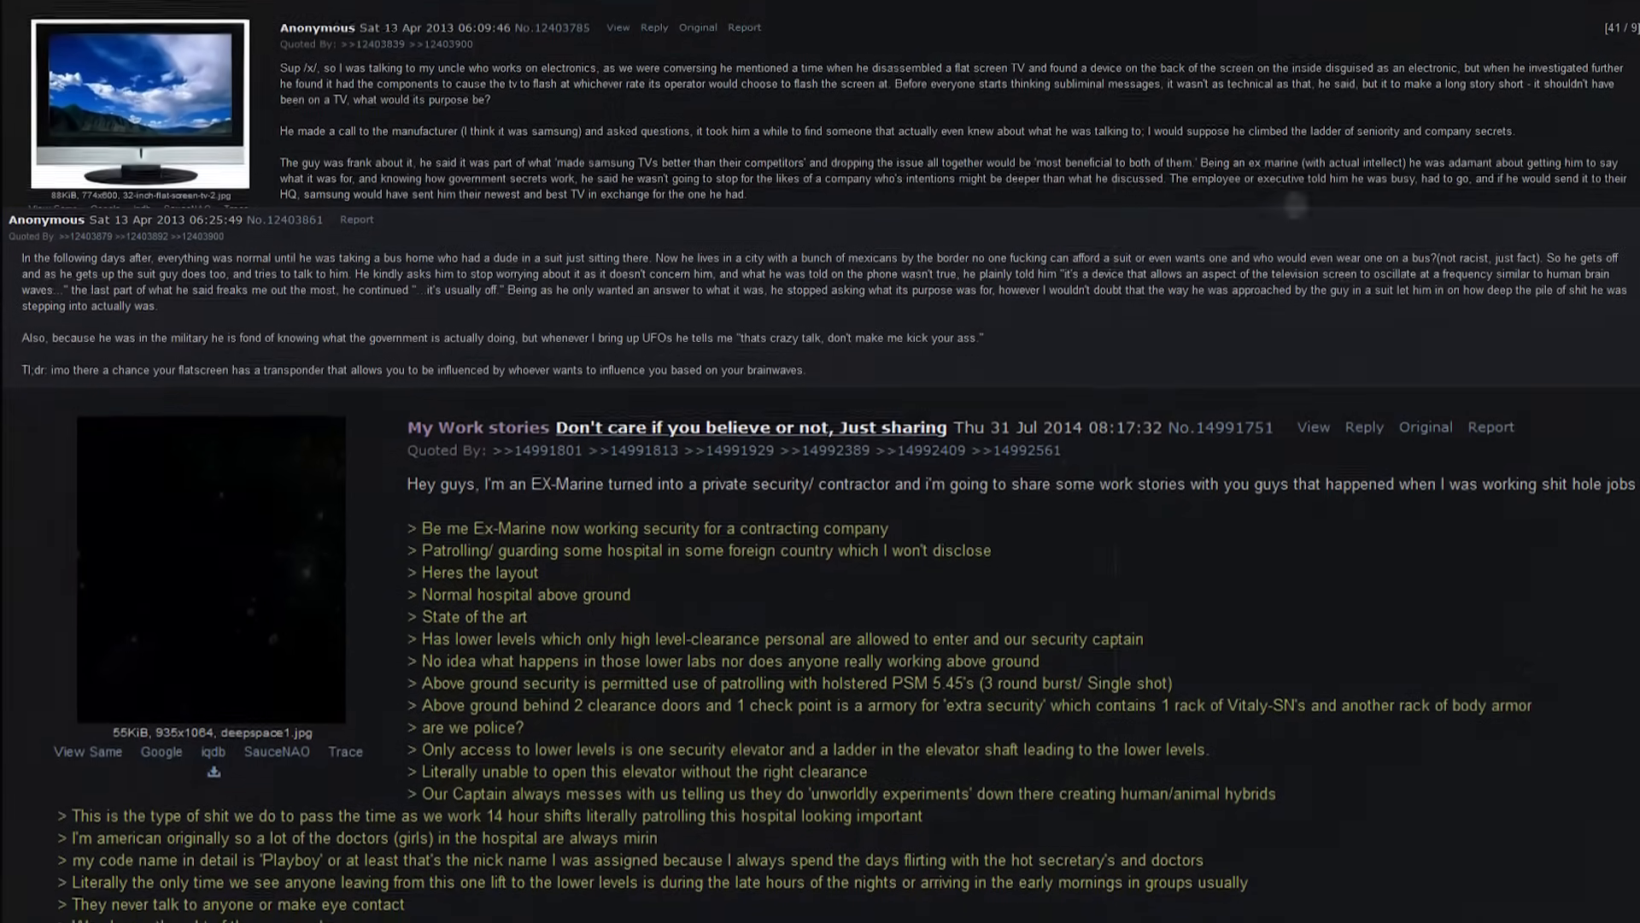
pyautogui.scroll(-3)
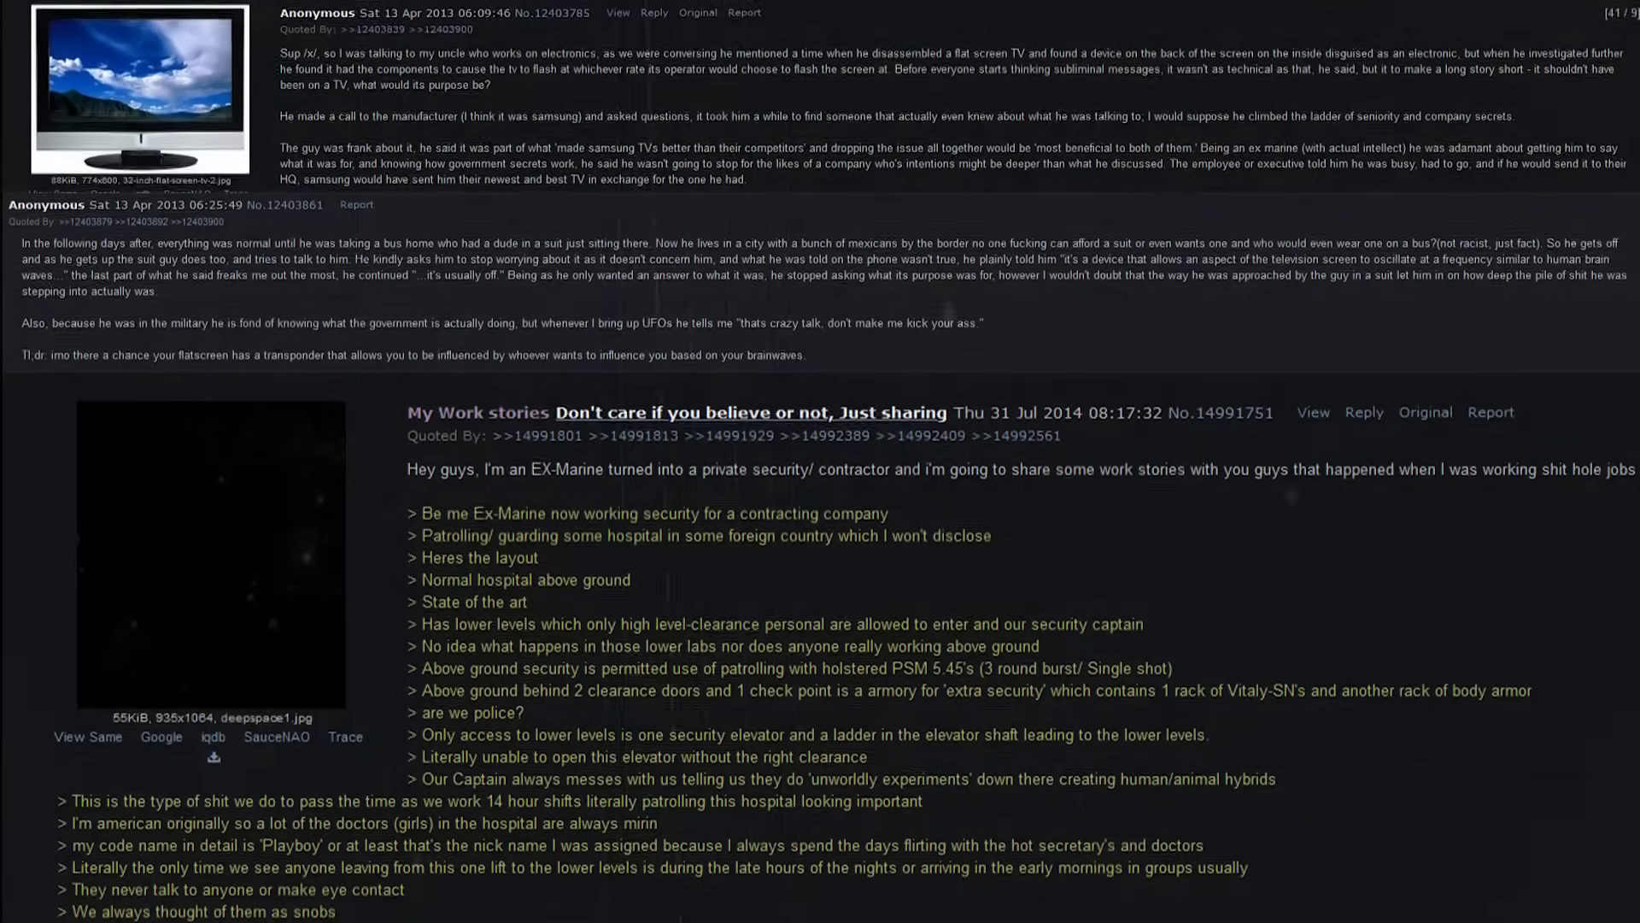
pyautogui.scroll(-3)
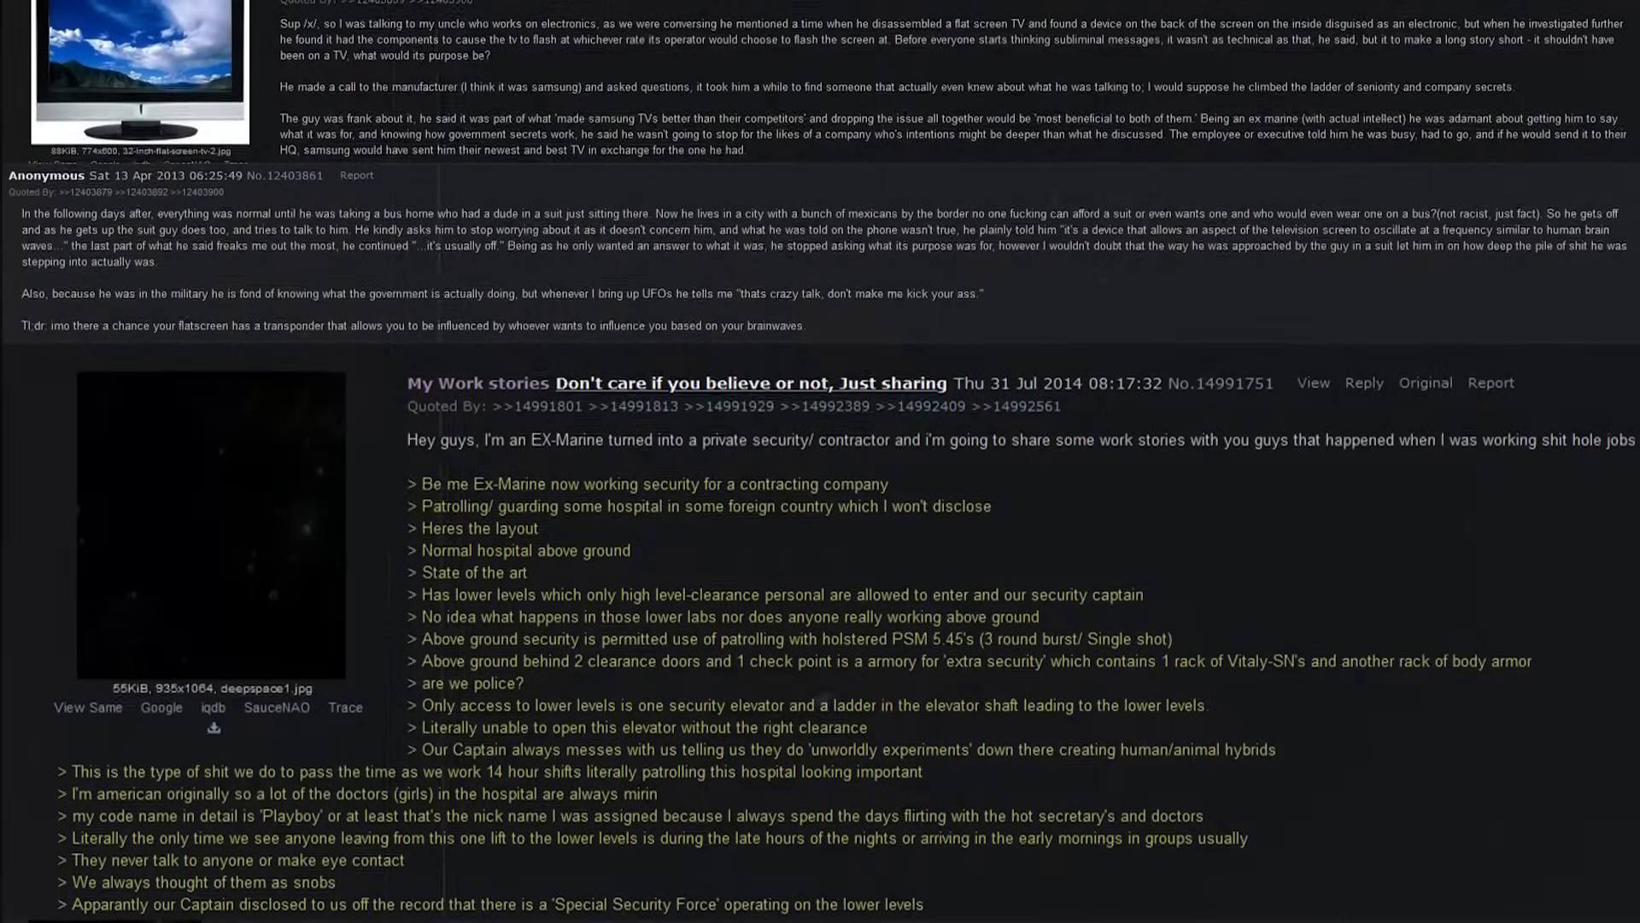
pyautogui.scroll(-3)
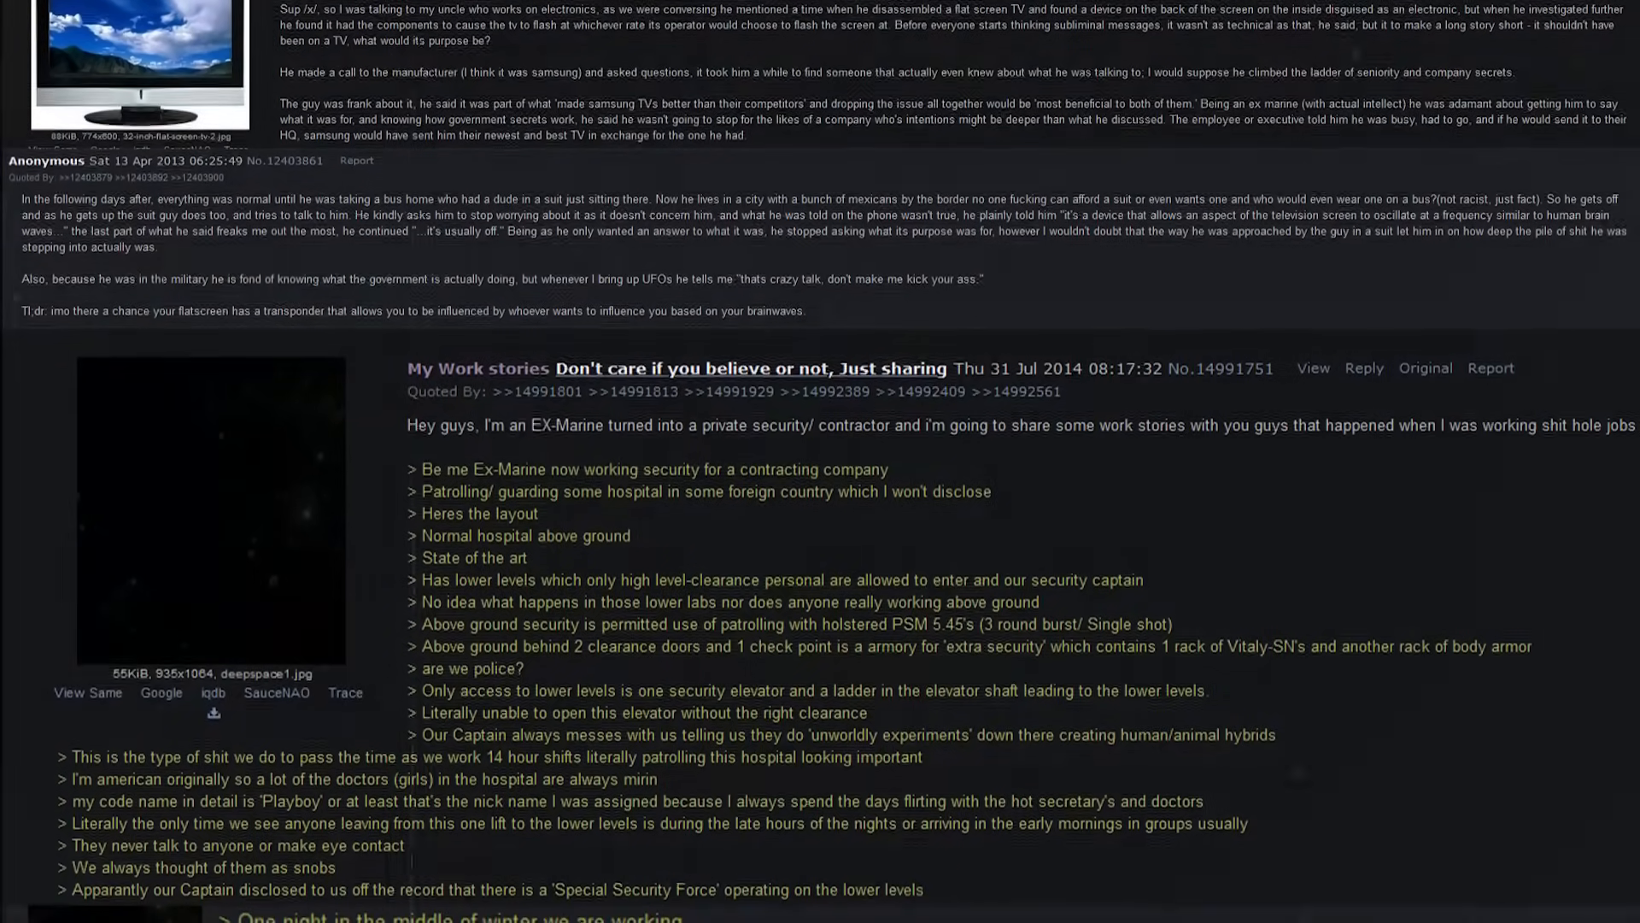
pyautogui.scroll(-3)
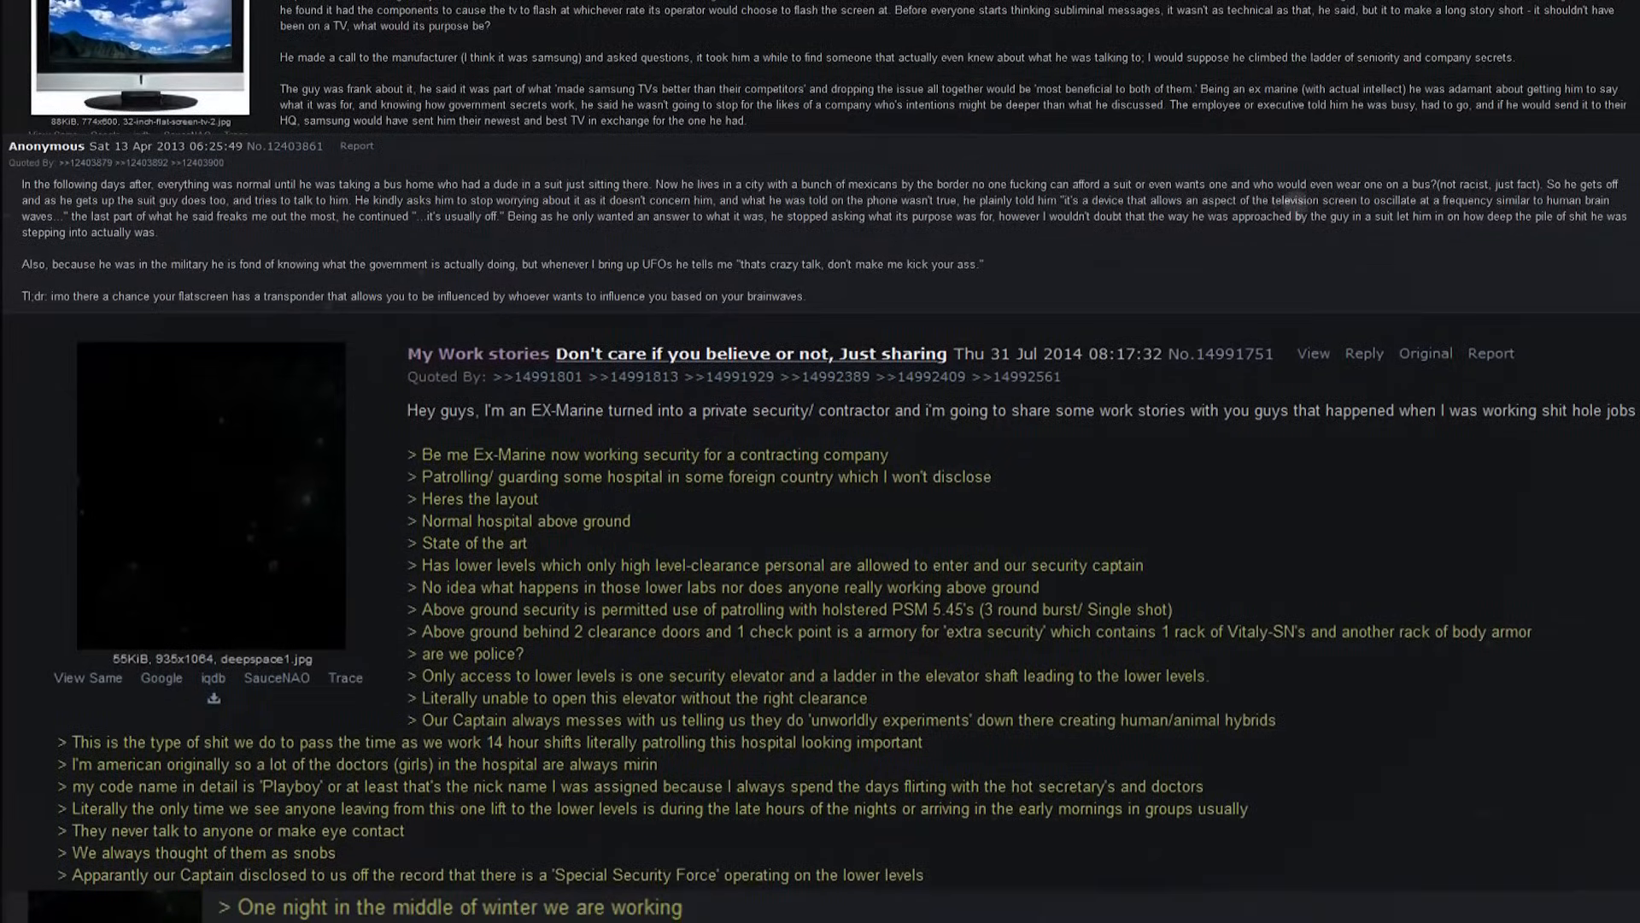
pyautogui.scroll(-3)
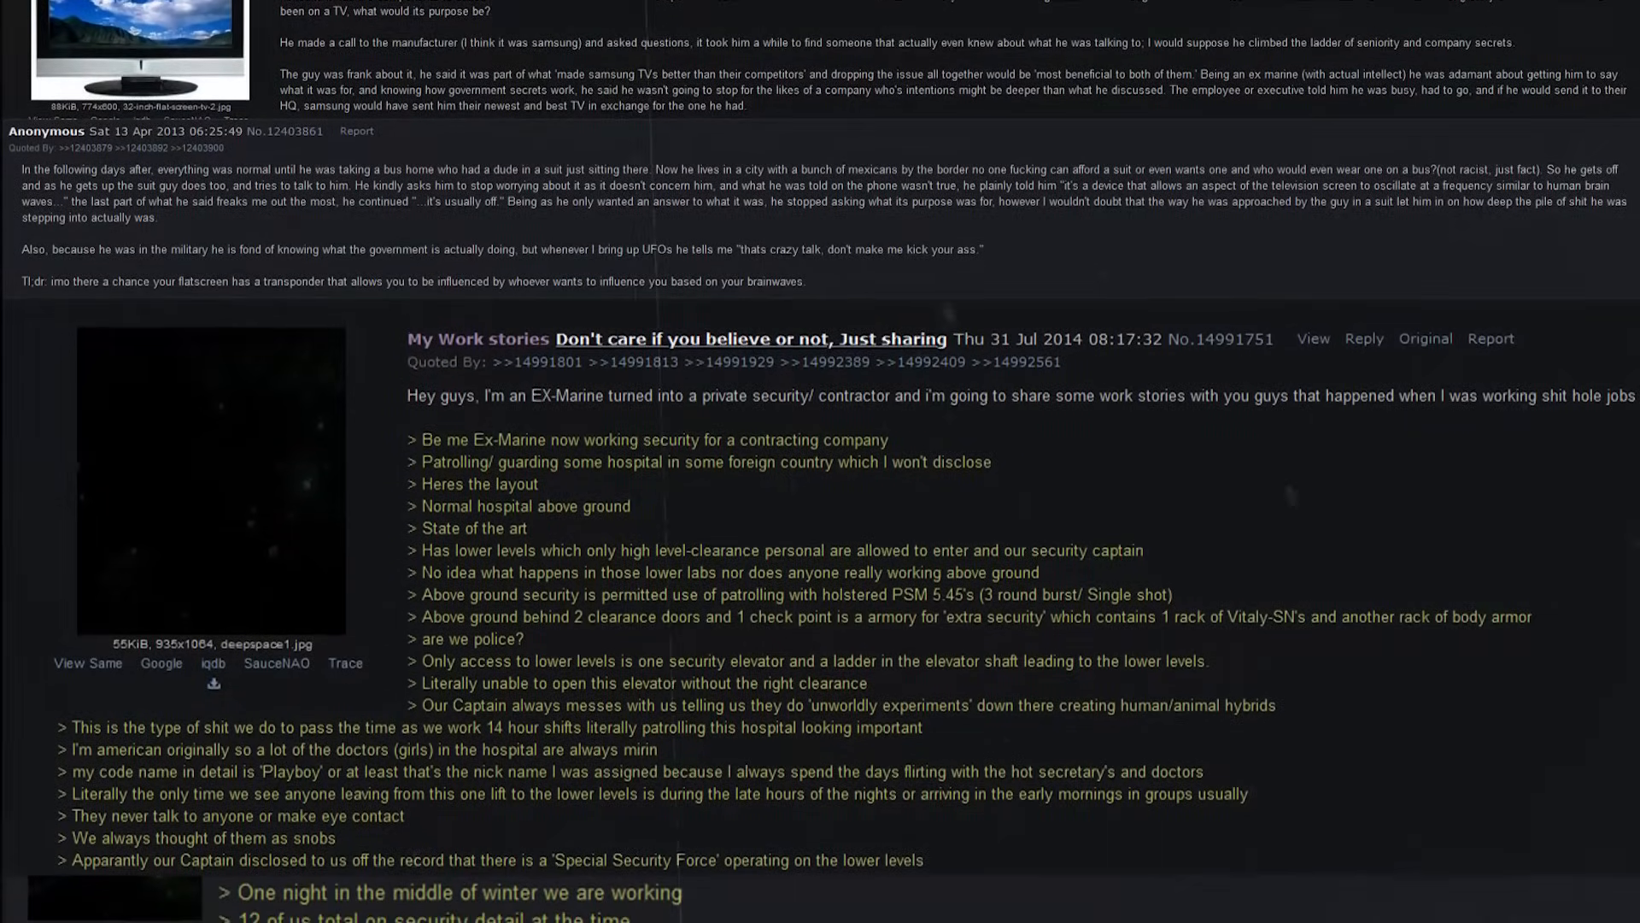
pyautogui.scroll(-3)
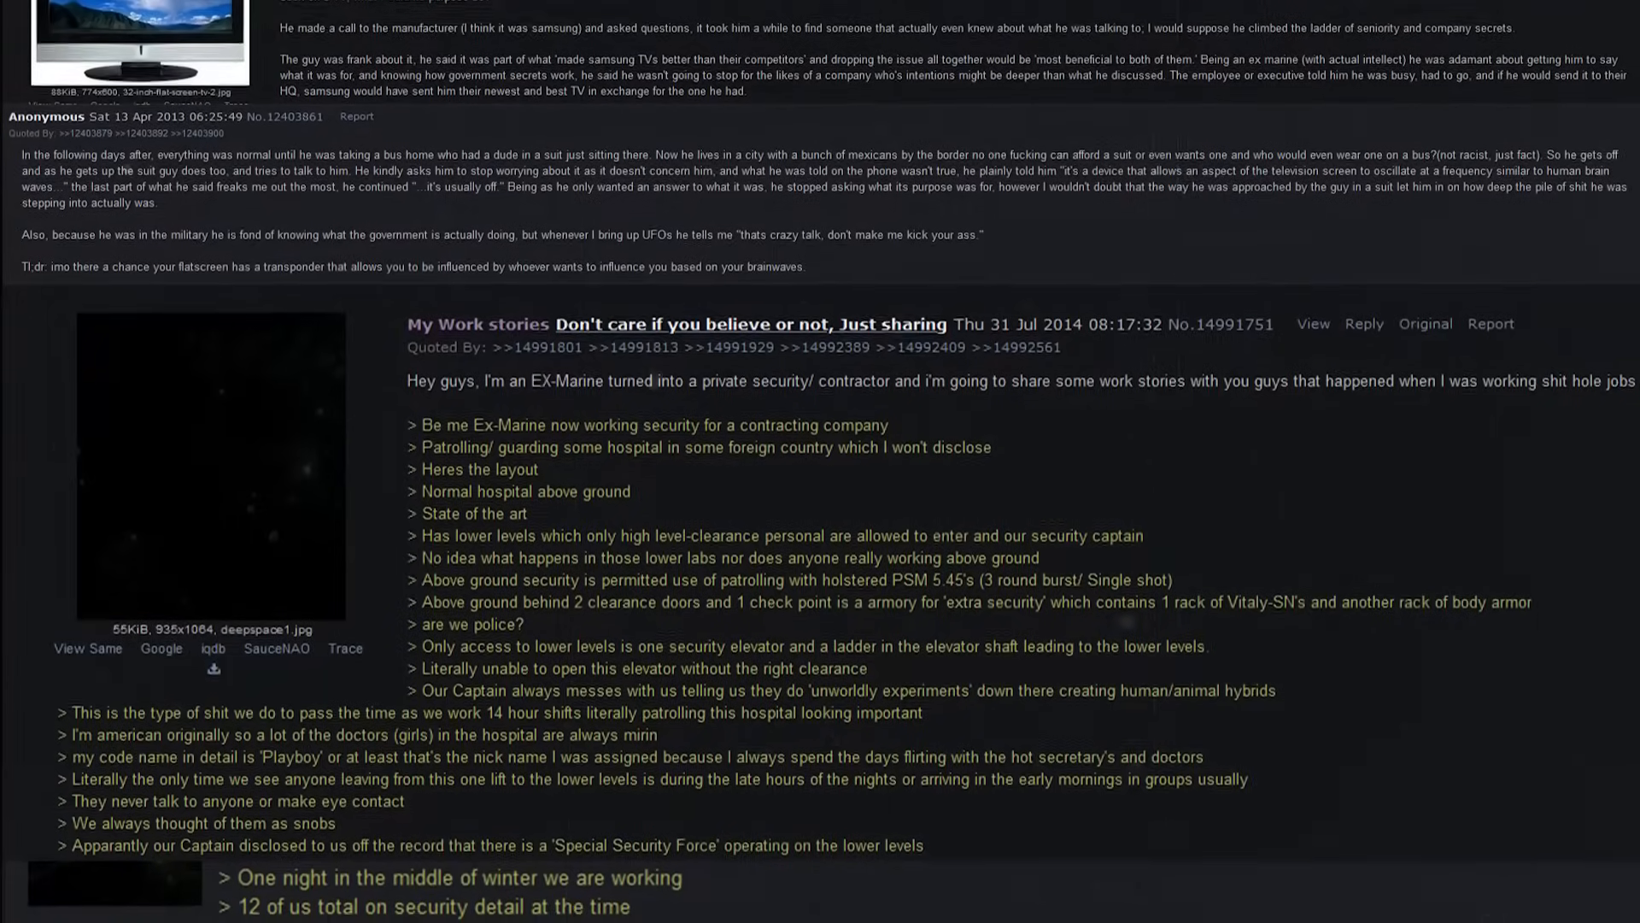
pyautogui.scroll(-3)
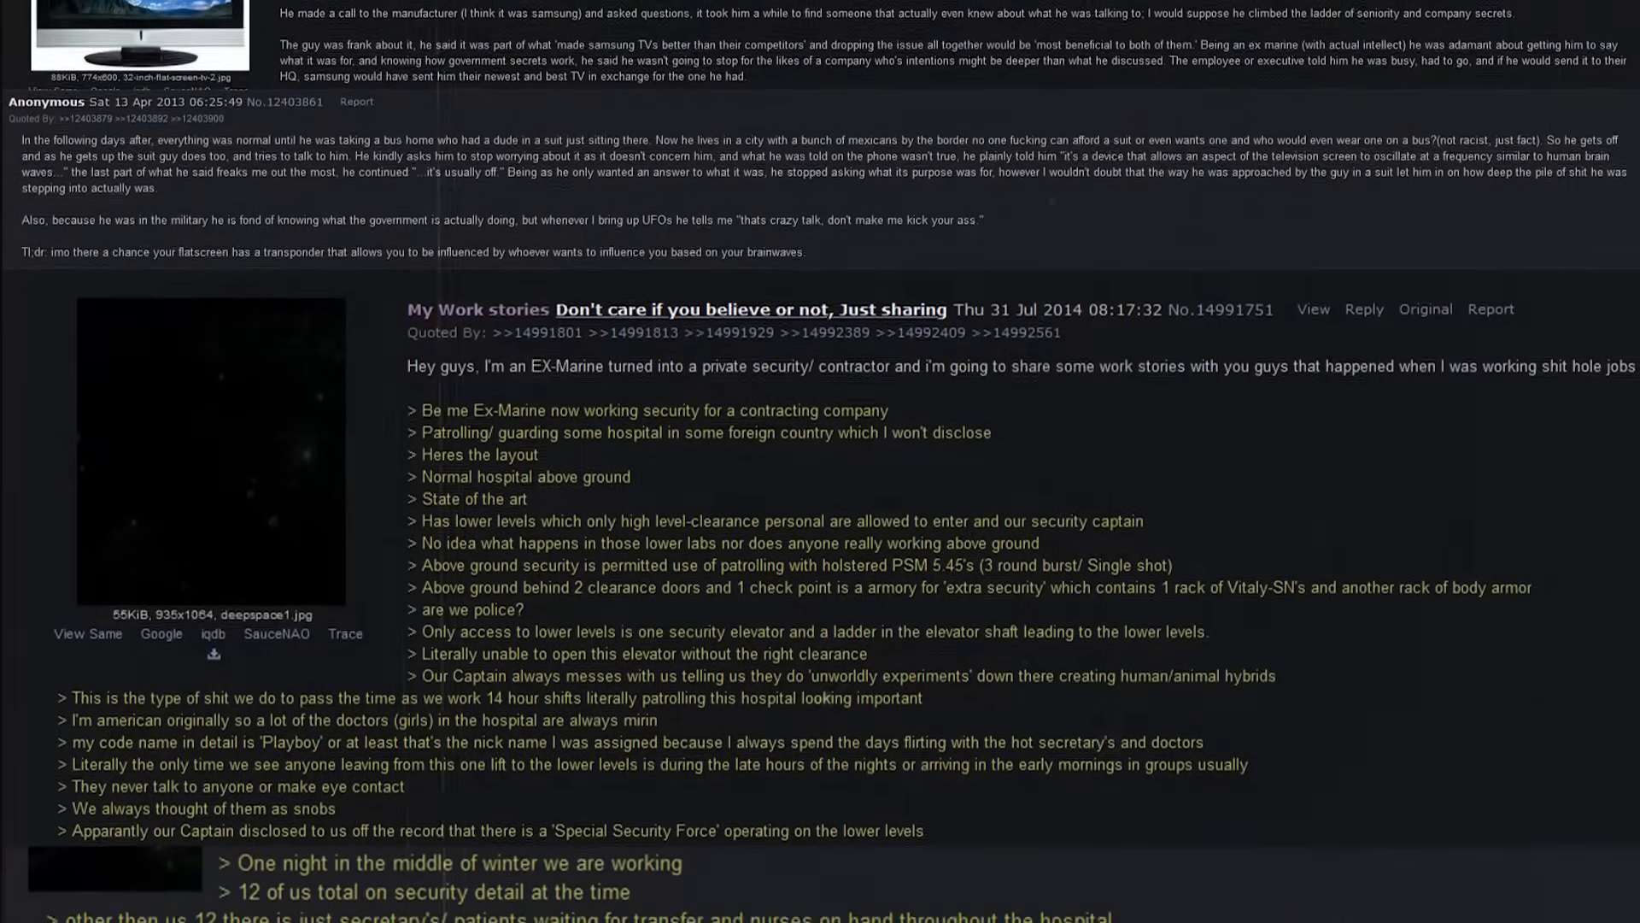
pyautogui.scroll(-3)
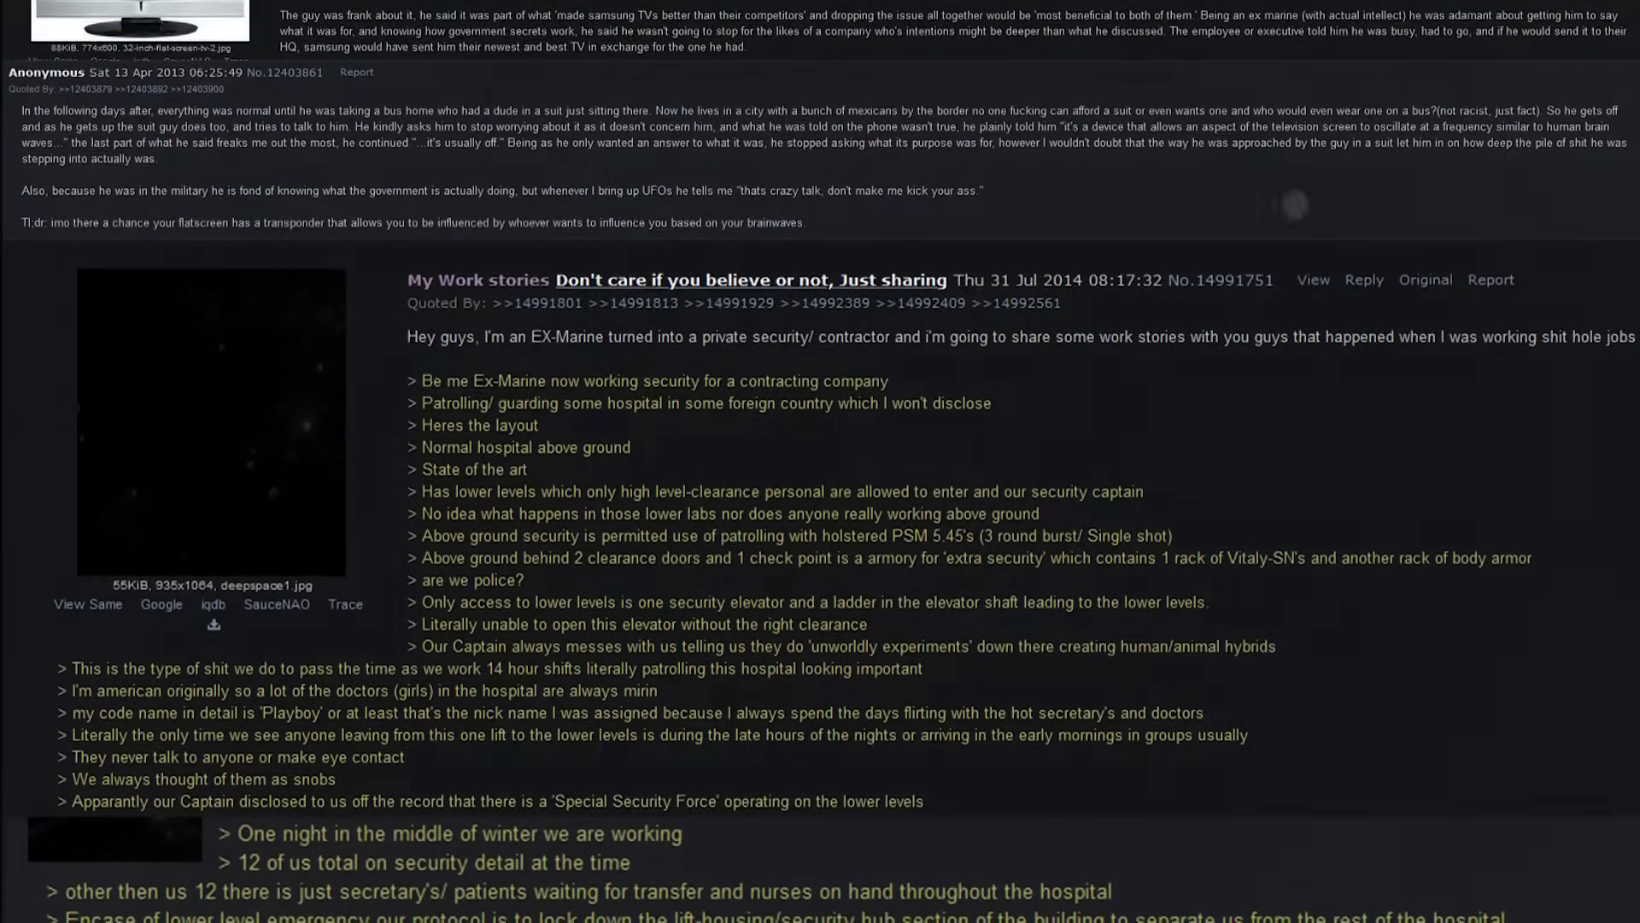
pyautogui.scroll(-3)
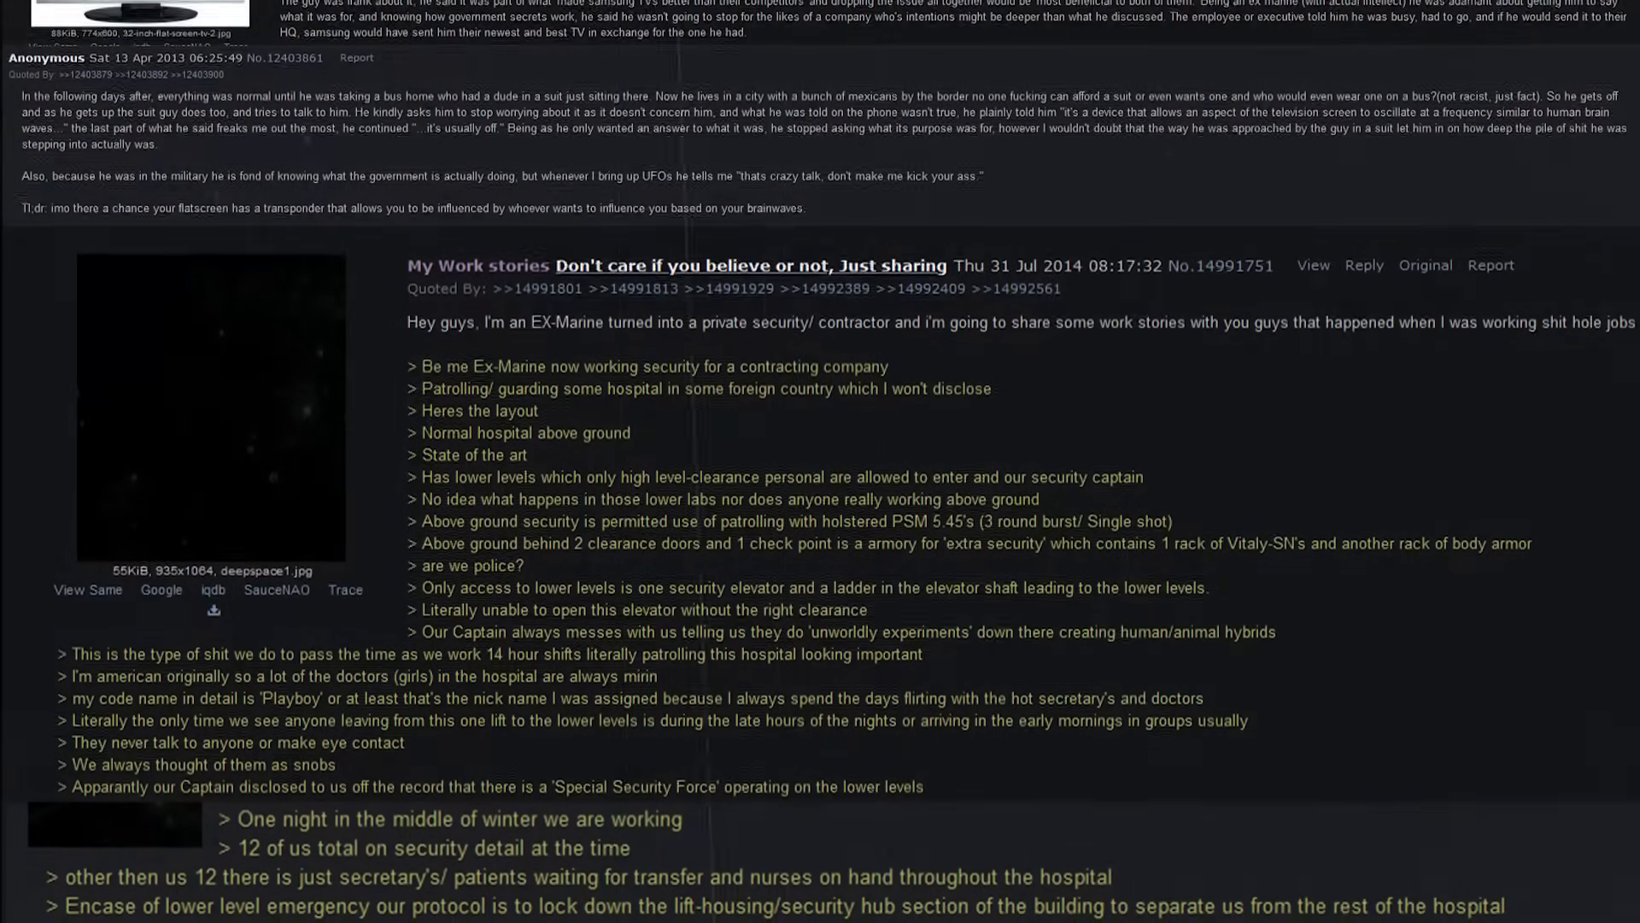
pyautogui.scroll(-3)
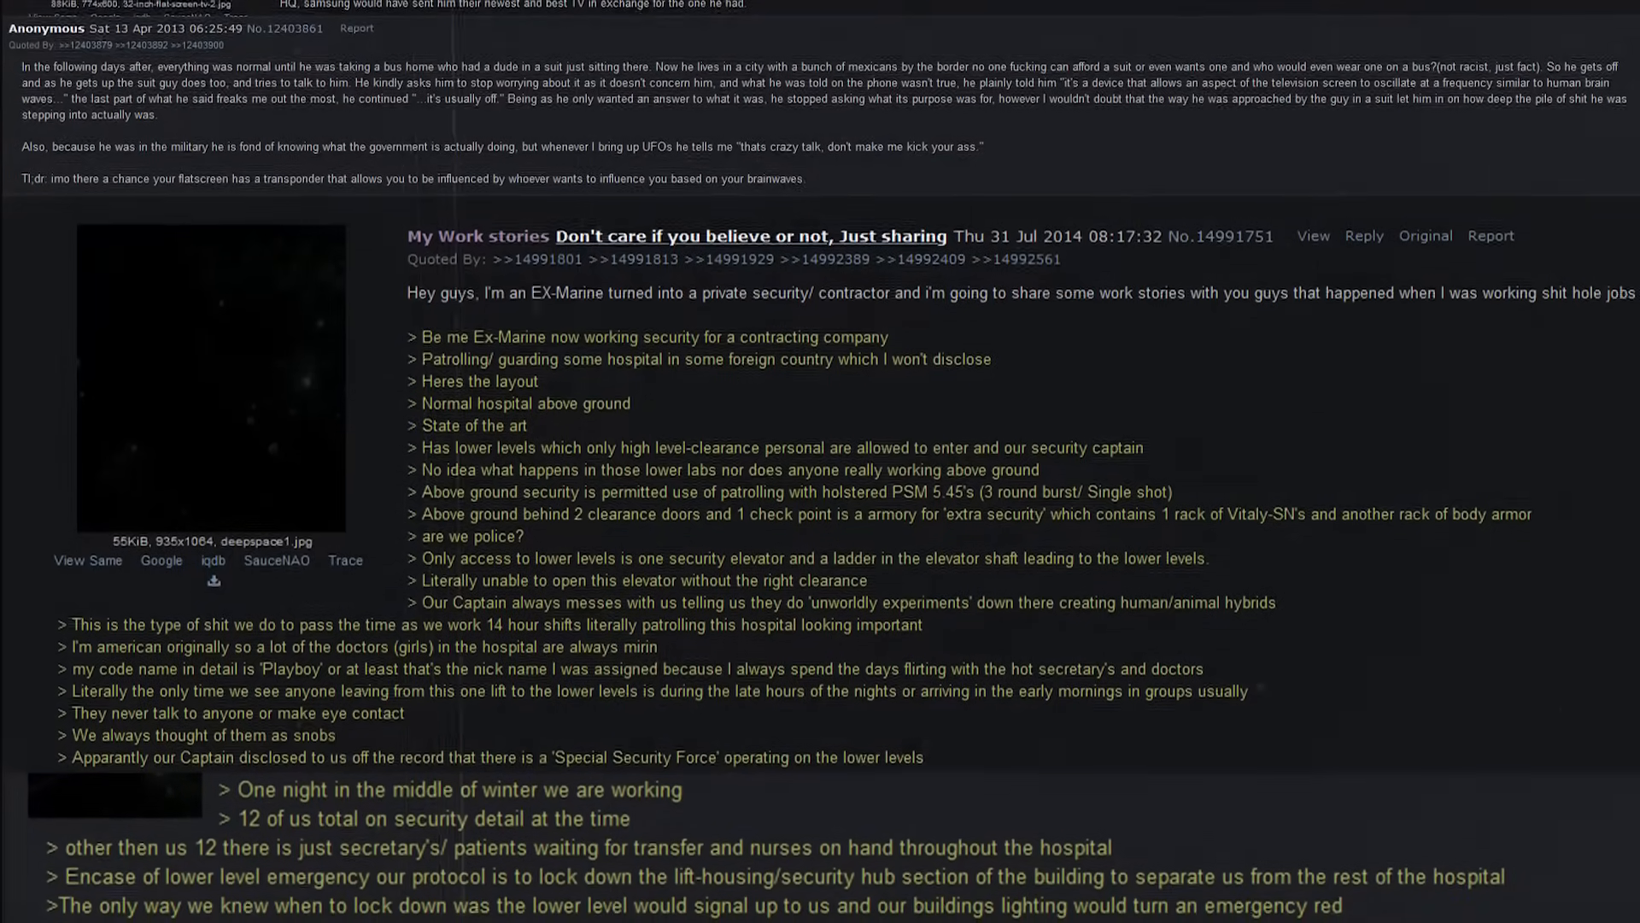
pyautogui.scroll(-3)
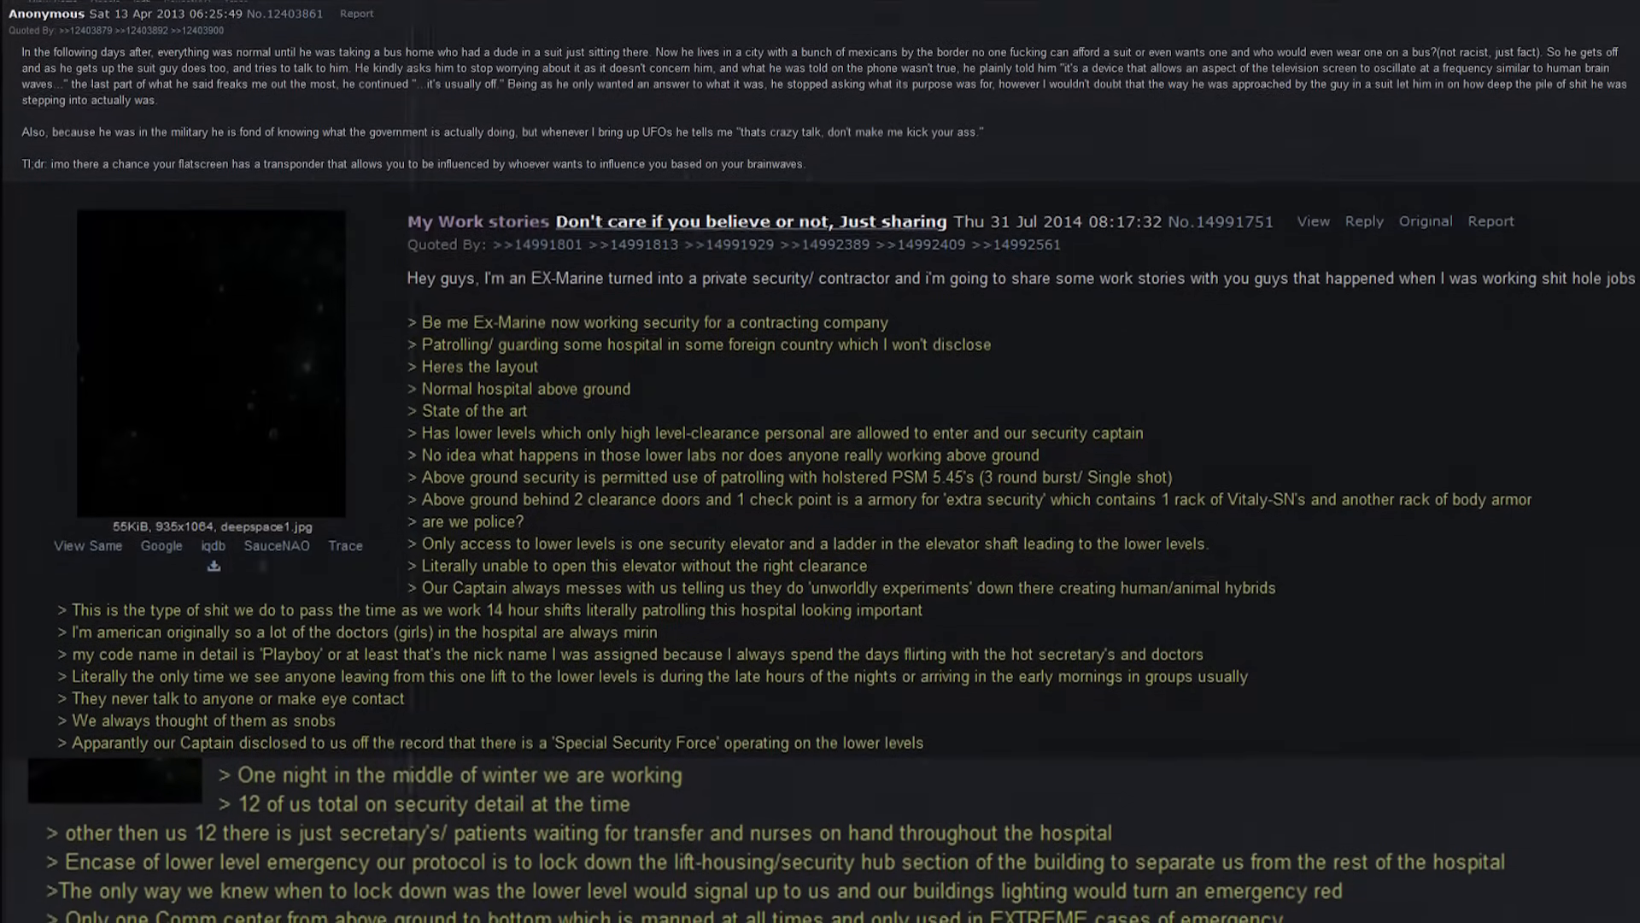
pyautogui.scroll(-3)
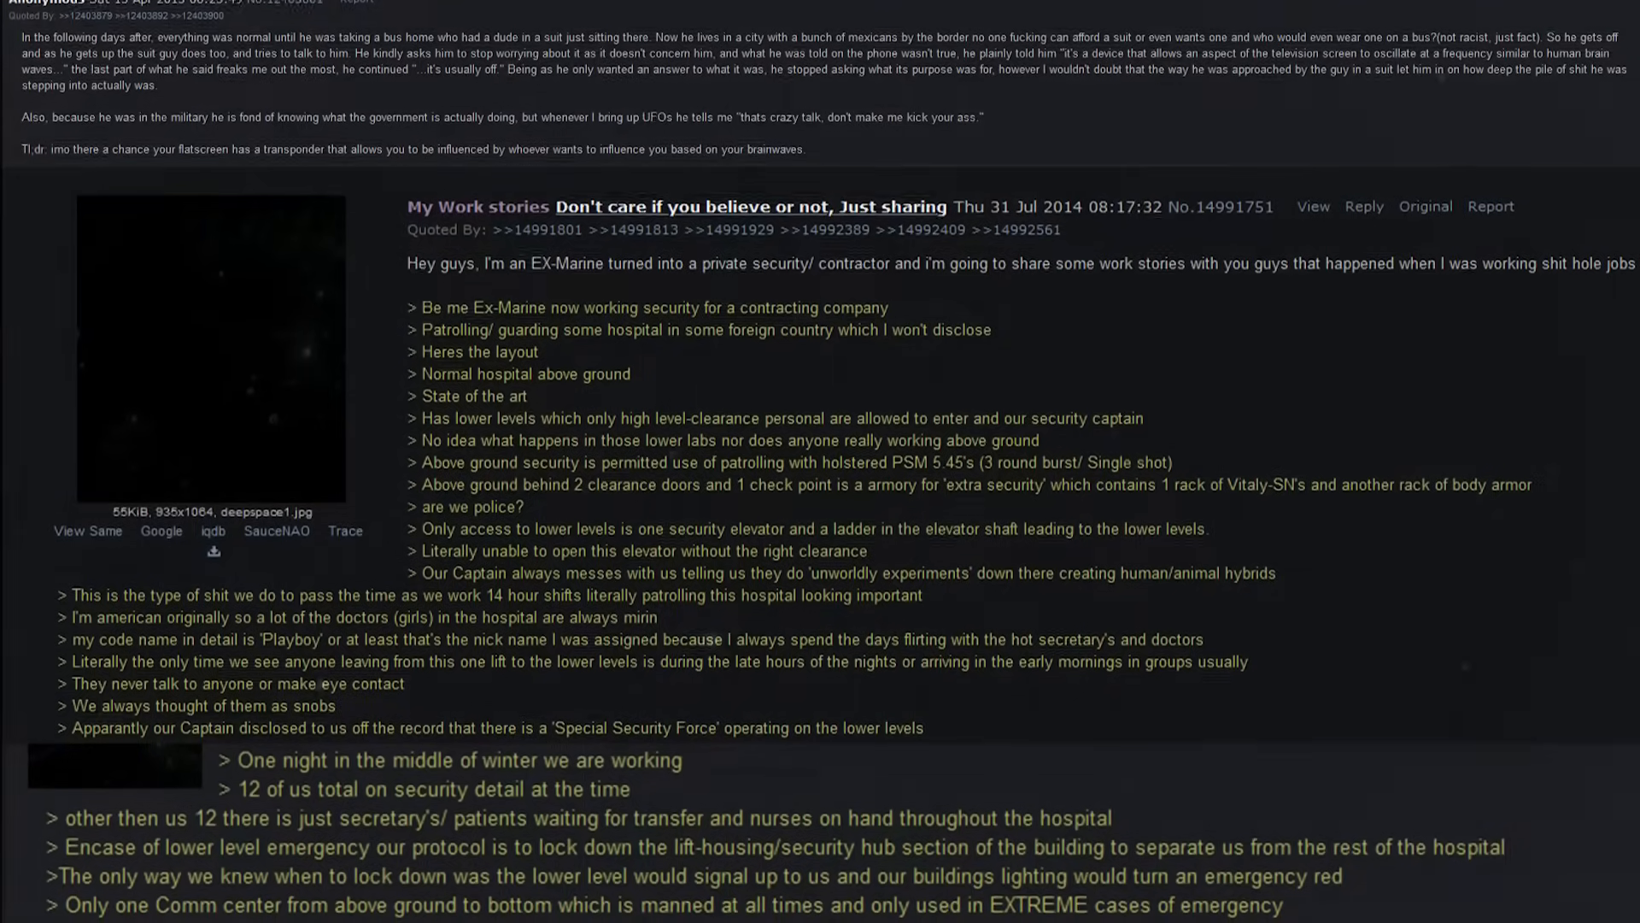
pyautogui.scroll(-3)
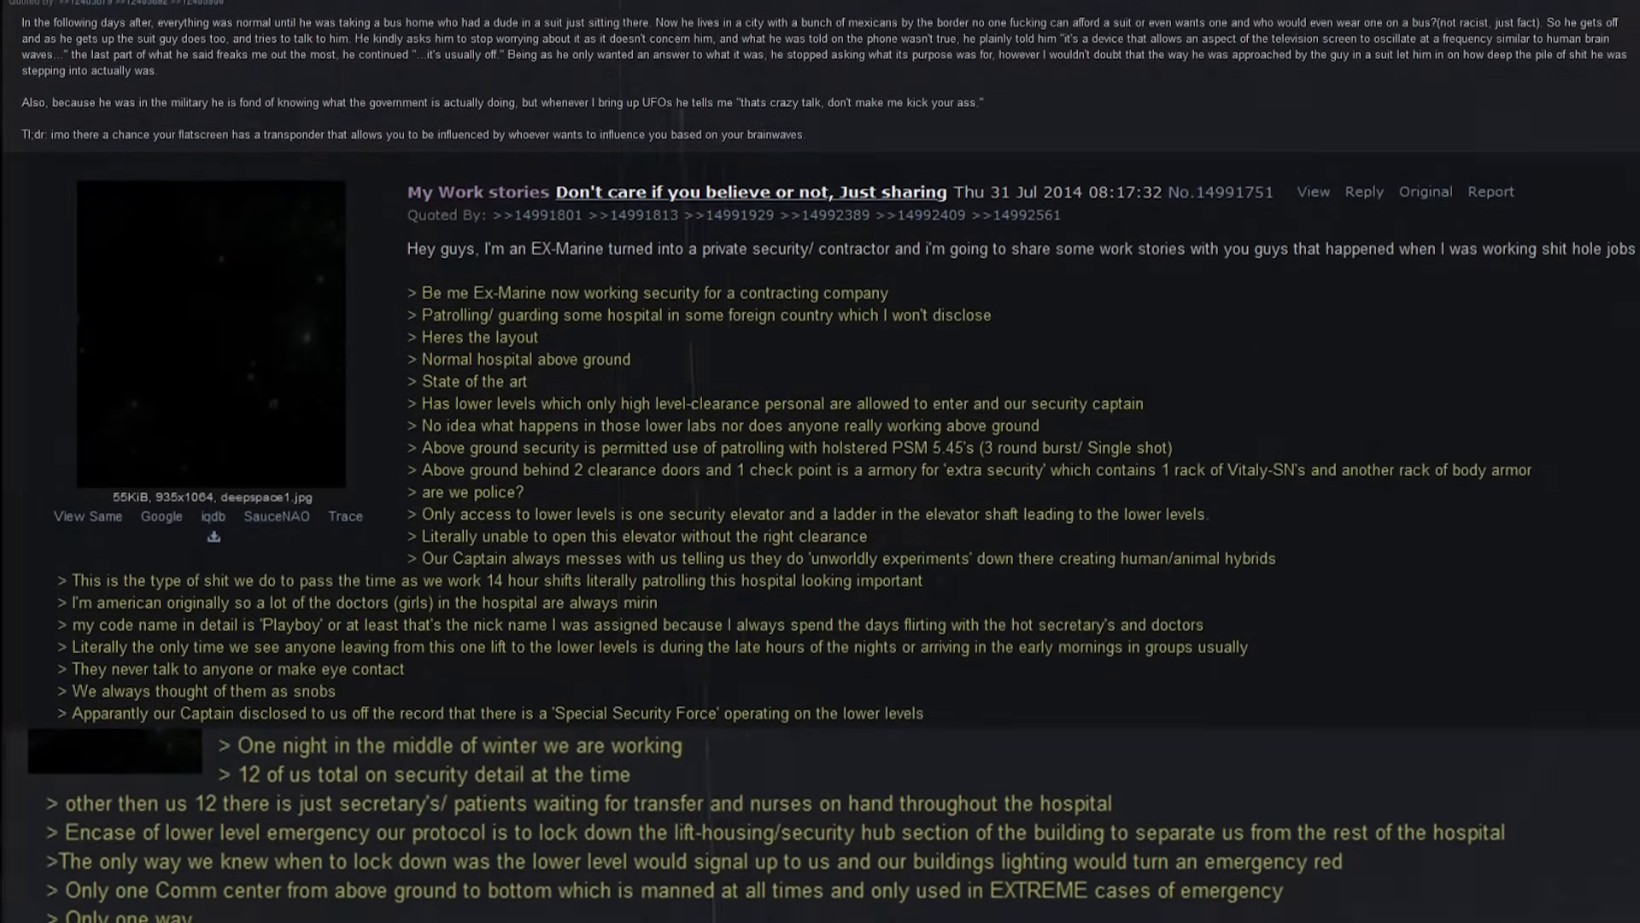
pyautogui.scroll(-3)
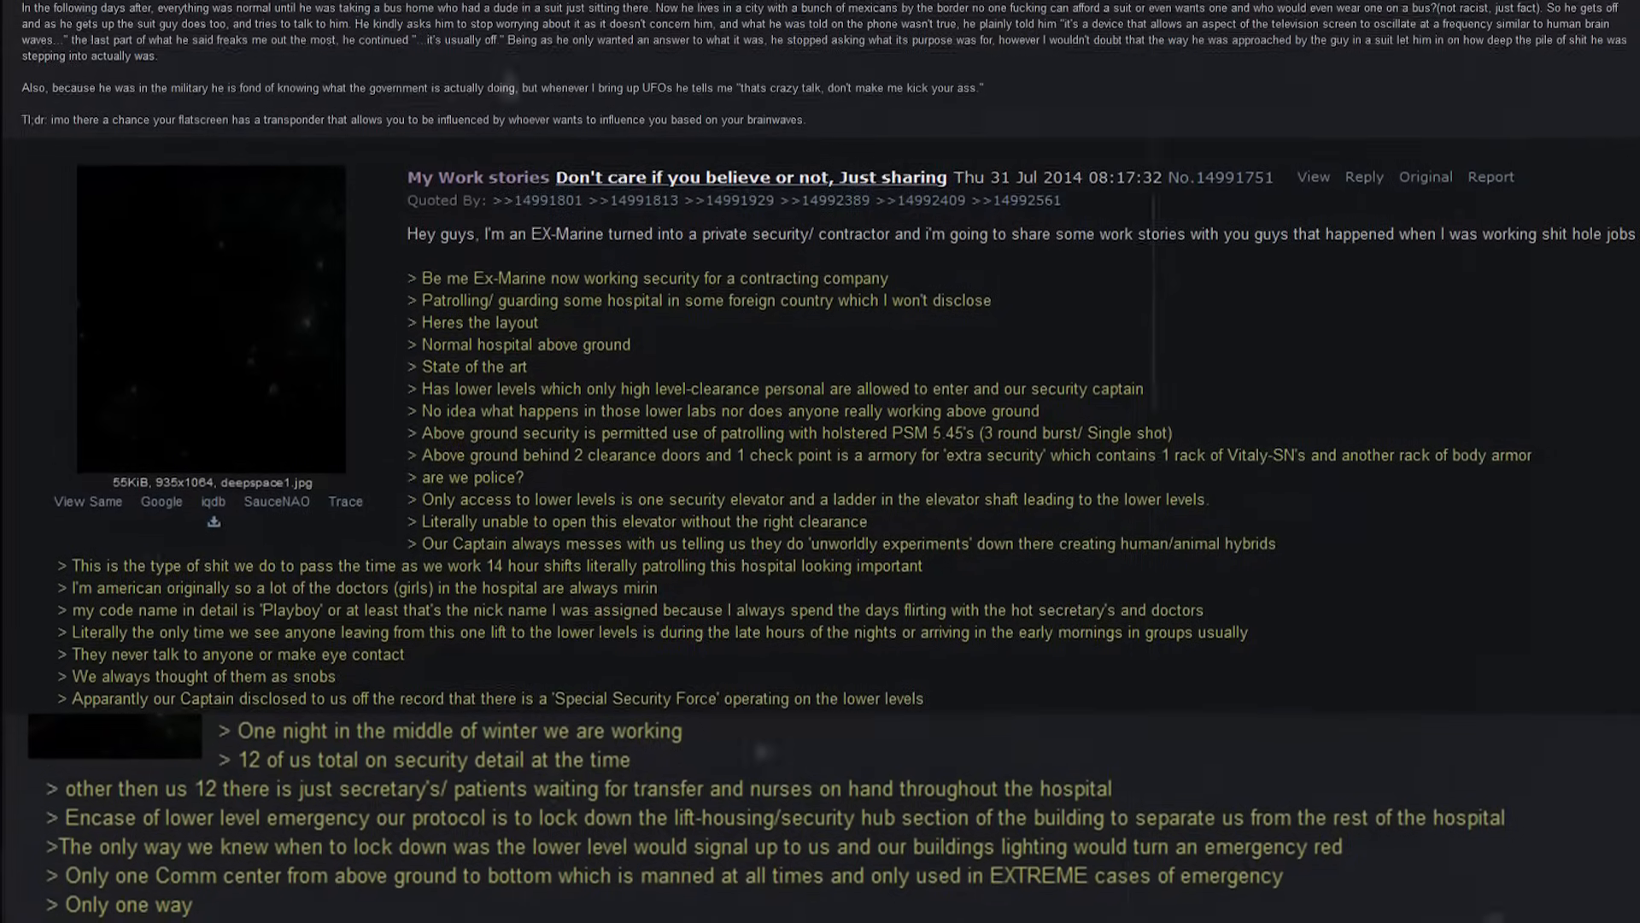
pyautogui.scroll(-3)
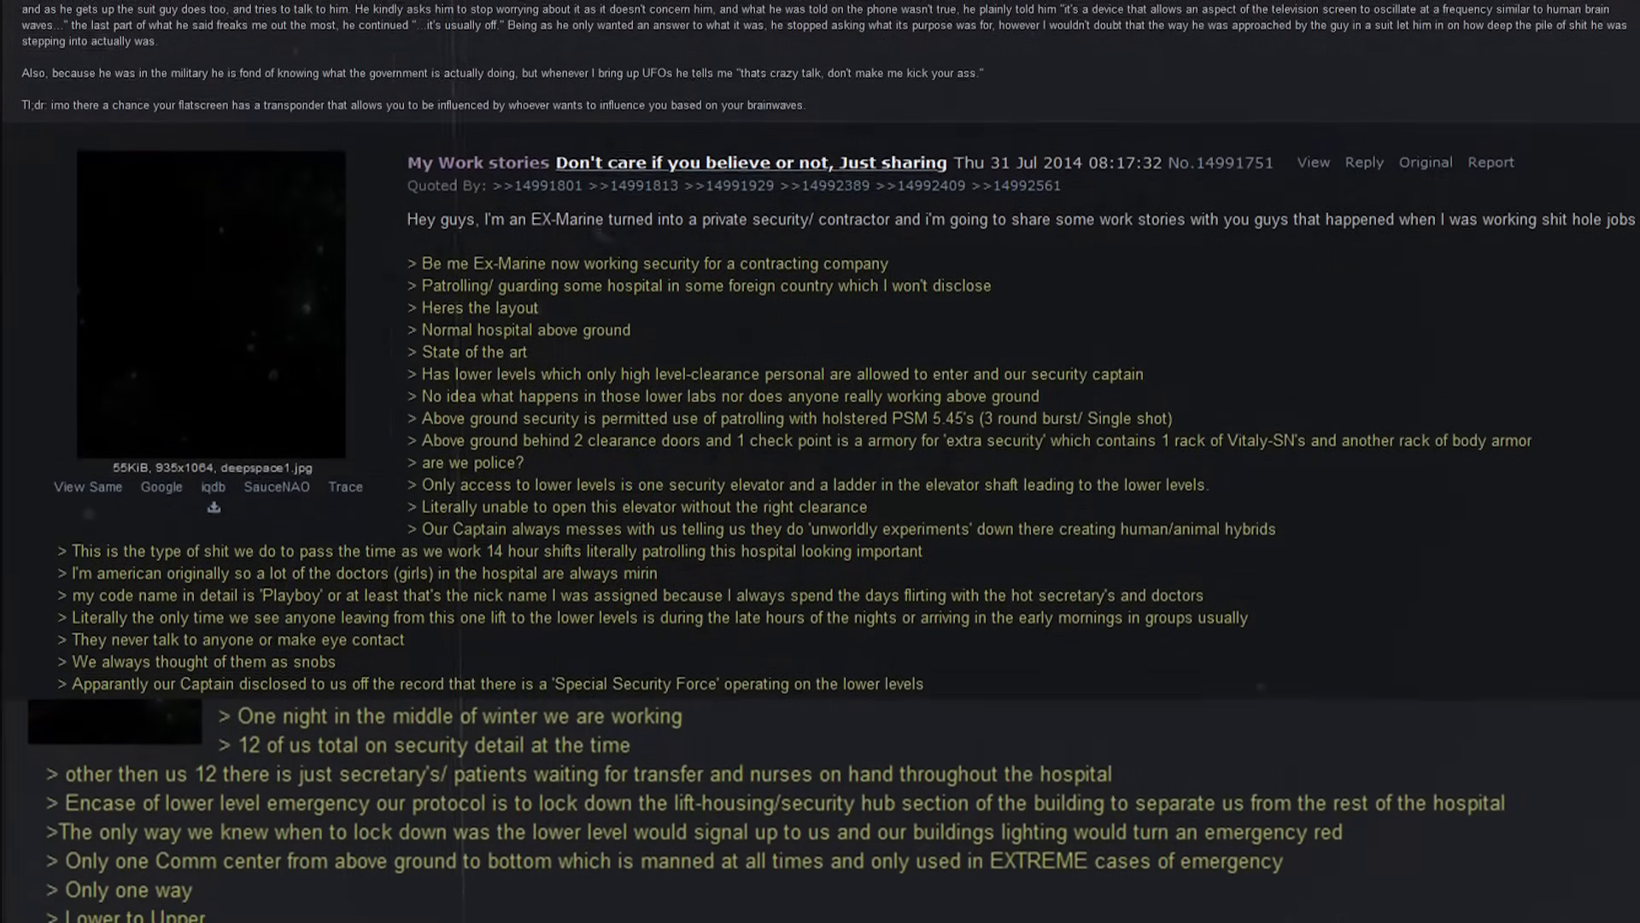
pyautogui.scroll(-3)
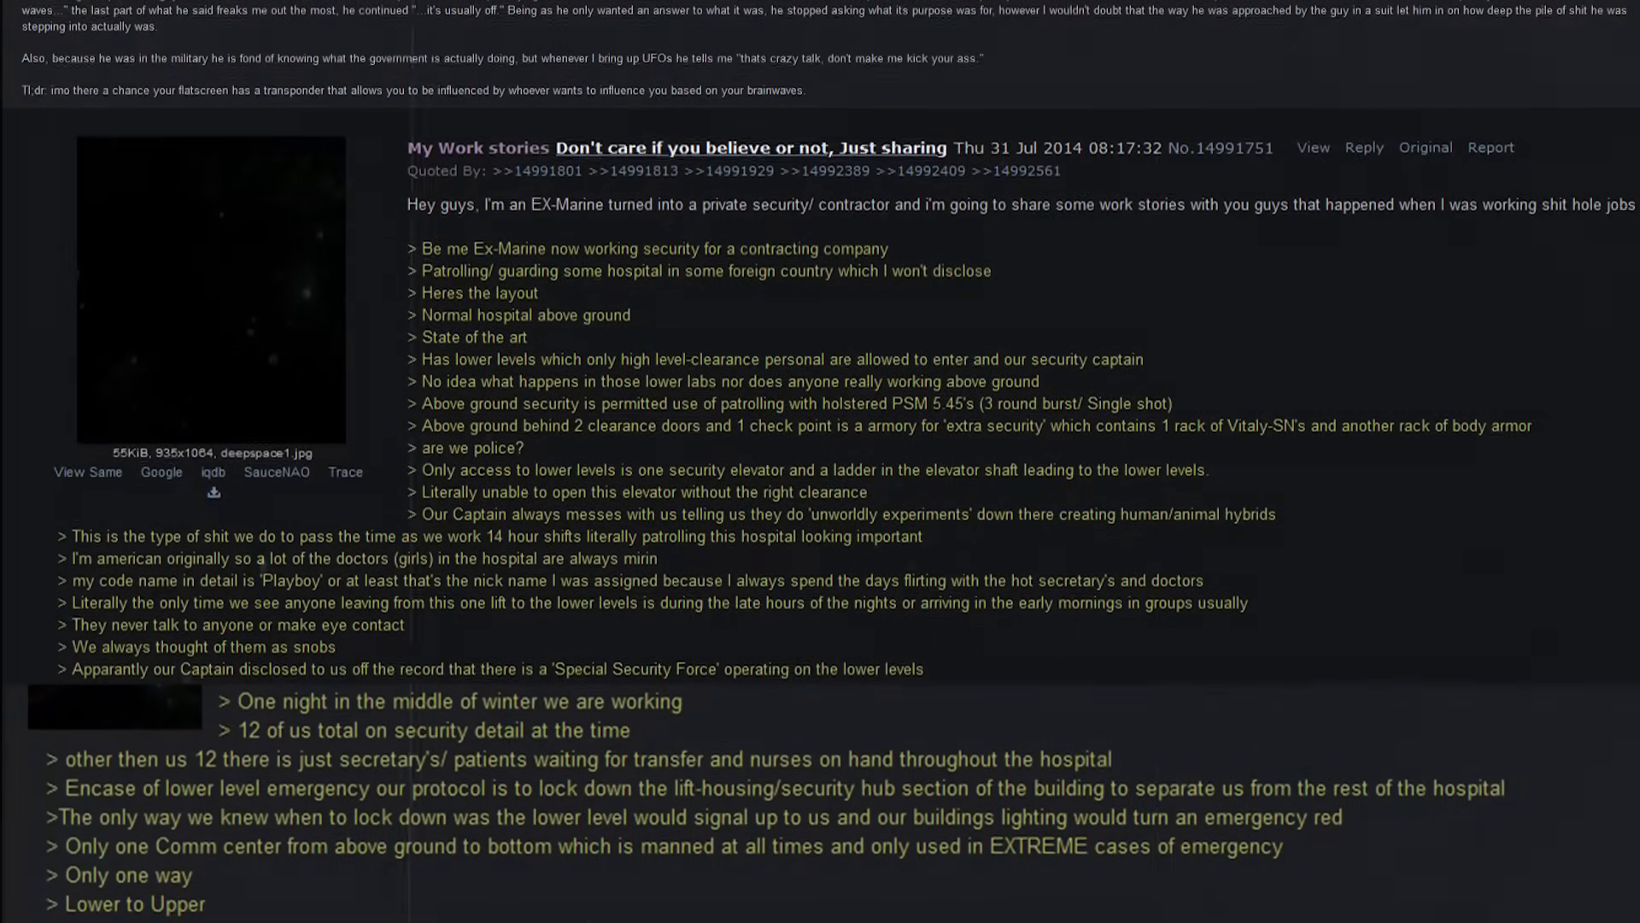
pyautogui.scroll(-3)
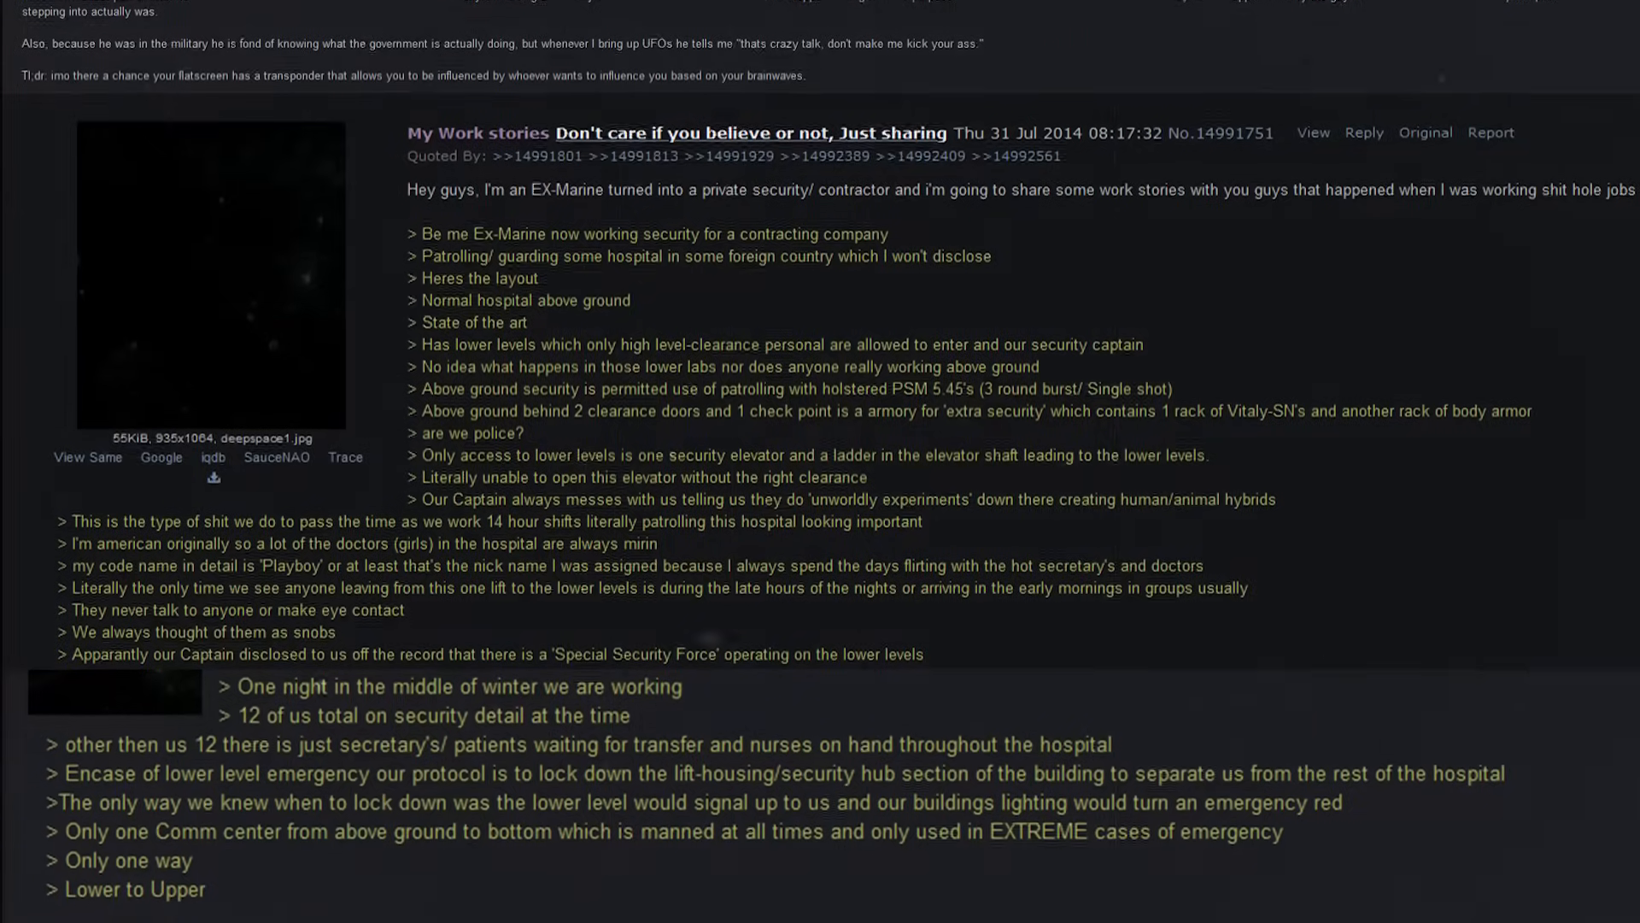
pyautogui.scroll(-3)
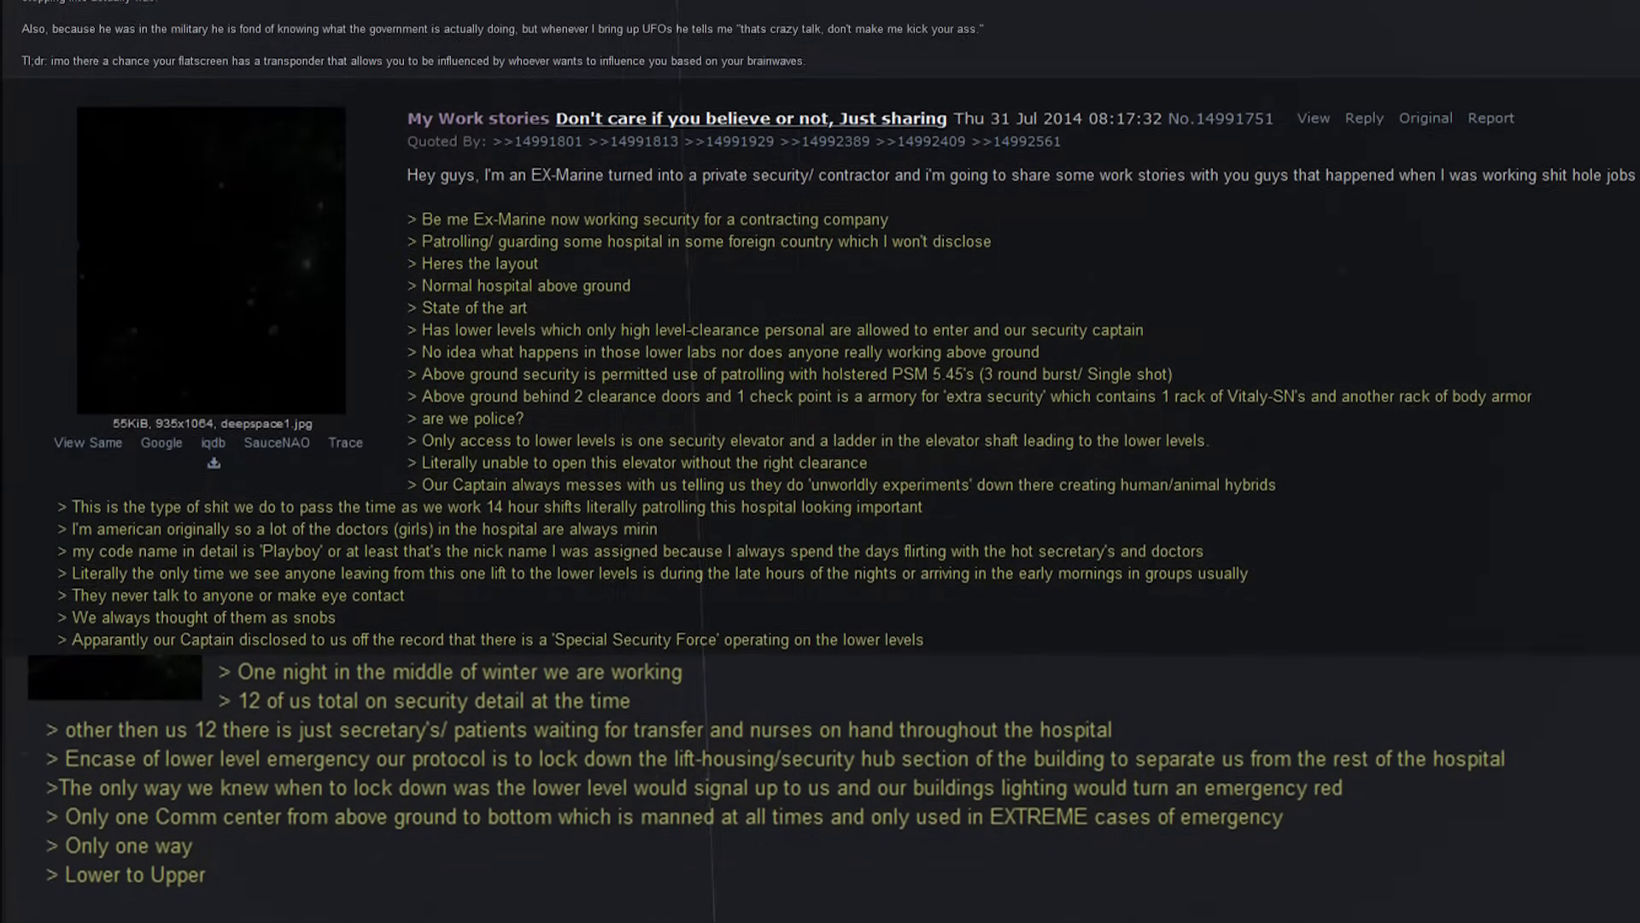
pyautogui.scroll(-3)
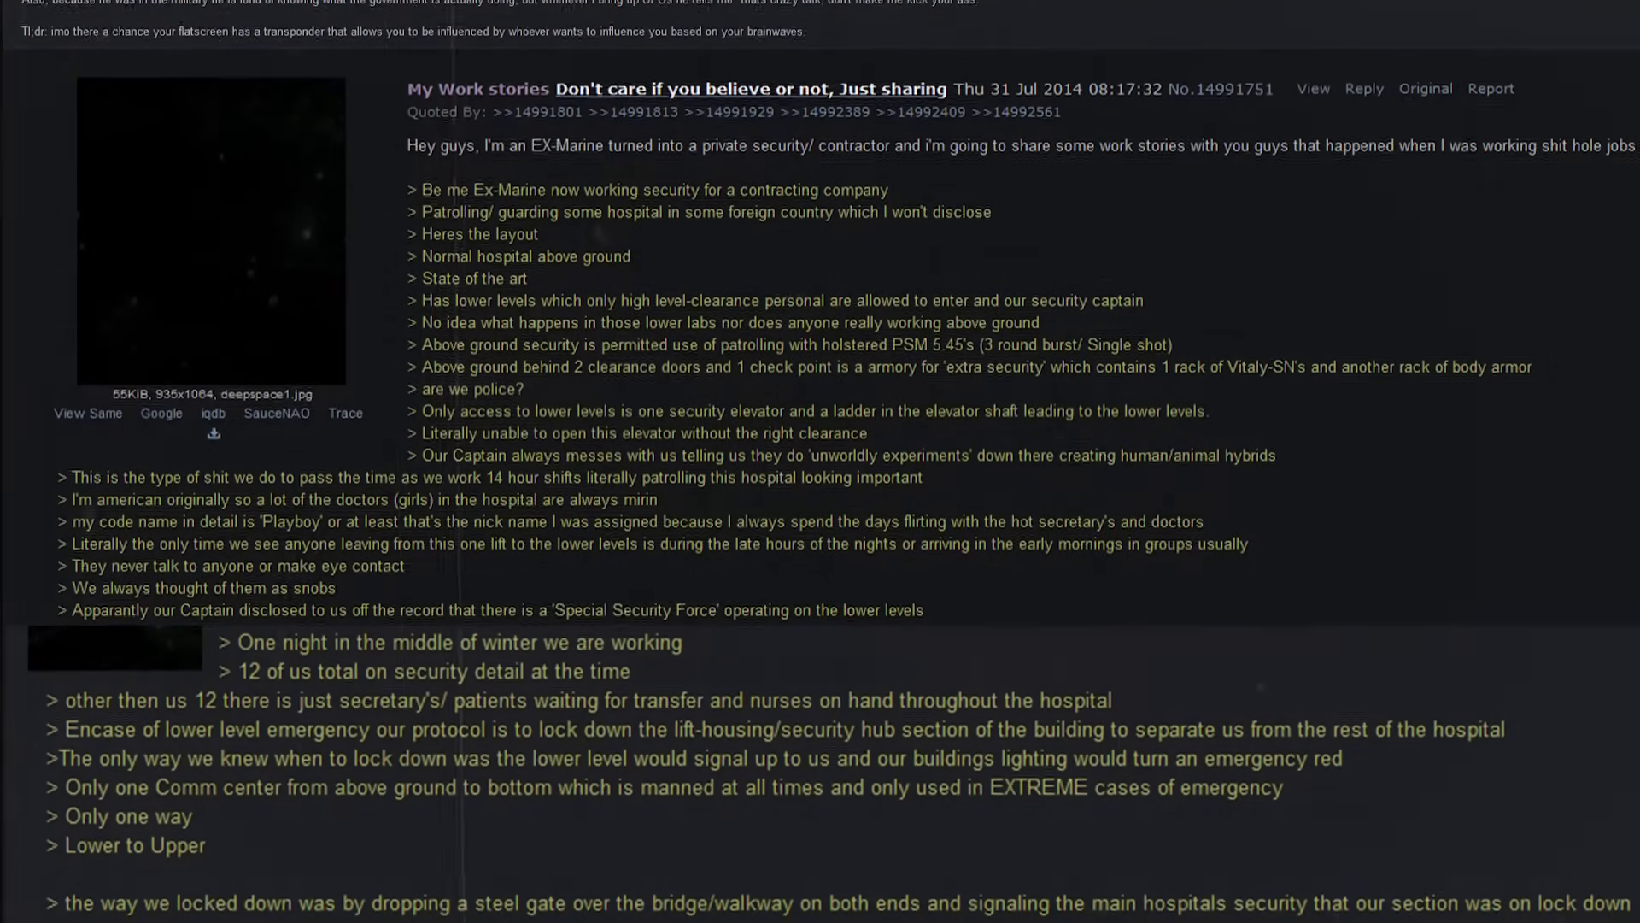
pyautogui.scroll(-3)
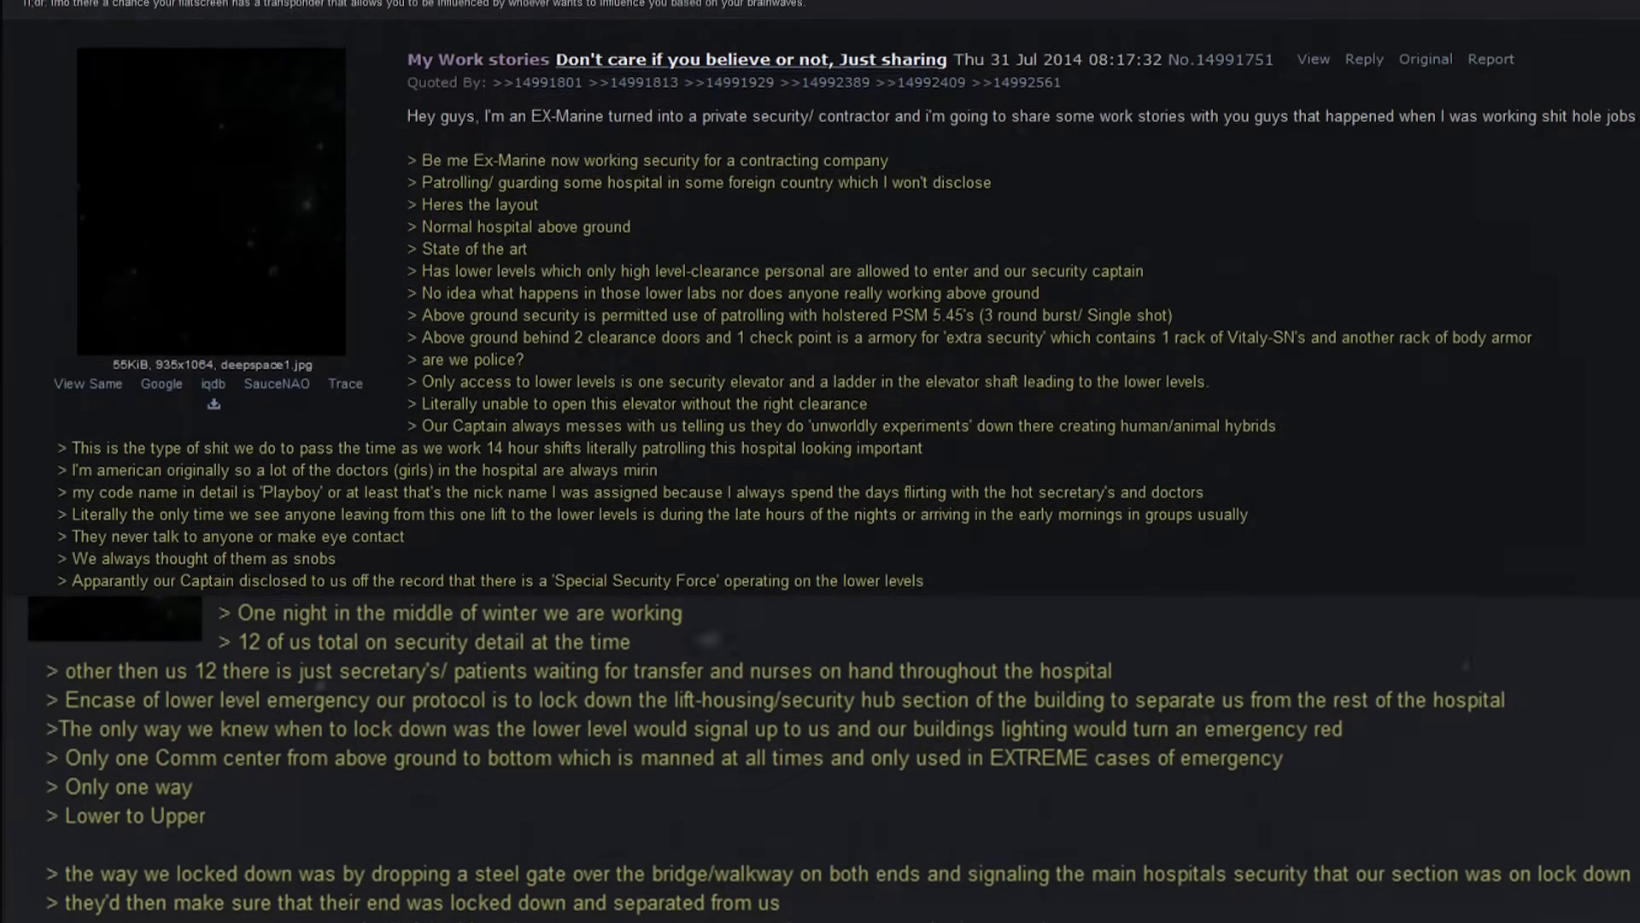
pyautogui.scroll(-3)
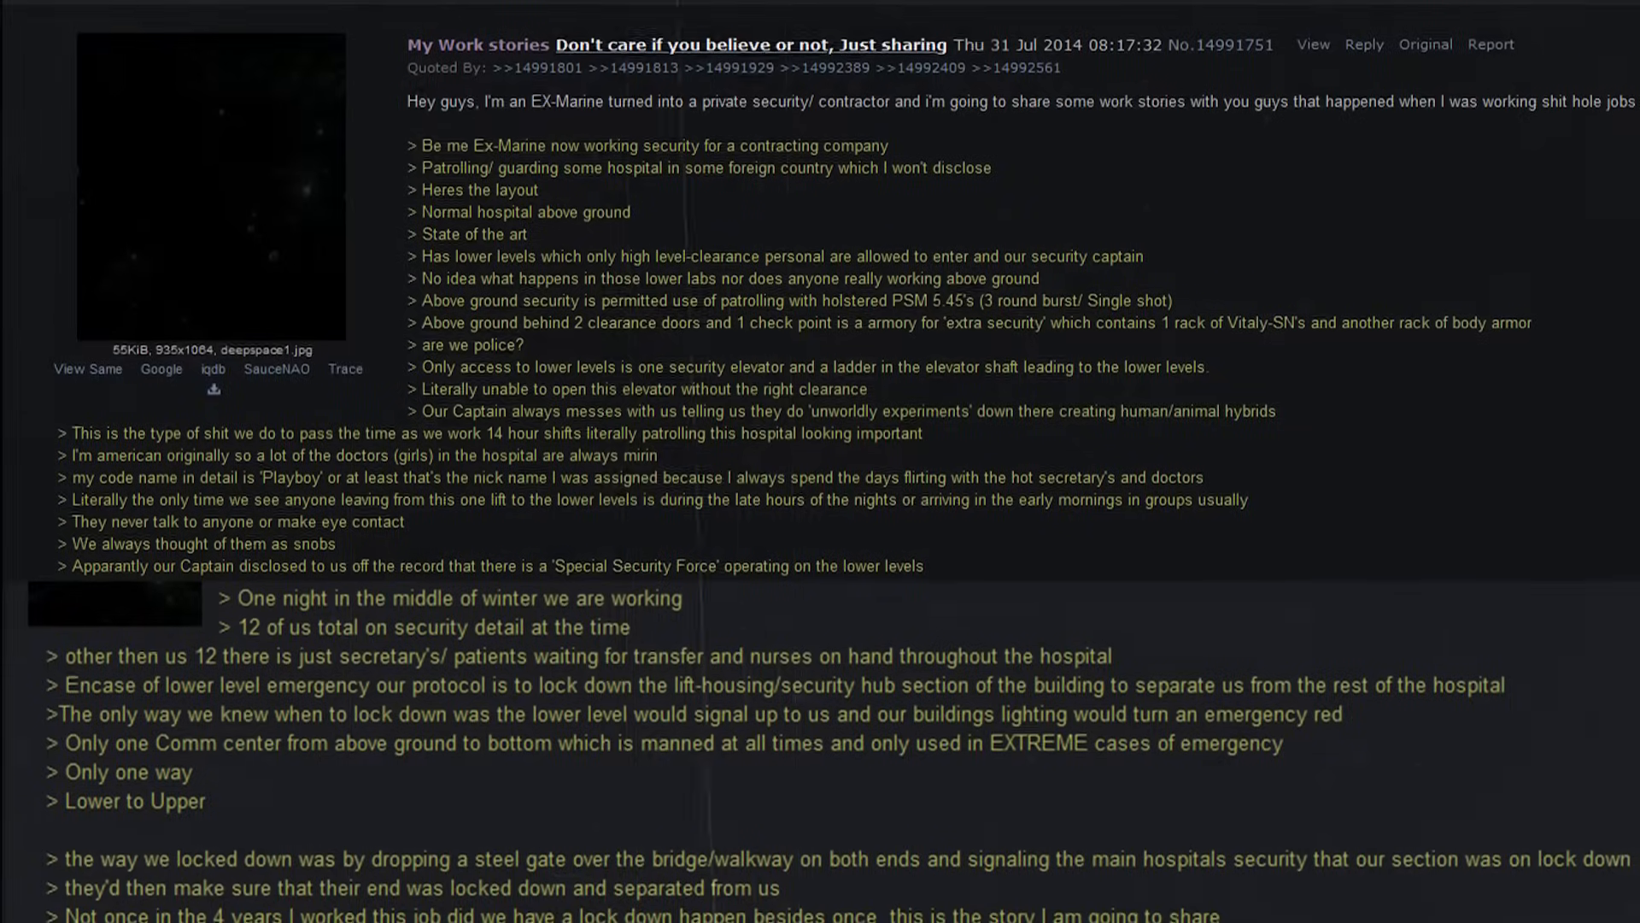
pyautogui.scroll(-3)
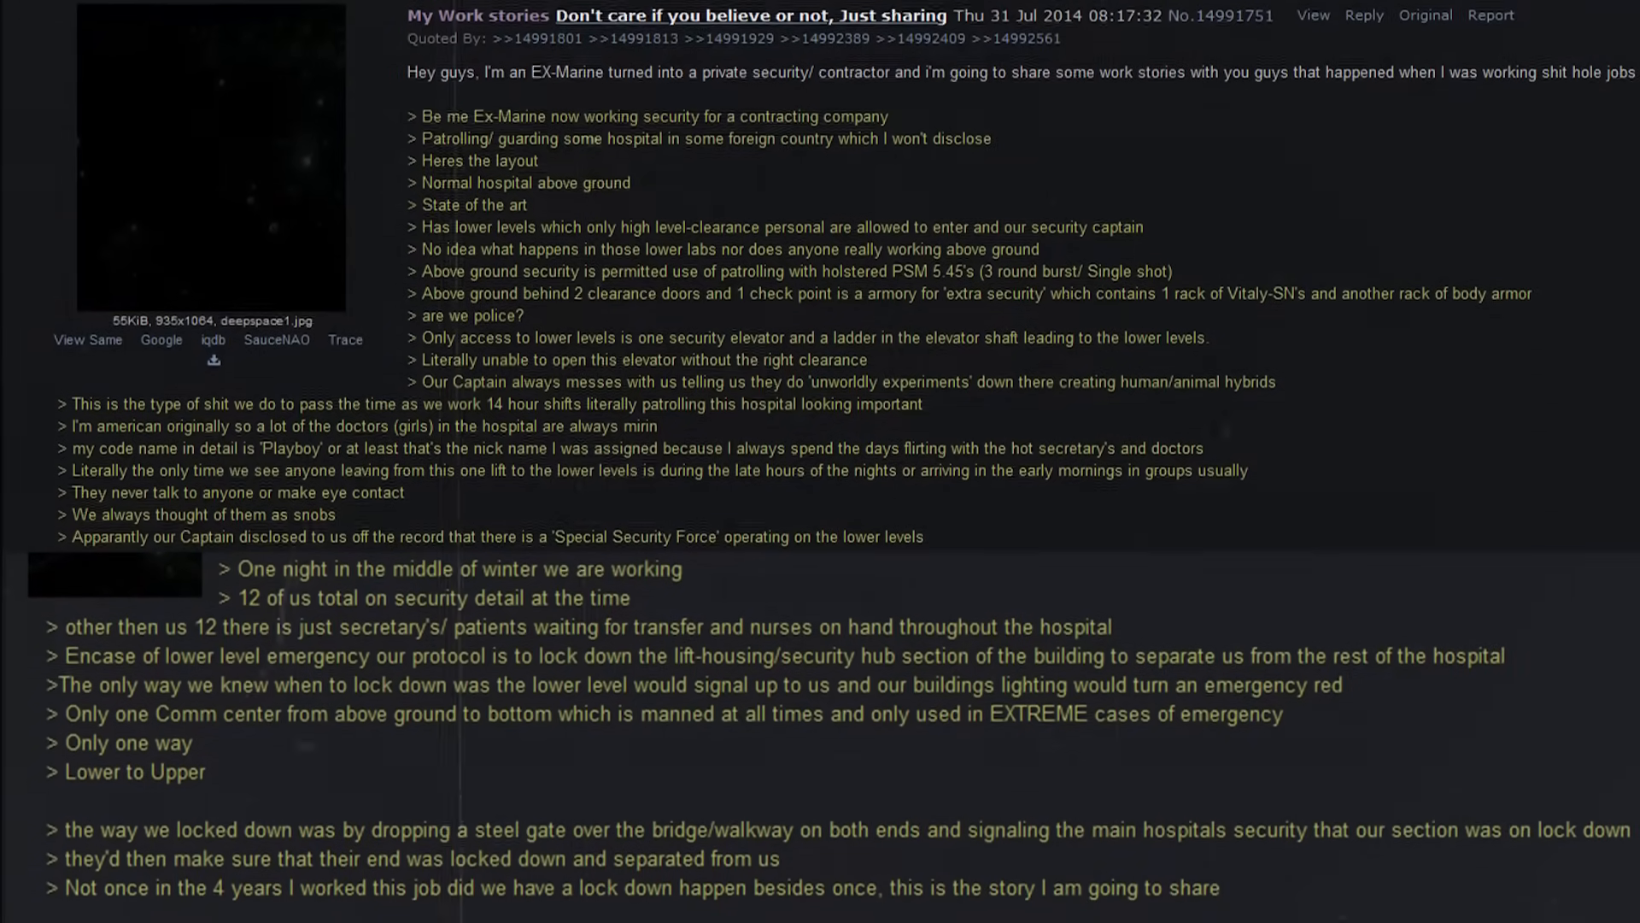
pyautogui.scroll(-3)
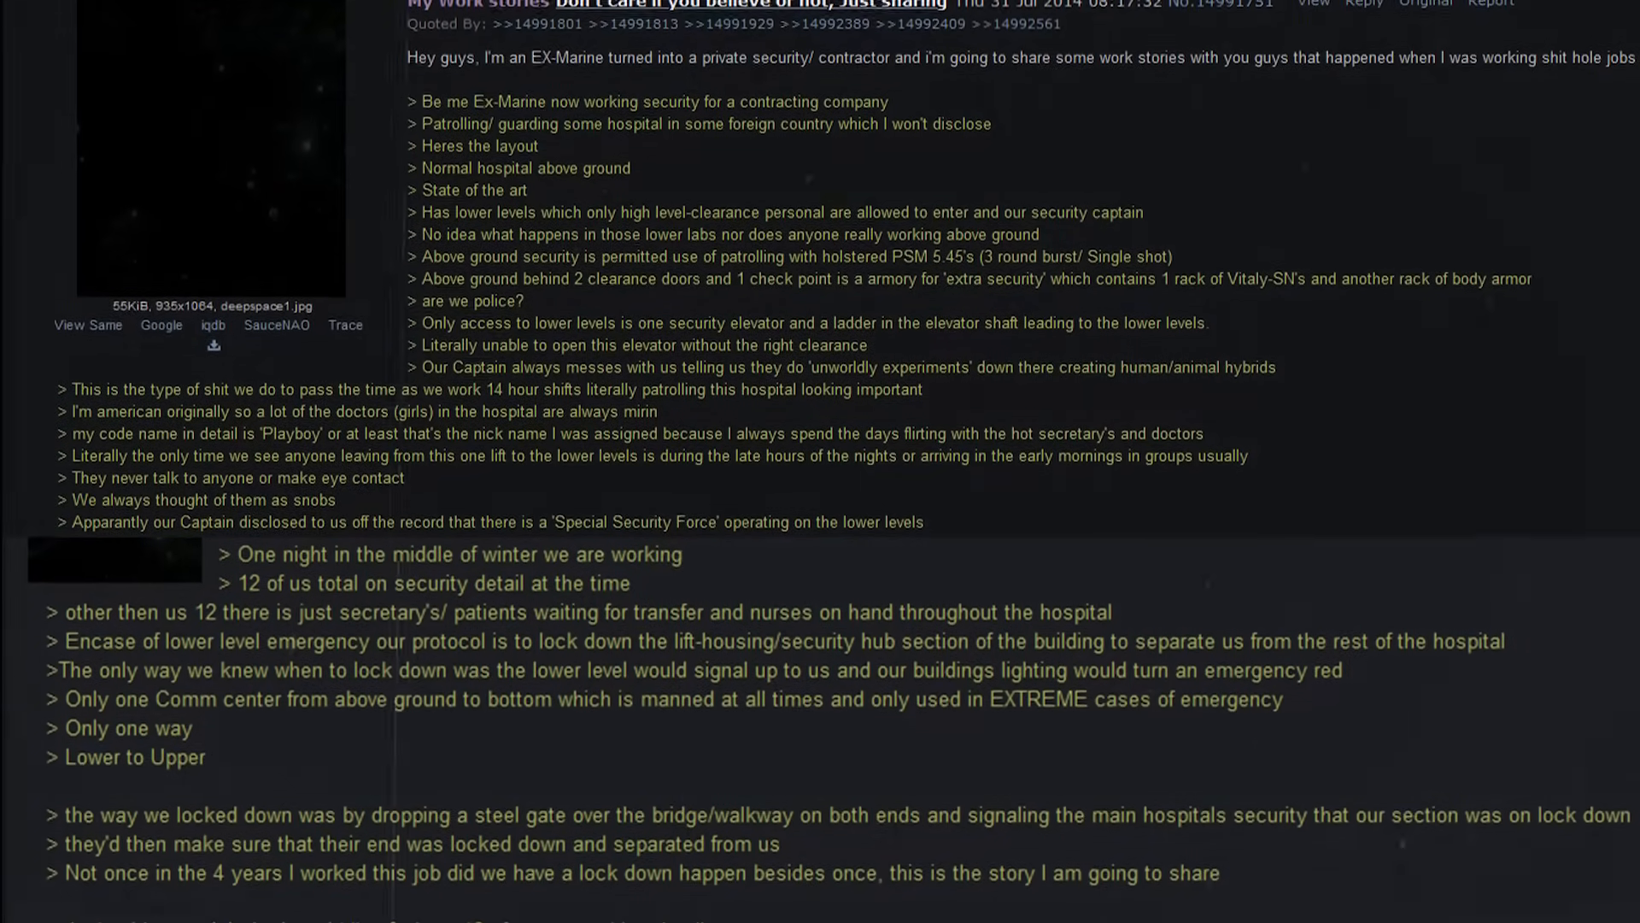
pyautogui.scroll(-3)
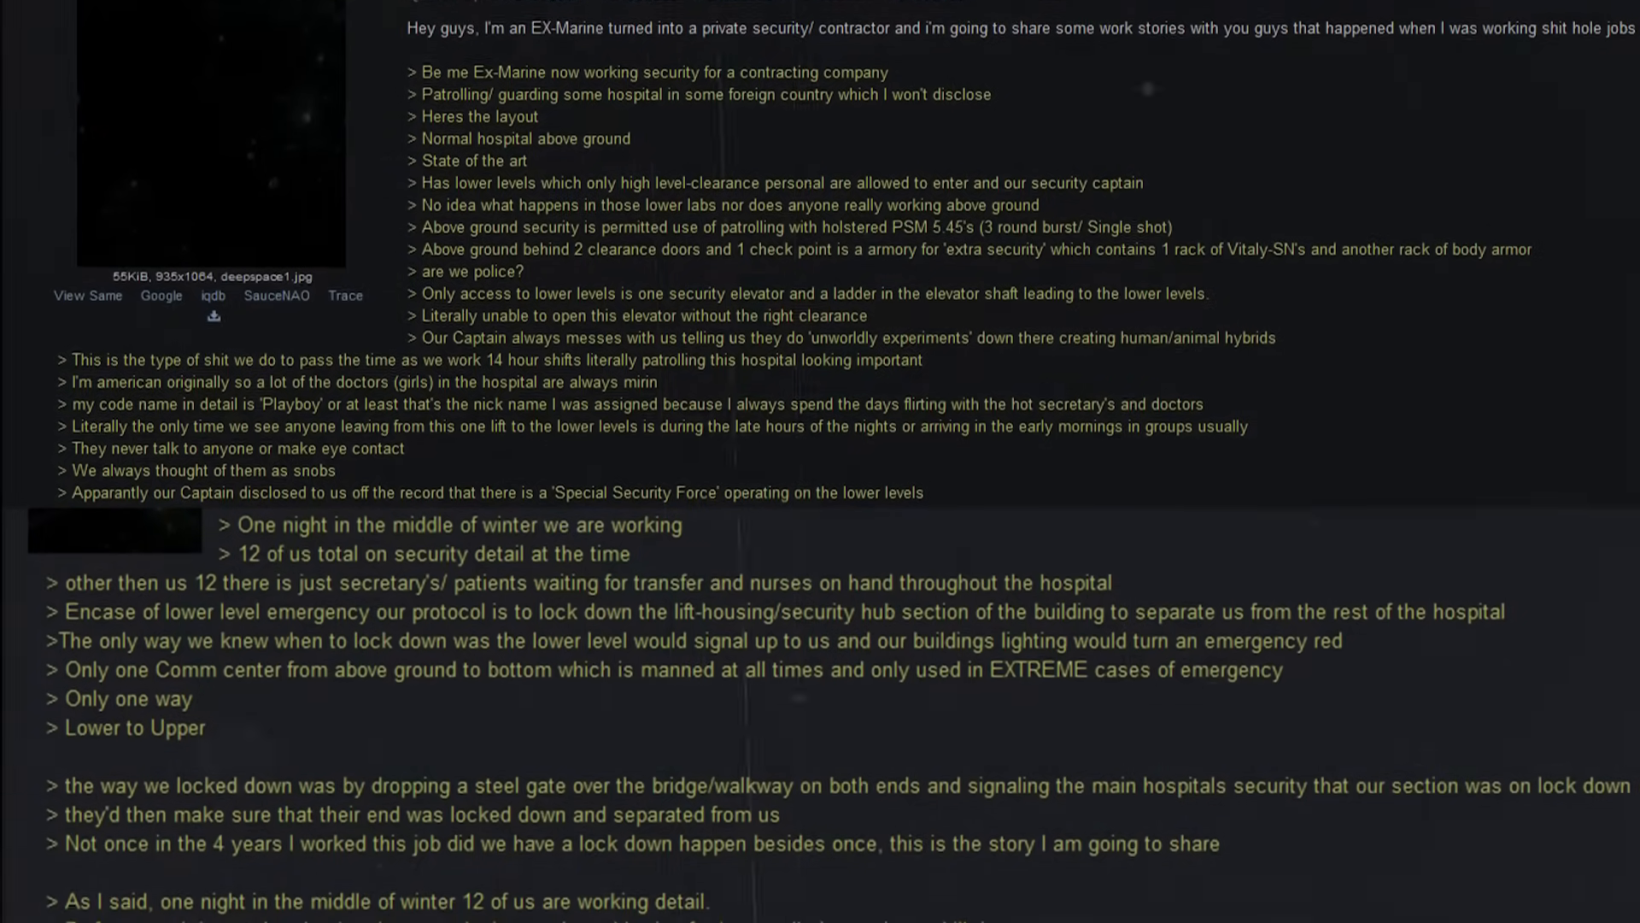
pyautogui.scroll(-3)
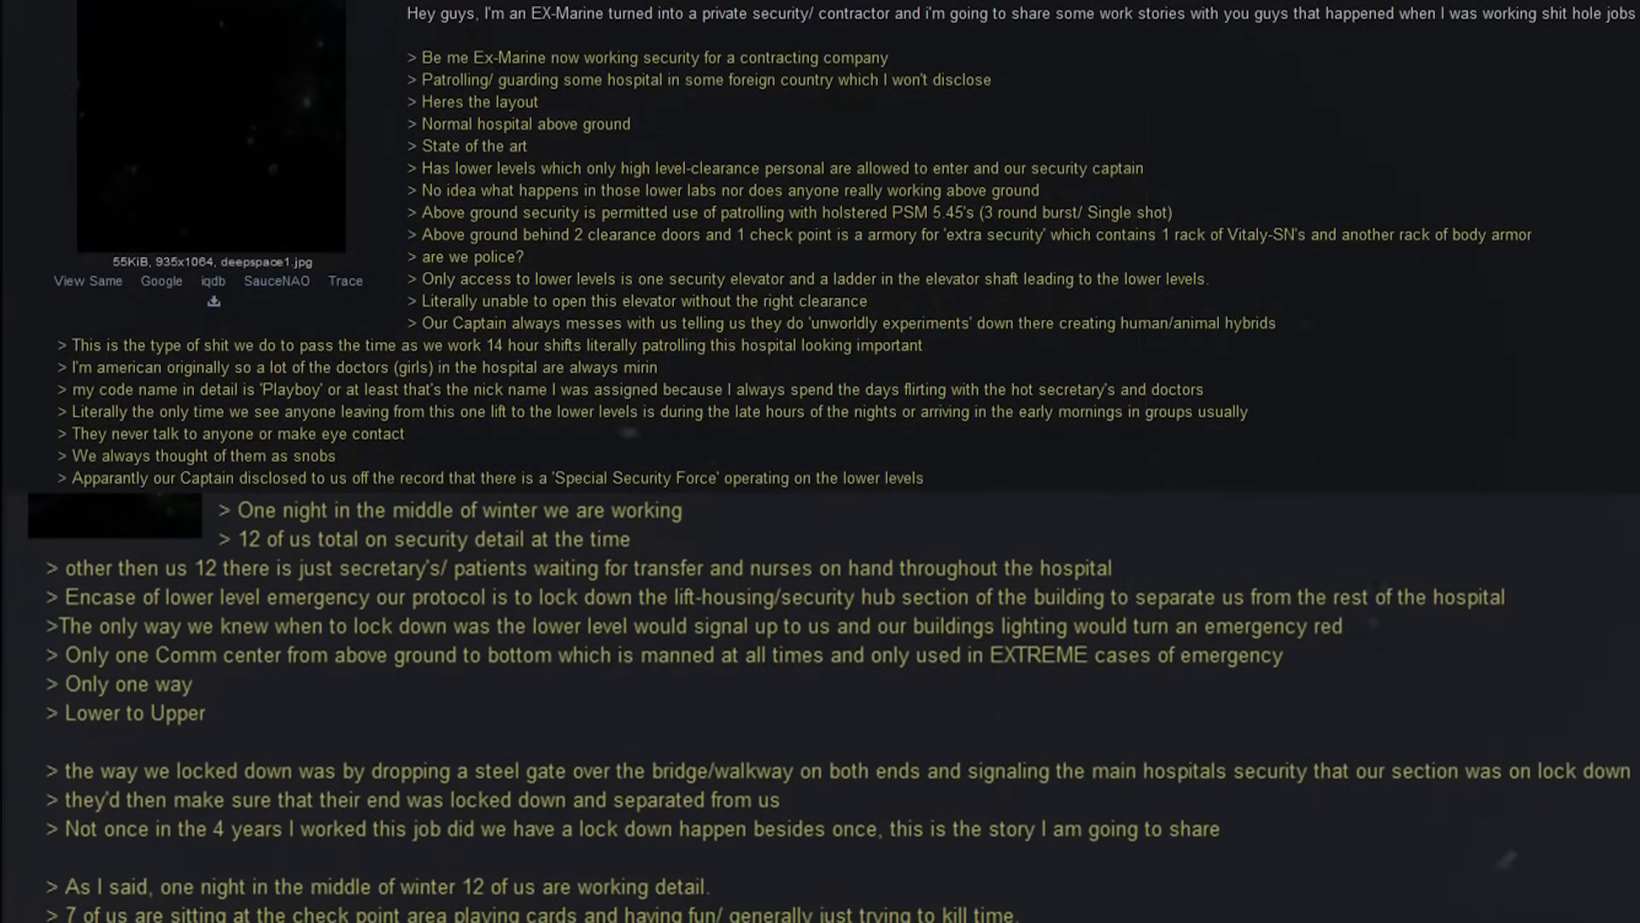
pyautogui.scroll(-3)
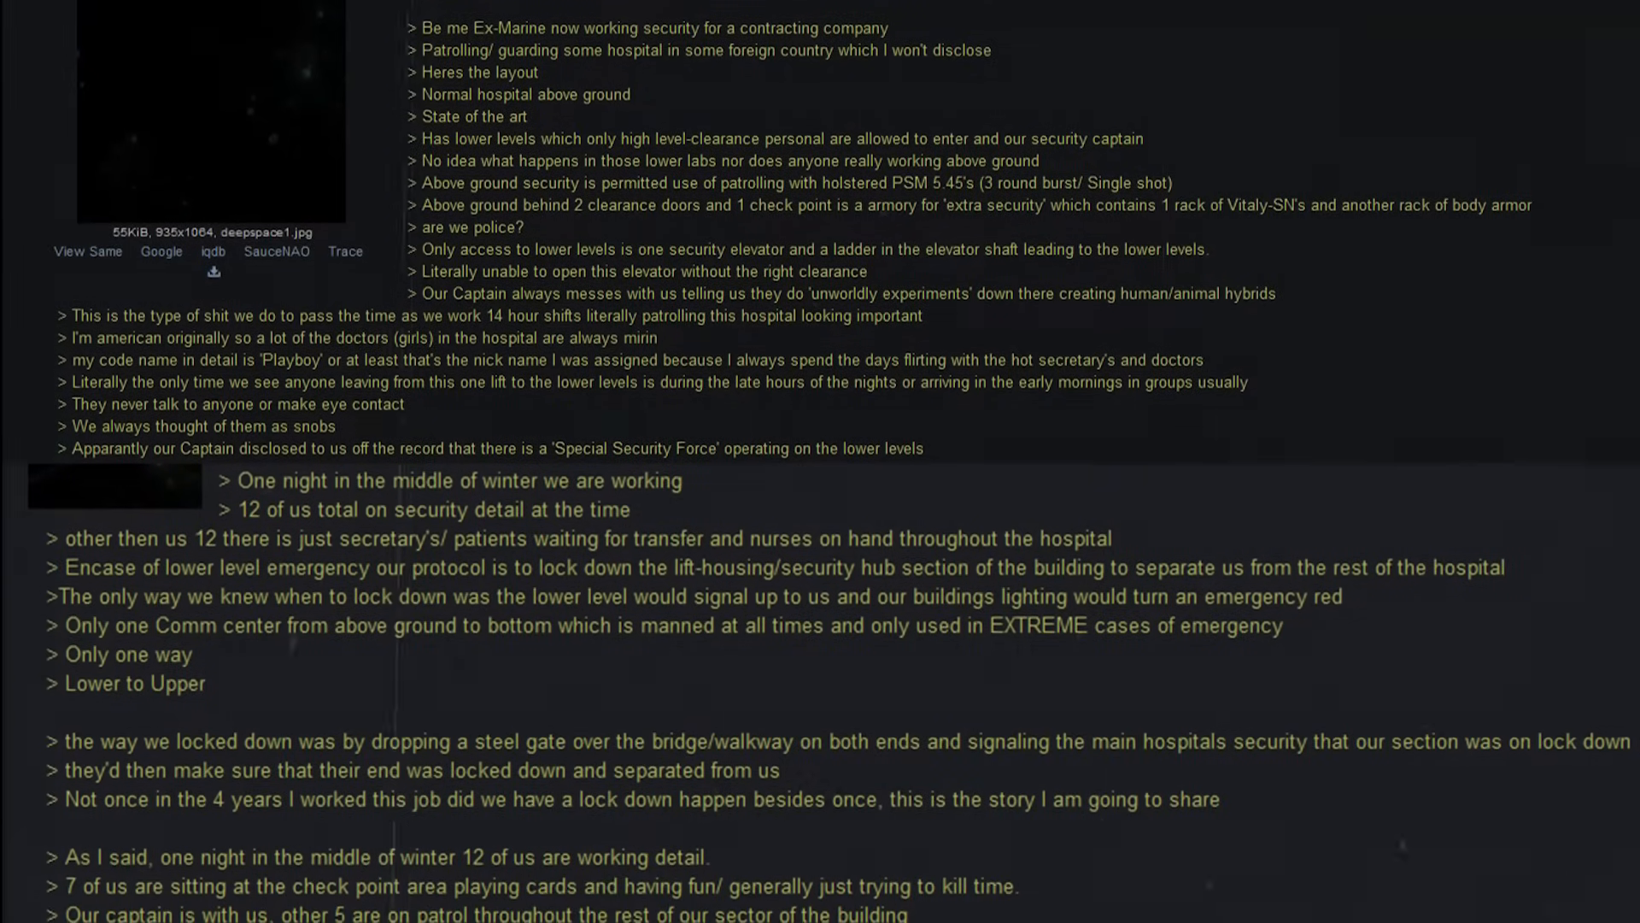
pyautogui.scroll(-3)
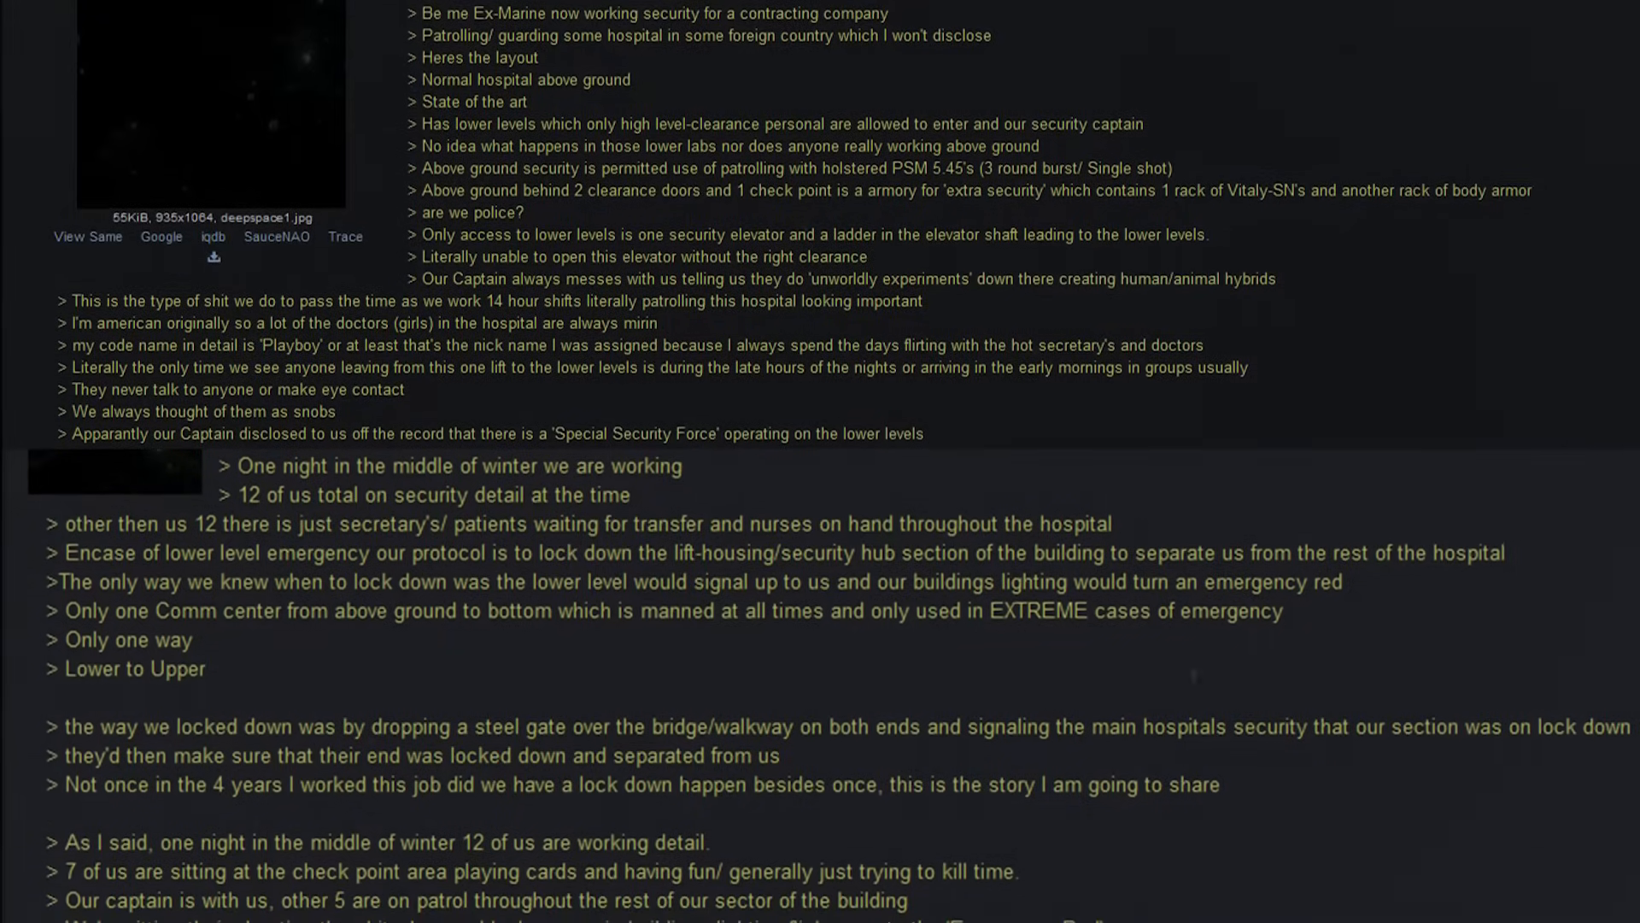
pyautogui.scroll(-3)
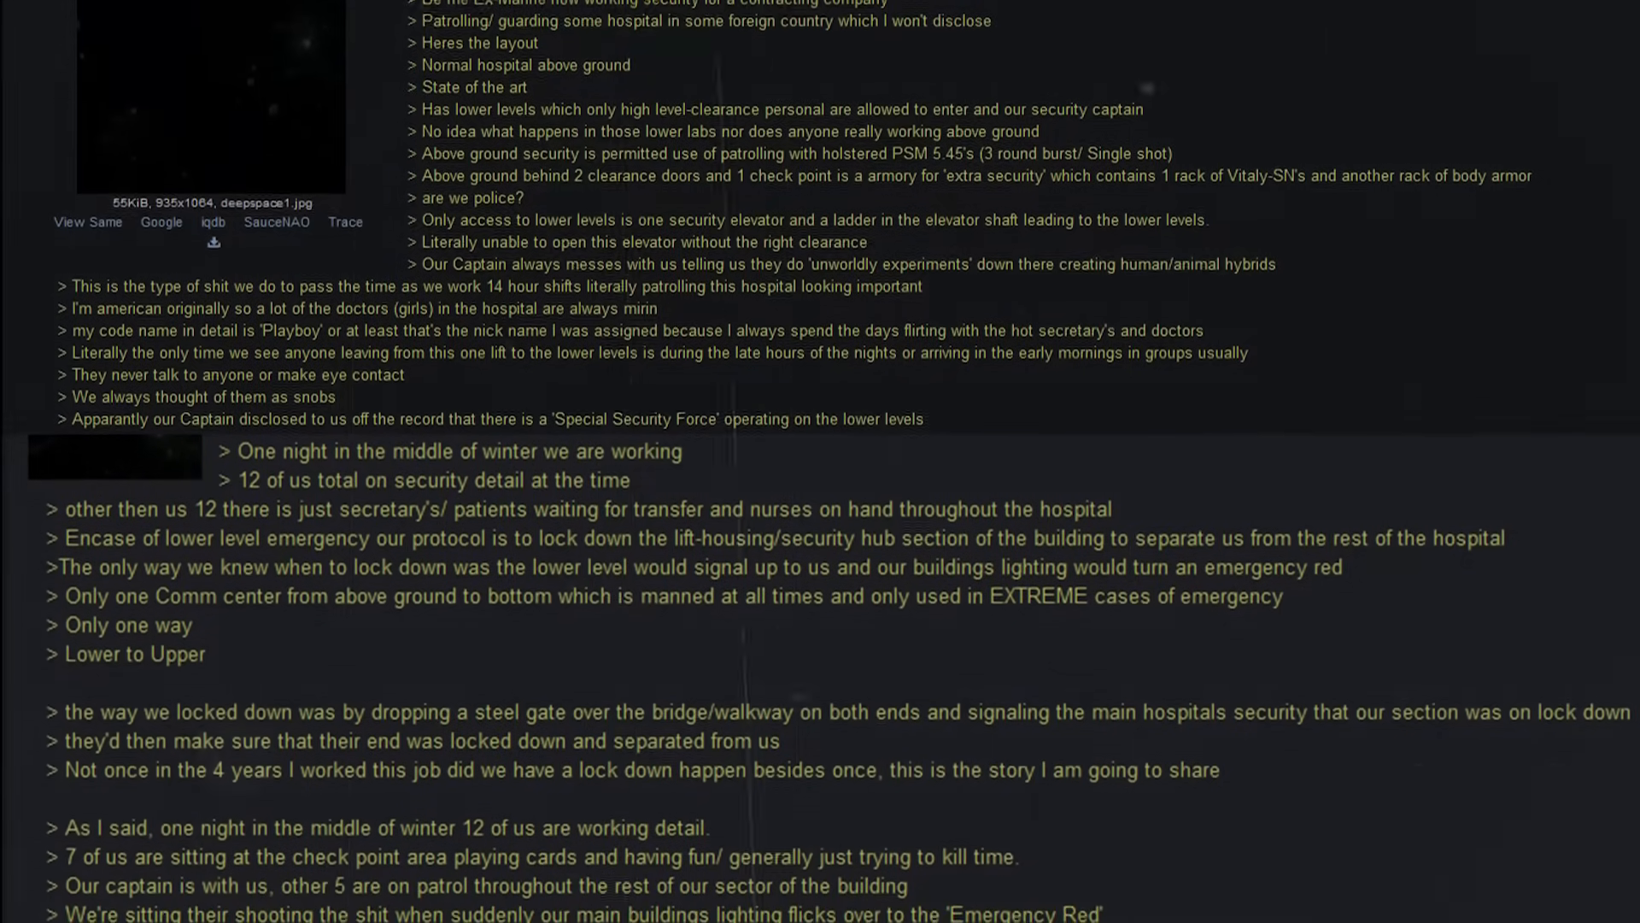
pyautogui.scroll(-3)
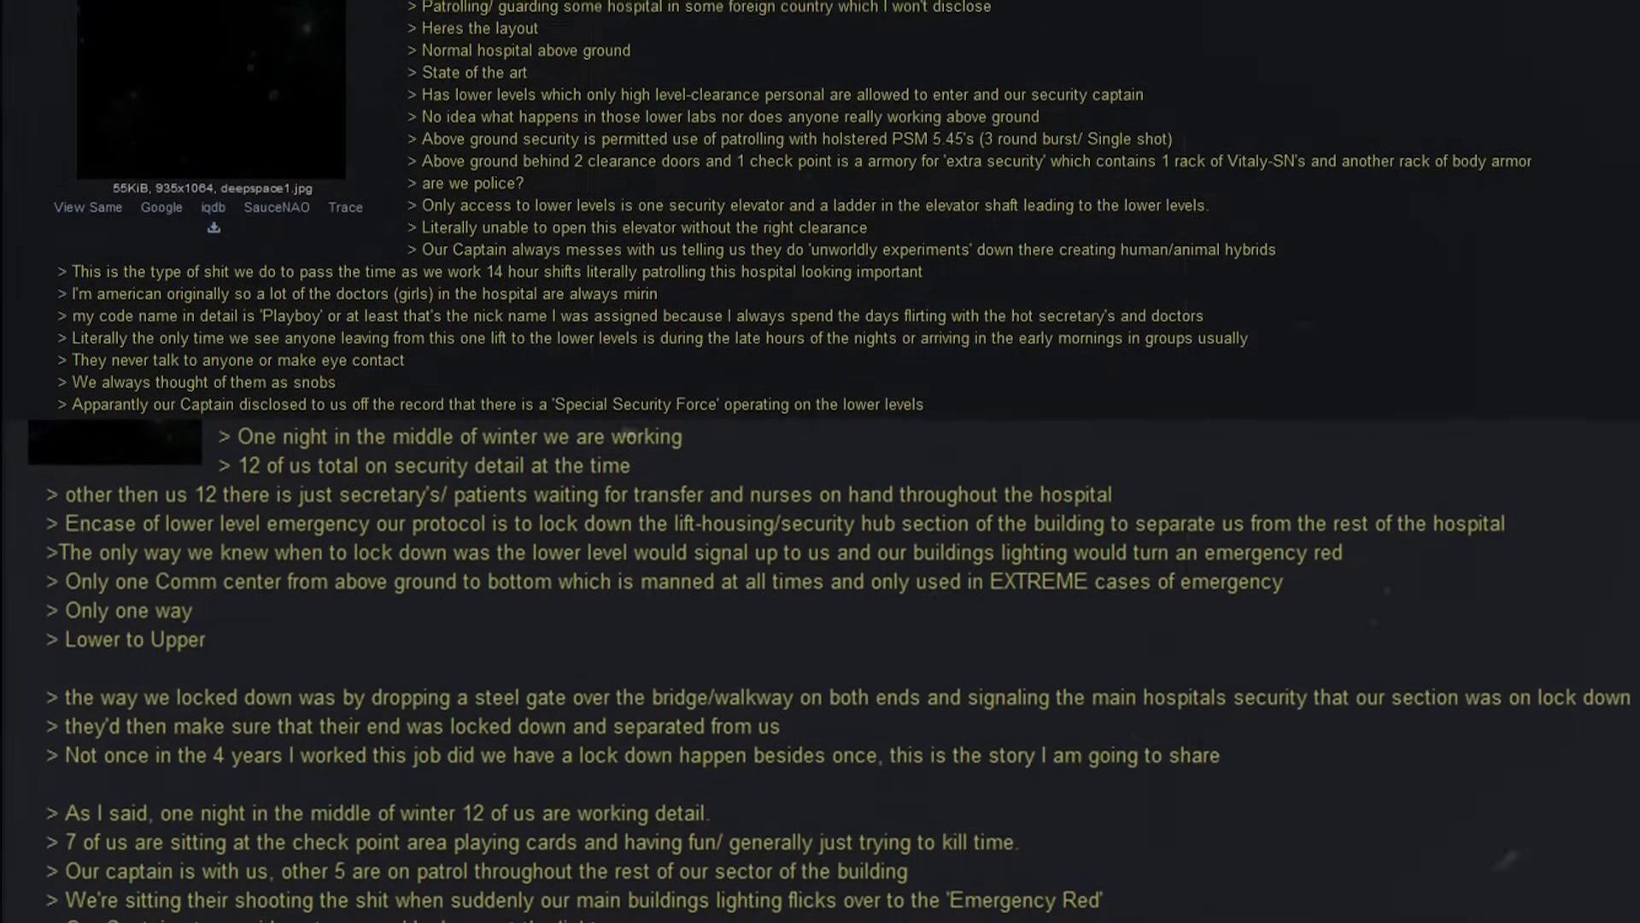
pyautogui.scroll(-3)
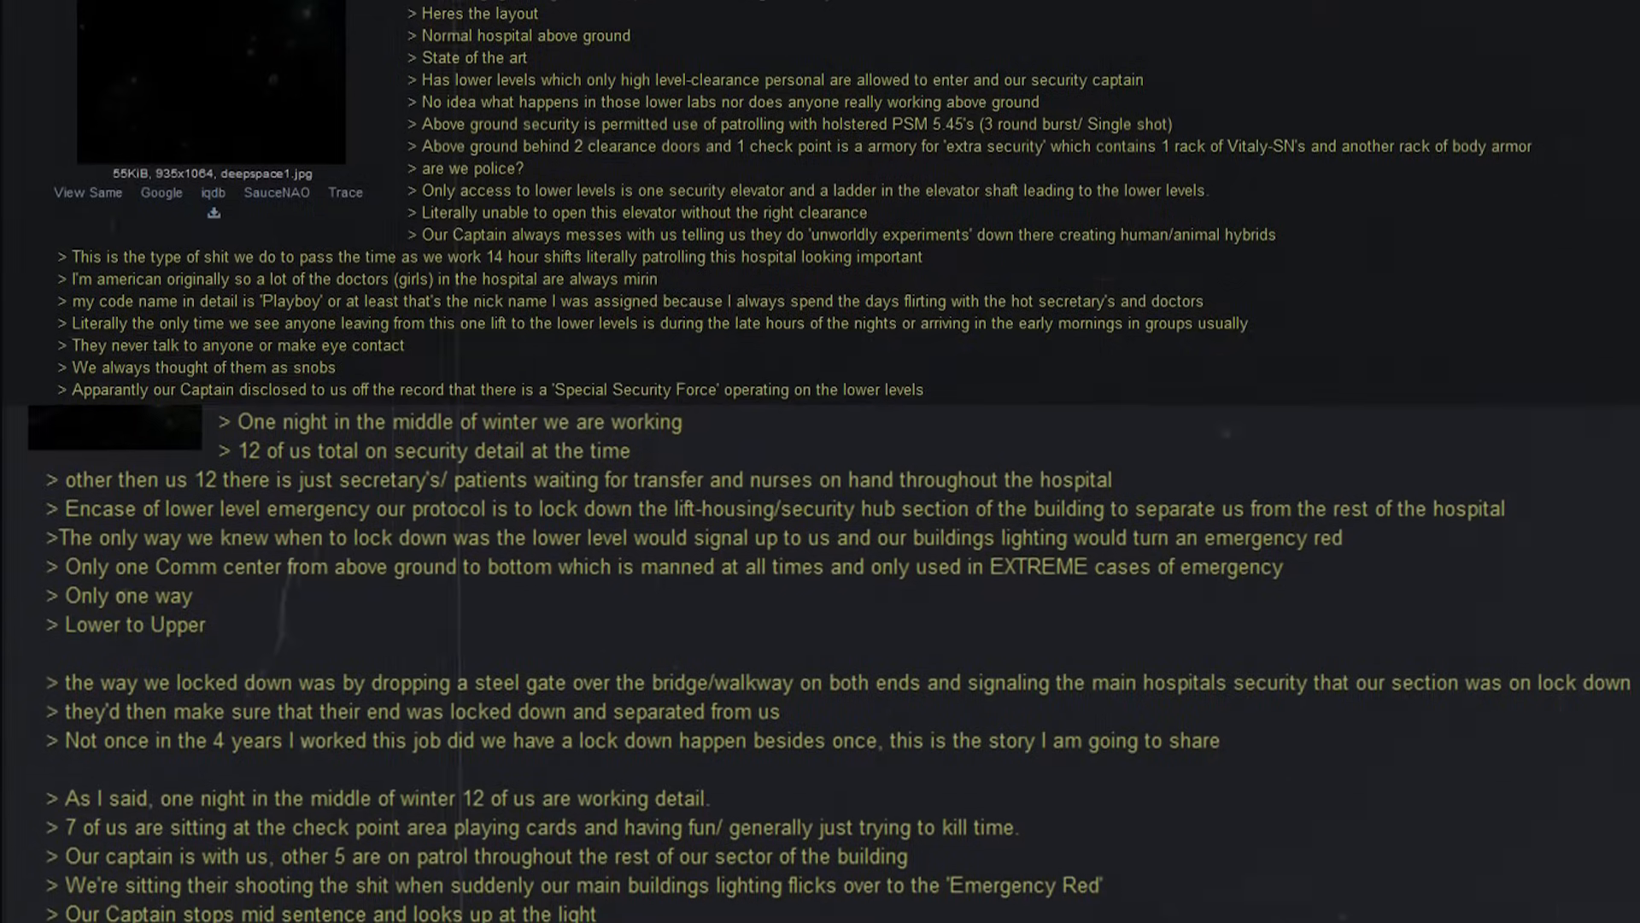
pyautogui.scroll(-3)
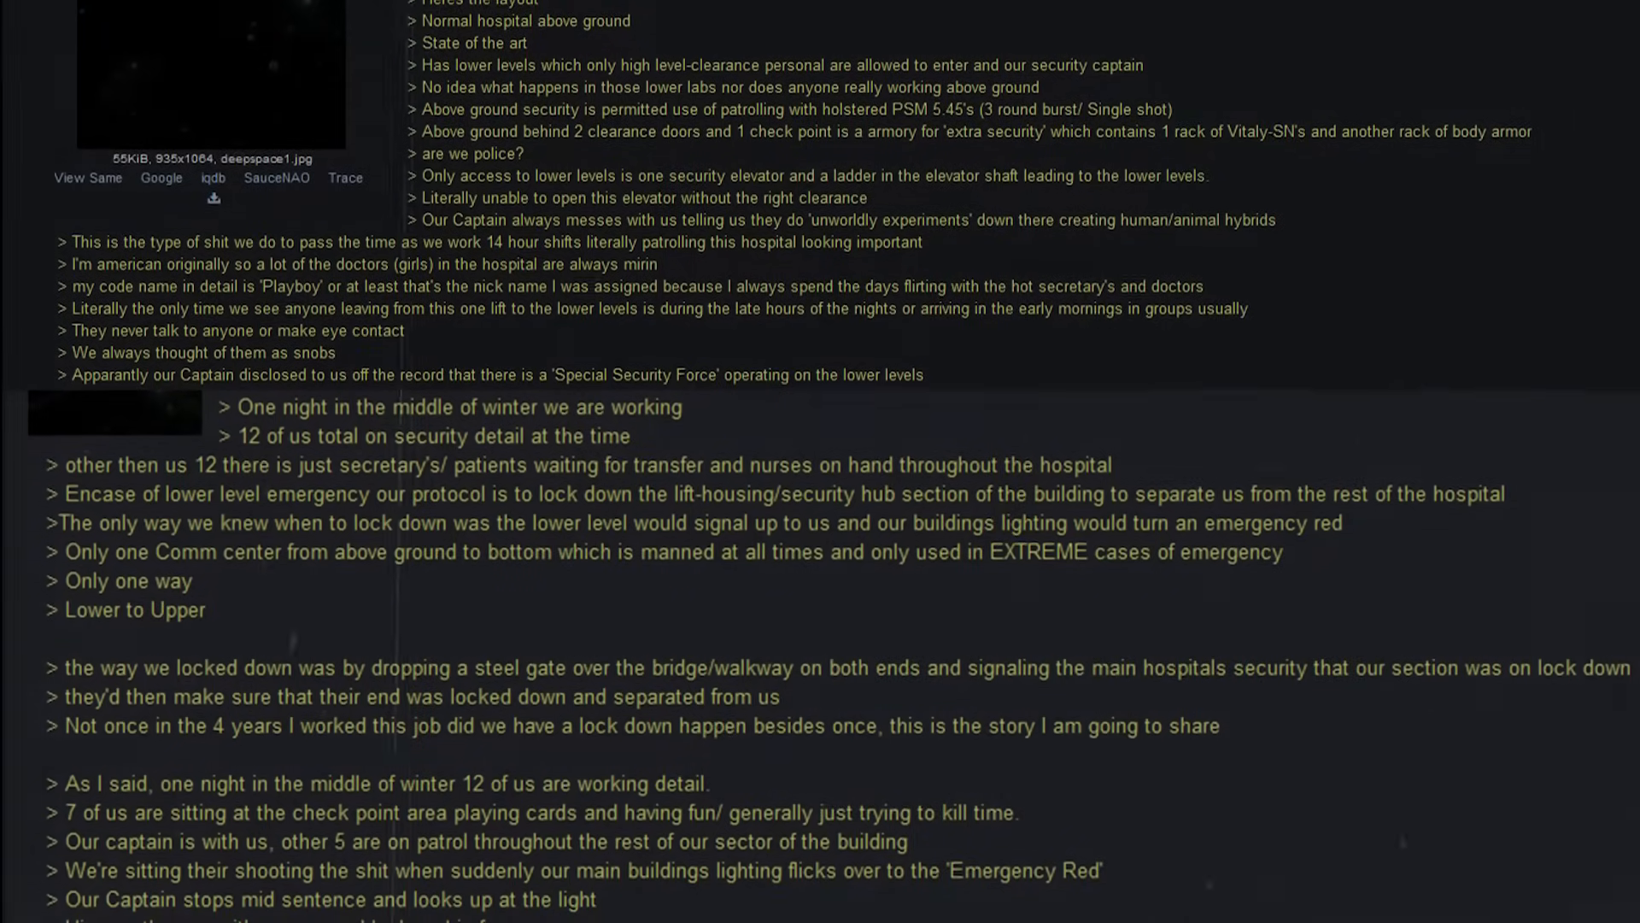
pyautogui.scroll(-3)
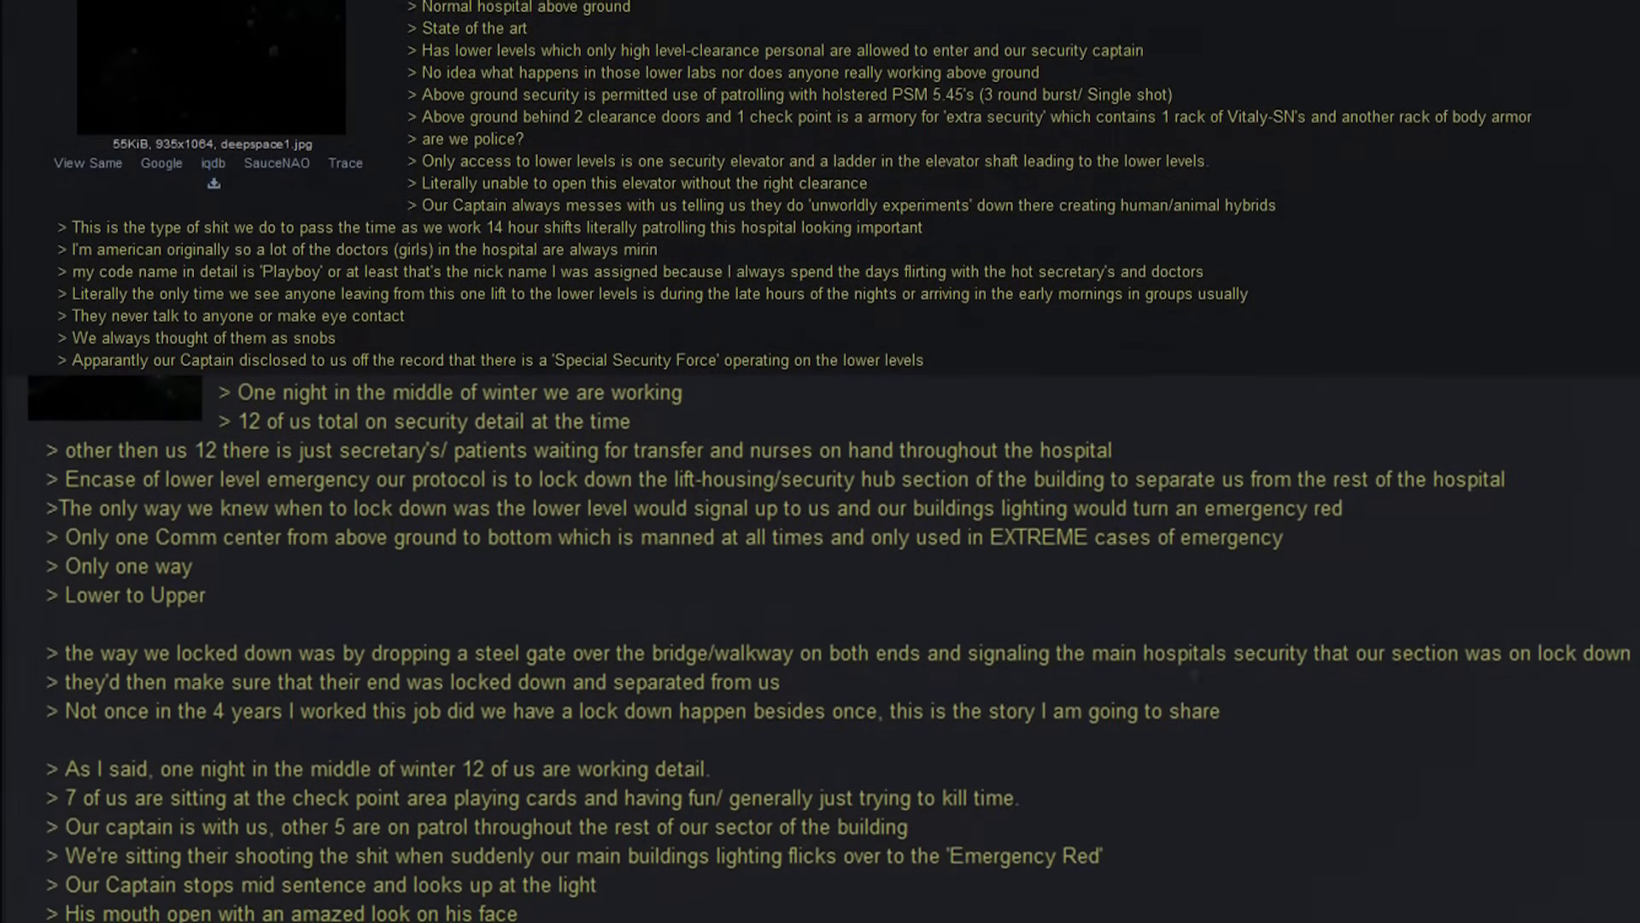
pyautogui.scroll(-3)
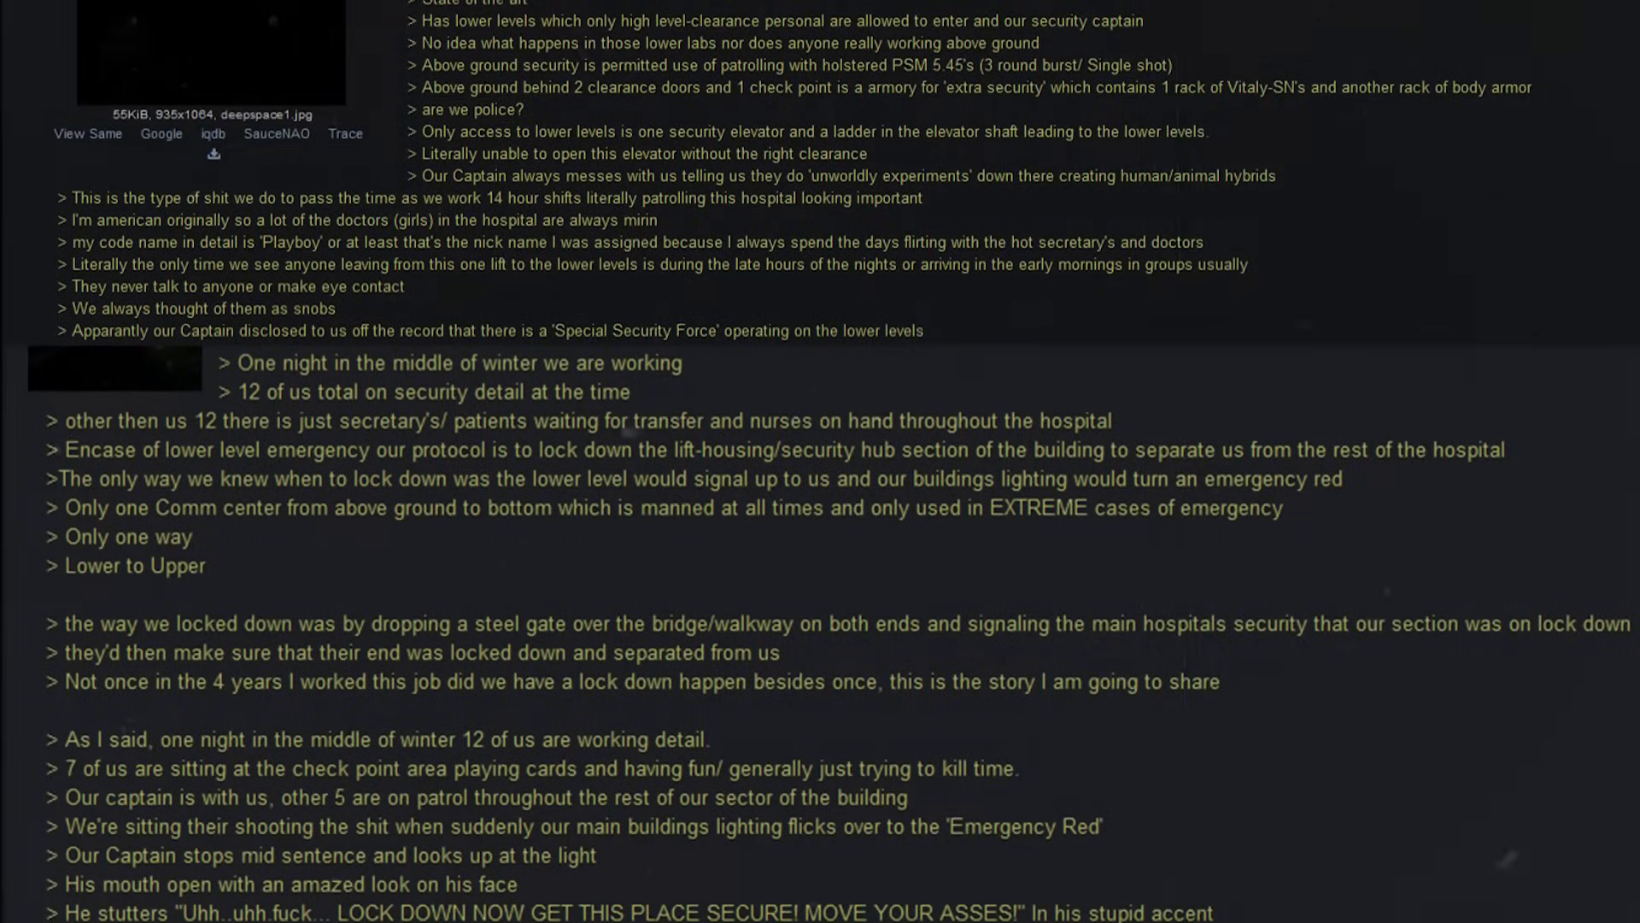
pyautogui.scroll(-3)
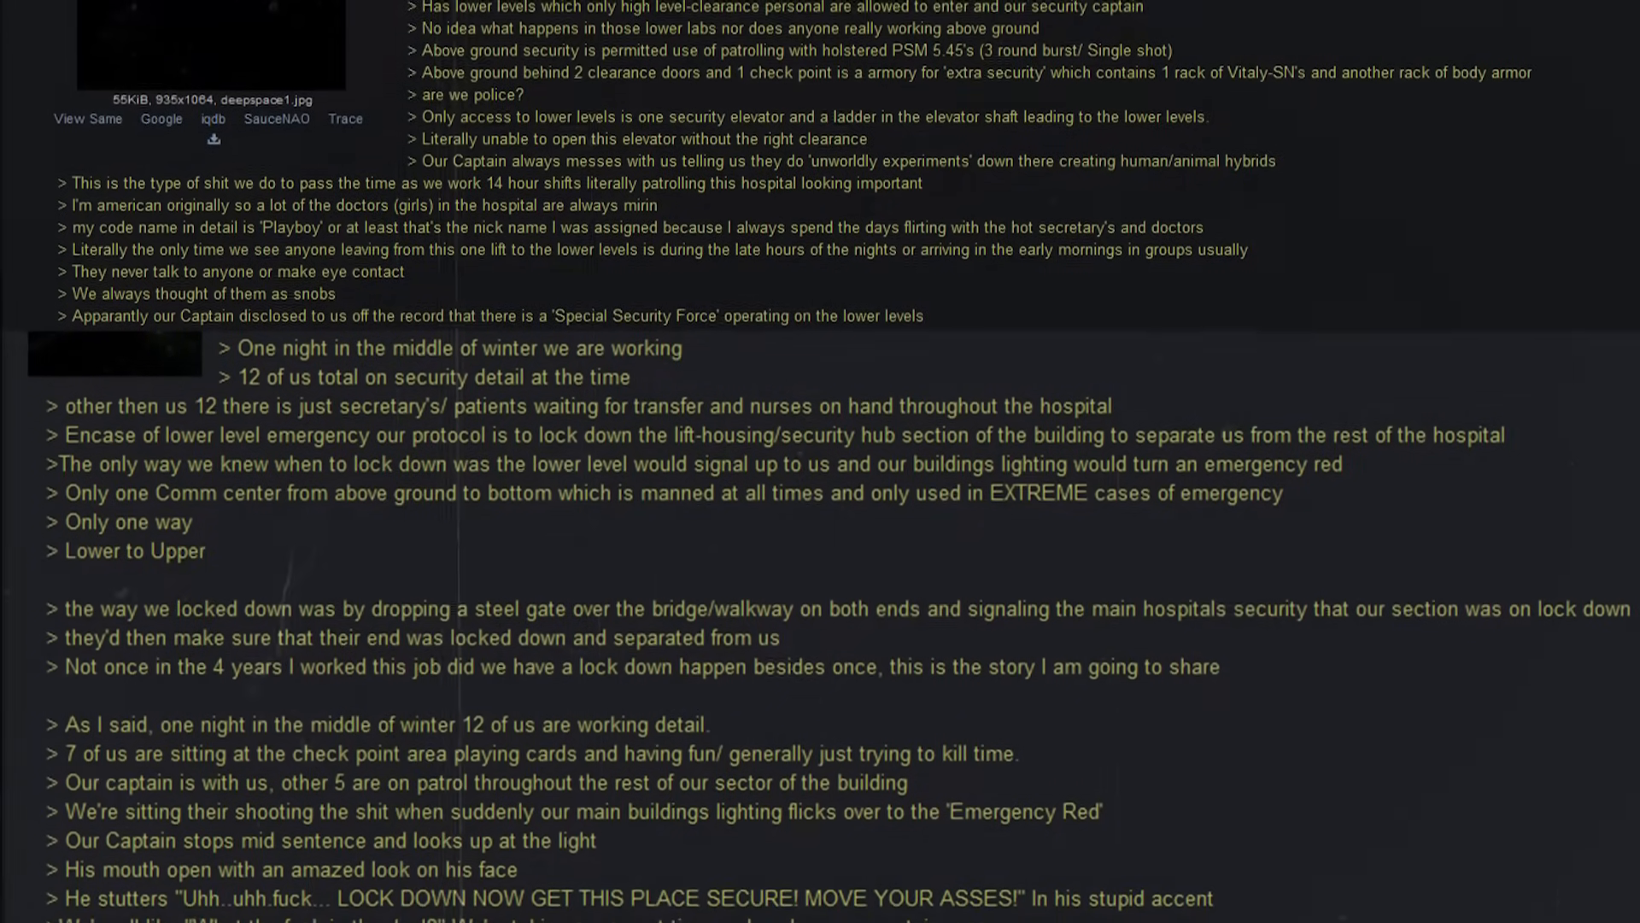
pyautogui.scroll(-3)
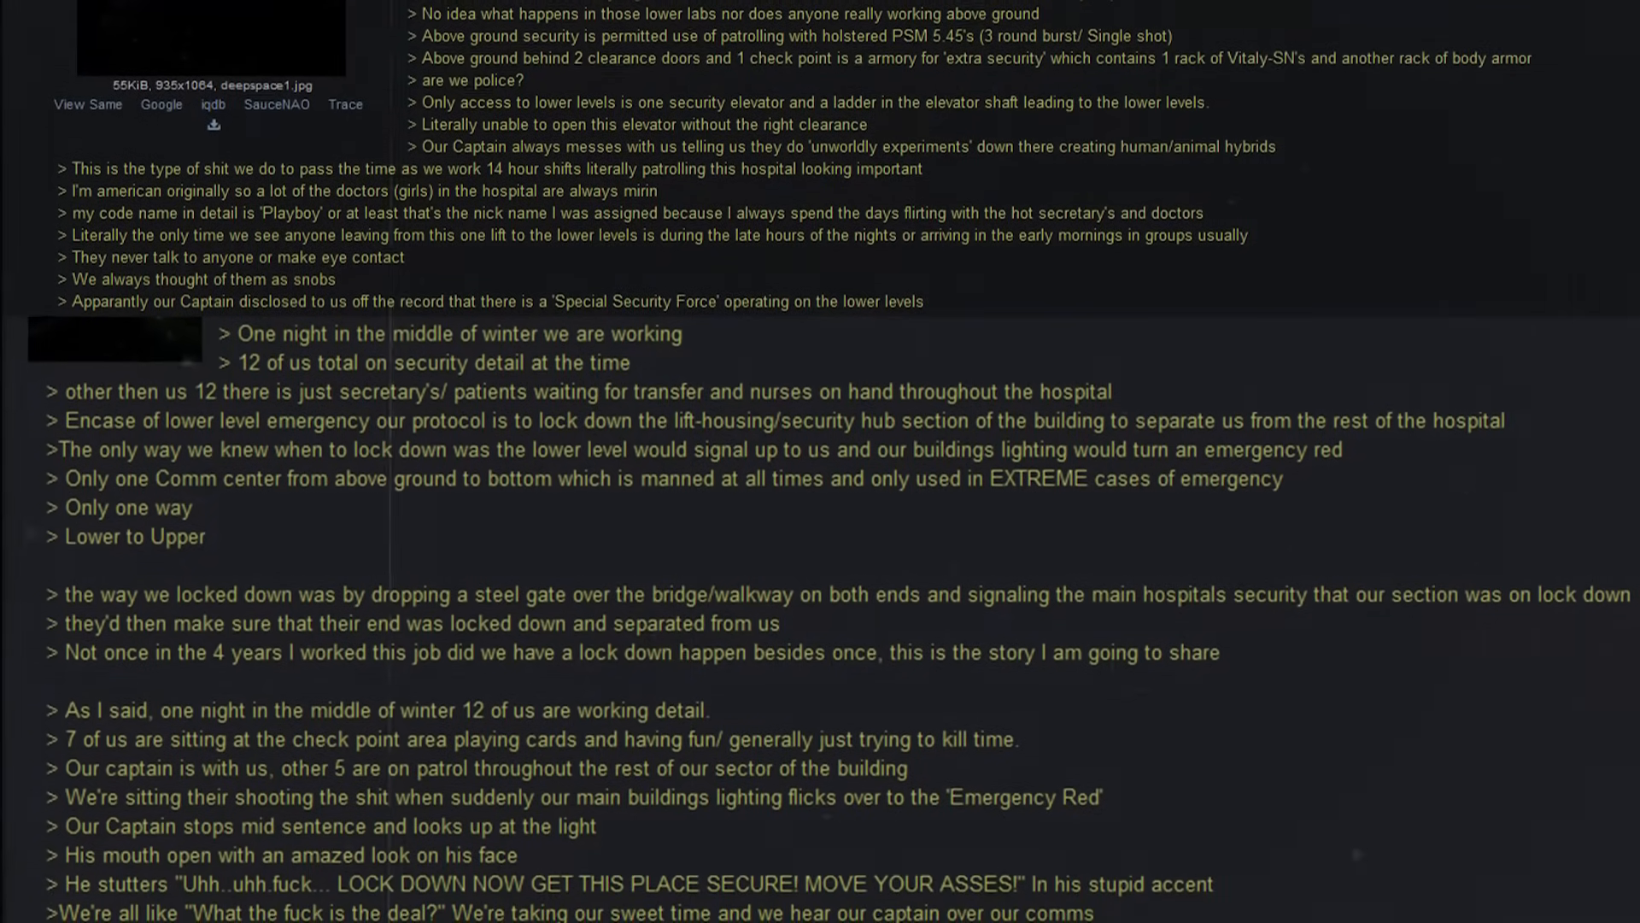
pyautogui.scroll(-3)
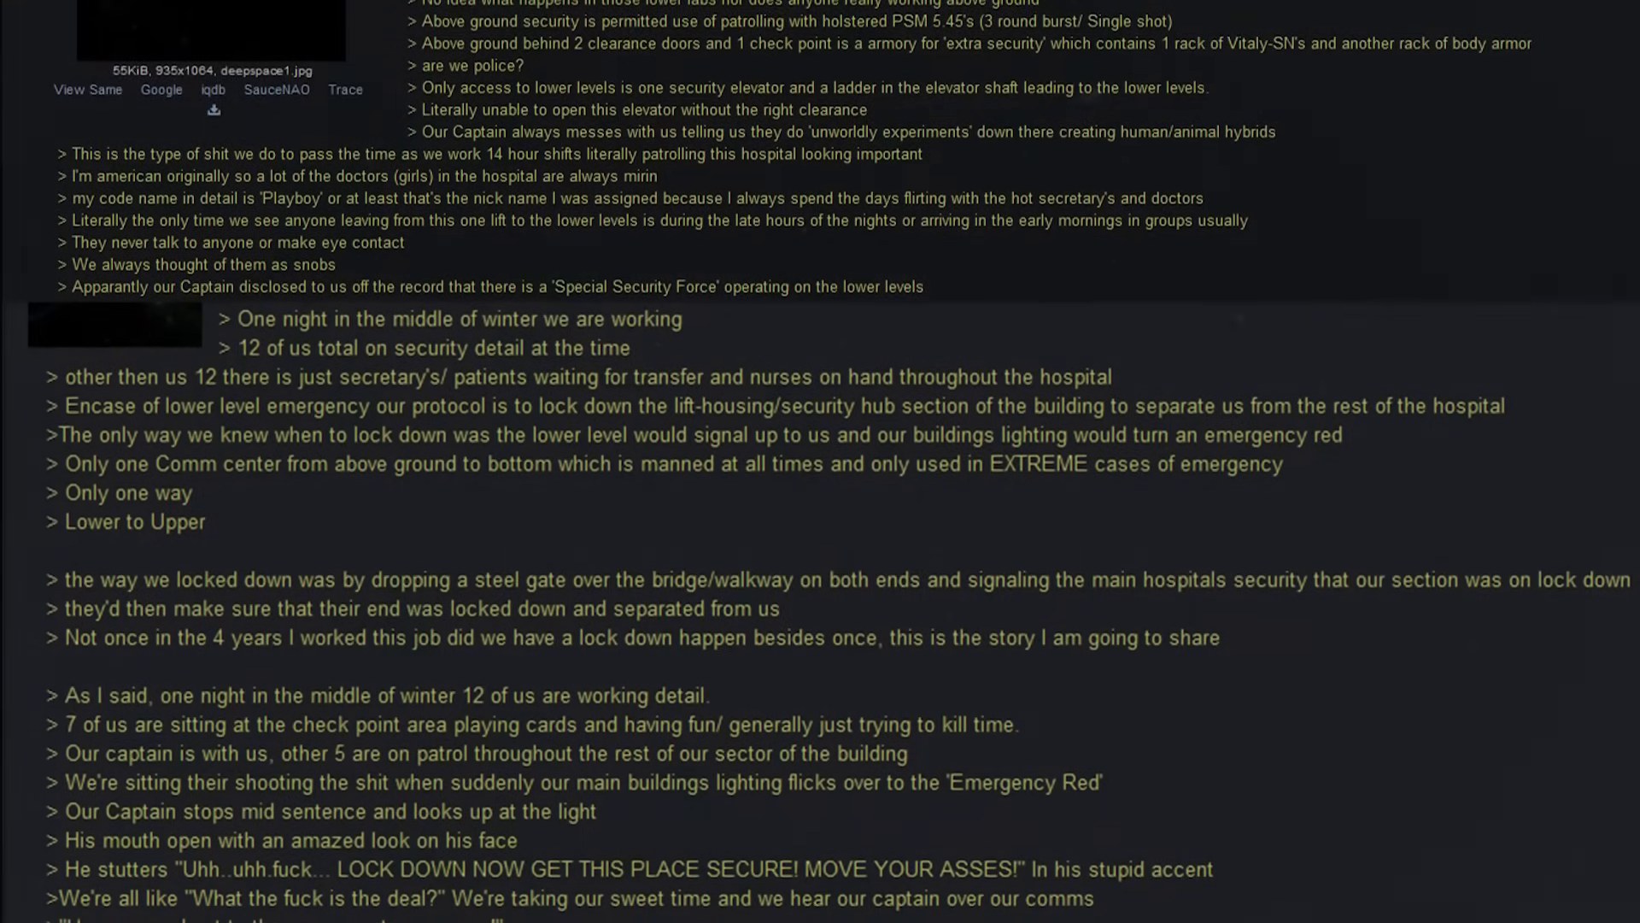
pyautogui.scroll(-3)
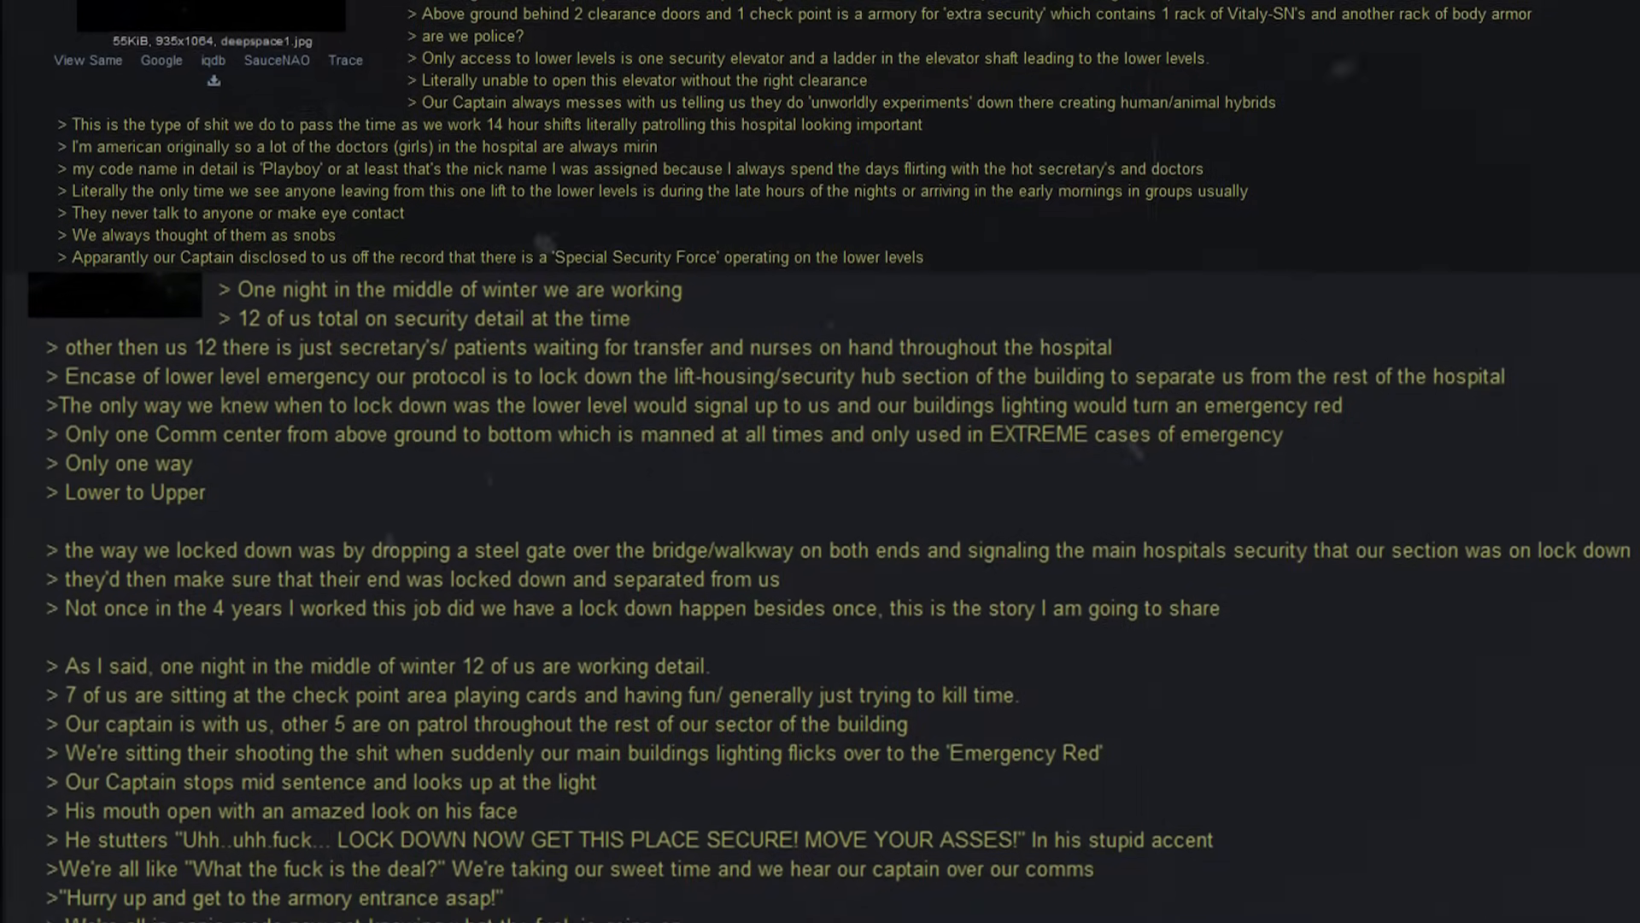
pyautogui.scroll(-3)
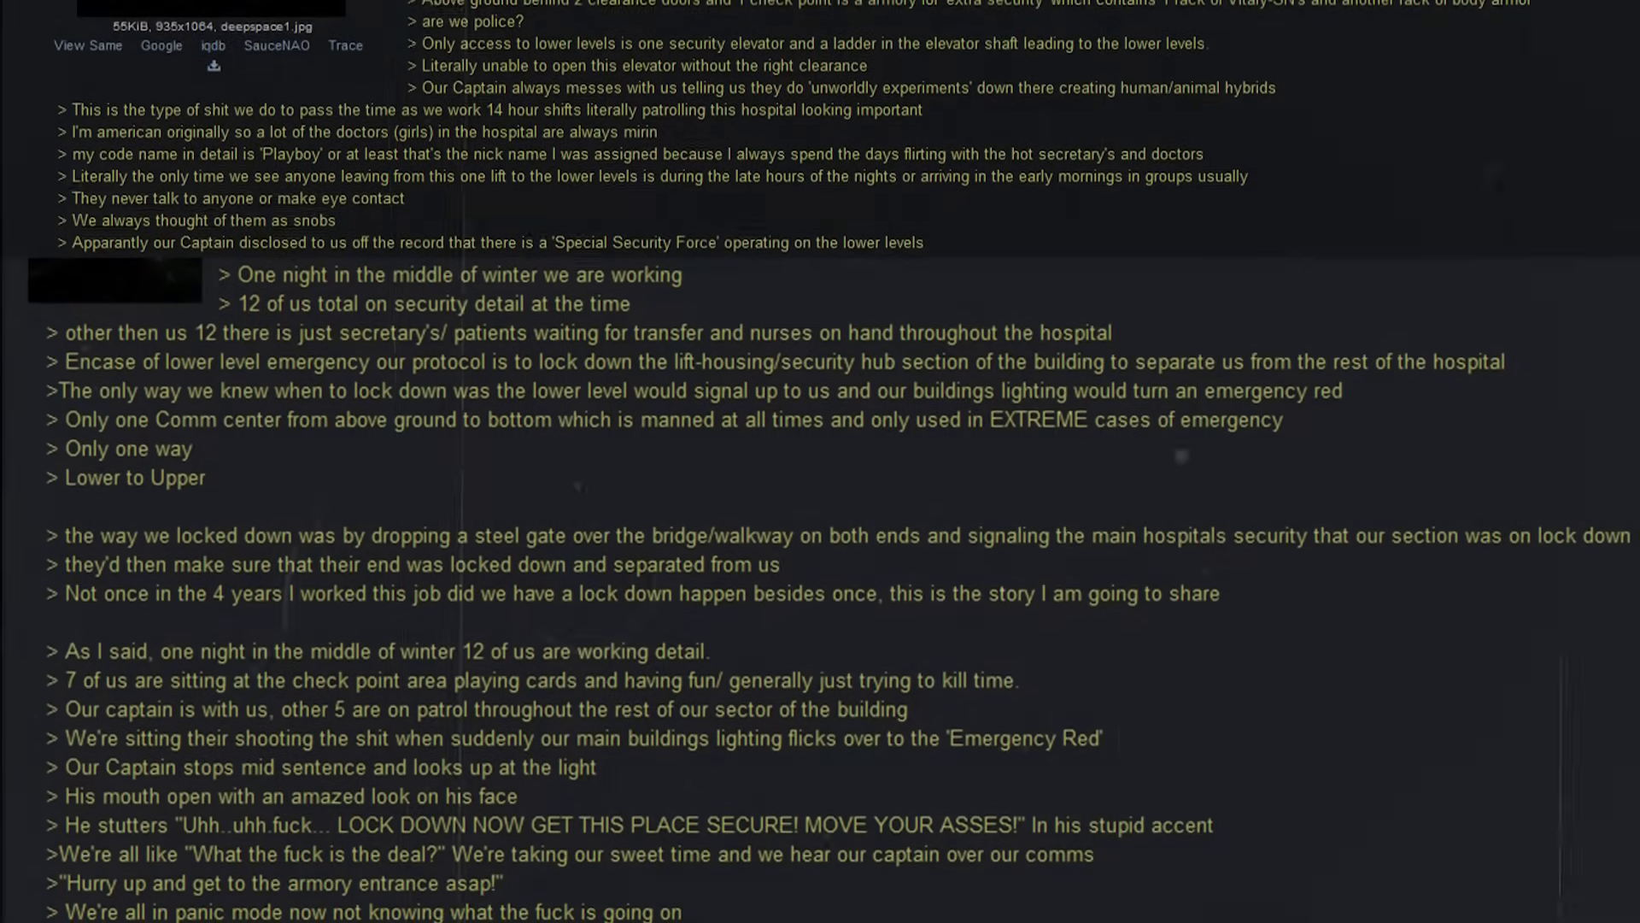
pyautogui.scroll(-3)
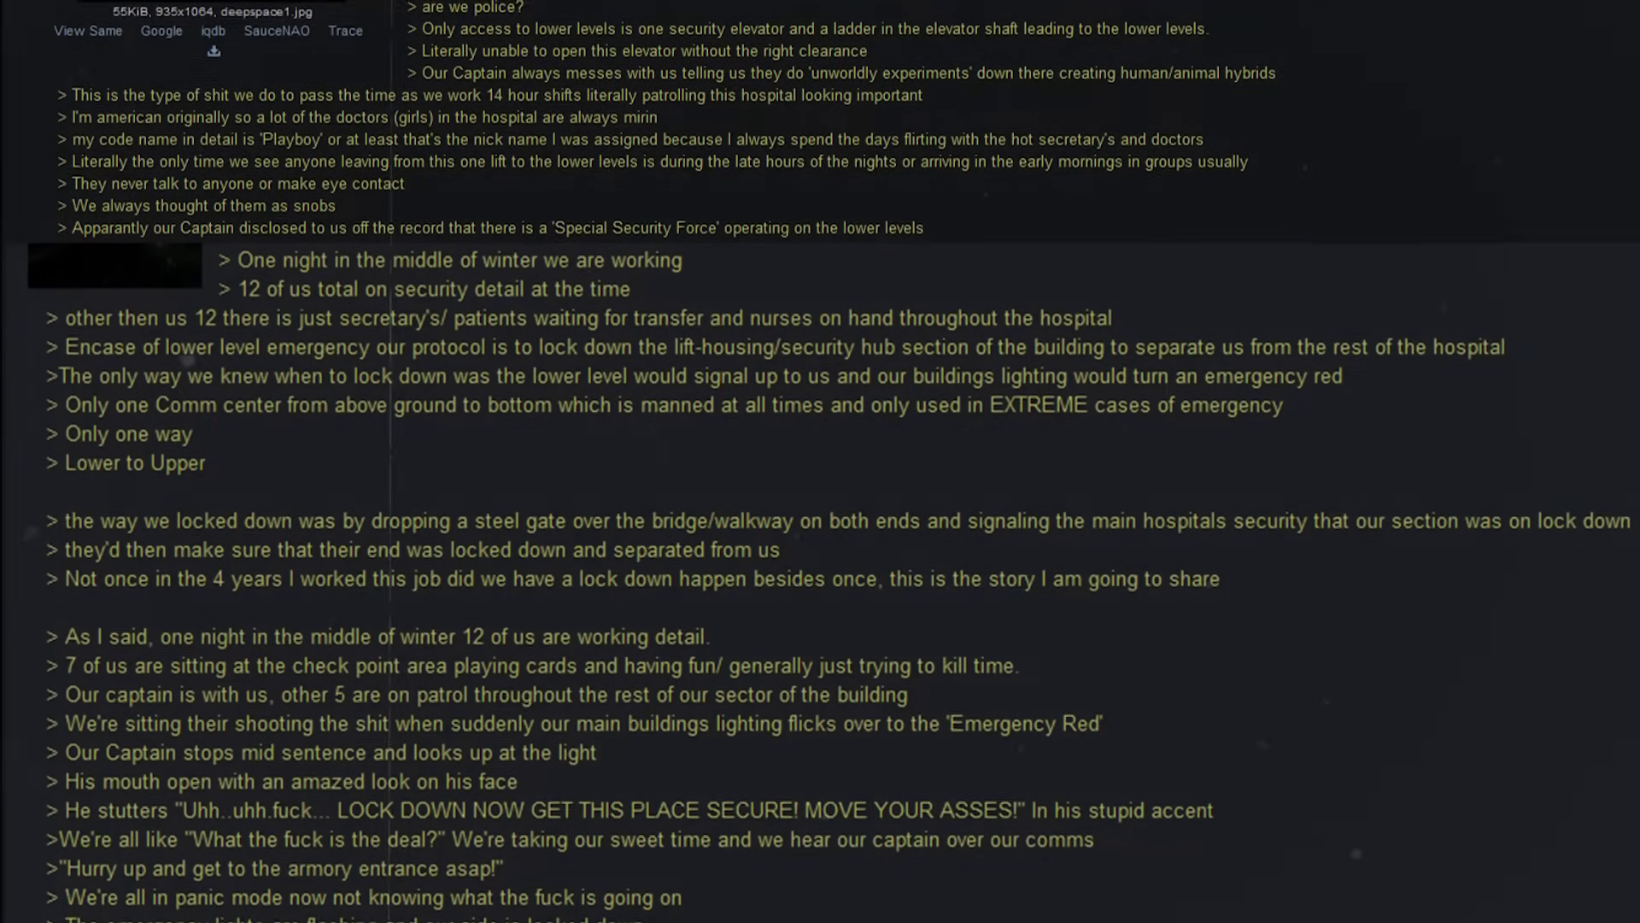
pyautogui.scroll(-3)
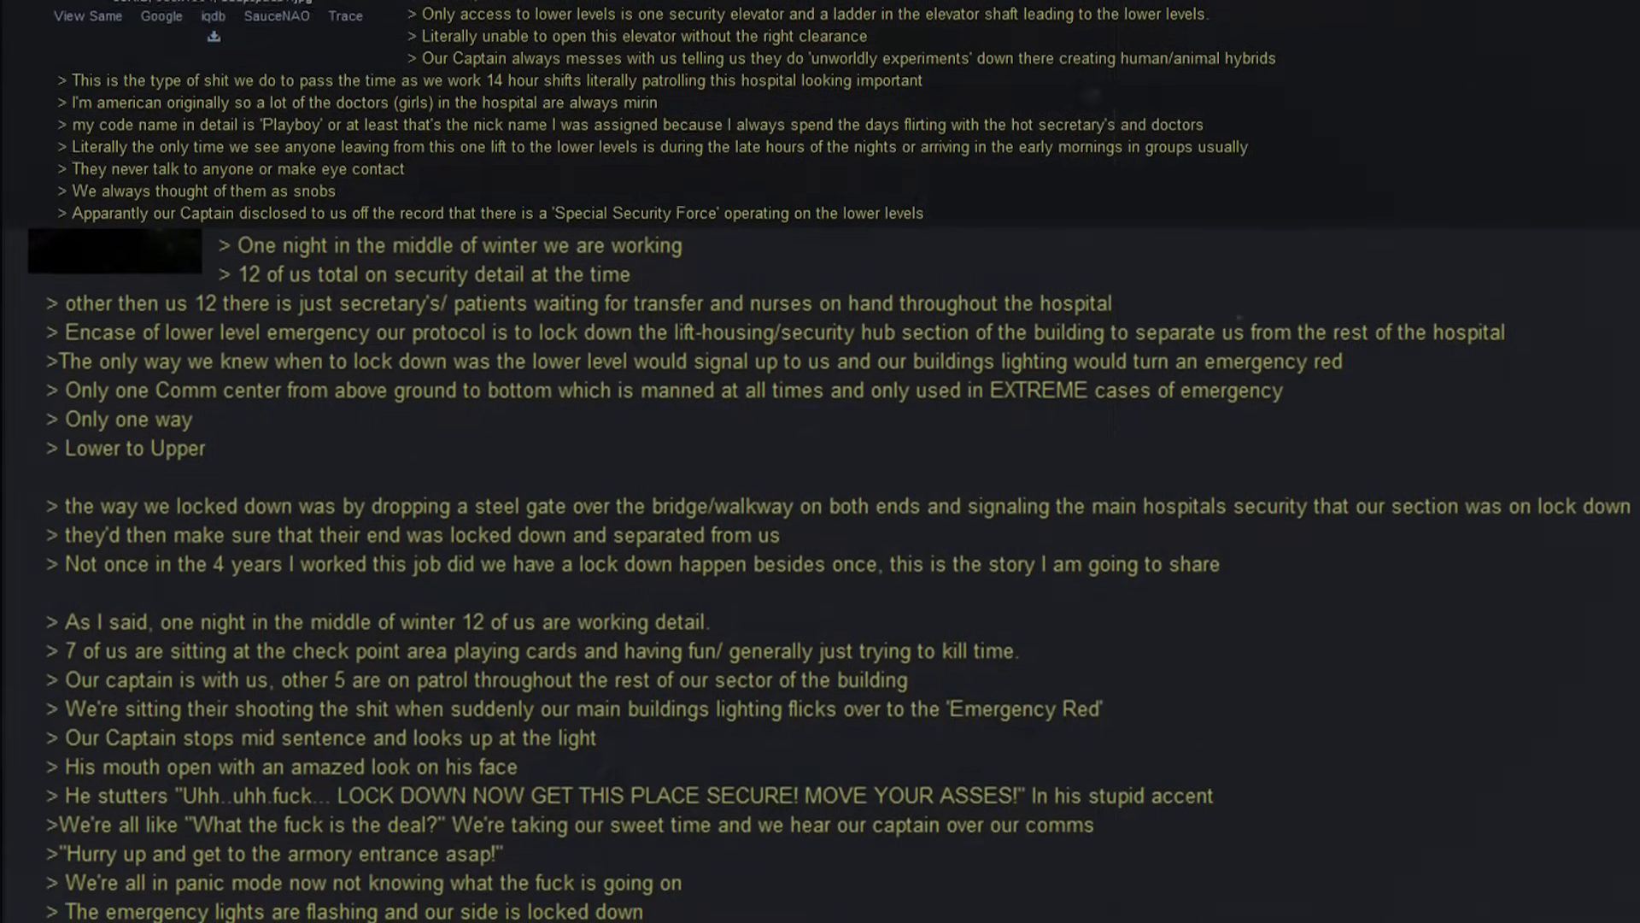
pyautogui.scroll(-3)
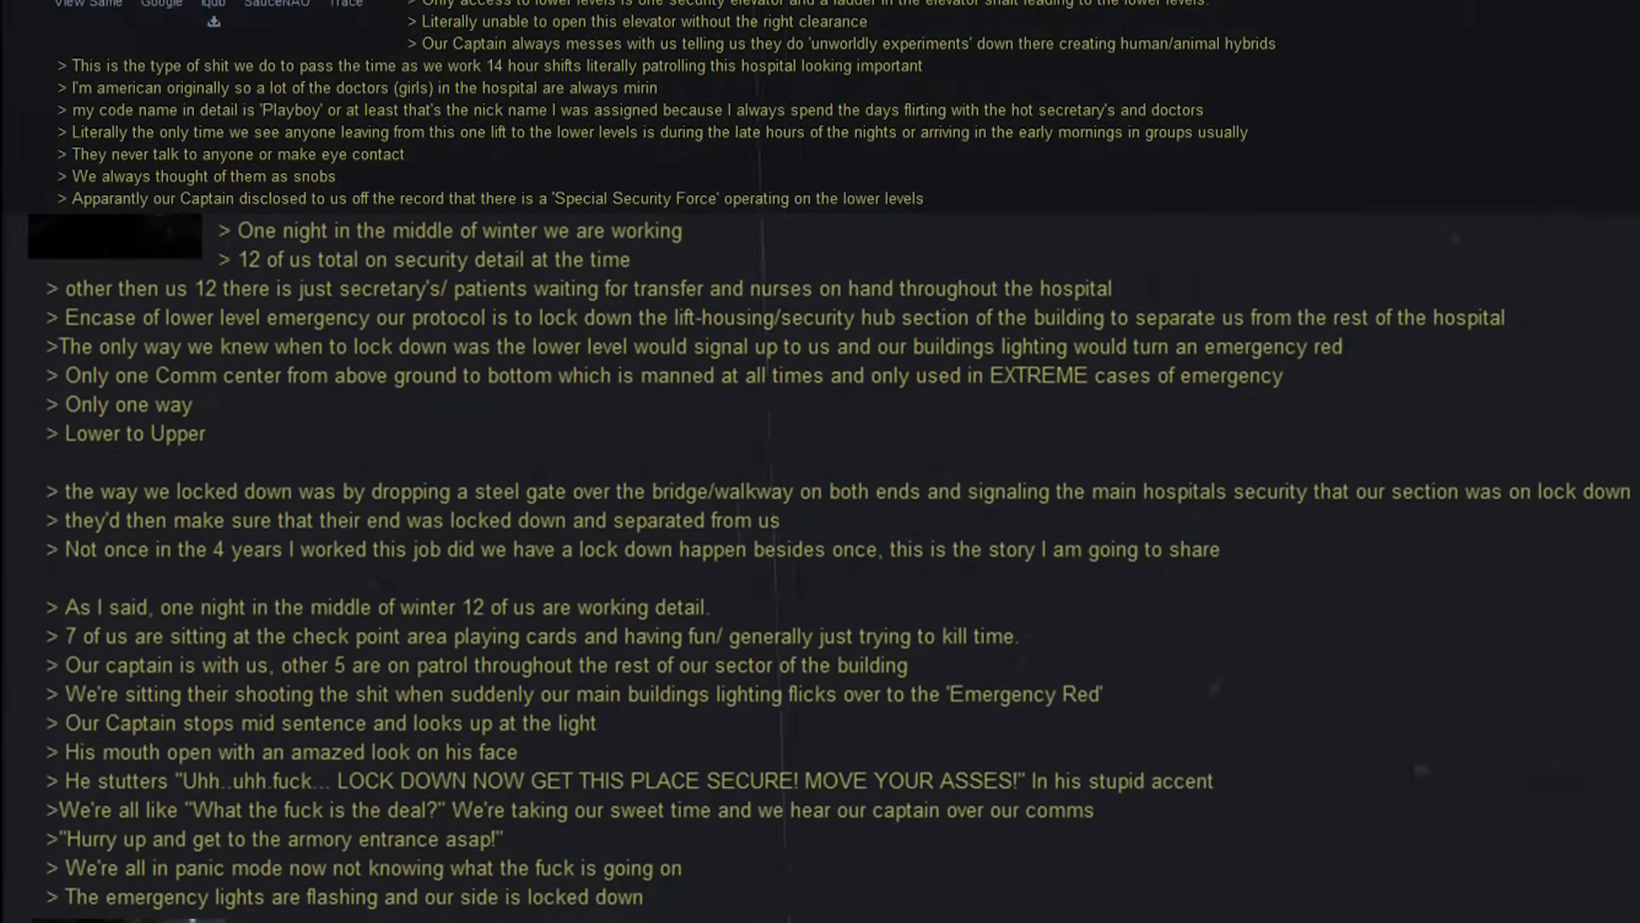
pyautogui.scroll(-3)
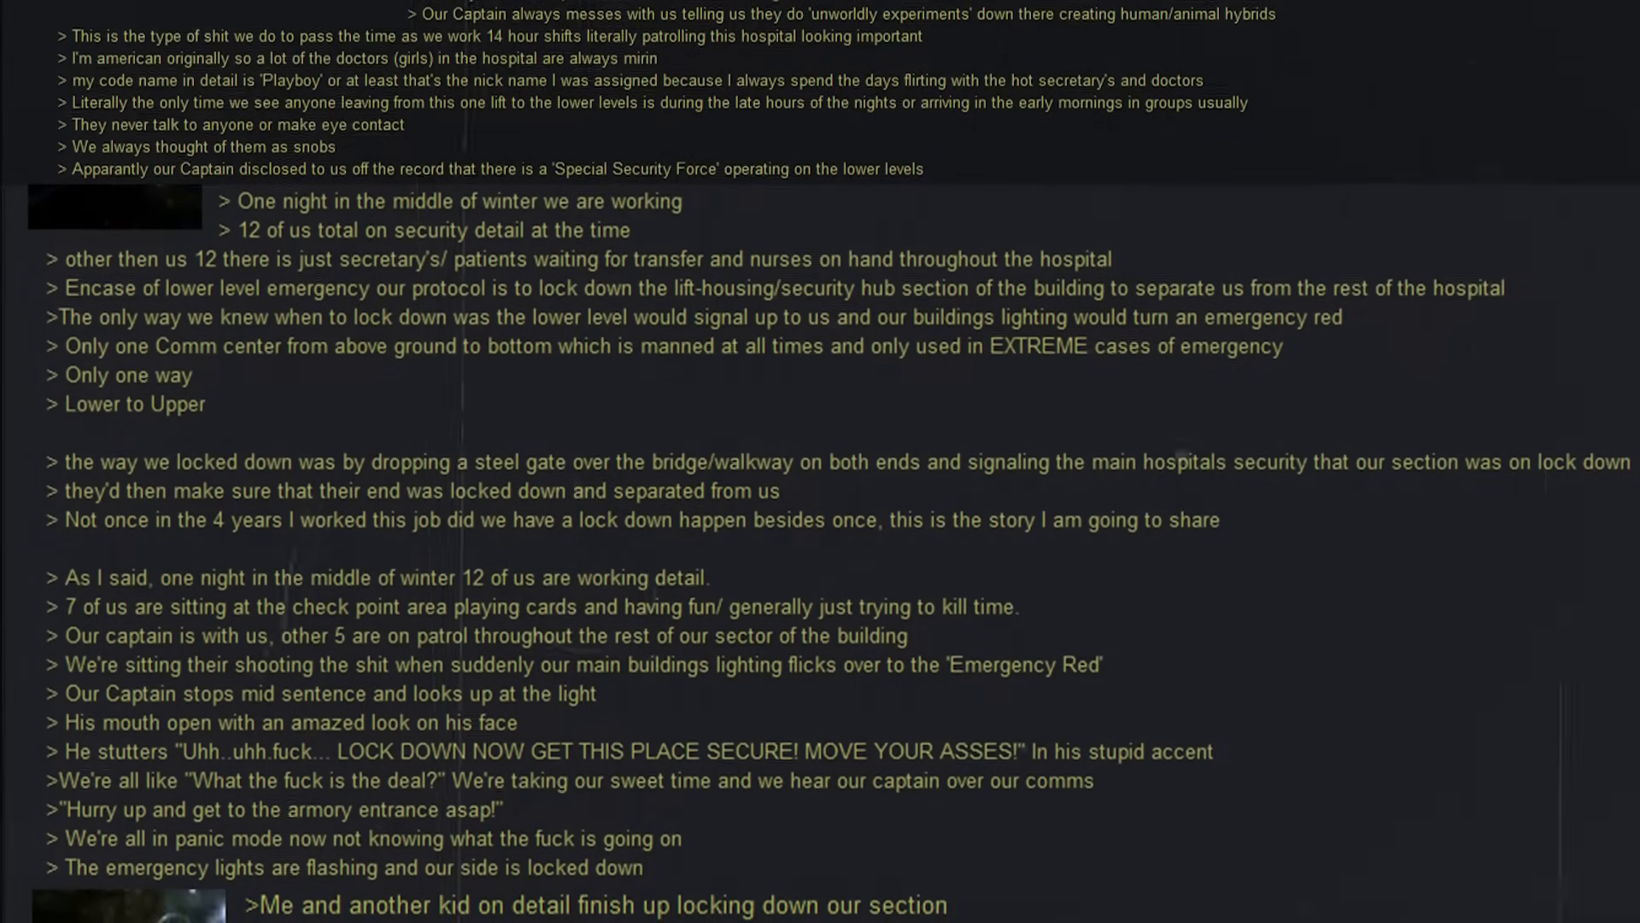
pyautogui.scroll(-3)
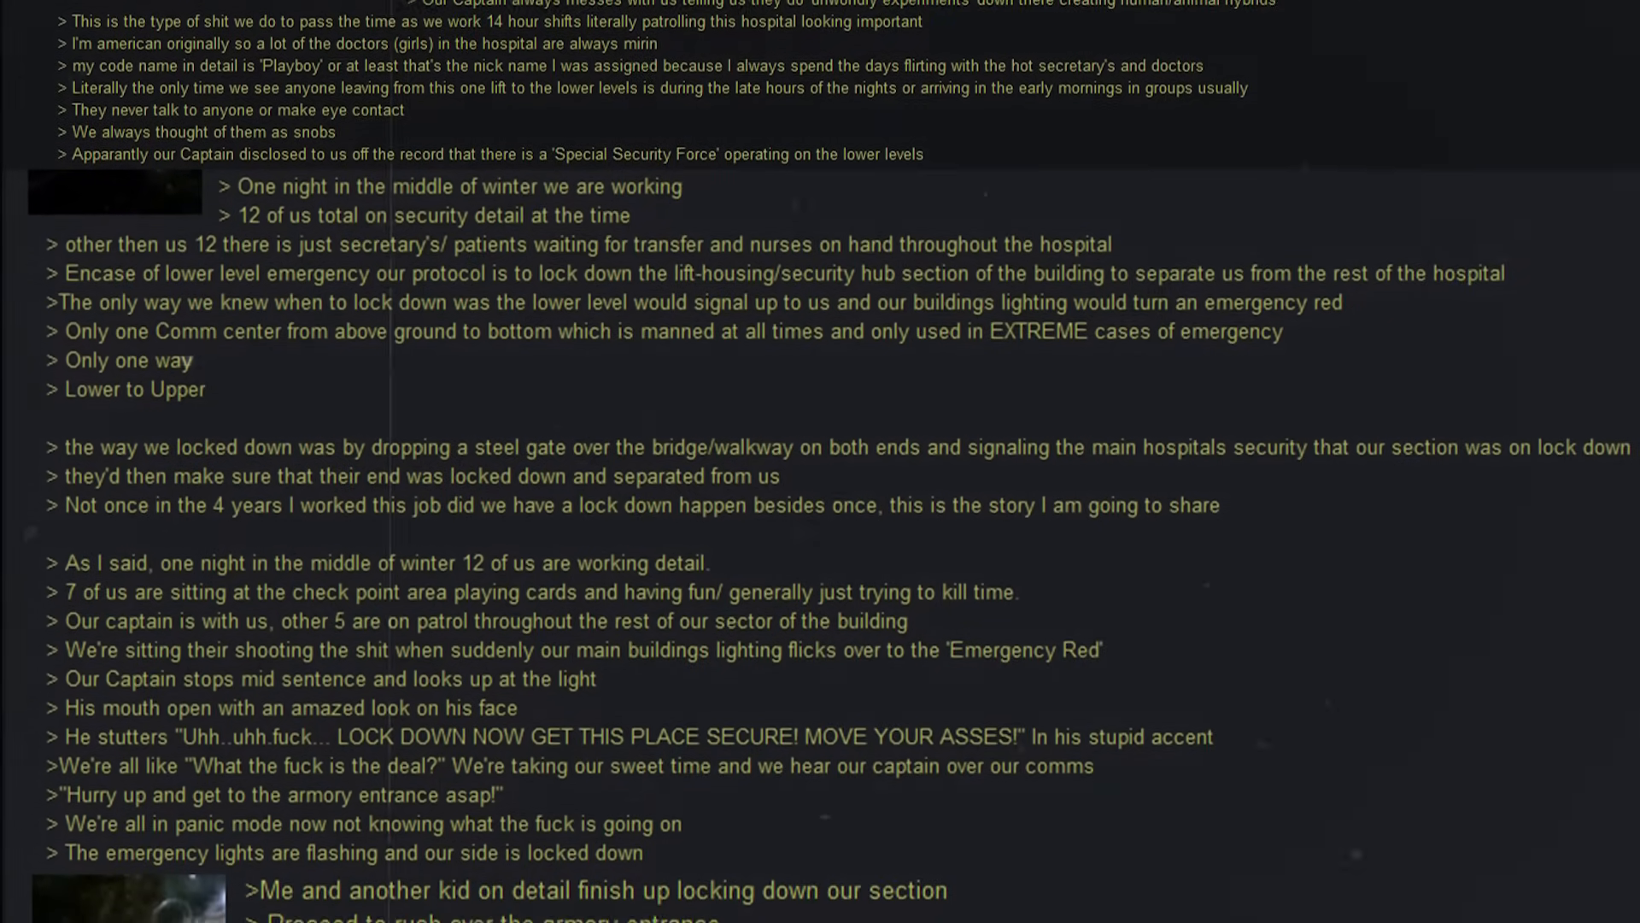
pyautogui.scroll(-3)
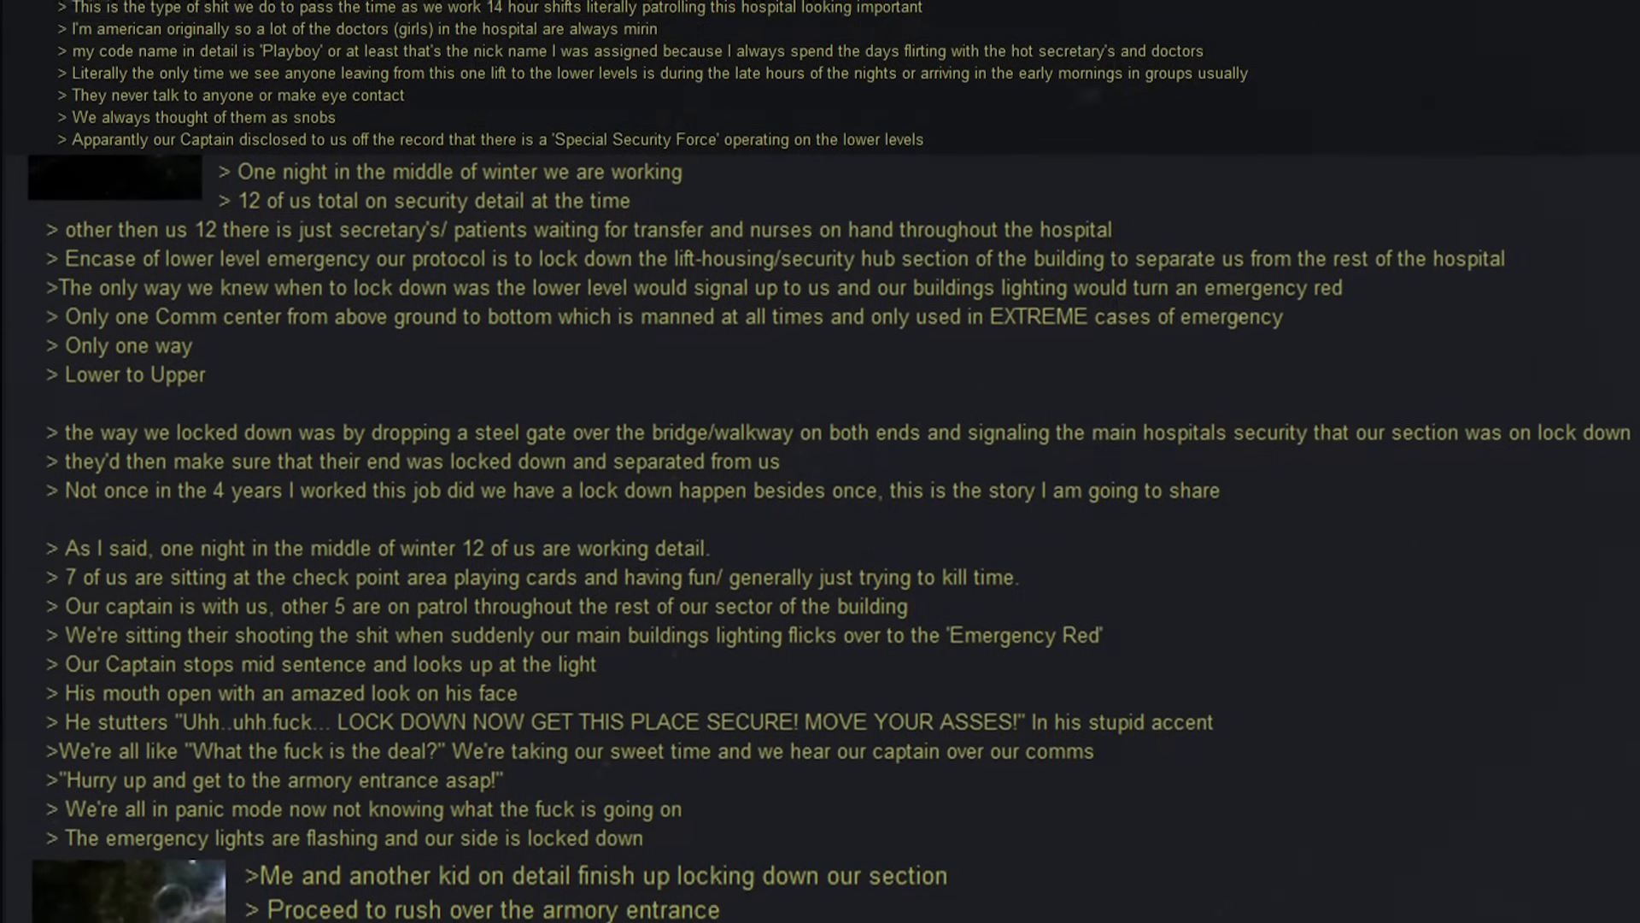
pyautogui.scroll(-3)
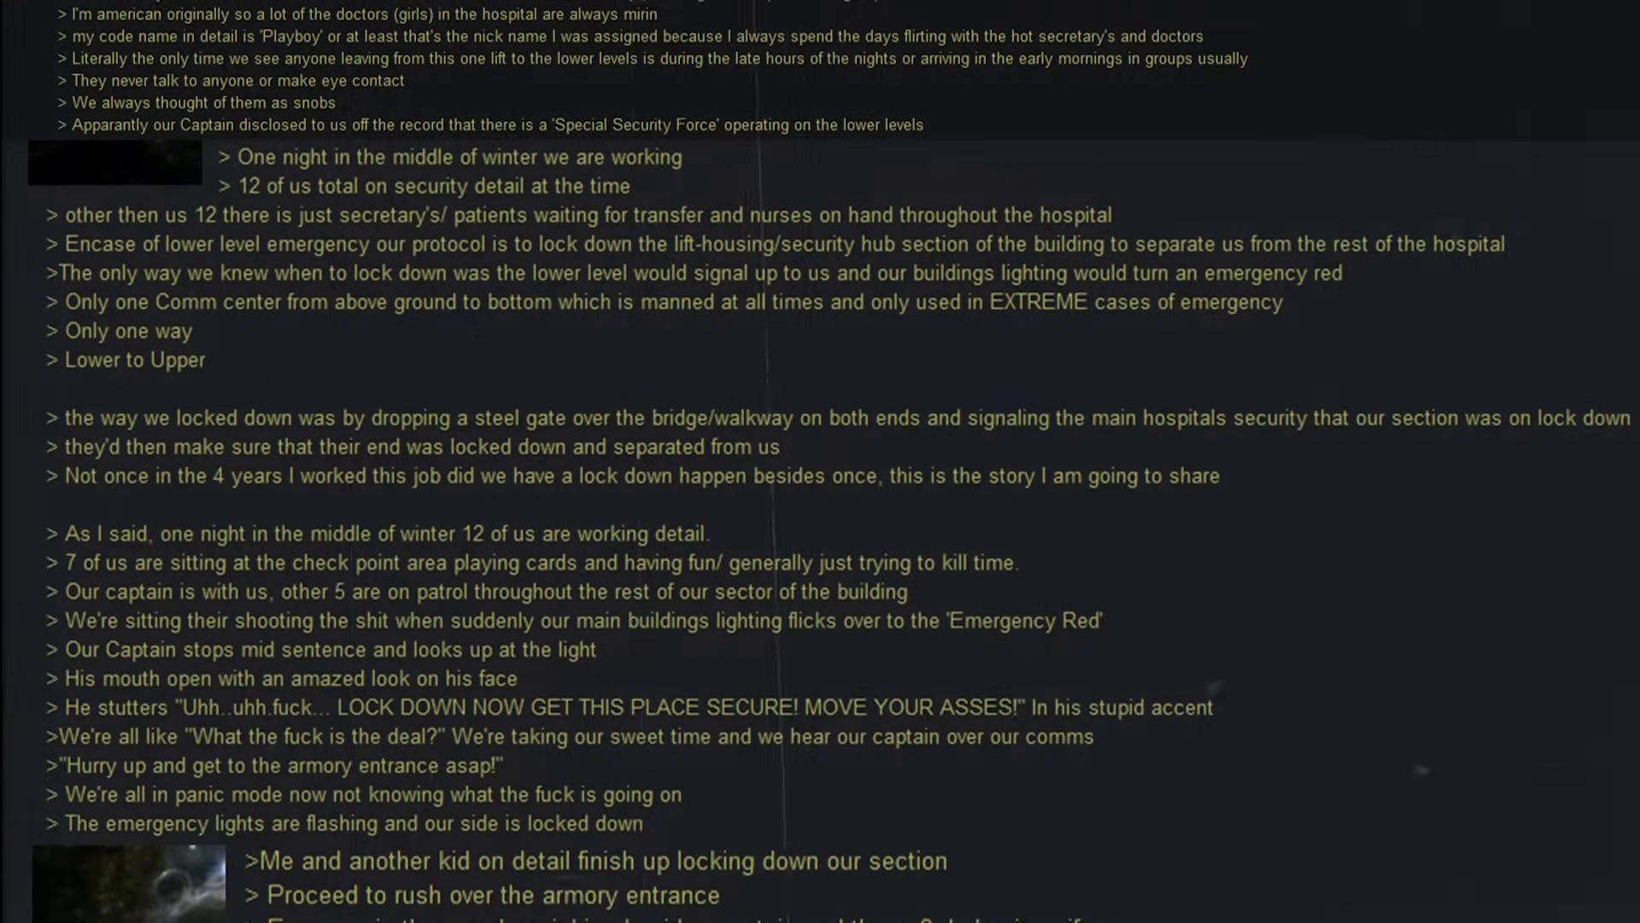
pyautogui.scroll(-3)
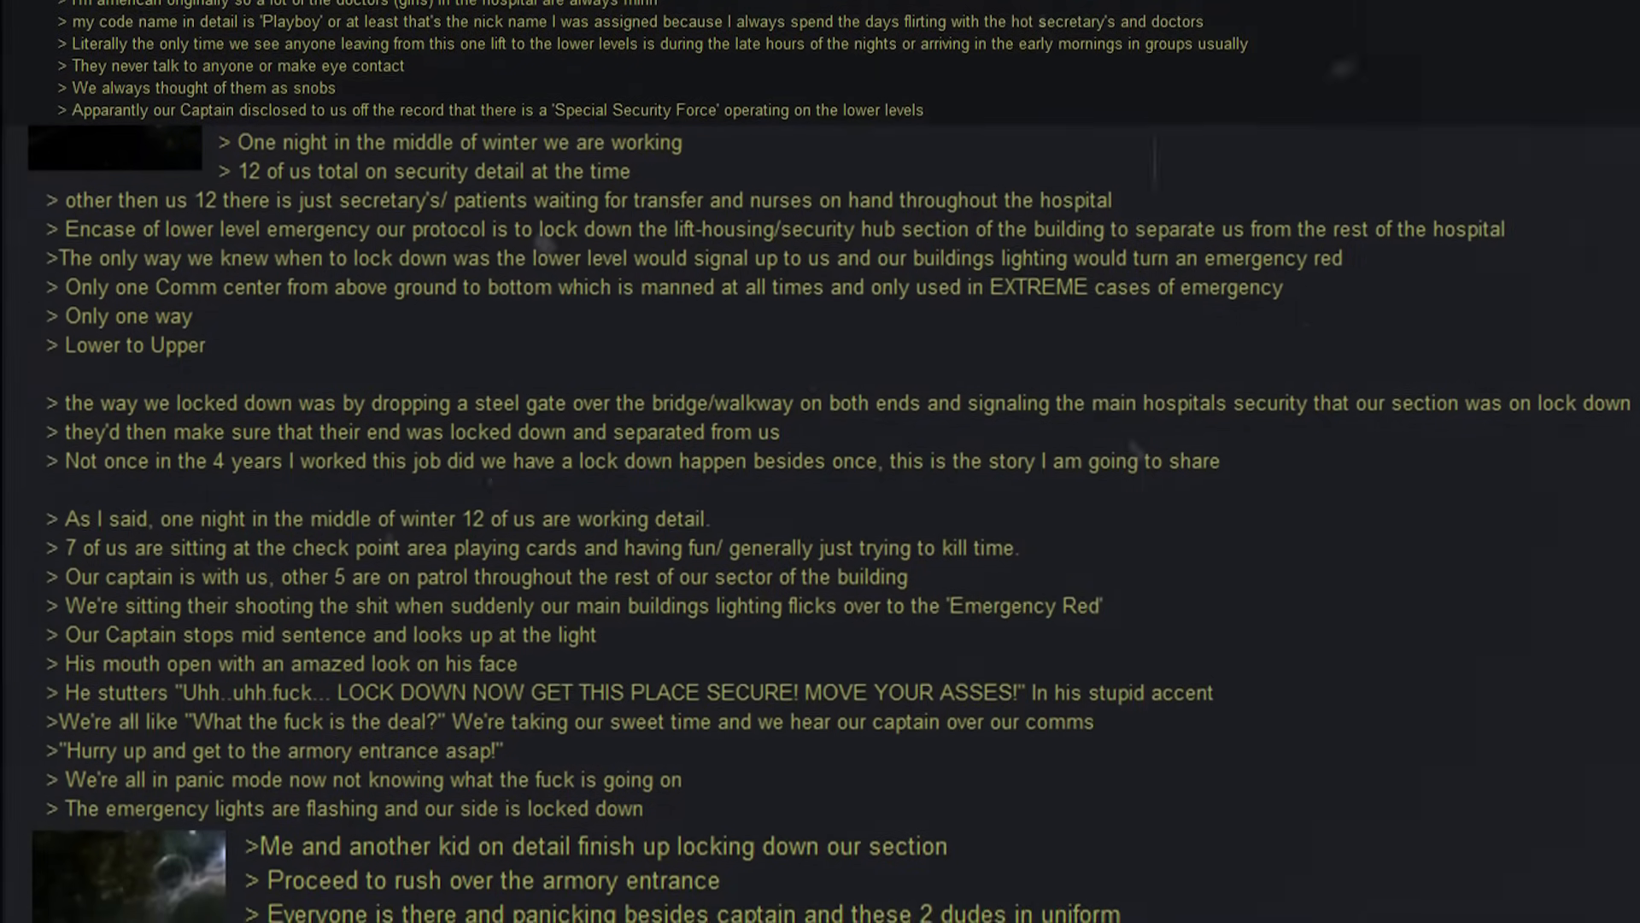
pyautogui.scroll(-3)
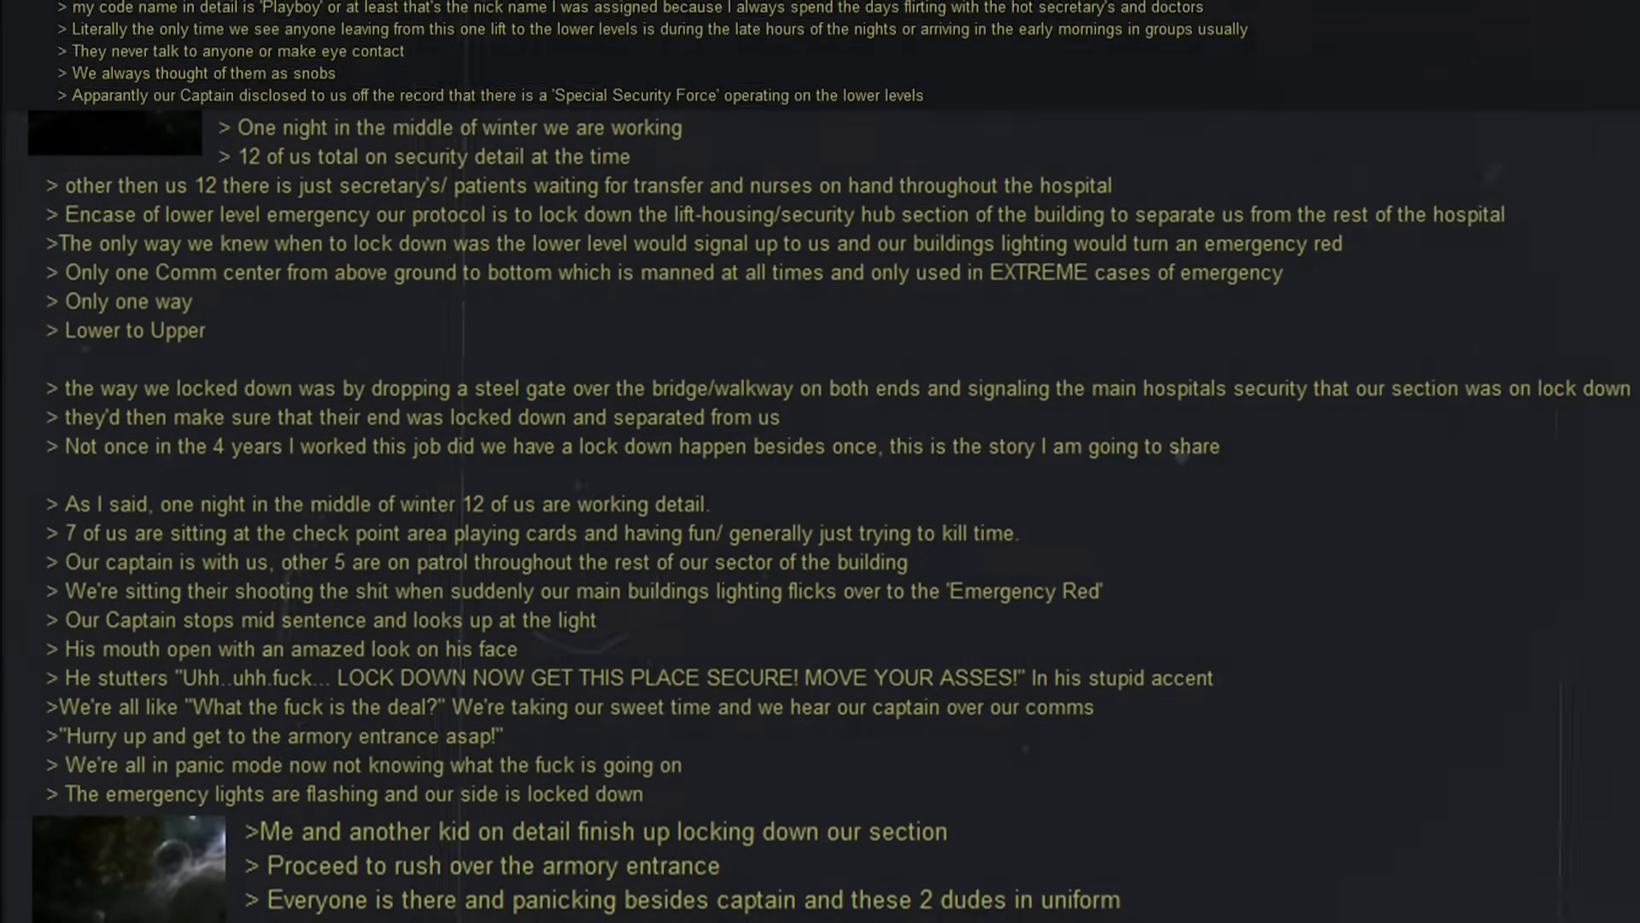
pyautogui.scroll(-3)
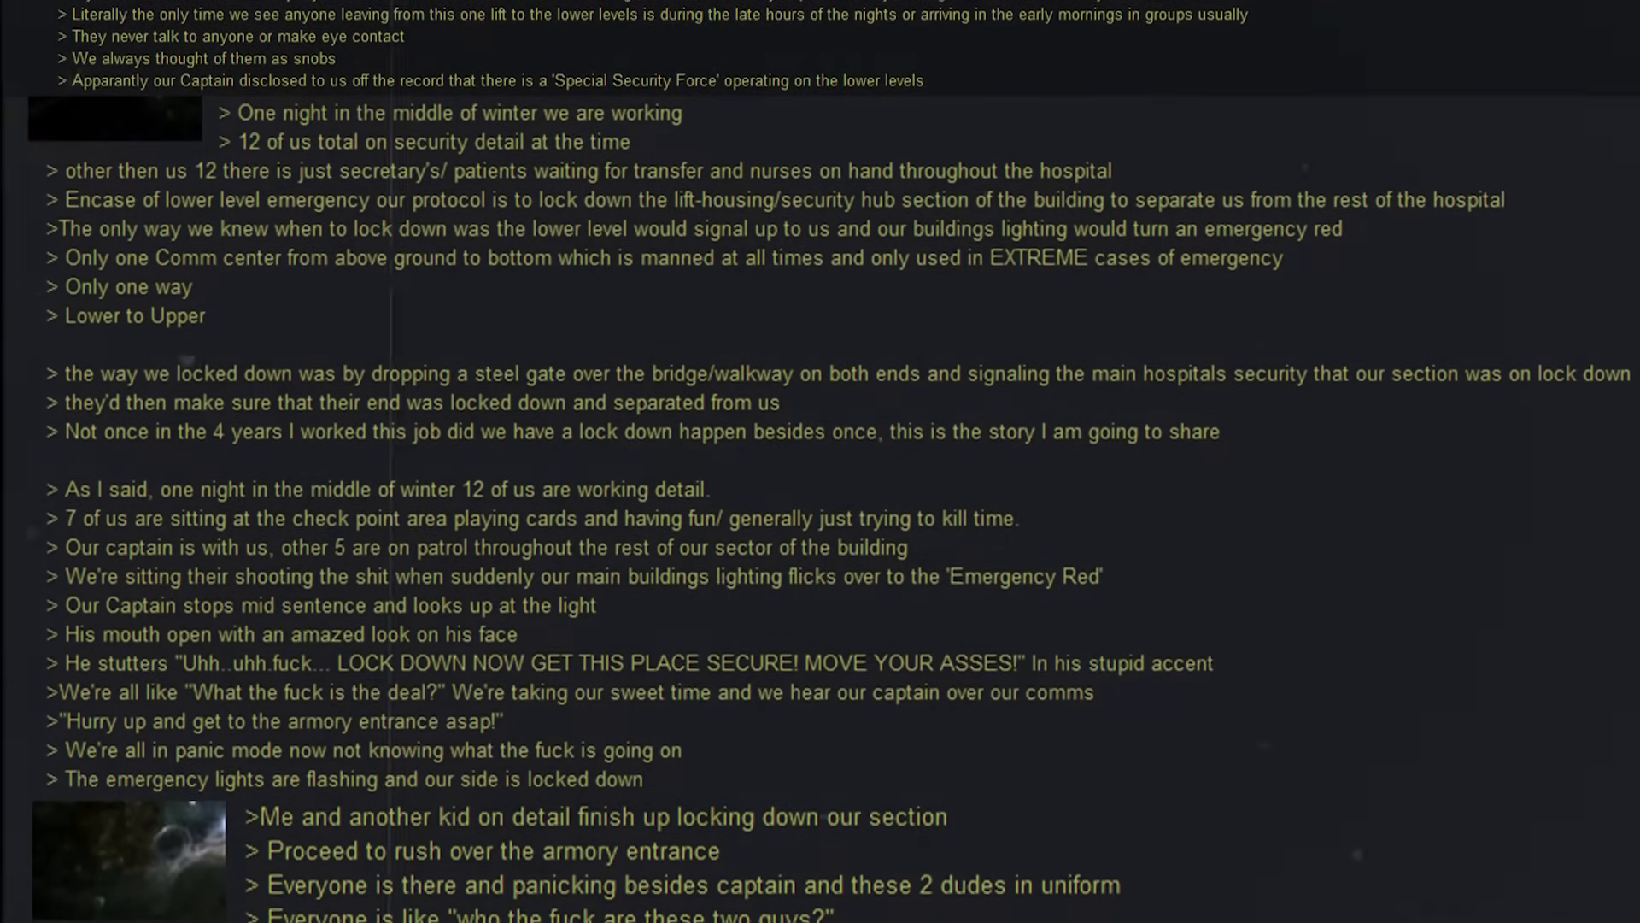
pyautogui.scroll(-3)
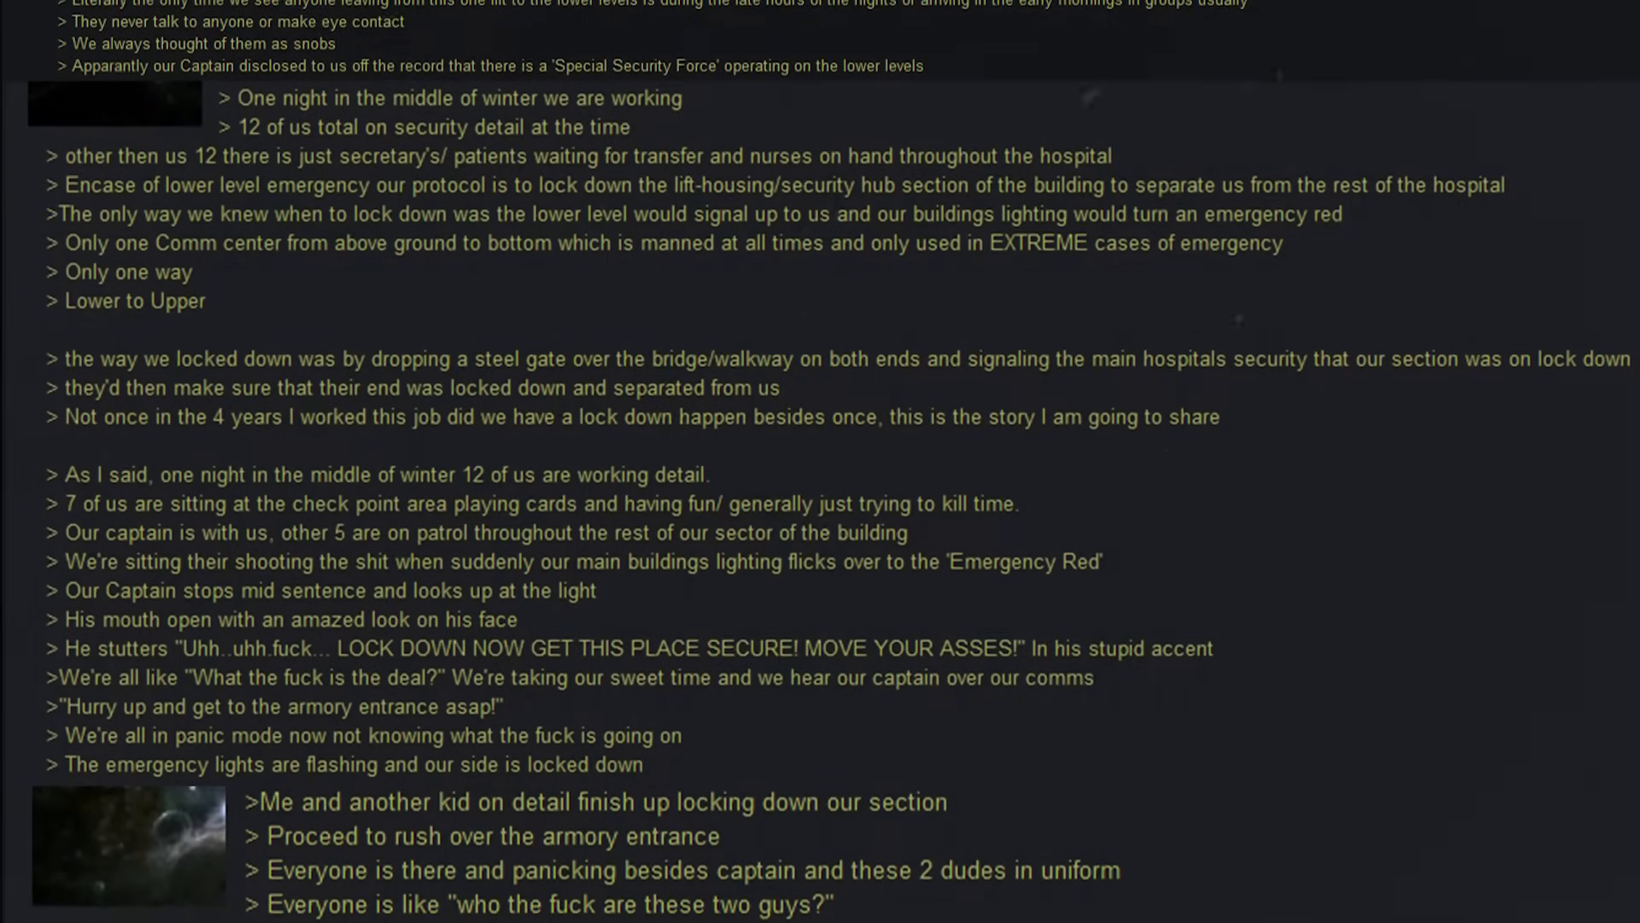
pyautogui.scroll(-3)
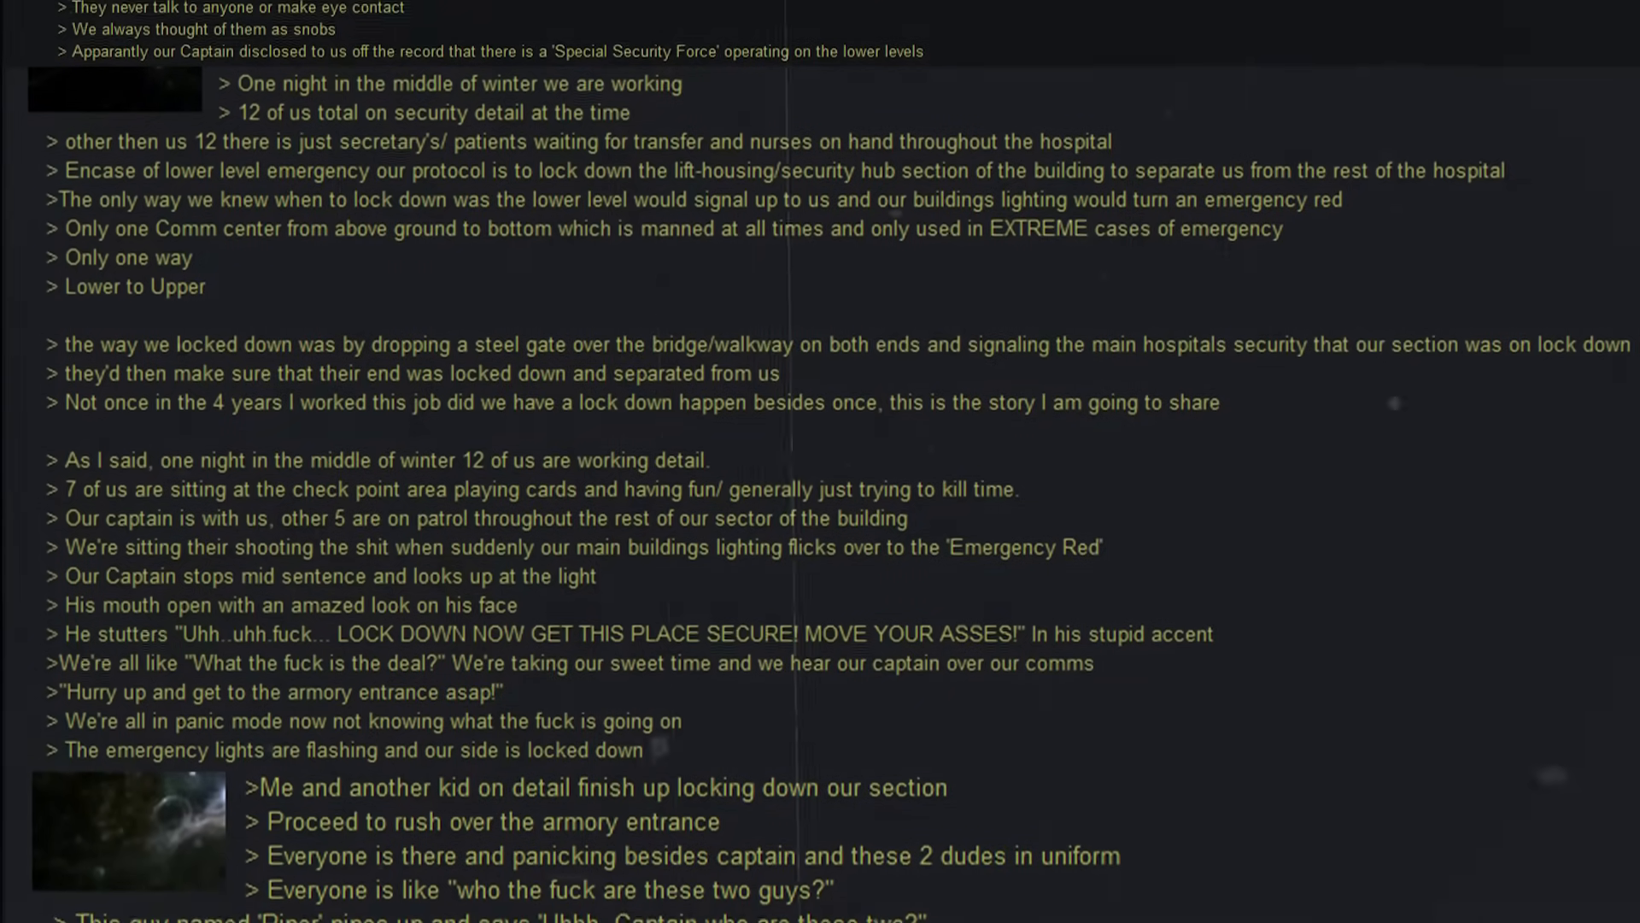
pyautogui.scroll(-3)
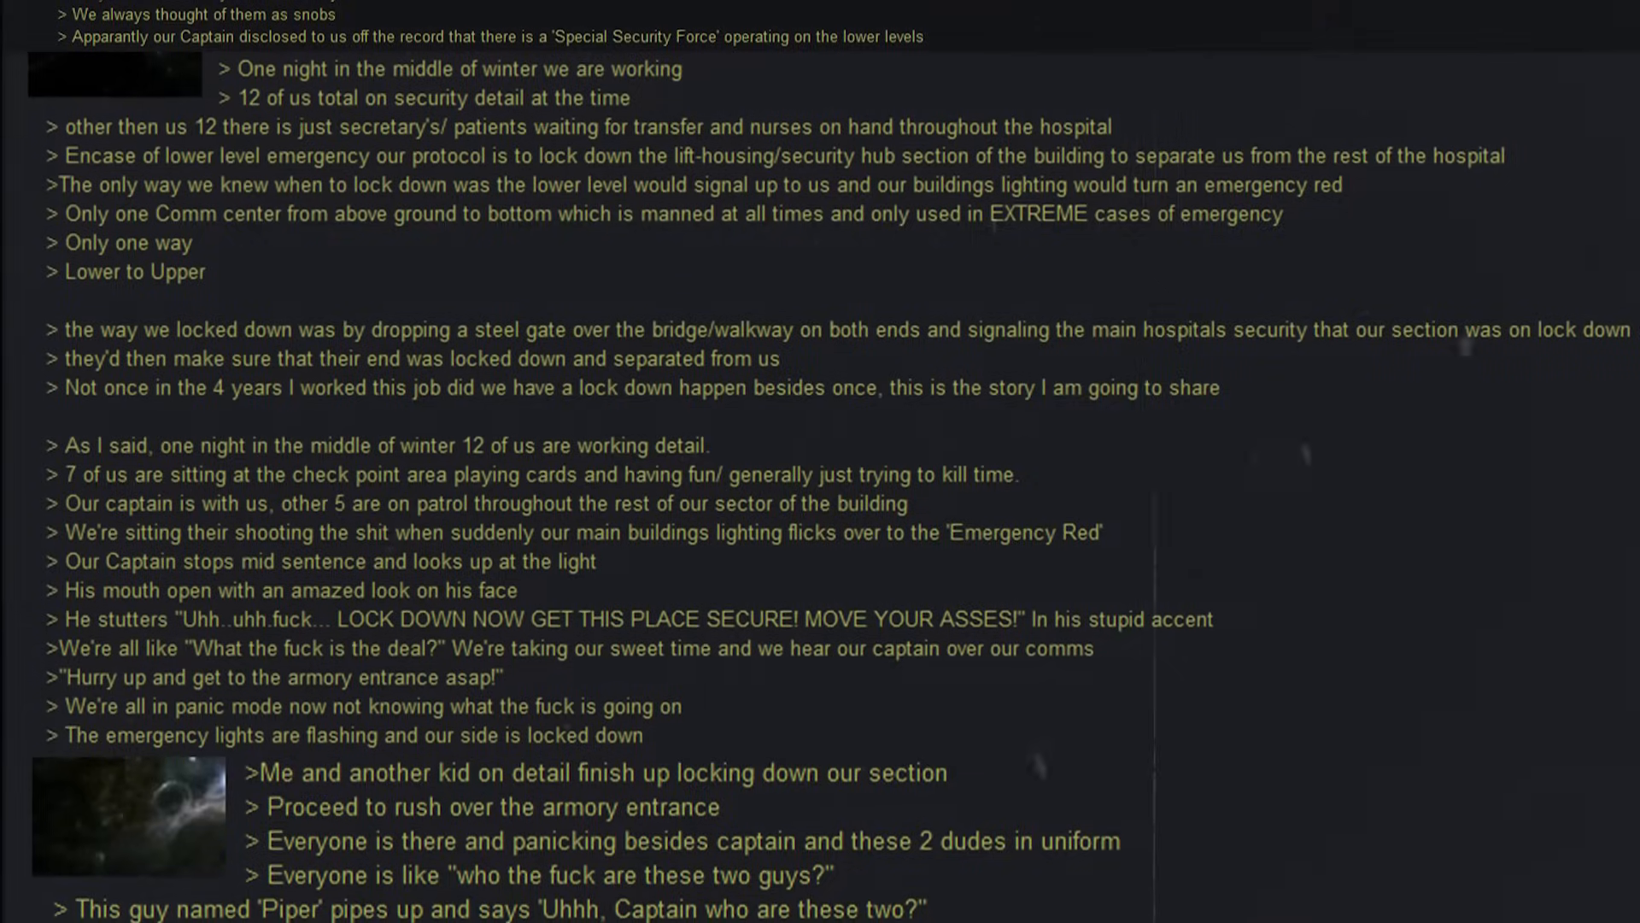
pyautogui.scroll(-3)
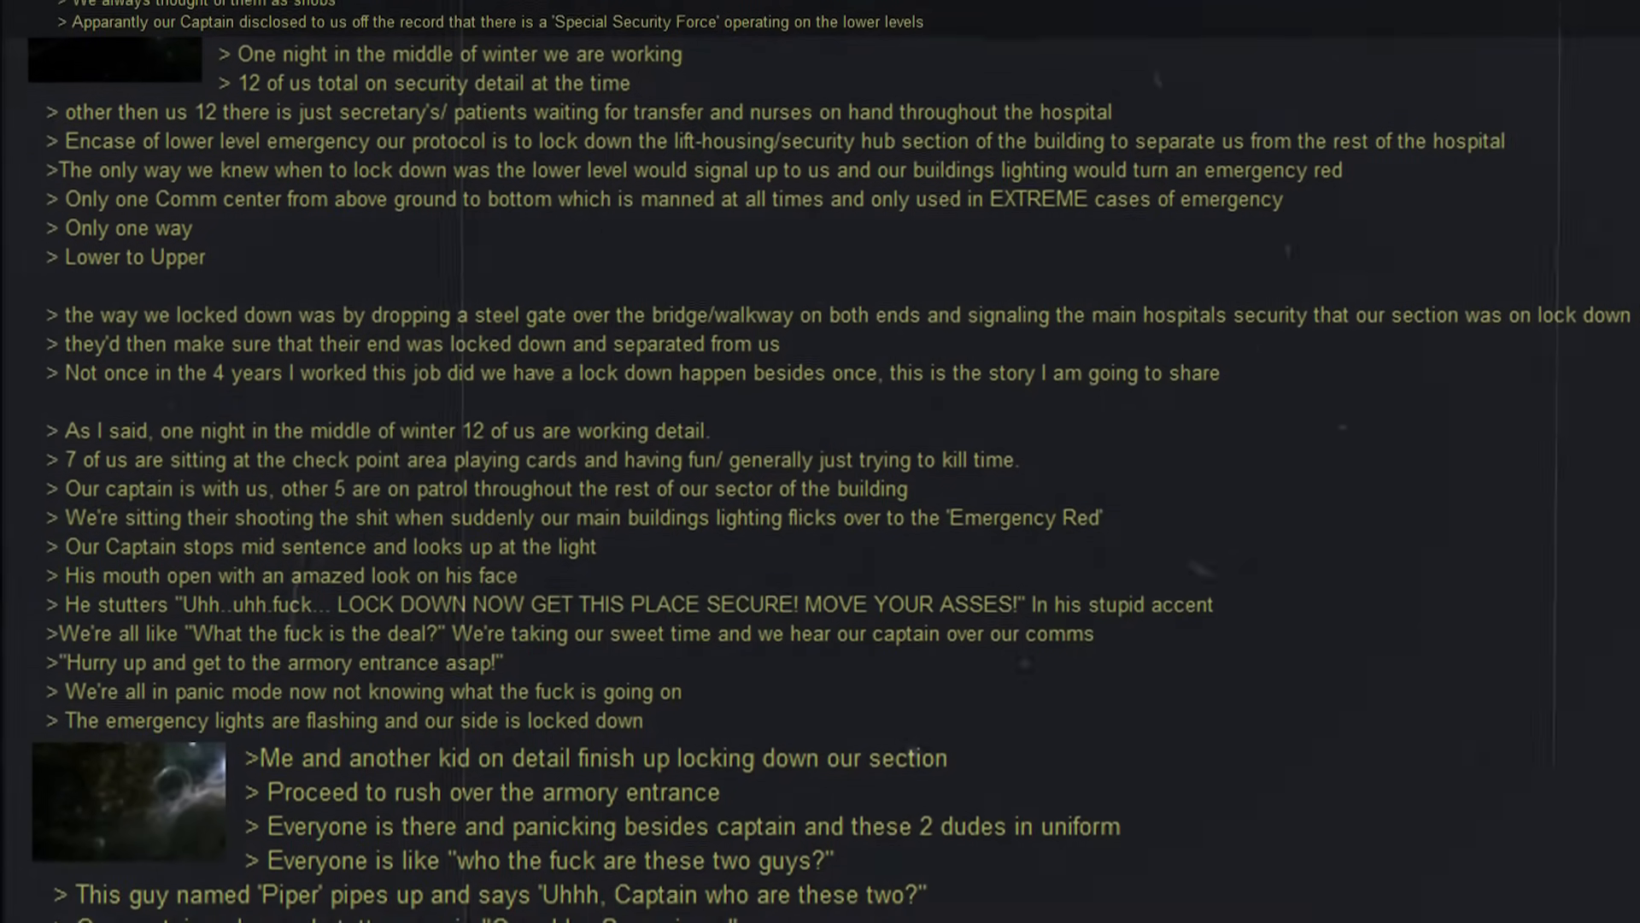
pyautogui.scroll(-3)
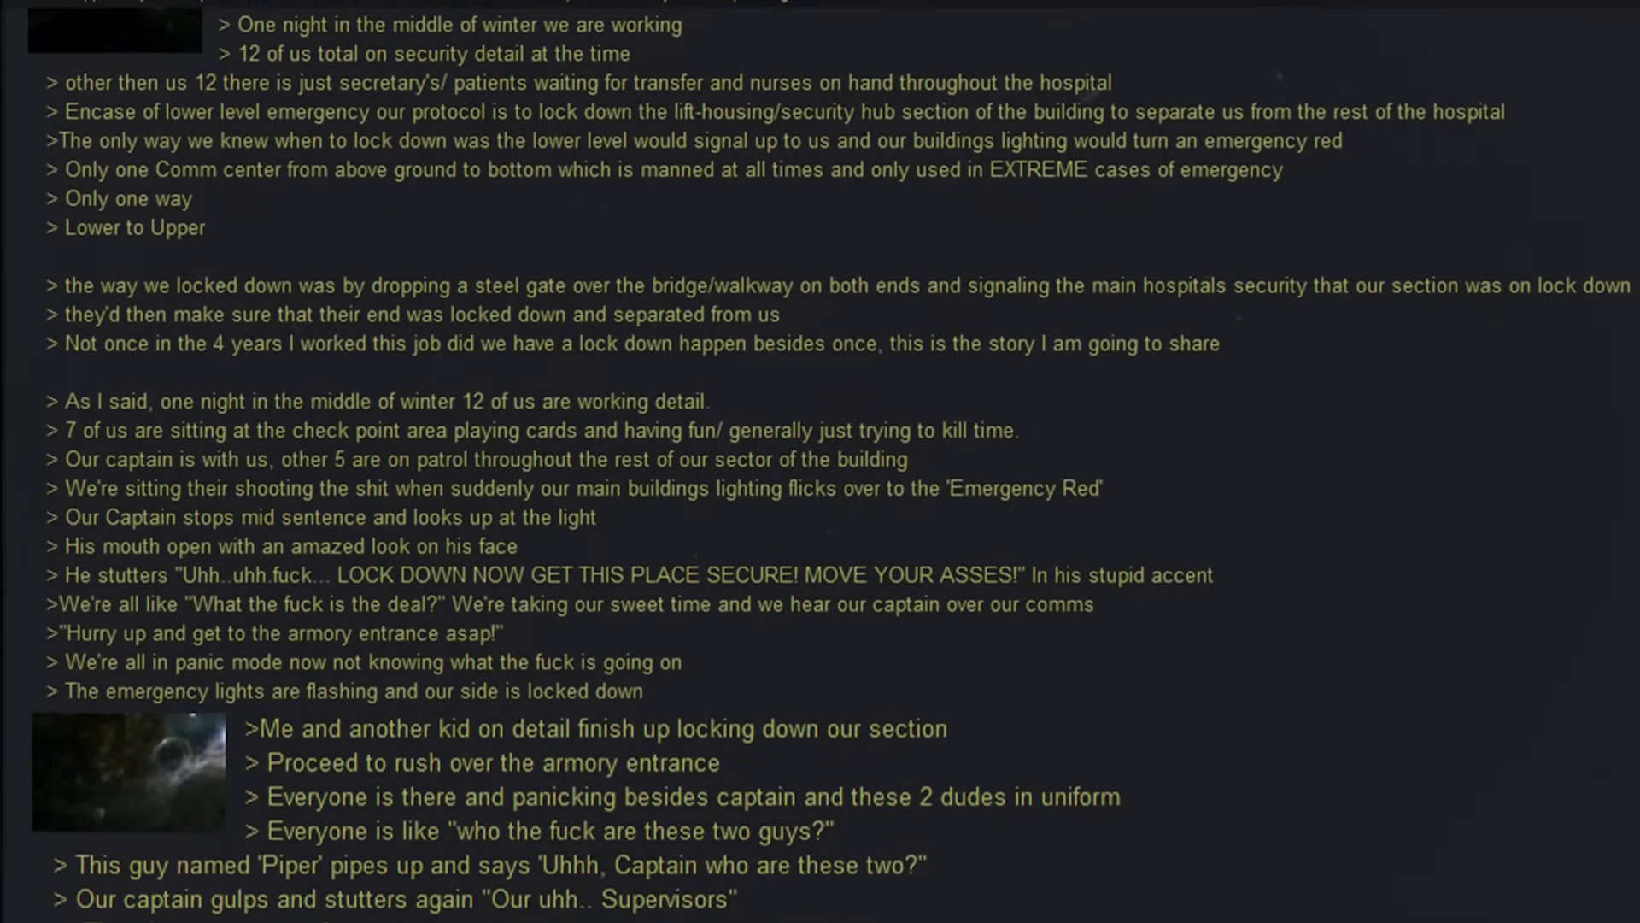
pyautogui.scroll(-3)
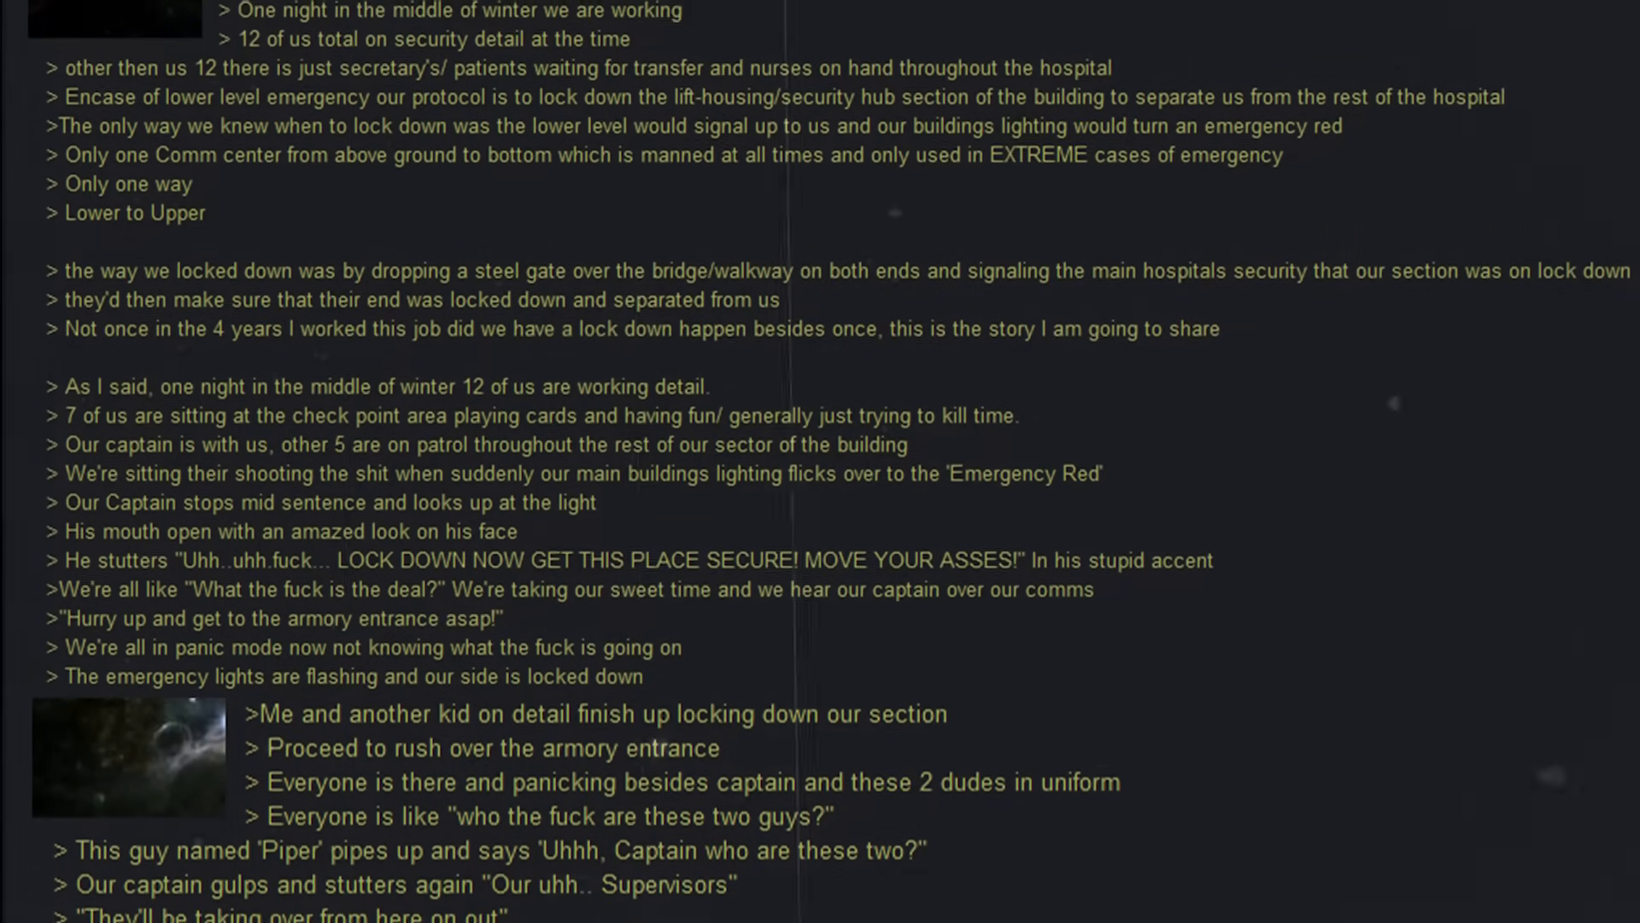
pyautogui.scroll(-3)
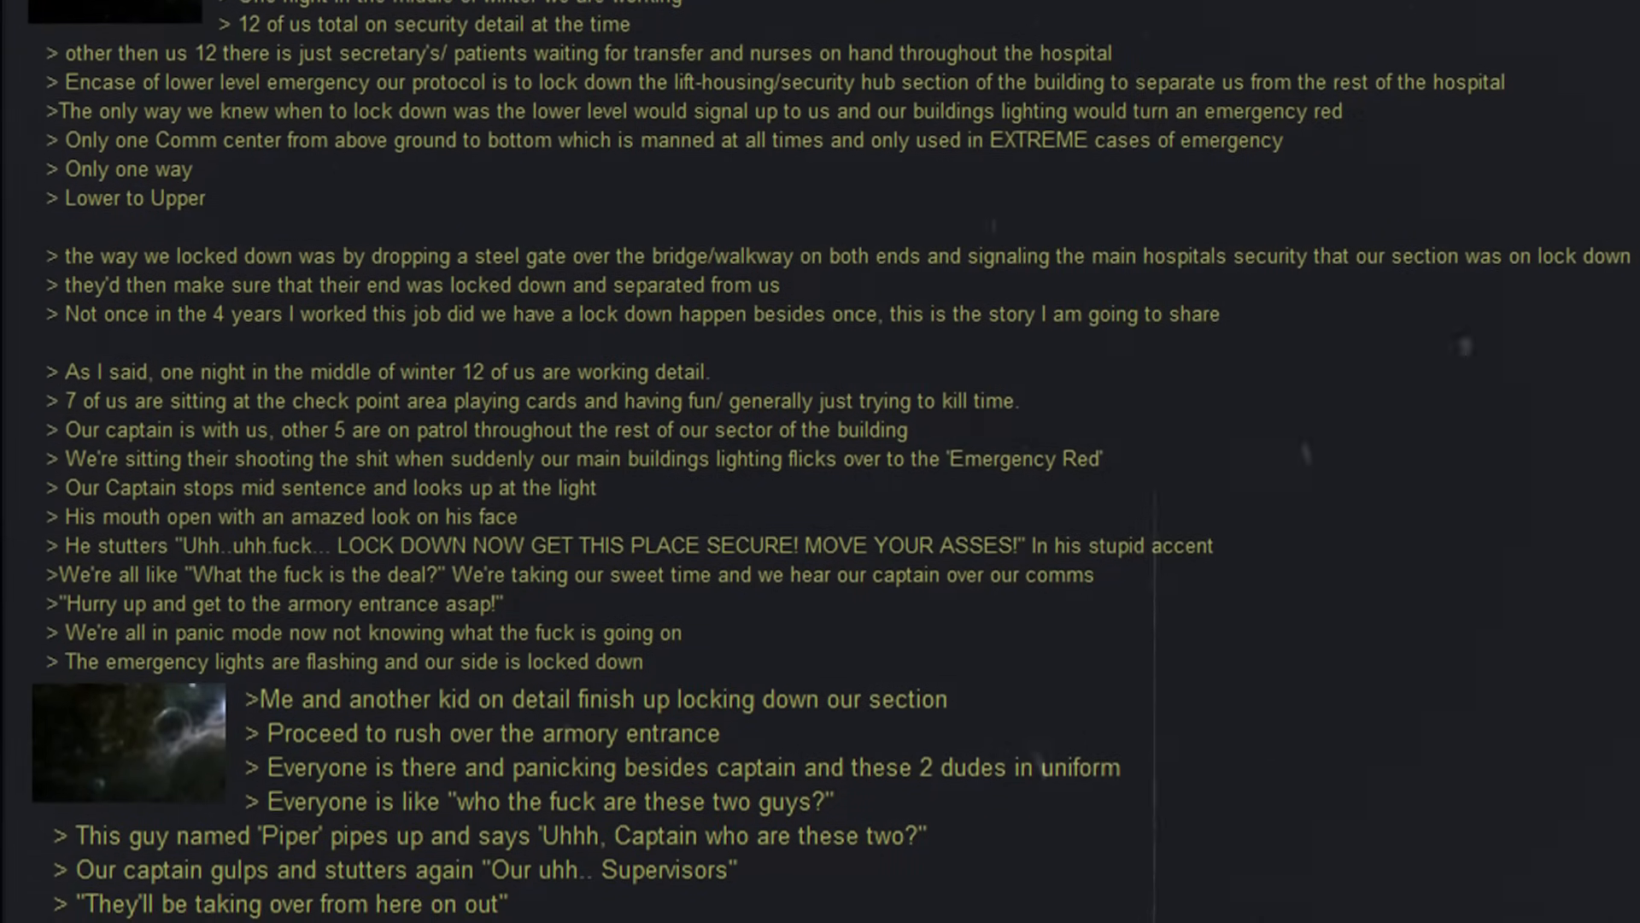
pyautogui.scroll(-3)
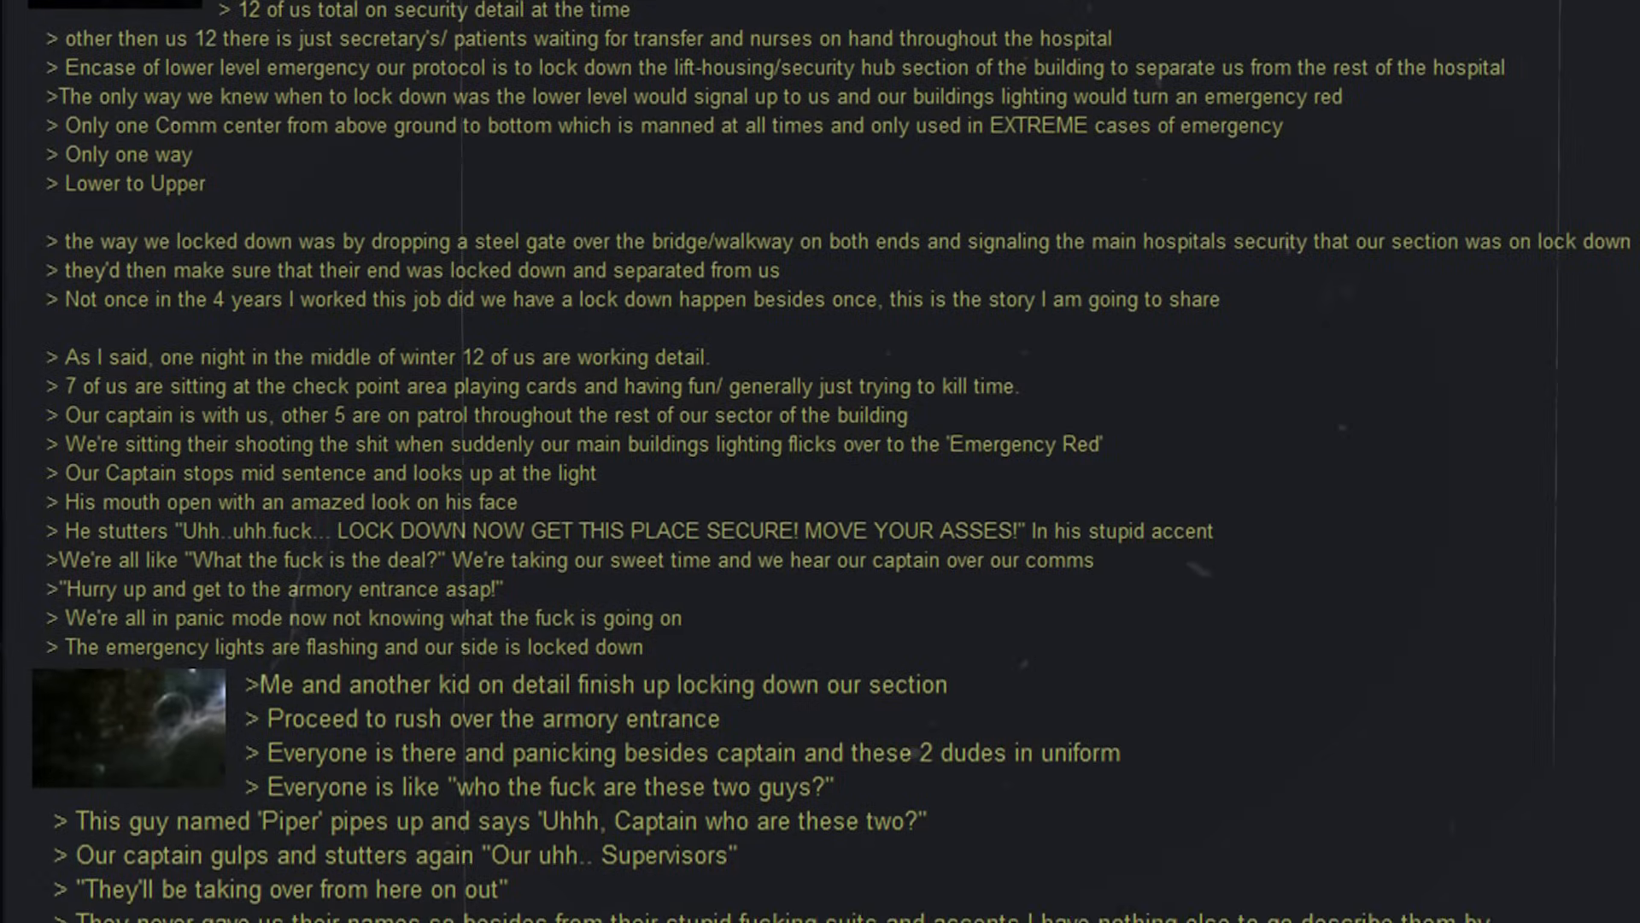
pyautogui.scroll(-3)
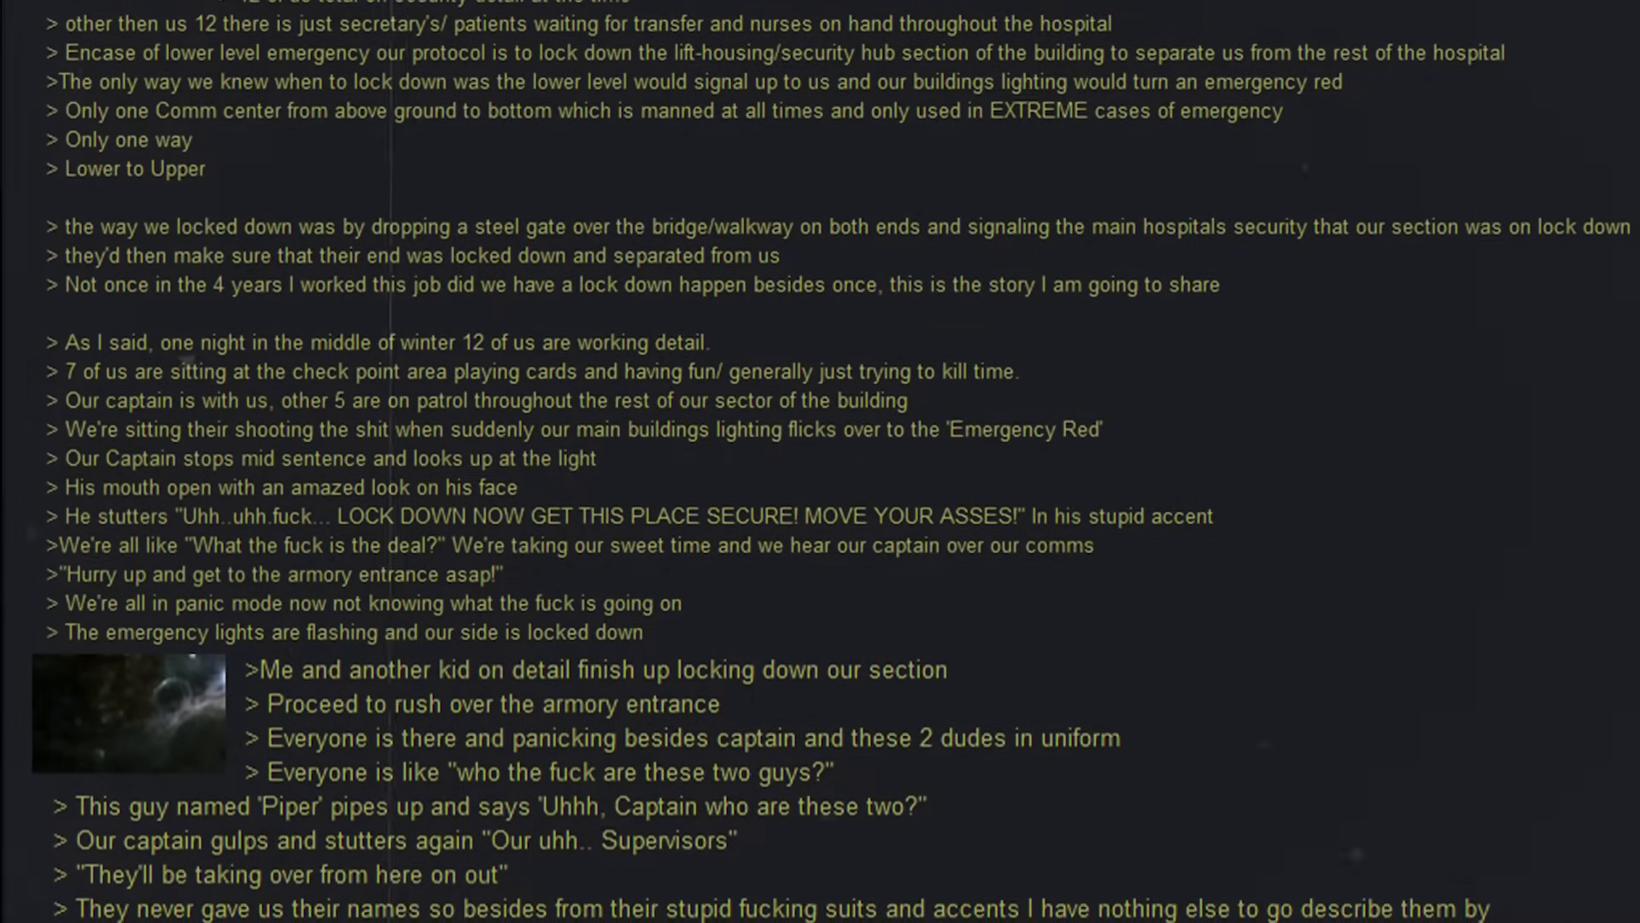
pyautogui.scroll(-3)
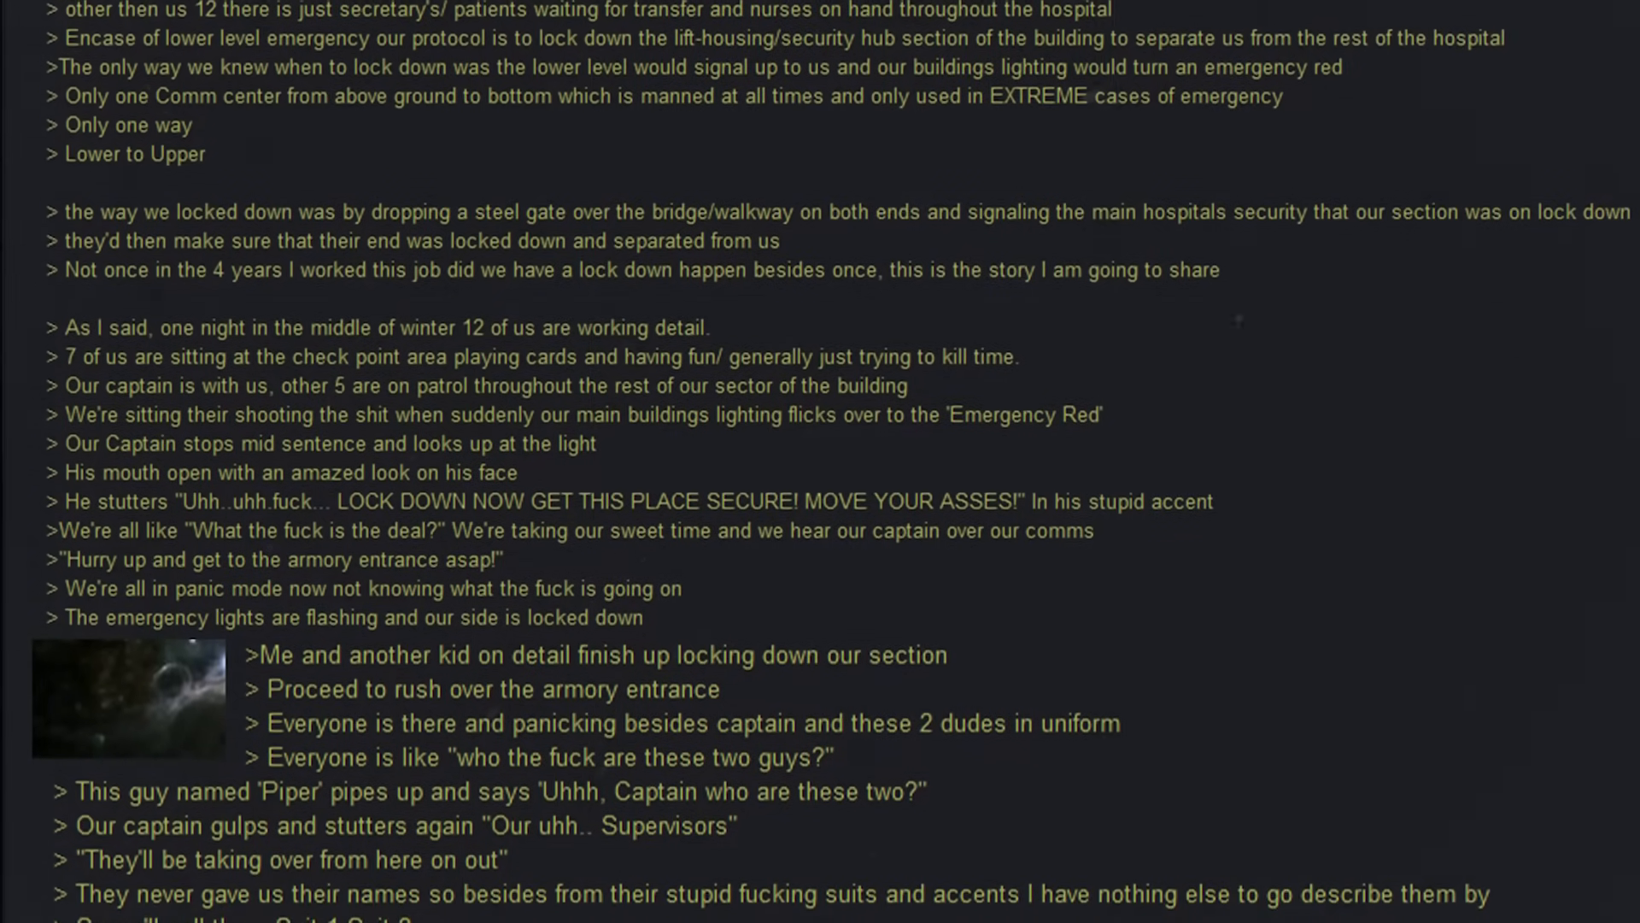
pyautogui.scroll(-3)
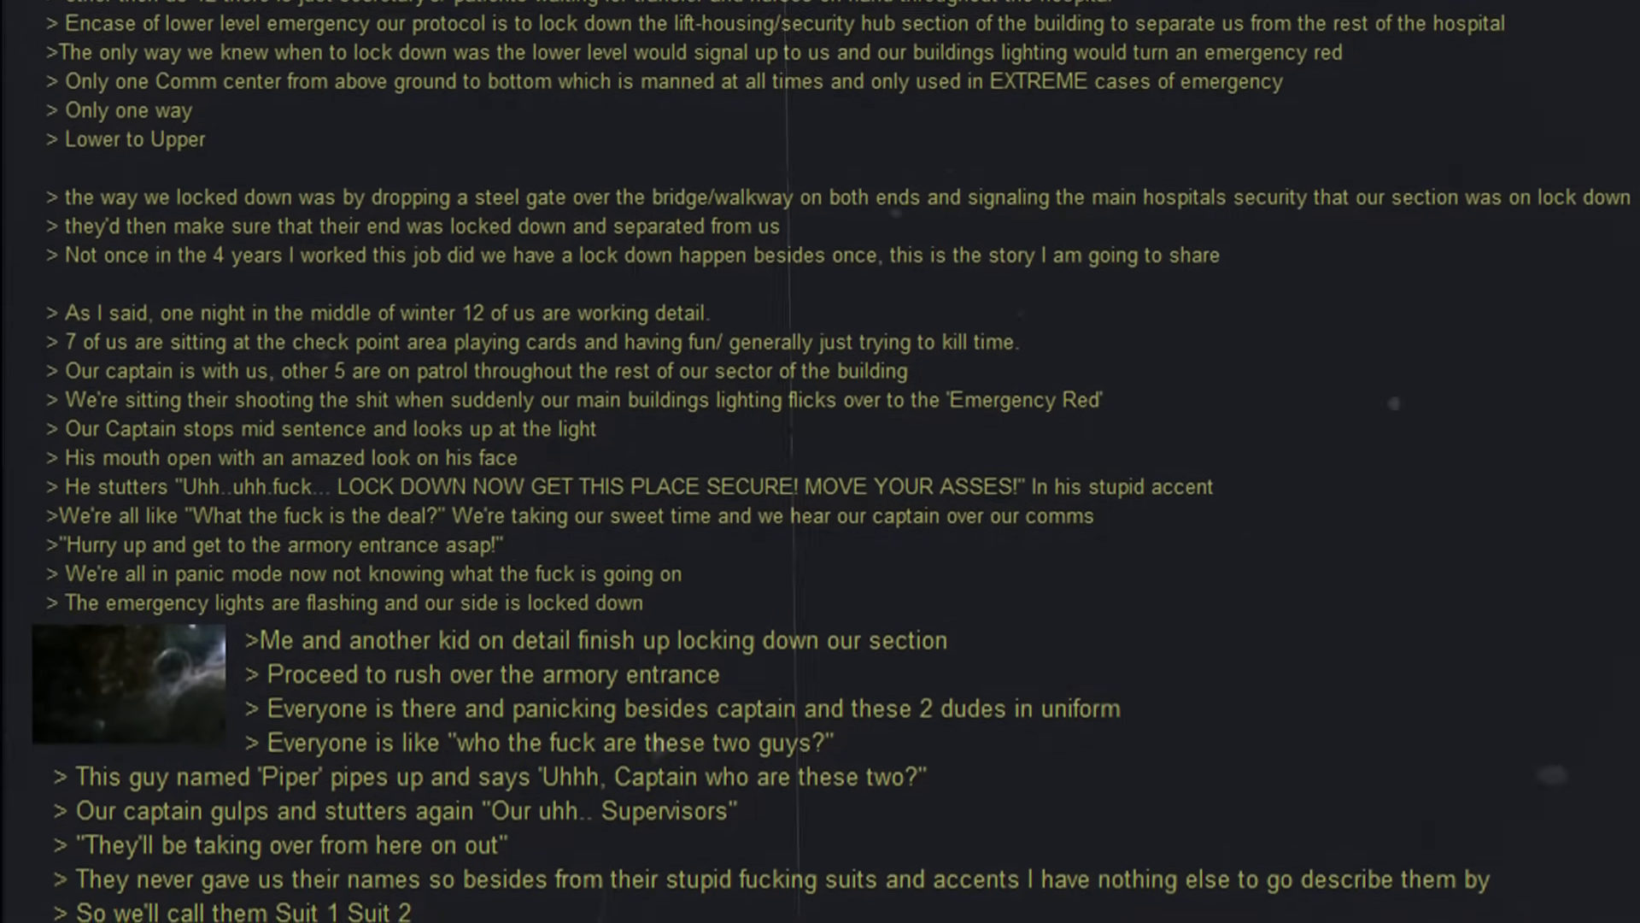
pyautogui.scroll(-3)
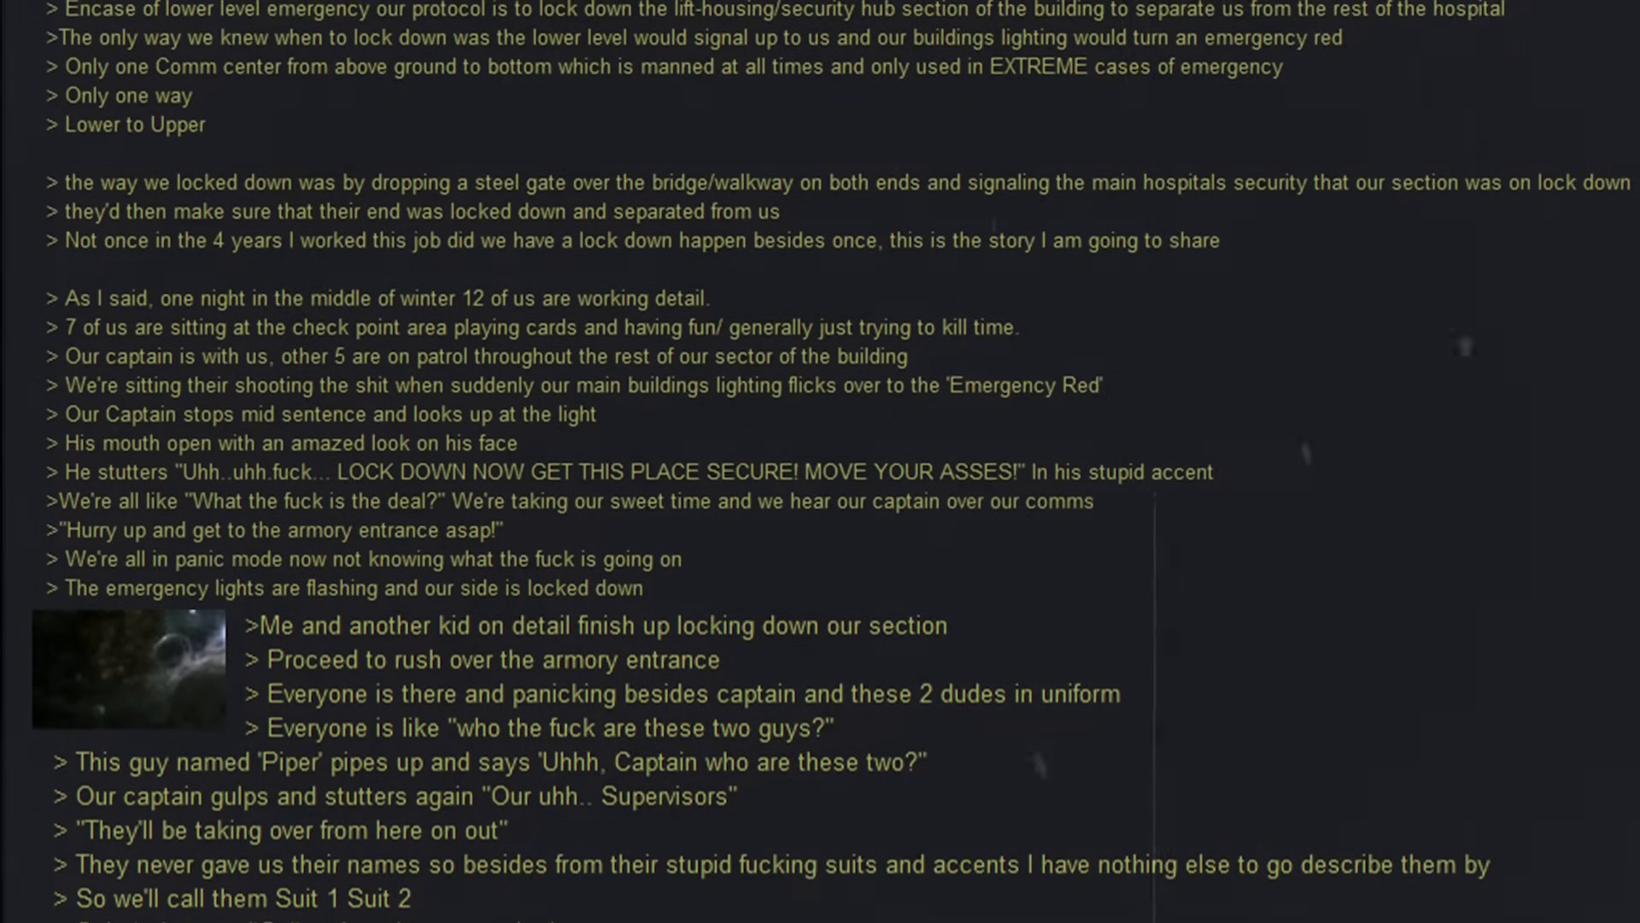
pyautogui.scroll(-3)
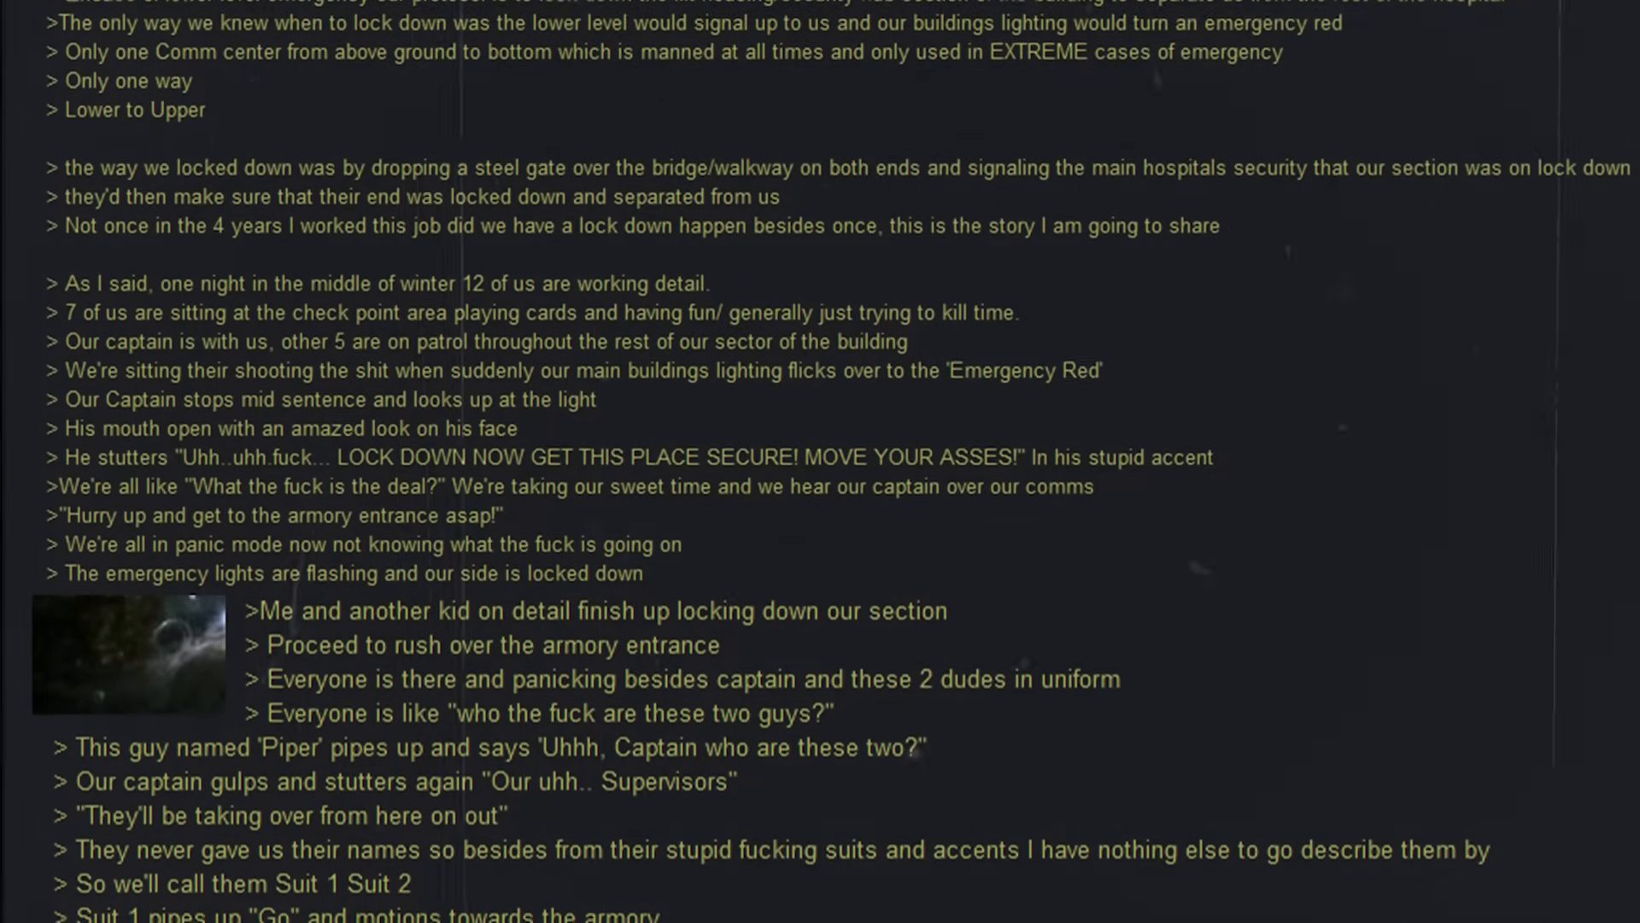
pyautogui.scroll(-3)
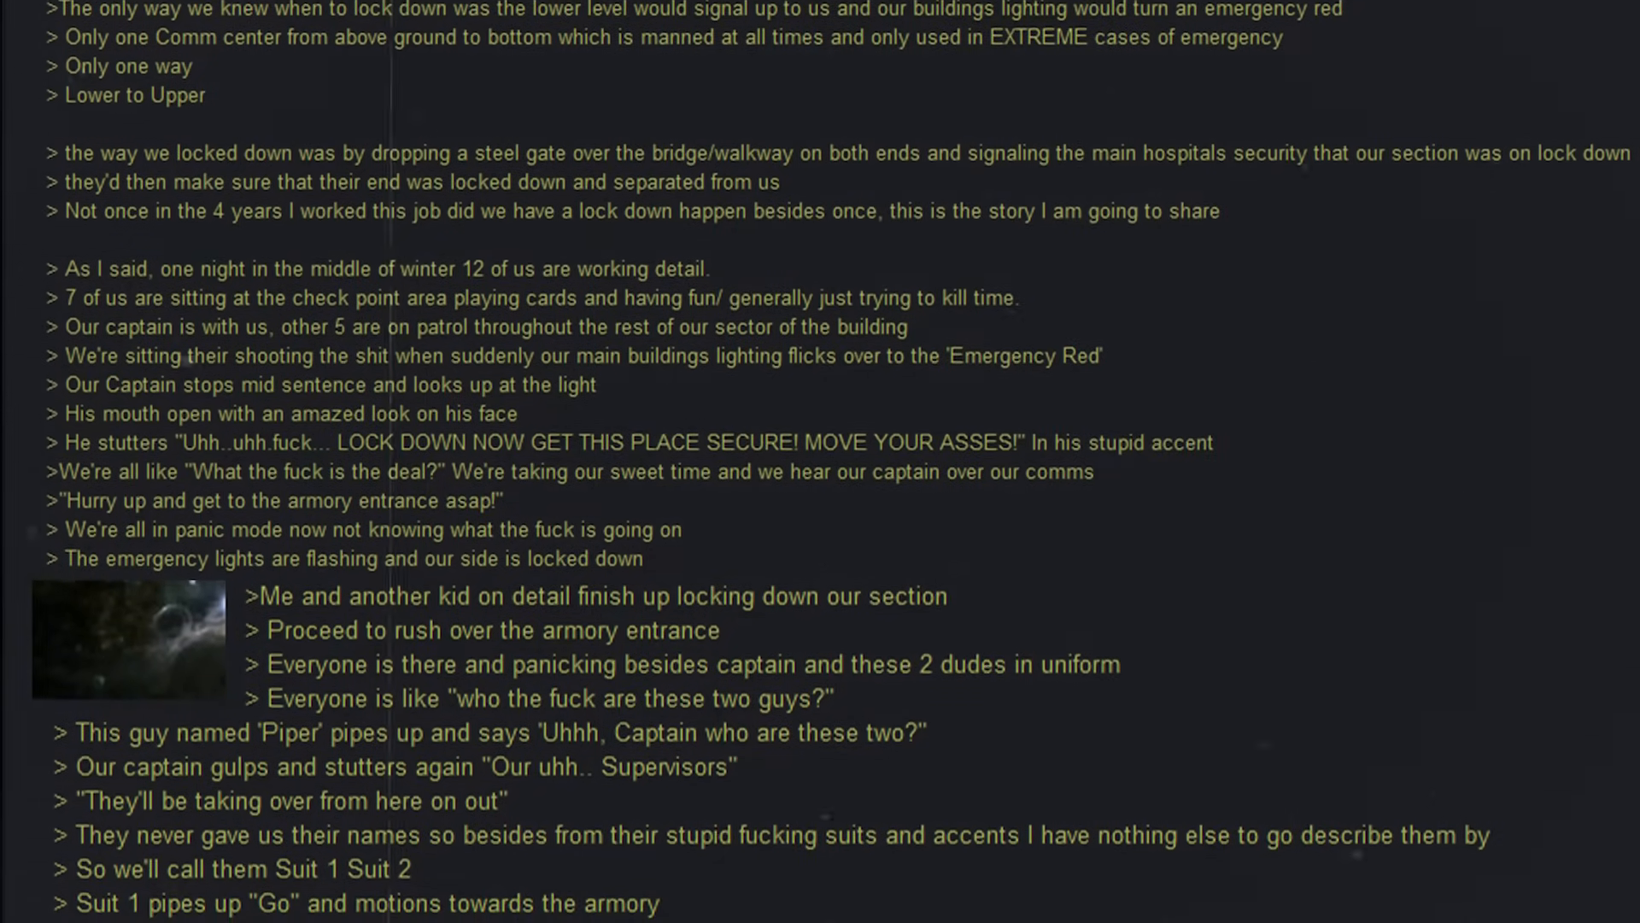
pyautogui.scroll(-3)
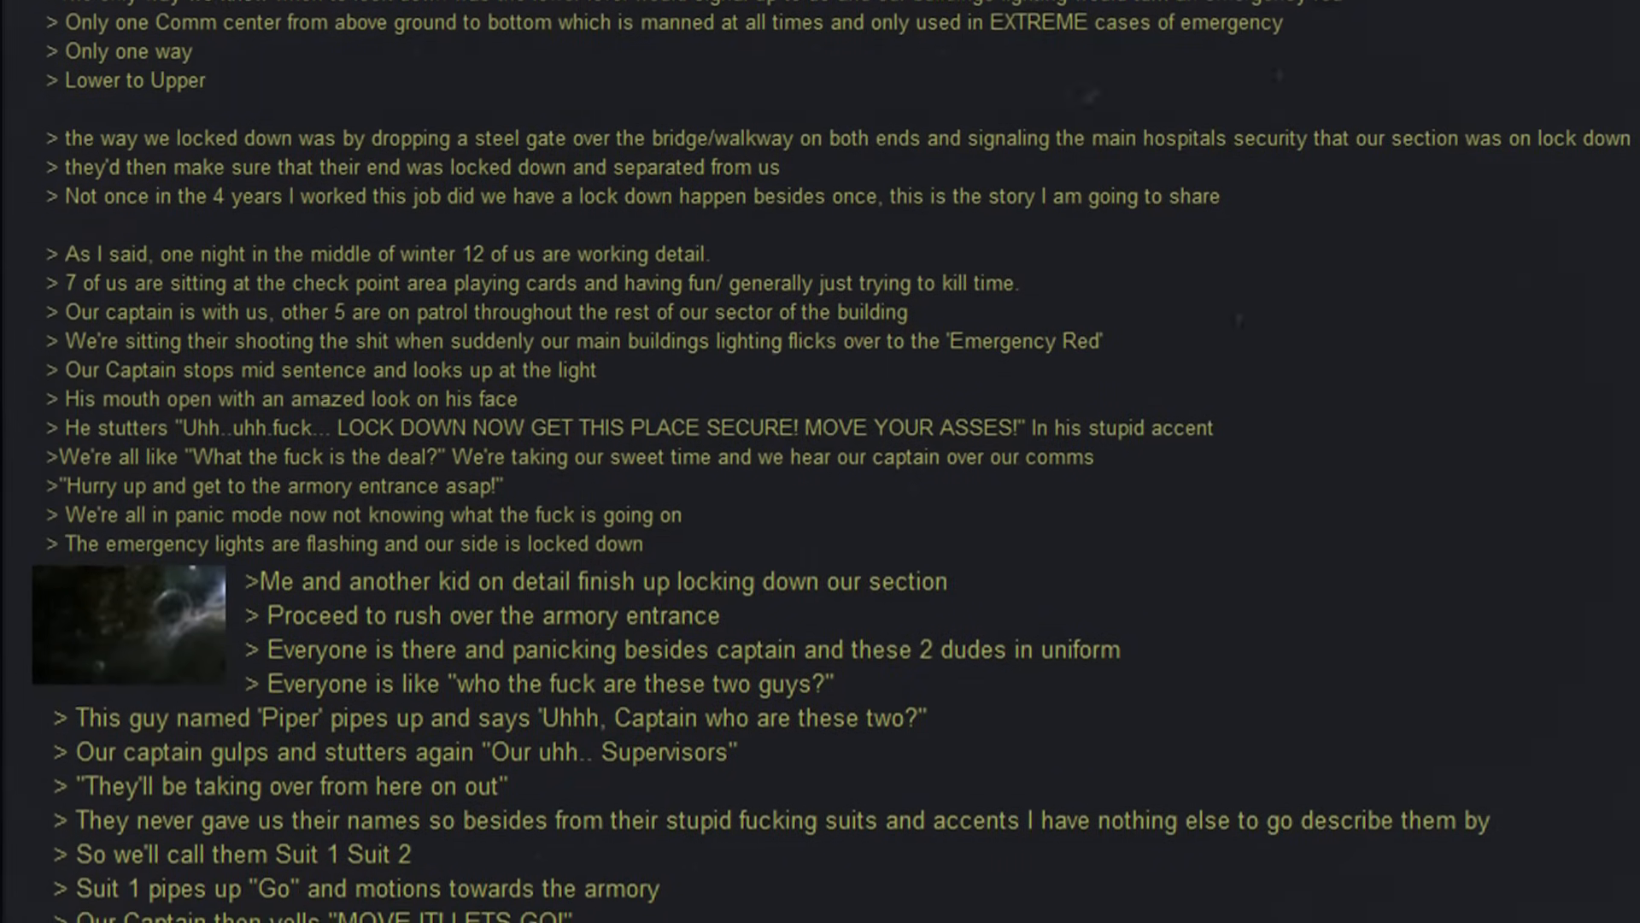
pyautogui.scroll(-3)
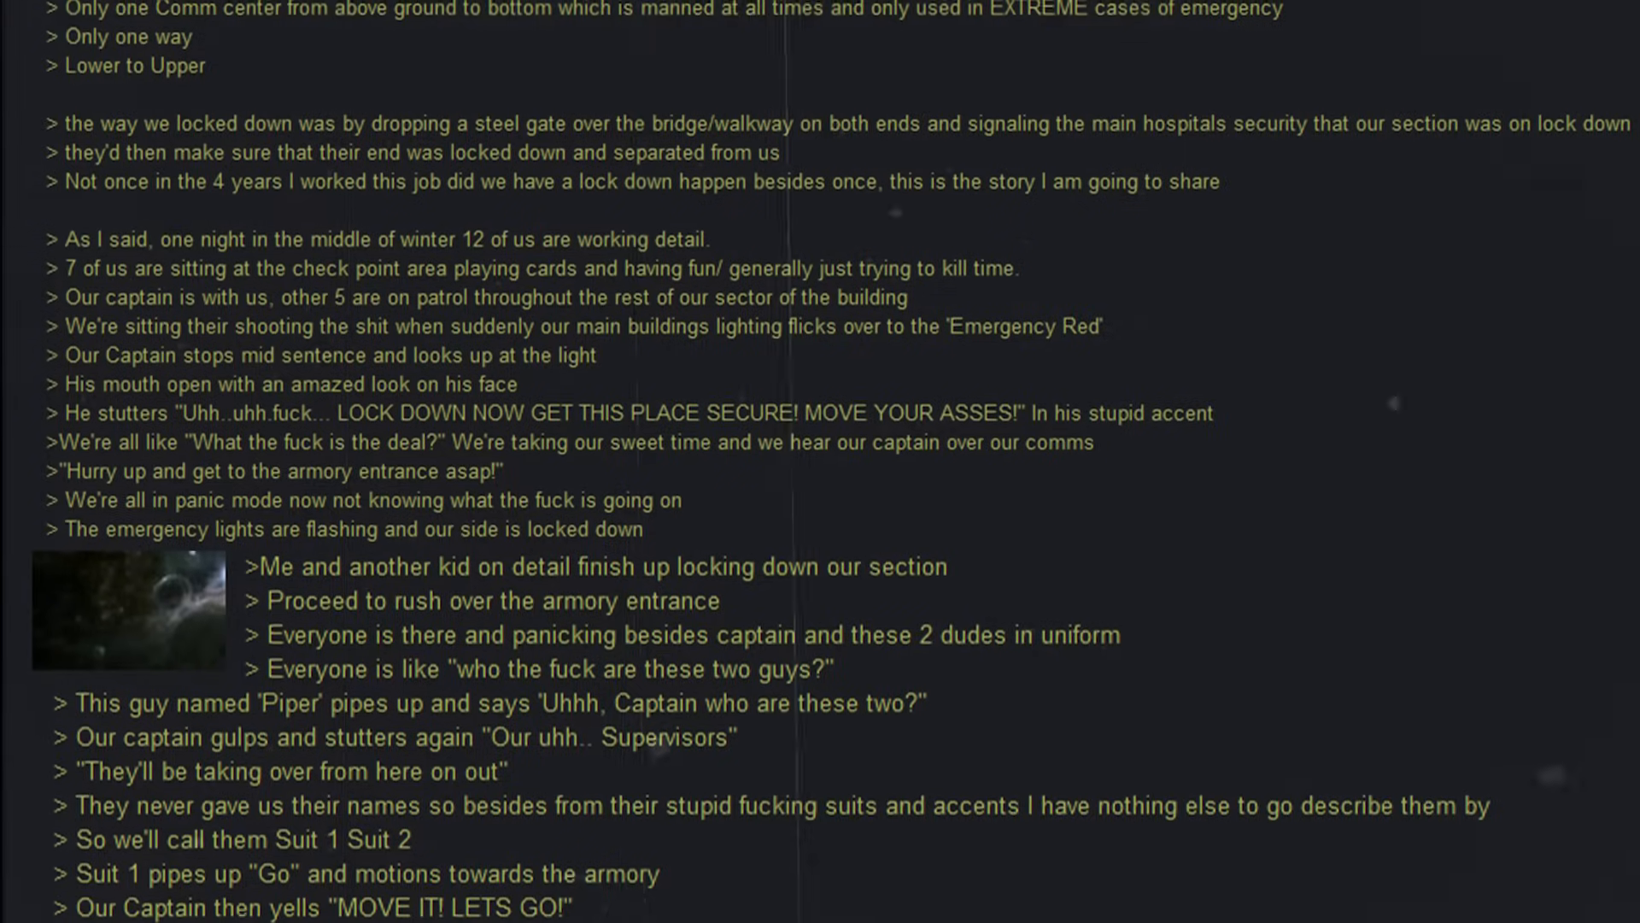
pyautogui.scroll(-3)
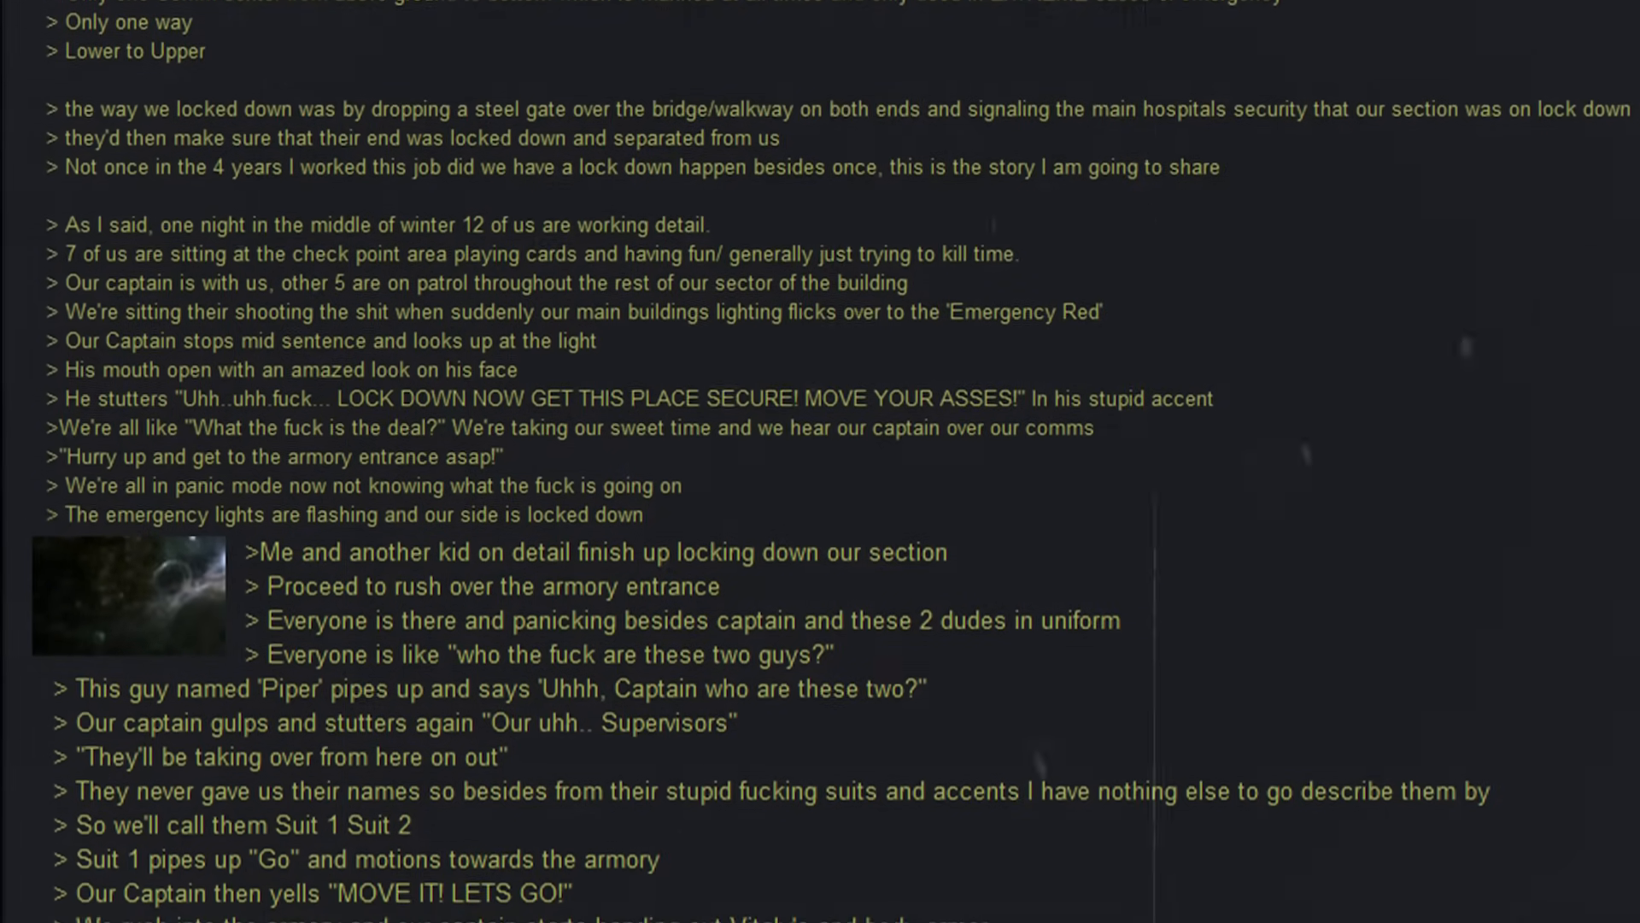
pyautogui.scroll(-3)
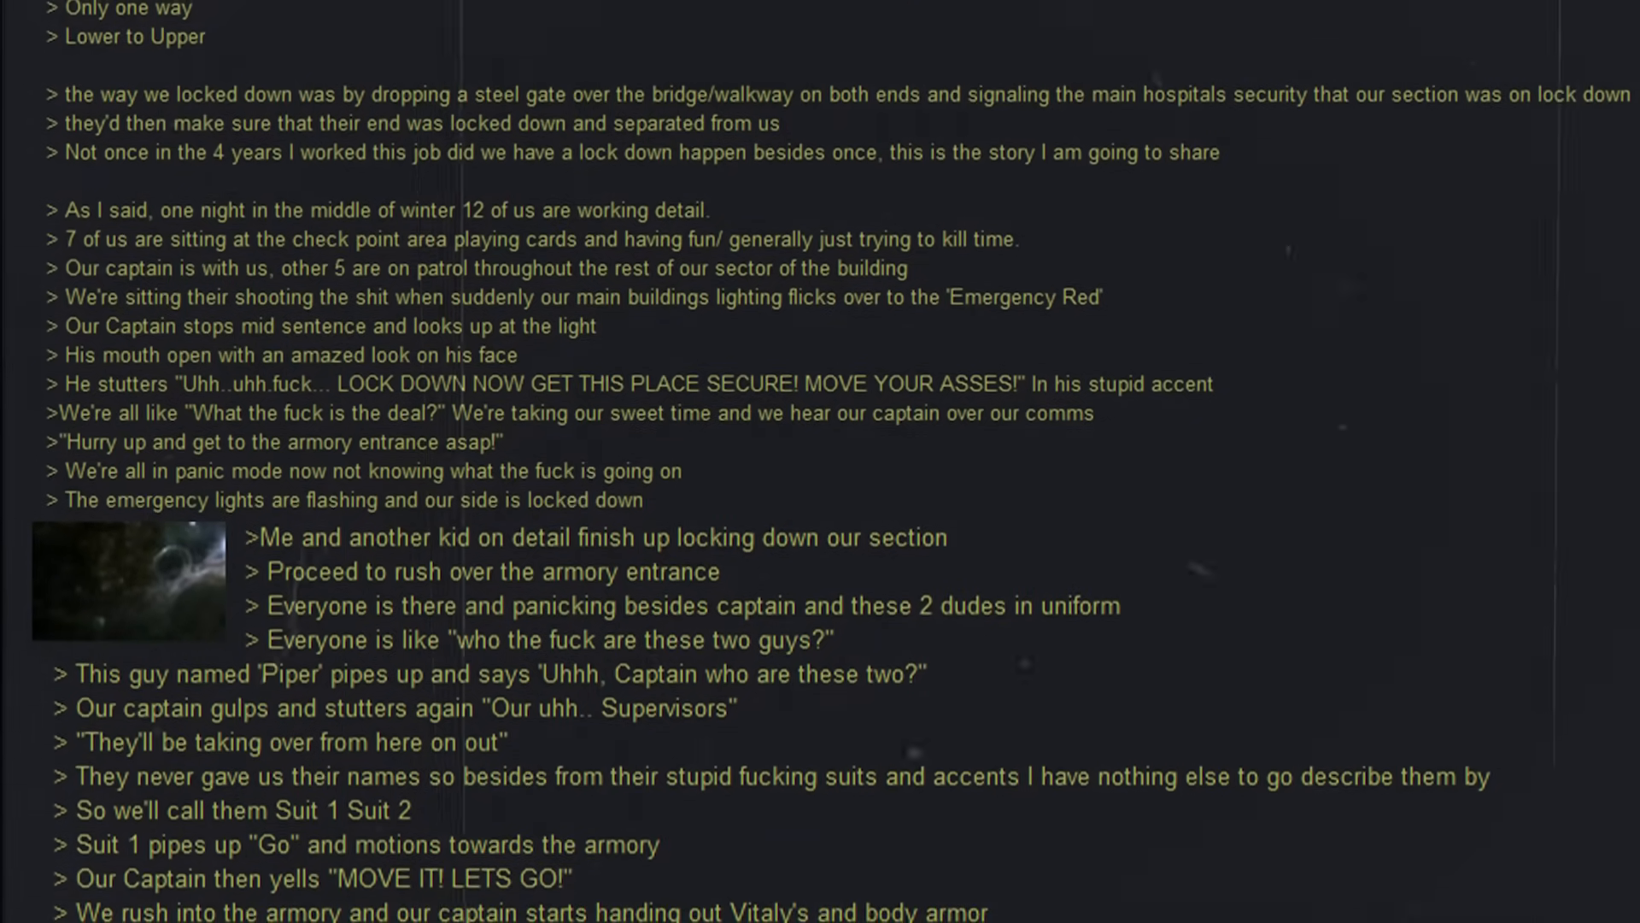
pyautogui.scroll(-3)
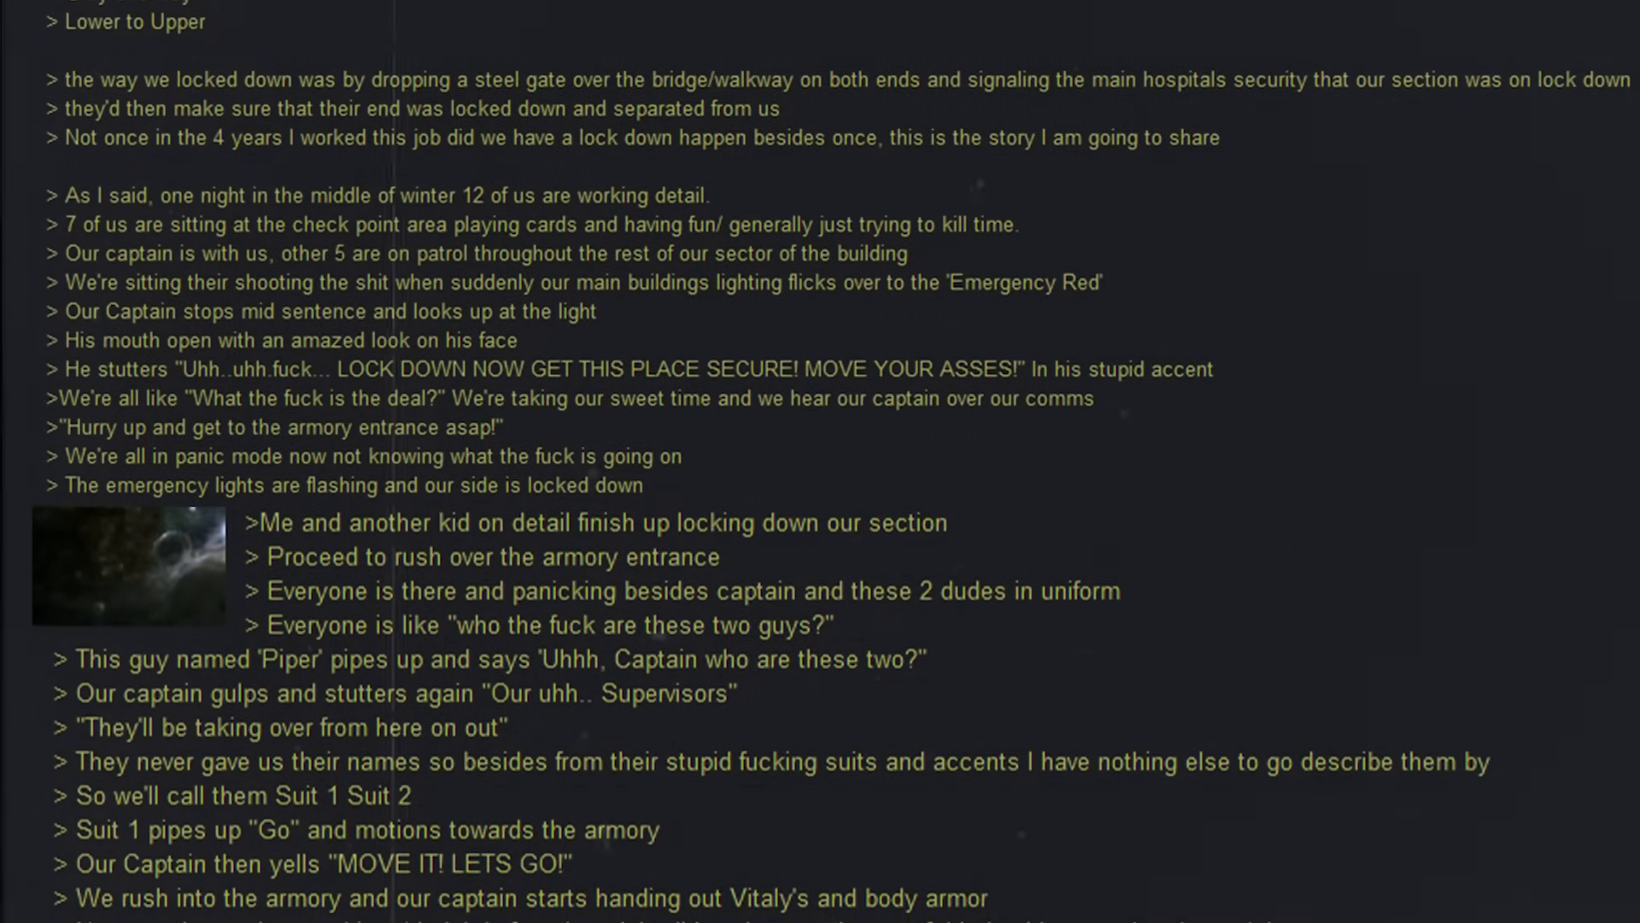
pyautogui.scroll(-3)
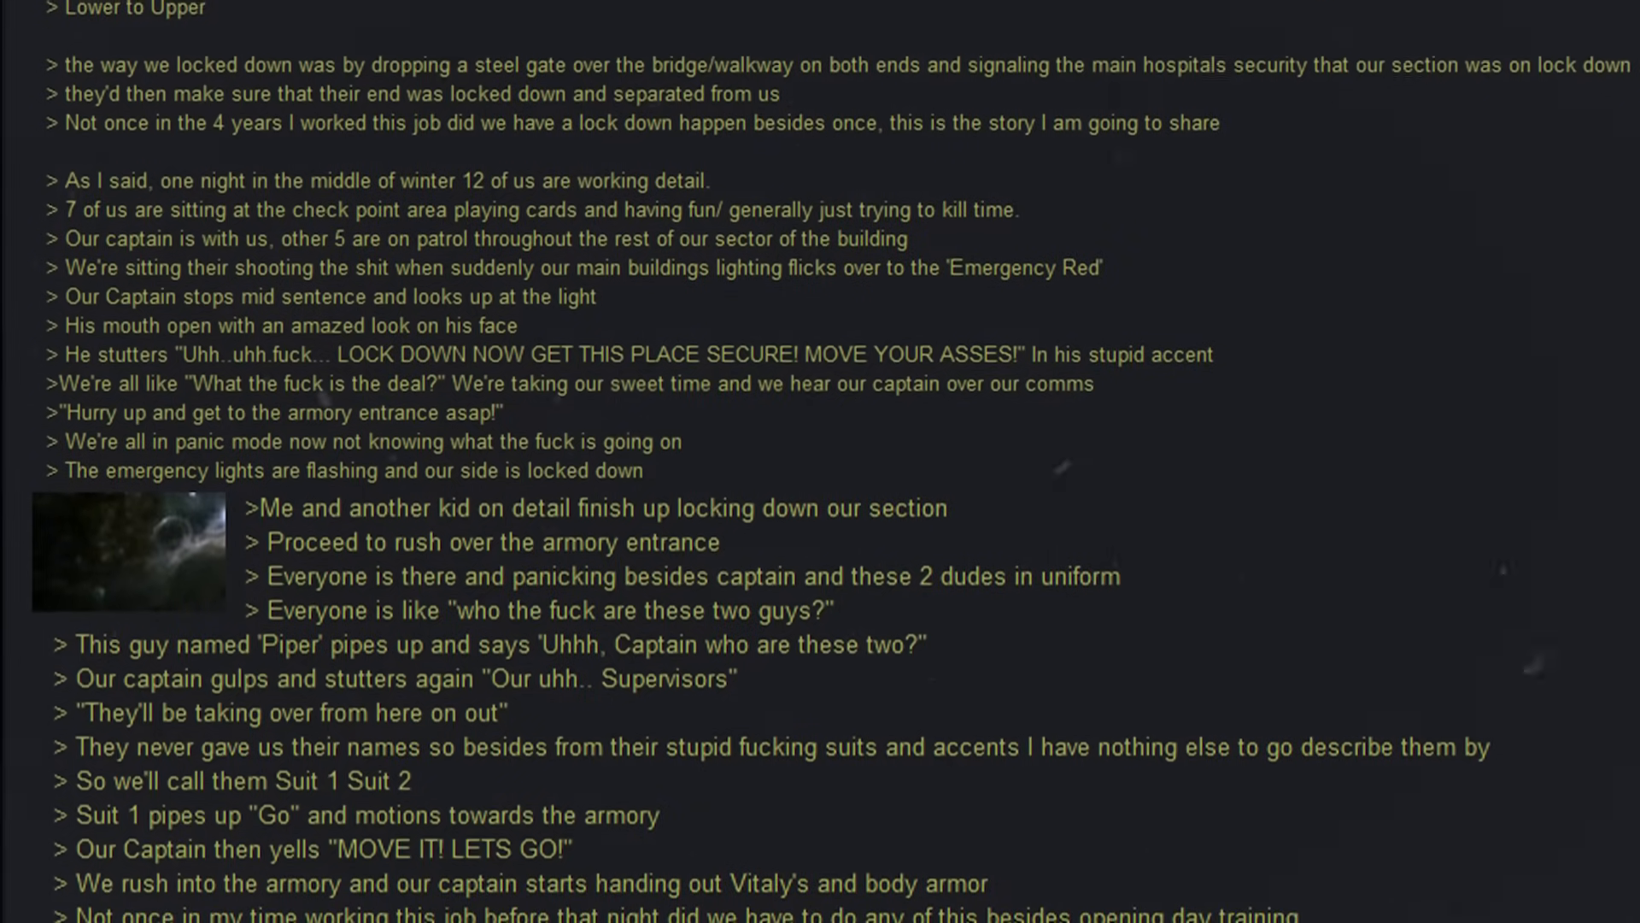
pyautogui.scroll(-3)
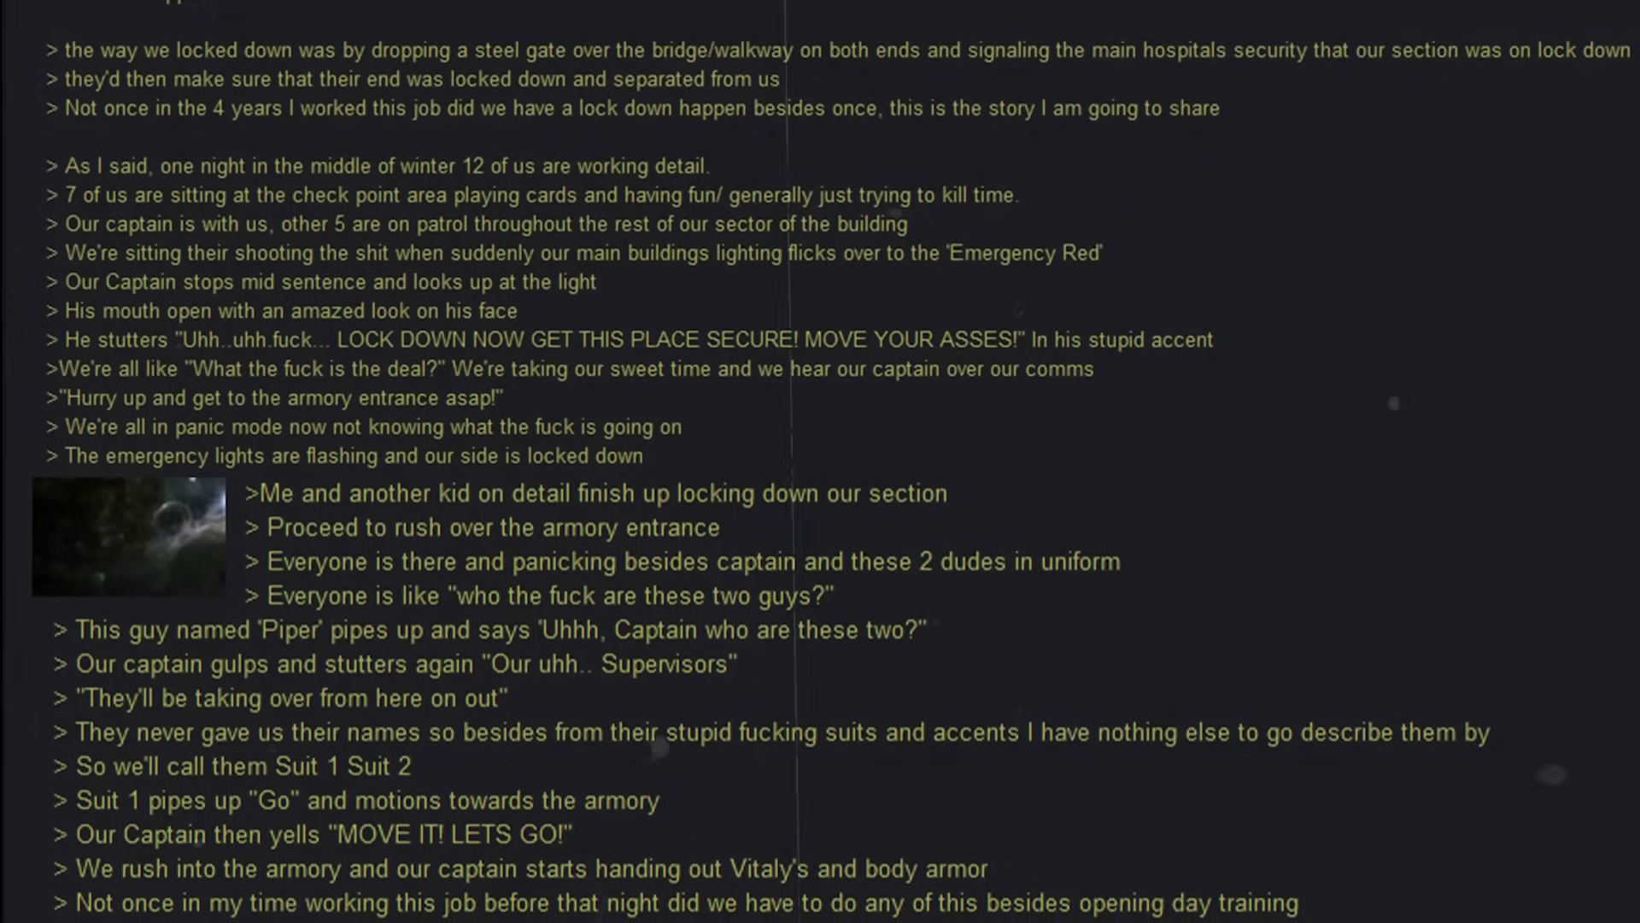
pyautogui.scroll(-3)
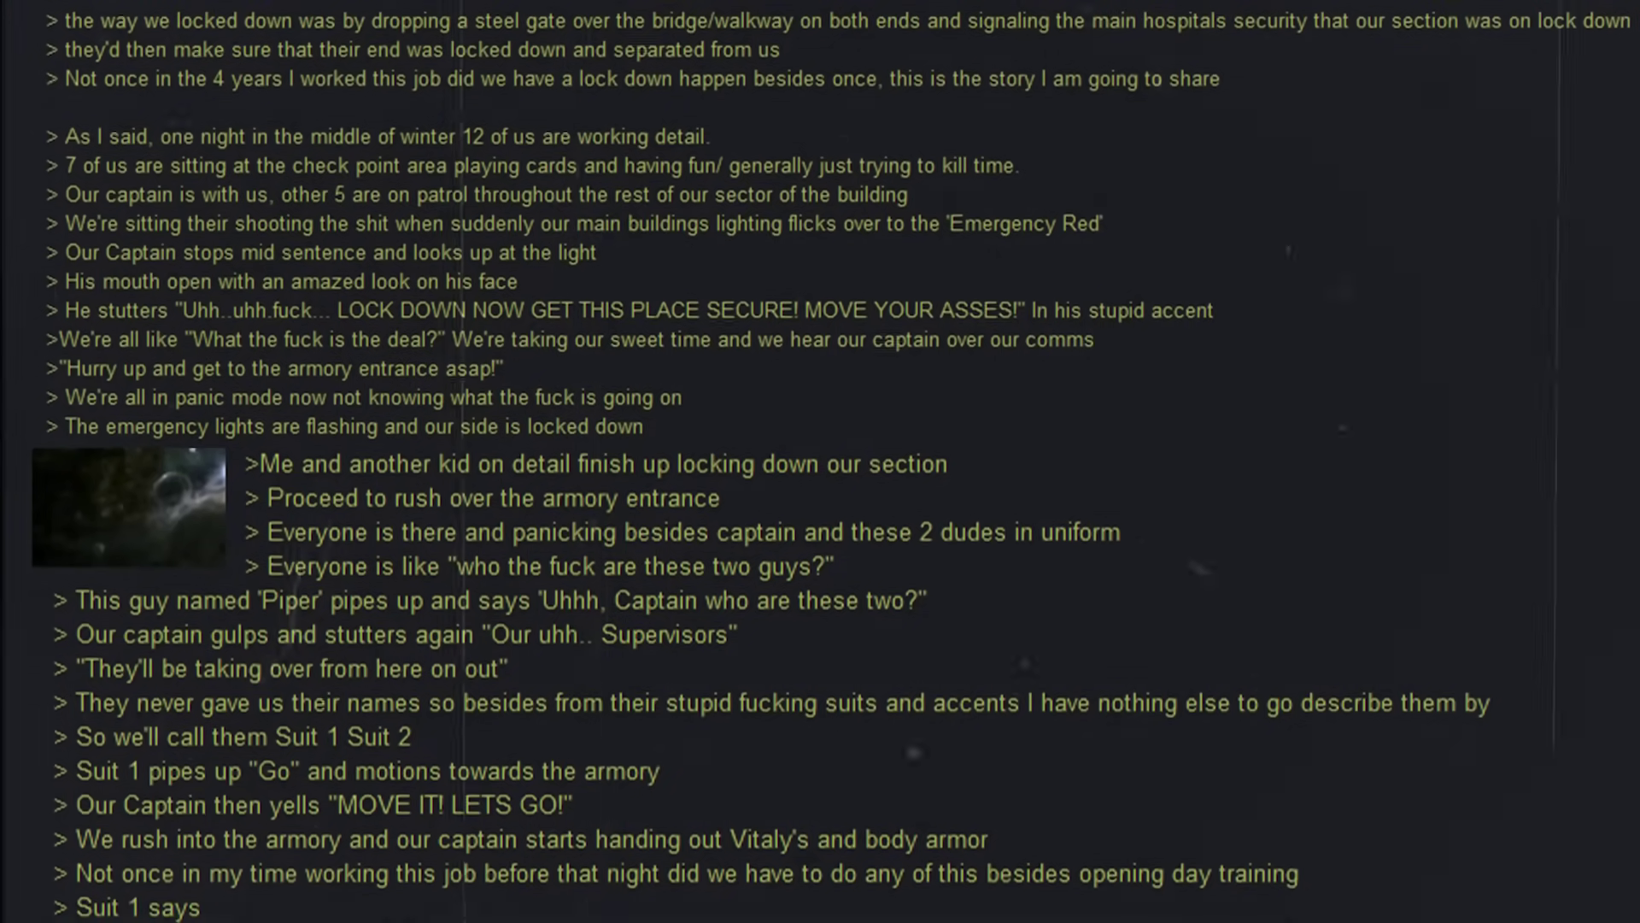
pyautogui.scroll(-3)
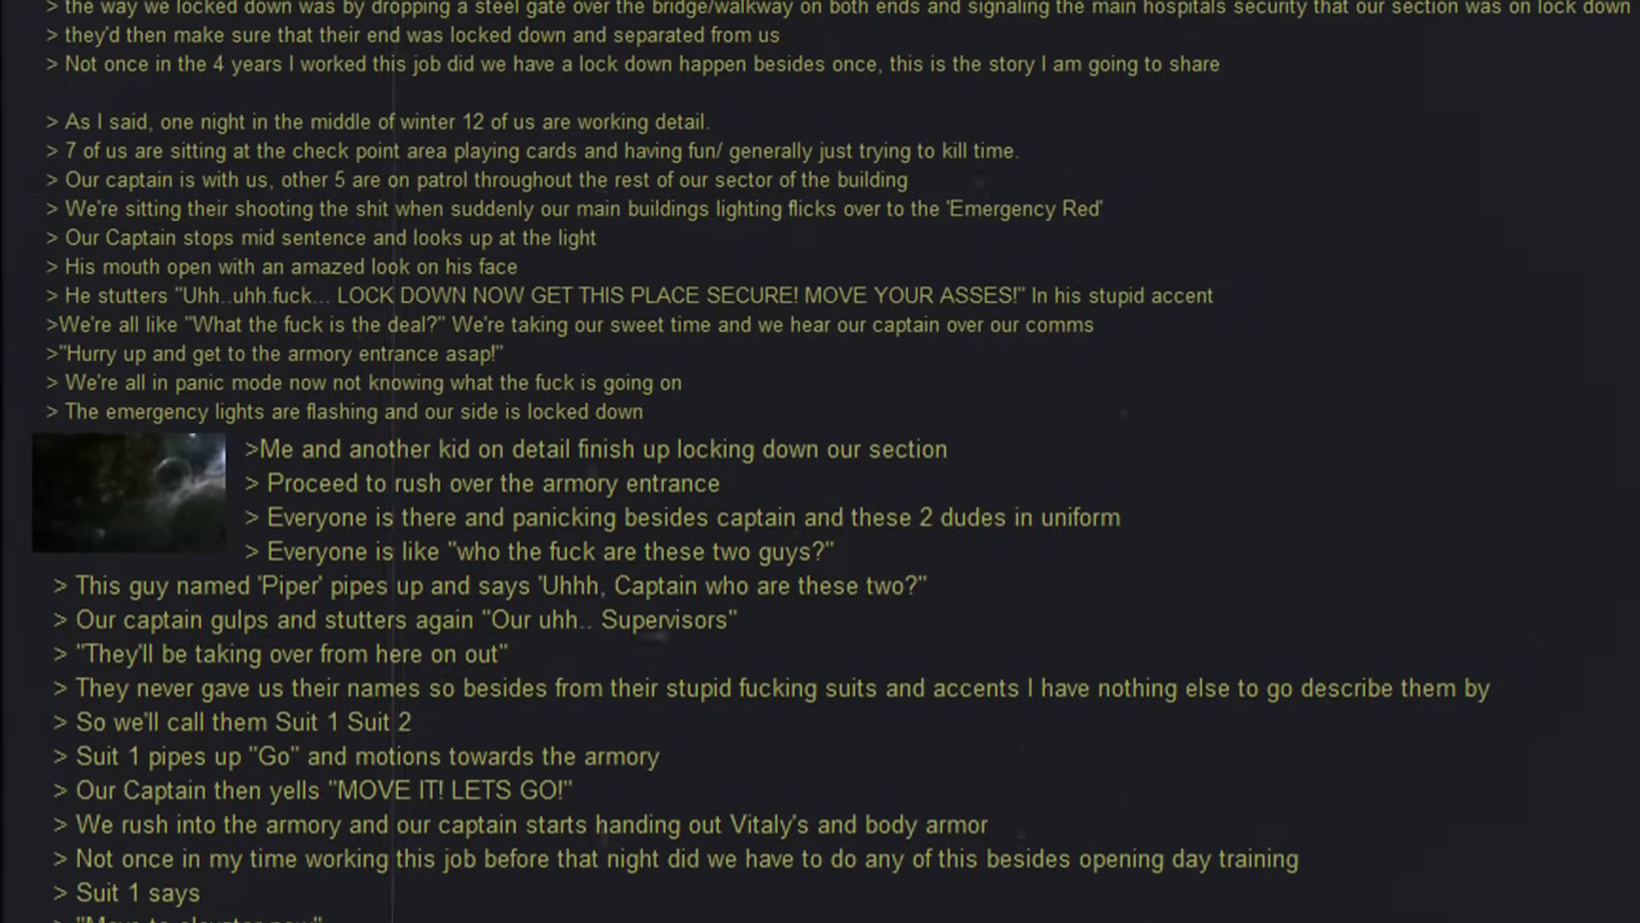
pyautogui.scroll(-3)
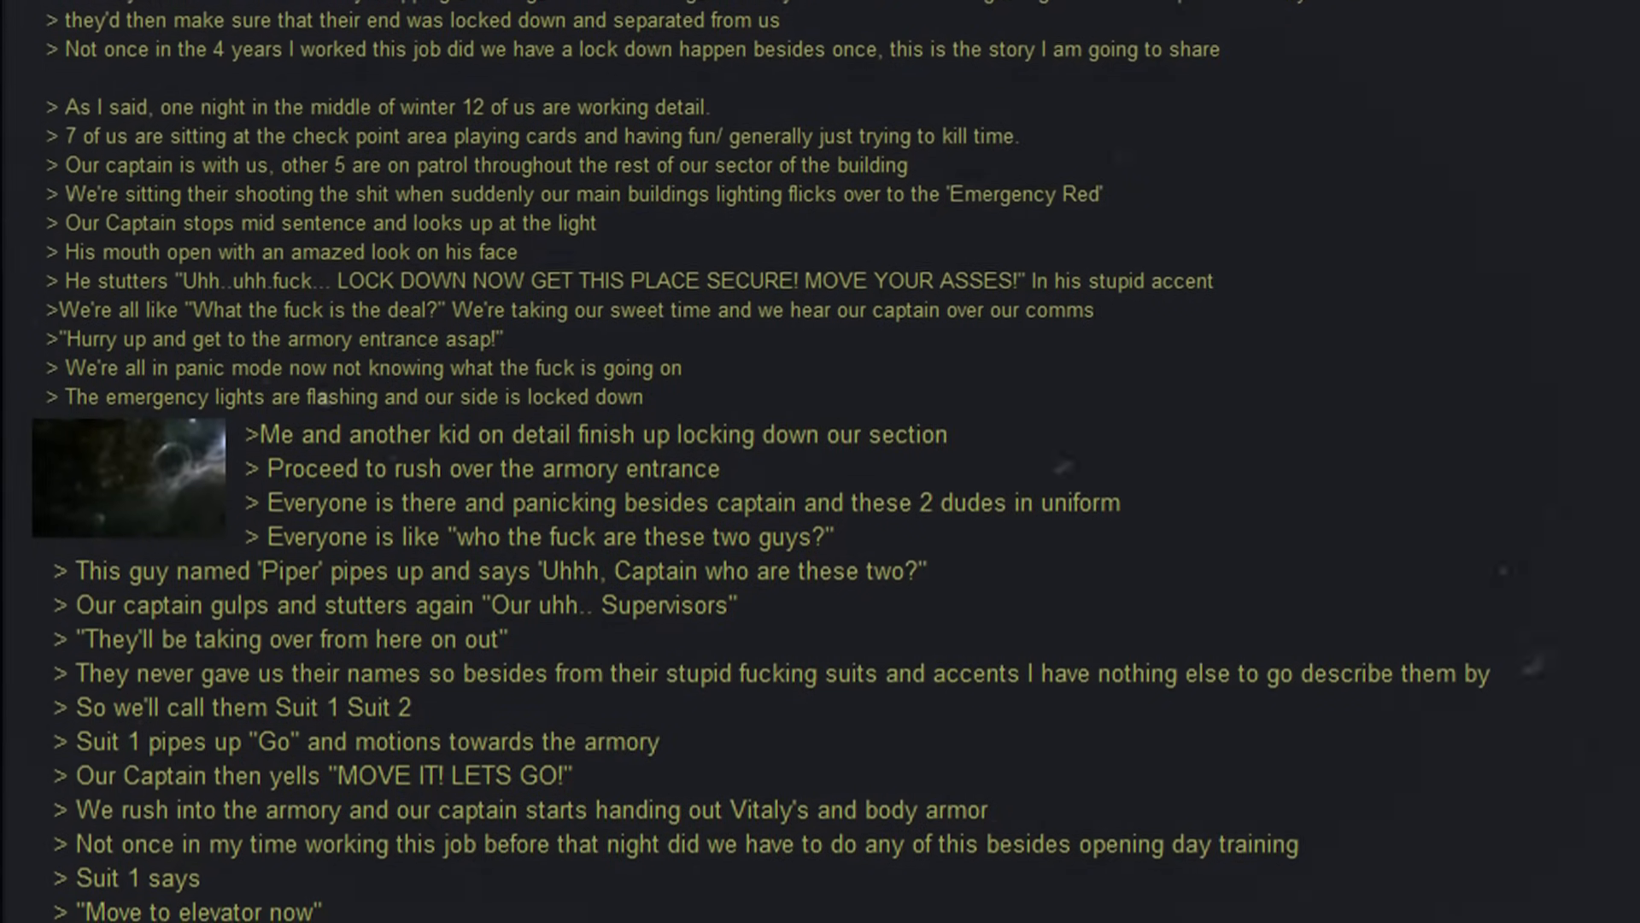
pyautogui.scroll(-3)
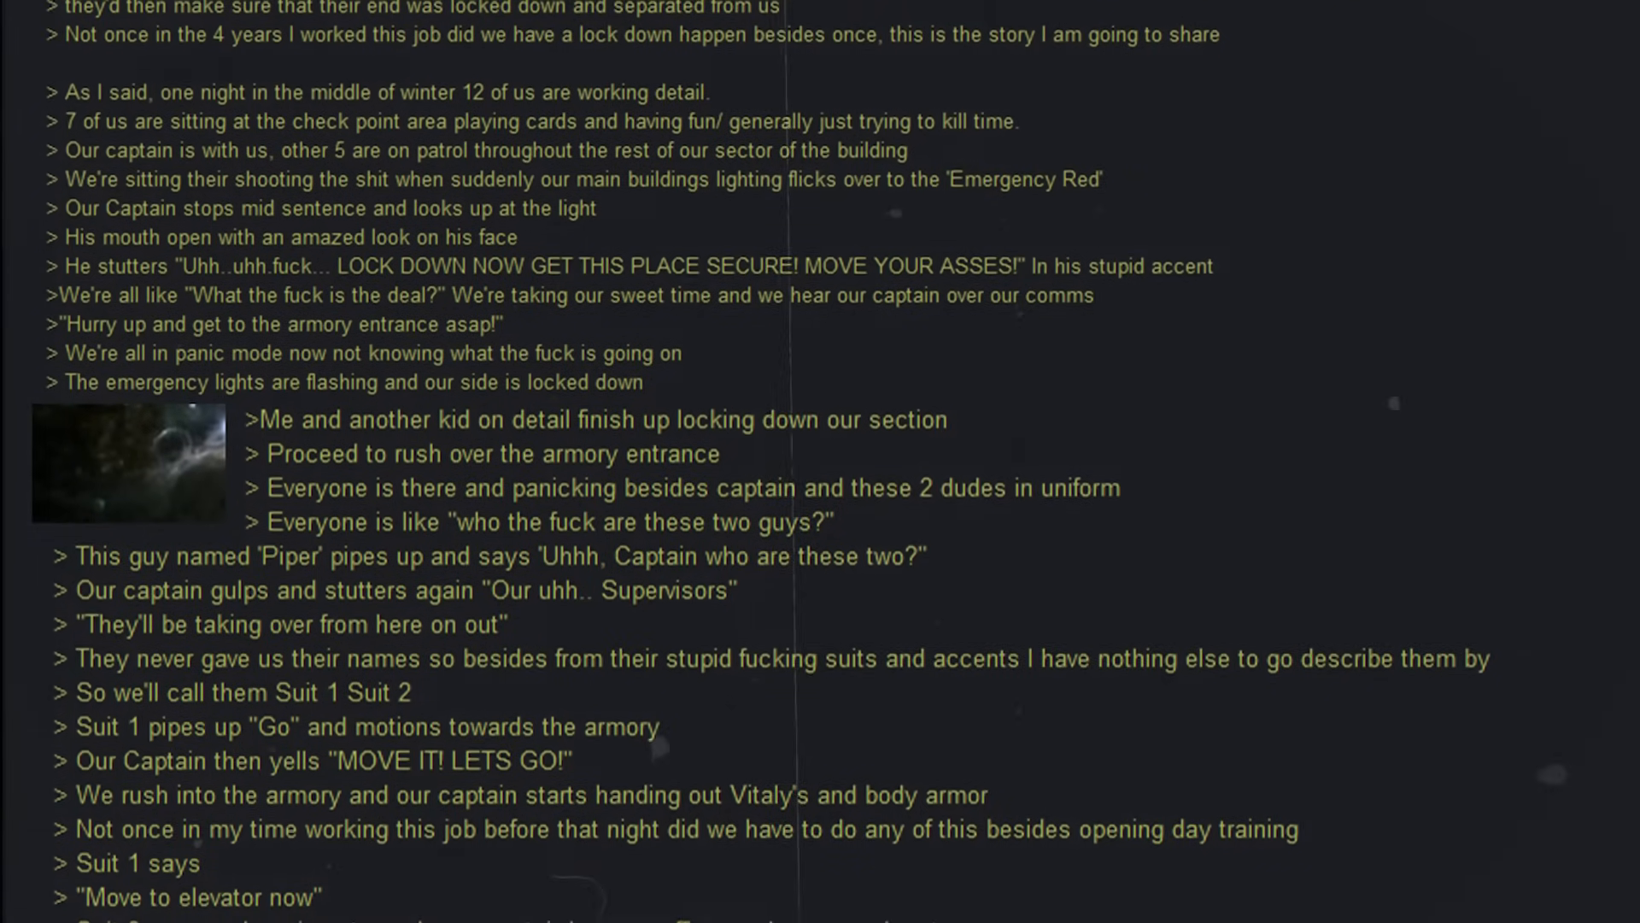
pyautogui.scroll(-3)
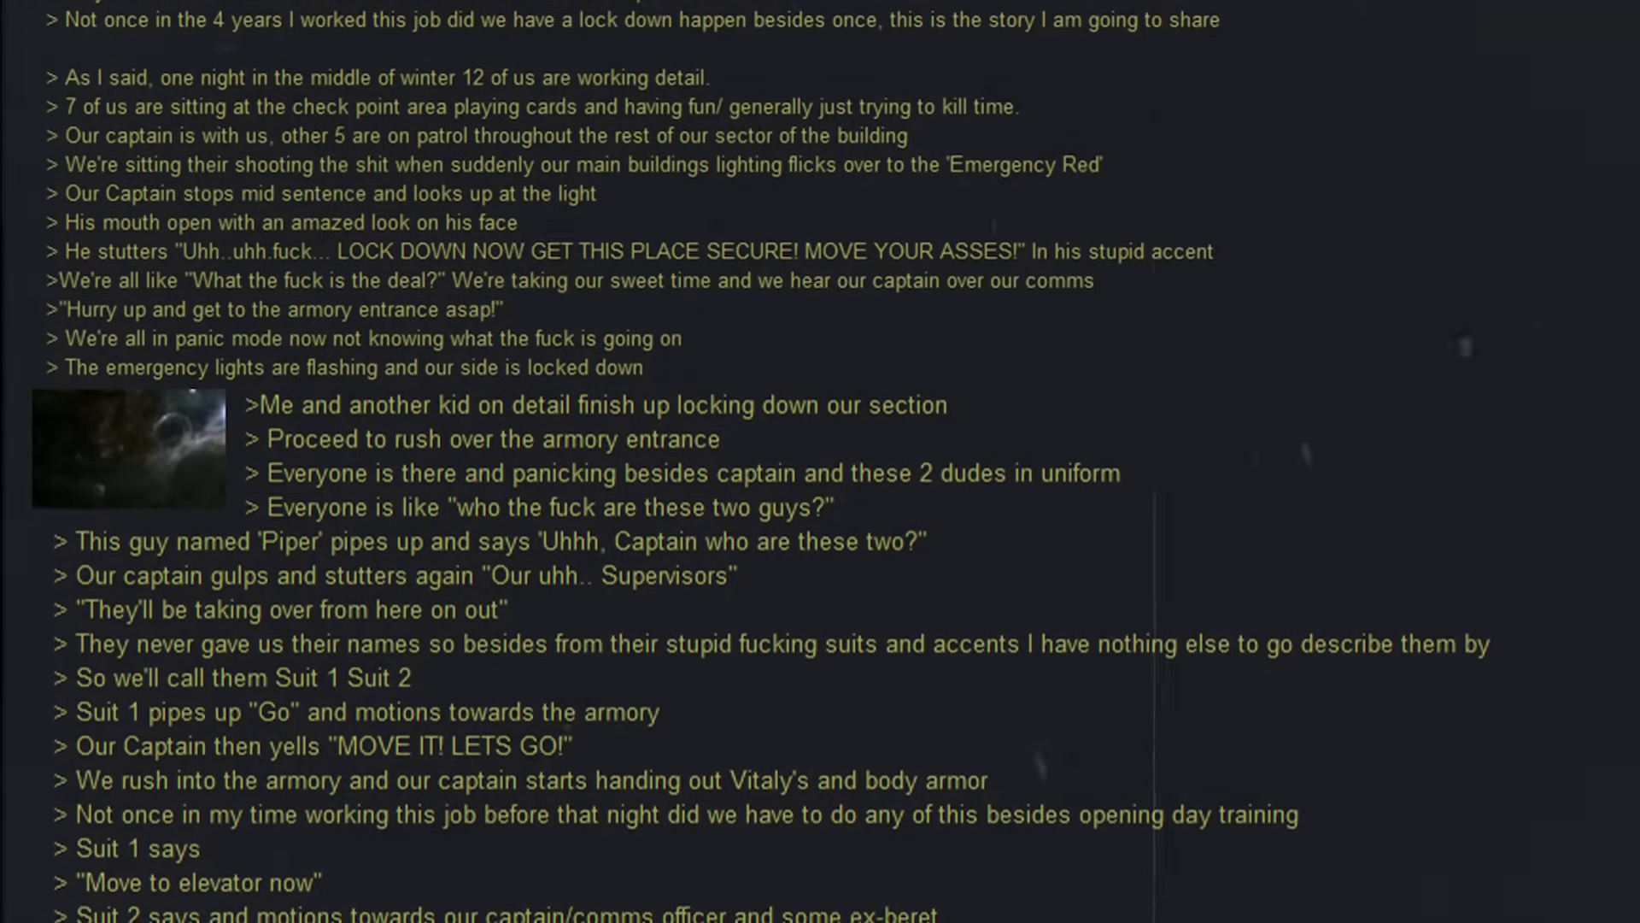
pyautogui.scroll(-3)
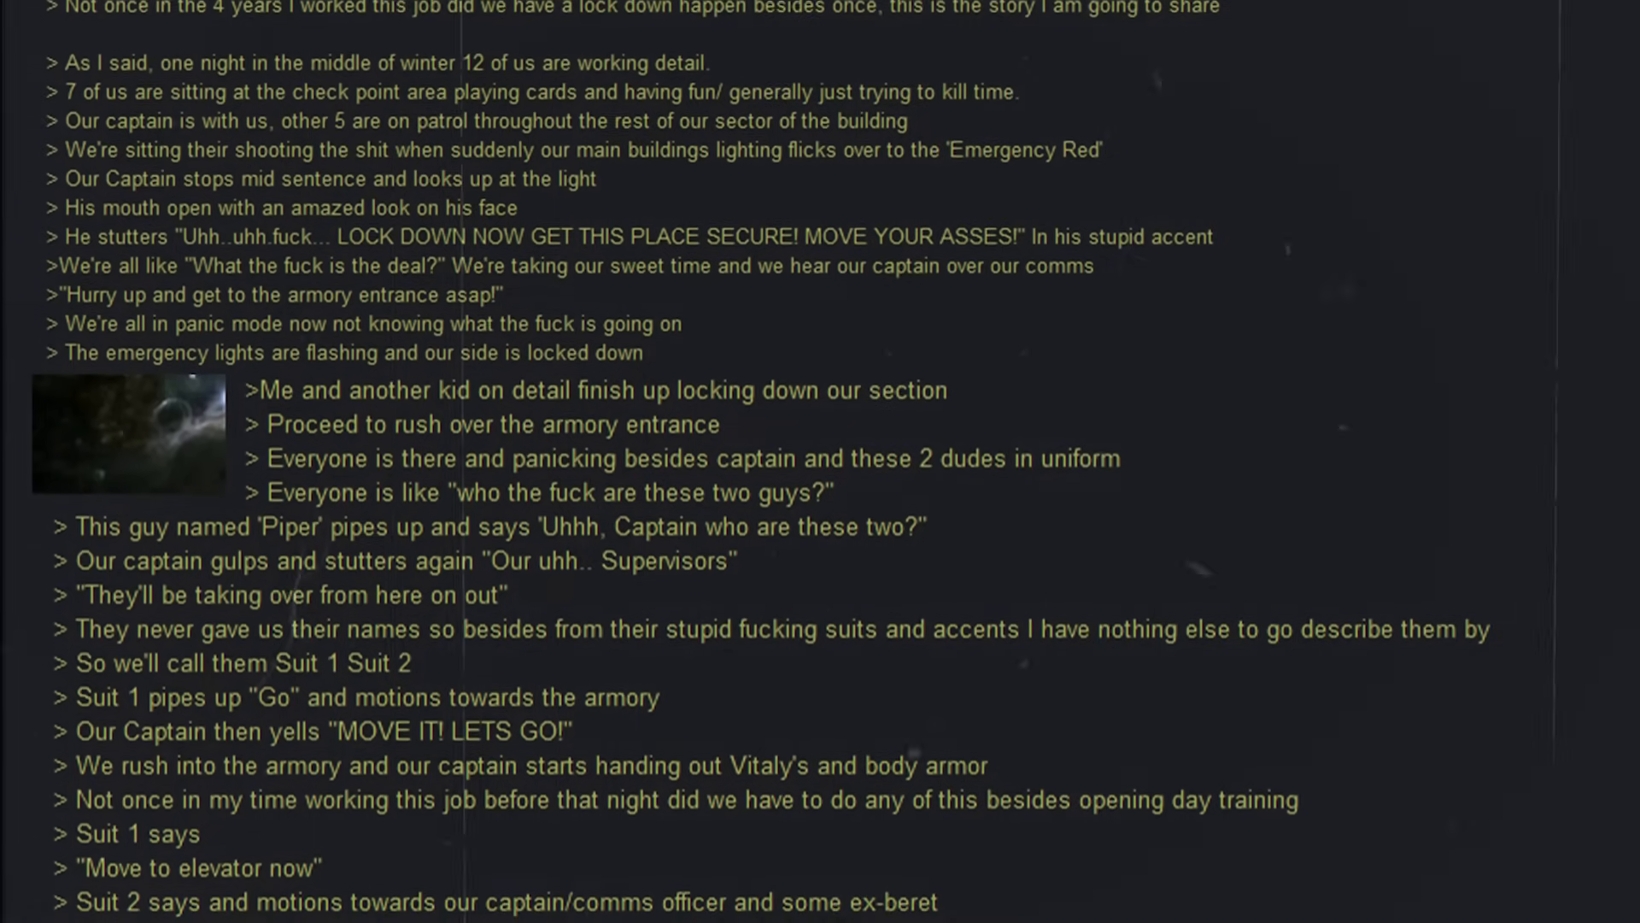
pyautogui.scroll(-3)
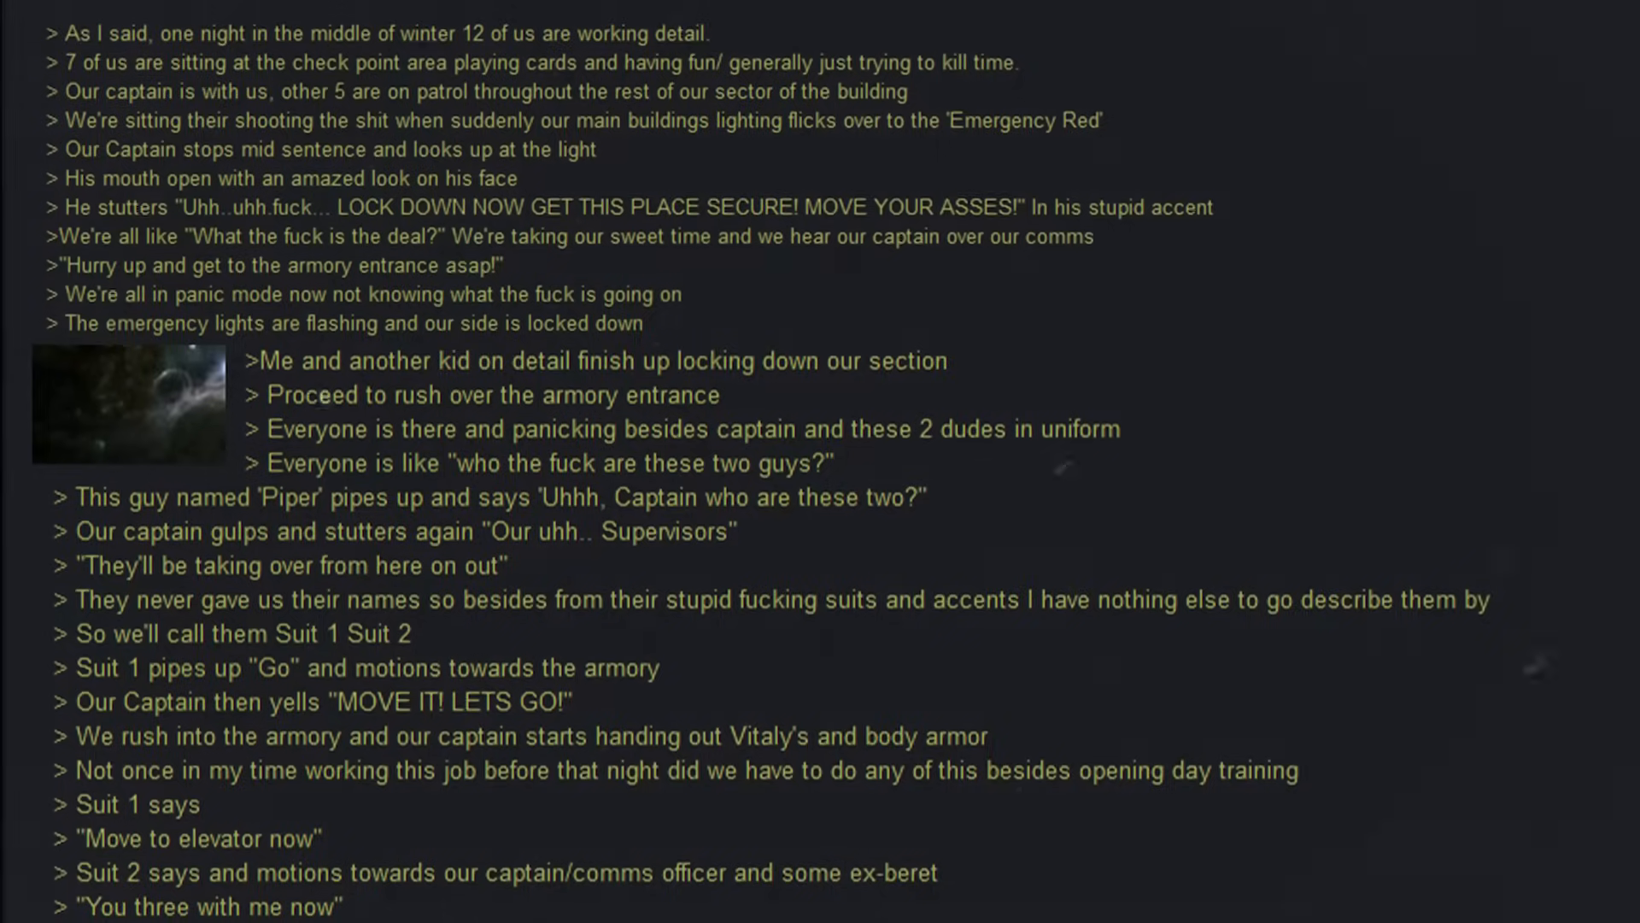
pyautogui.scroll(-3)
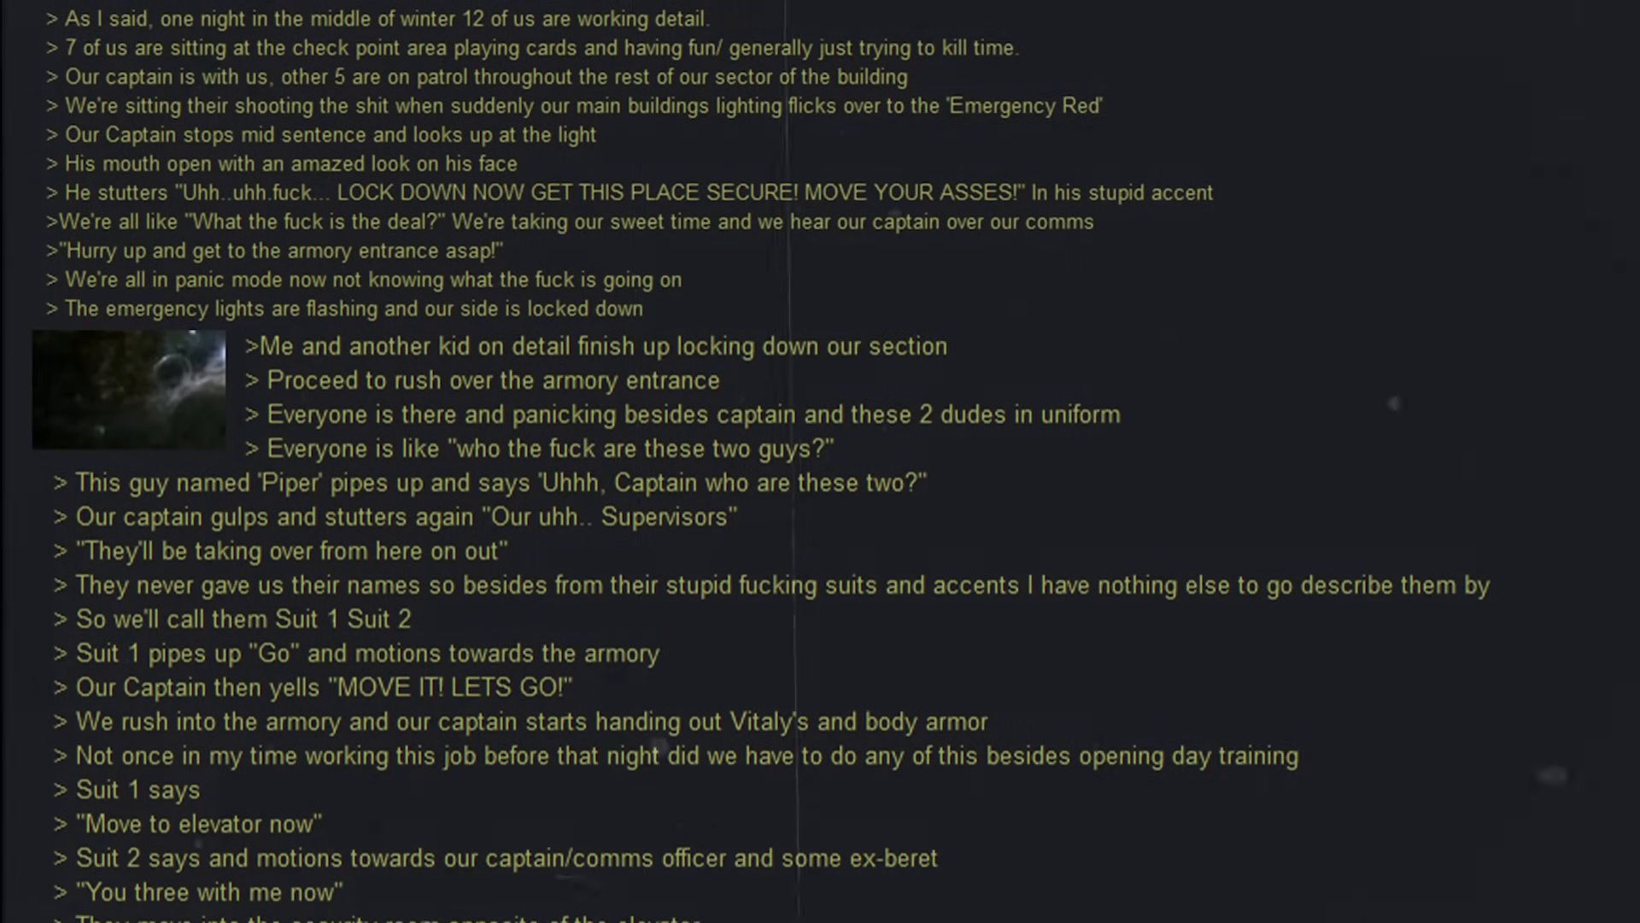
pyautogui.scroll(-3)
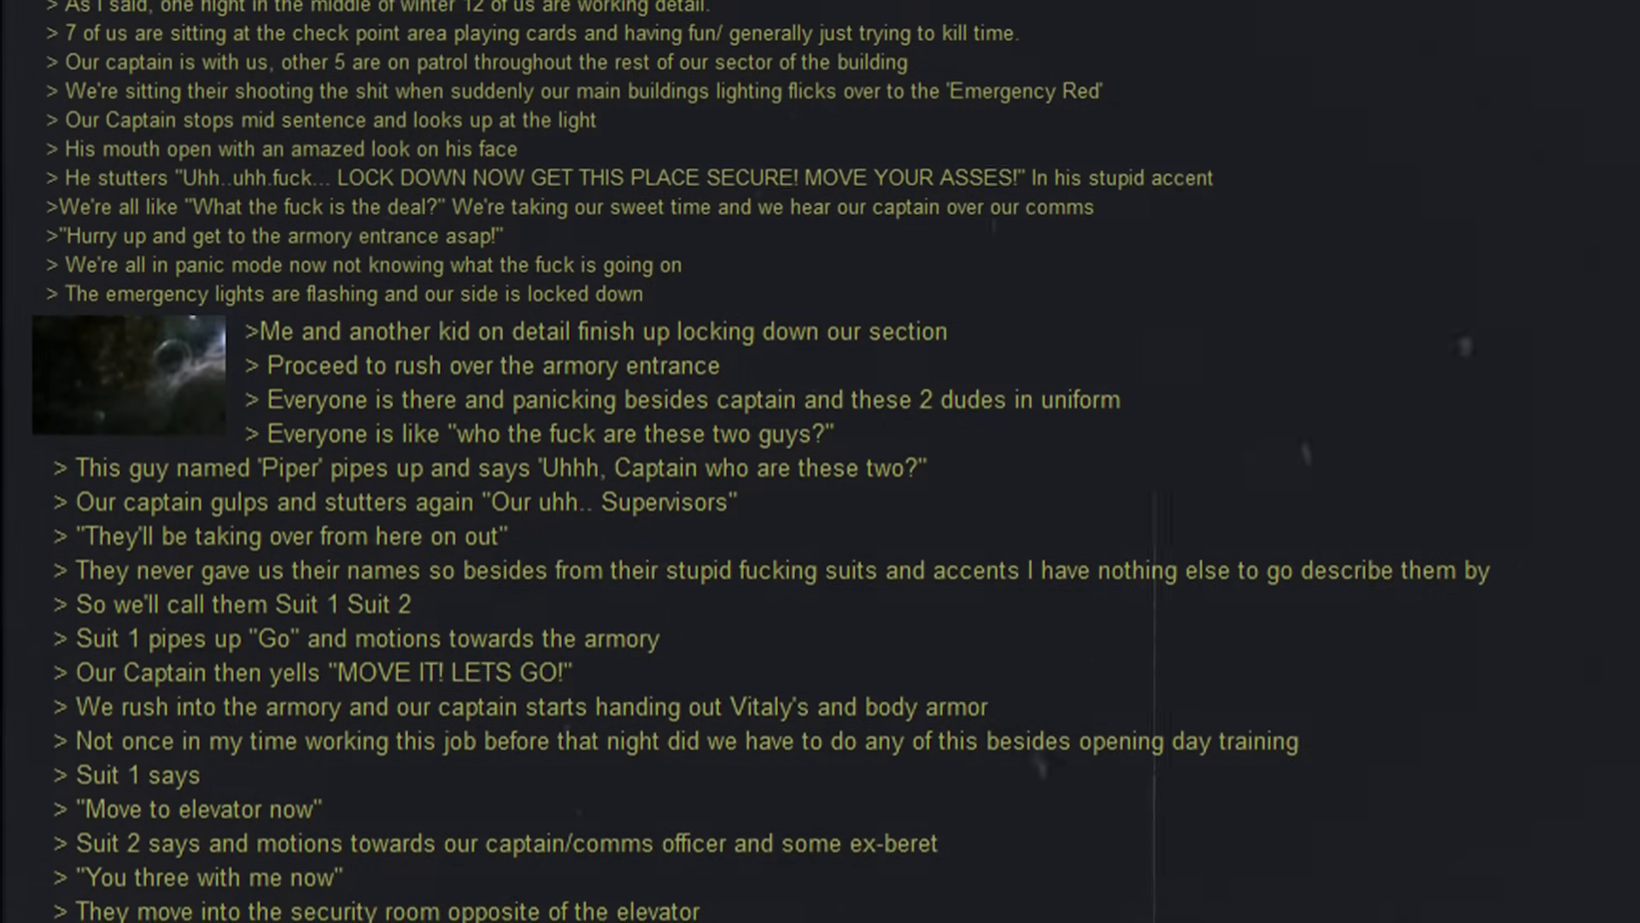
pyautogui.scroll(-3)
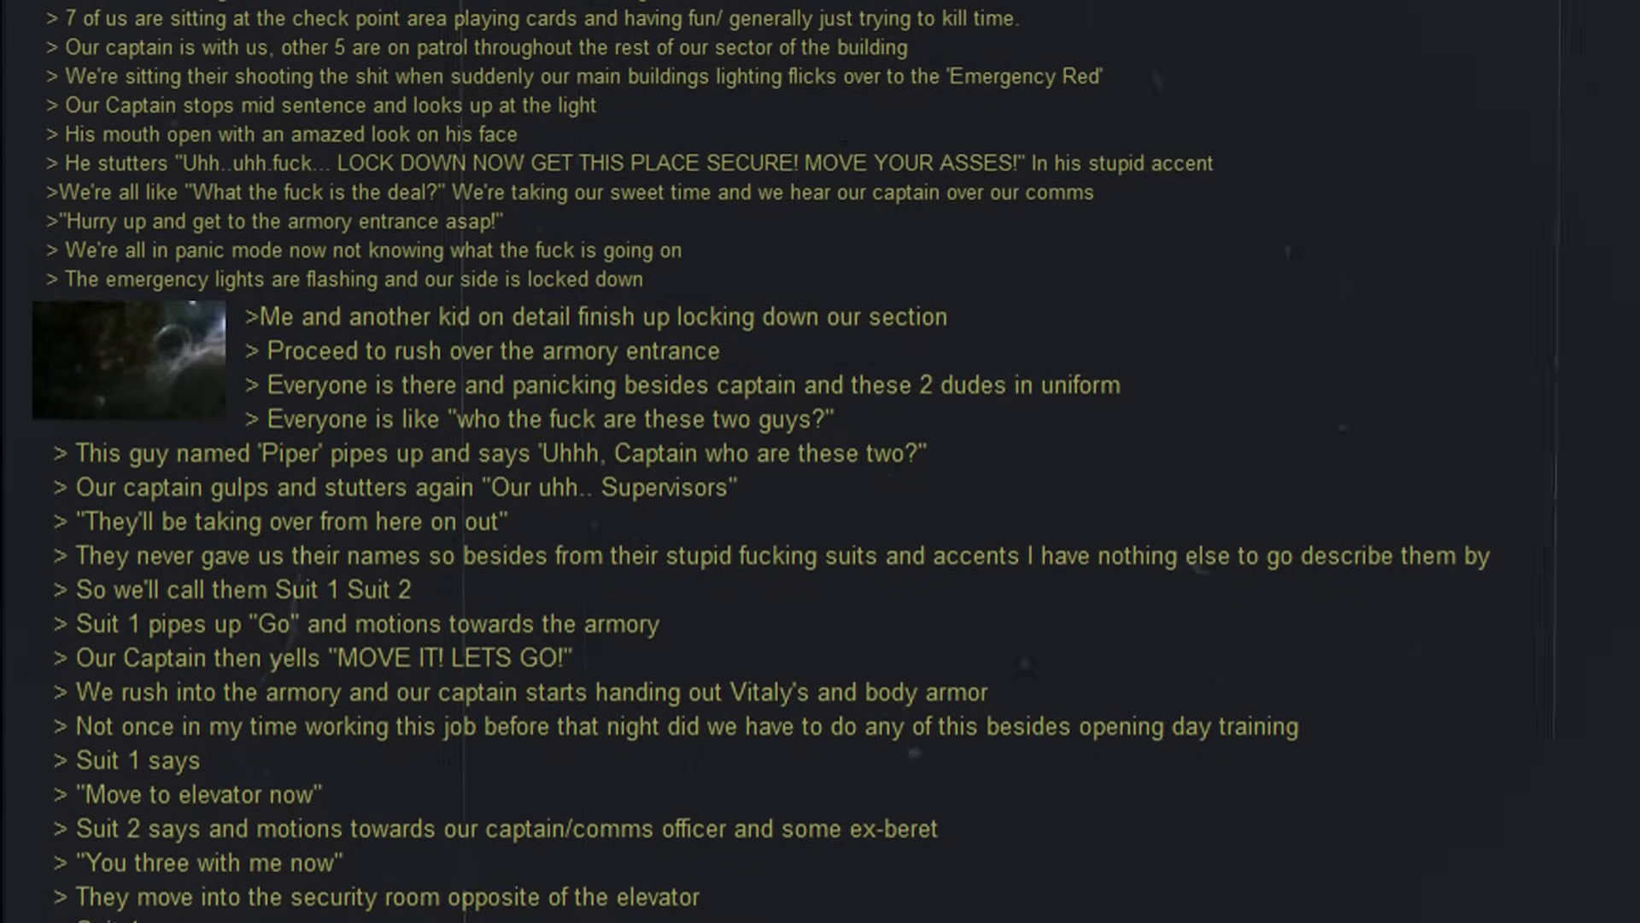
pyautogui.scroll(-3)
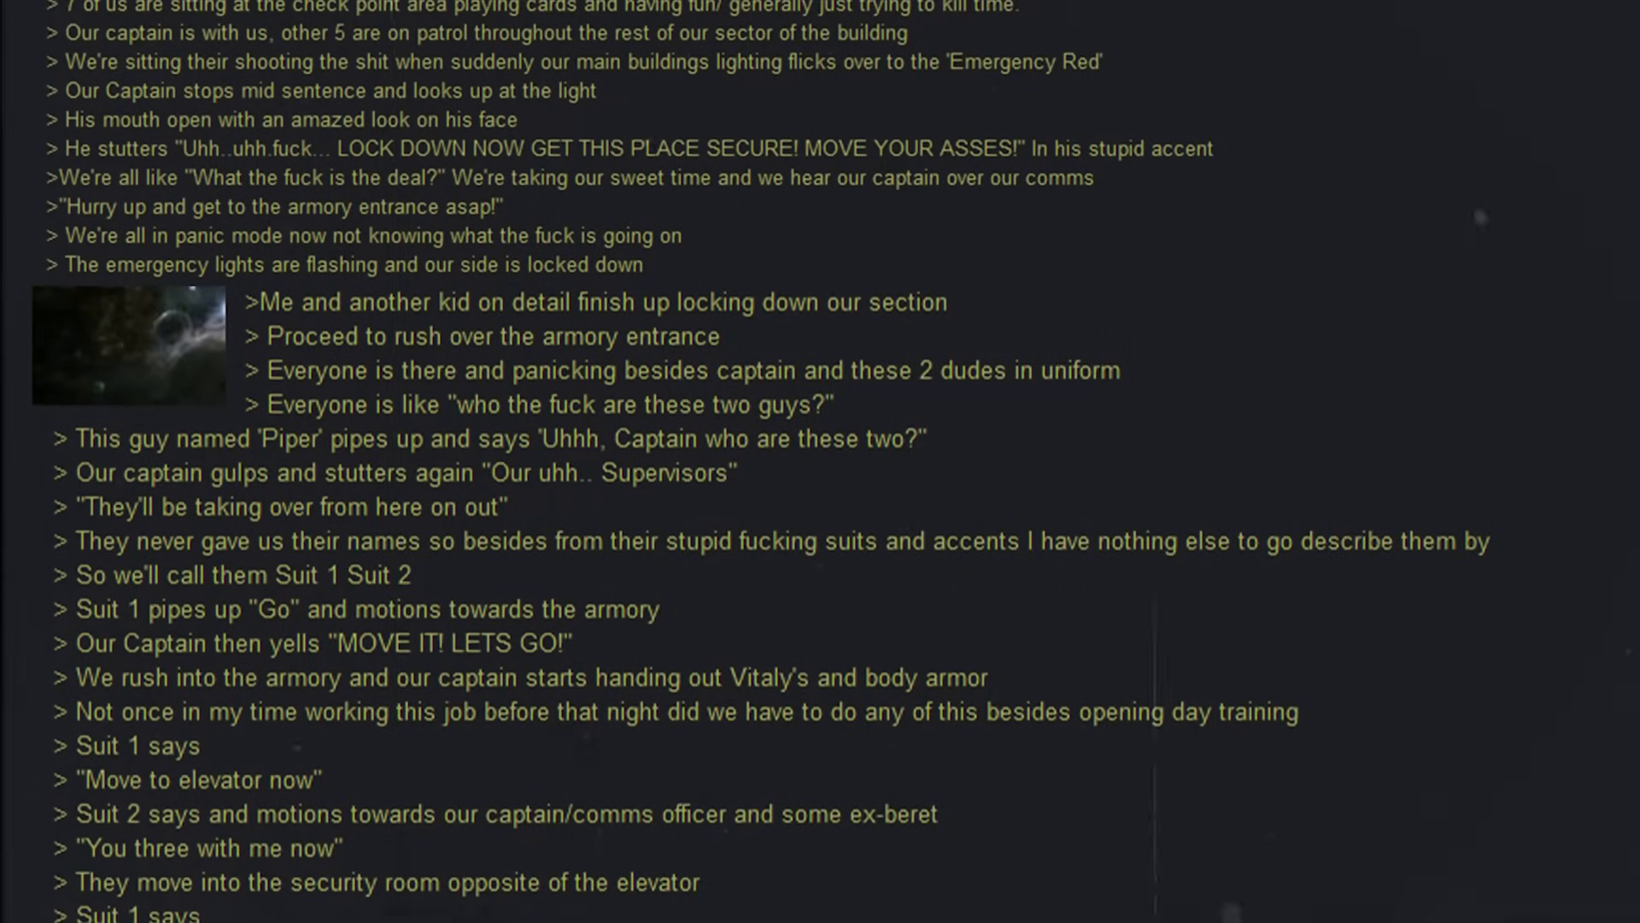
pyautogui.scroll(-3)
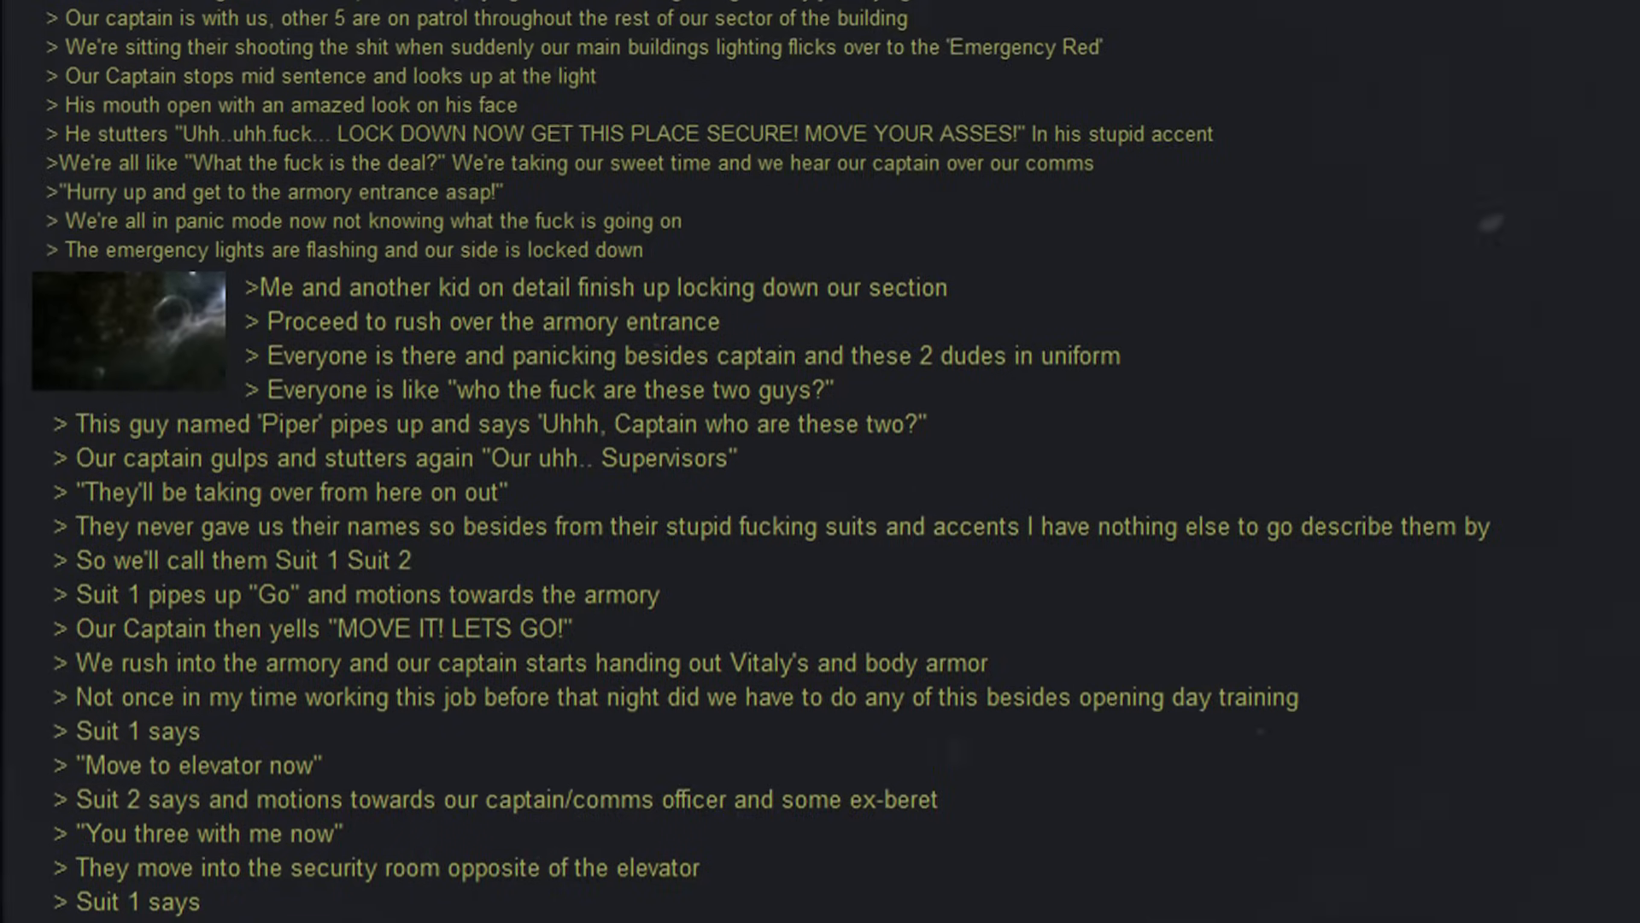
pyautogui.scroll(-3)
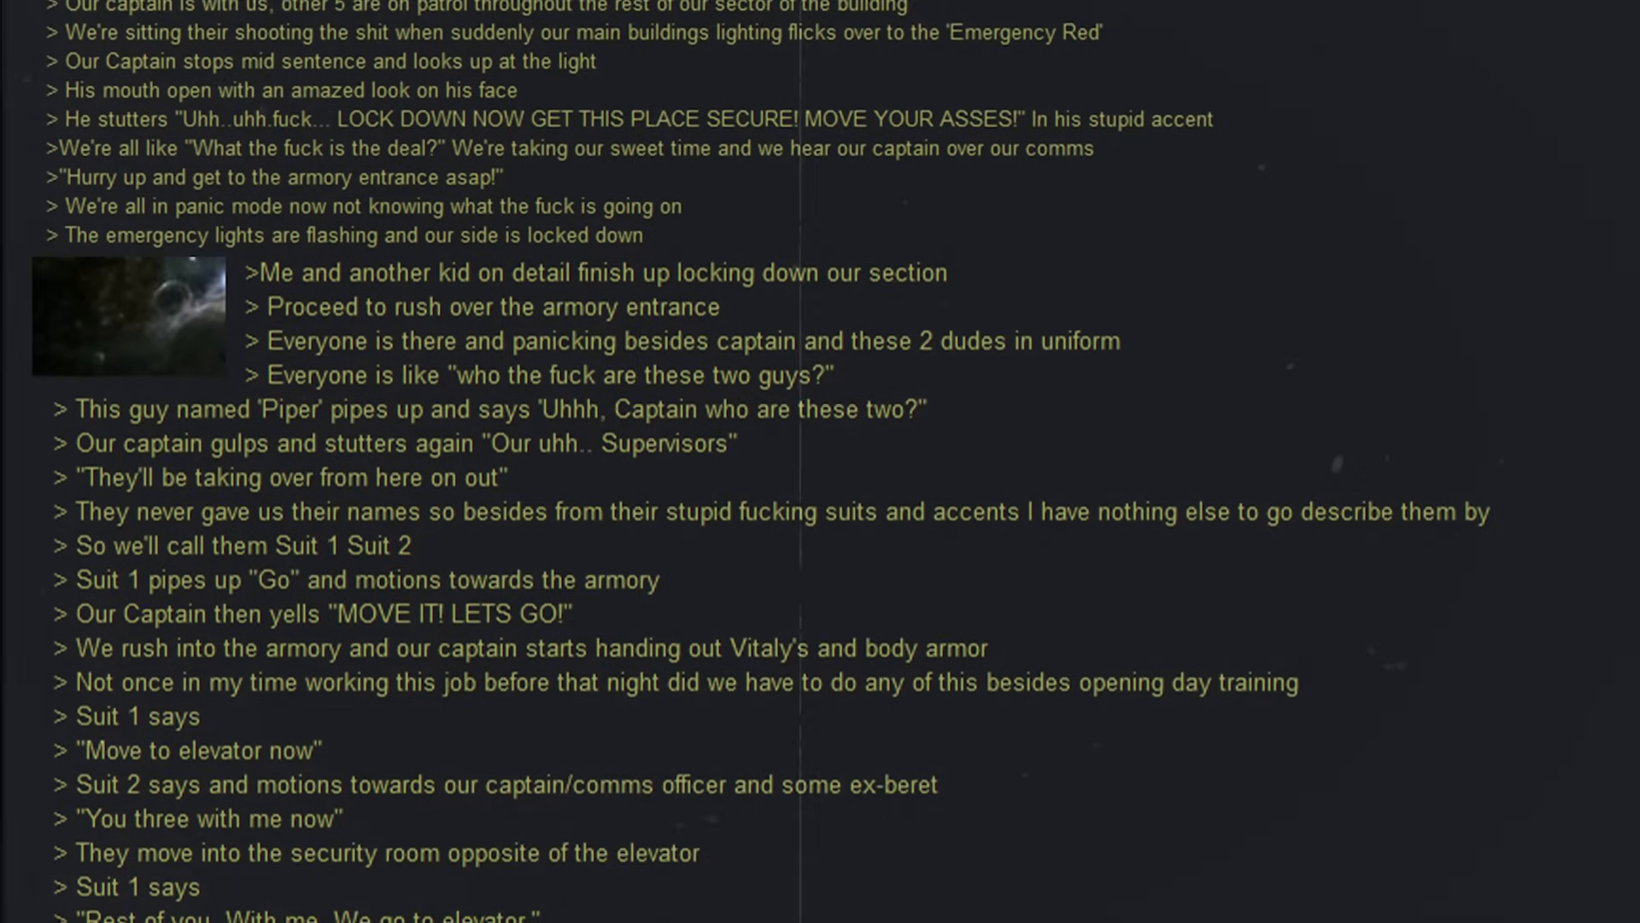
pyautogui.scroll(-3)
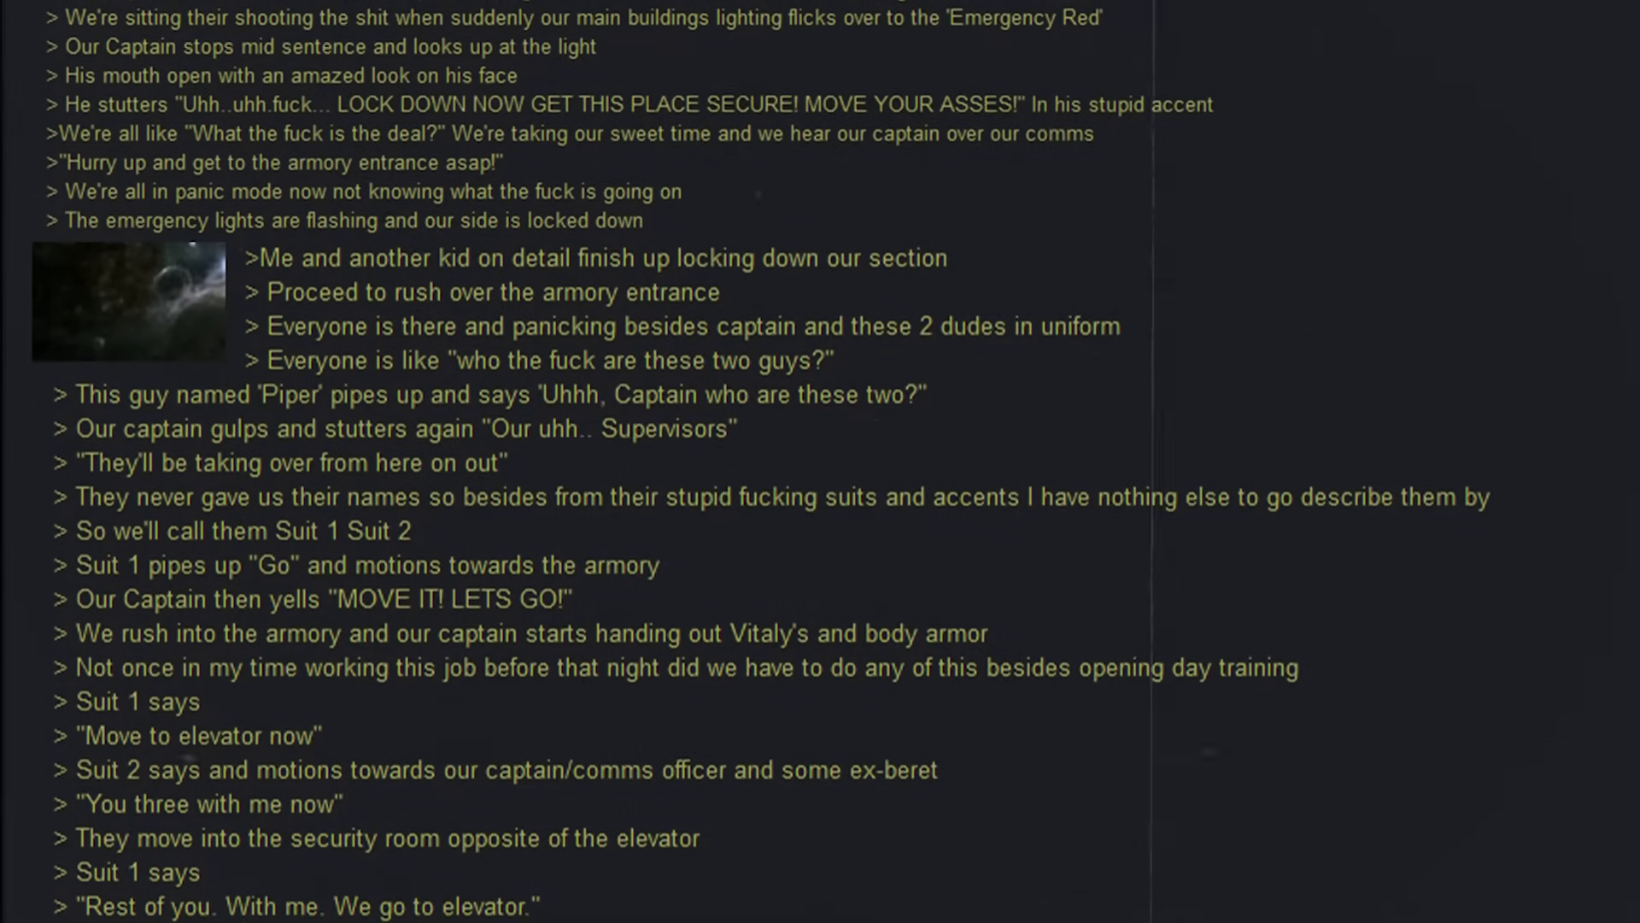
pyautogui.scroll(-3)
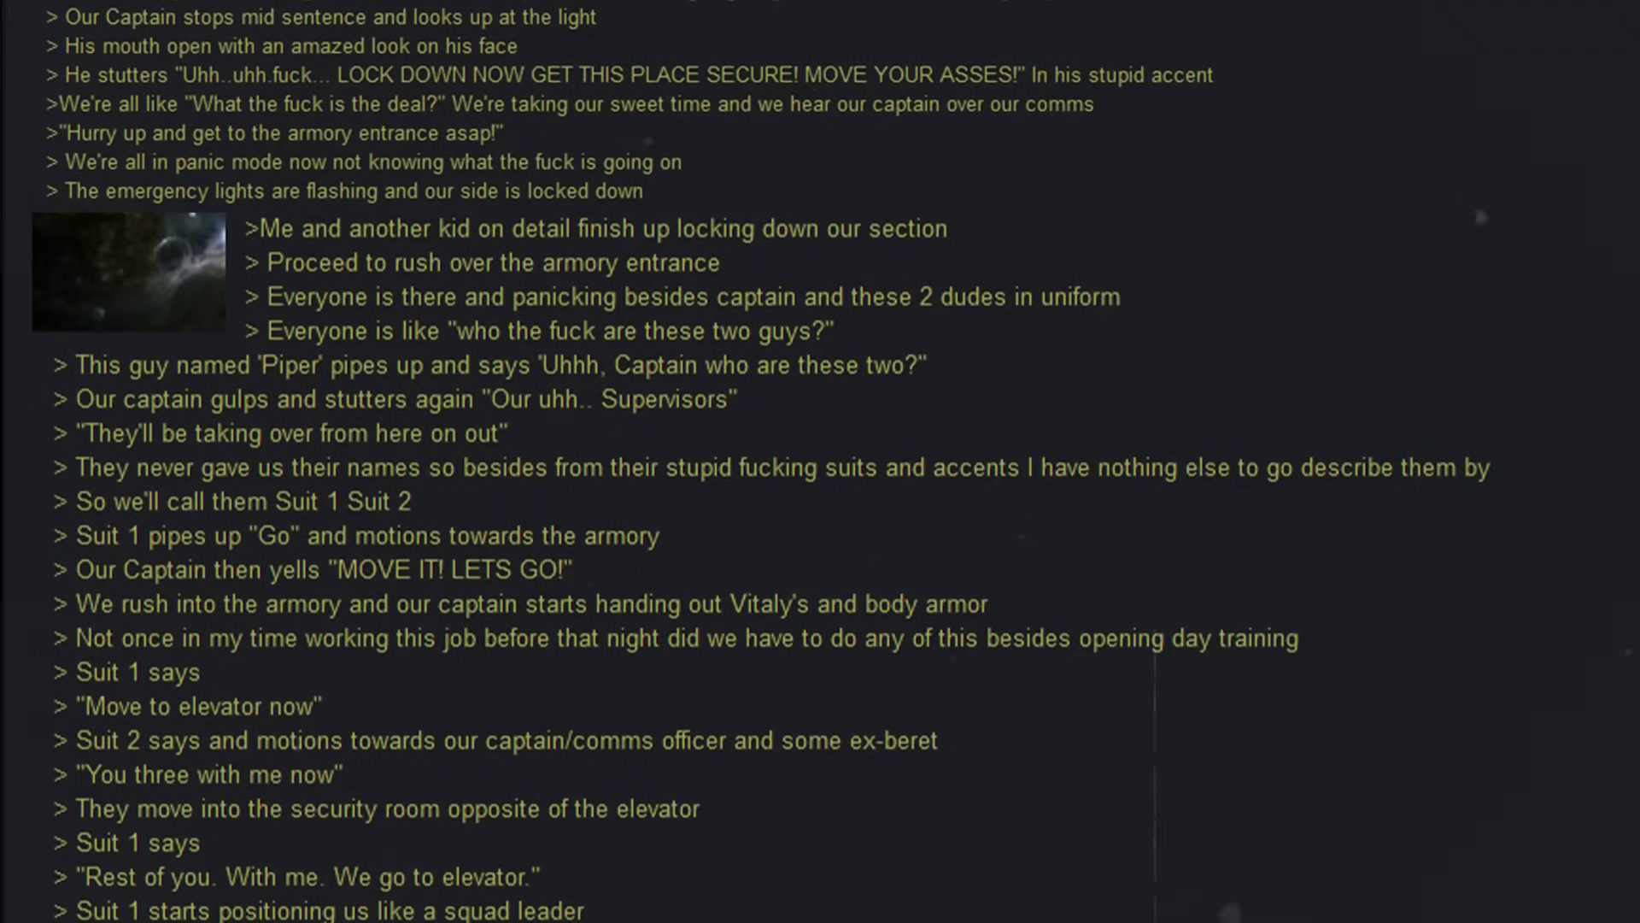
pyautogui.scroll(-3)
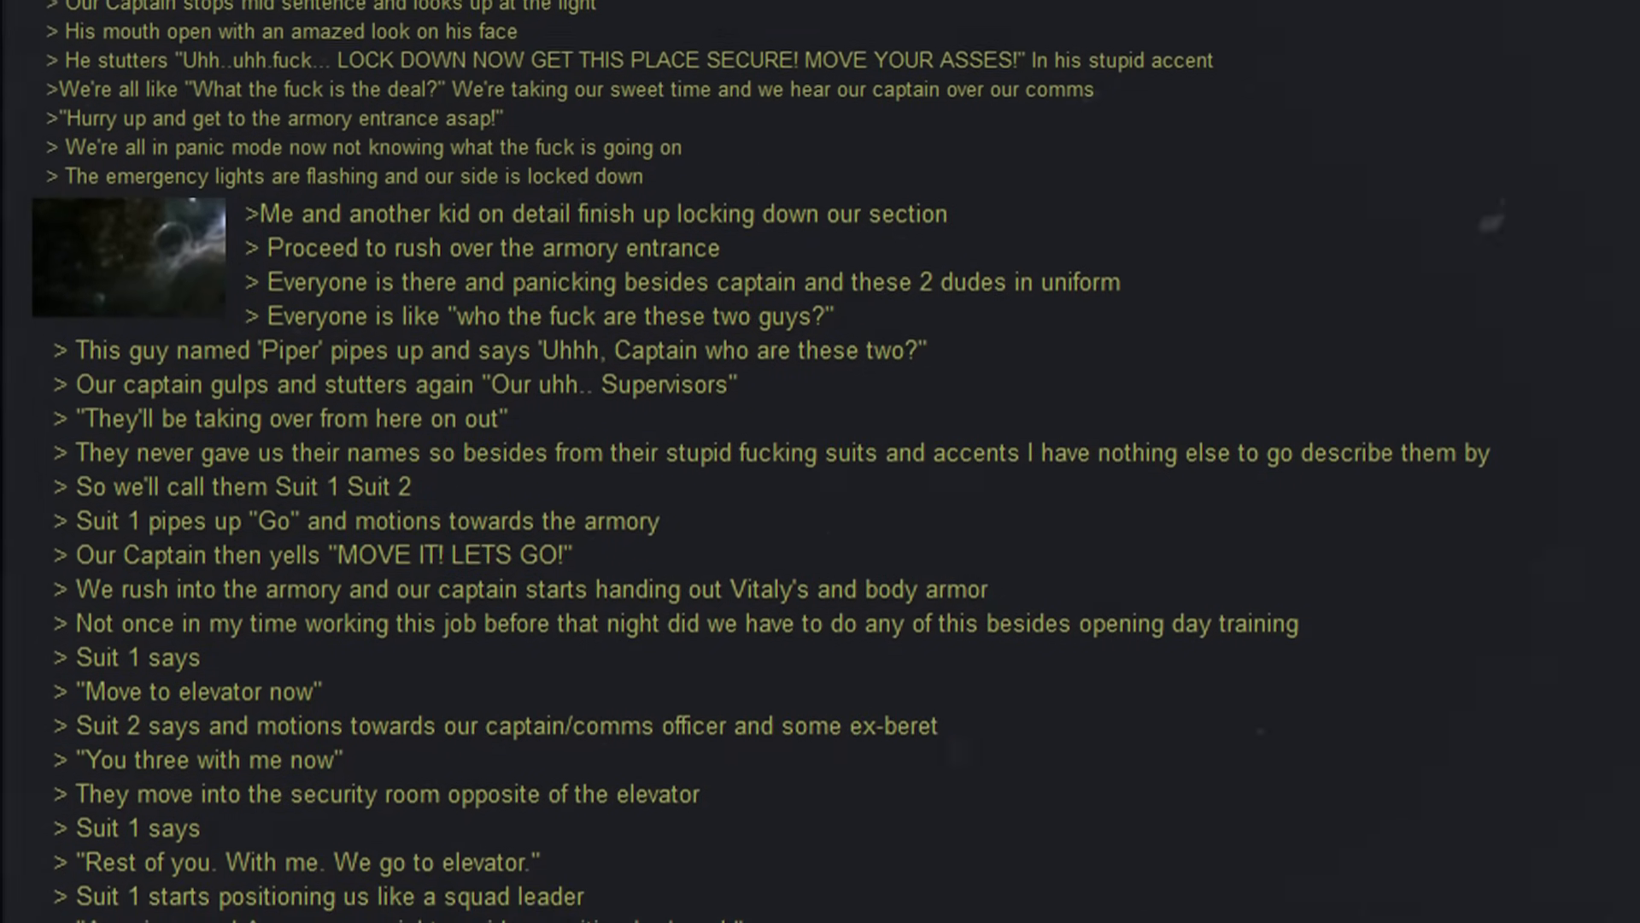
pyautogui.scroll(-3)
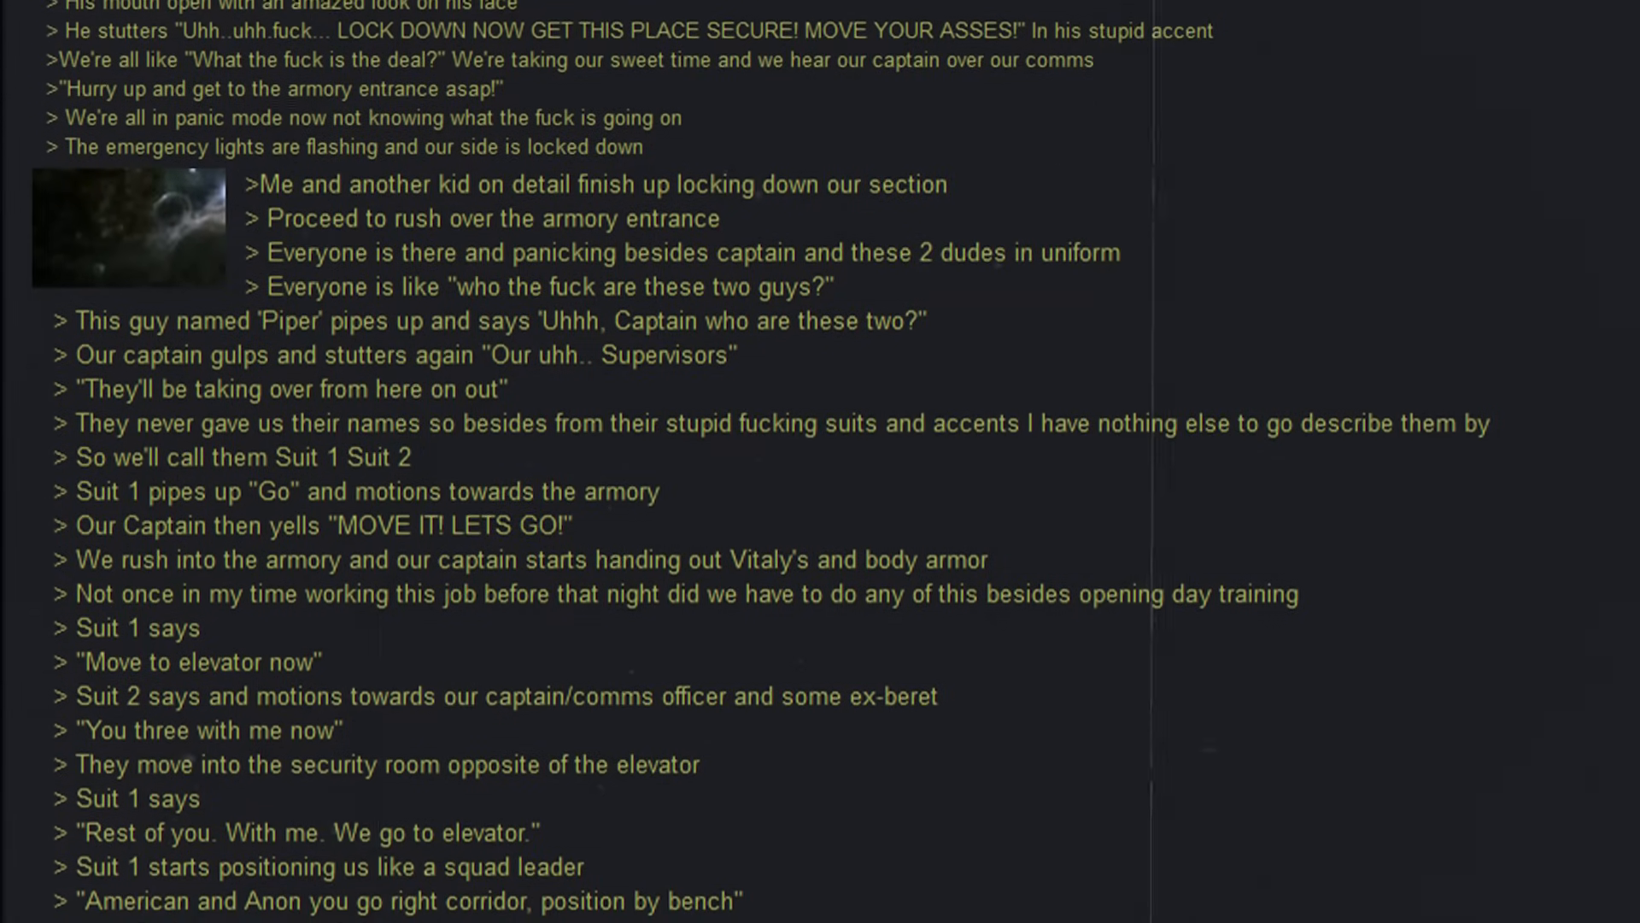
pyautogui.scroll(-3)
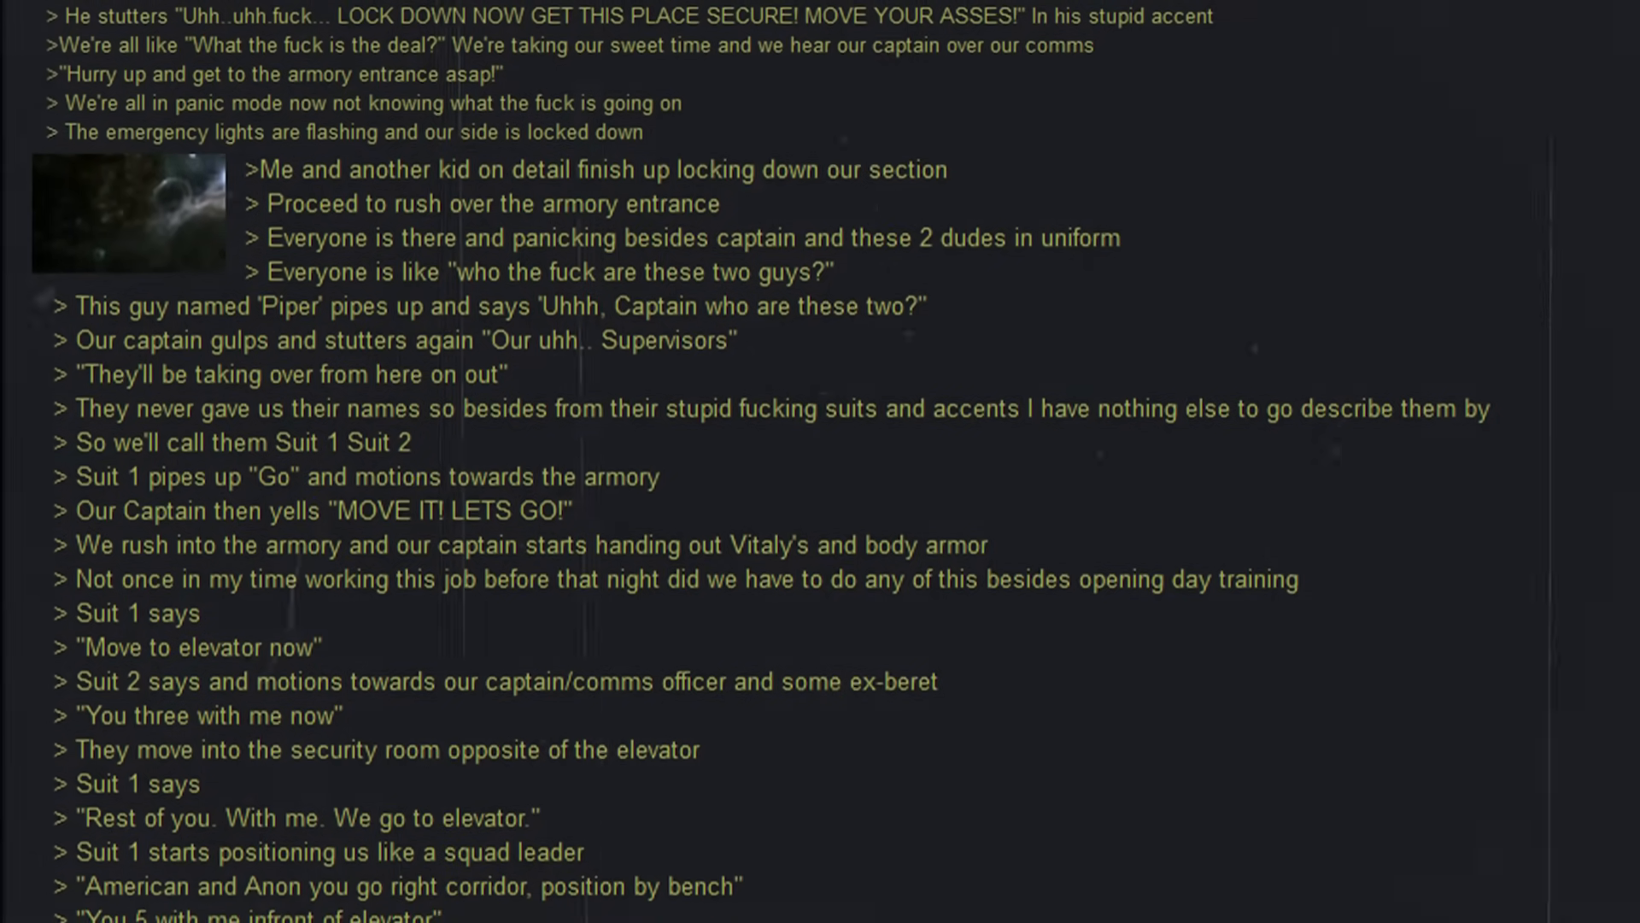
pyautogui.scroll(-3)
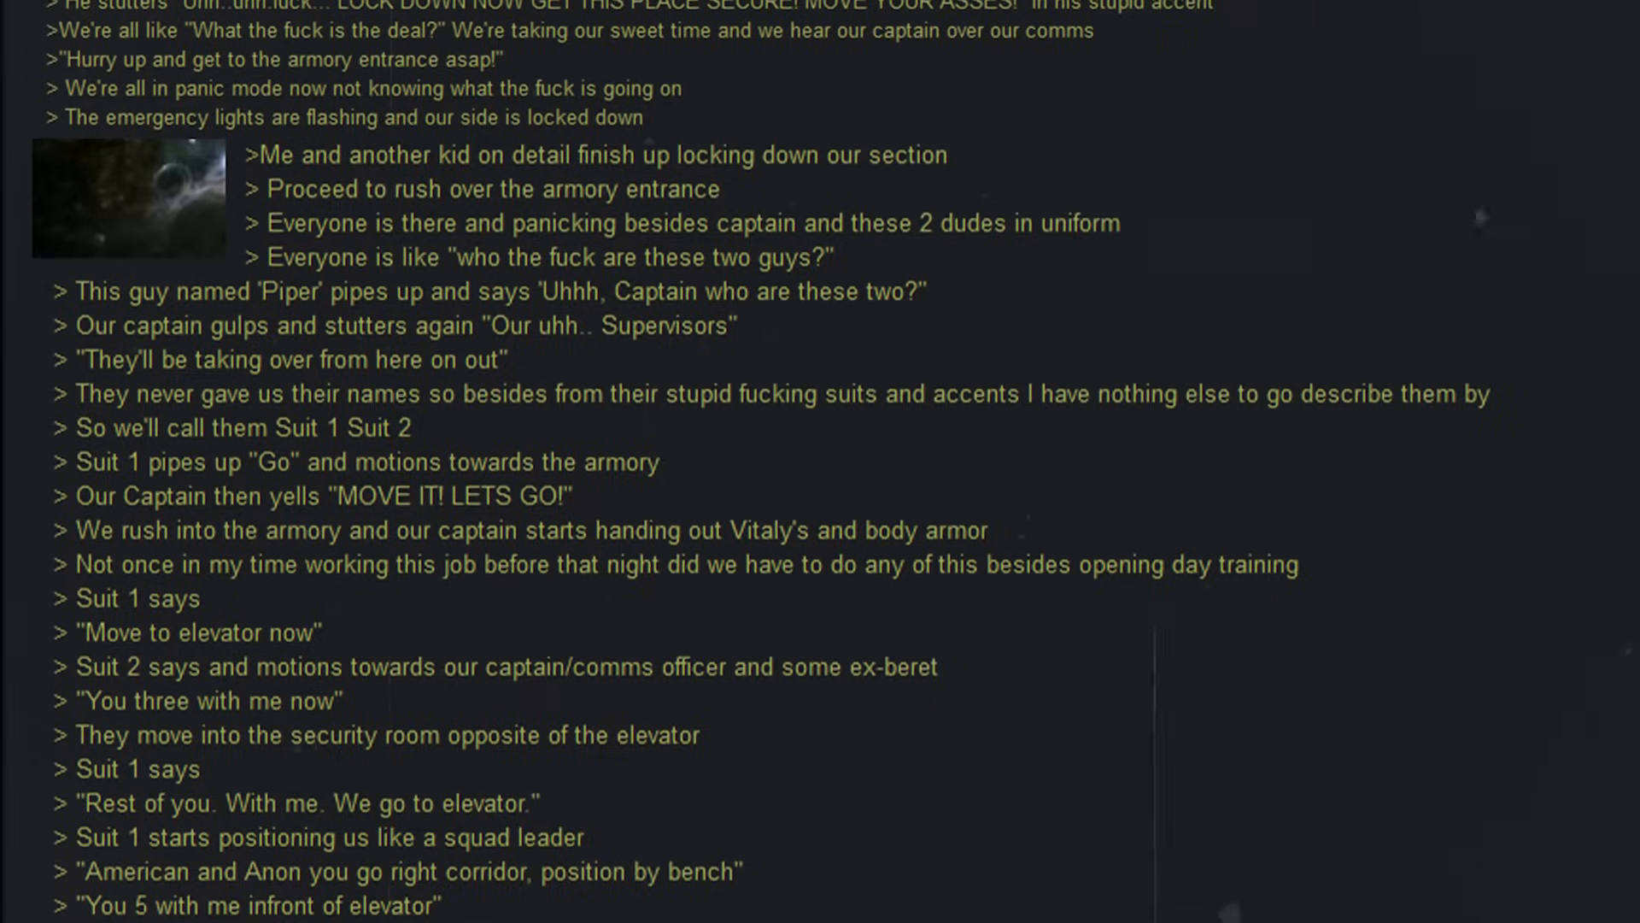
pyautogui.scroll(-3)
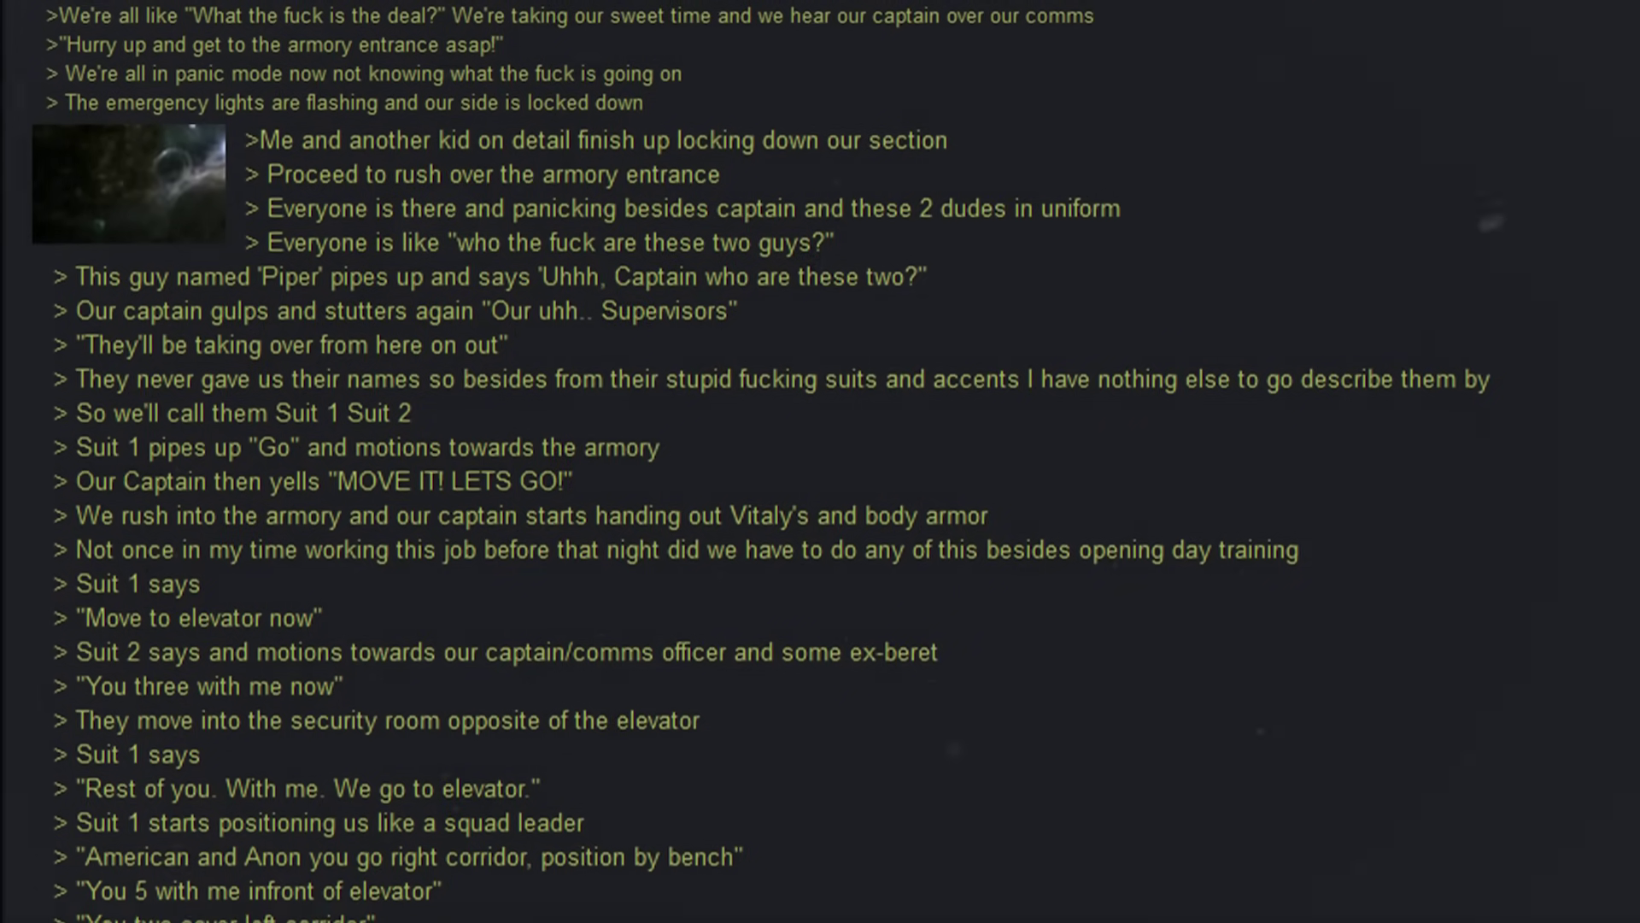
pyautogui.scroll(-3)
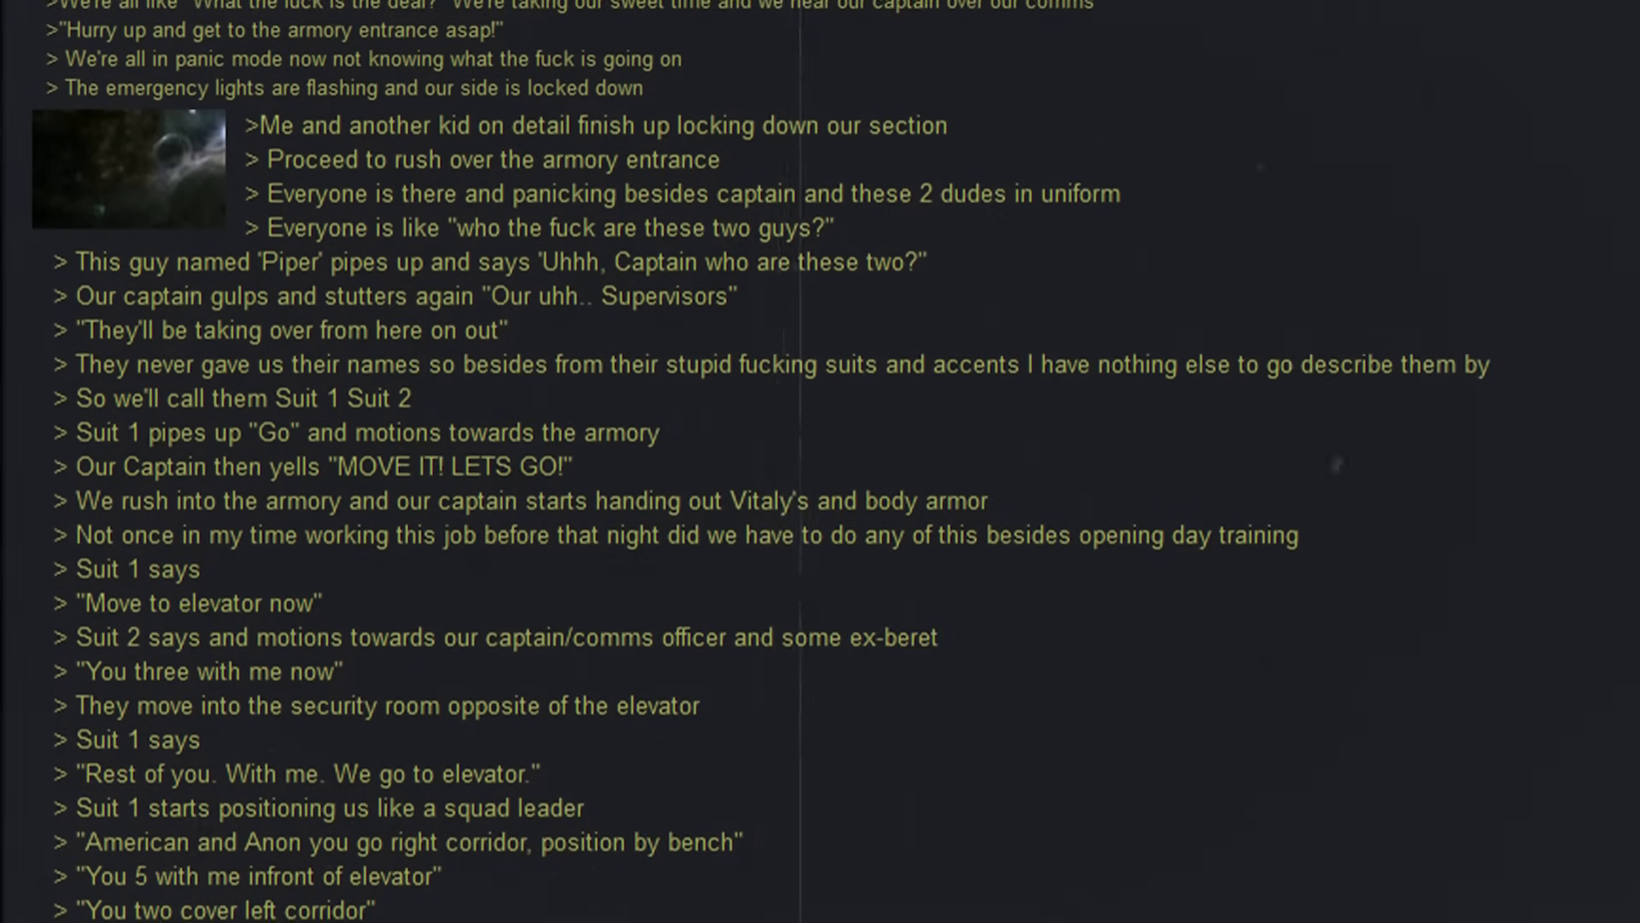
pyautogui.scroll(-3)
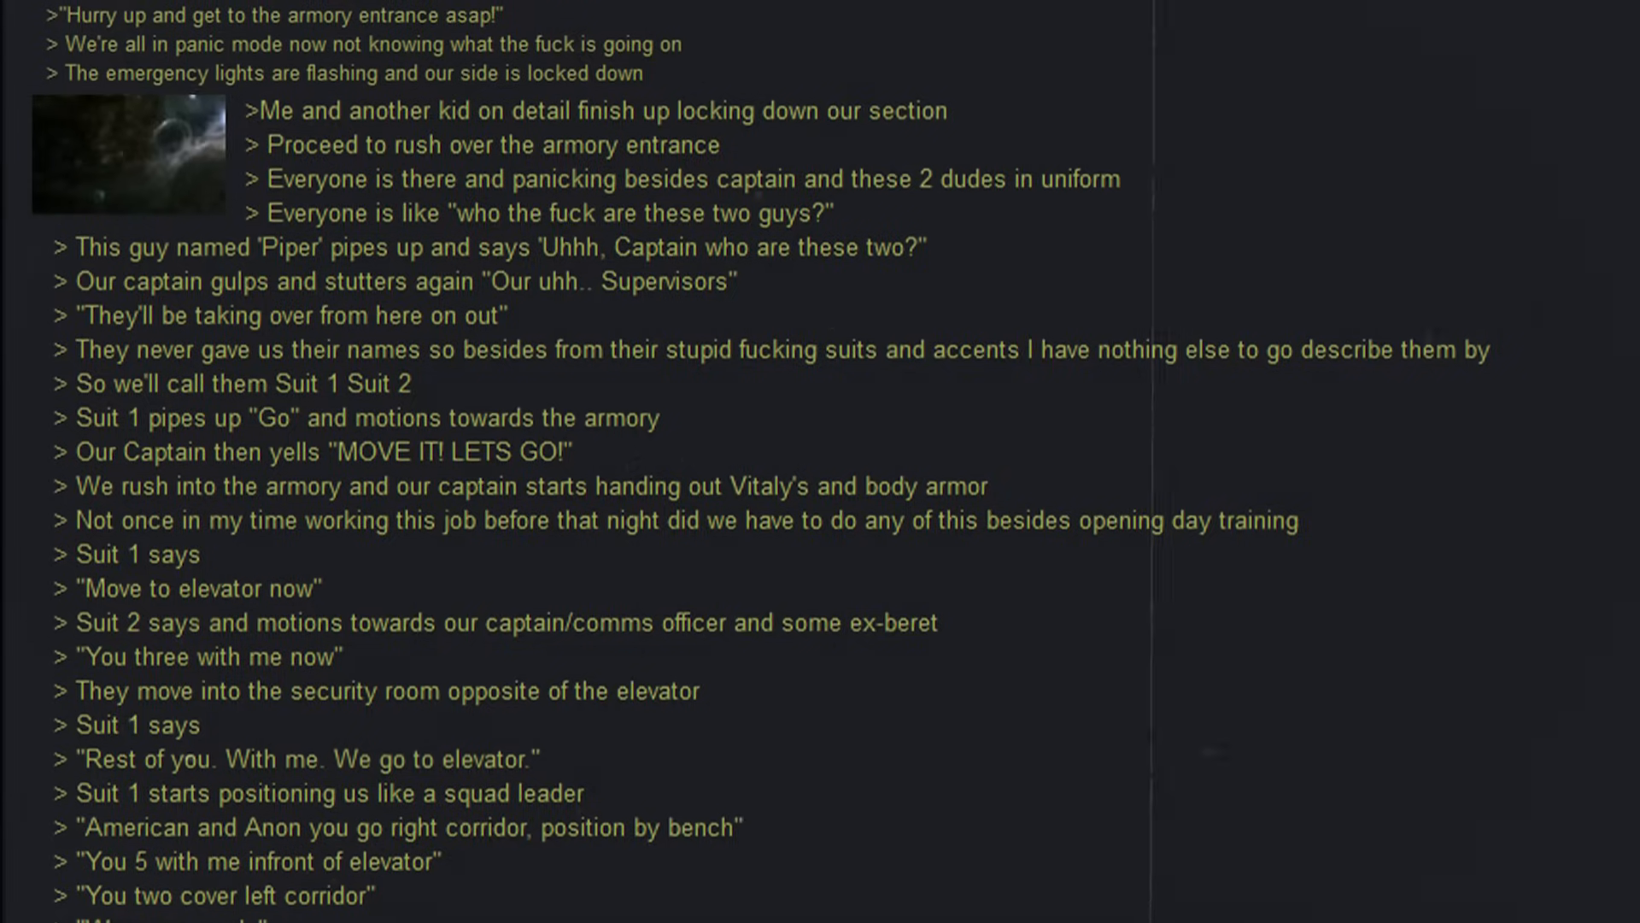
pyautogui.scroll(-3)
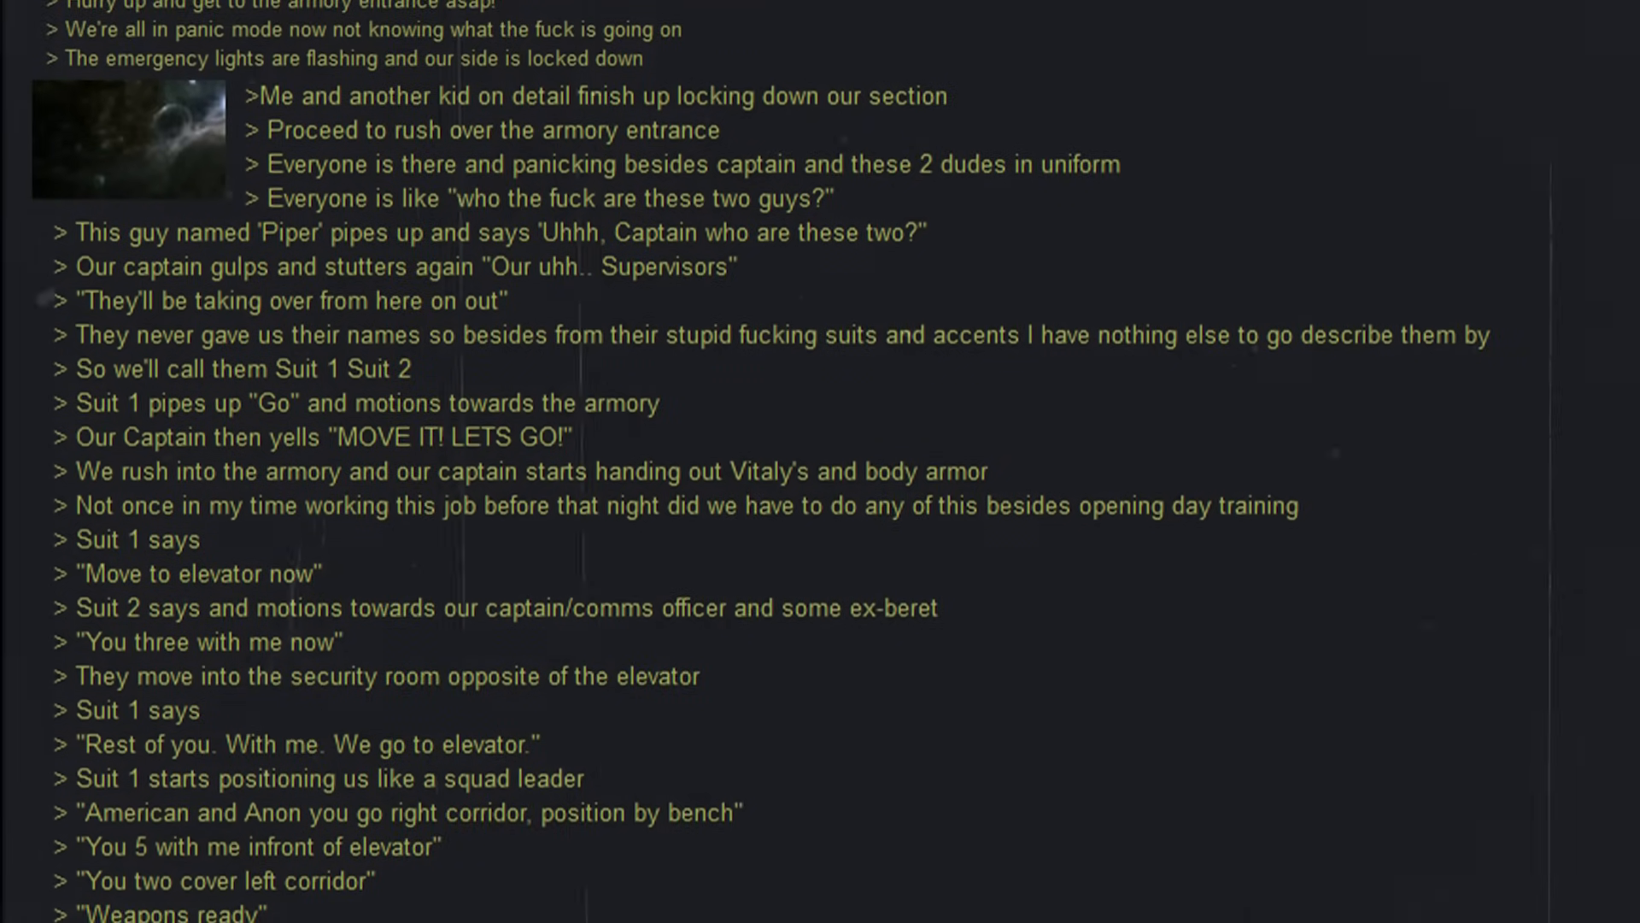
pyautogui.scroll(-3)
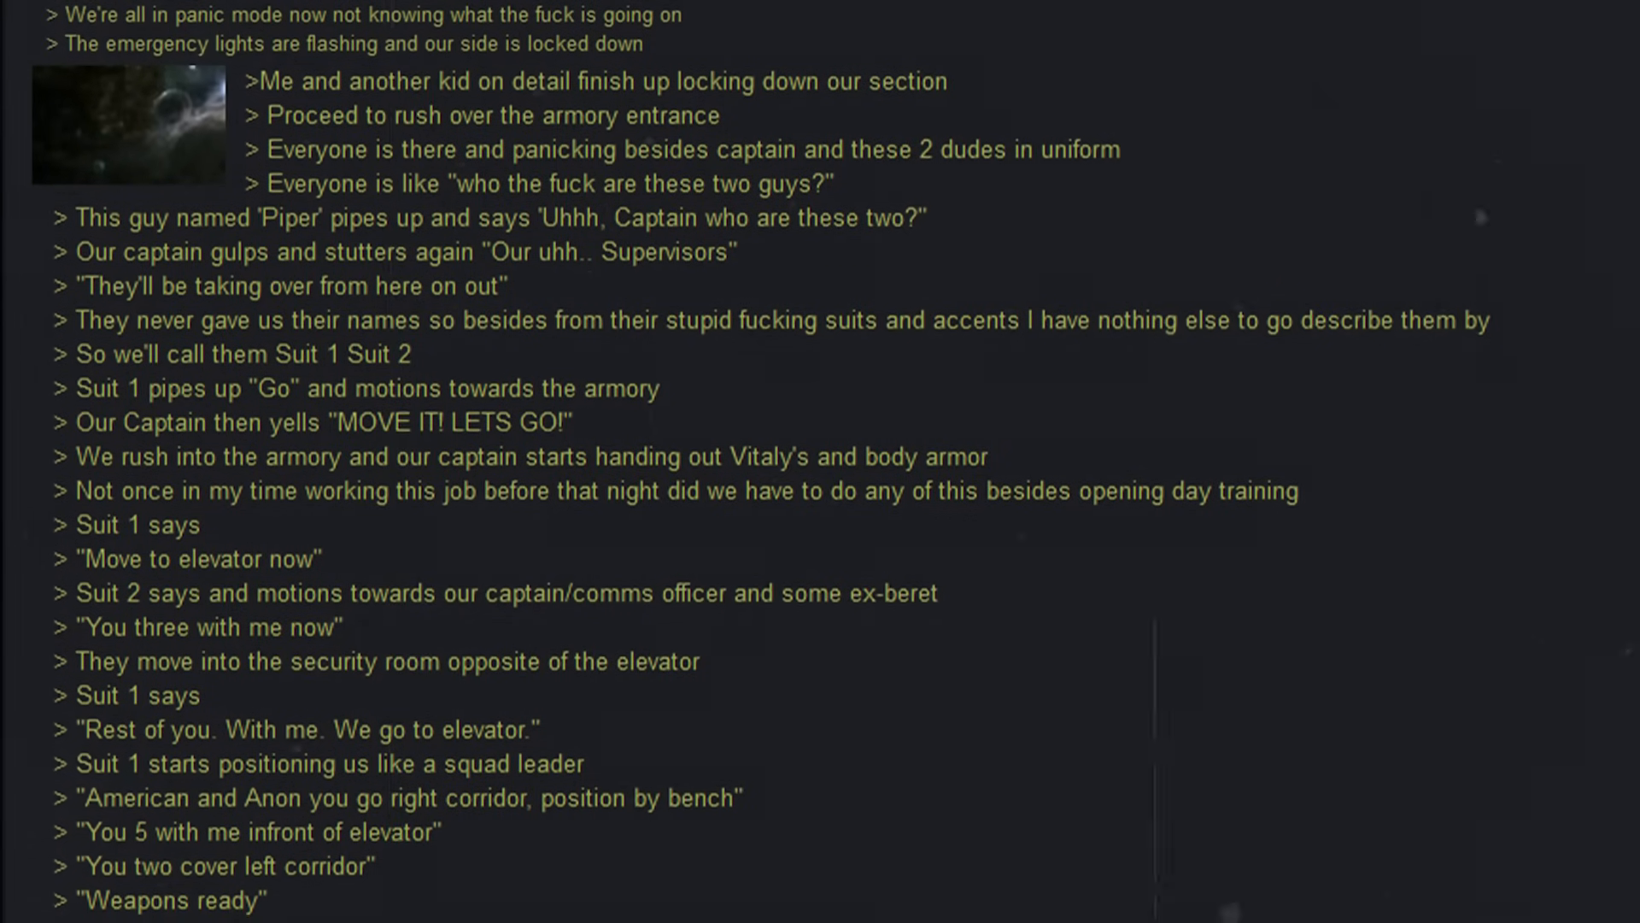
pyautogui.scroll(-3)
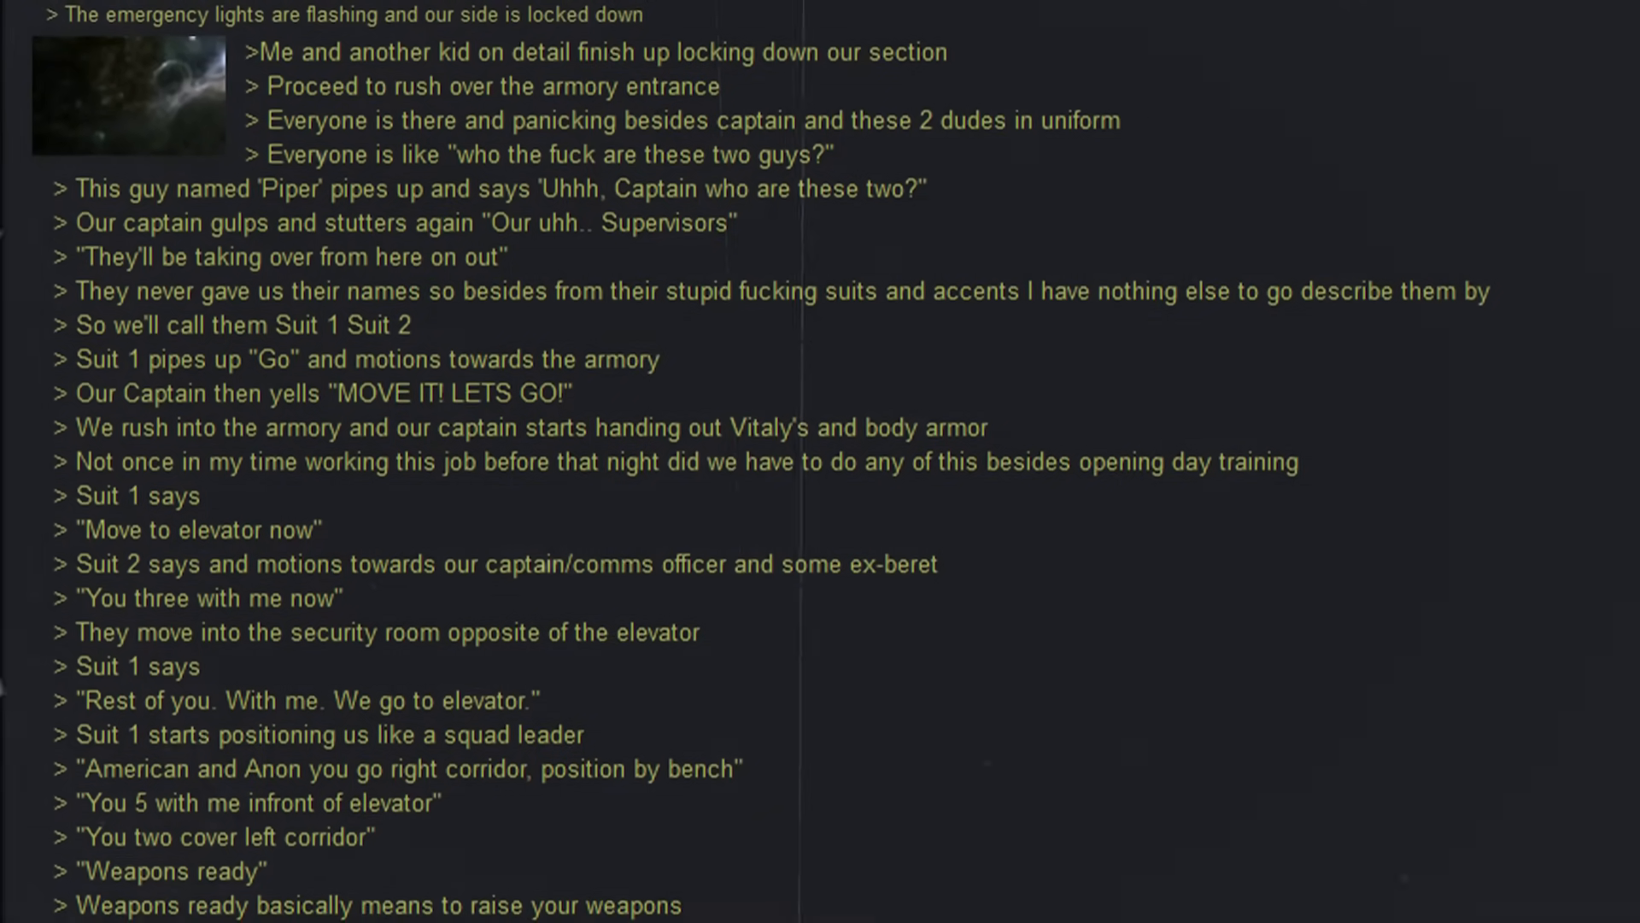
pyautogui.scroll(-3)
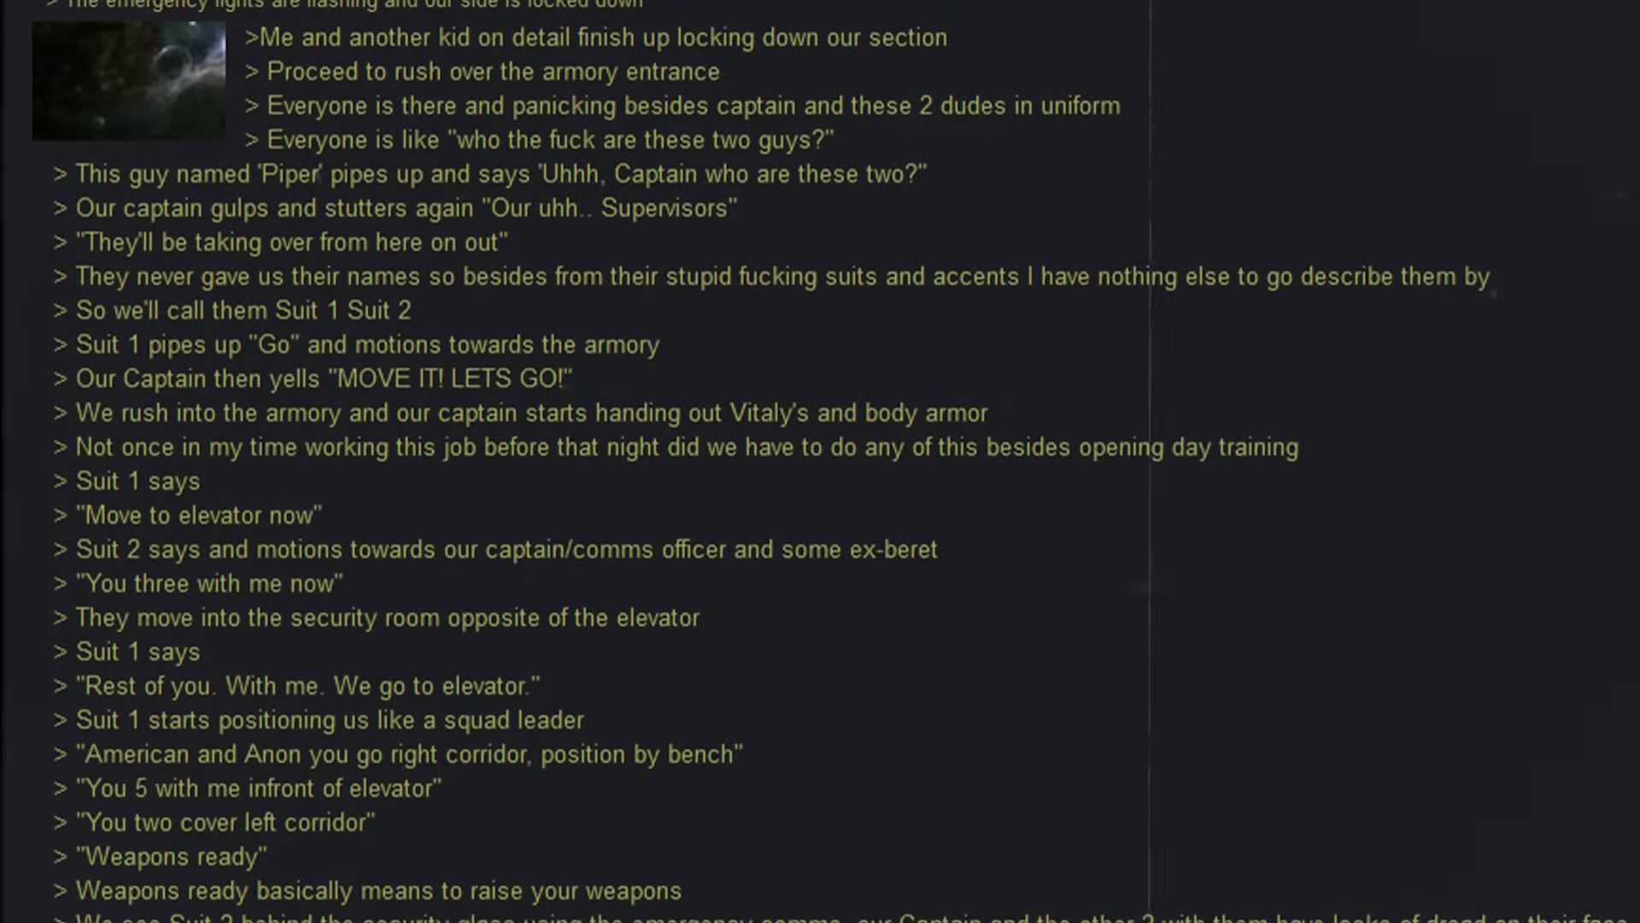
pyautogui.scroll(-3)
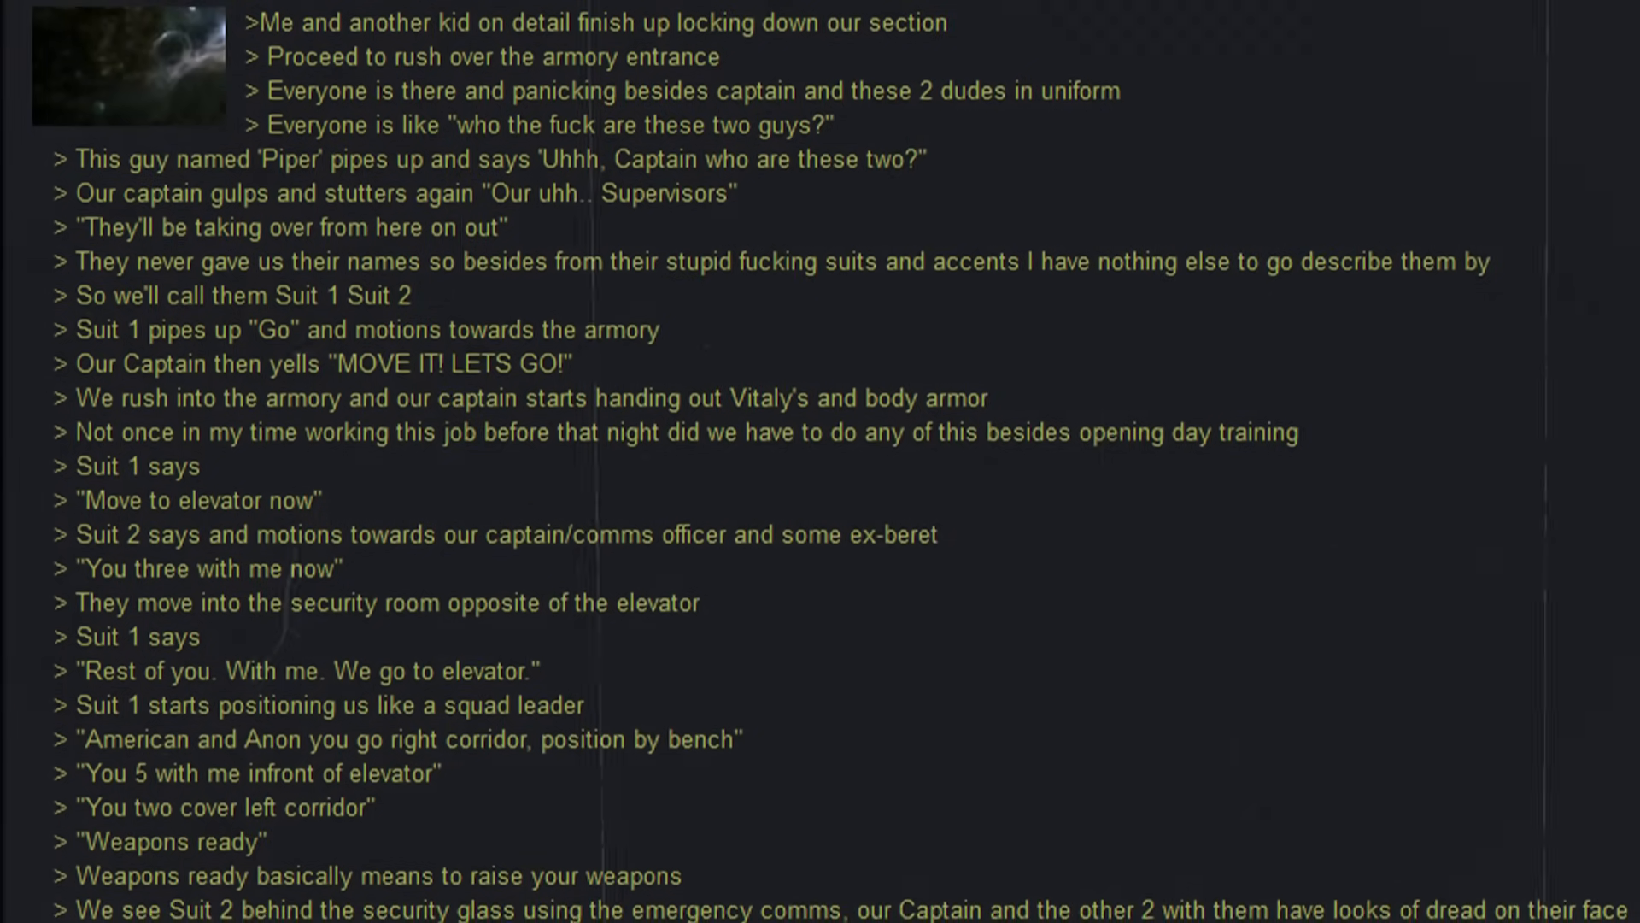
pyautogui.scroll(-3)
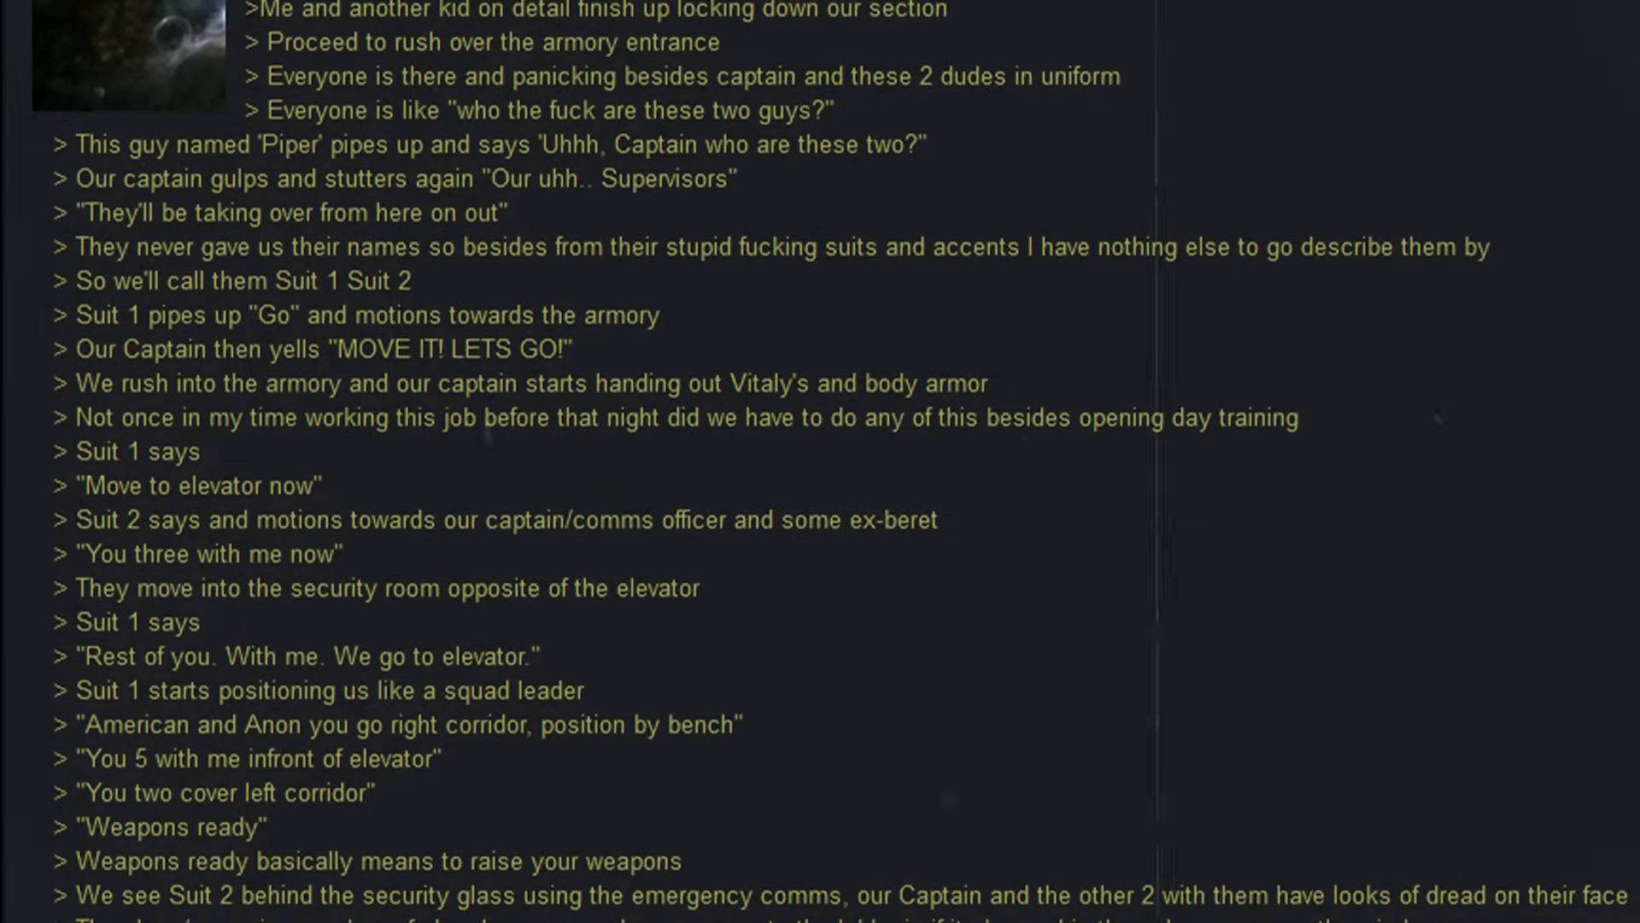
pyautogui.scroll(-3)
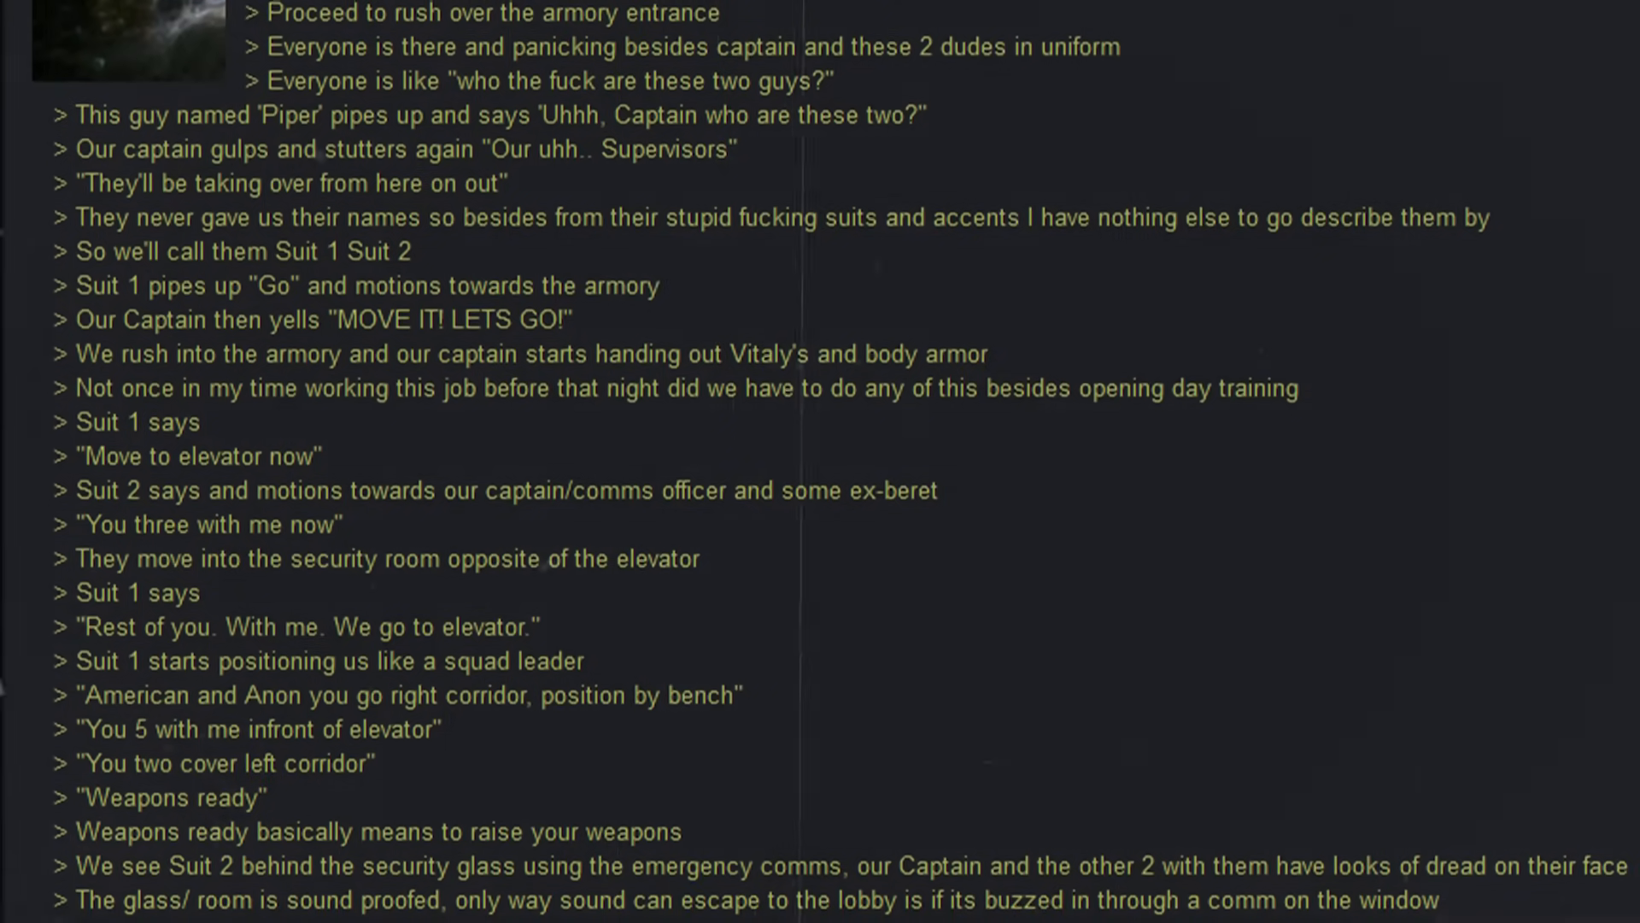
pyautogui.scroll(-3)
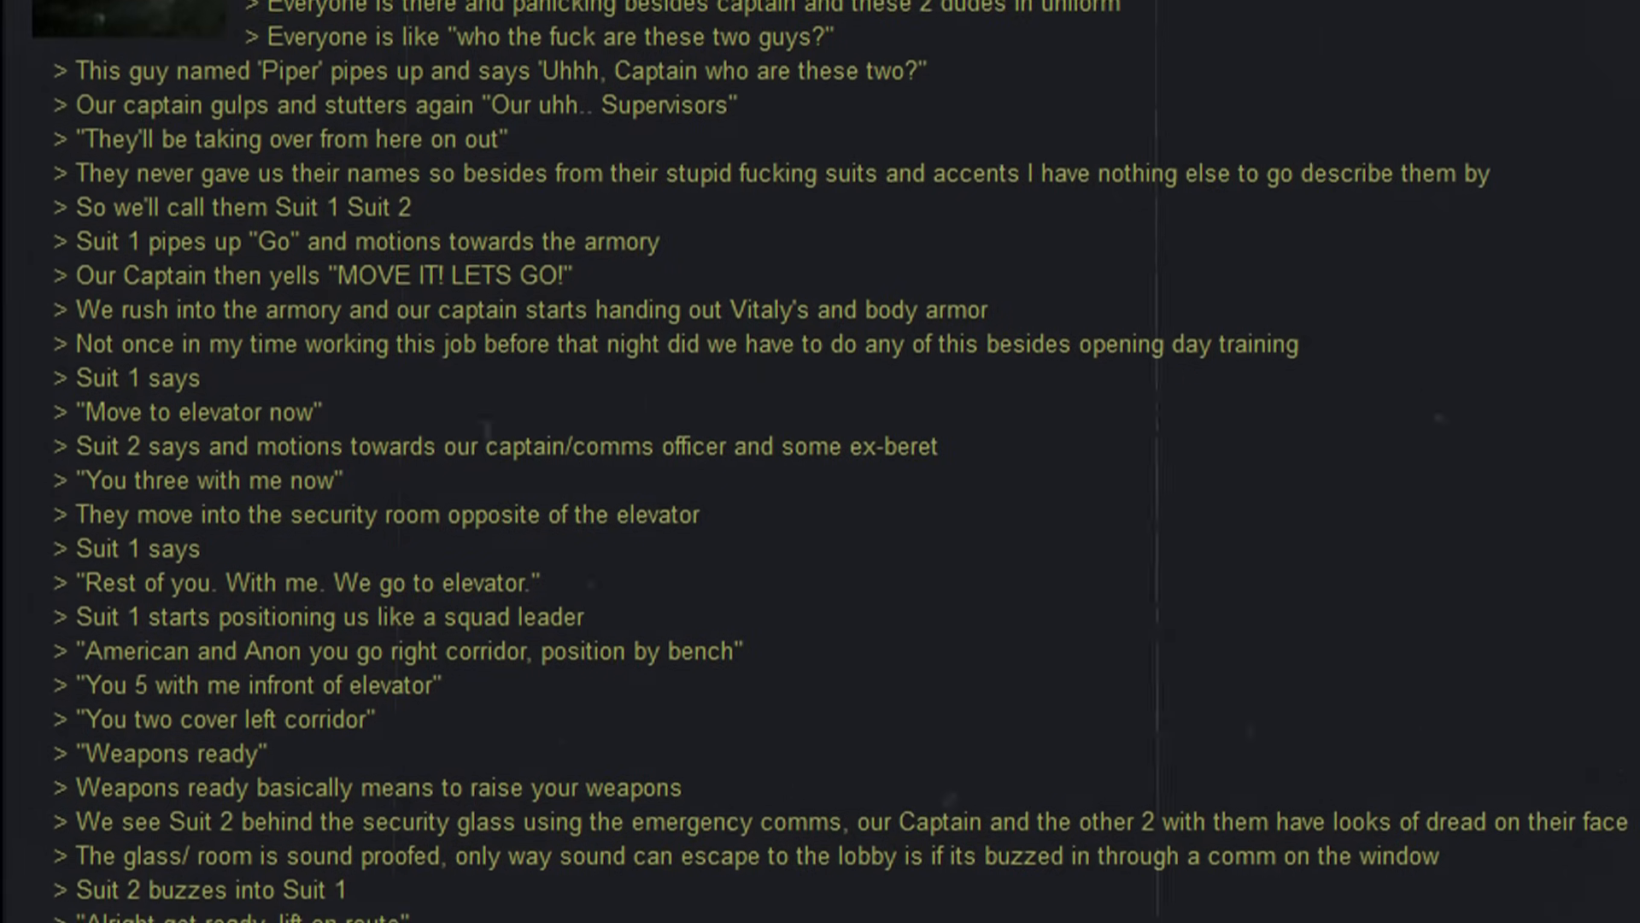
pyautogui.scroll(-3)
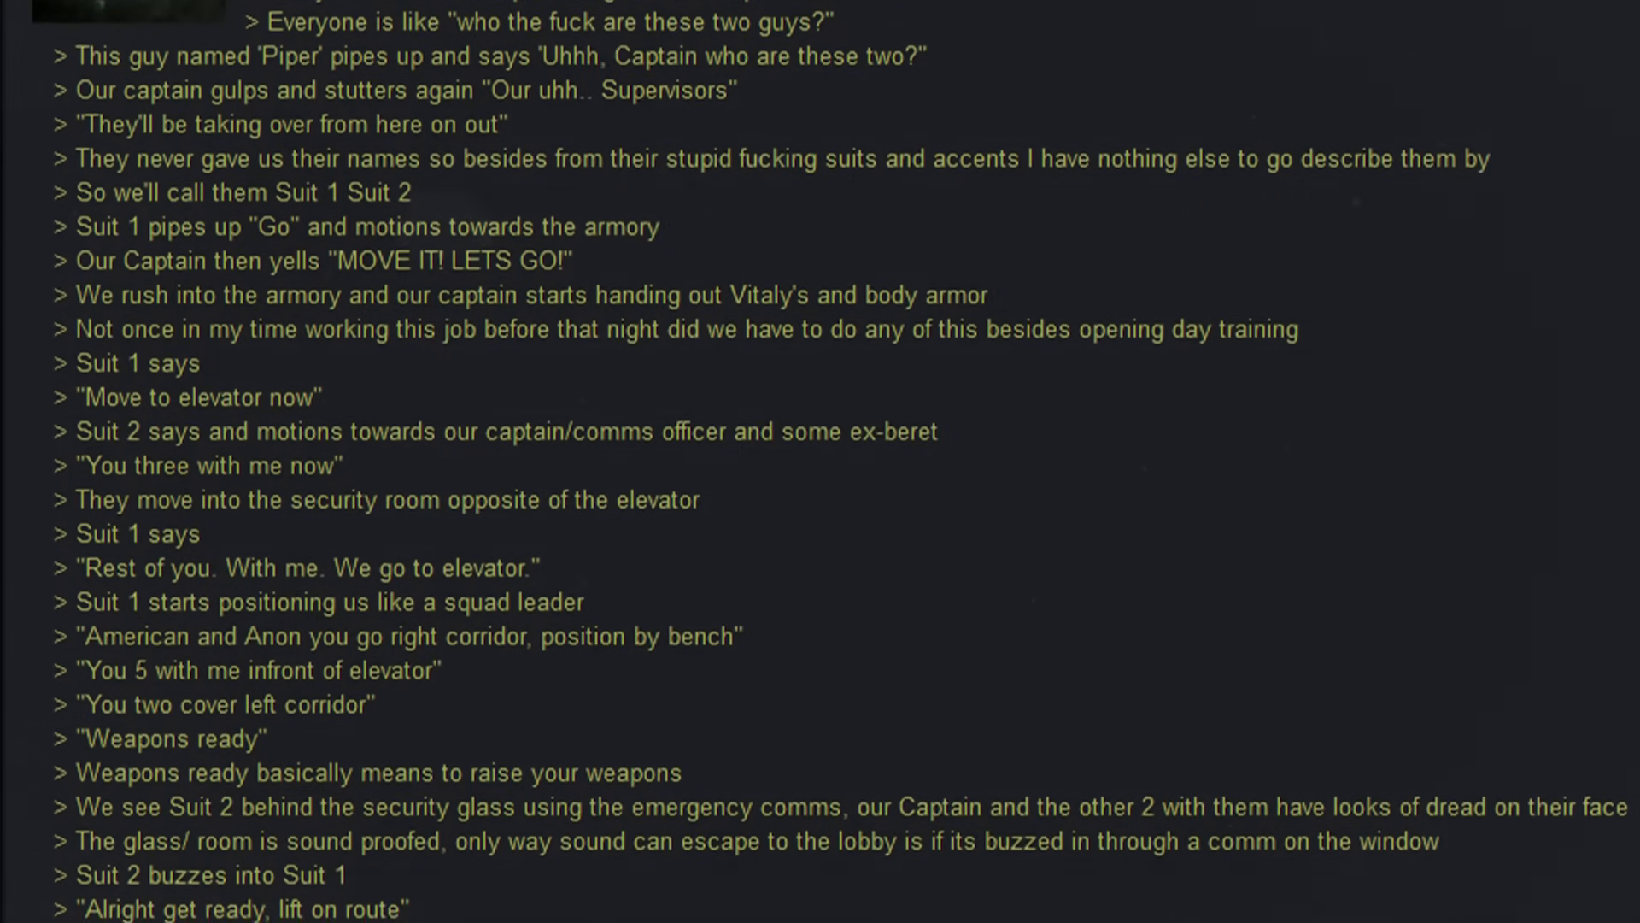
pyautogui.scroll(-3)
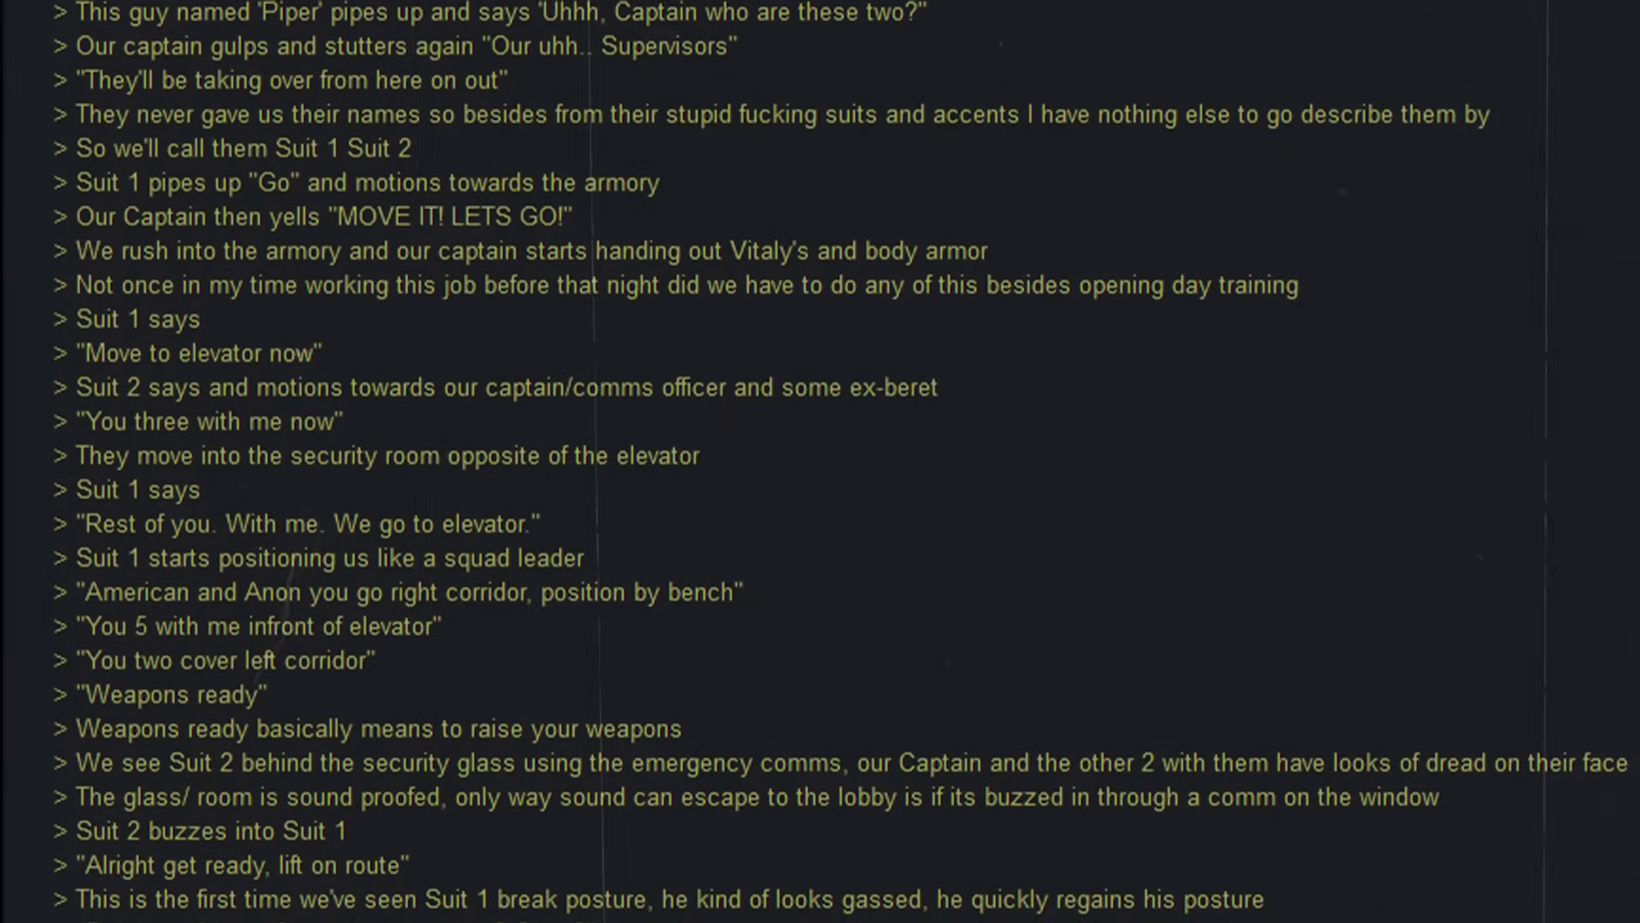
pyautogui.scroll(-3)
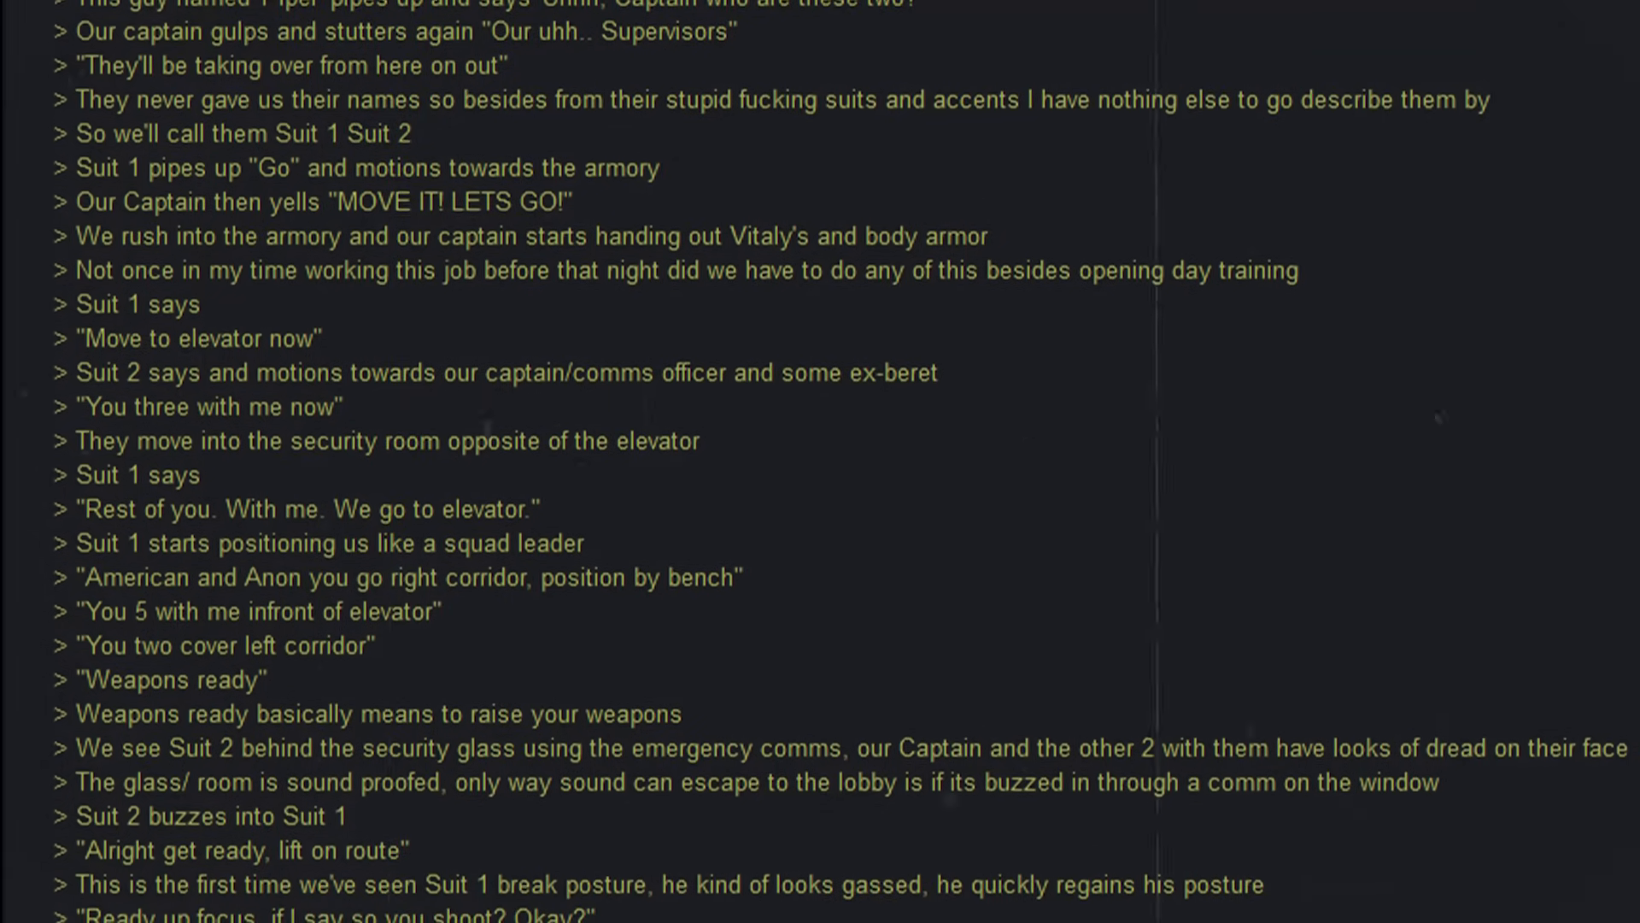
pyautogui.scroll(-3)
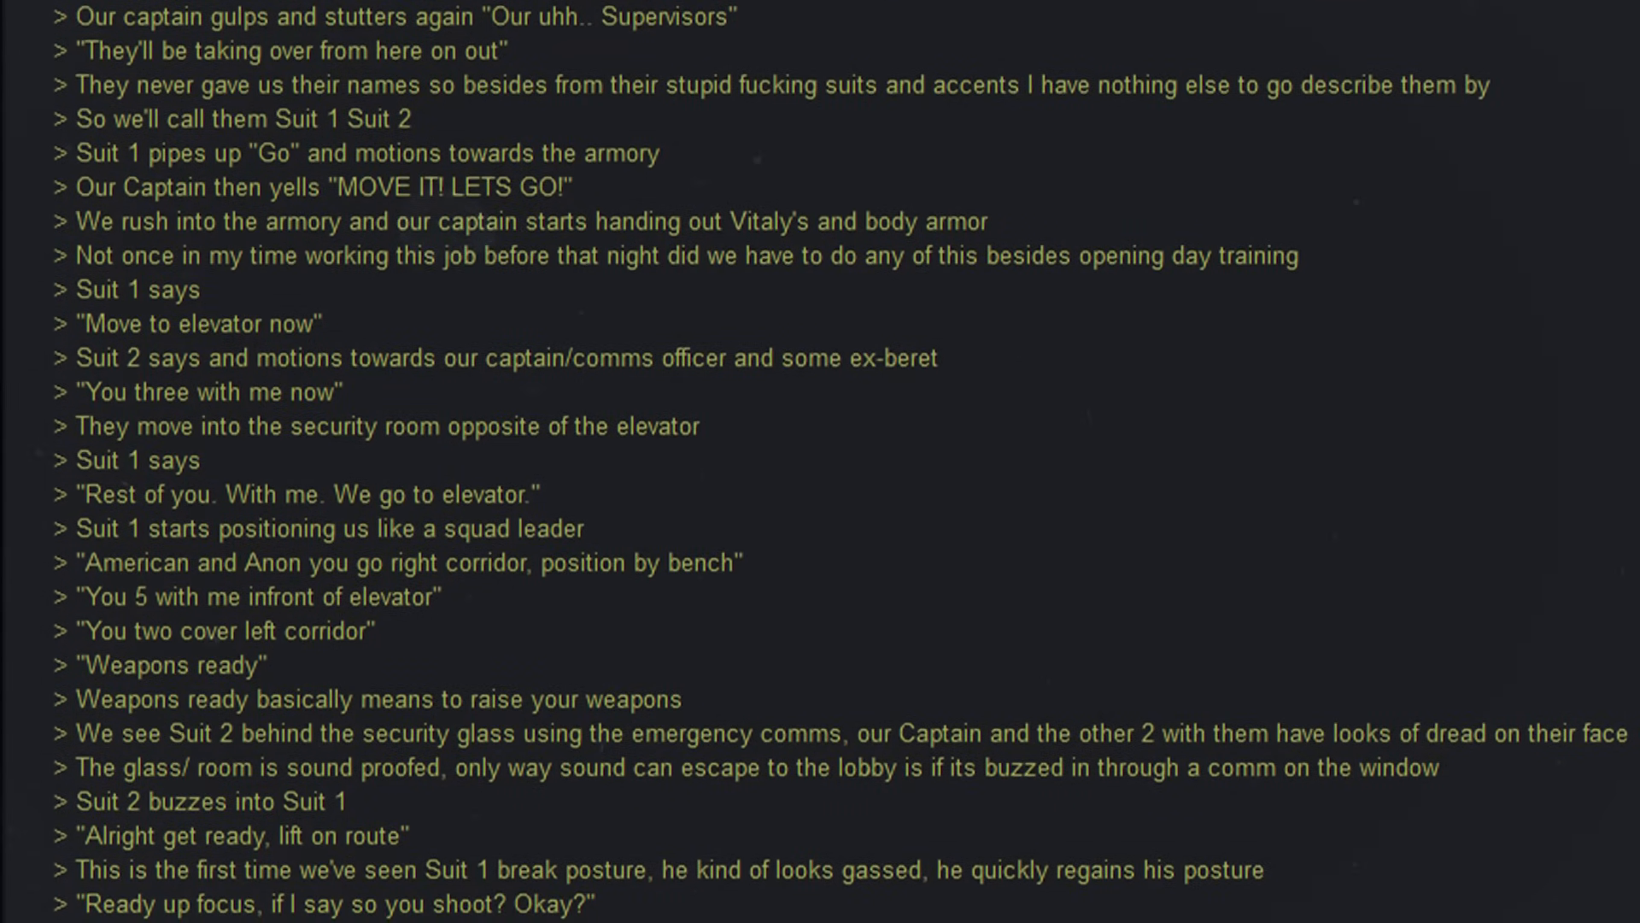
pyautogui.scroll(-3)
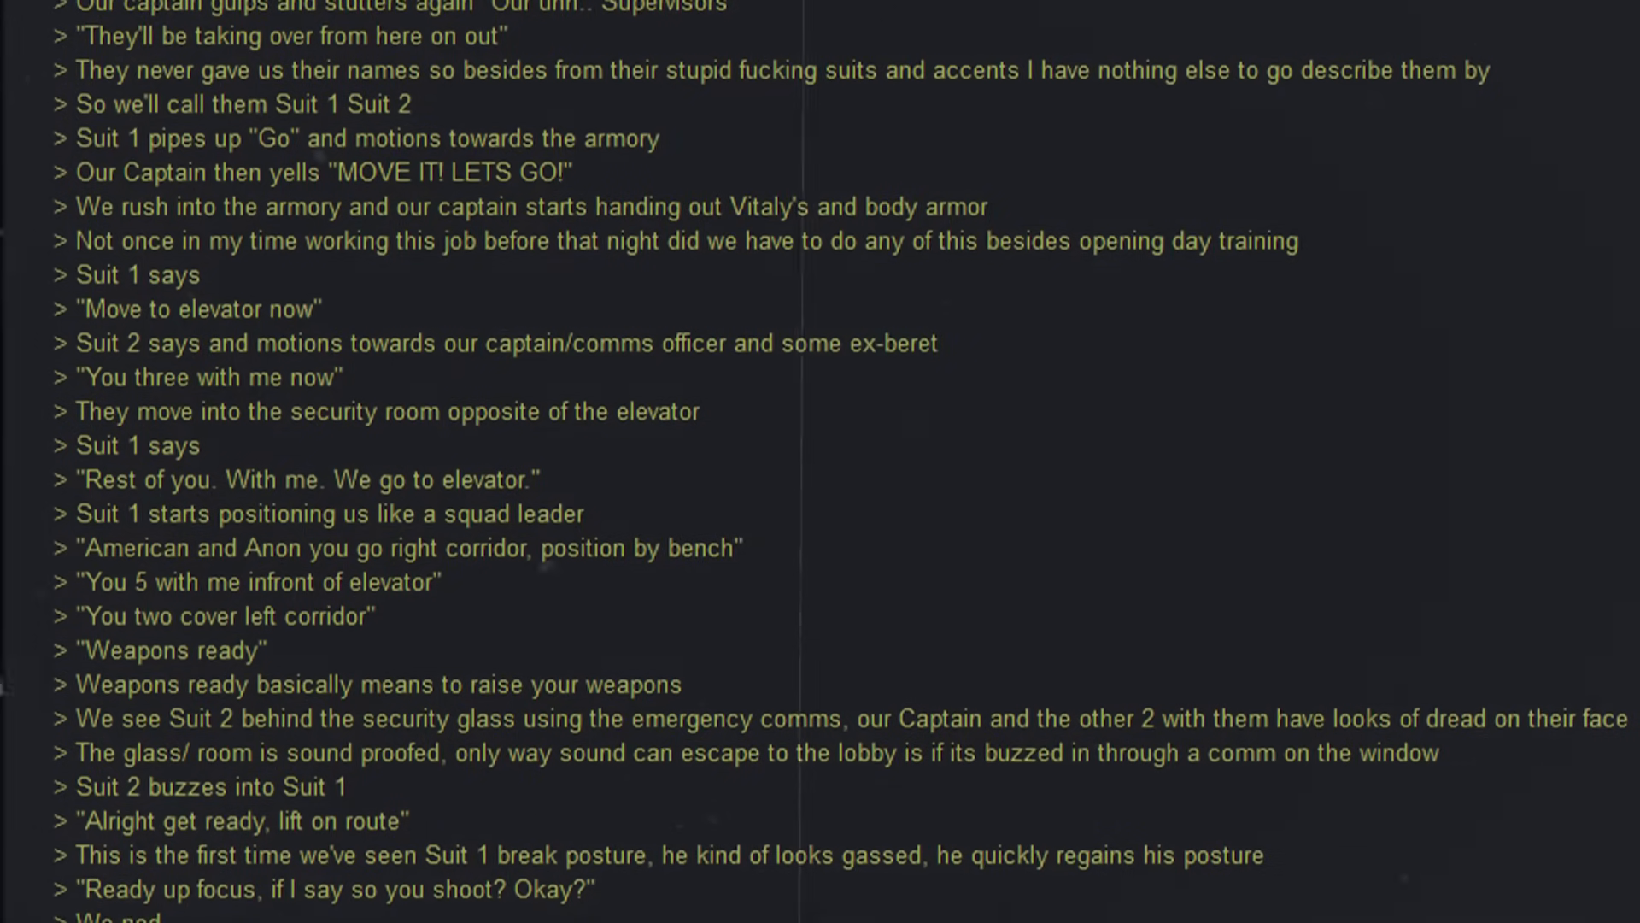
pyautogui.scroll(-3)
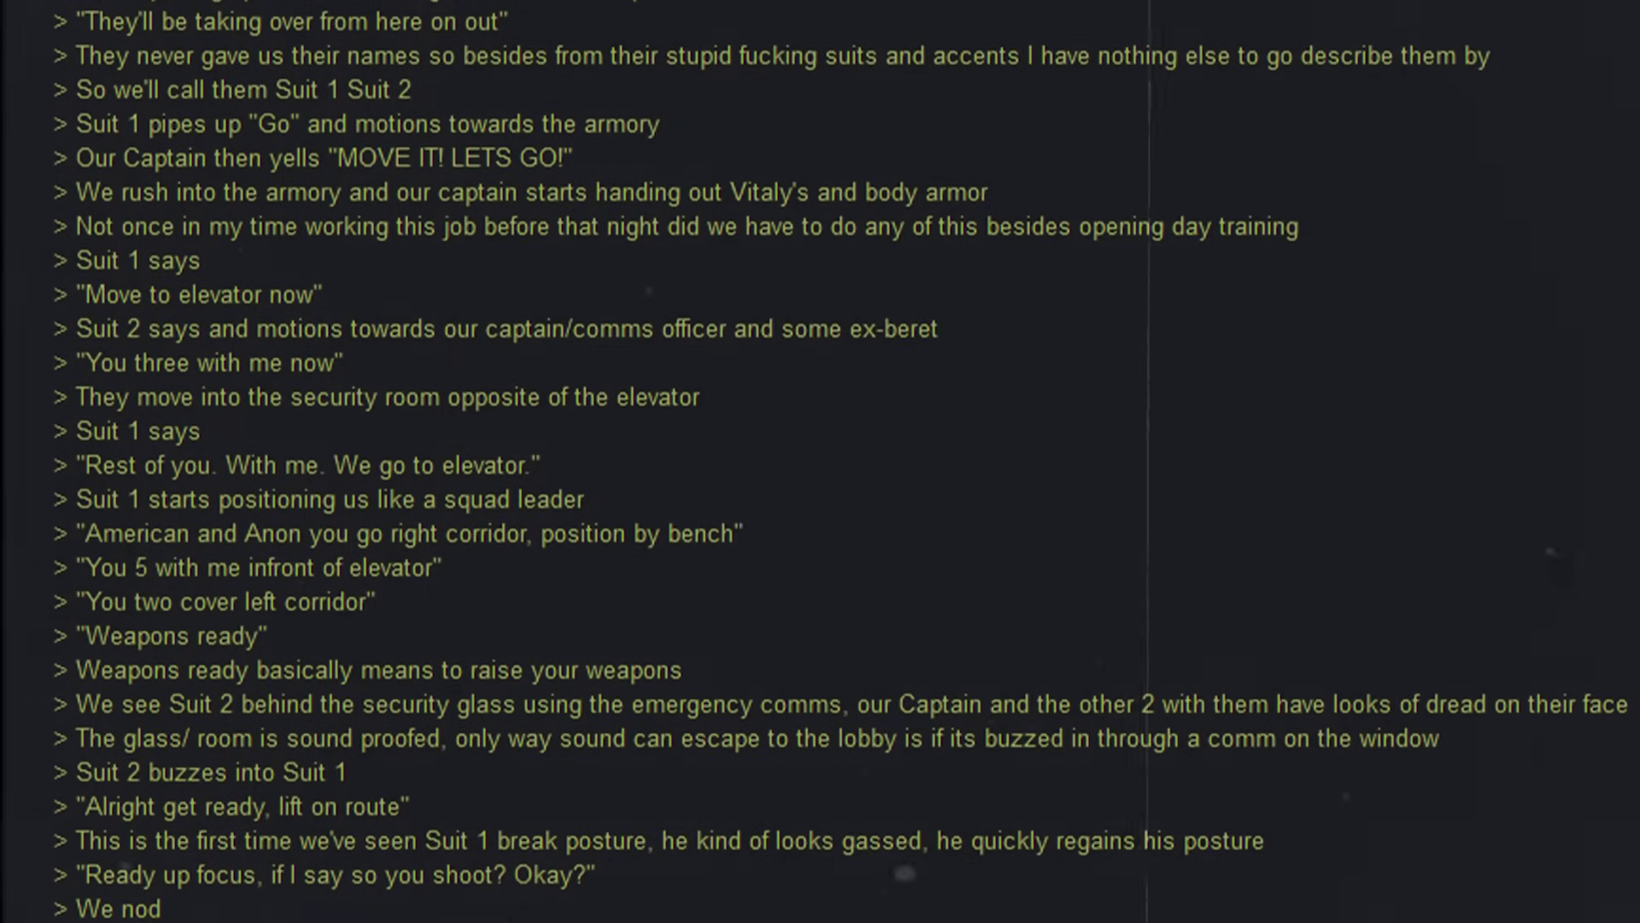
pyautogui.scroll(-3)
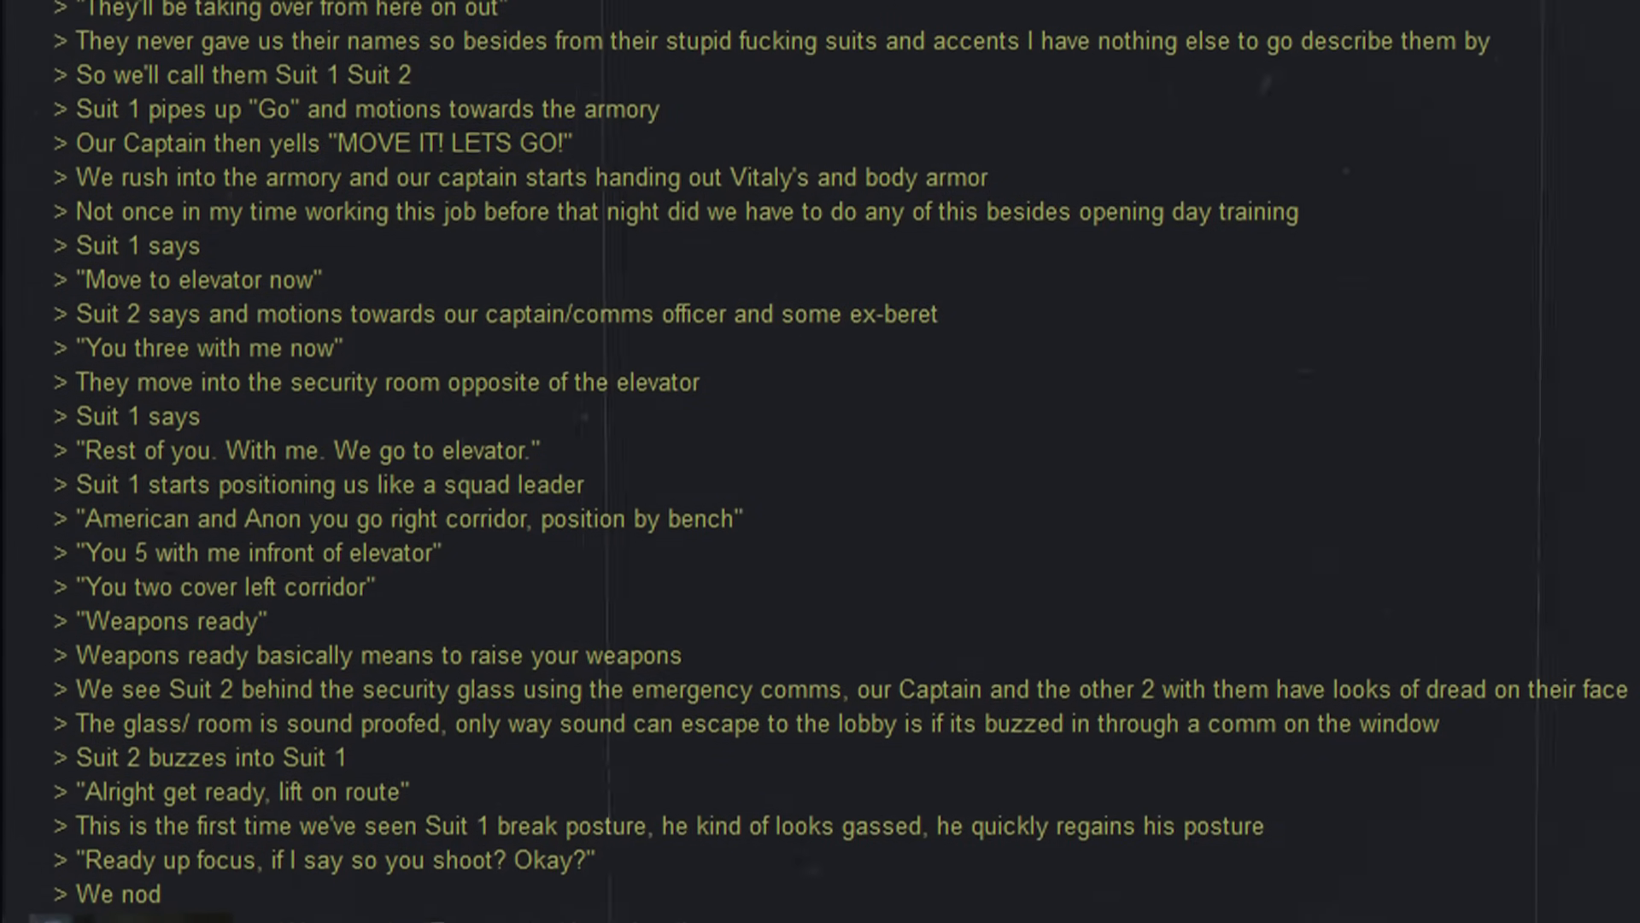
pyautogui.scroll(-3)
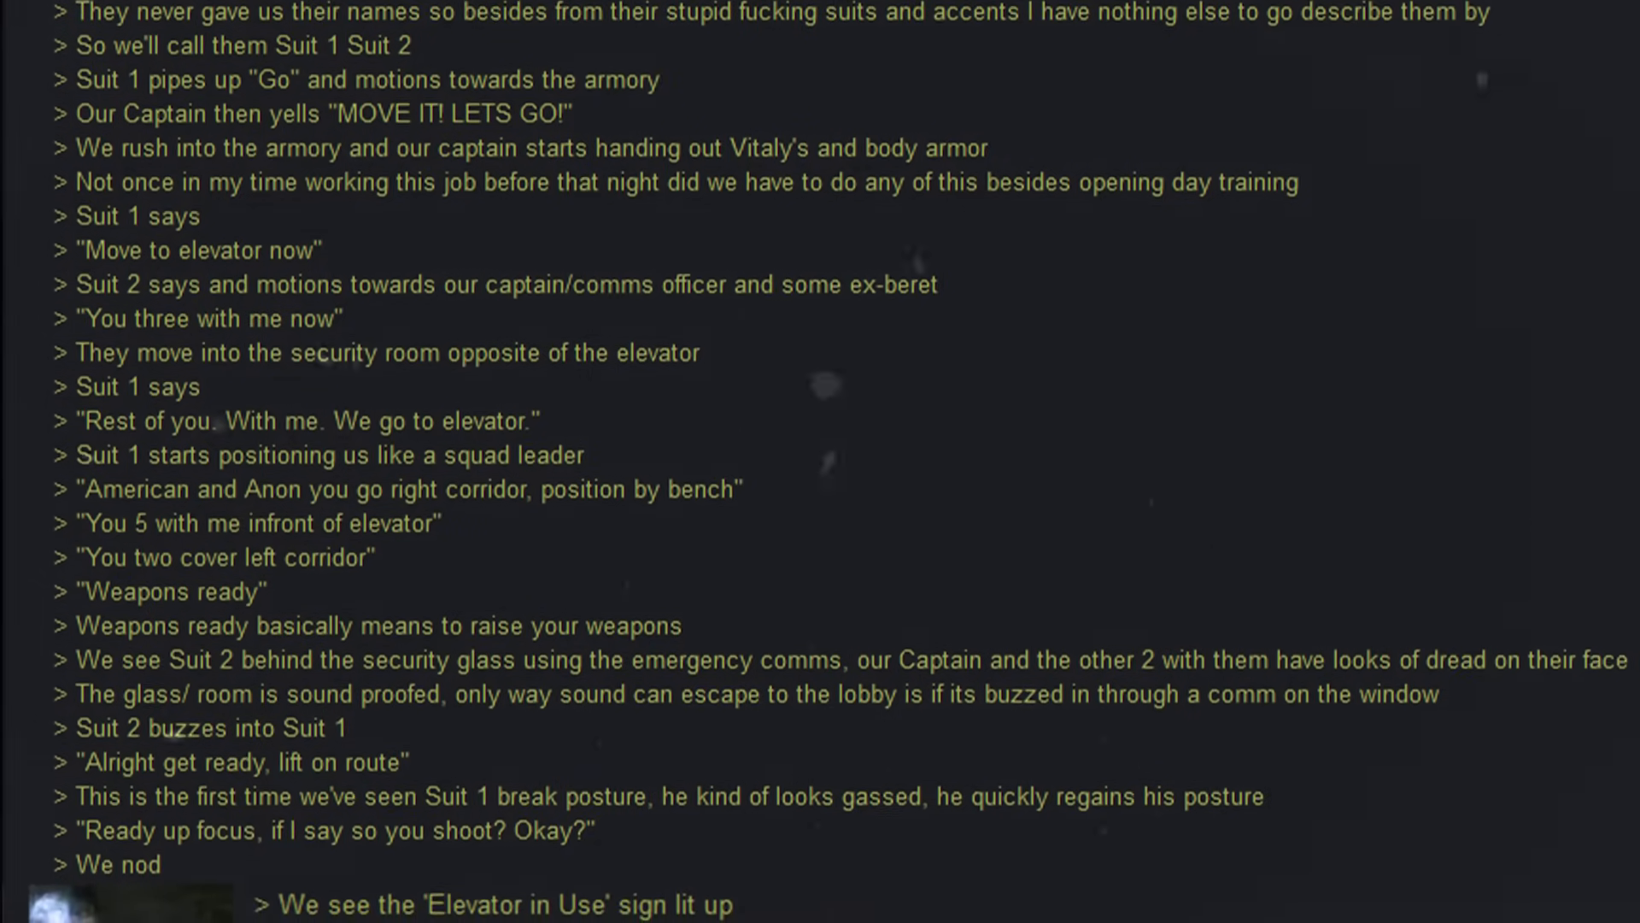
pyautogui.scroll(-3)
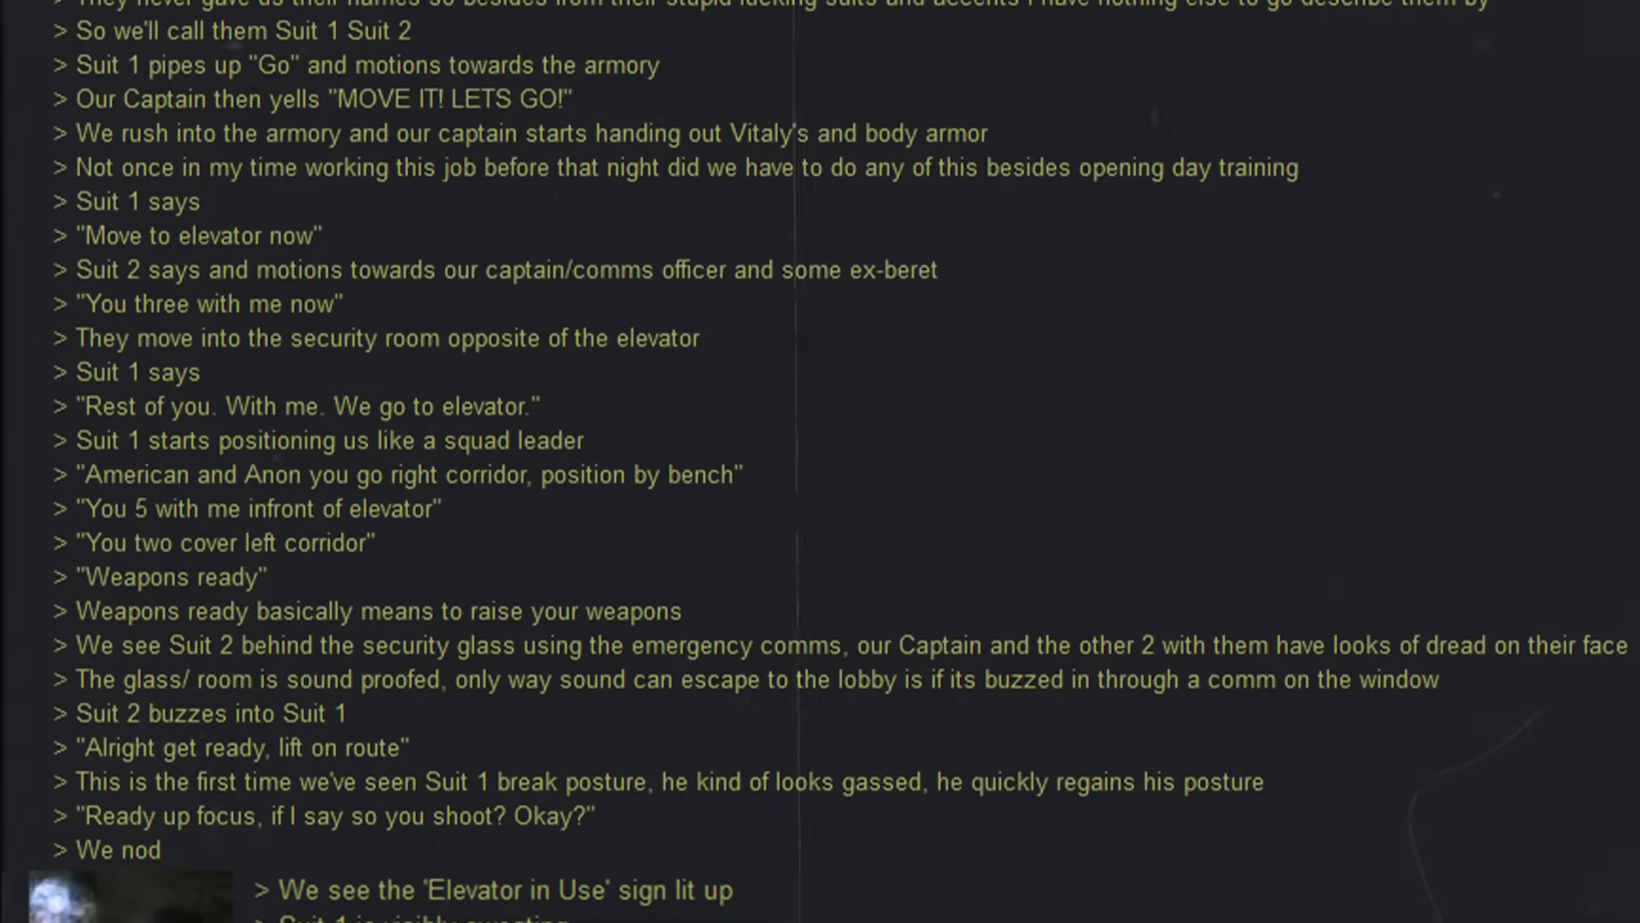
pyautogui.scroll(-3)
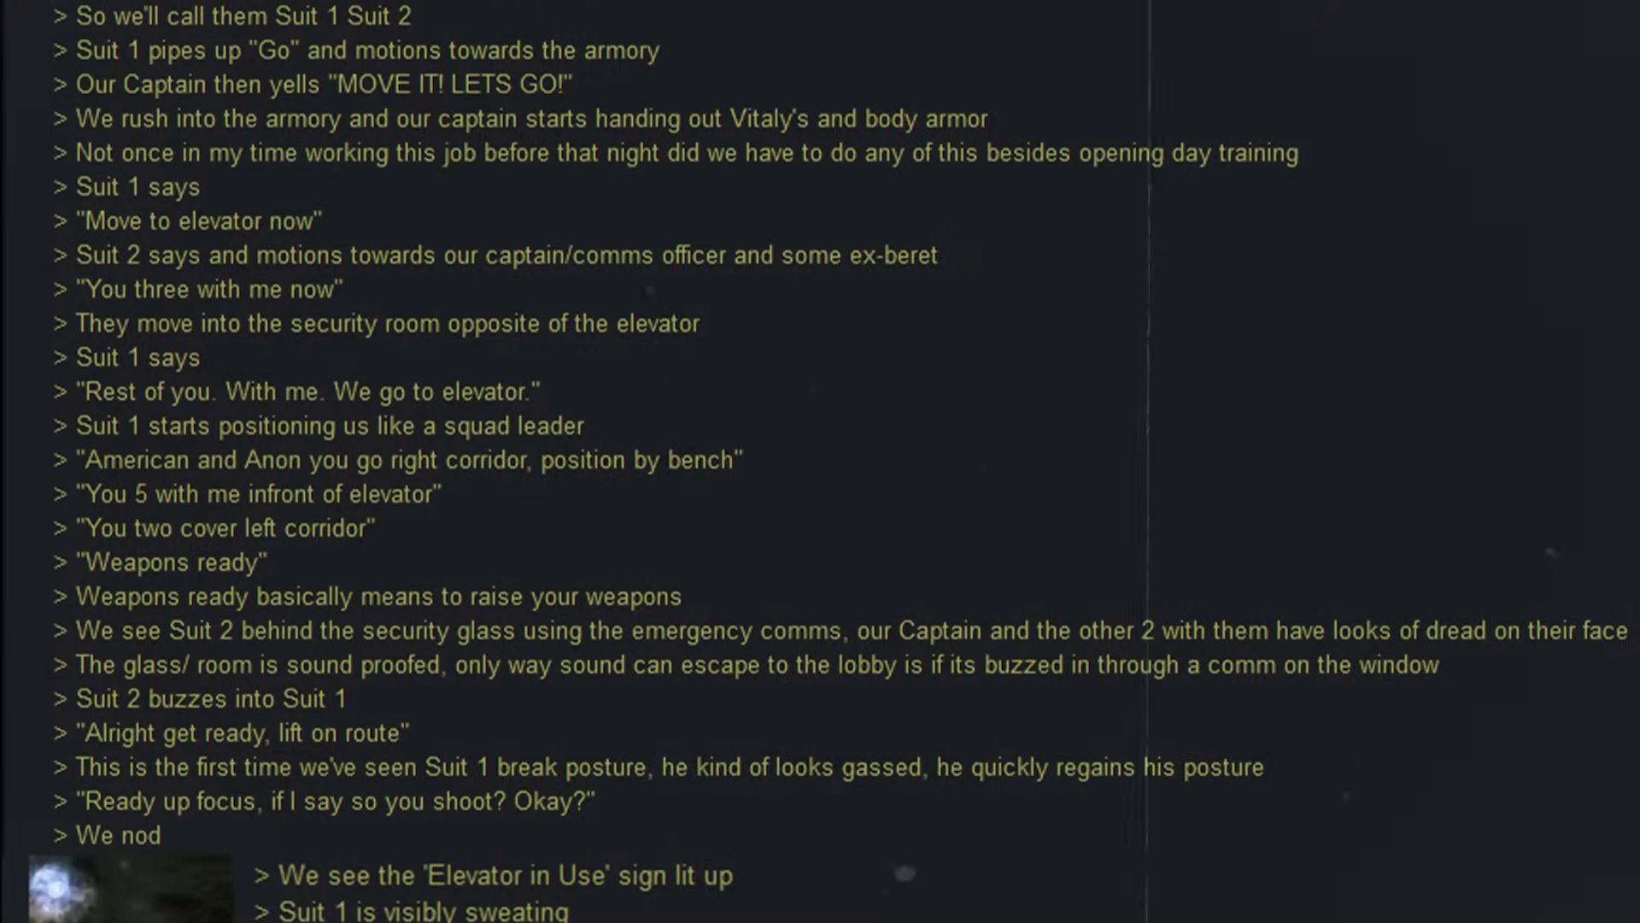
pyautogui.scroll(-3)
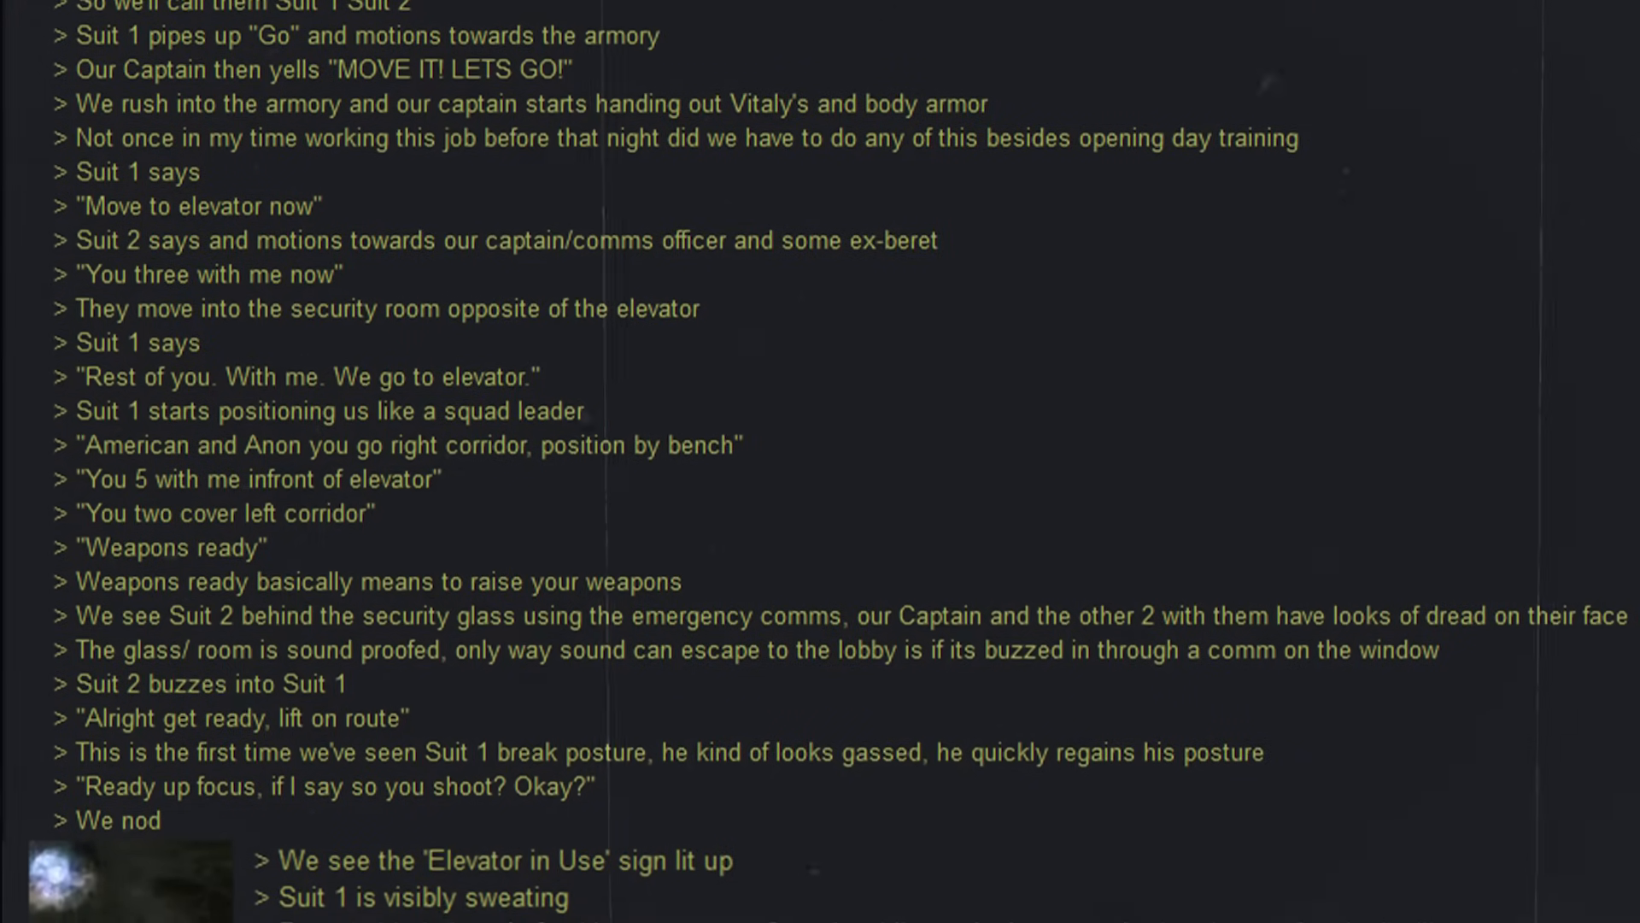
pyautogui.scroll(-3)
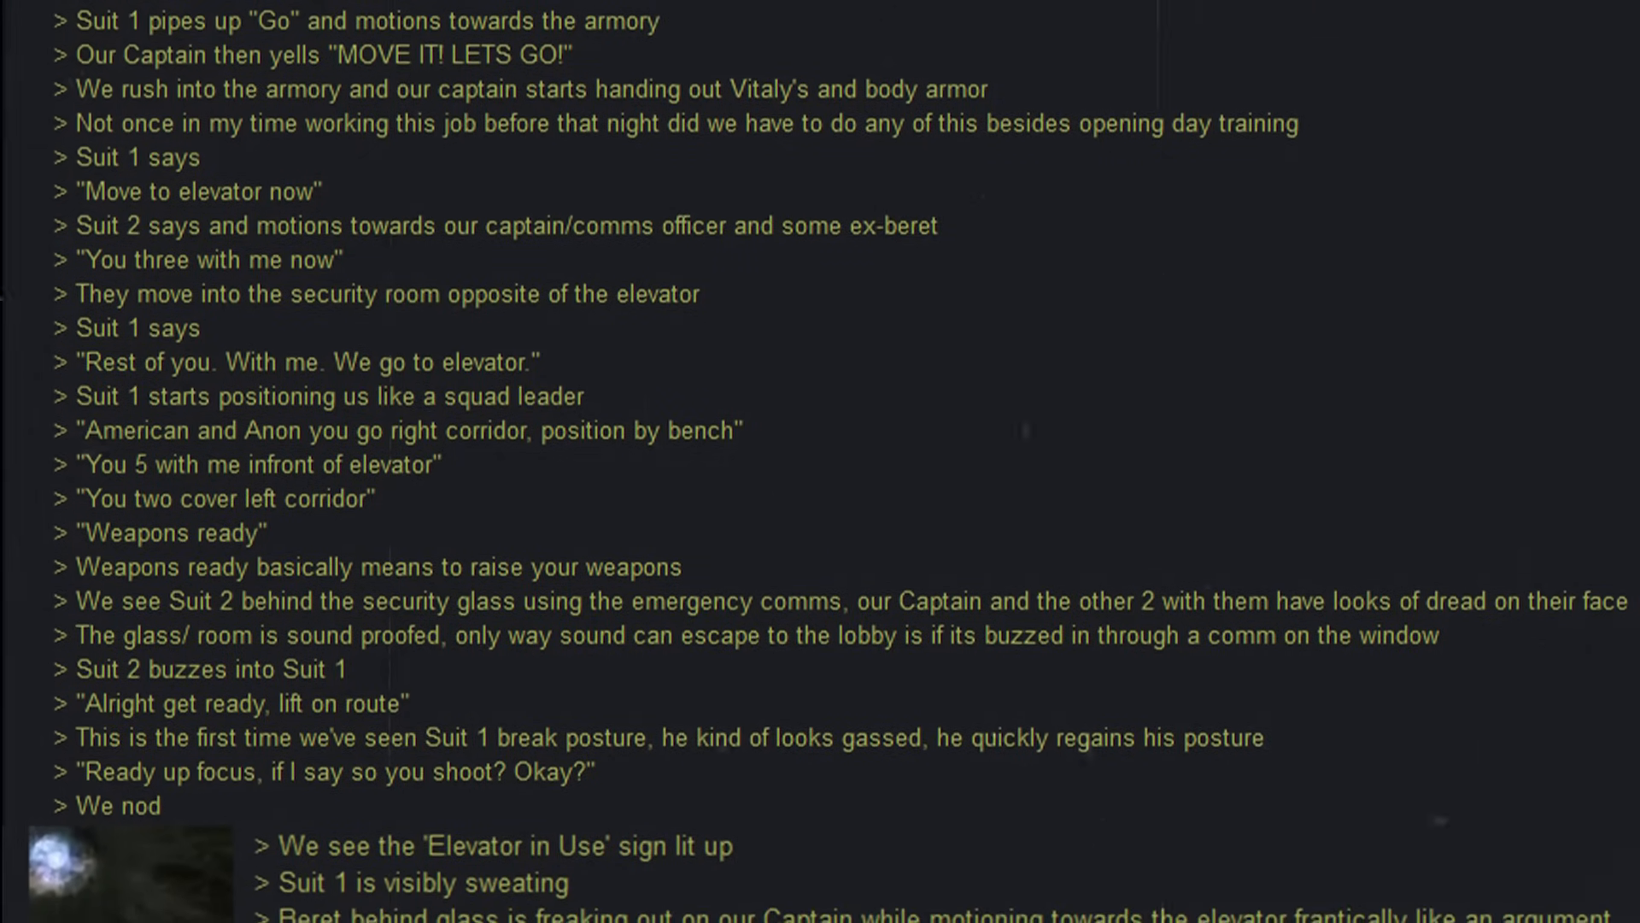
pyautogui.scroll(-3)
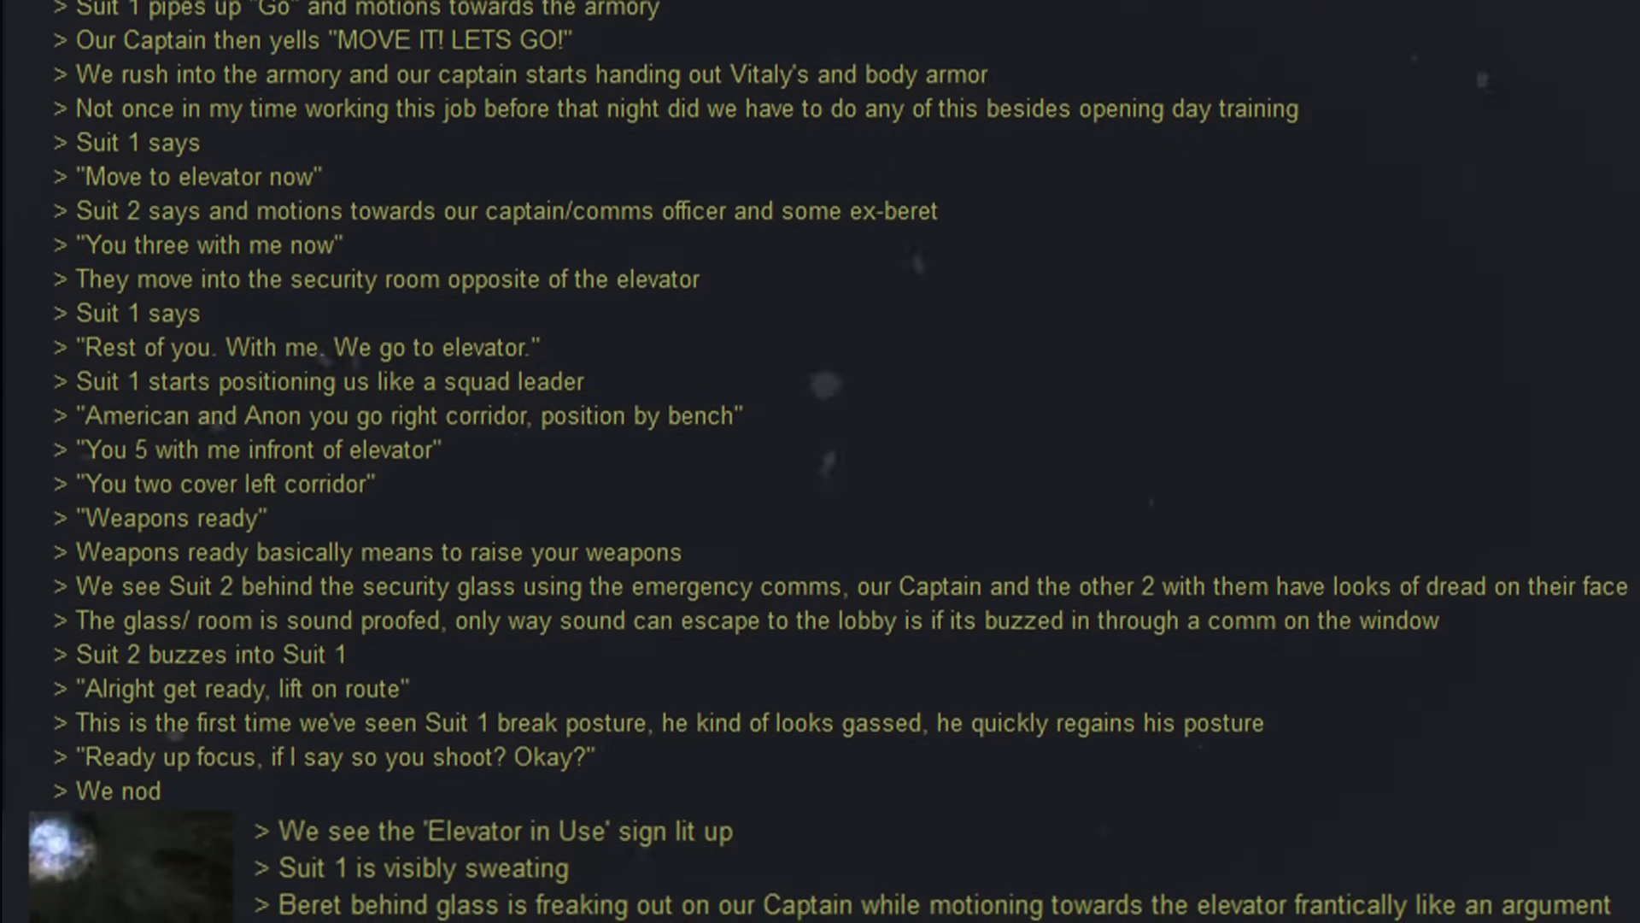
pyautogui.scroll(-3)
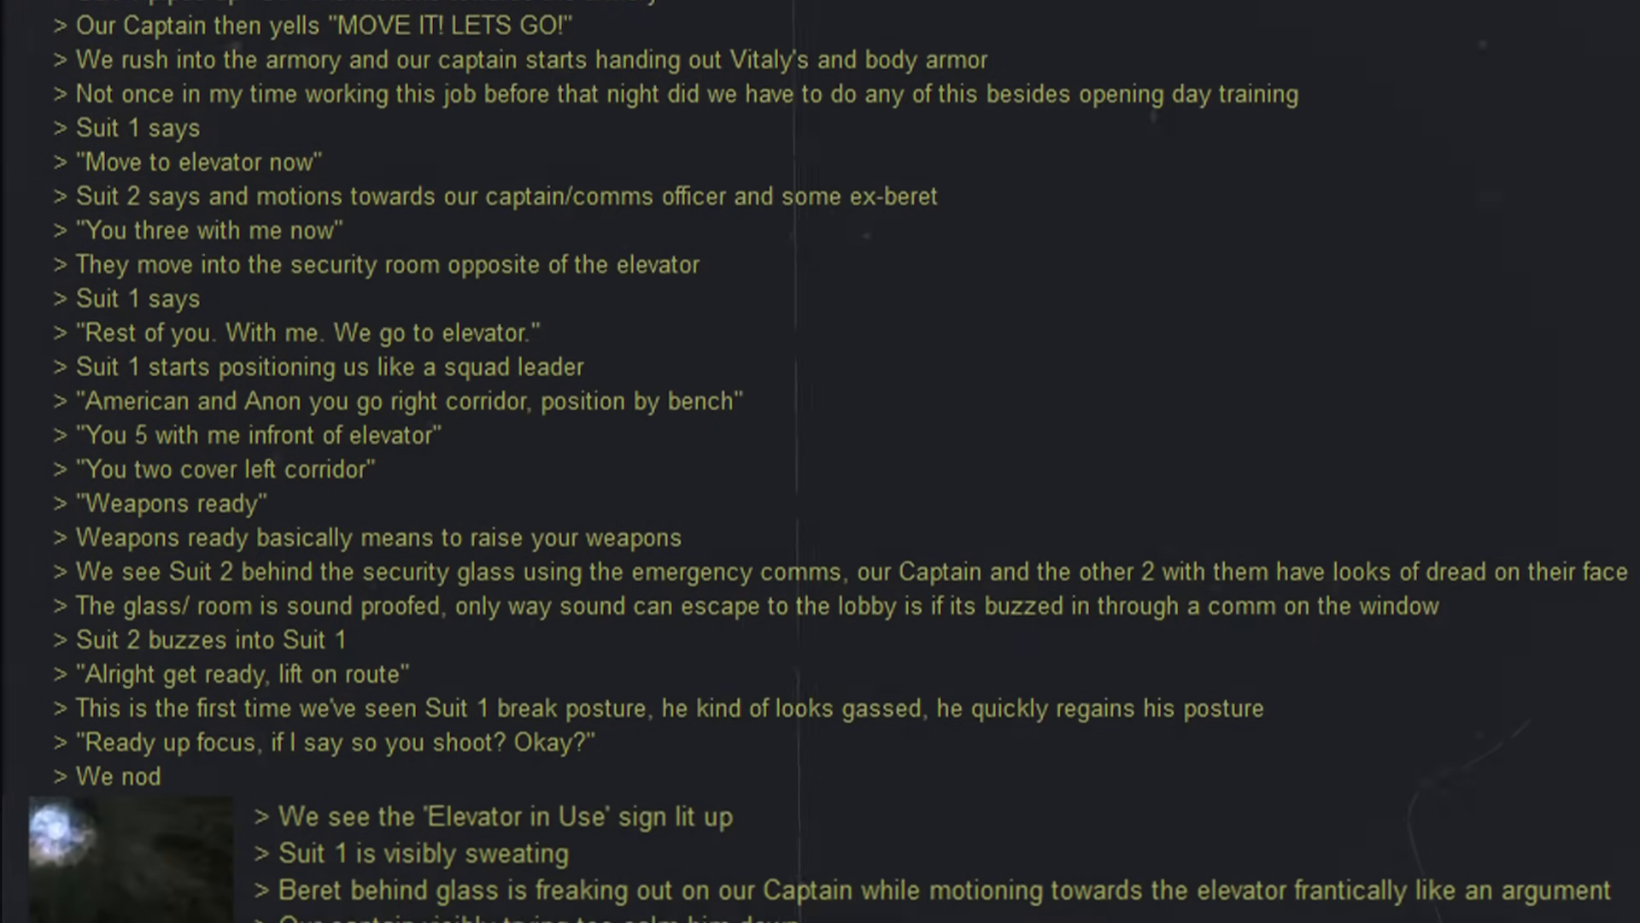
pyautogui.scroll(-3)
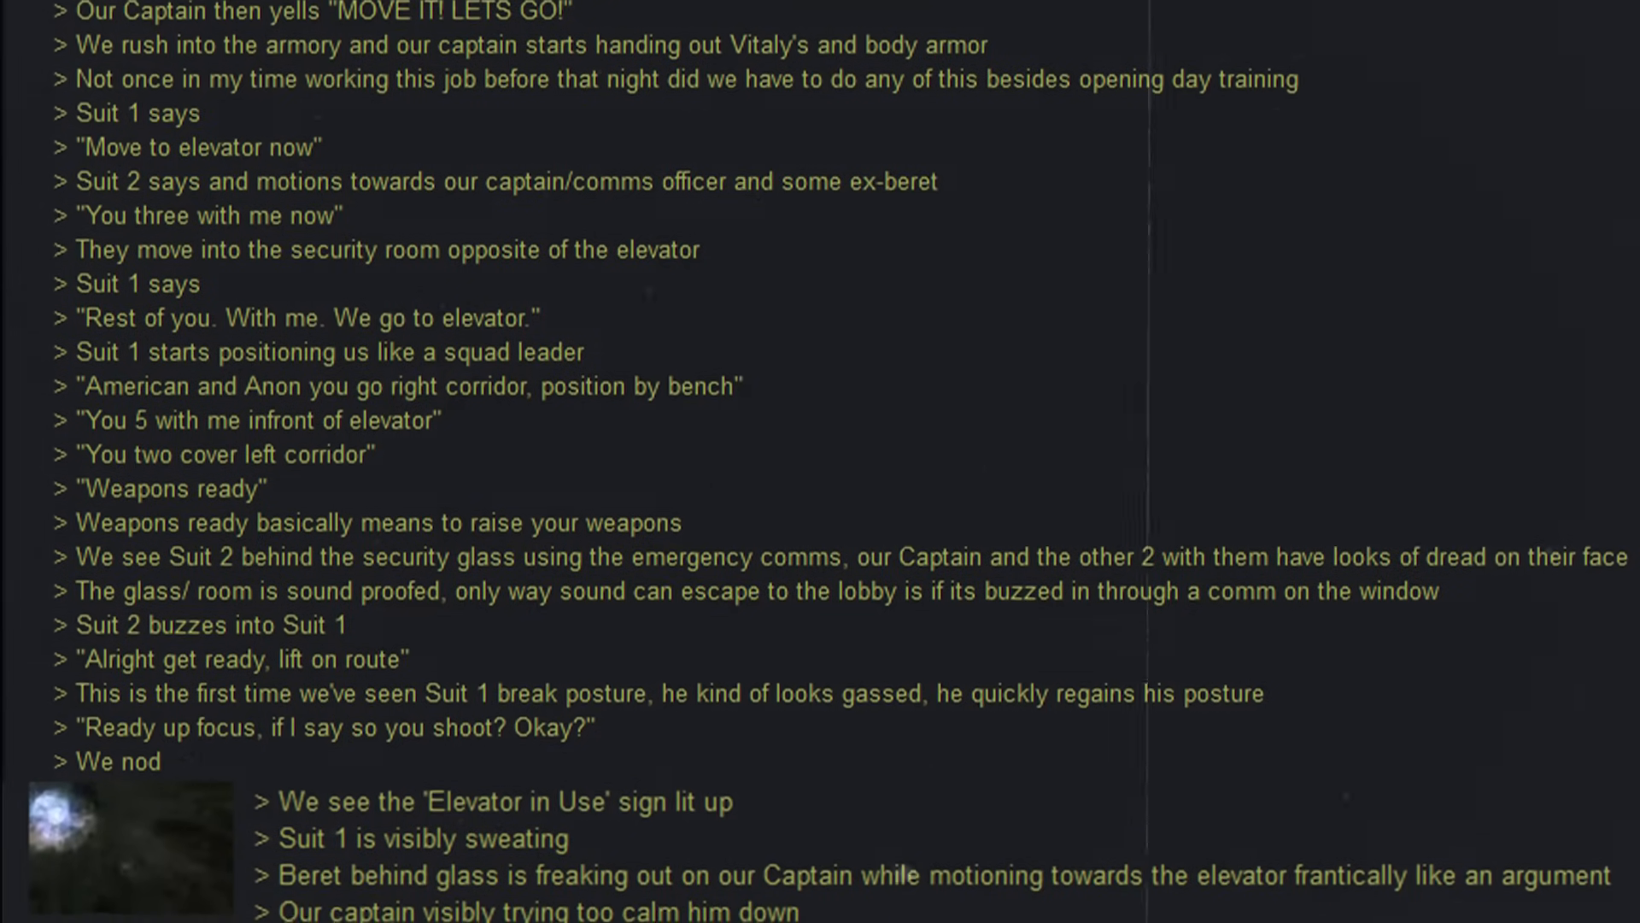
pyautogui.scroll(-3)
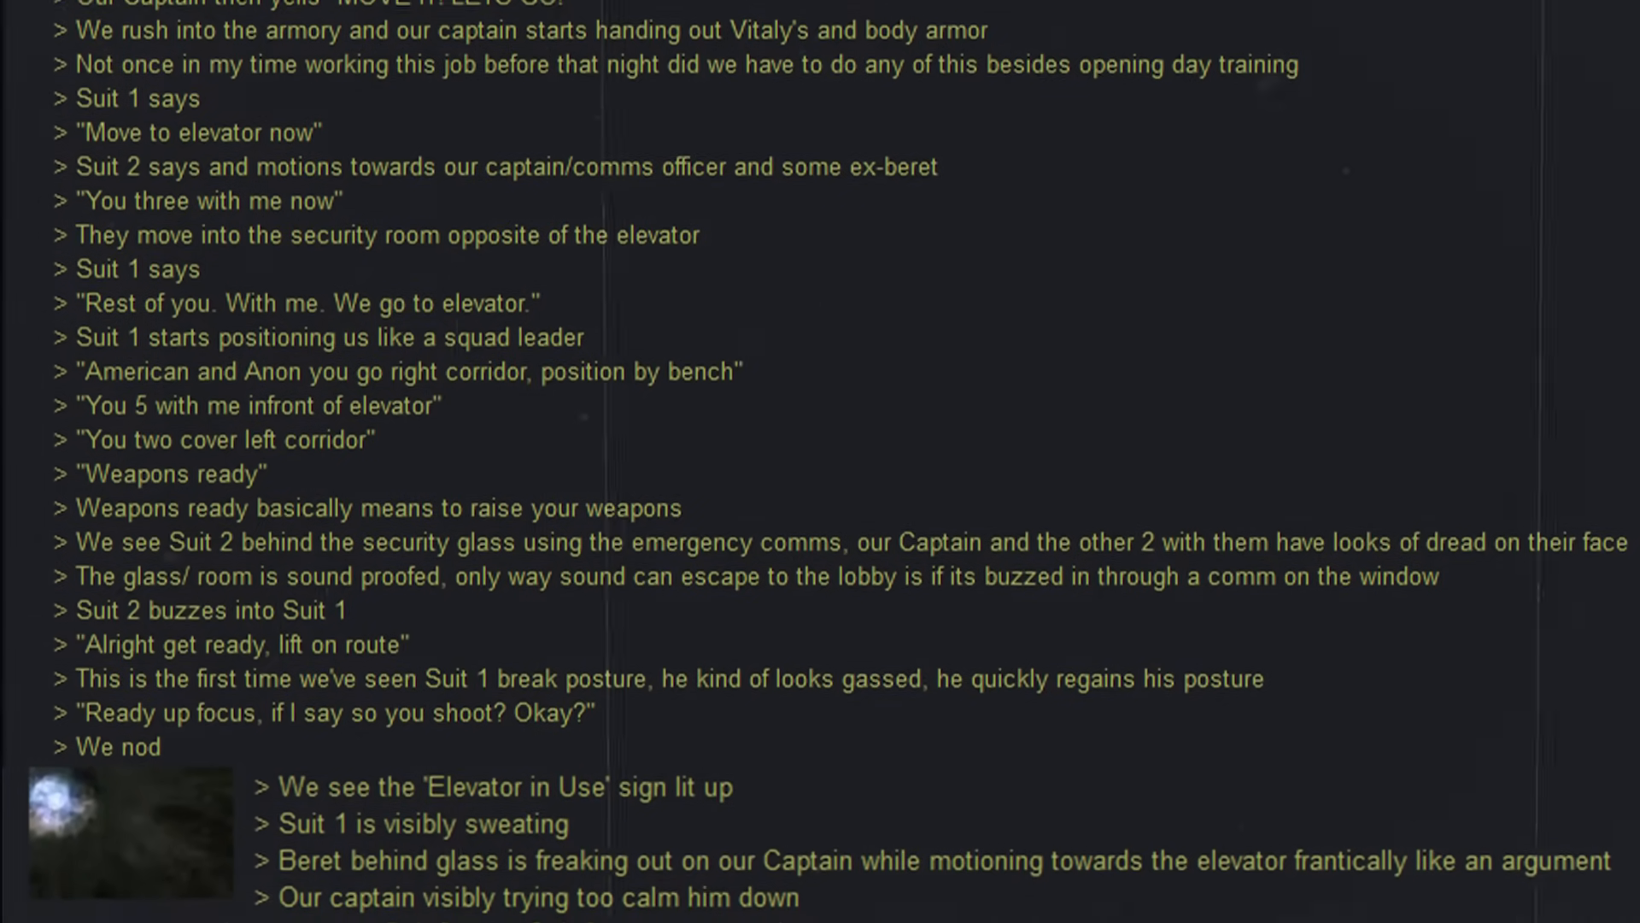
pyautogui.scroll(-3)
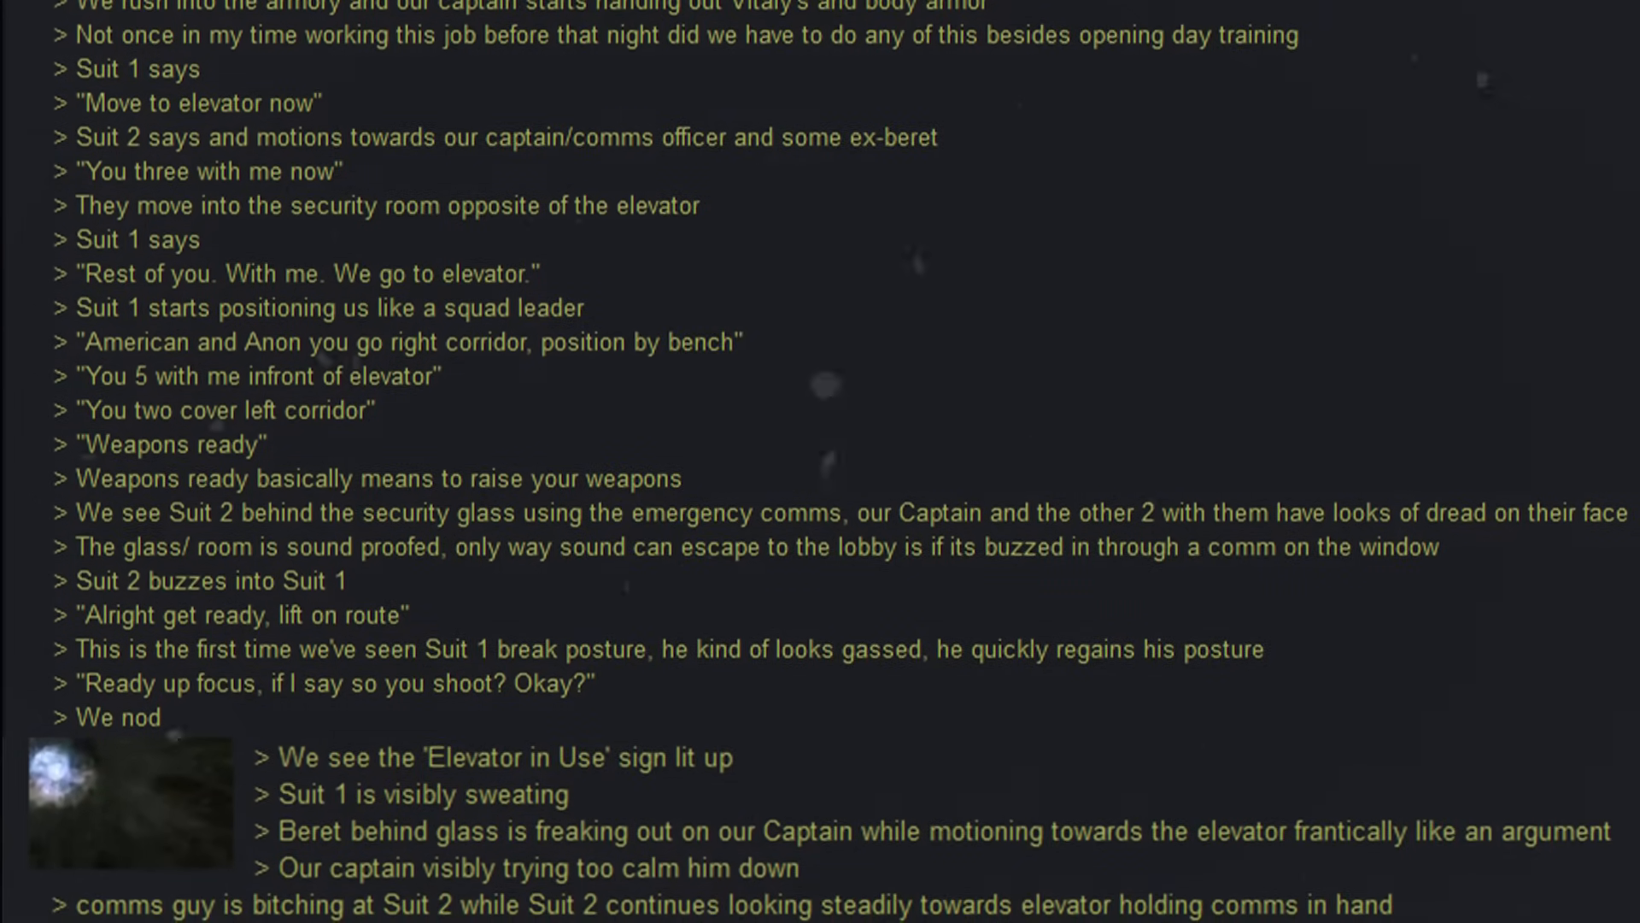
pyautogui.scroll(-3)
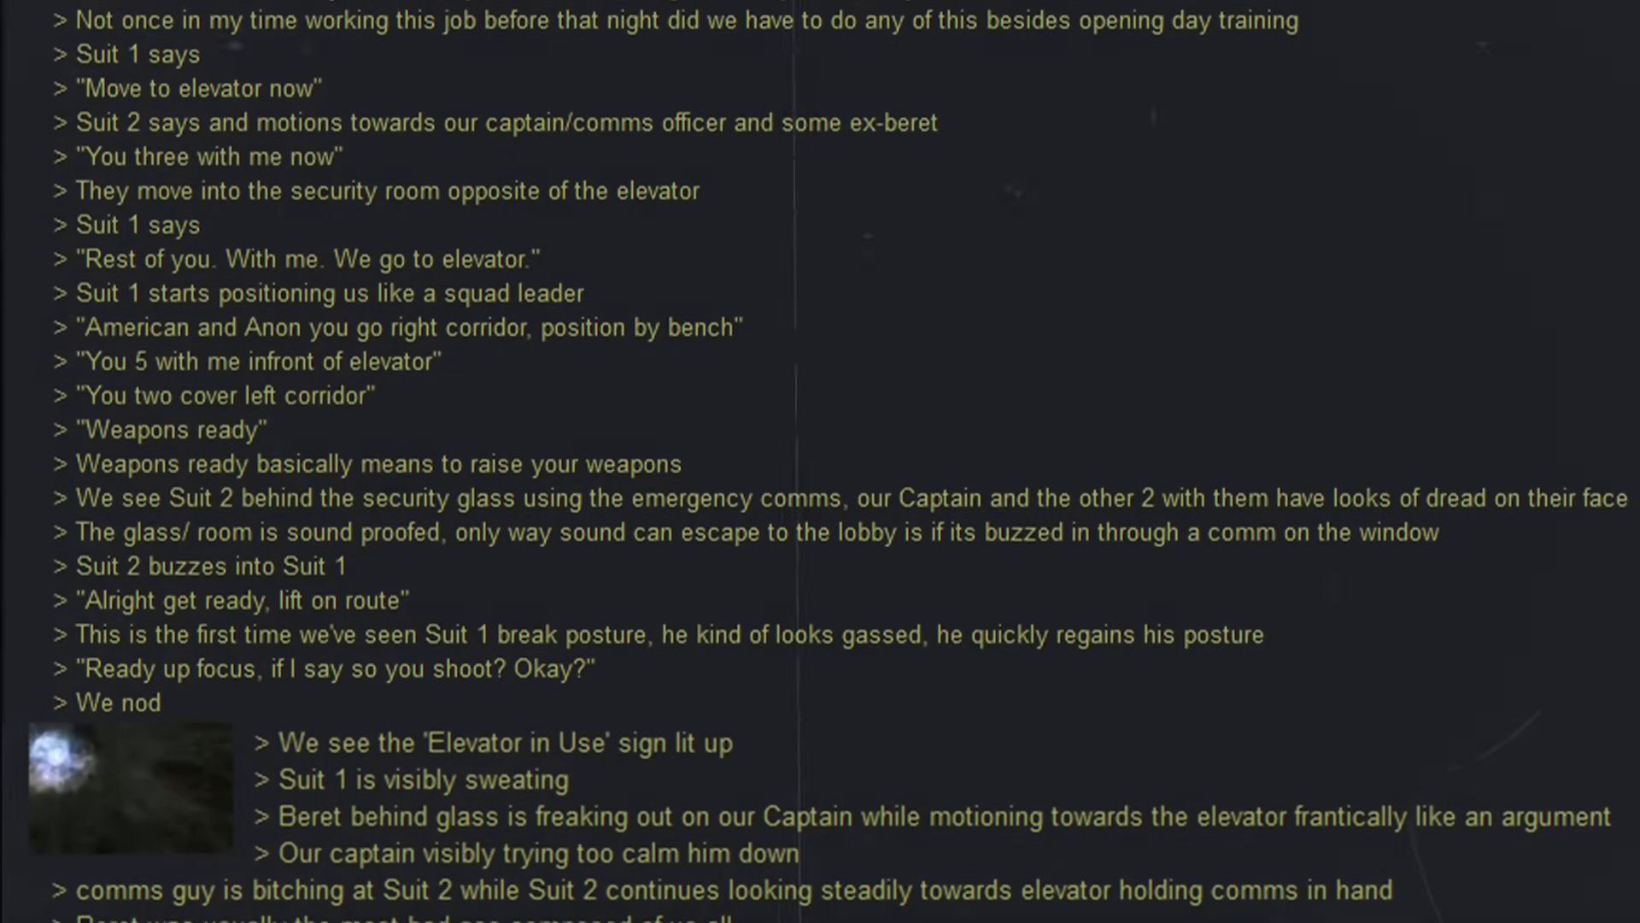
pyautogui.scroll(-3)
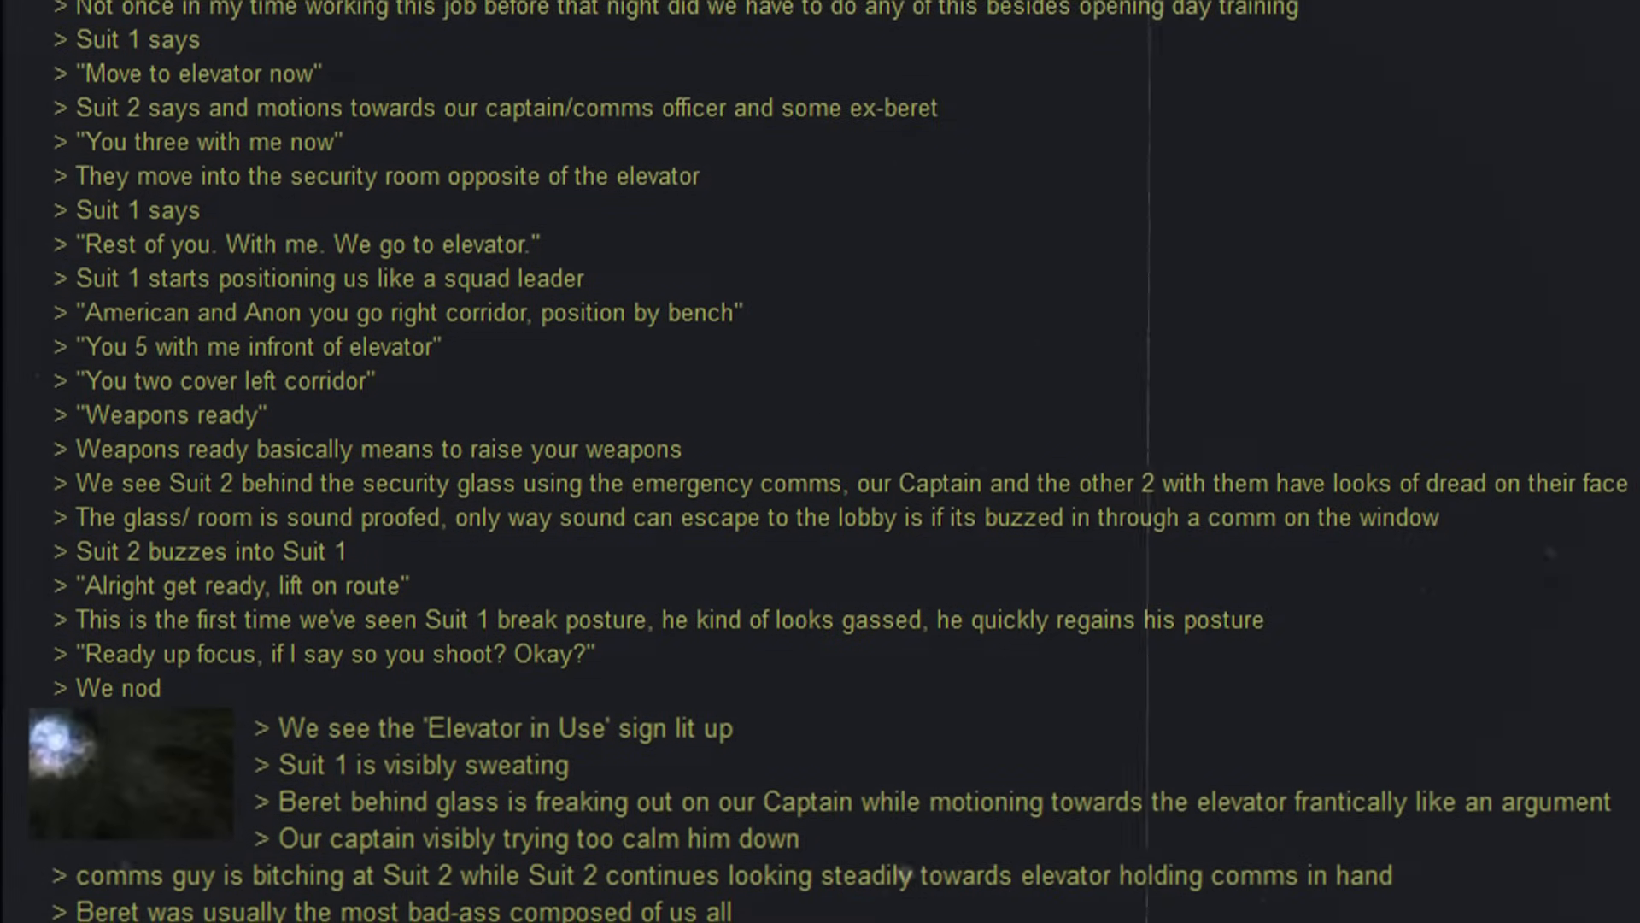
pyautogui.scroll(-3)
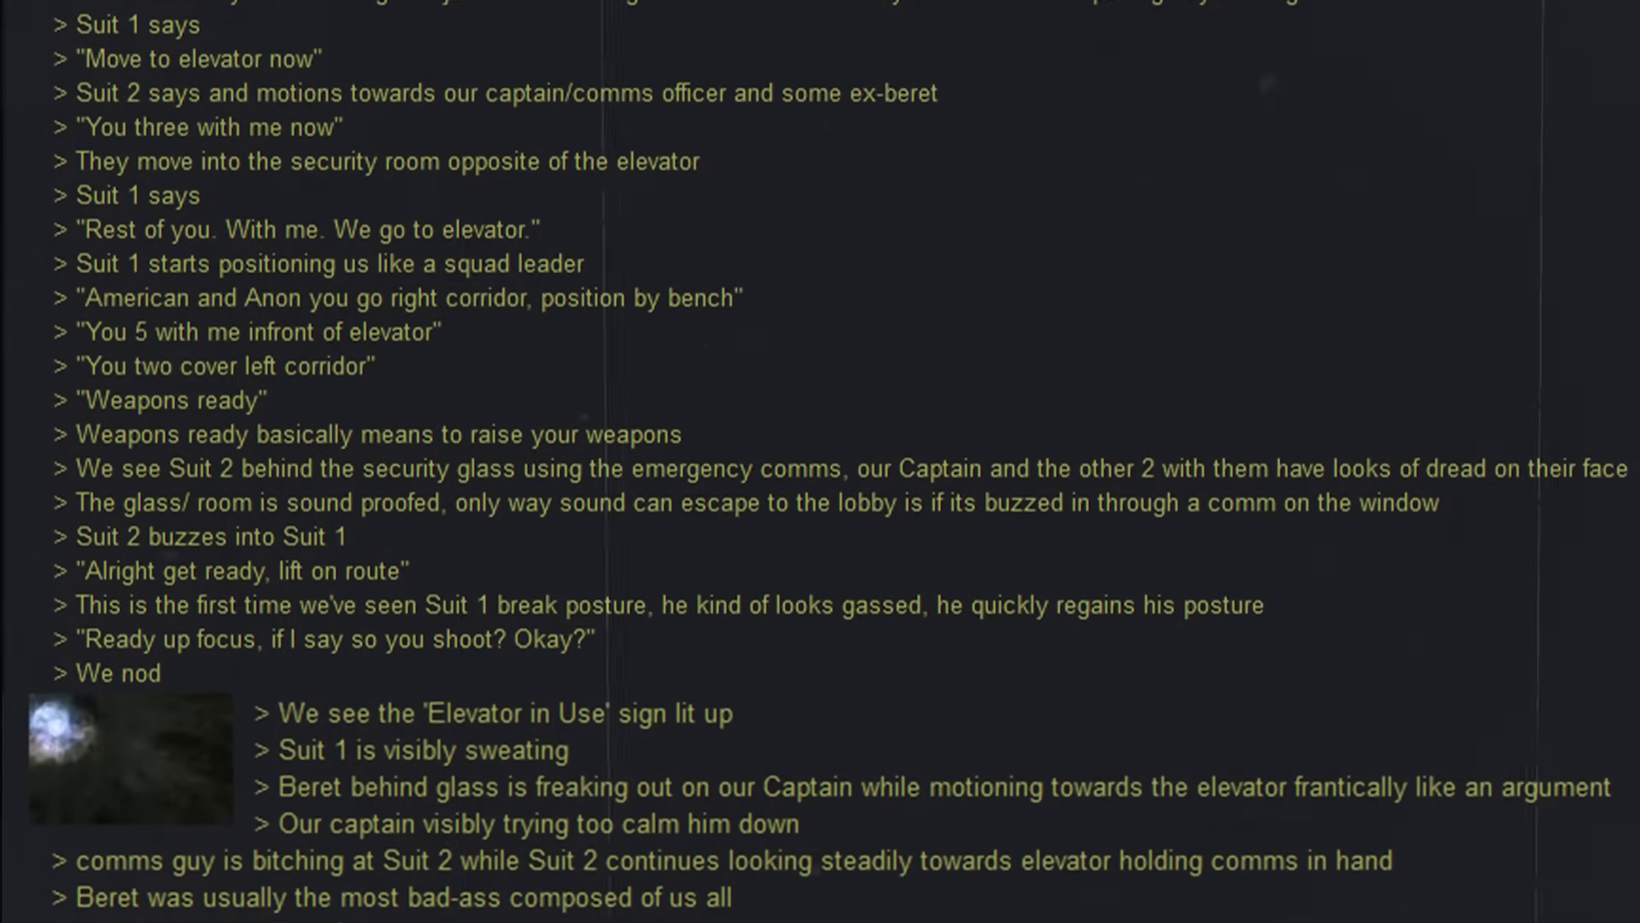
pyautogui.scroll(-3)
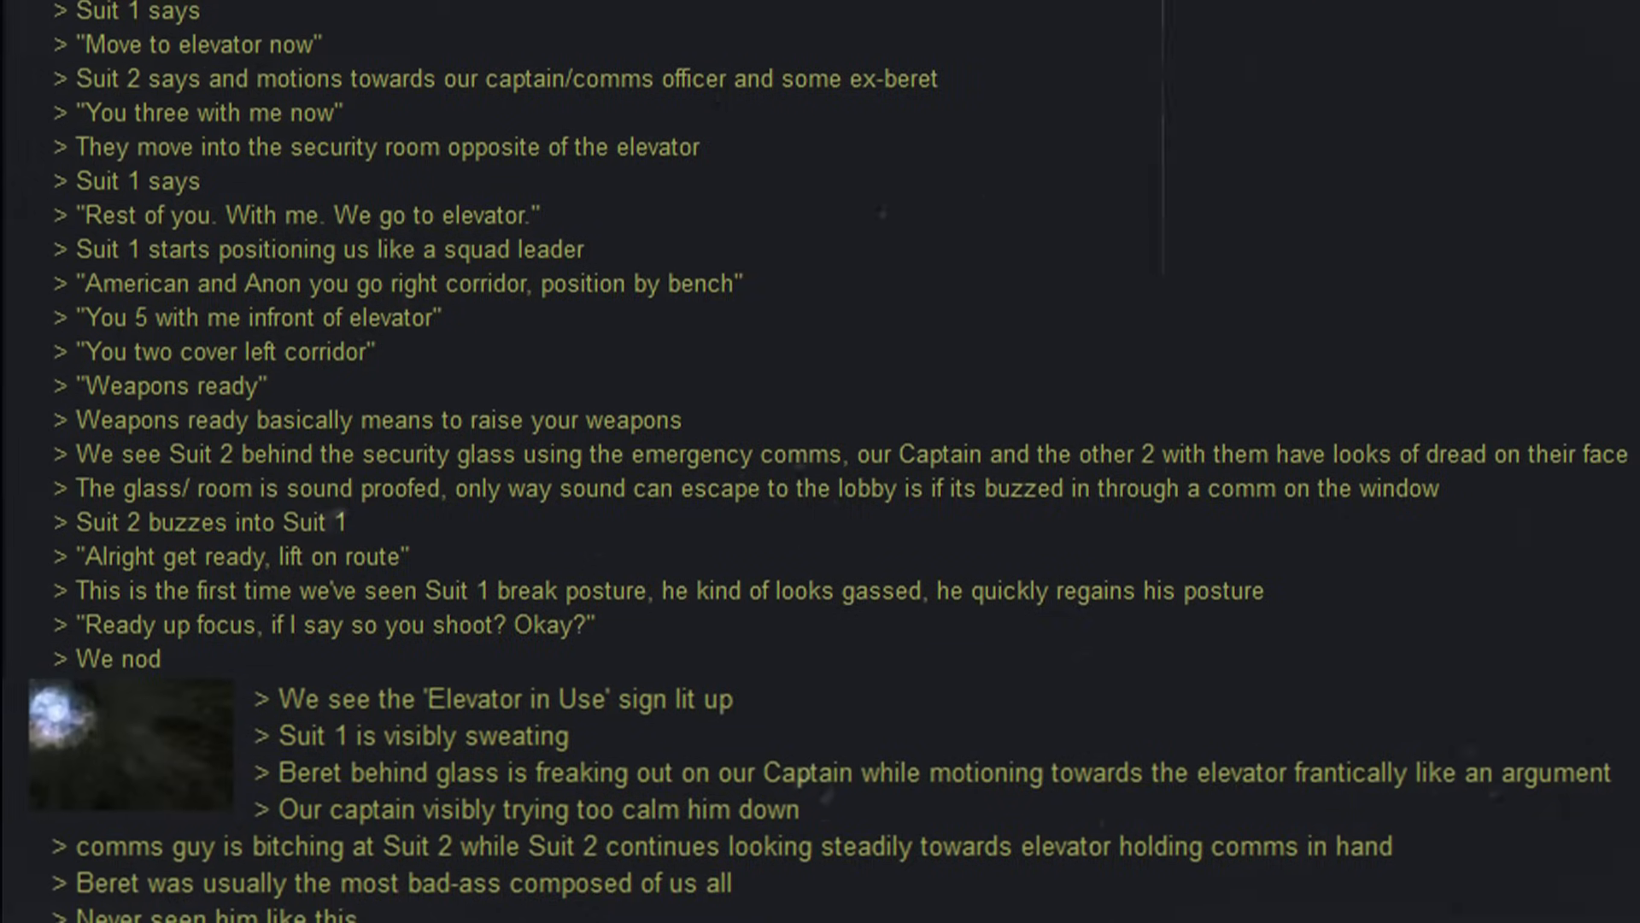
pyautogui.scroll(-3)
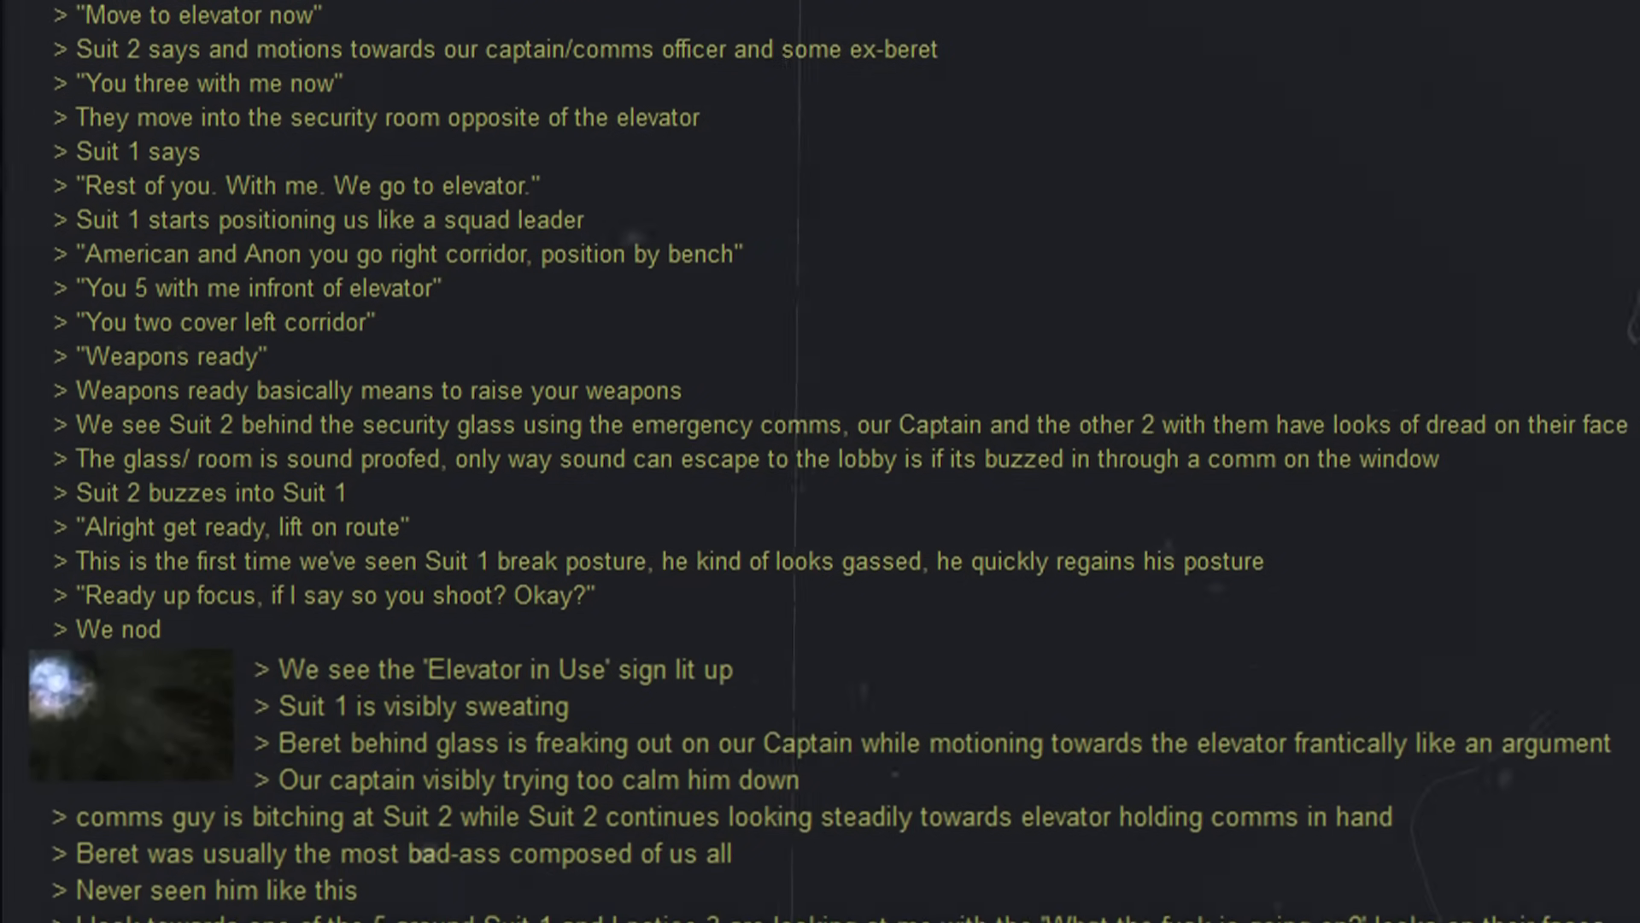
pyautogui.scroll(-3)
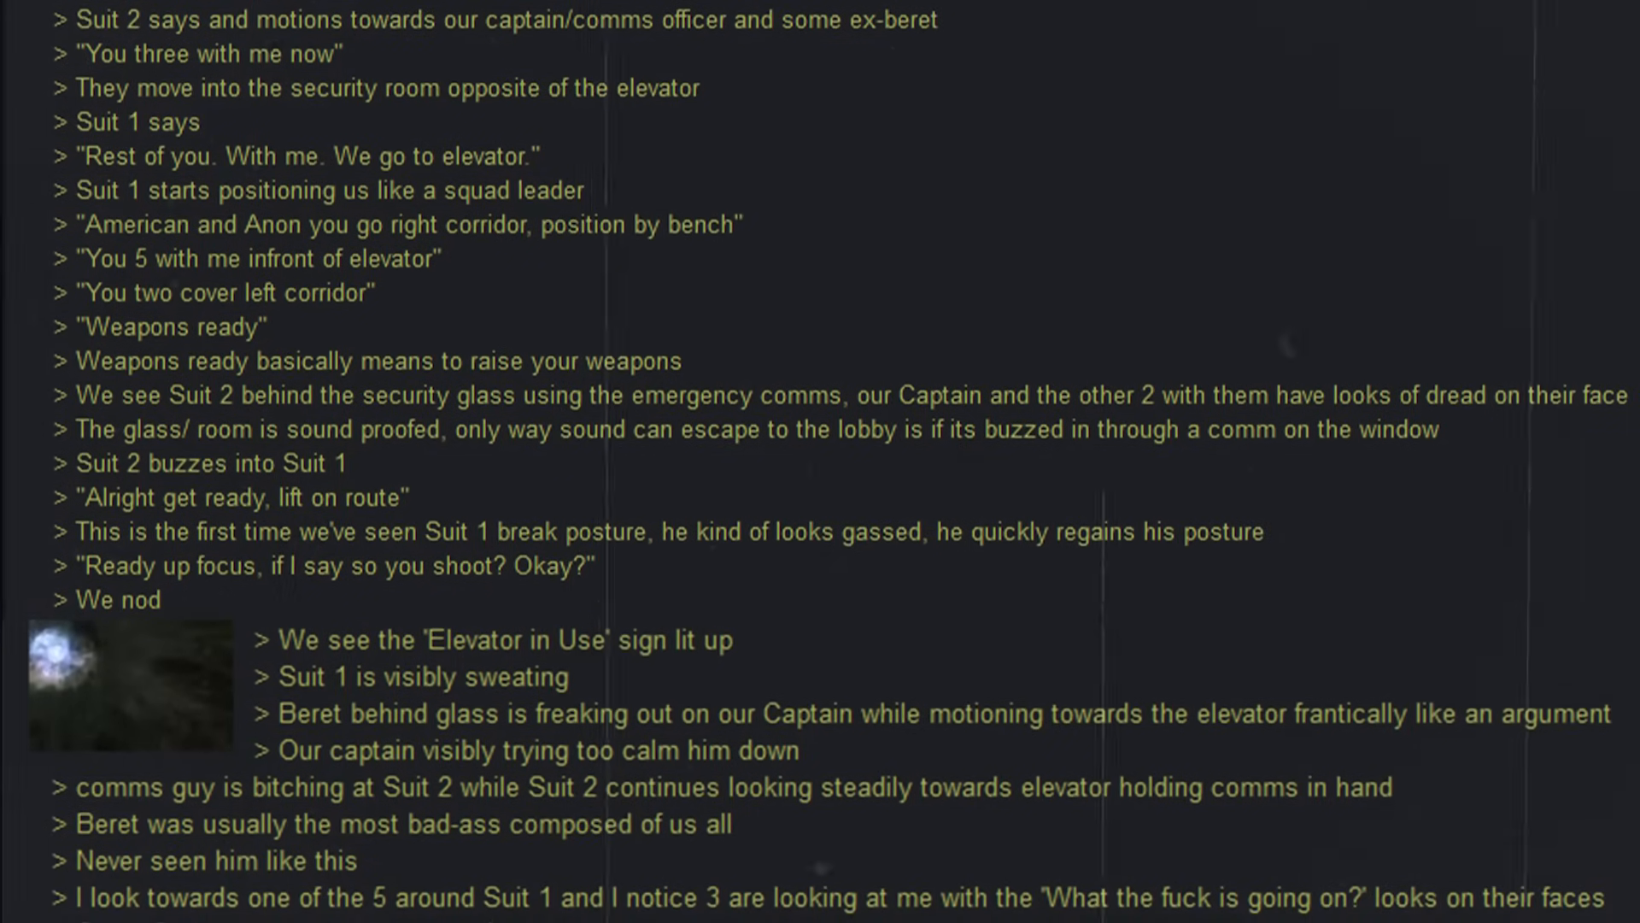
pyautogui.scroll(-3)
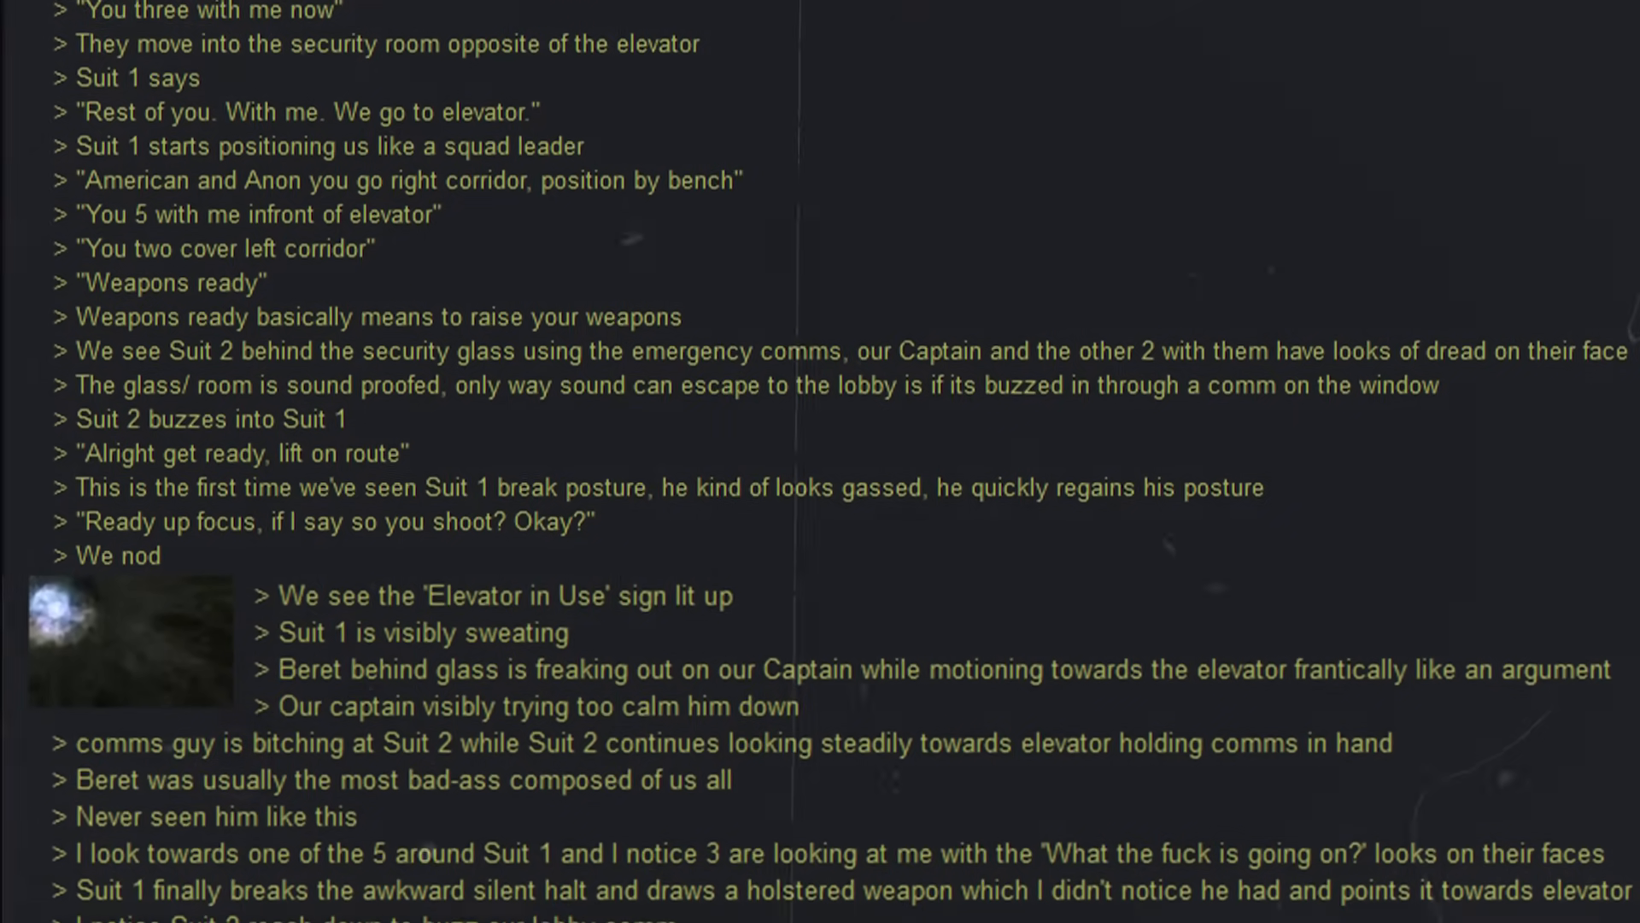
pyautogui.scroll(-3)
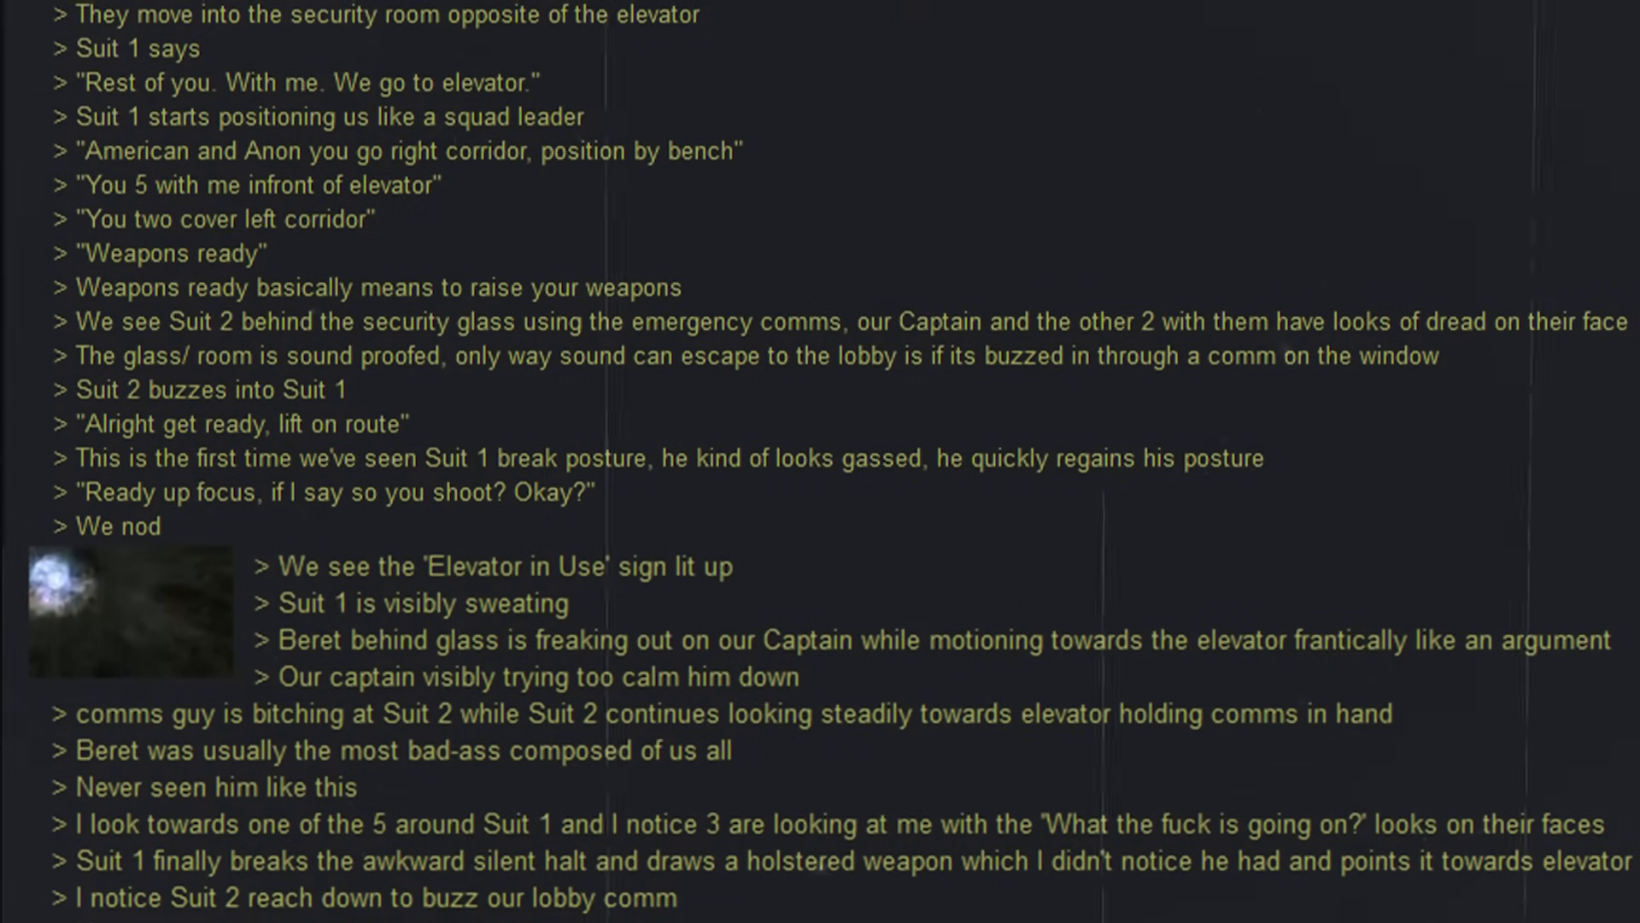
pyautogui.scroll(-3)
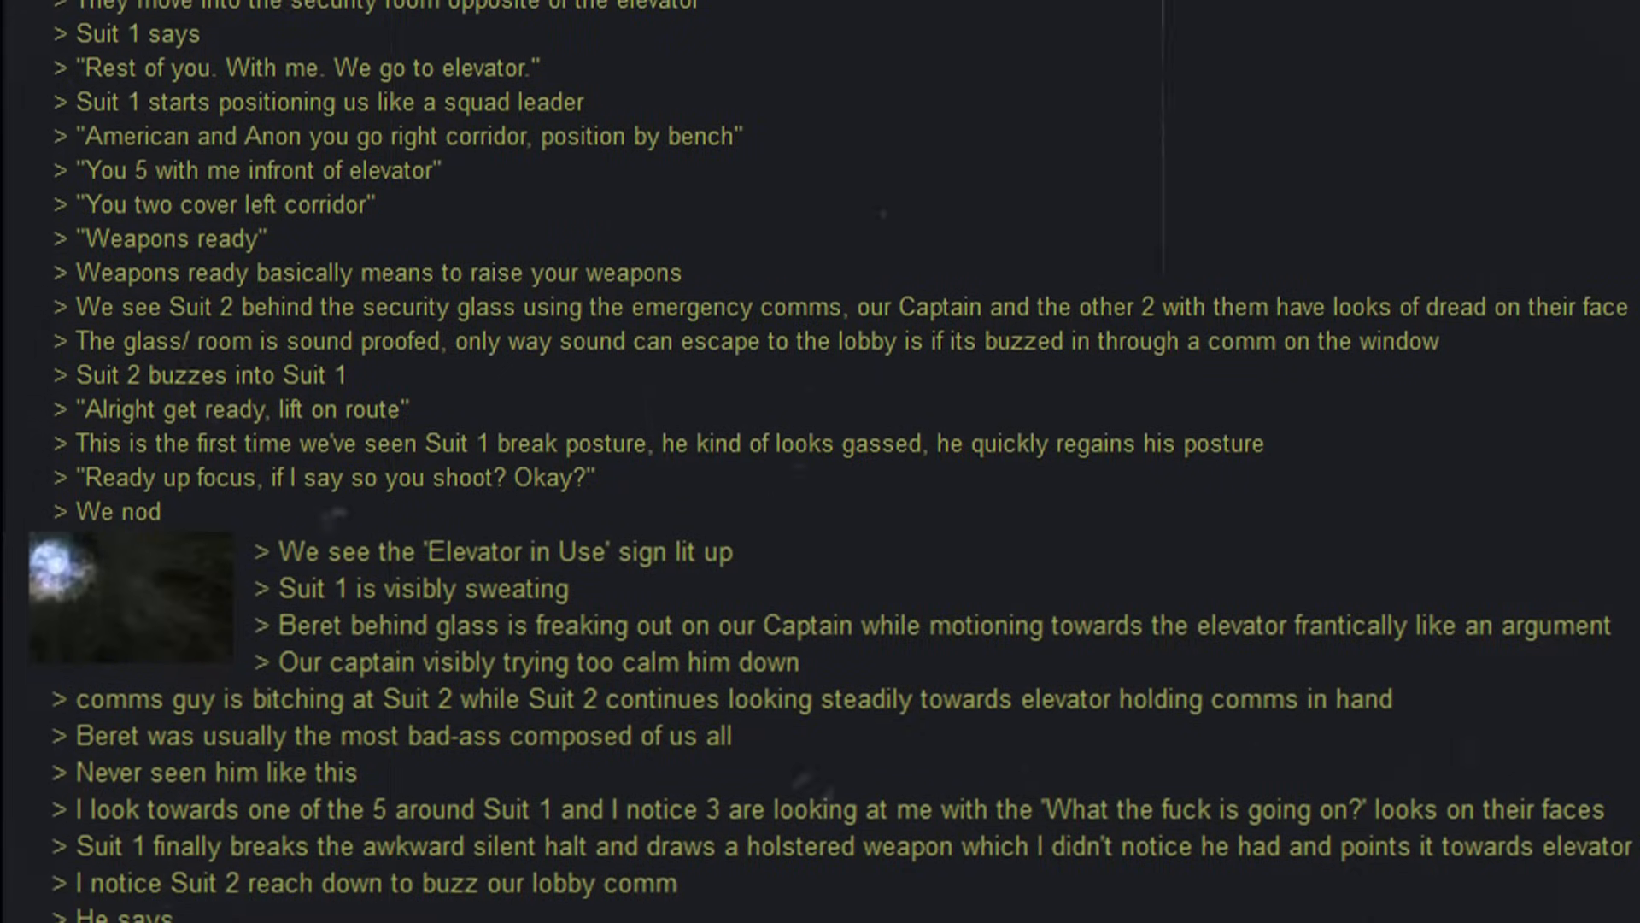
pyautogui.scroll(-3)
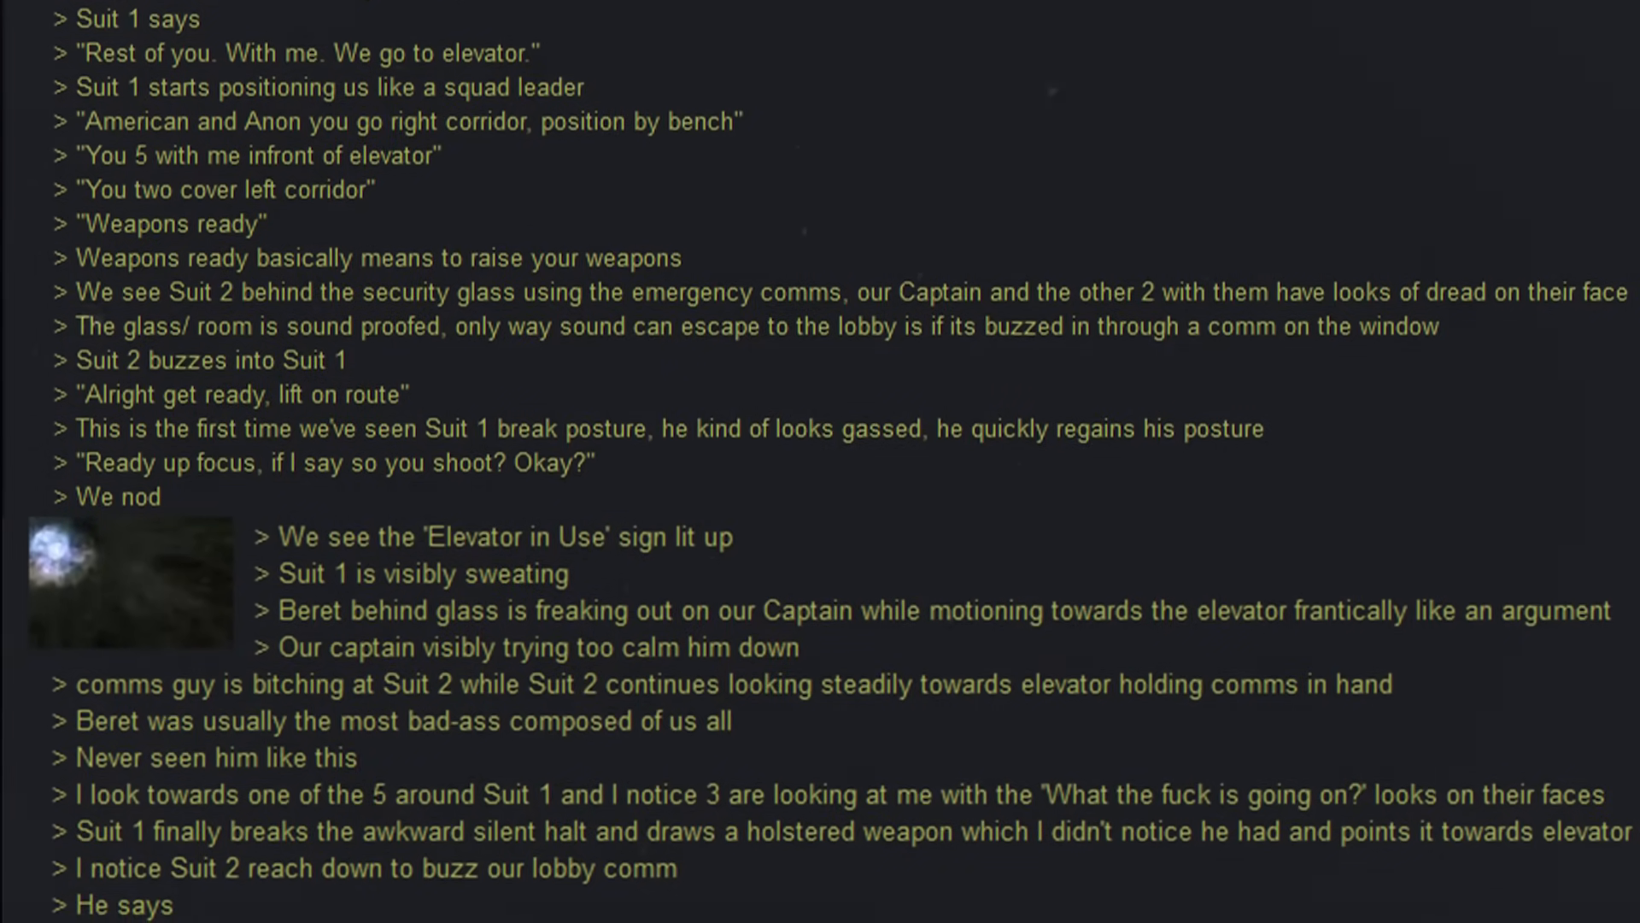
pyautogui.scroll(-3)
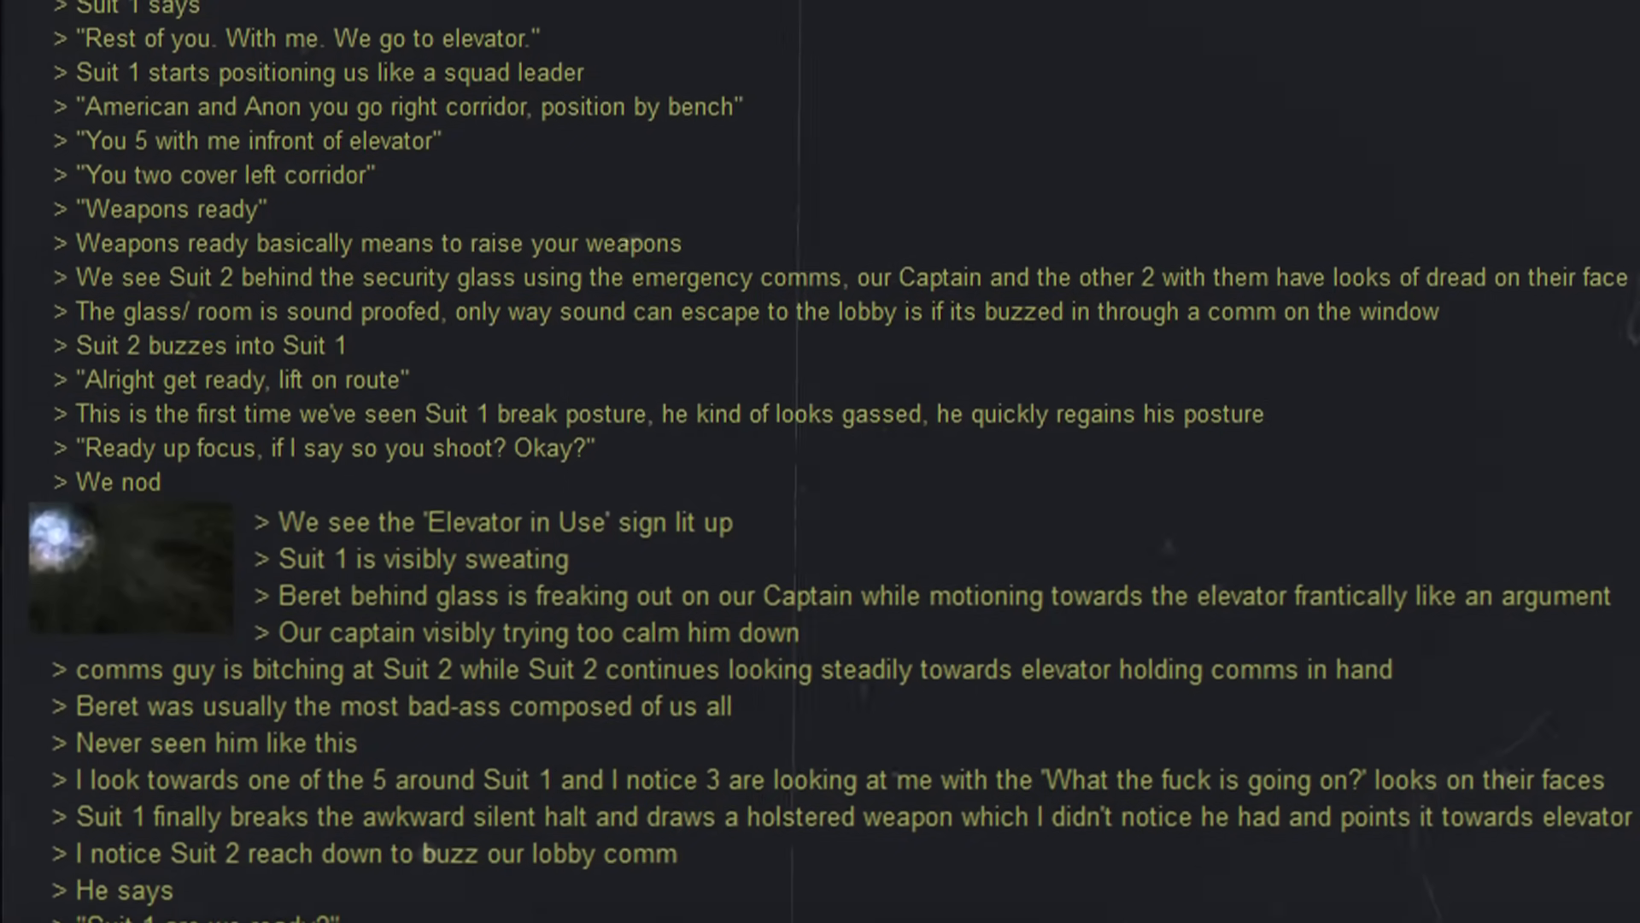
pyautogui.scroll(-3)
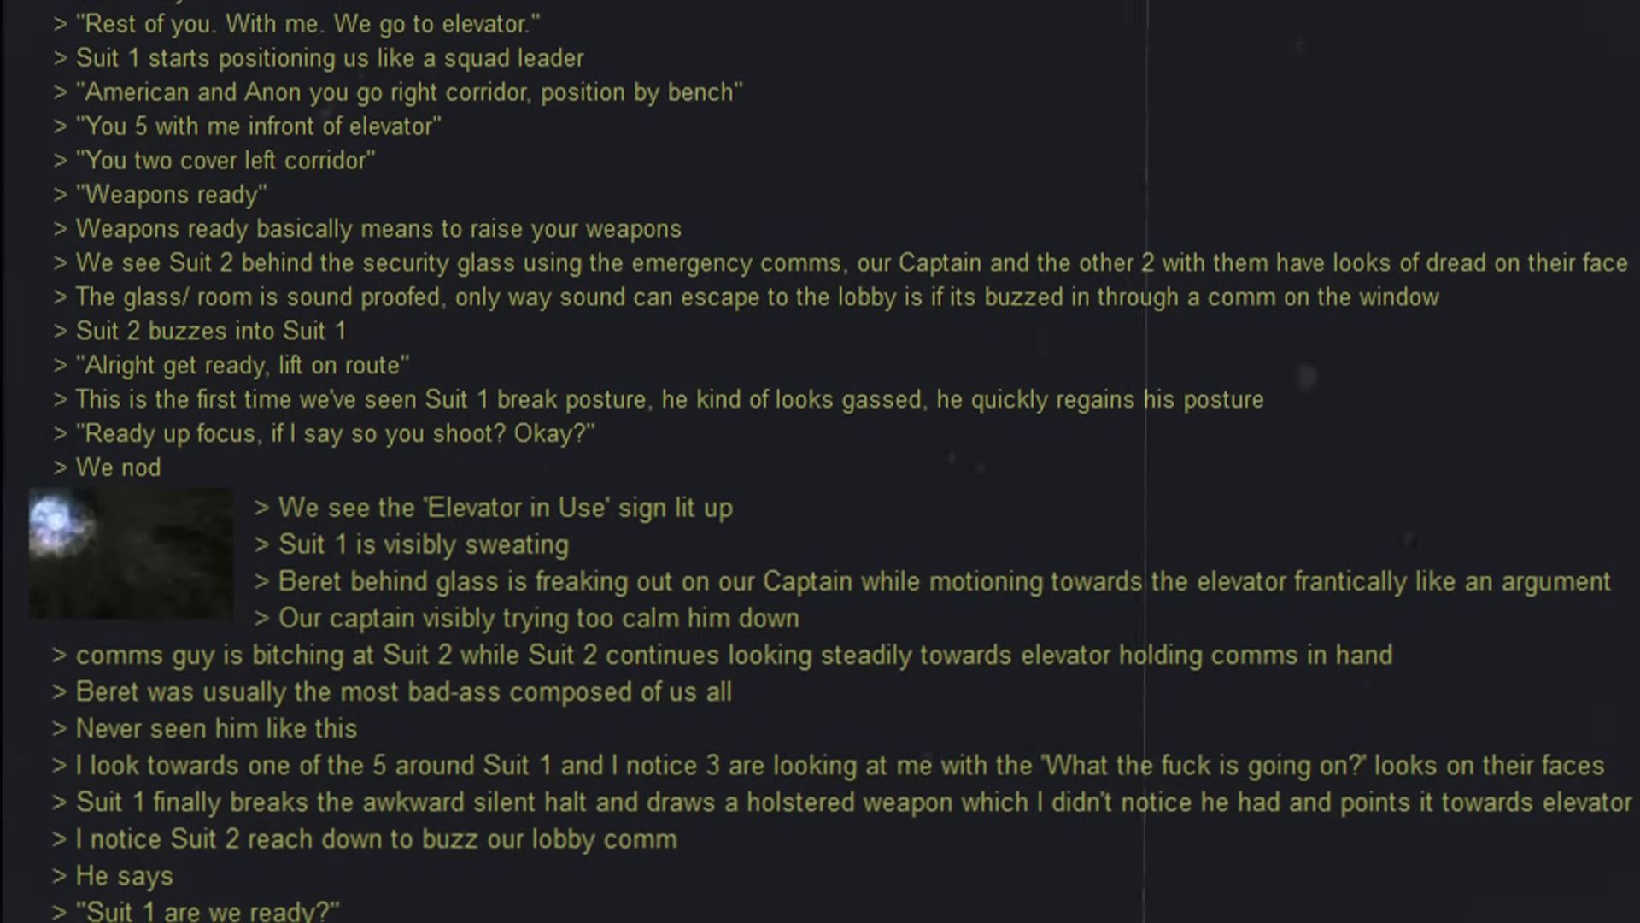
pyautogui.scroll(-3)
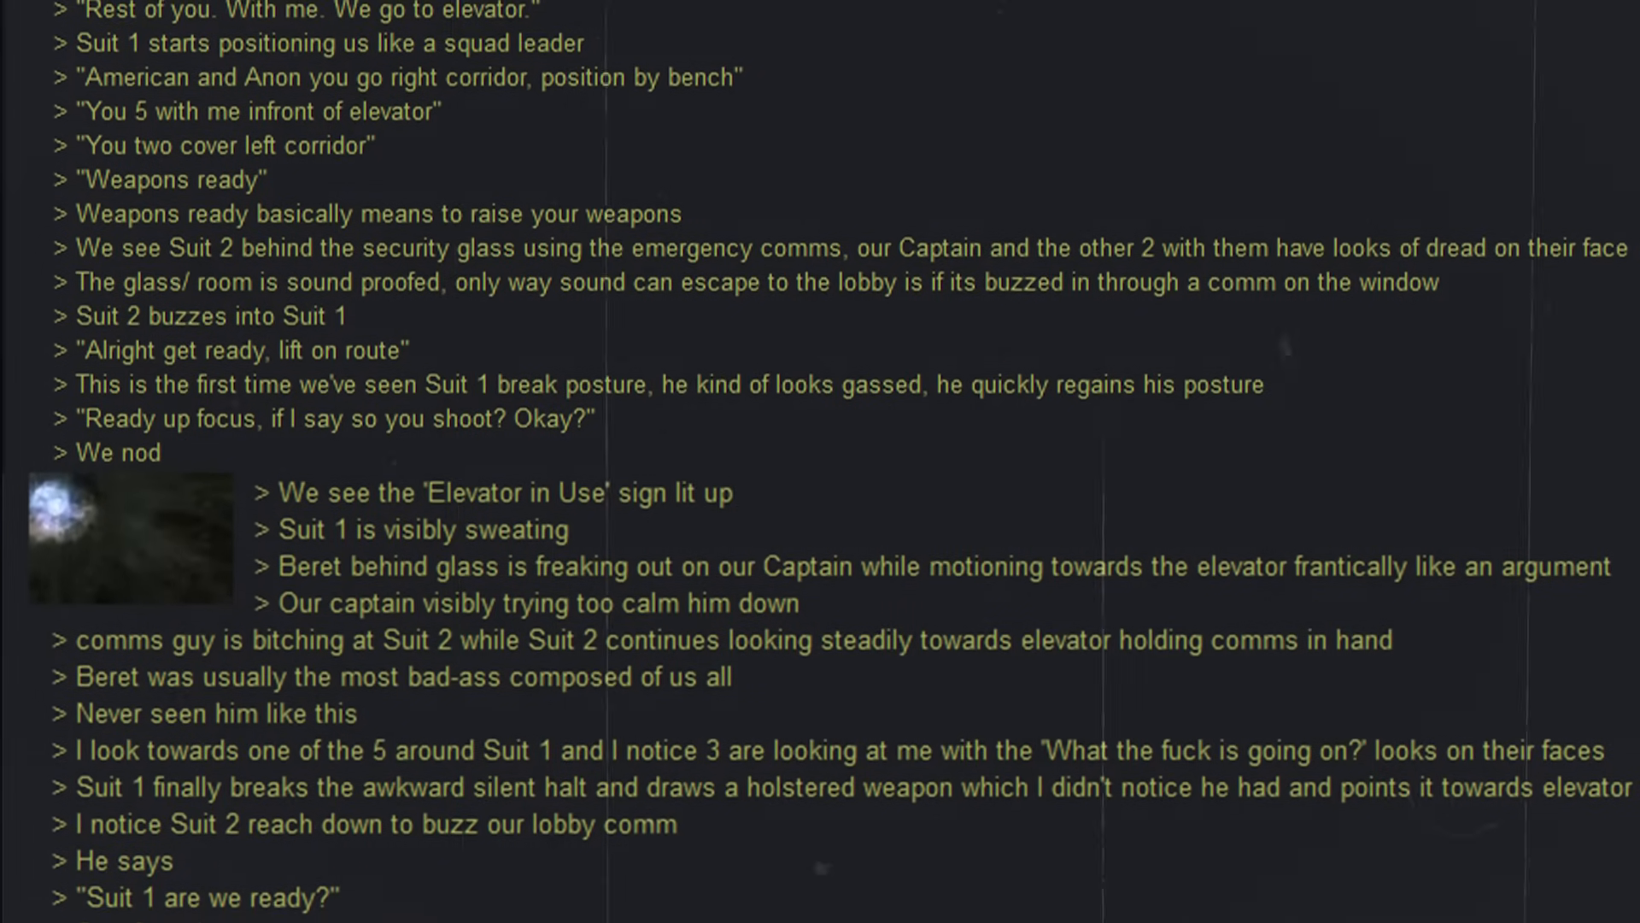
pyautogui.scroll(-3)
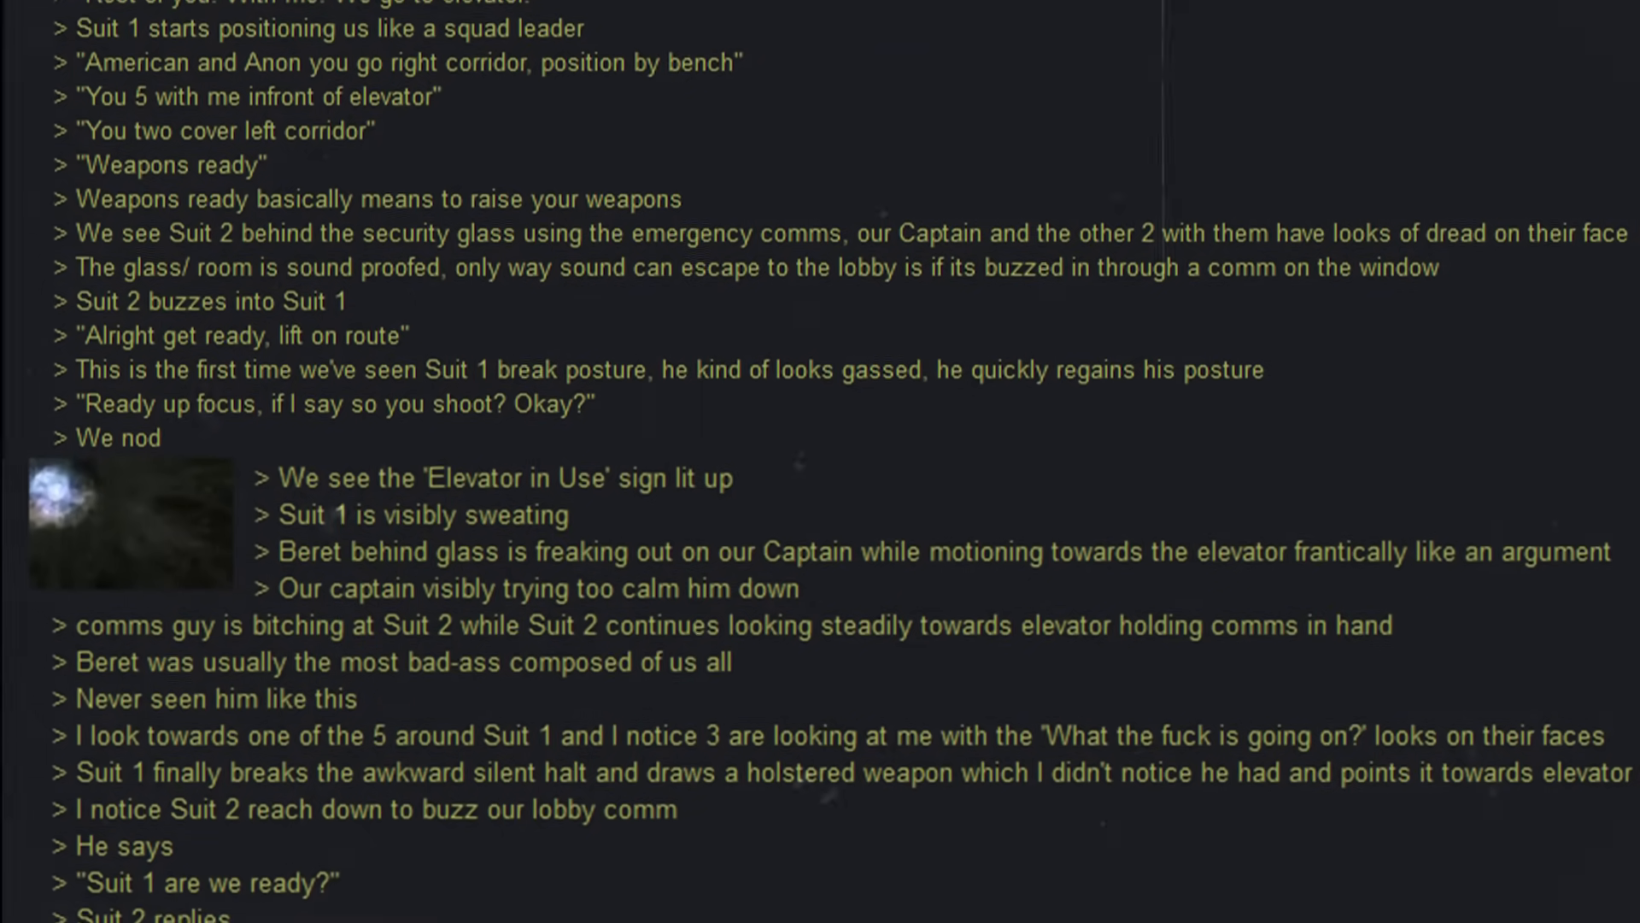
pyautogui.scroll(-3)
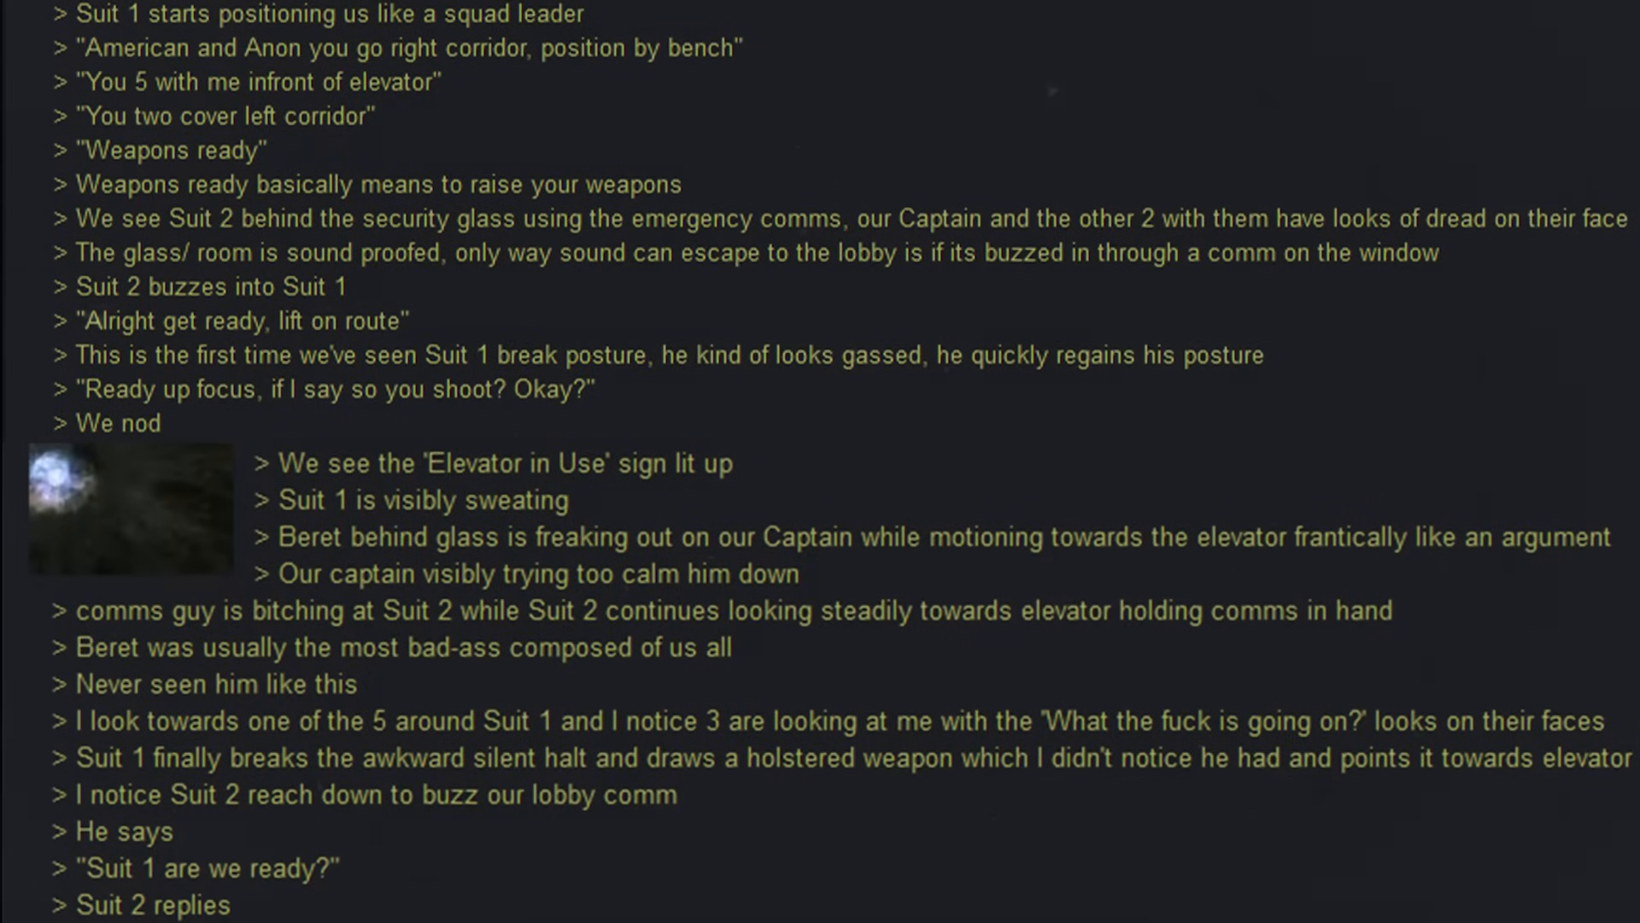
pyautogui.scroll(-3)
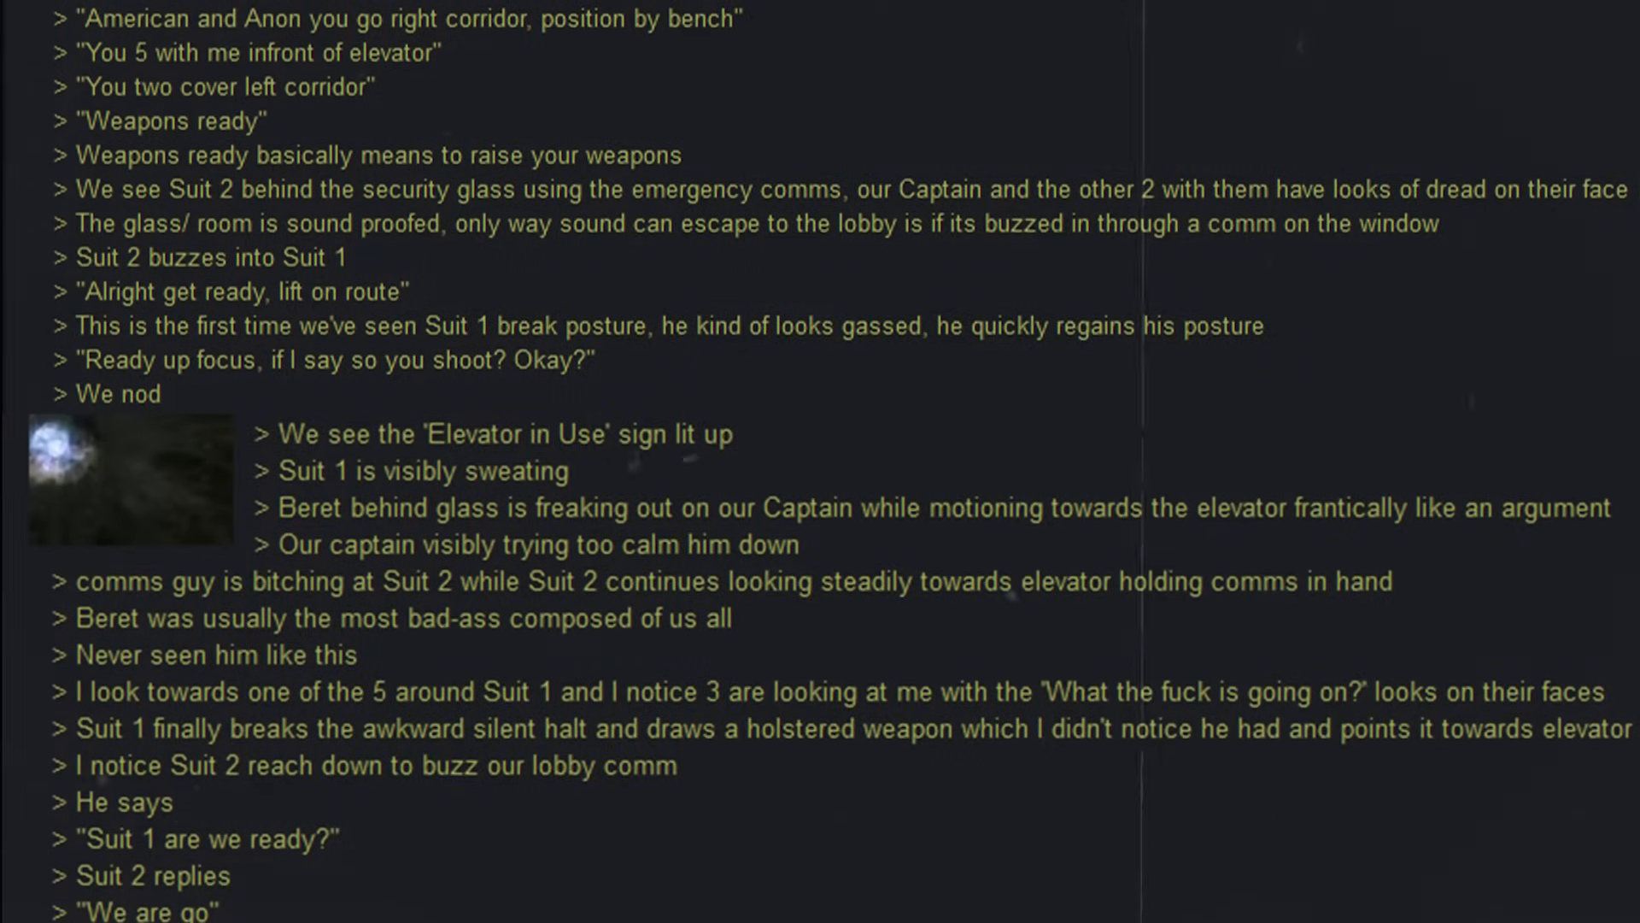
pyautogui.scroll(-3)
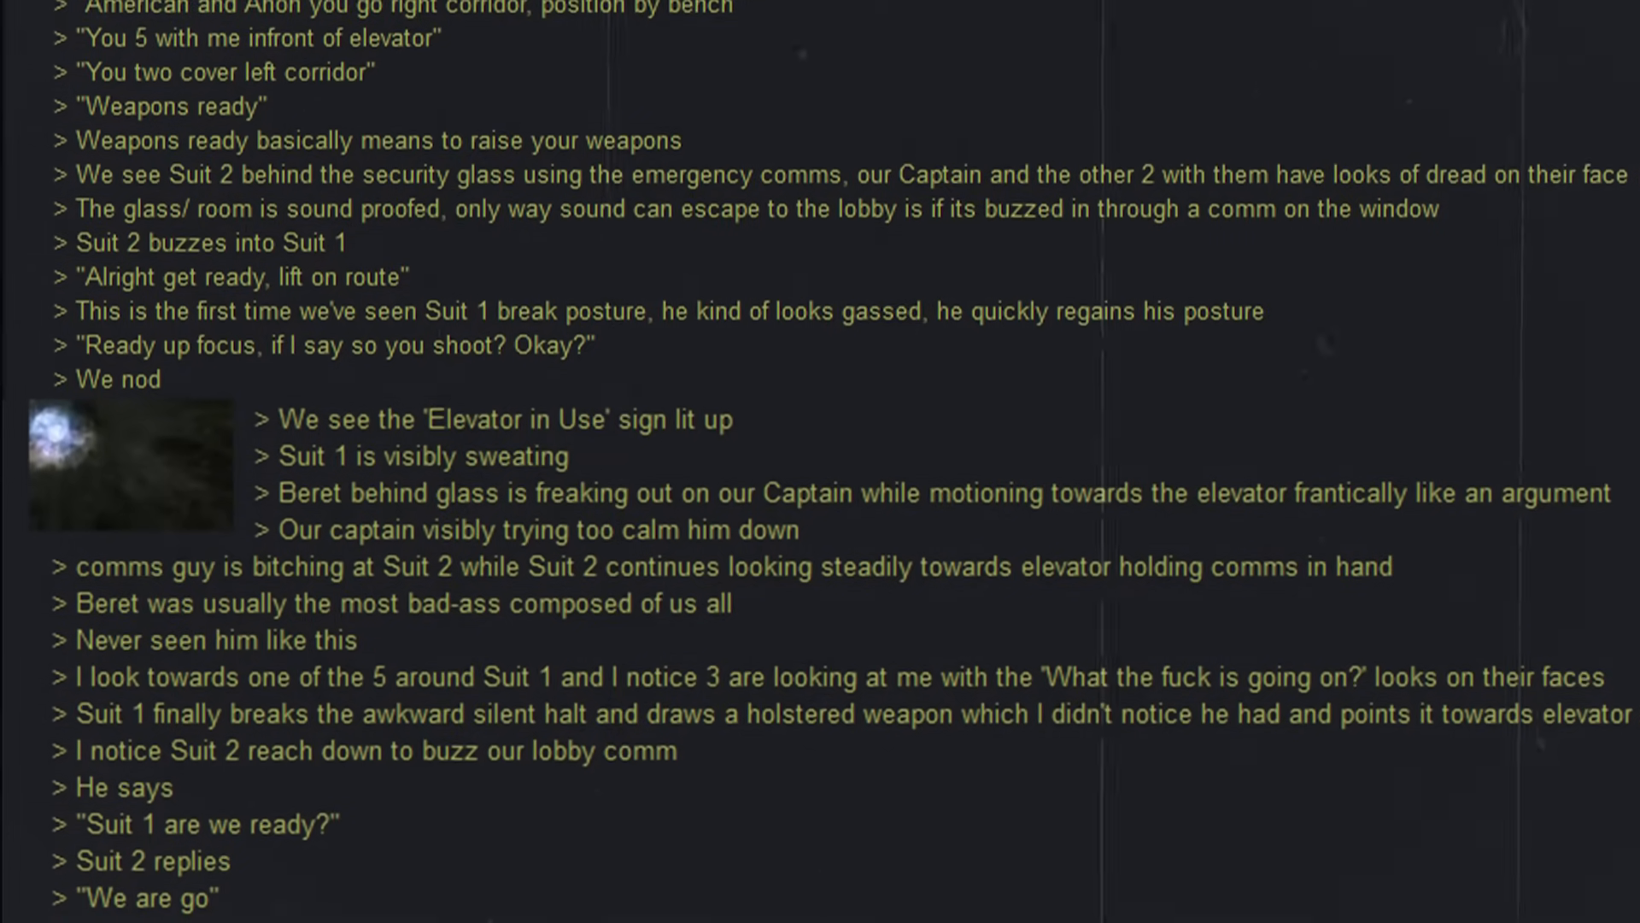
pyautogui.scroll(-3)
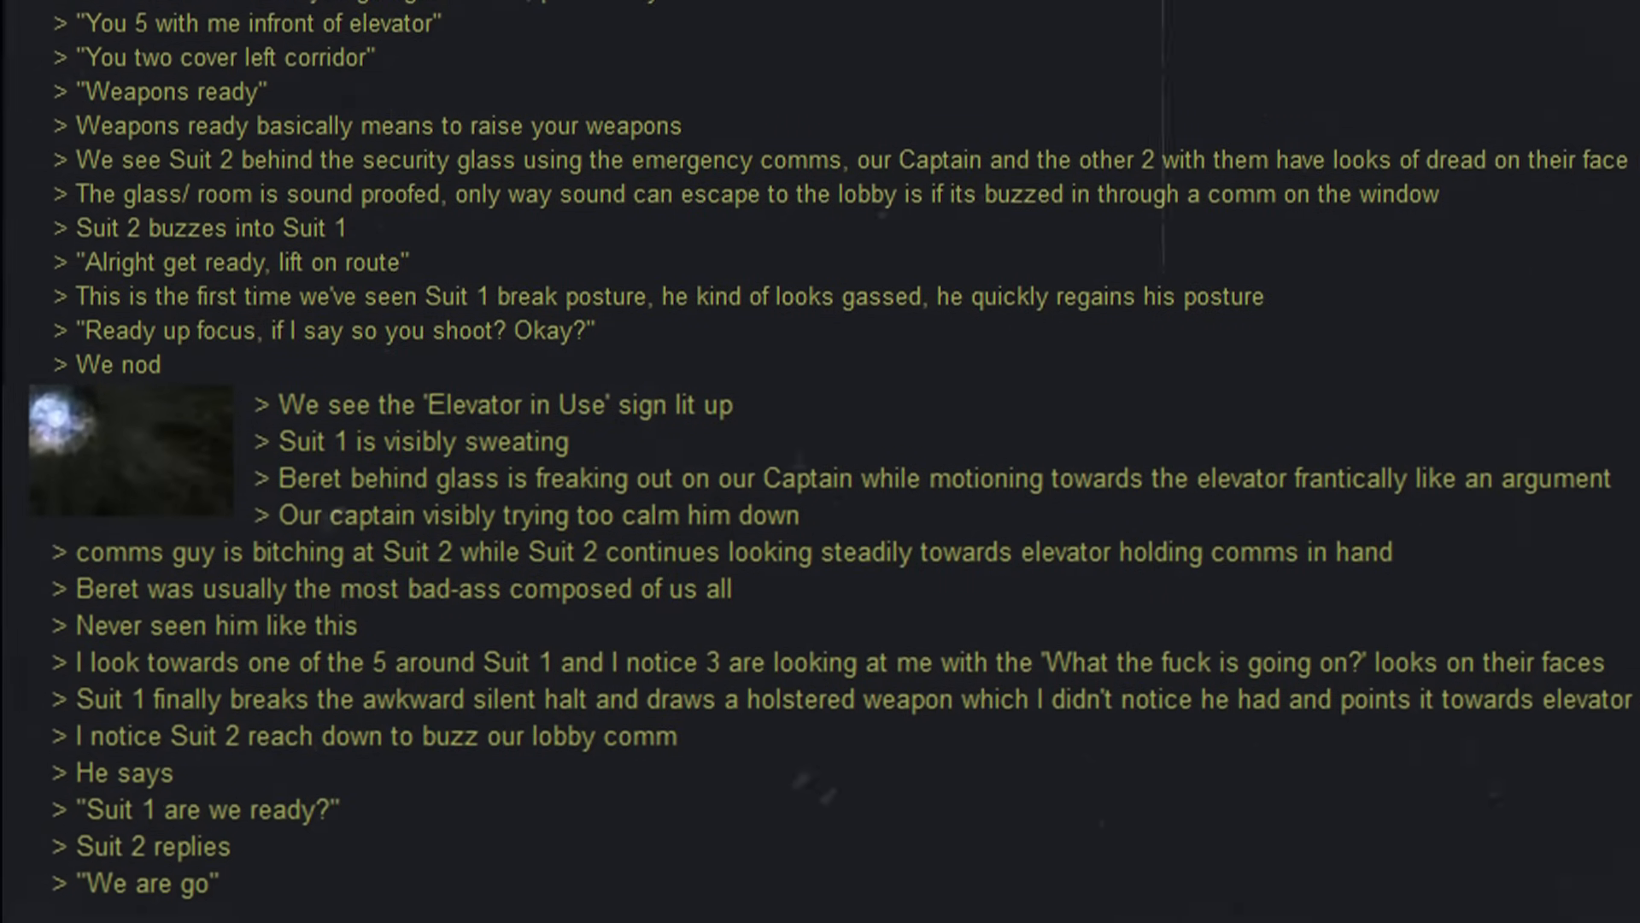
pyautogui.scroll(-3)
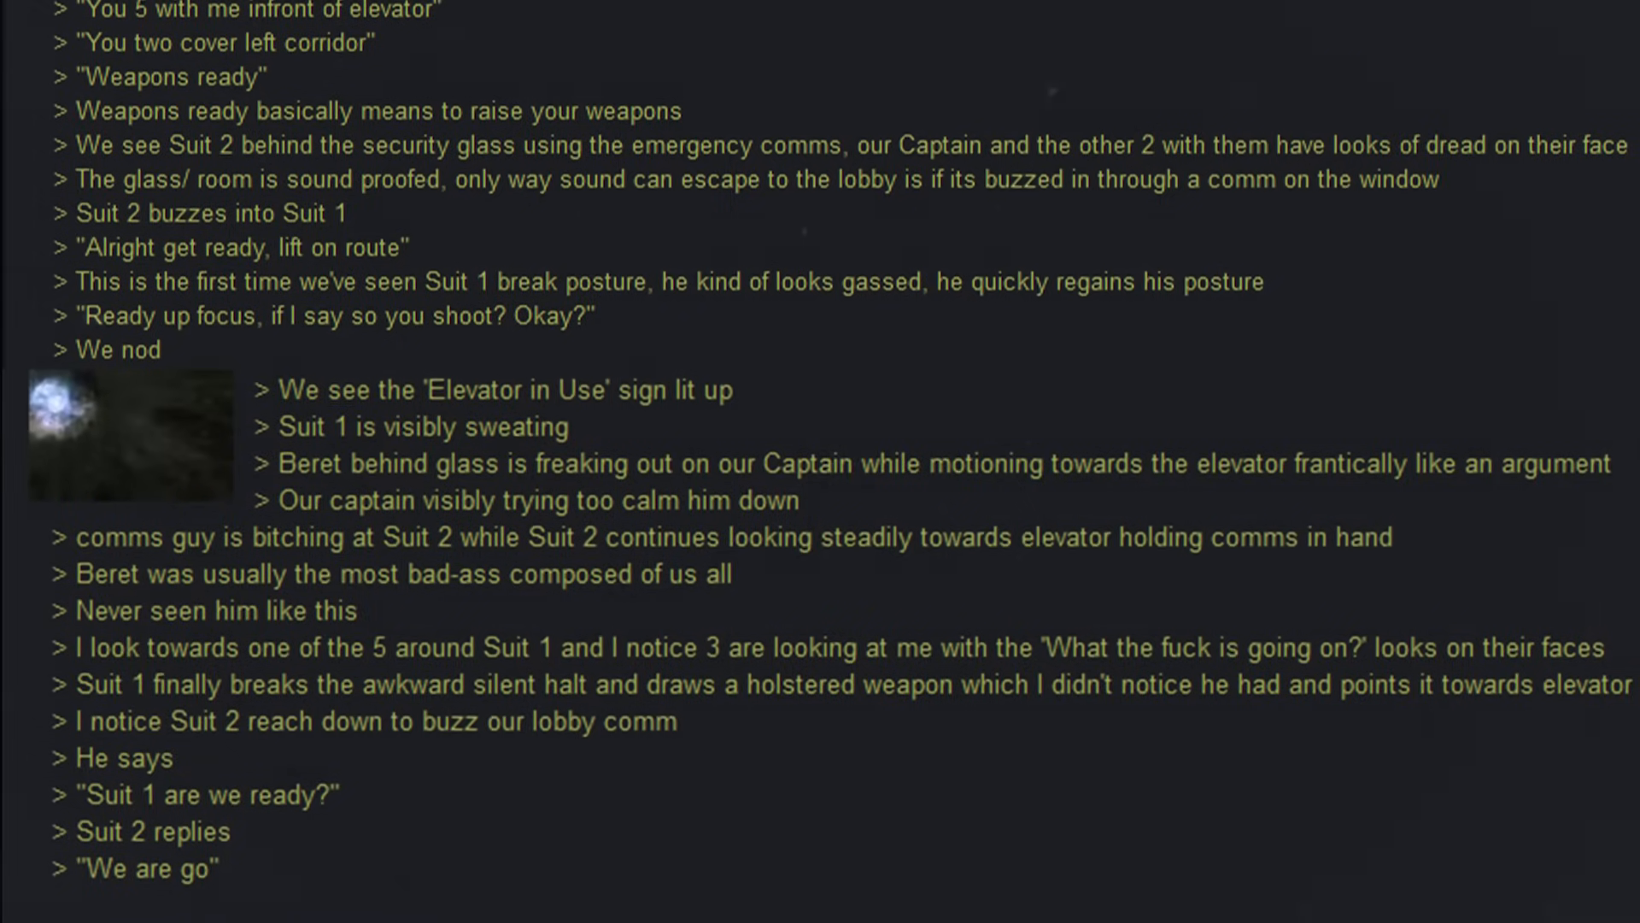
pyautogui.scroll(-3)
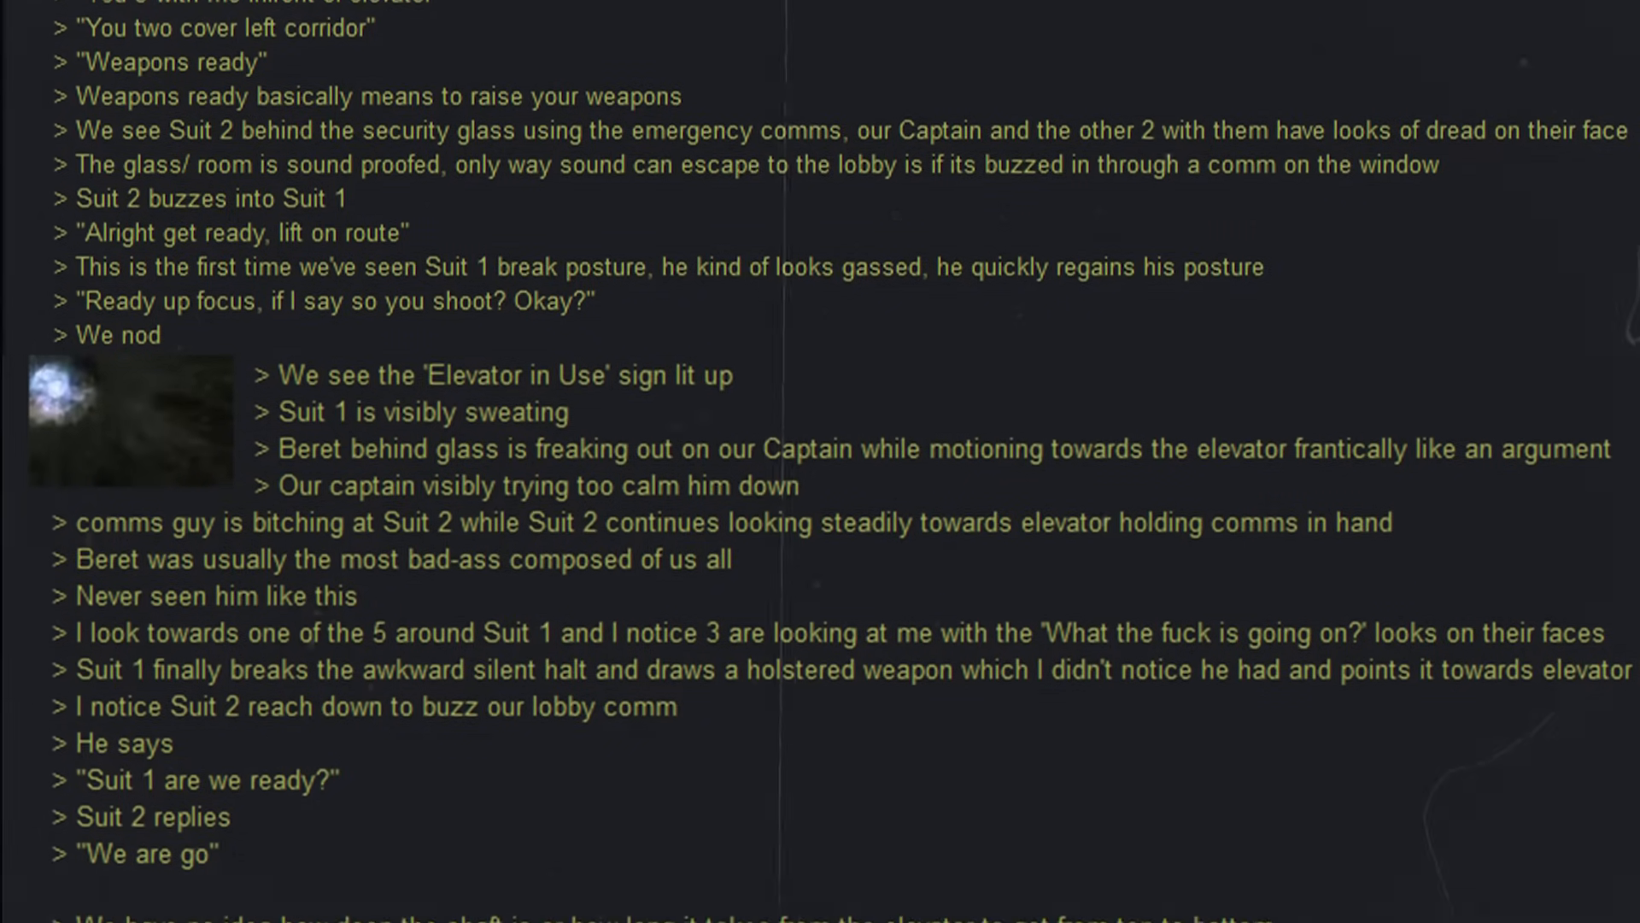
pyautogui.scroll(-3)
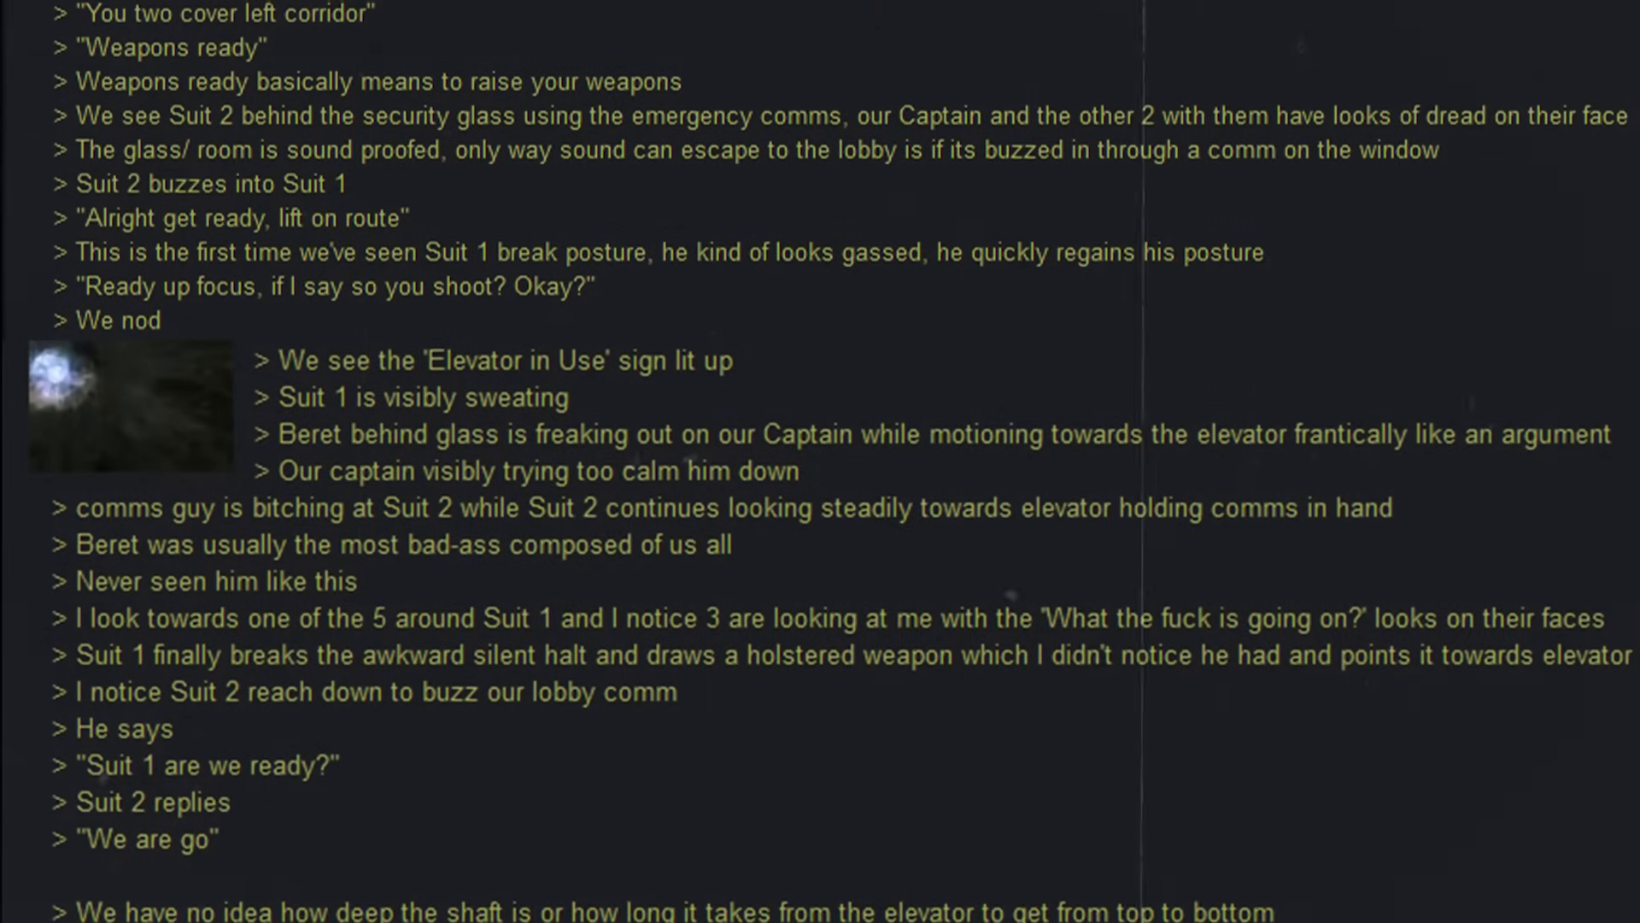
pyautogui.scroll(-3)
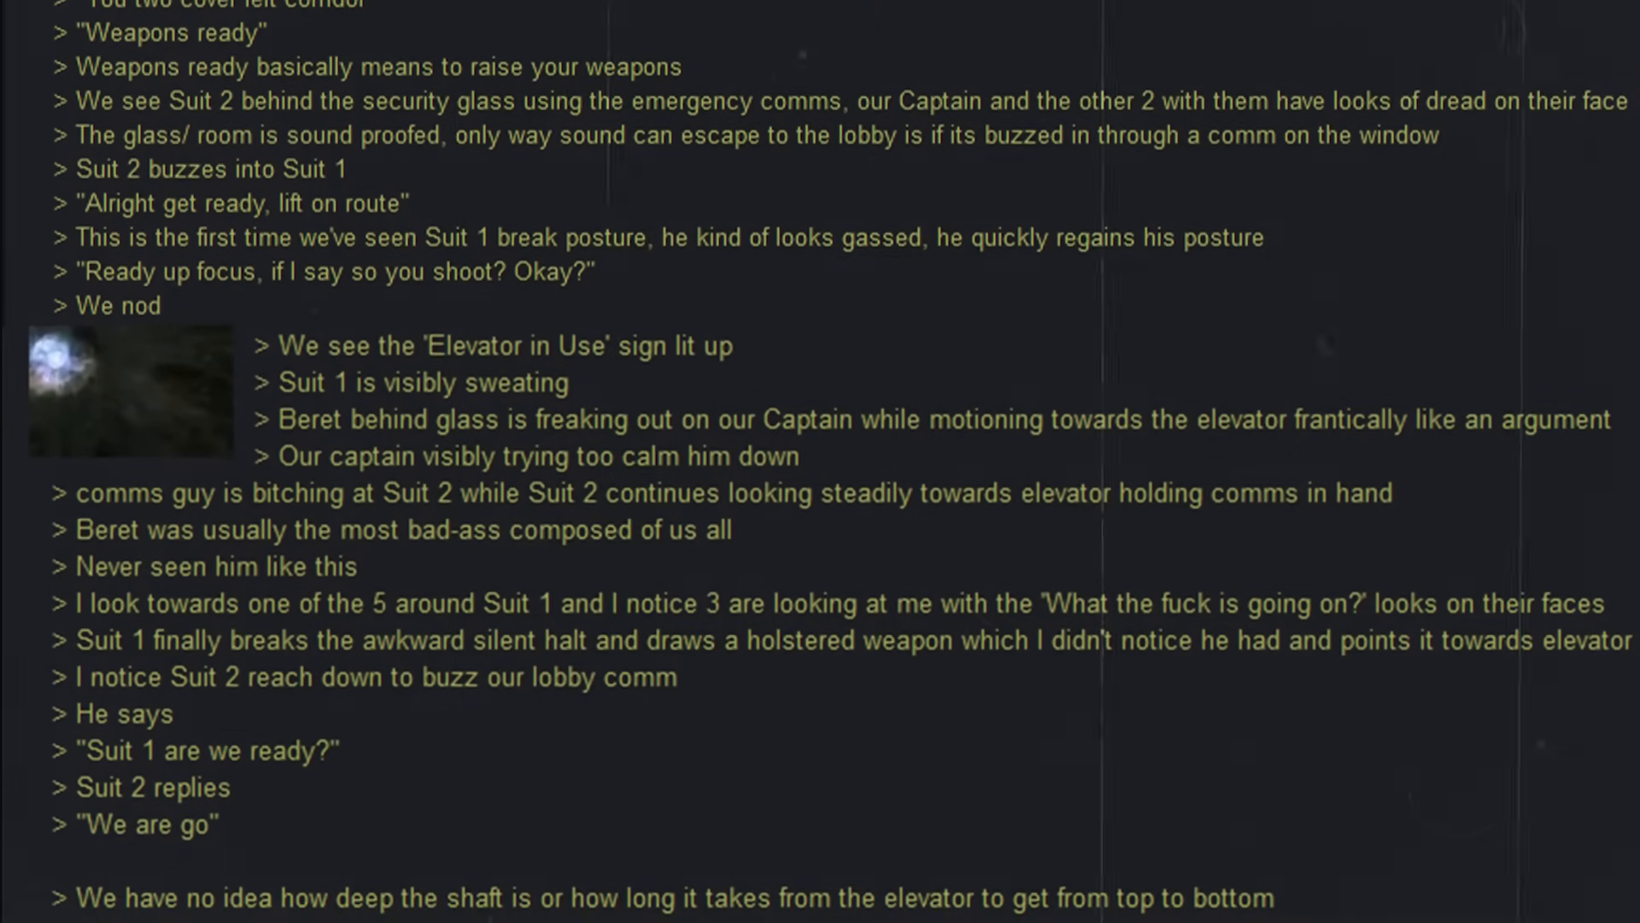
pyautogui.scroll(-3)
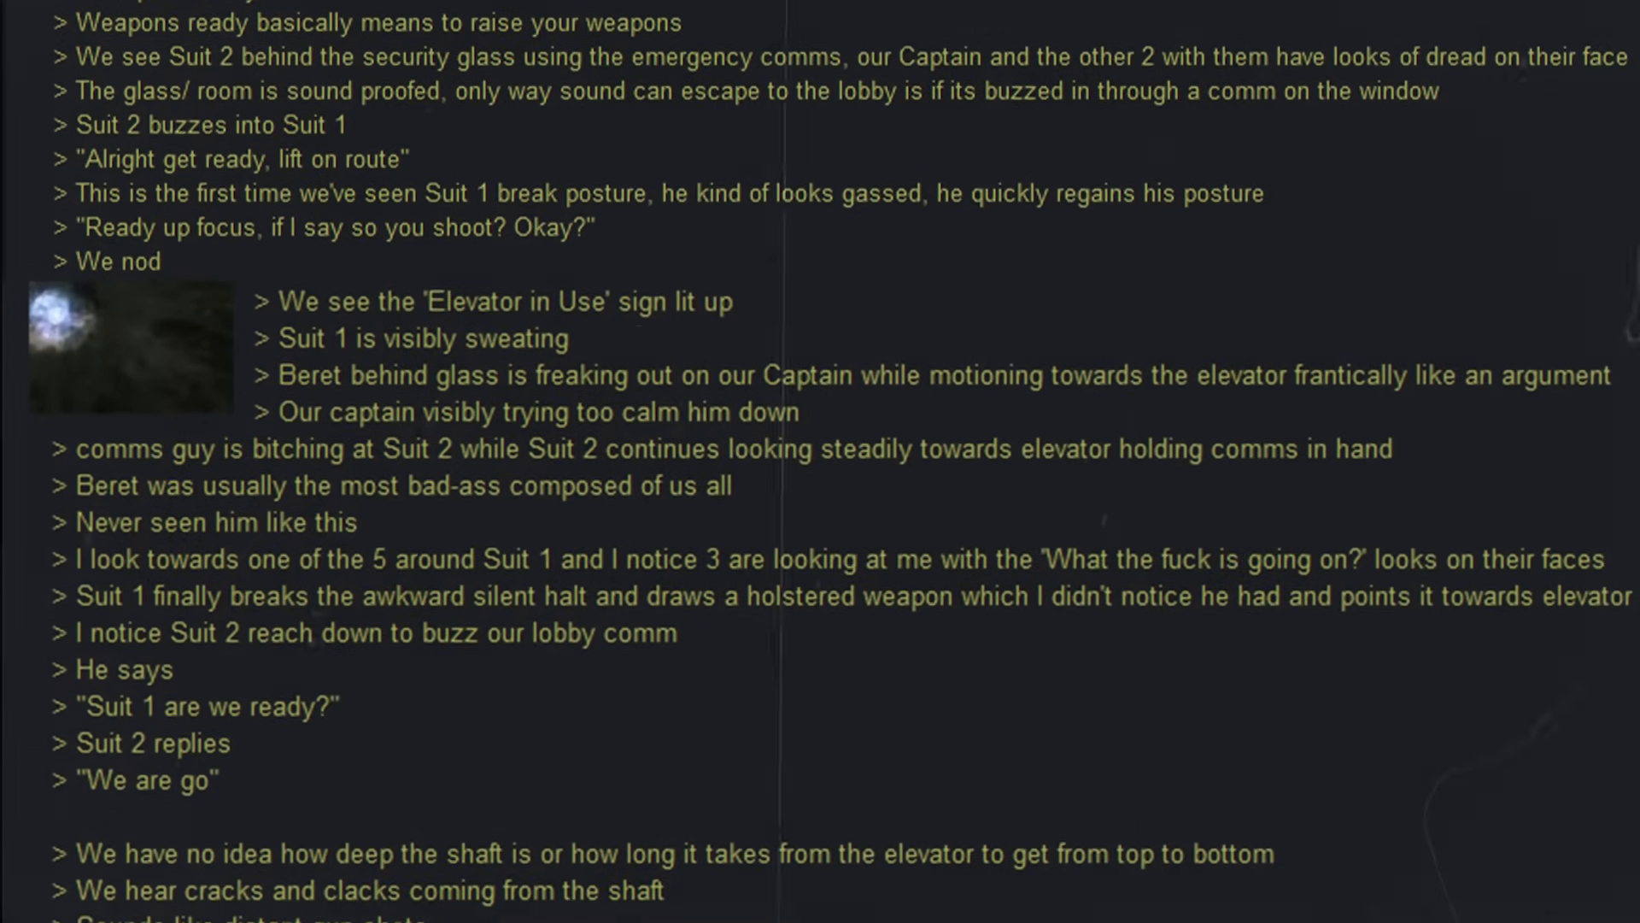
pyautogui.scroll(-3)
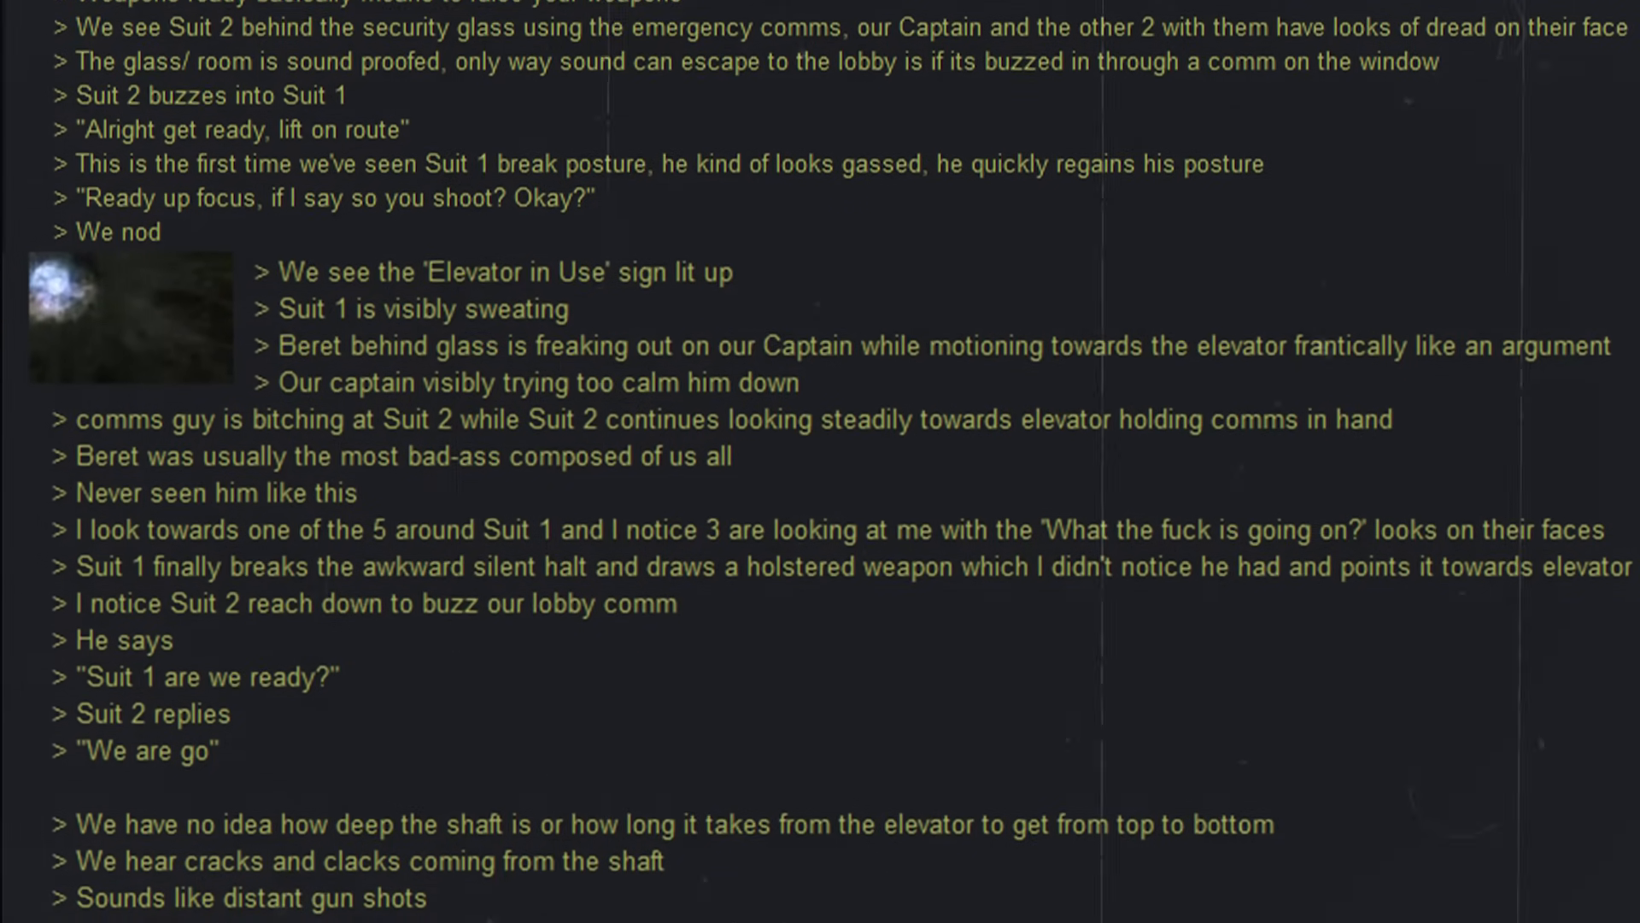
pyautogui.scroll(-3)
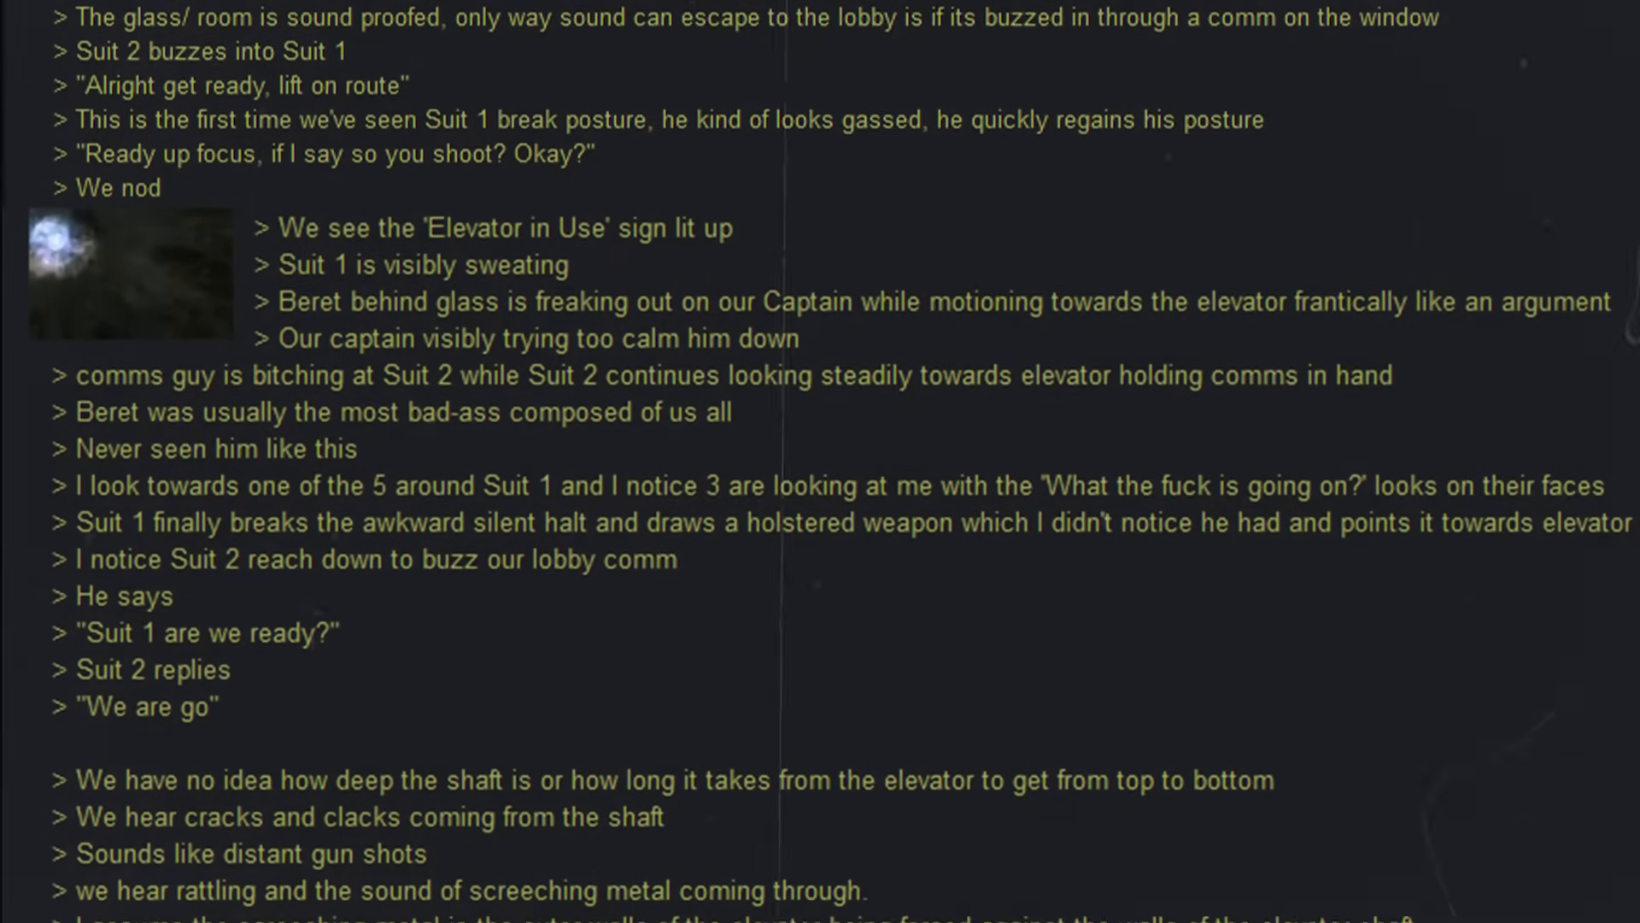
pyautogui.scroll(-3)
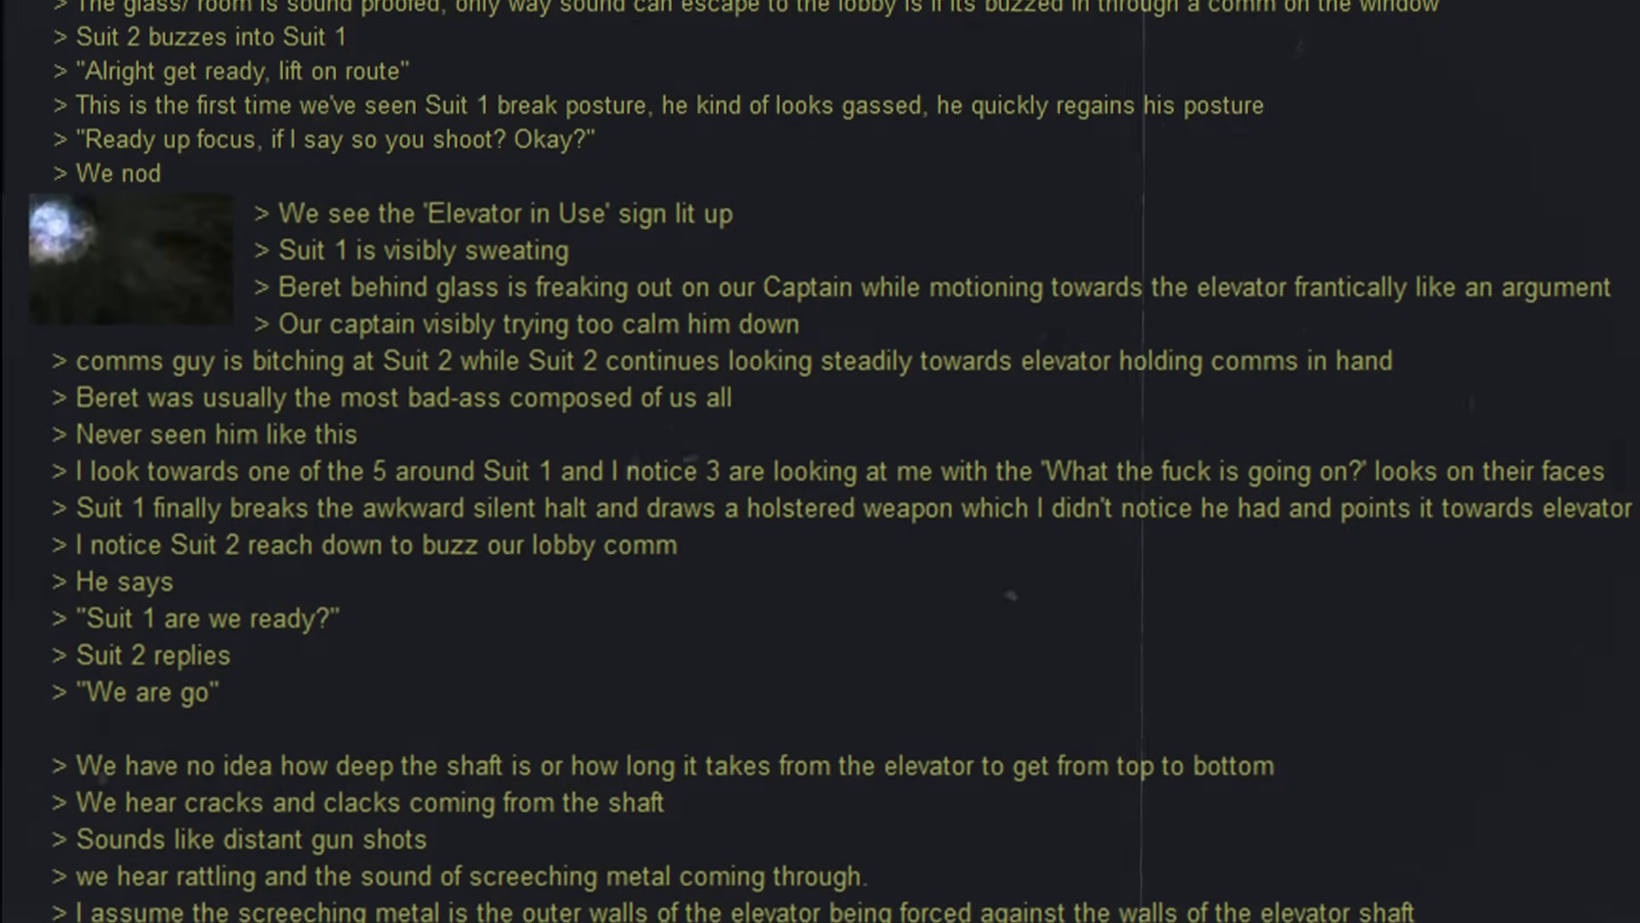
pyautogui.scroll(3)
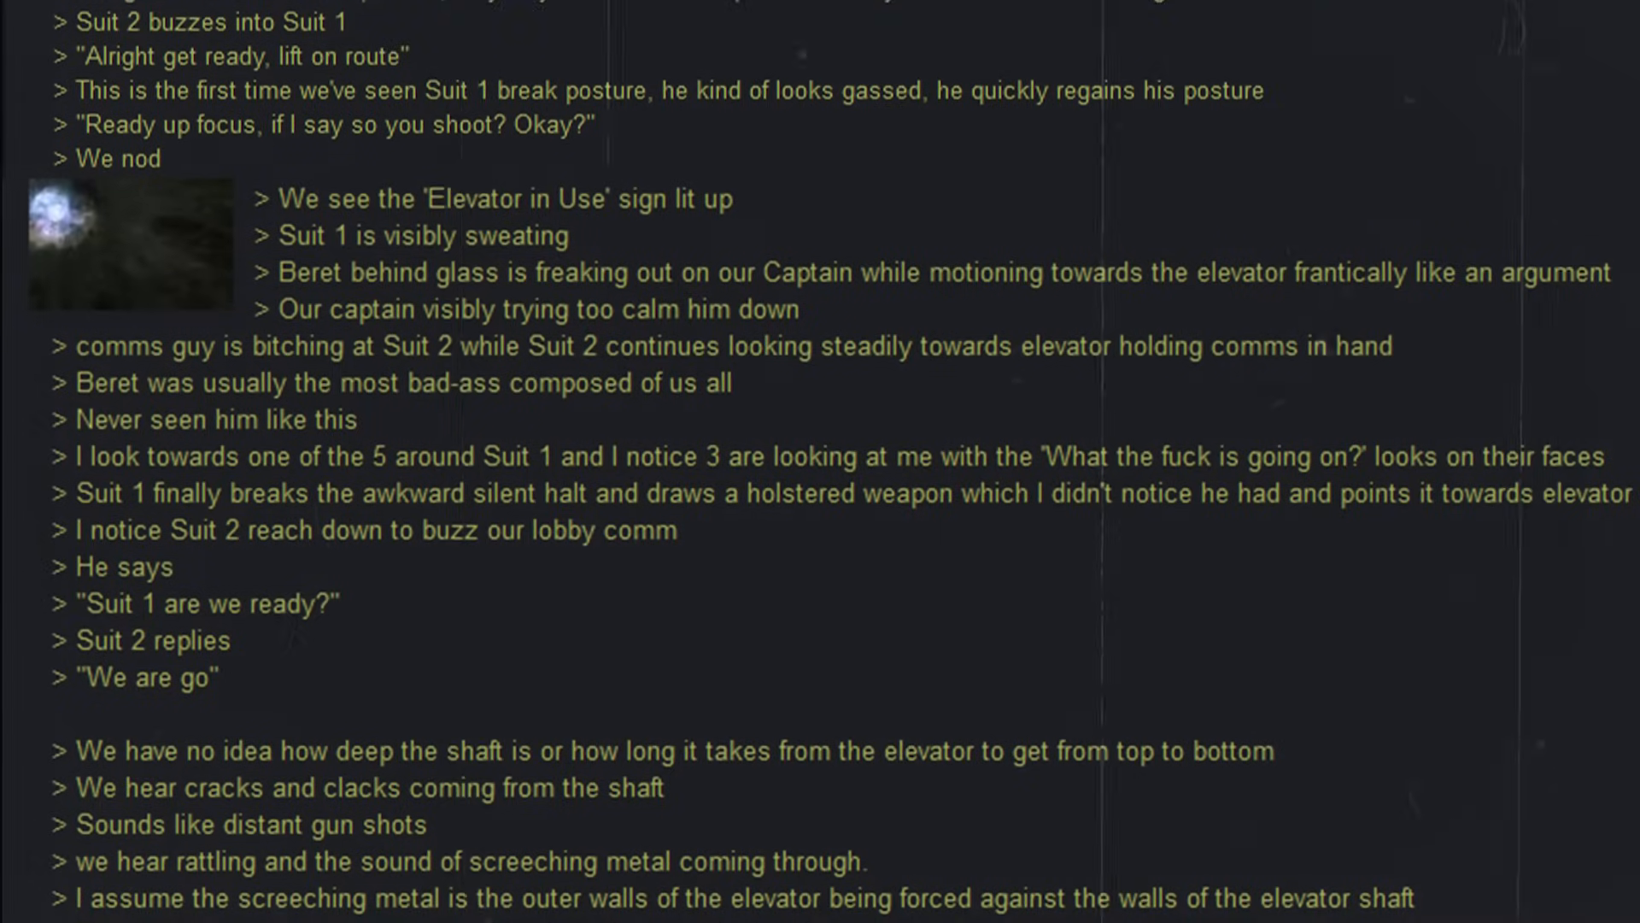
pyautogui.scroll(-3)
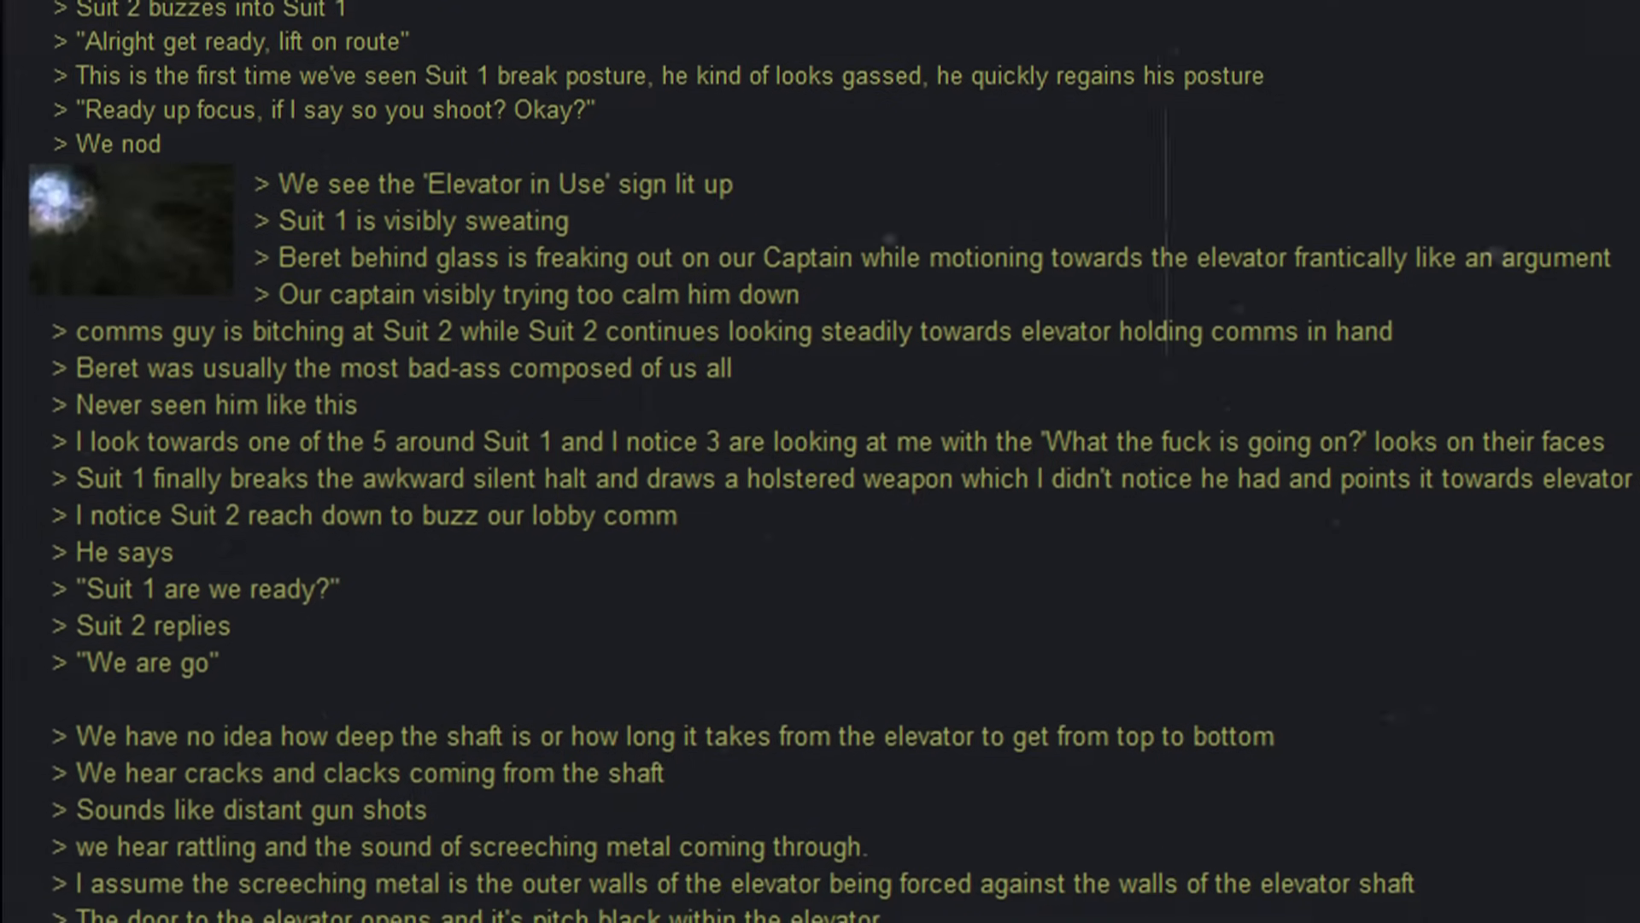
pyautogui.scroll(-3)
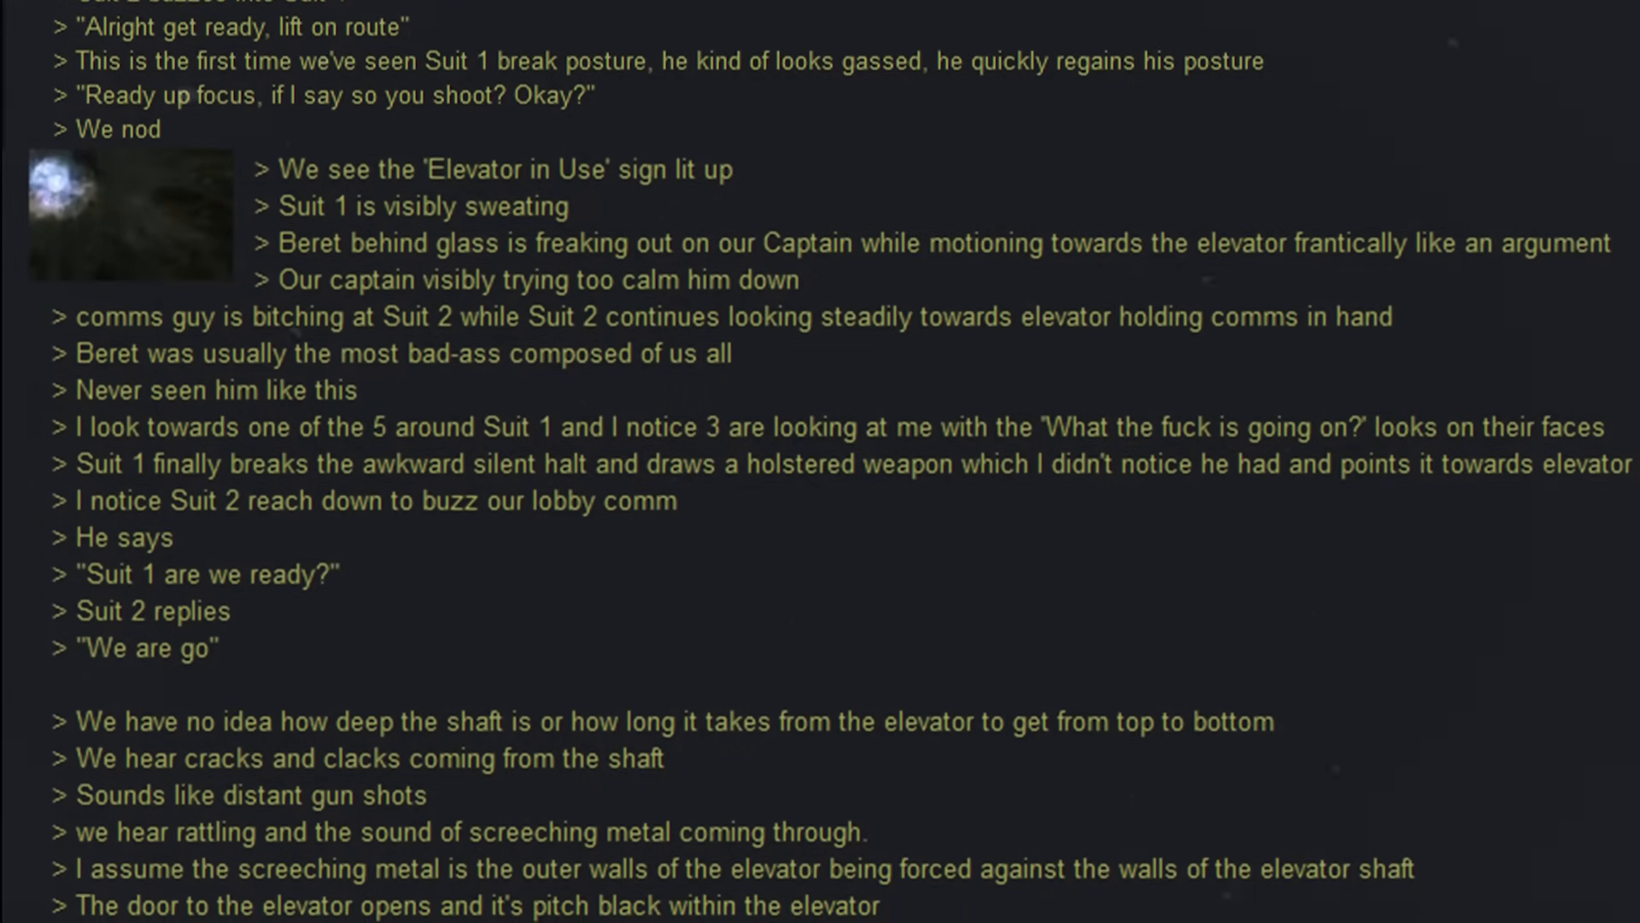
pyautogui.scroll(-3)
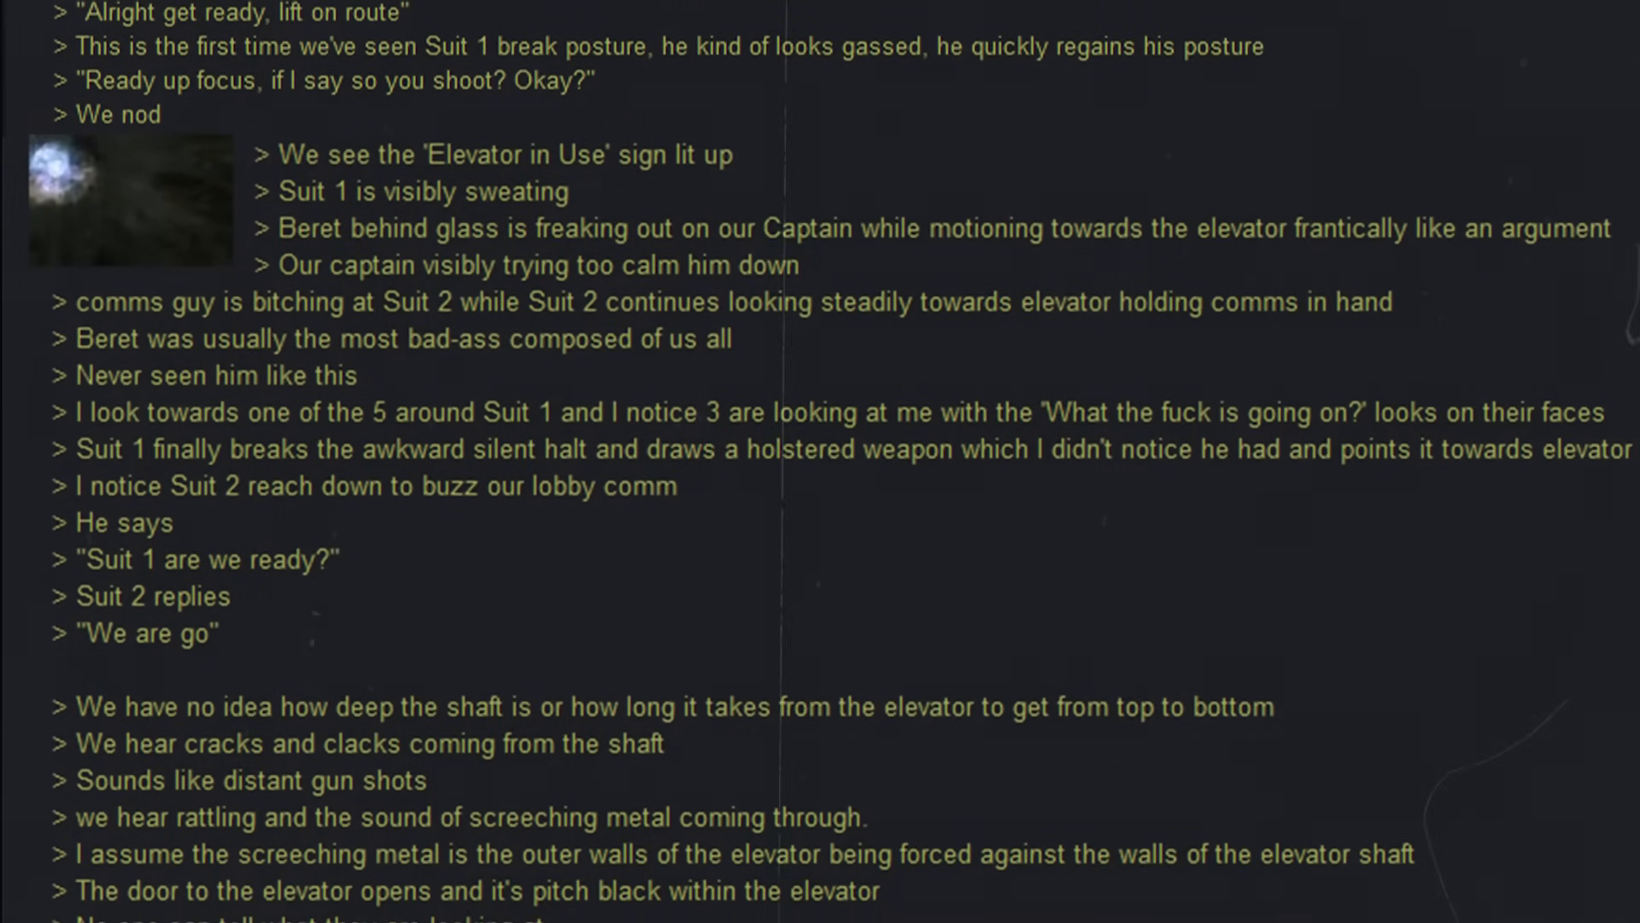
pyautogui.scroll(-3)
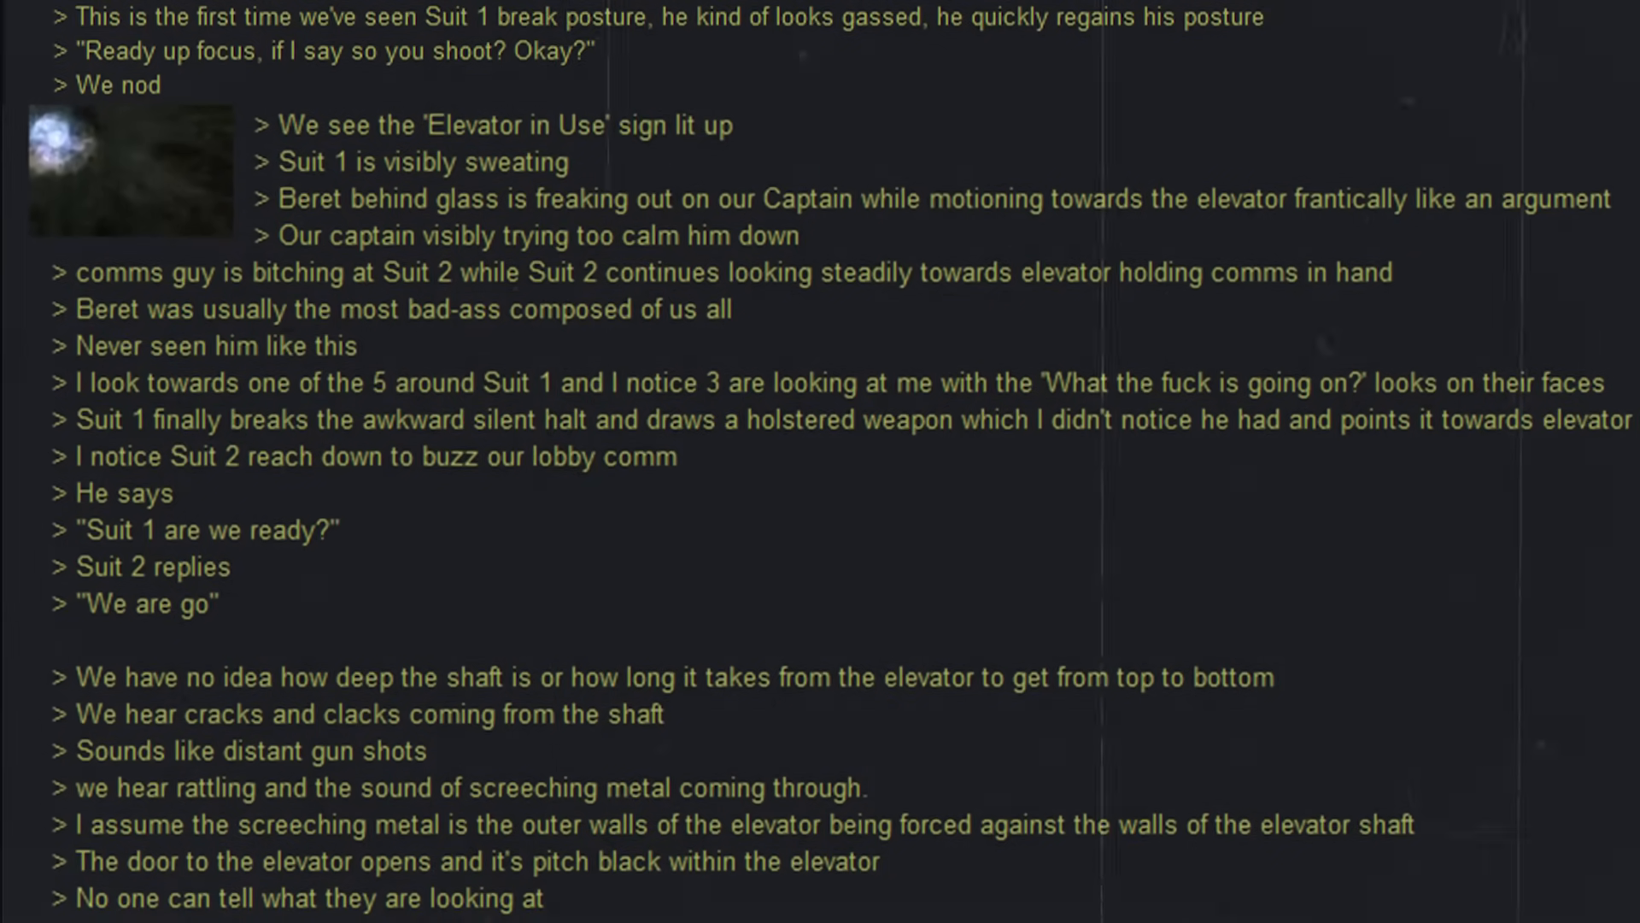
pyautogui.scroll(-3)
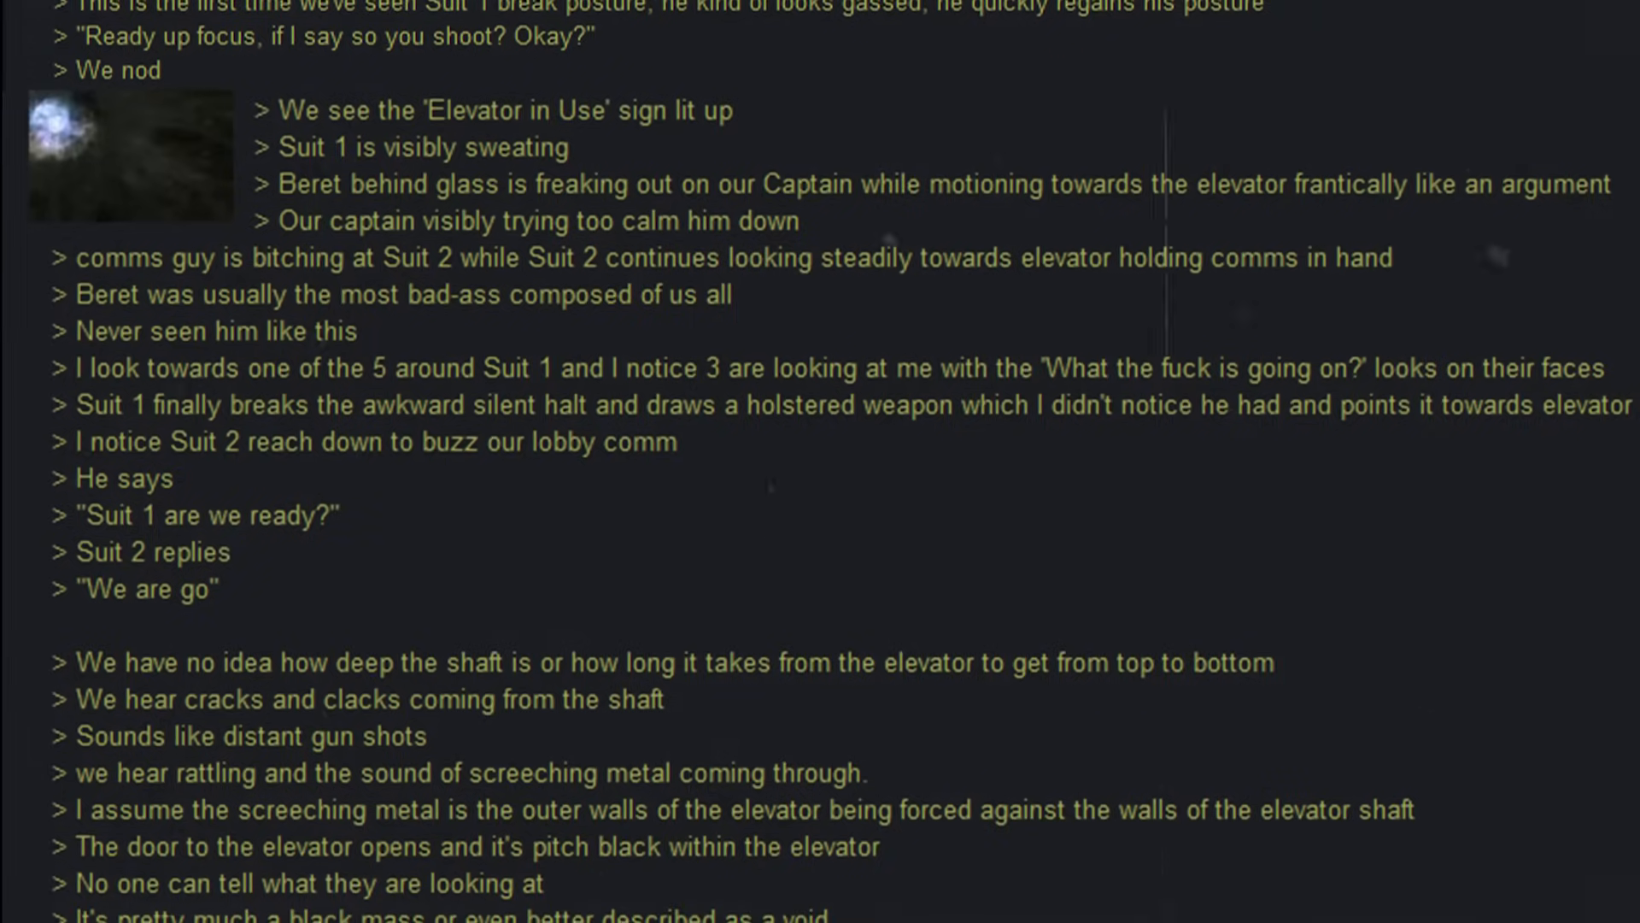
pyautogui.scroll(-3)
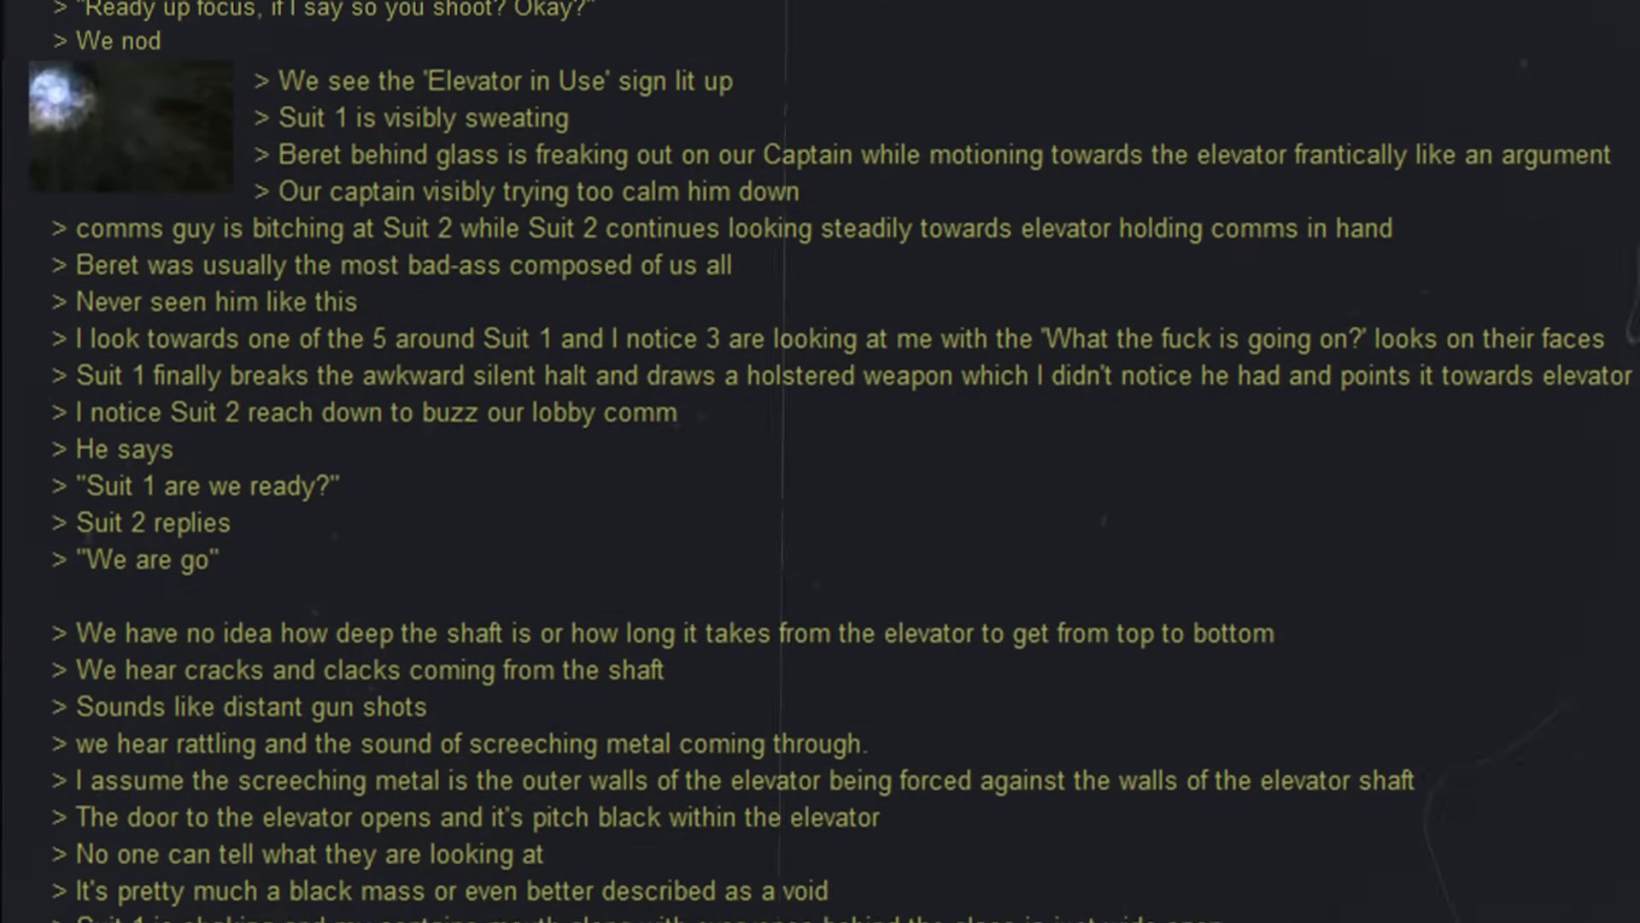
pyautogui.scroll(-3)
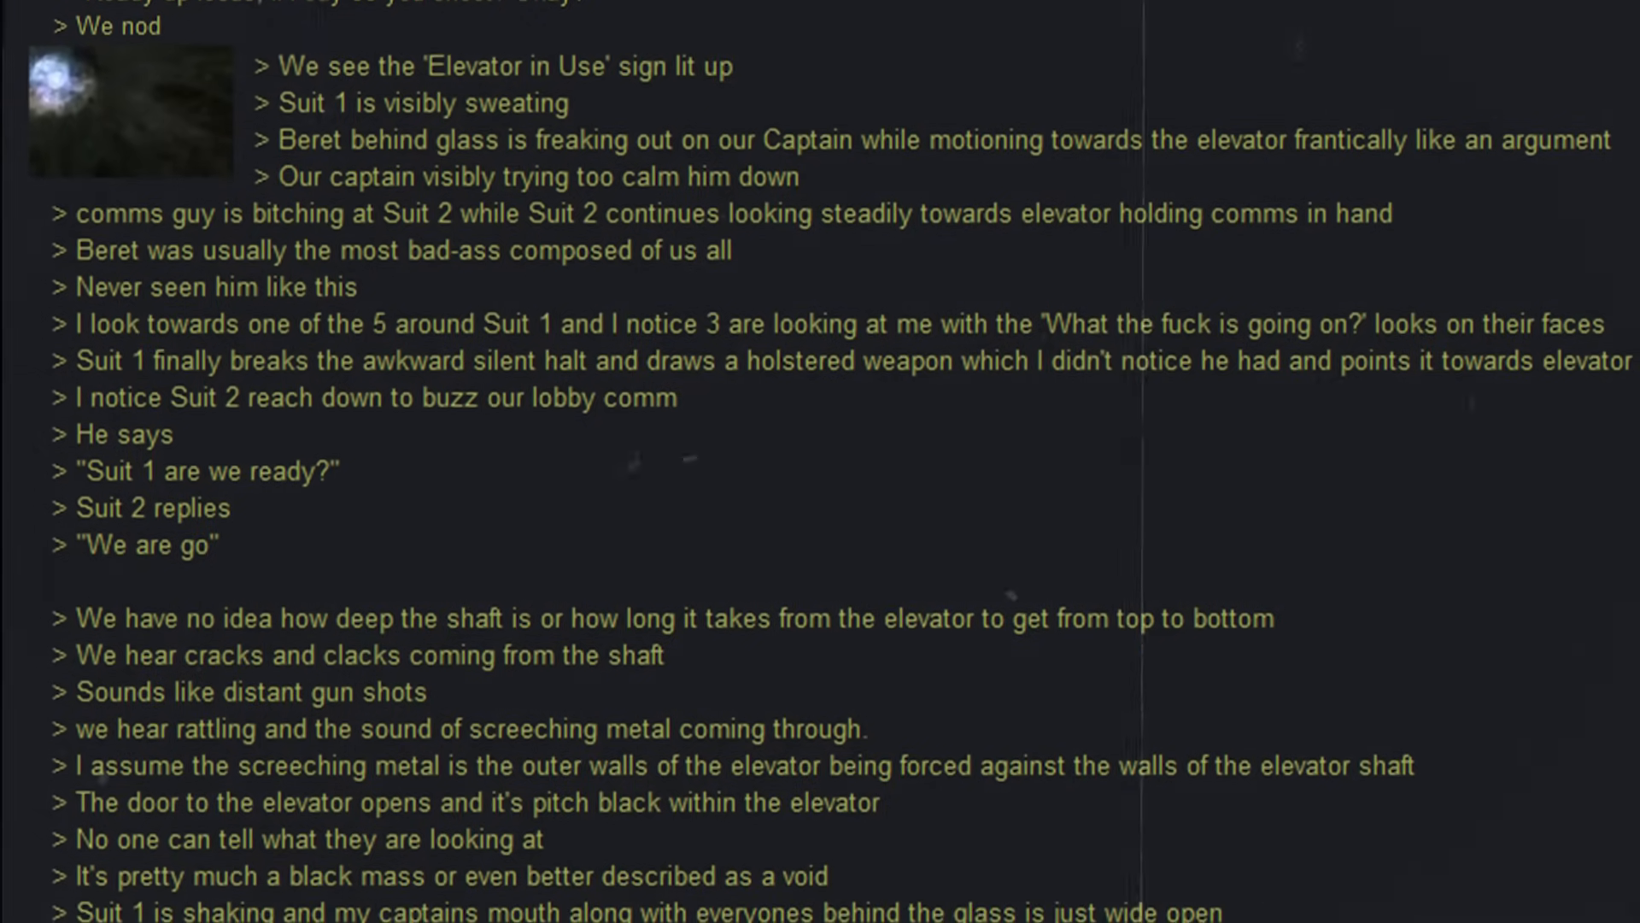
pyautogui.scroll(3)
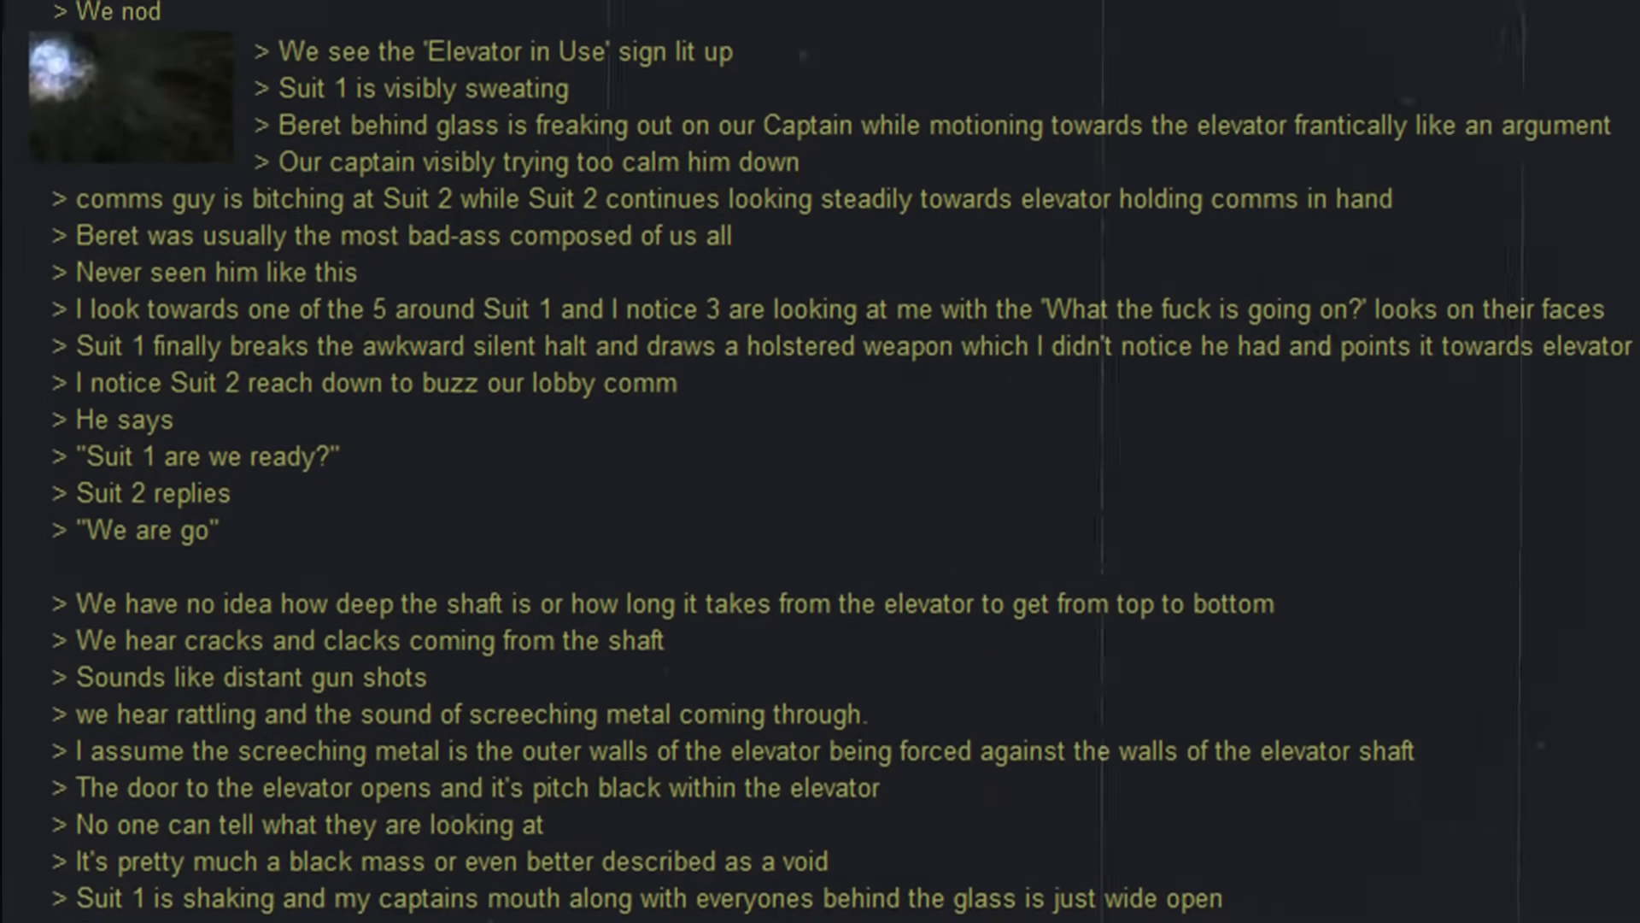
pyautogui.scroll(-3)
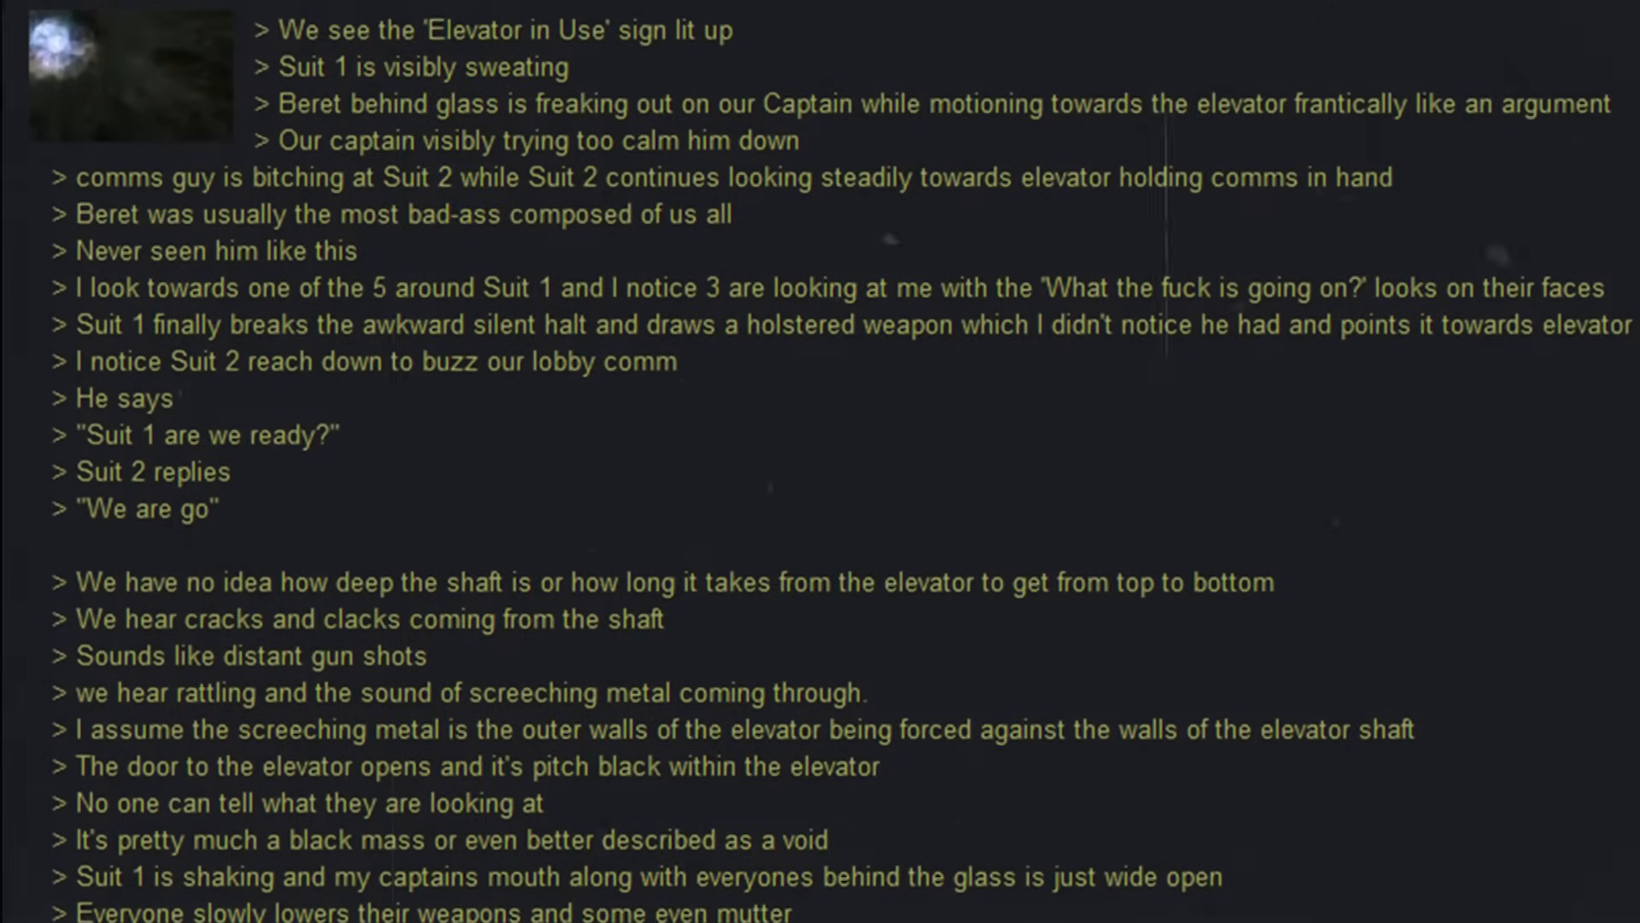
pyautogui.scroll(-3)
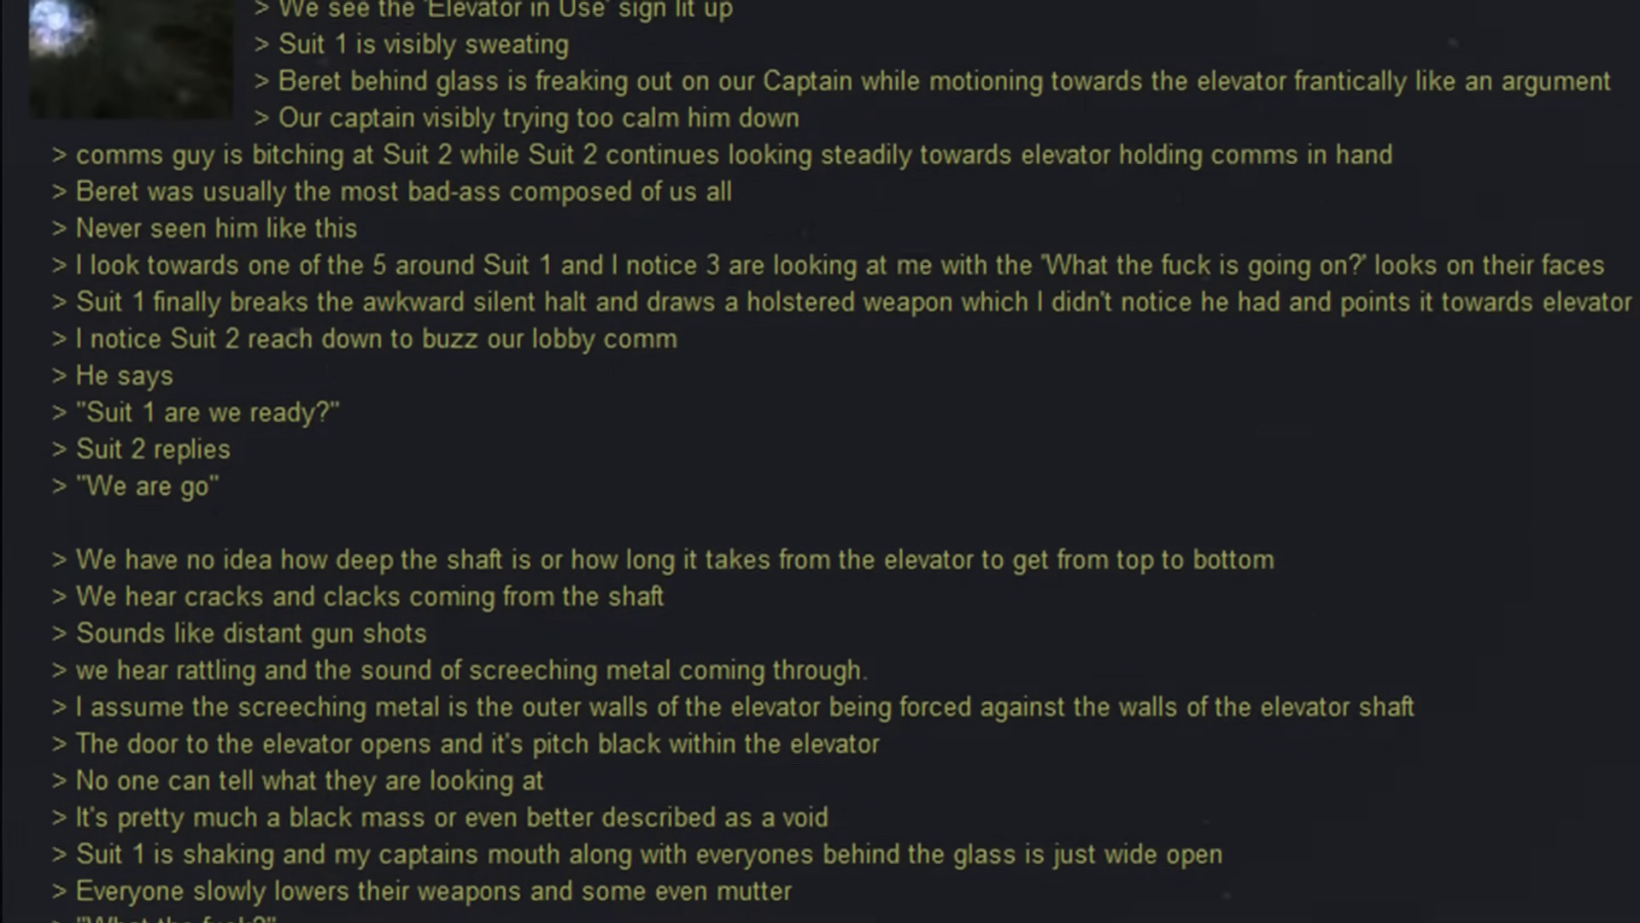
pyautogui.scroll(-3)
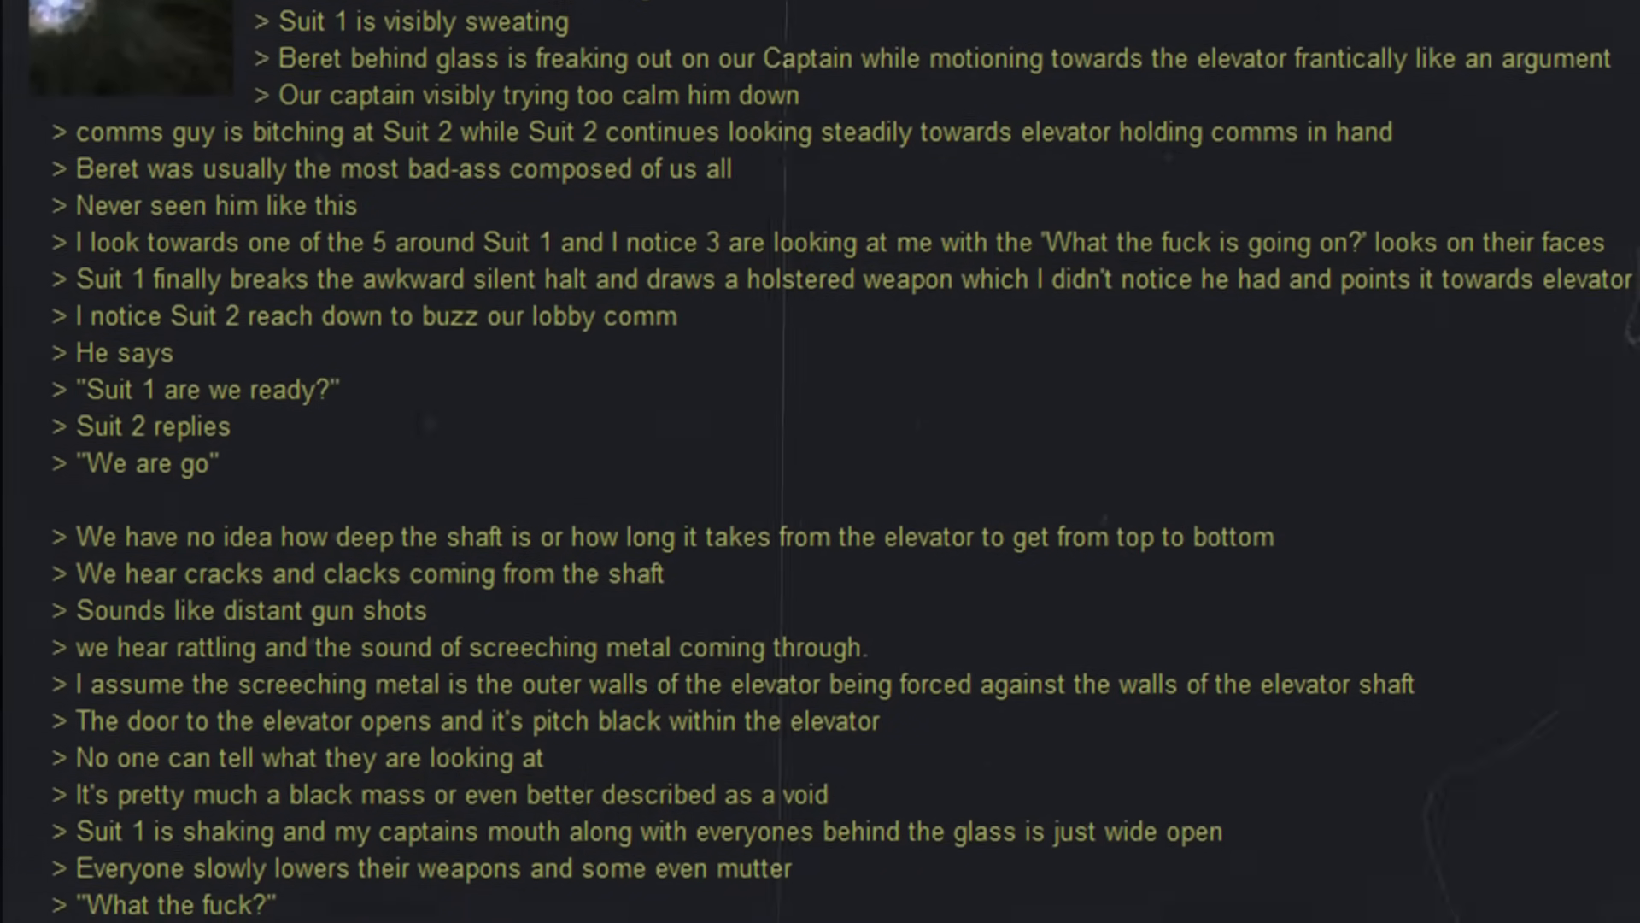
pyautogui.scroll(-3)
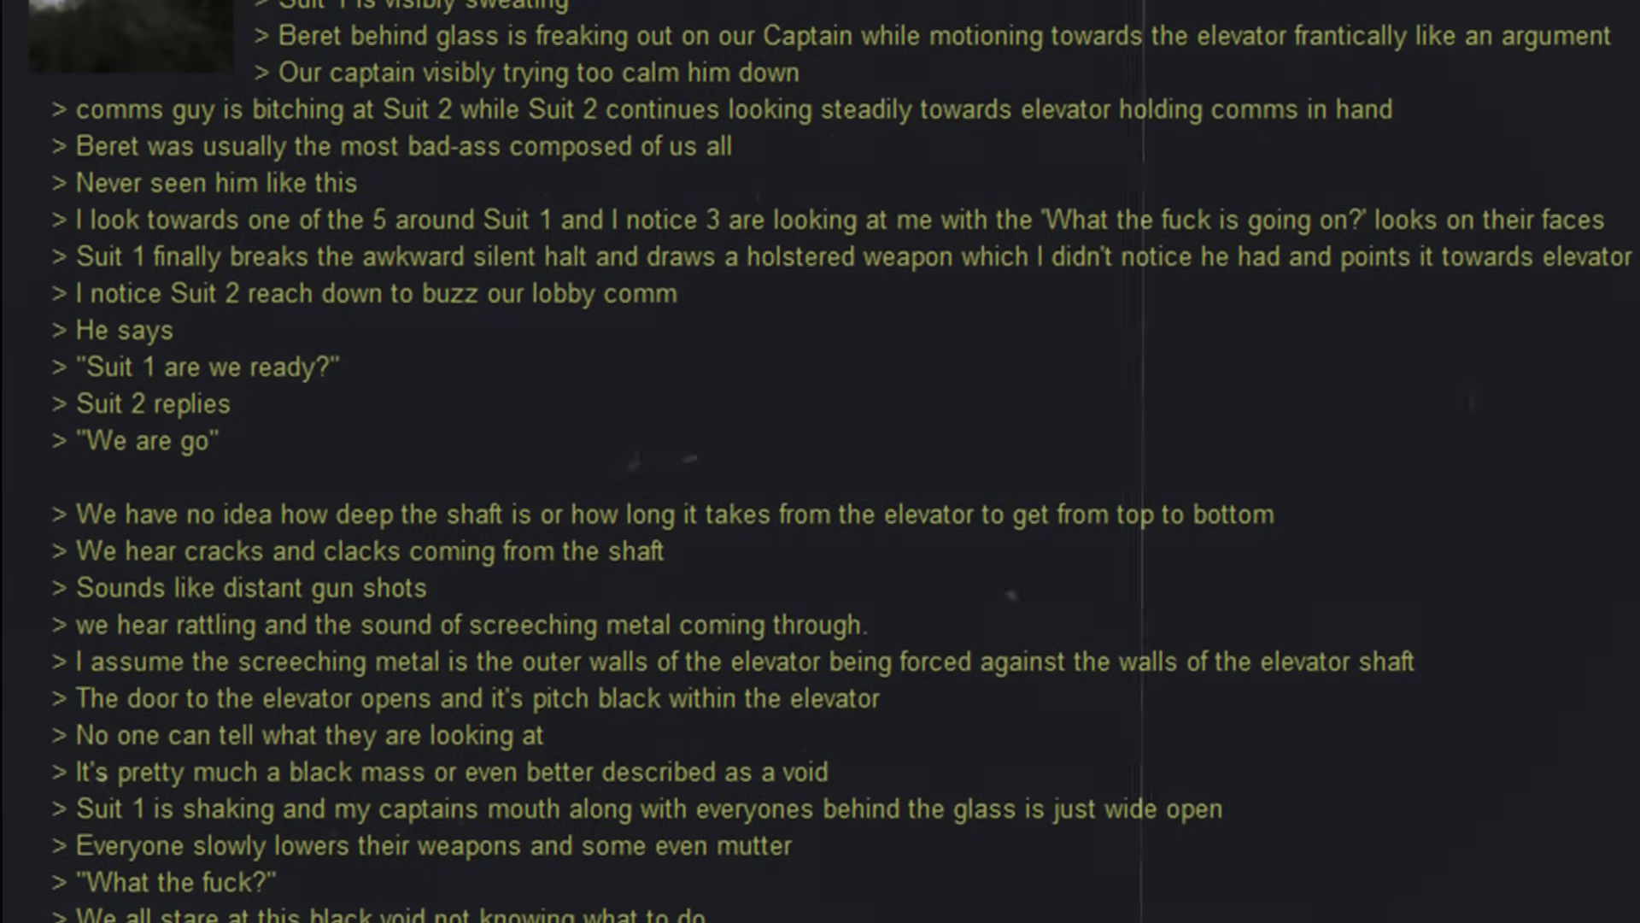
pyautogui.scroll(-3)
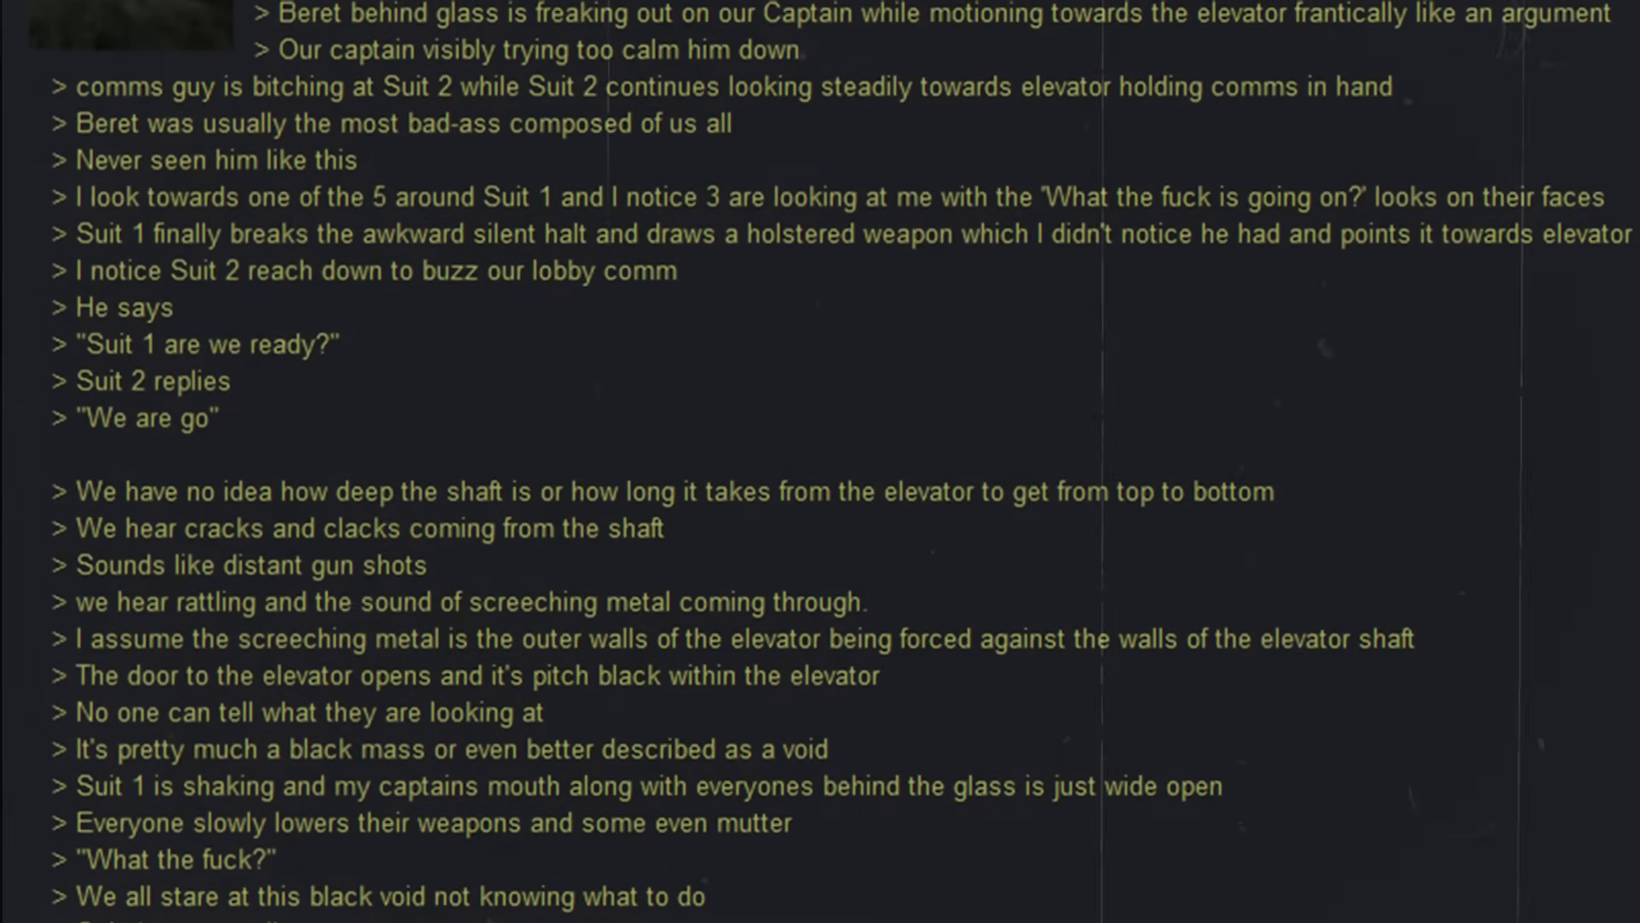
pyautogui.scroll(-3)
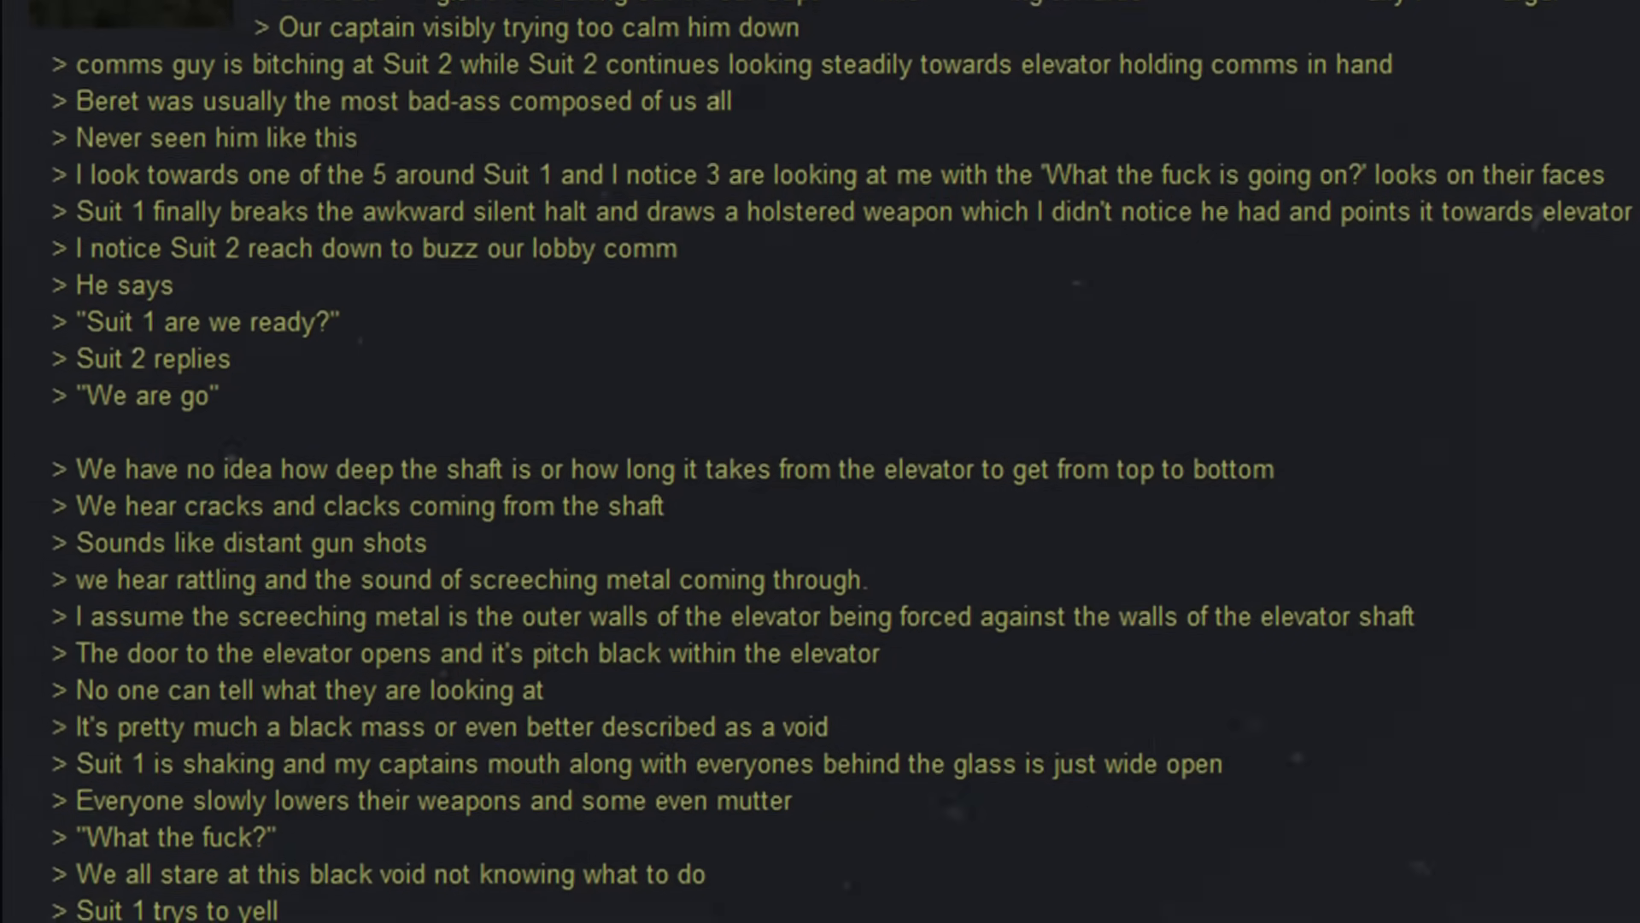
pyautogui.scroll(-3)
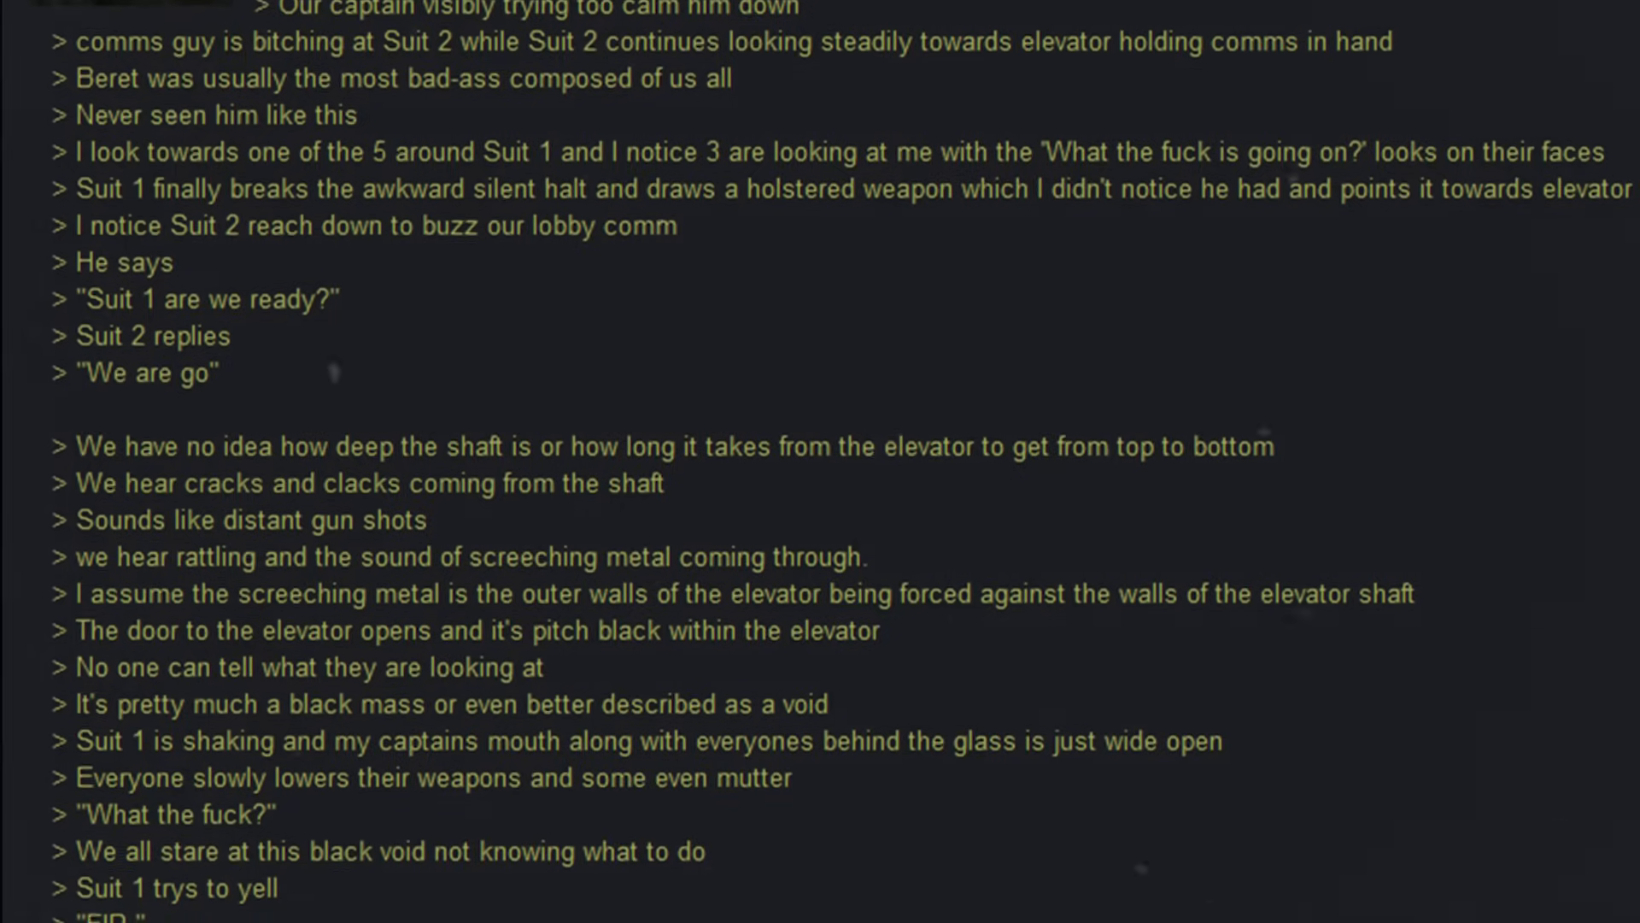
pyautogui.scroll(-3)
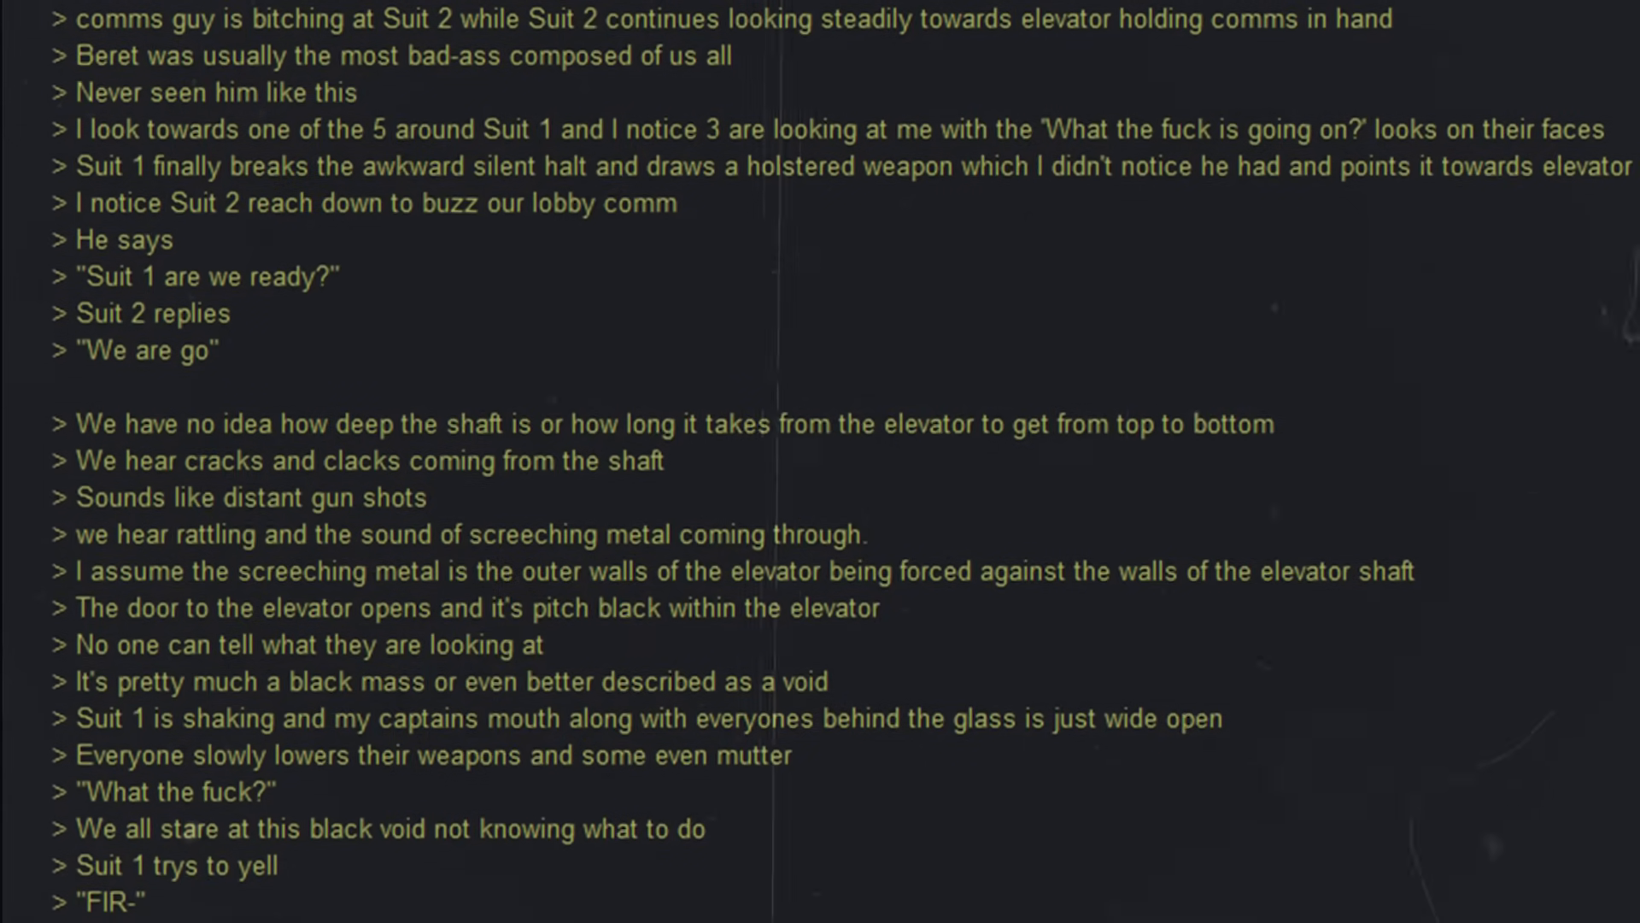
pyautogui.scroll(-3)
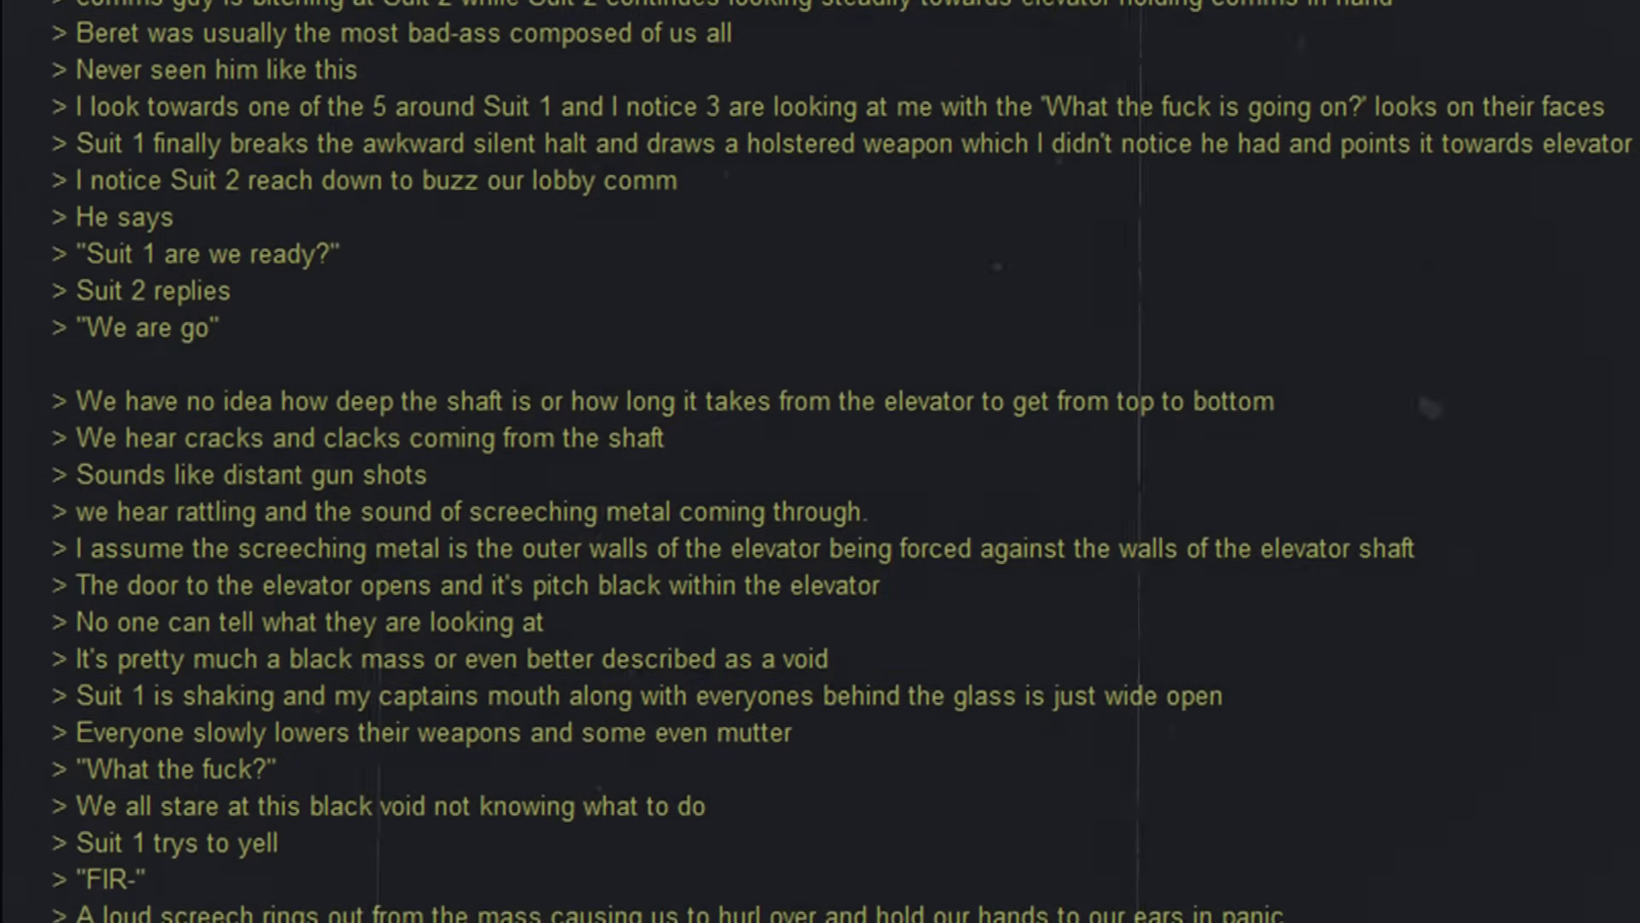
pyautogui.scroll(-3)
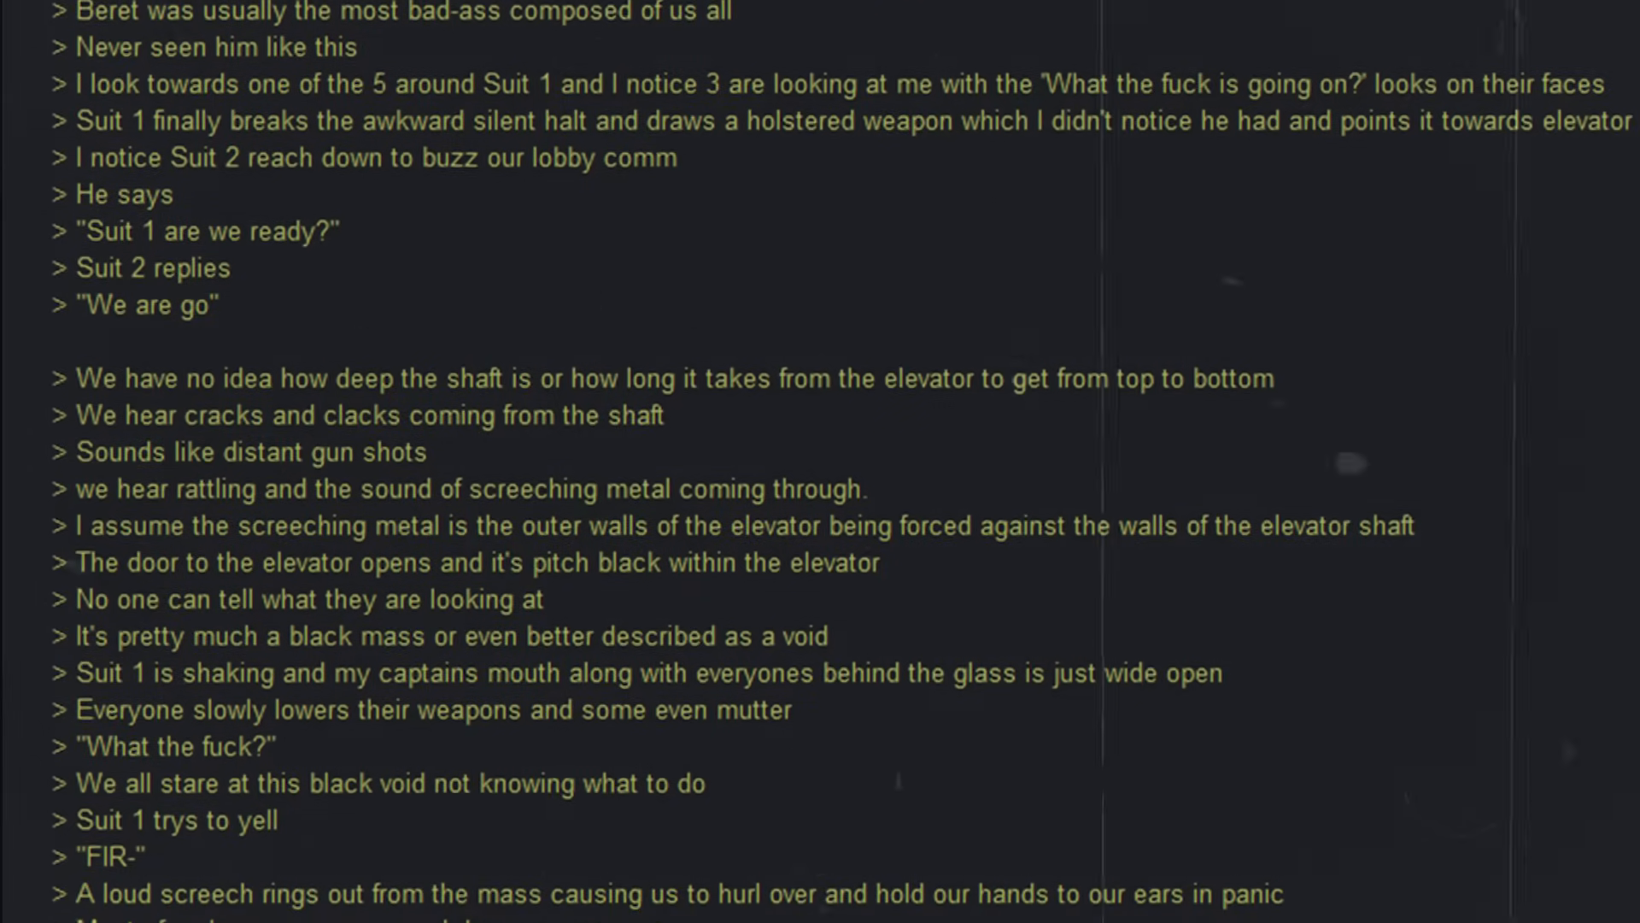
pyautogui.scroll(-3)
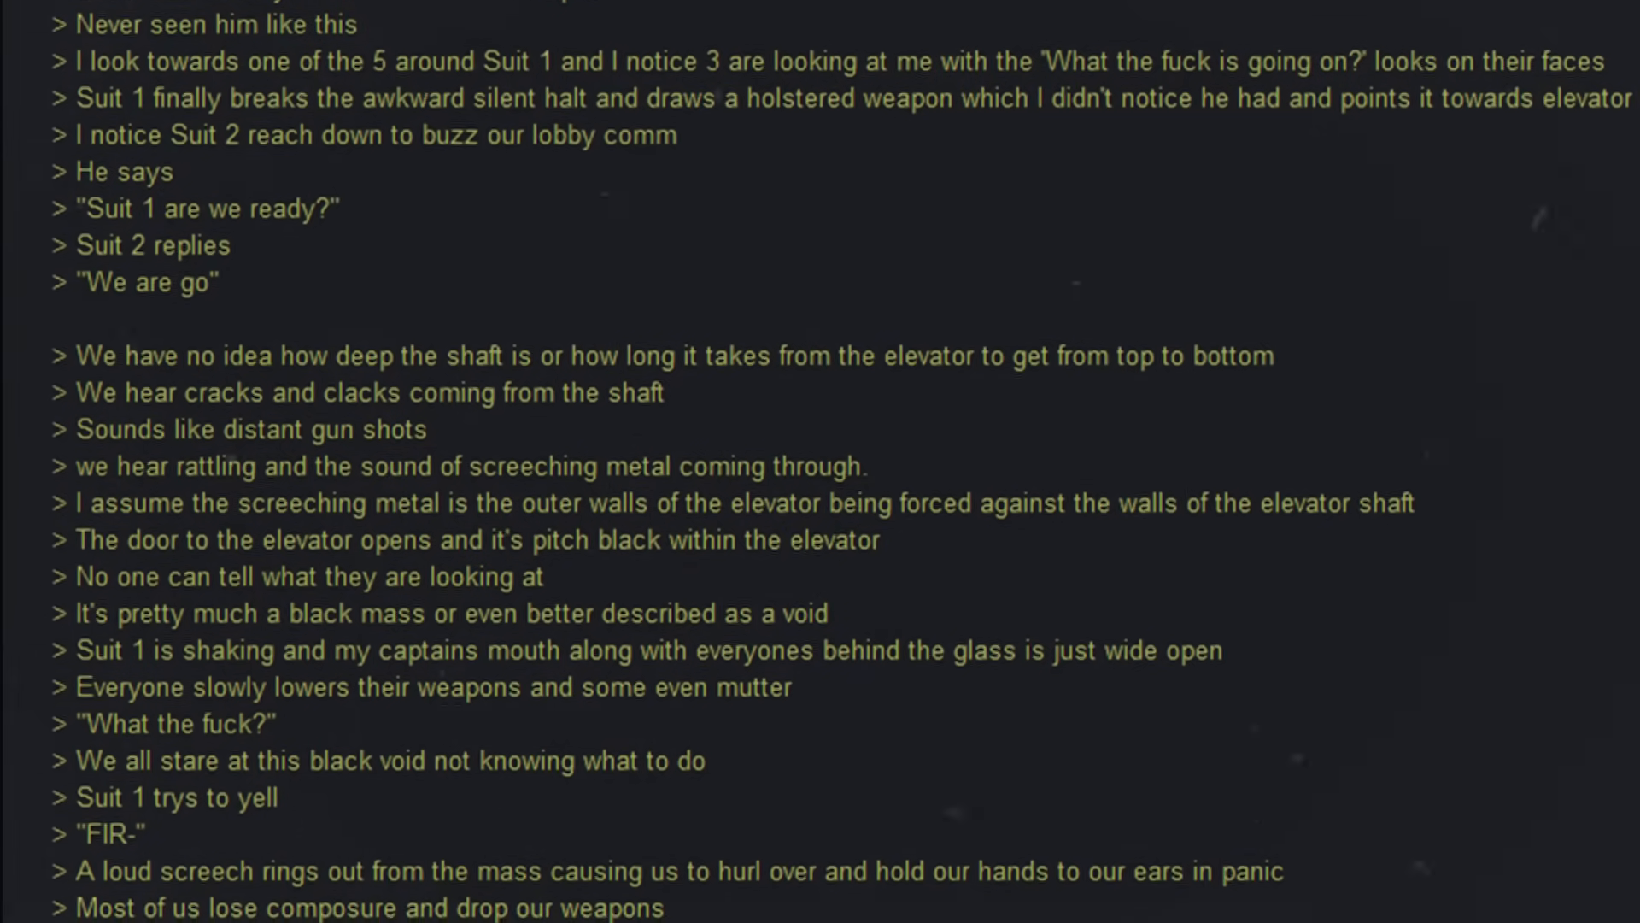
pyautogui.scroll(-3)
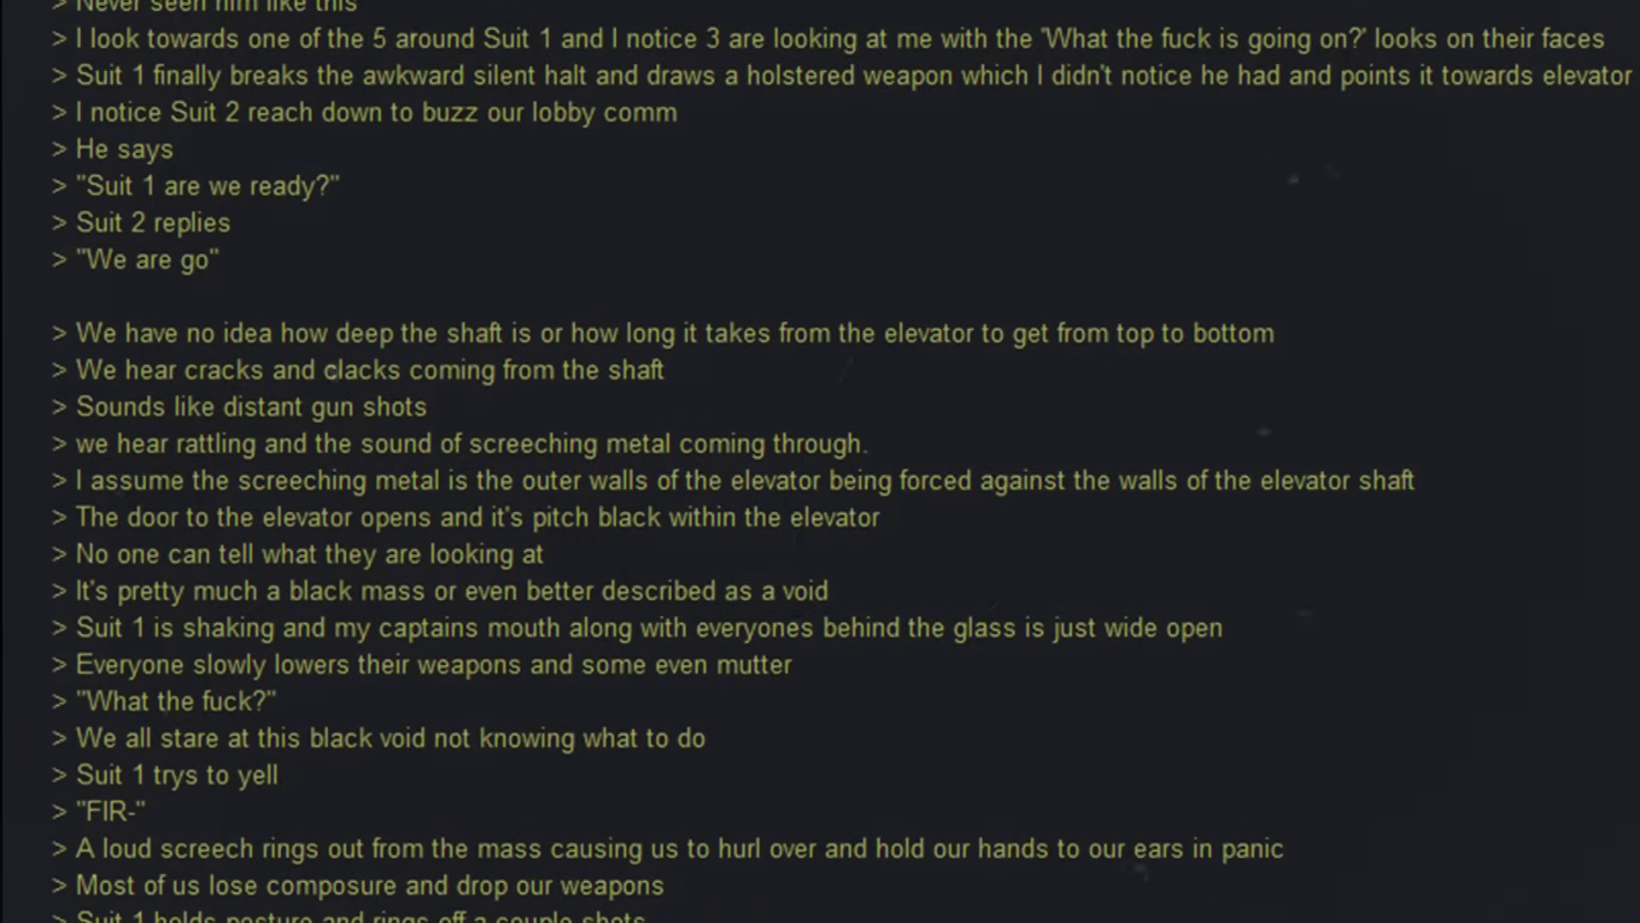
pyautogui.scroll(-3)
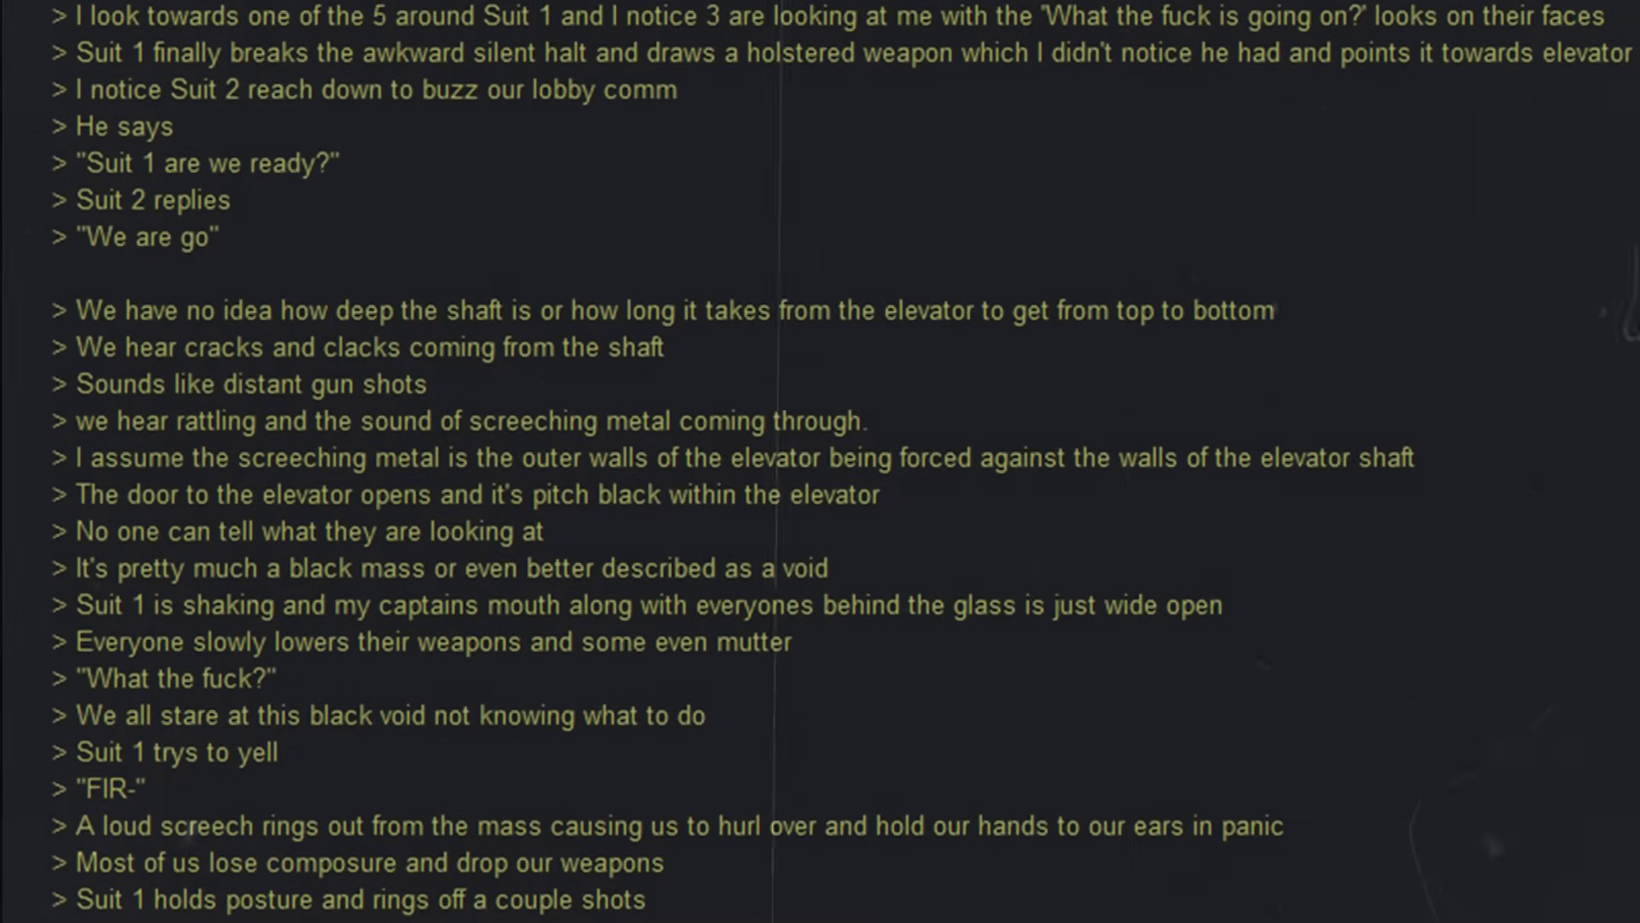
pyautogui.scroll(-3)
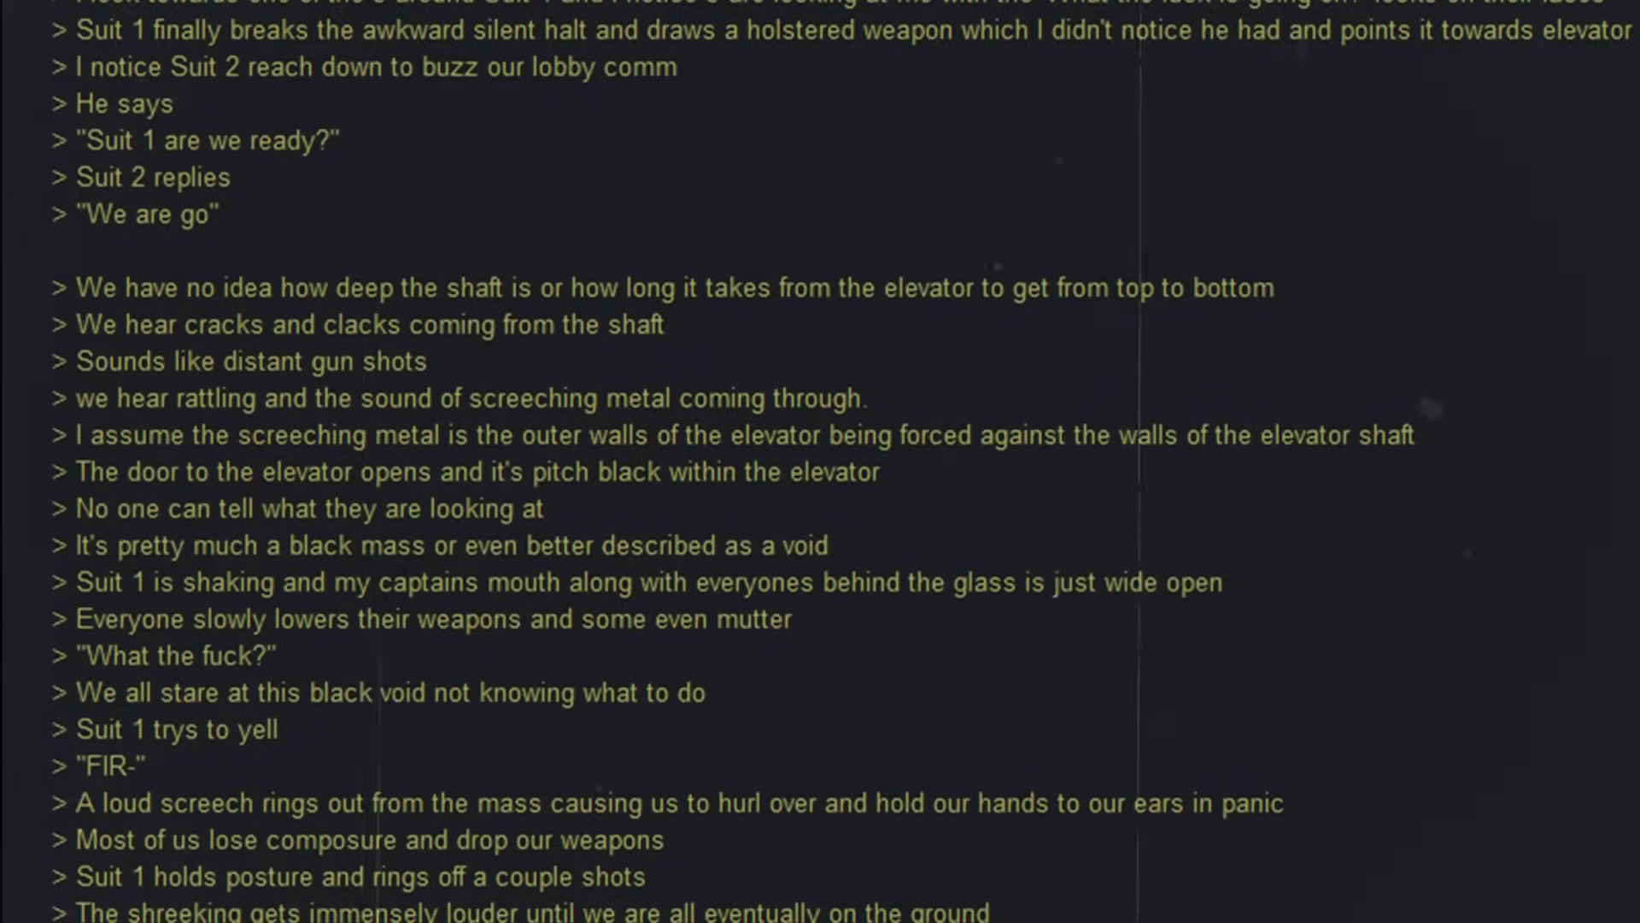
pyautogui.scroll(-3)
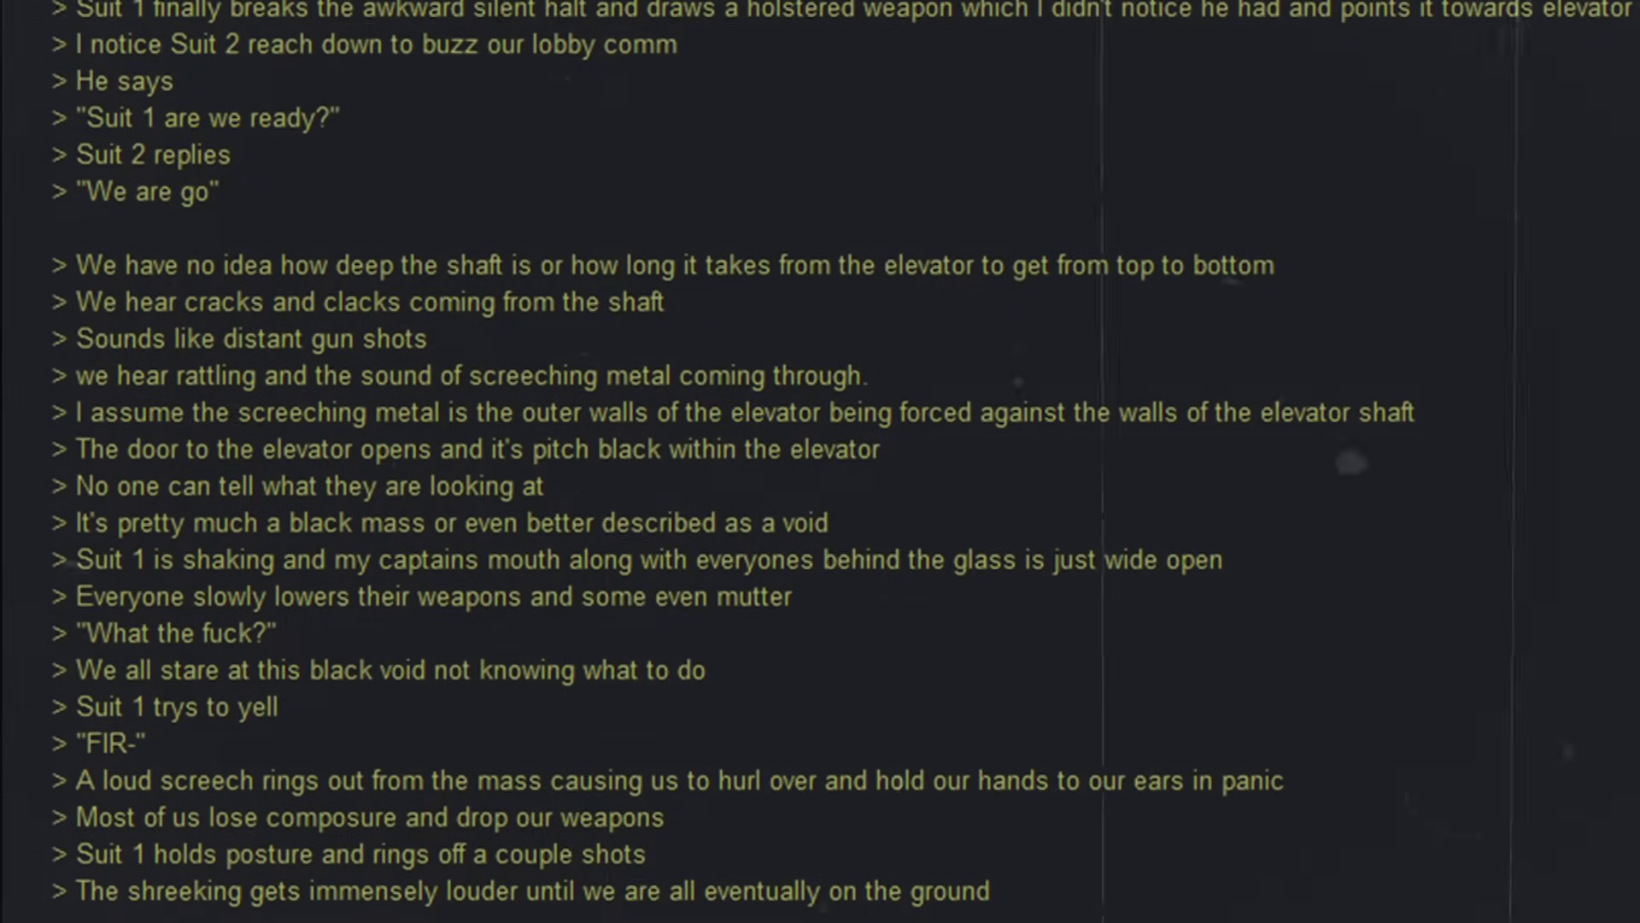
pyautogui.scroll(-3)
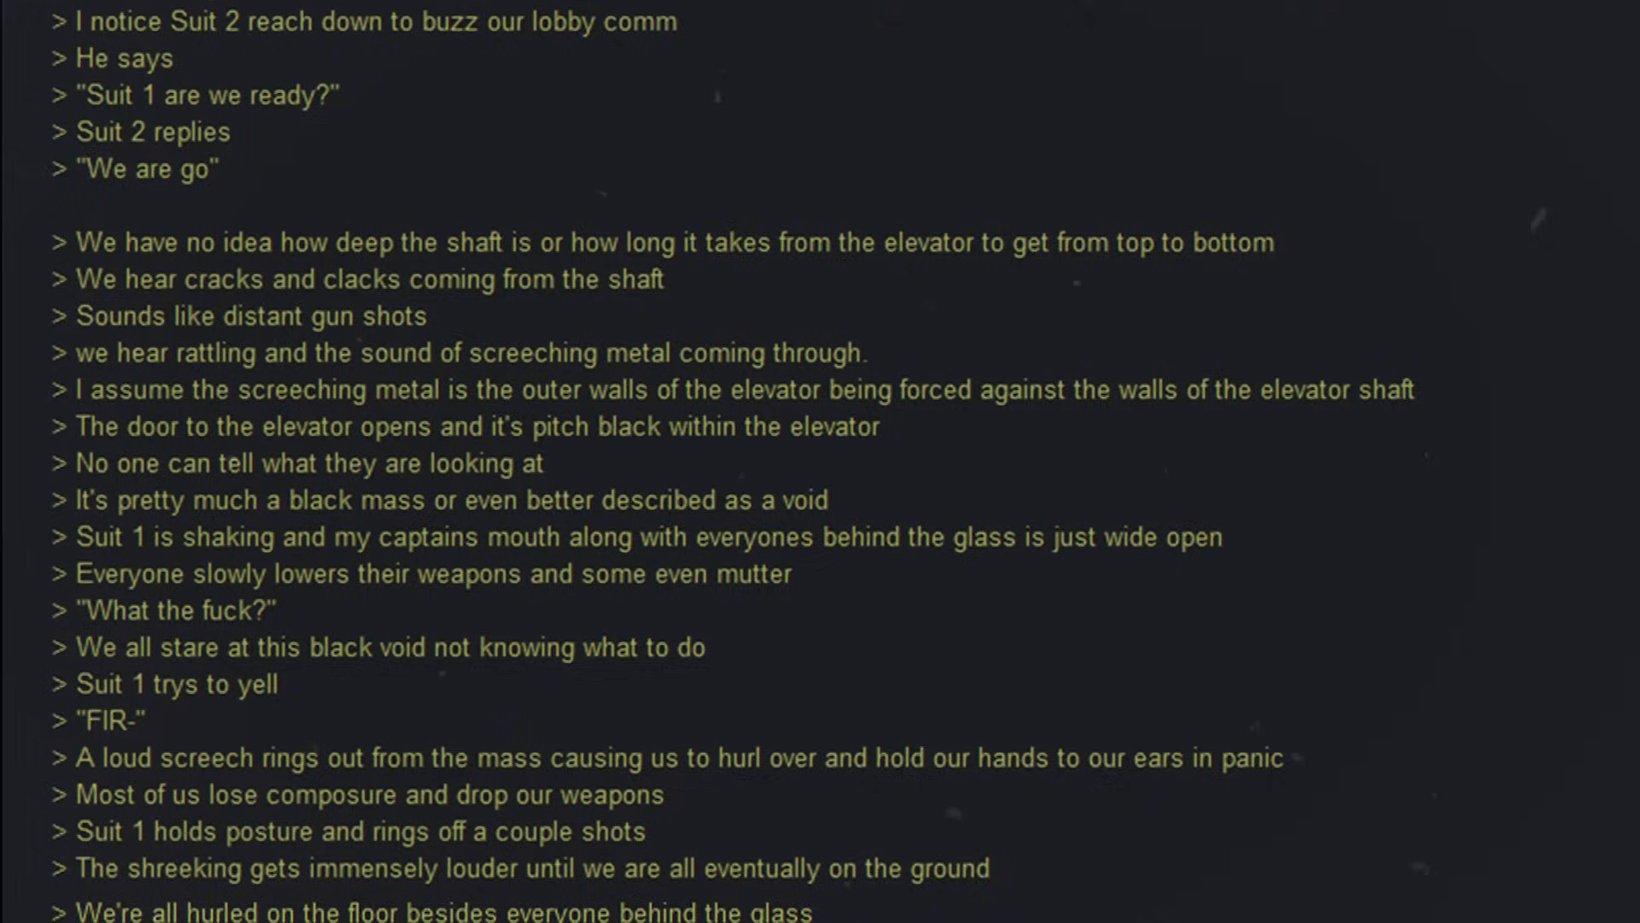
pyautogui.scroll(-3)
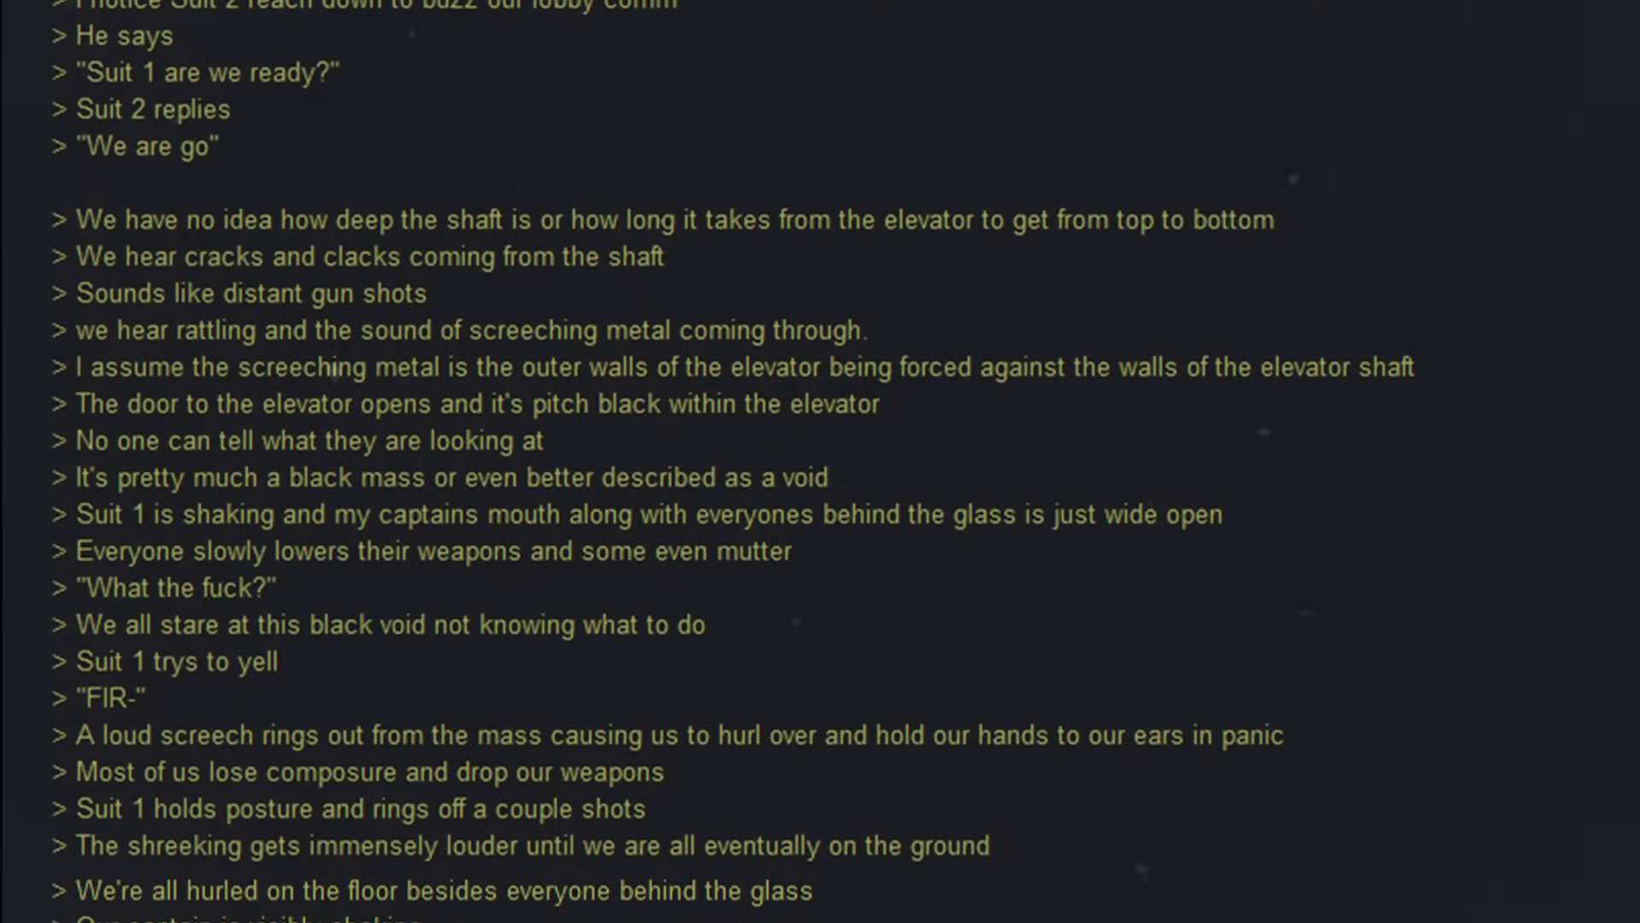
pyautogui.scroll(-3)
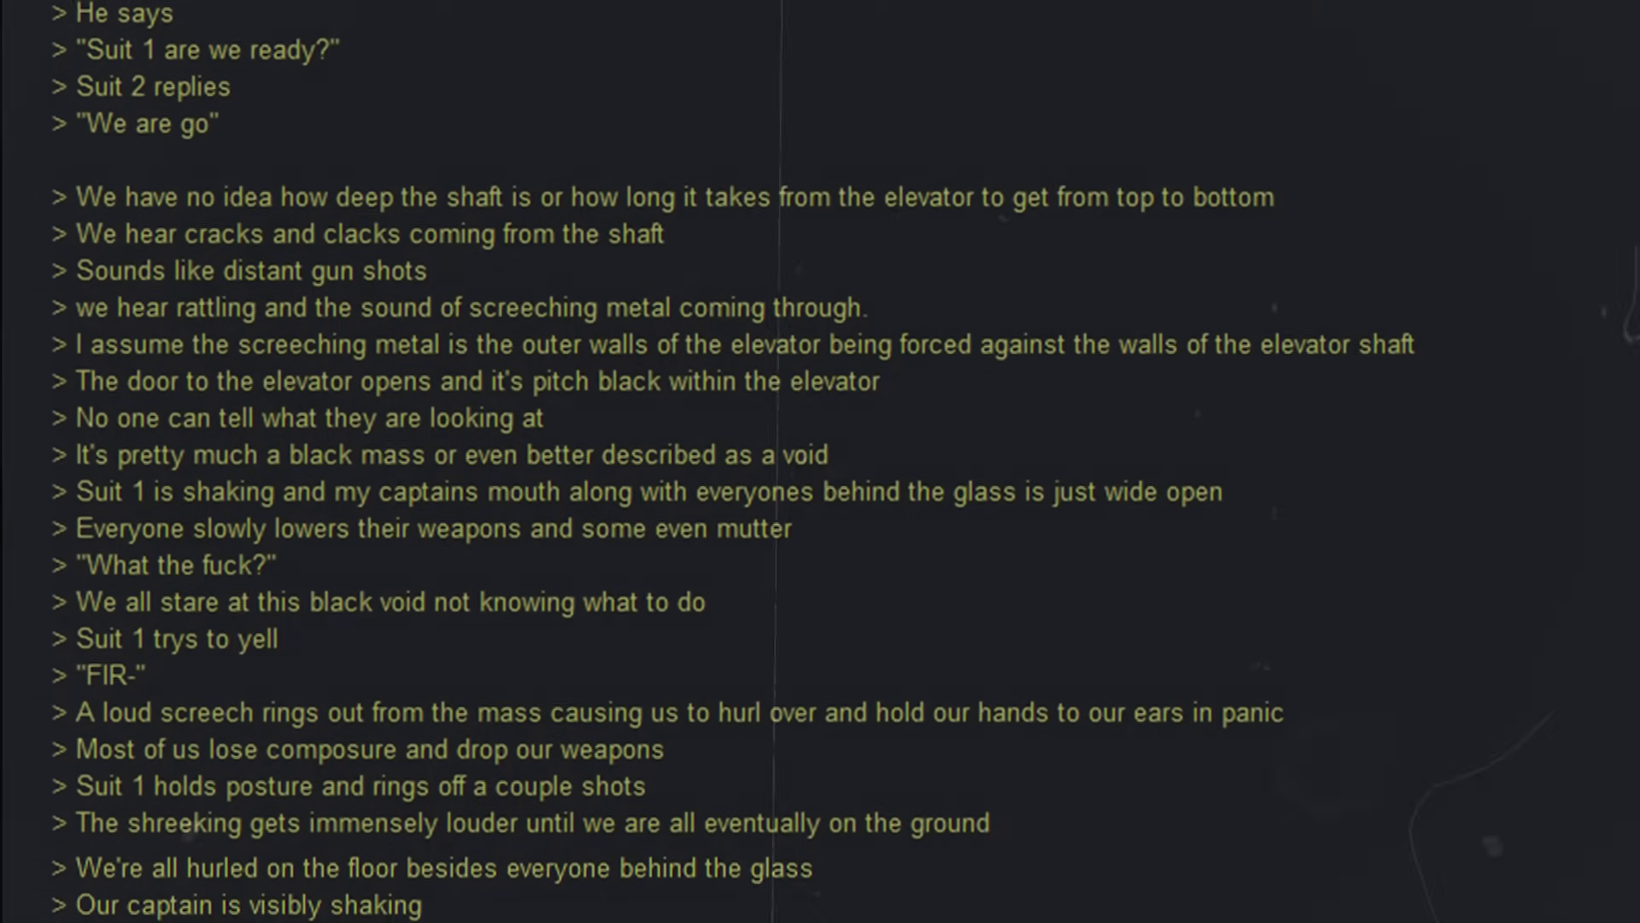
pyautogui.scroll(-3)
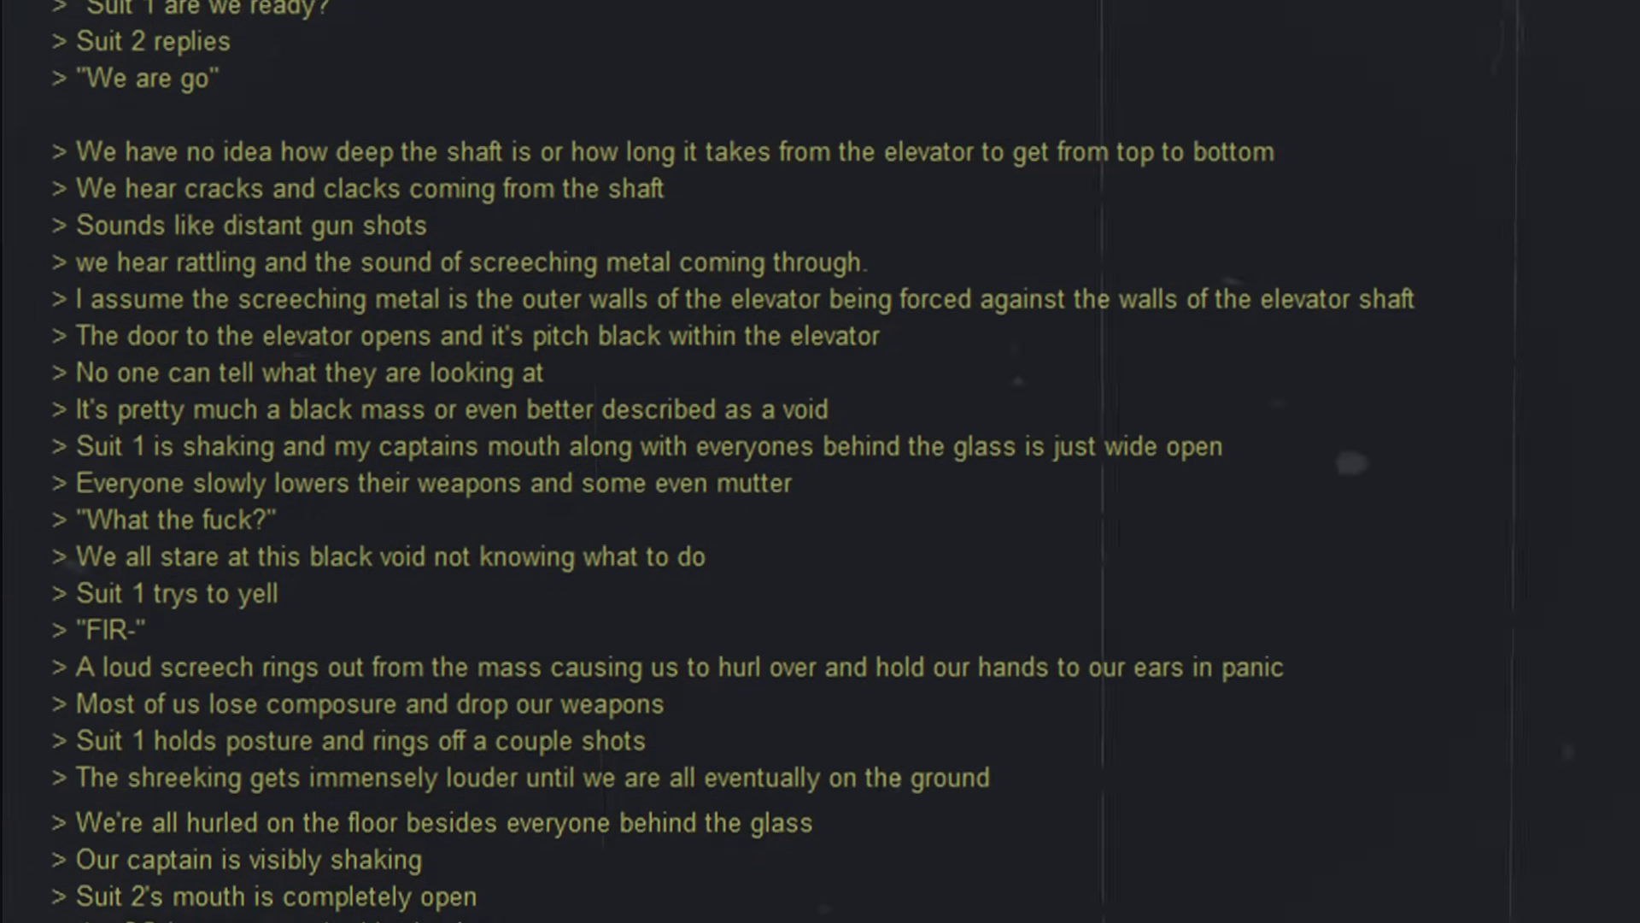
pyautogui.scroll(-3)
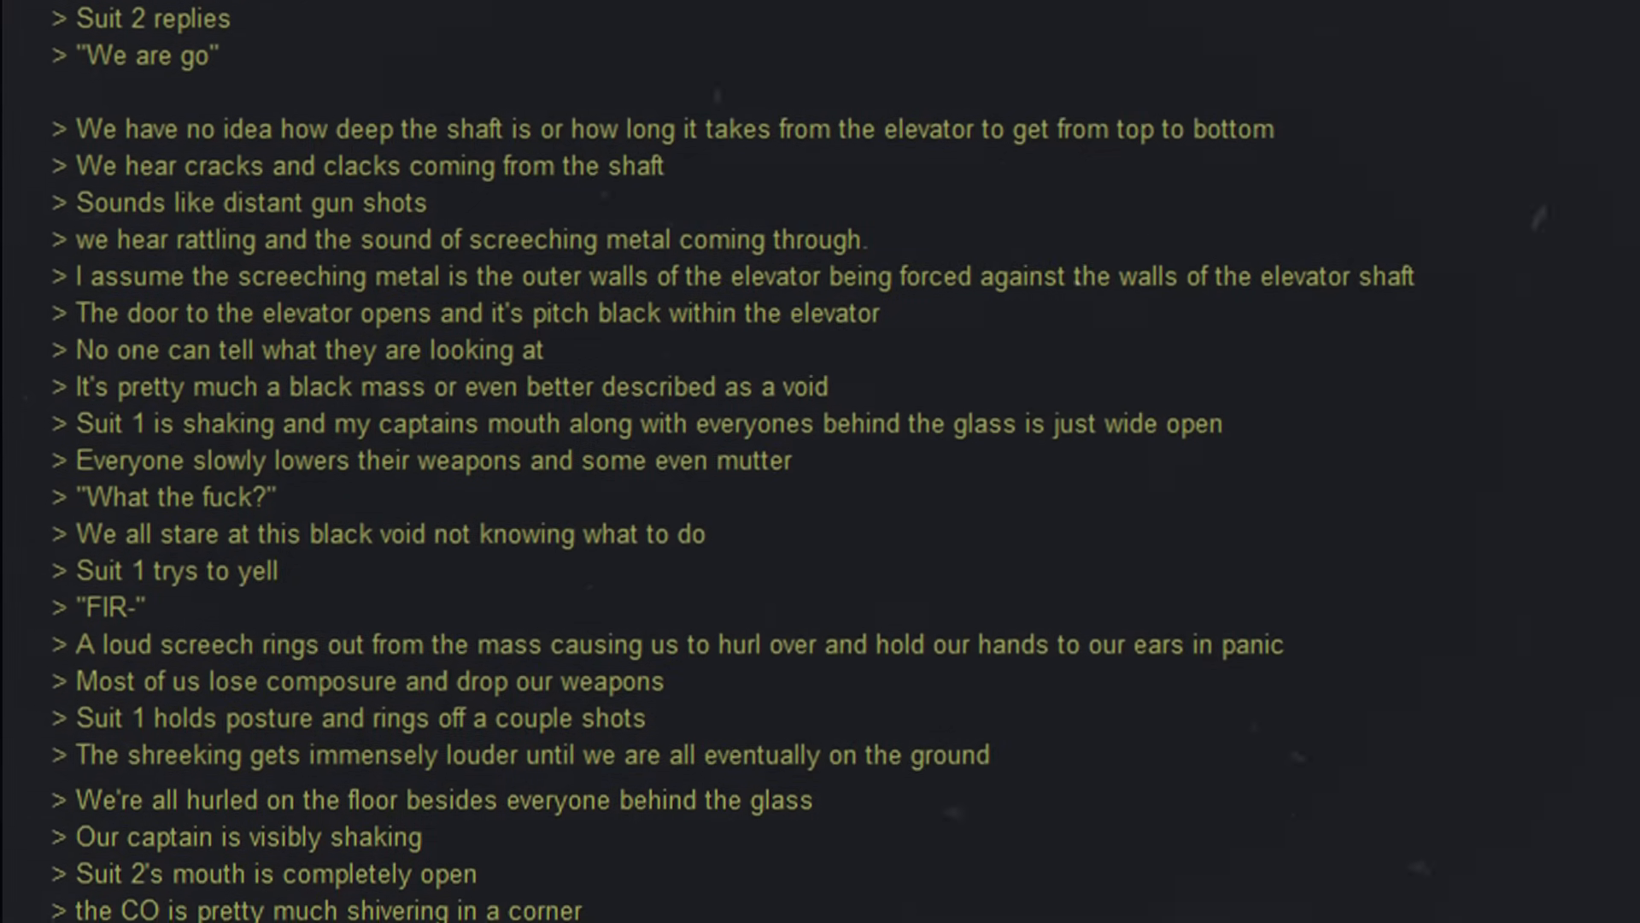
pyautogui.scroll(-3)
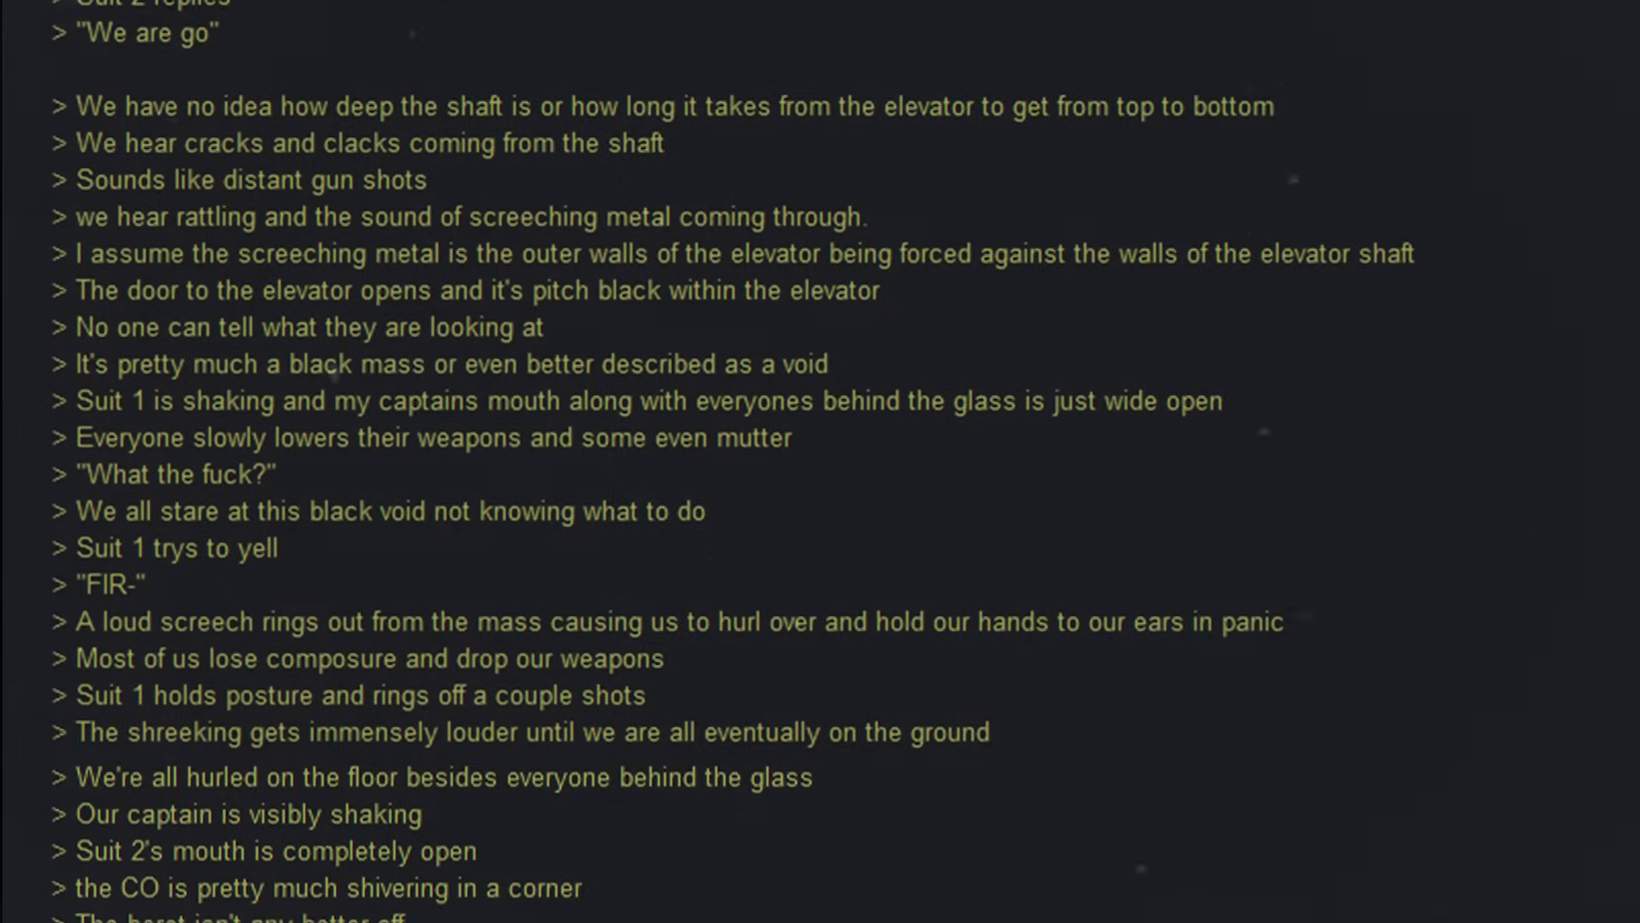
pyautogui.scroll(-3)
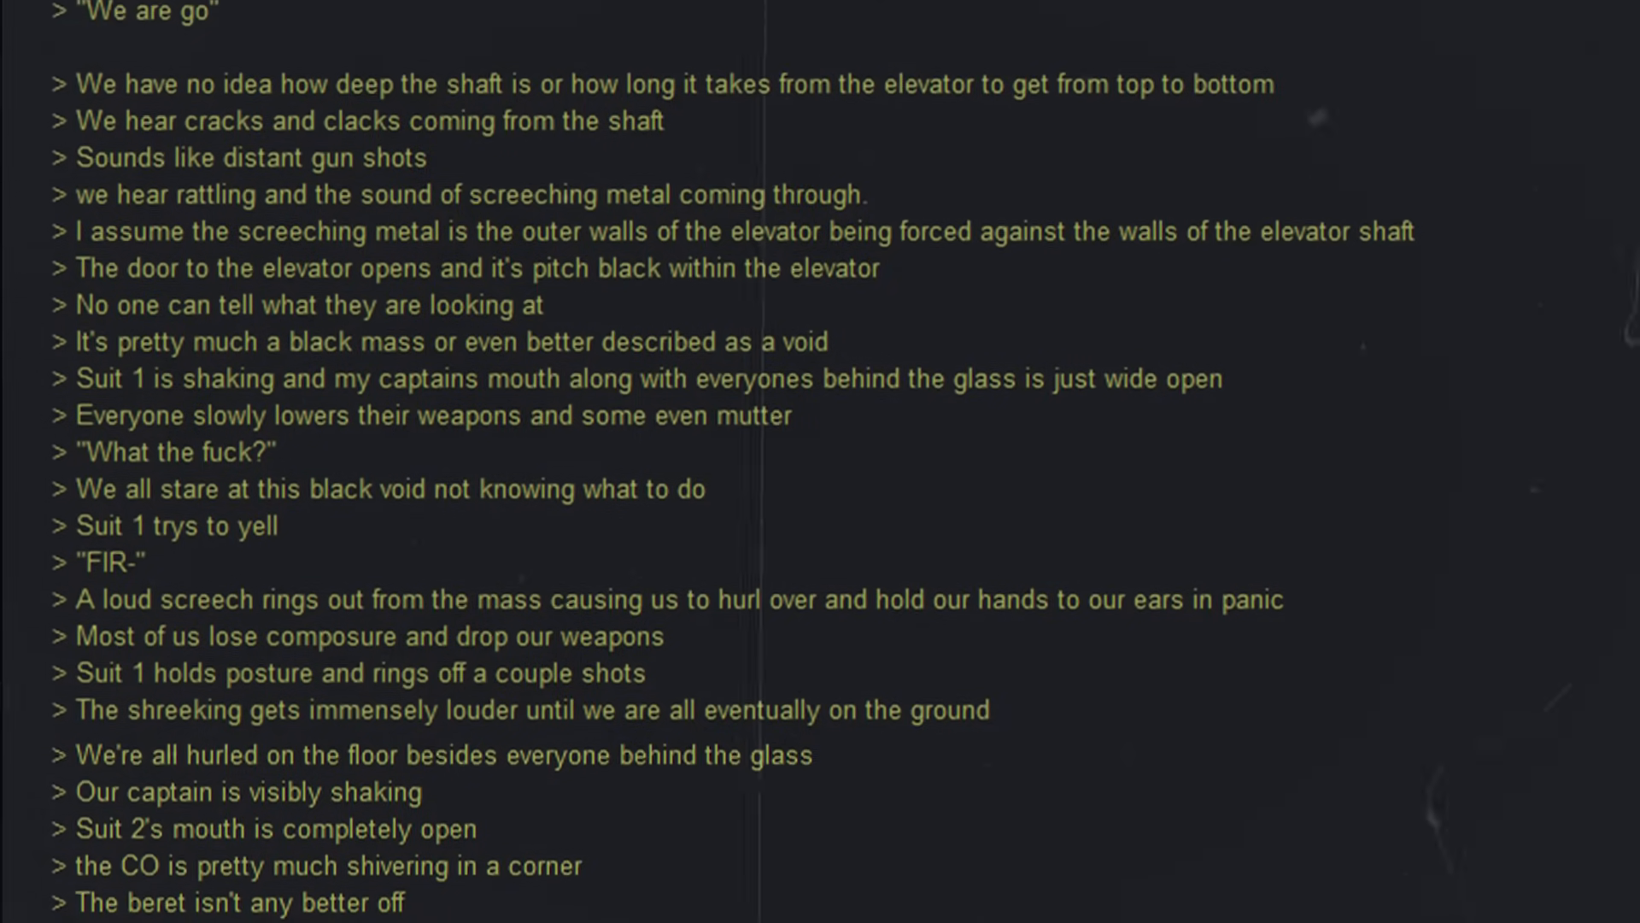
pyautogui.scroll(-3)
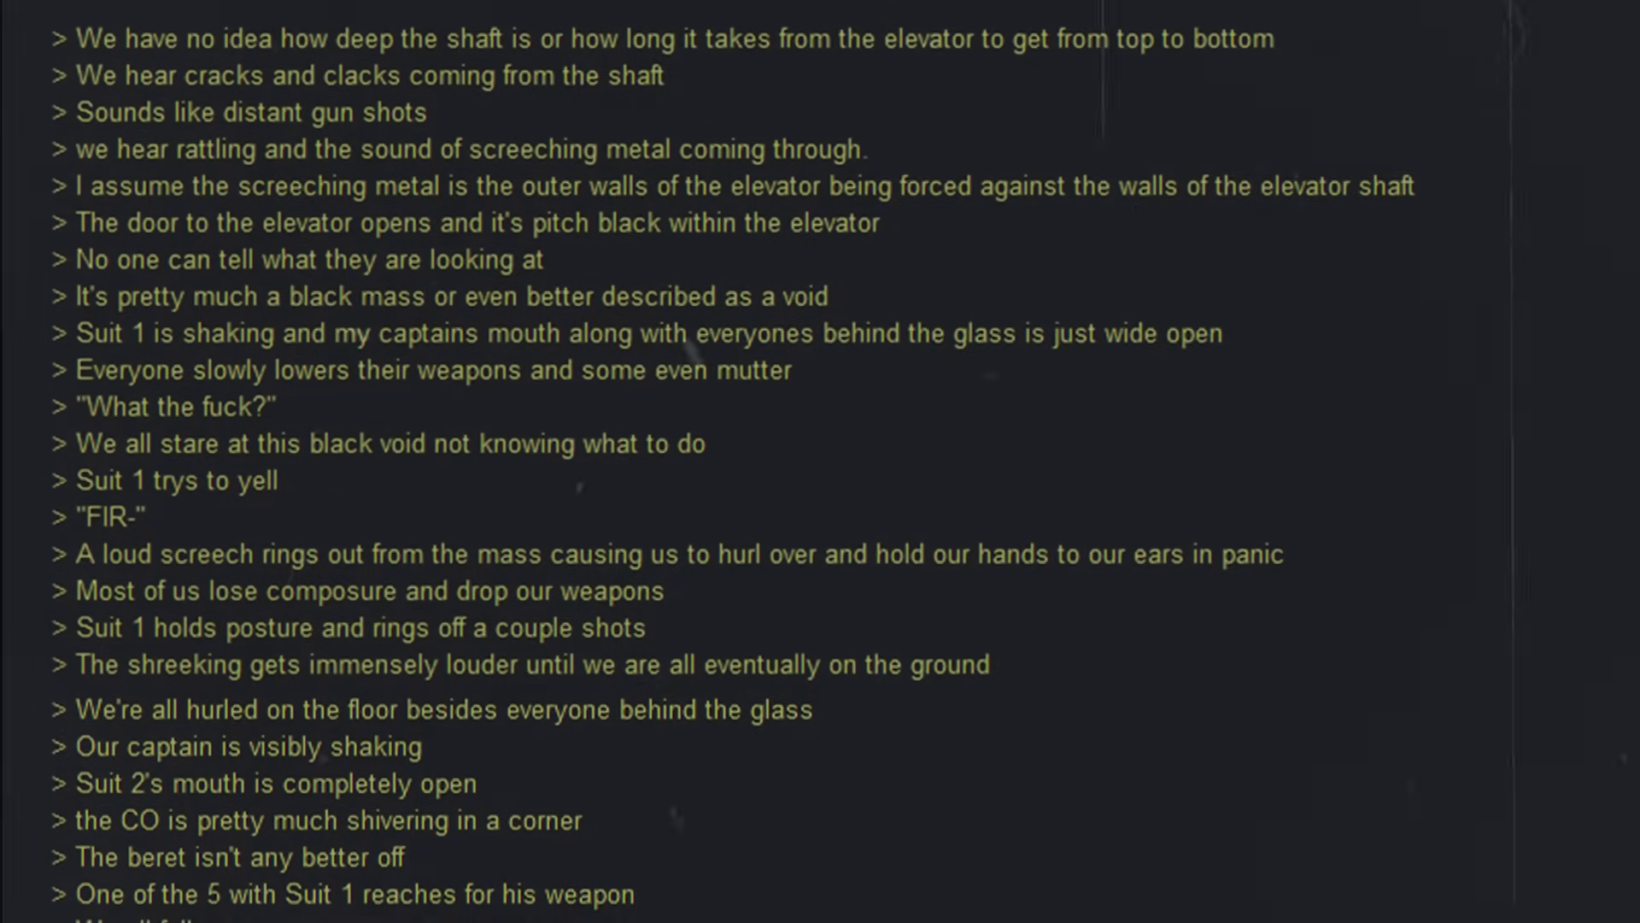
pyautogui.scroll(-3)
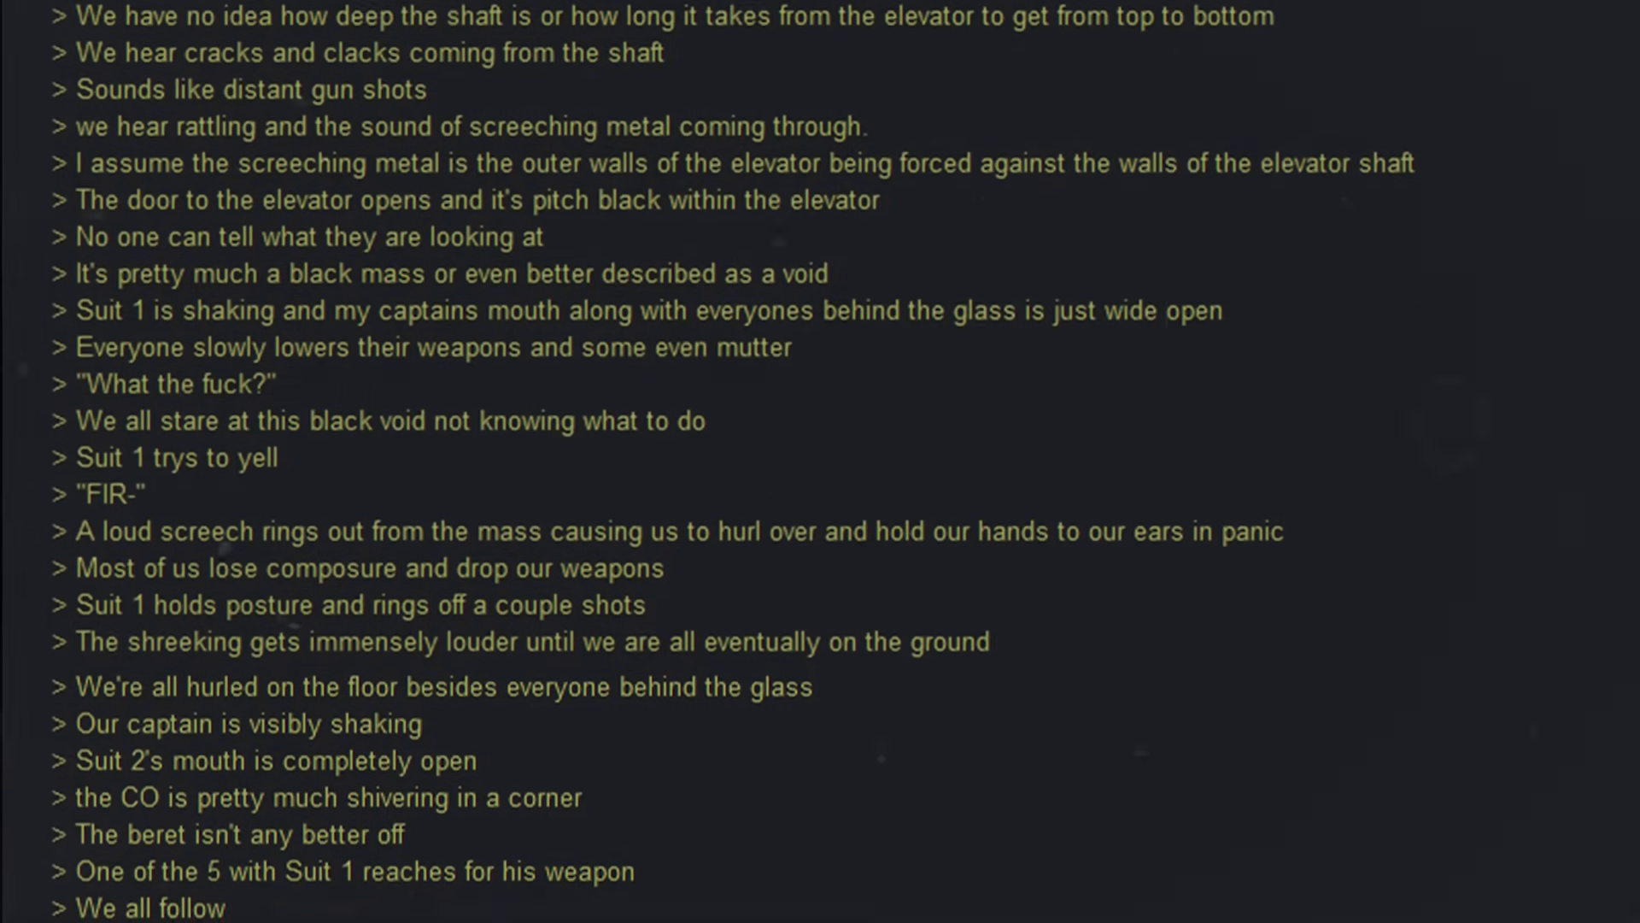
pyautogui.scroll(-3)
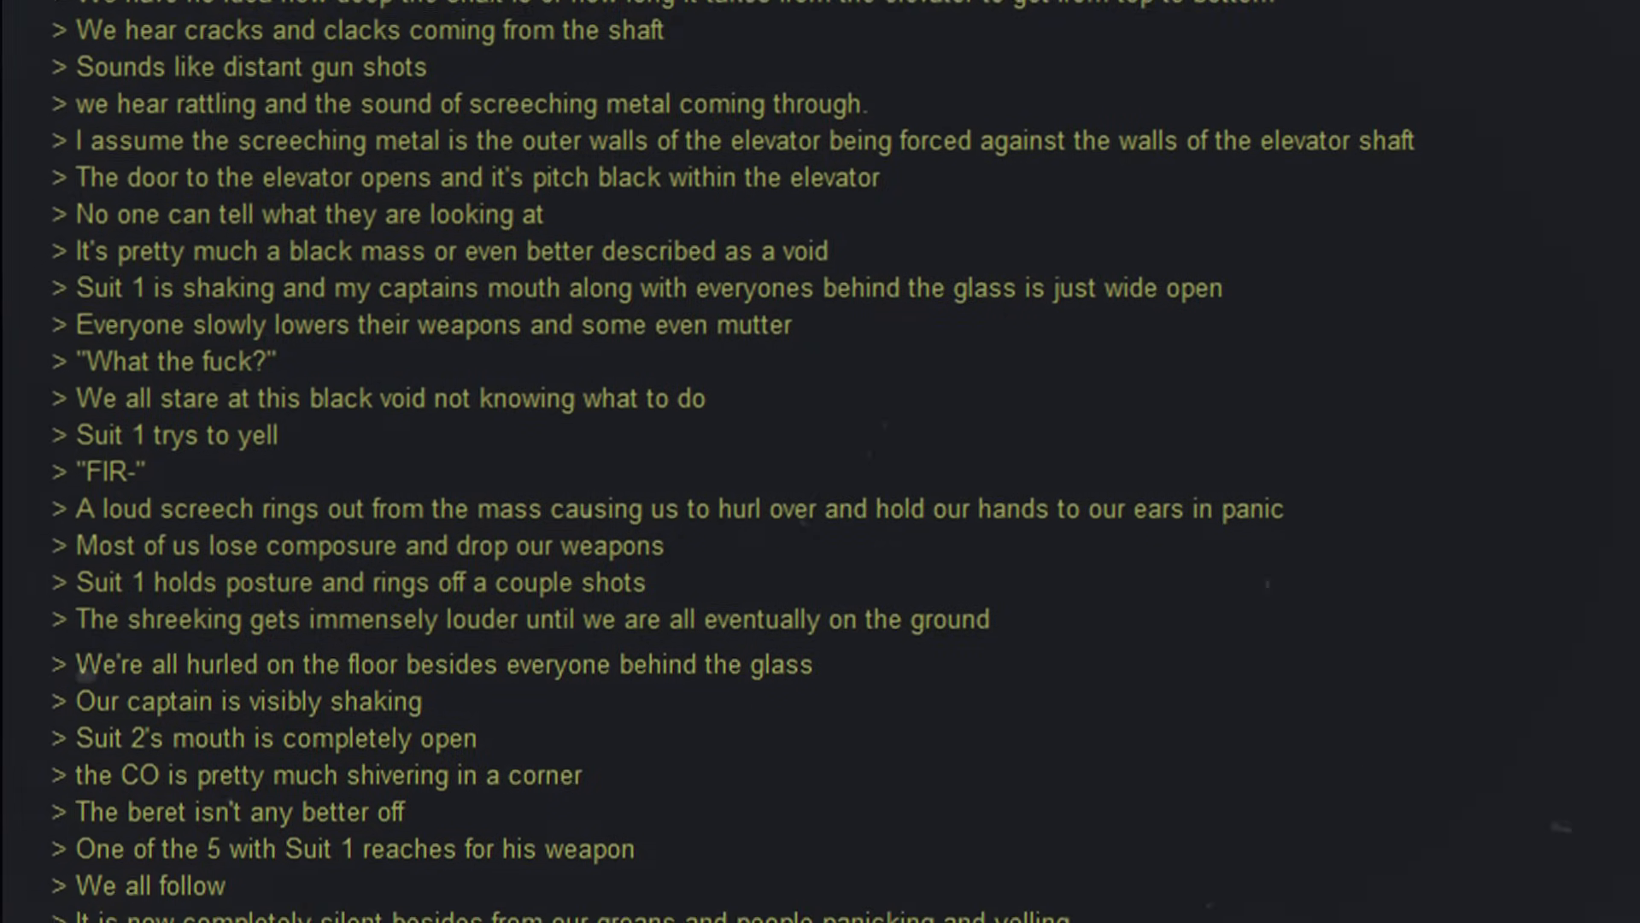
pyautogui.scroll(-3)
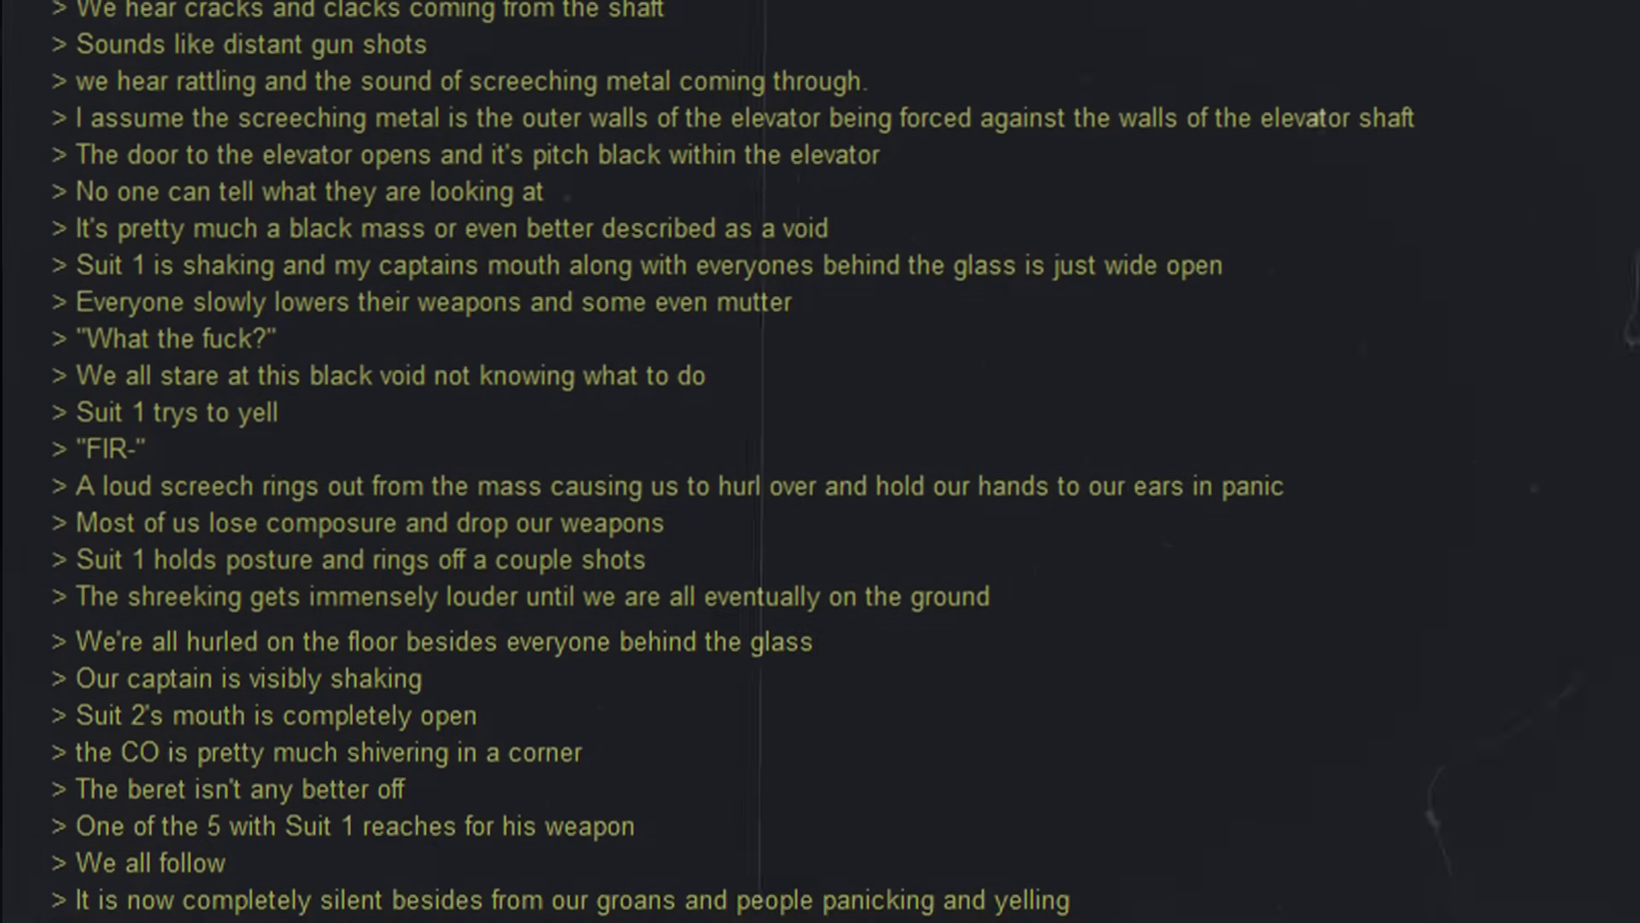
pyautogui.scroll(-3)
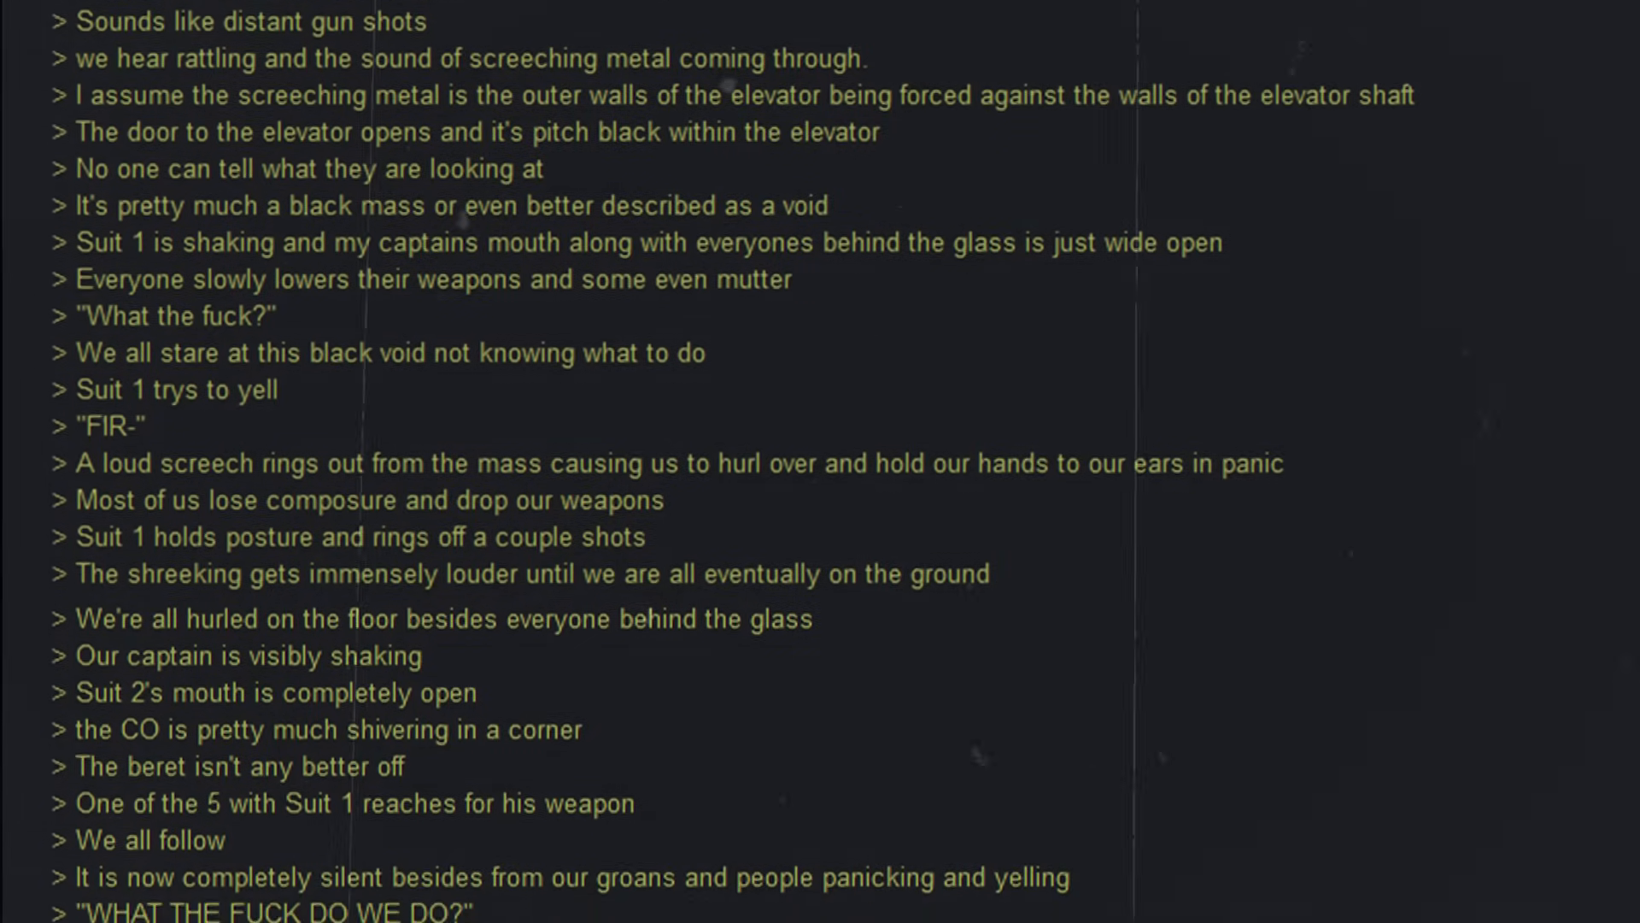
pyautogui.scroll(-3)
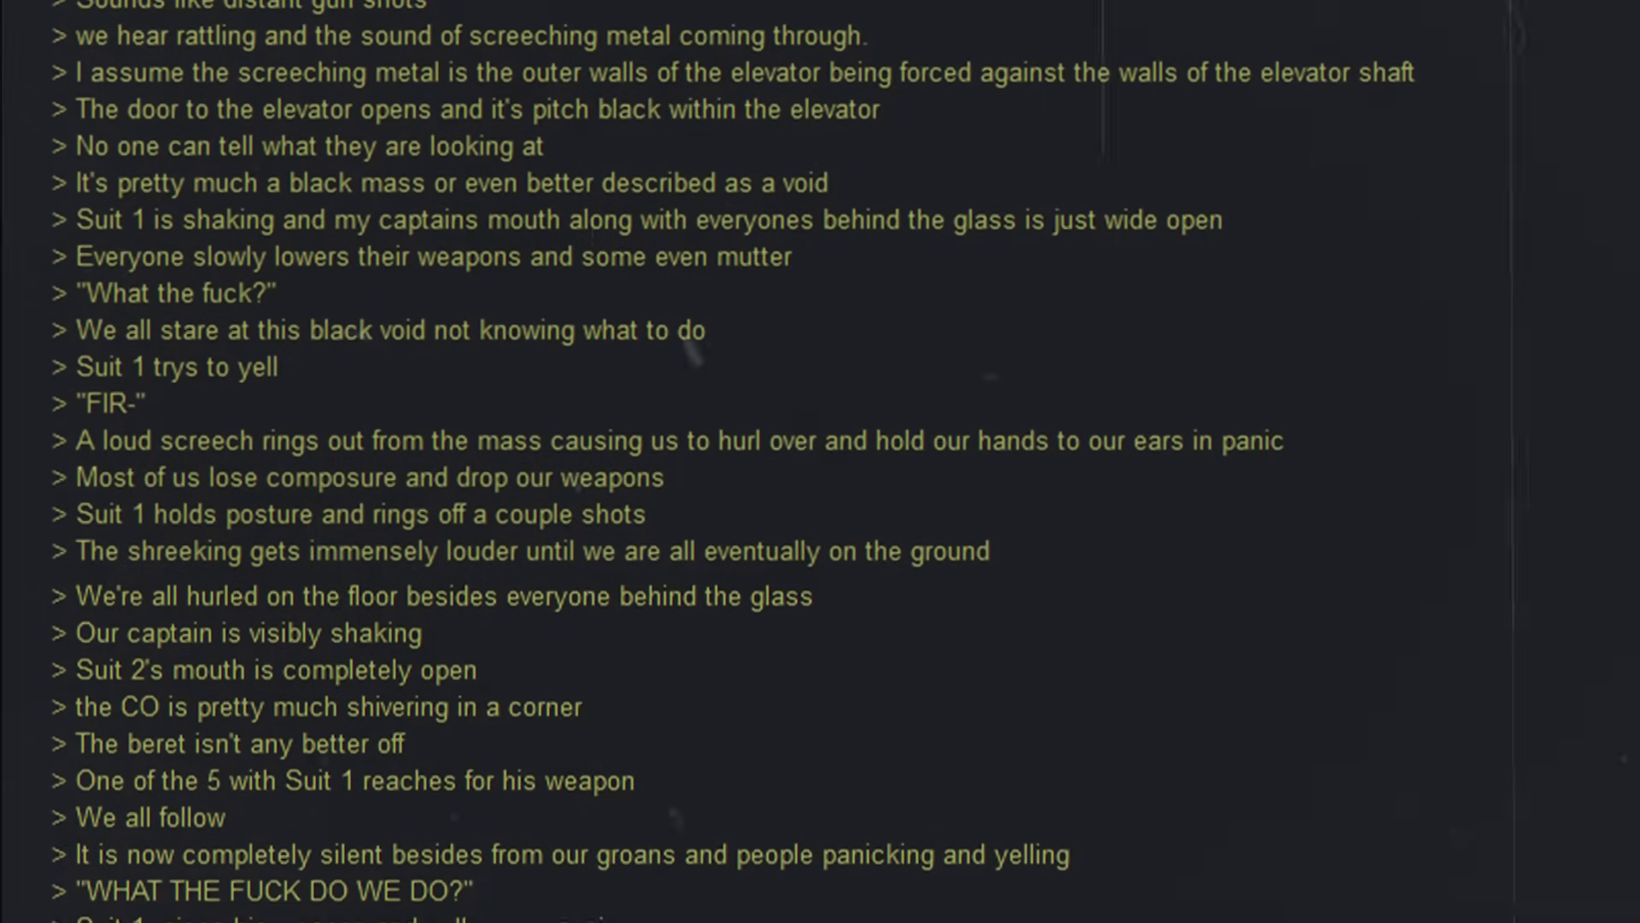
pyautogui.scroll(-3)
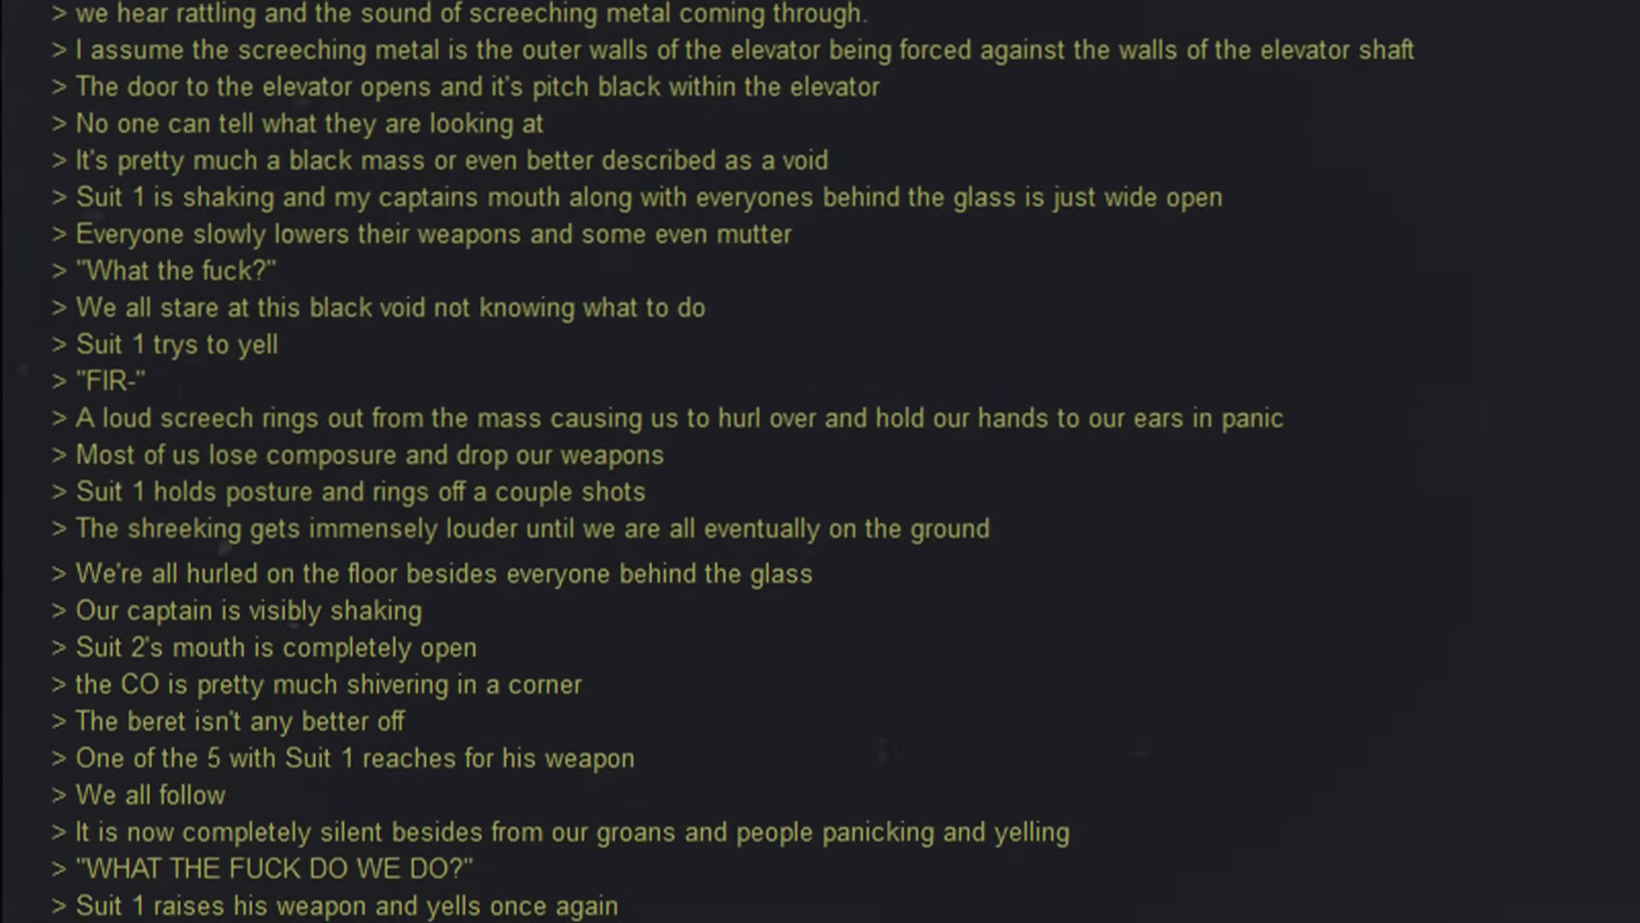
pyautogui.scroll(-3)
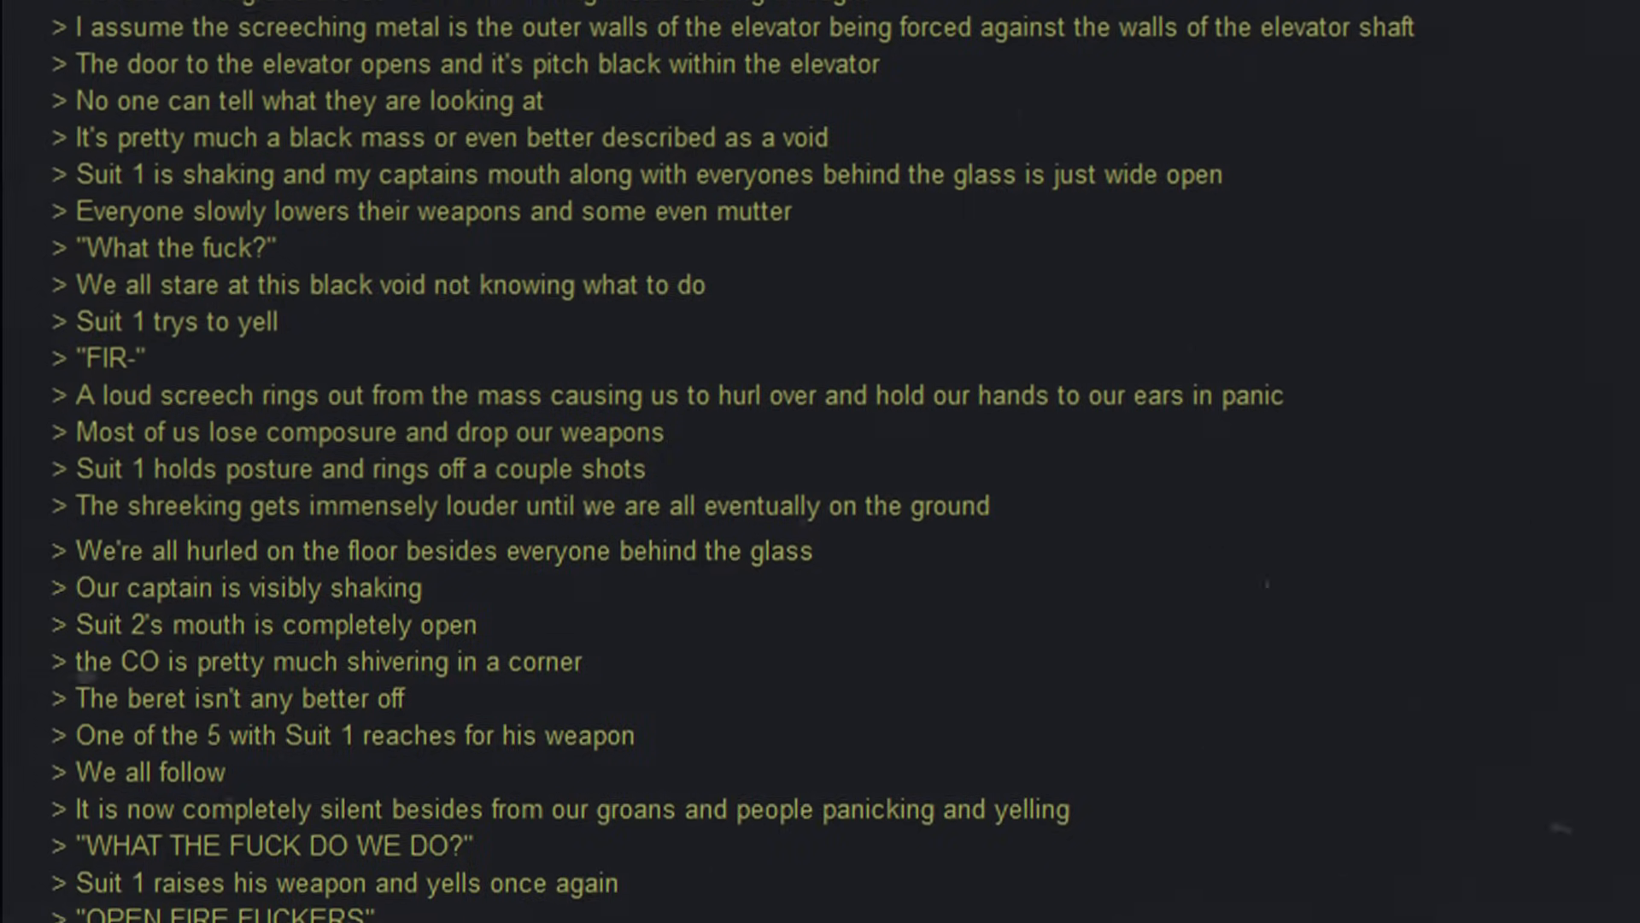
pyautogui.scroll(-3)
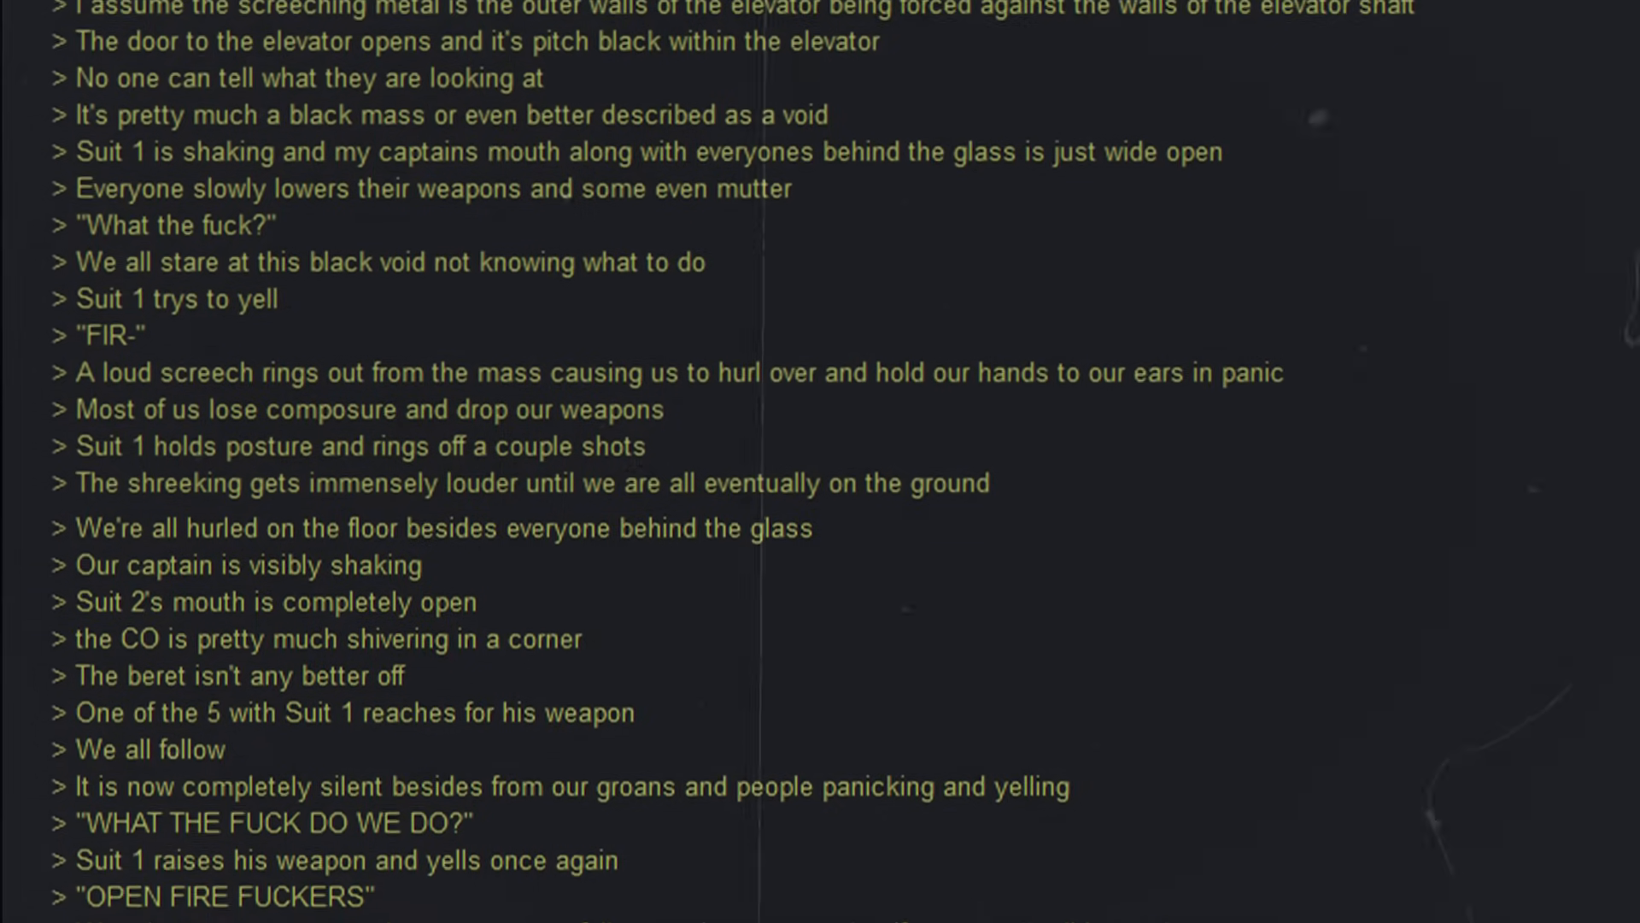
pyautogui.scroll(-3)
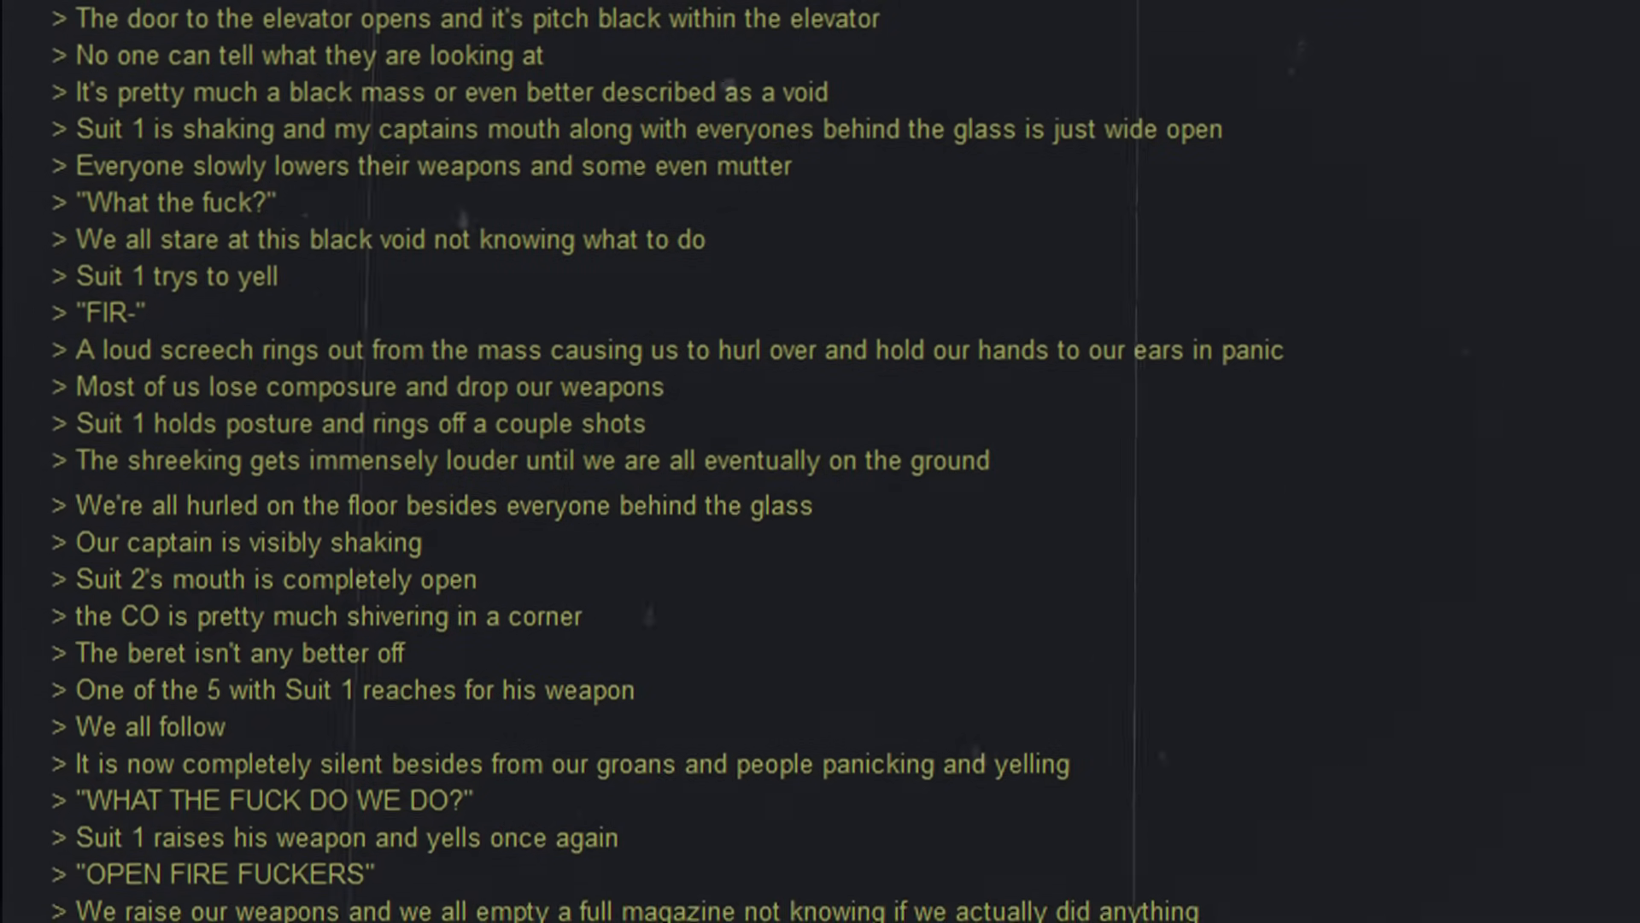
pyautogui.scroll(-3)
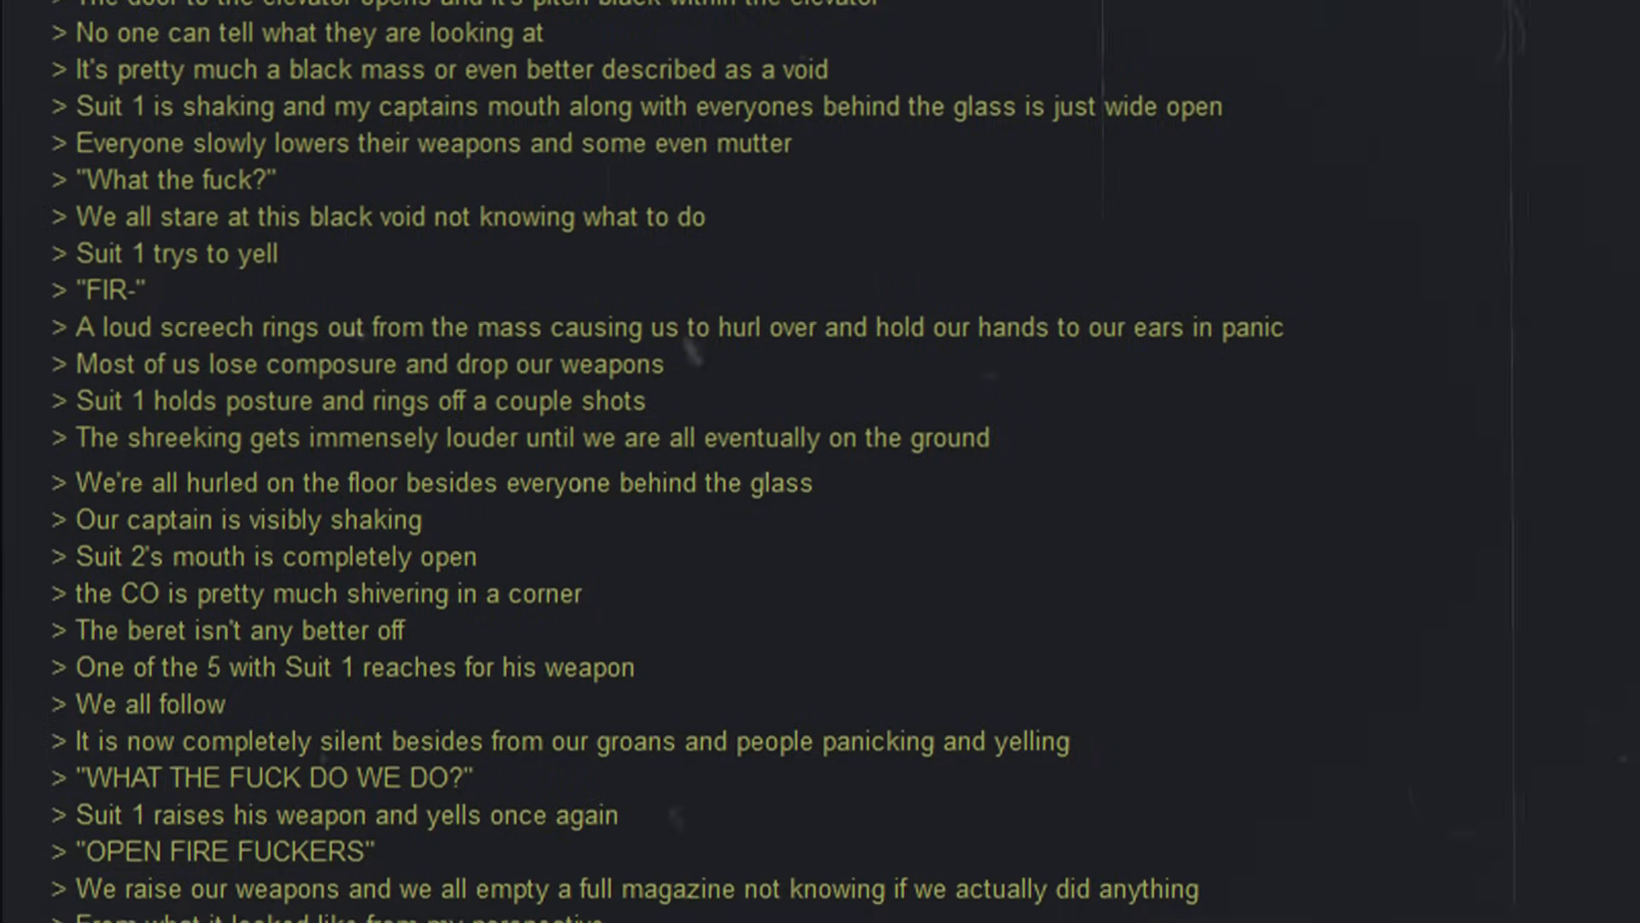
pyautogui.scroll(-3)
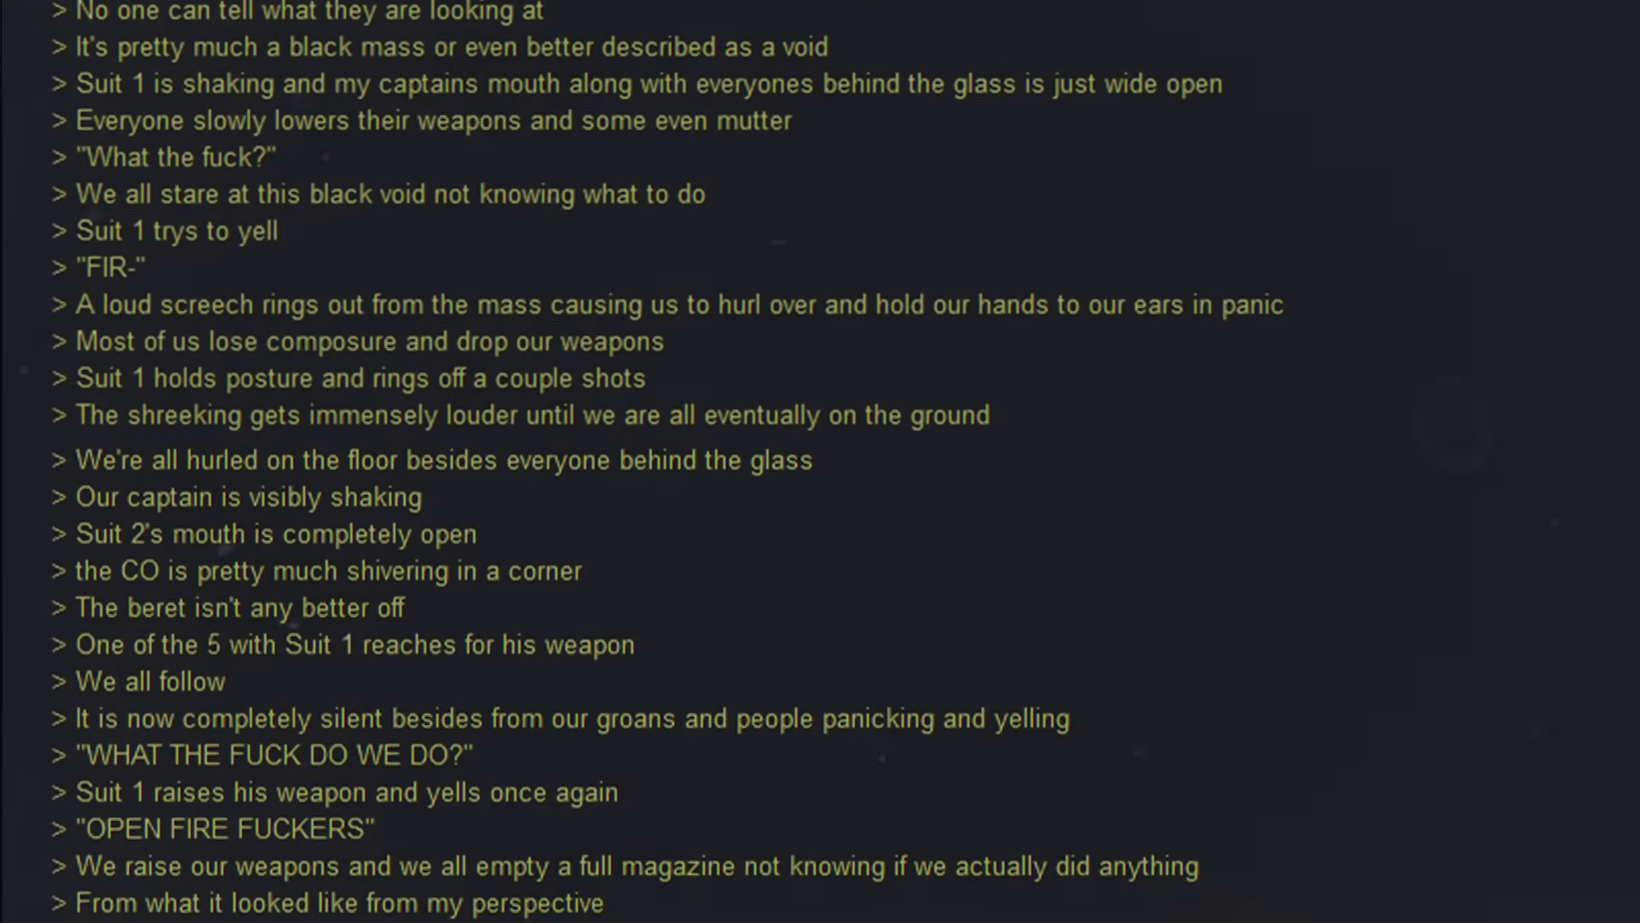
pyautogui.scroll(-3)
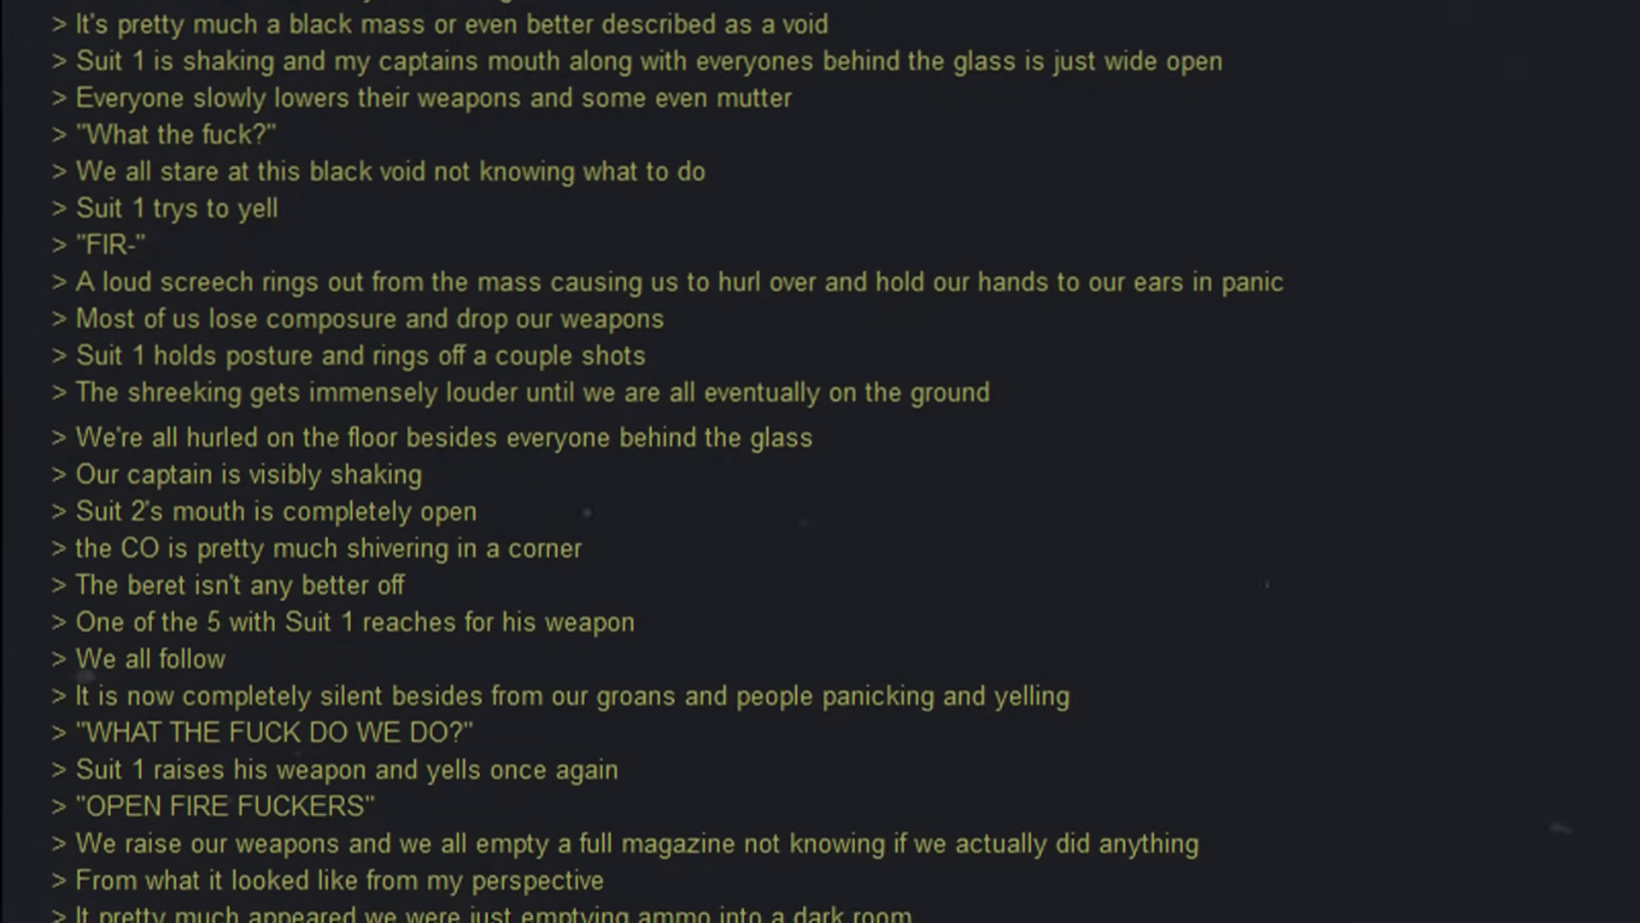
pyautogui.scroll(-3)
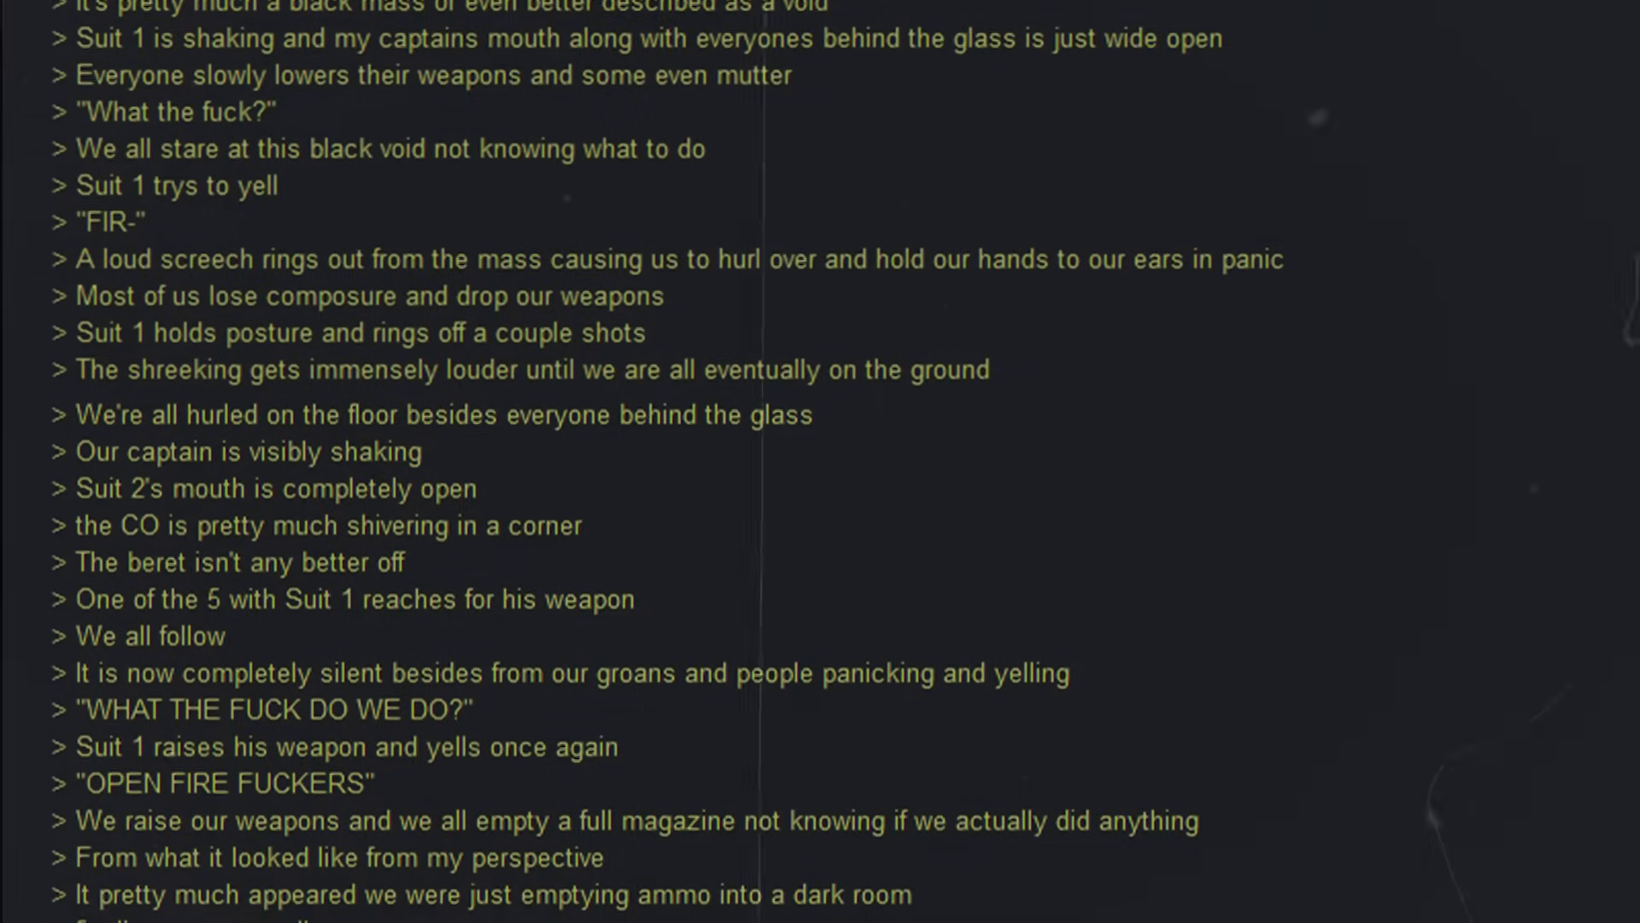
pyautogui.scroll(-3)
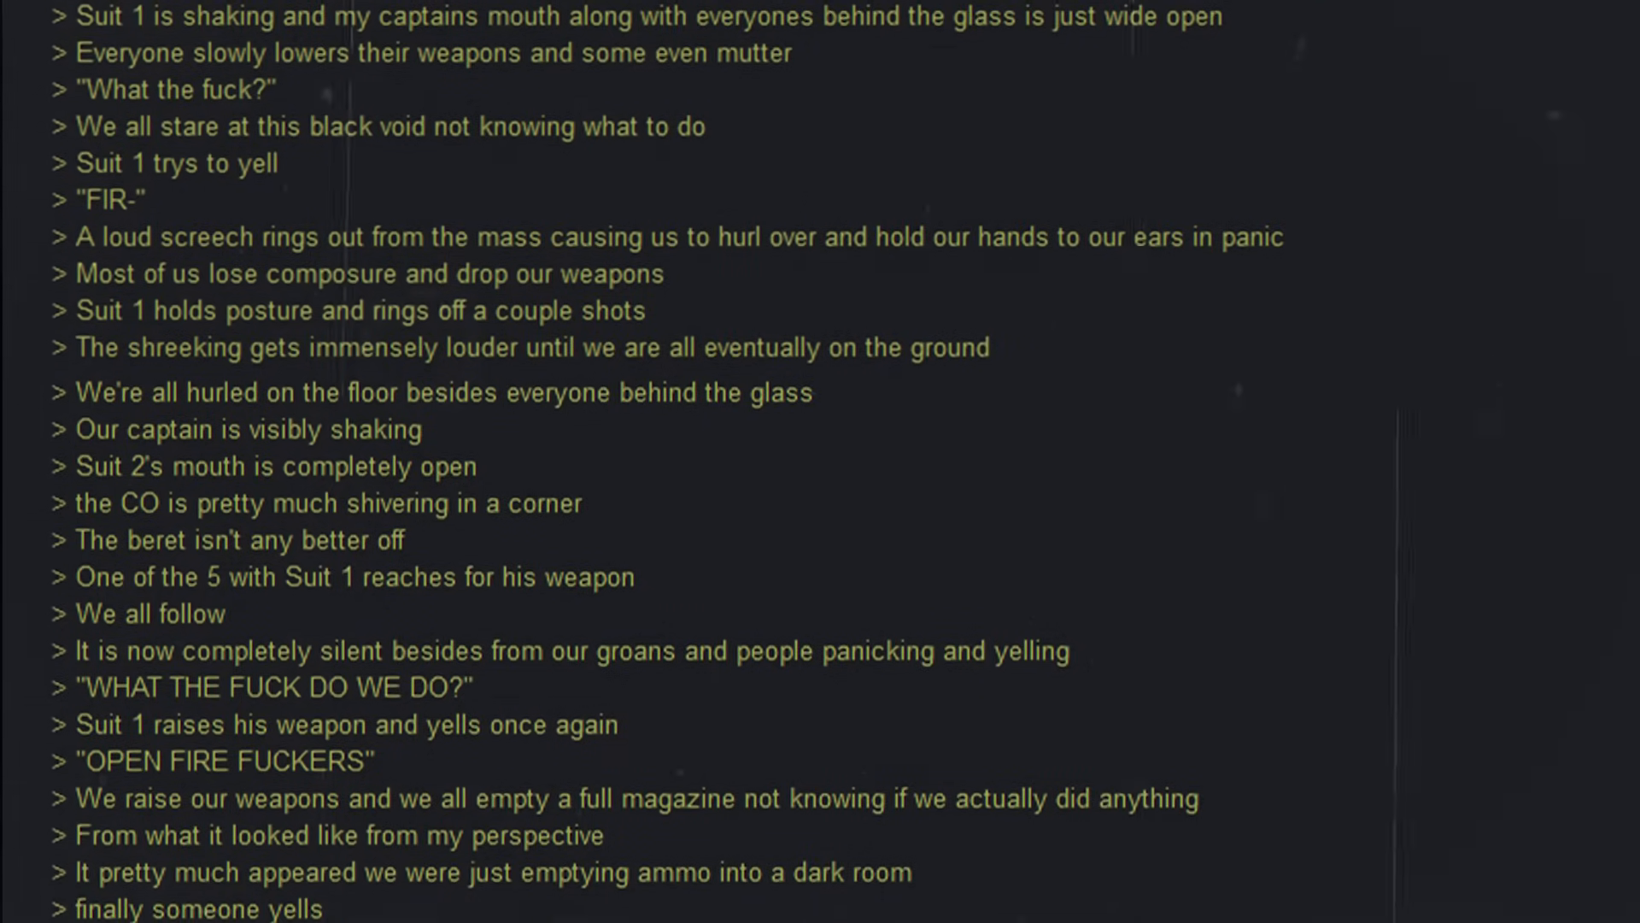
pyautogui.scroll(-3)
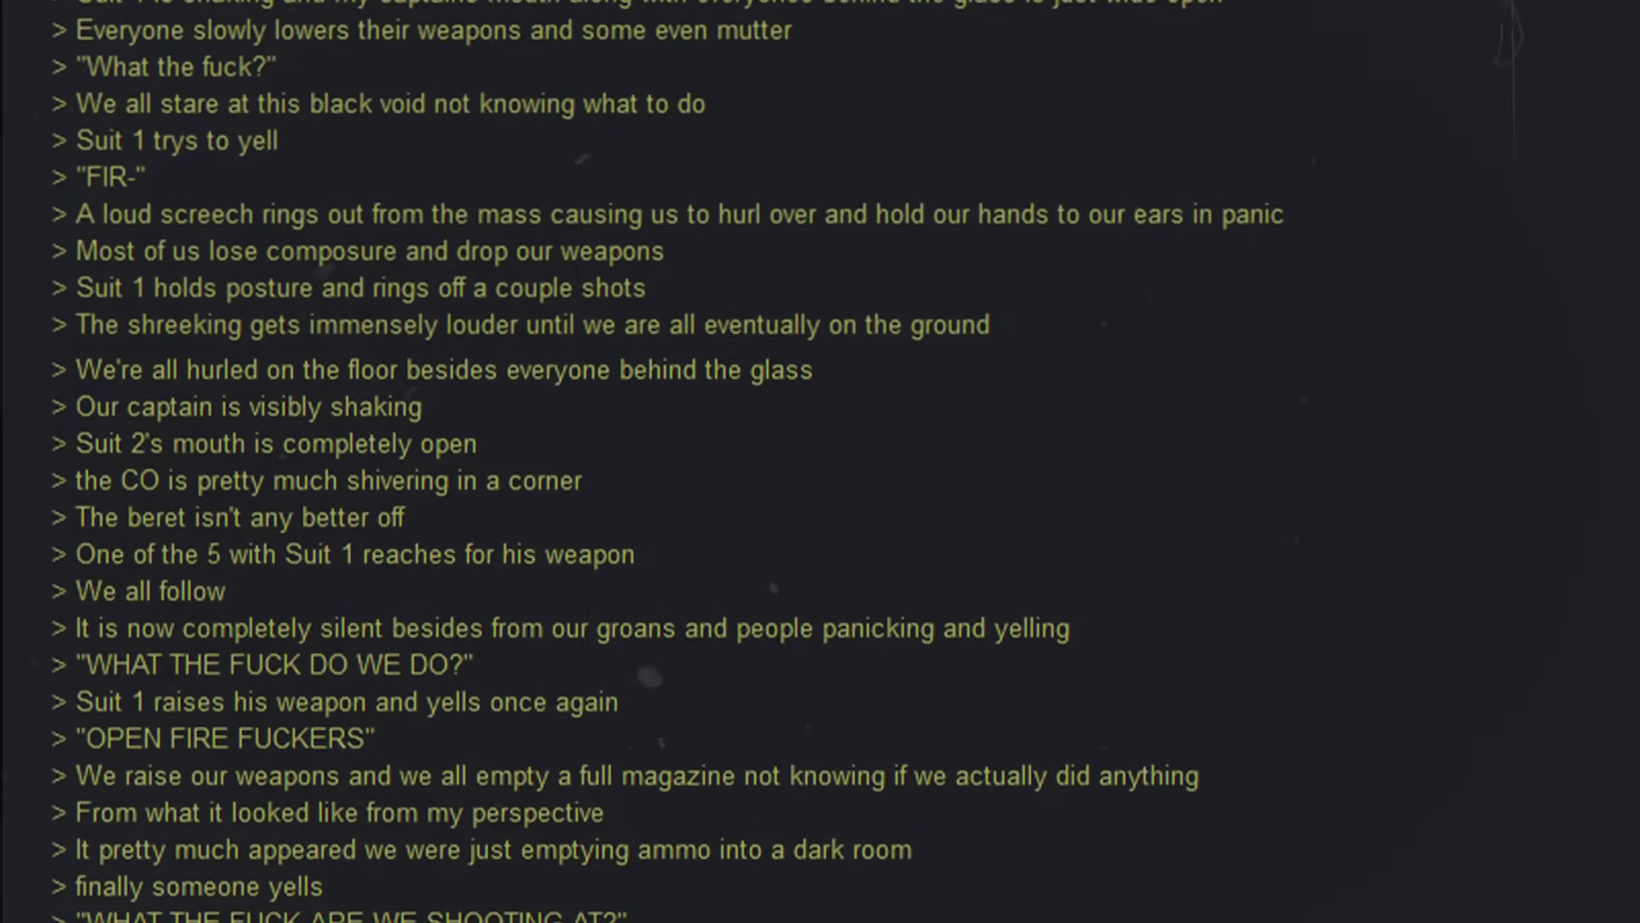
pyautogui.scroll(-3)
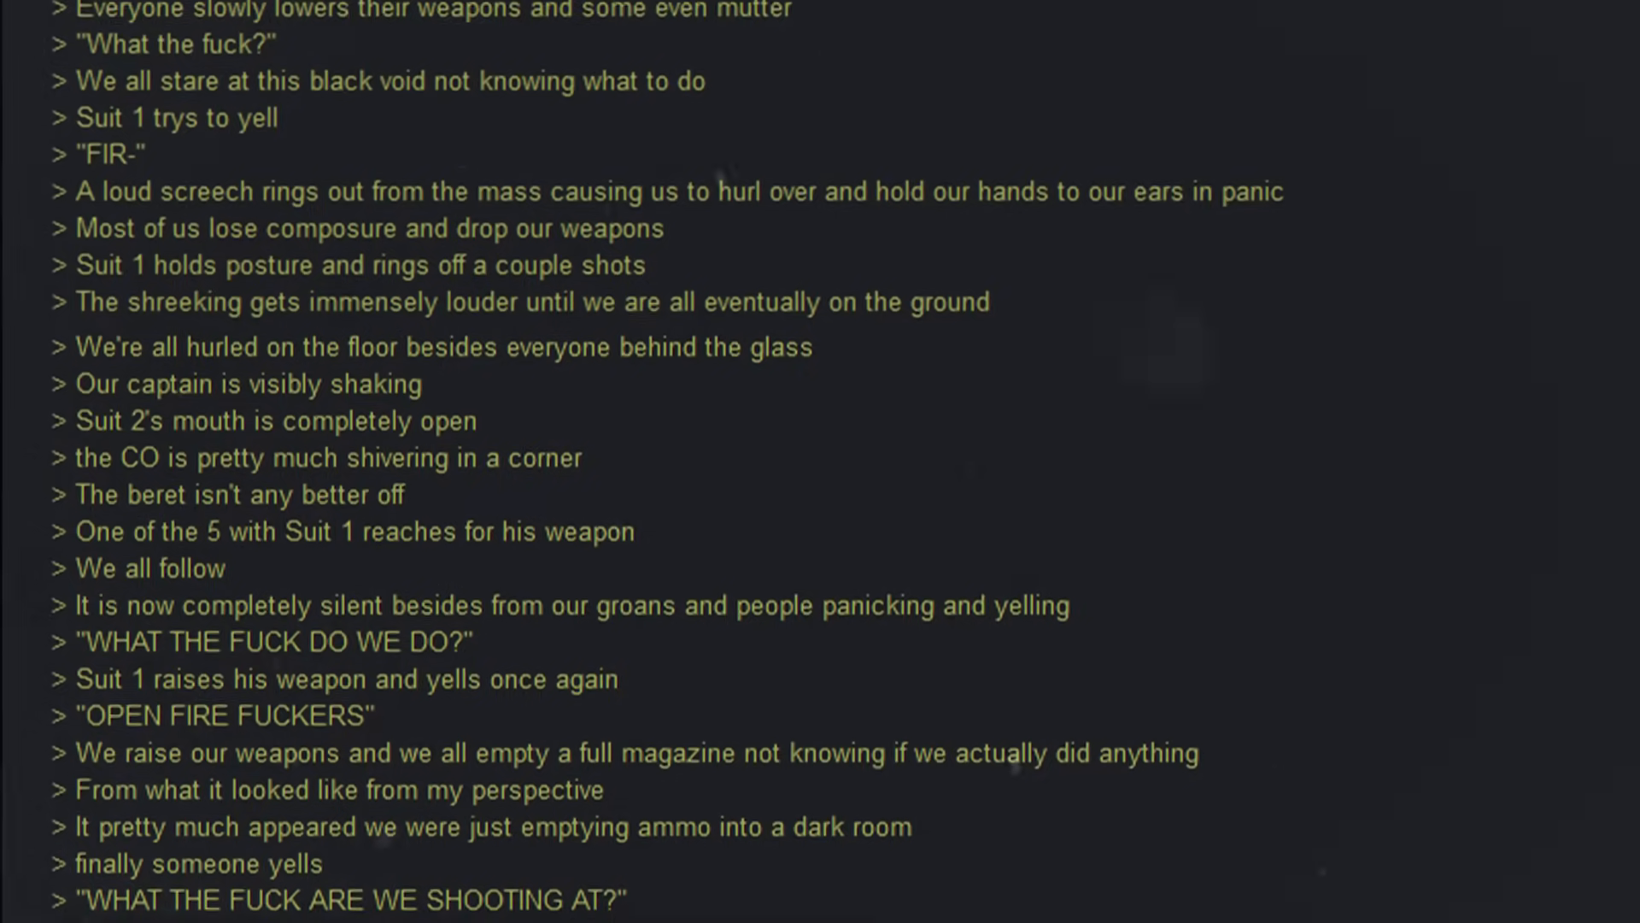
pyautogui.scroll(-3)
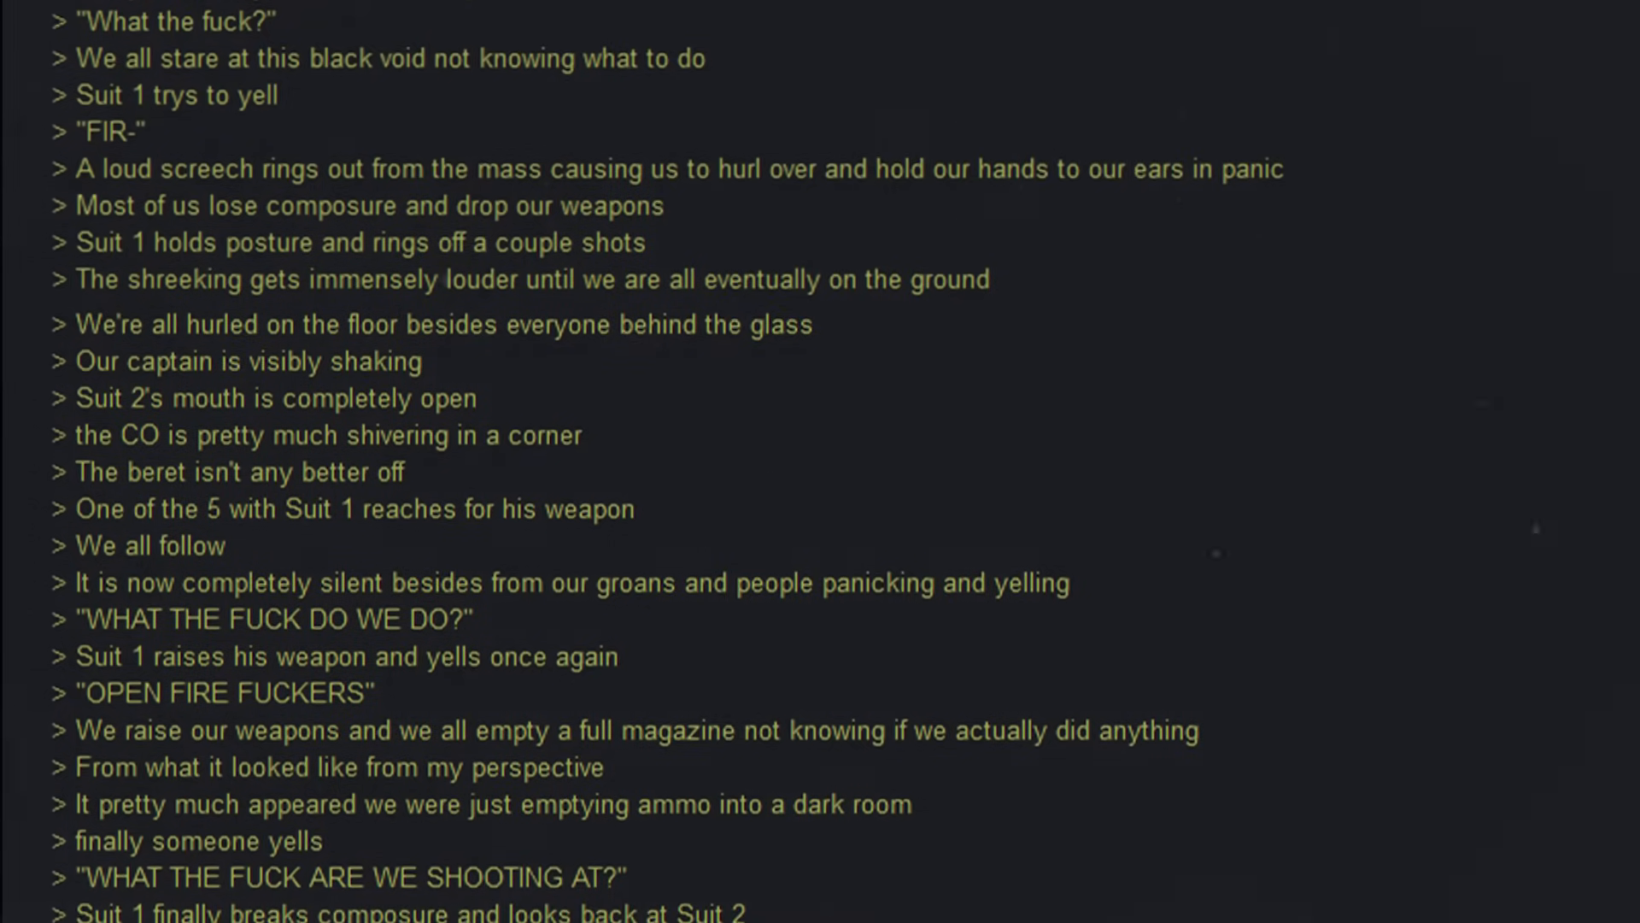
pyautogui.scroll(-3)
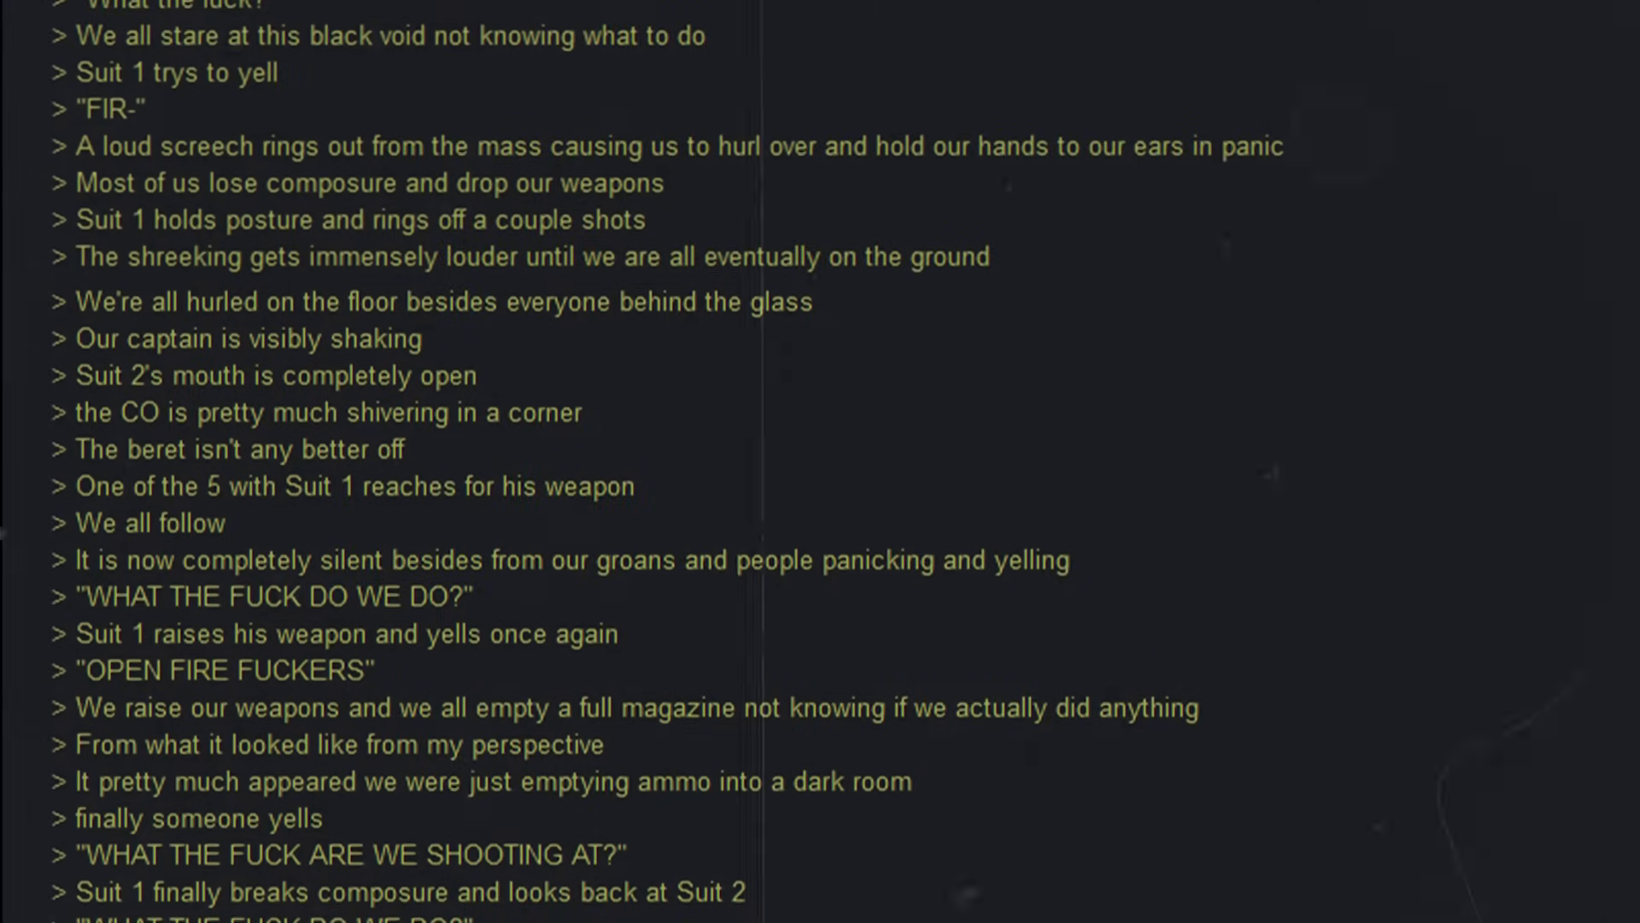
pyautogui.scroll(-3)
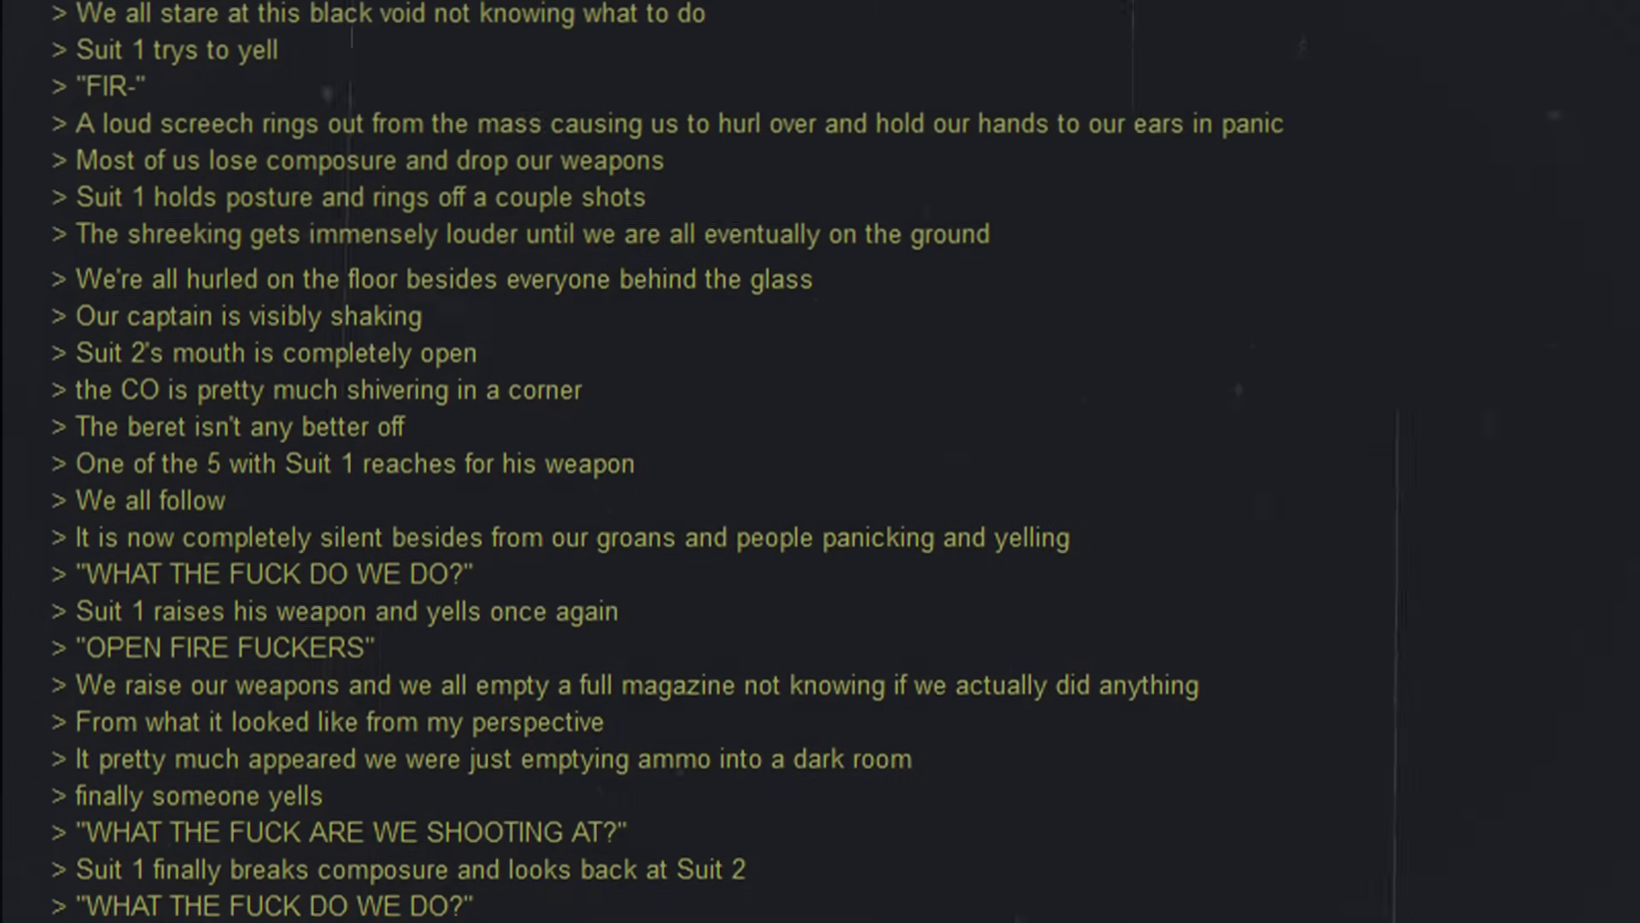
pyautogui.scroll(-3)
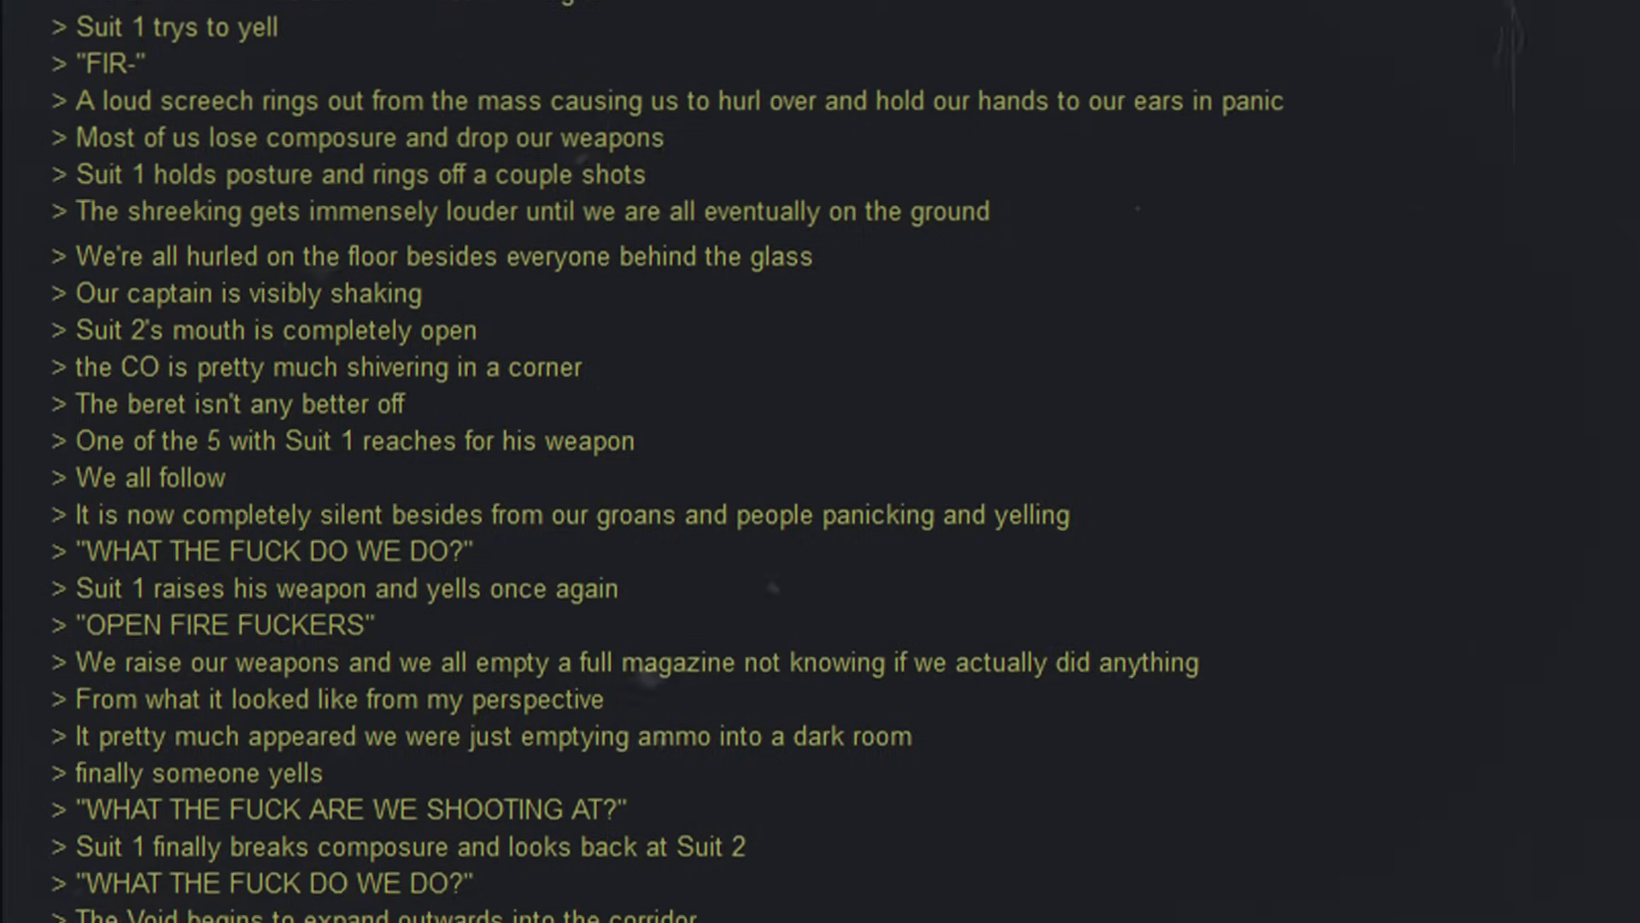
pyautogui.scroll(-3)
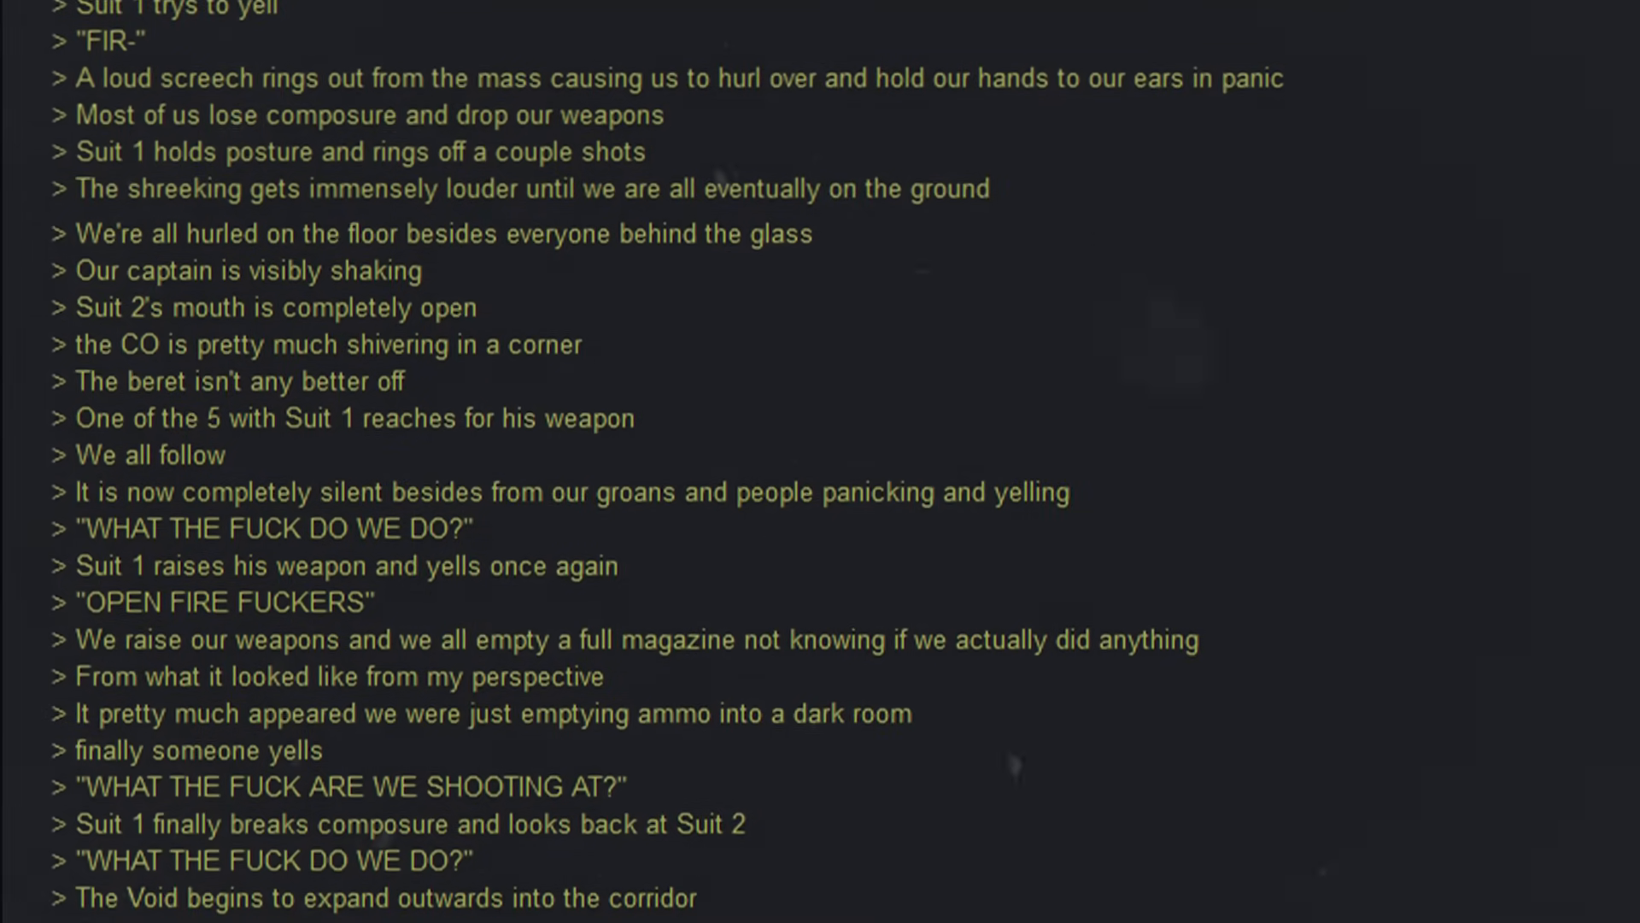
pyautogui.scroll(-3)
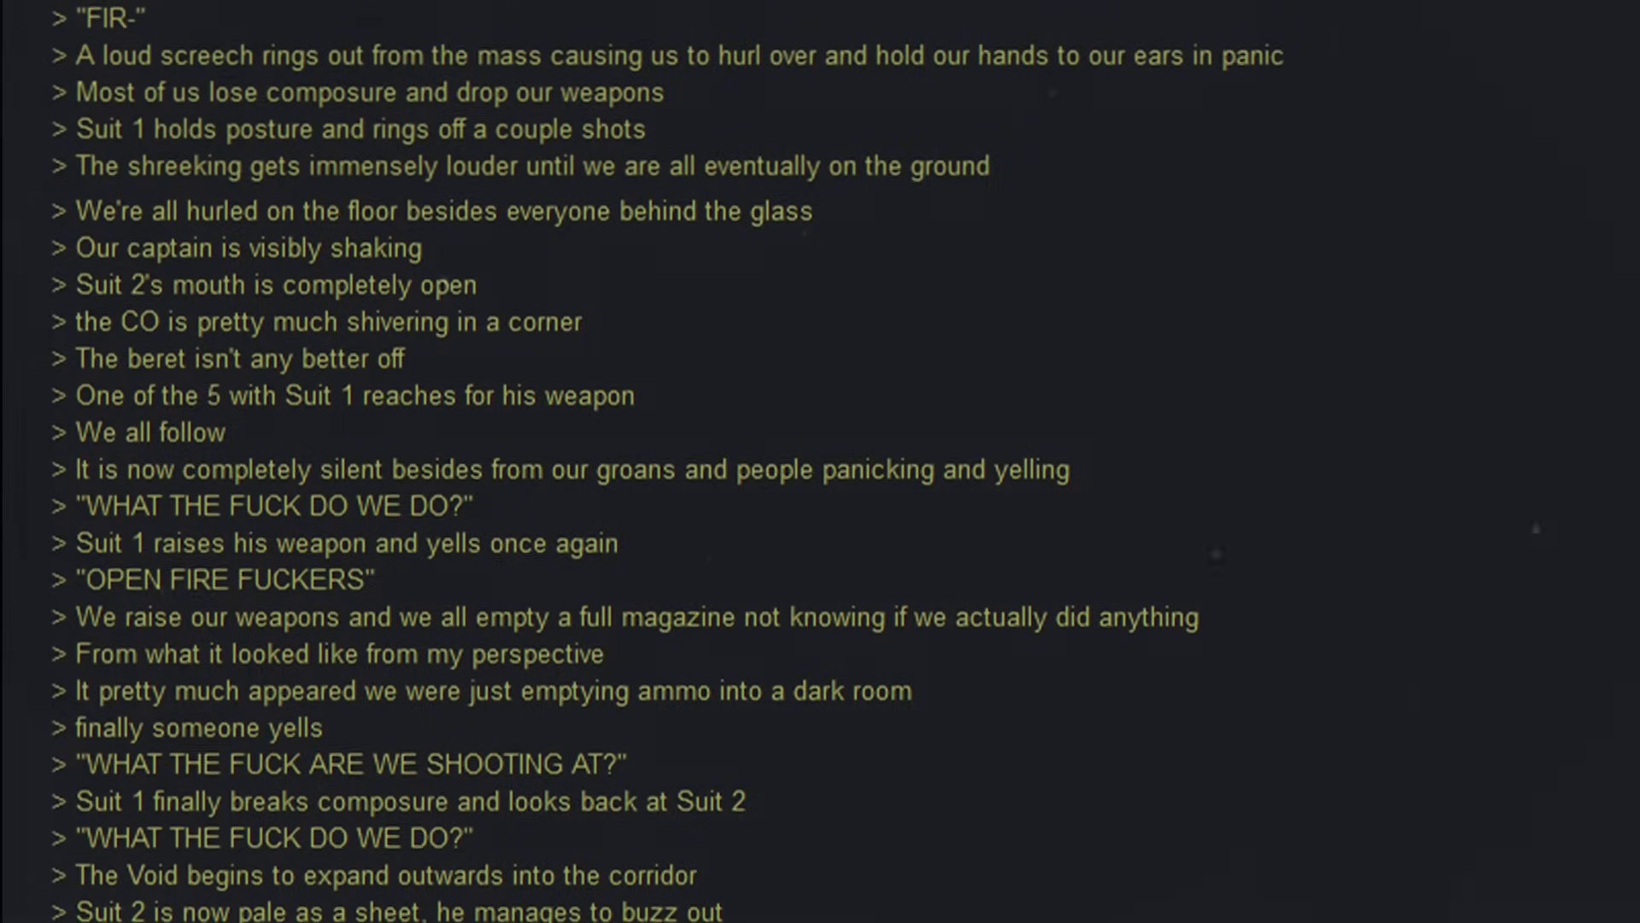
pyautogui.scroll(-3)
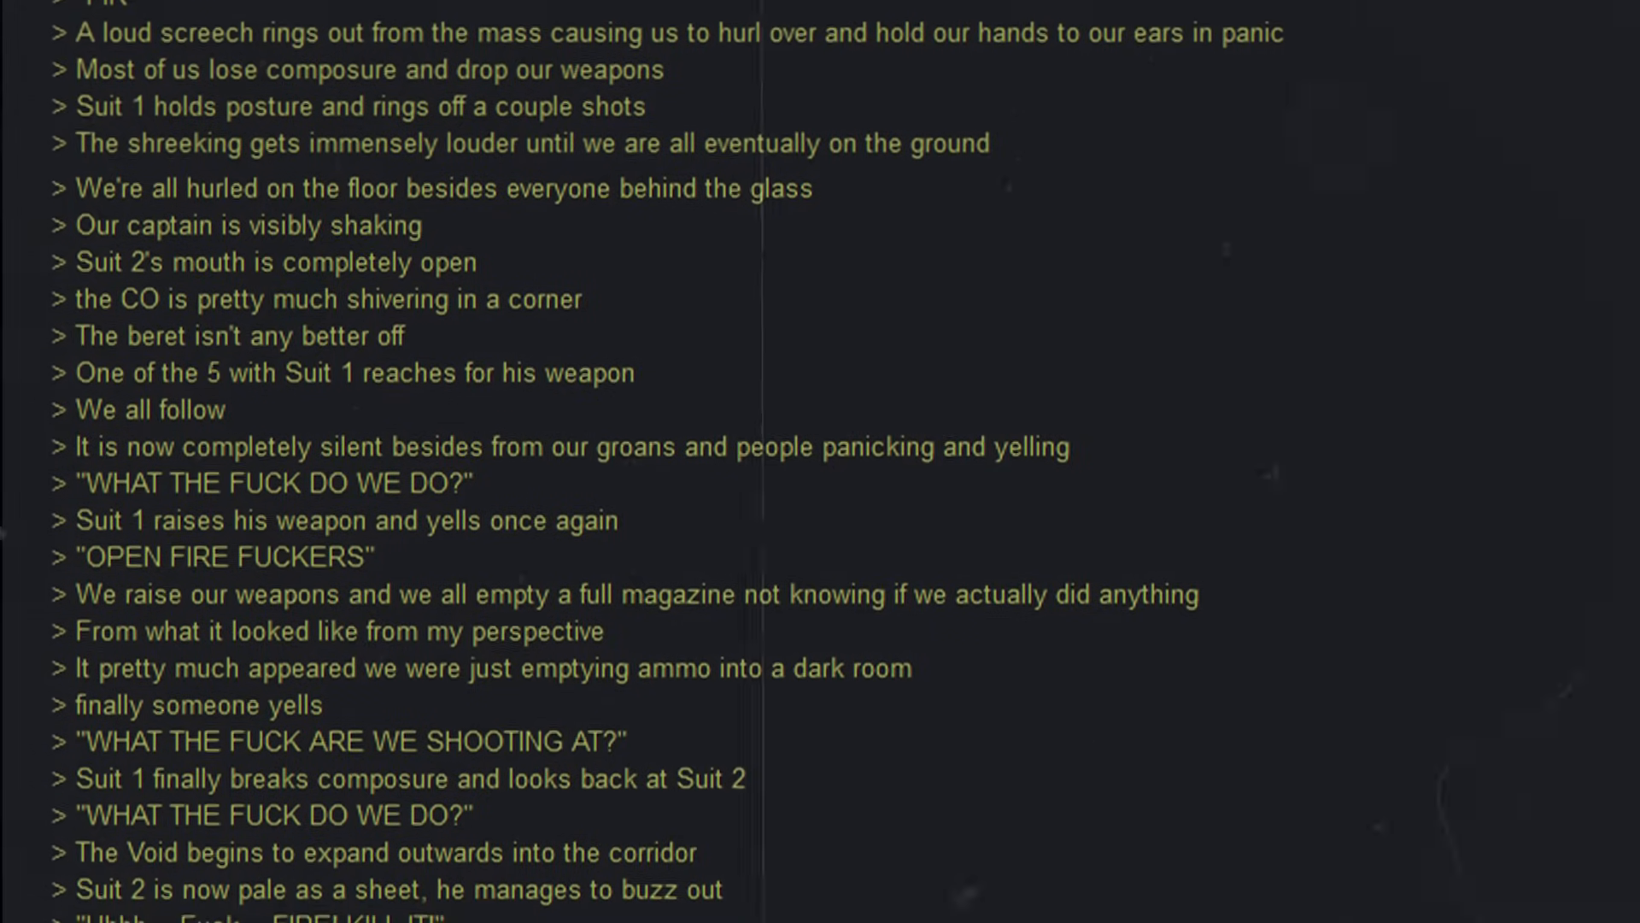
pyautogui.scroll(-3)
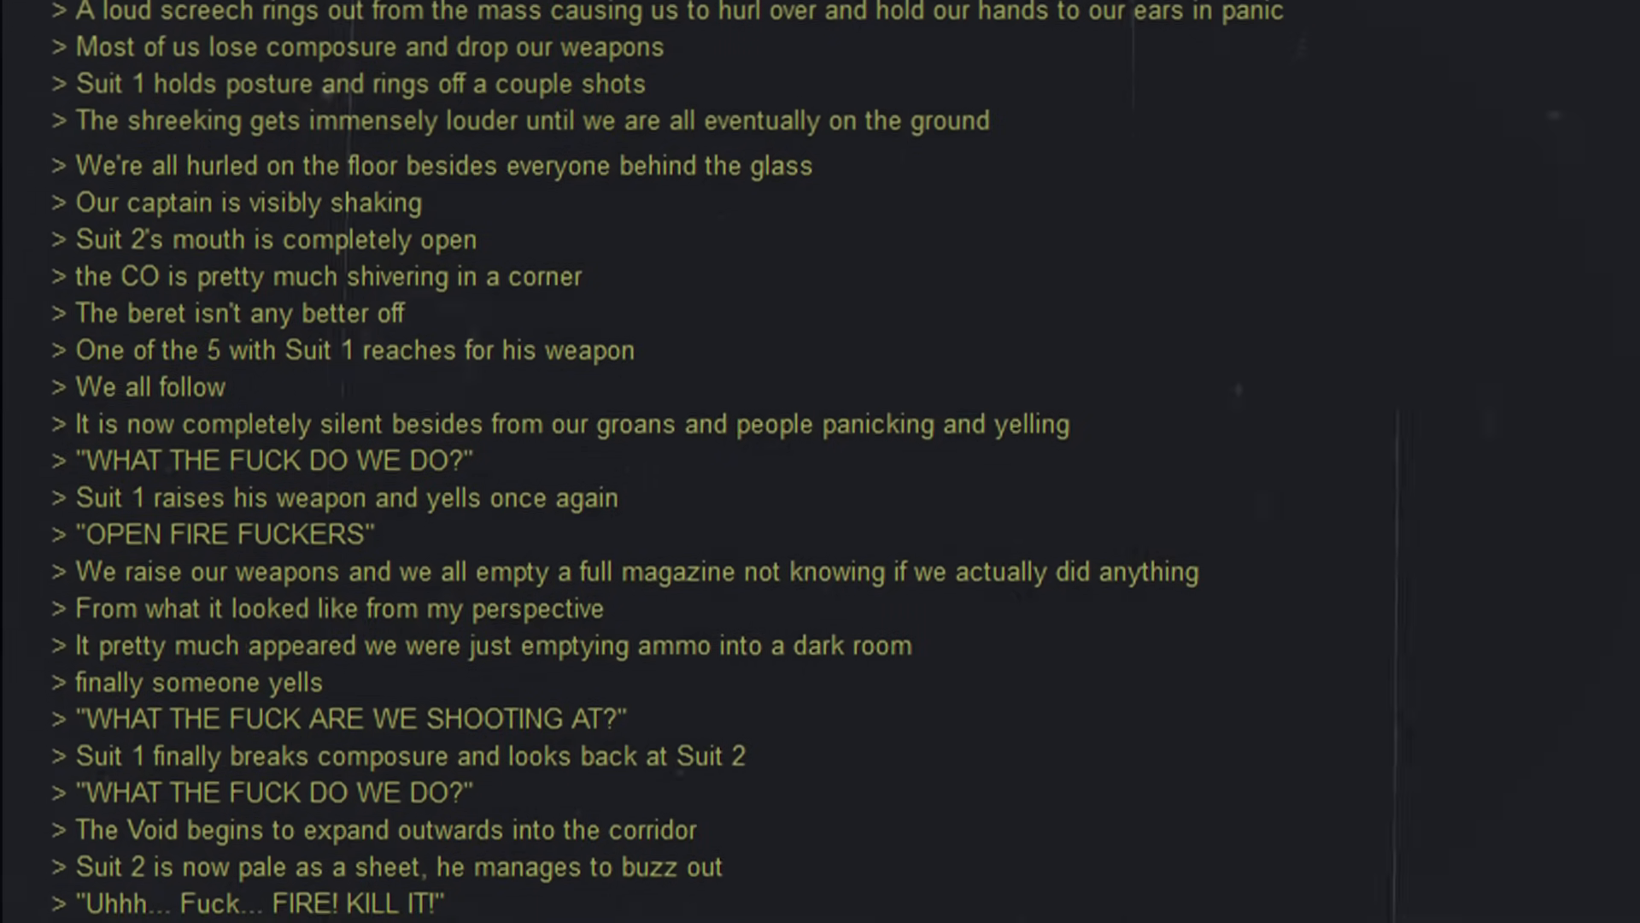
pyautogui.scroll(-3)
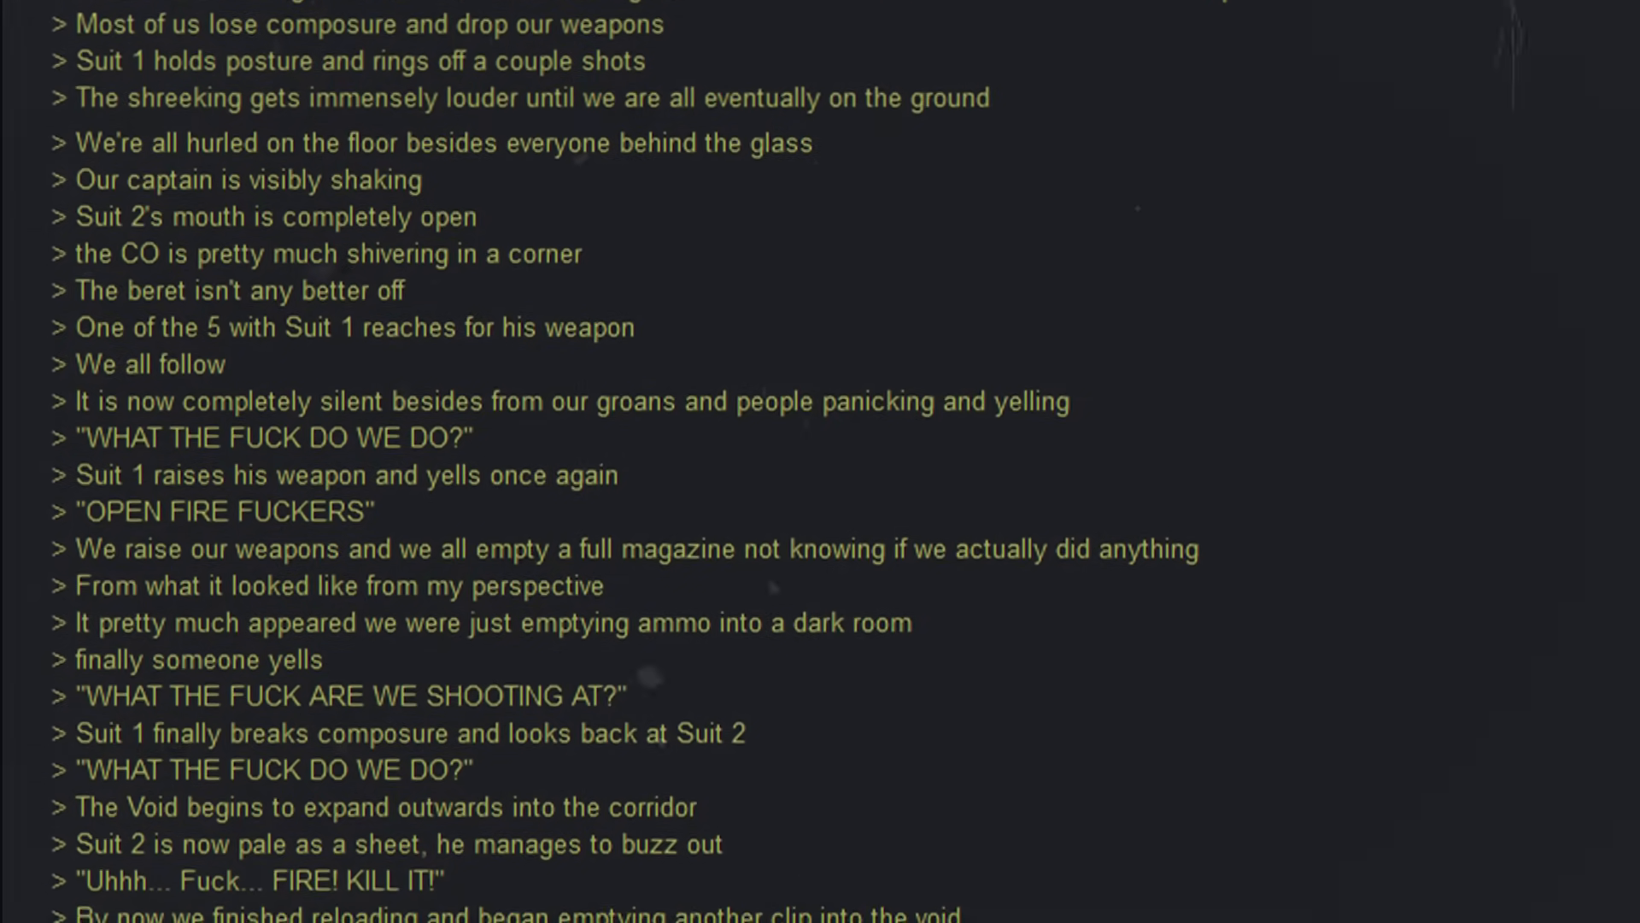
pyautogui.scroll(-3)
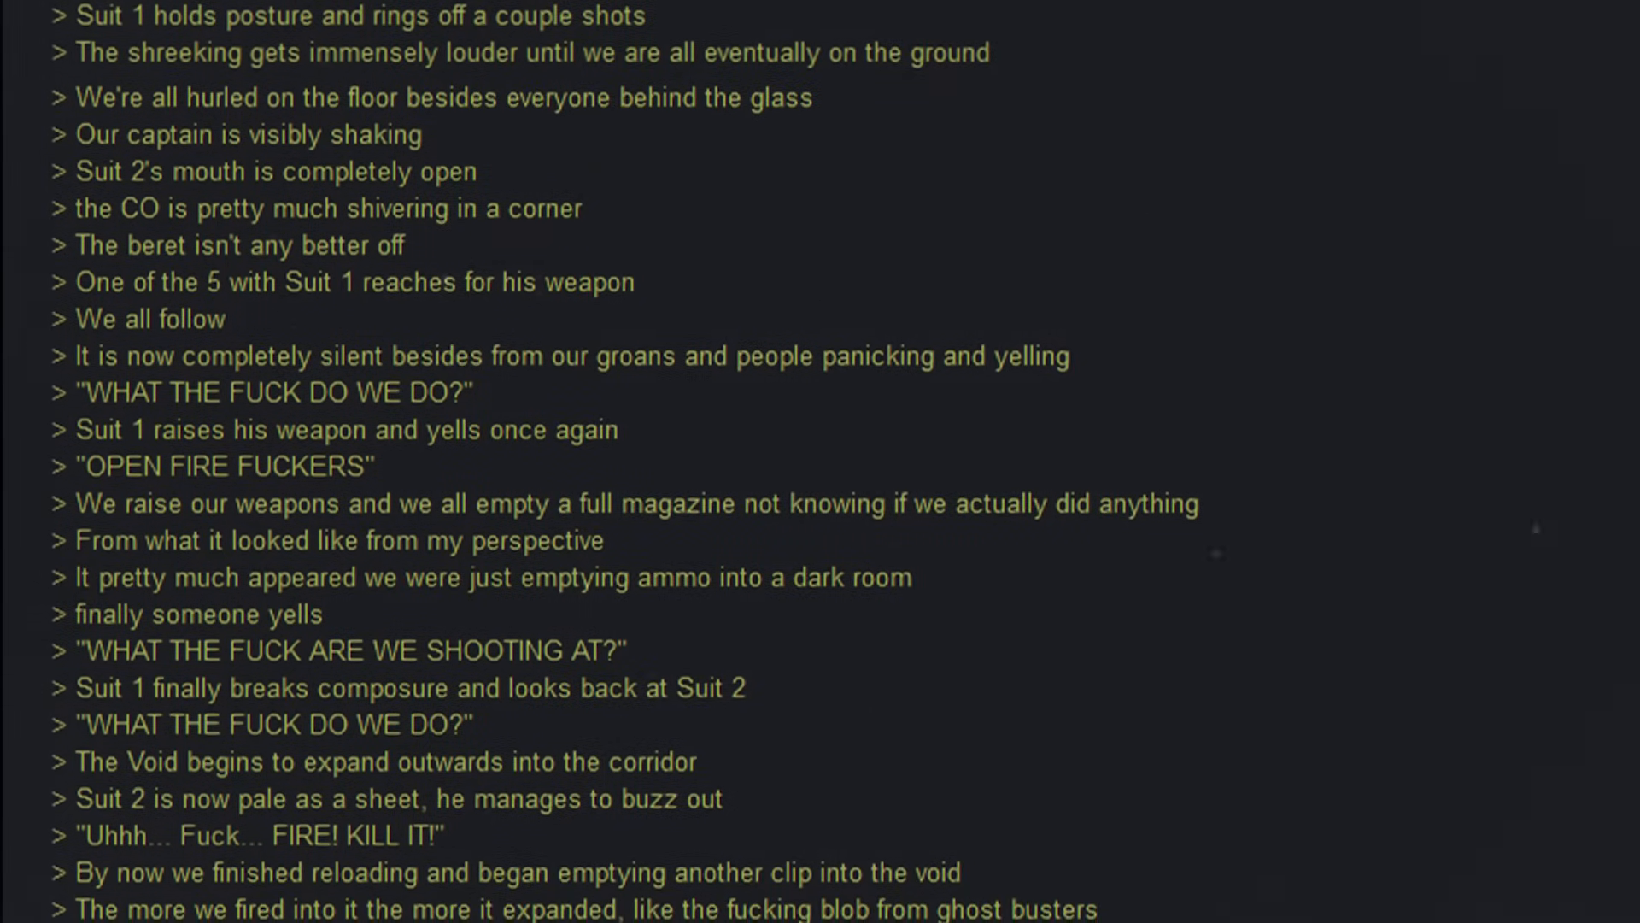
pyautogui.scroll(-3)
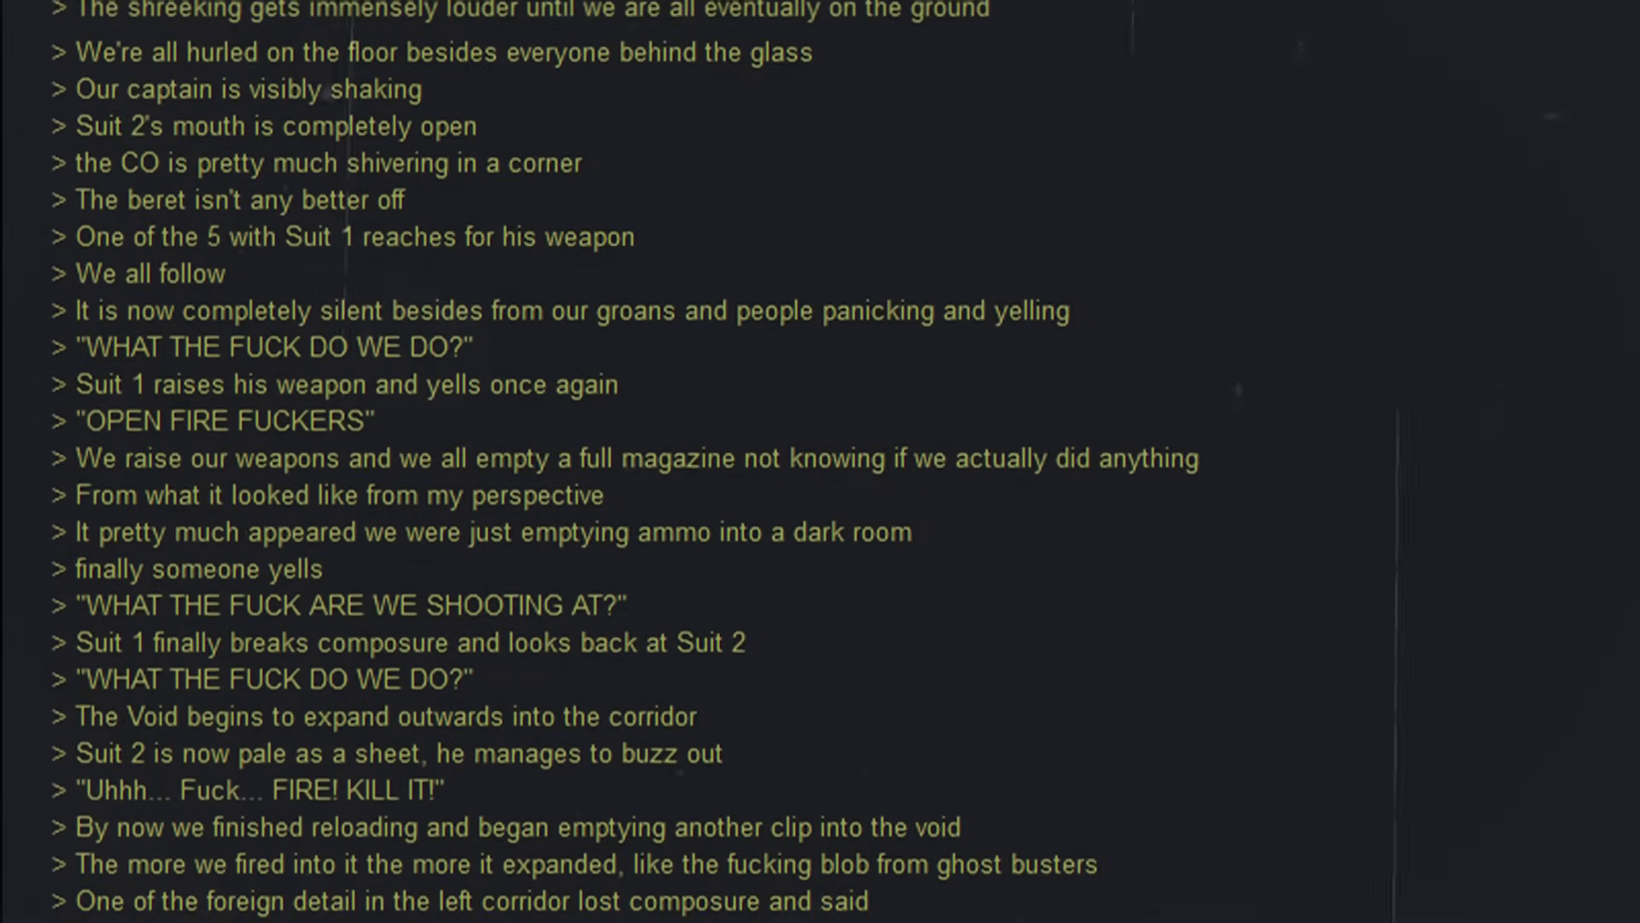
pyautogui.scroll(-3)
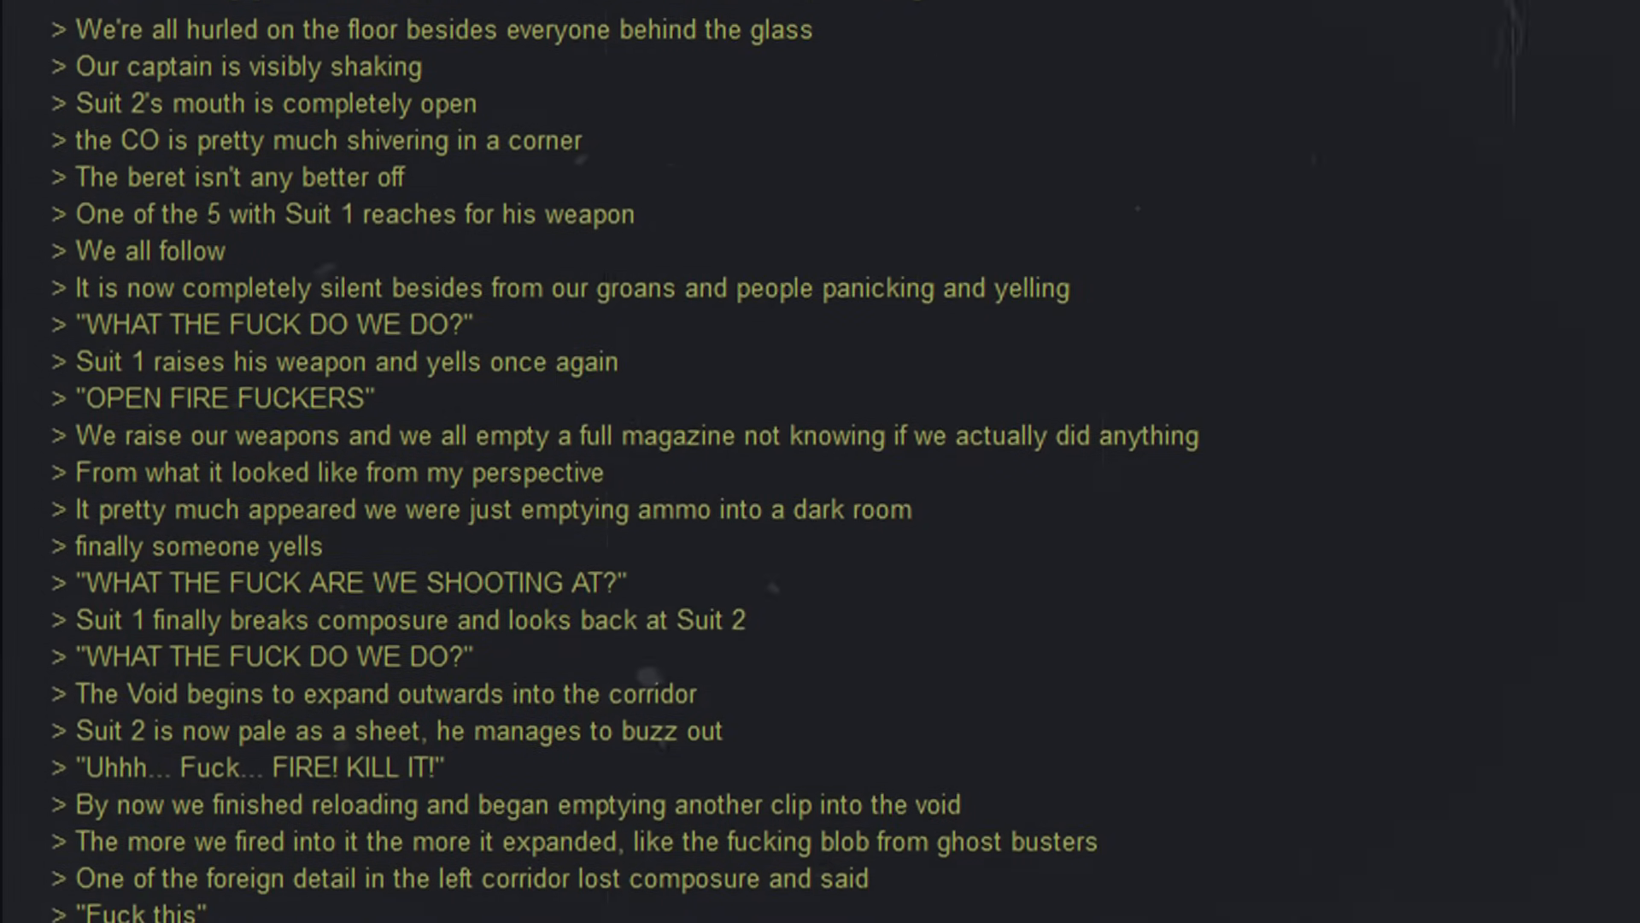
pyautogui.scroll(-3)
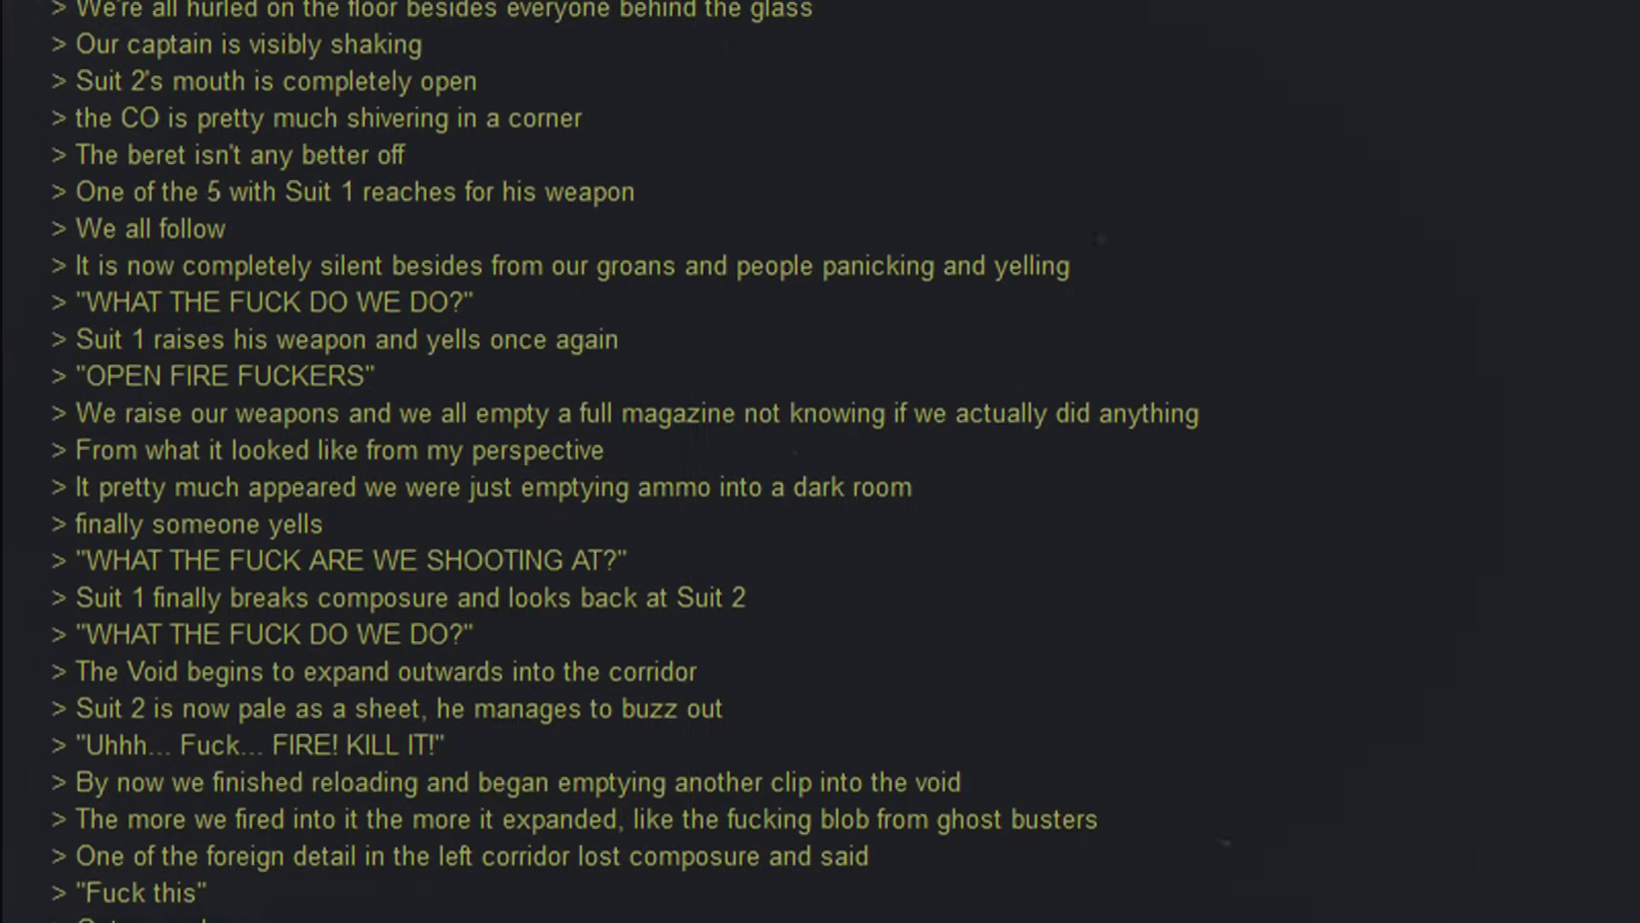
pyautogui.scroll(-3)
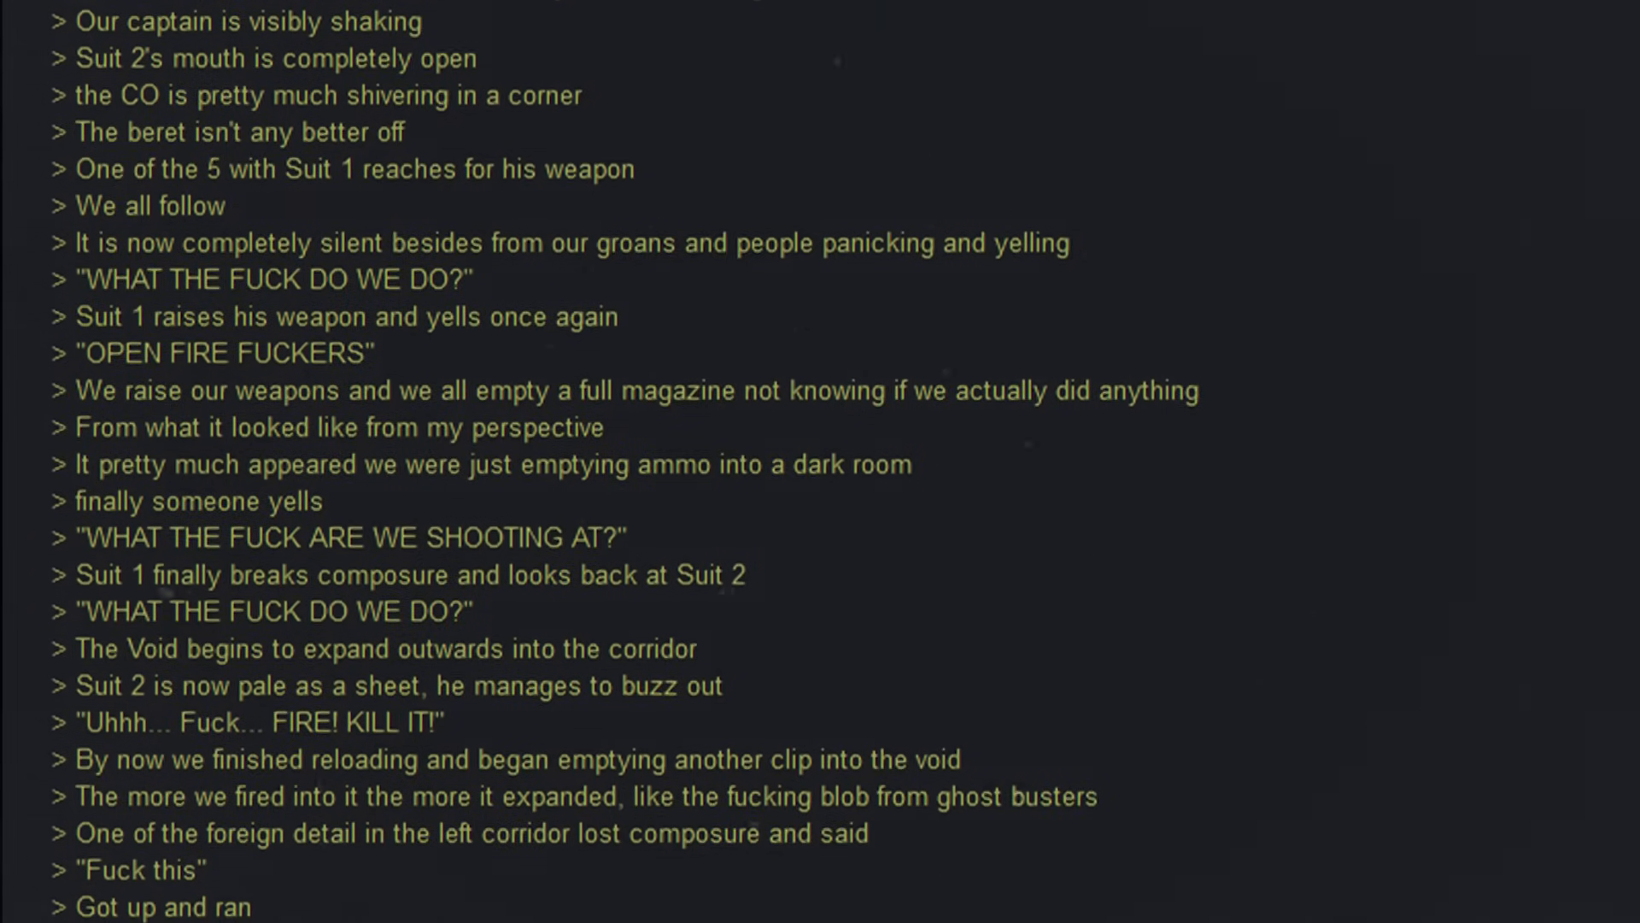
pyautogui.scroll(-3)
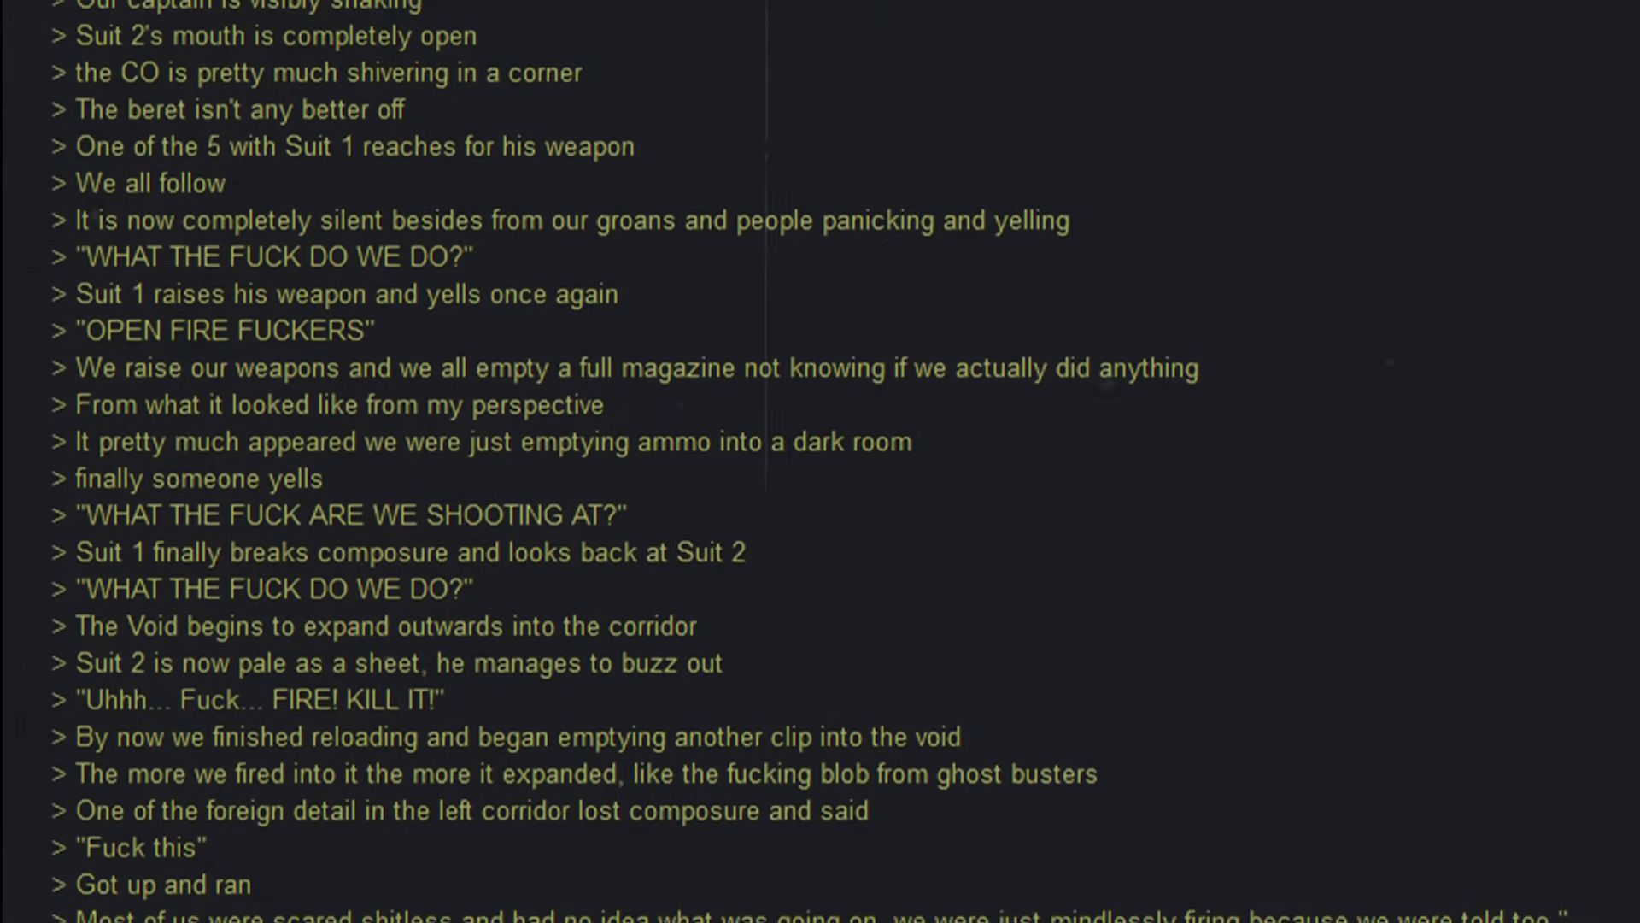
pyautogui.scroll(-3)
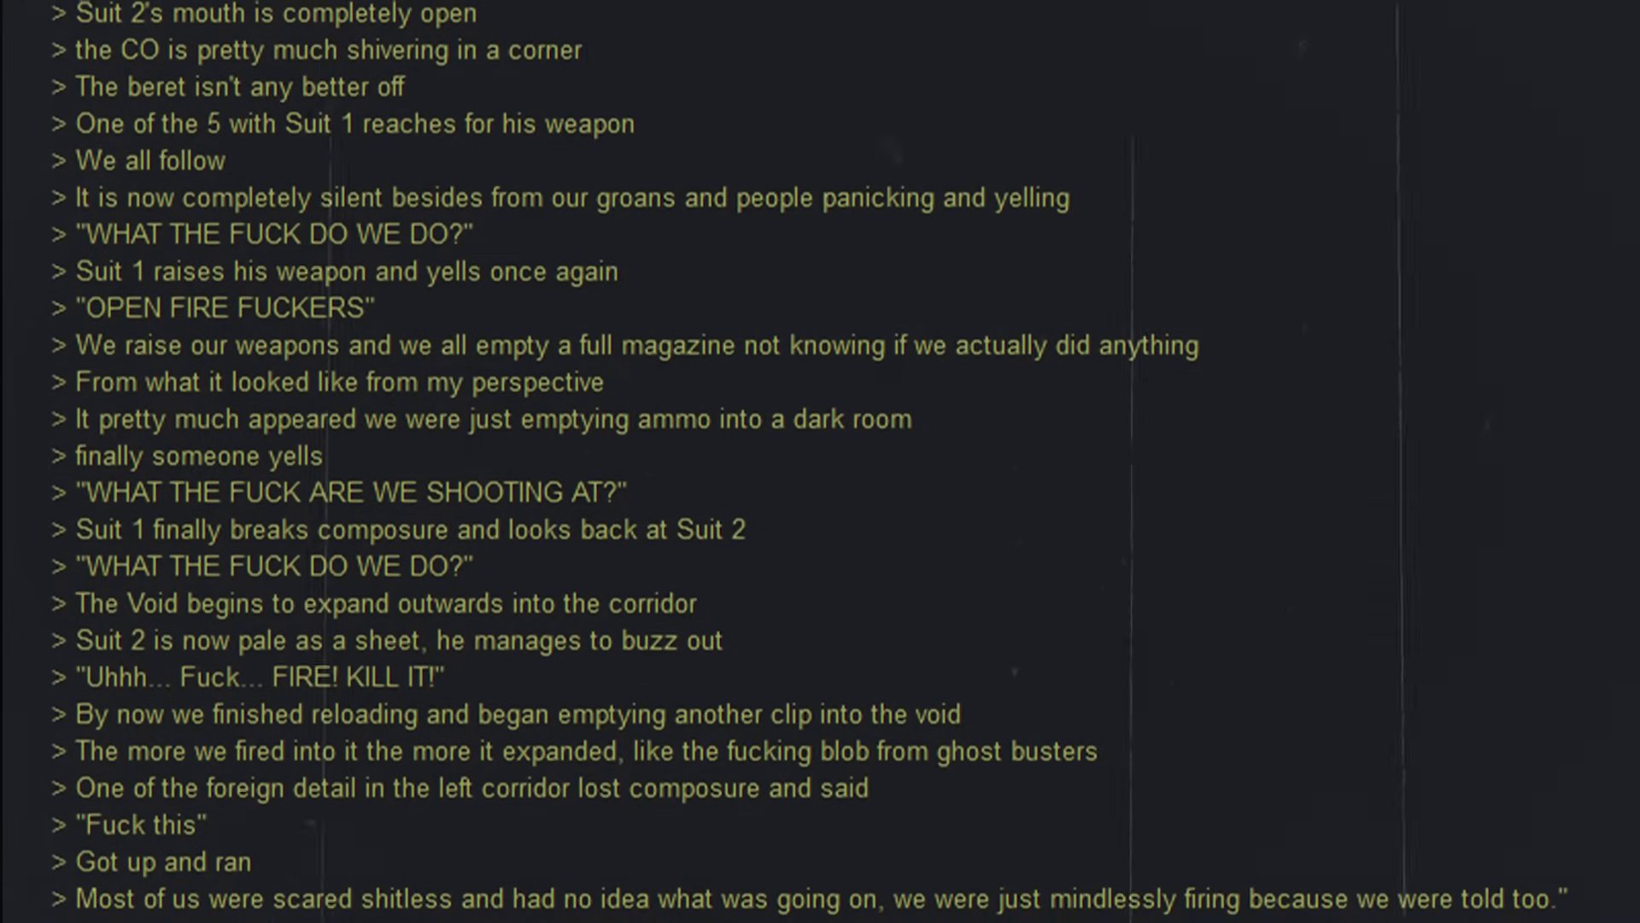
pyautogui.scroll(-3)
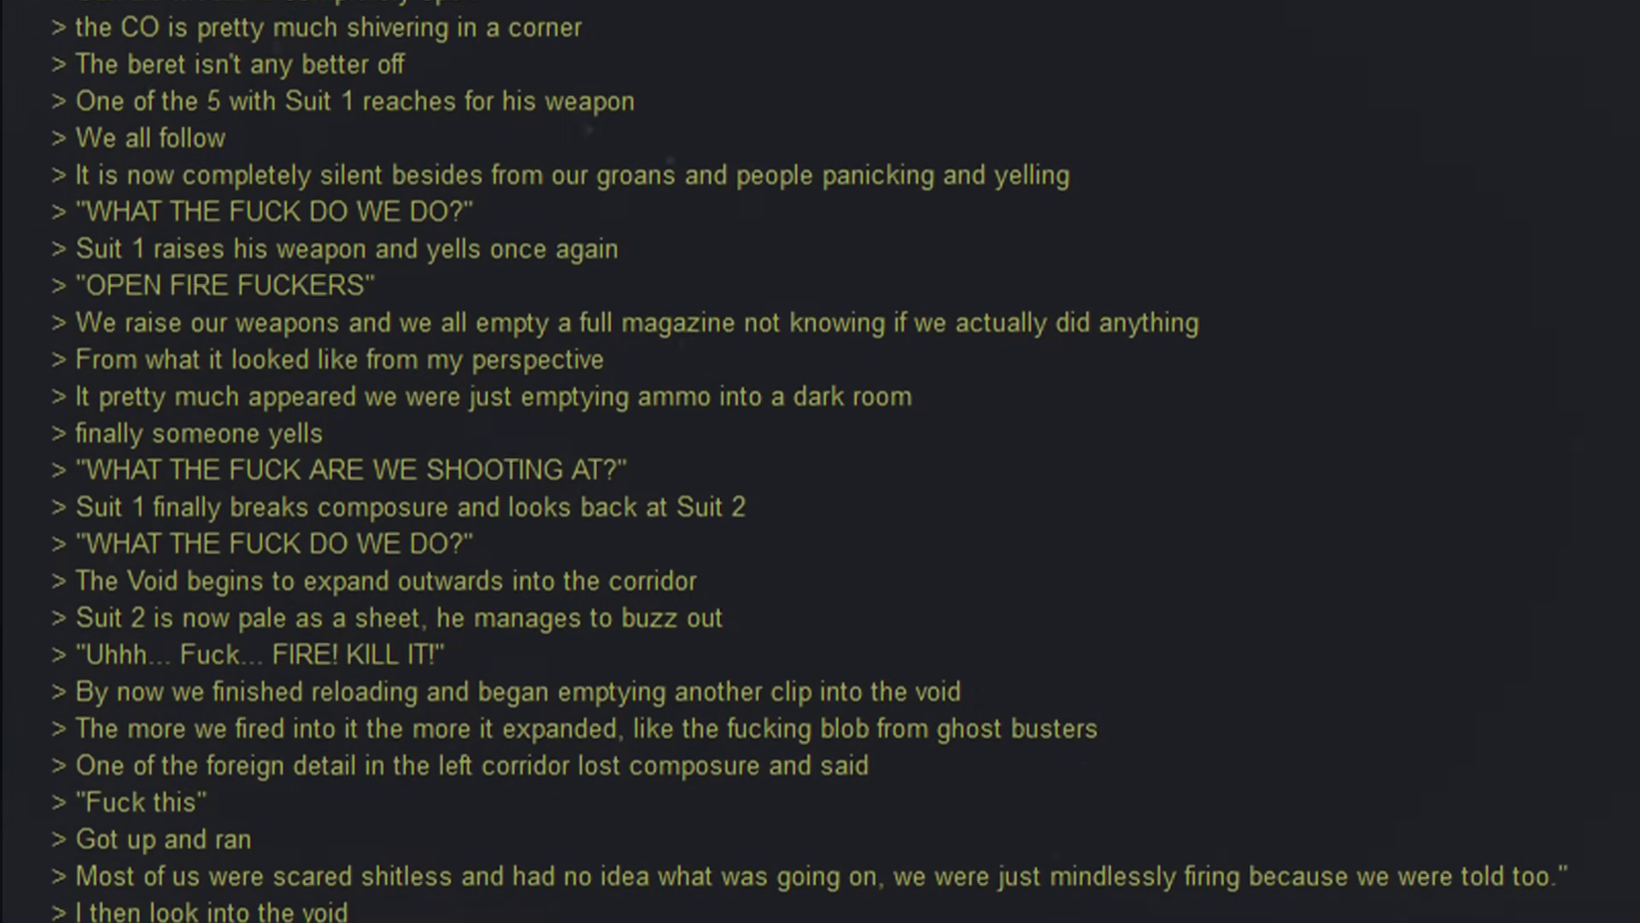
pyautogui.scroll(-3)
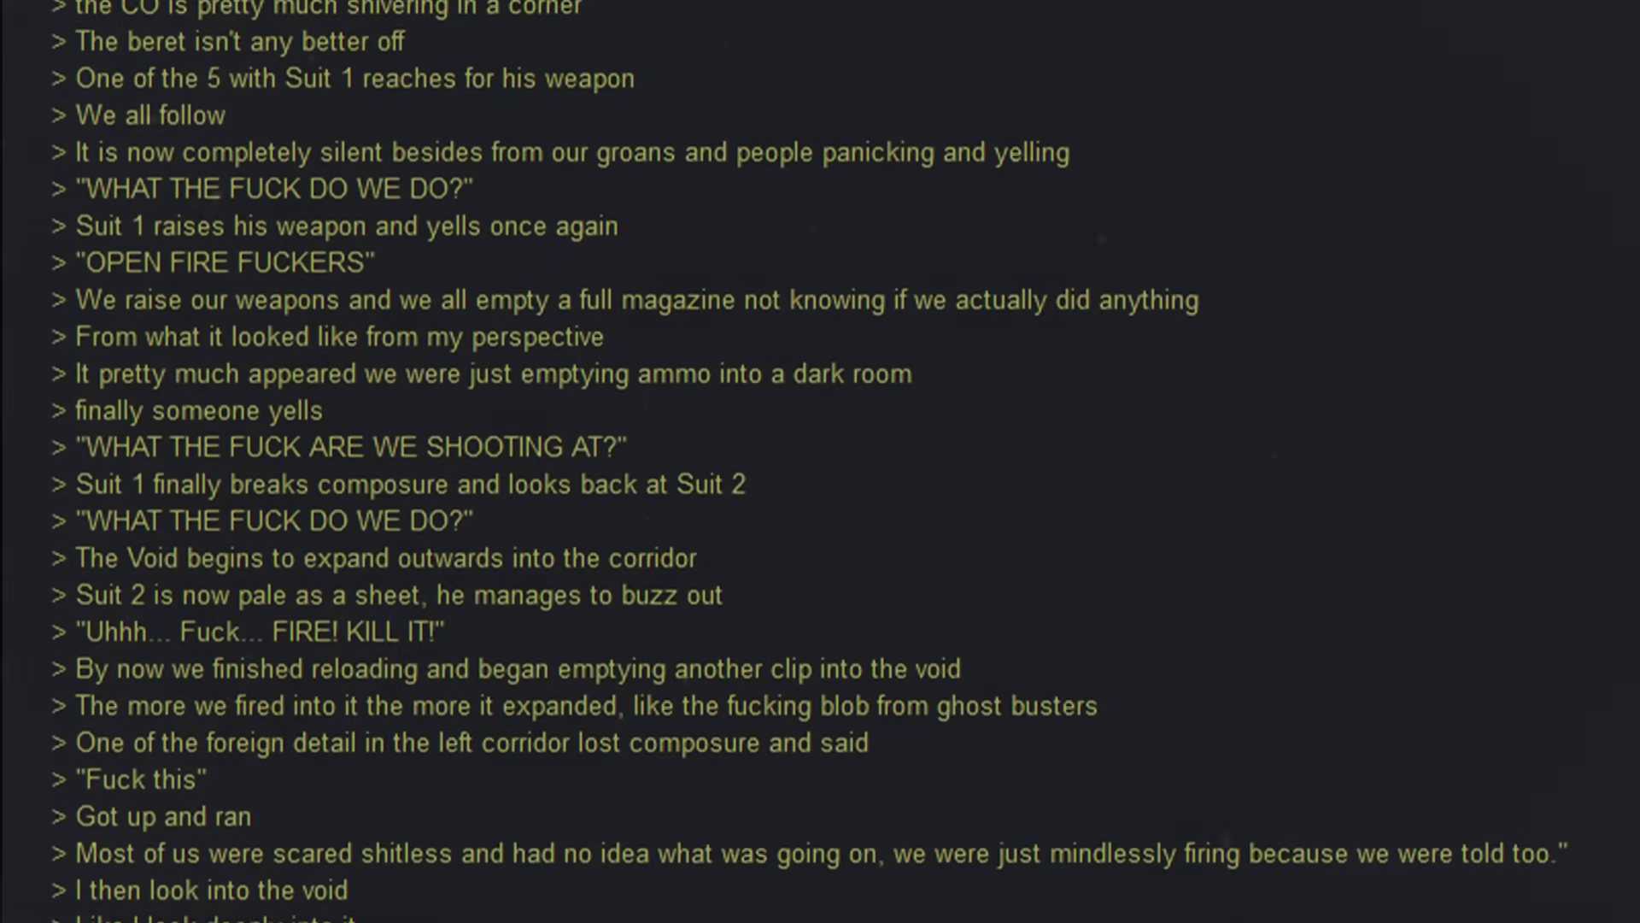
pyautogui.scroll(-3)
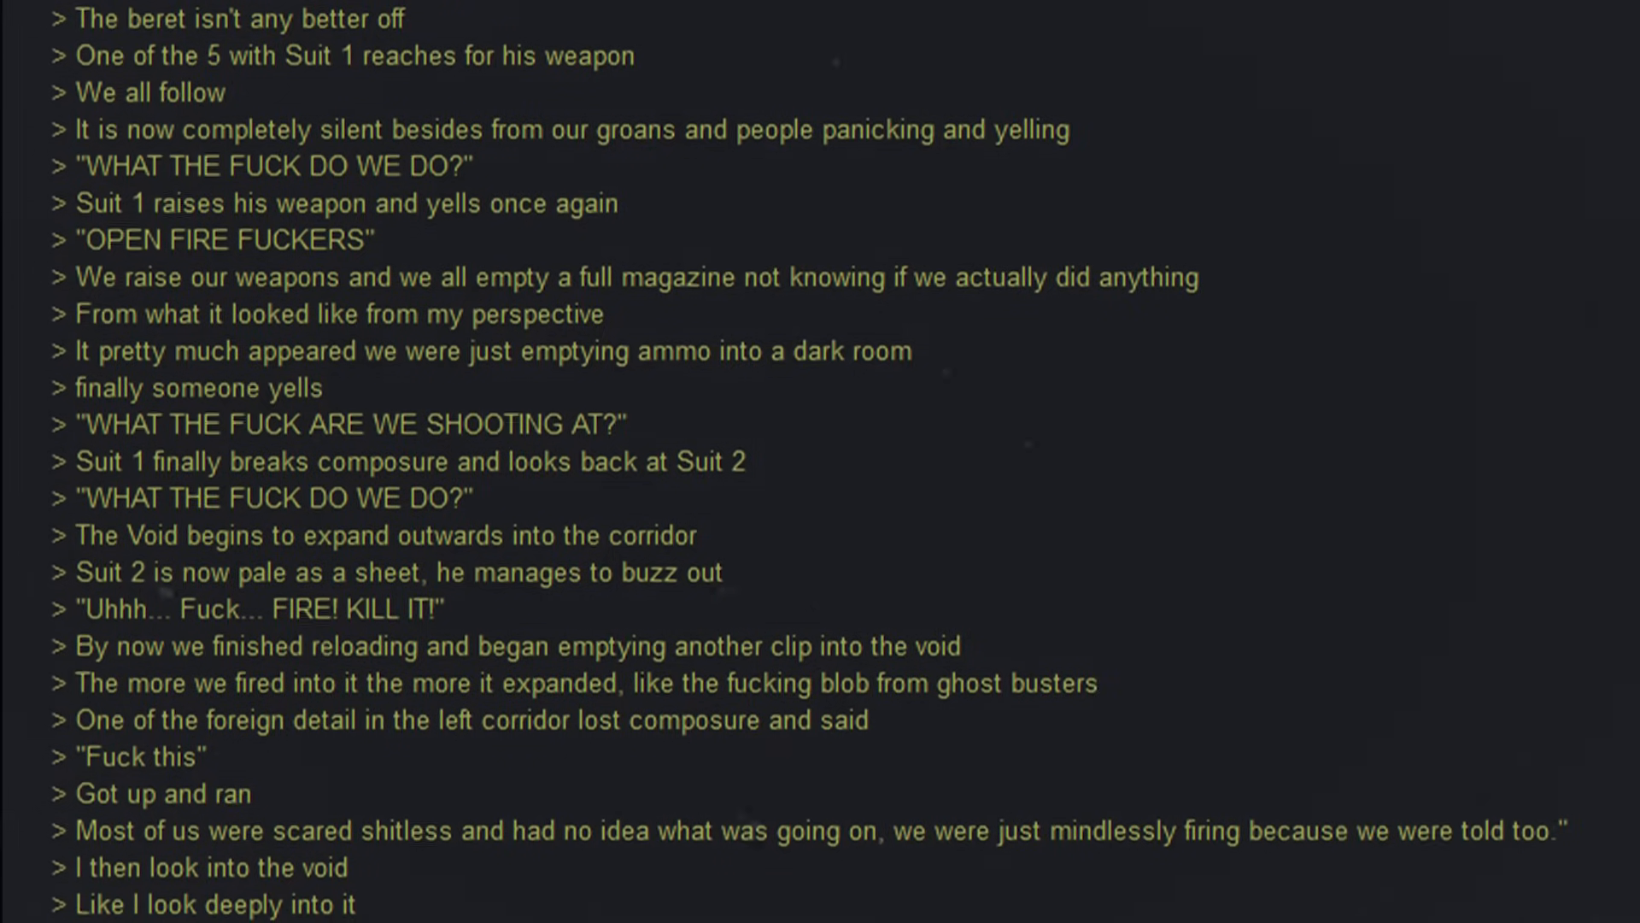
pyautogui.scroll(-3)
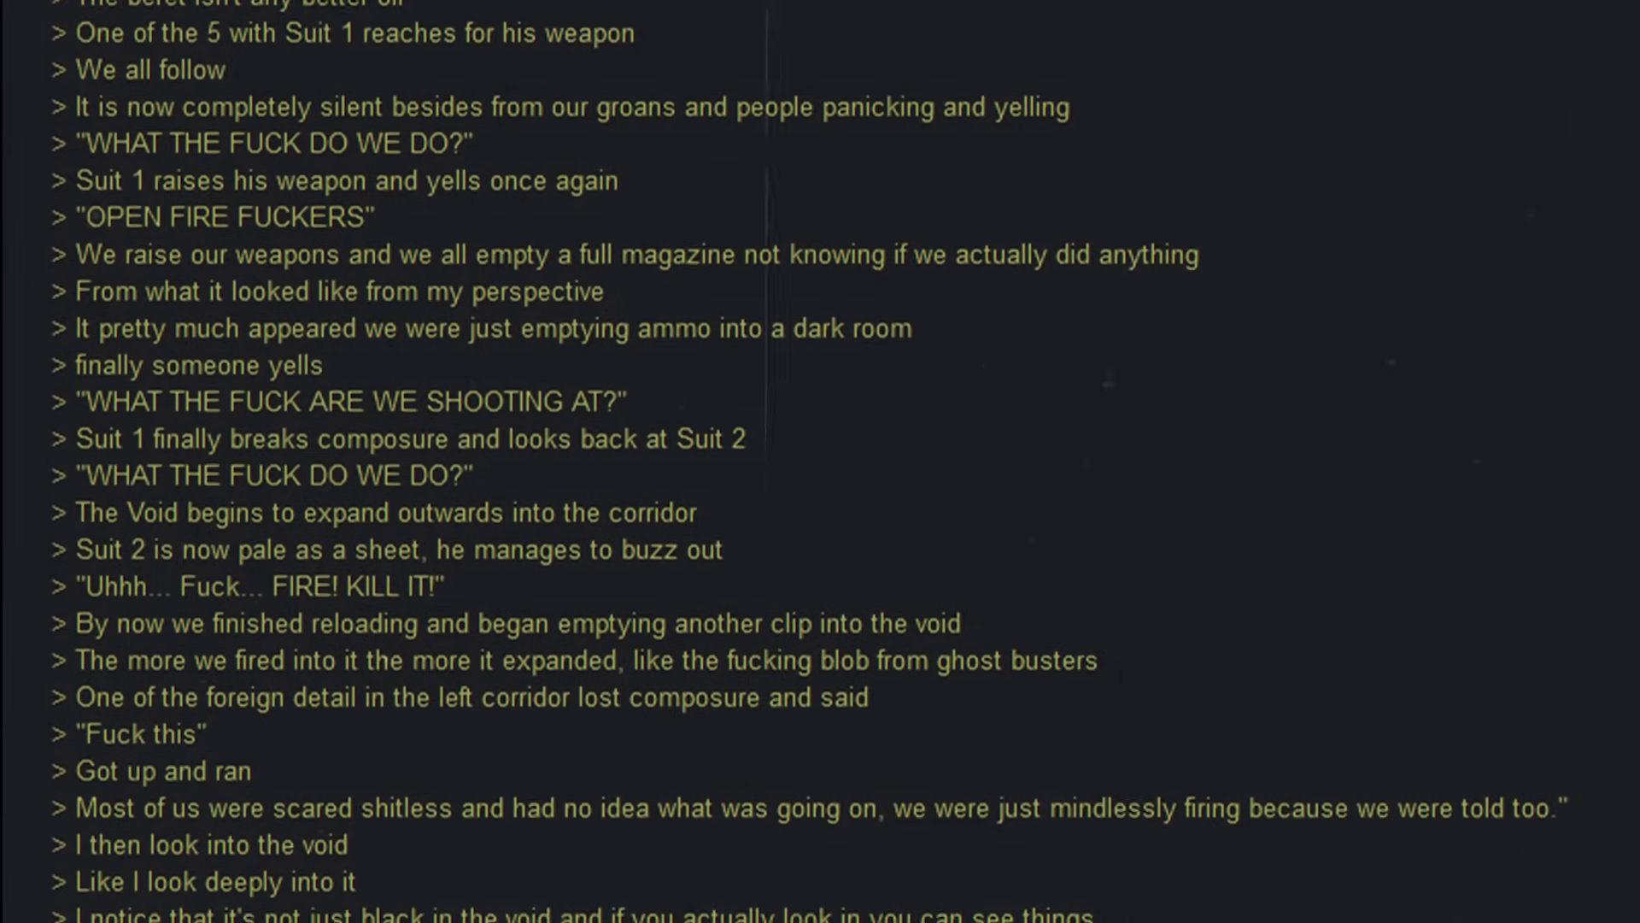
pyautogui.scroll(-3)
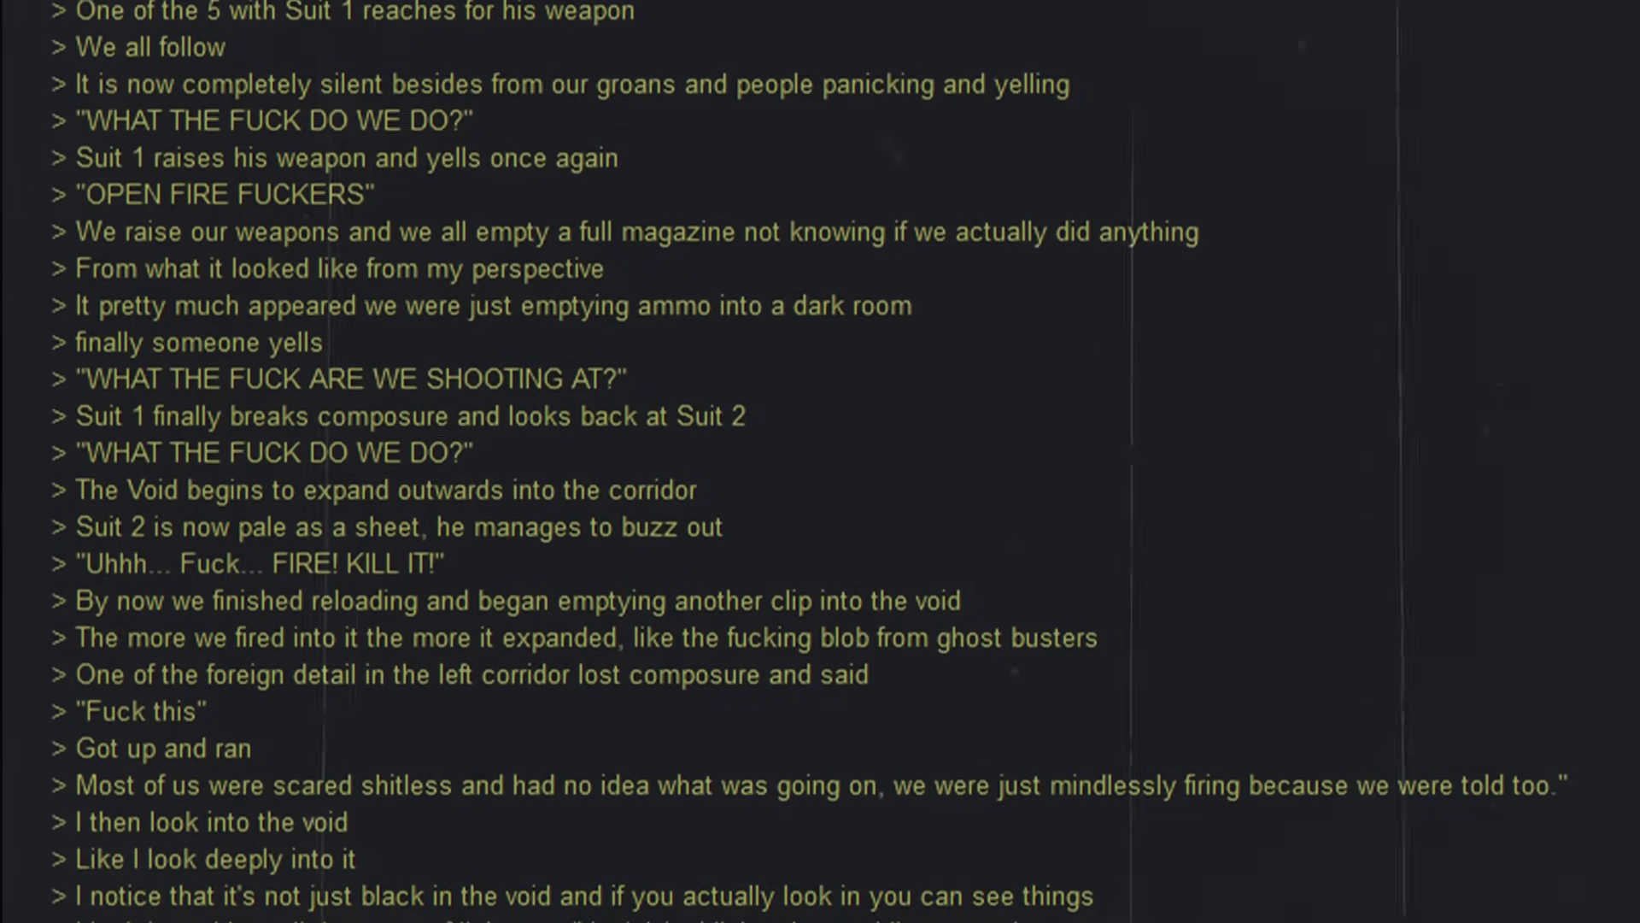
pyautogui.scroll(-3)
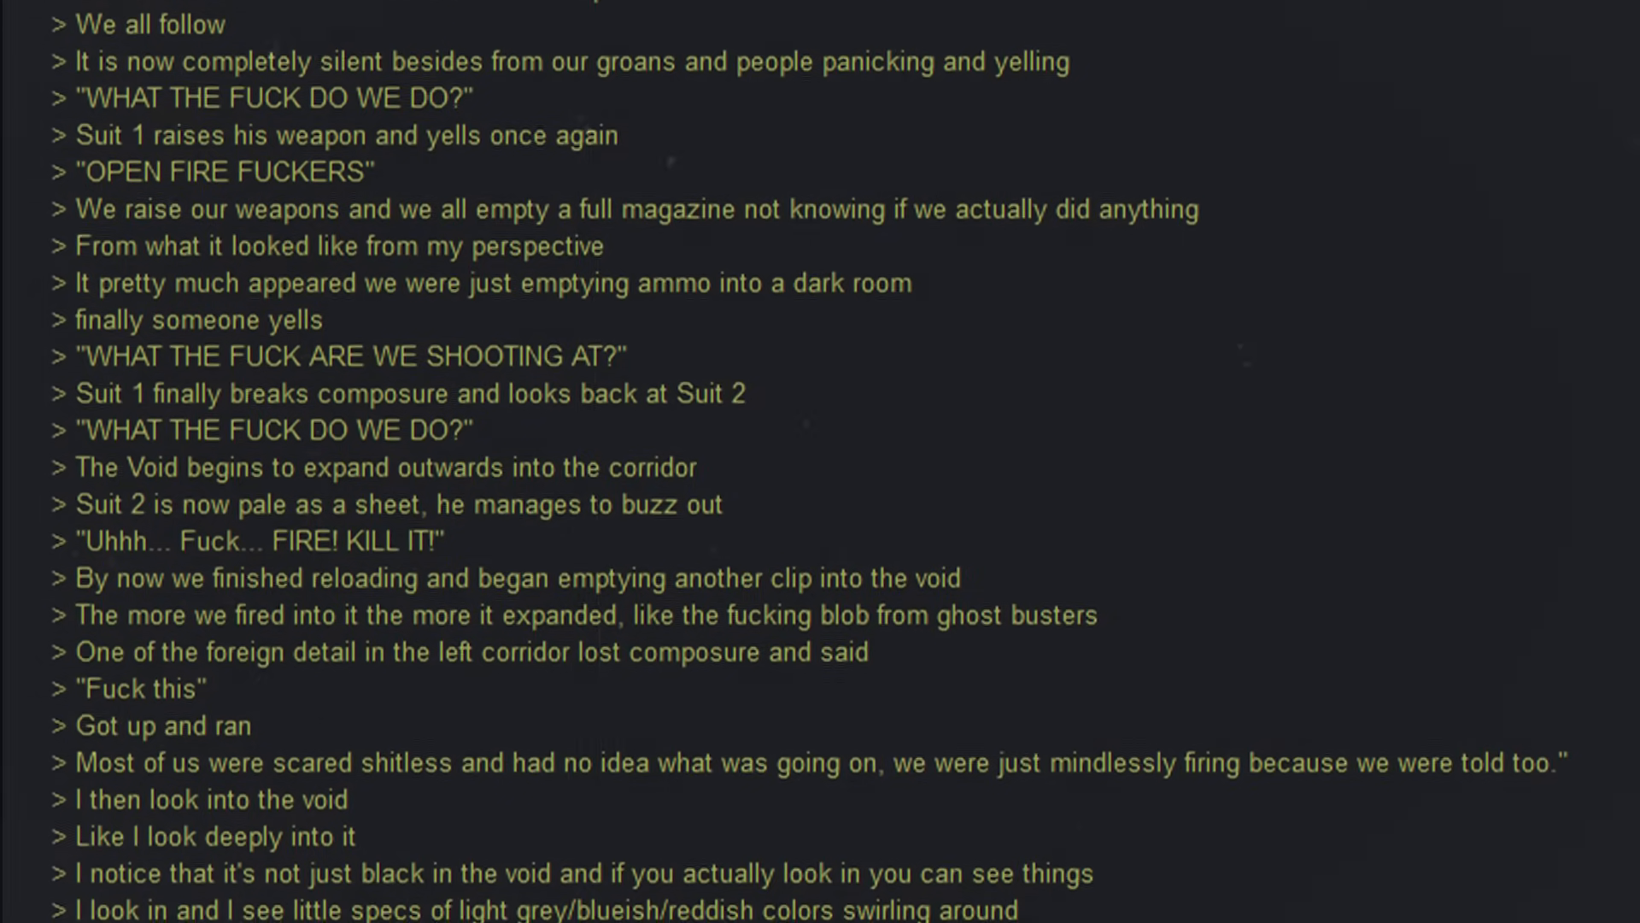
pyautogui.scroll(-3)
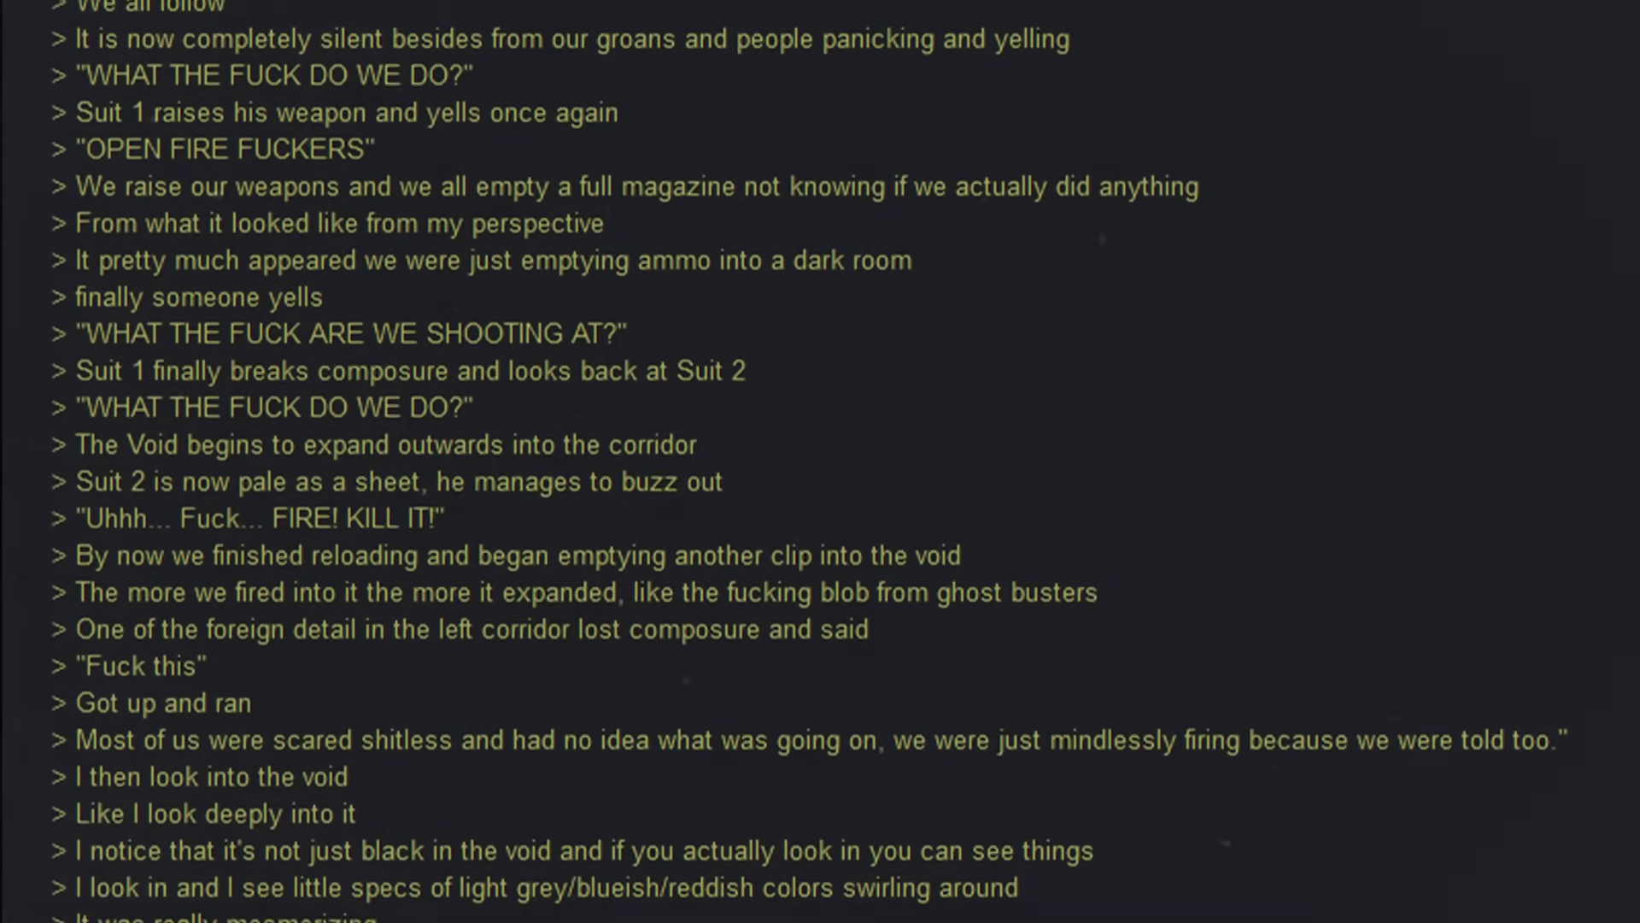
pyautogui.scroll(-3)
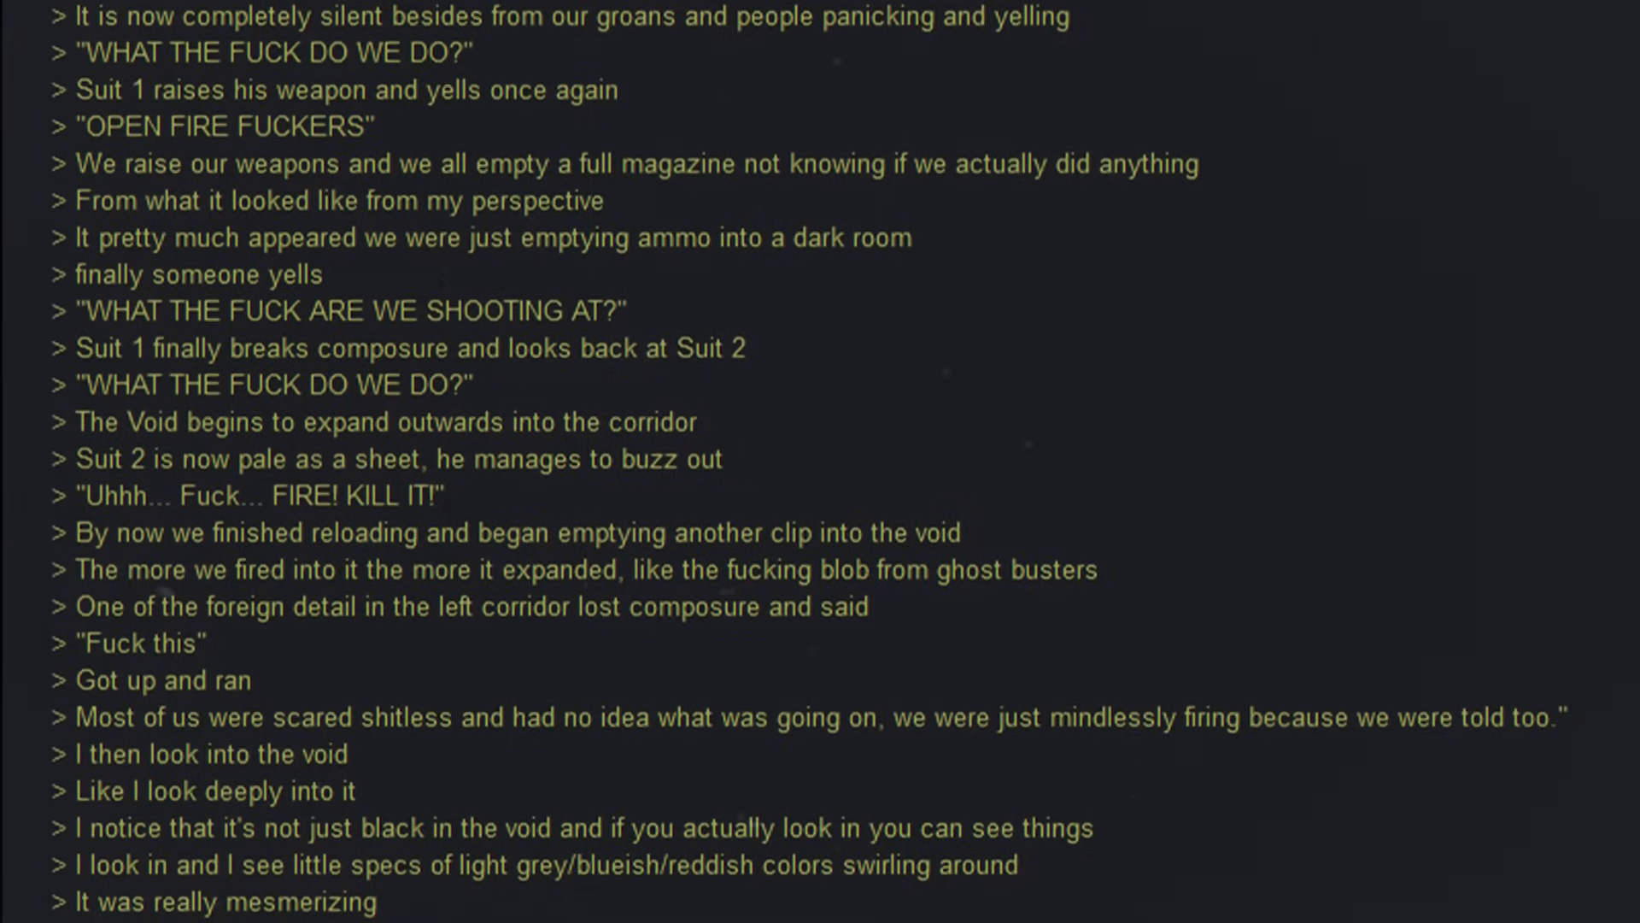
pyautogui.scroll(-3)
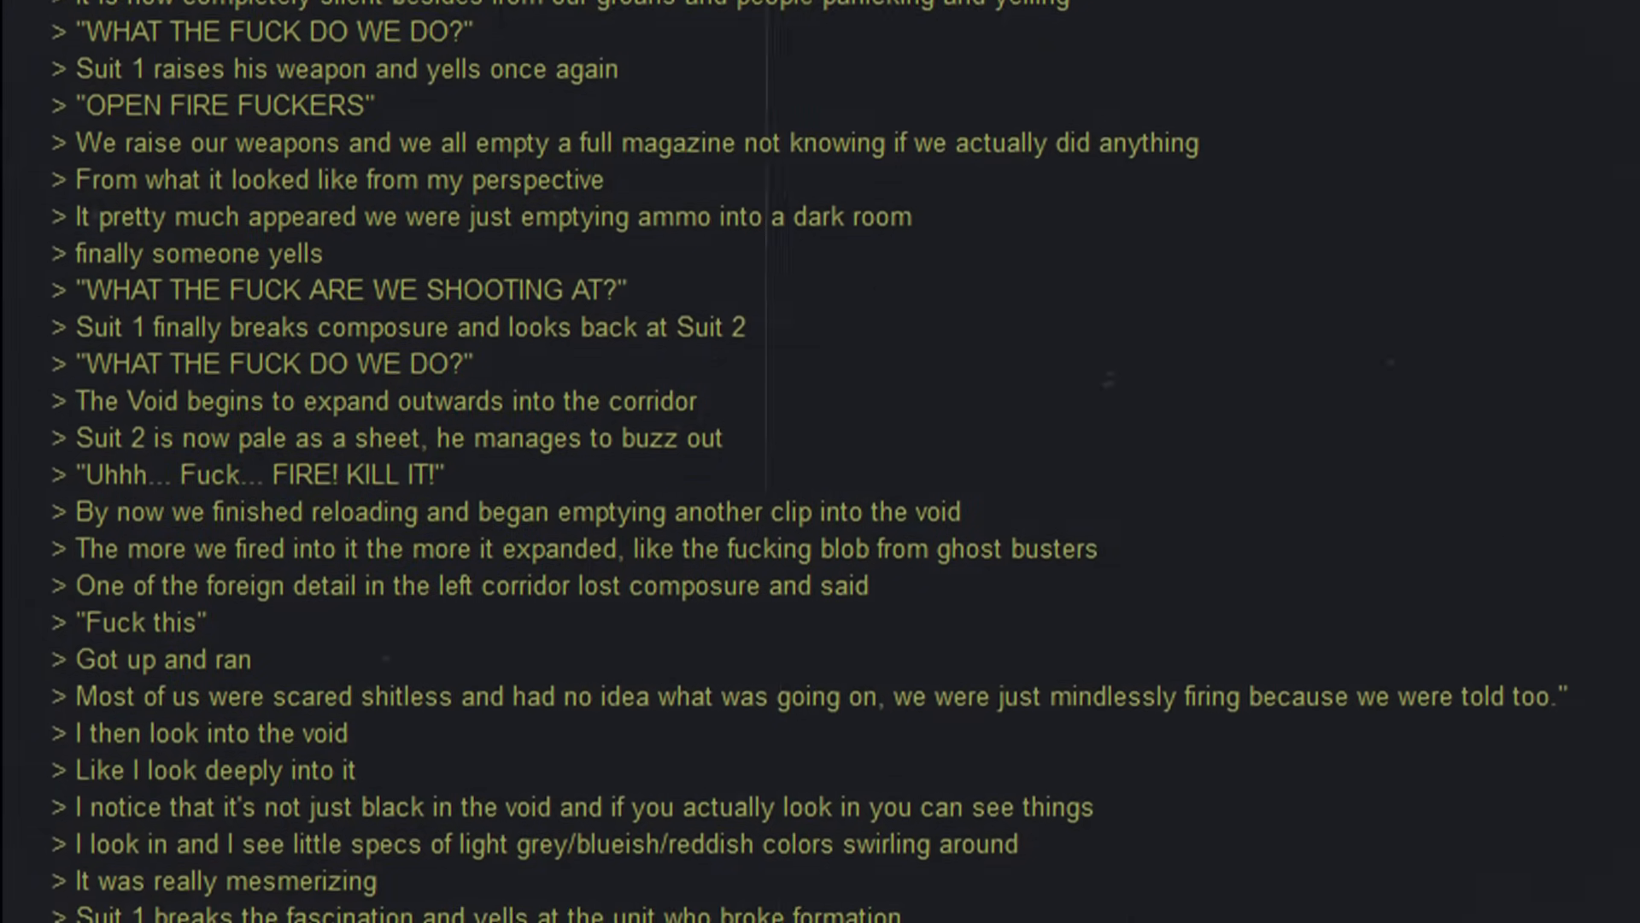
pyautogui.scroll(-3)
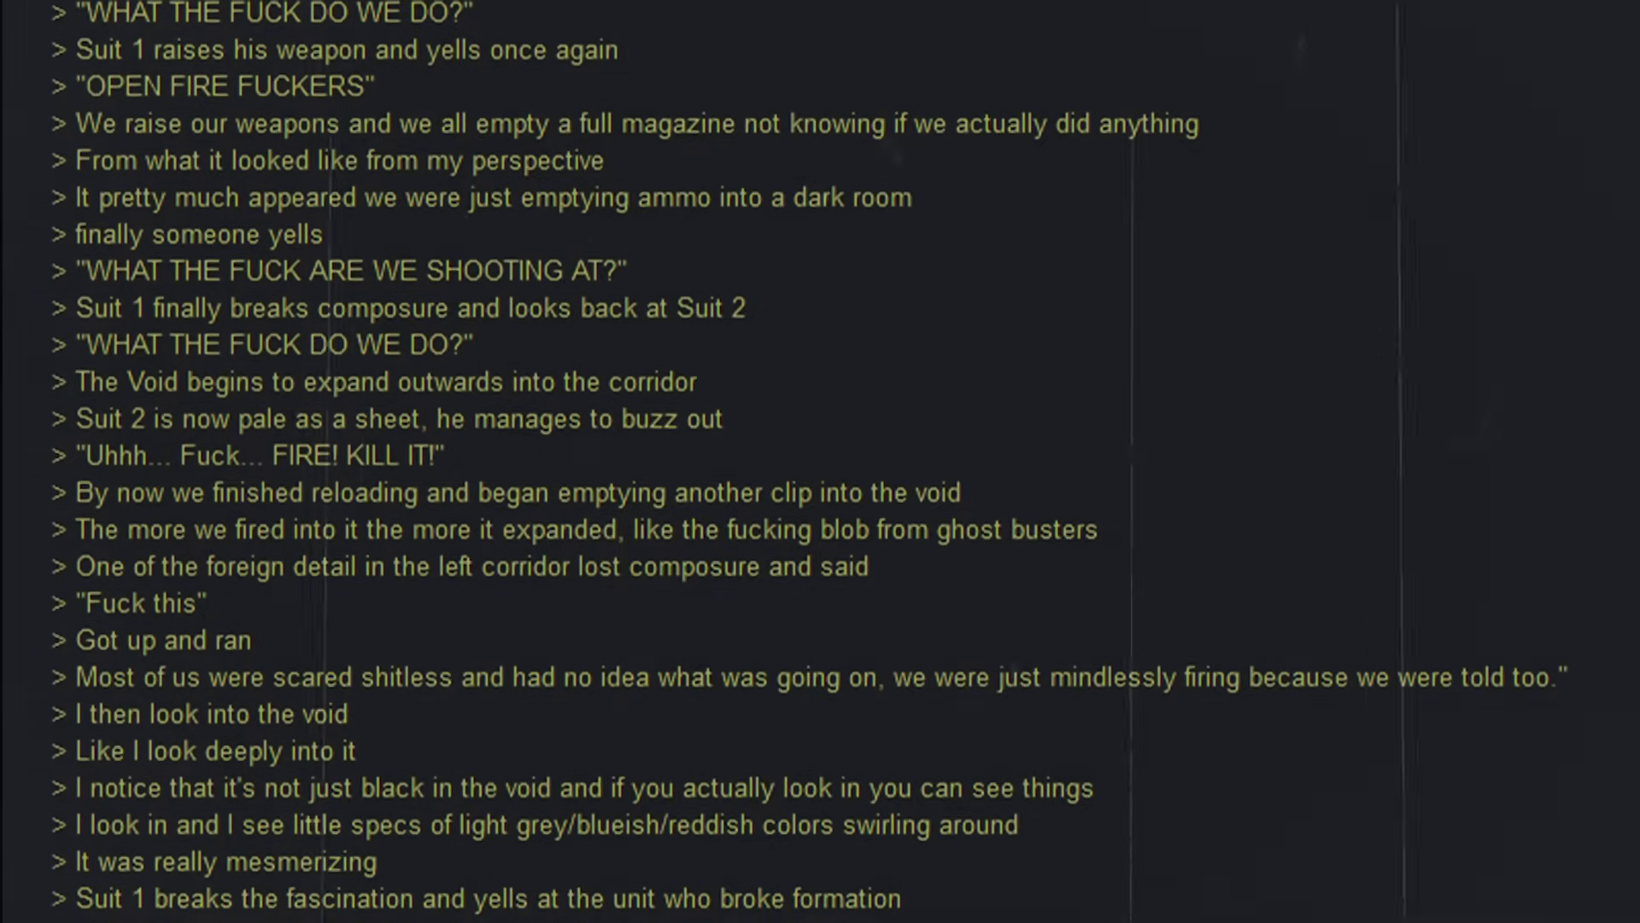
pyautogui.scroll(-3)
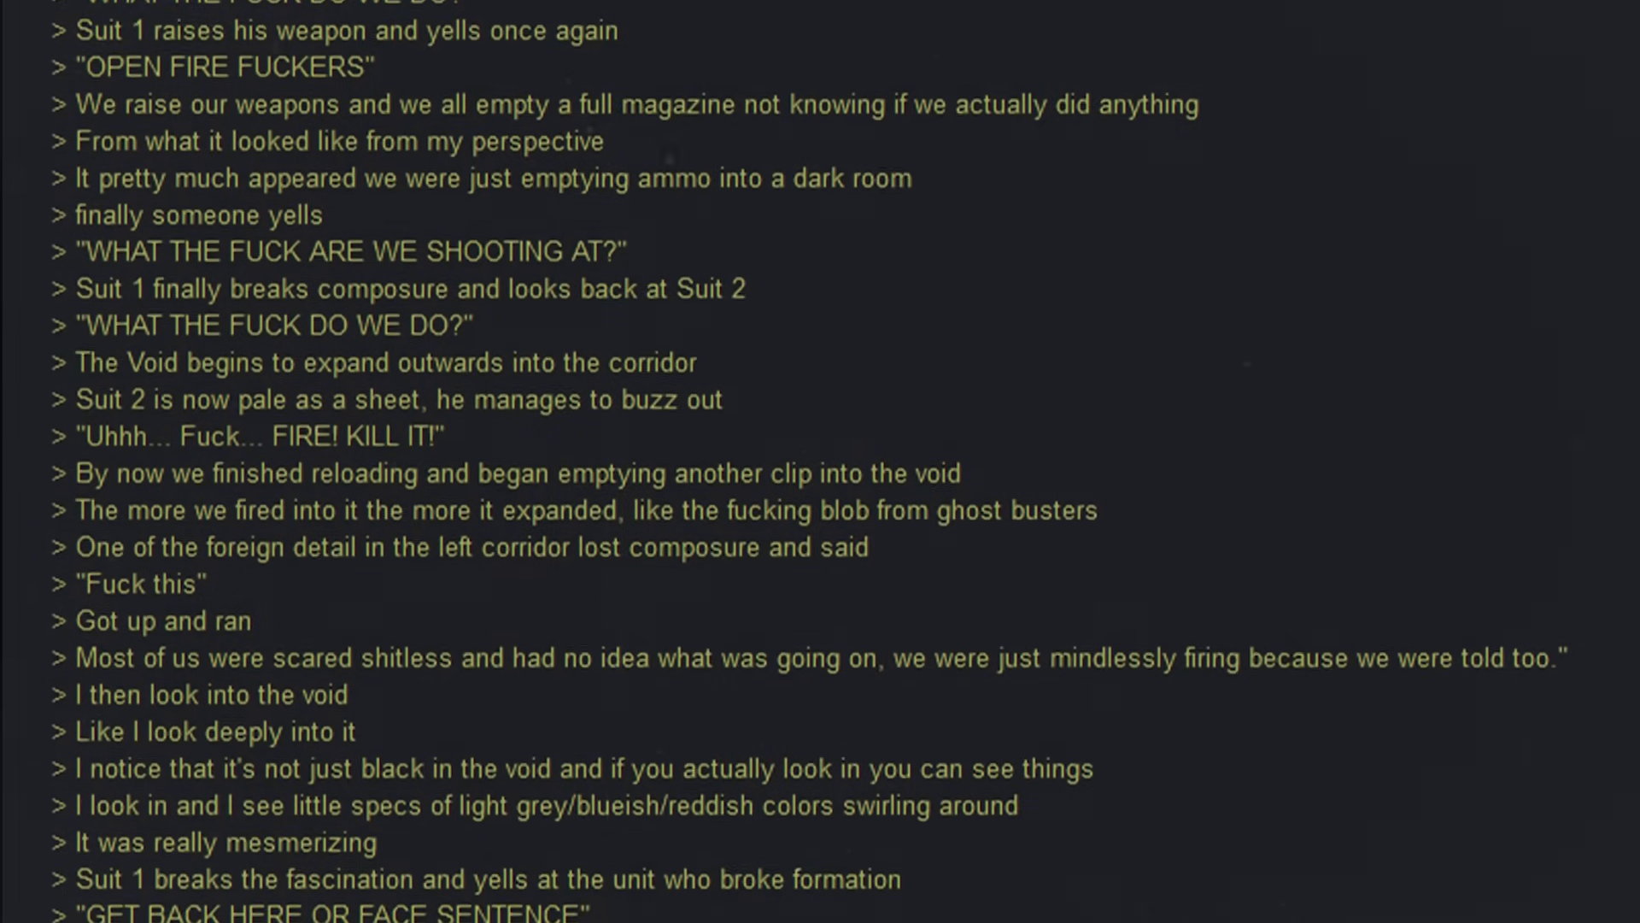
pyautogui.scroll(-3)
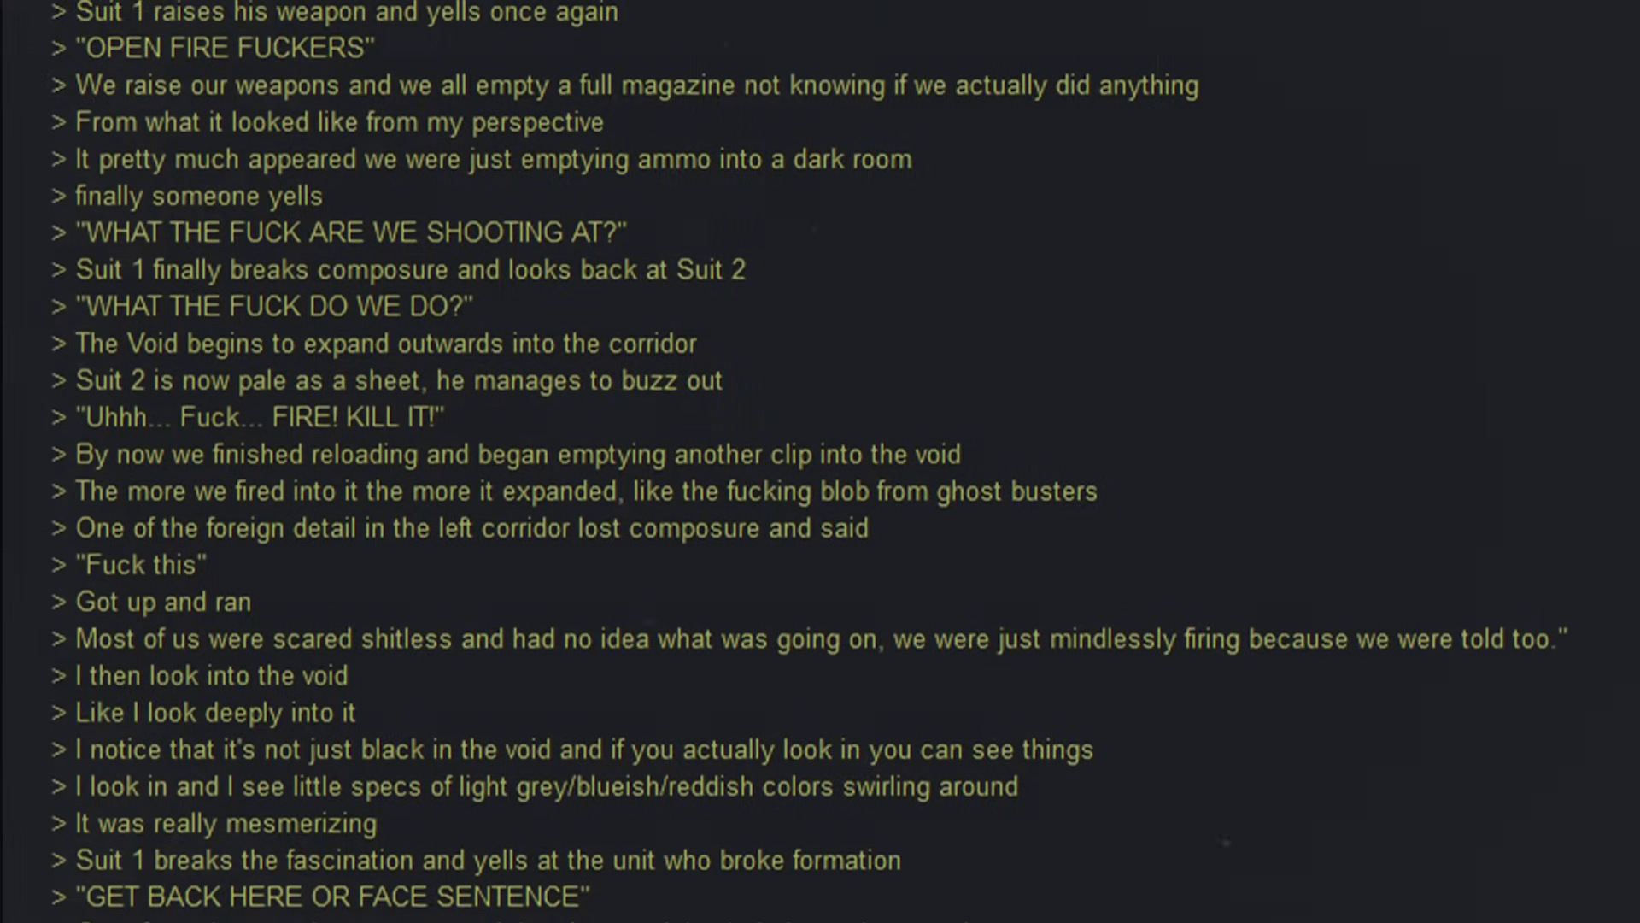
pyautogui.scroll(-3)
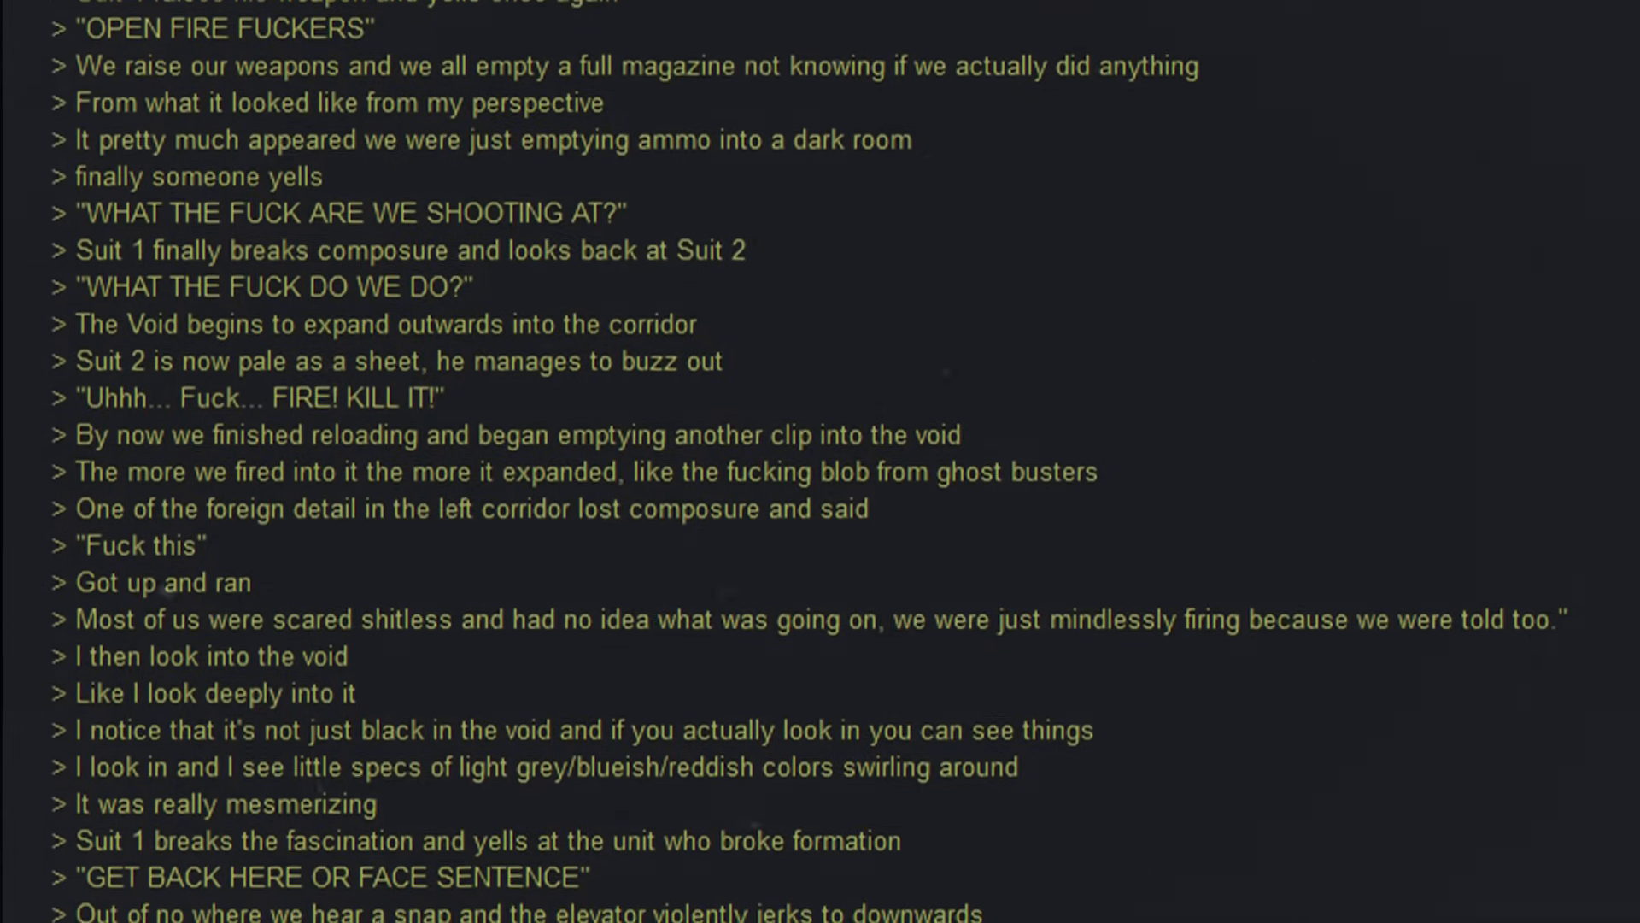
pyautogui.scroll(-3)
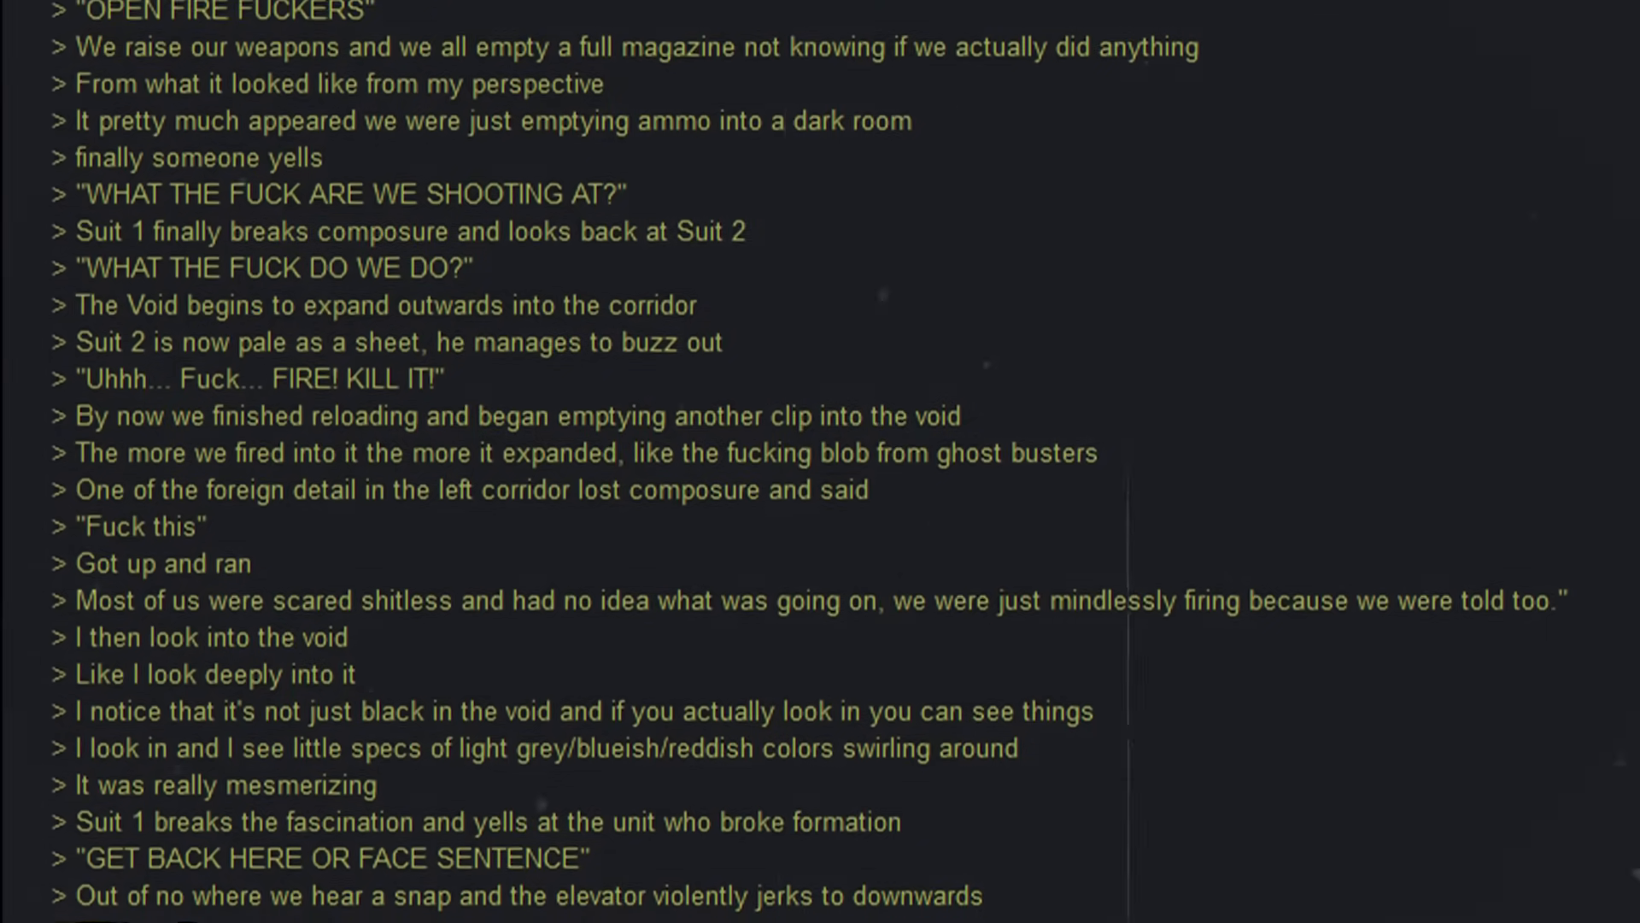
pyautogui.scroll(-3)
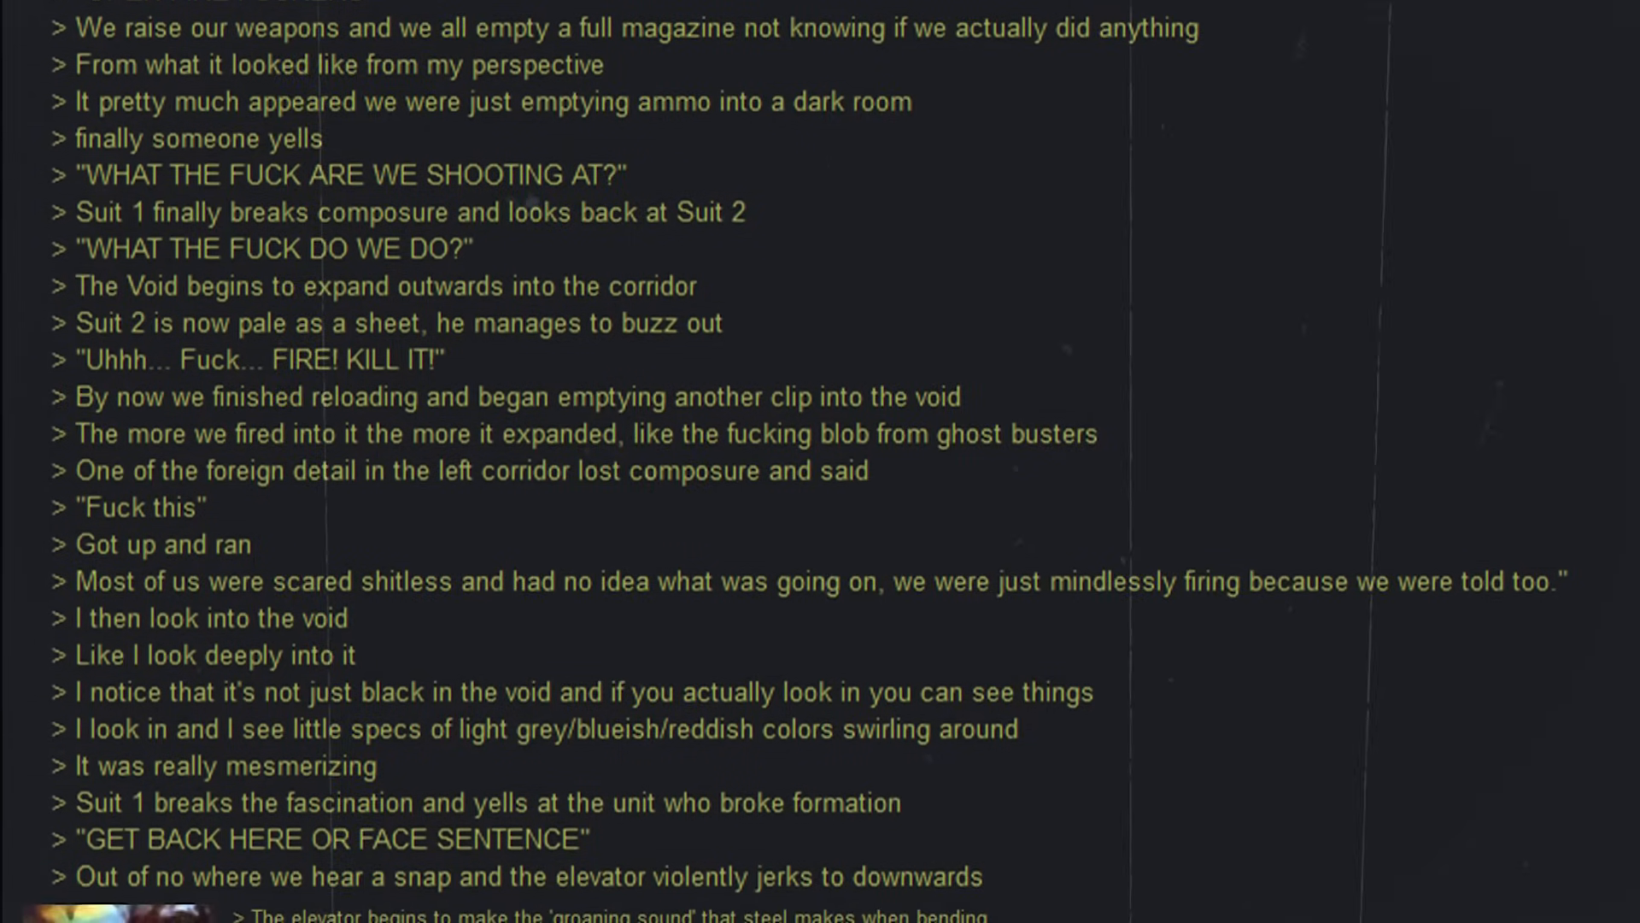
pyautogui.scroll(-3)
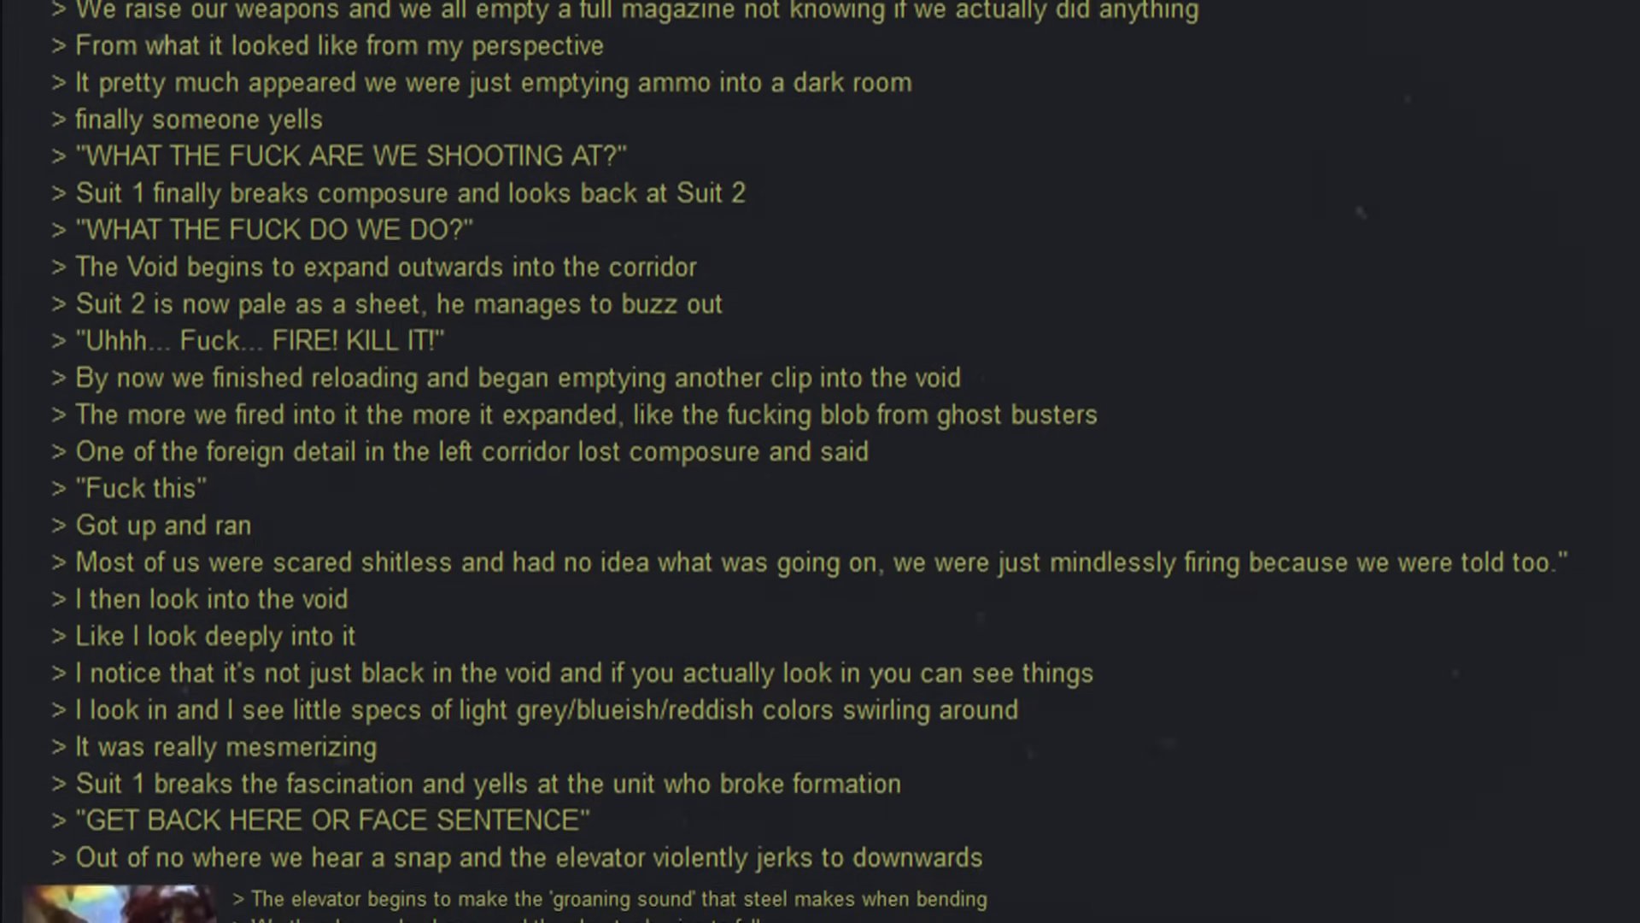
pyautogui.scroll(-3)
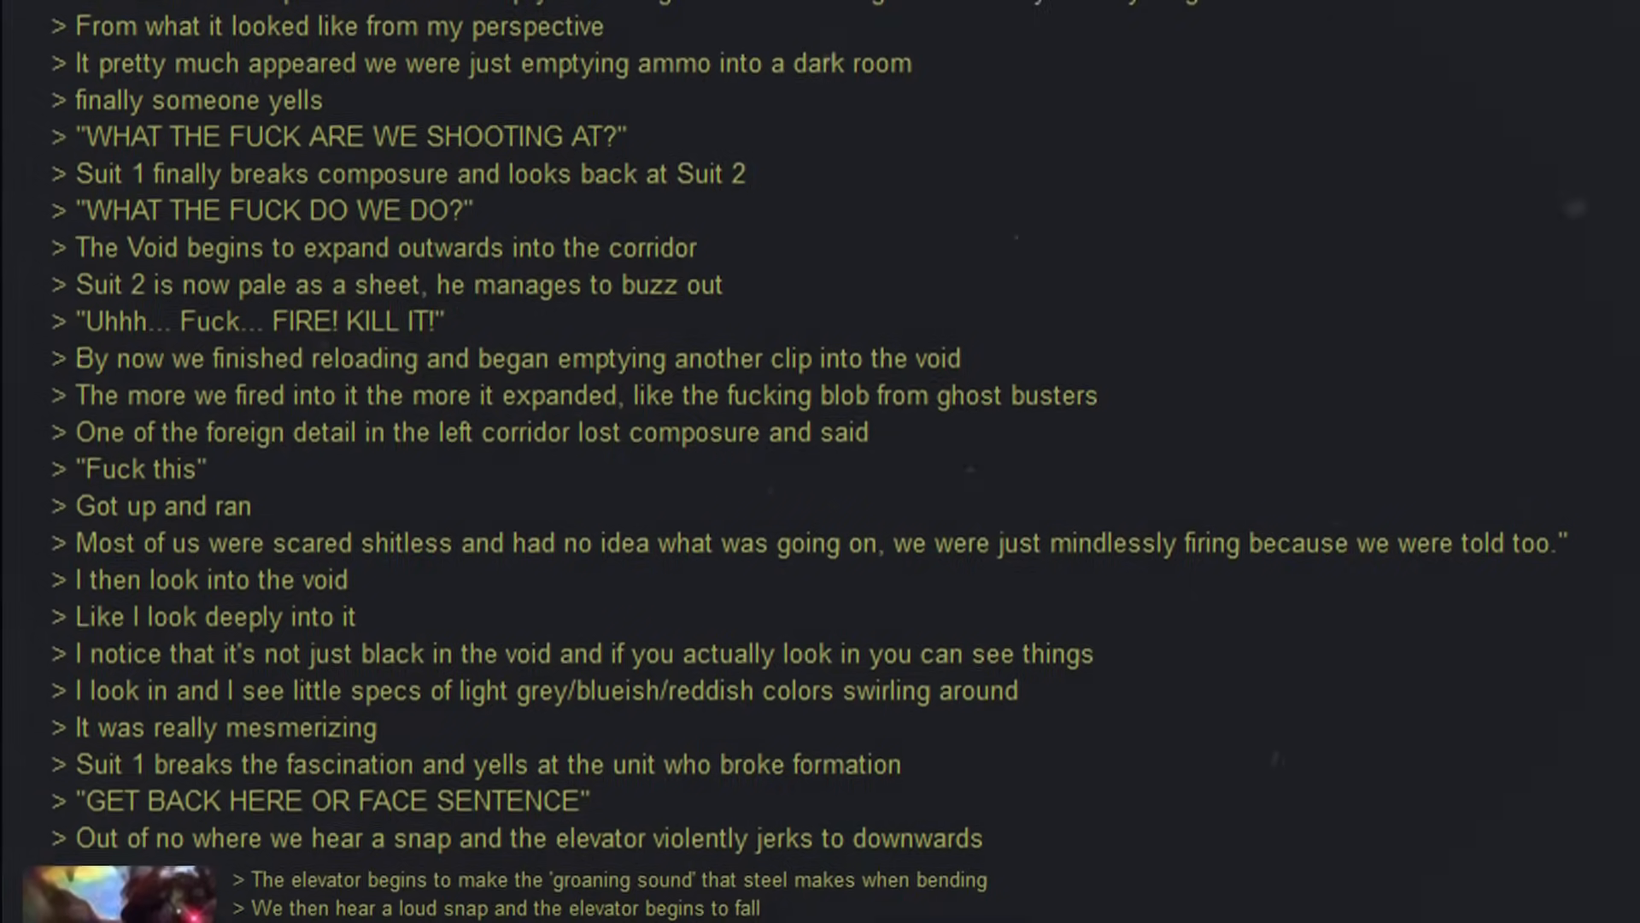
pyautogui.scroll(-3)
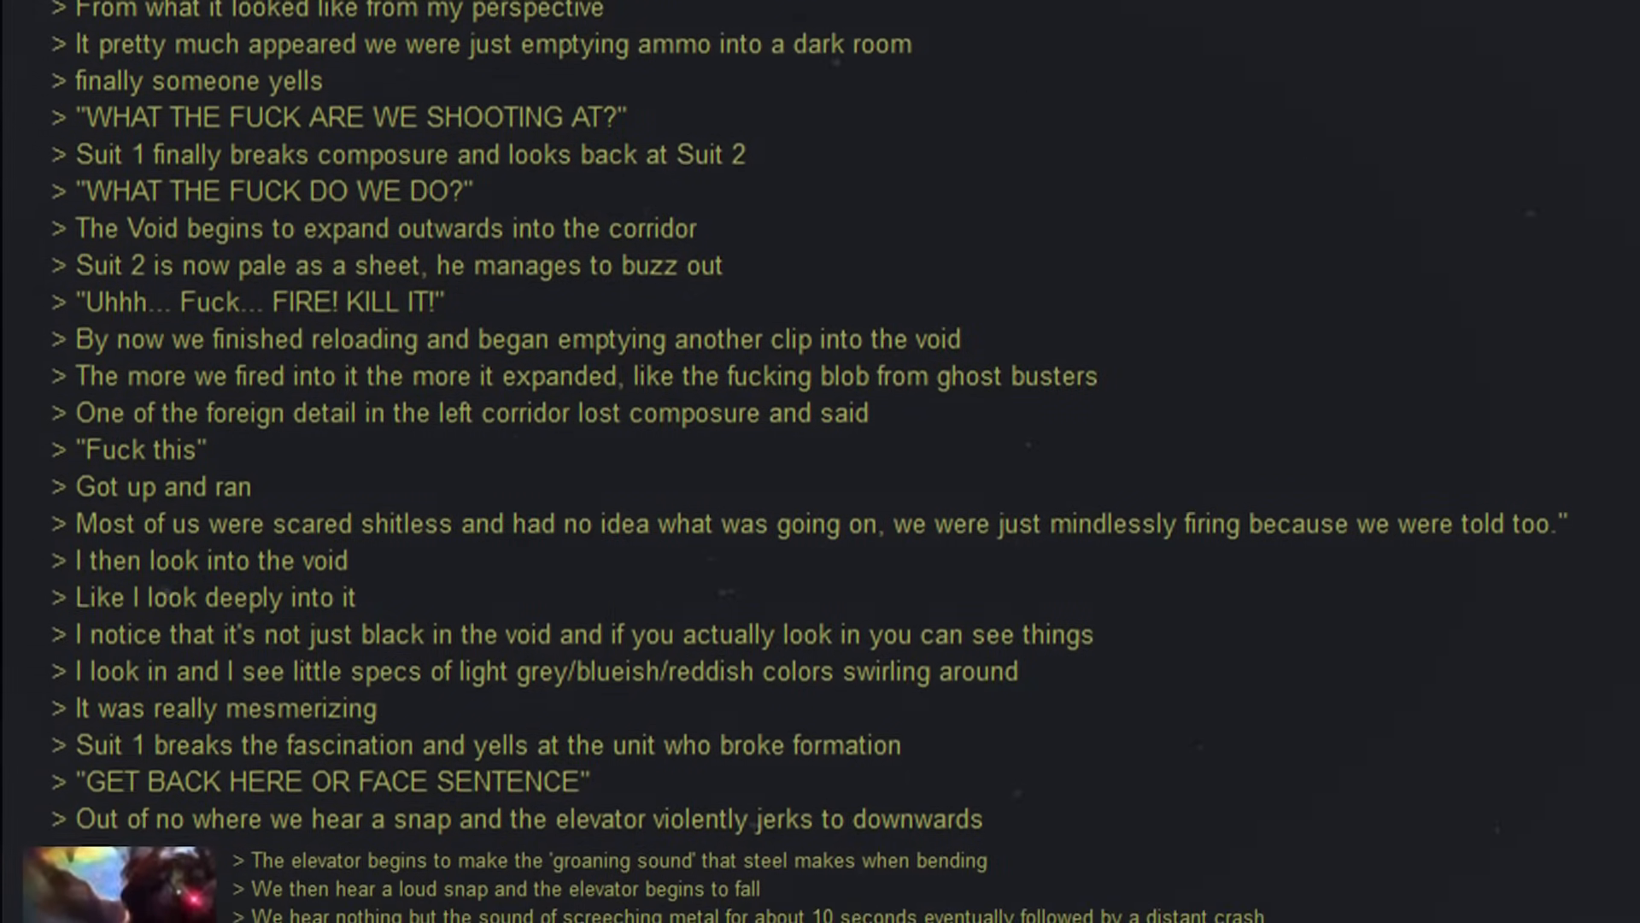
pyautogui.scroll(-3)
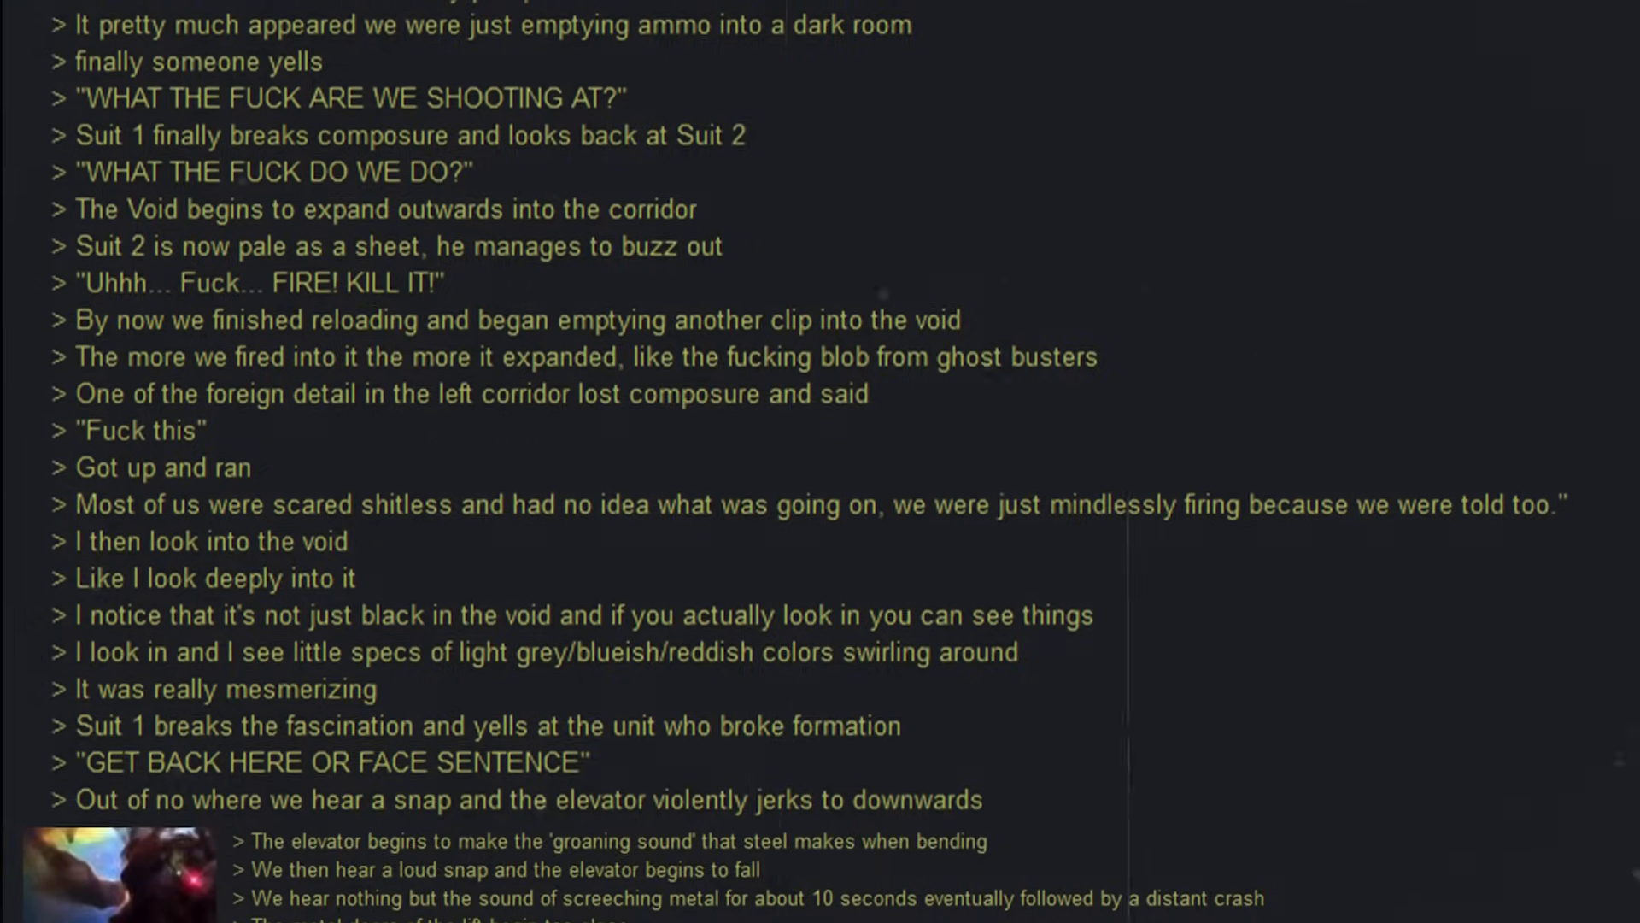
pyautogui.scroll(-3)
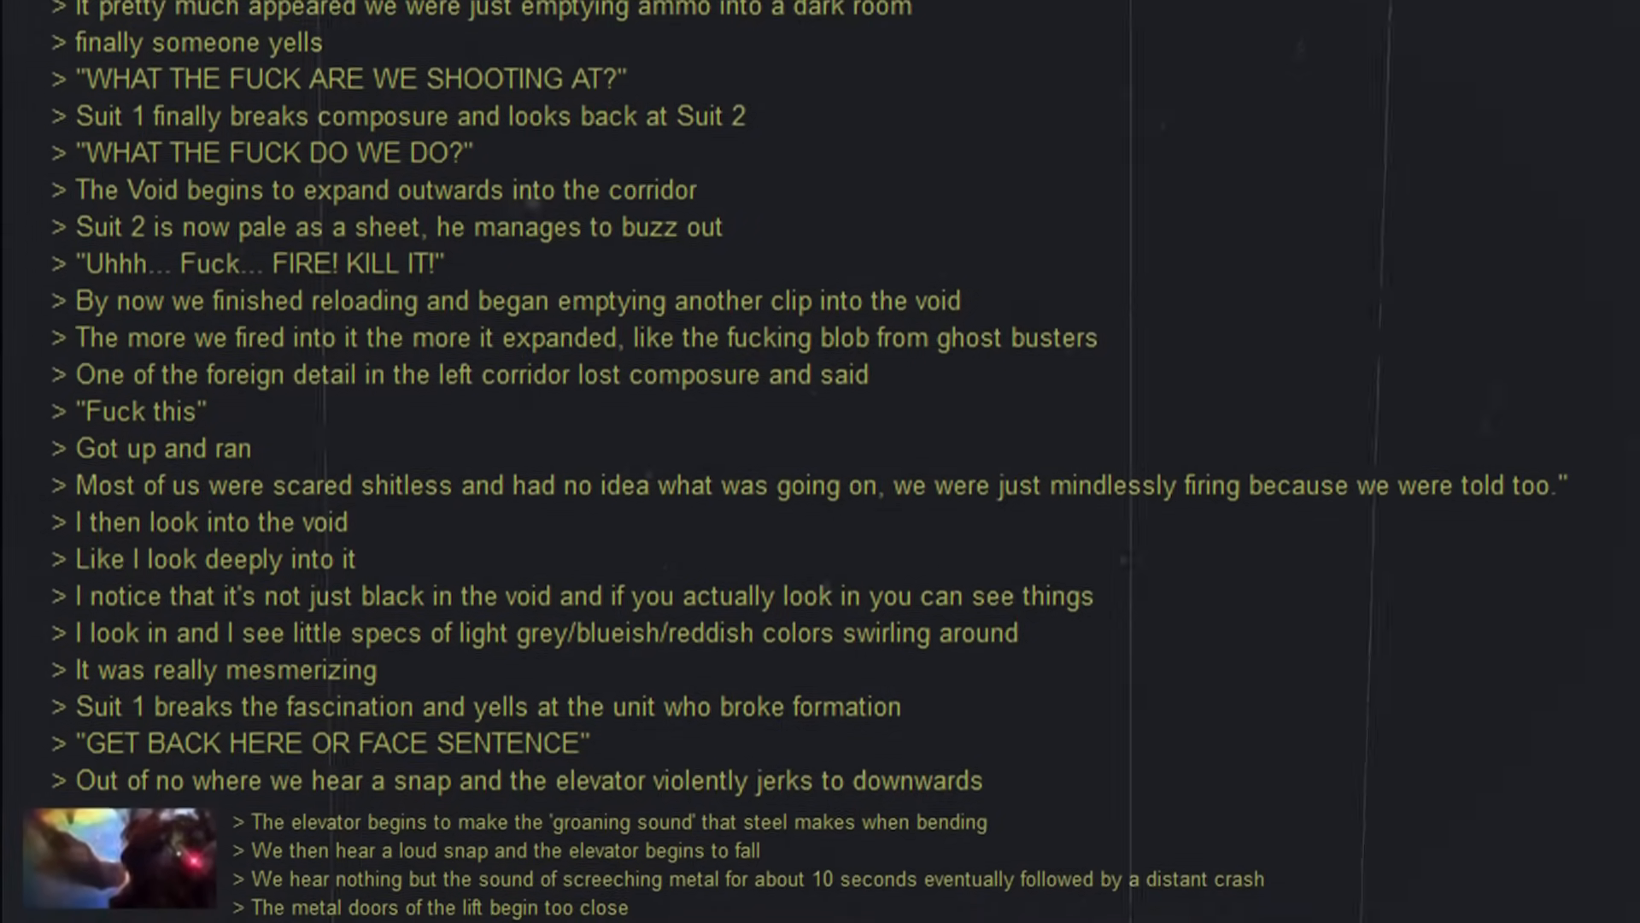
pyautogui.scroll(-3)
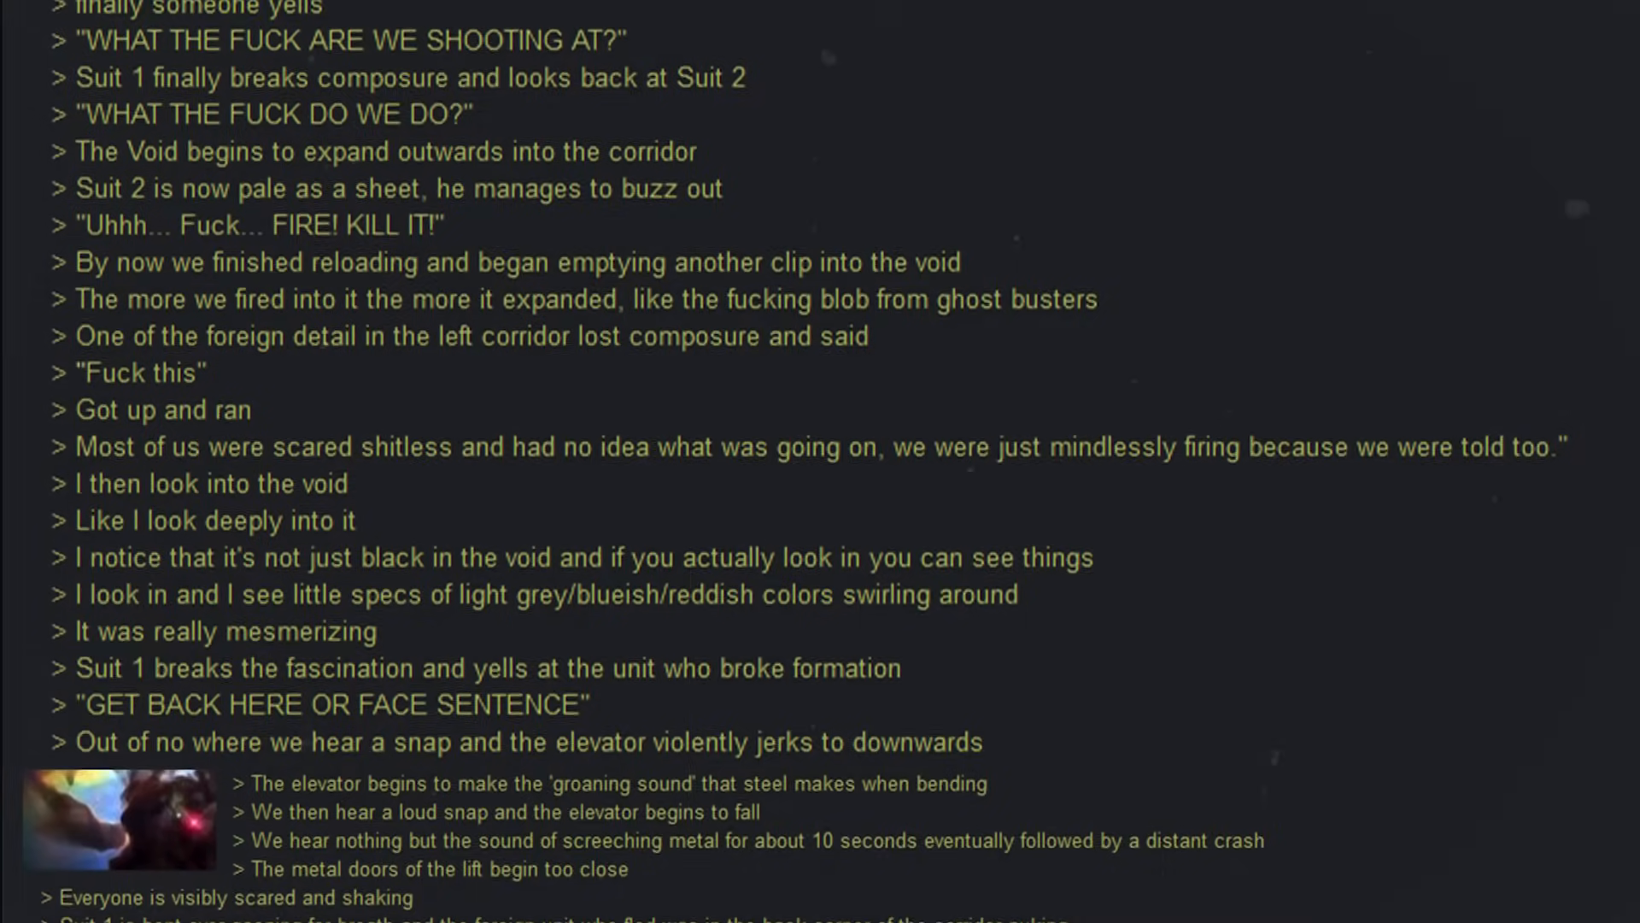
pyautogui.scroll(-3)
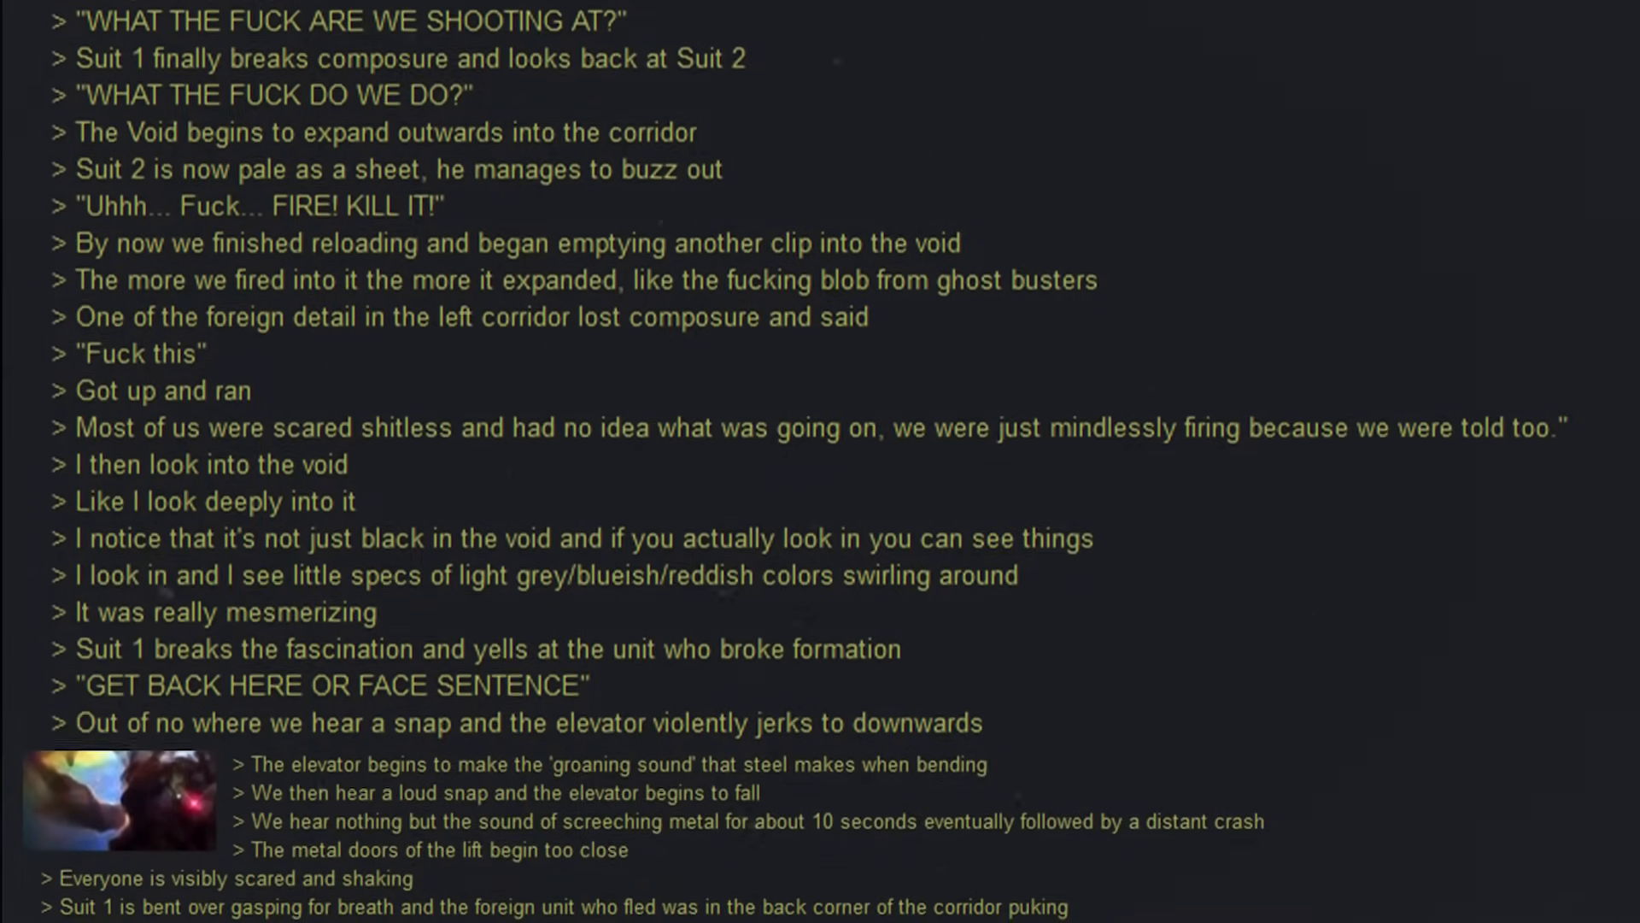
pyautogui.scroll(-3)
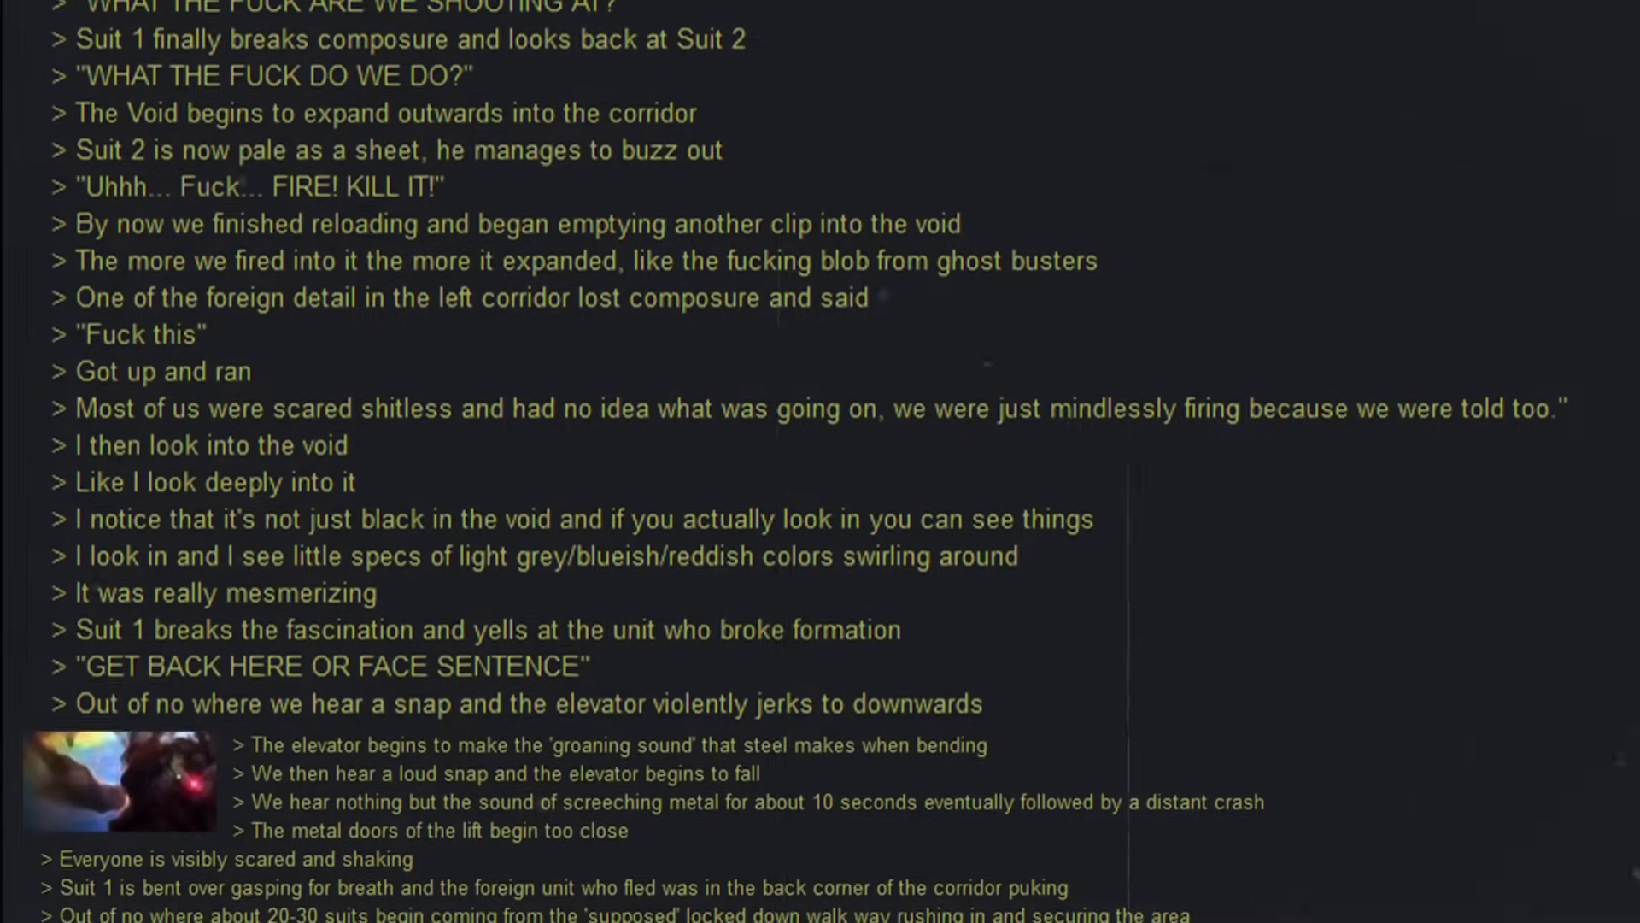
pyautogui.scroll(-3)
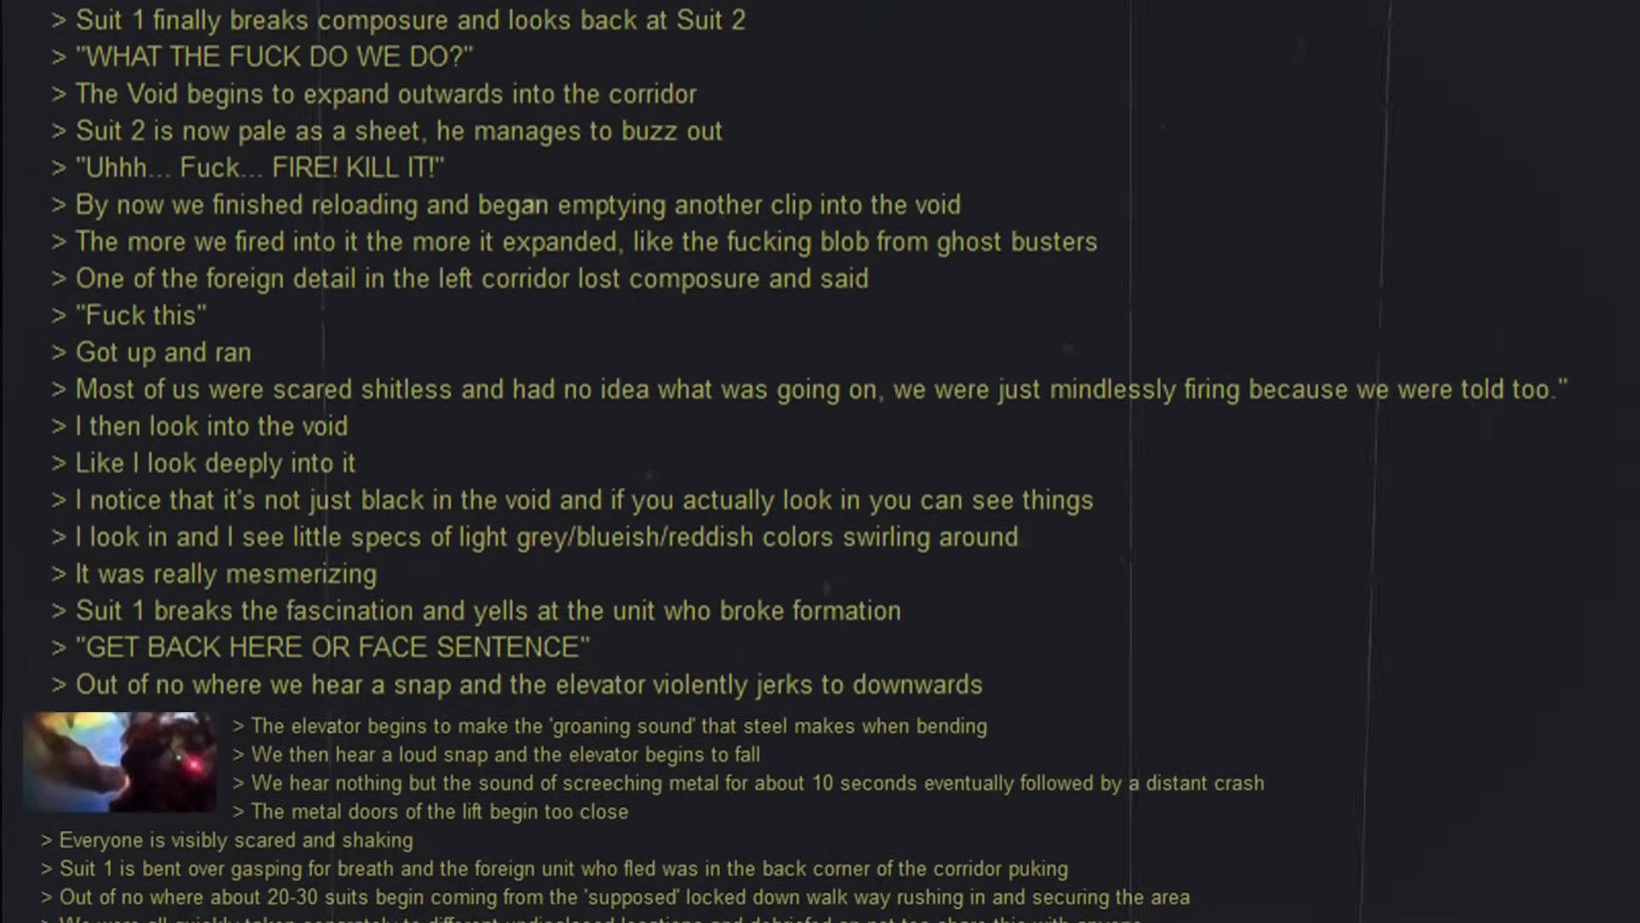
pyautogui.scroll(-3)
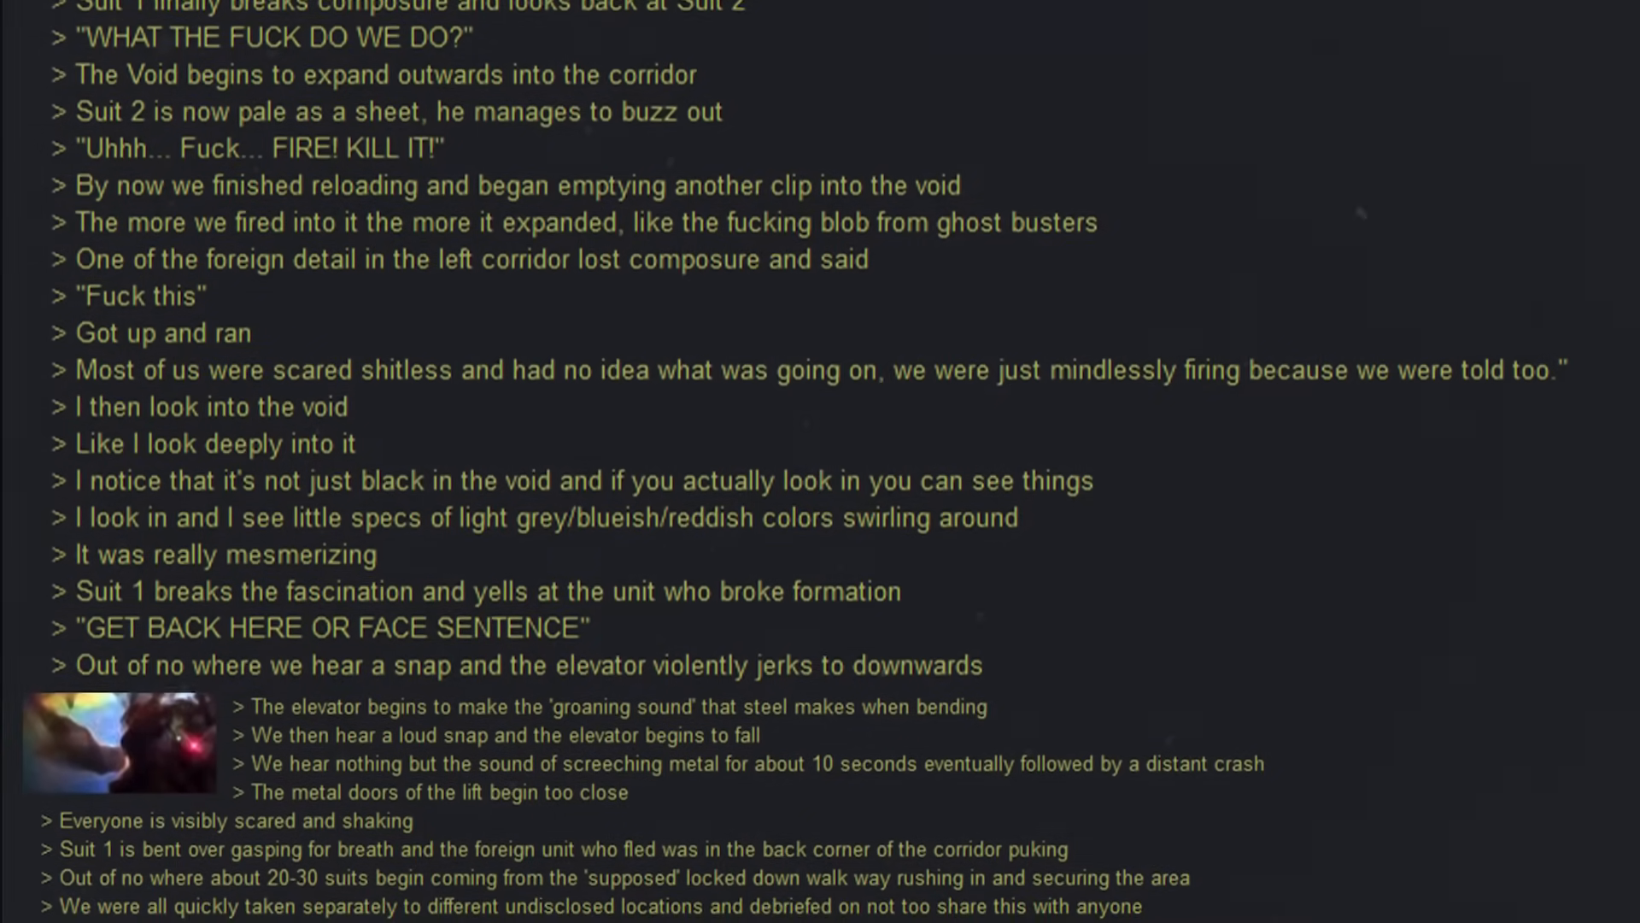
pyautogui.scroll(-3)
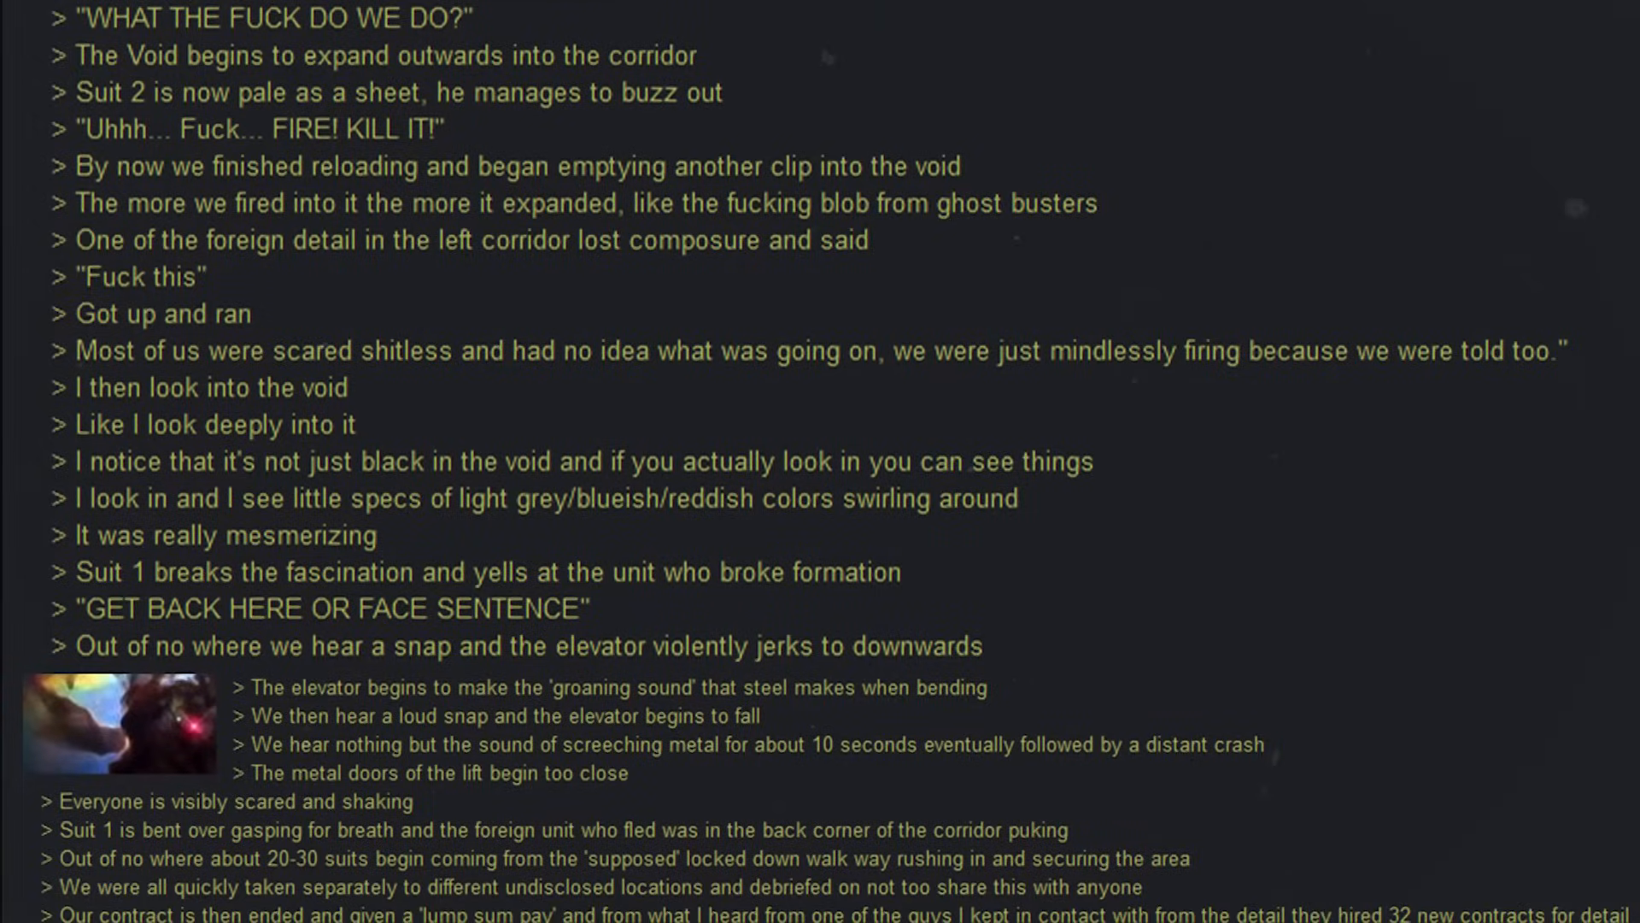
pyautogui.scroll(-3)
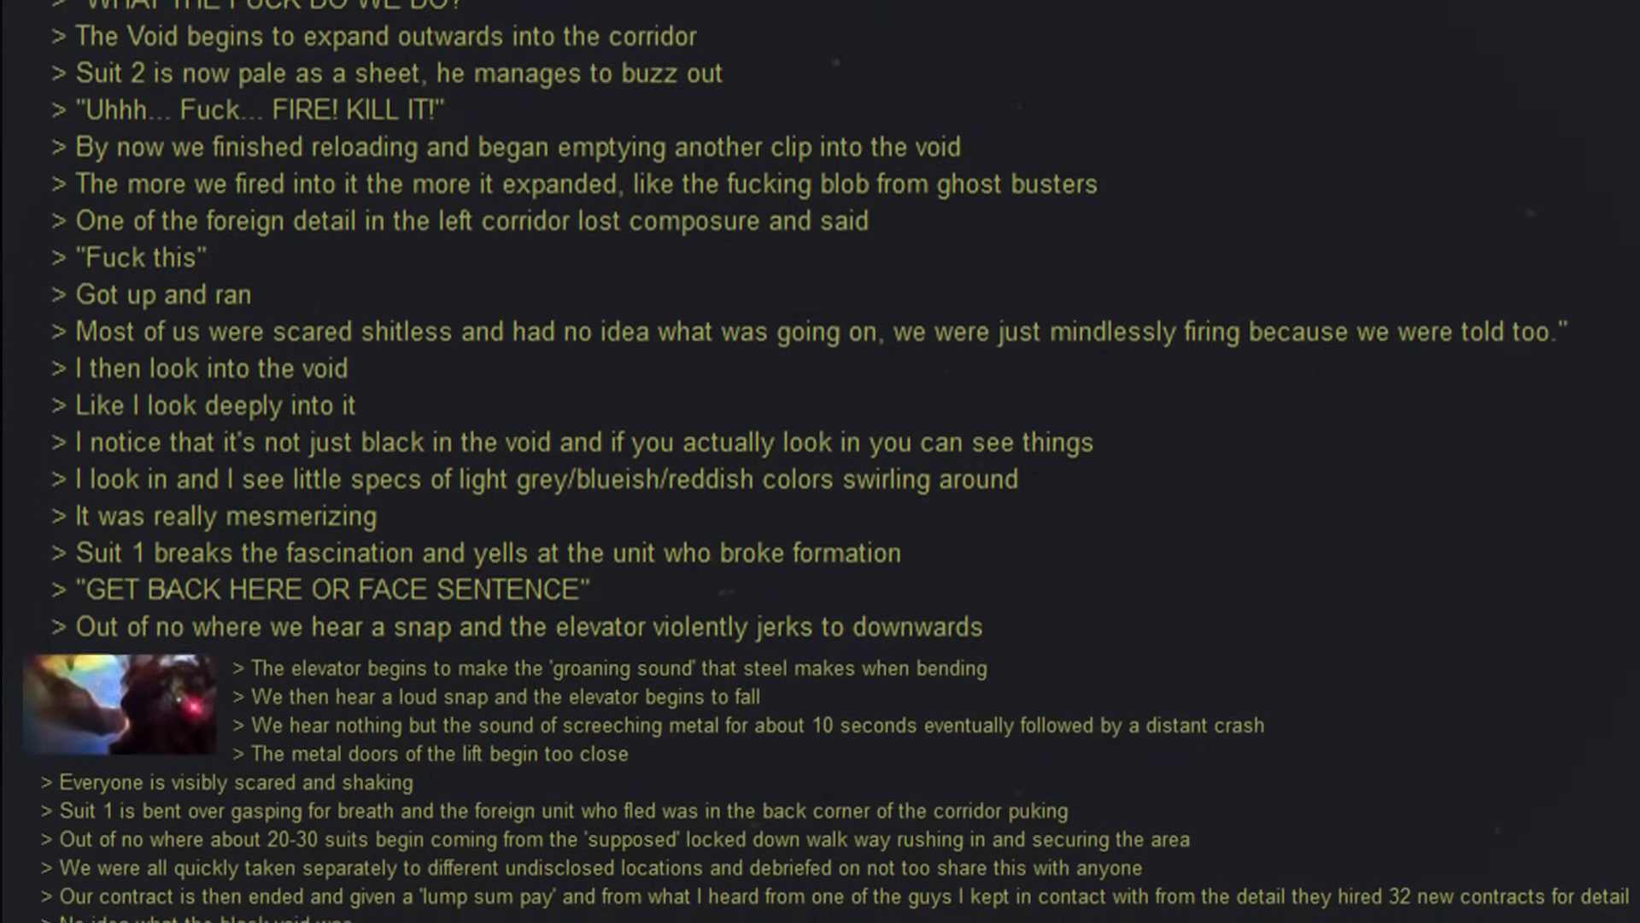
pyautogui.scroll(-3)
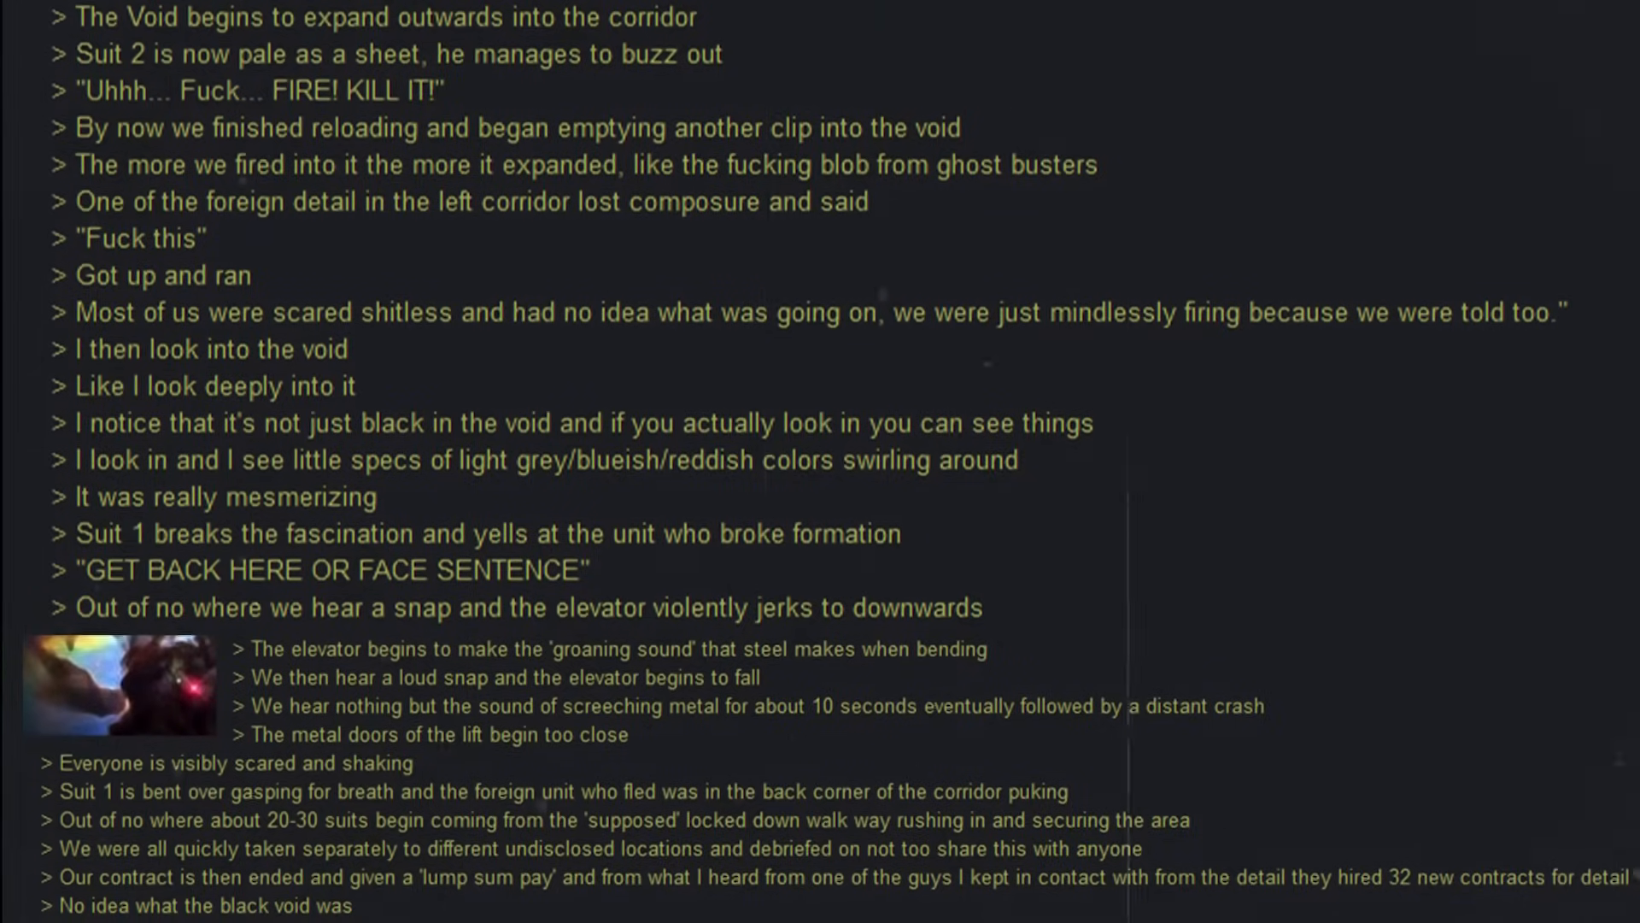
pyautogui.scroll(-3)
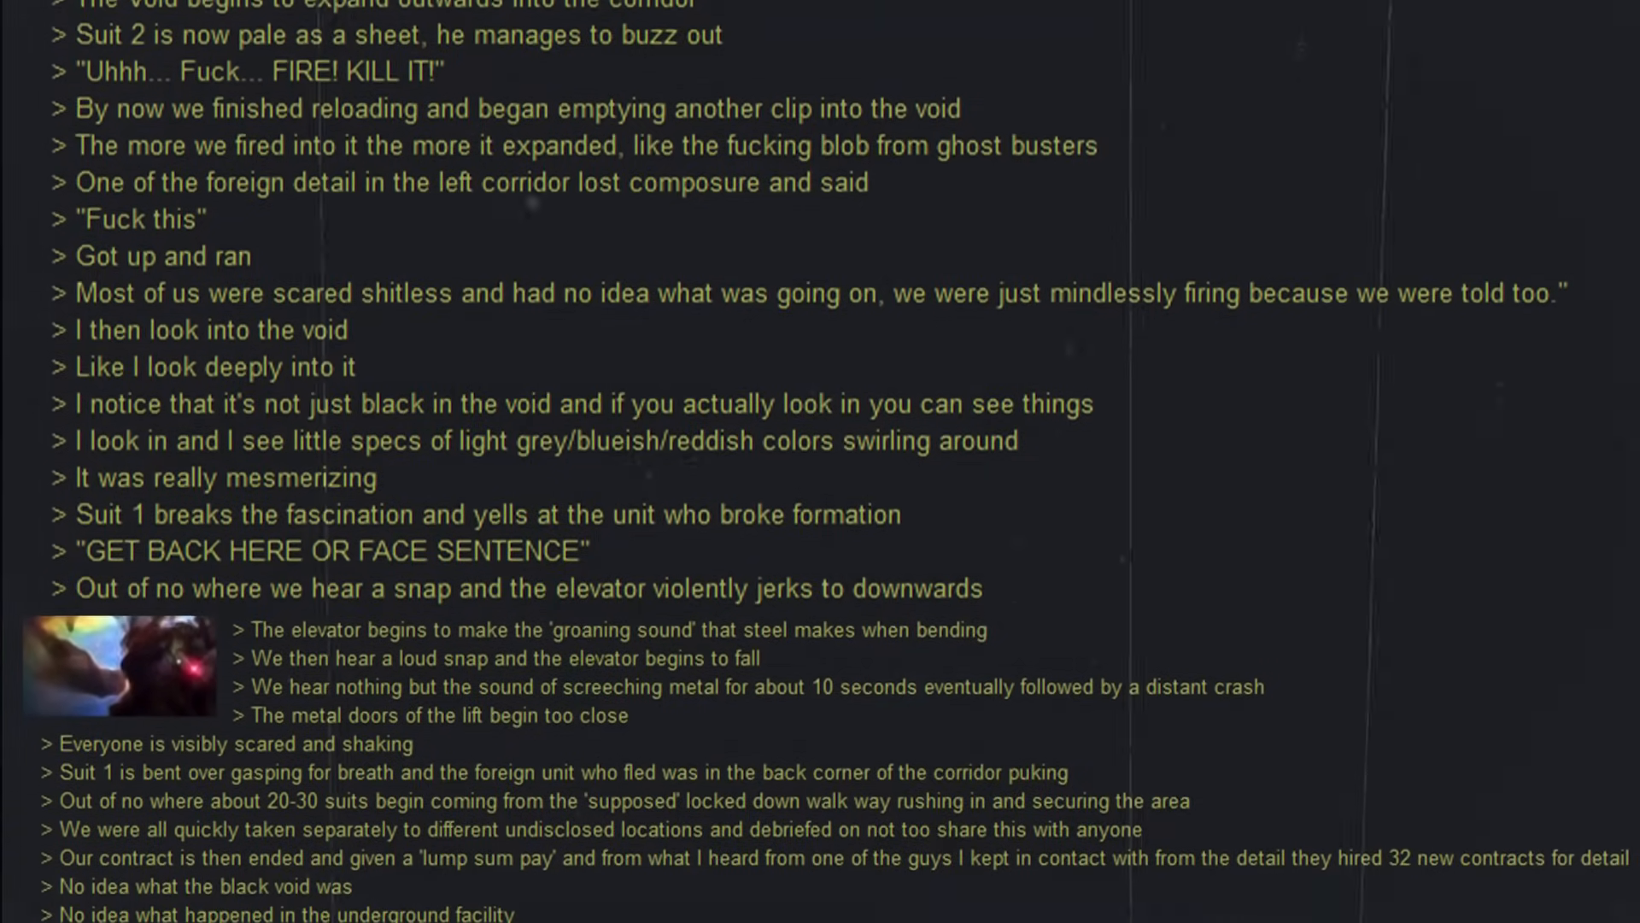
pyautogui.scroll(-3)
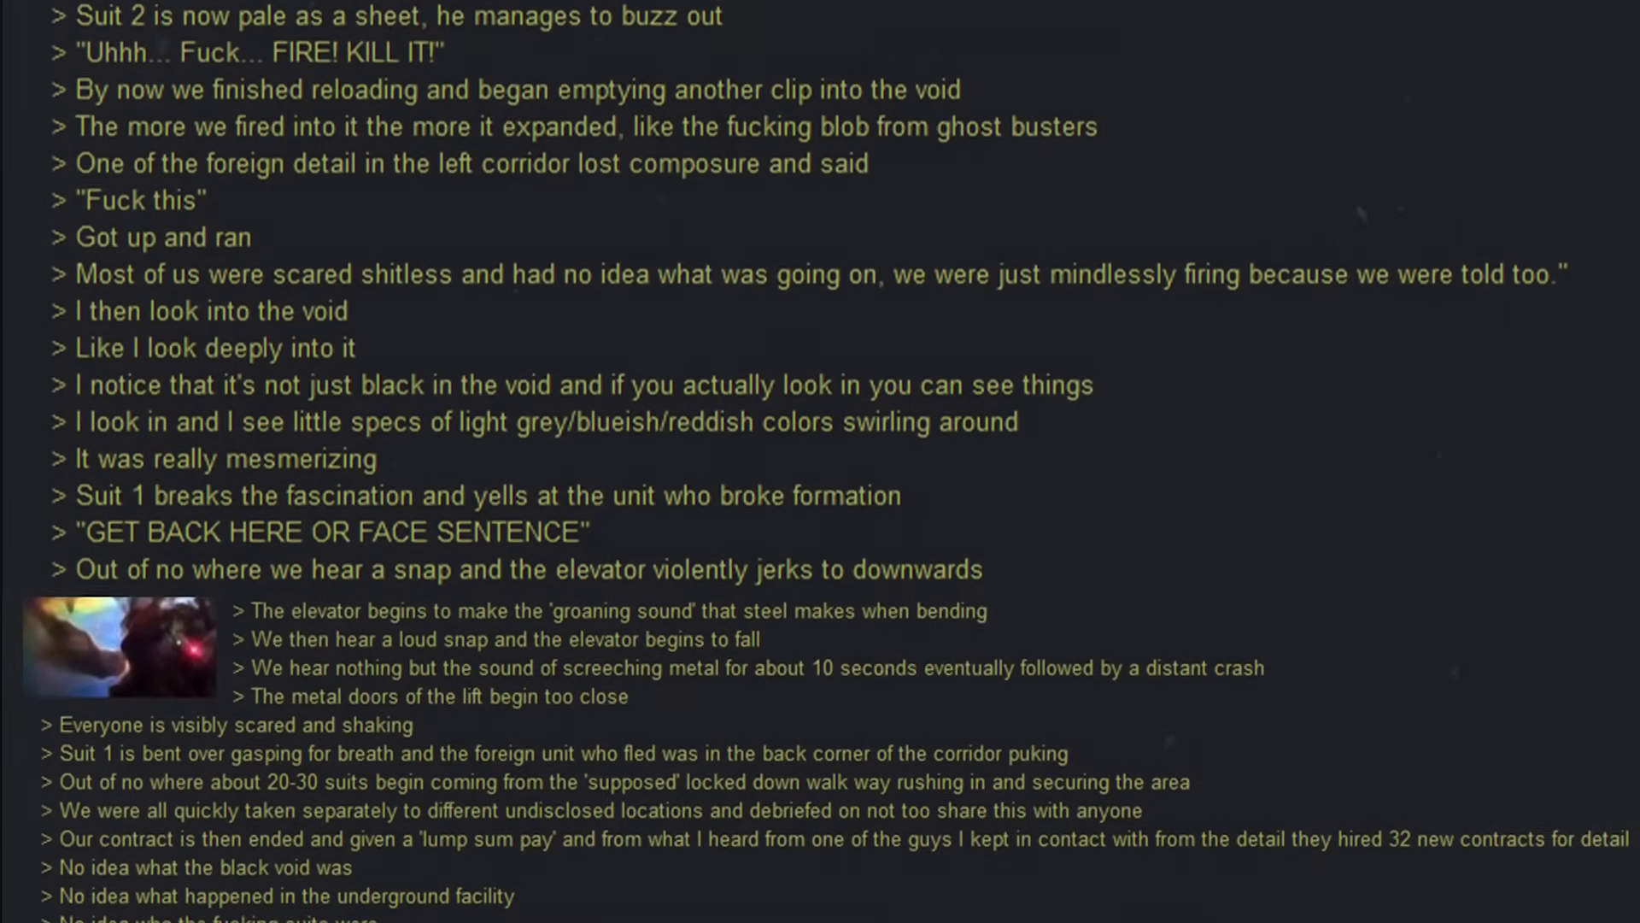
pyautogui.scroll(-3)
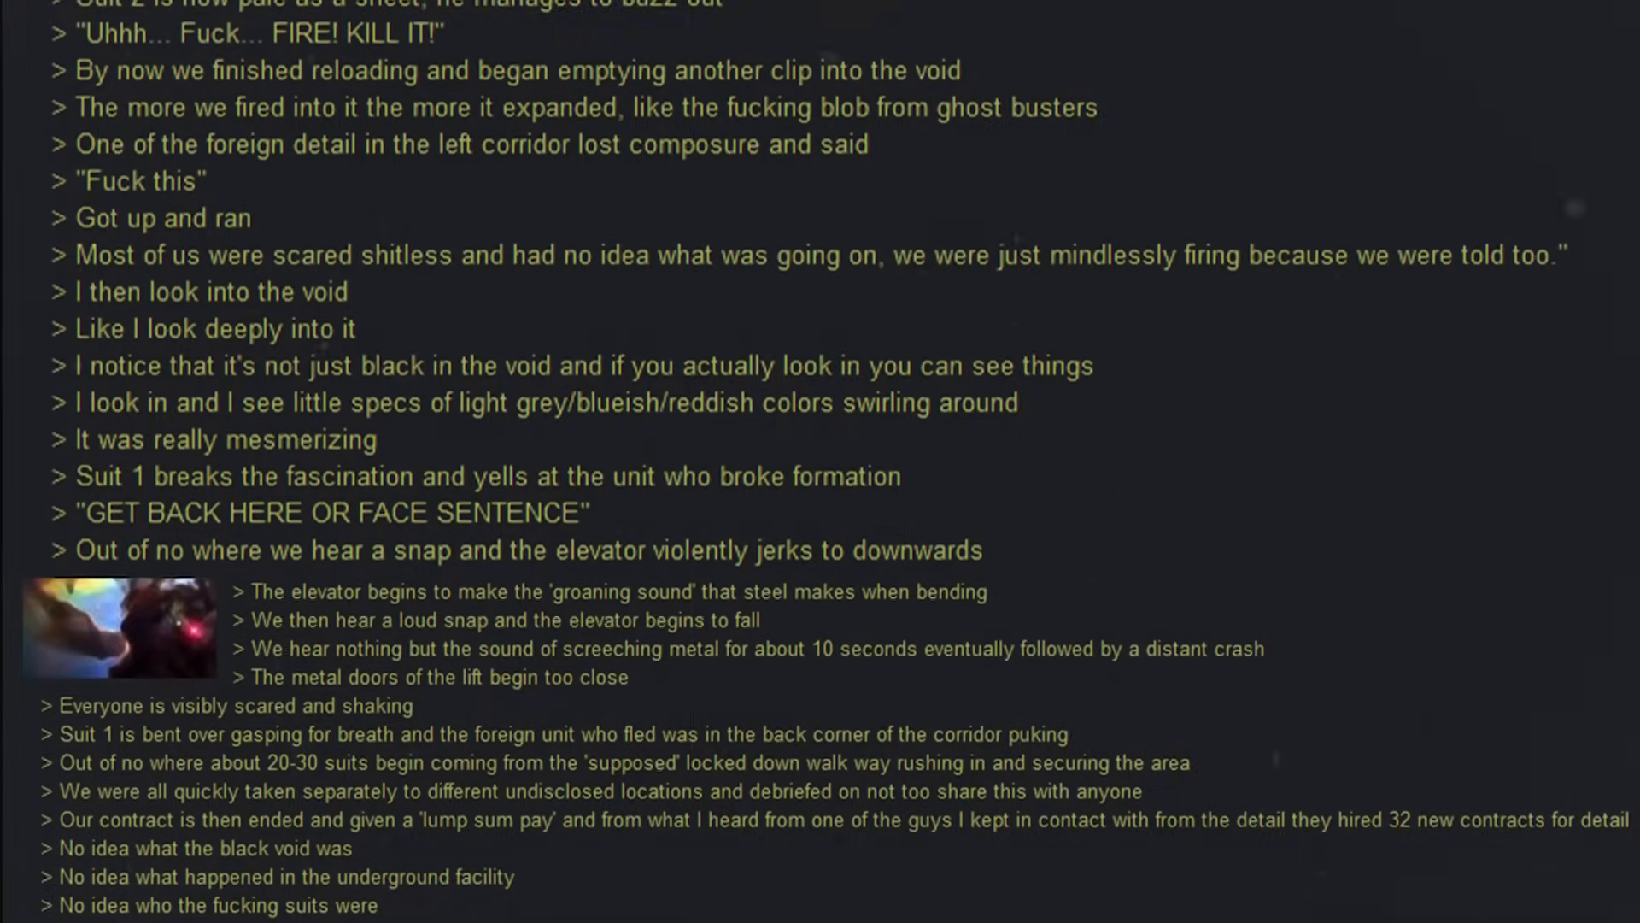
pyautogui.scroll(-3)
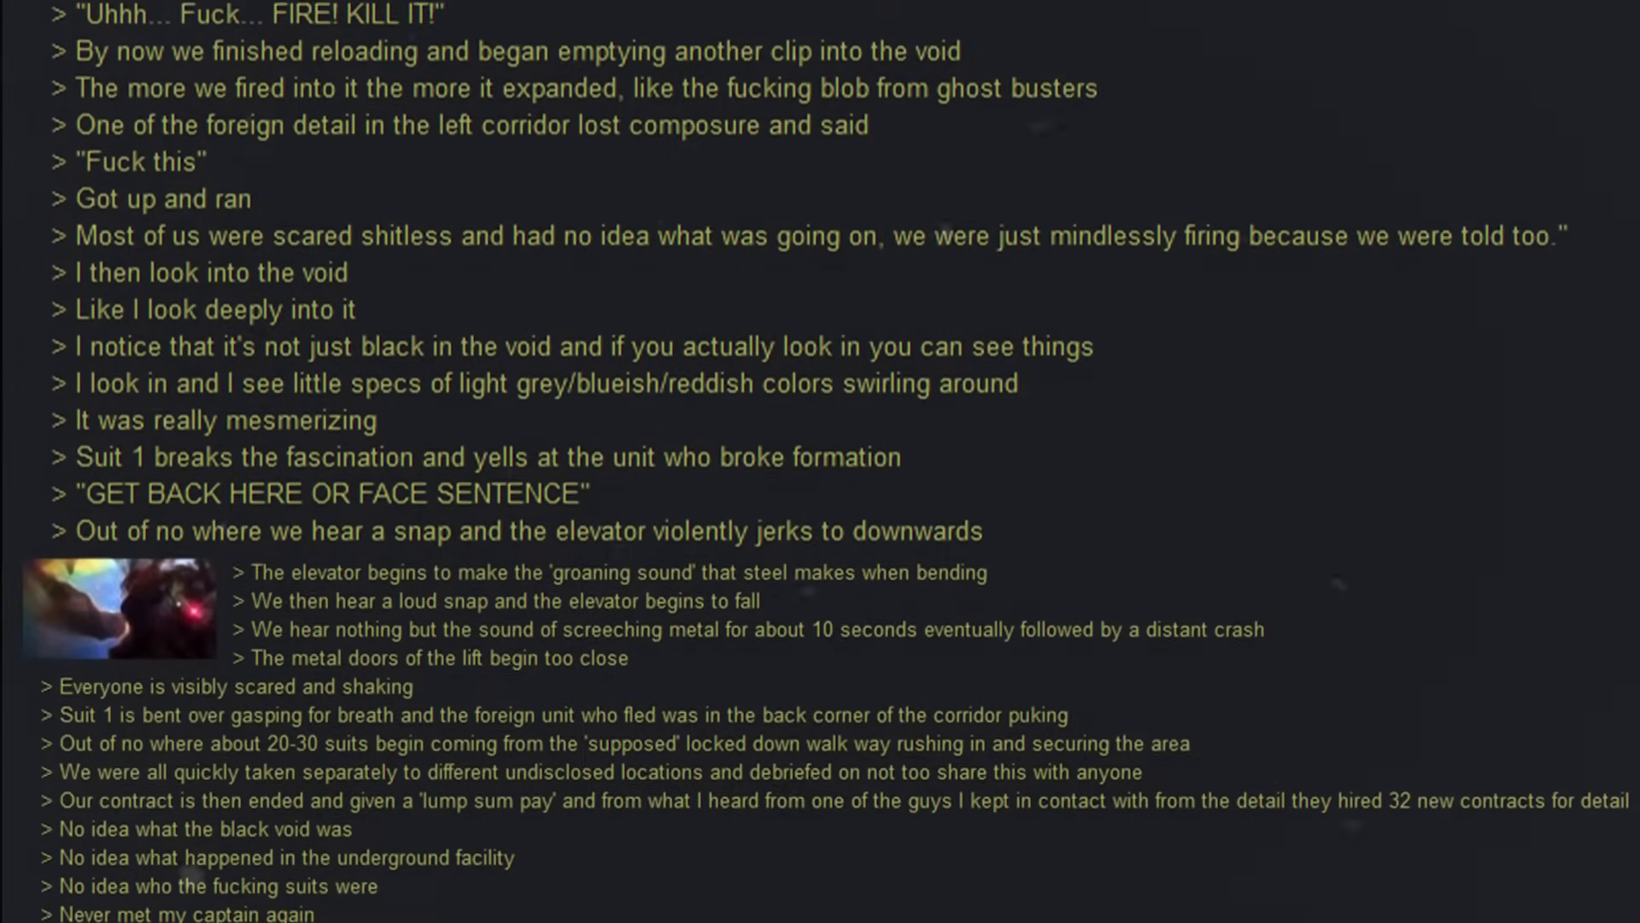
pyautogui.scroll(-3)
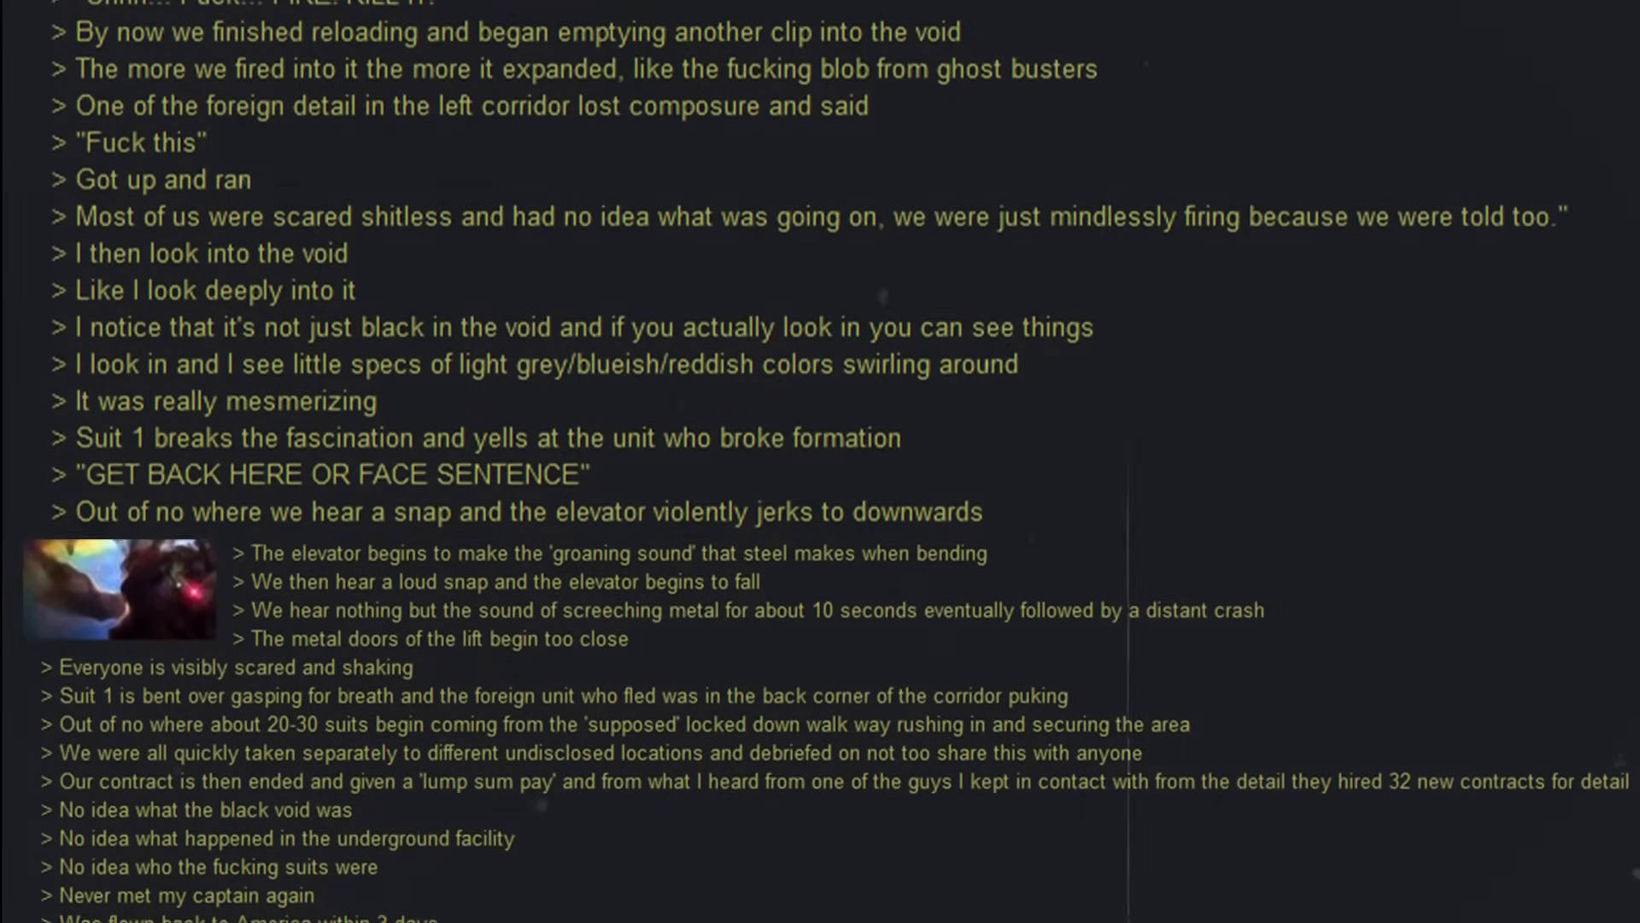
pyautogui.scroll(-3)
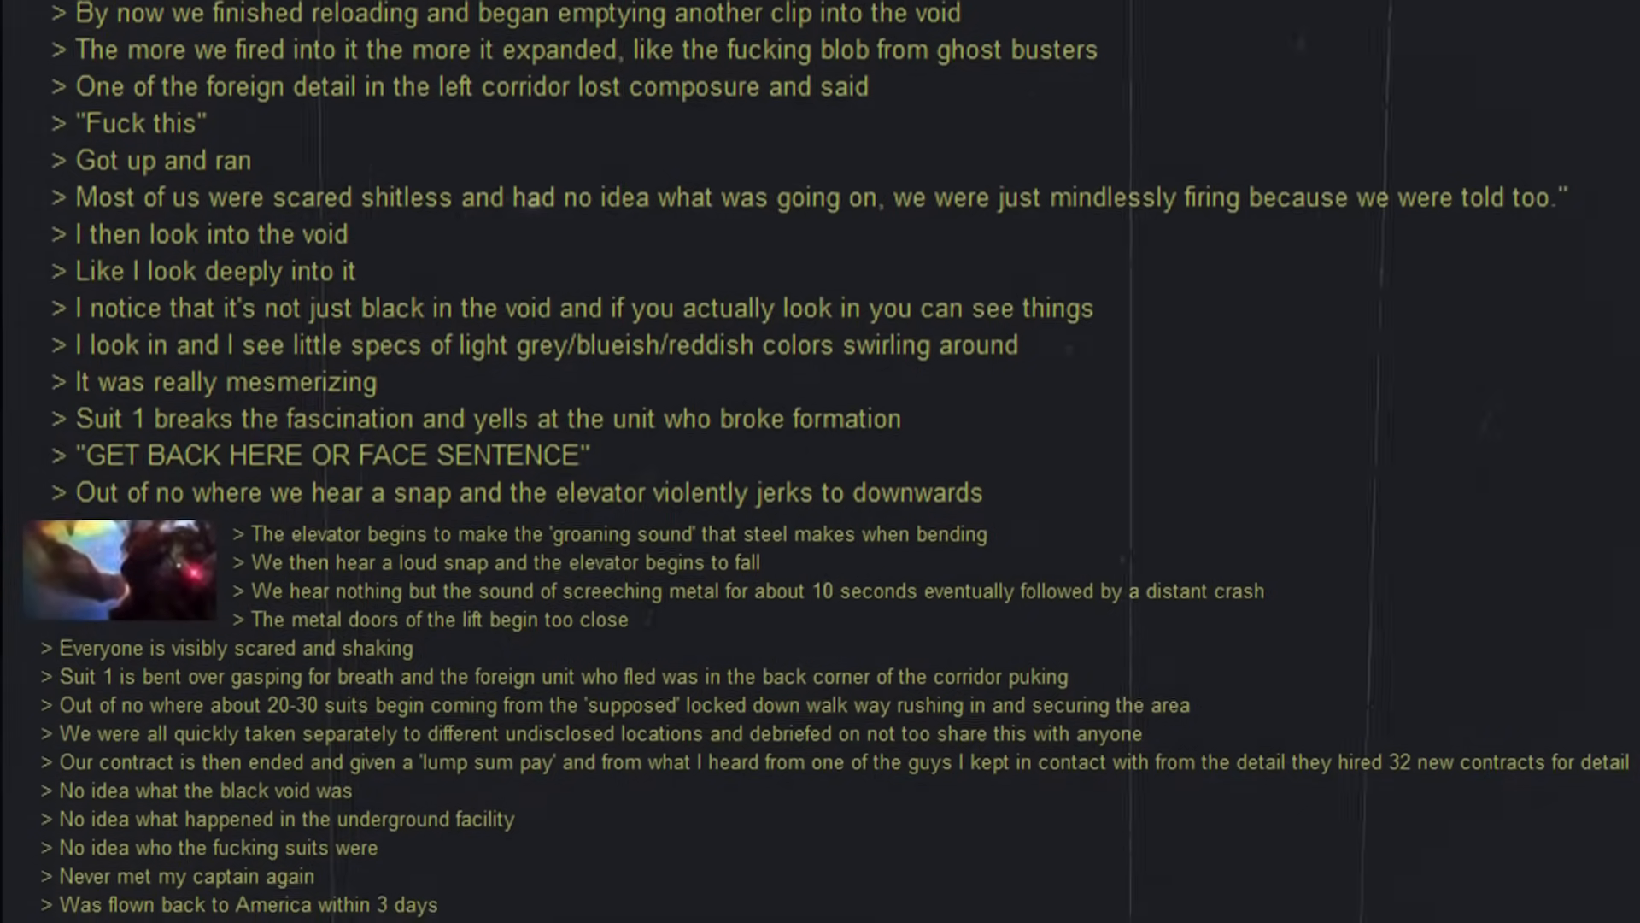
pyautogui.scroll(-3)
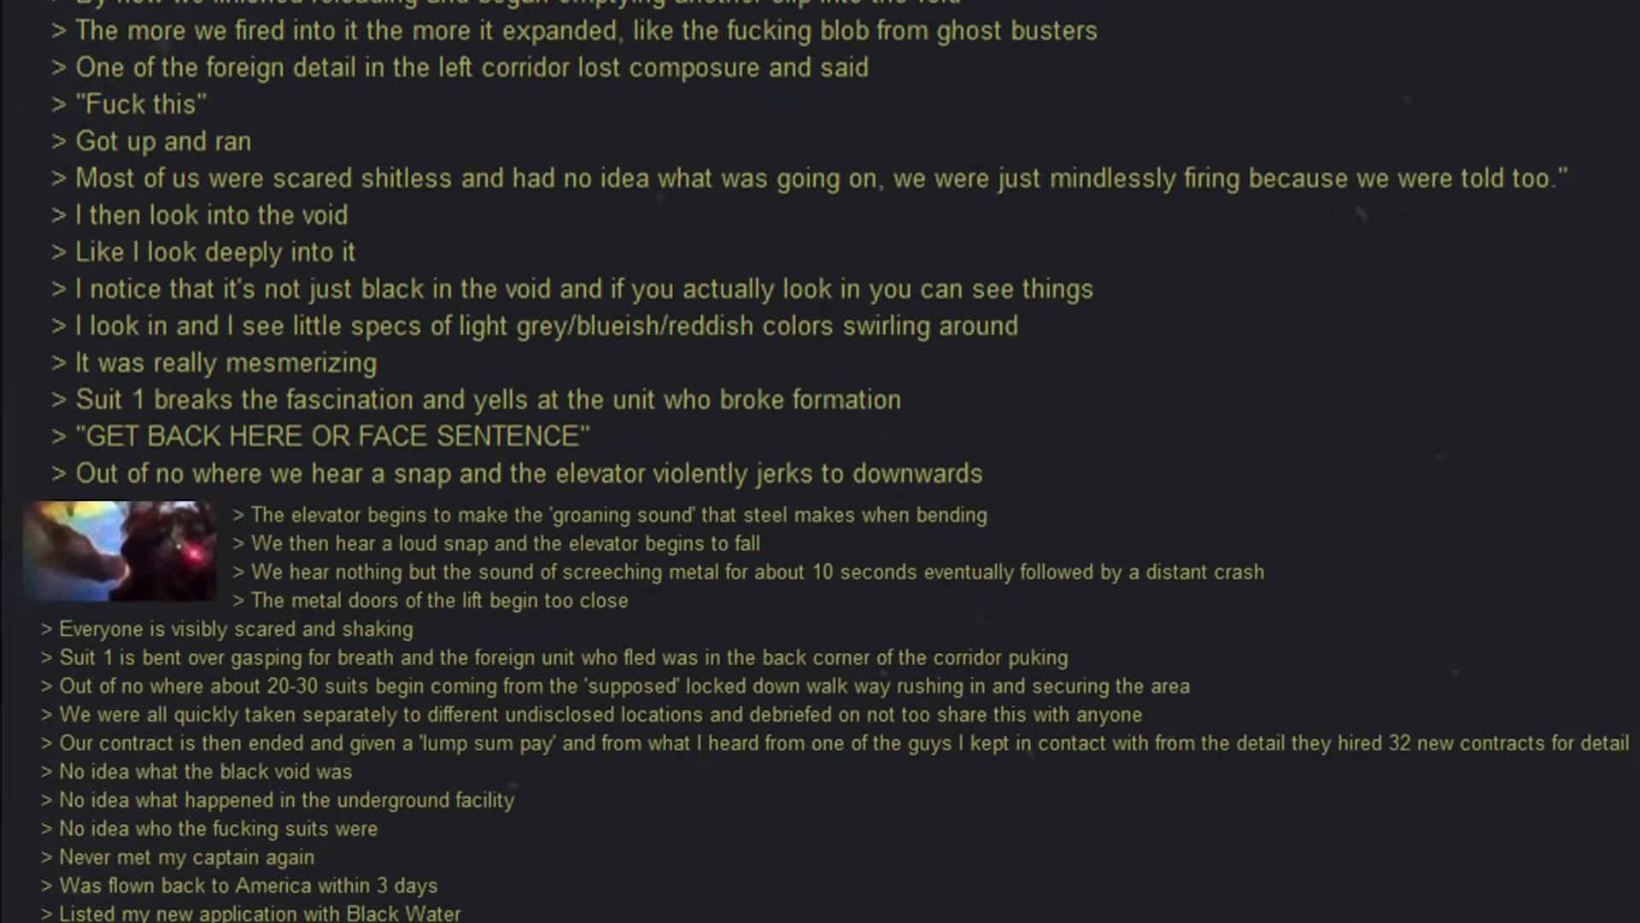
pyautogui.scroll(-3)
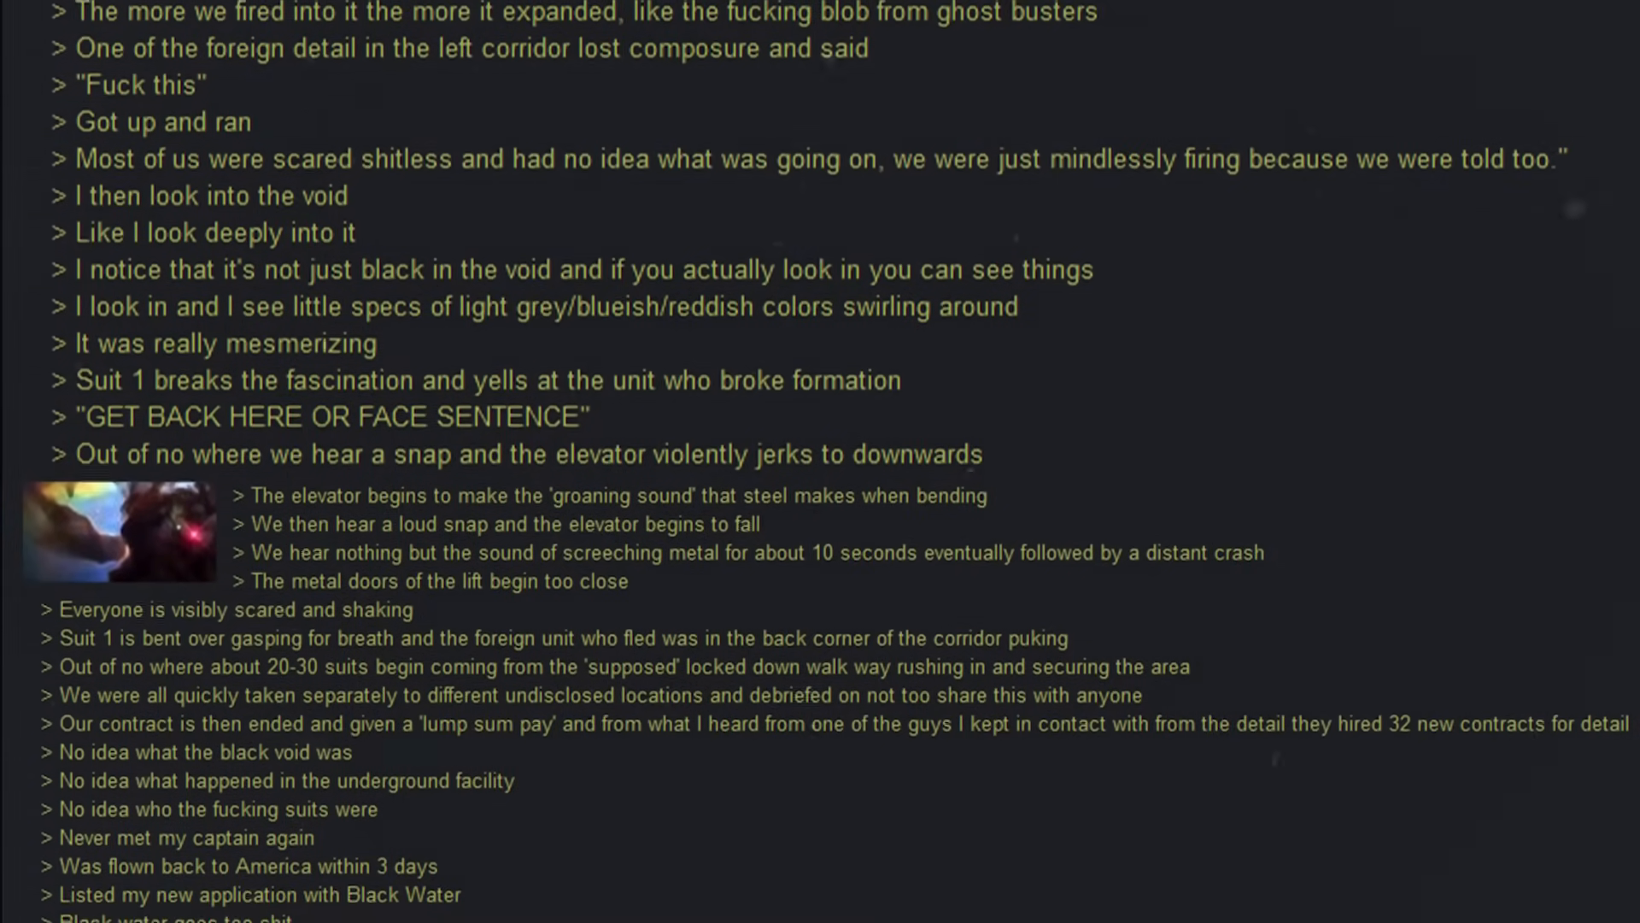
pyautogui.scroll(-3)
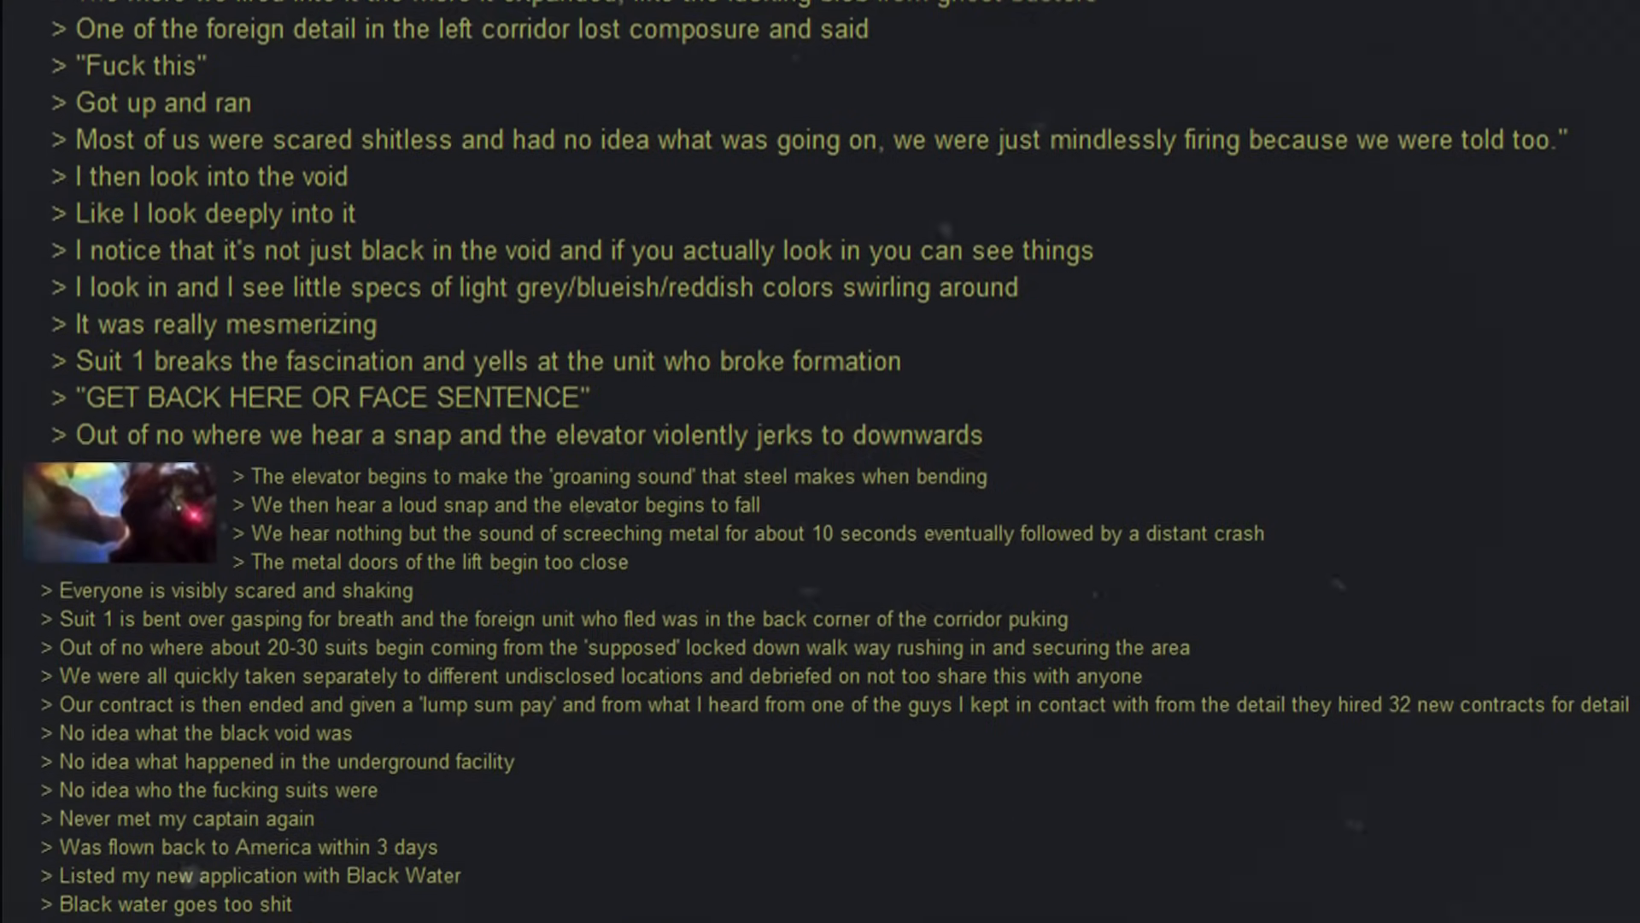
pyautogui.scroll(-3)
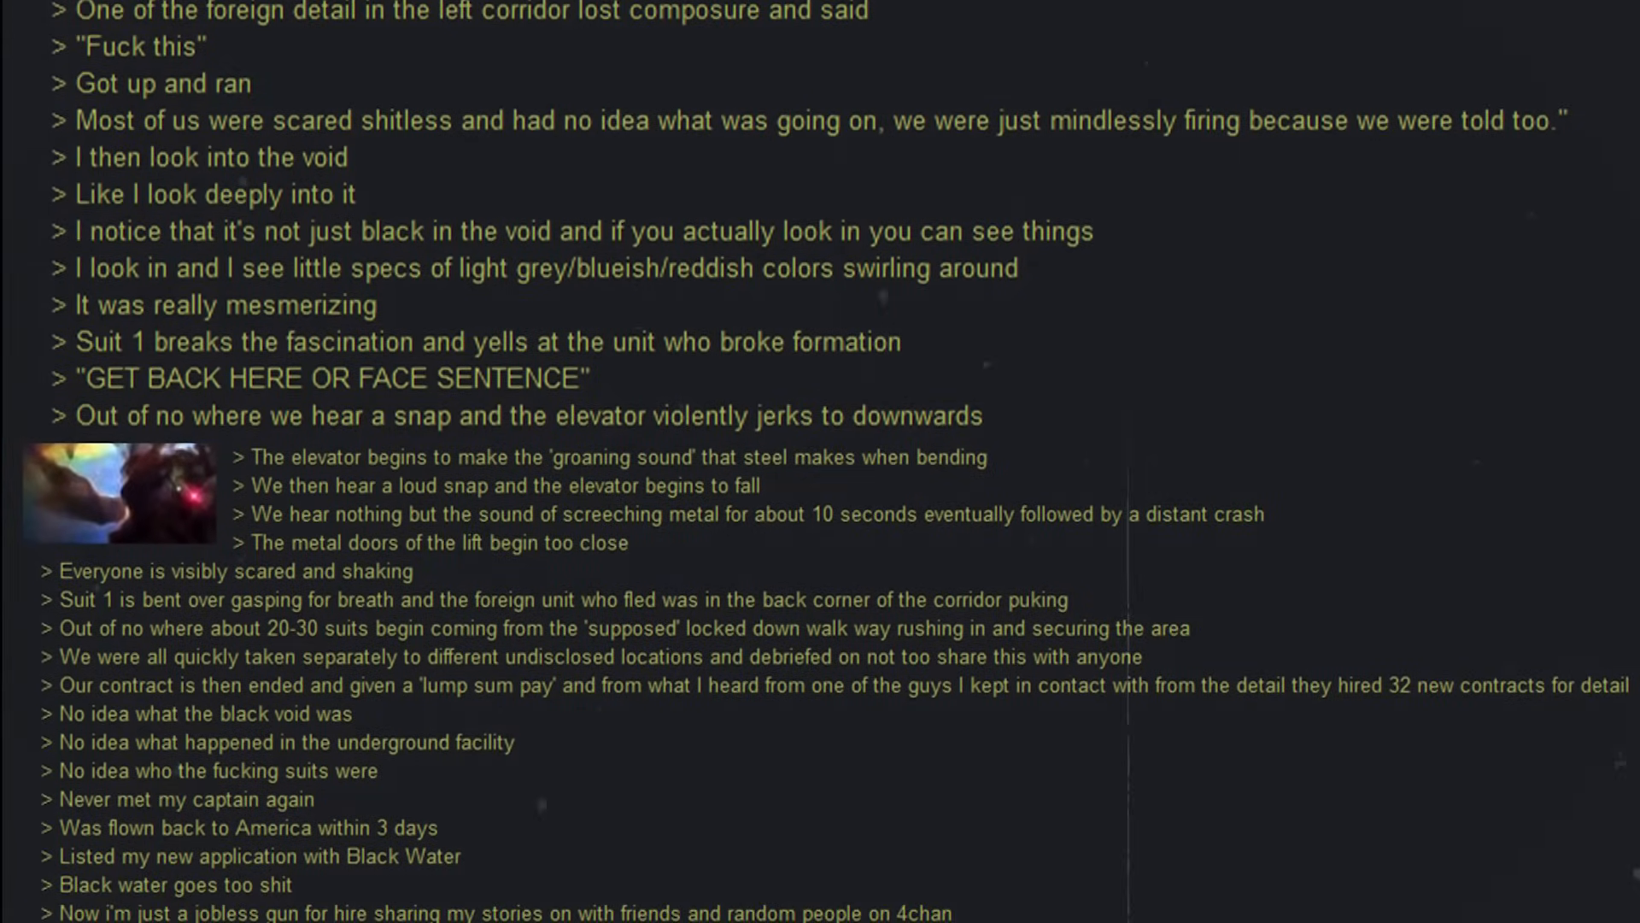
pyautogui.scroll(-3)
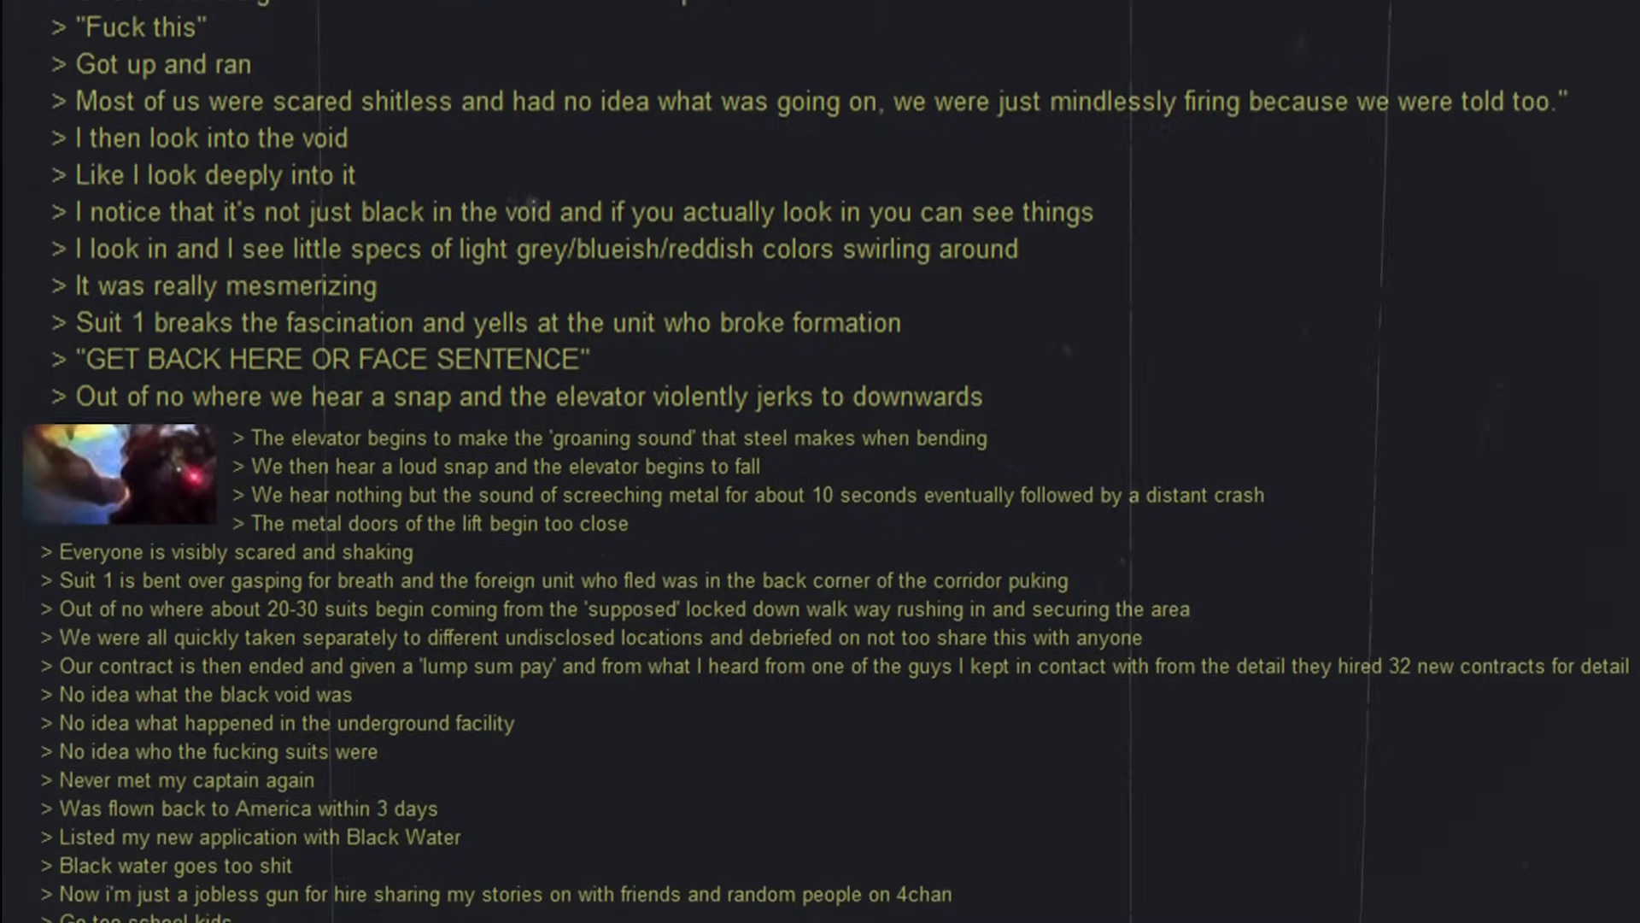
pyautogui.scroll(-3)
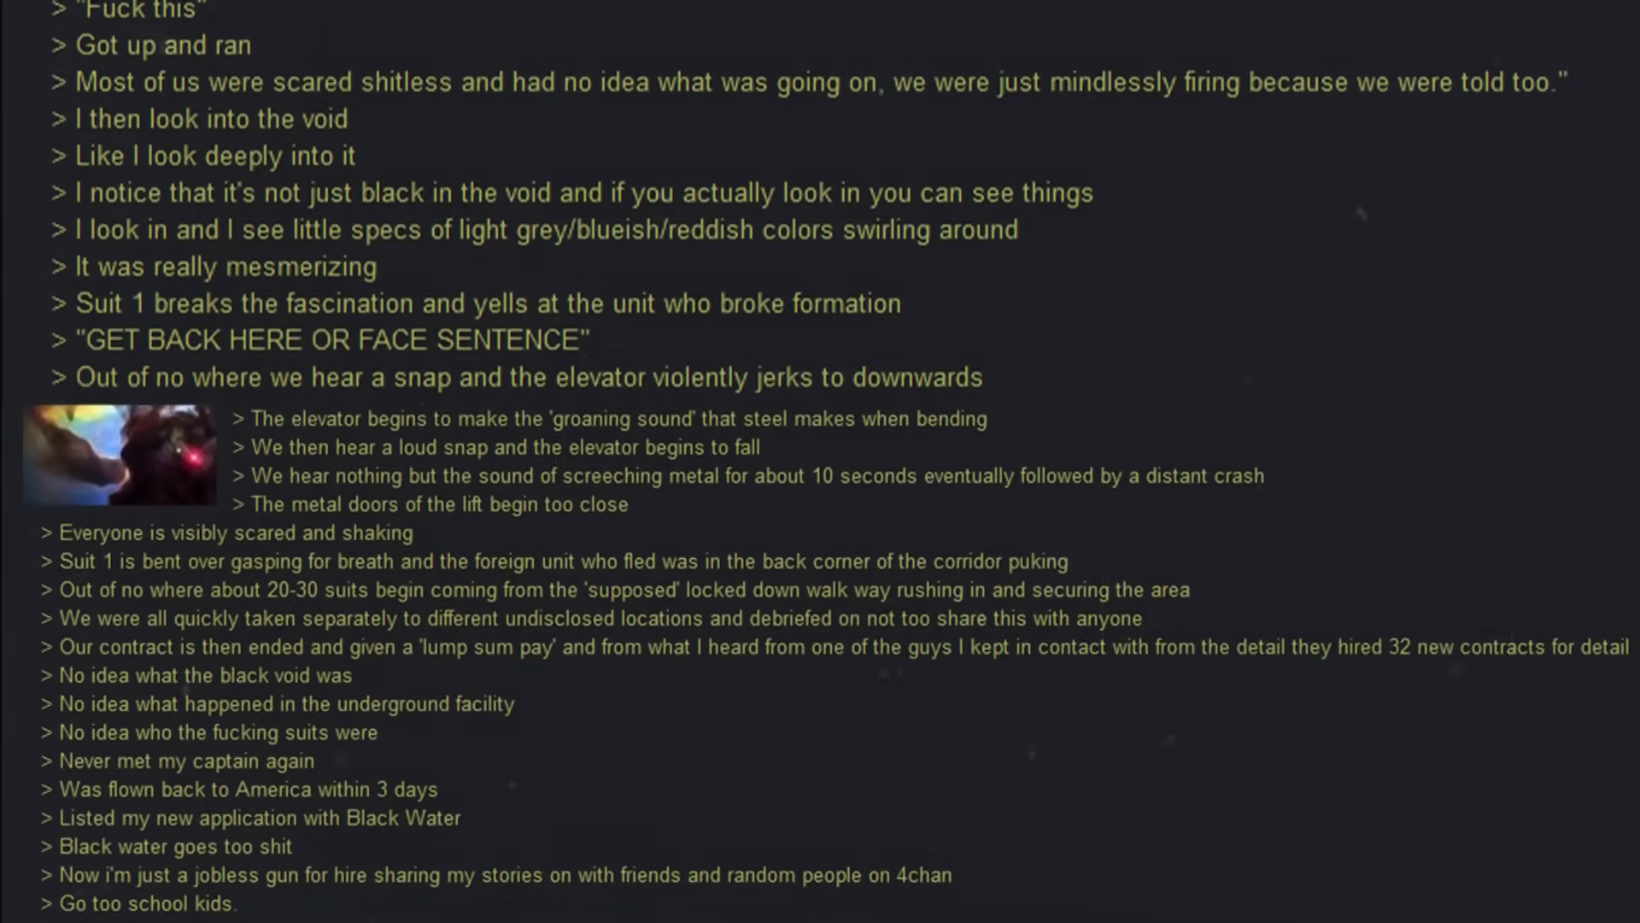
pyautogui.scroll(-3)
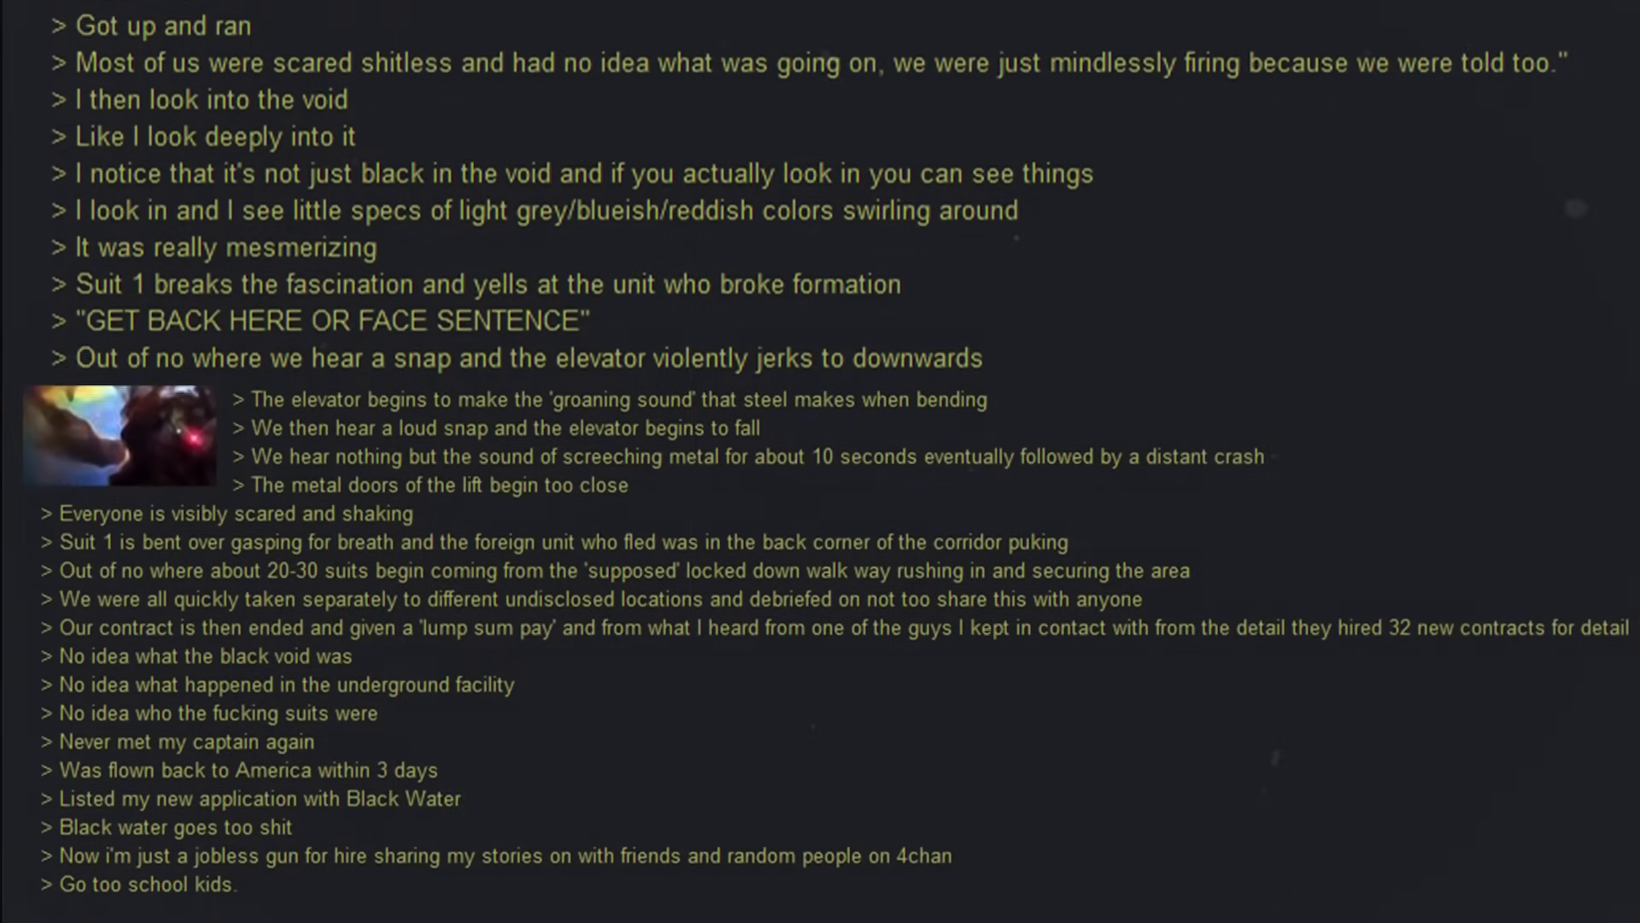
pyautogui.scroll(-3)
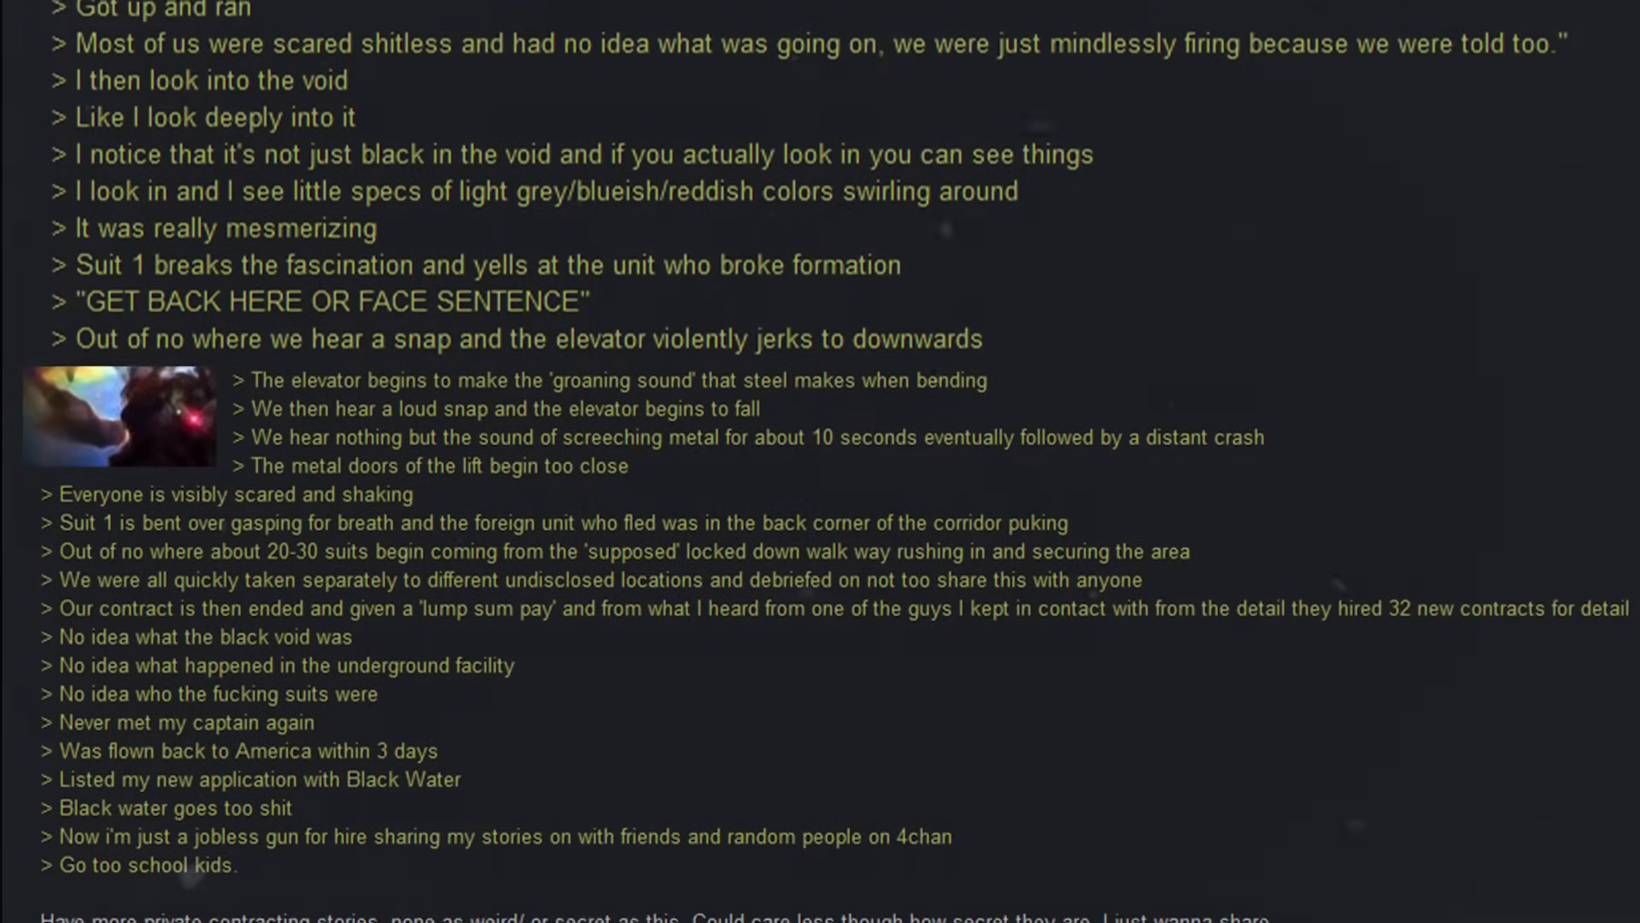
pyautogui.scroll(-3)
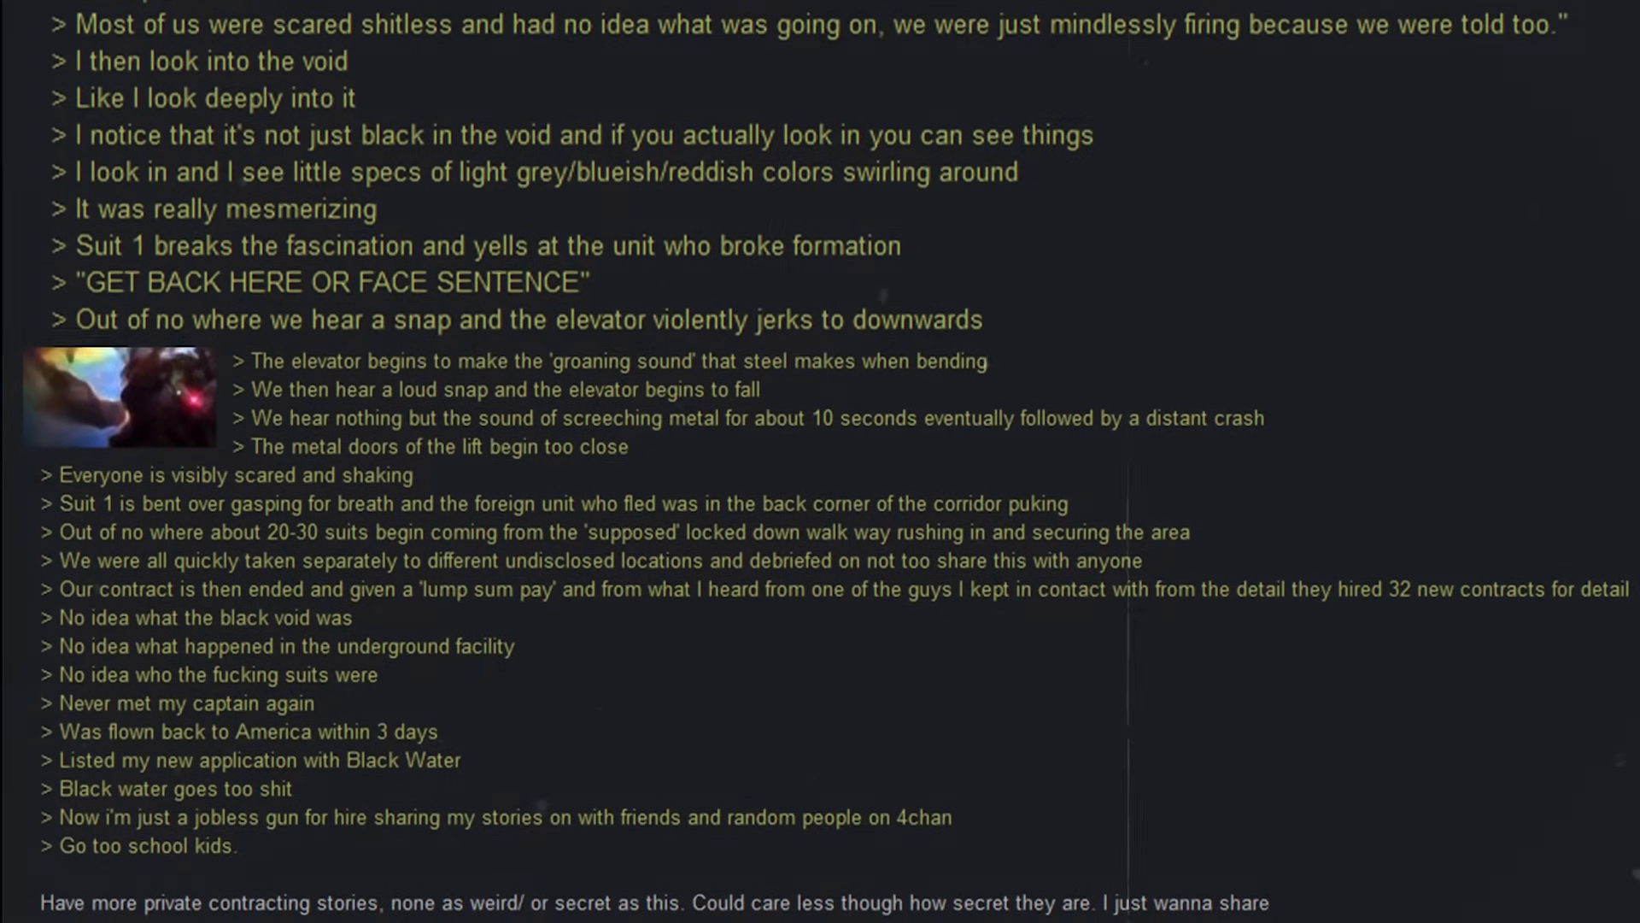
pyautogui.scroll(-3)
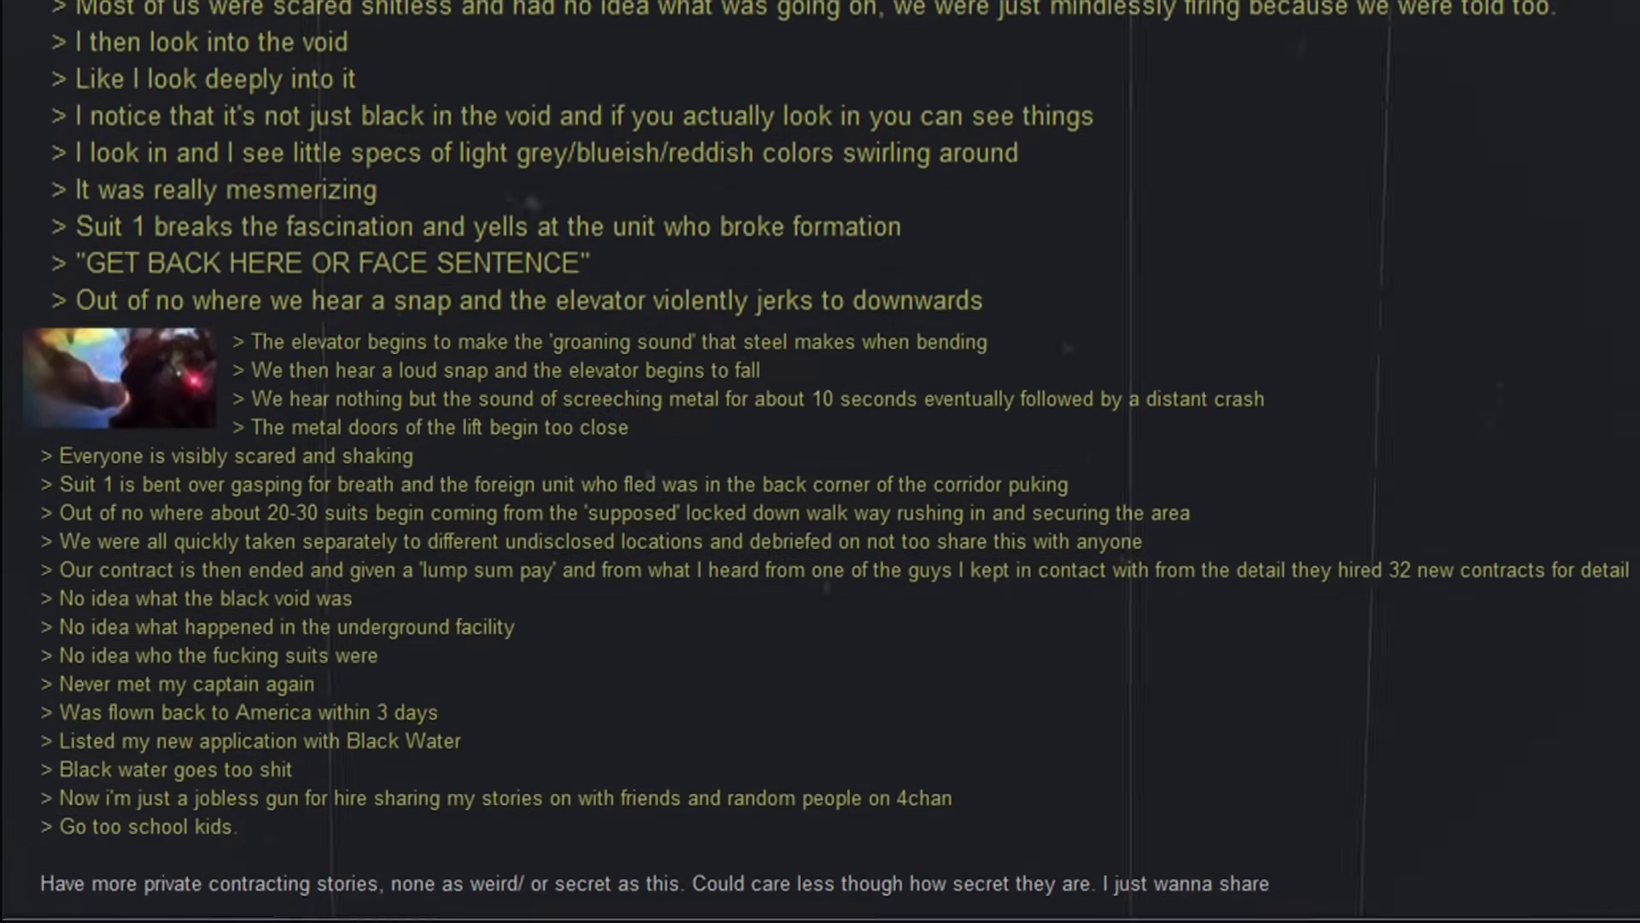
pyautogui.scroll(-3)
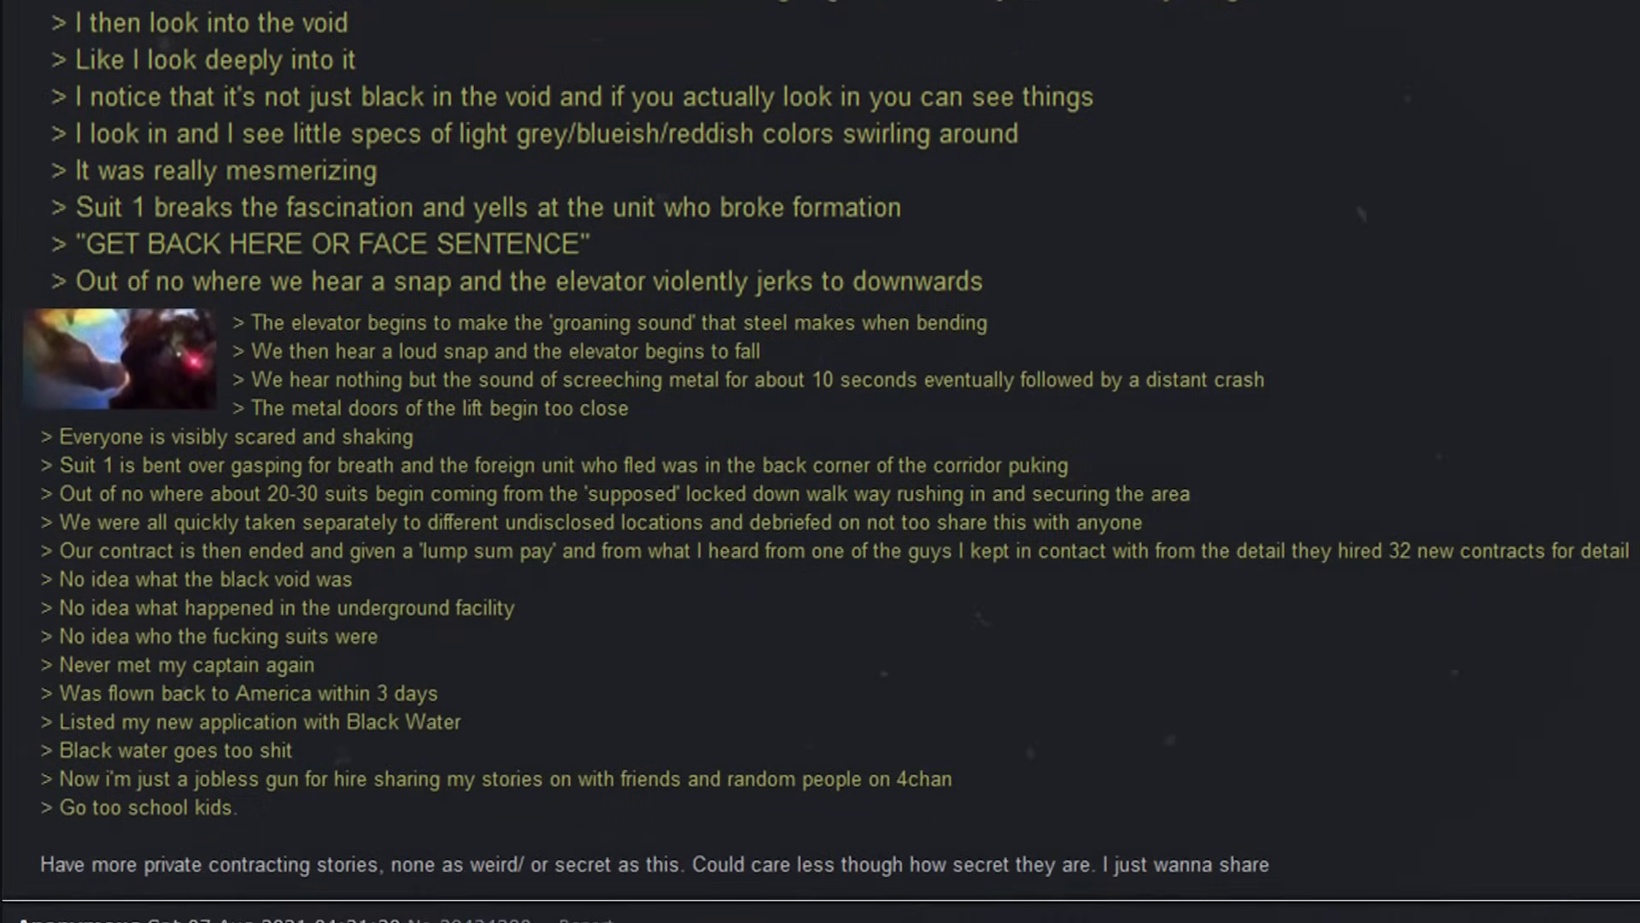
pyautogui.scroll(-3)
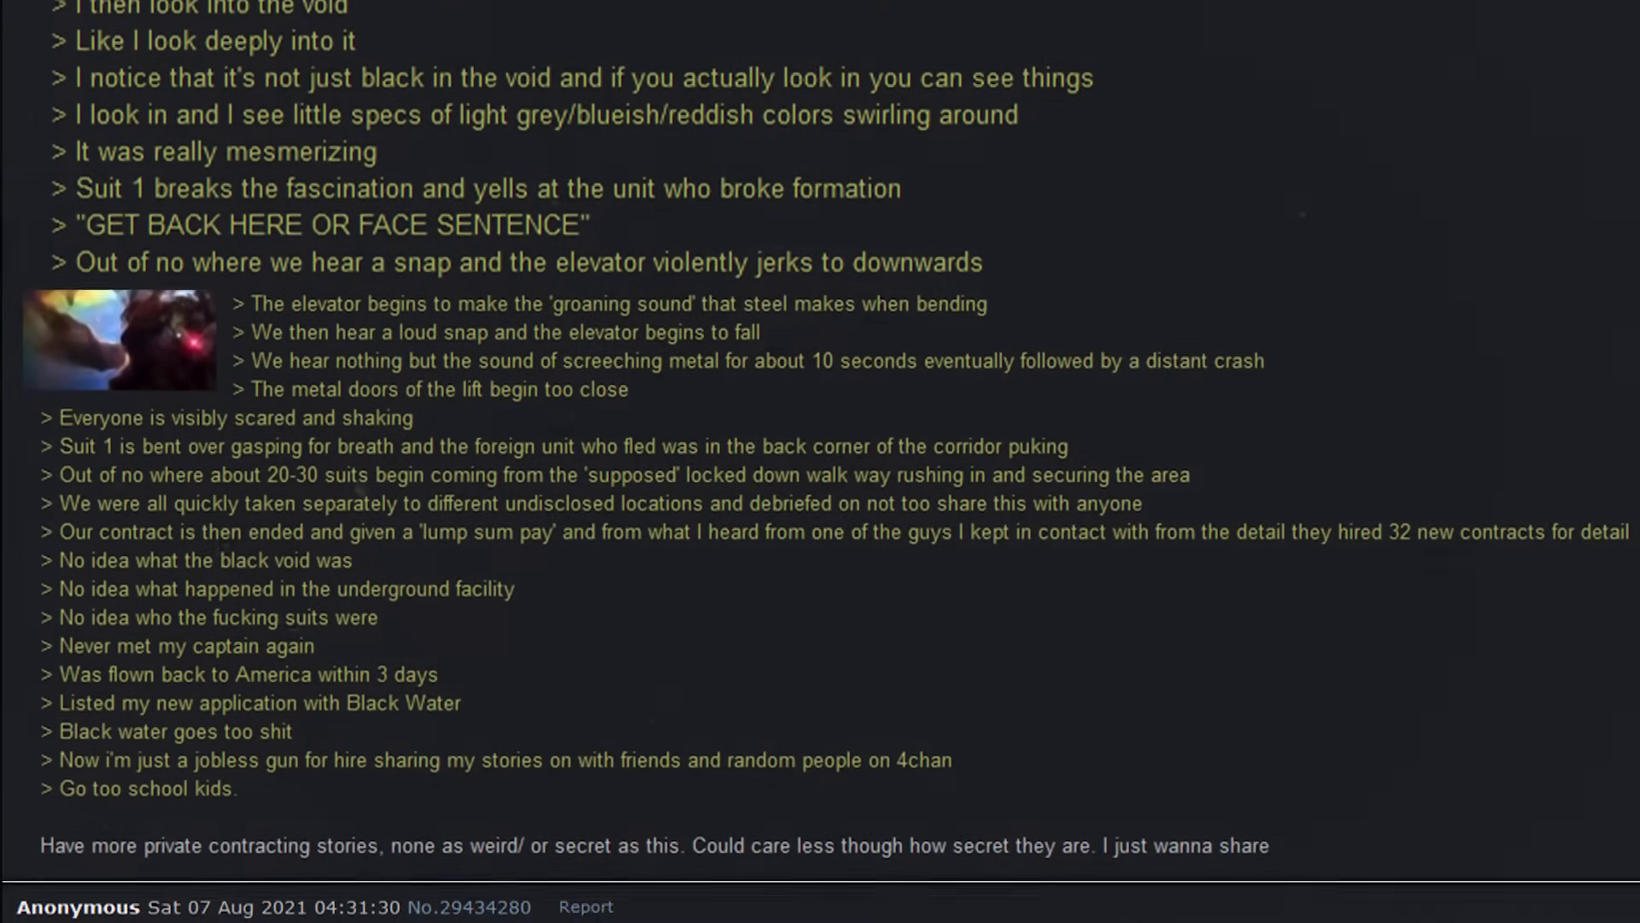
pyautogui.scroll(-3)
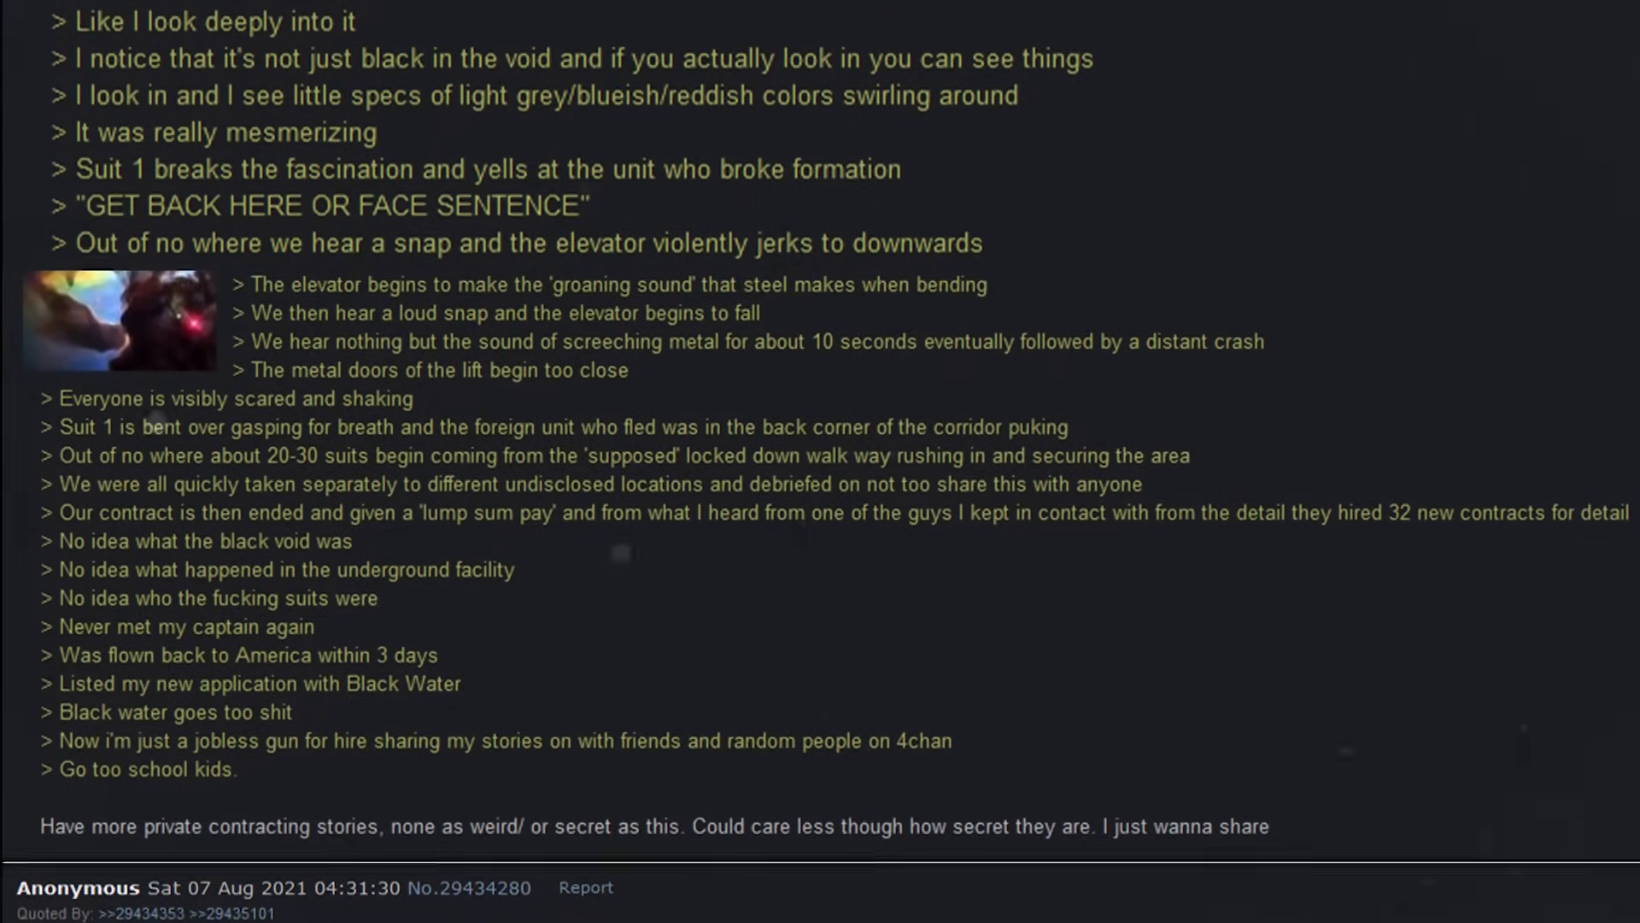
pyautogui.scroll(-3)
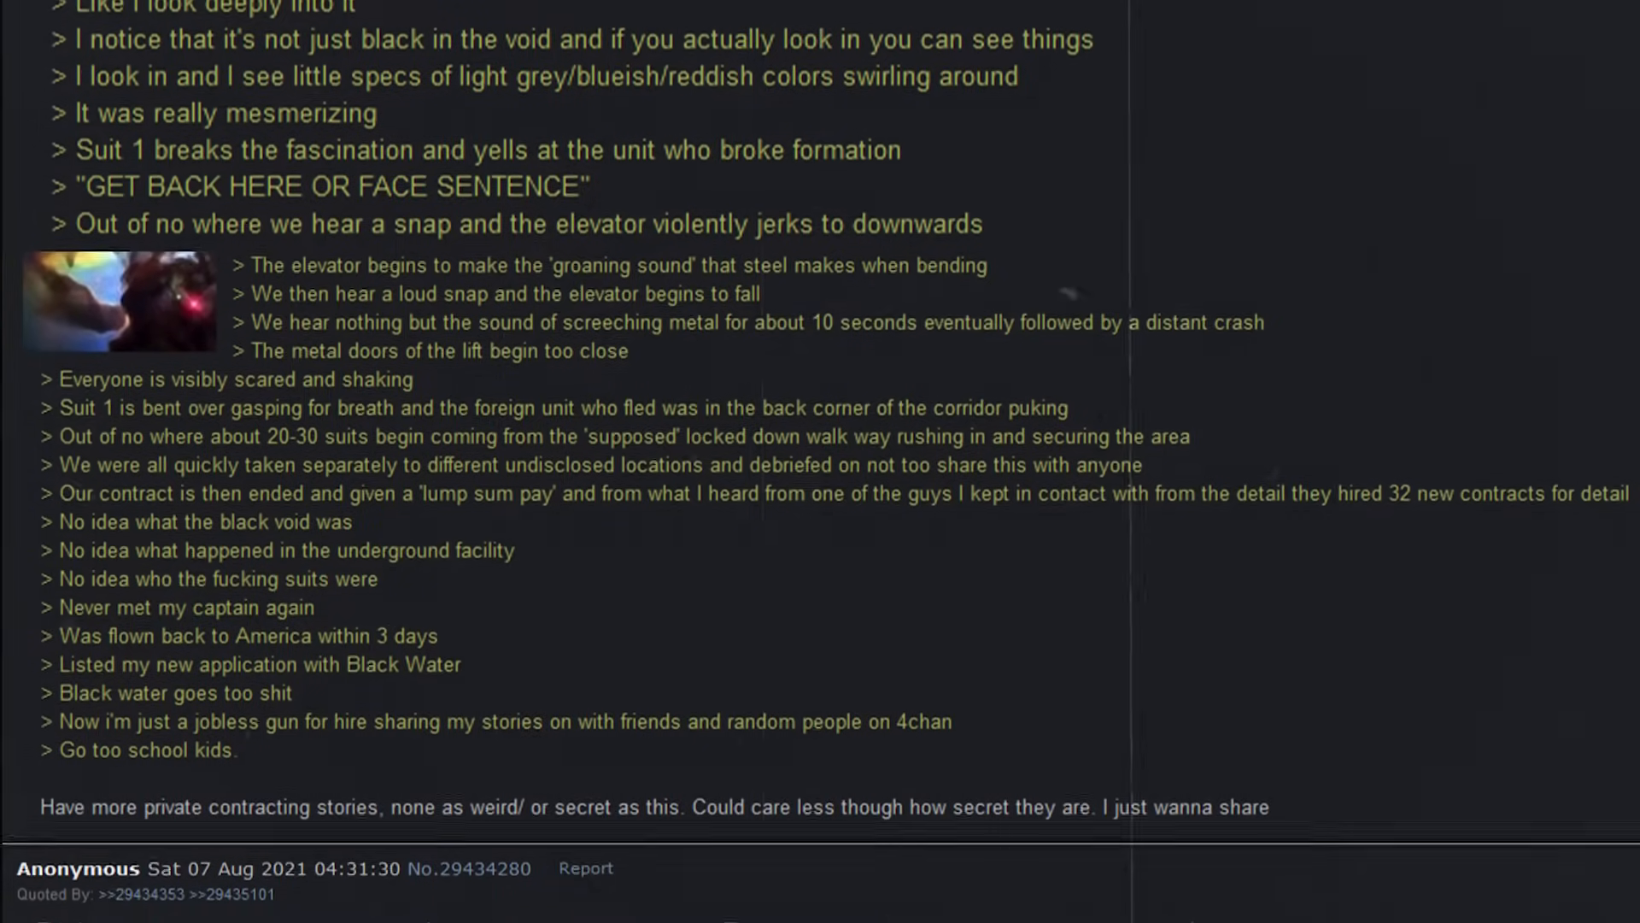
pyautogui.scroll(-3)
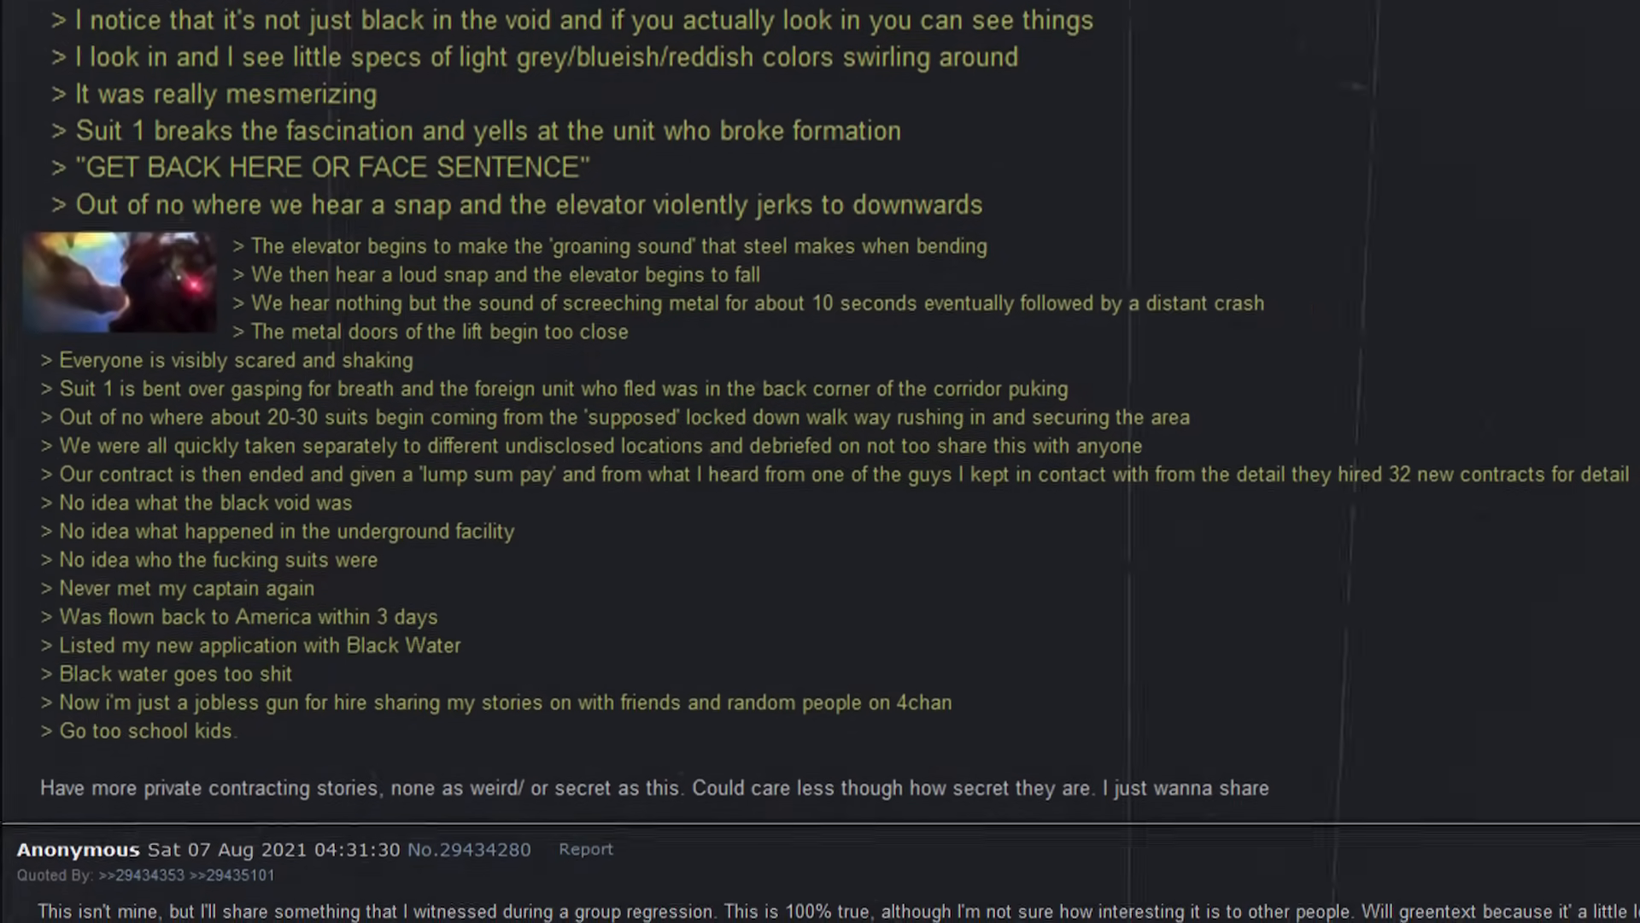
pyautogui.scroll(-3)
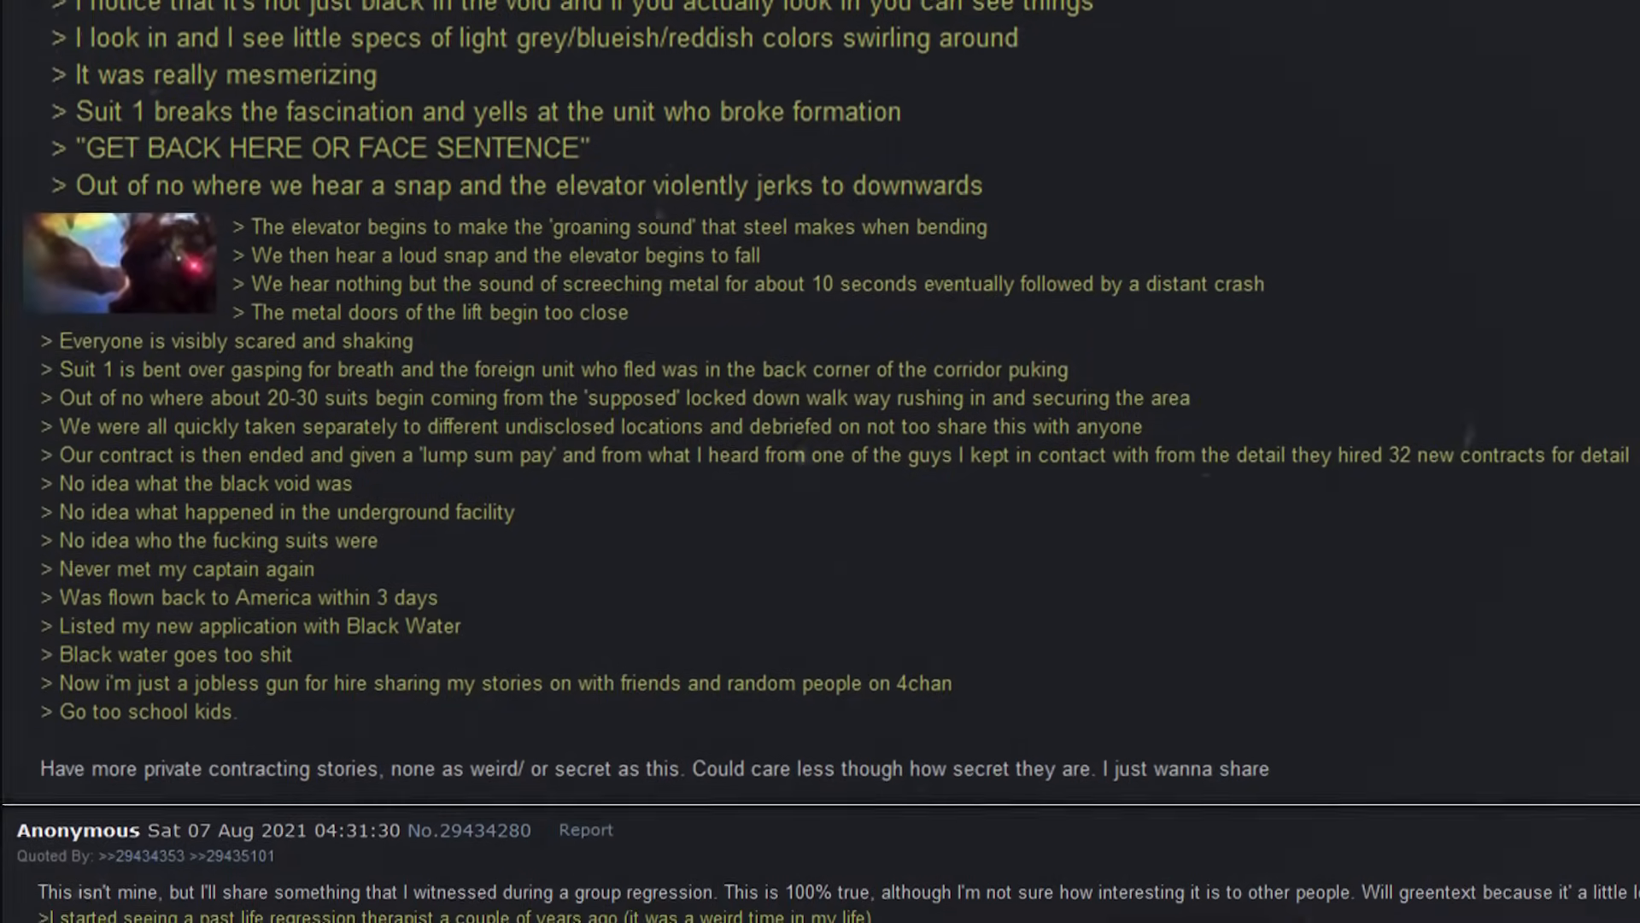
pyautogui.scroll(-3)
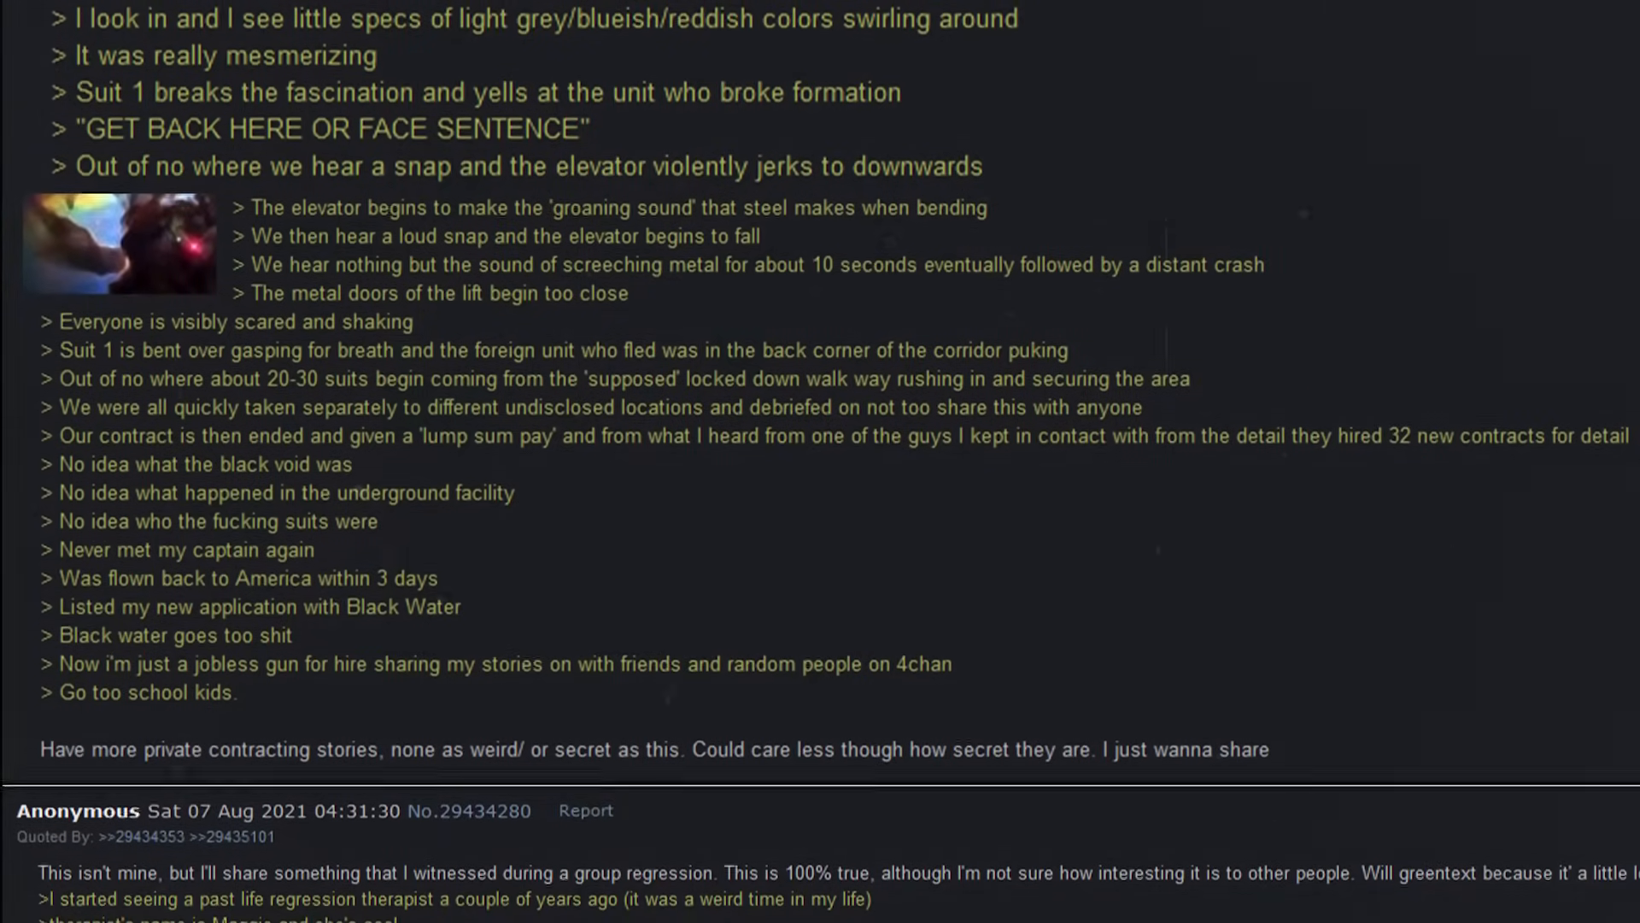
pyautogui.scroll(-3)
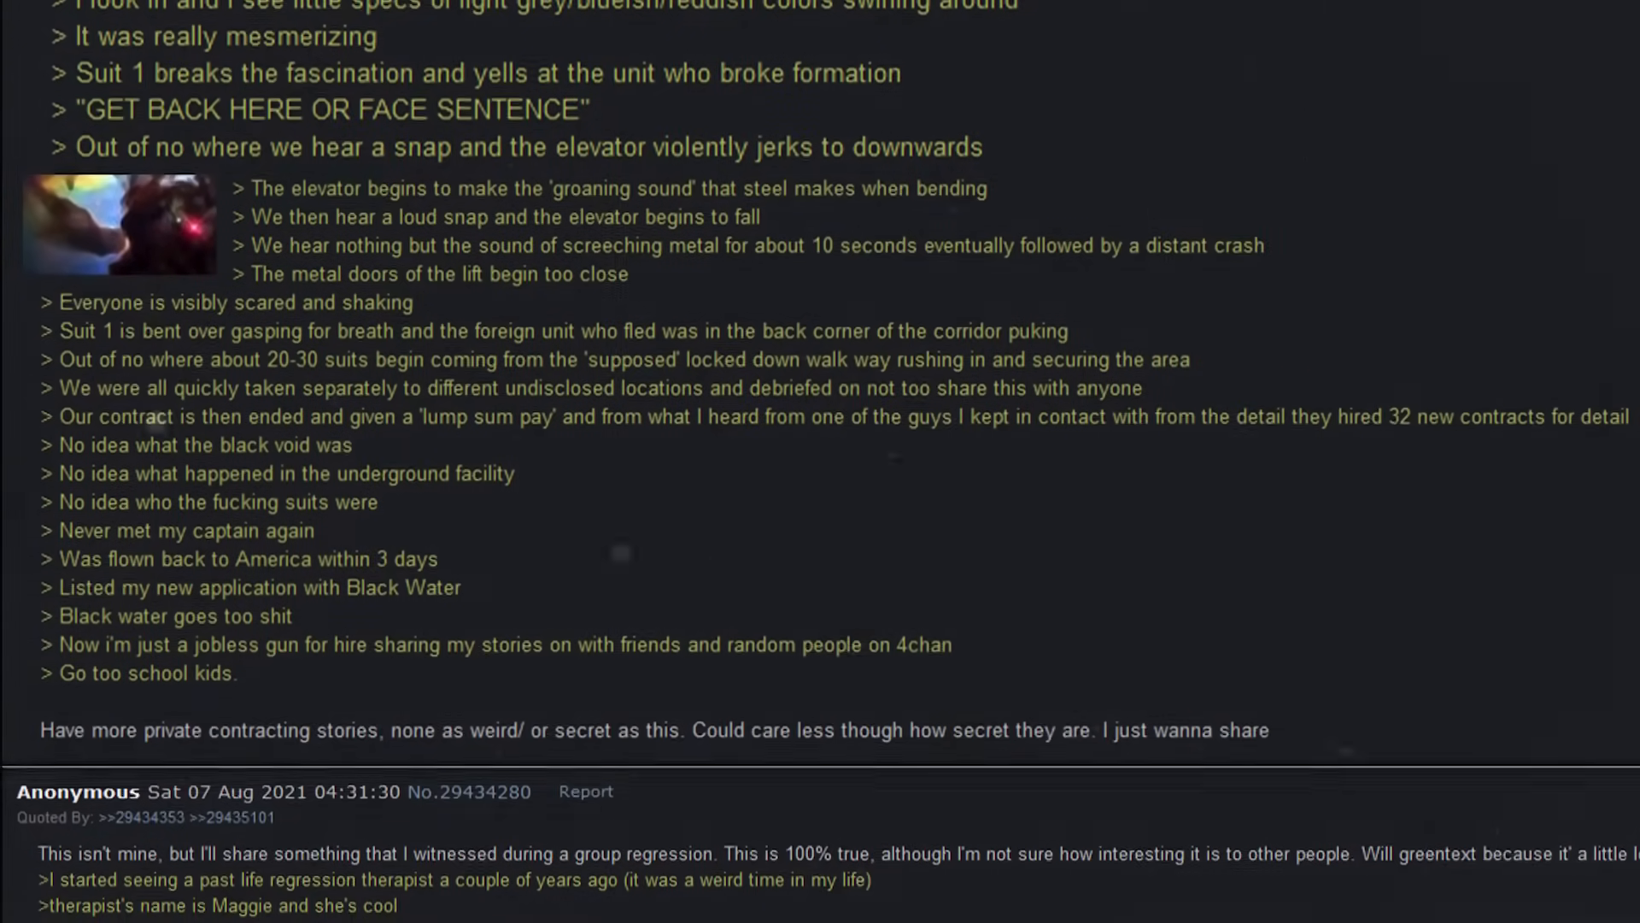
pyautogui.scroll(-3)
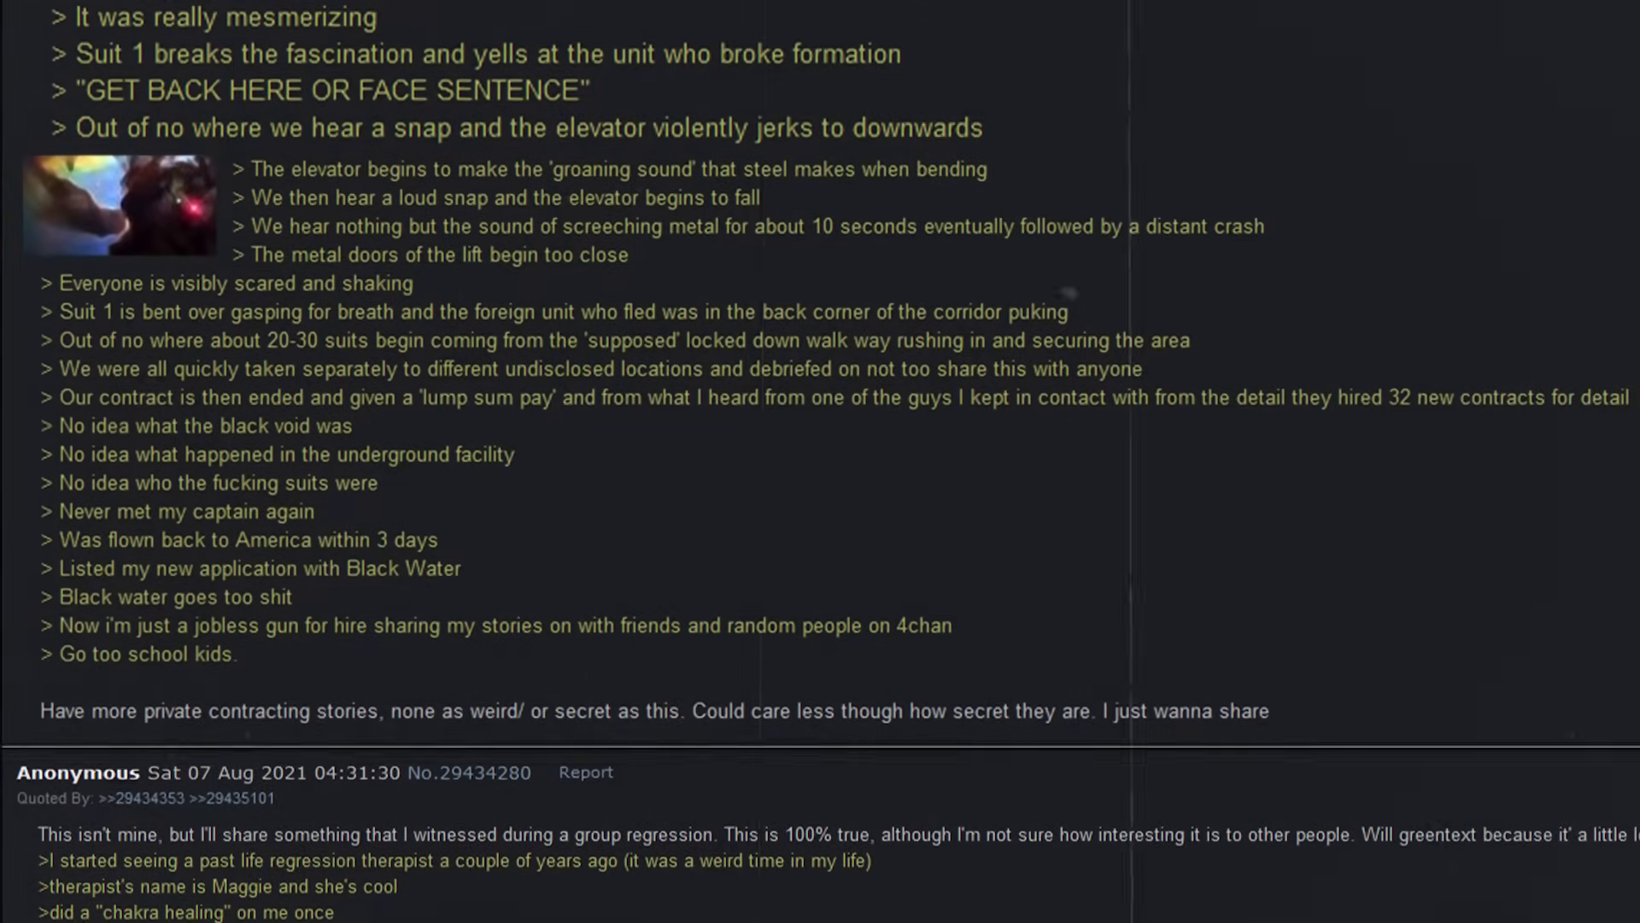
pyautogui.scroll(-3)
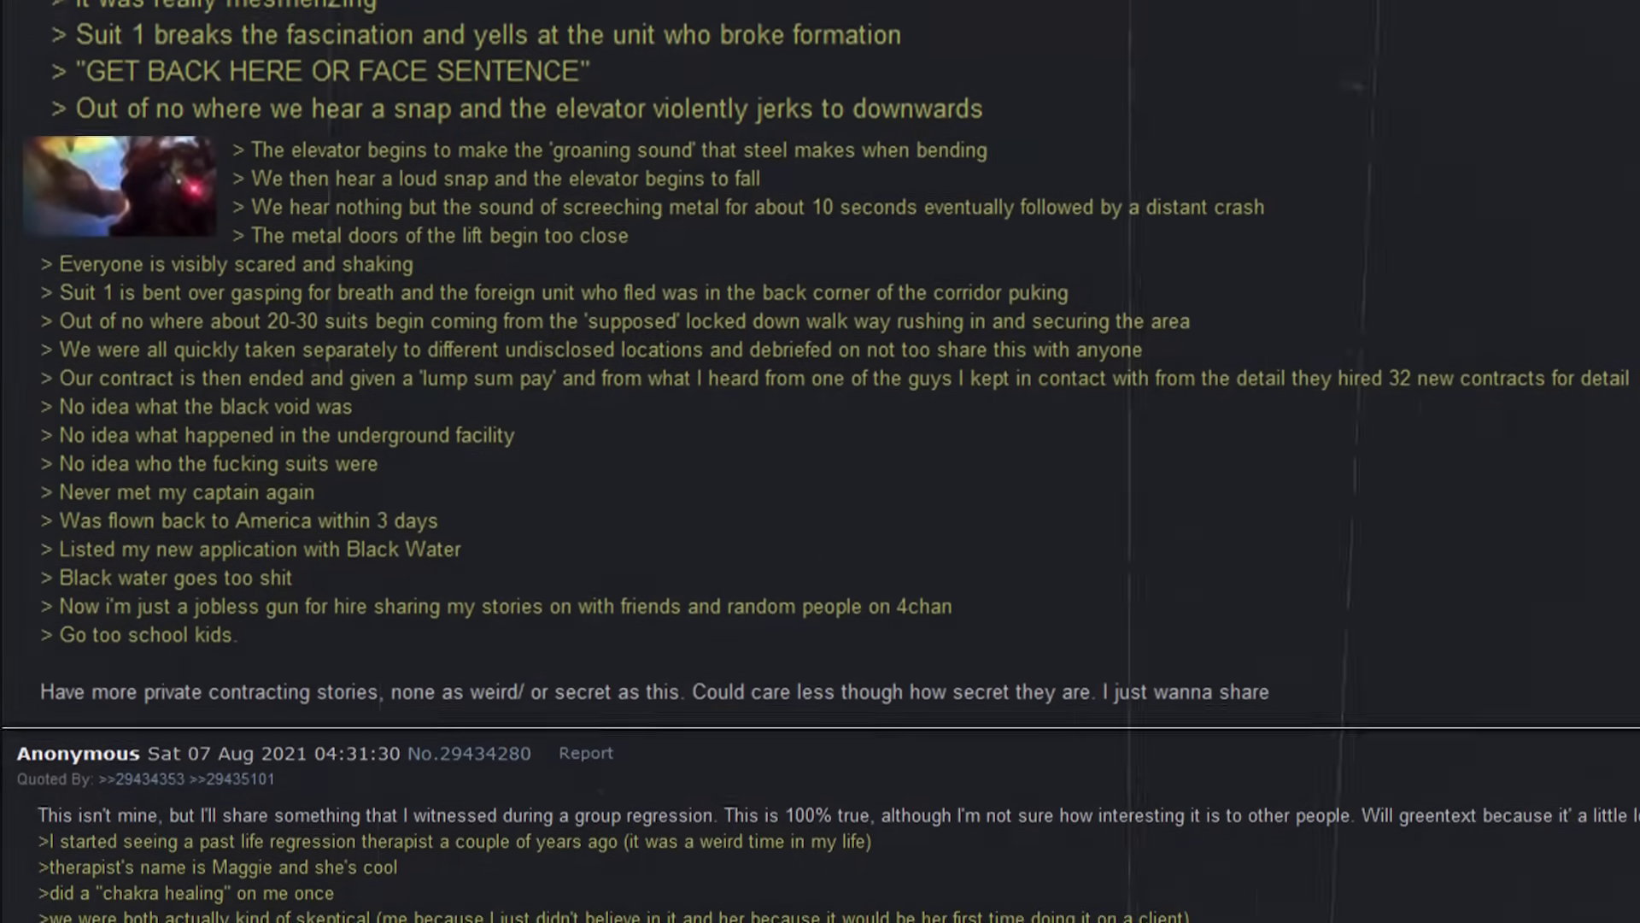
pyautogui.scroll(-3)
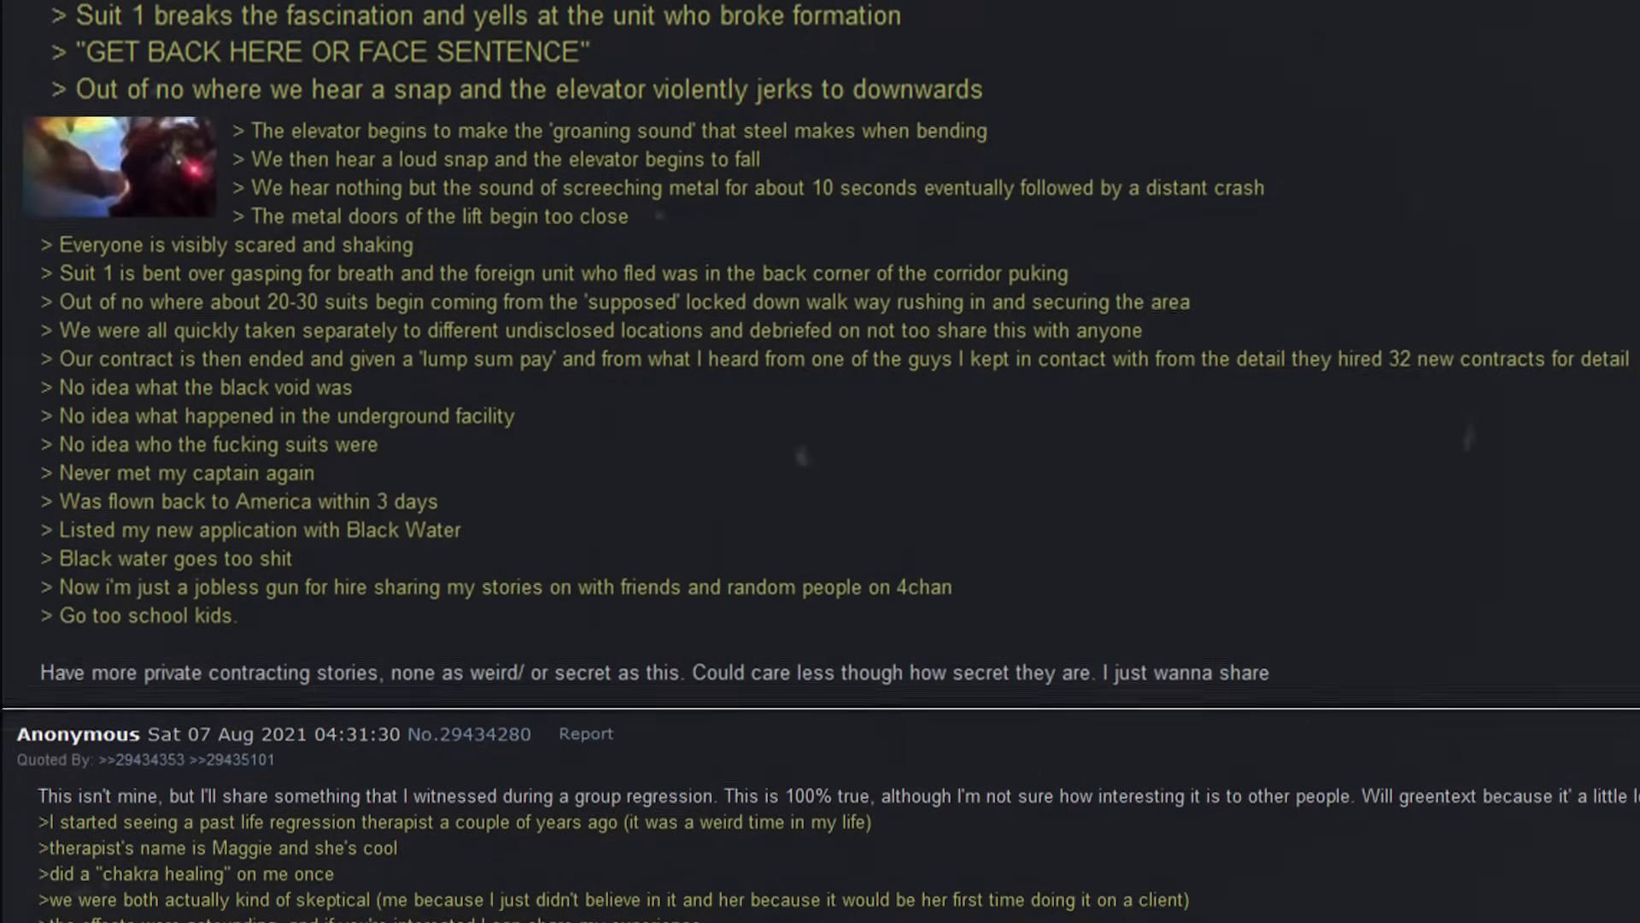
pyautogui.scroll(-3)
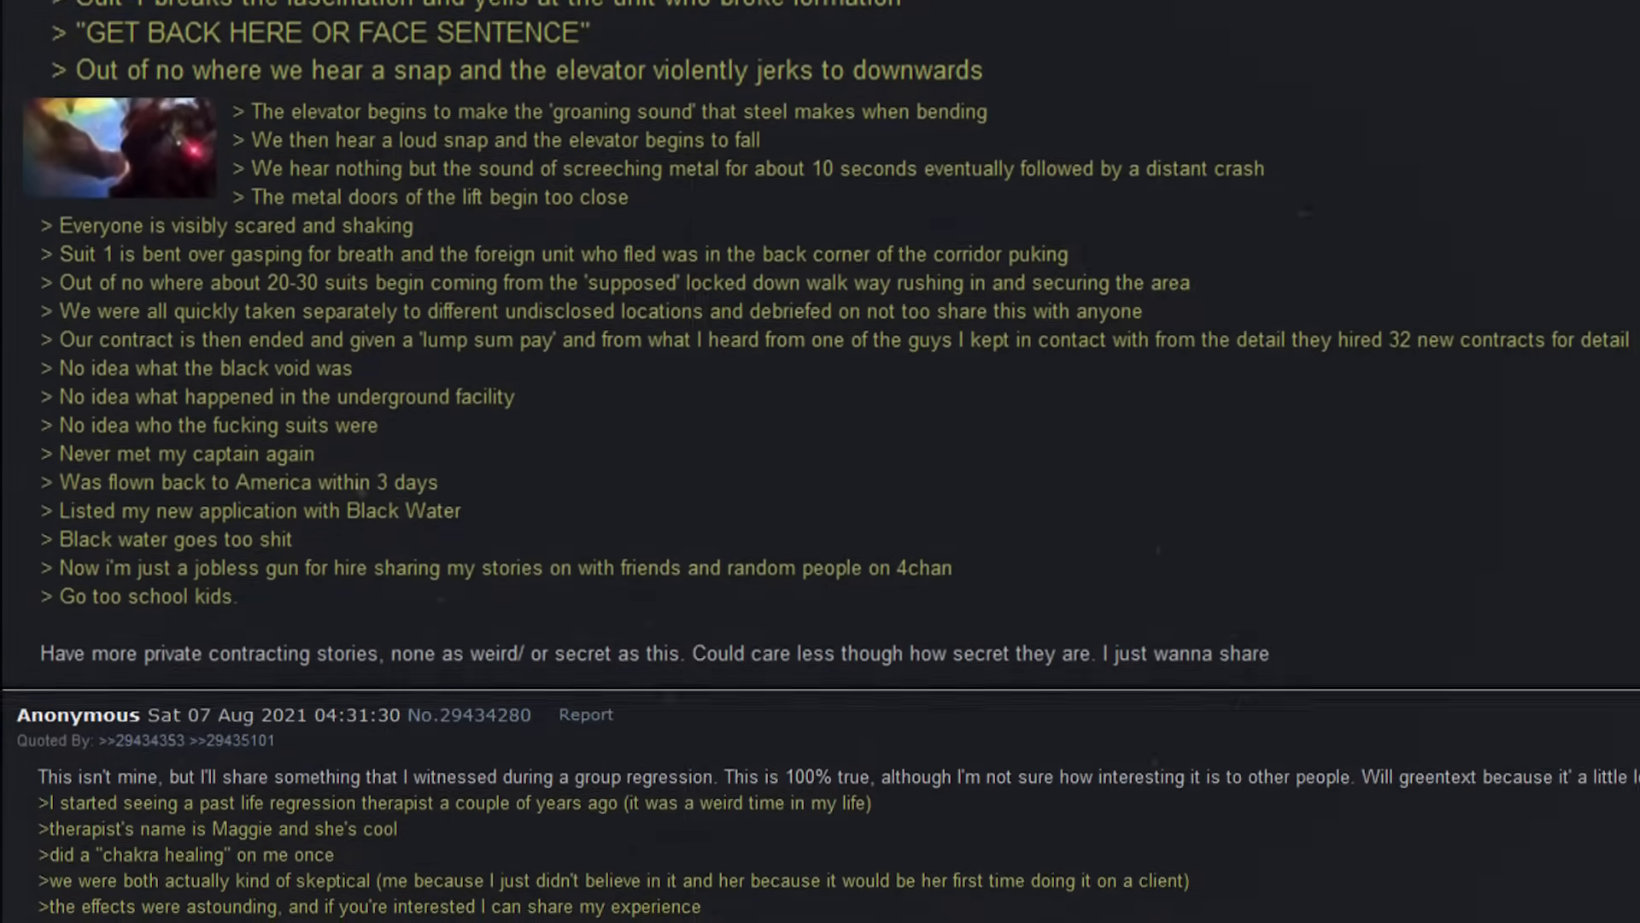
pyautogui.scroll(-3)
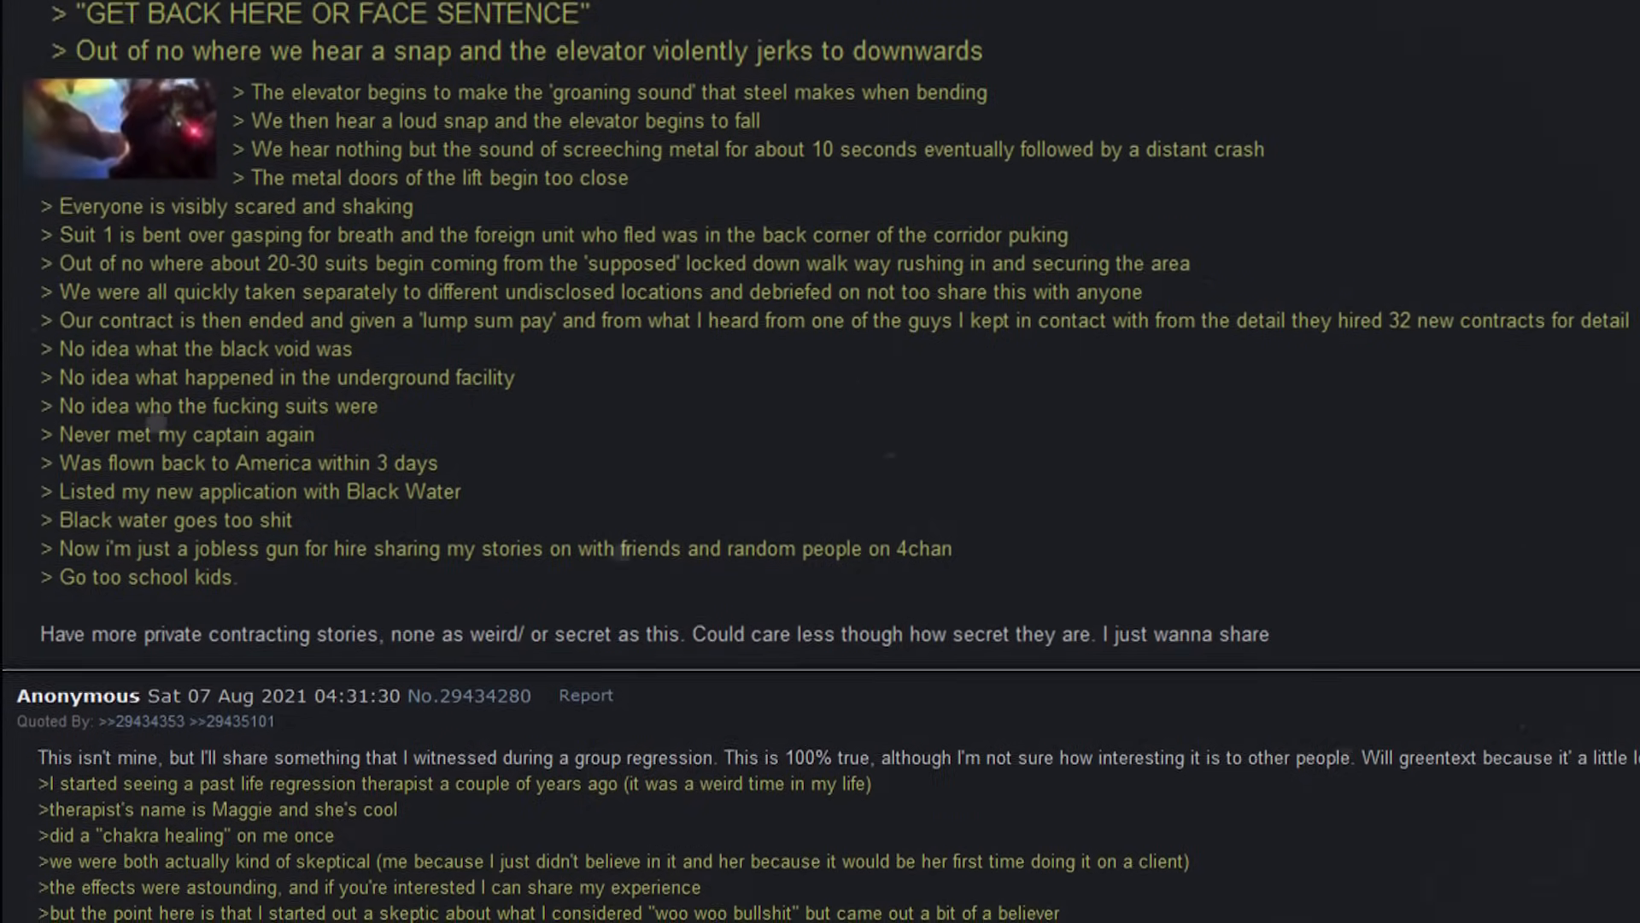
pyautogui.scroll(-3)
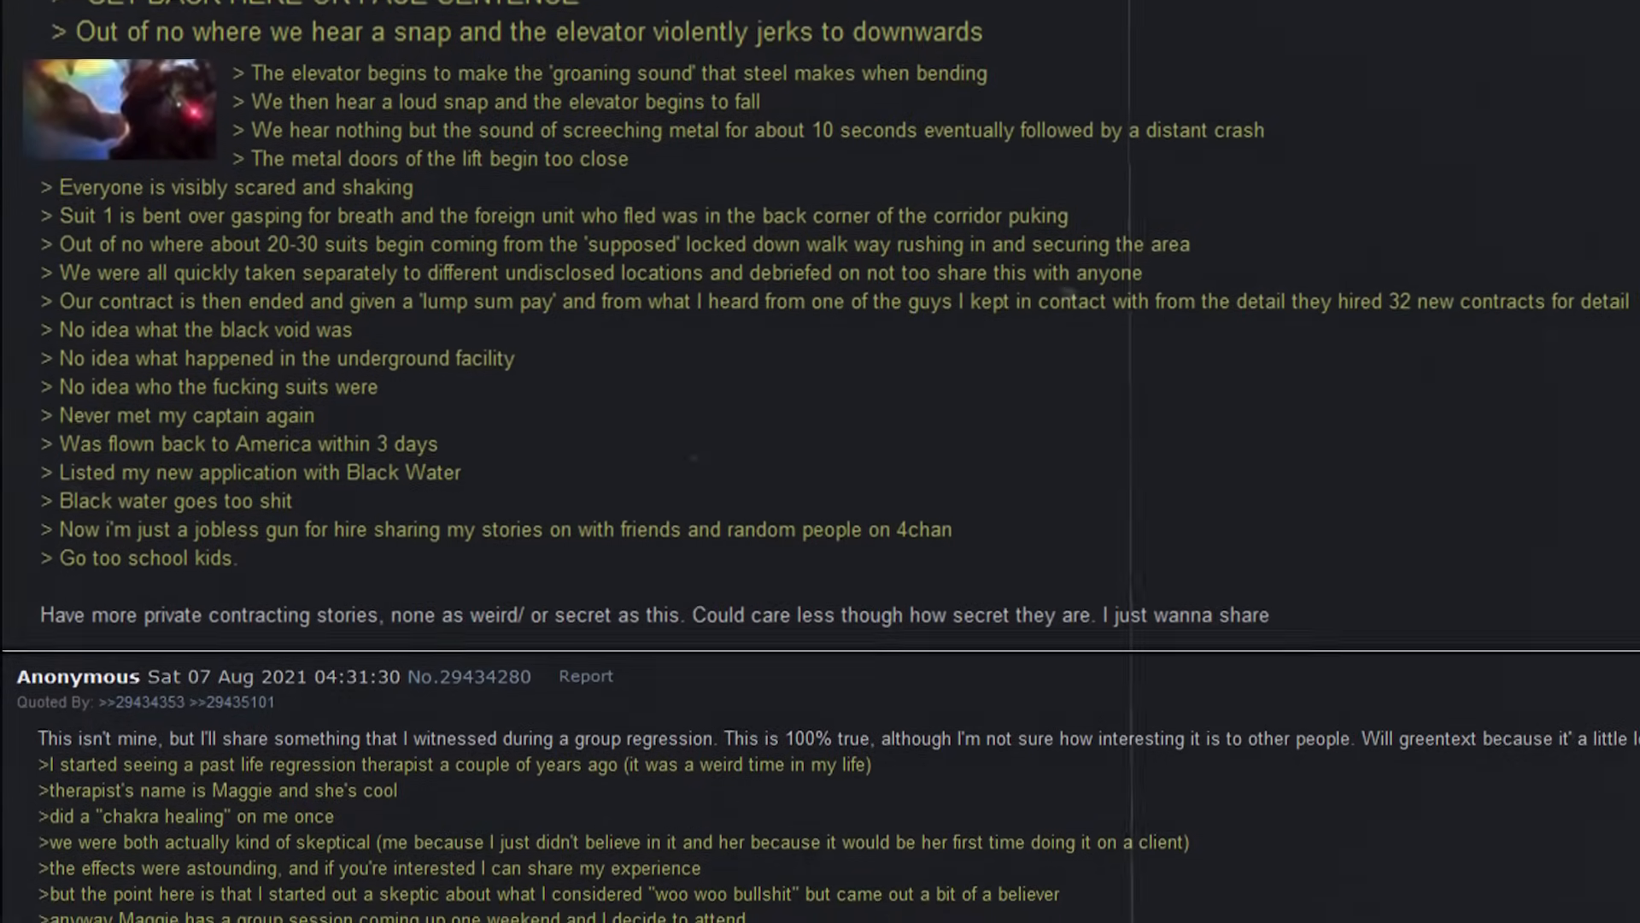
pyautogui.scroll(-3)
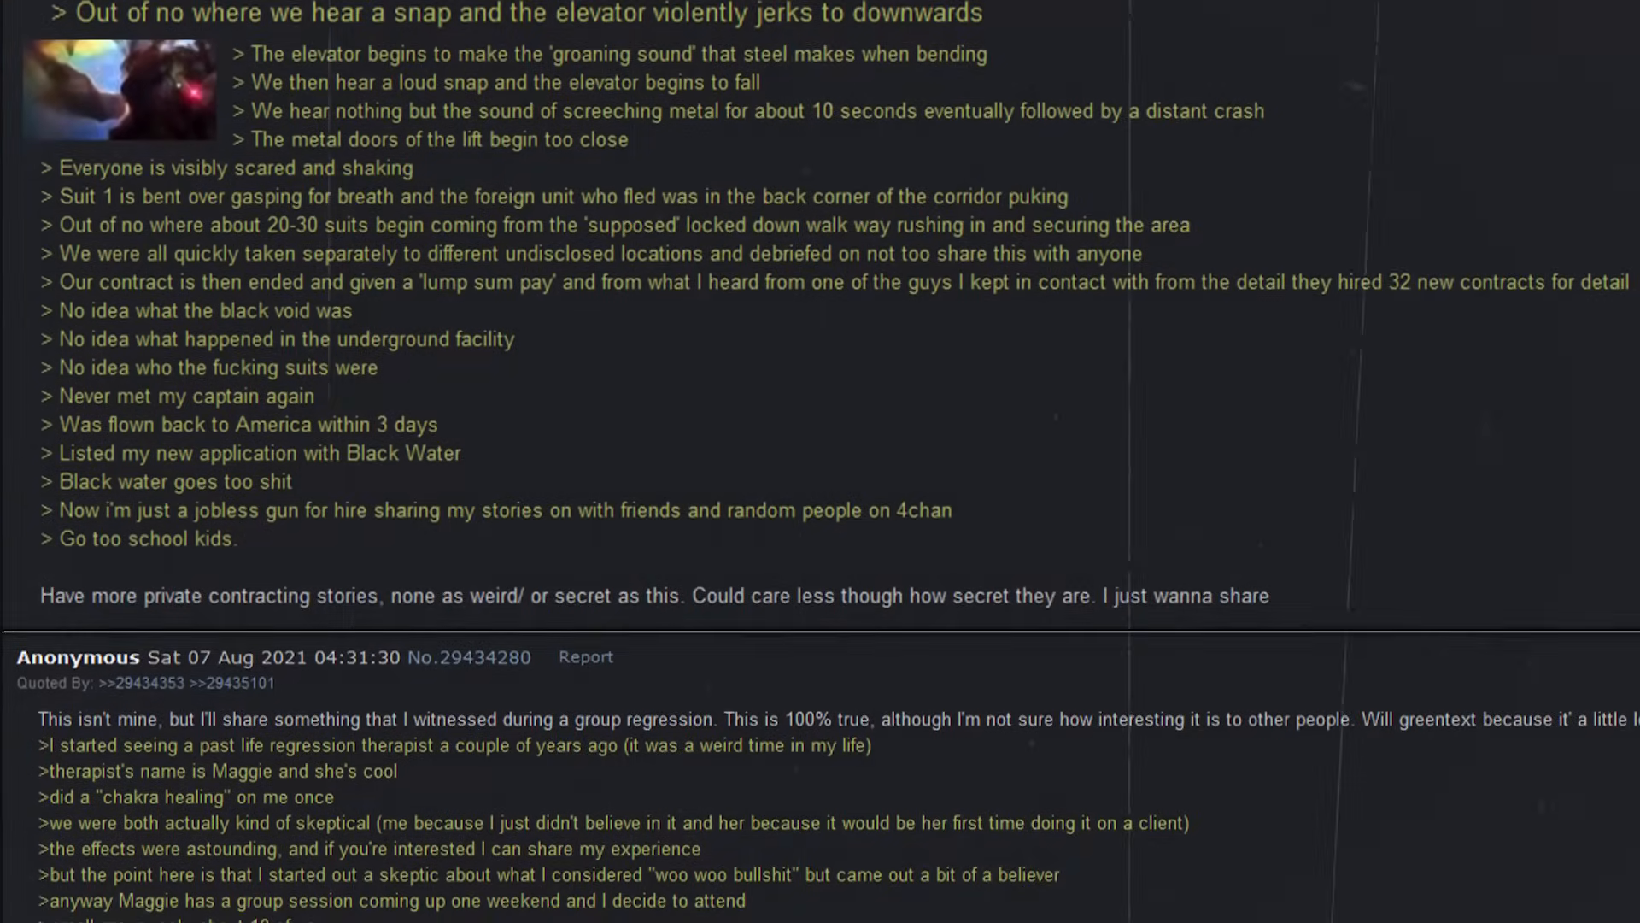
pyautogui.scroll(-3)
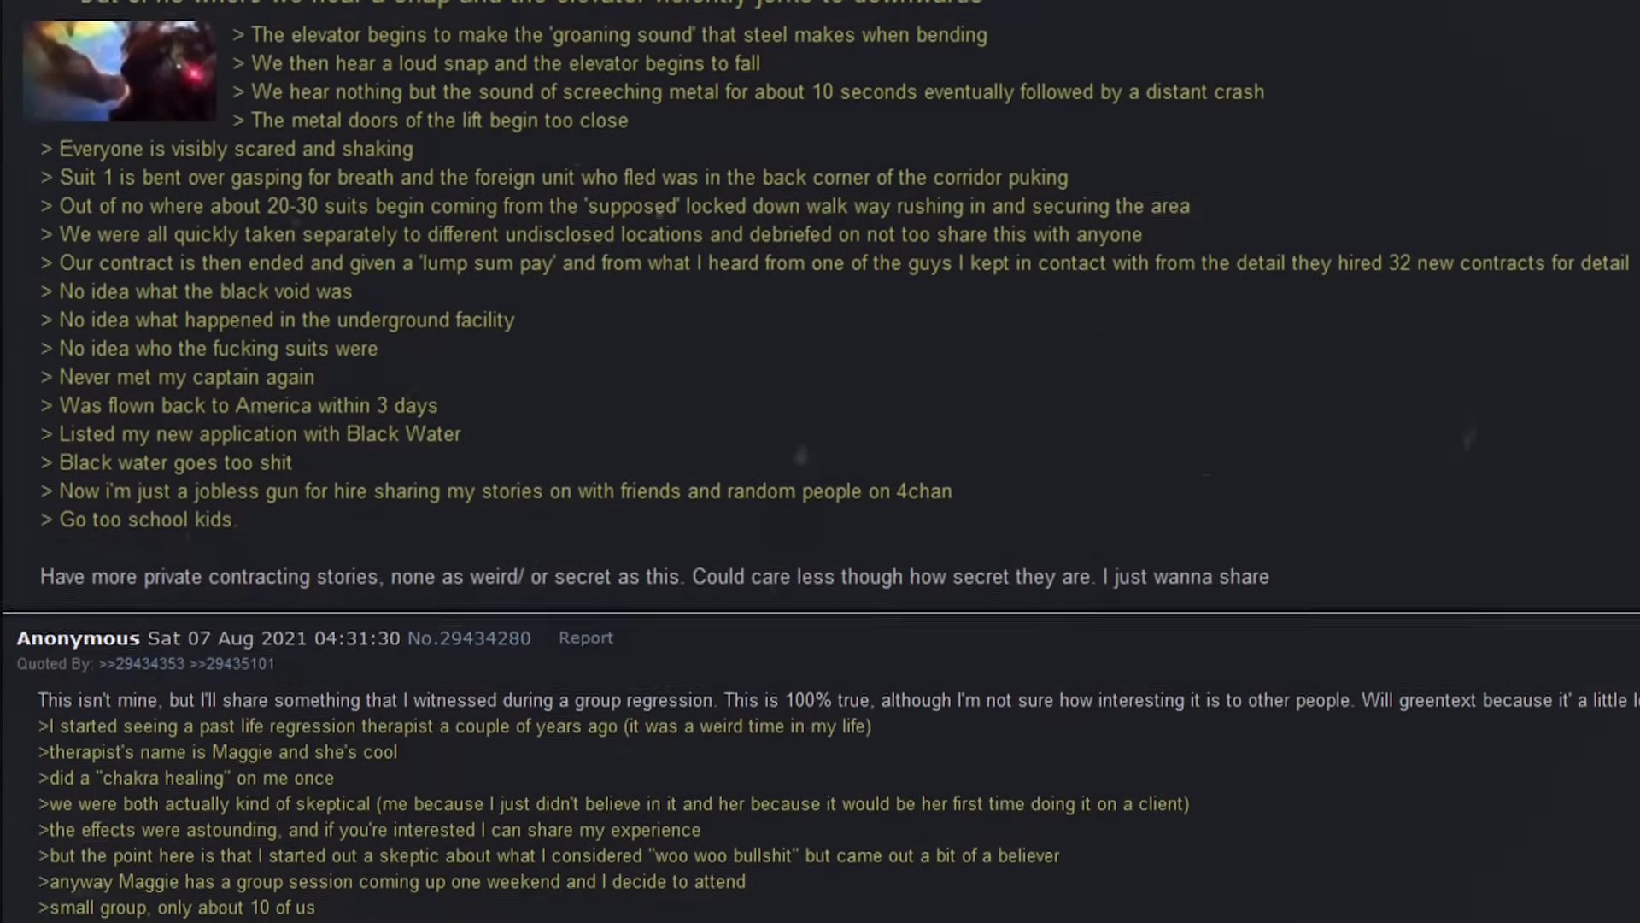
pyautogui.scroll(-3)
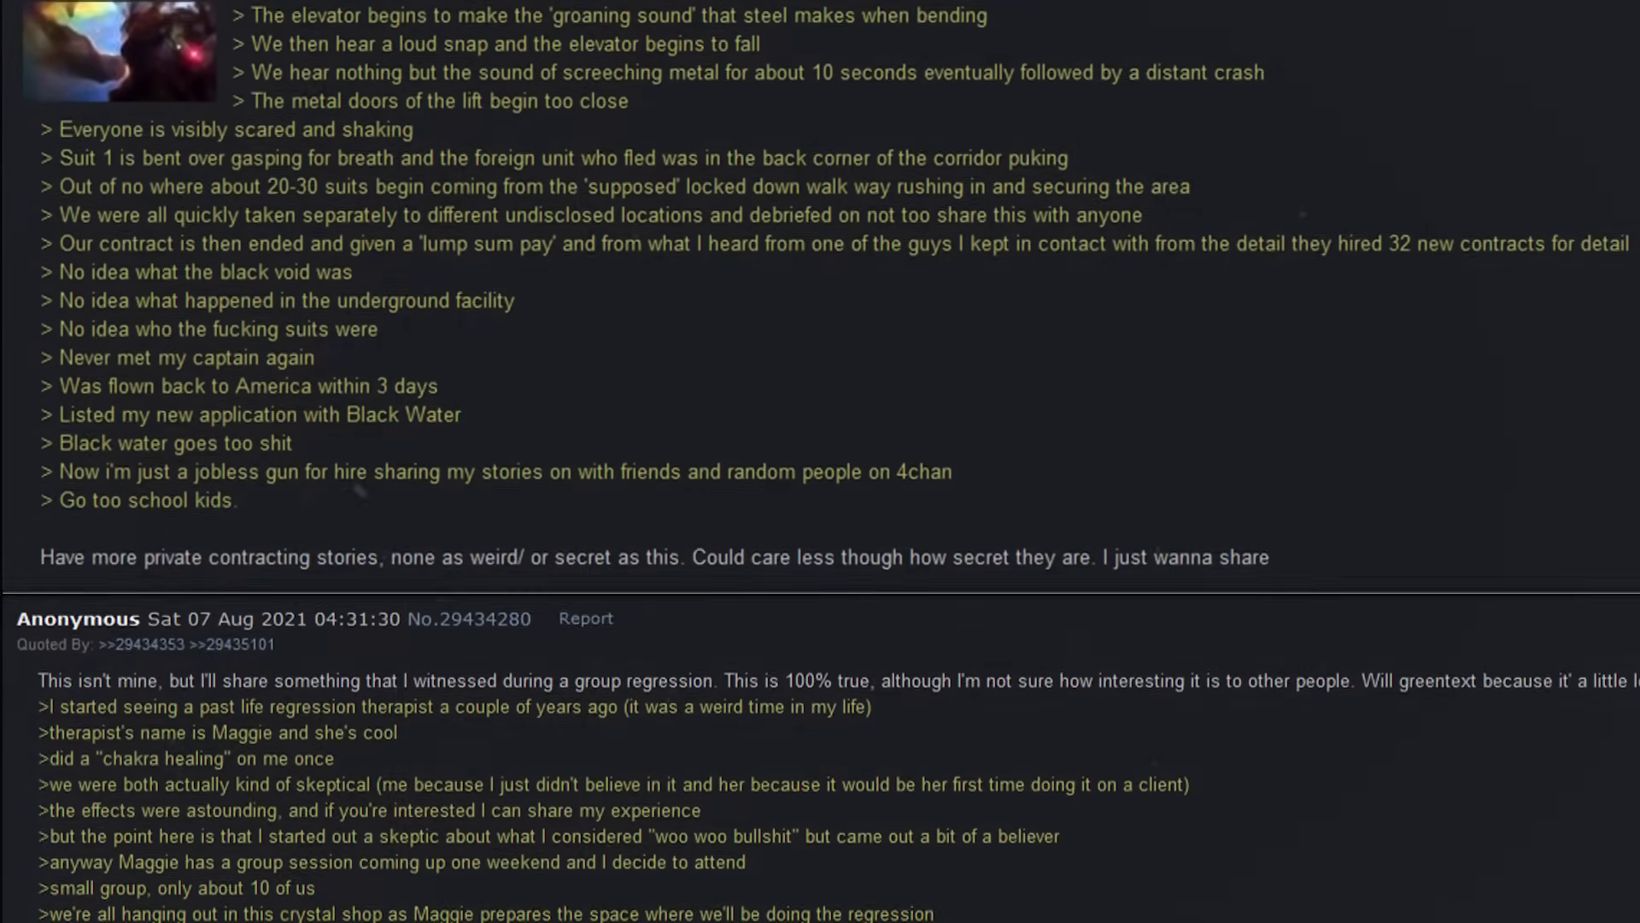
pyautogui.scroll(-3)
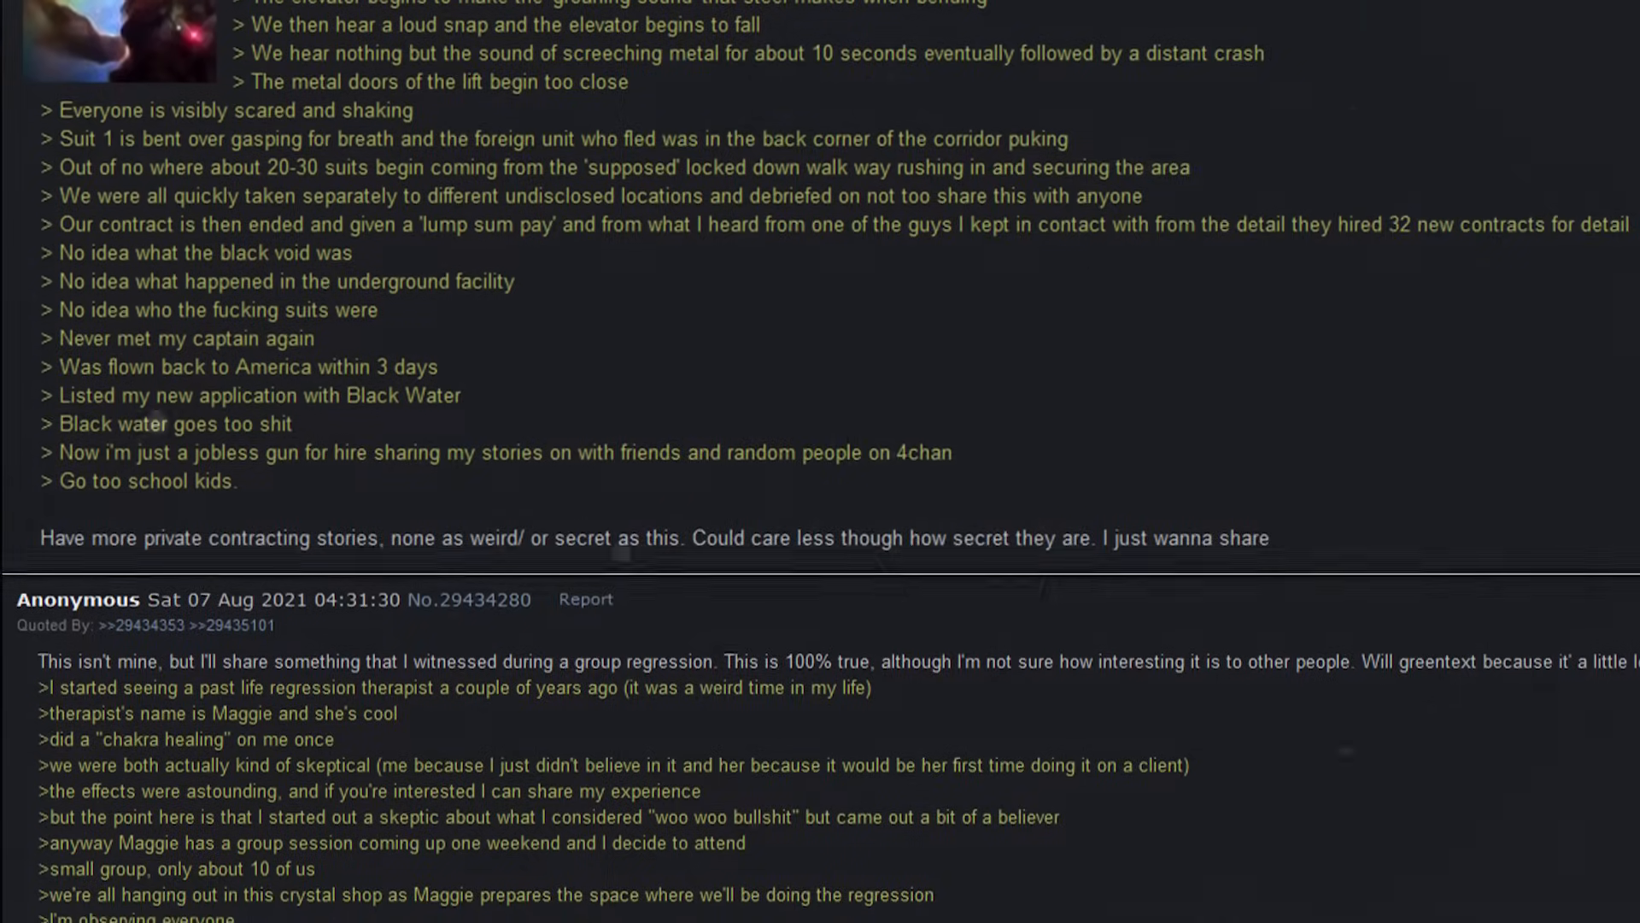
pyautogui.scroll(-3)
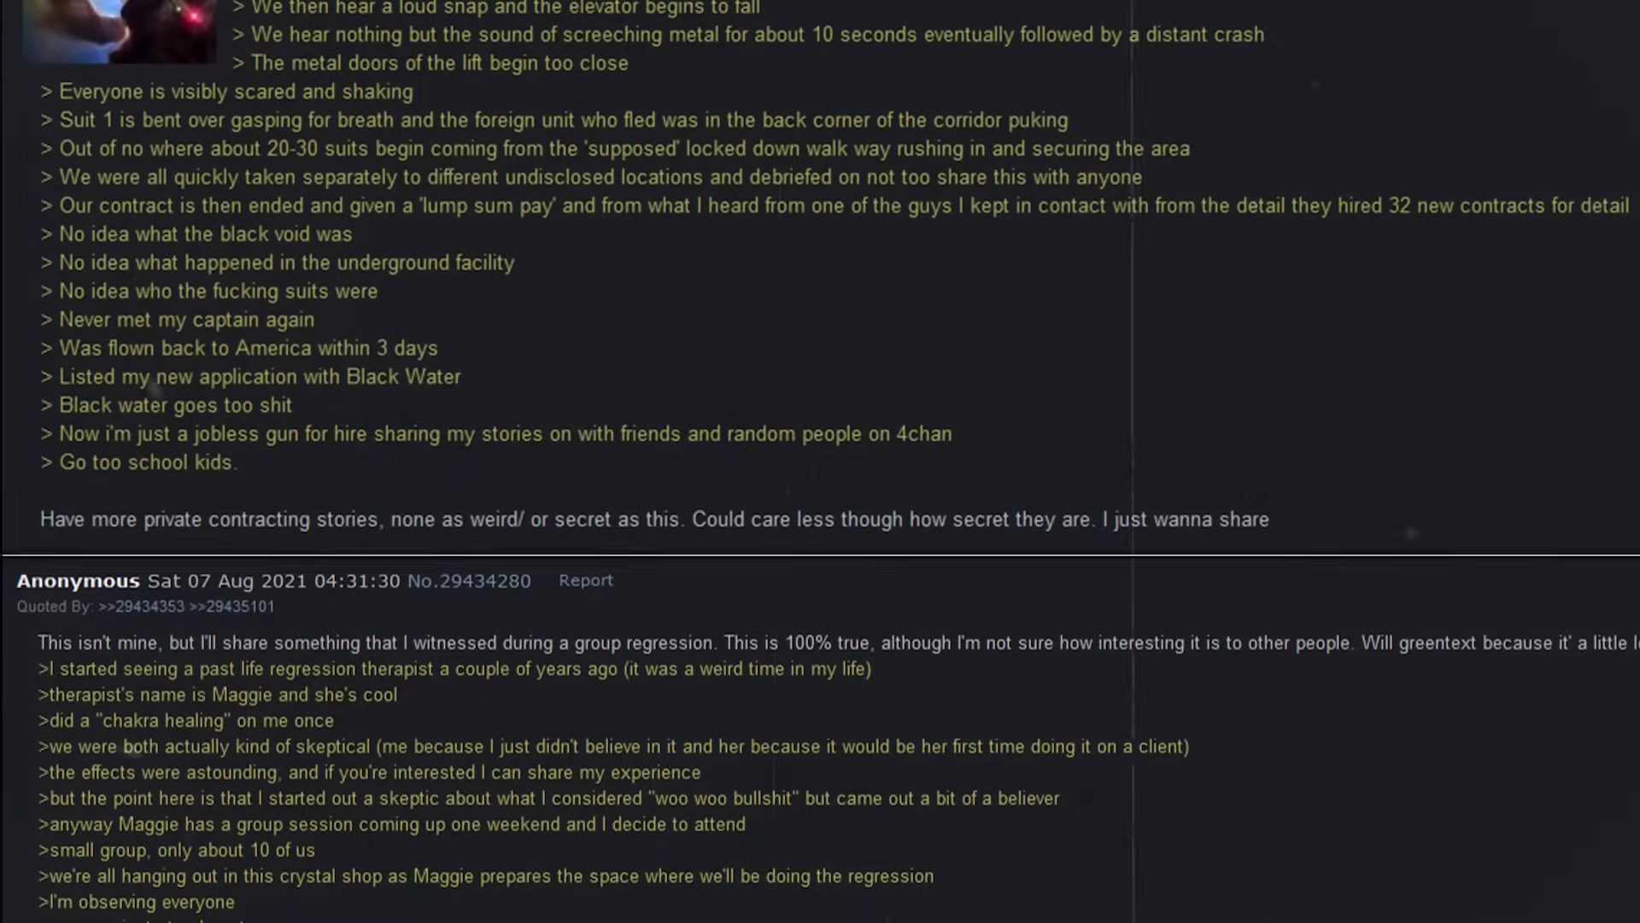
pyautogui.scroll(-3)
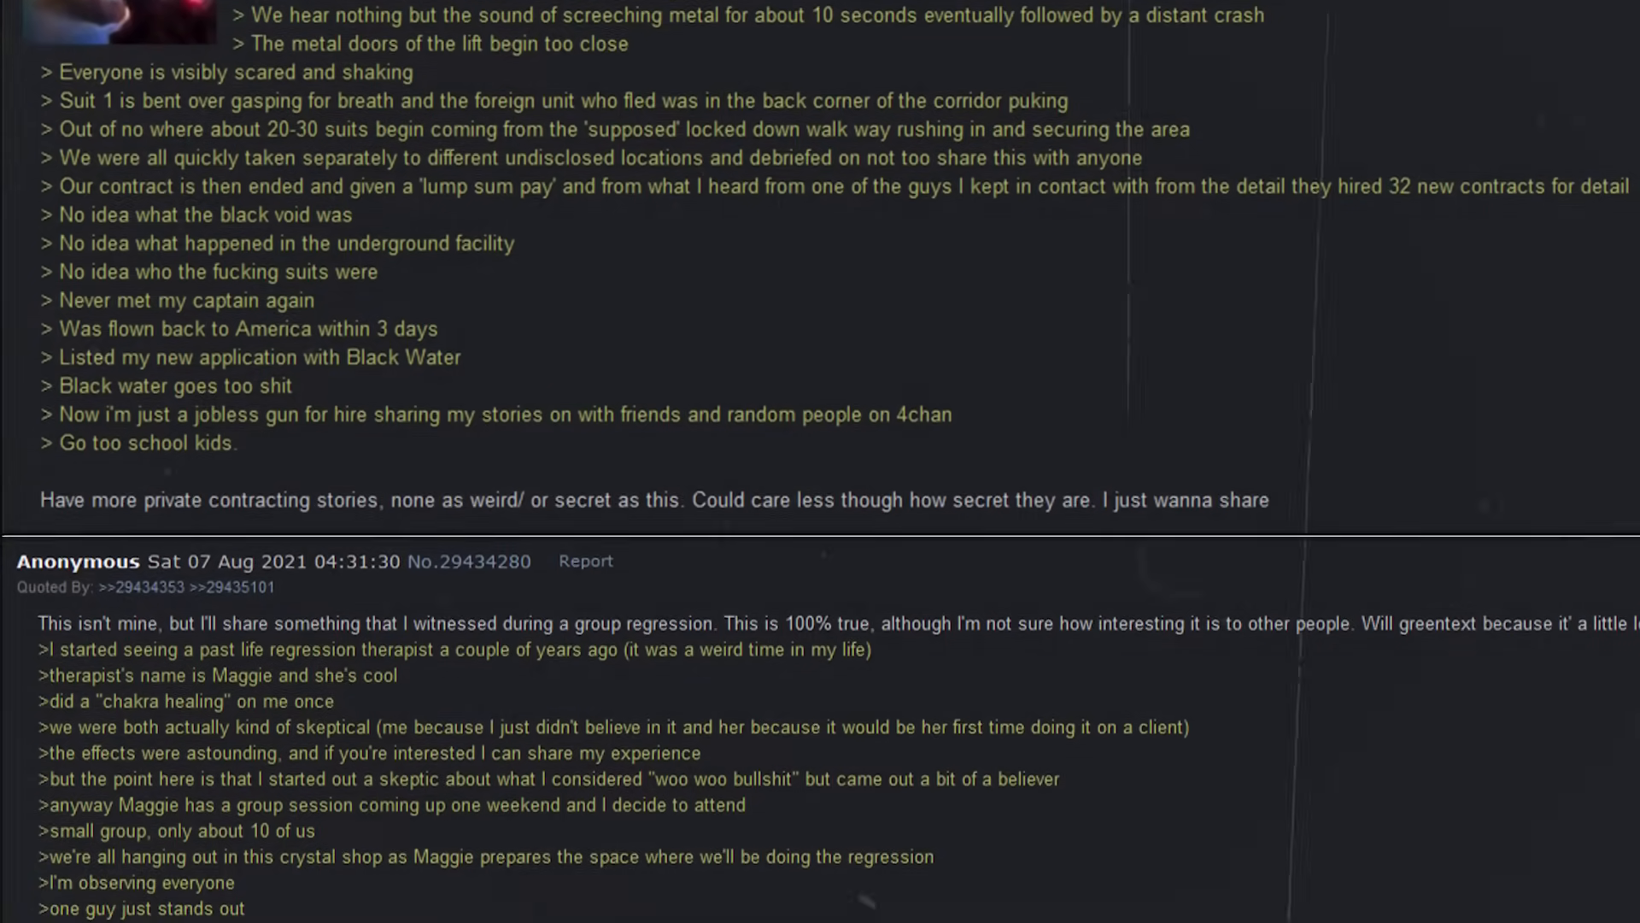
pyautogui.scroll(-3)
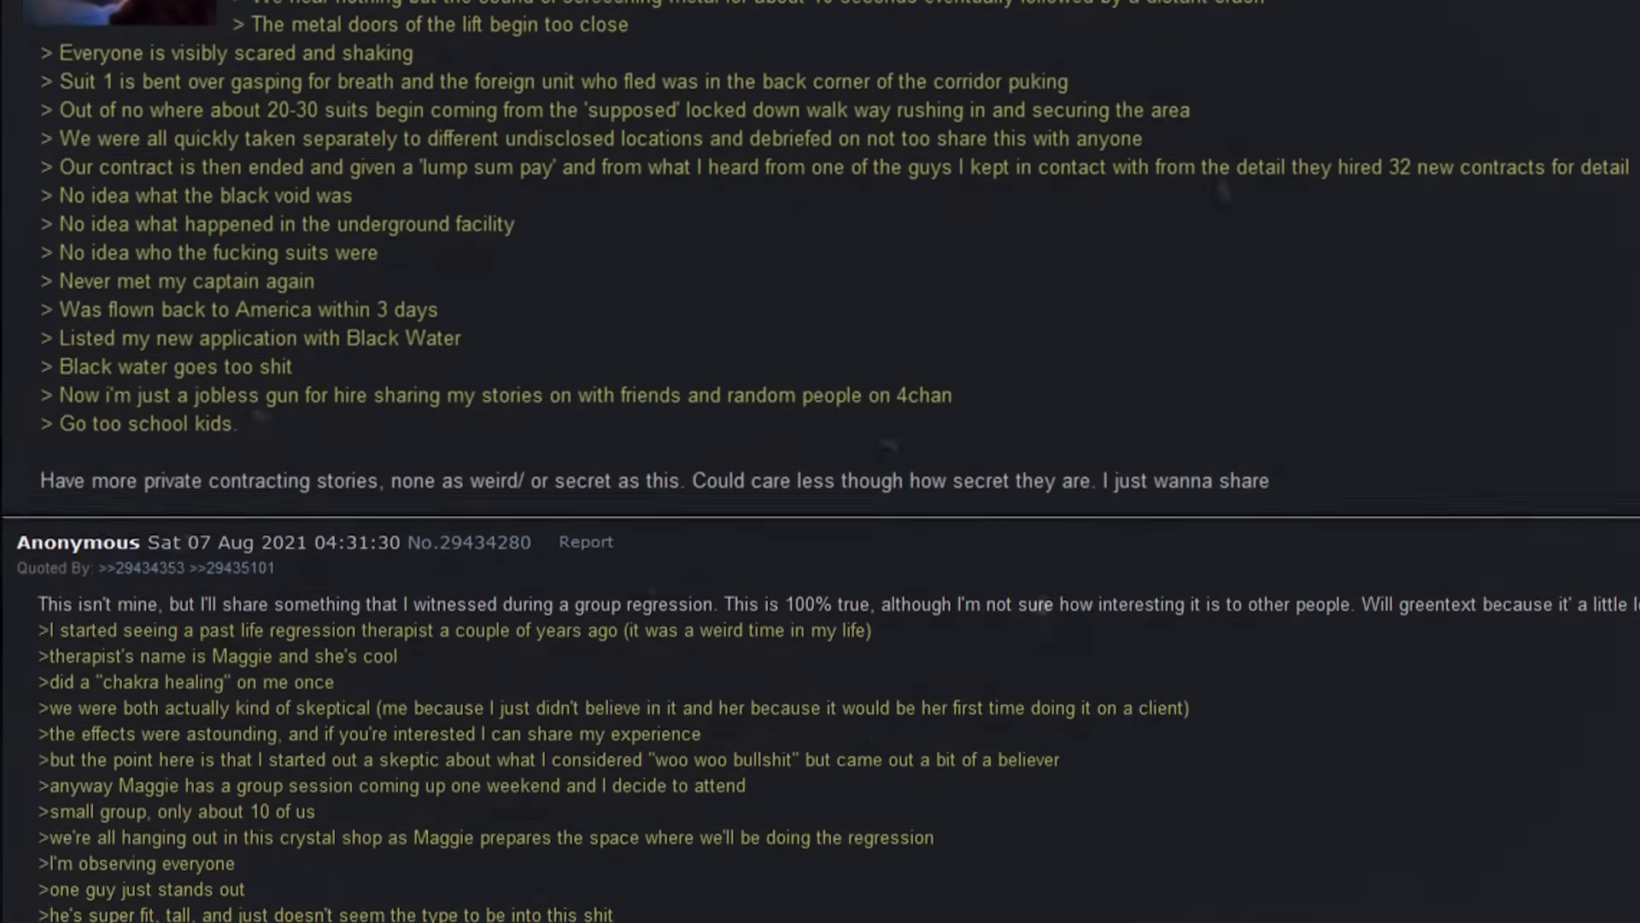
pyautogui.scroll(-3)
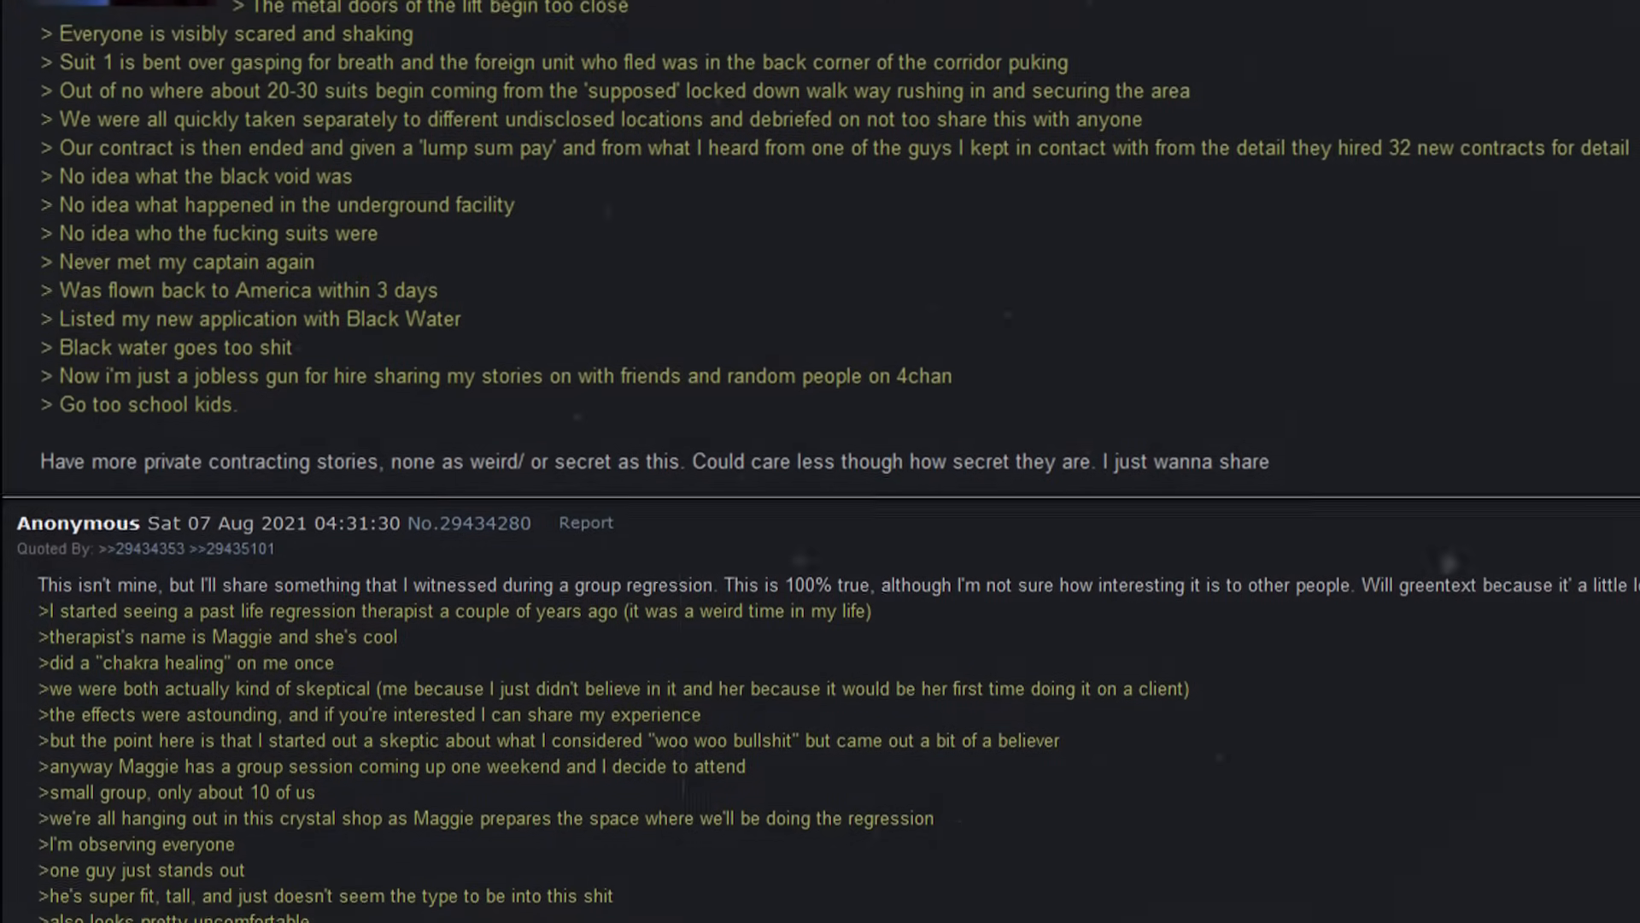
pyautogui.scroll(-3)
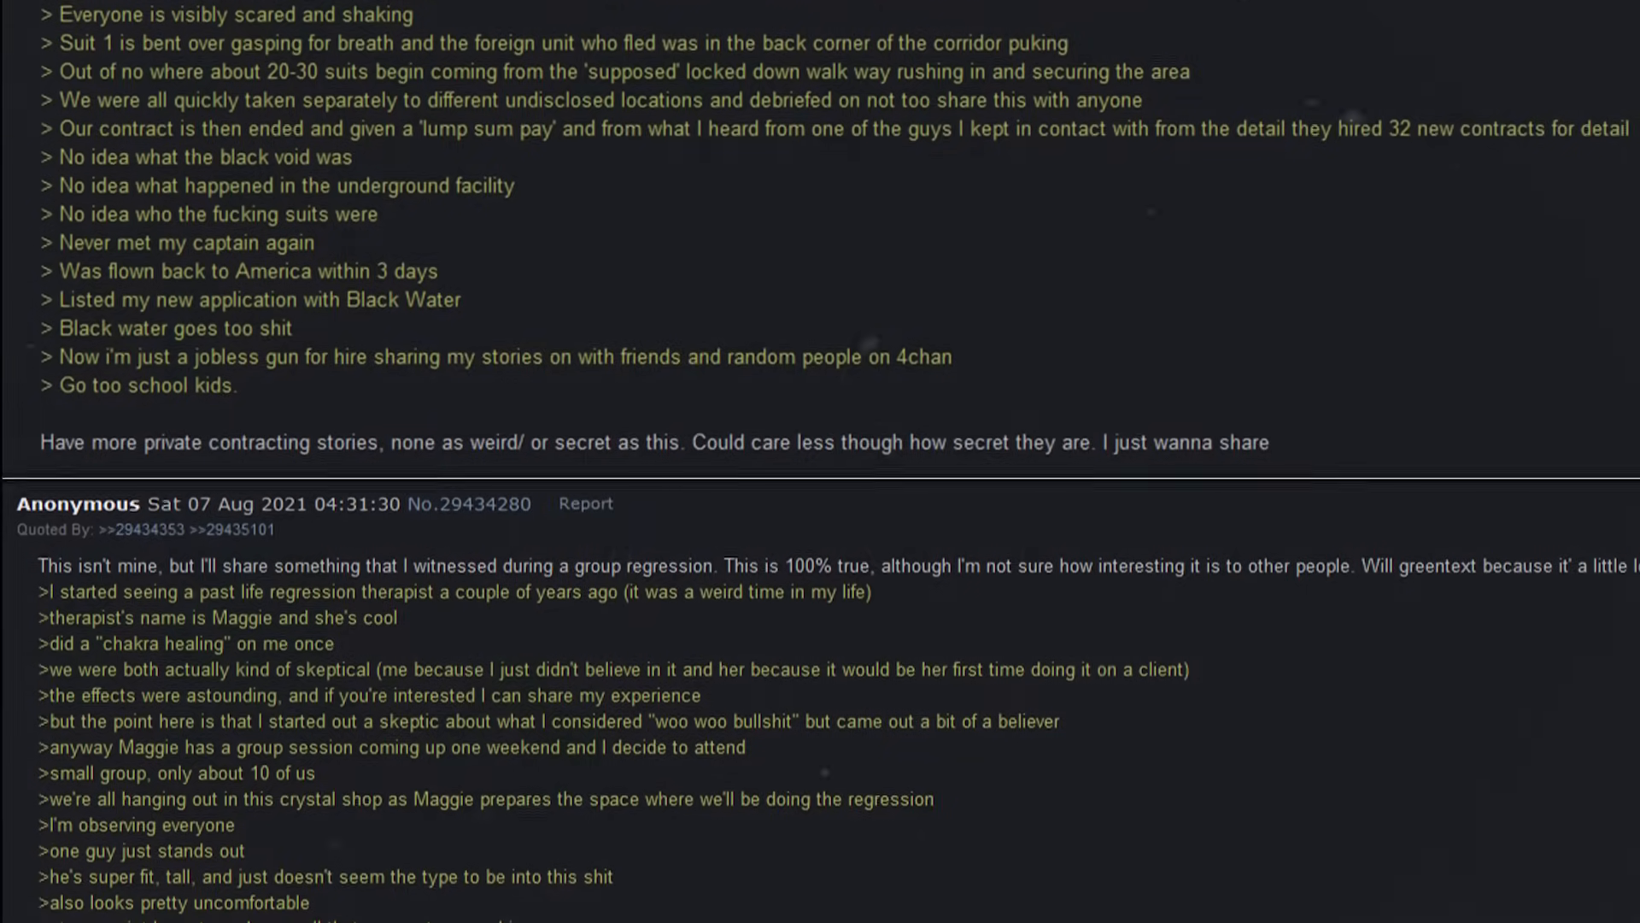
pyautogui.scroll(-3)
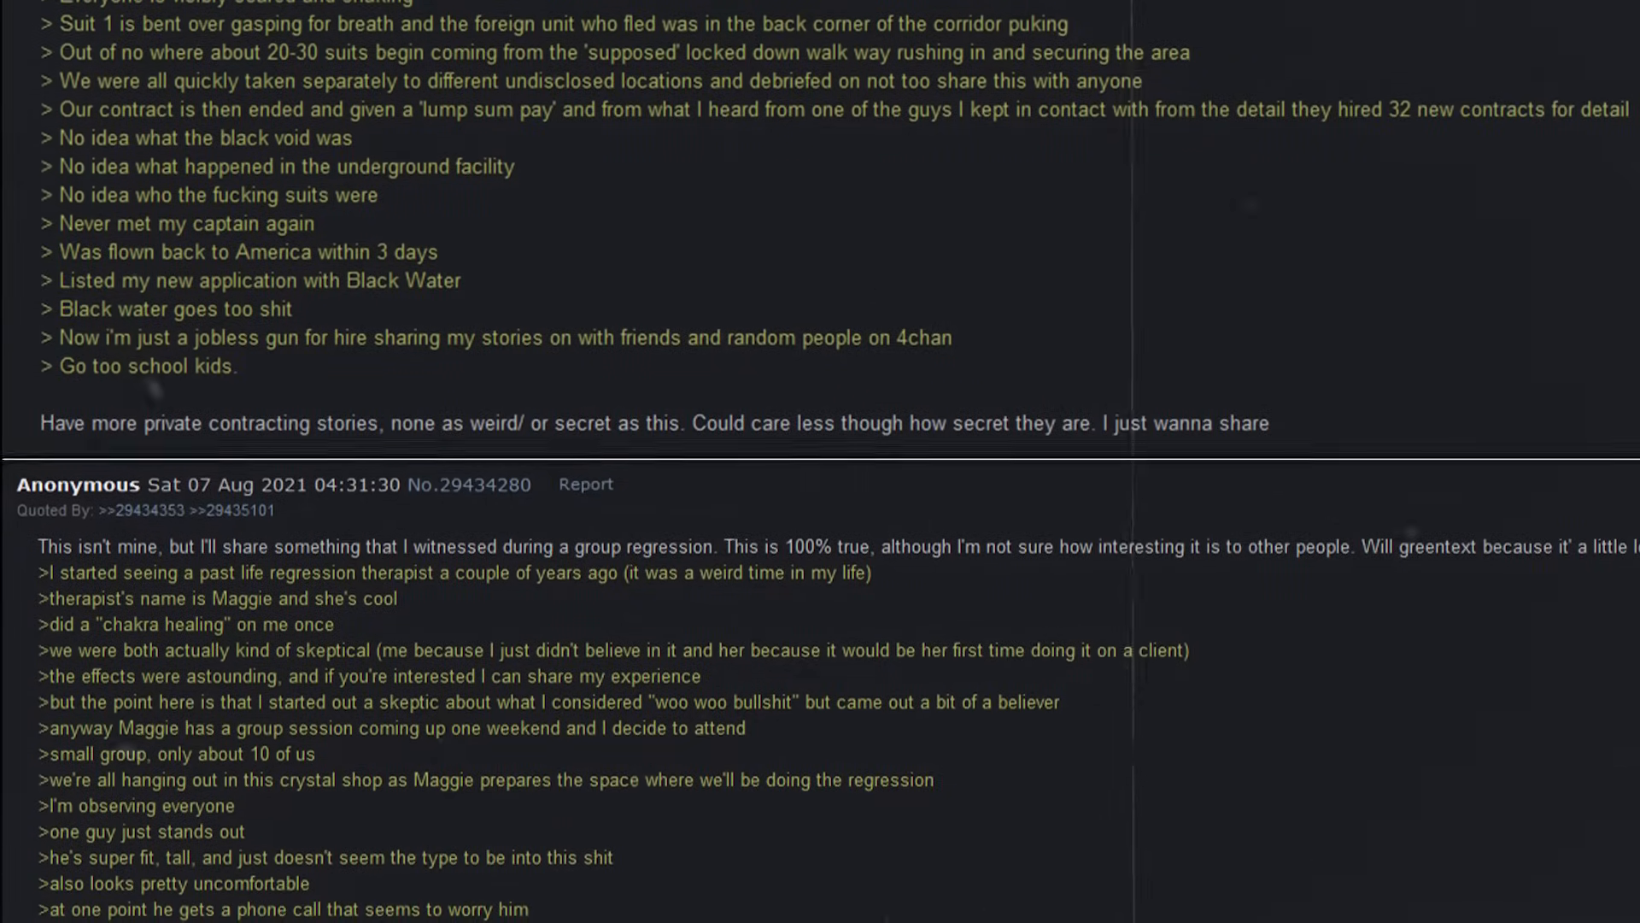
pyautogui.scroll(-3)
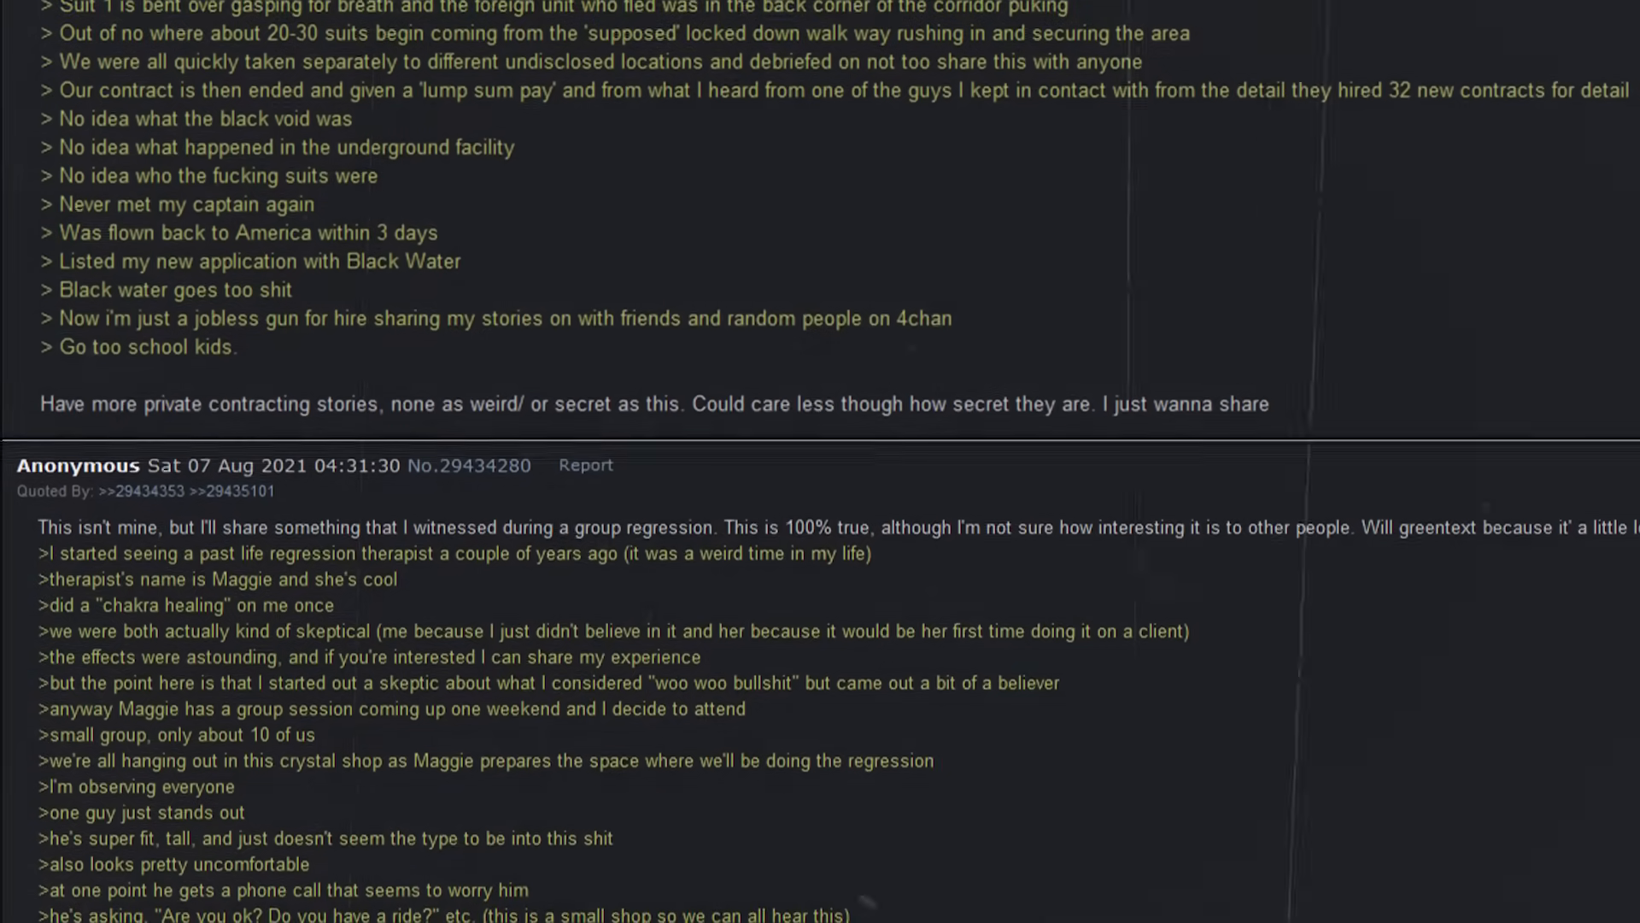
pyautogui.scroll(-3)
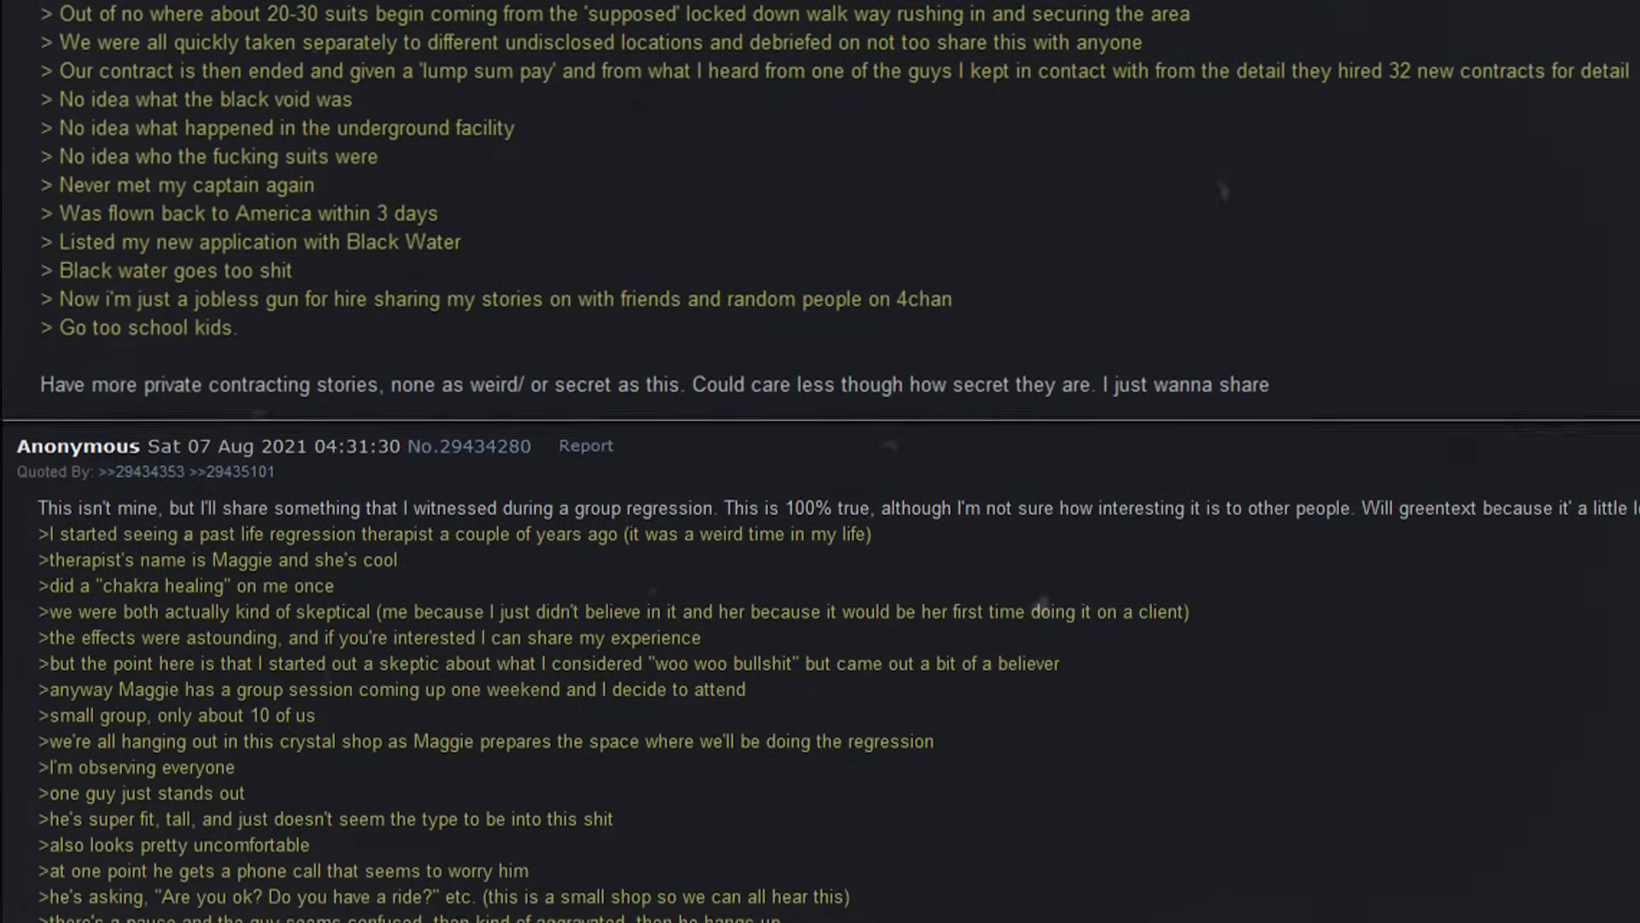
pyautogui.scroll(-3)
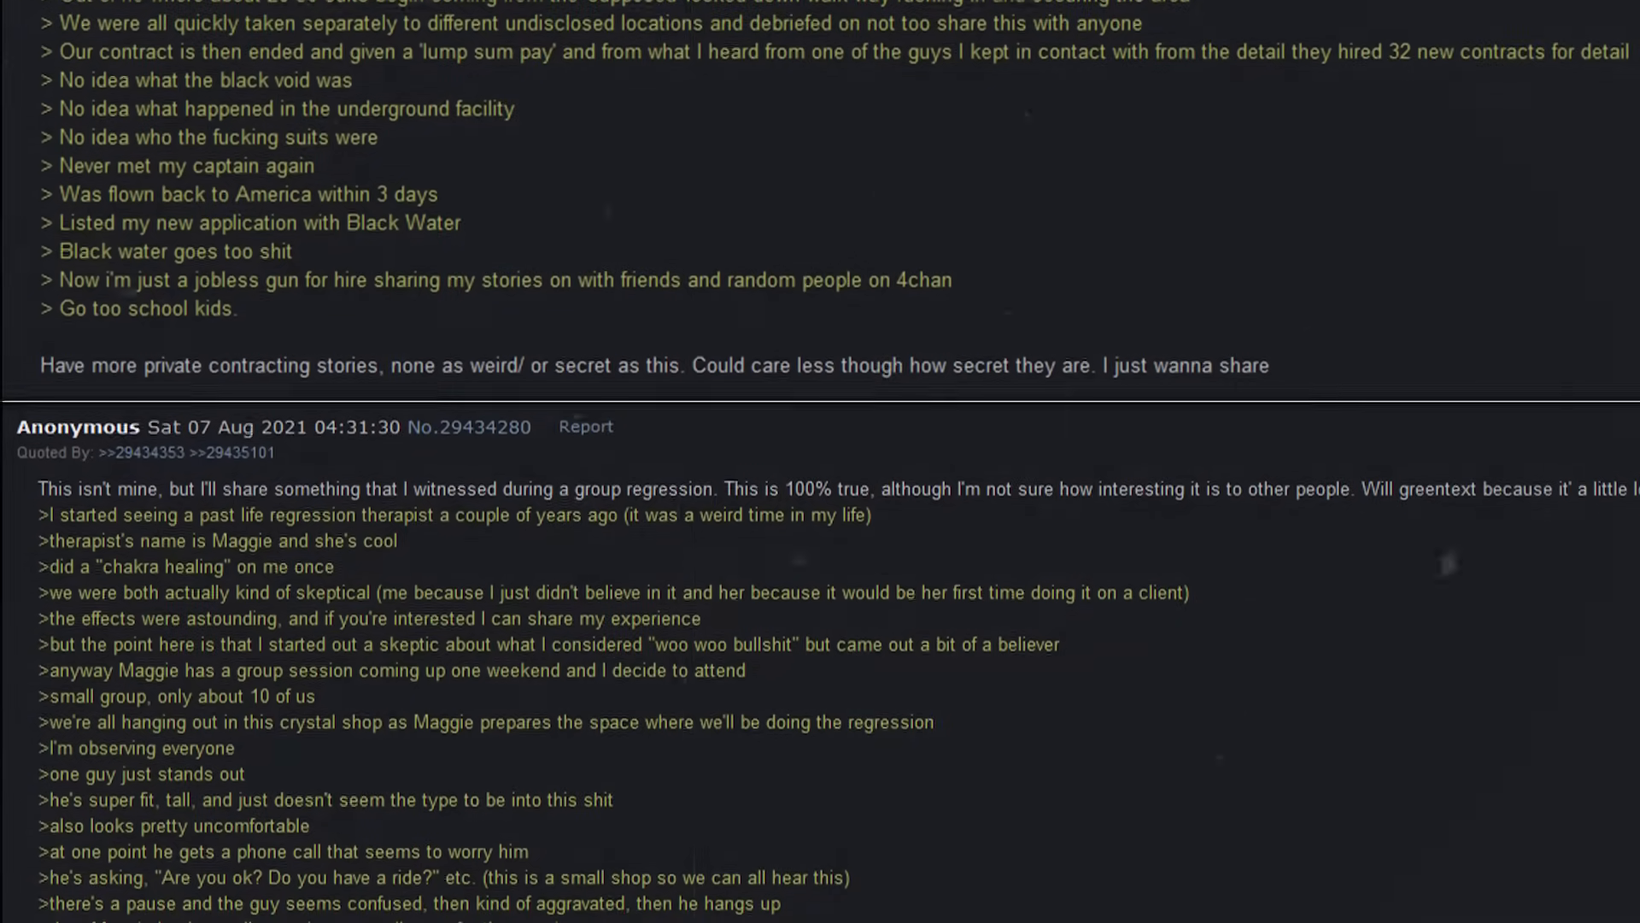
pyautogui.scroll(-3)
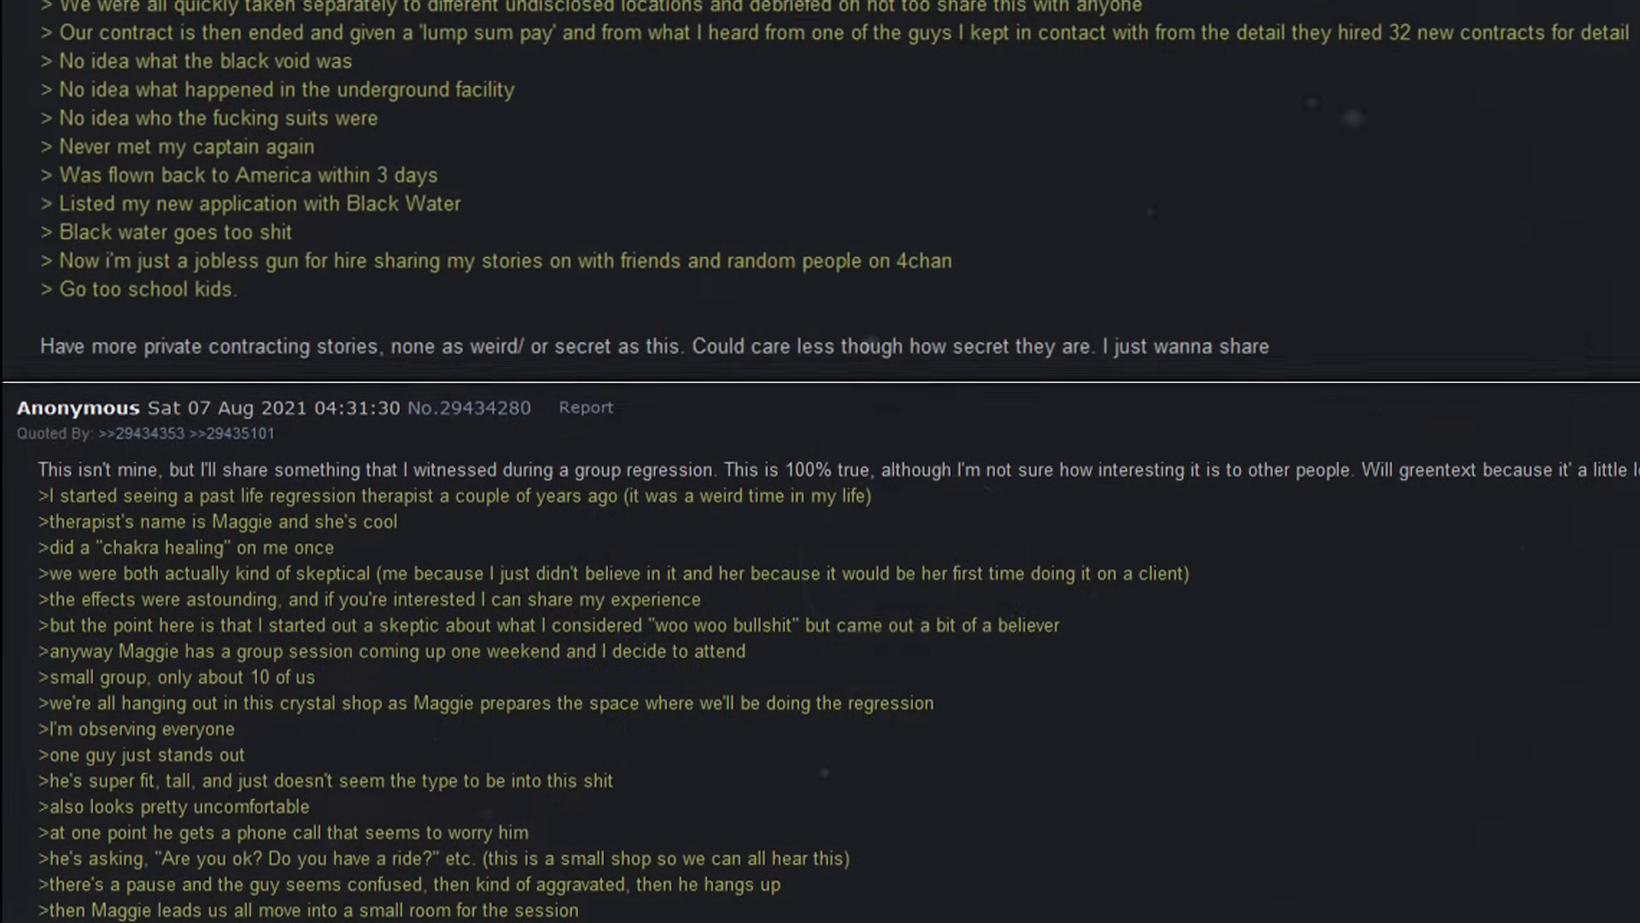
pyautogui.scroll(-3)
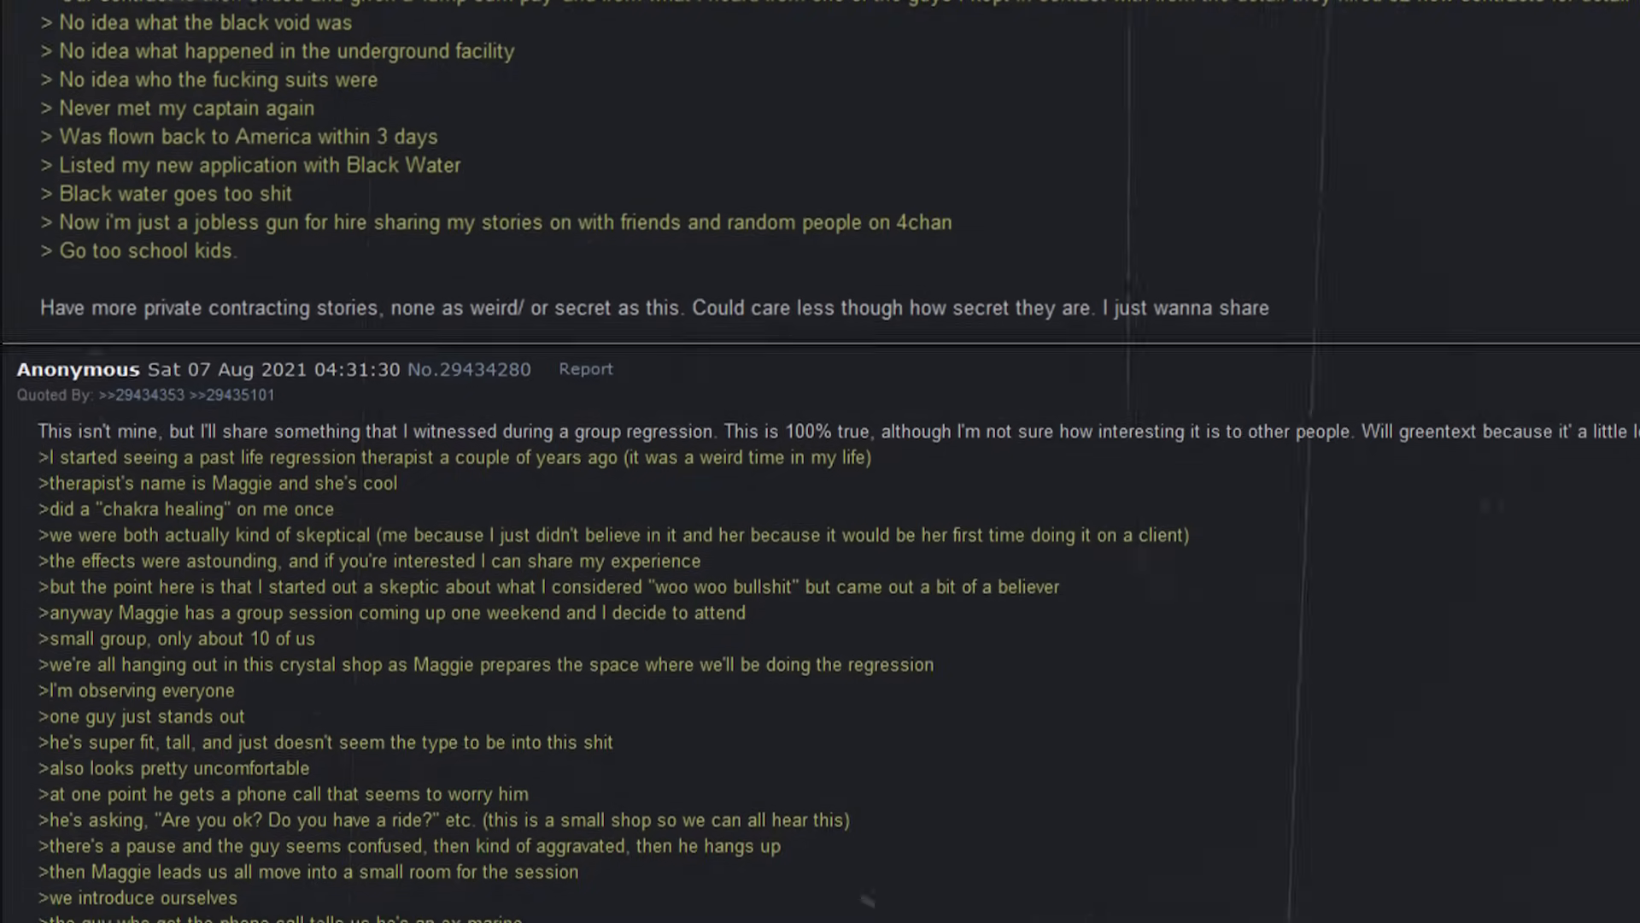
pyautogui.scroll(-3)
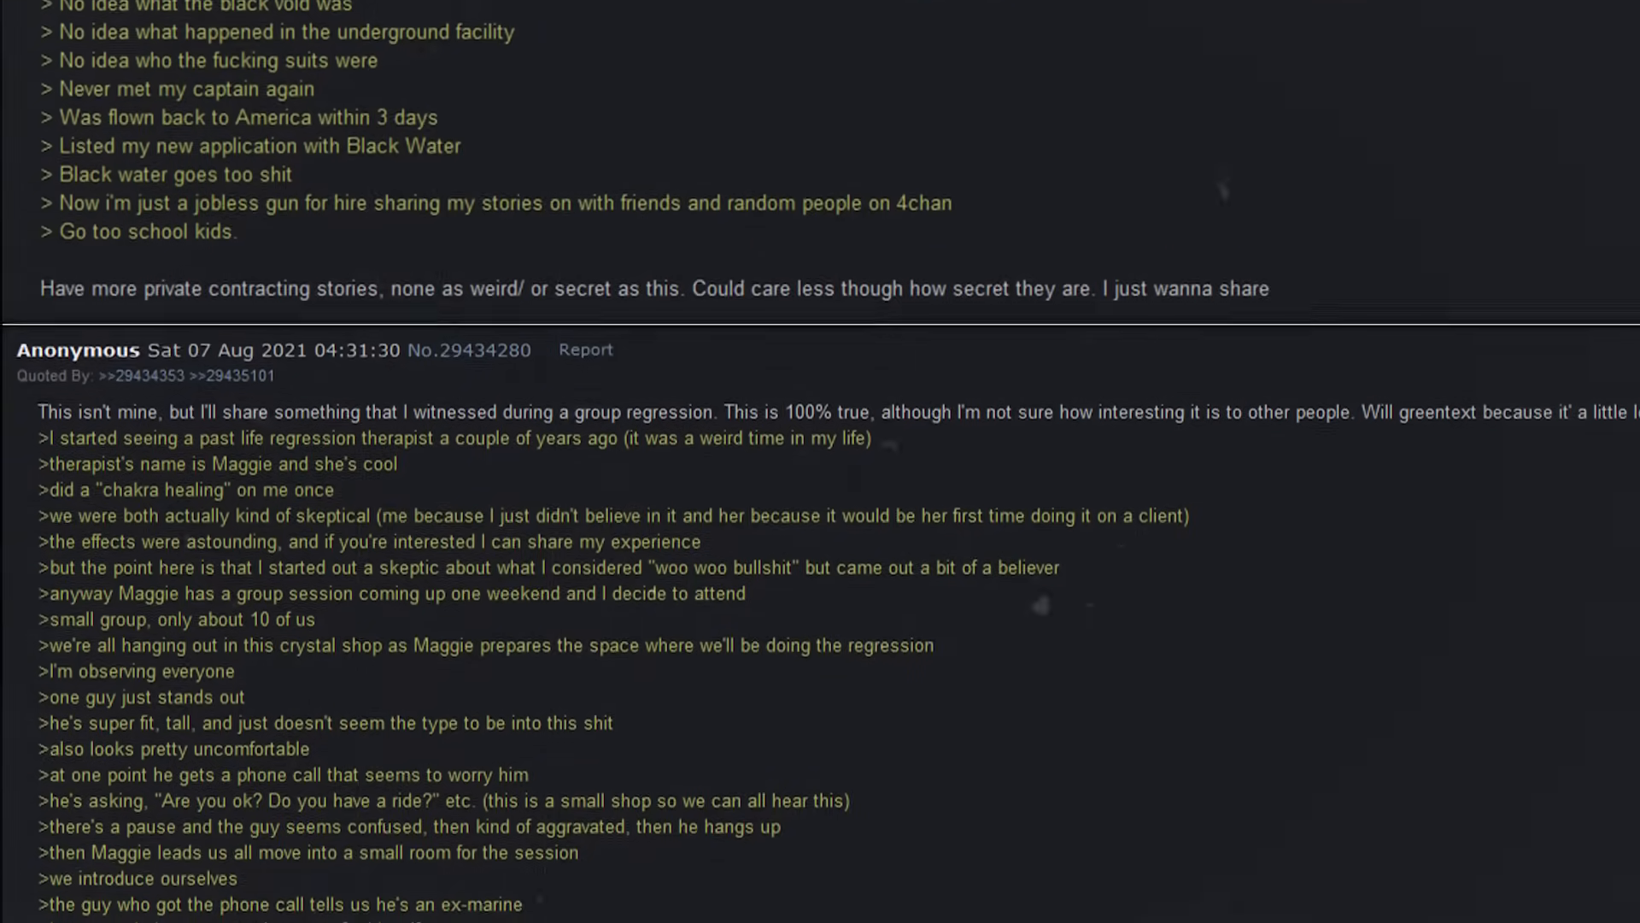
pyautogui.scroll(-3)
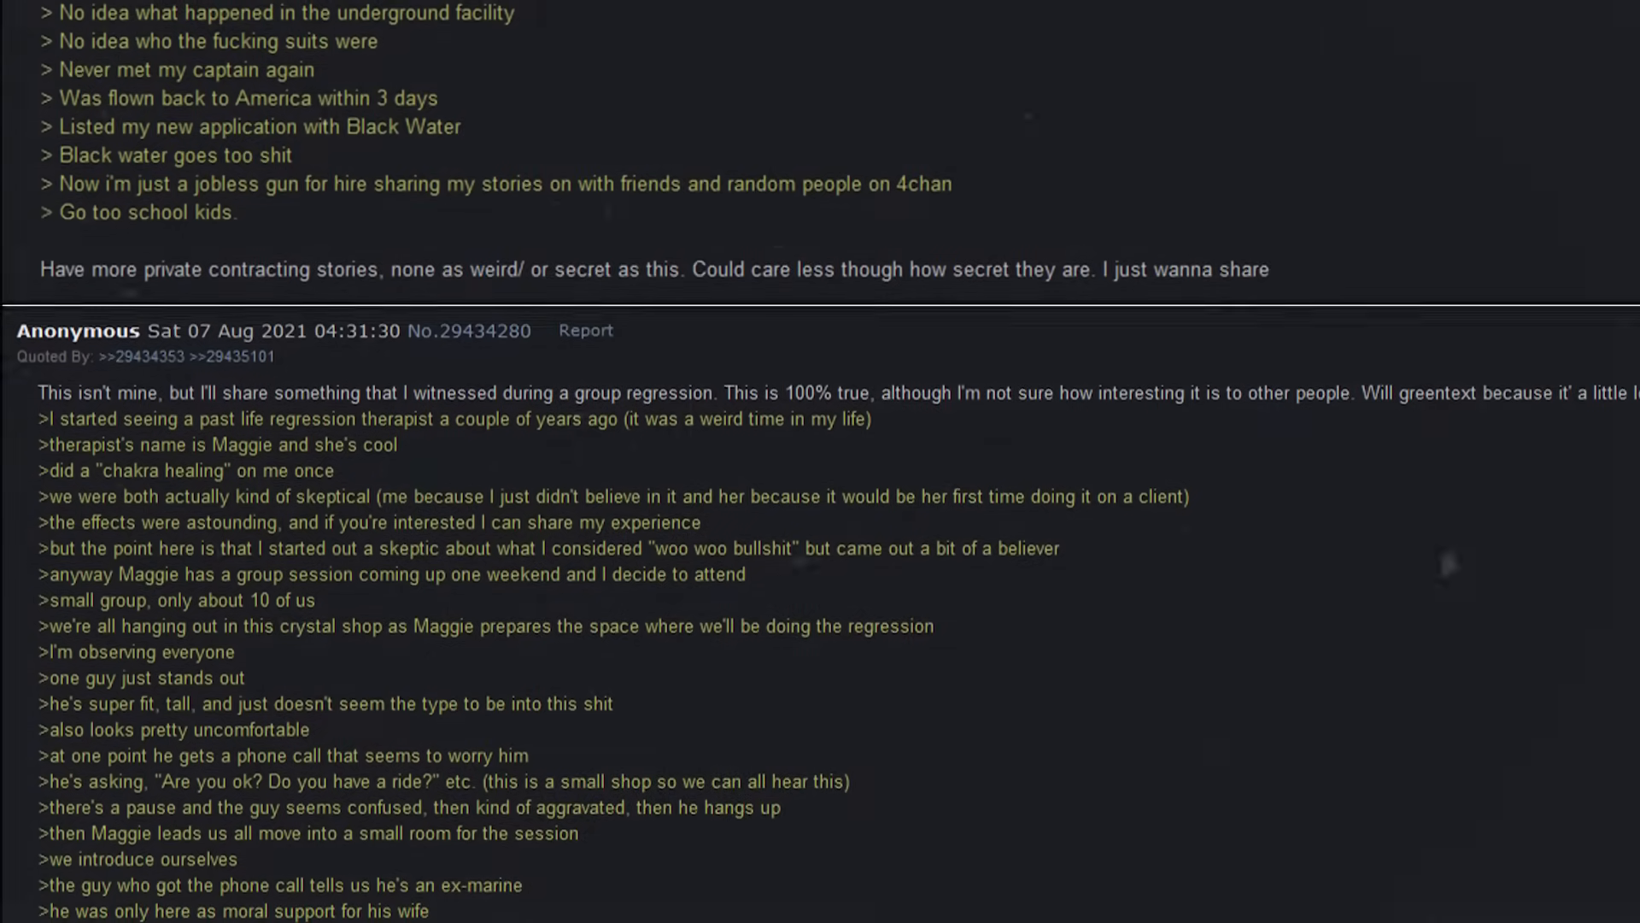
pyautogui.scroll(-3)
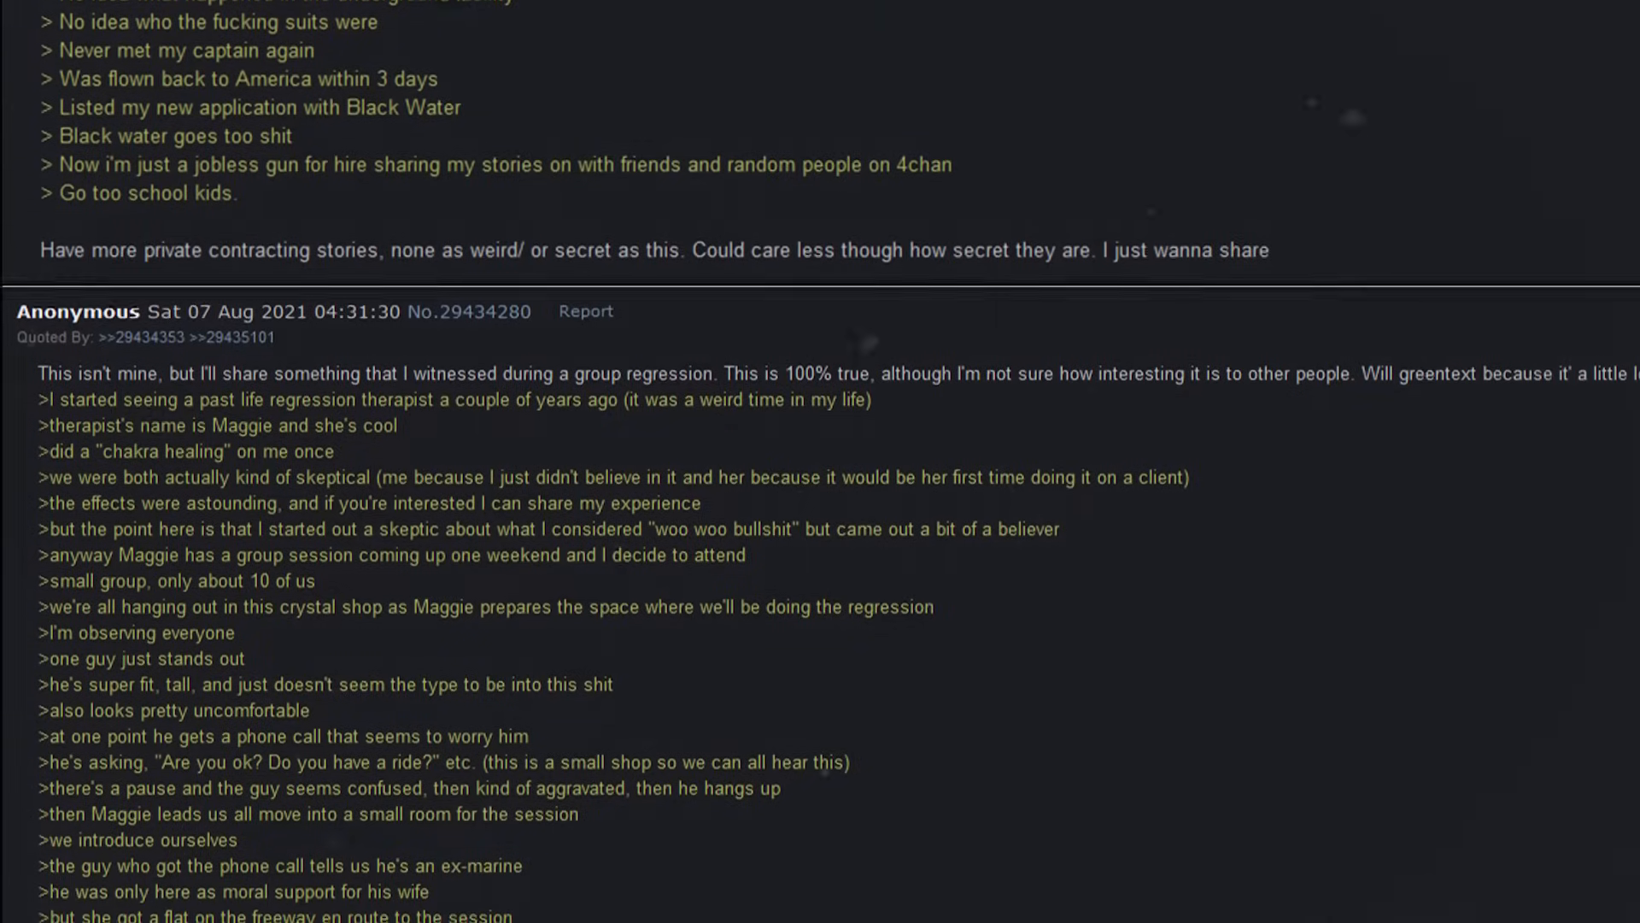
pyautogui.scroll(-3)
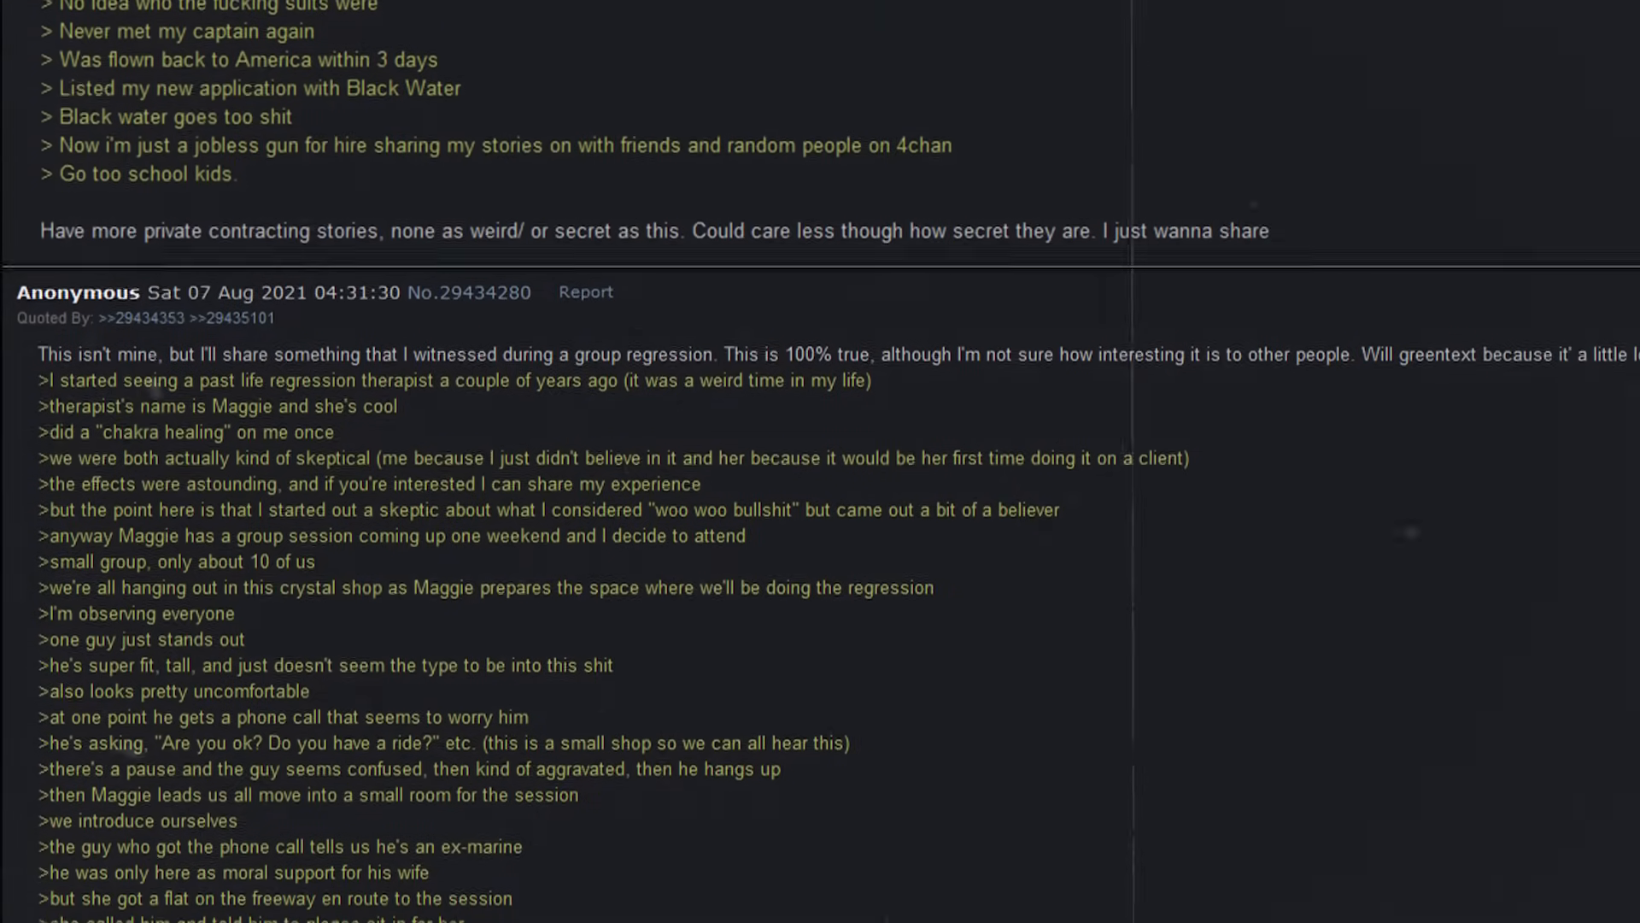
pyautogui.scroll(-3)
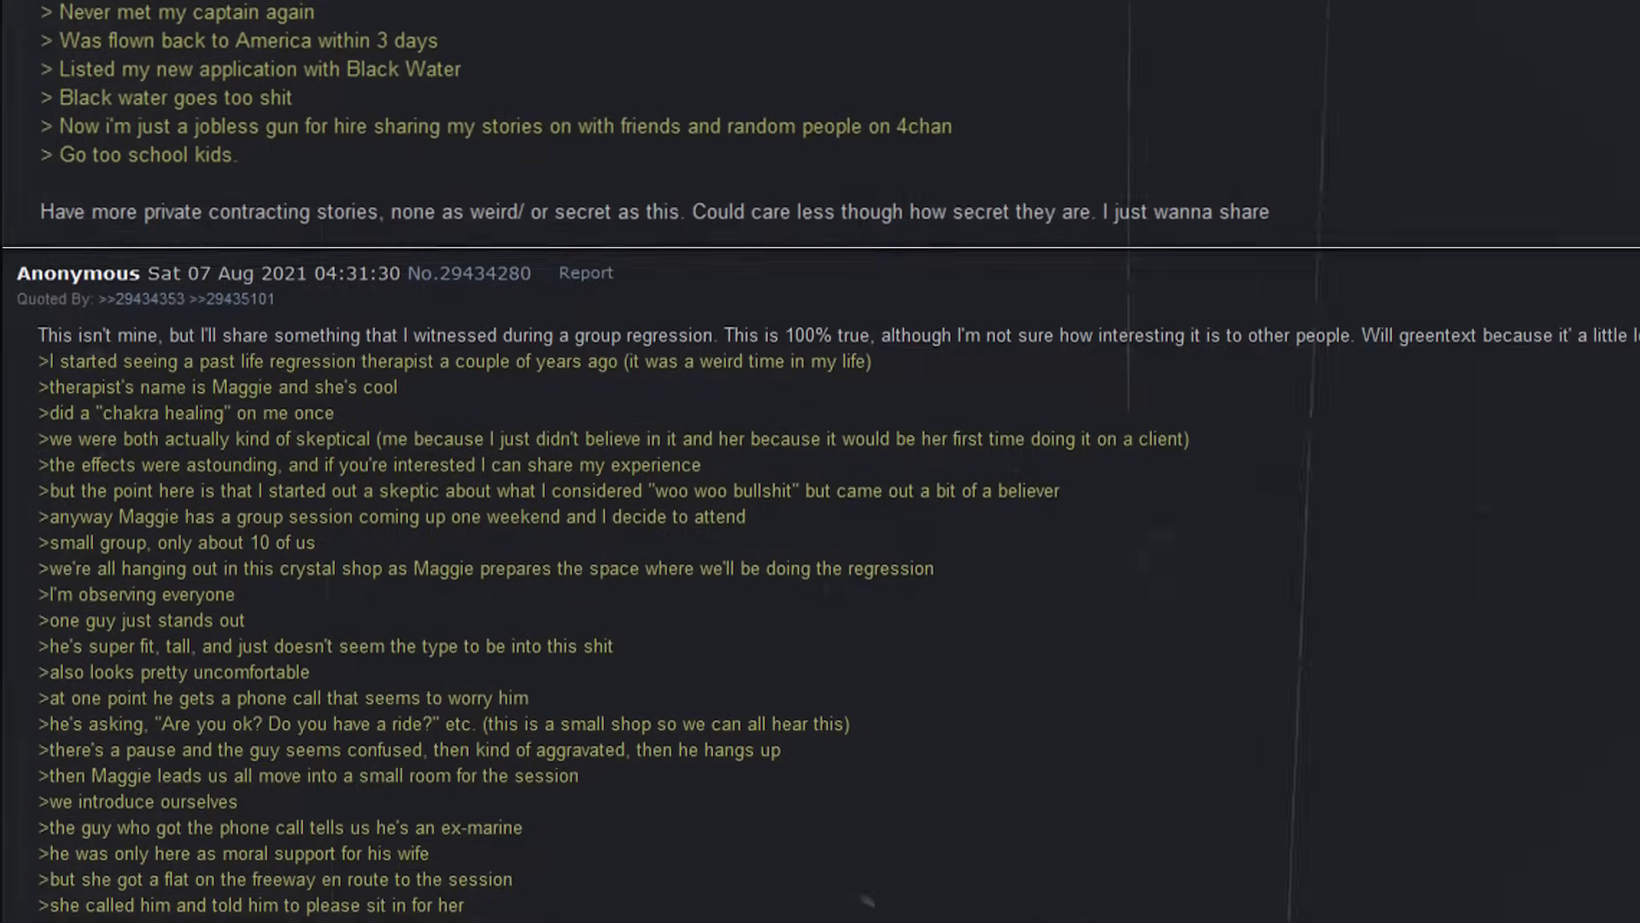
pyautogui.scroll(-3)
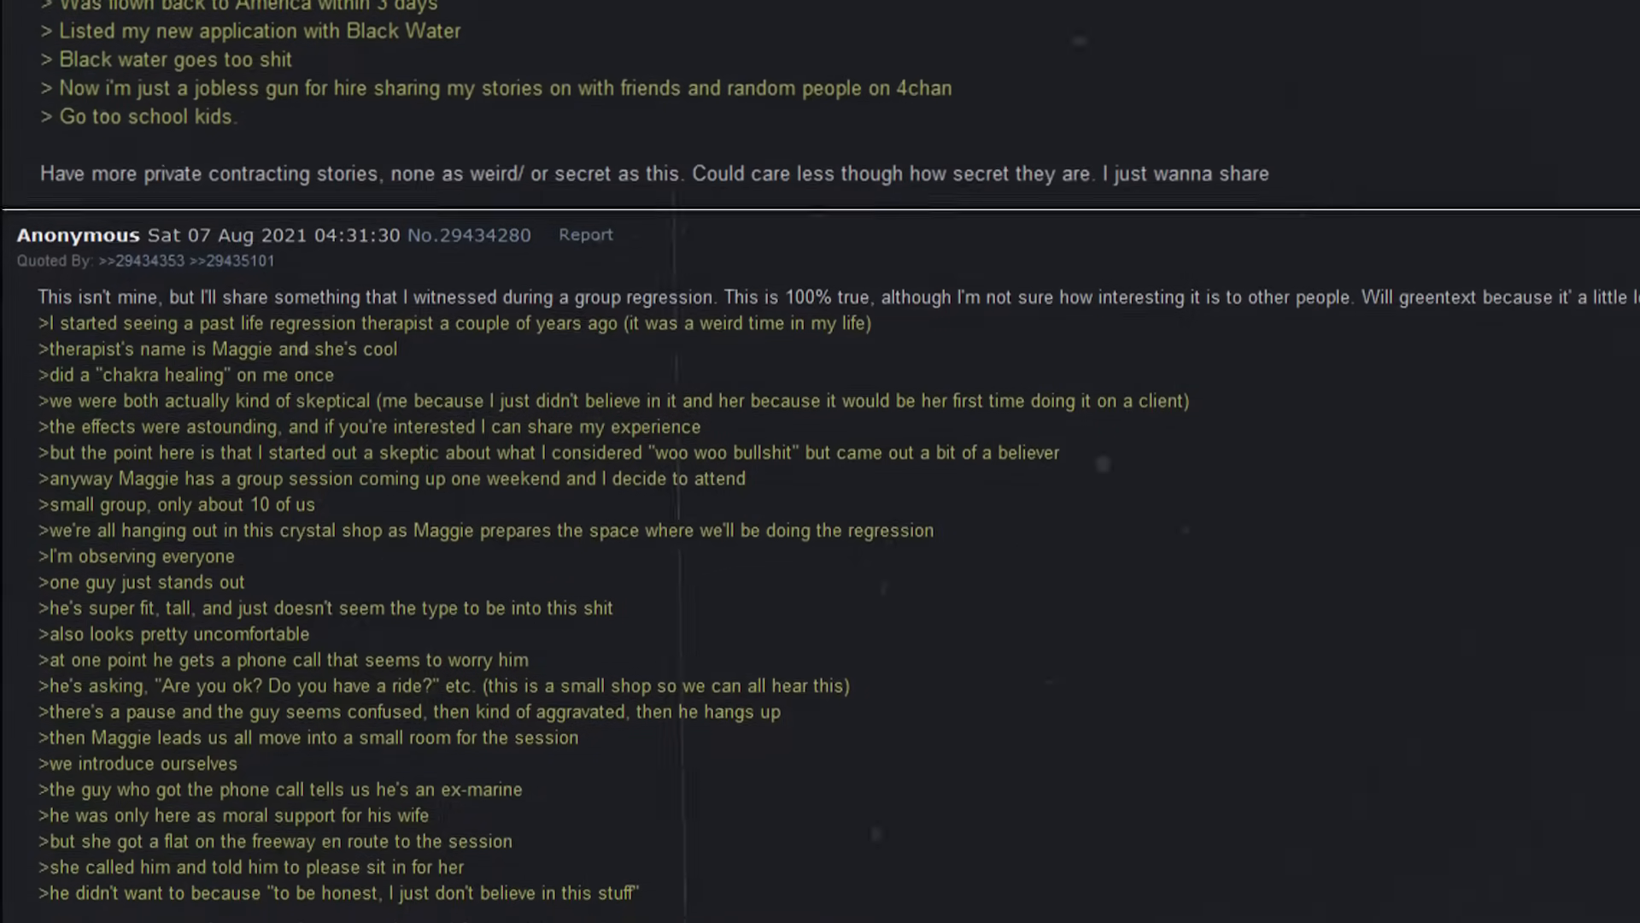
pyautogui.scroll(-3)
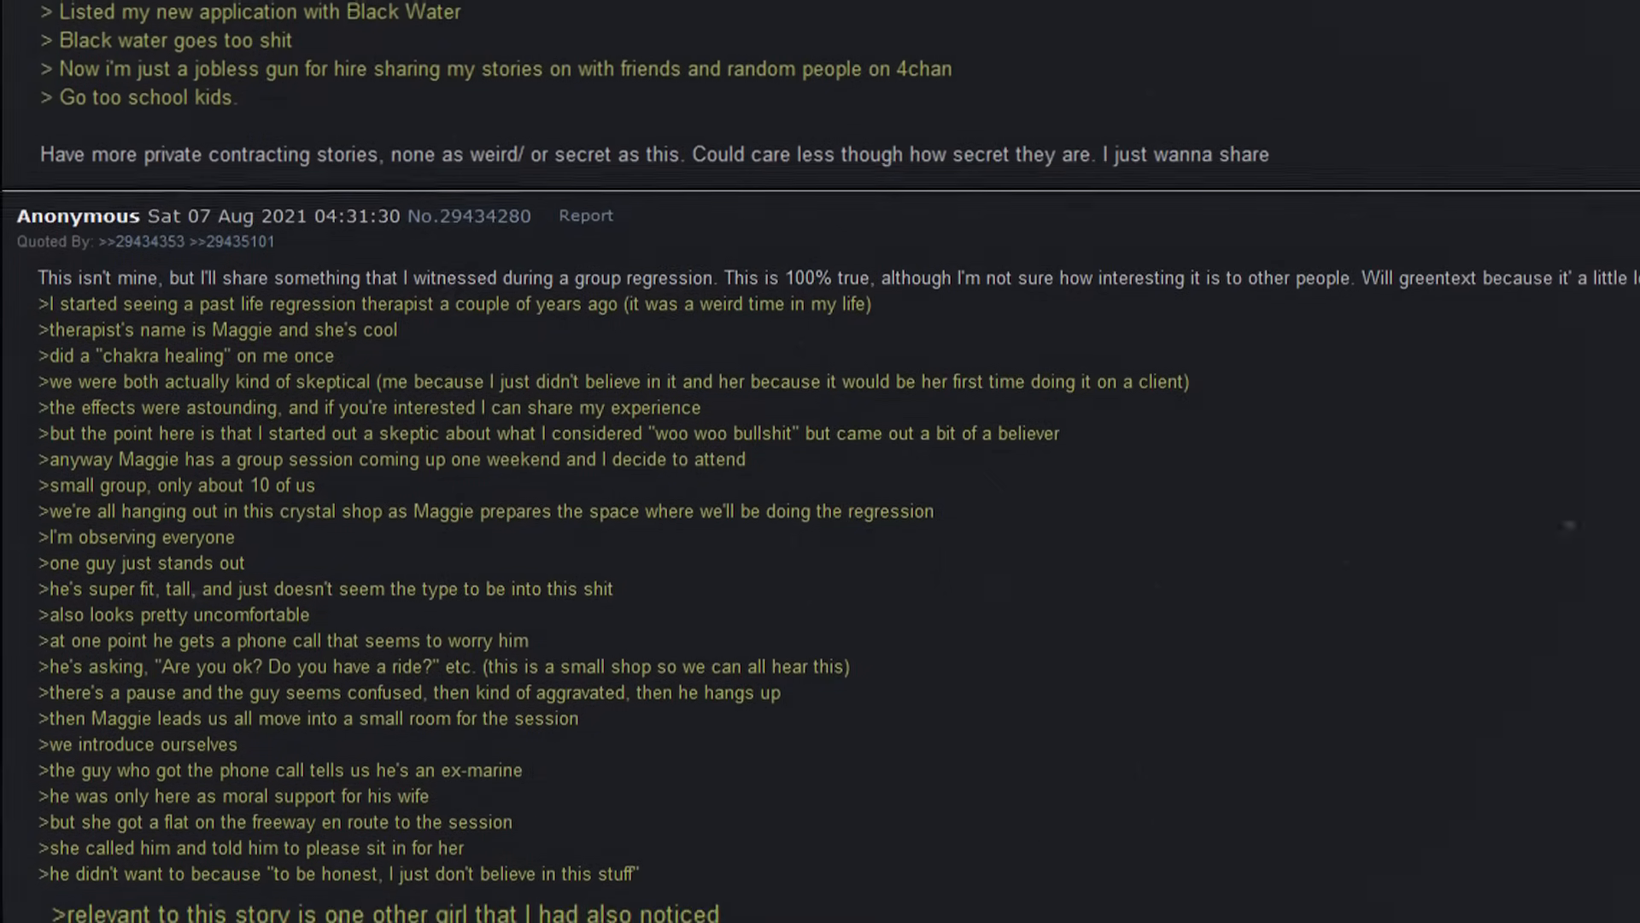
pyautogui.scroll(-3)
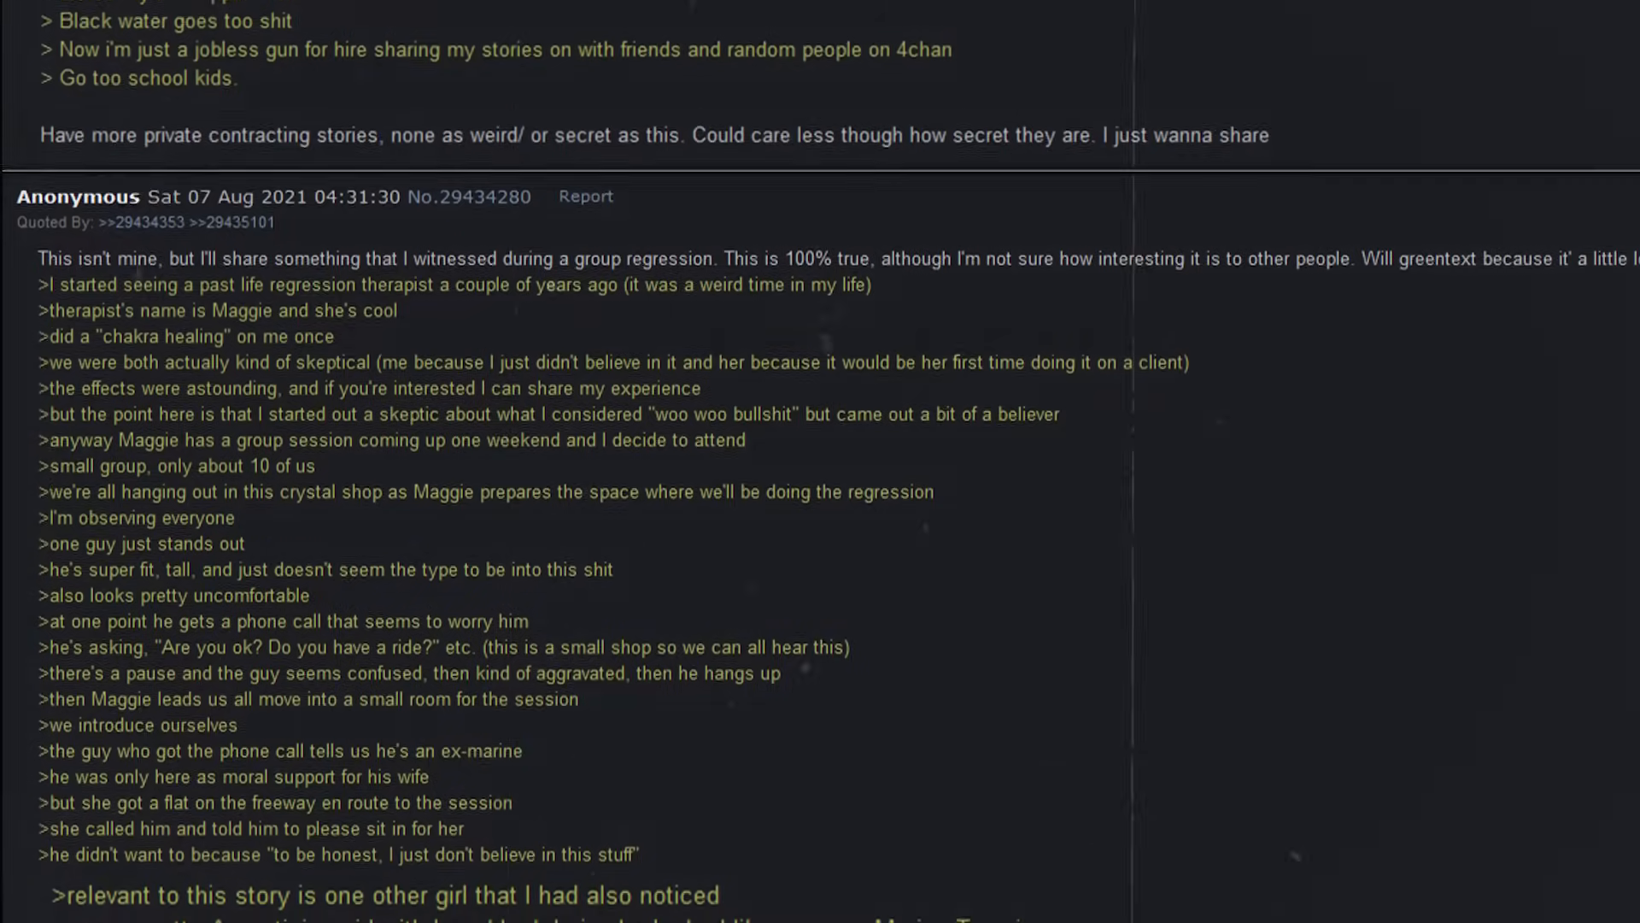
pyautogui.scroll(-3)
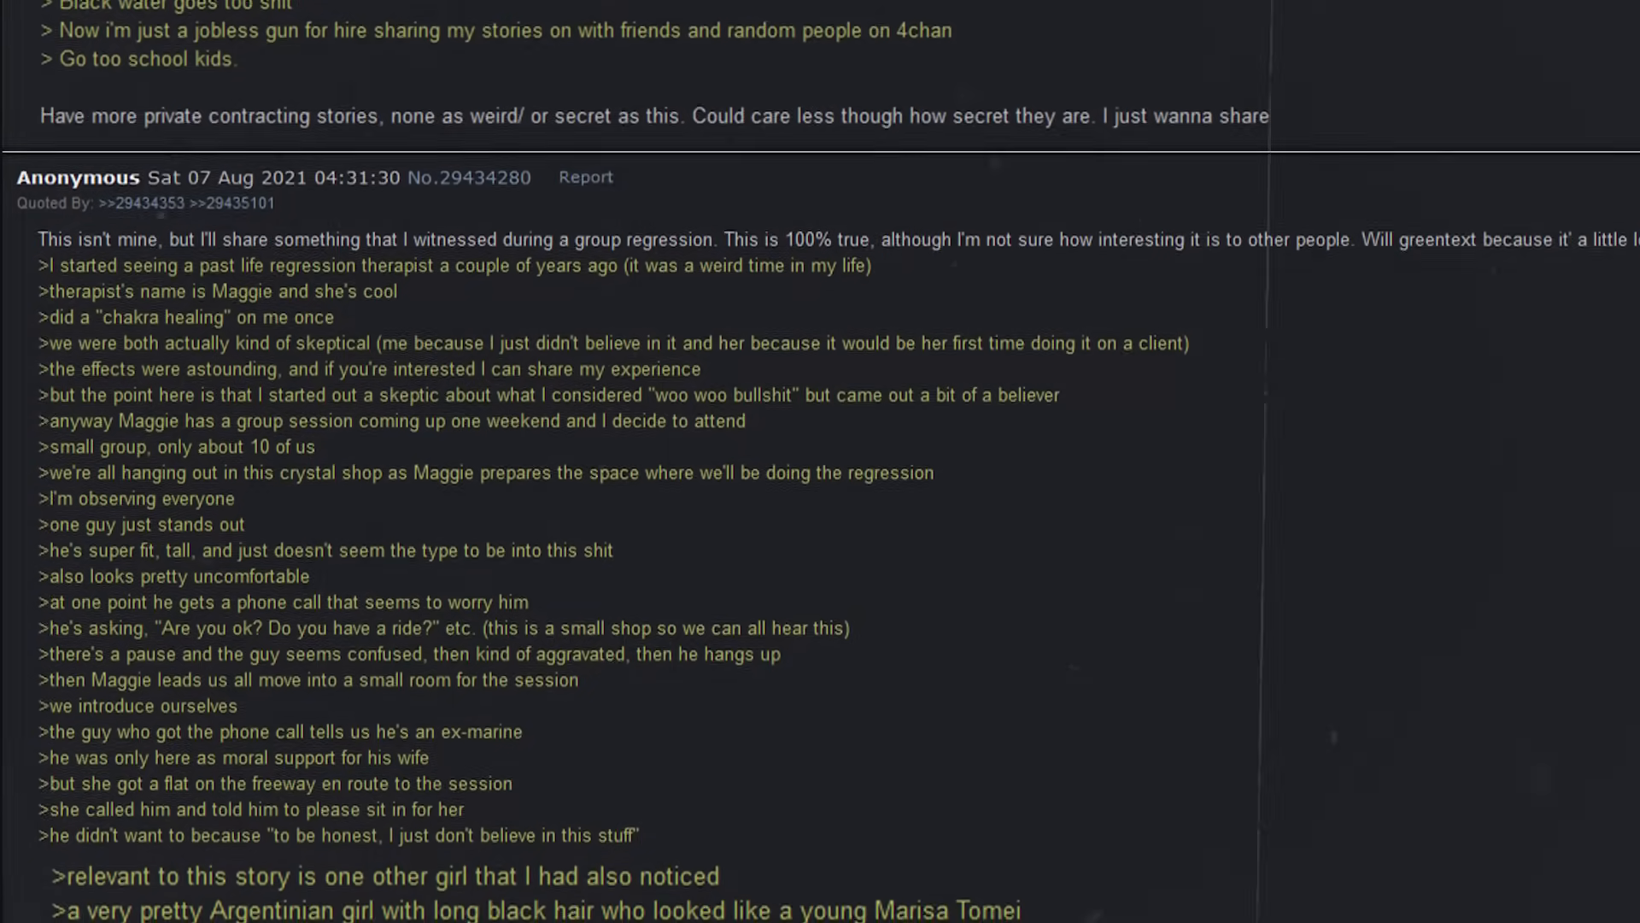
pyautogui.scroll(-3)
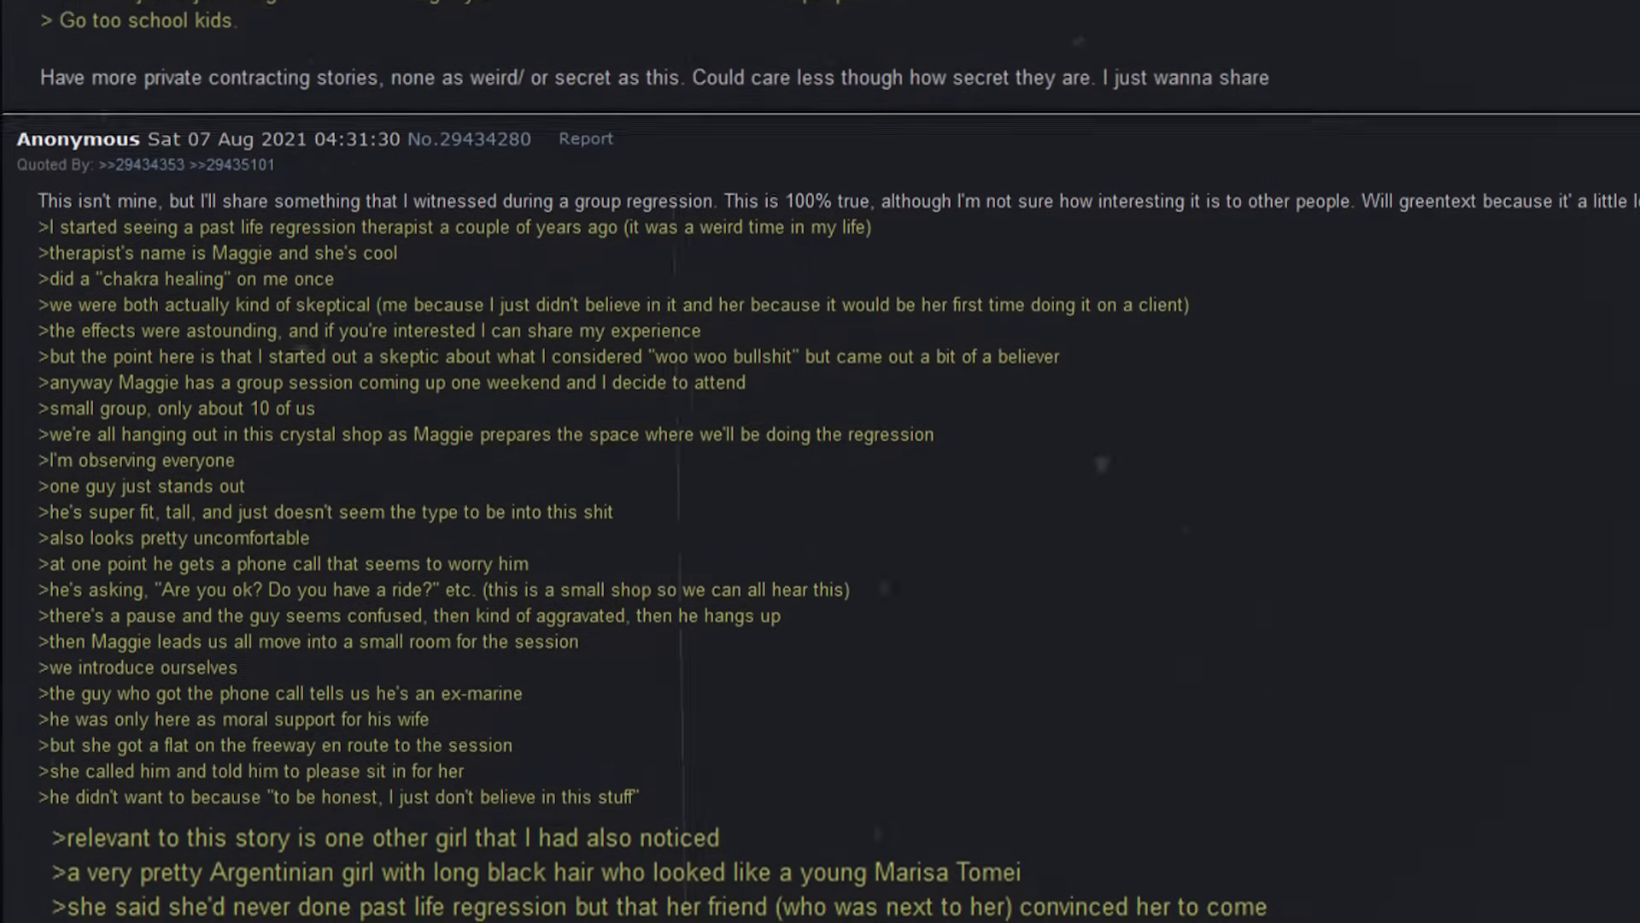
pyautogui.scroll(-3)
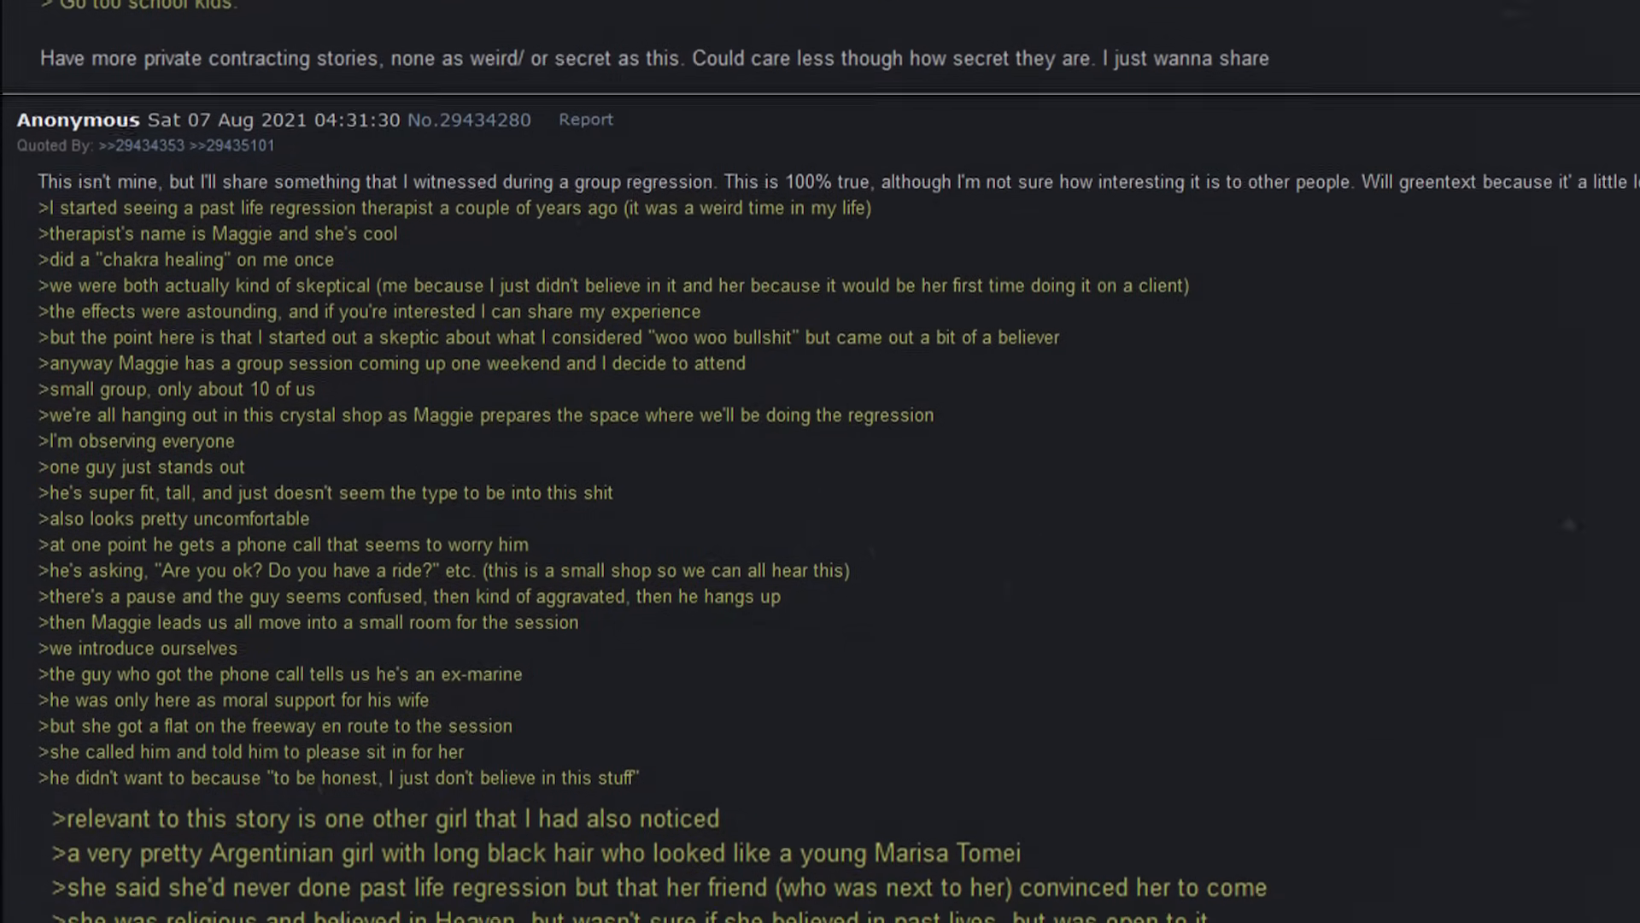
pyautogui.scroll(-3)
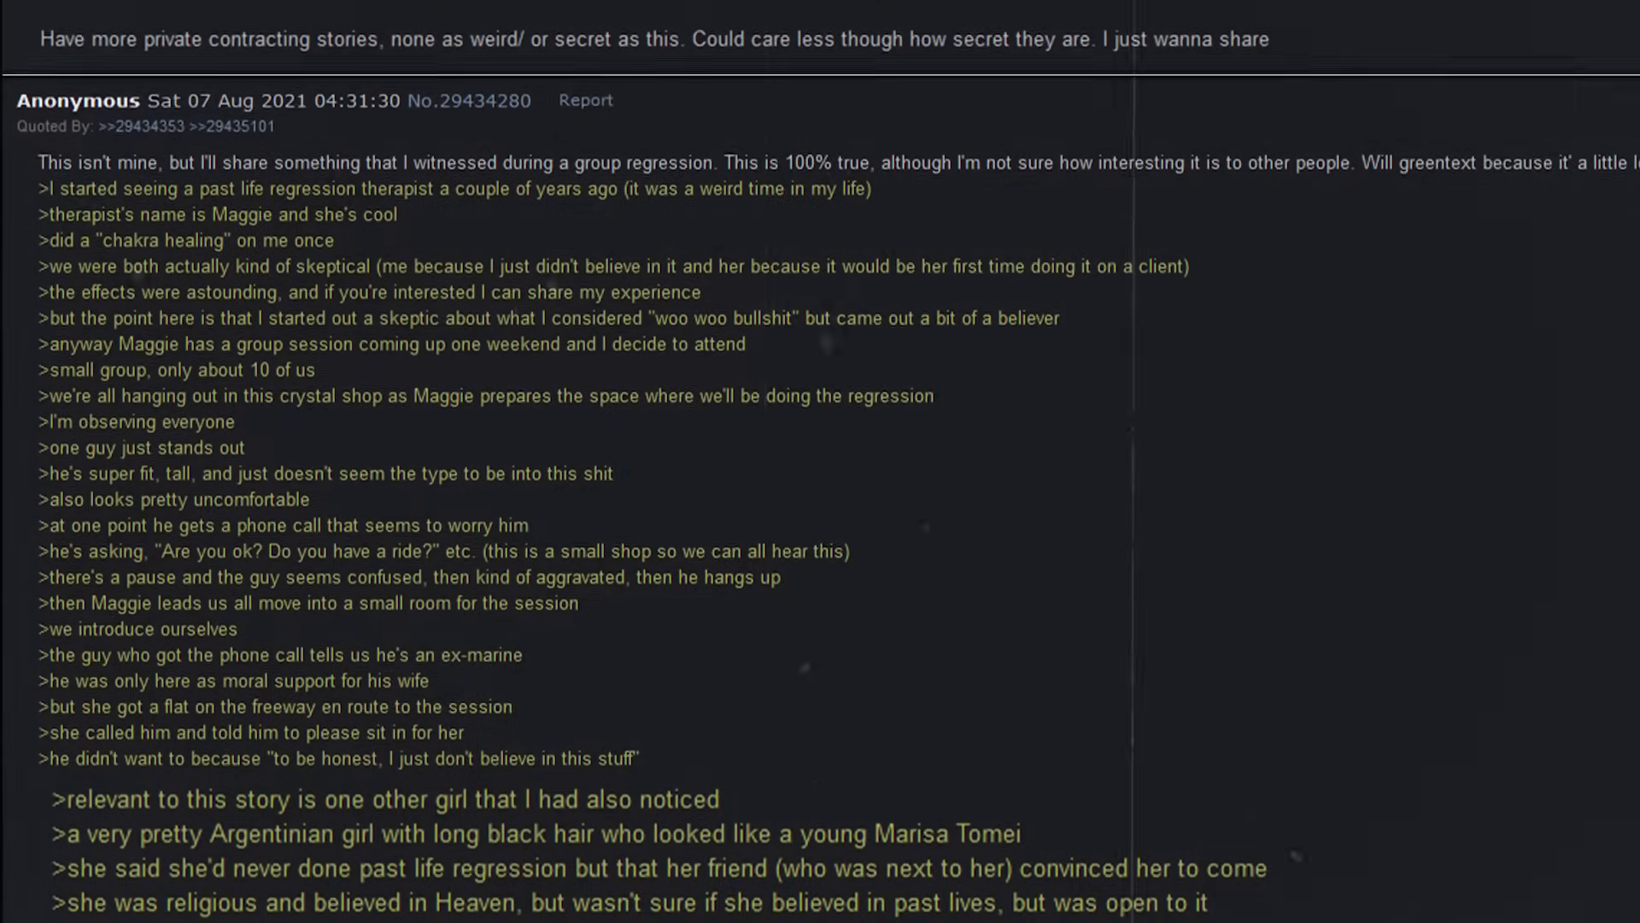
pyautogui.scroll(-3)
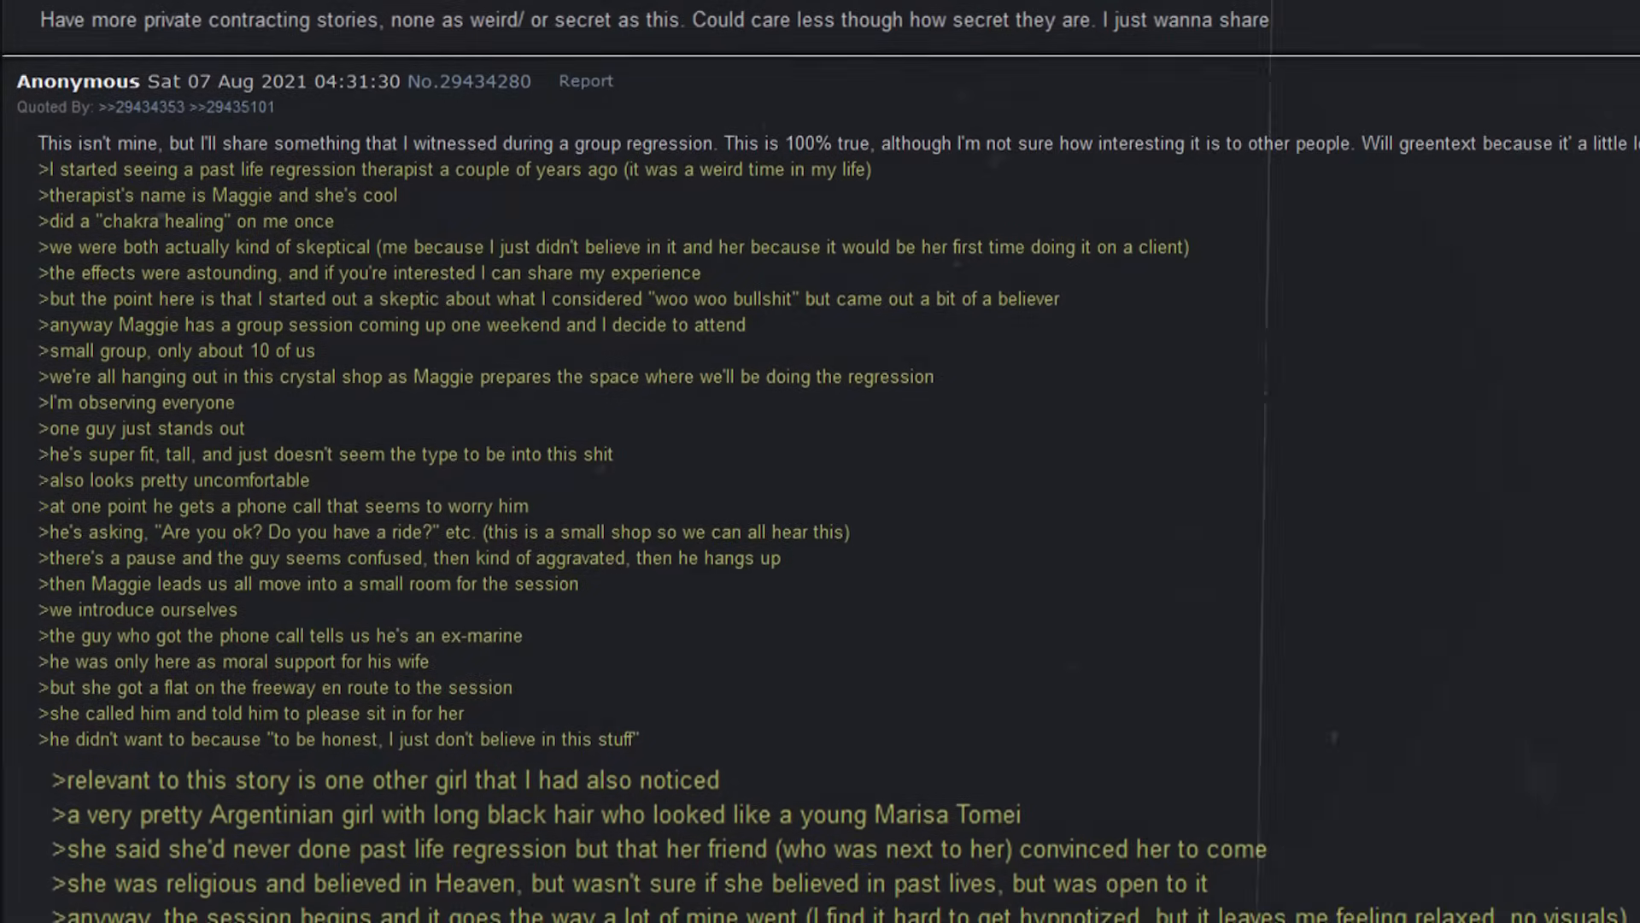
pyautogui.scroll(-3)
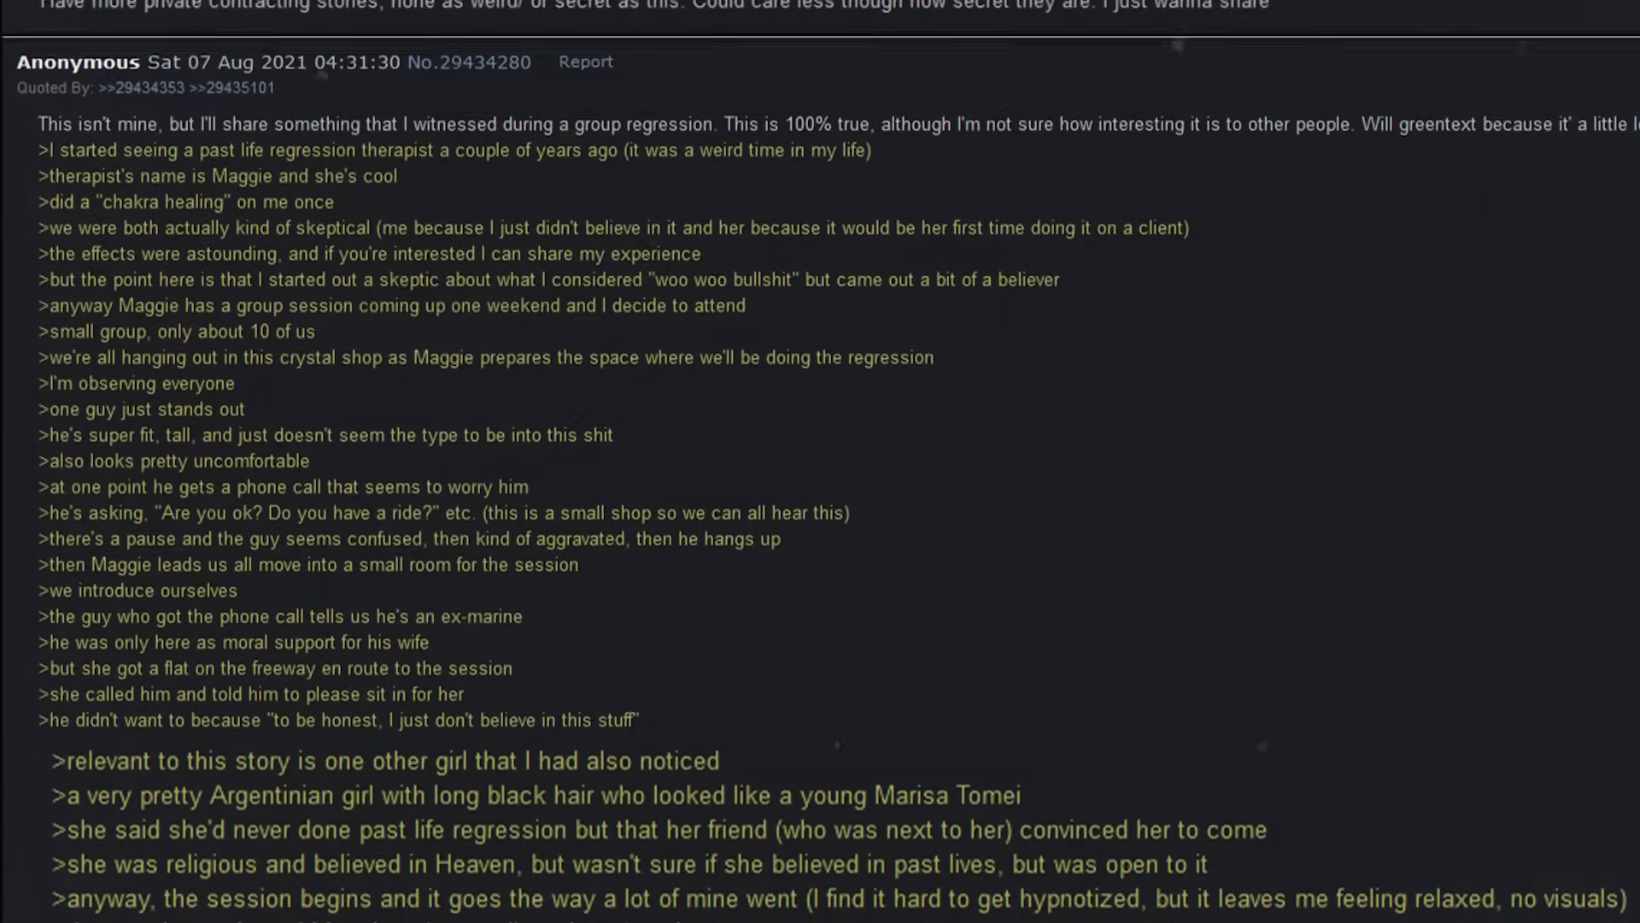
pyautogui.scroll(-3)
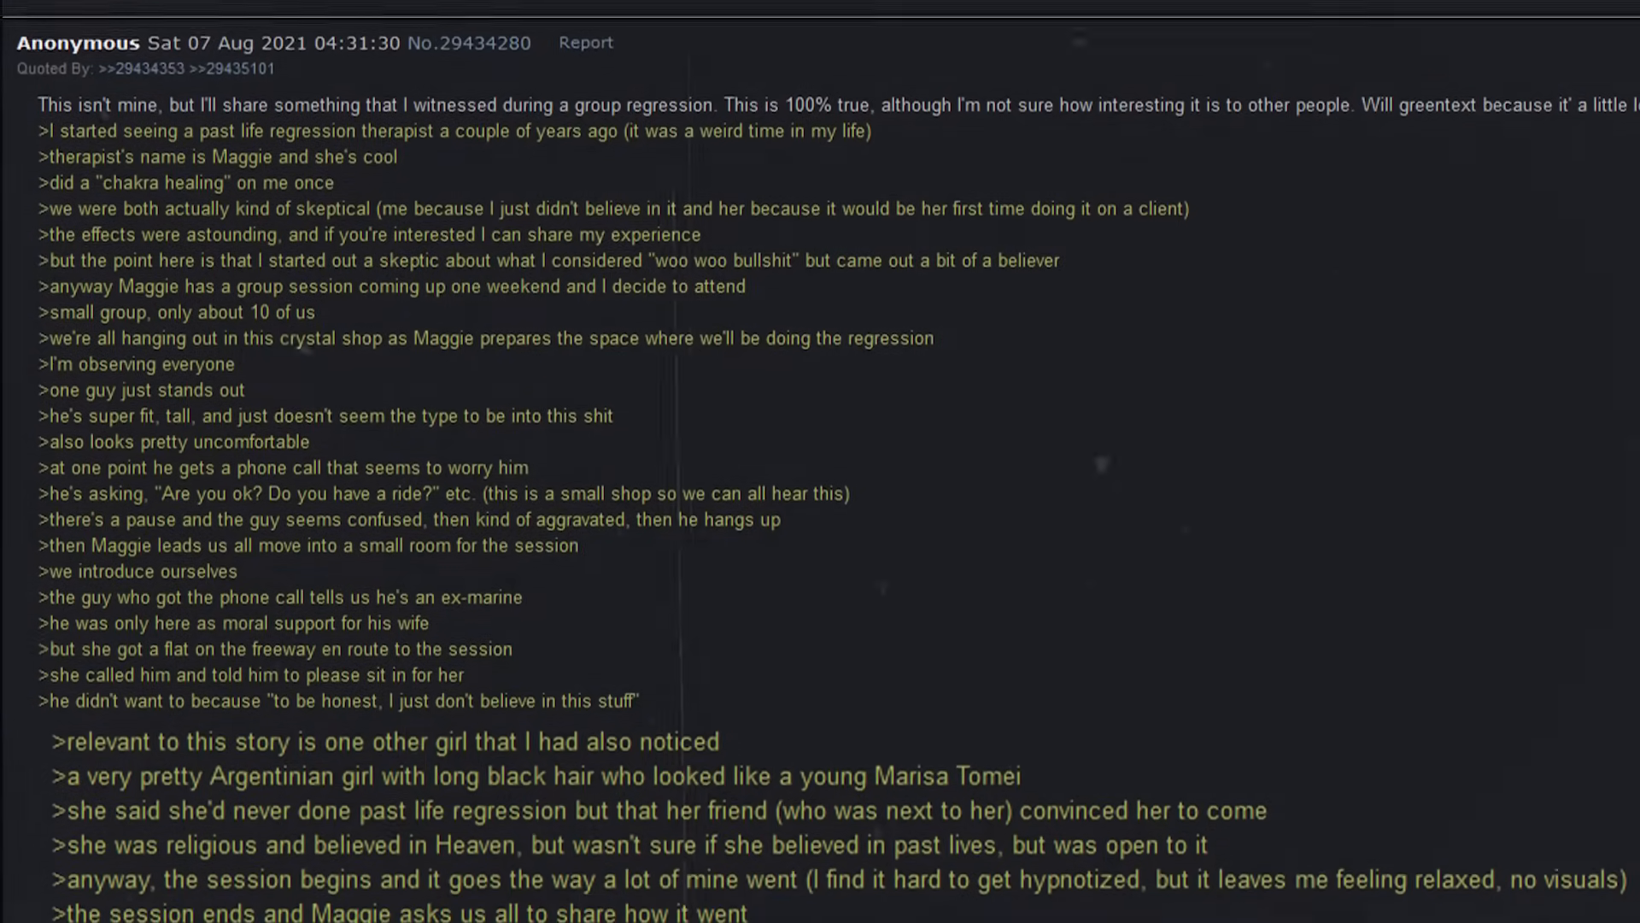
pyautogui.scroll(-3)
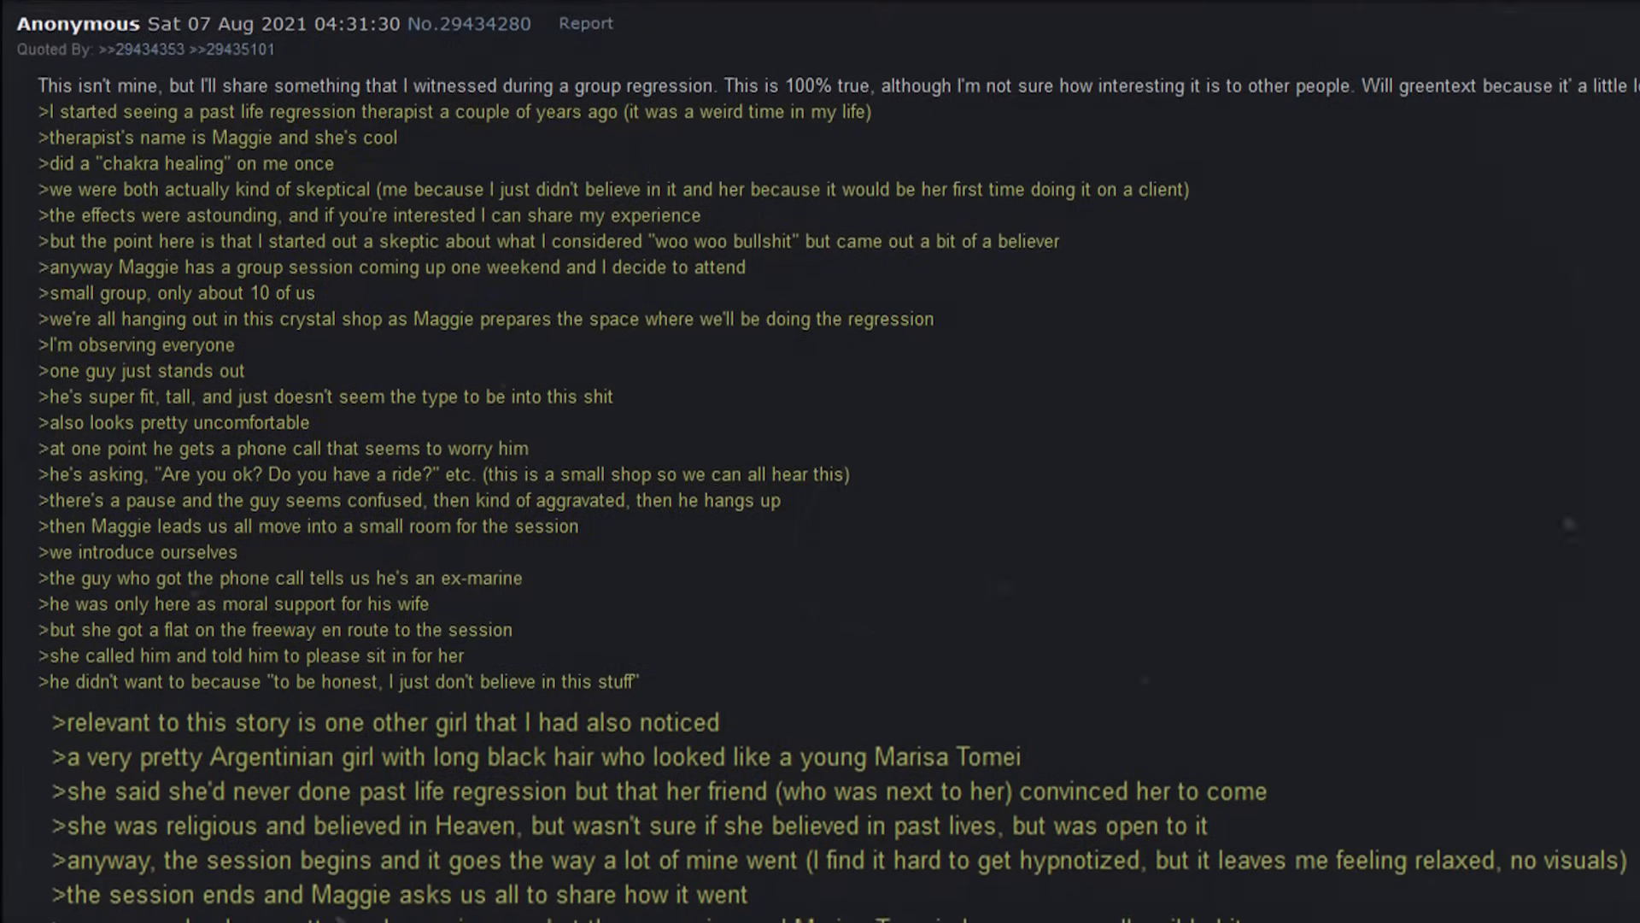
pyautogui.scroll(-3)
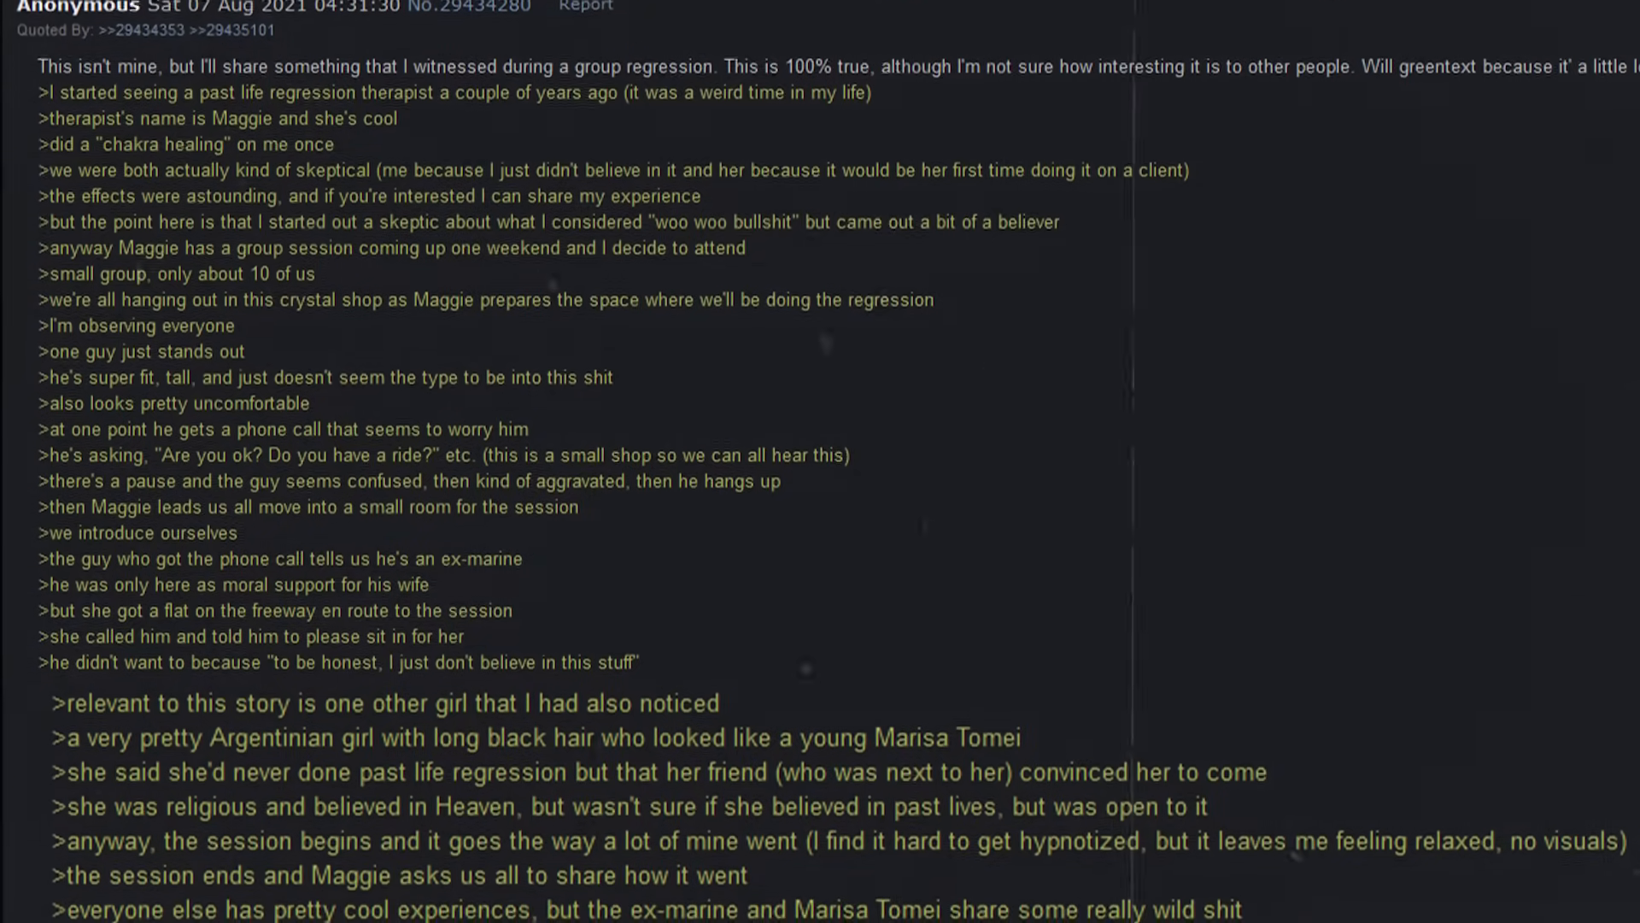
pyautogui.scroll(-3)
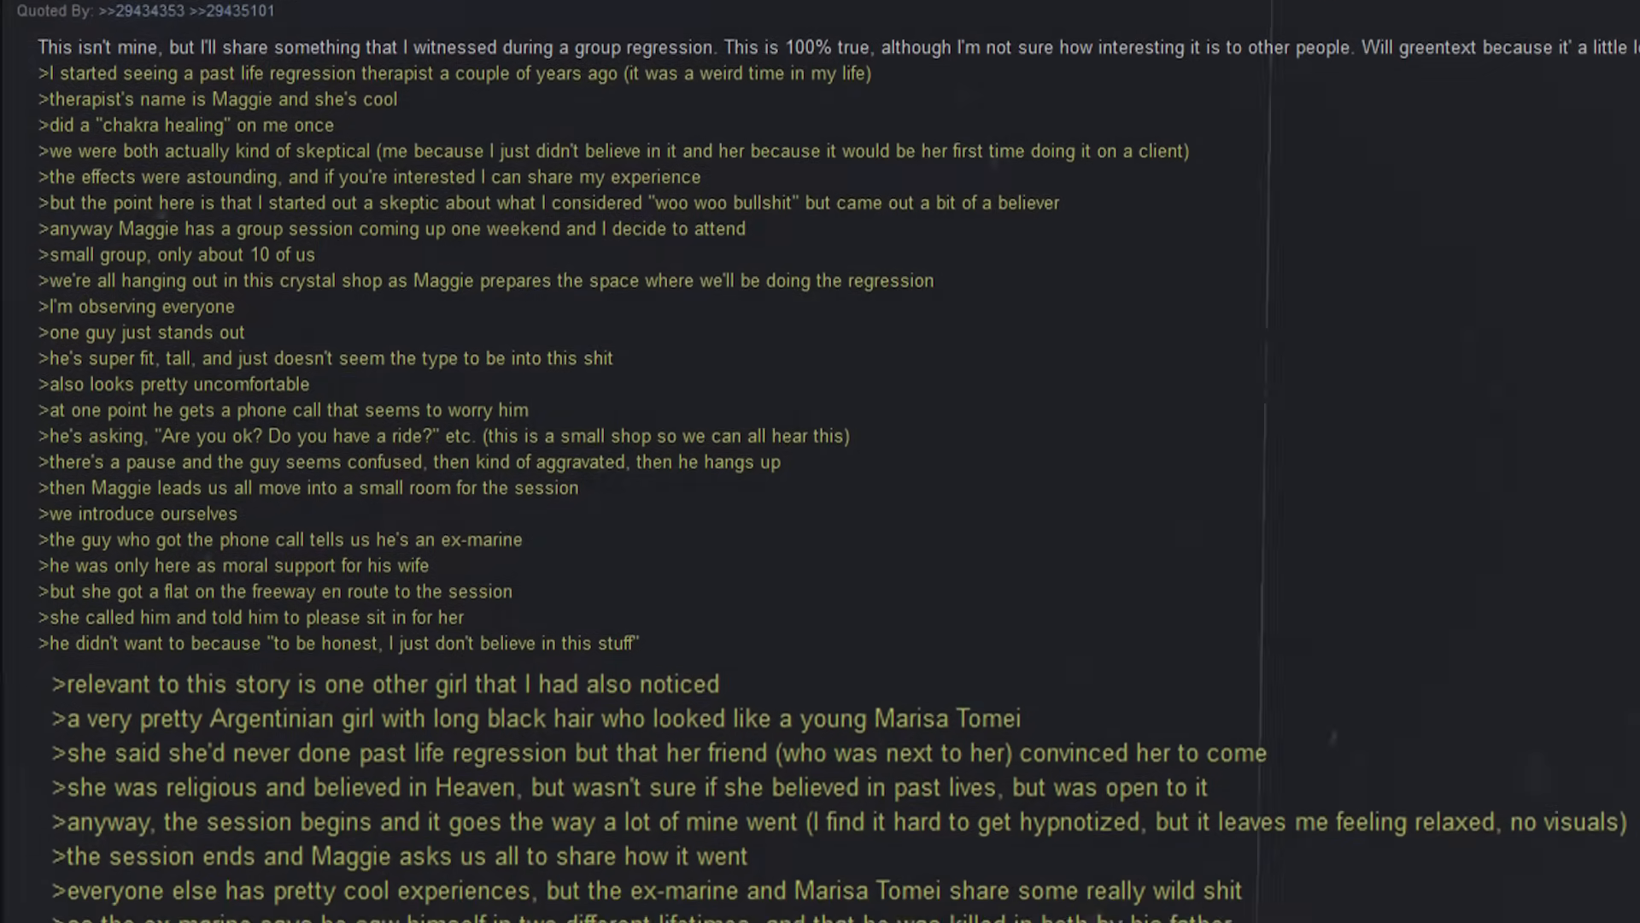
pyautogui.scroll(-3)
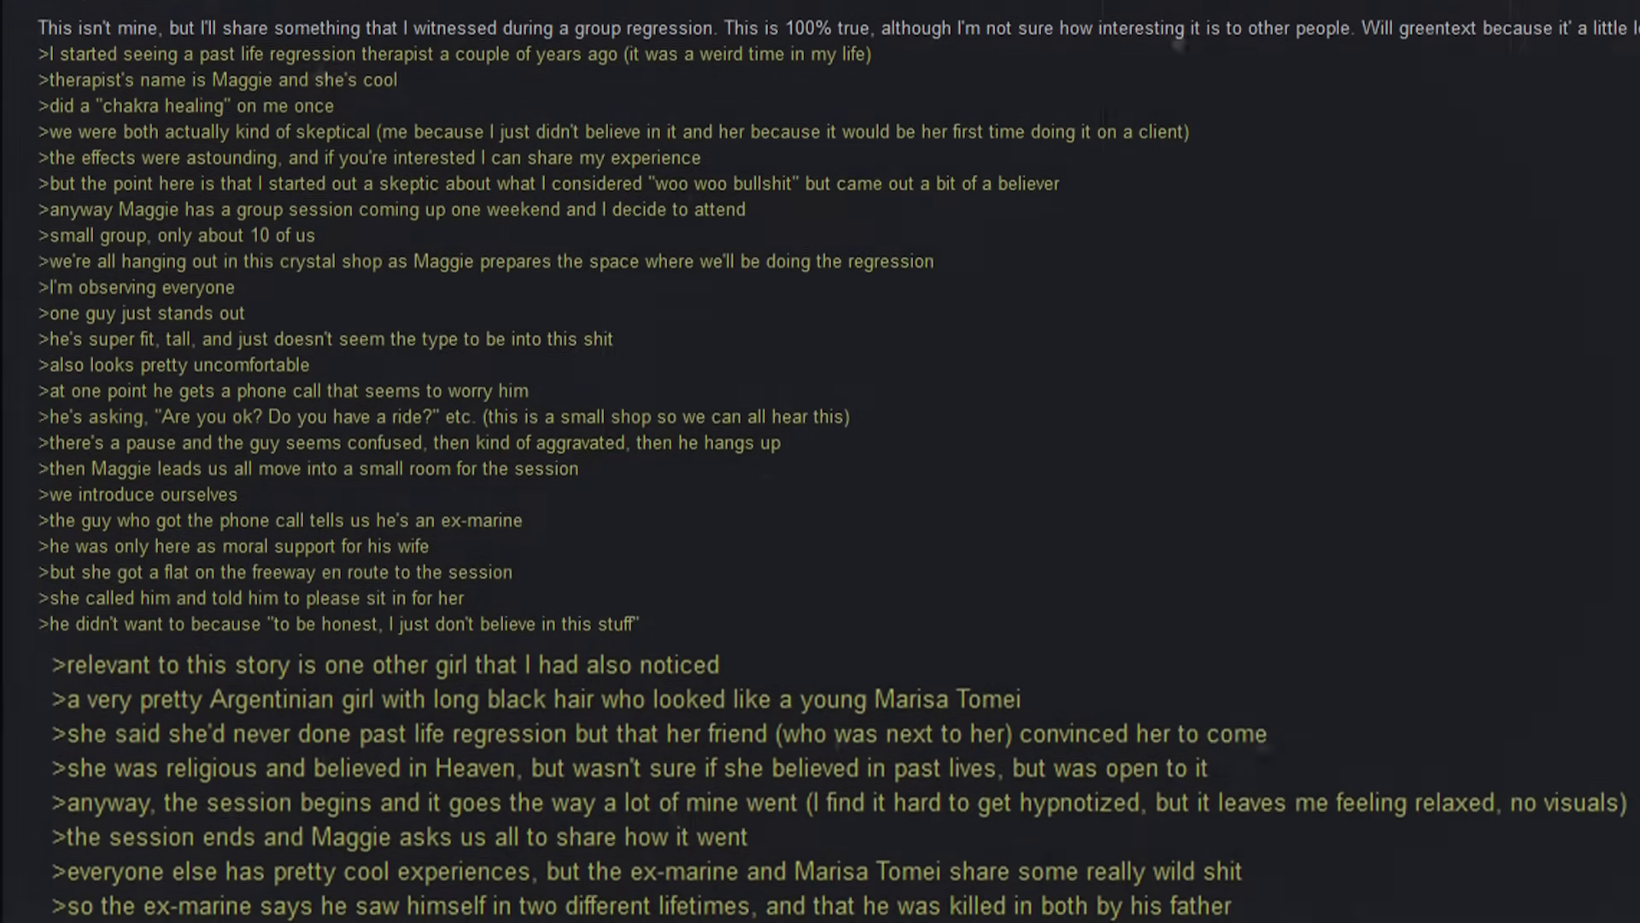
pyautogui.scroll(-3)
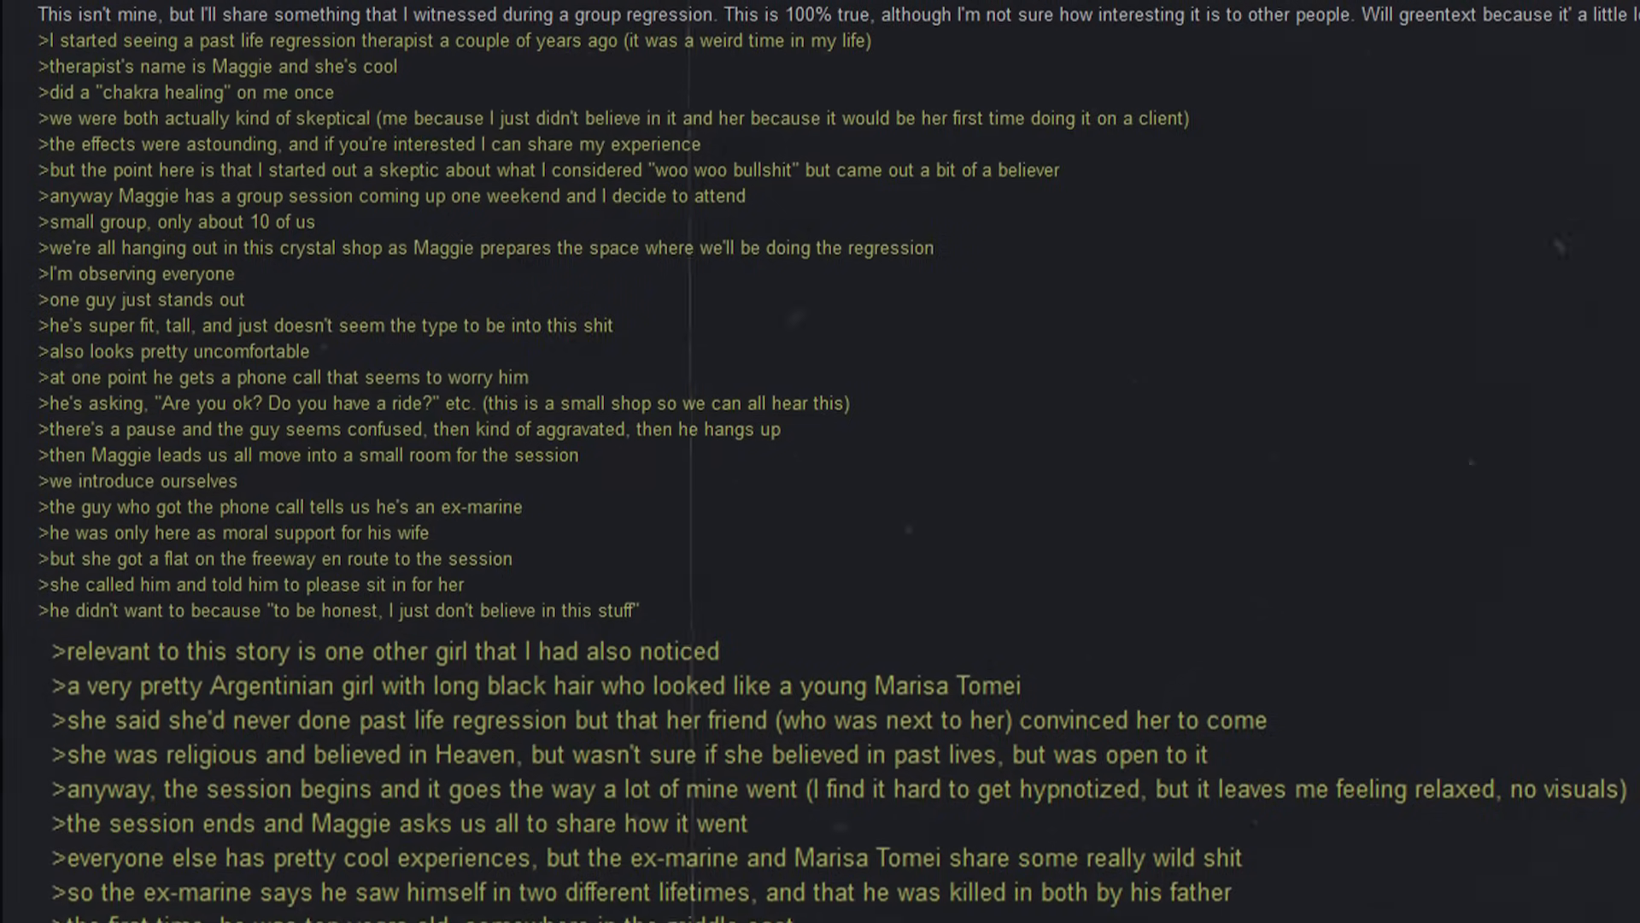
pyautogui.scroll(-3)
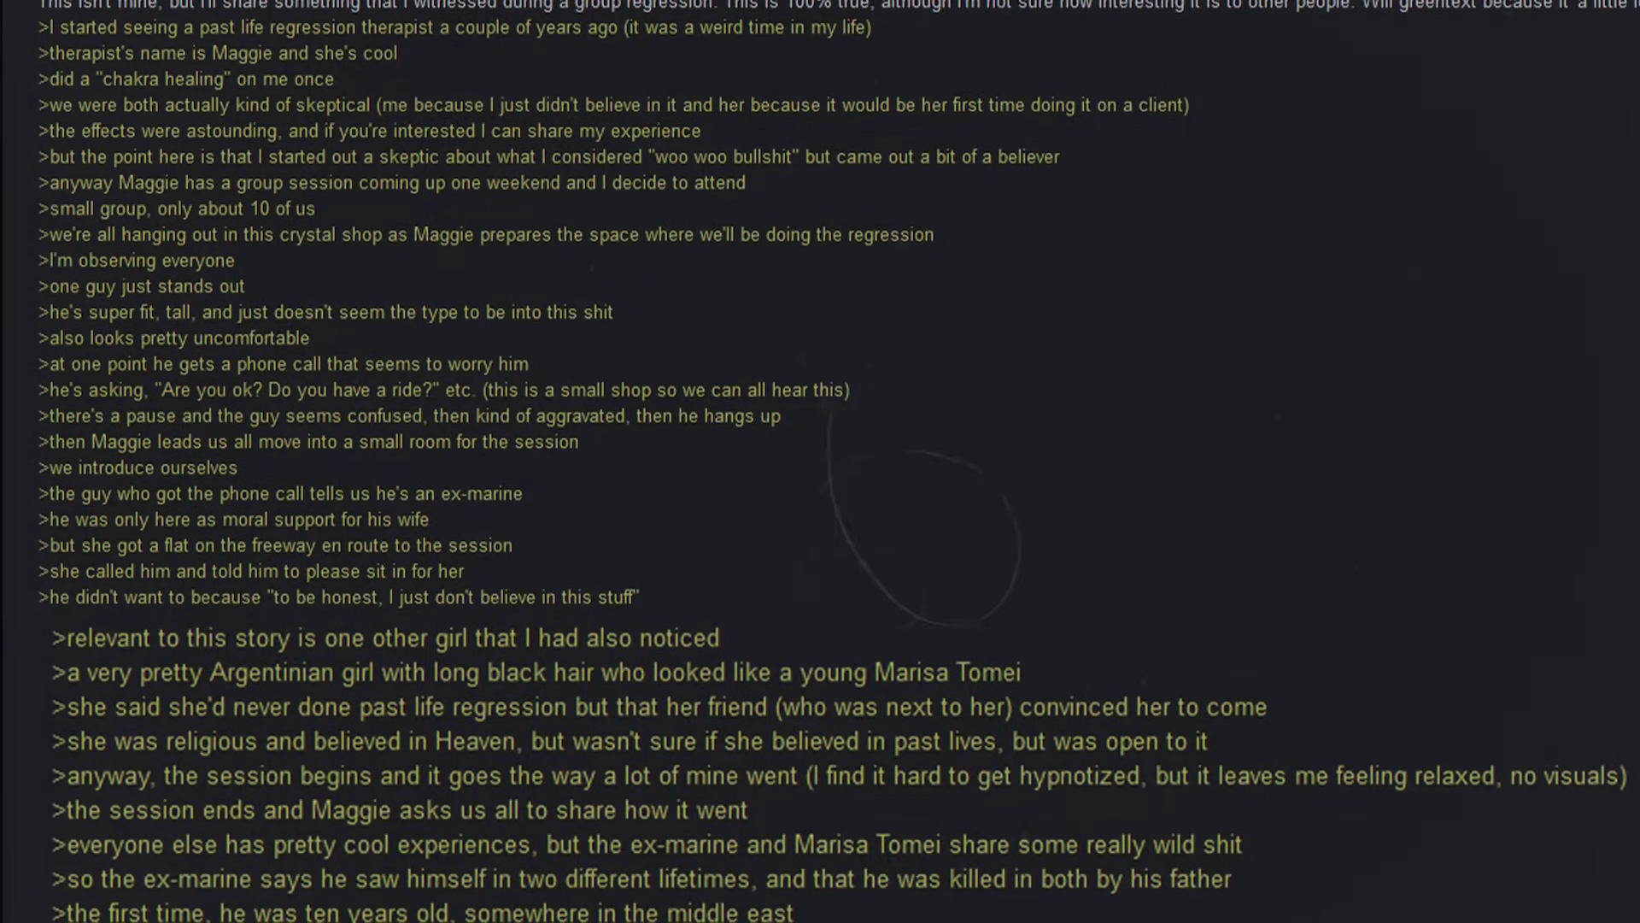
pyautogui.scroll(-3)
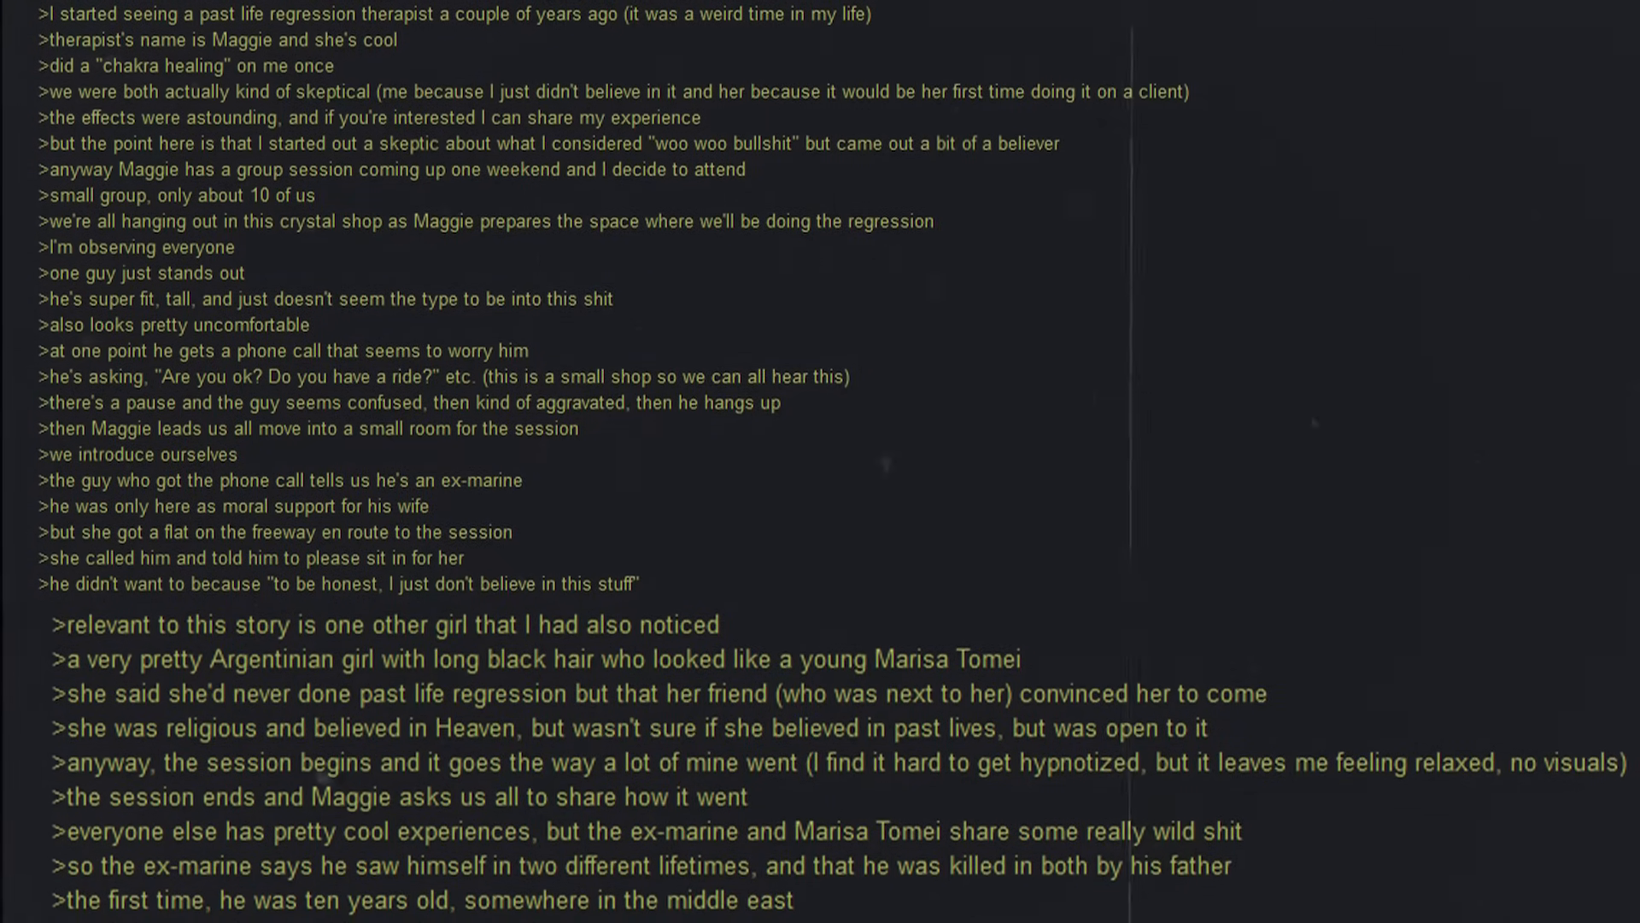
pyautogui.scroll(-3)
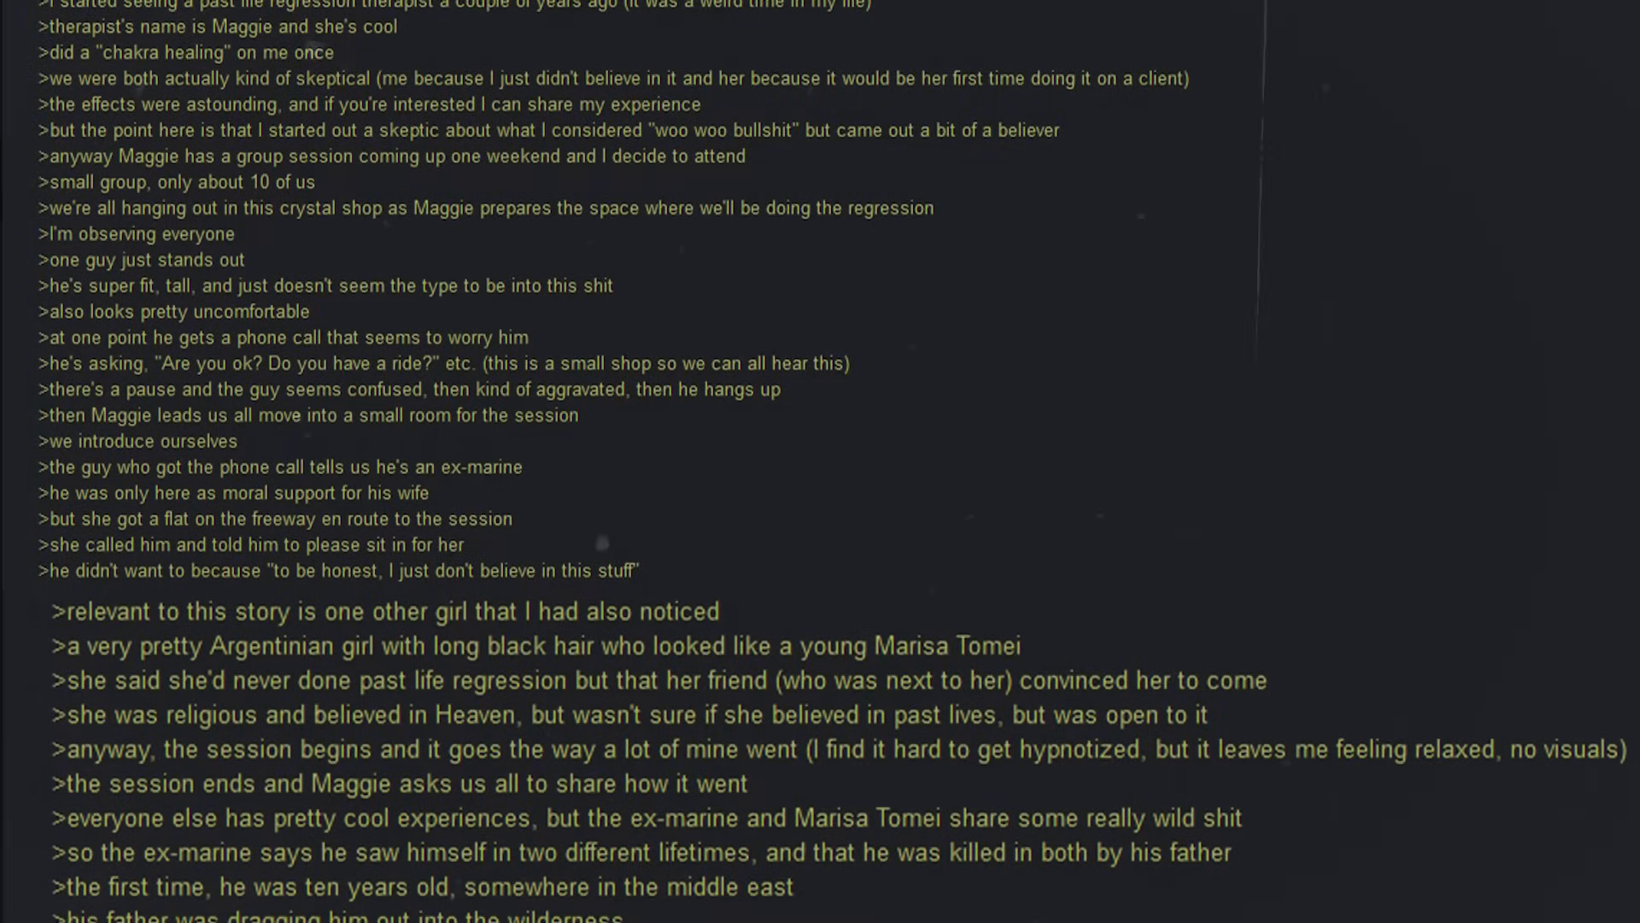
pyautogui.scroll(-3)
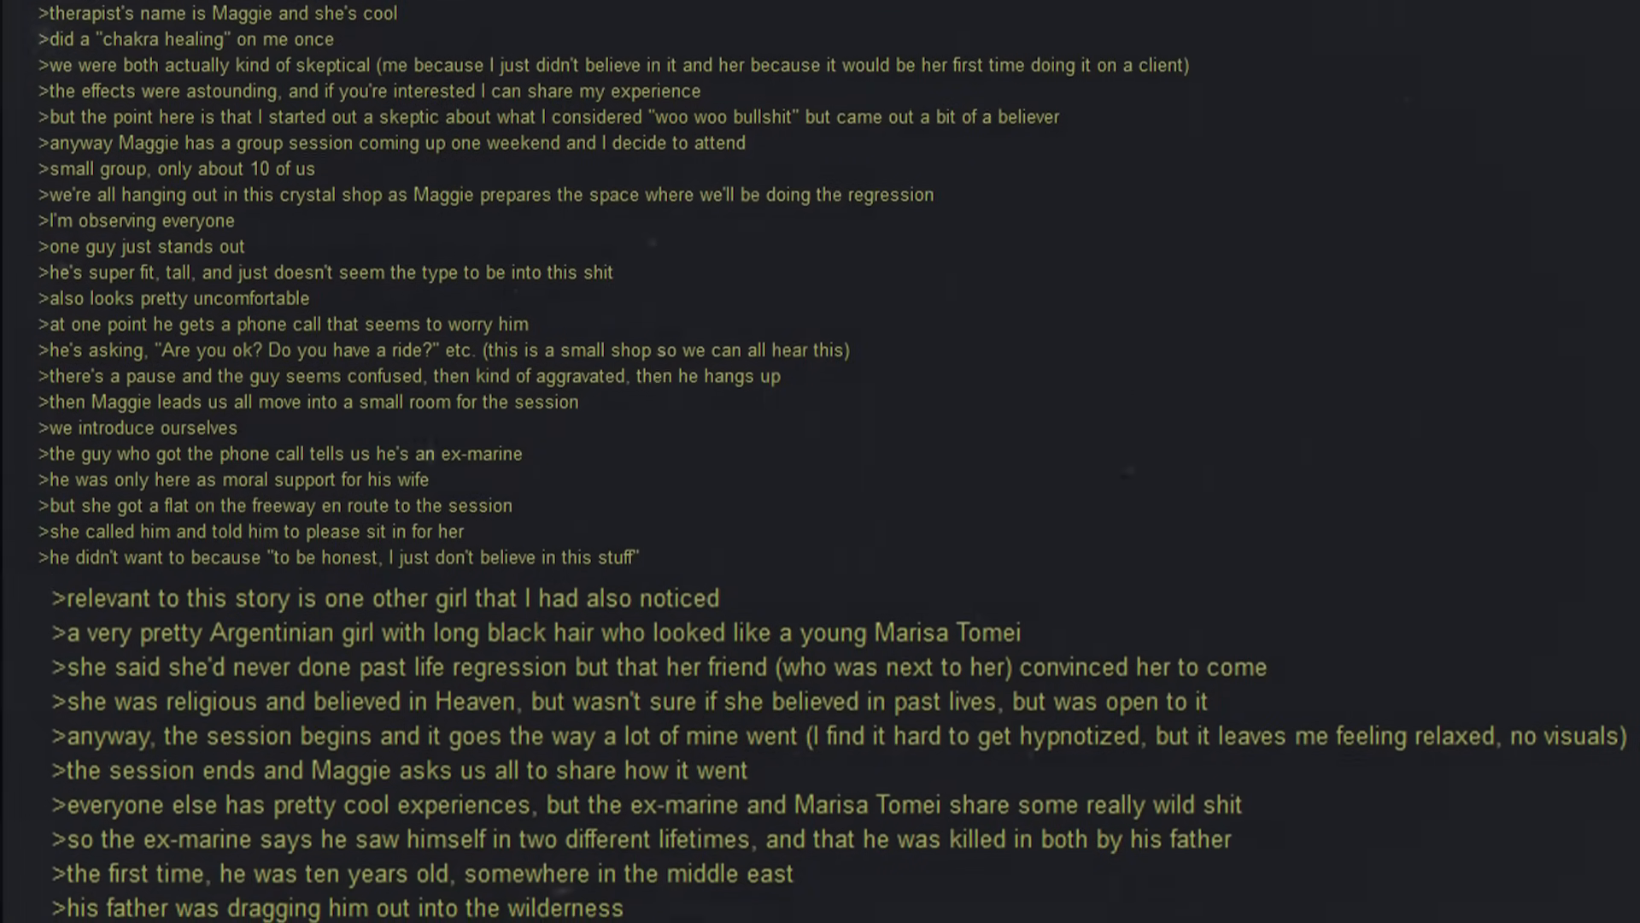
pyautogui.scroll(-3)
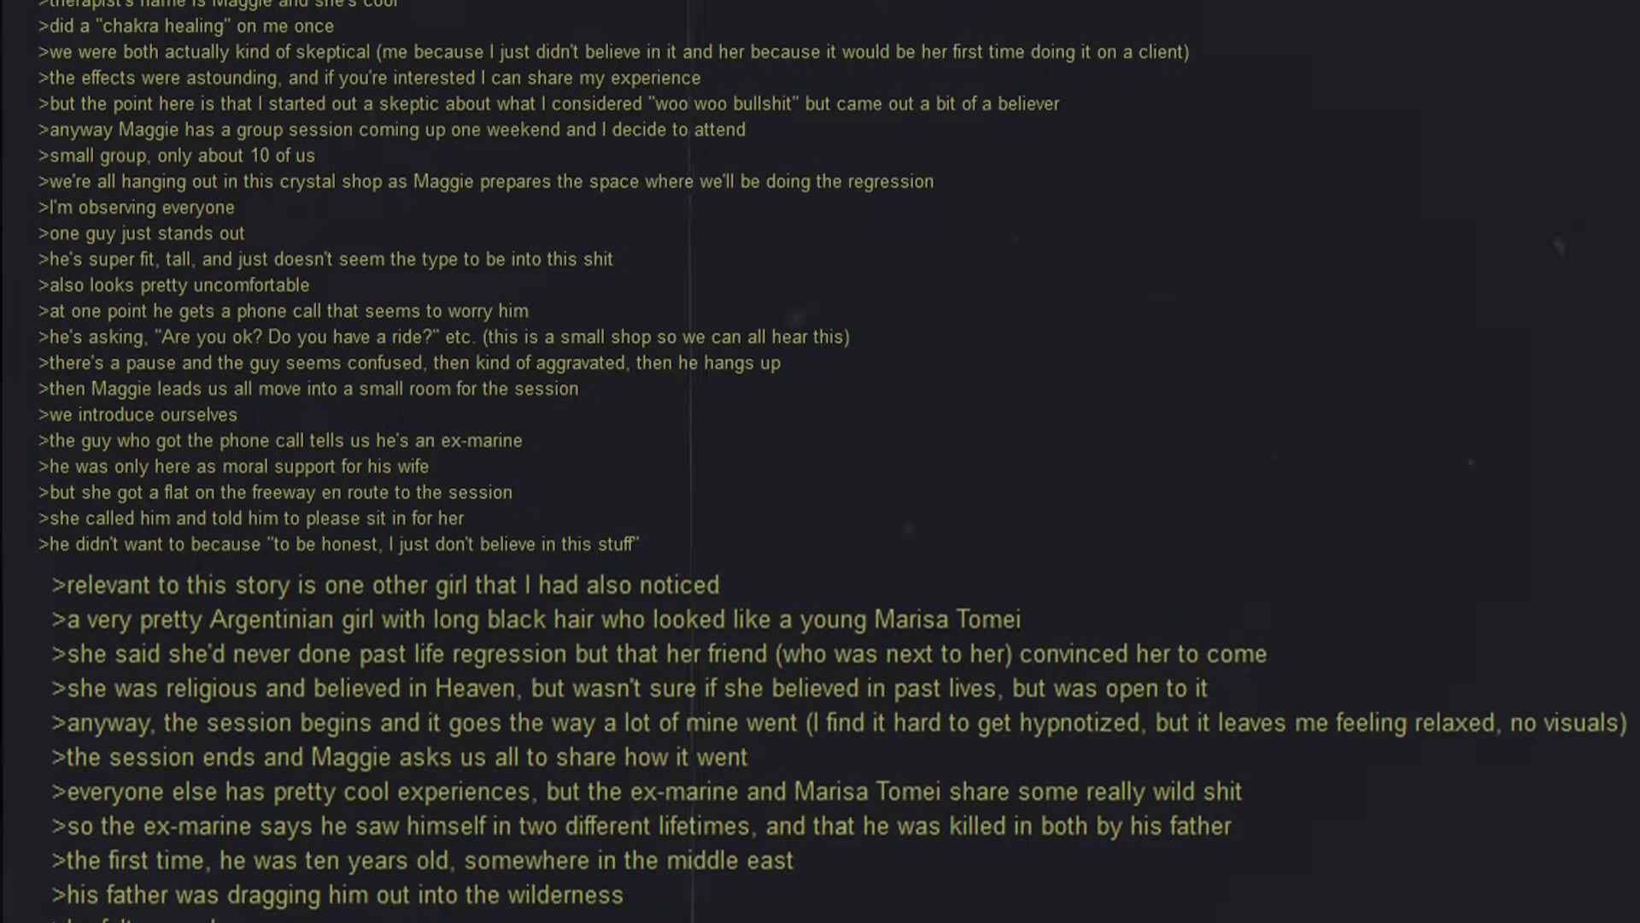
pyautogui.scroll(-3)
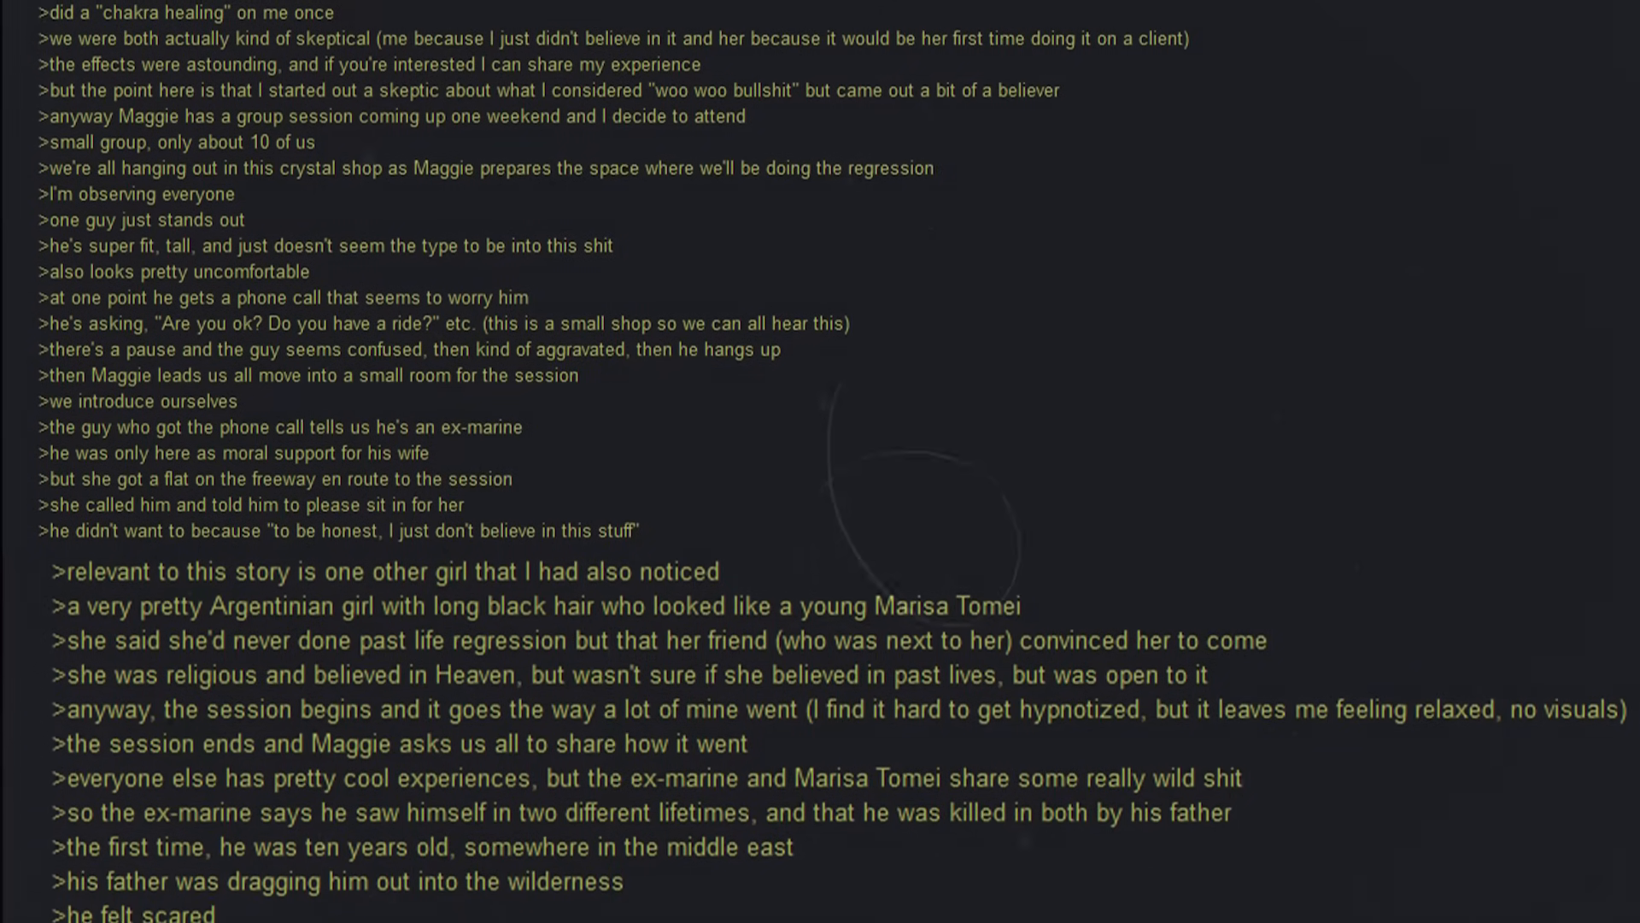
pyautogui.scroll(-3)
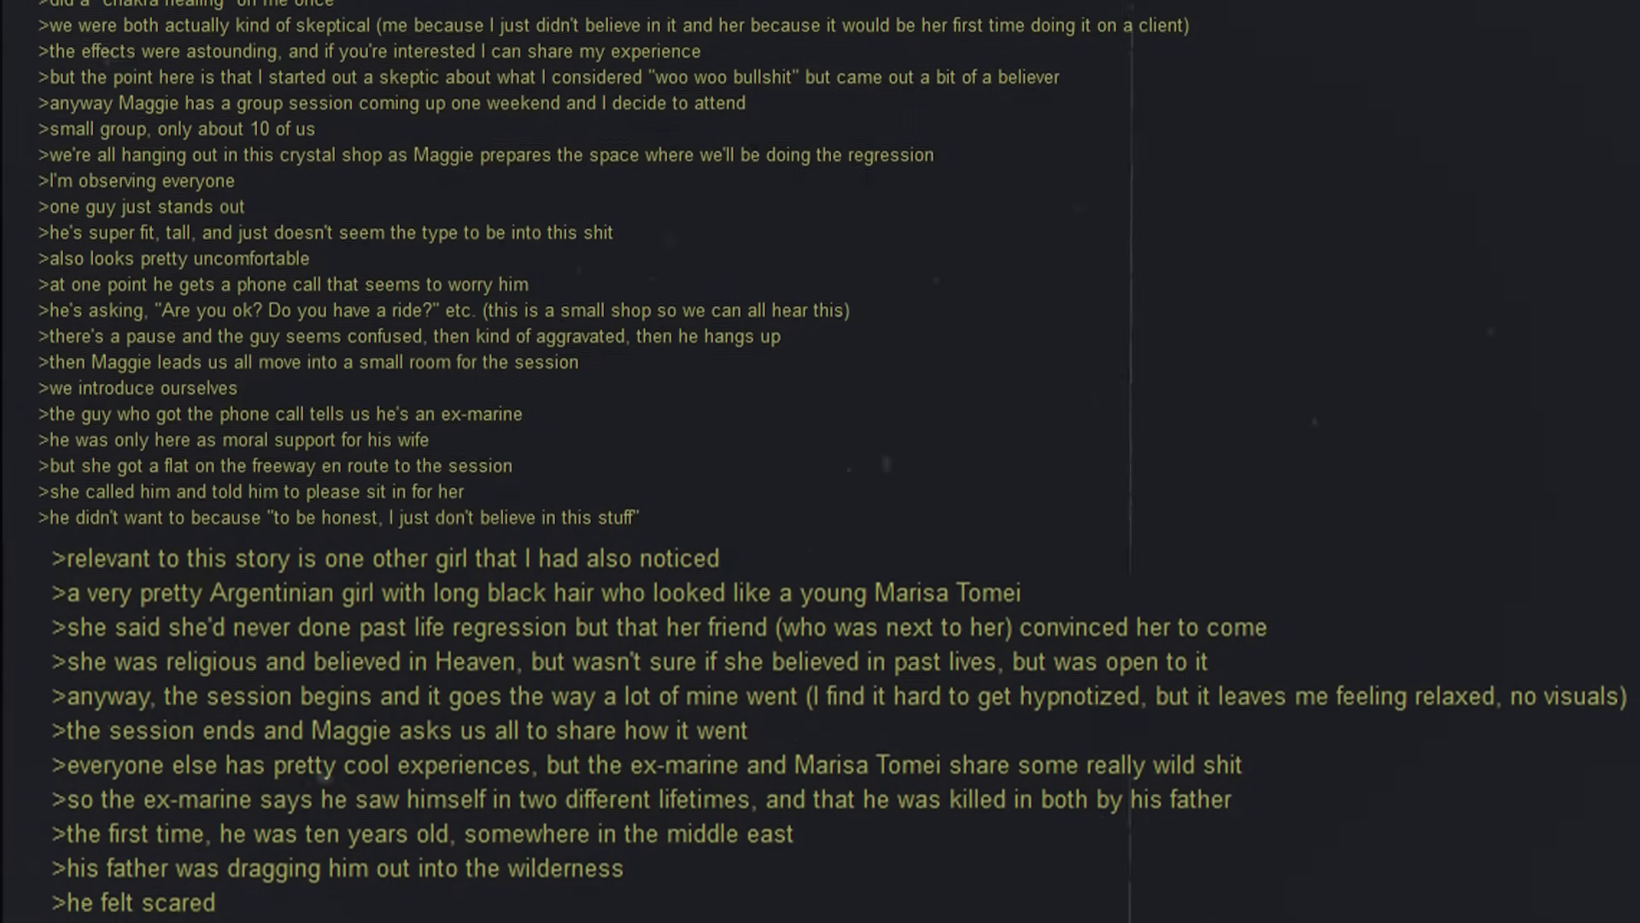
pyautogui.scroll(-3)
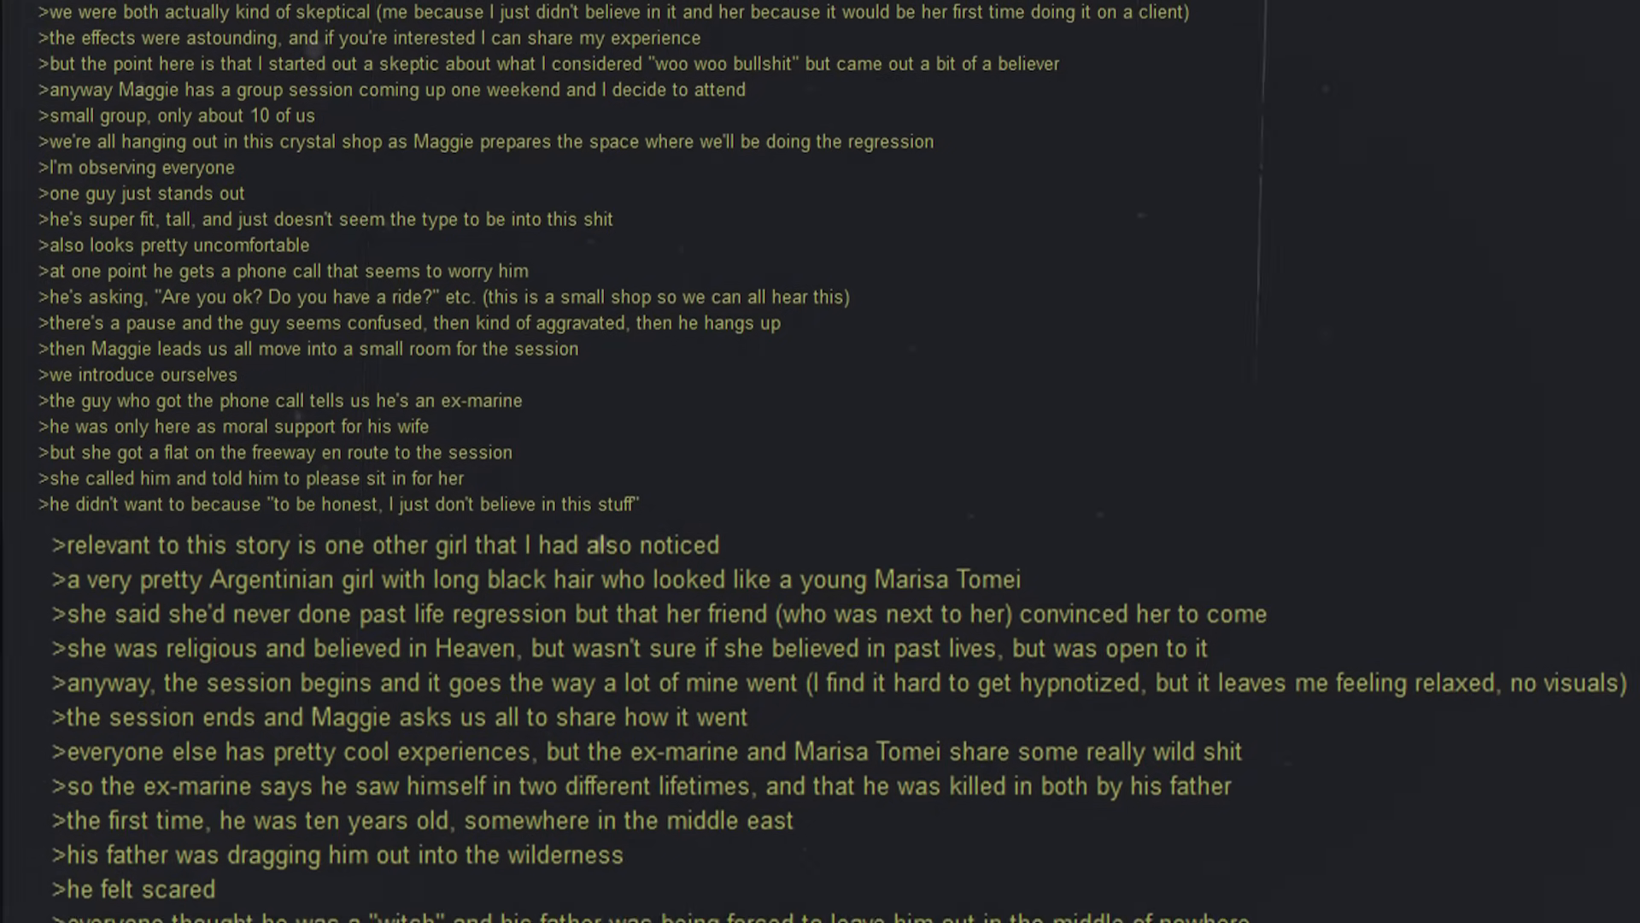
pyautogui.scroll(-3)
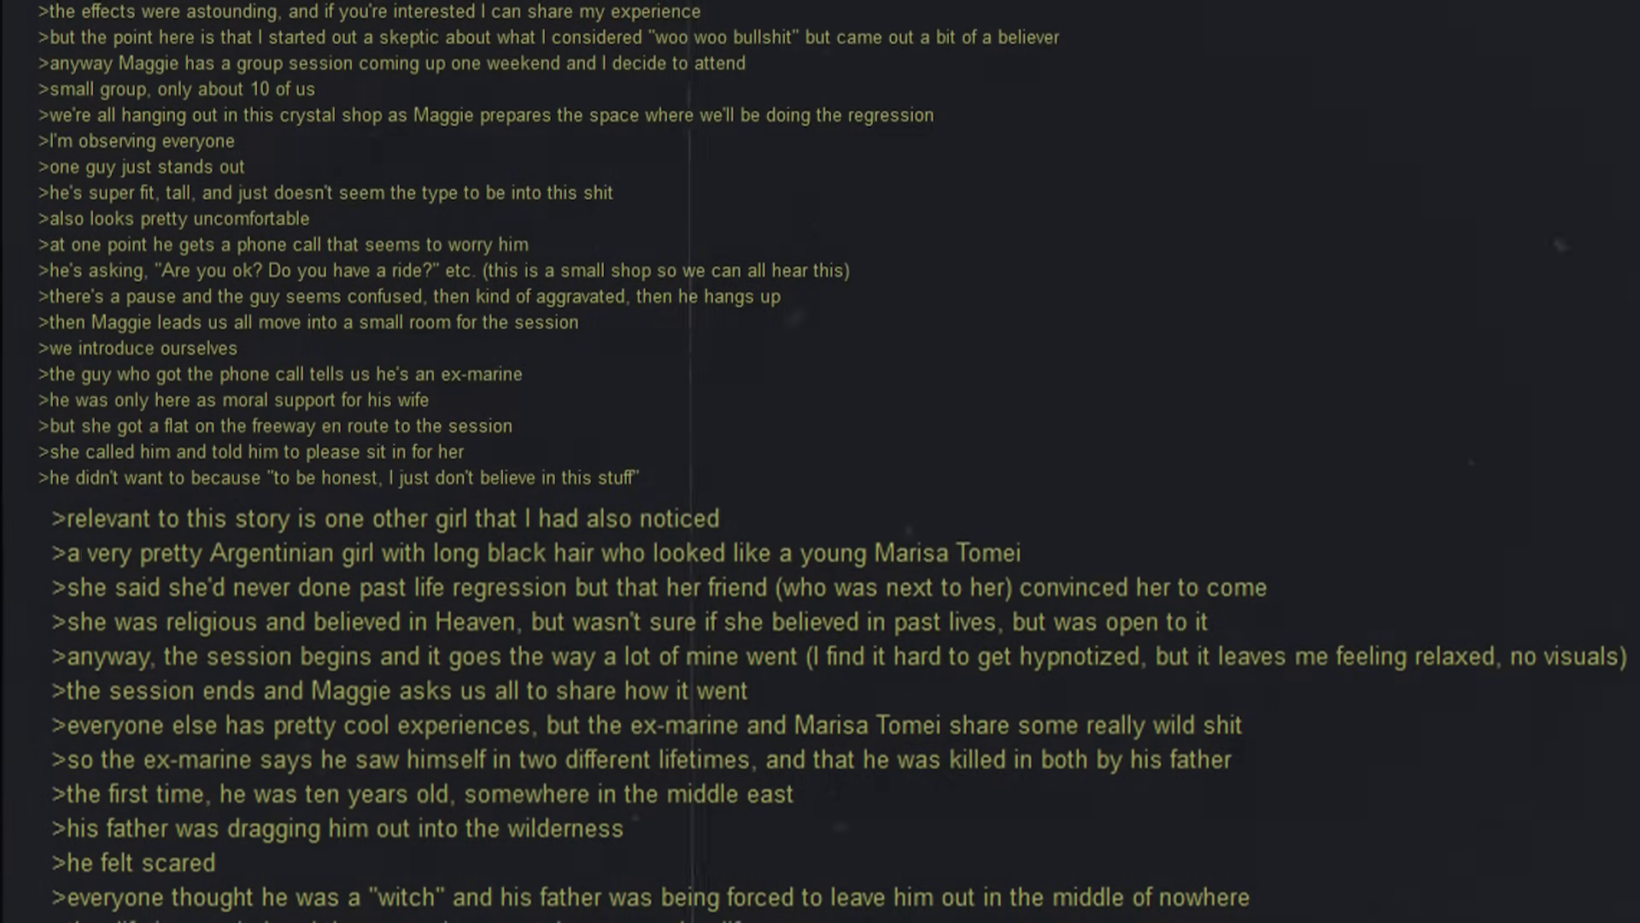
pyautogui.scroll(-3)
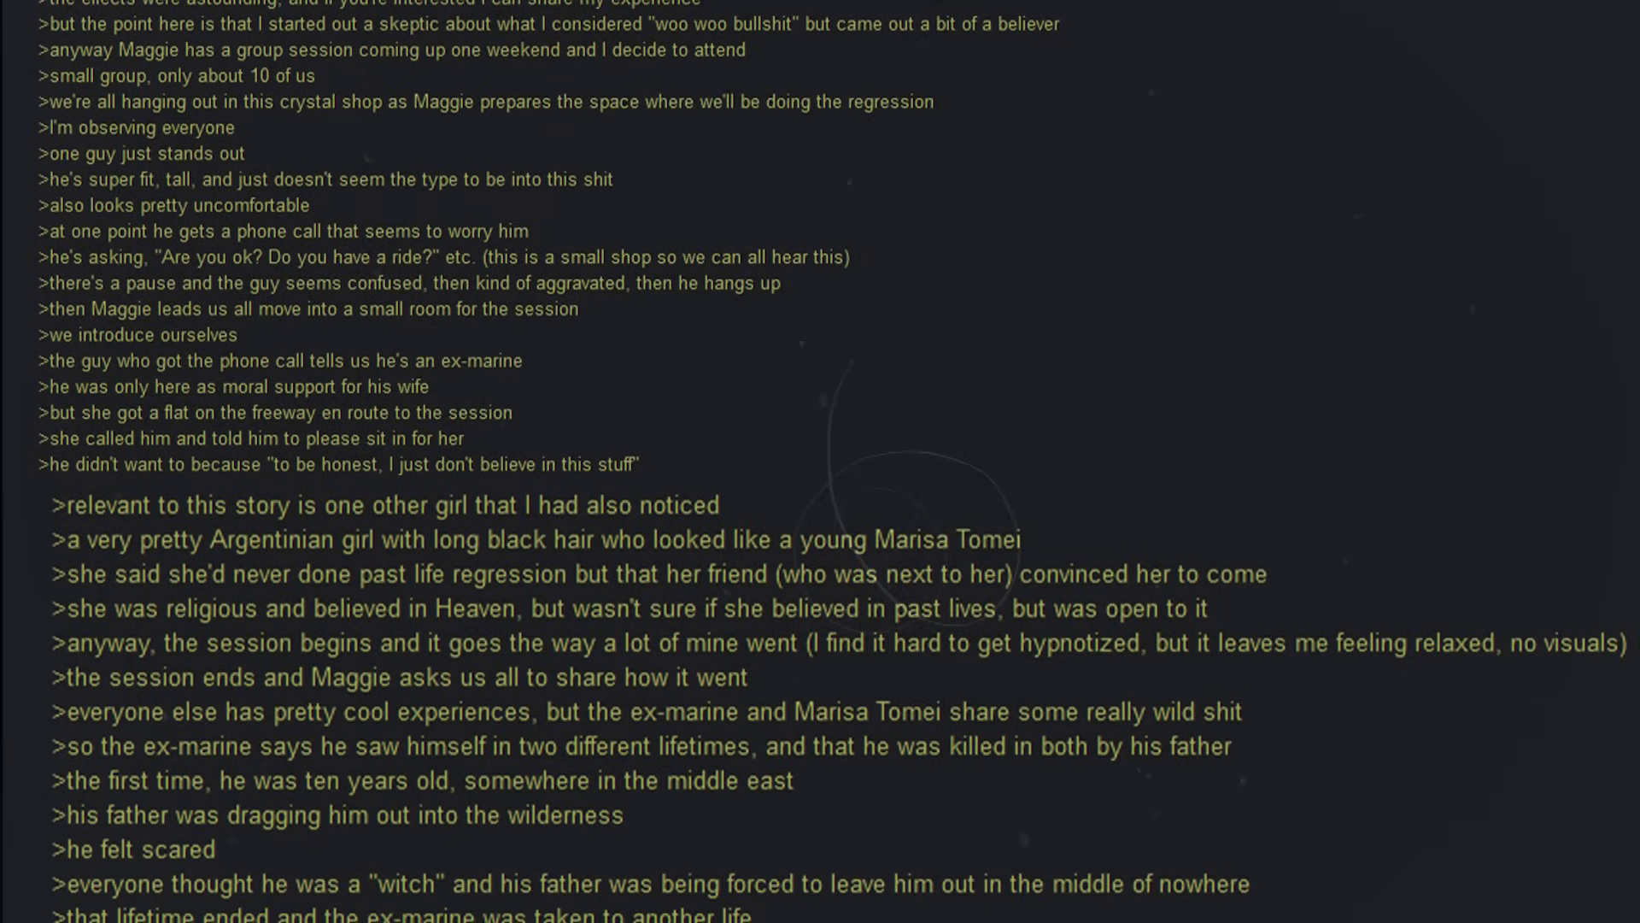
pyautogui.scroll(-3)
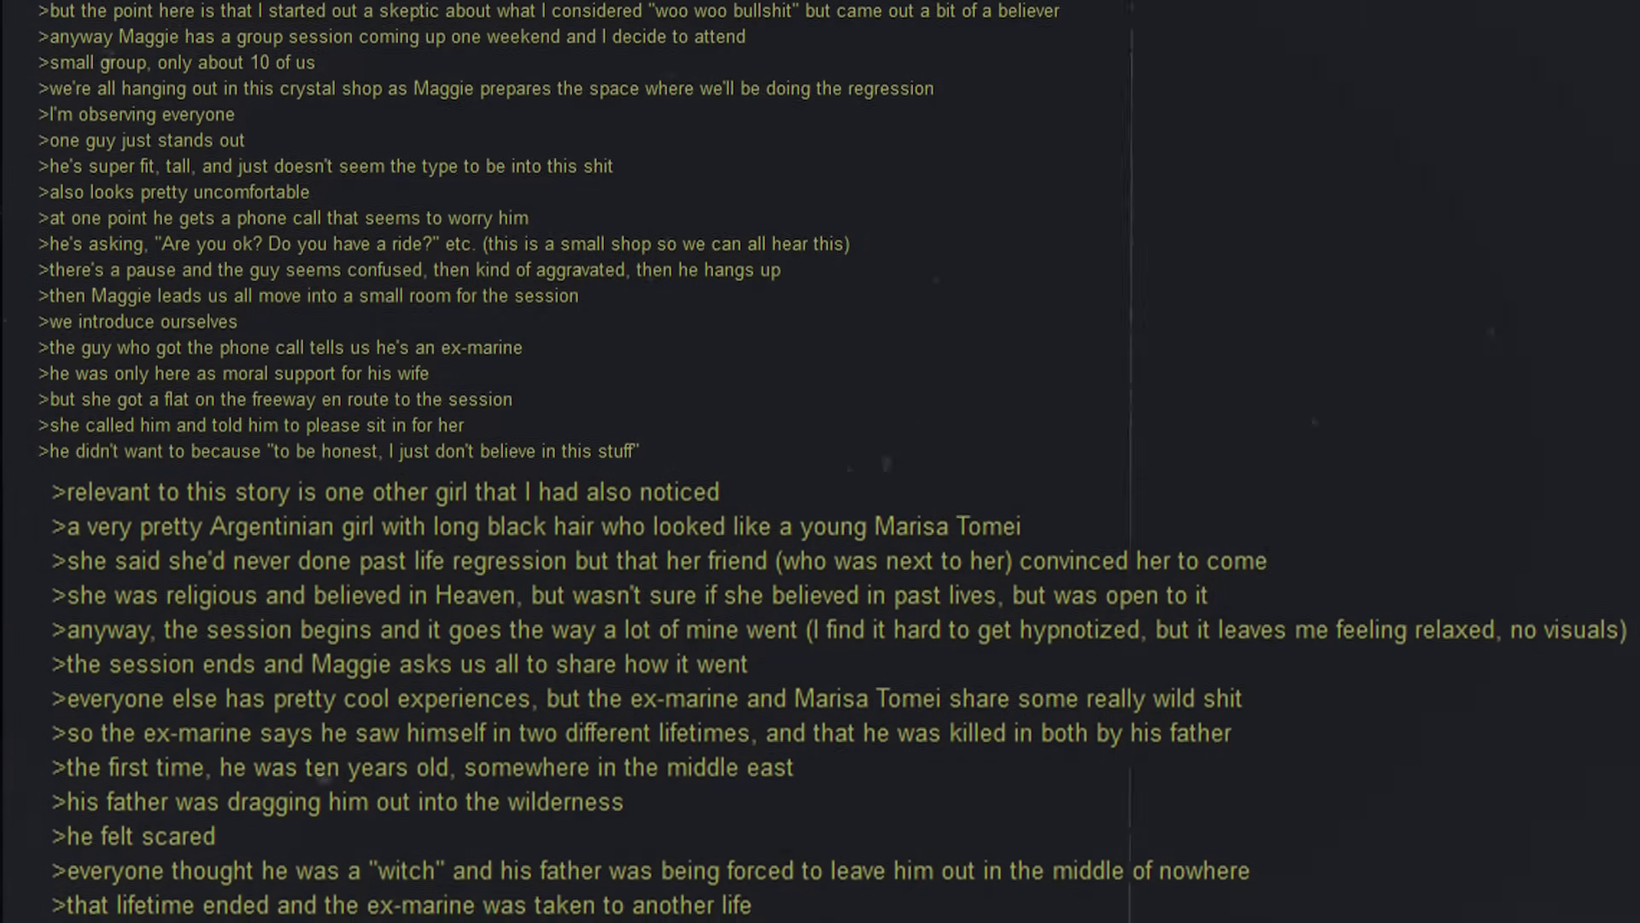
pyautogui.scroll(-3)
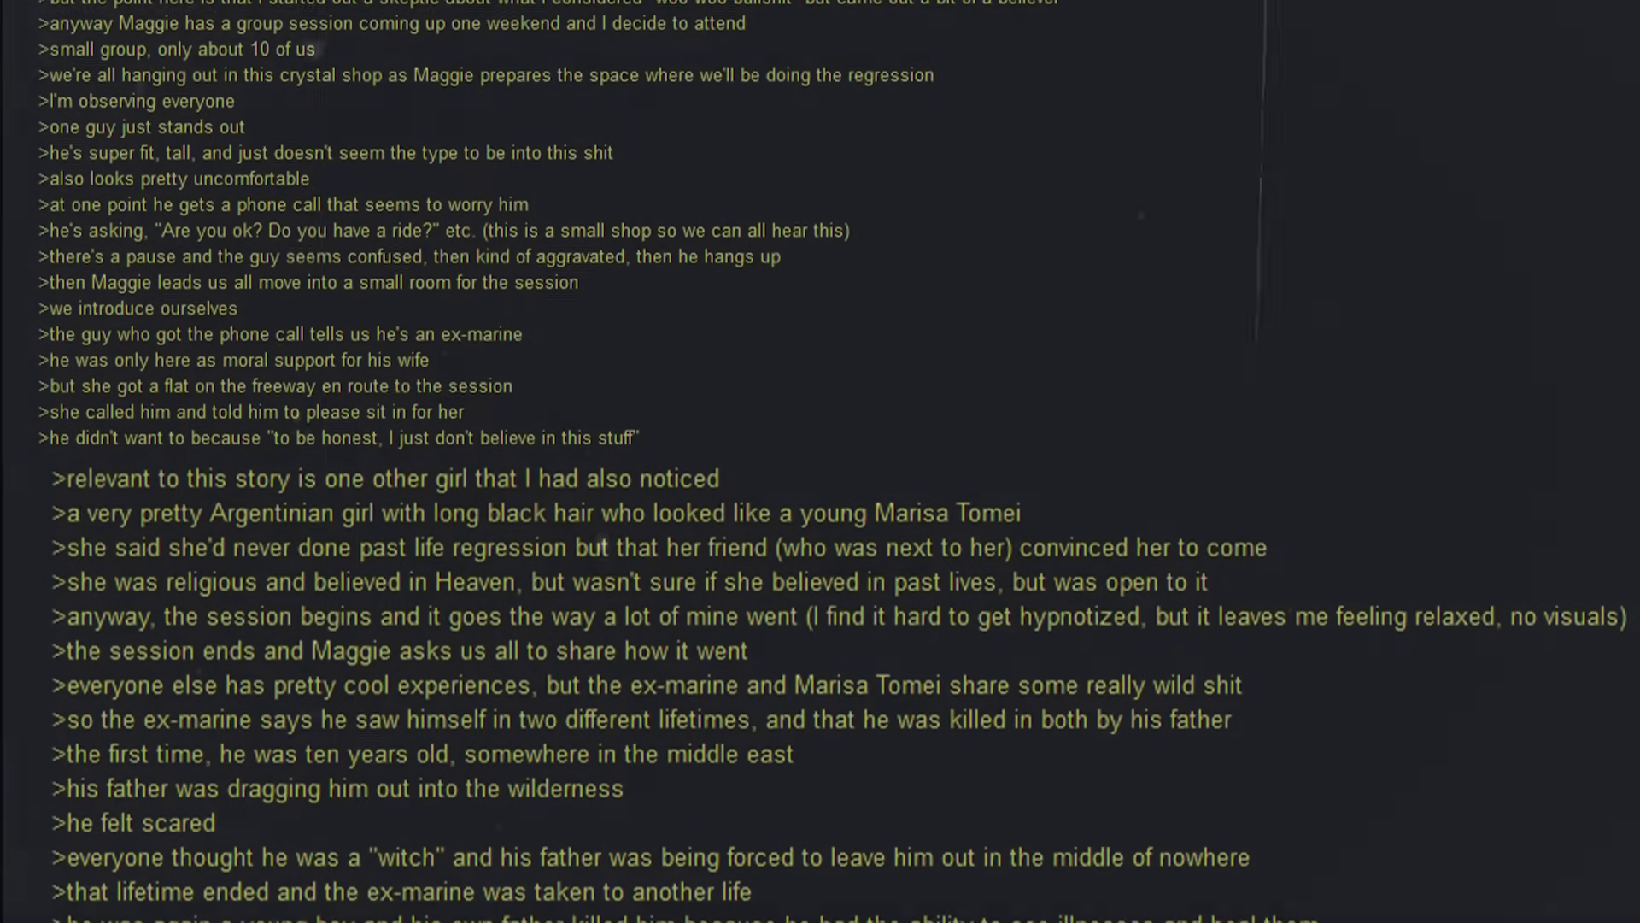
pyautogui.scroll(-3)
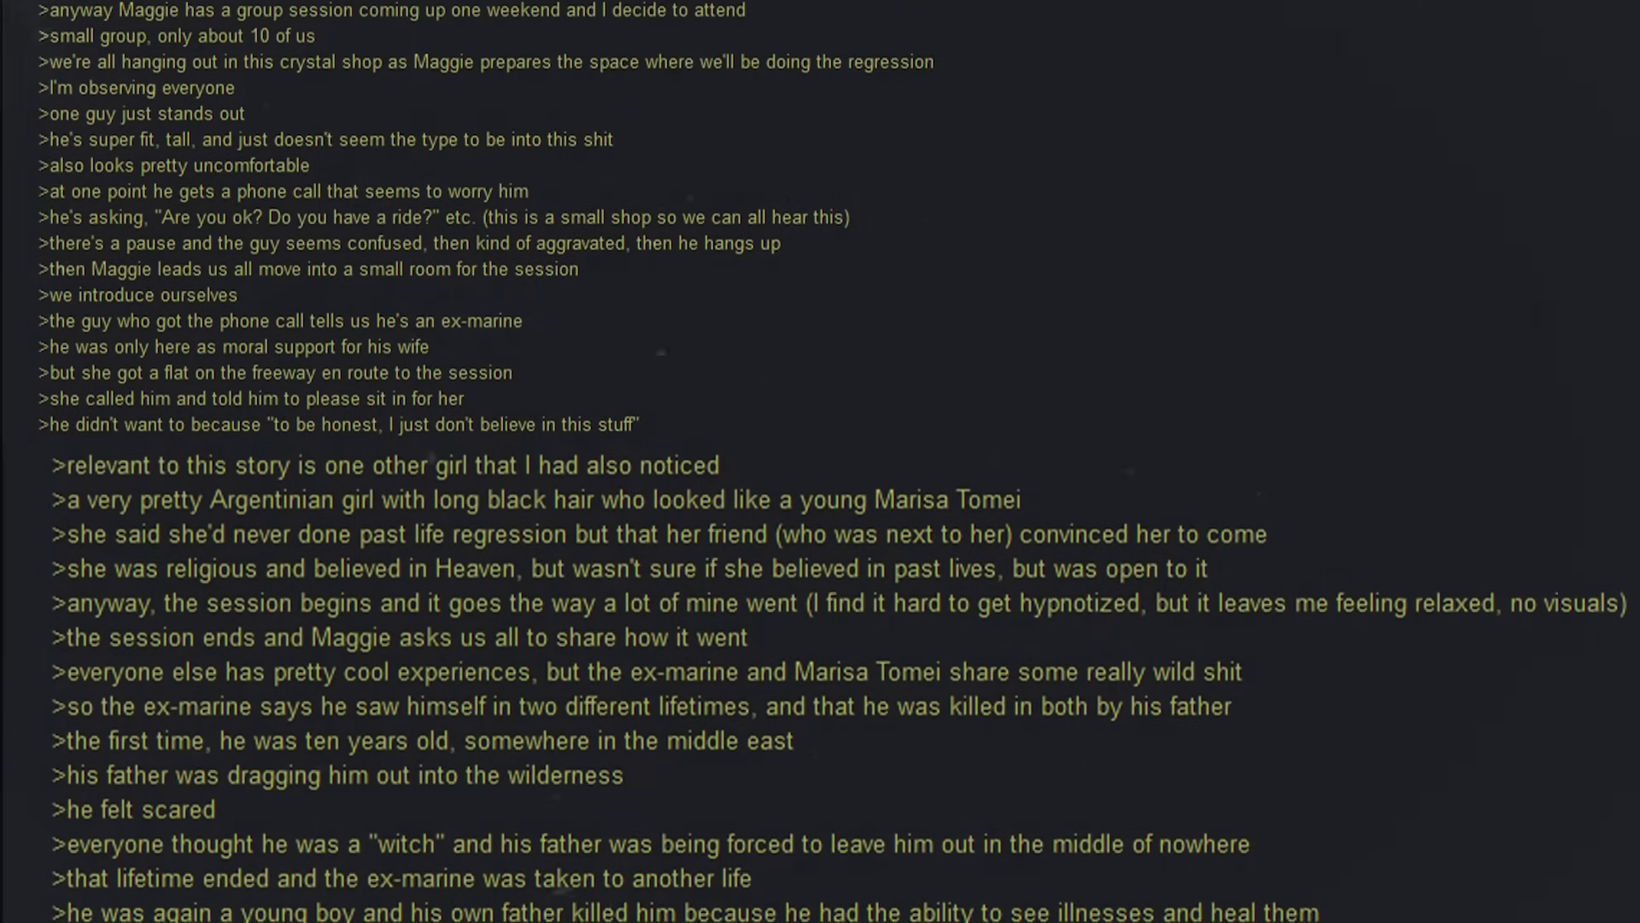
pyautogui.scroll(-3)
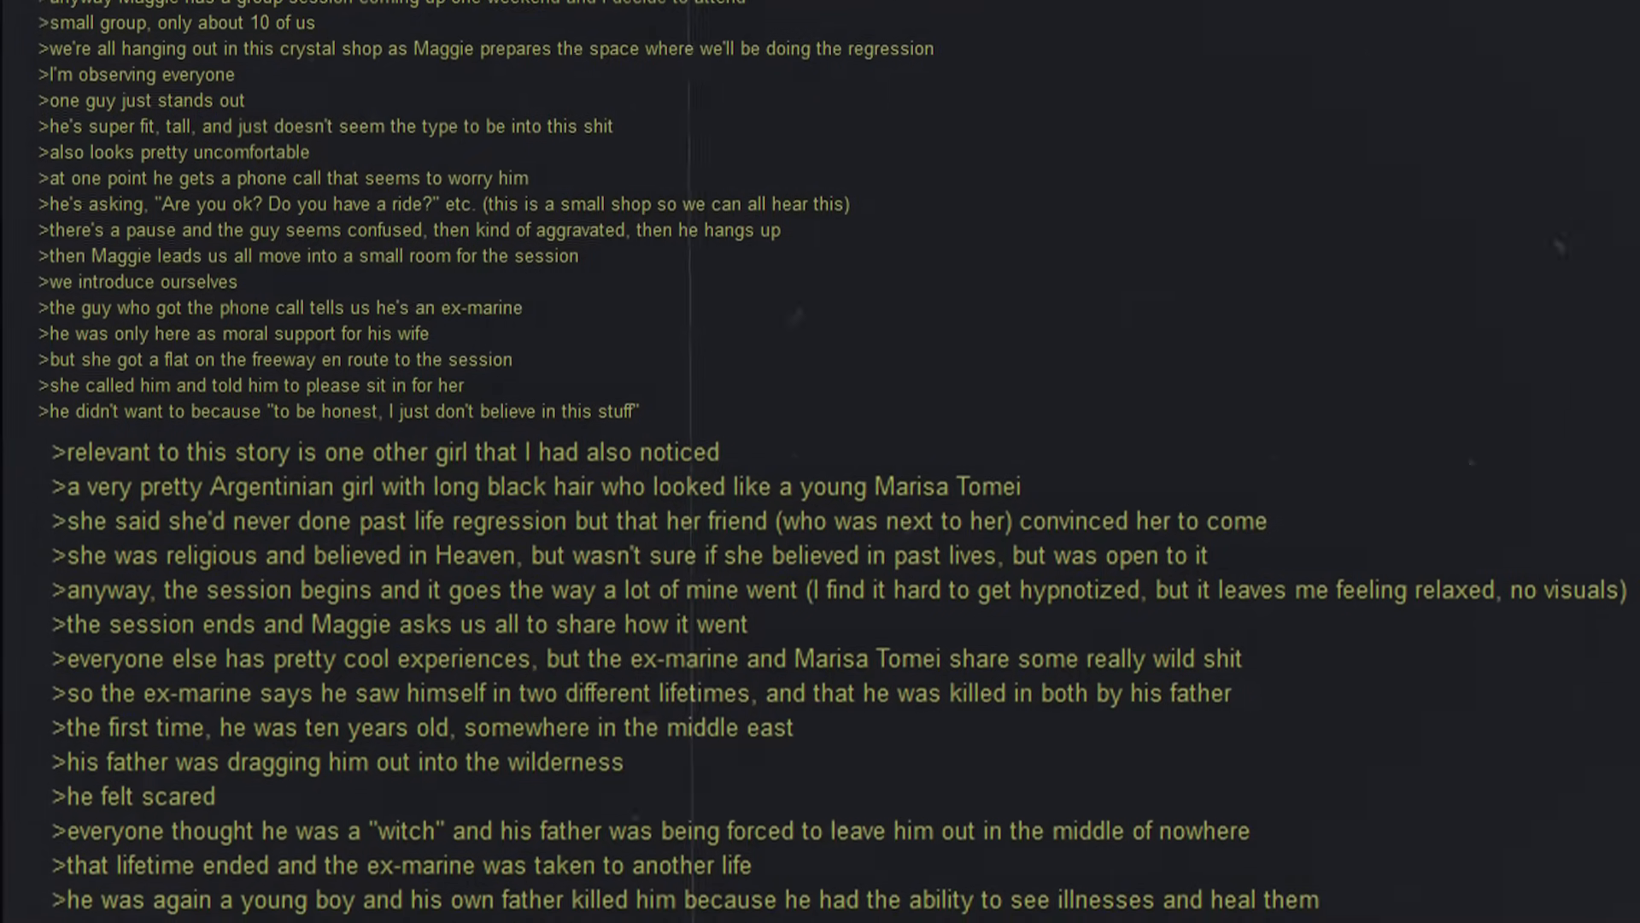
pyautogui.scroll(-3)
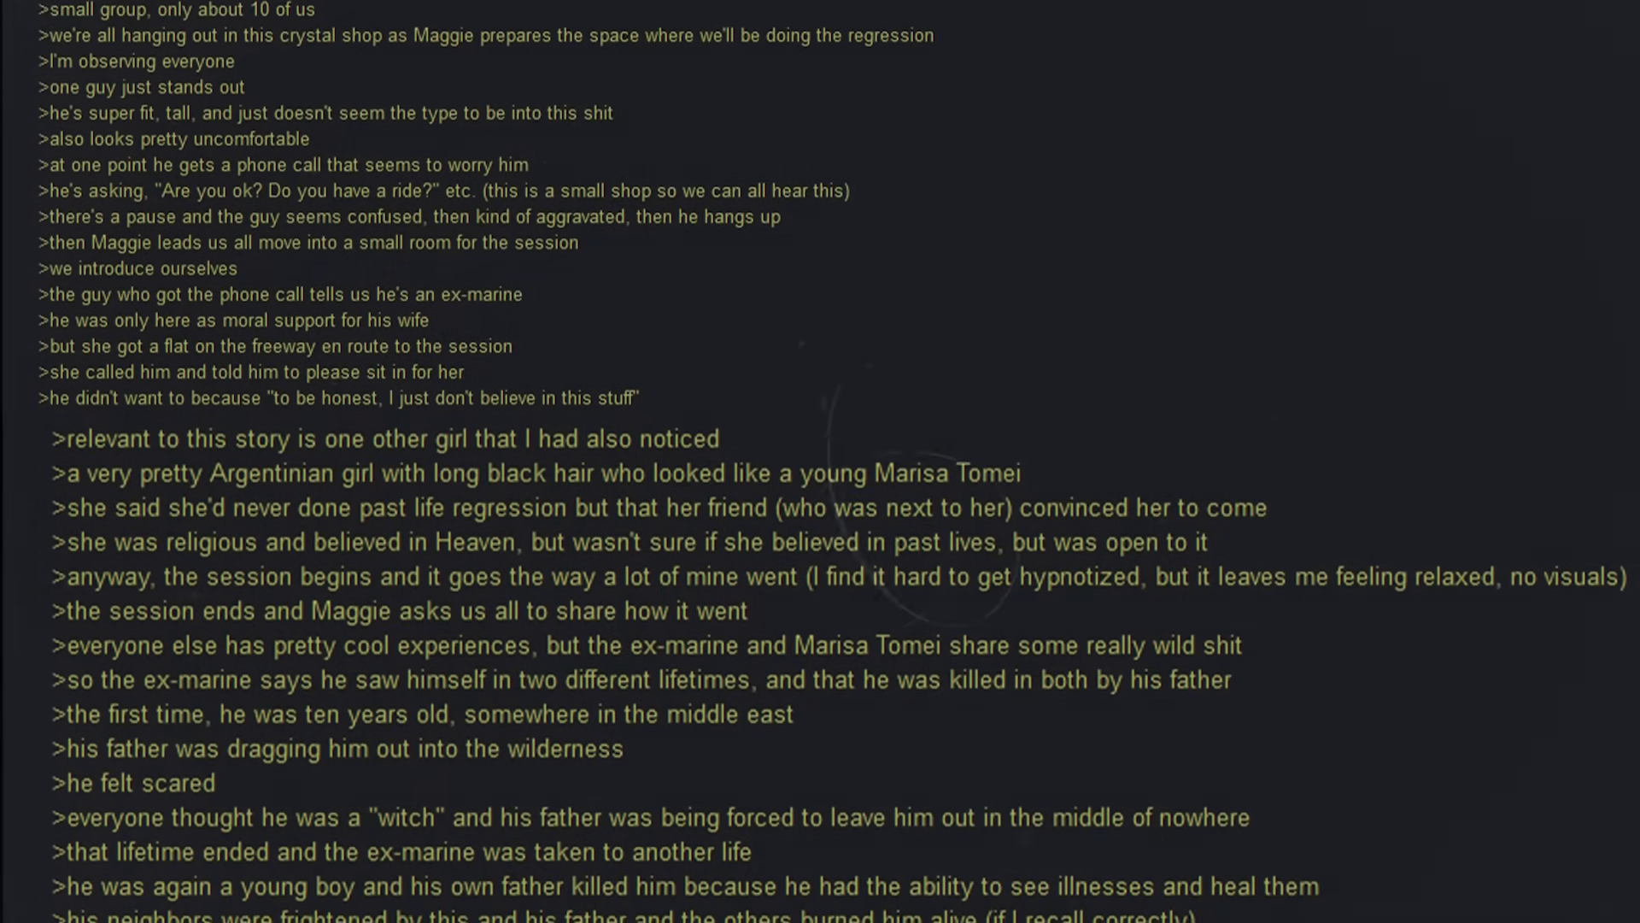
pyautogui.scroll(-3)
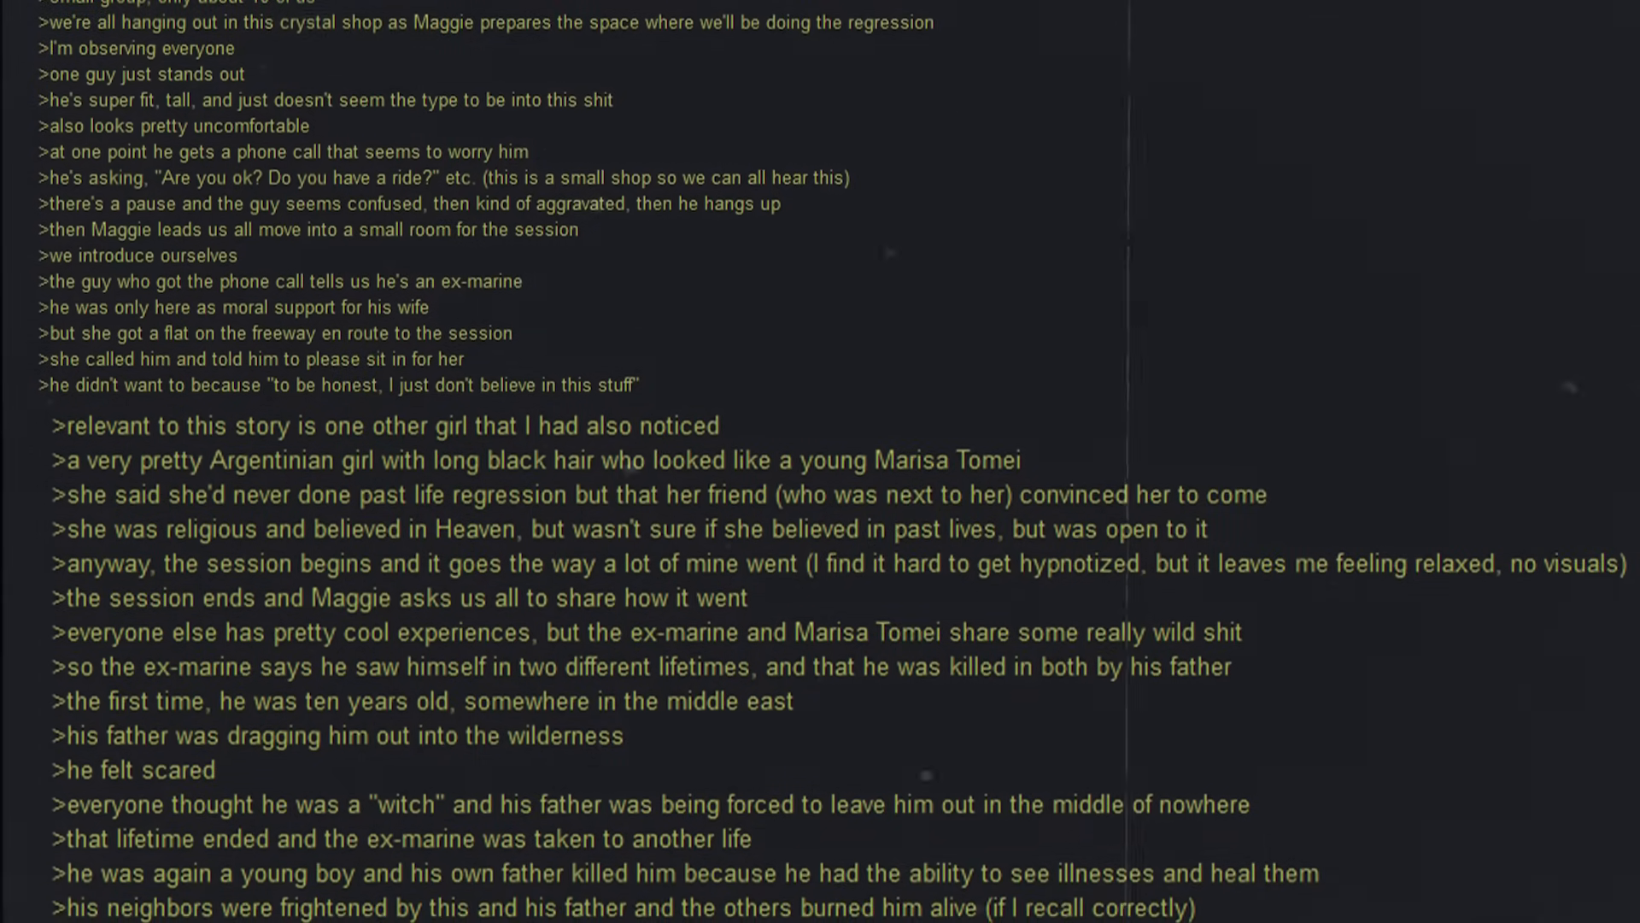
pyautogui.scroll(-3)
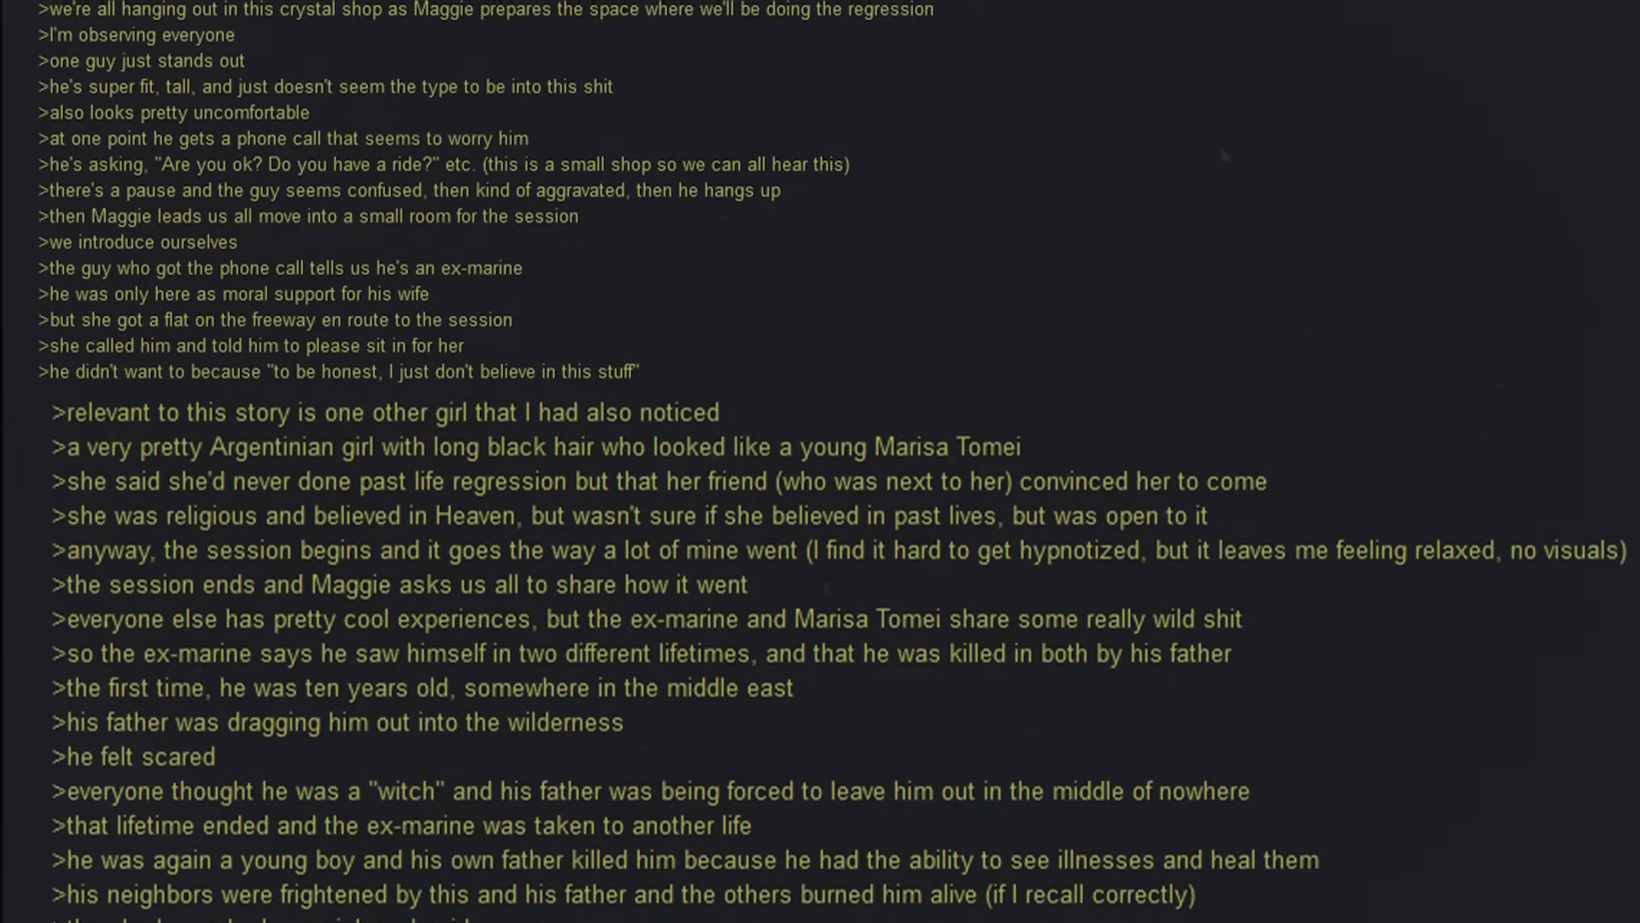
pyautogui.scroll(-3)
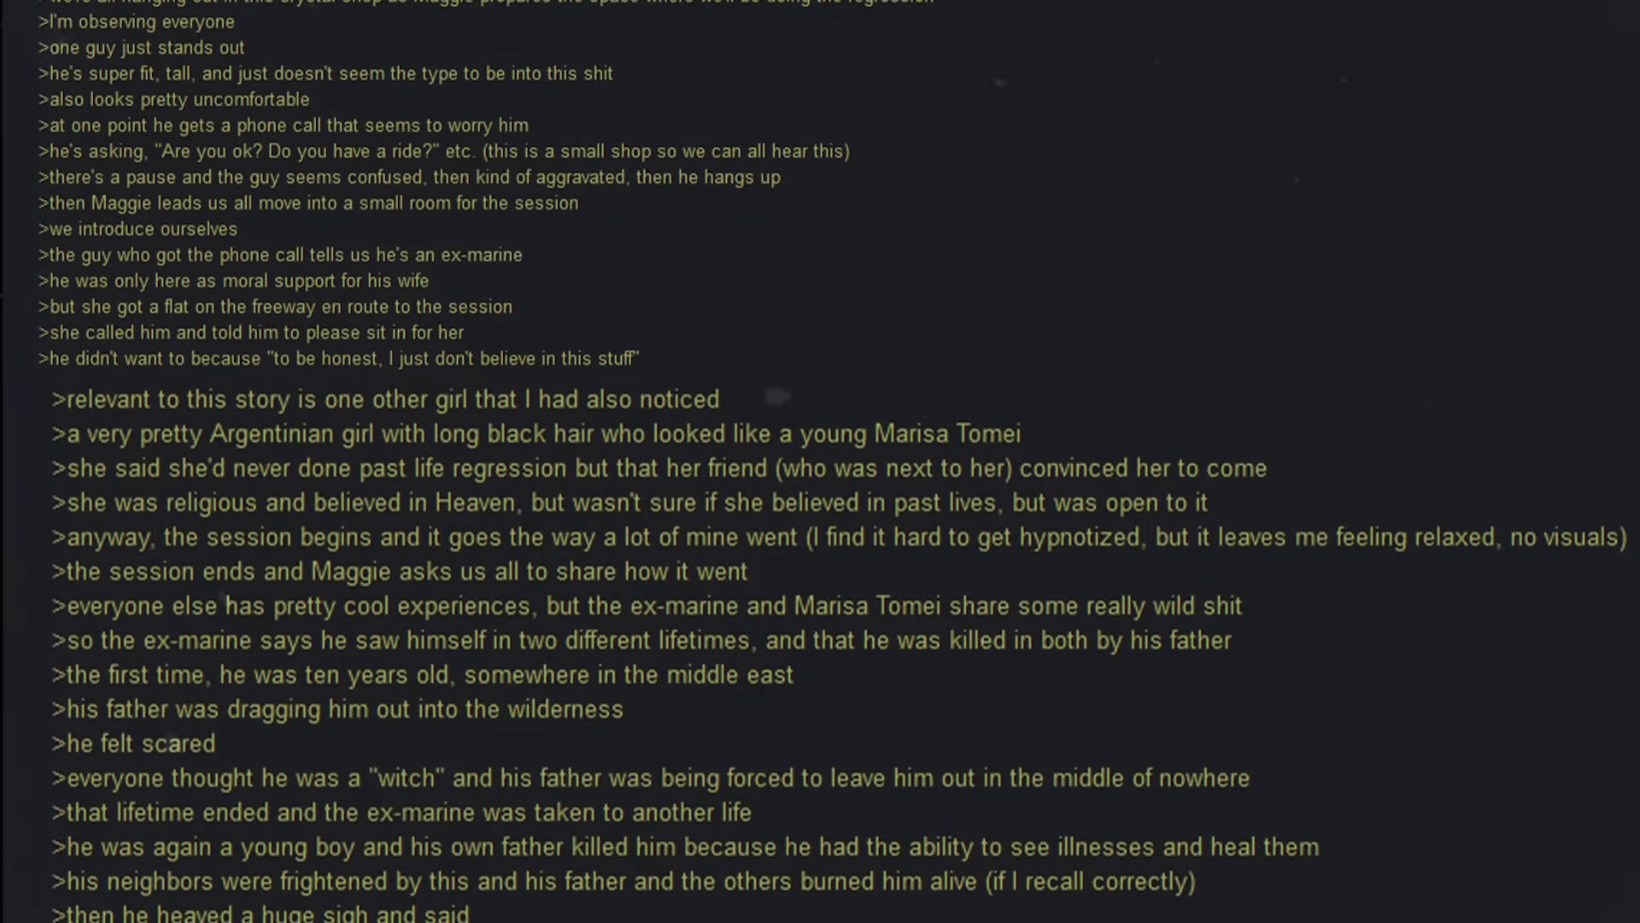
pyautogui.scroll(-3)
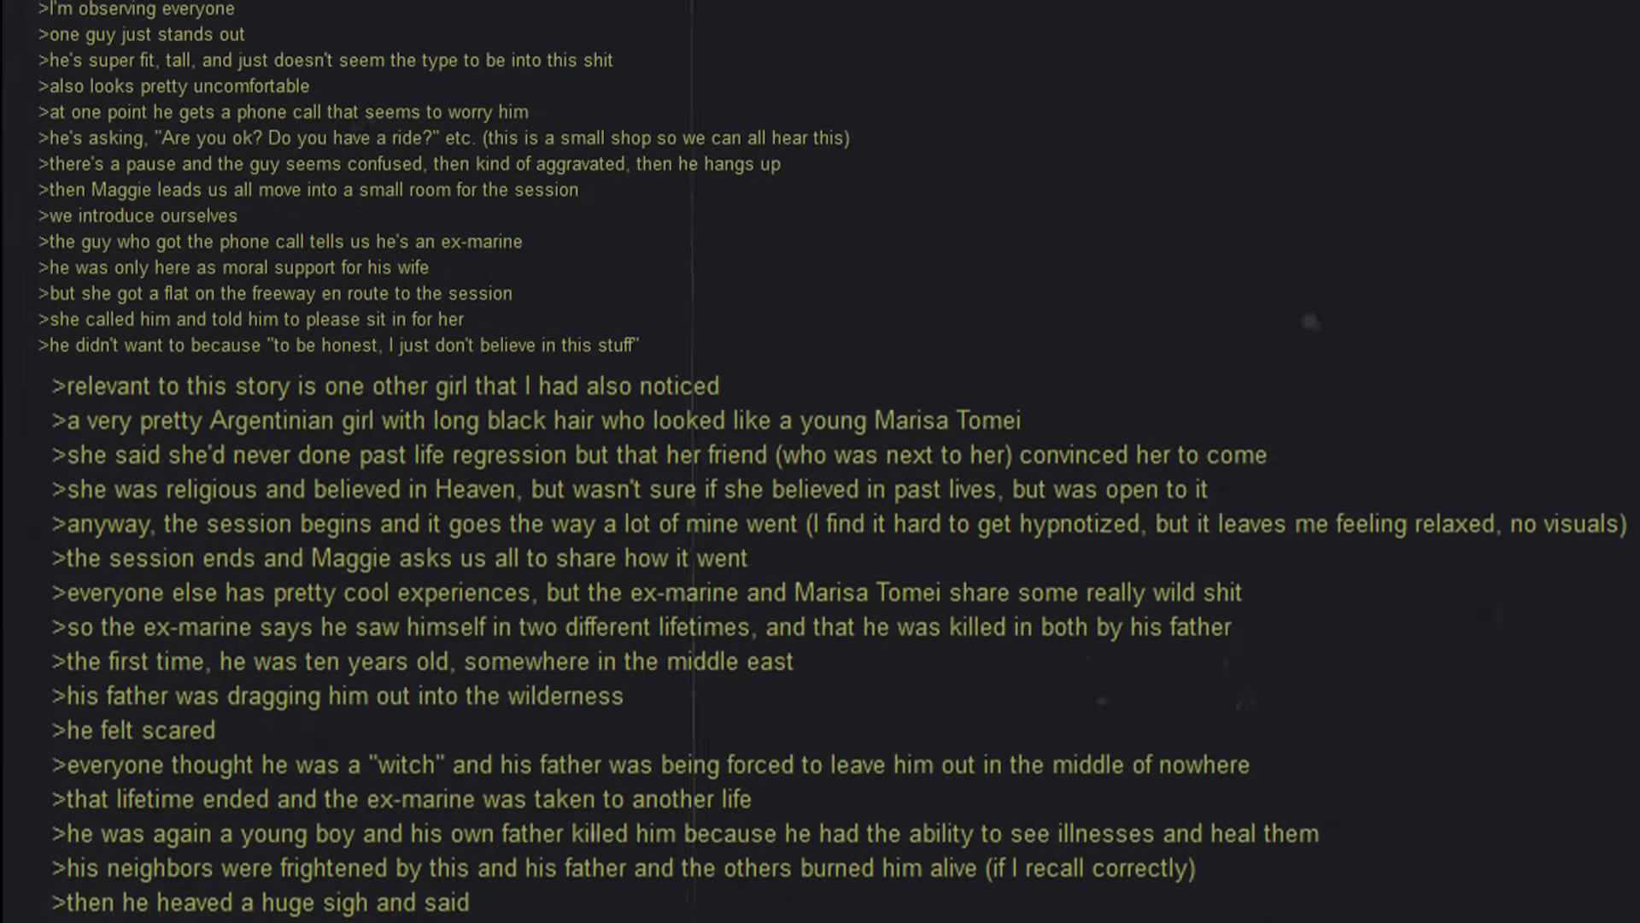
pyautogui.scroll(-3)
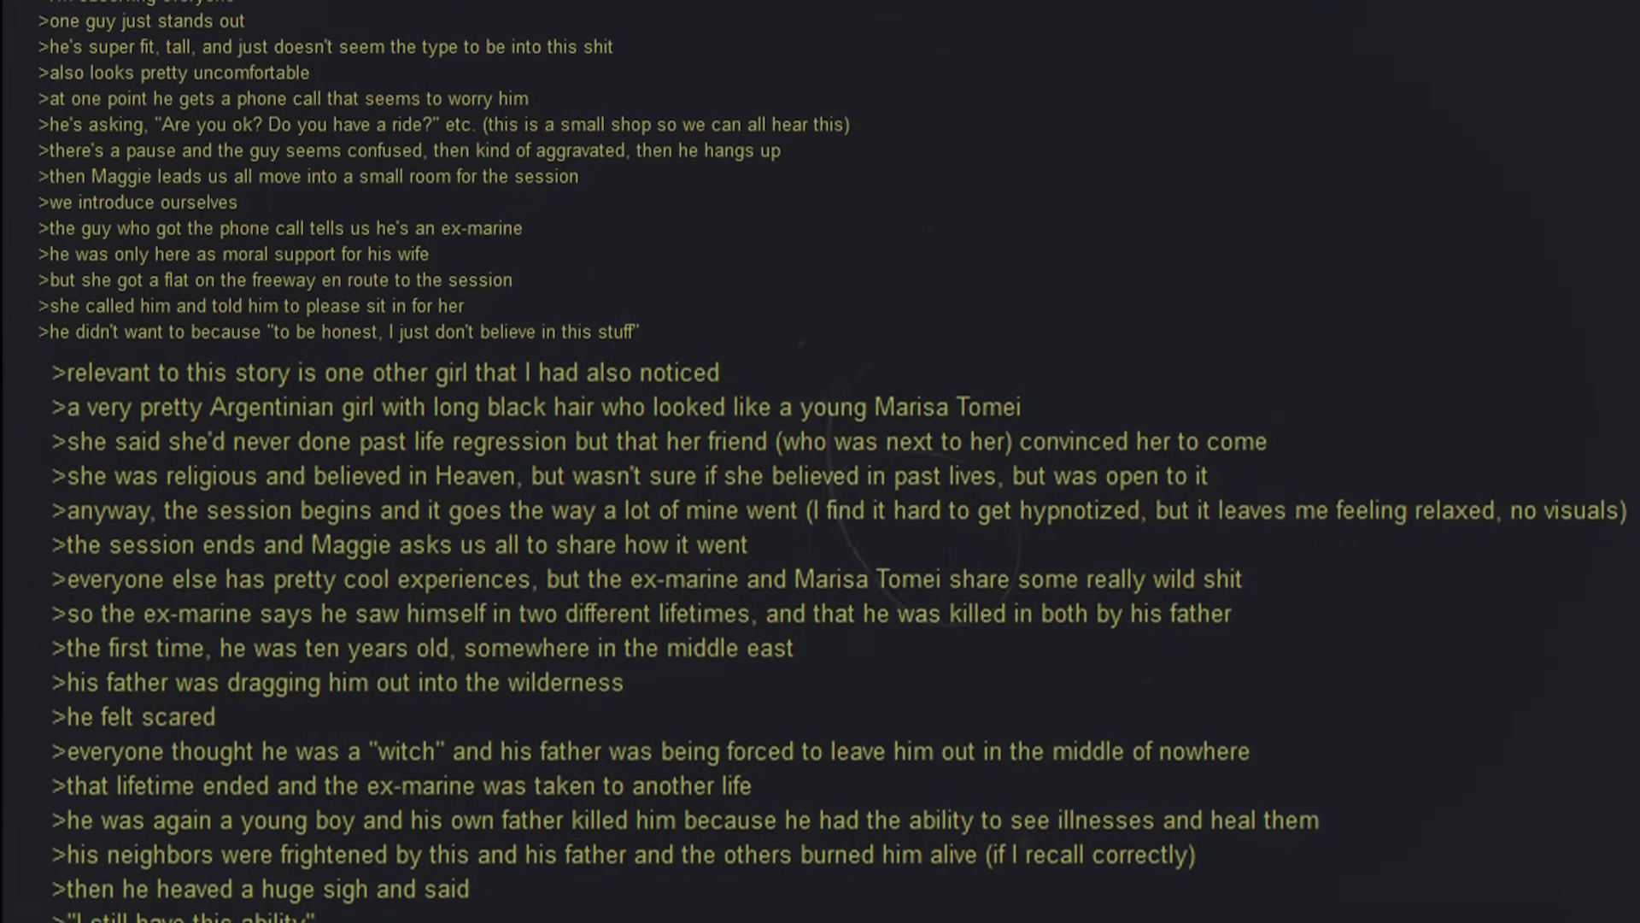
pyautogui.scroll(-3)
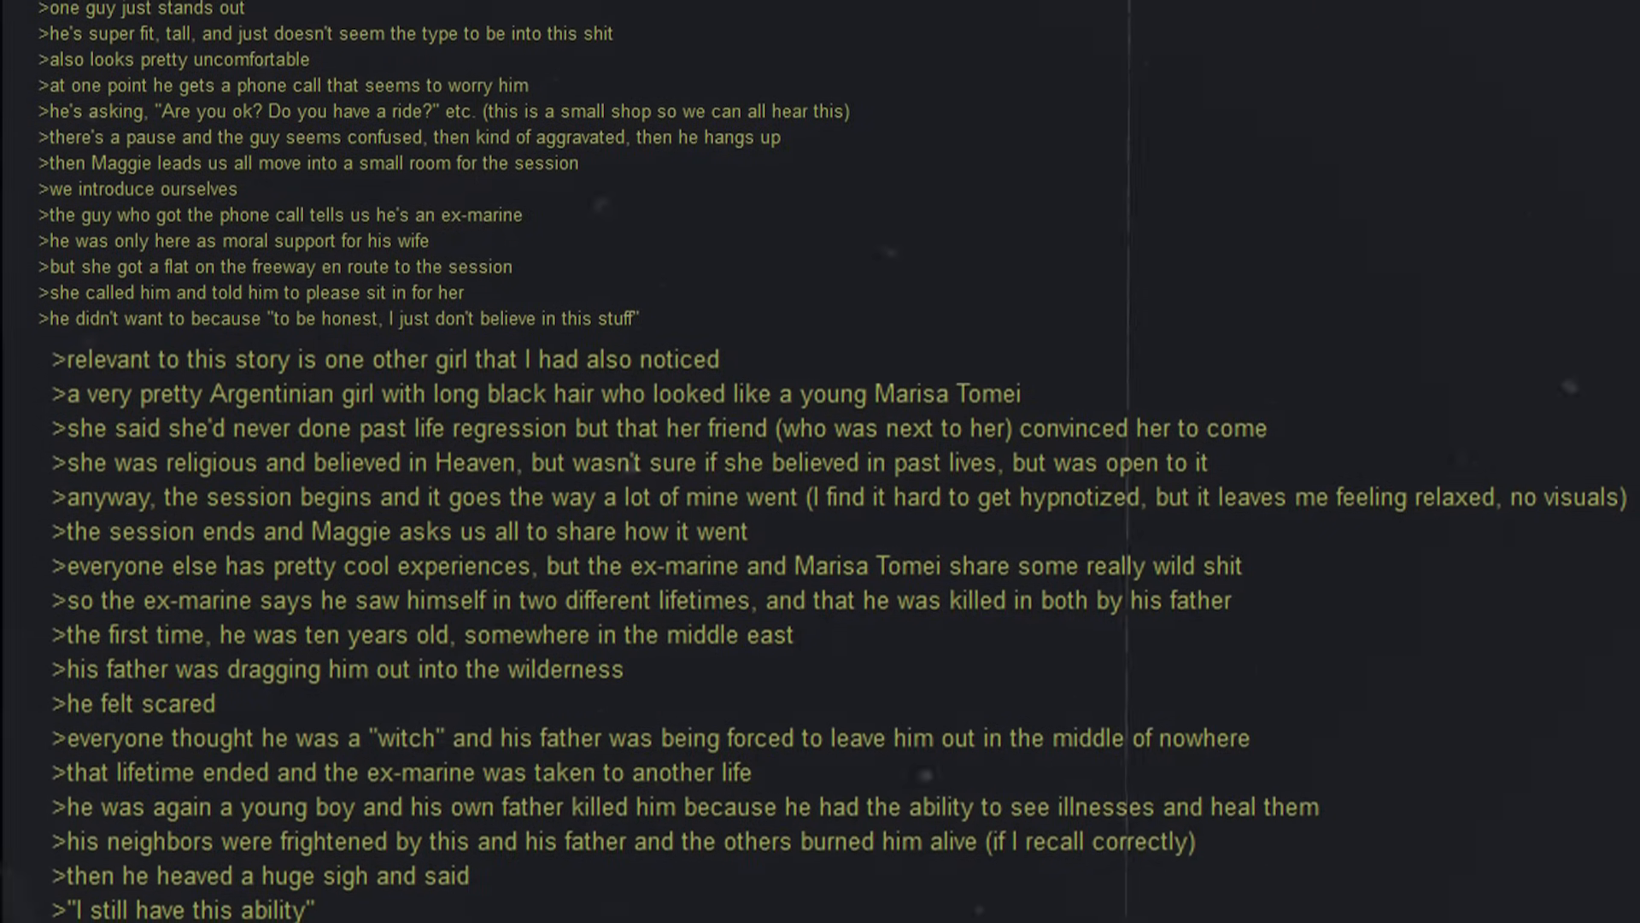
pyautogui.scroll(-3)
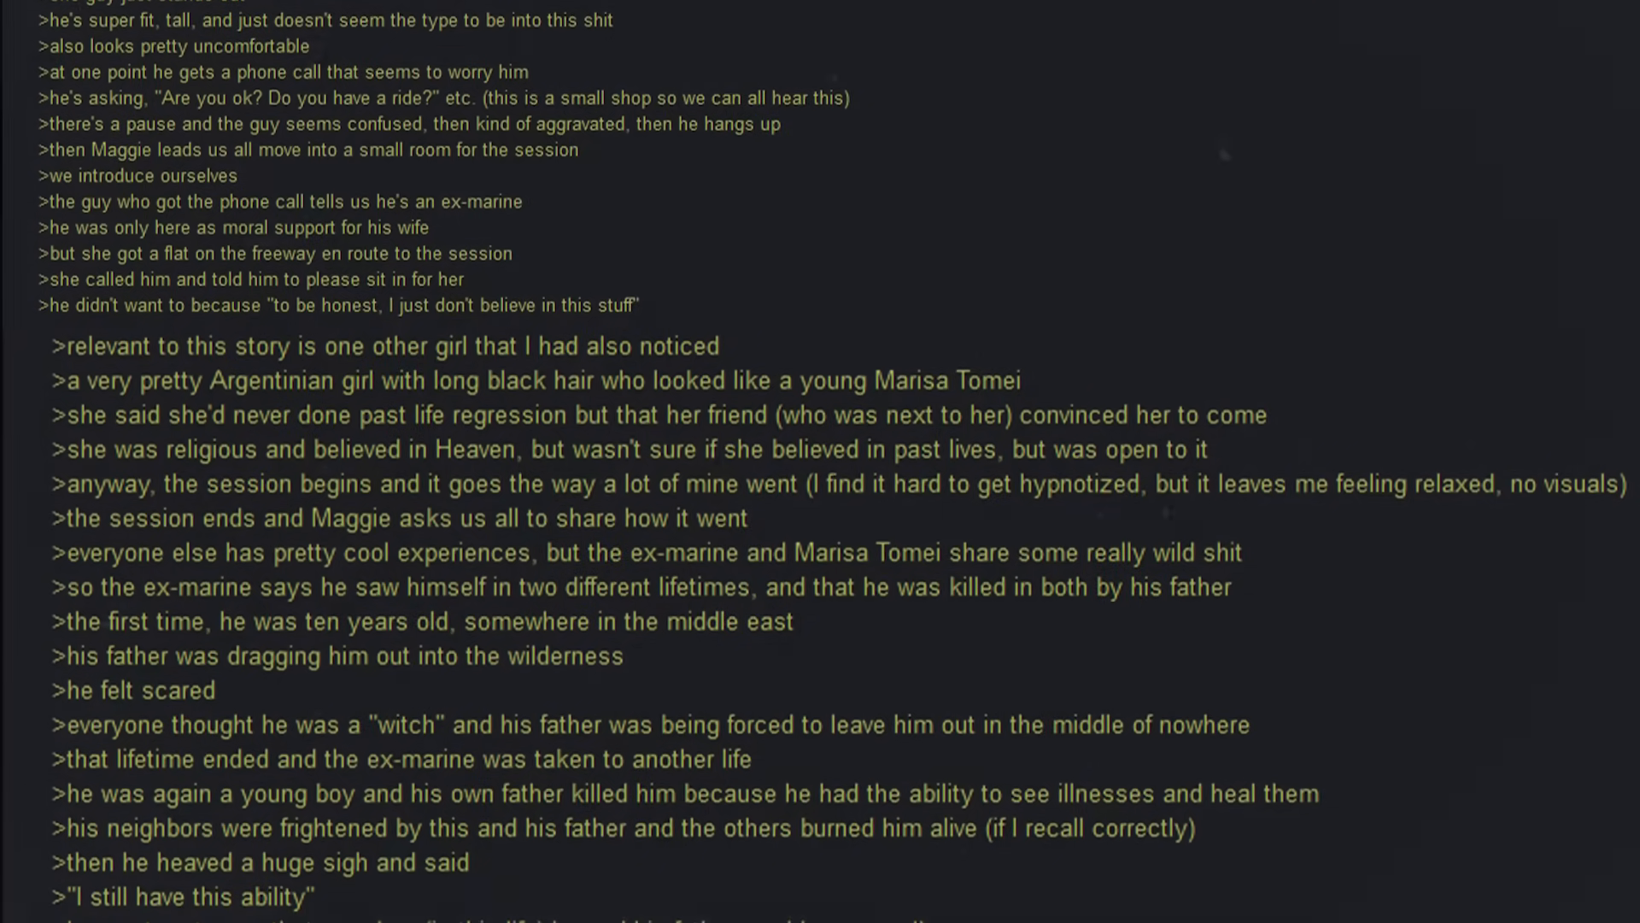
pyautogui.scroll(-3)
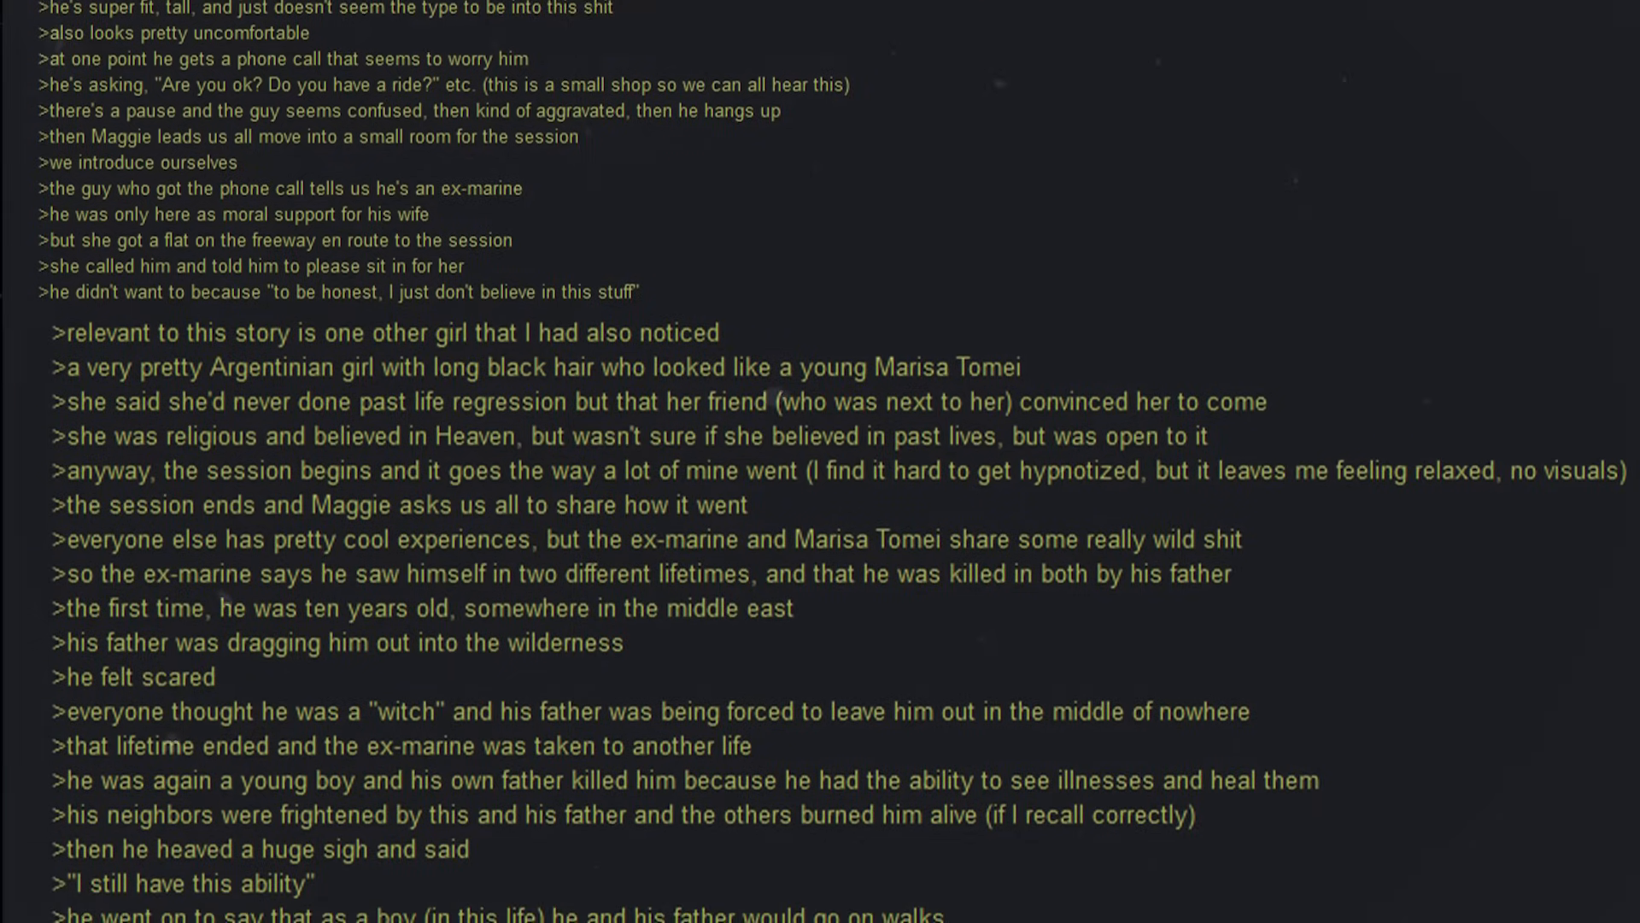
pyautogui.scroll(-3)
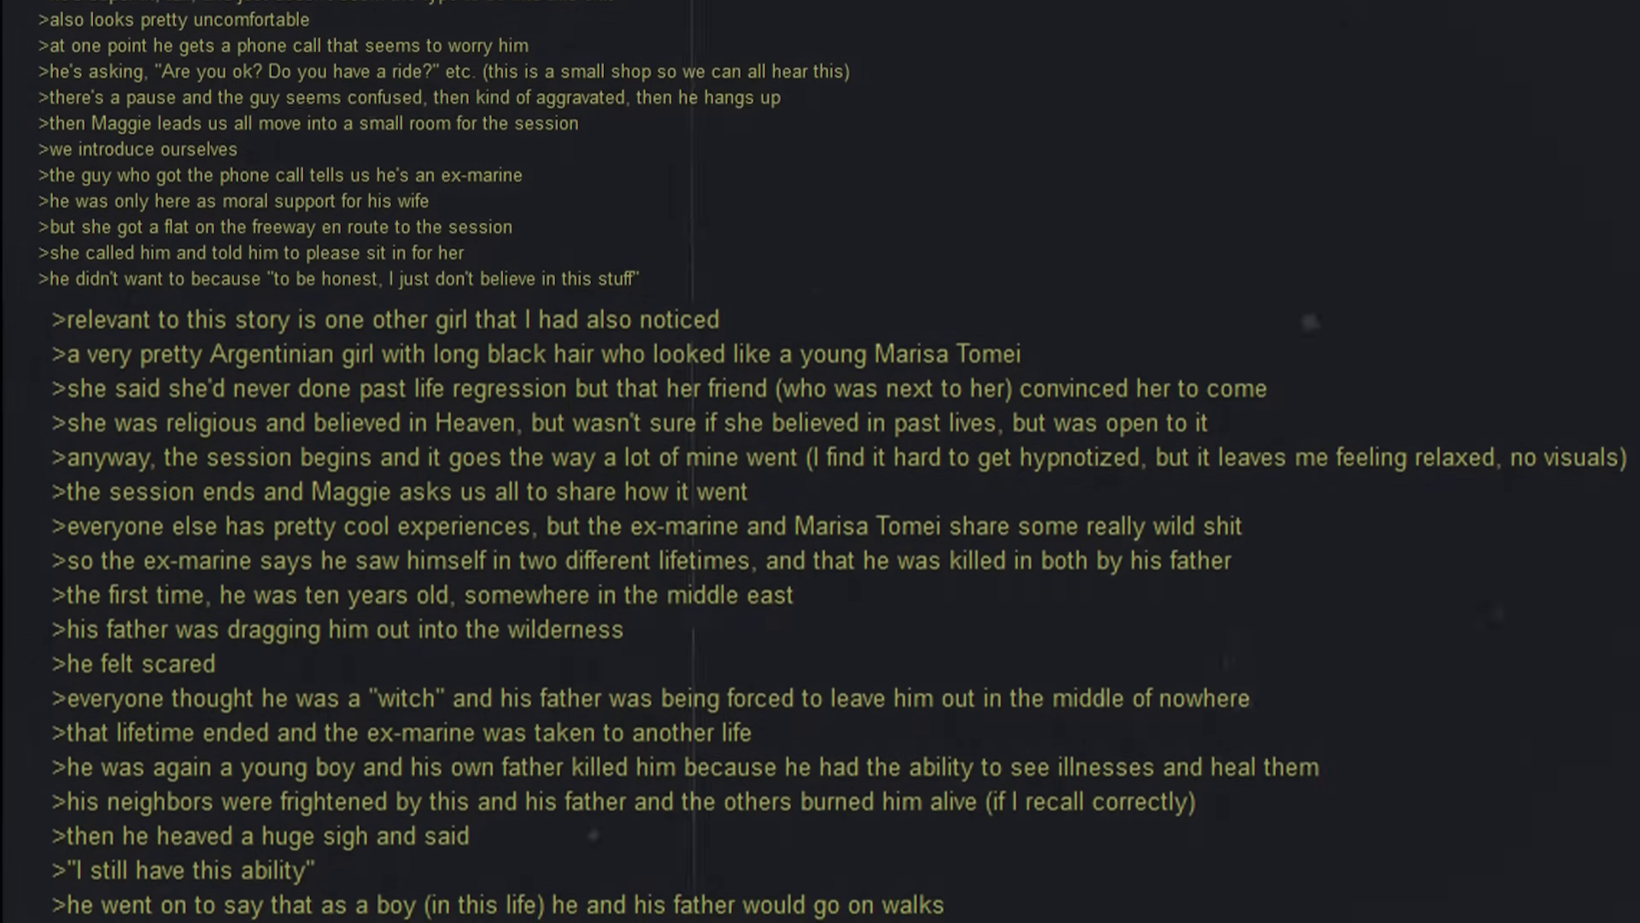
pyautogui.scroll(-3)
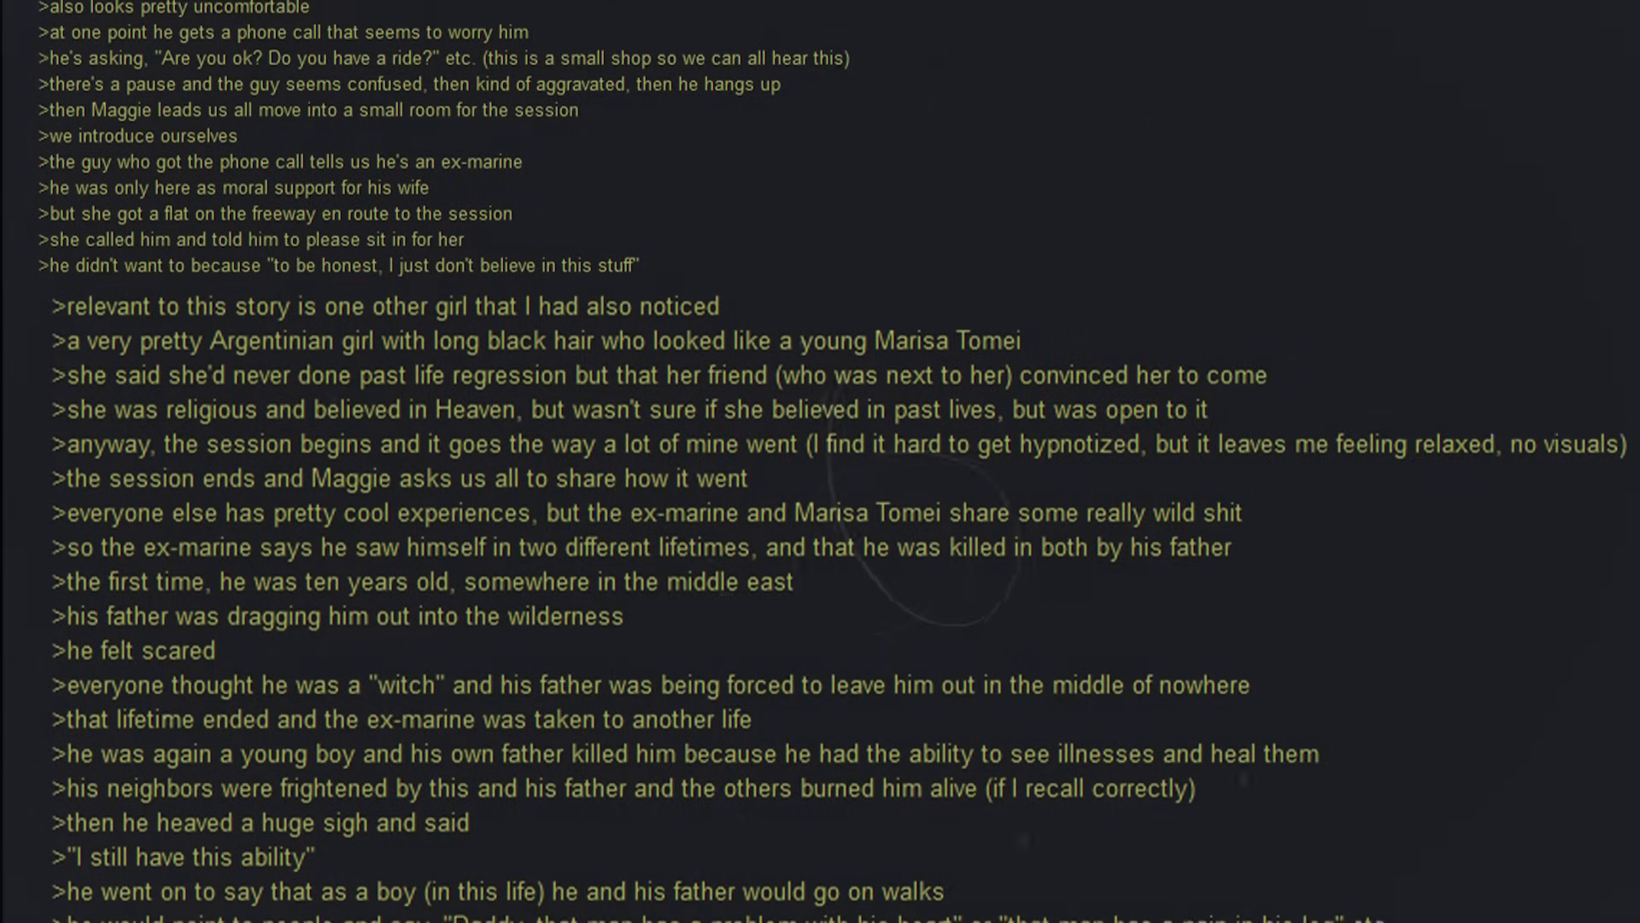
pyautogui.scroll(-3)
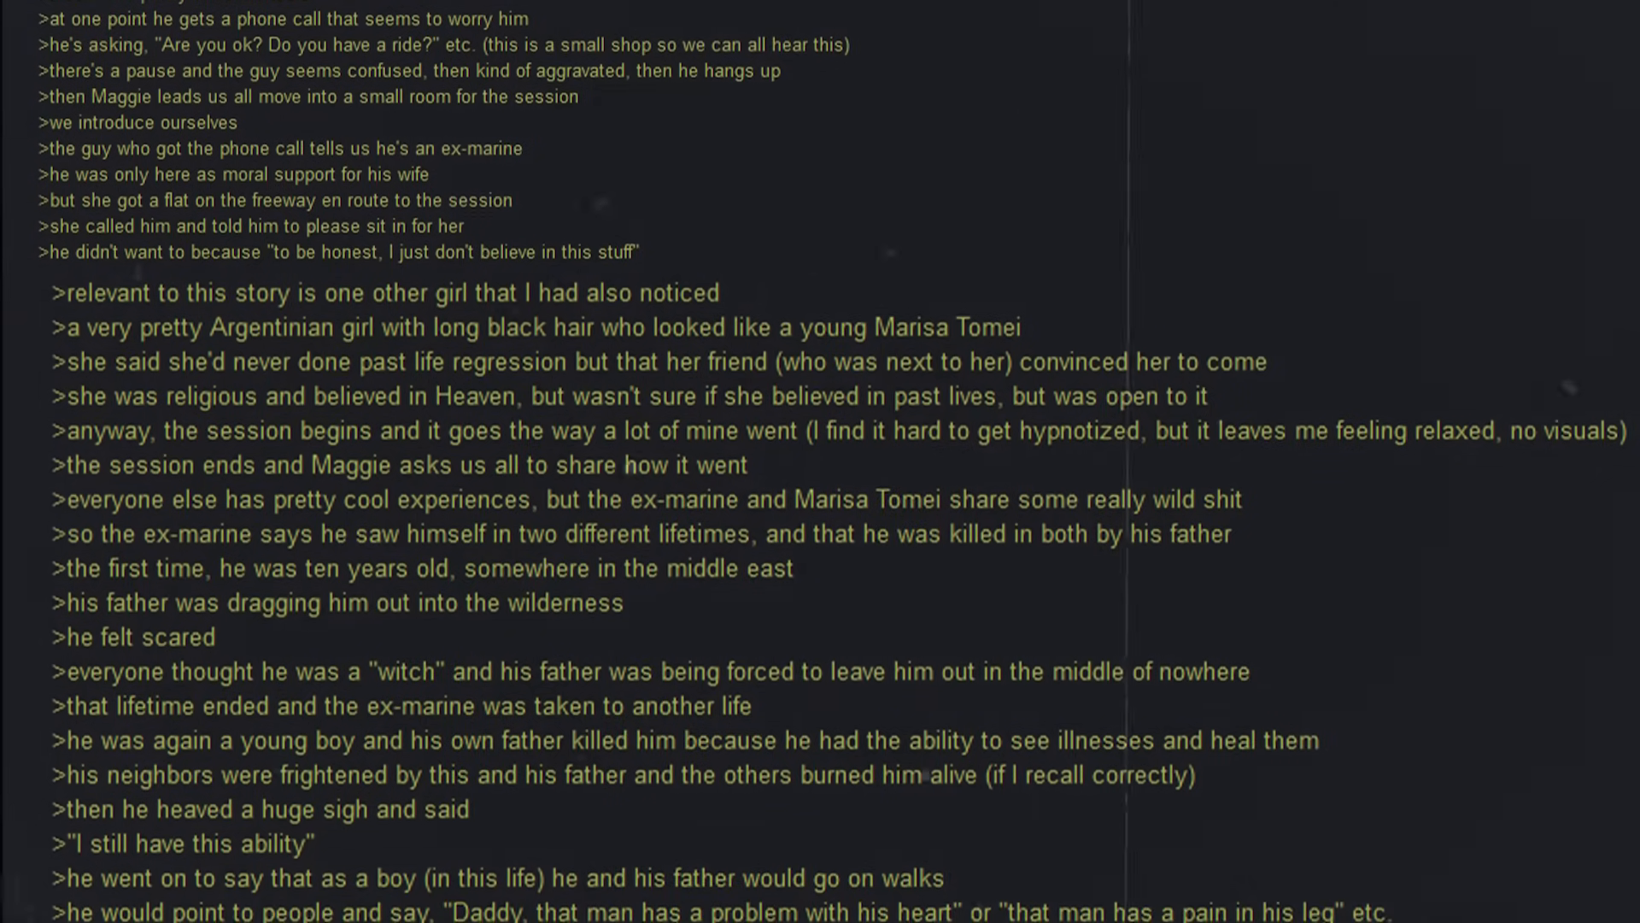
pyautogui.scroll(-3)
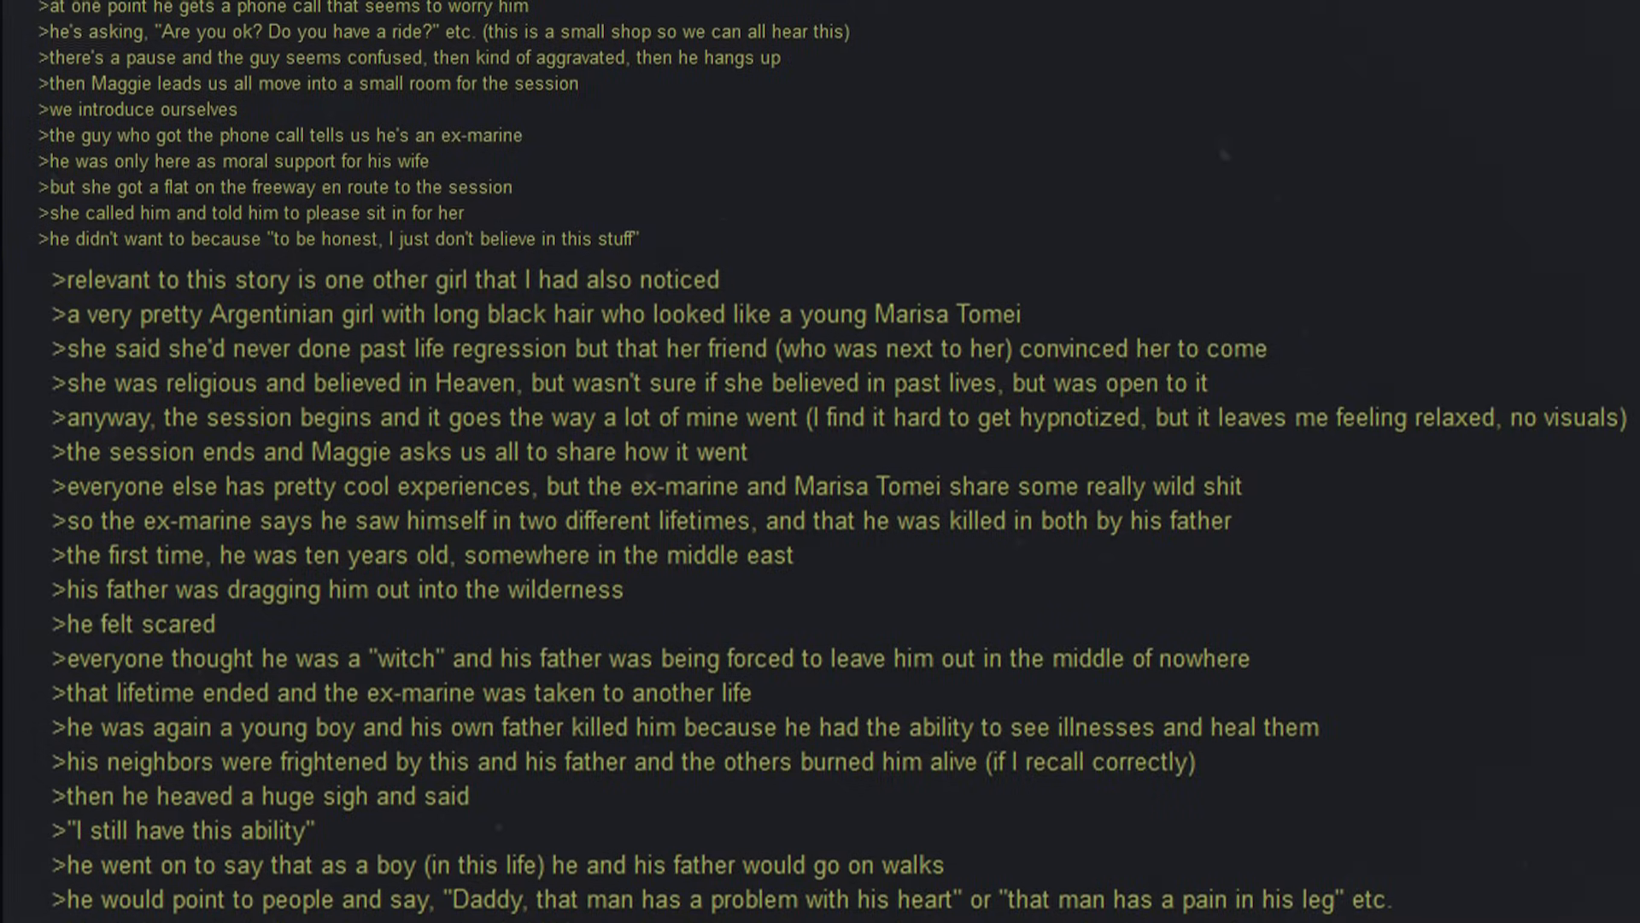
pyautogui.scroll(-3)
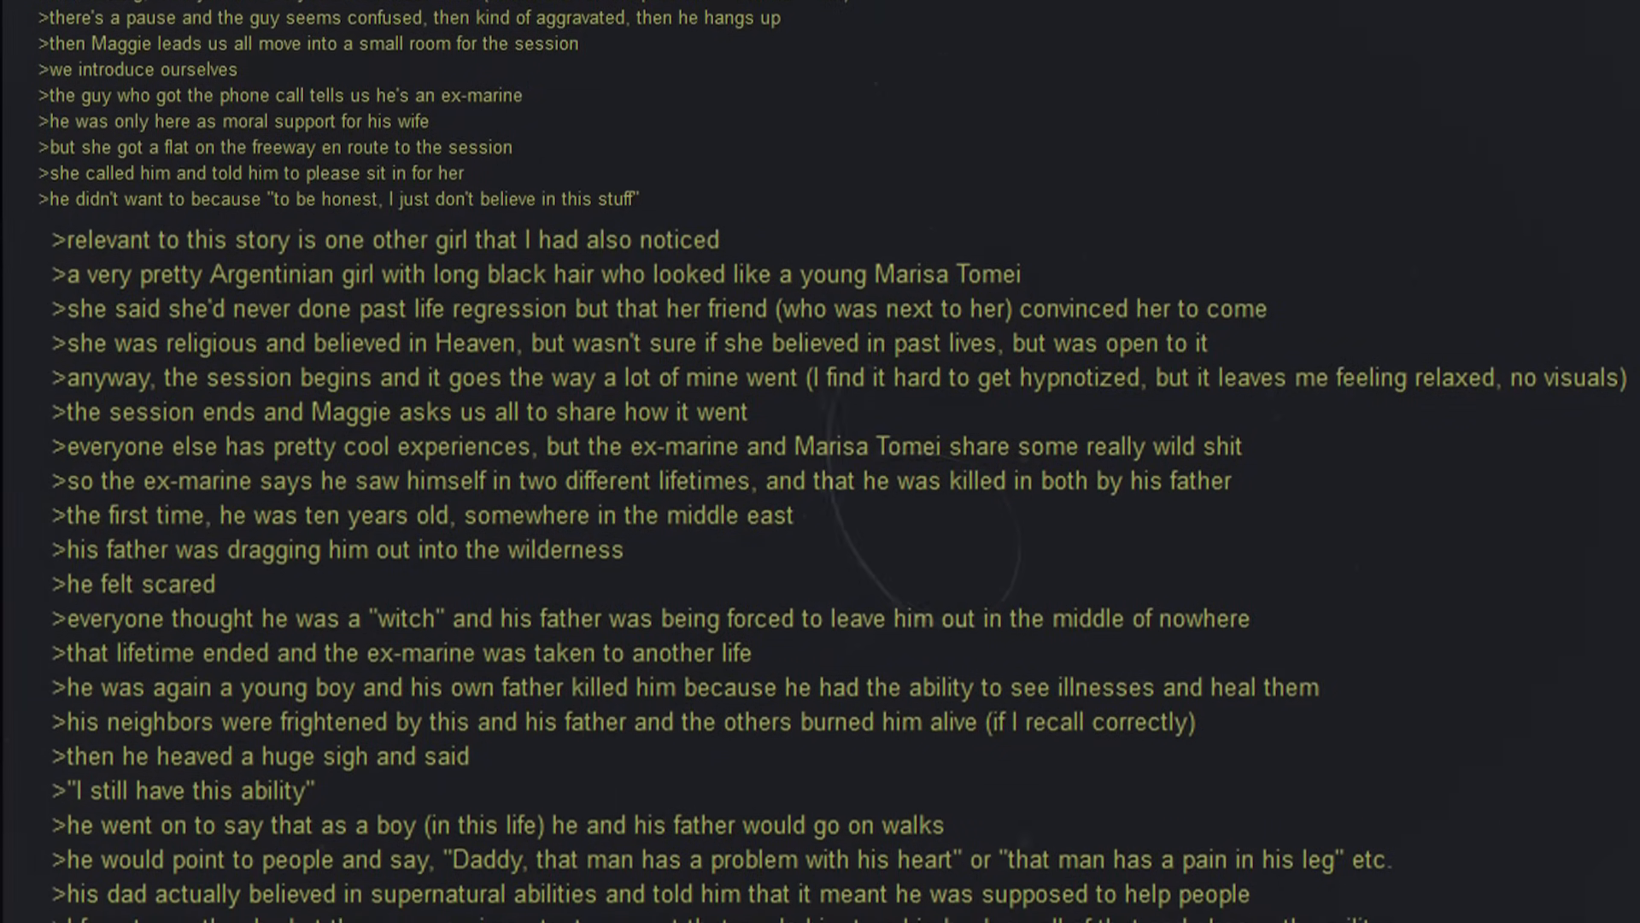
pyautogui.scroll(-3)
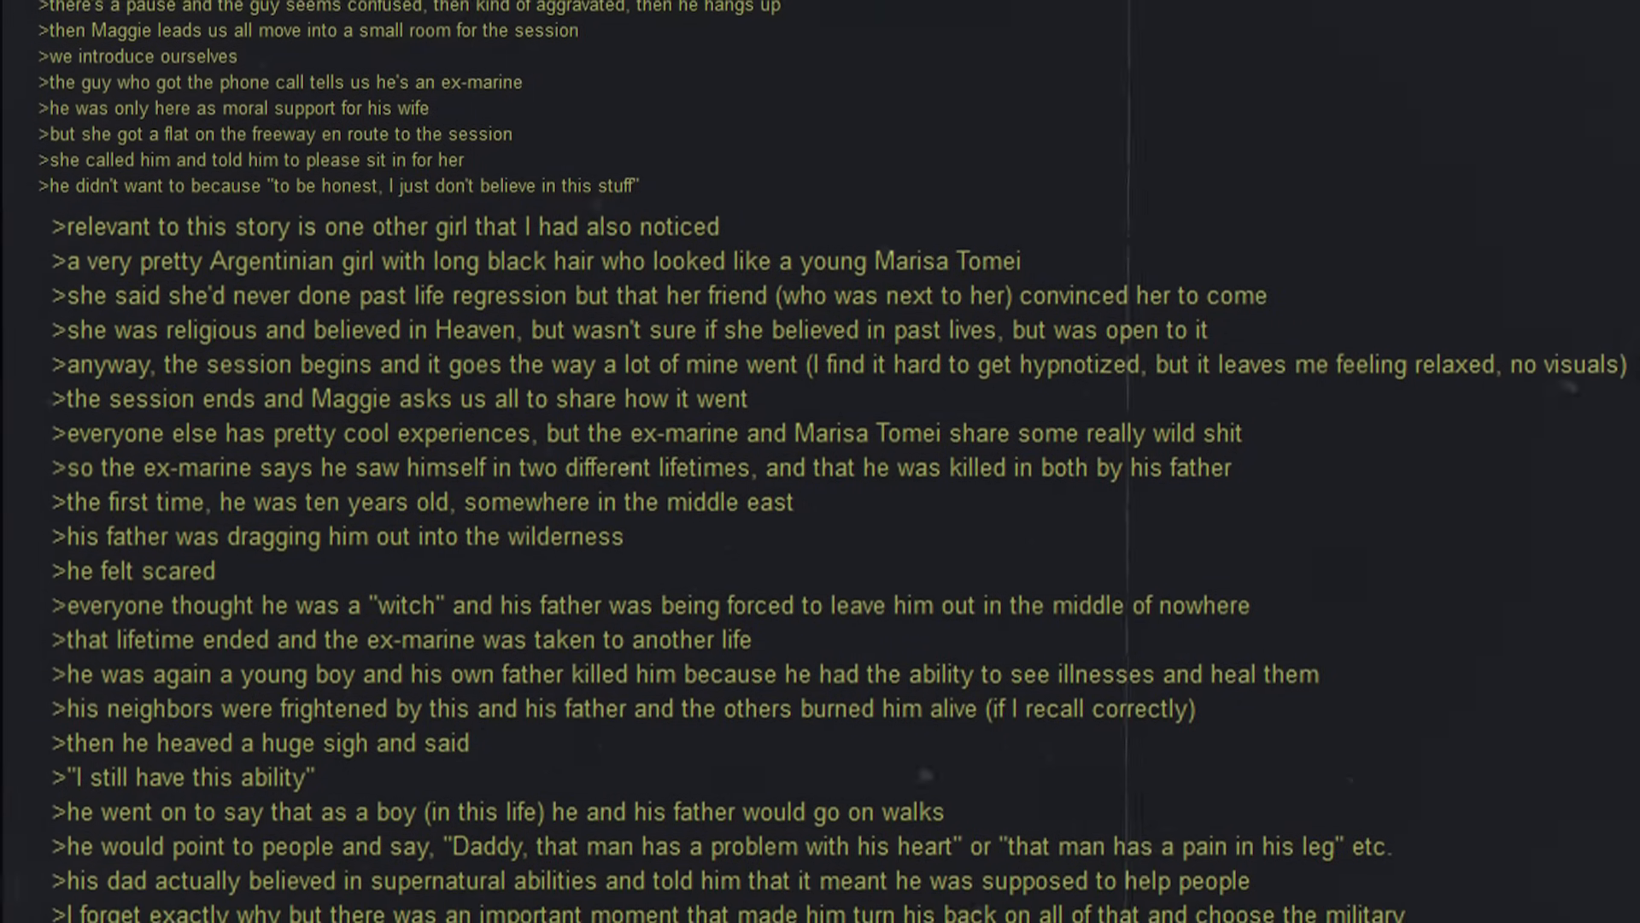
pyautogui.scroll(-3)
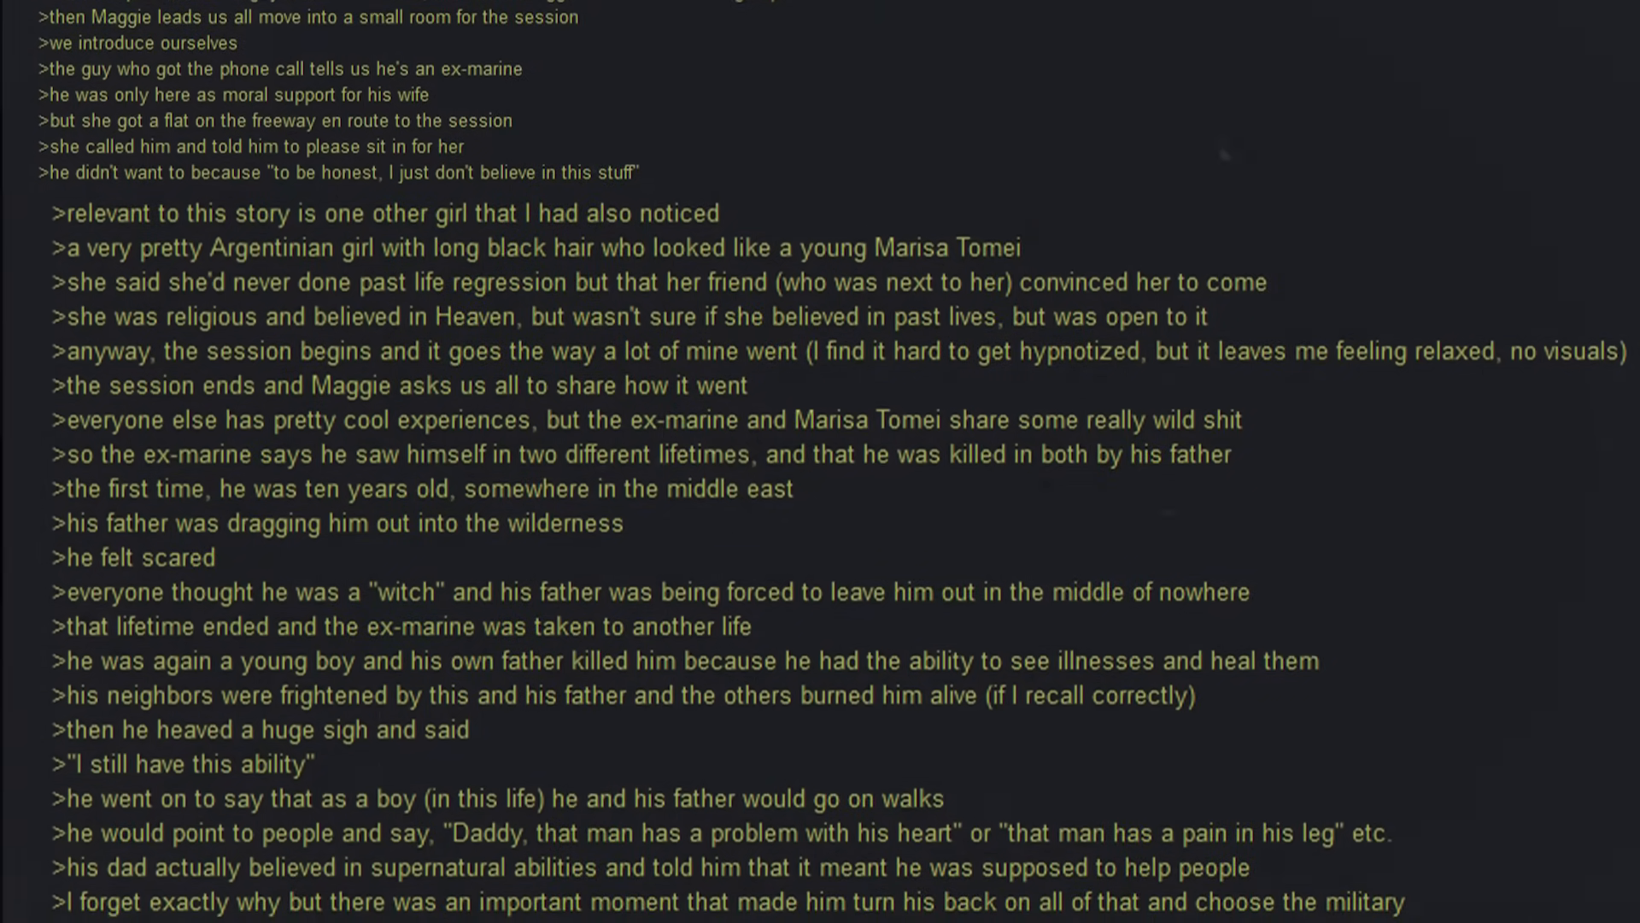
pyautogui.scroll(-3)
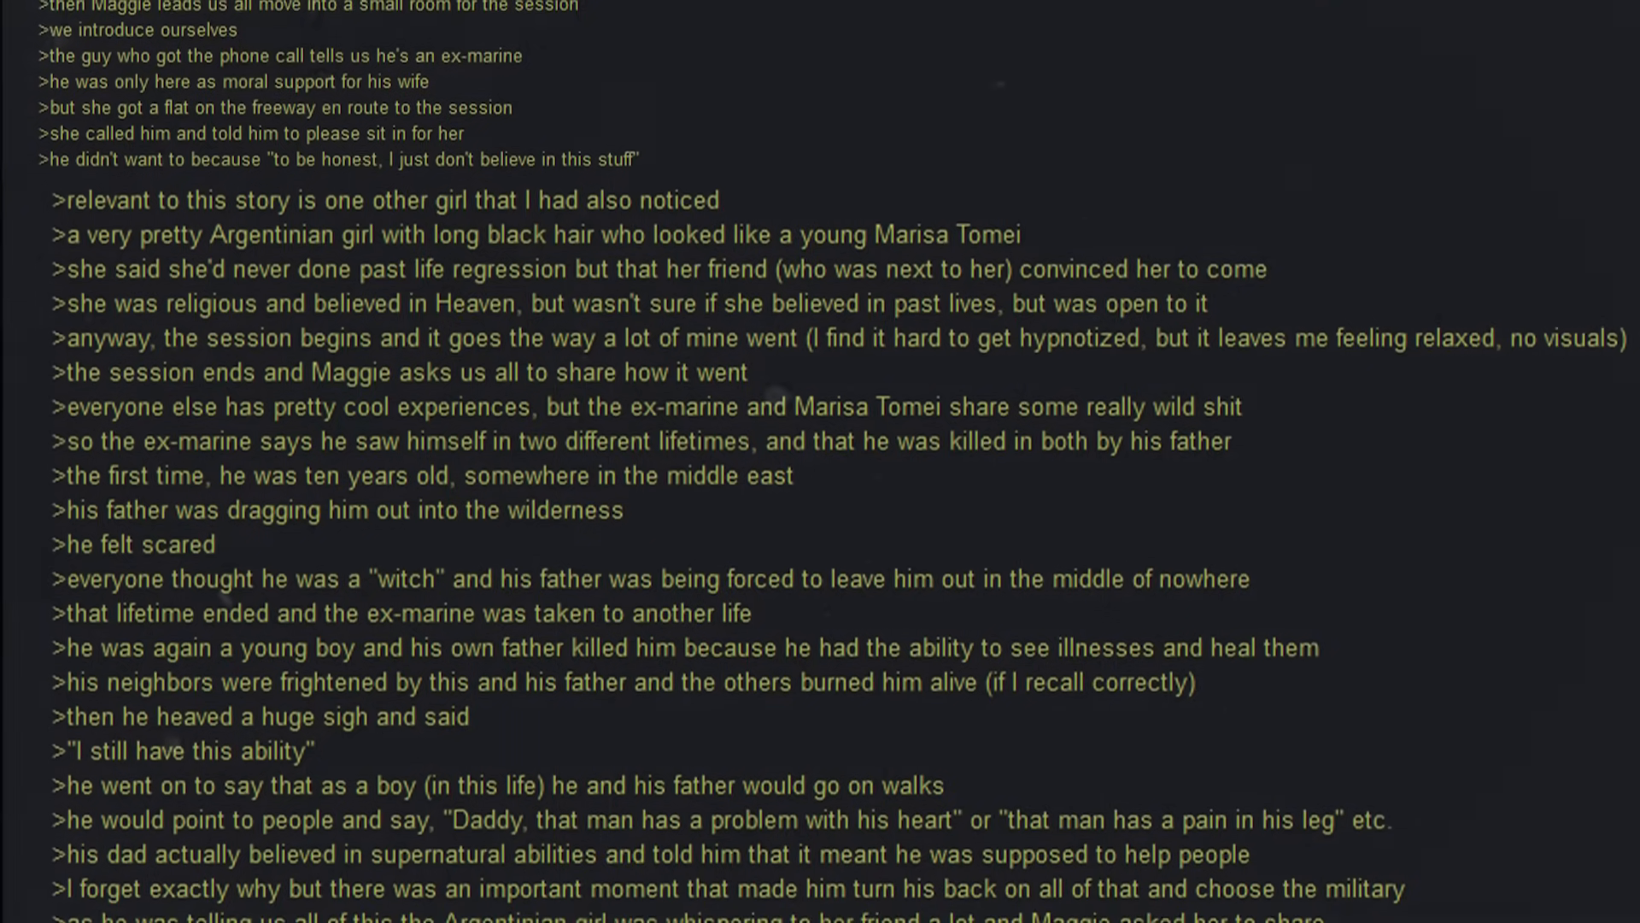
pyautogui.scroll(-3)
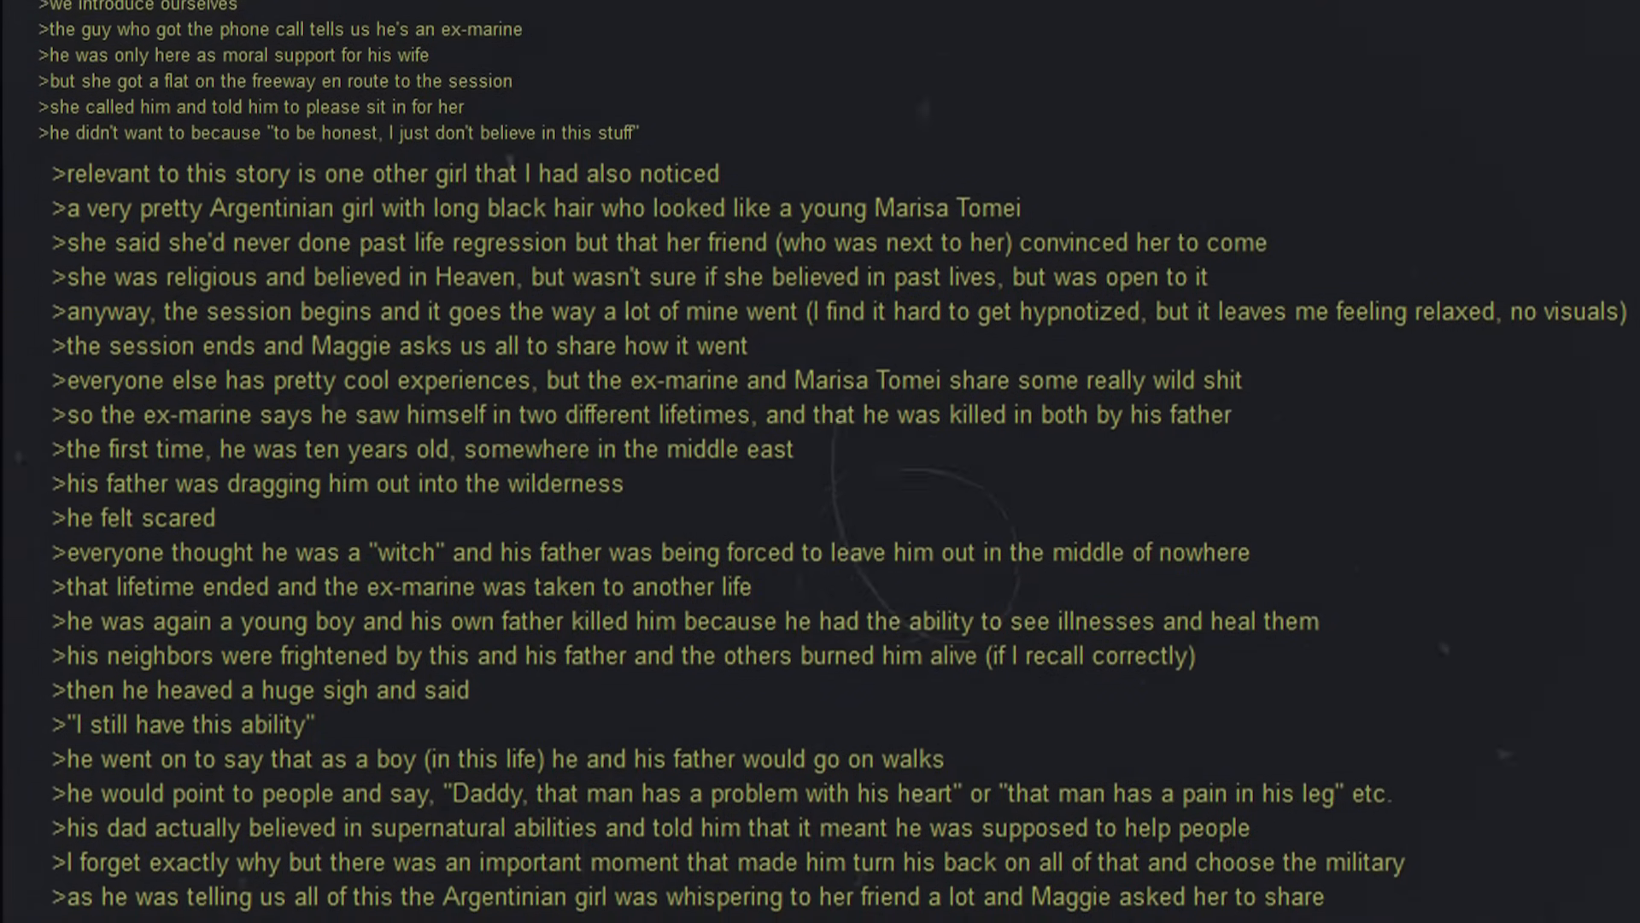
pyautogui.scroll(-3)
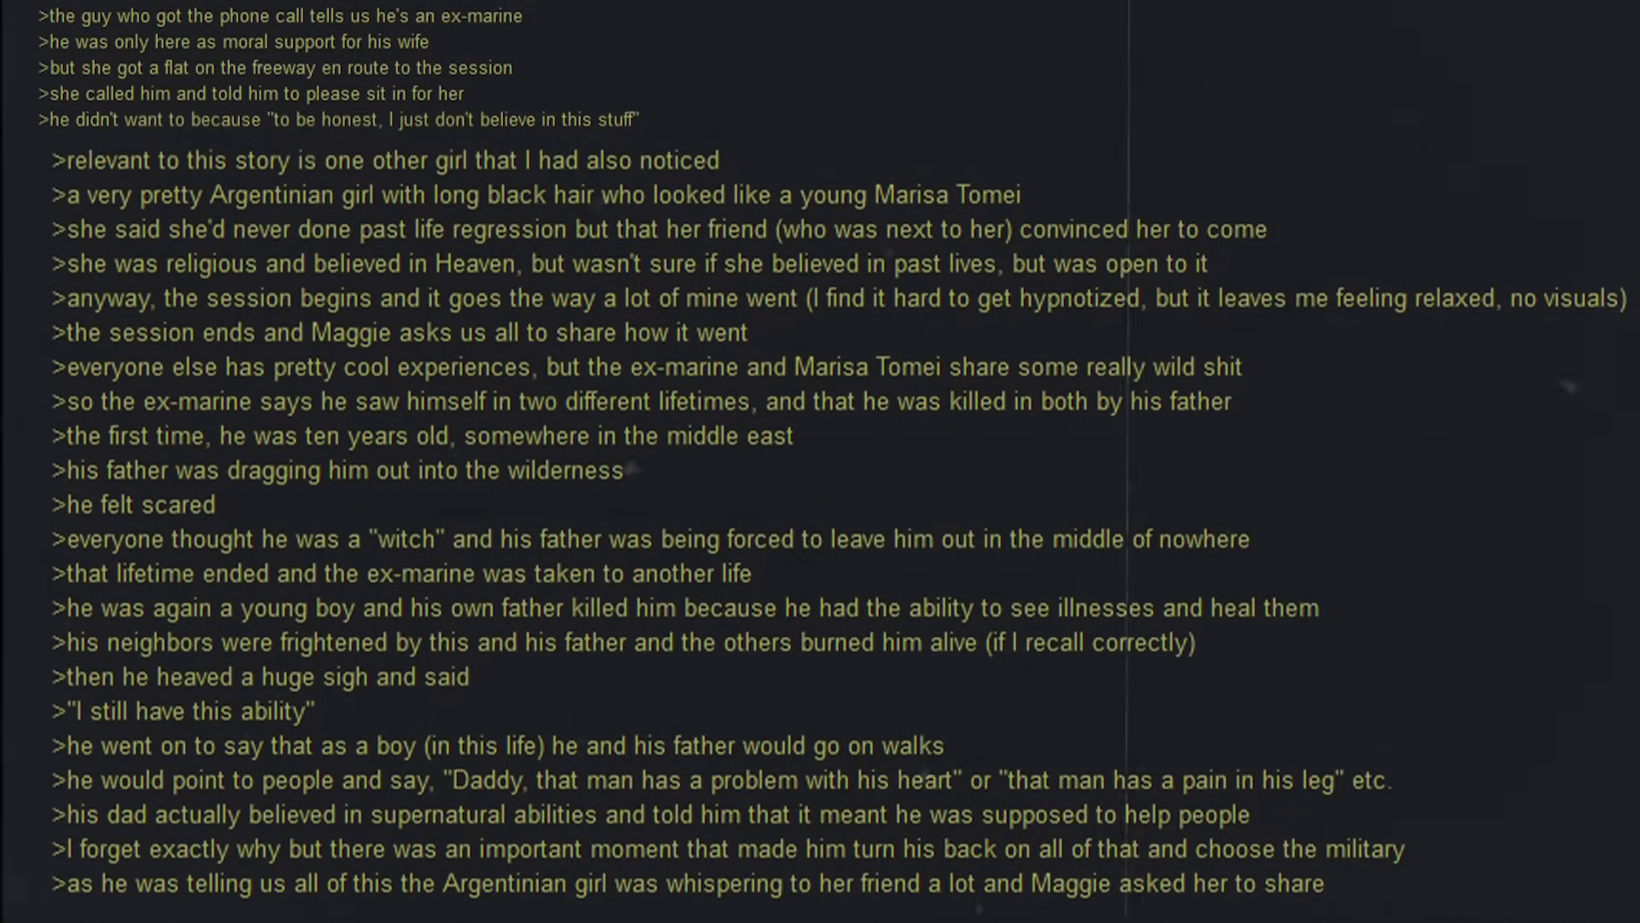
pyautogui.scroll(-3)
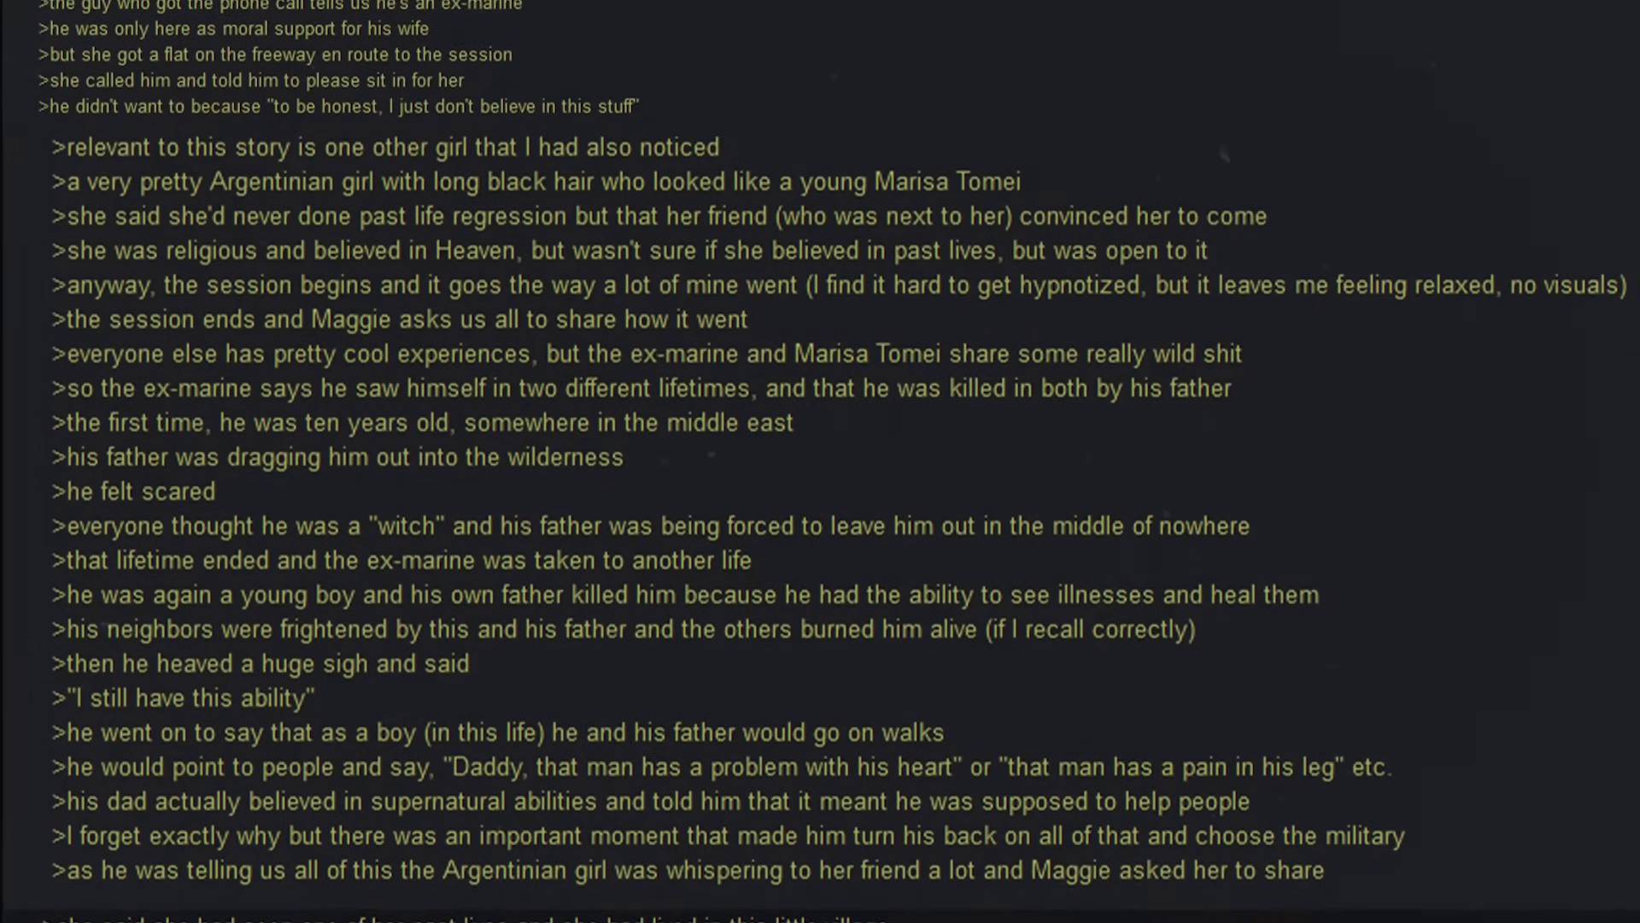
pyautogui.scroll(-3)
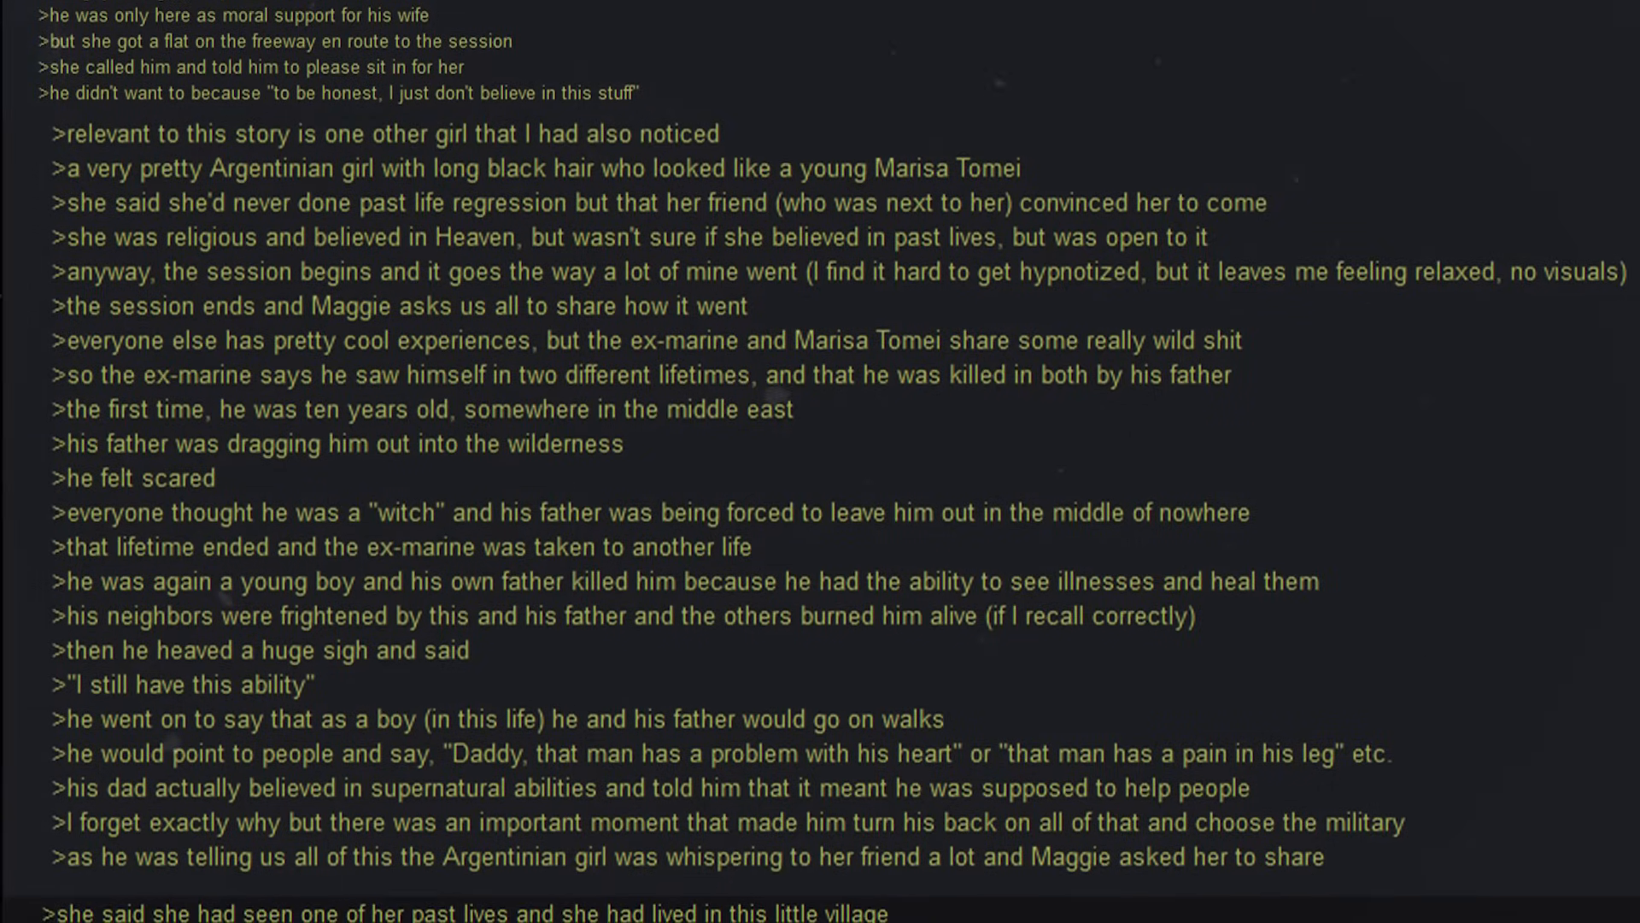
pyautogui.scroll(-3)
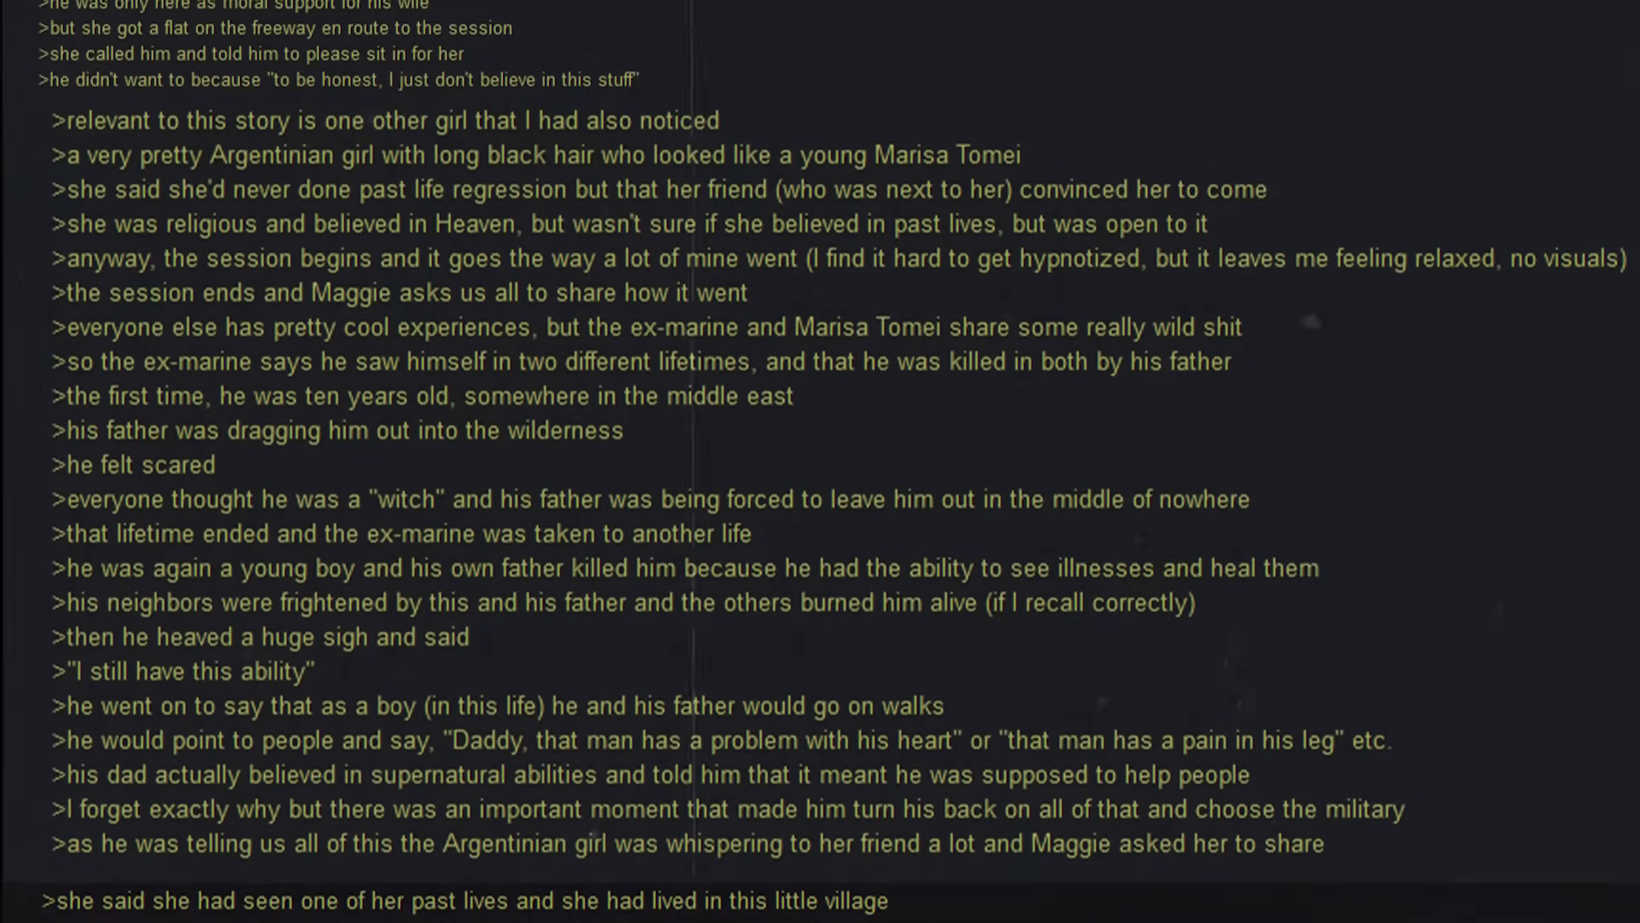
pyautogui.scroll(-3)
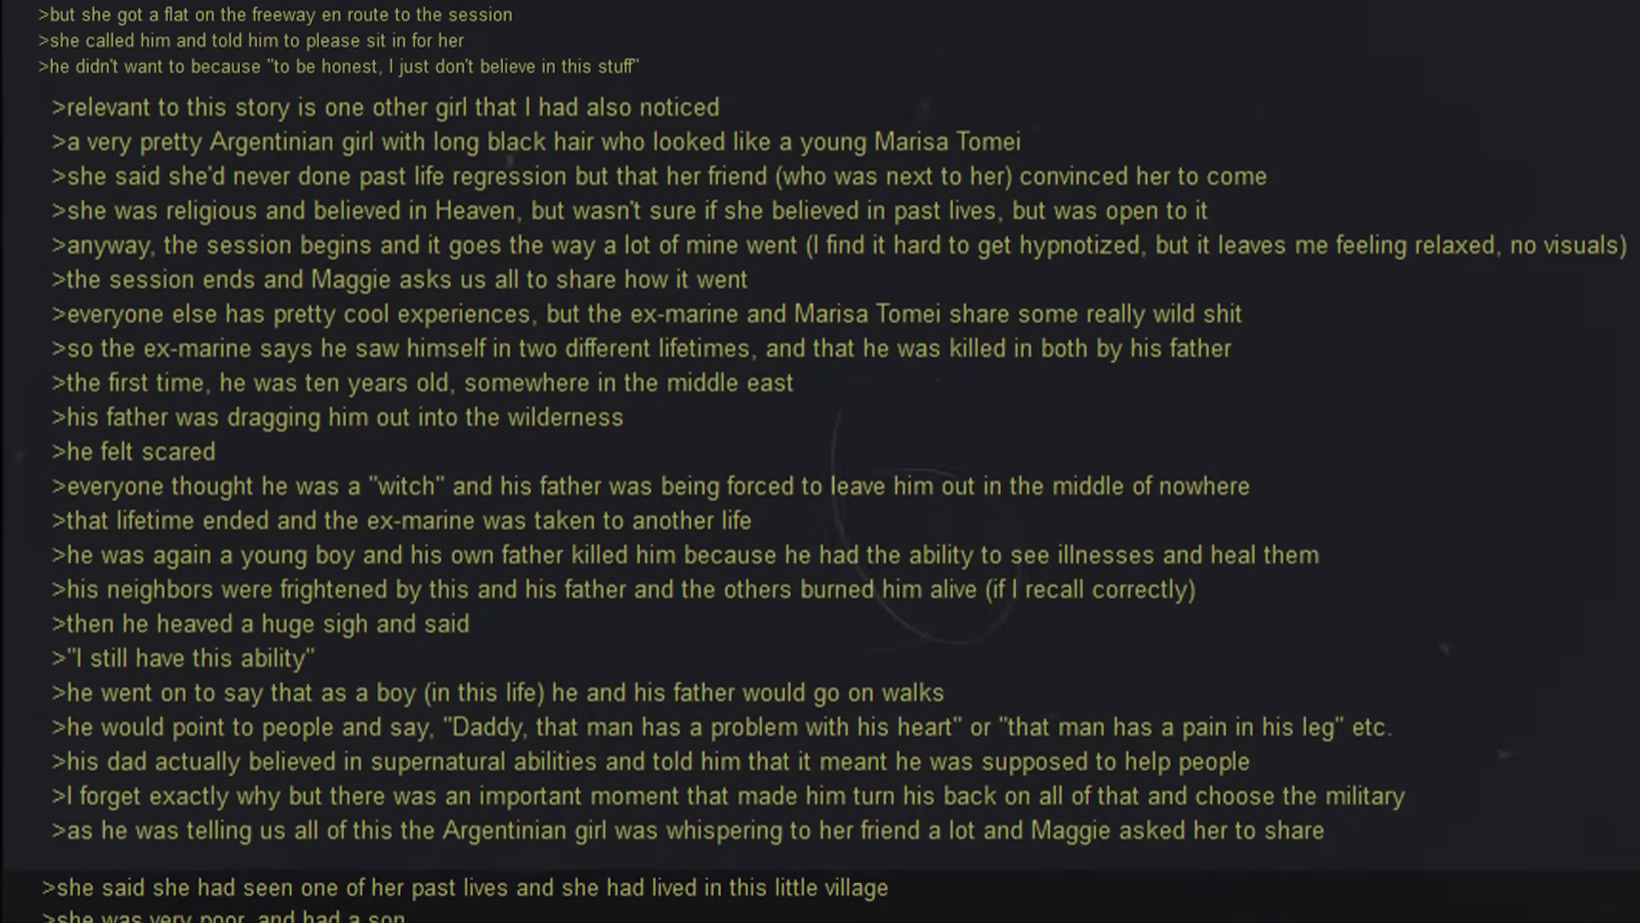
pyautogui.scroll(-3)
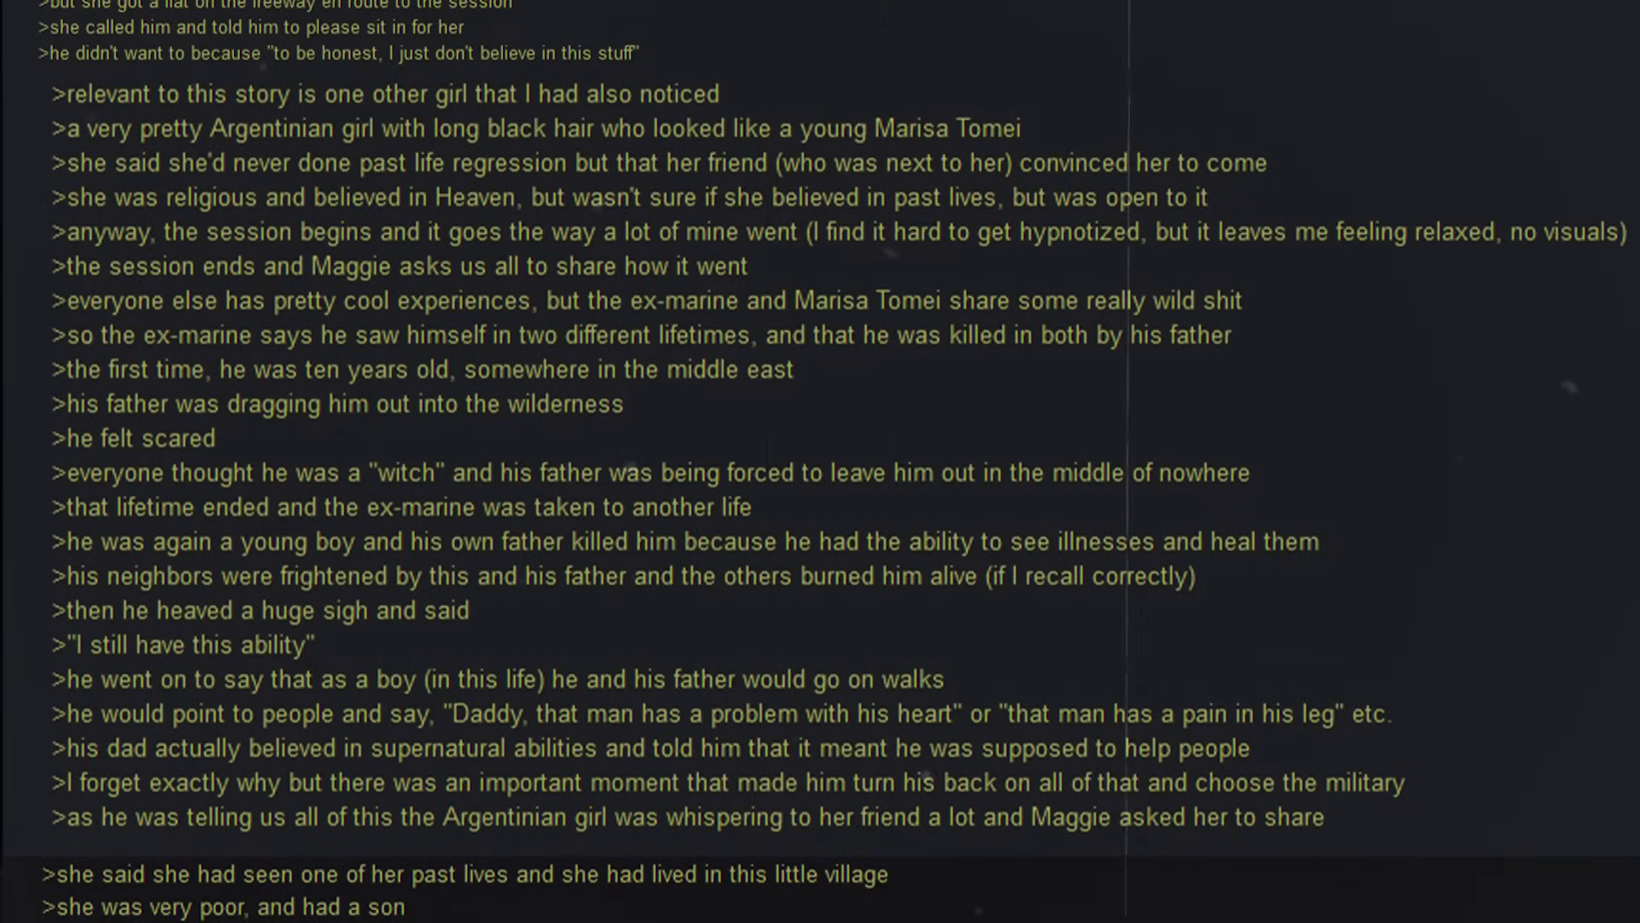
pyautogui.scroll(-3)
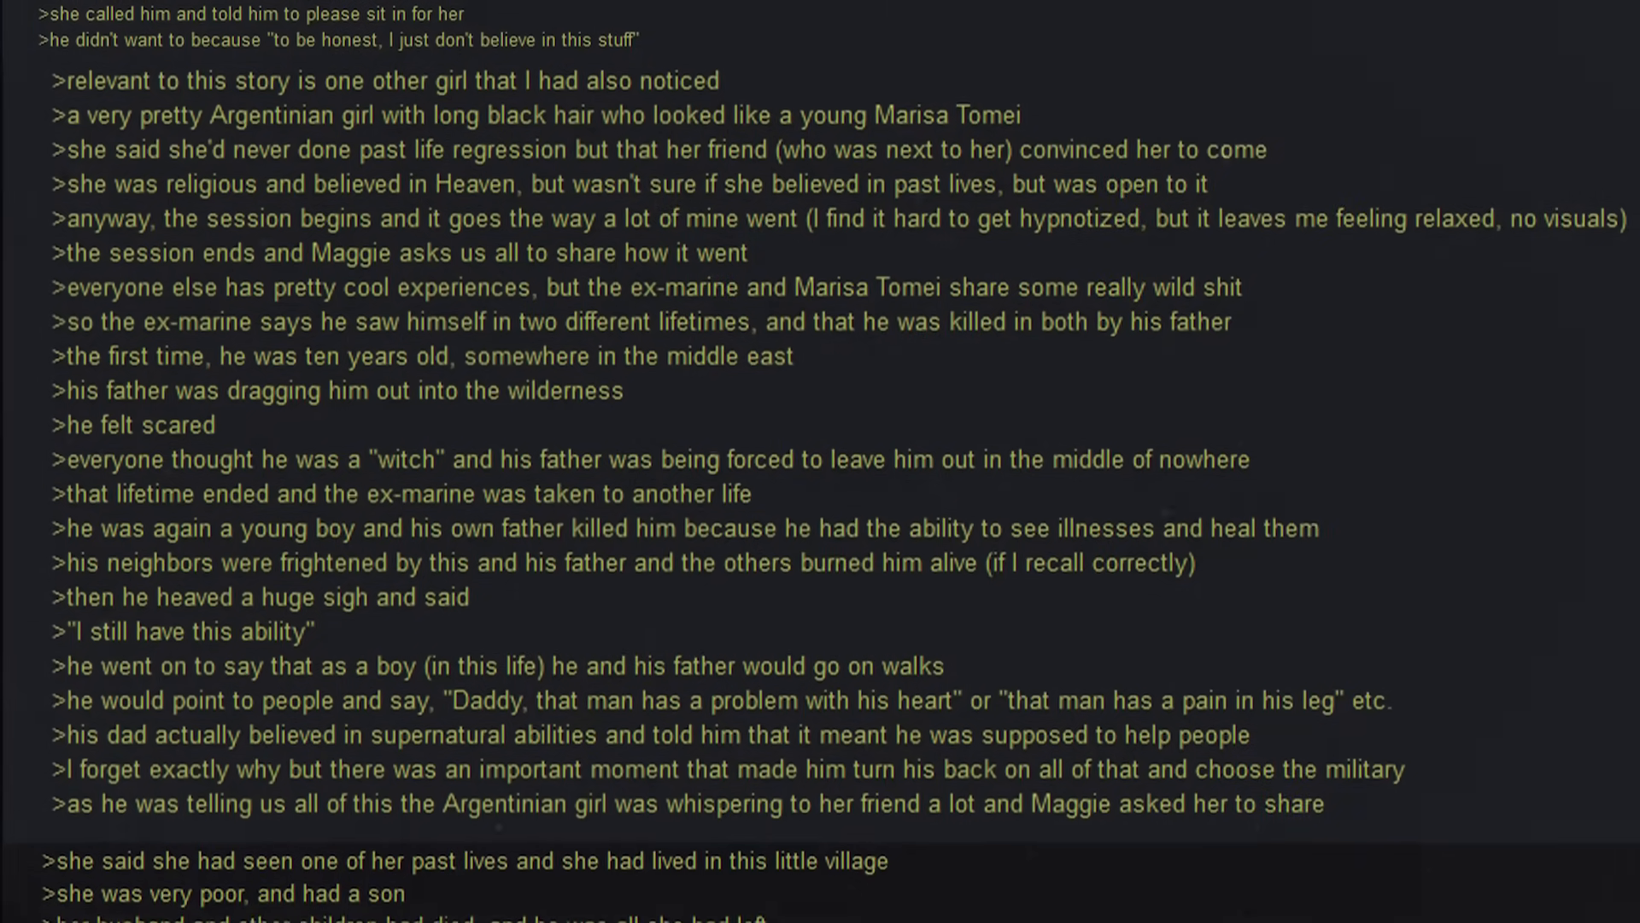
pyautogui.scroll(-3)
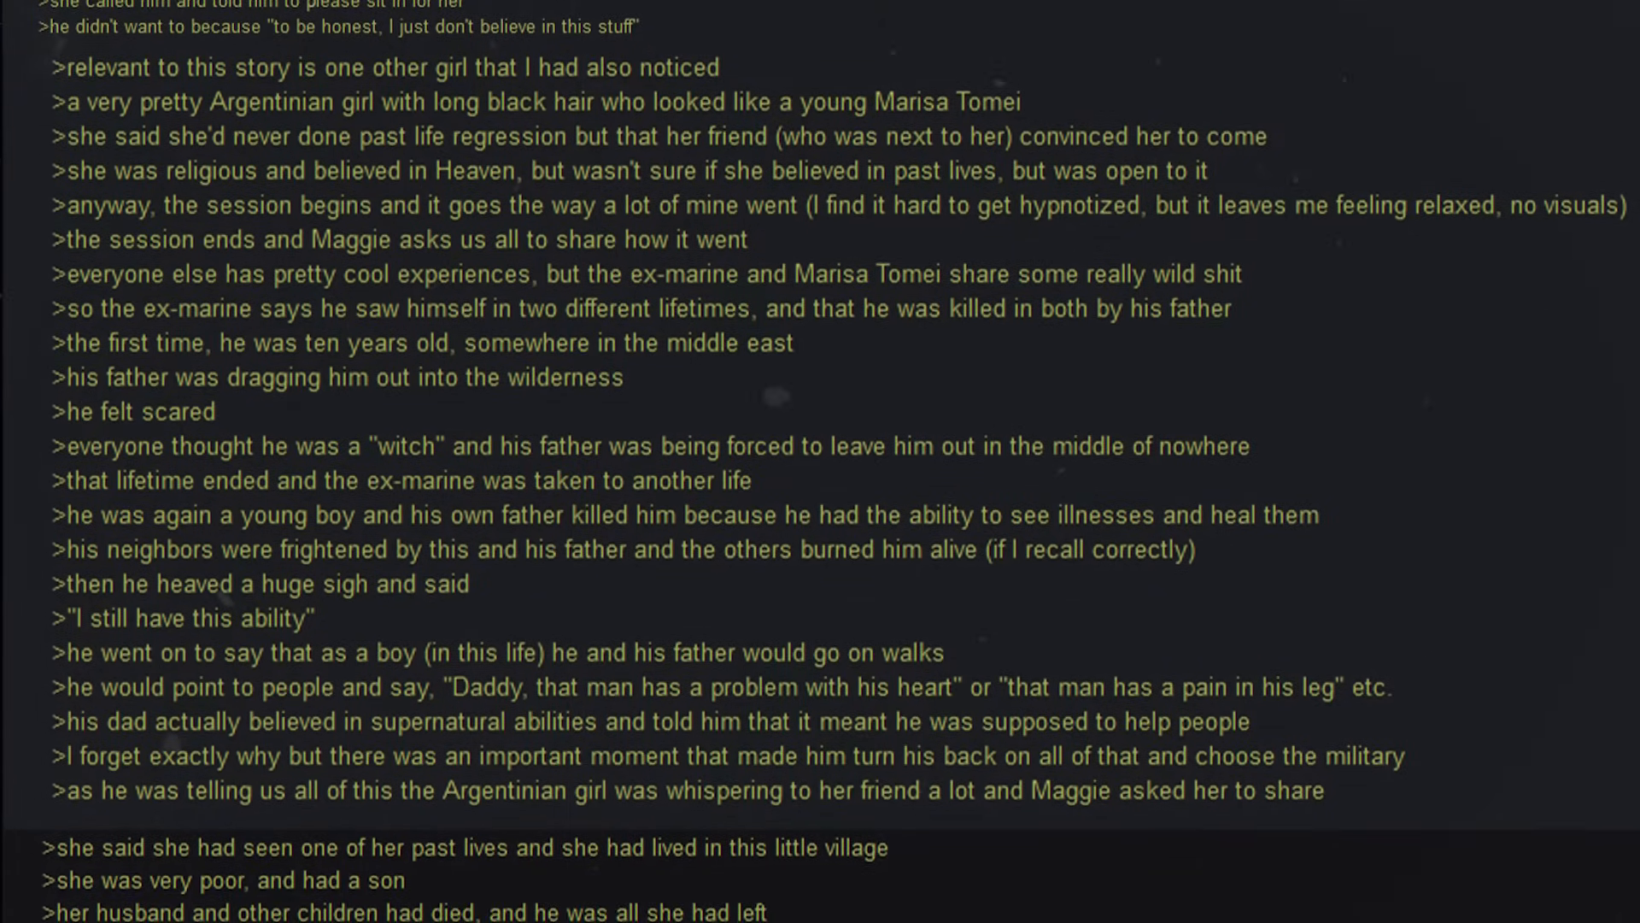
pyautogui.scroll(-3)
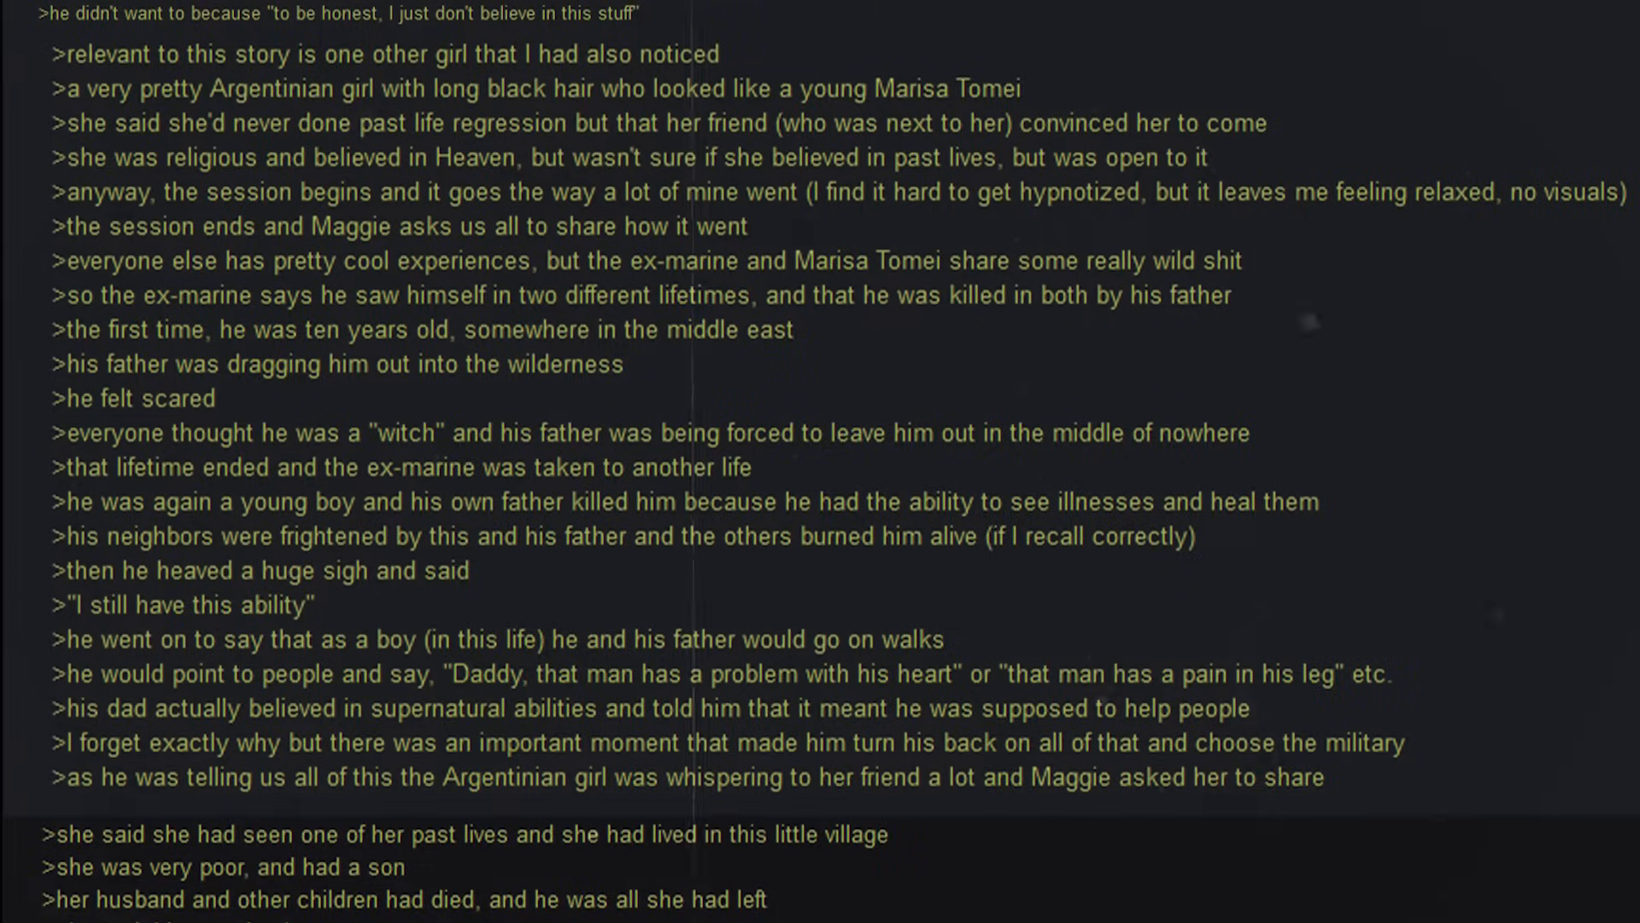
pyautogui.scroll(-3)
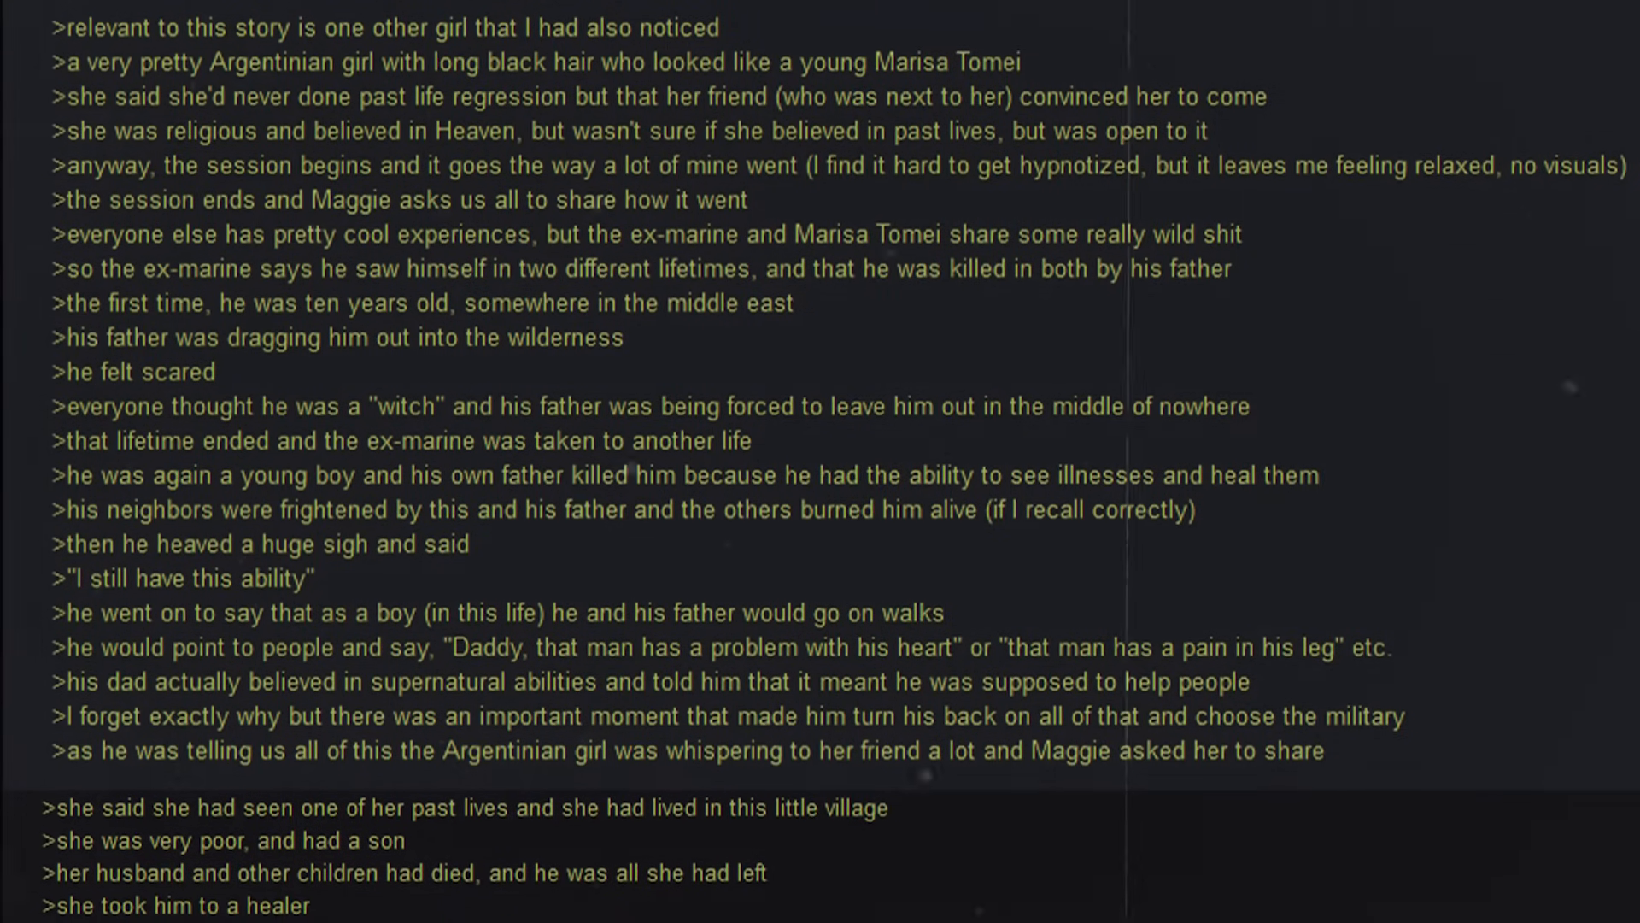
pyautogui.scroll(-3)
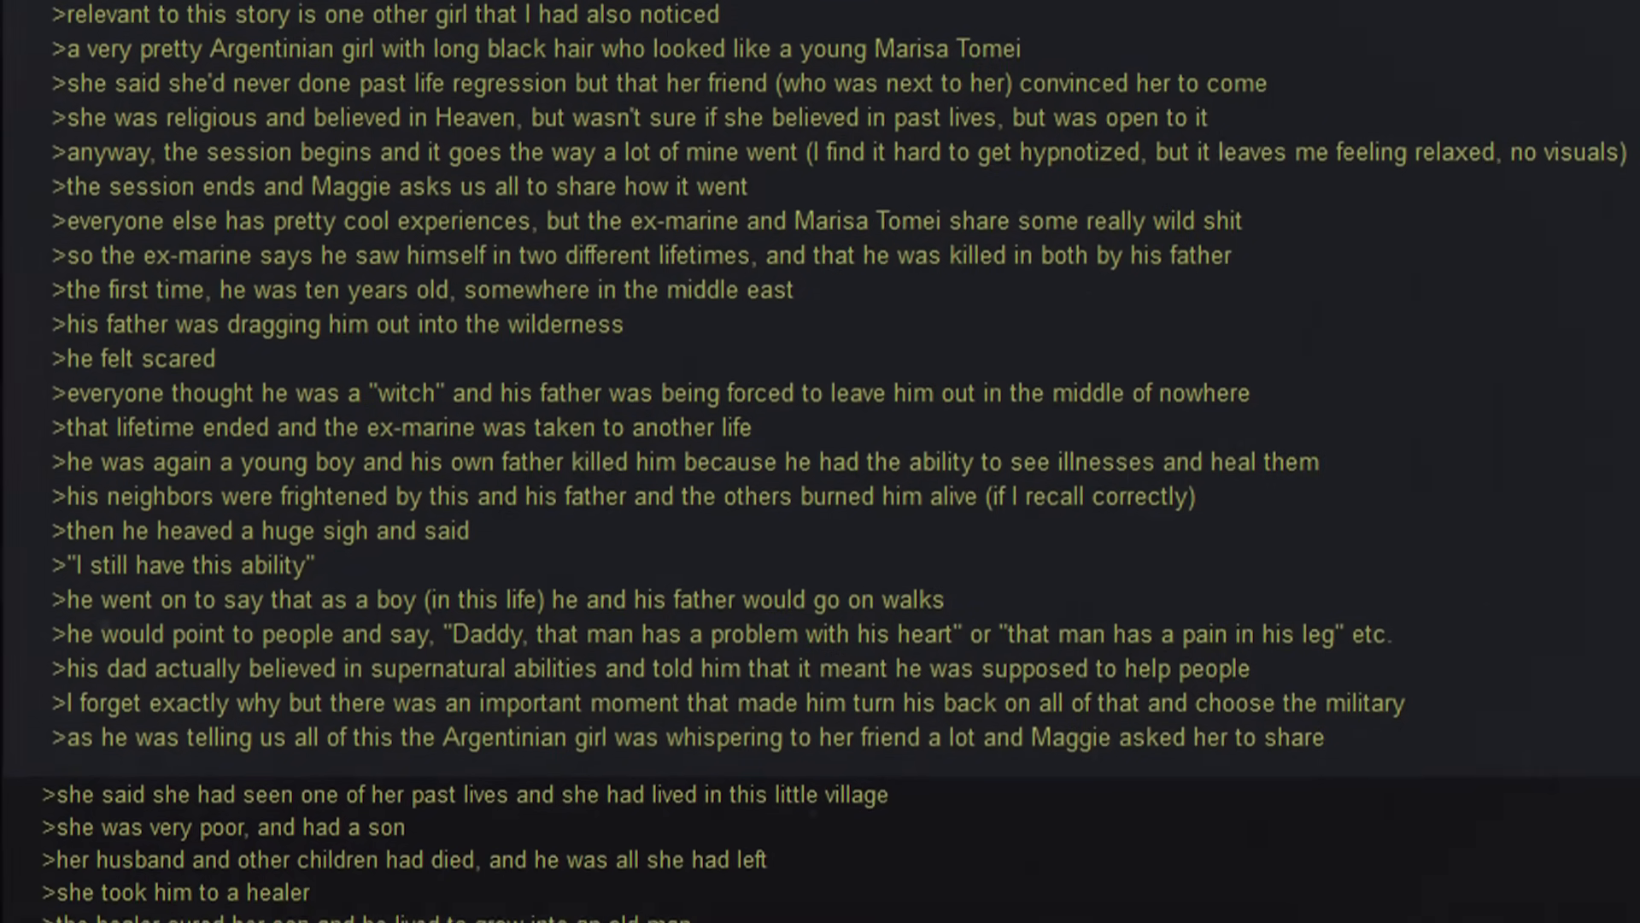
pyautogui.scroll(-3)
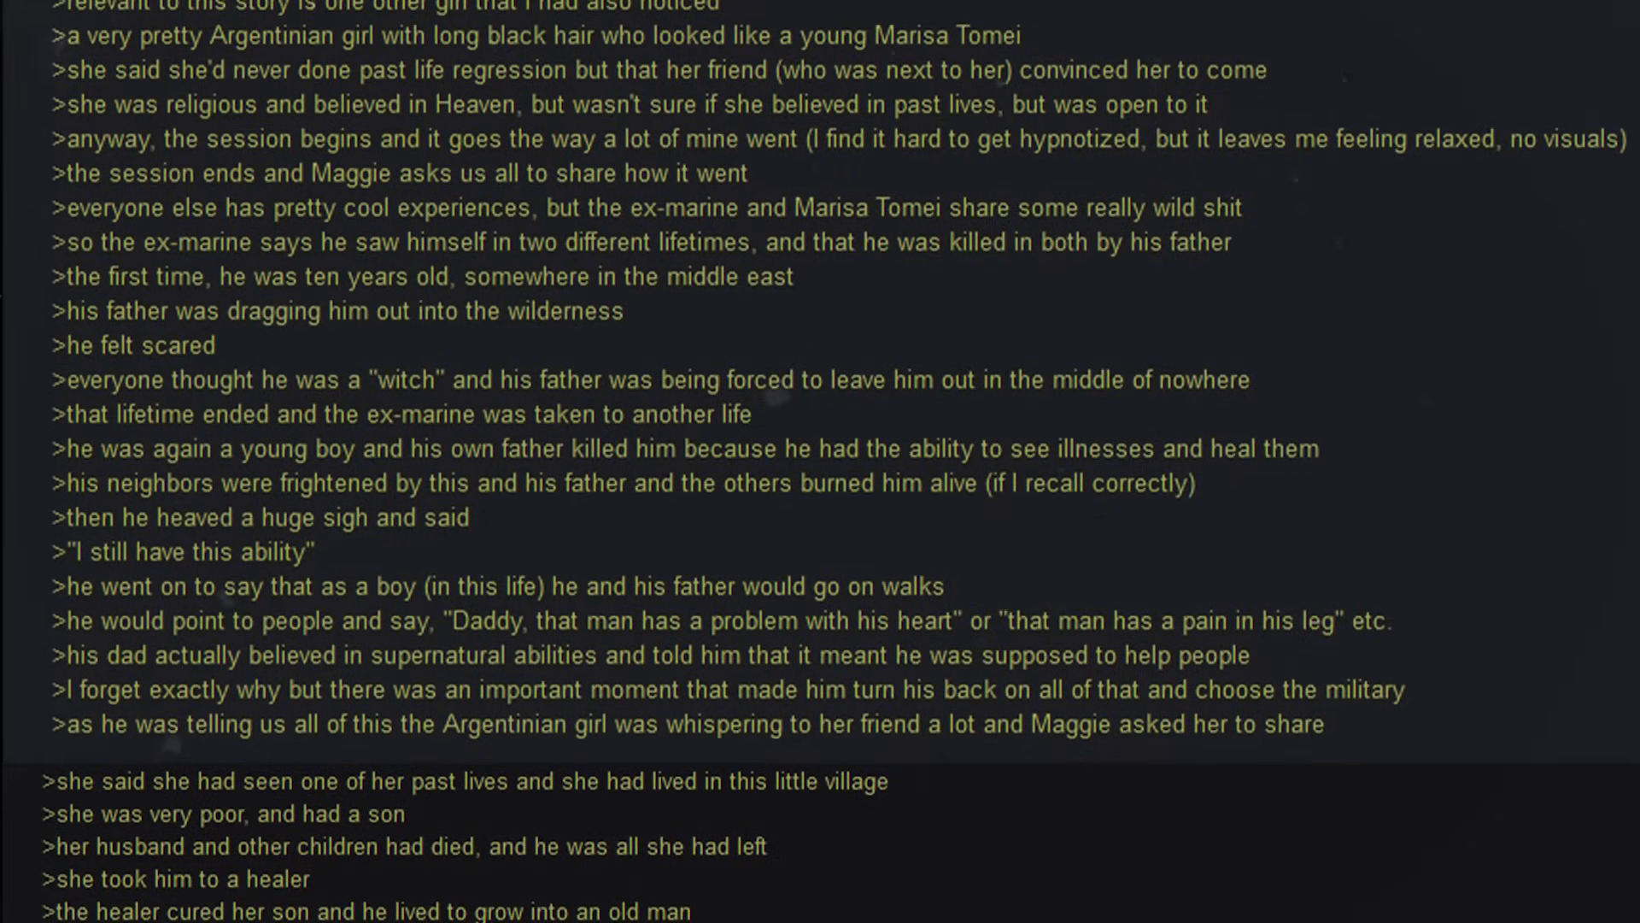
pyautogui.scroll(-3)
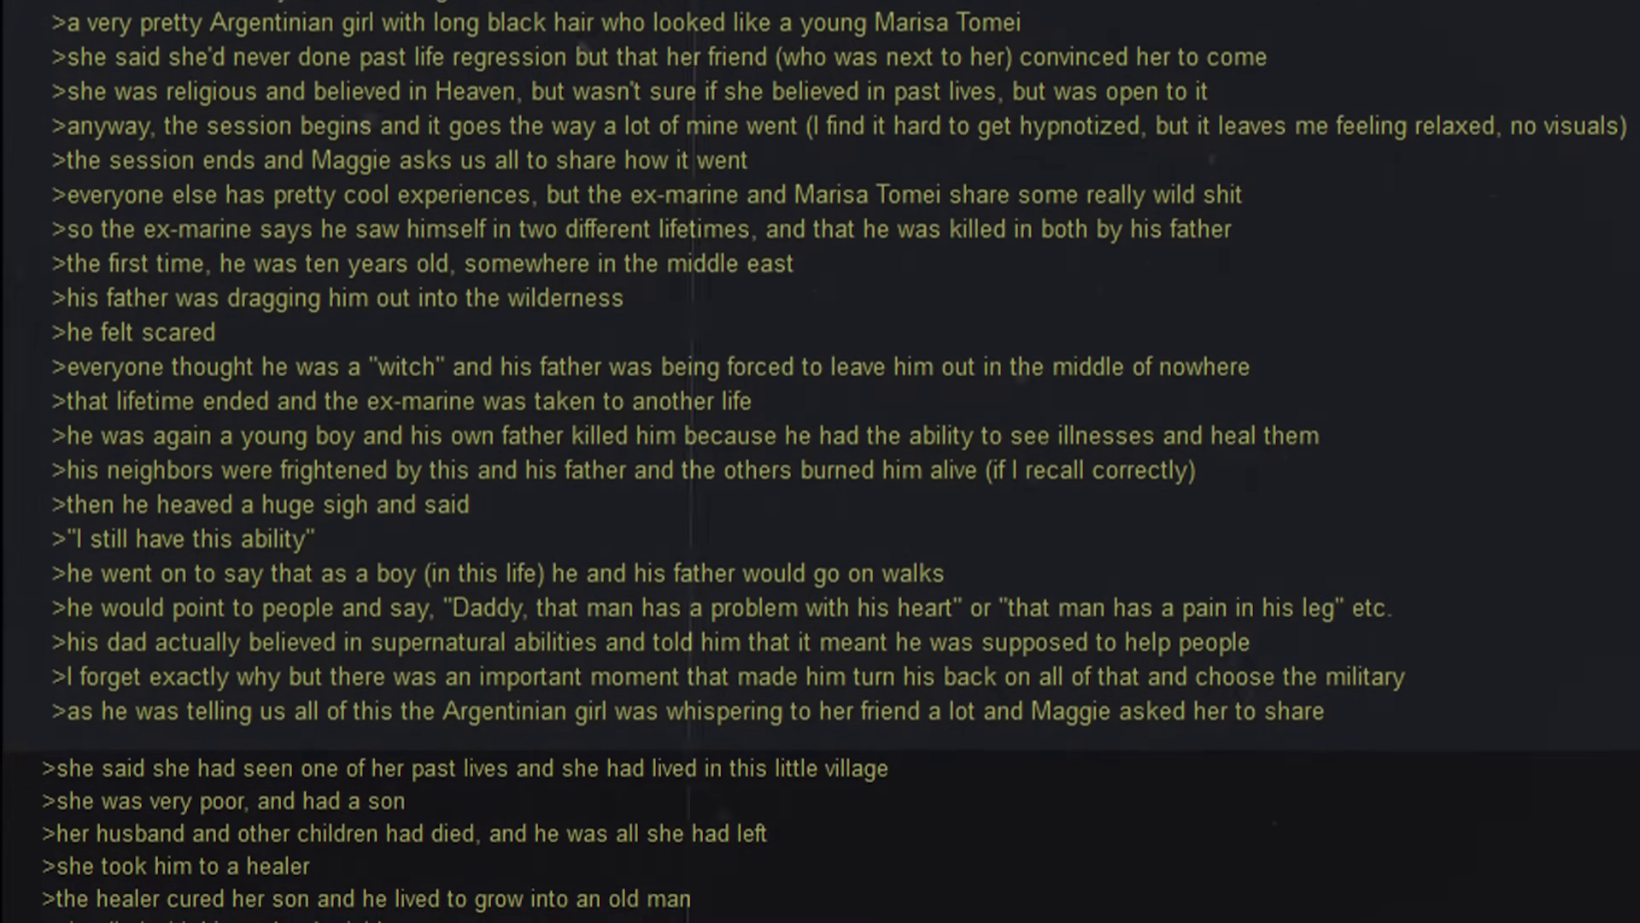
pyautogui.scroll(-3)
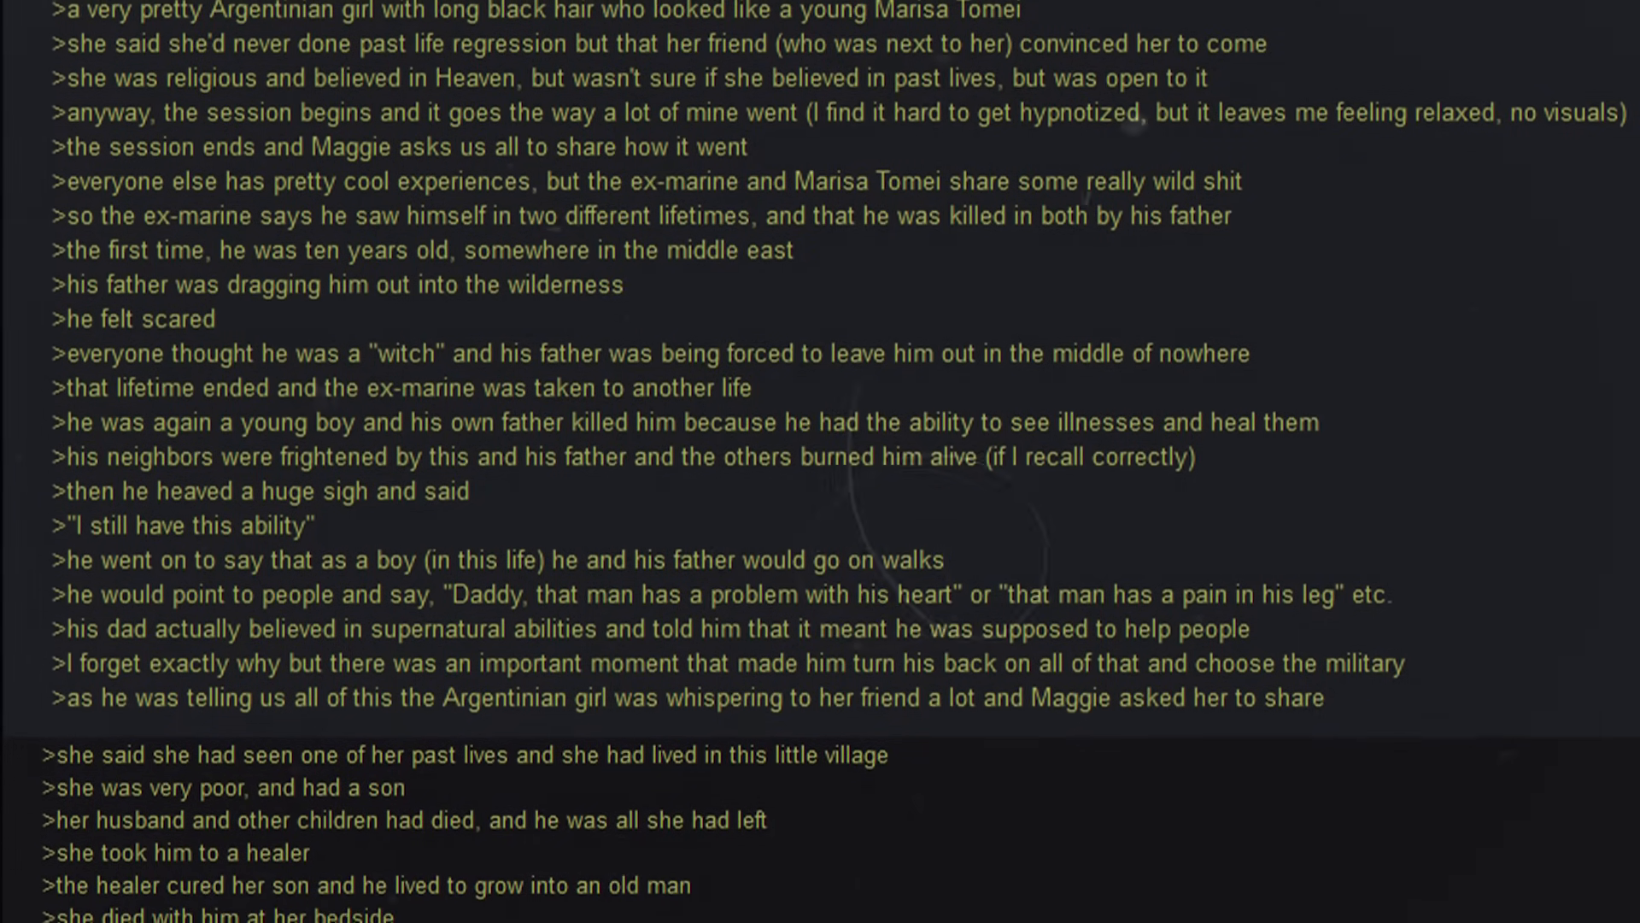
pyautogui.scroll(-3)
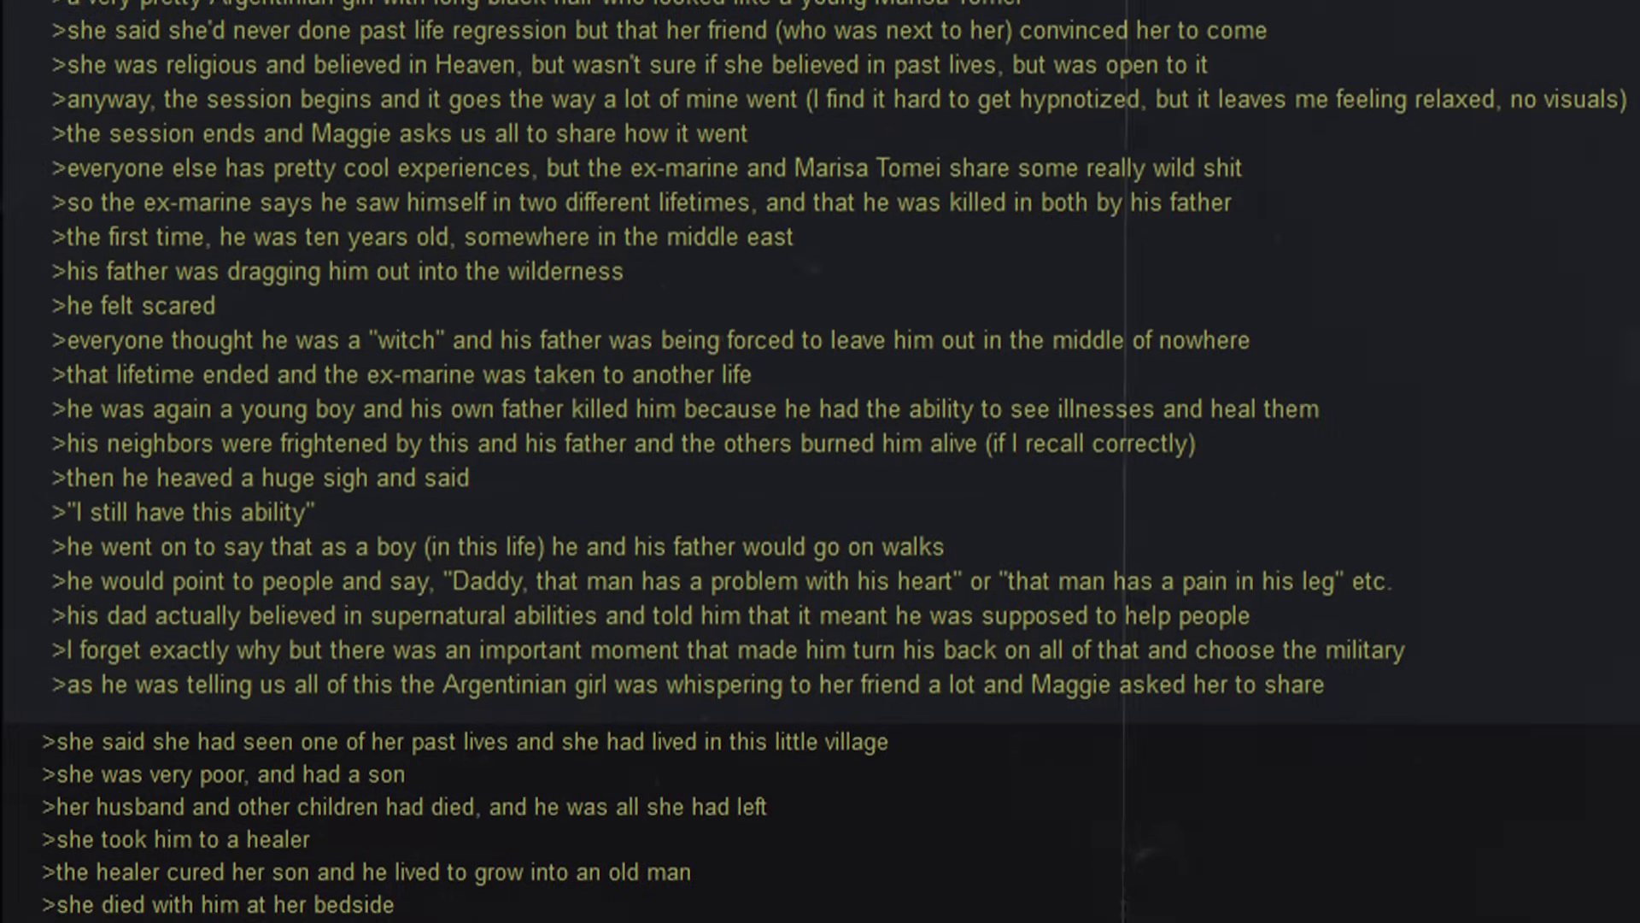
pyautogui.scroll(-3)
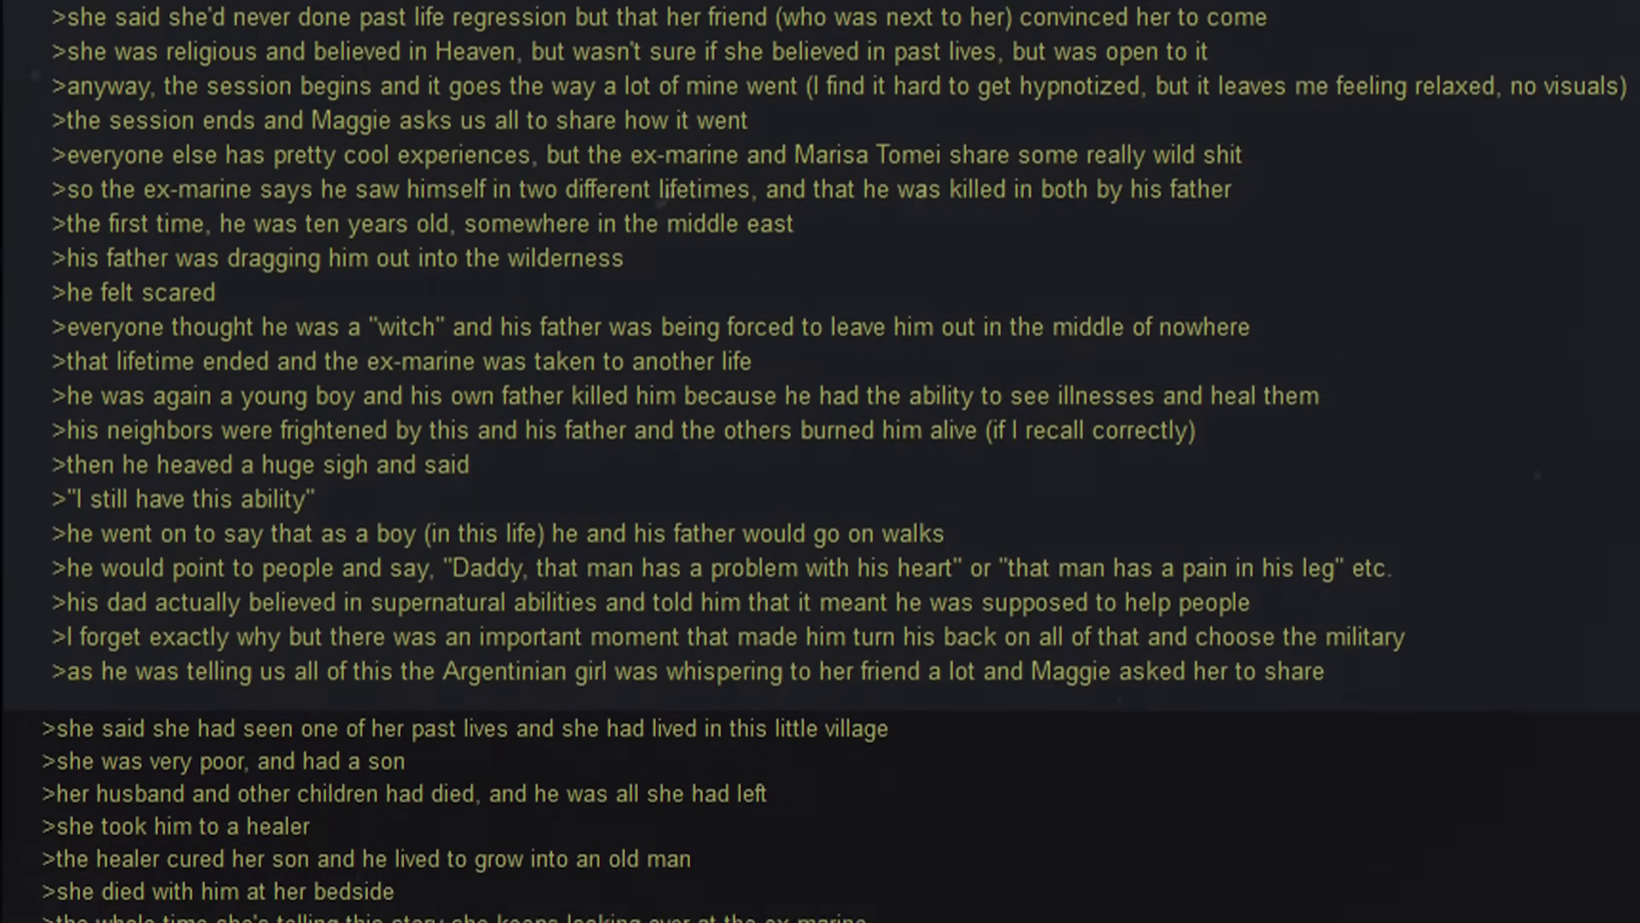
pyautogui.scroll(-3)
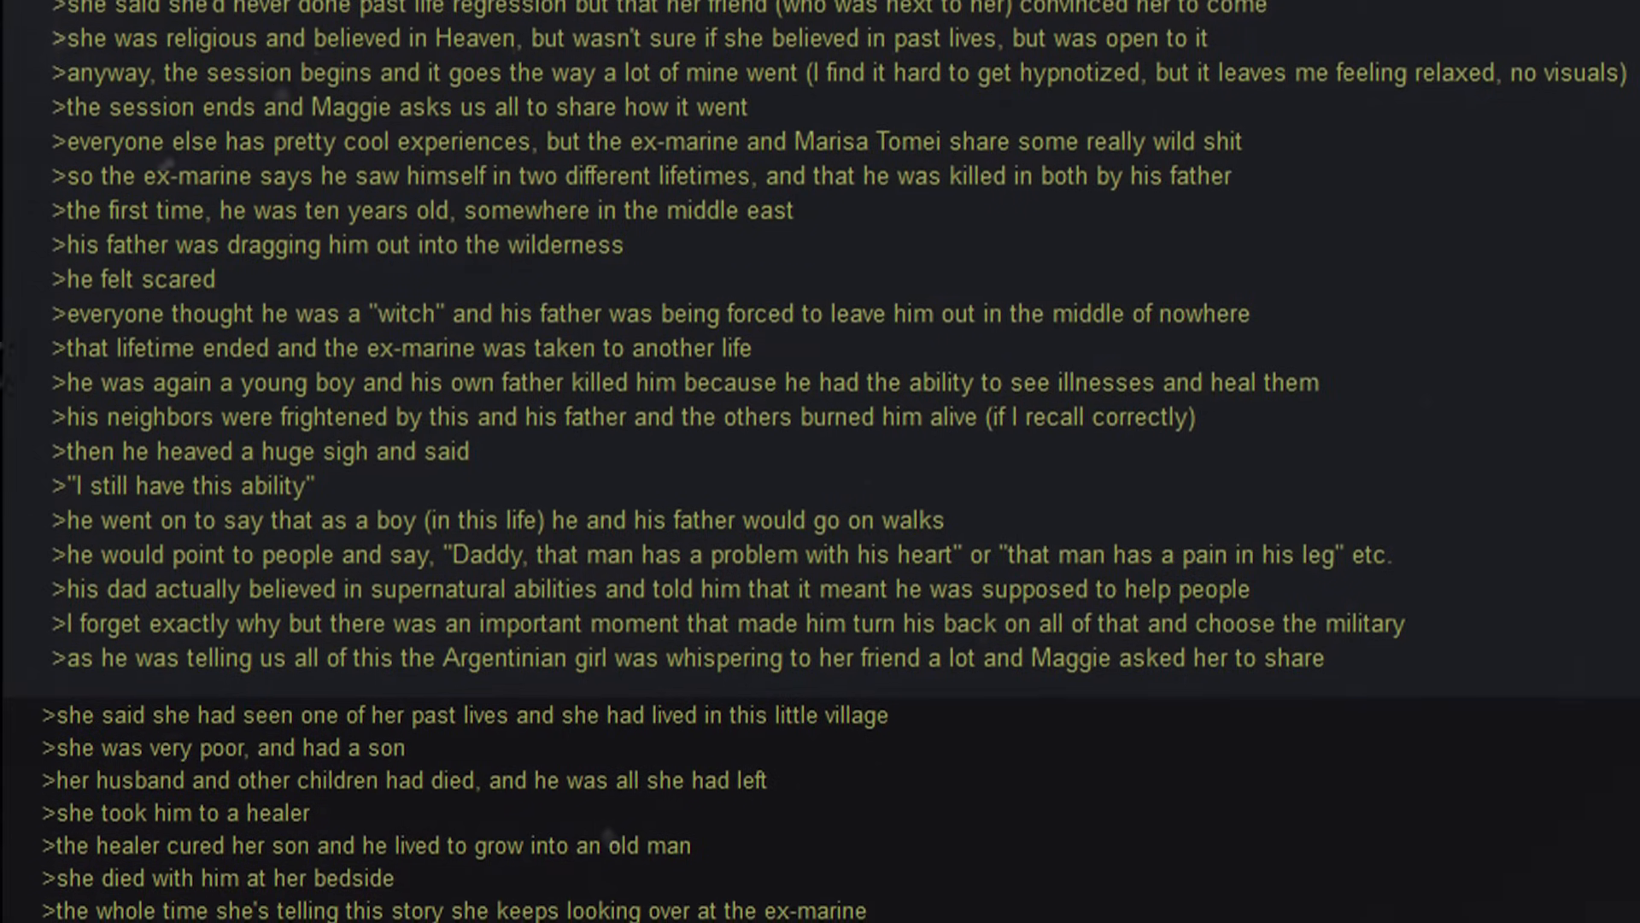
pyautogui.scroll(-3)
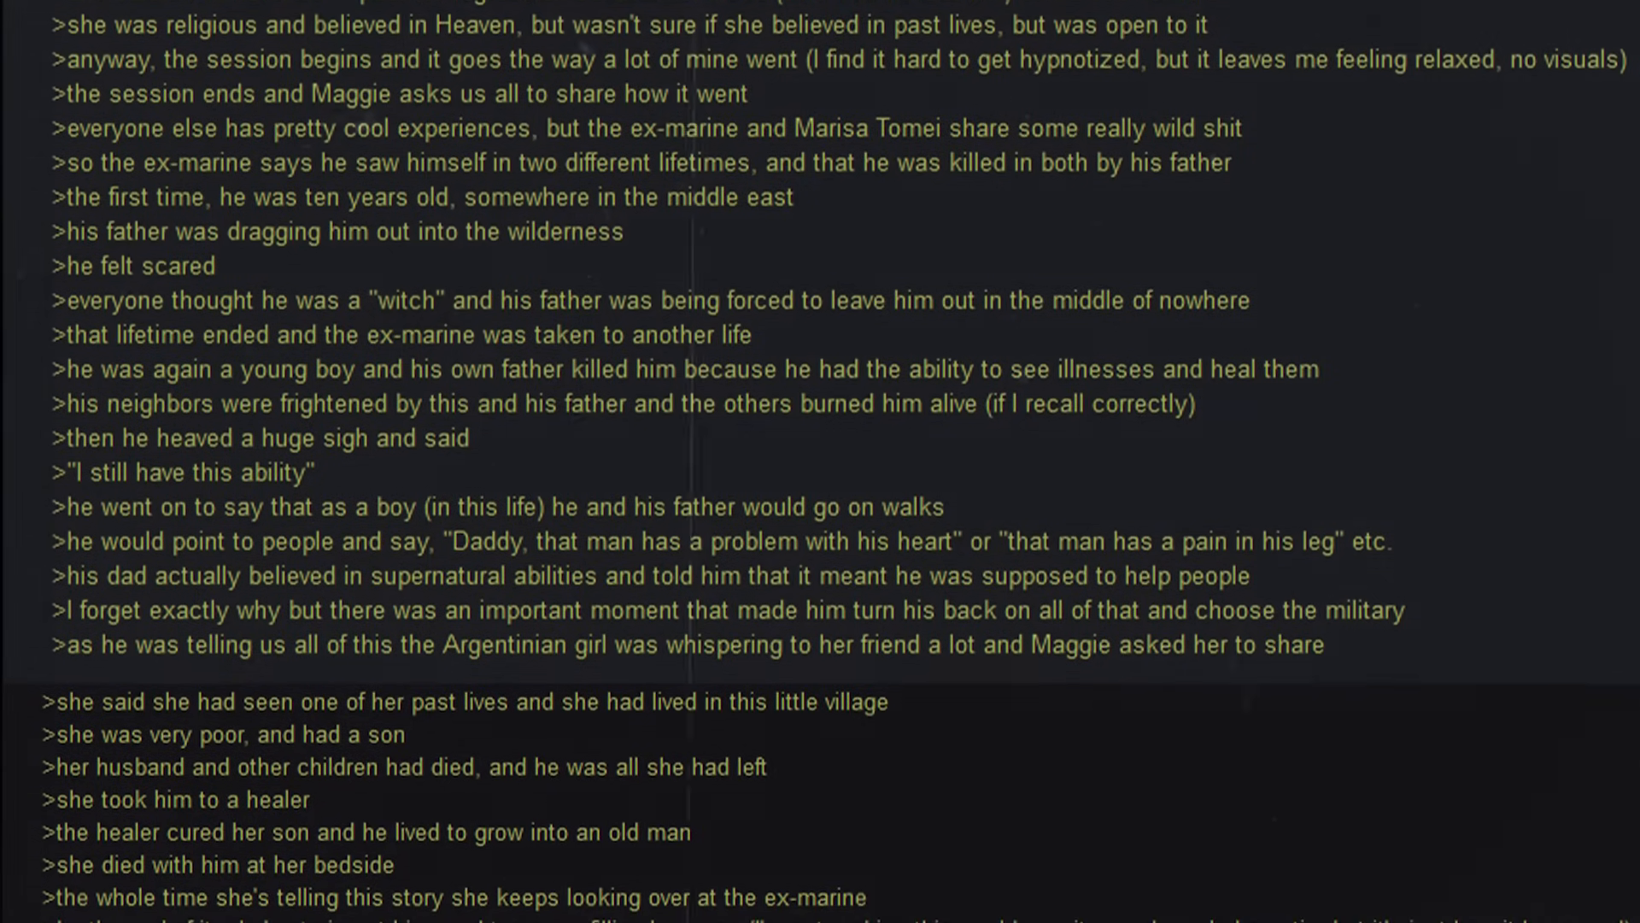
pyautogui.scroll(-3)
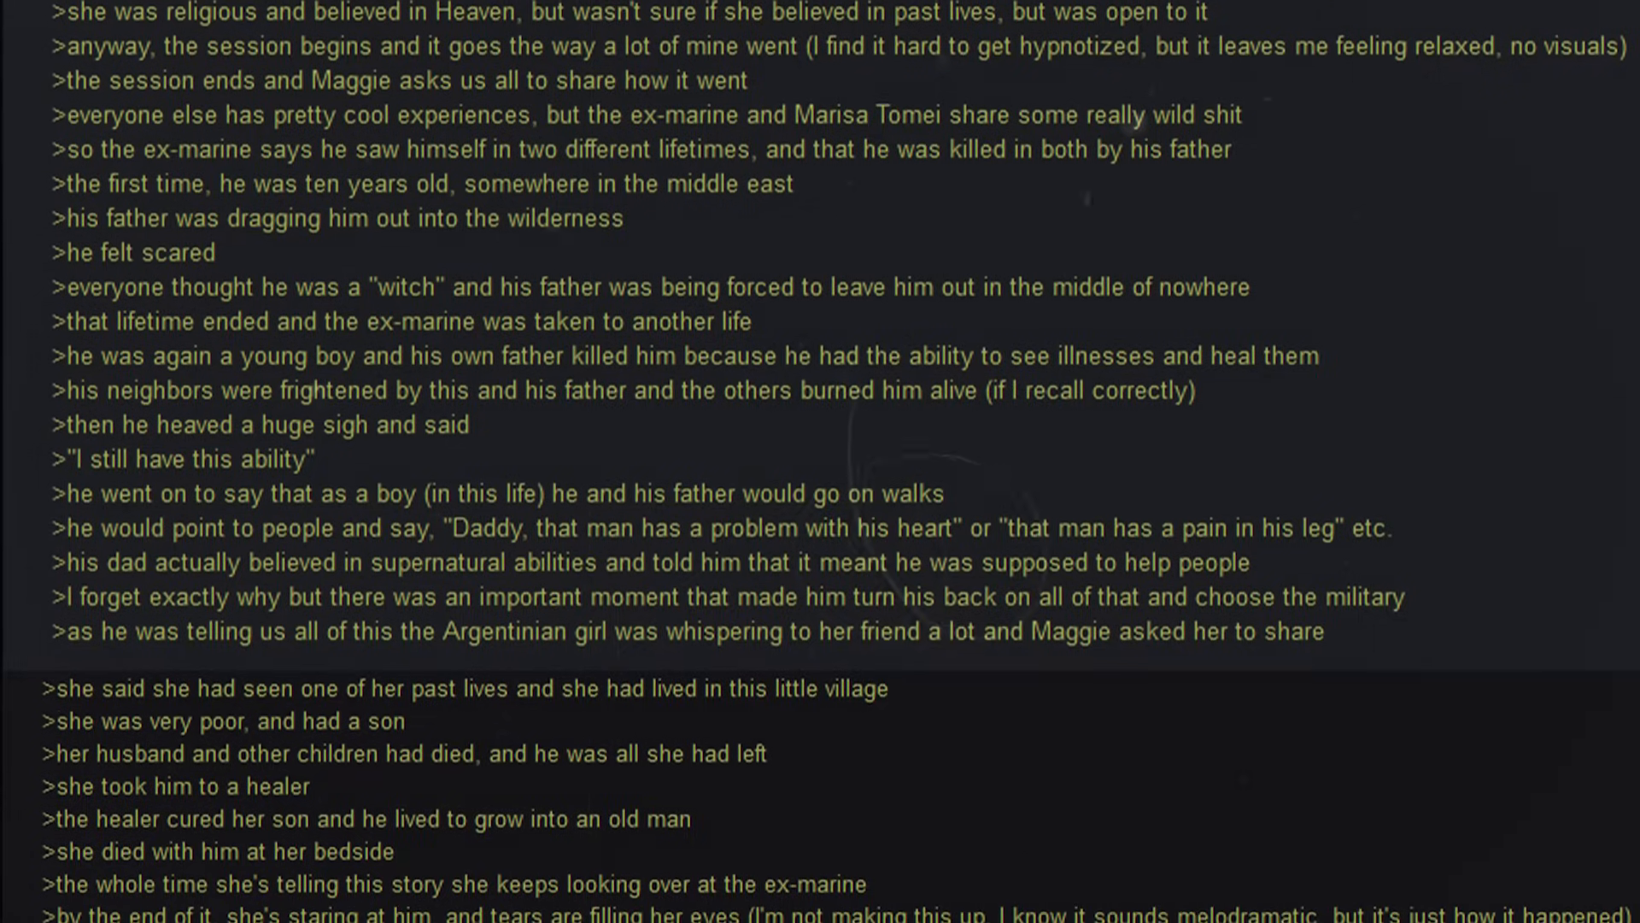
pyautogui.scroll(-3)
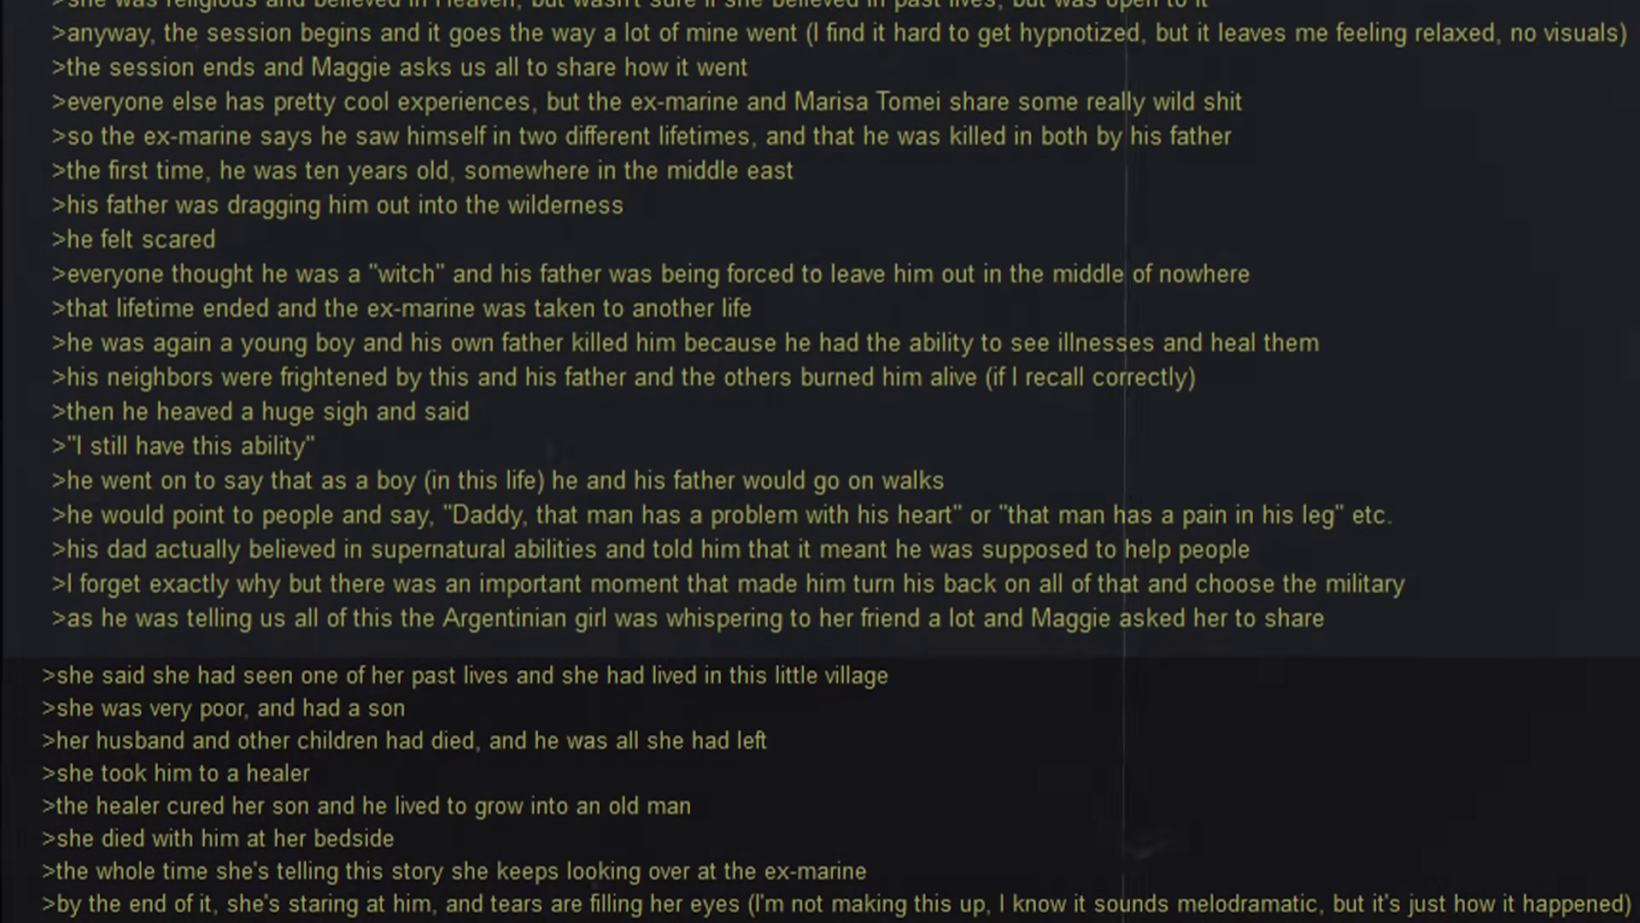
pyautogui.scroll(-3)
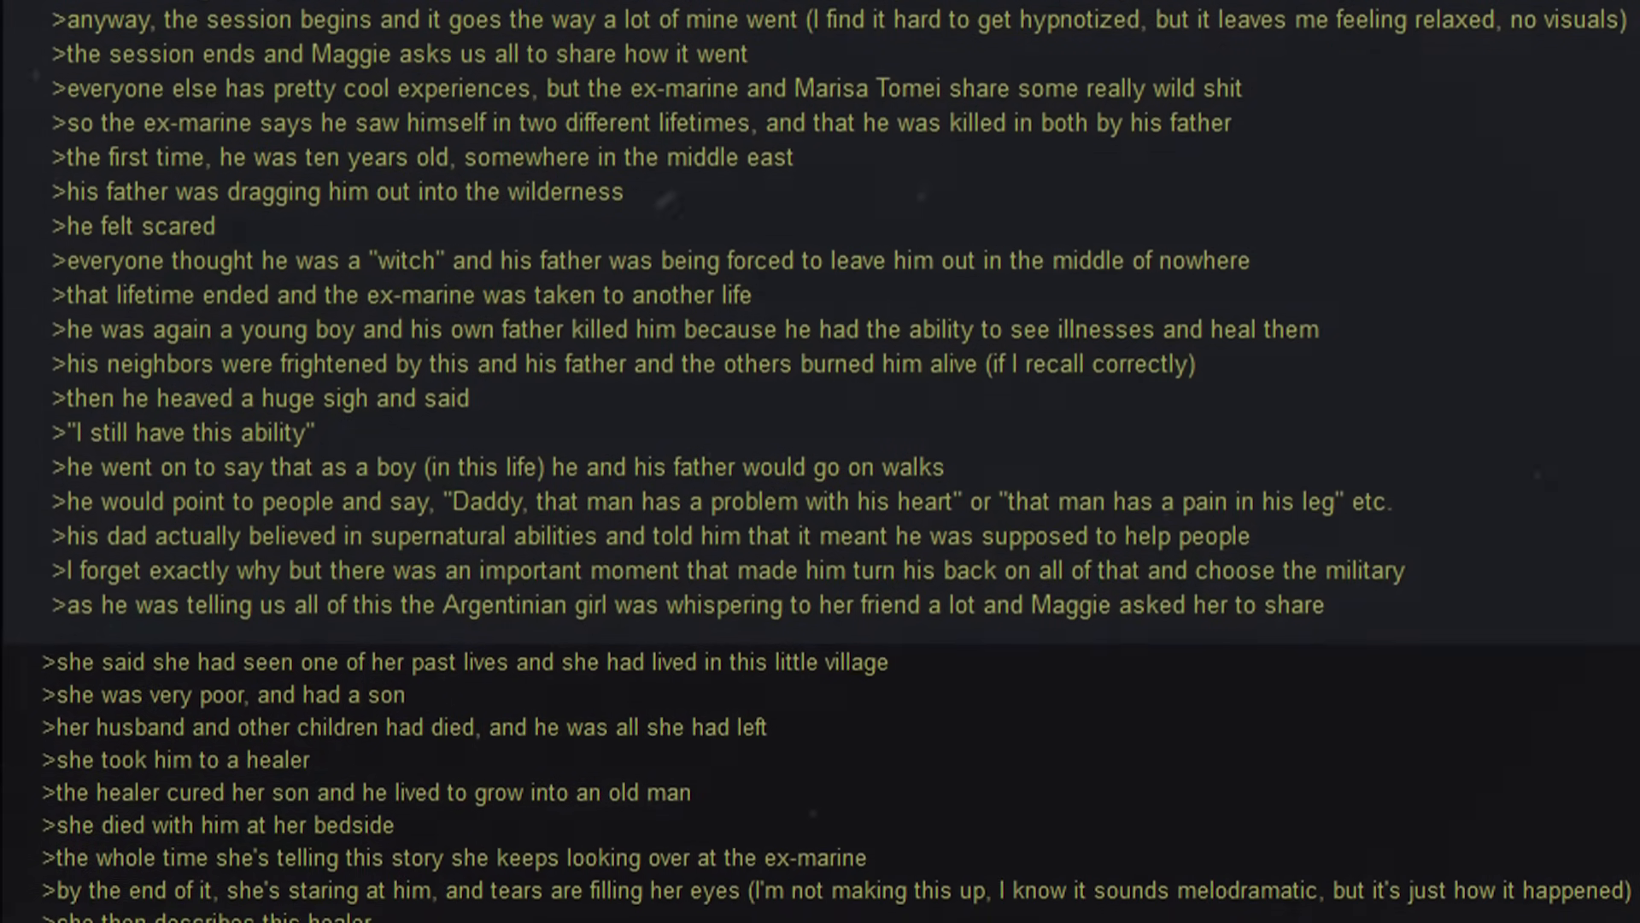
pyautogui.scroll(-3)
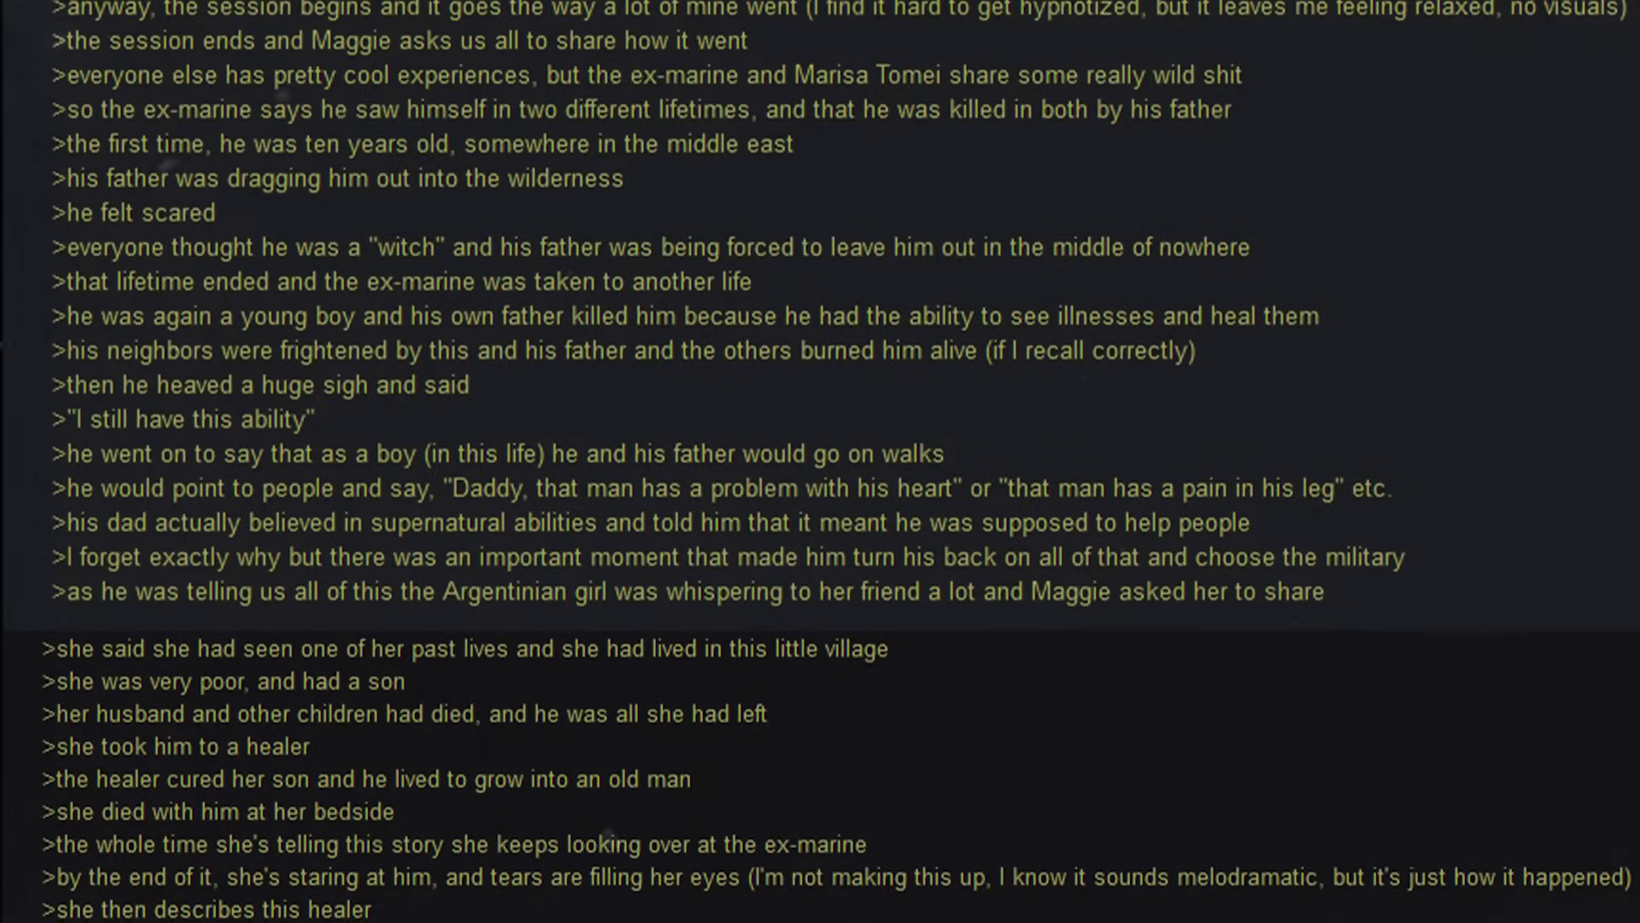
pyautogui.scroll(-3)
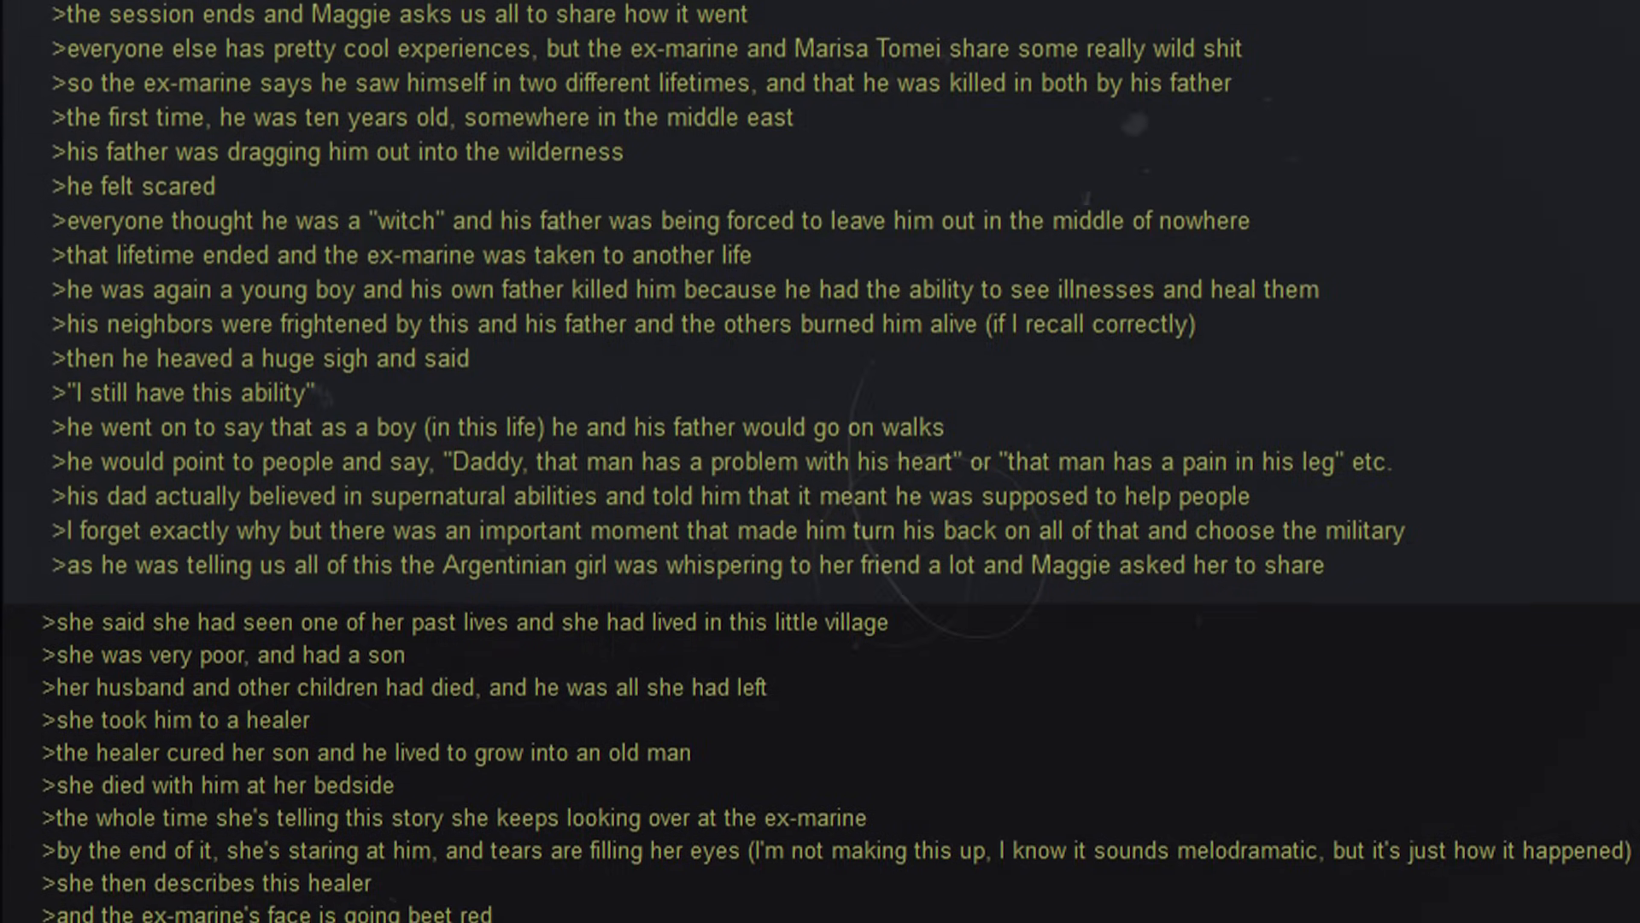
pyautogui.scroll(-3)
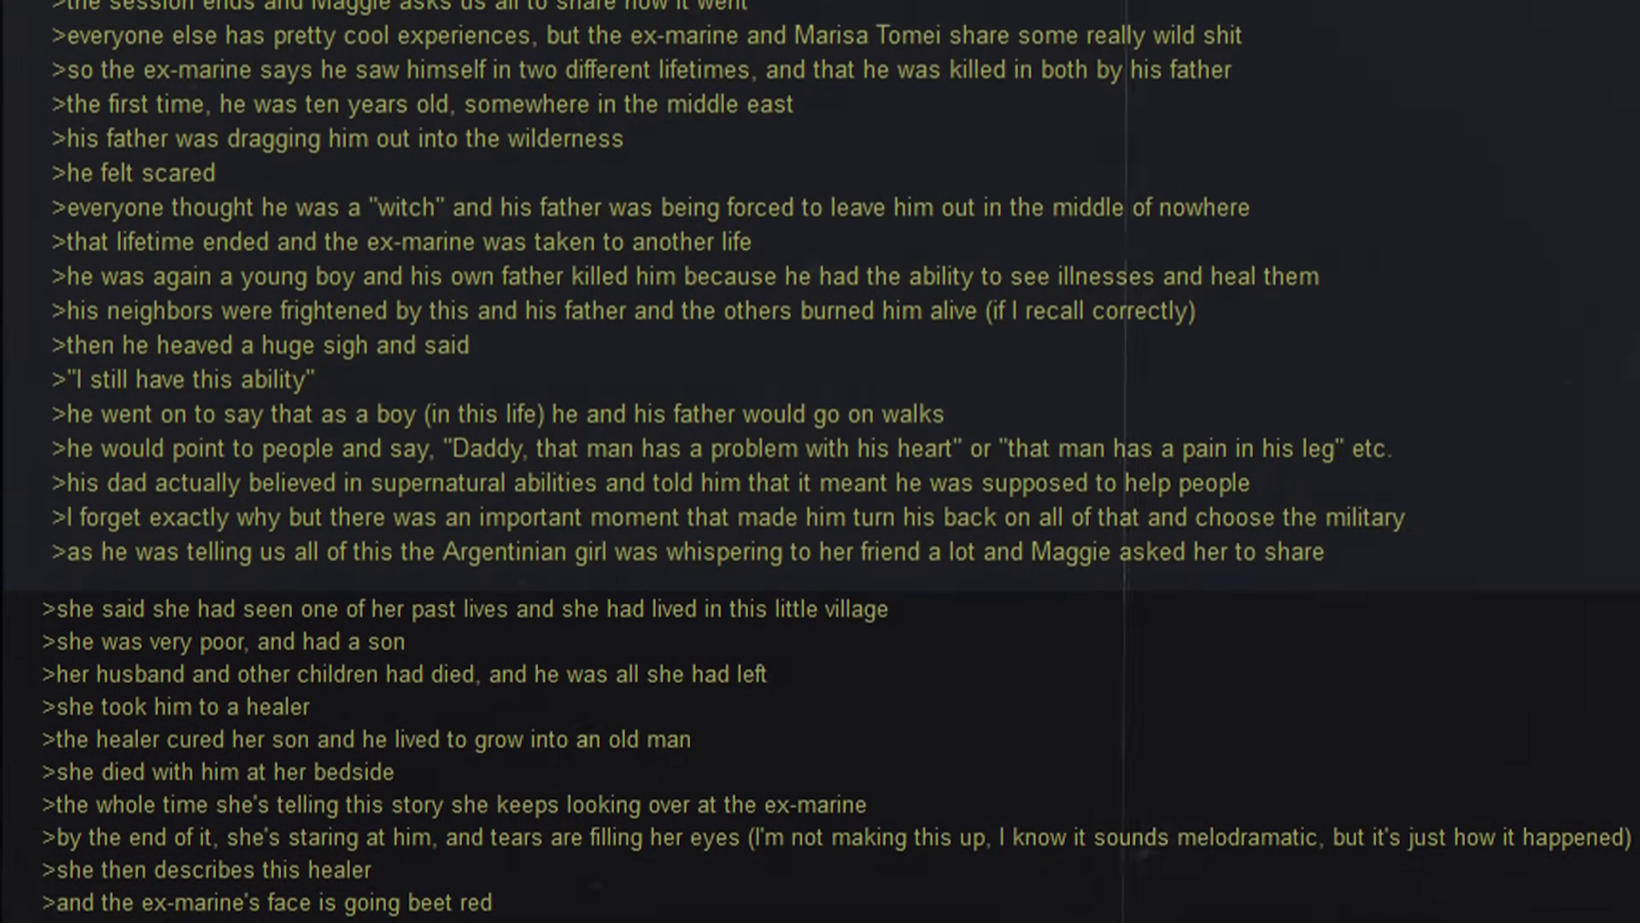
pyautogui.scroll(-3)
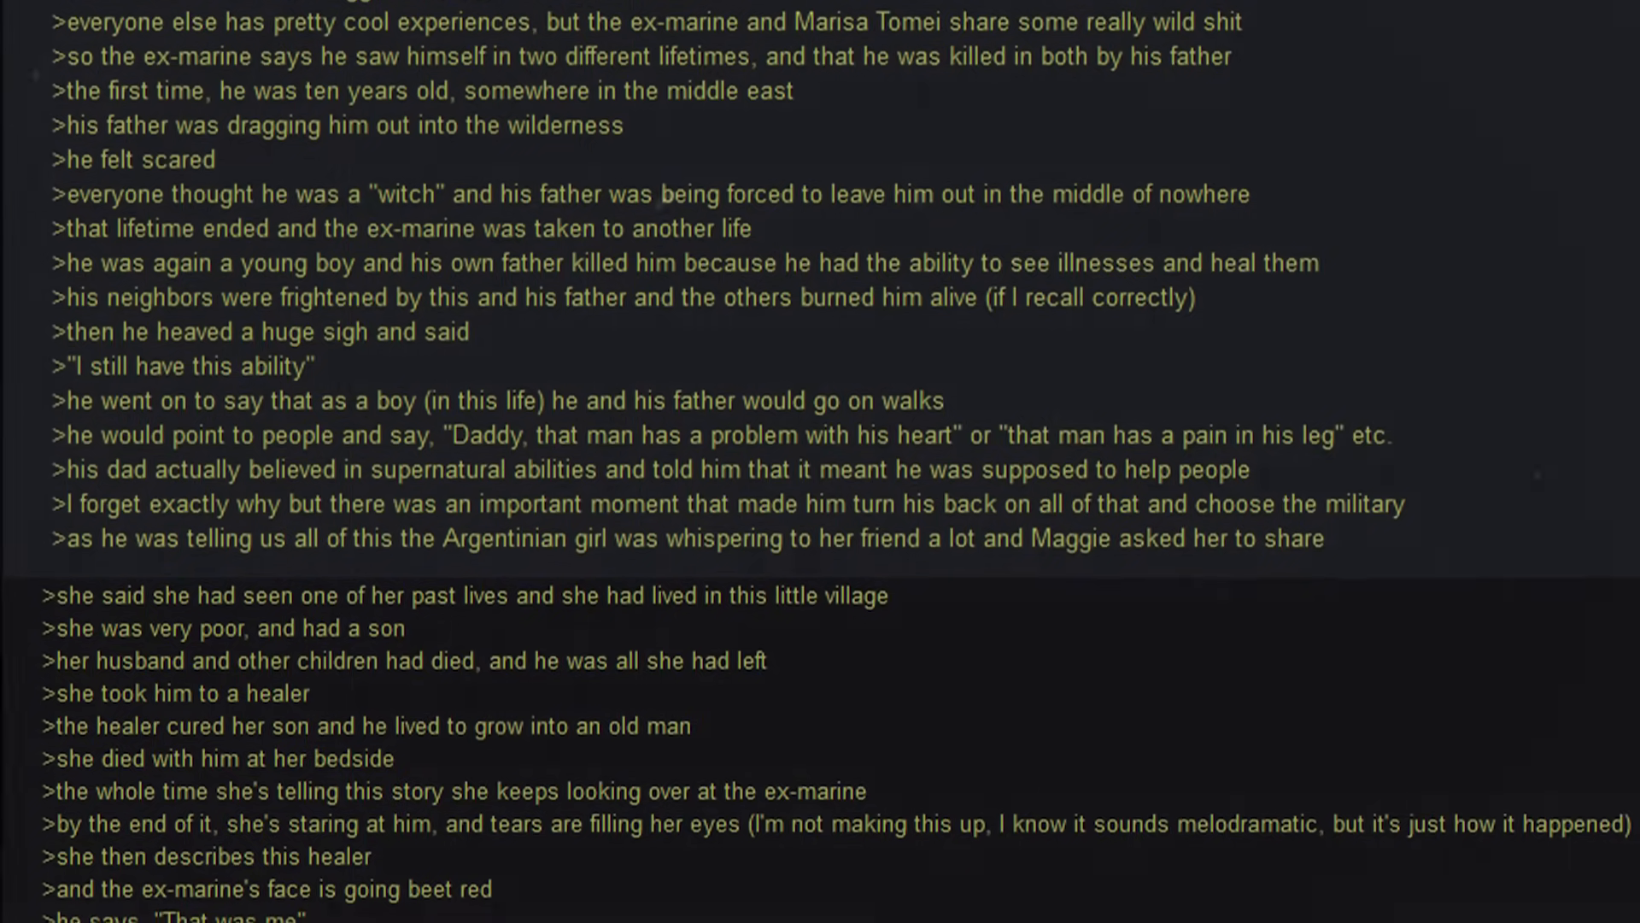
pyautogui.scroll(-3)
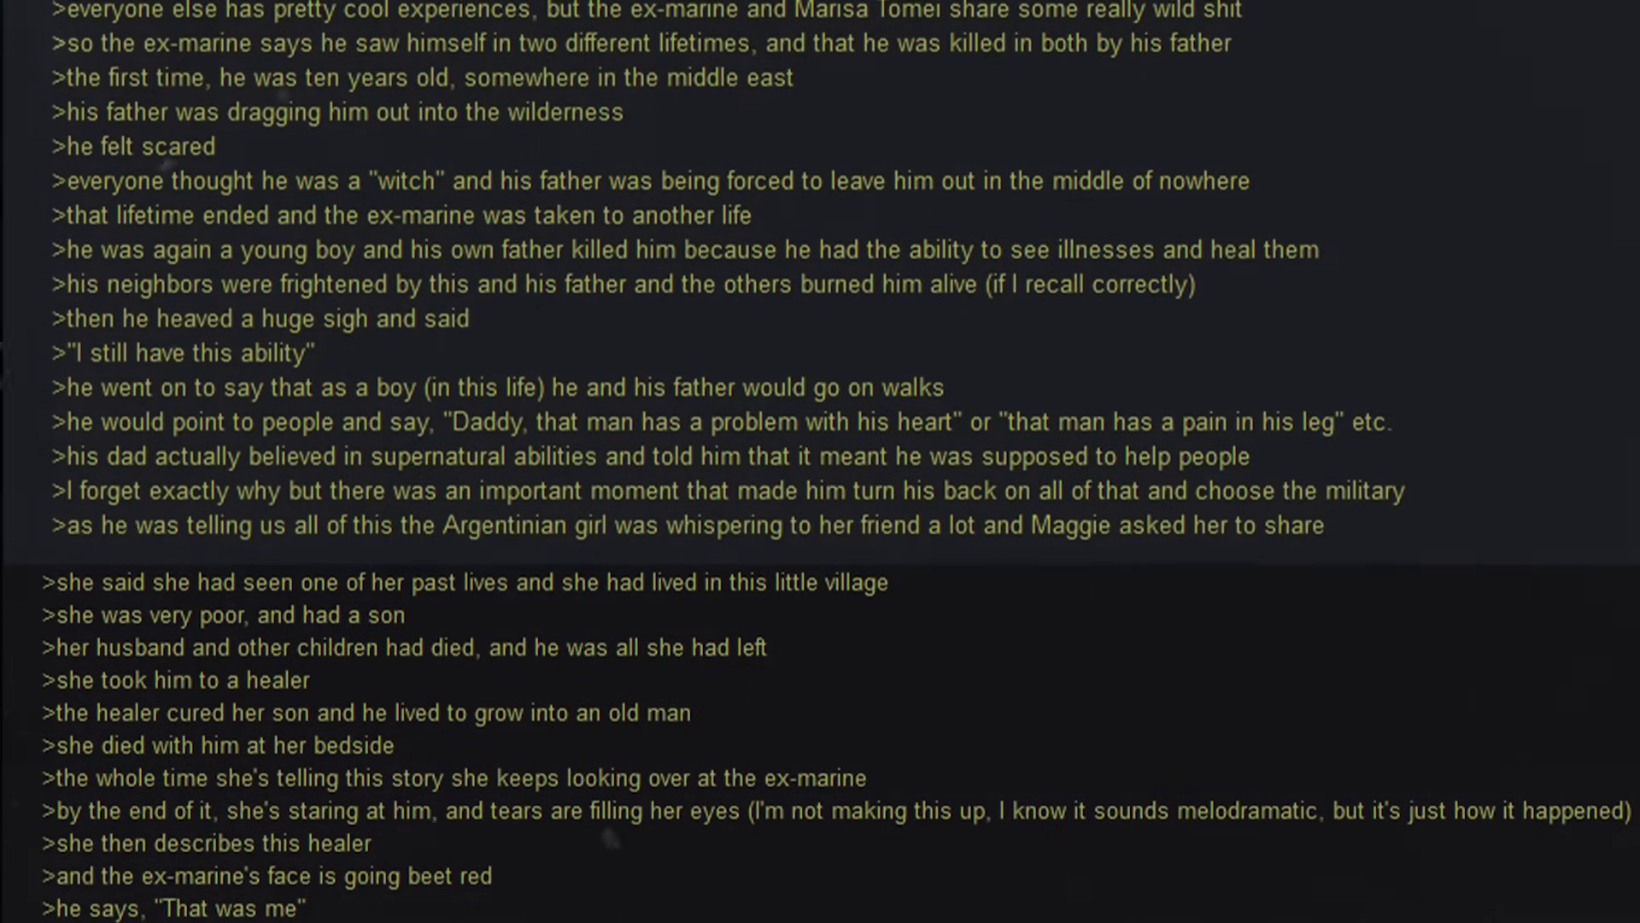
pyautogui.scroll(-3)
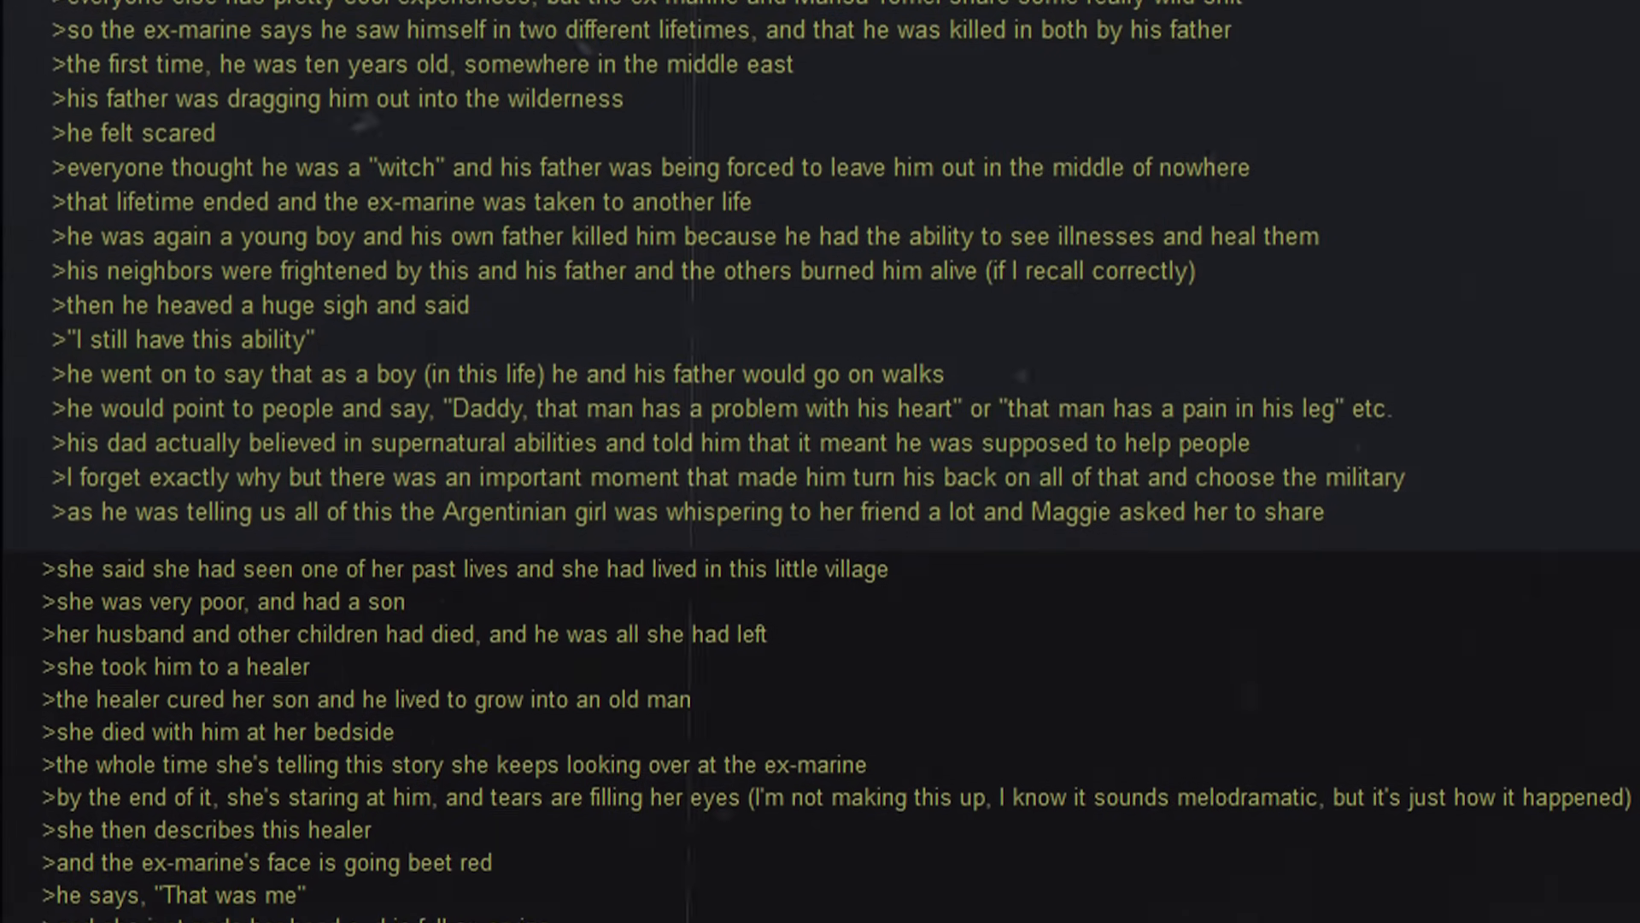
pyautogui.scroll(-3)
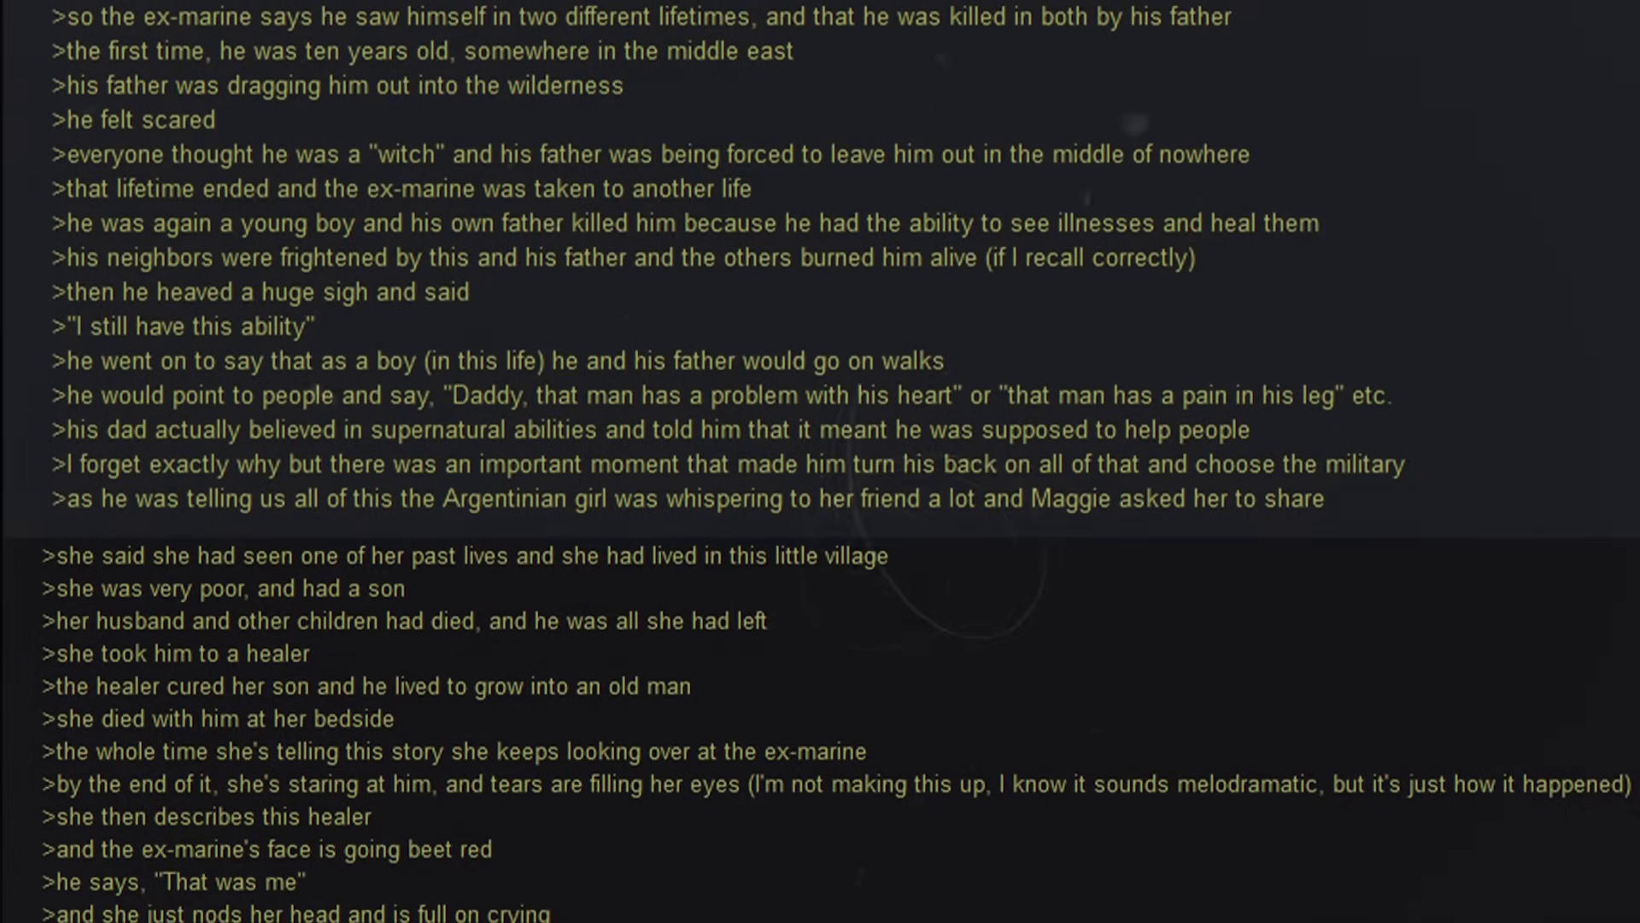
pyautogui.scroll(-3)
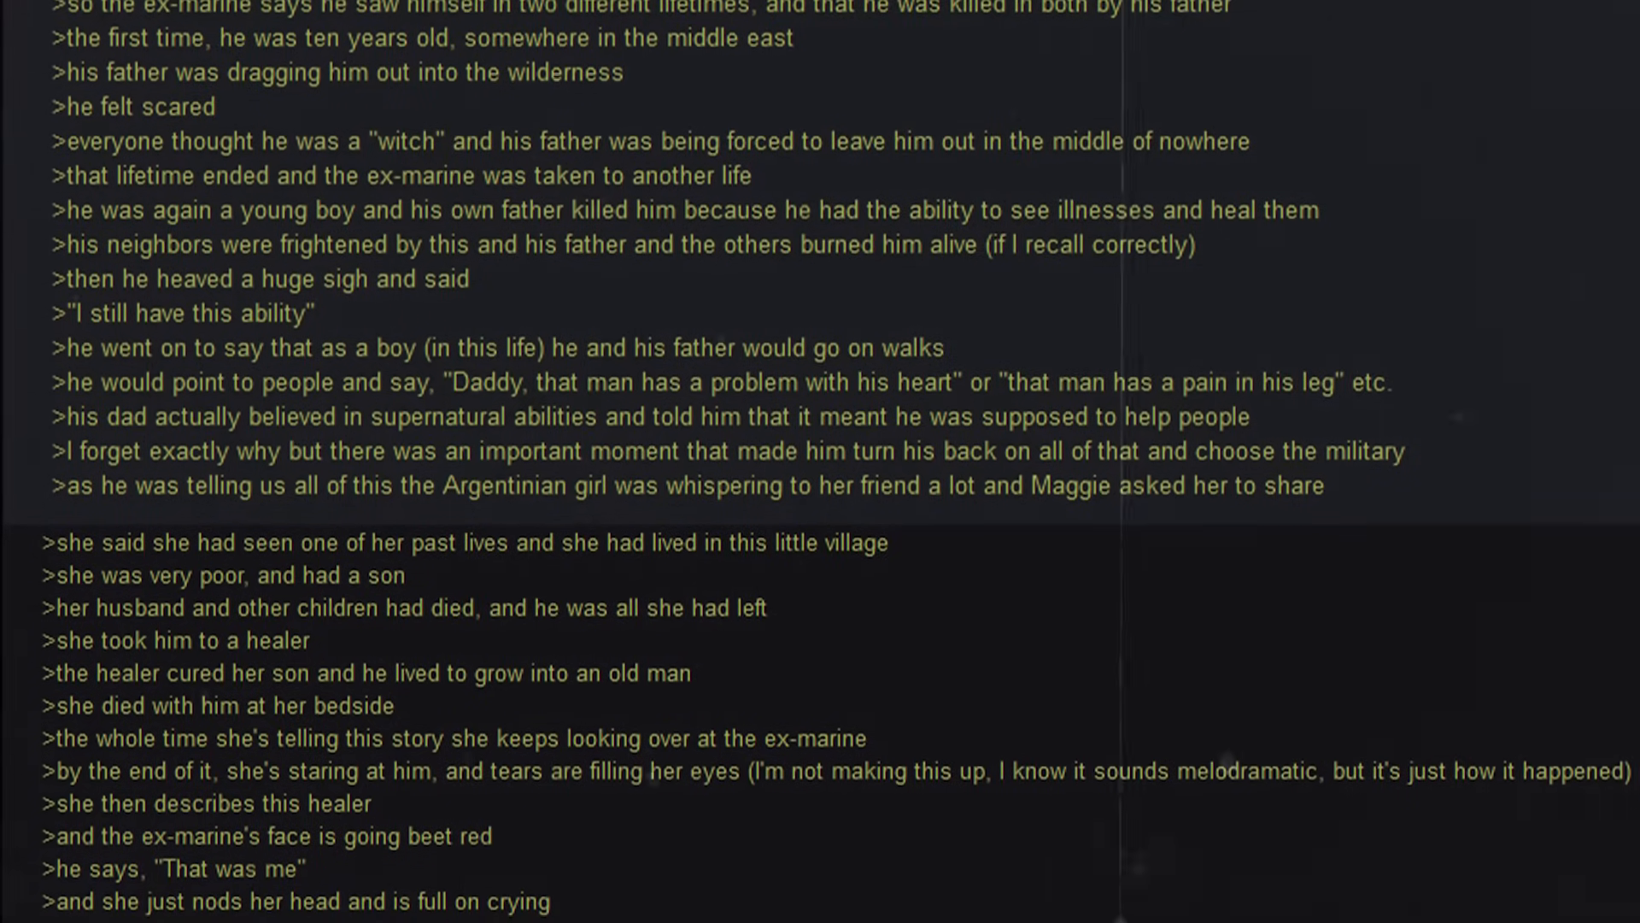
pyautogui.scroll(-3)
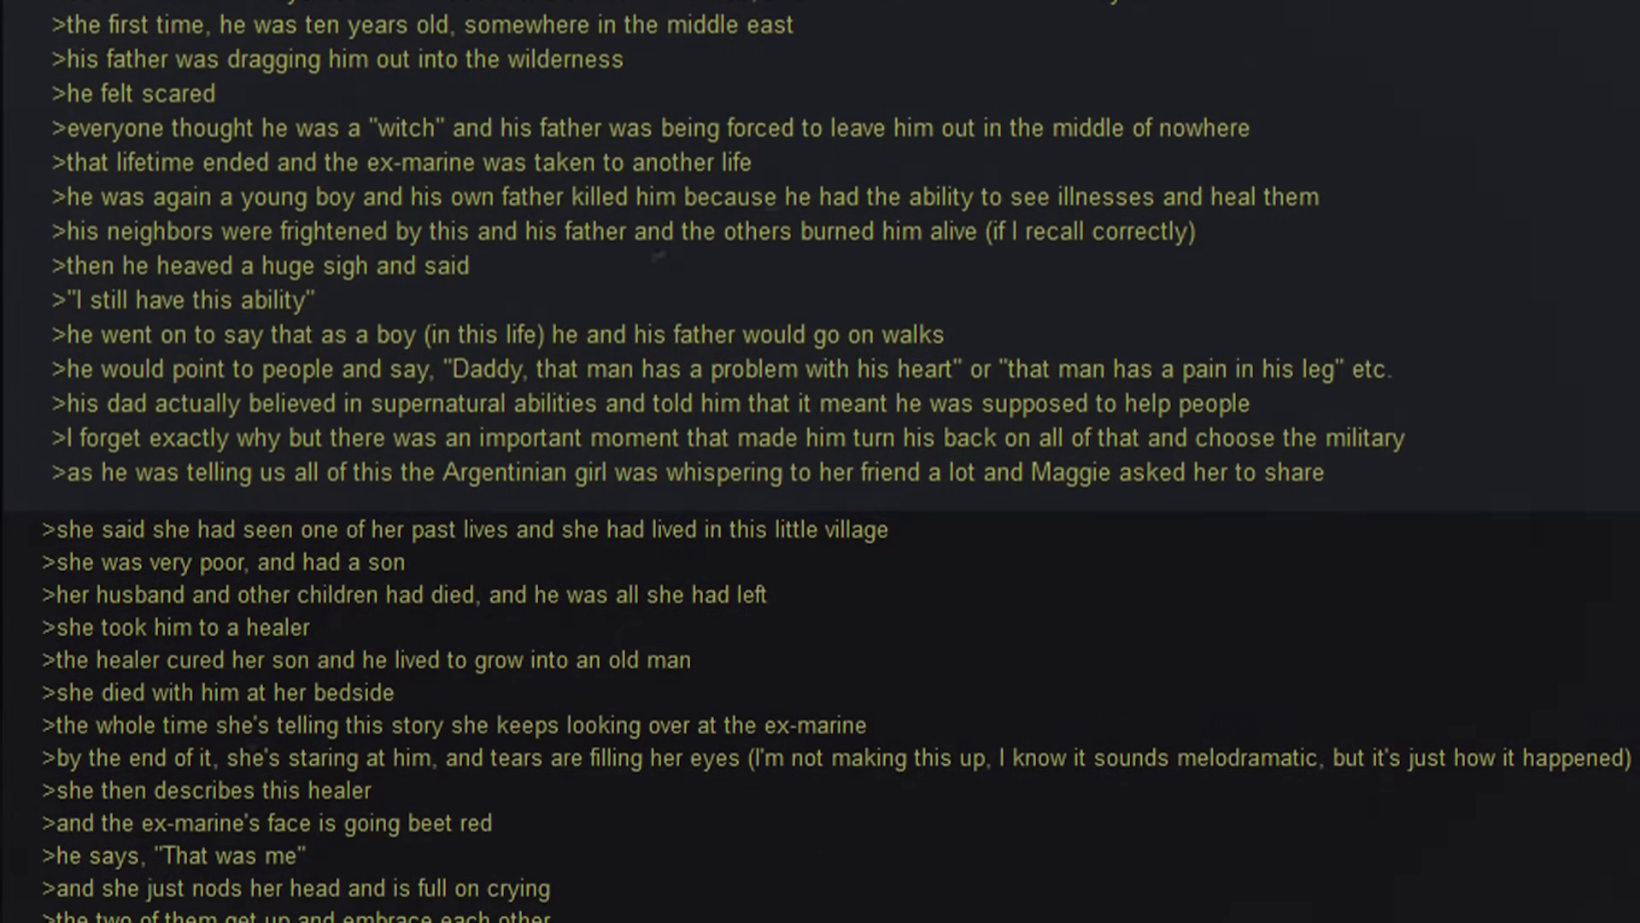
pyautogui.scroll(-3)
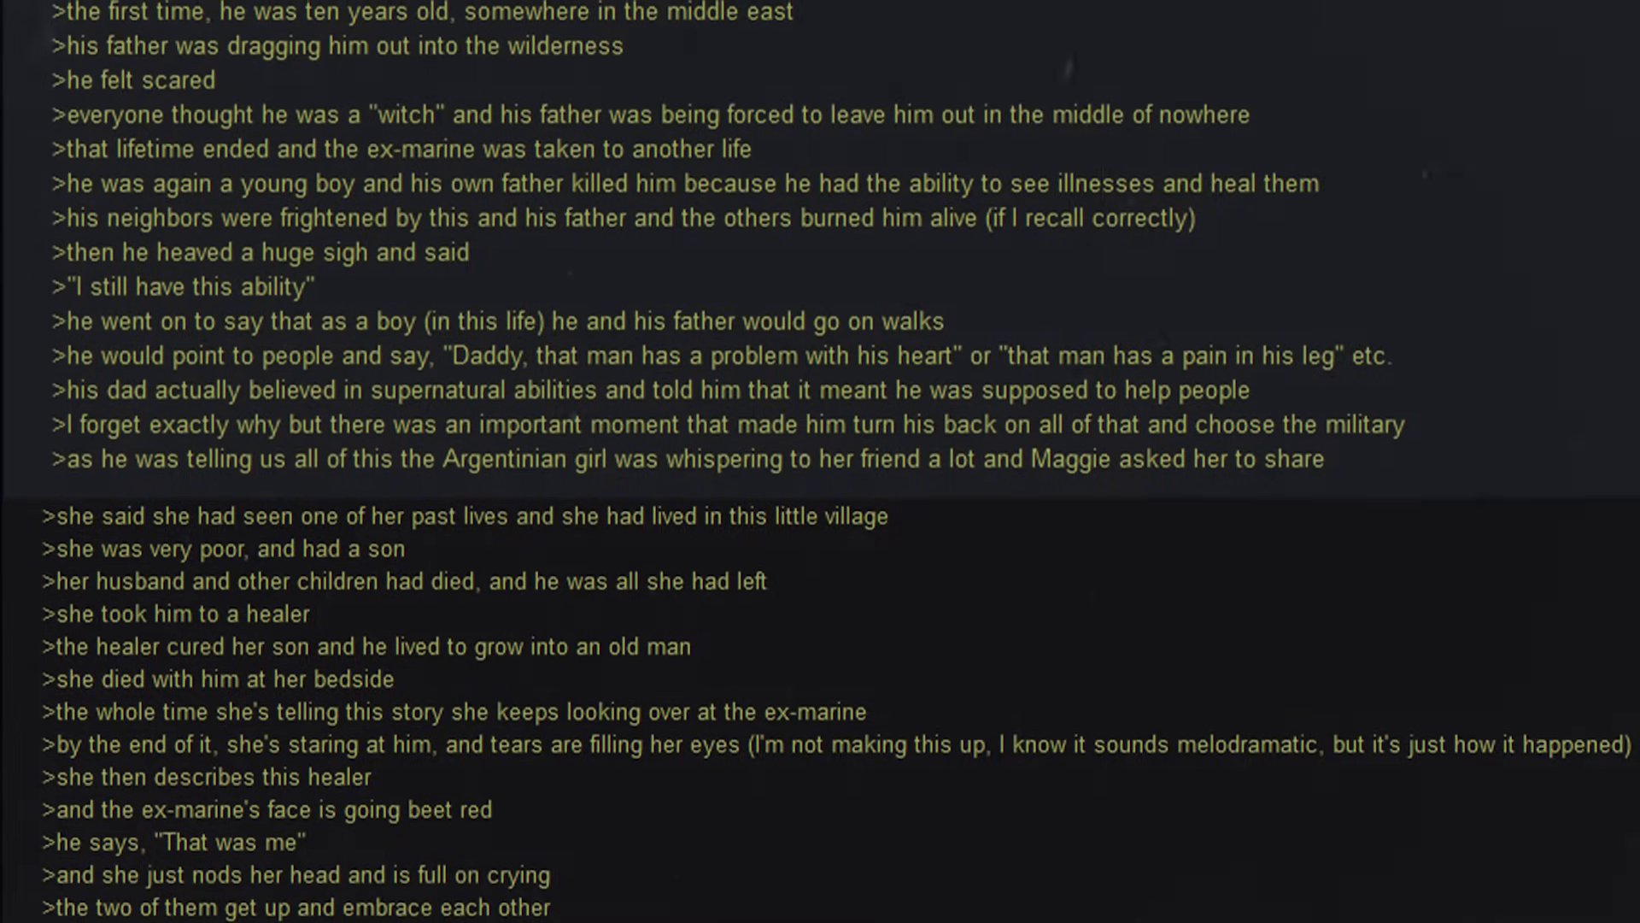
pyautogui.scroll(-3)
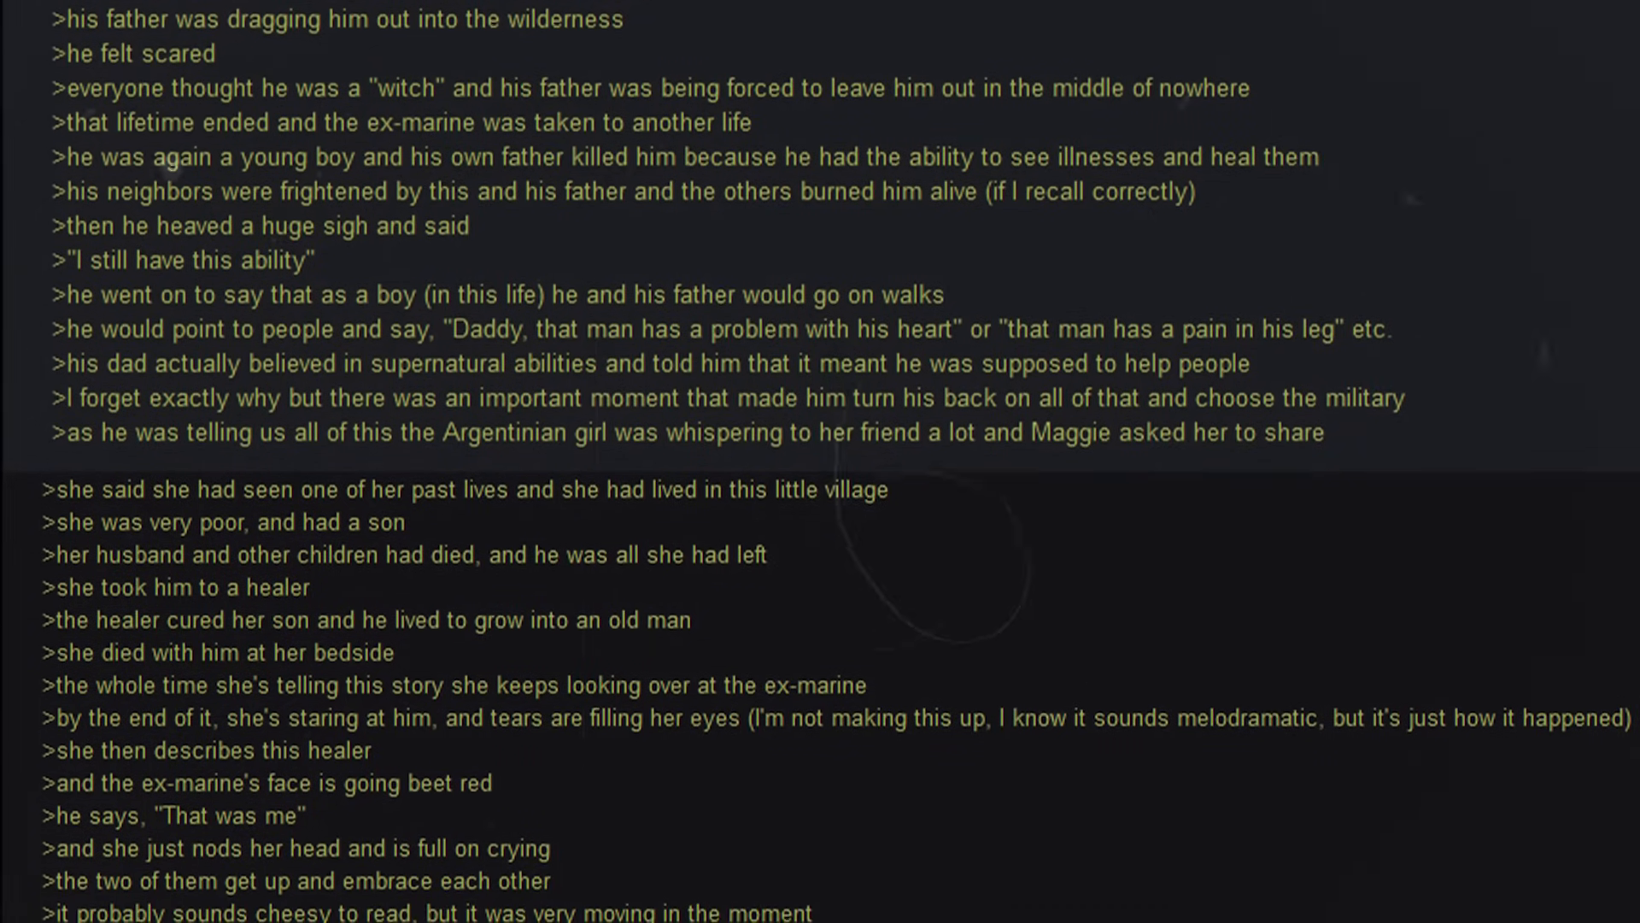
pyautogui.scroll(-3)
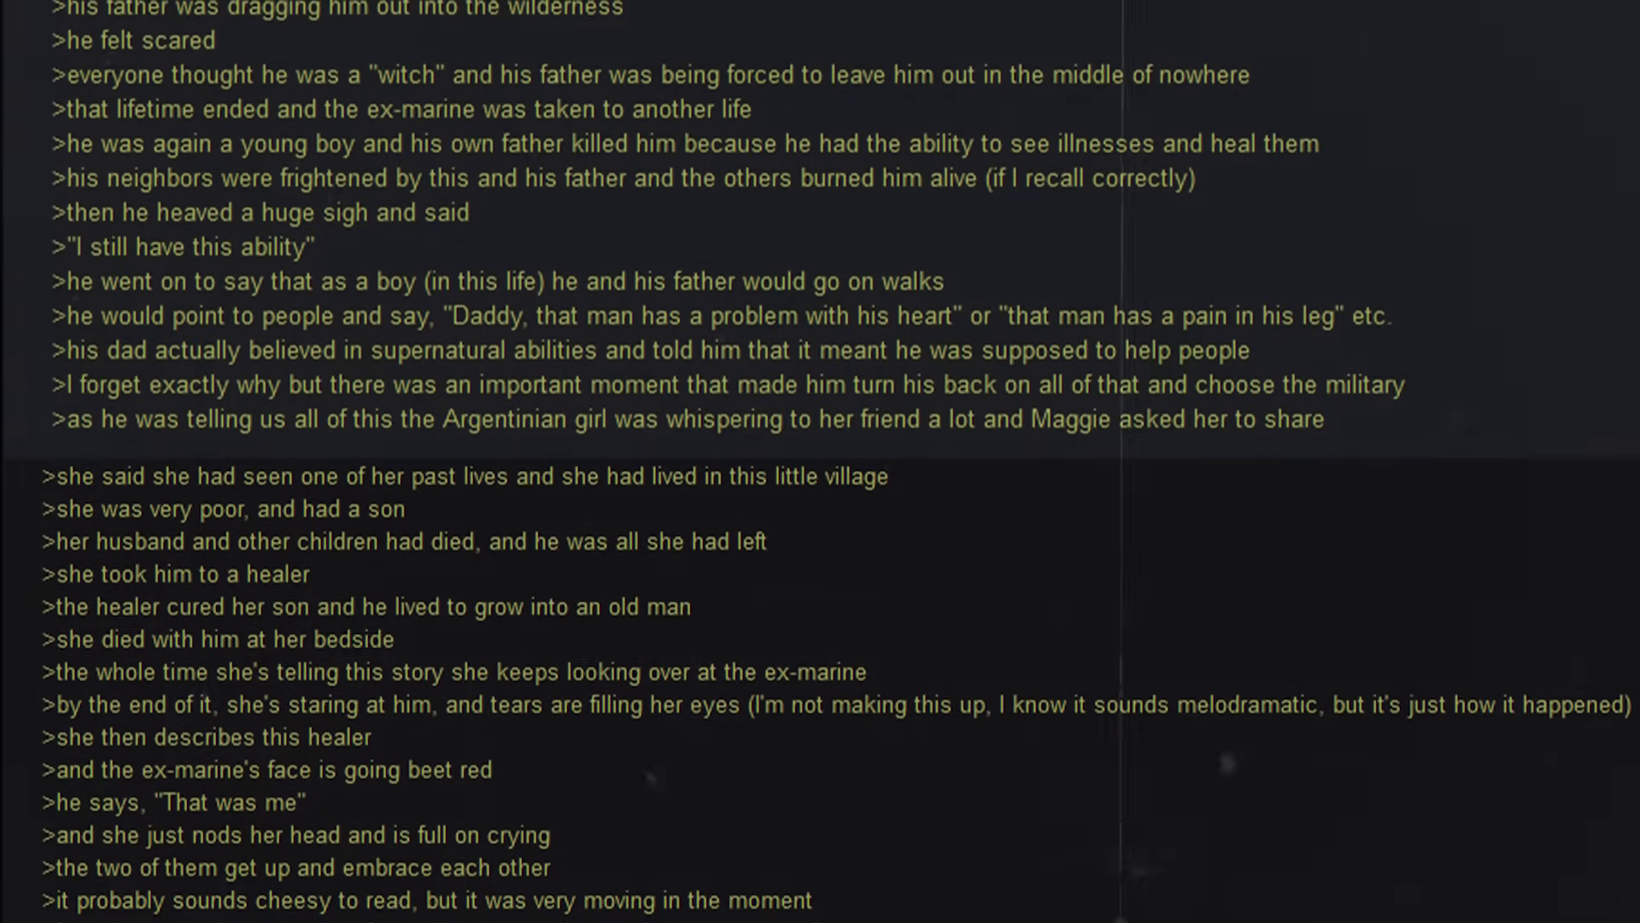
pyautogui.scroll(-3)
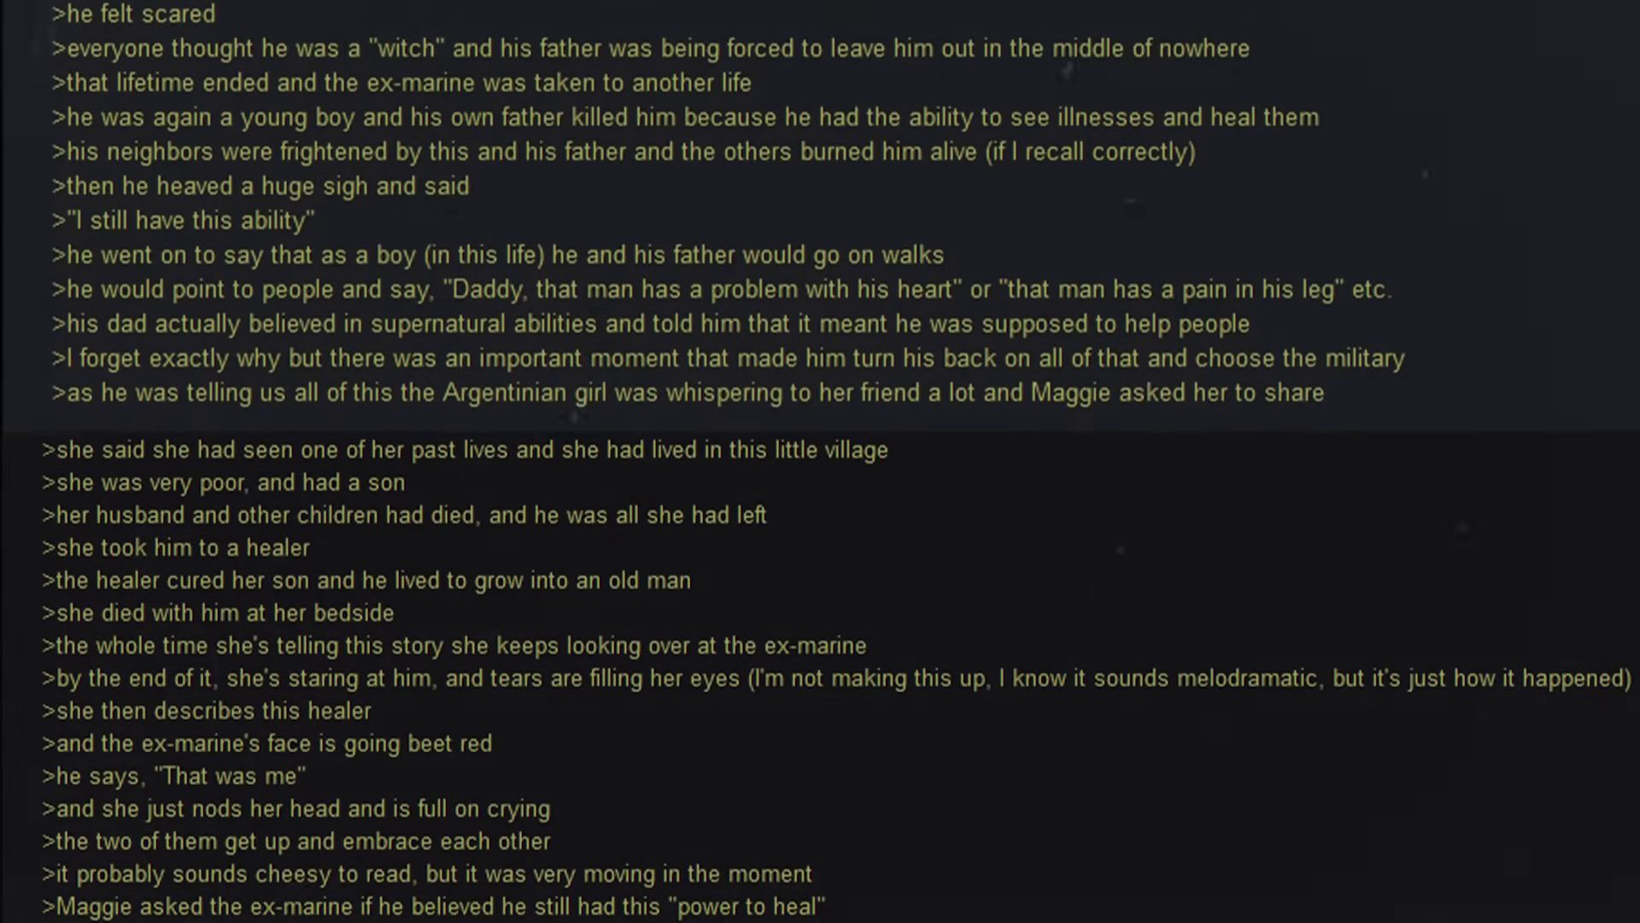
pyautogui.scroll(-3)
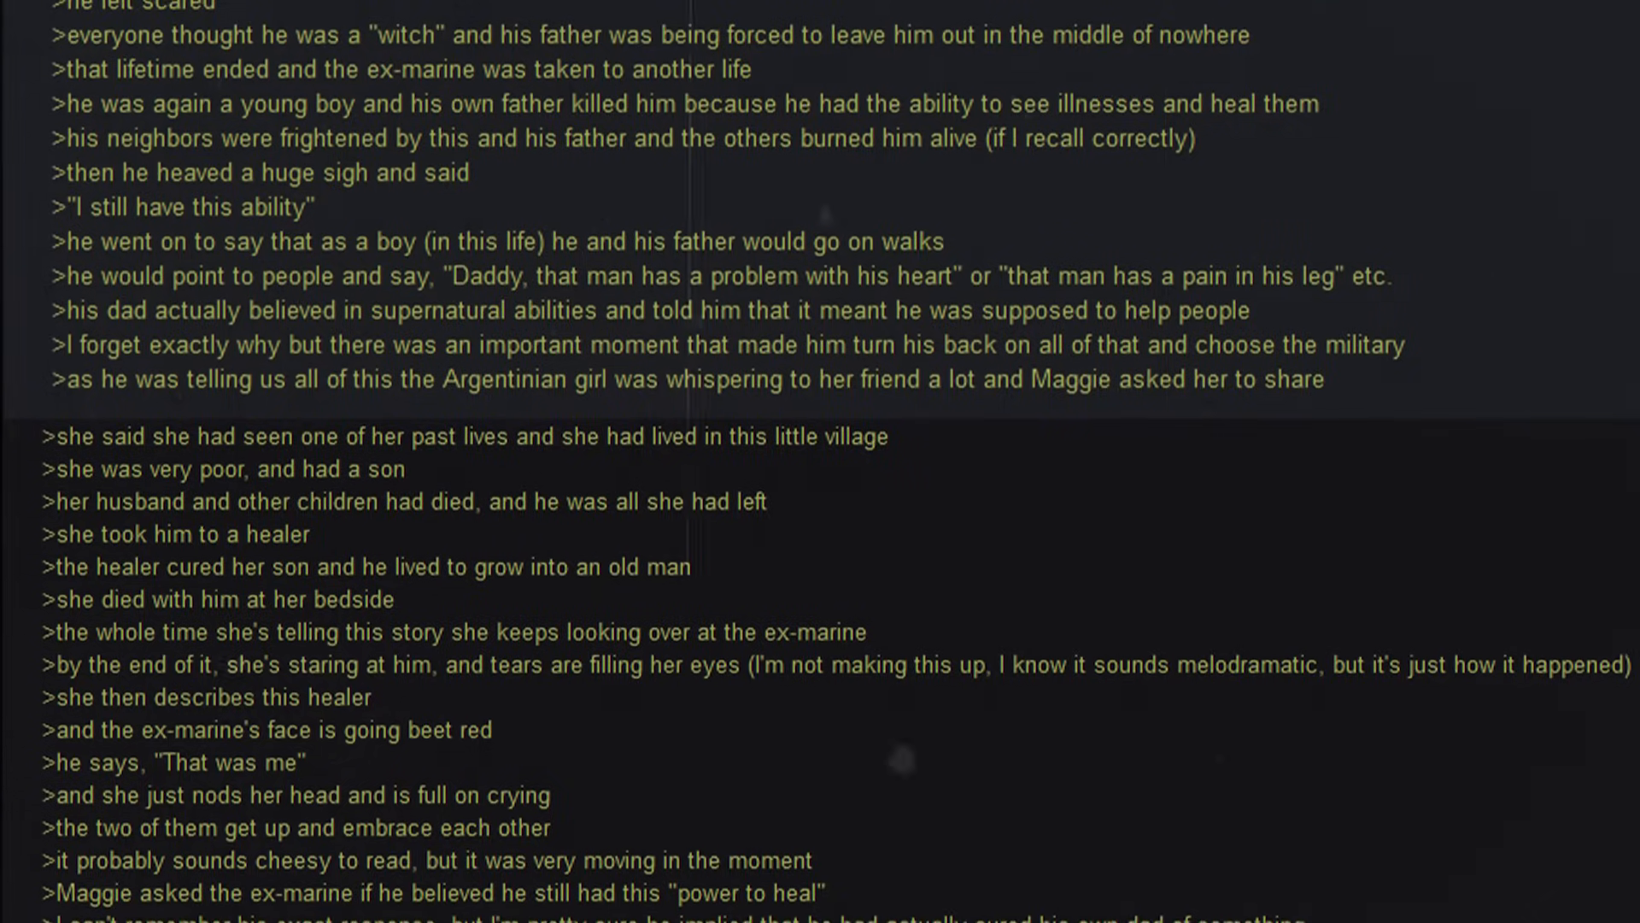
pyautogui.scroll(-3)
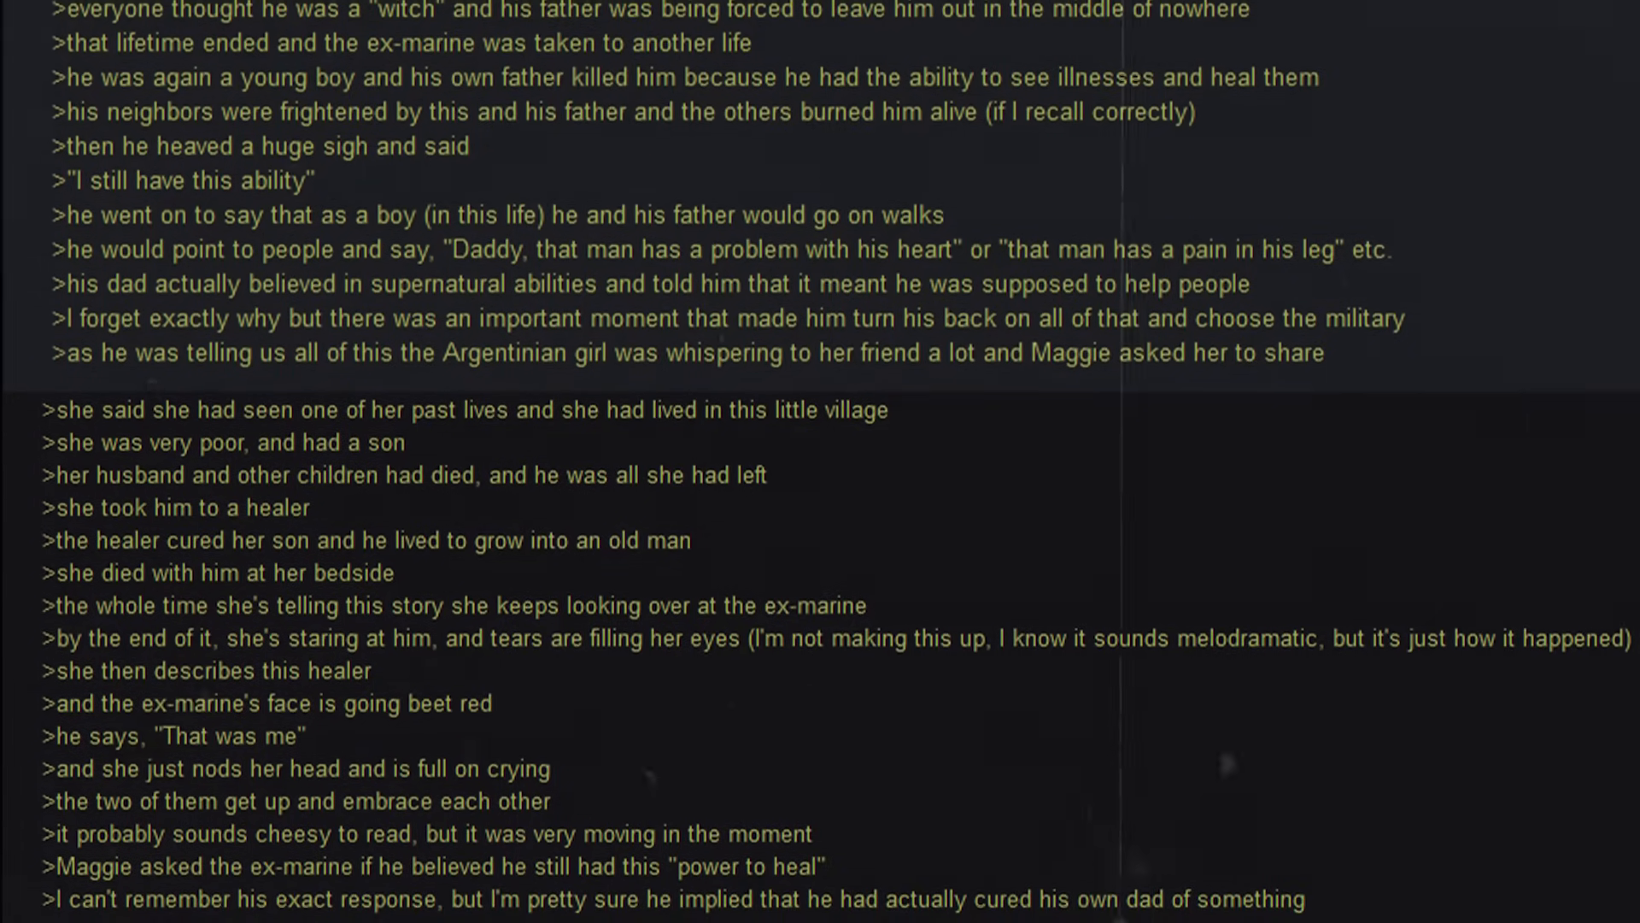
pyautogui.scroll(-3)
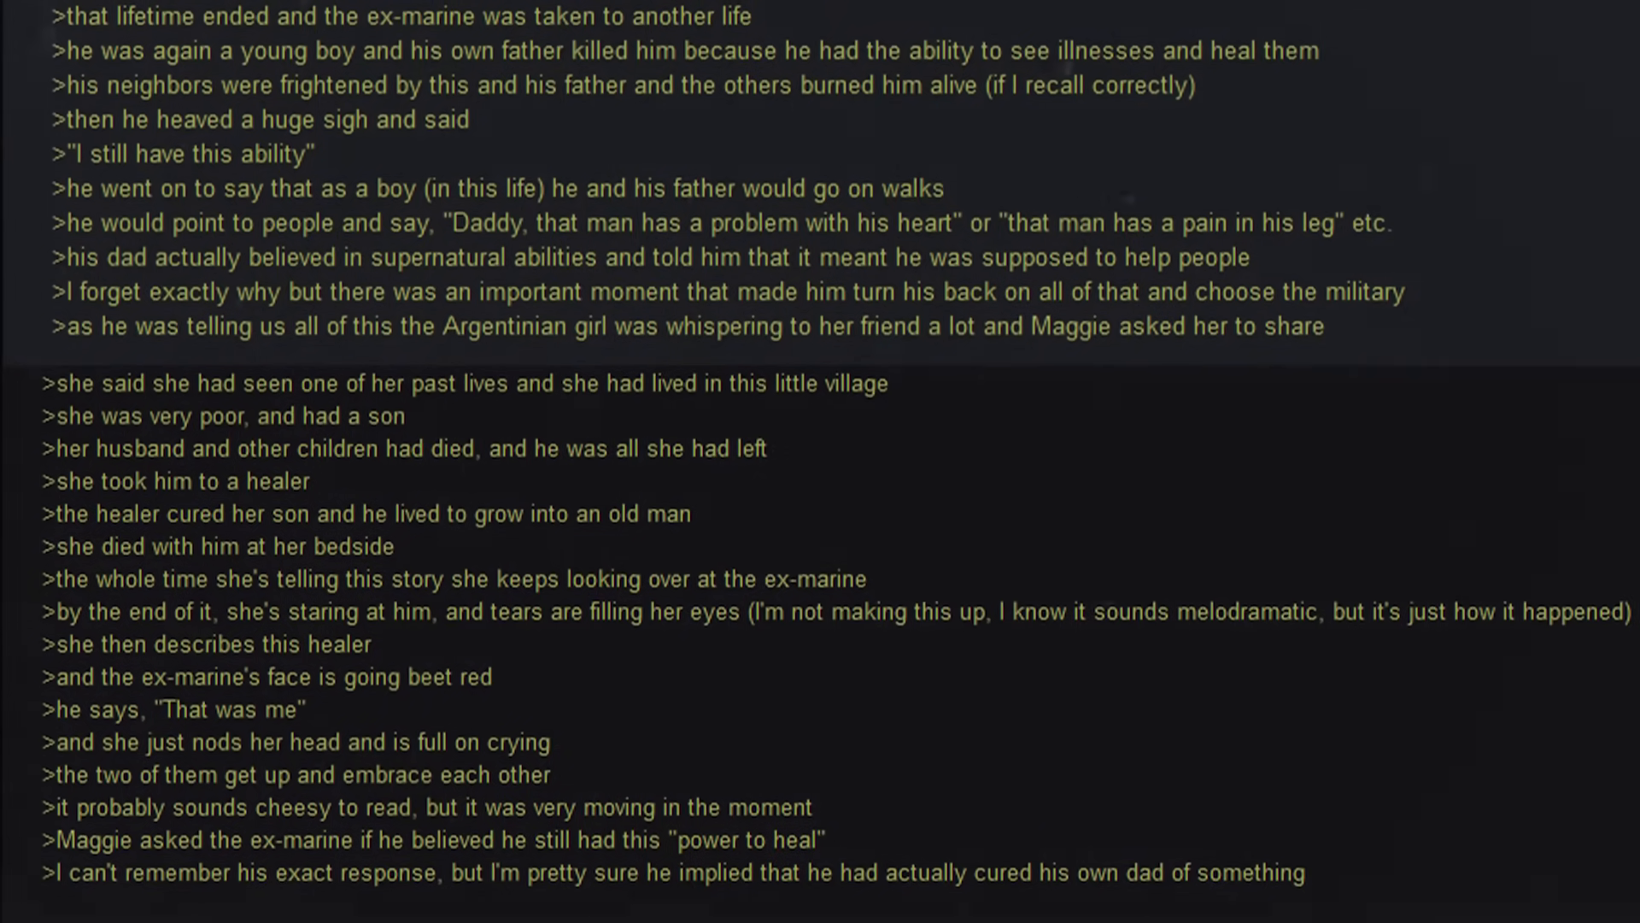
pyautogui.scroll(-3)
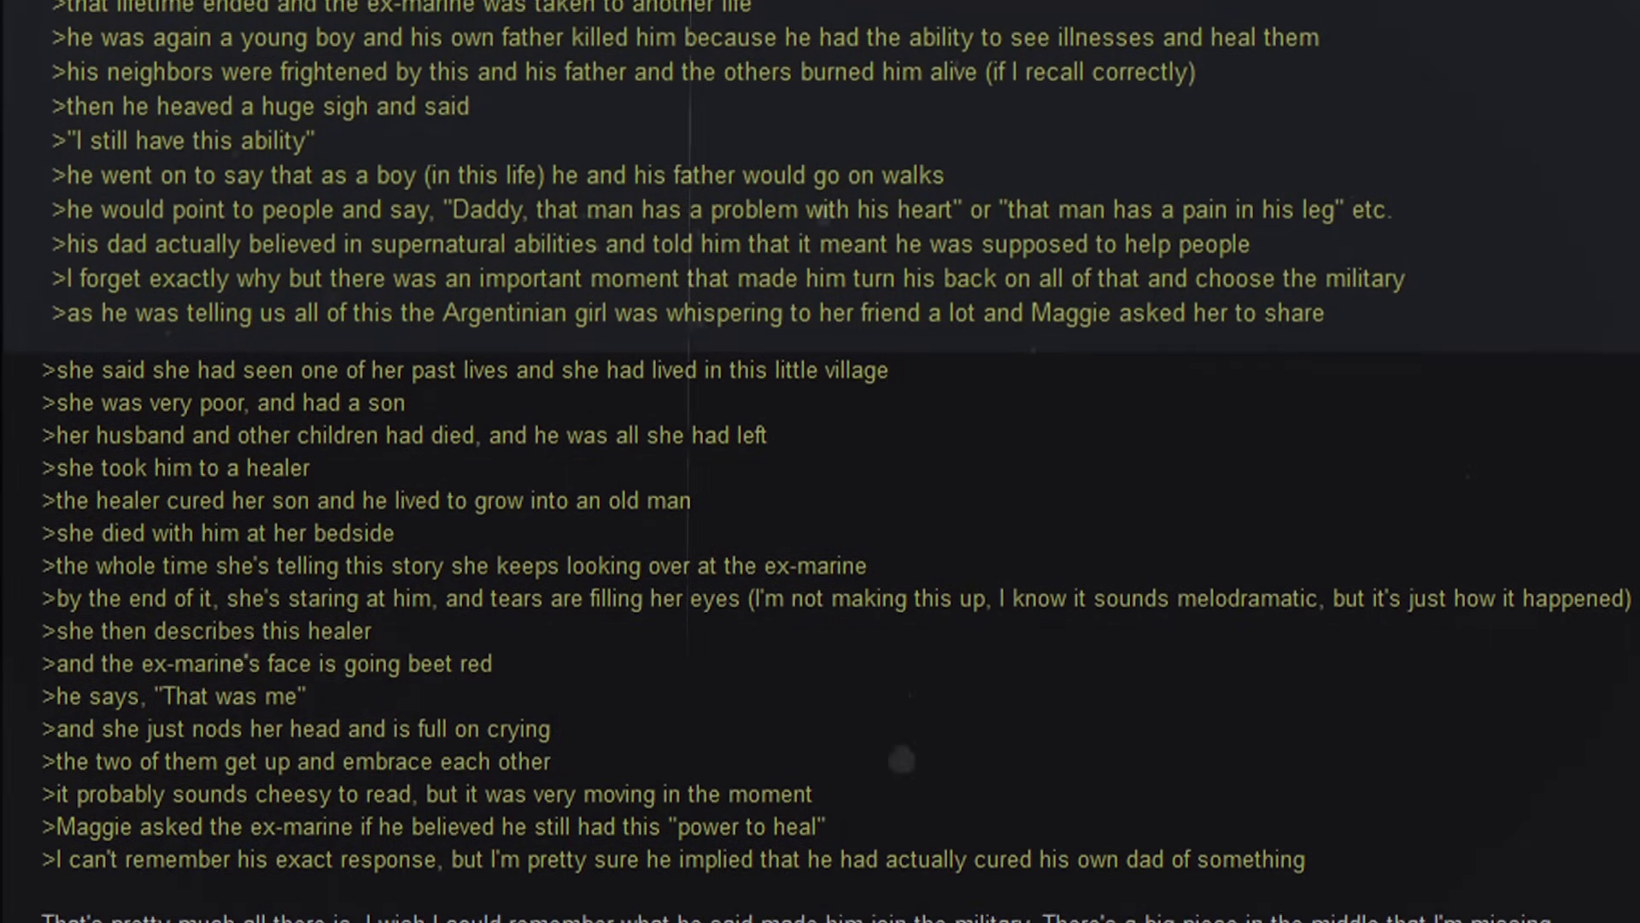
pyautogui.scroll(-3)
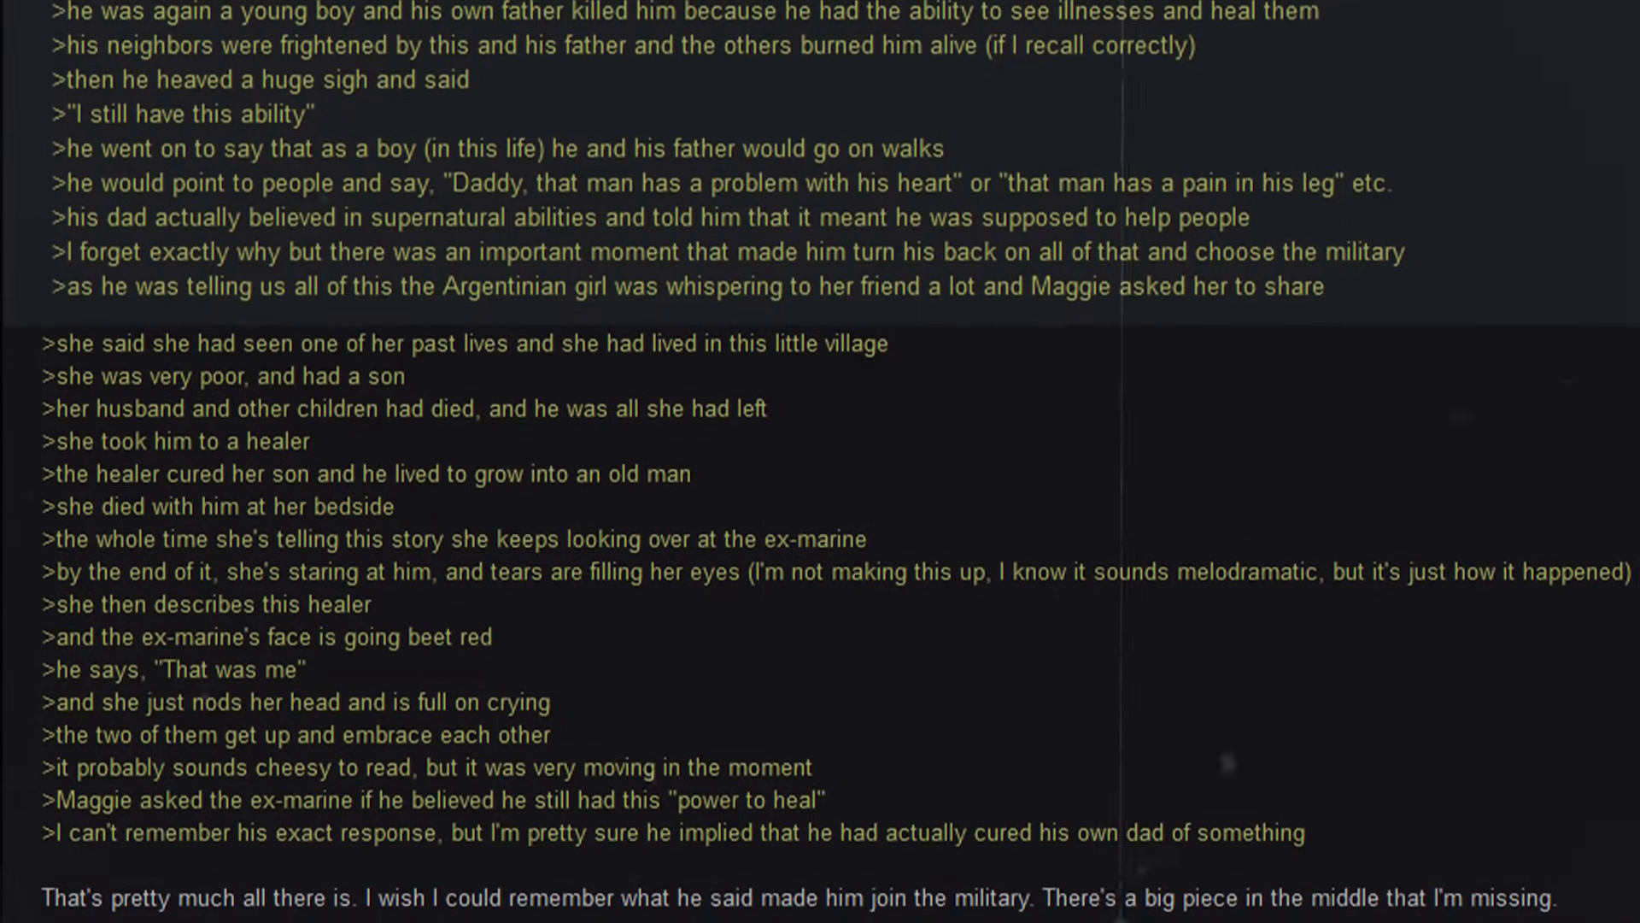
pyautogui.scroll(-3)
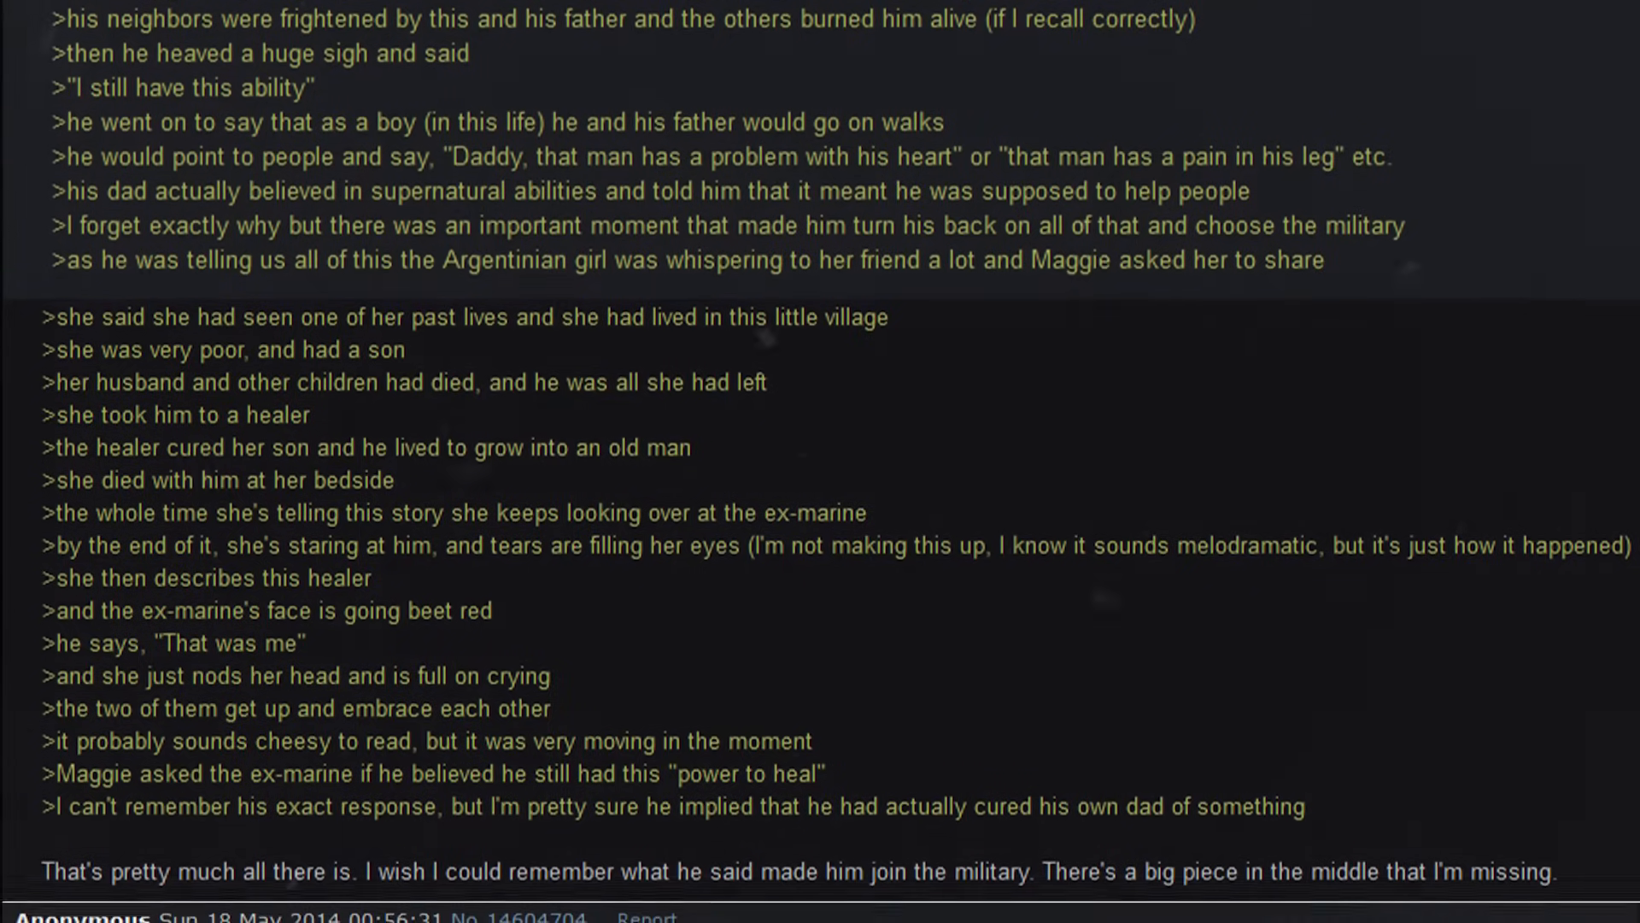
pyautogui.scroll(-3)
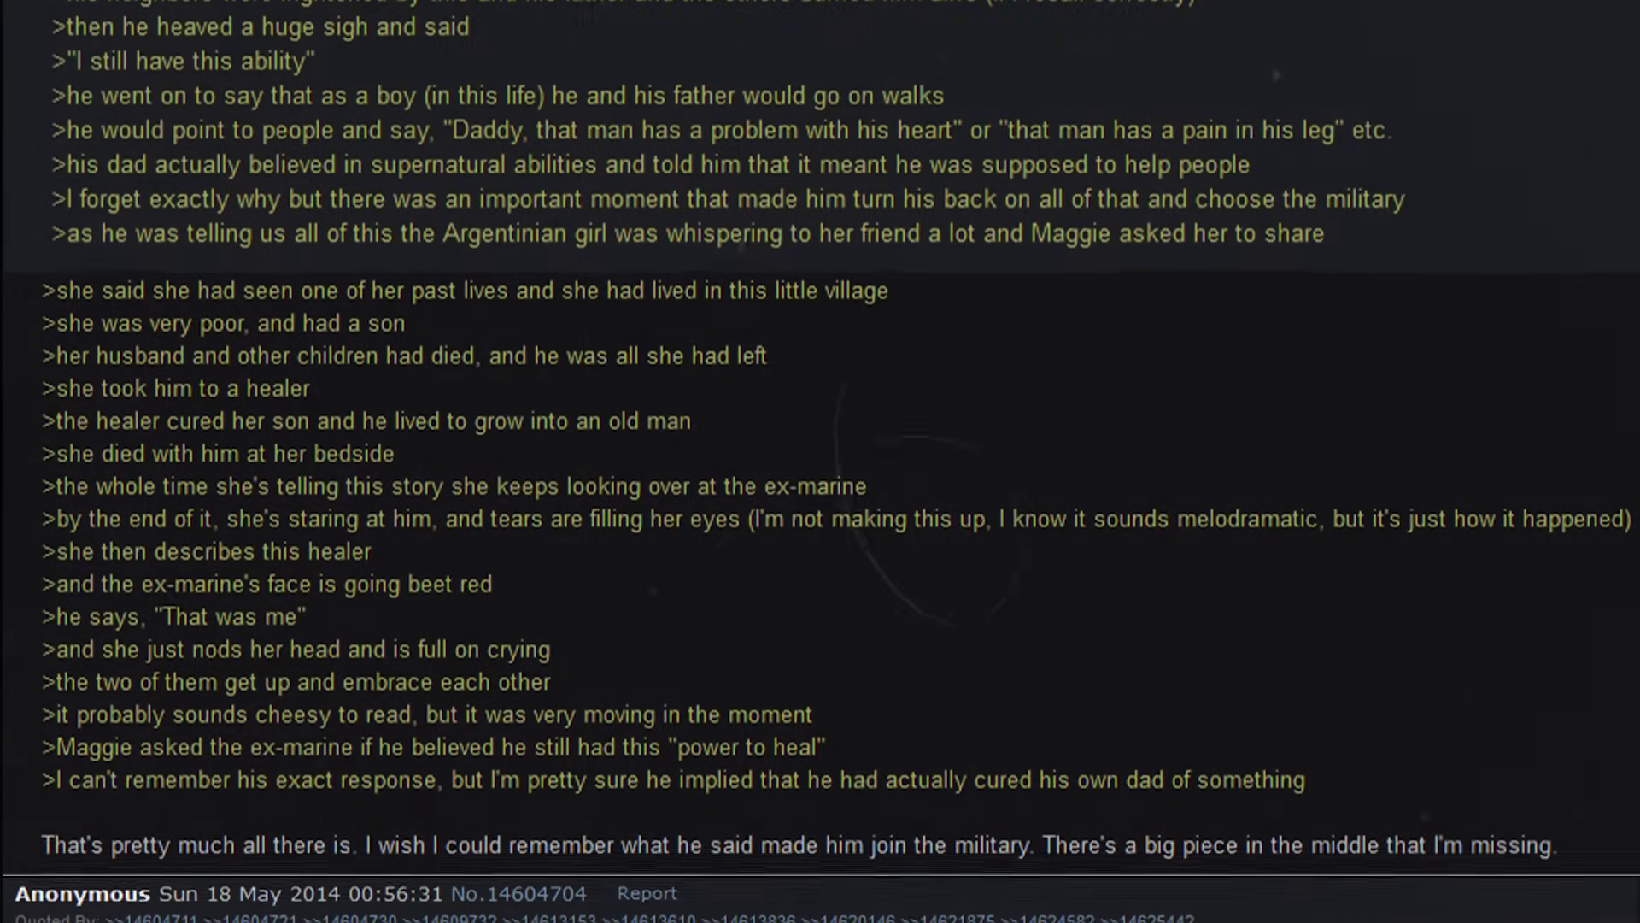
pyautogui.scroll(-3)
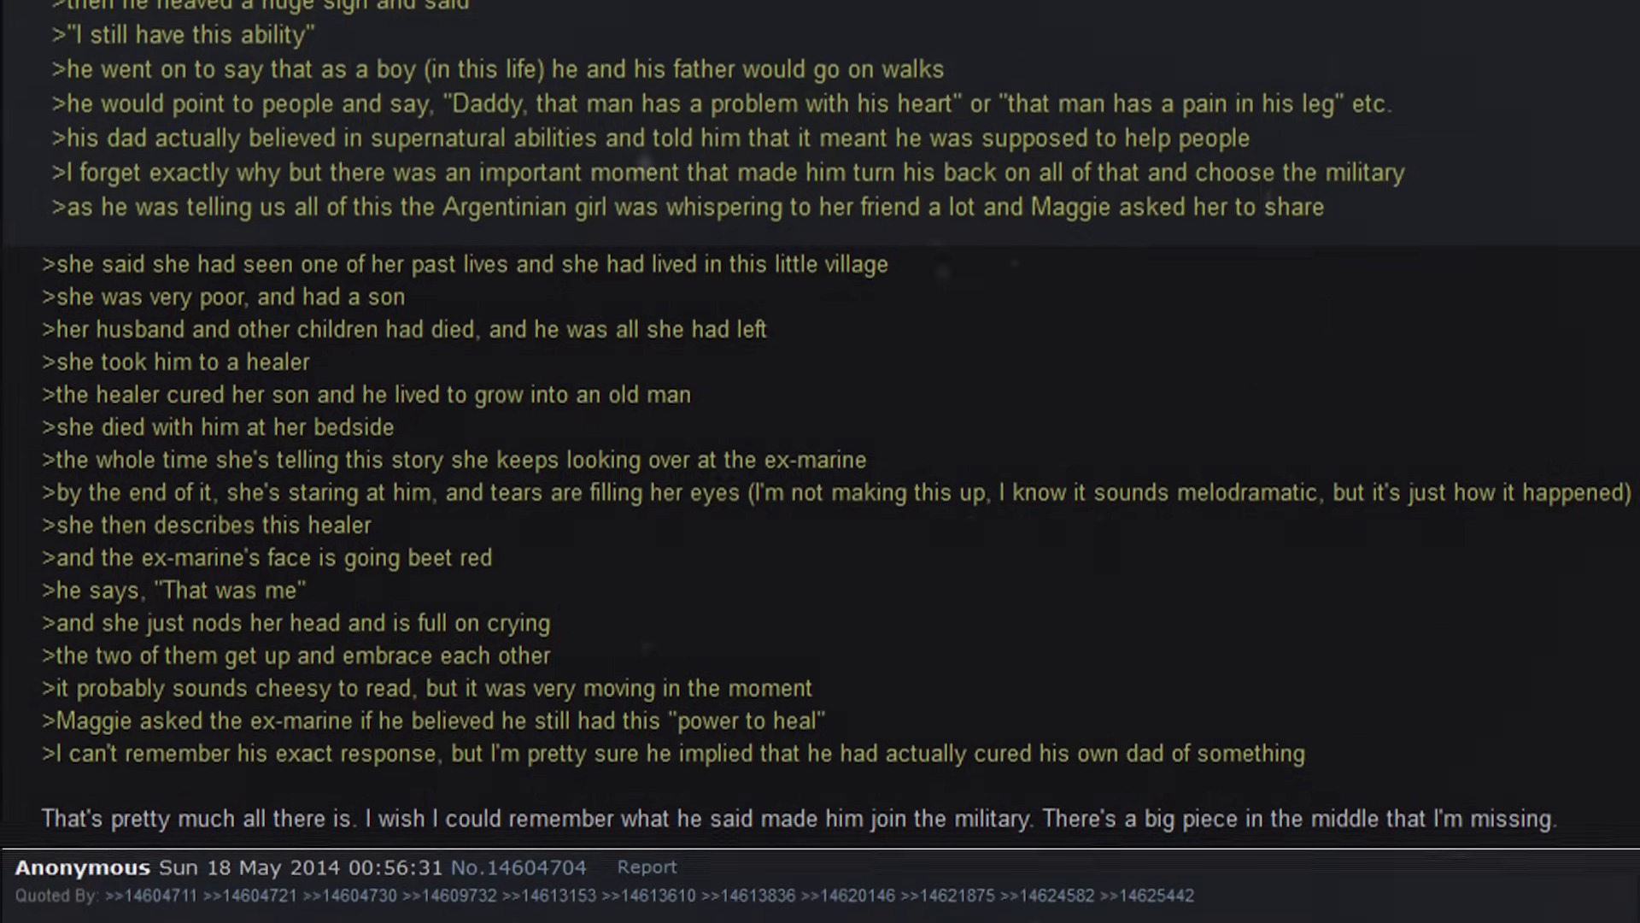
pyautogui.scroll(-3)
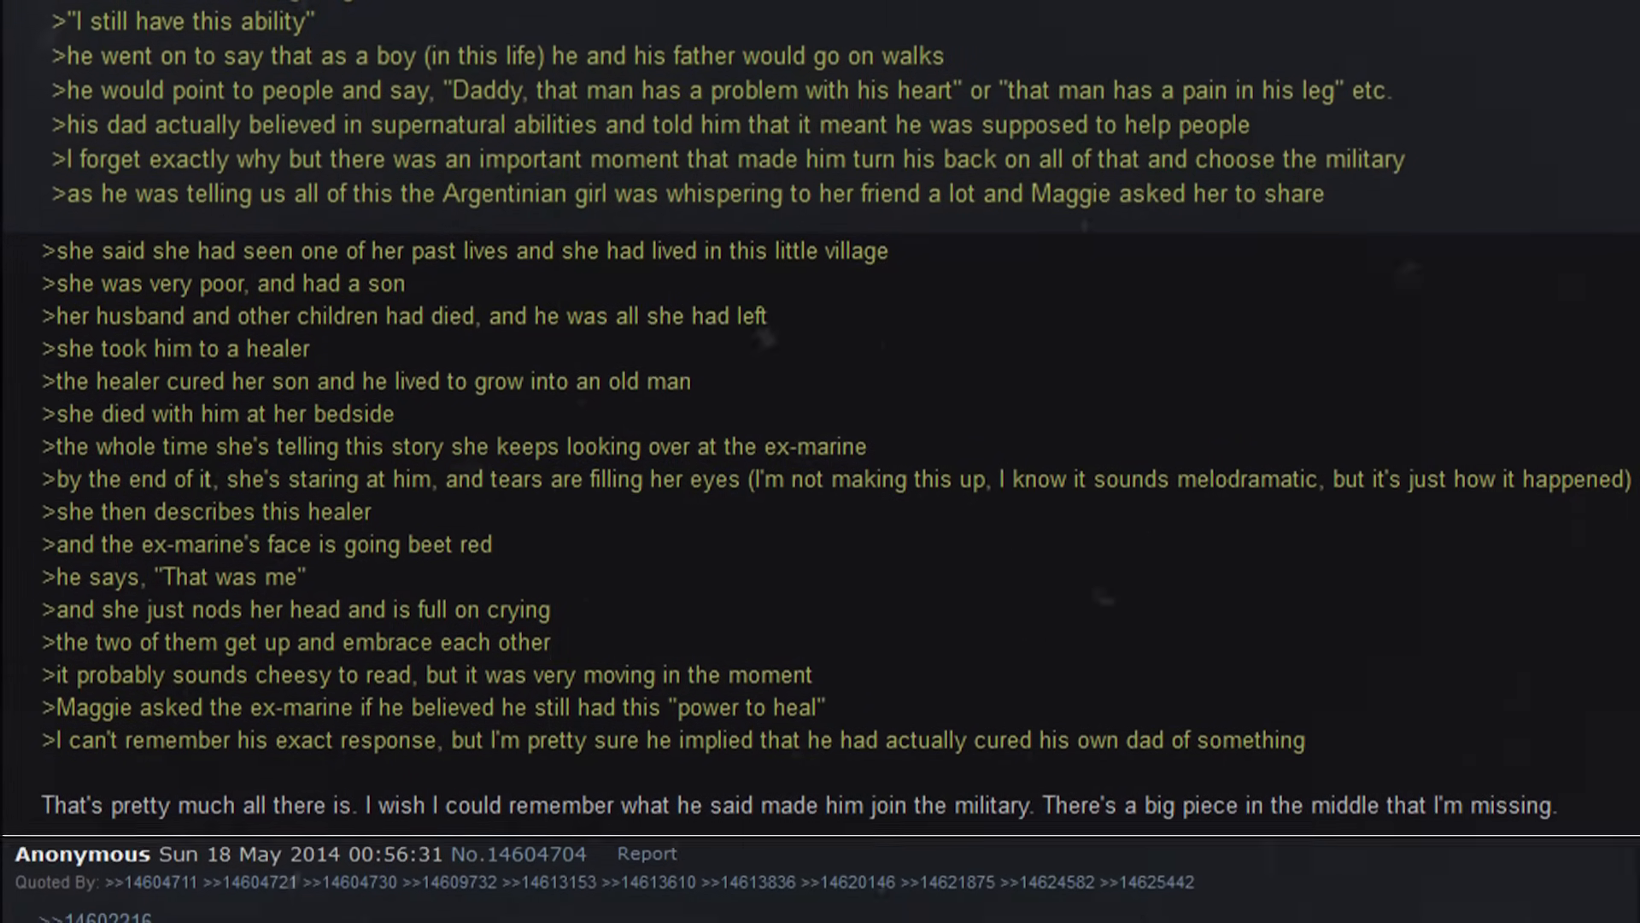
pyautogui.scroll(-3)
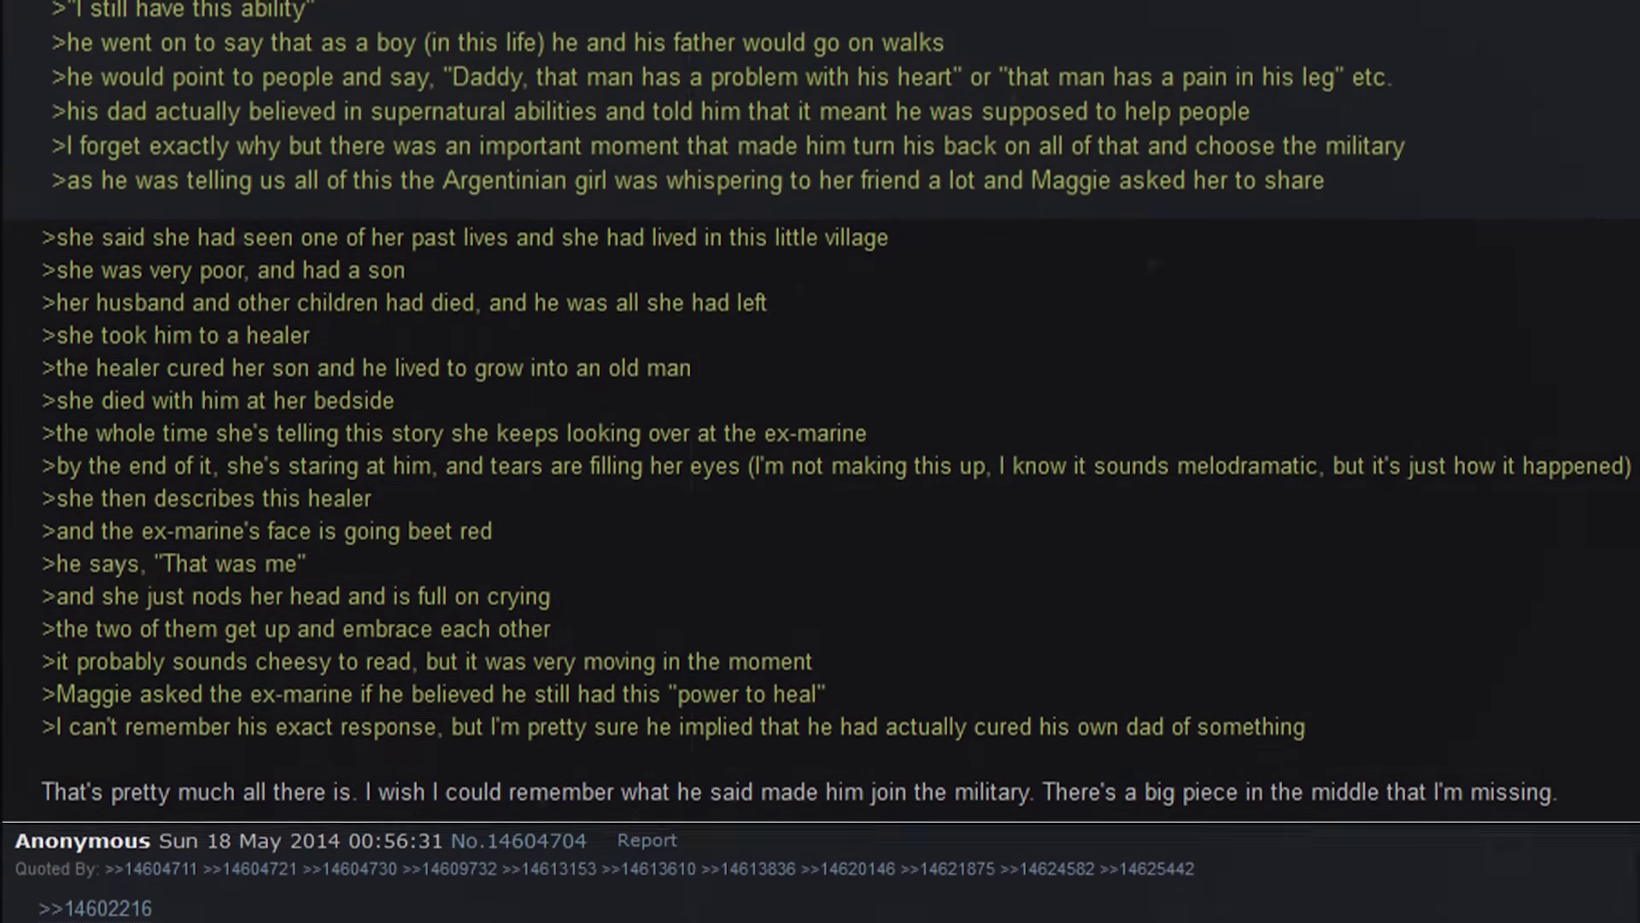
pyautogui.scroll(-3)
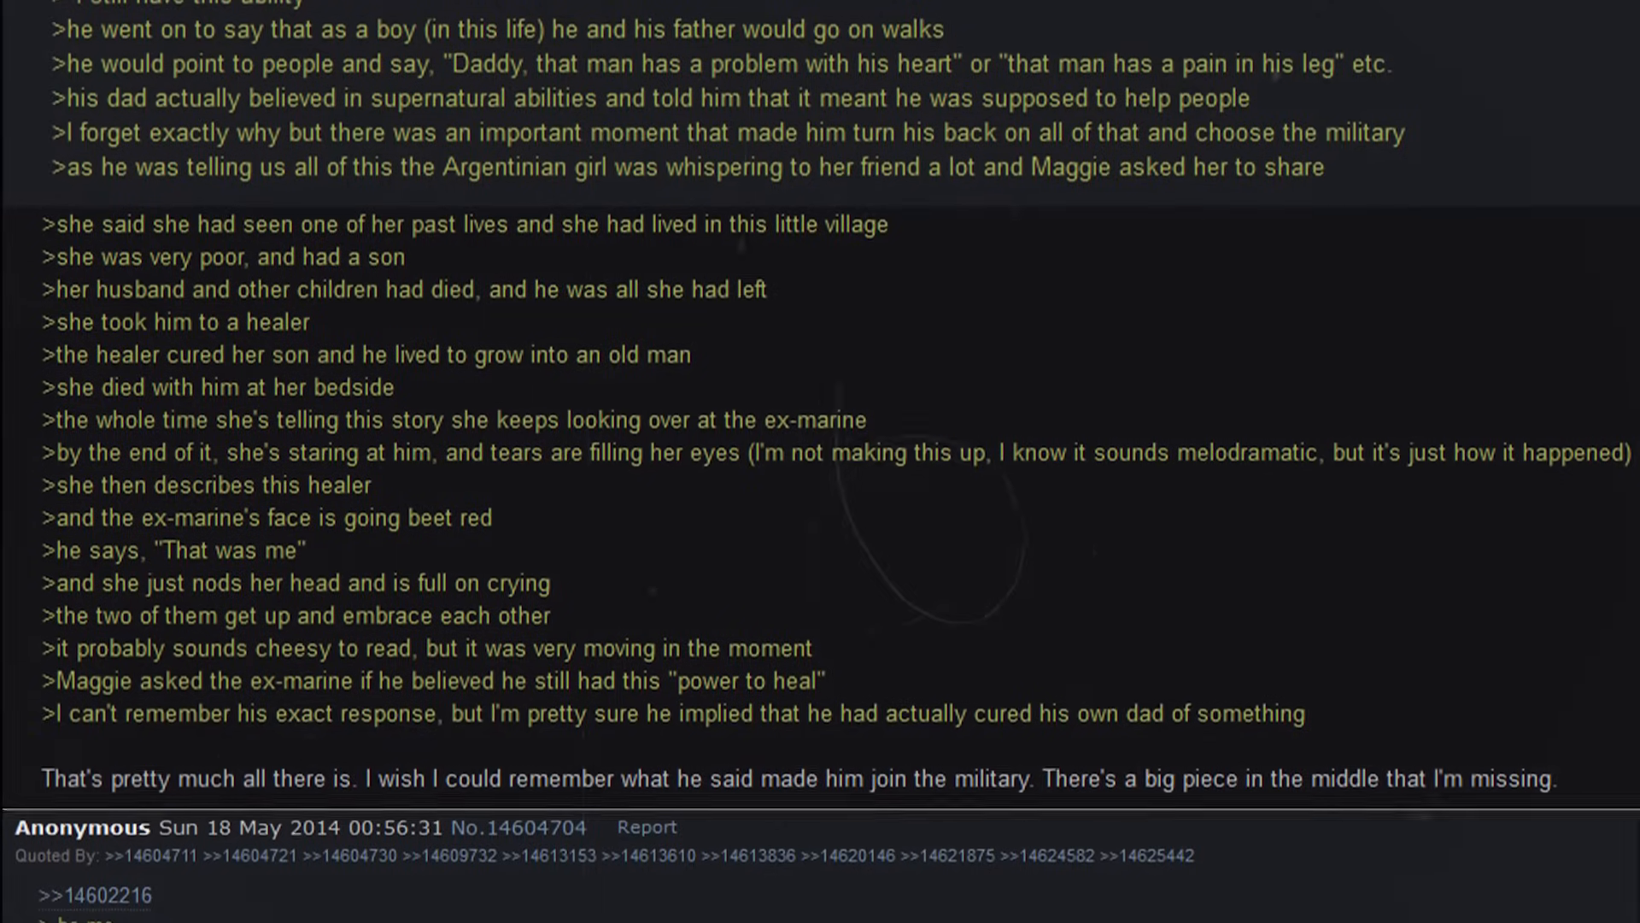
pyautogui.scroll(-3)
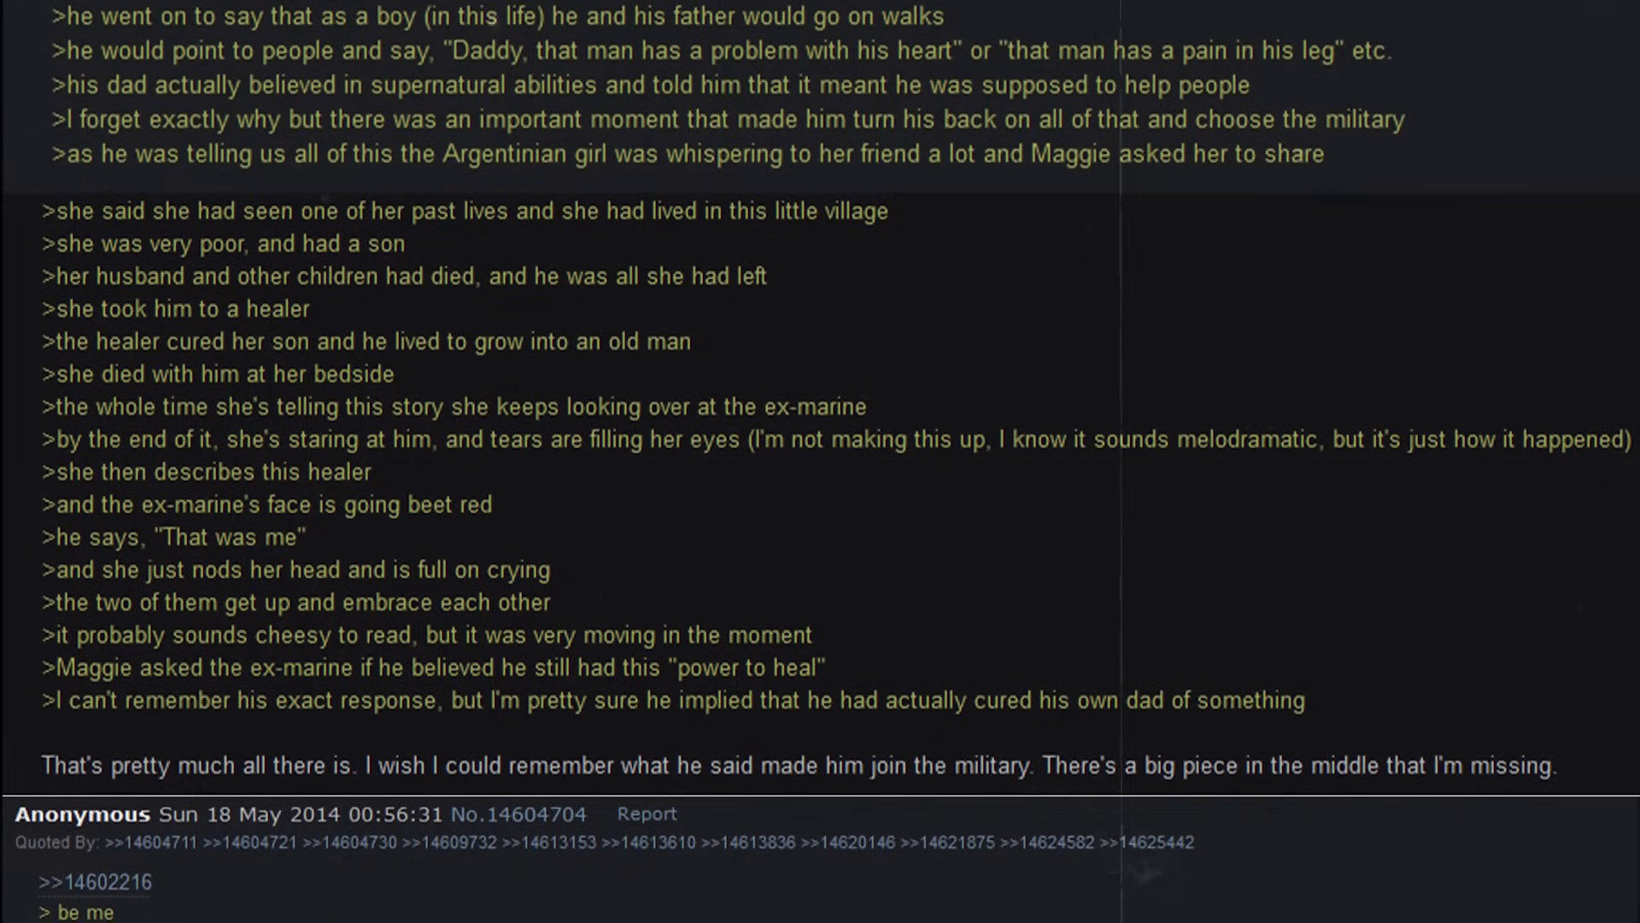
pyautogui.scroll(-3)
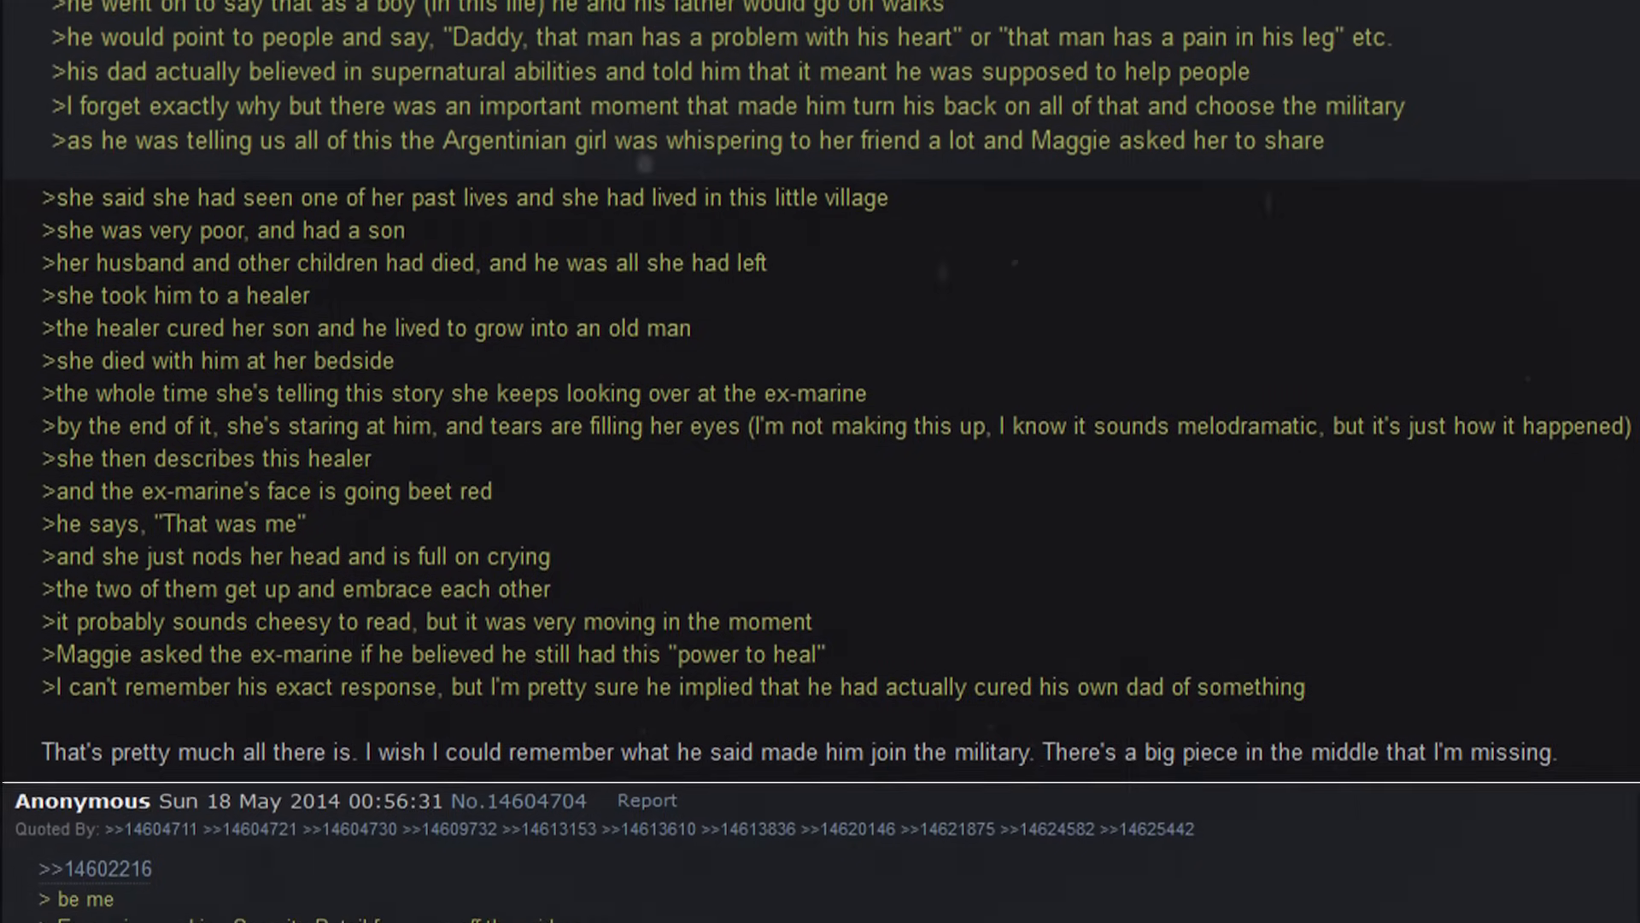
pyautogui.scroll(-3)
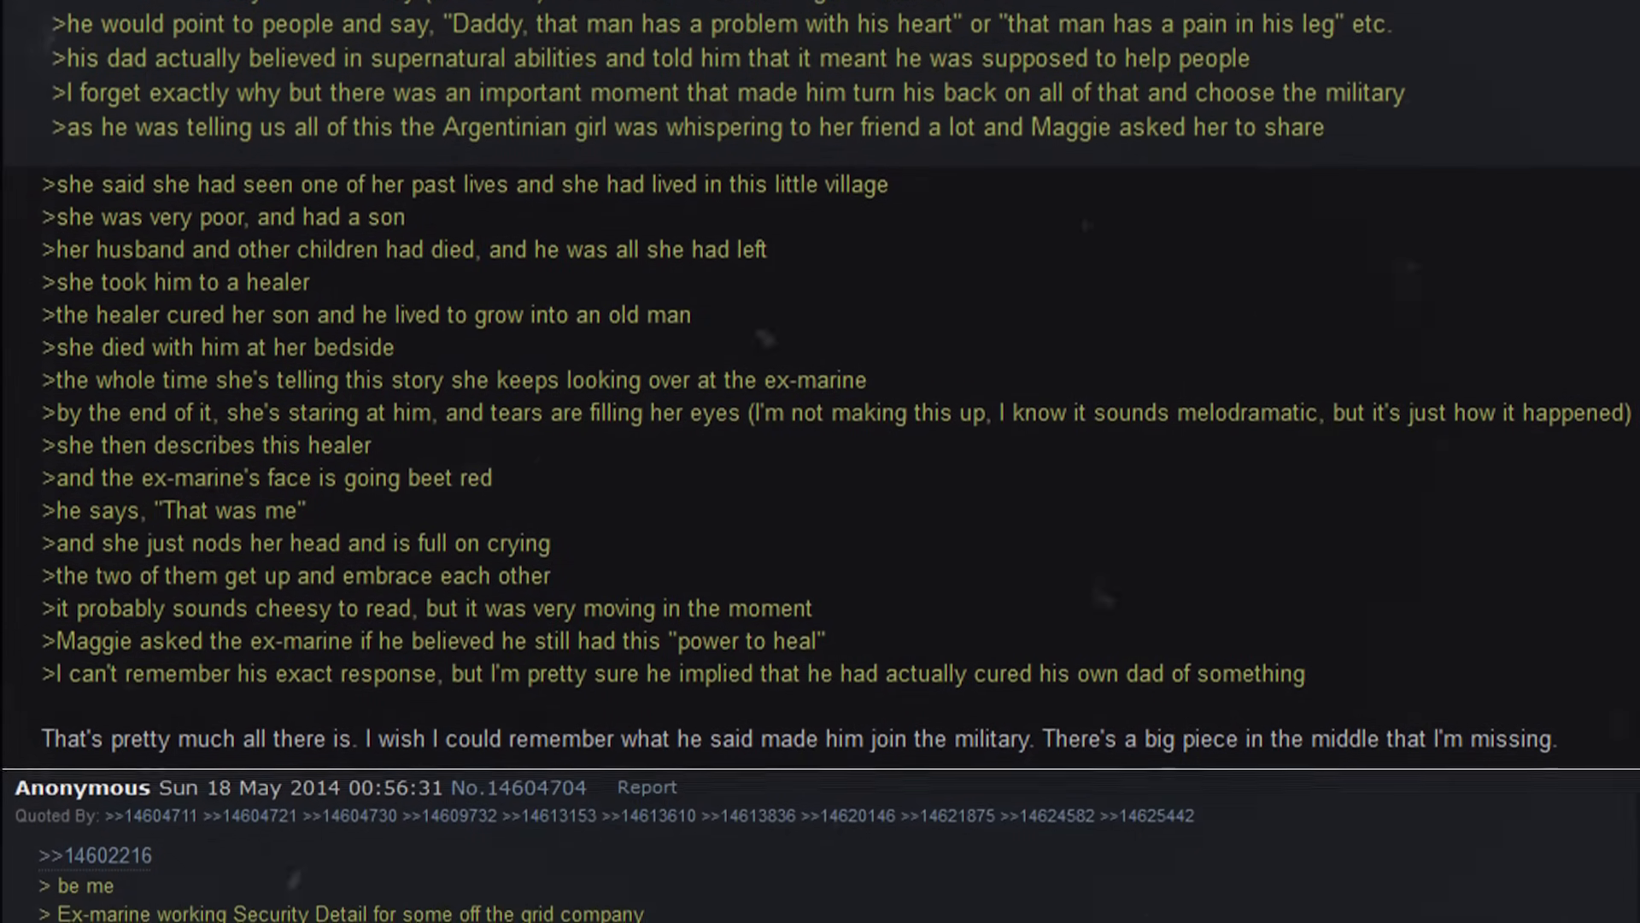
pyautogui.scroll(-3)
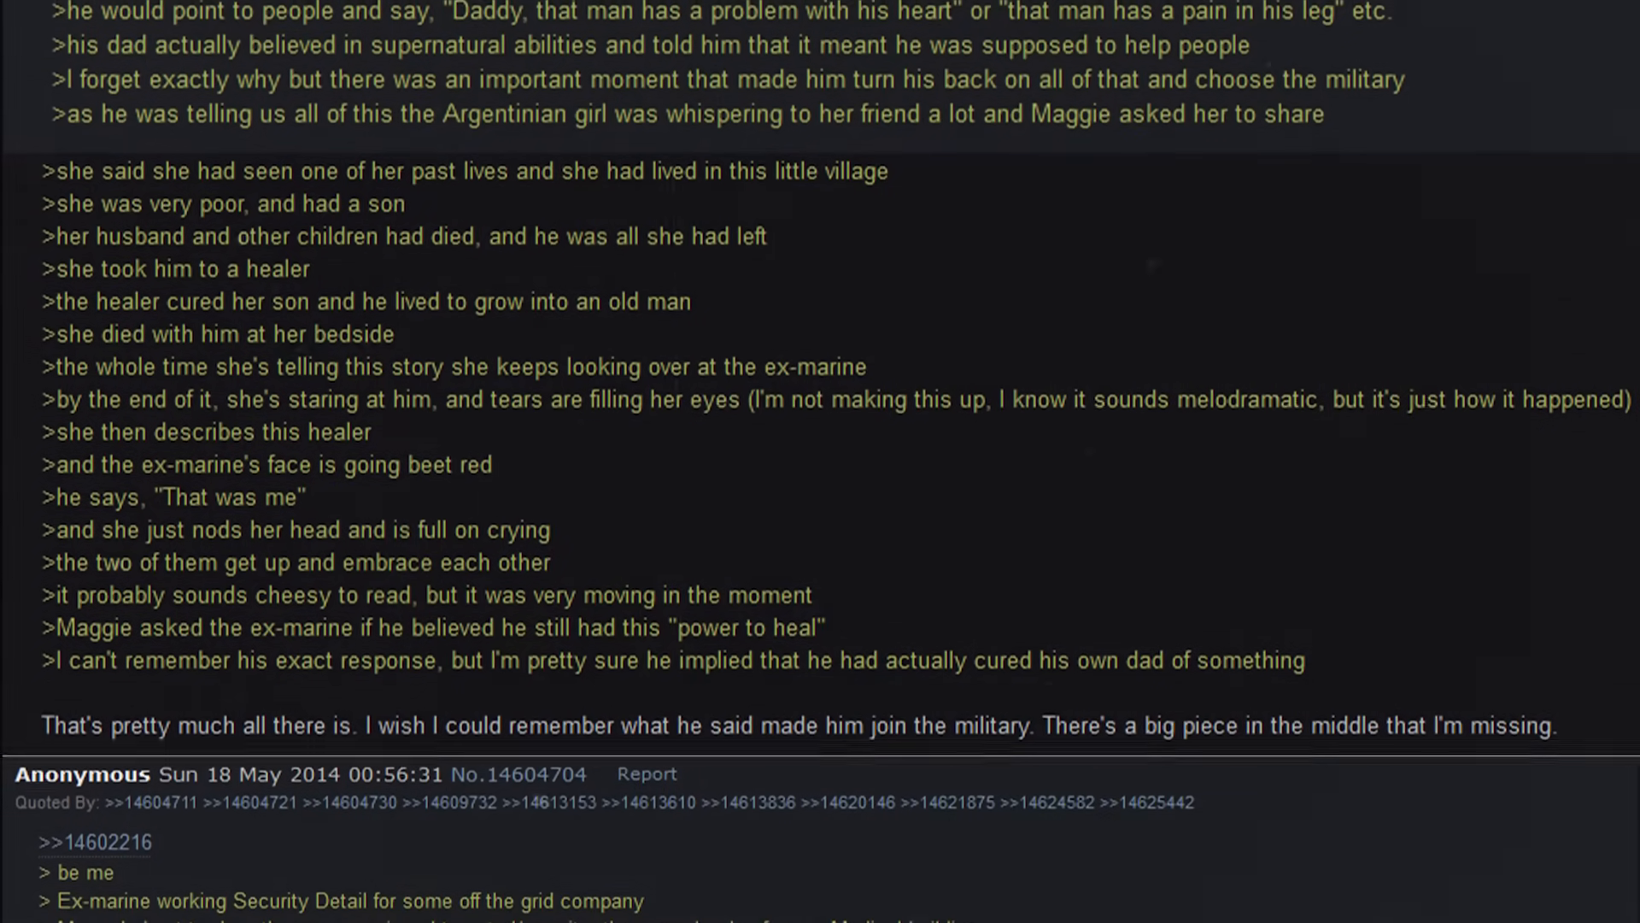
pyautogui.scroll(-3)
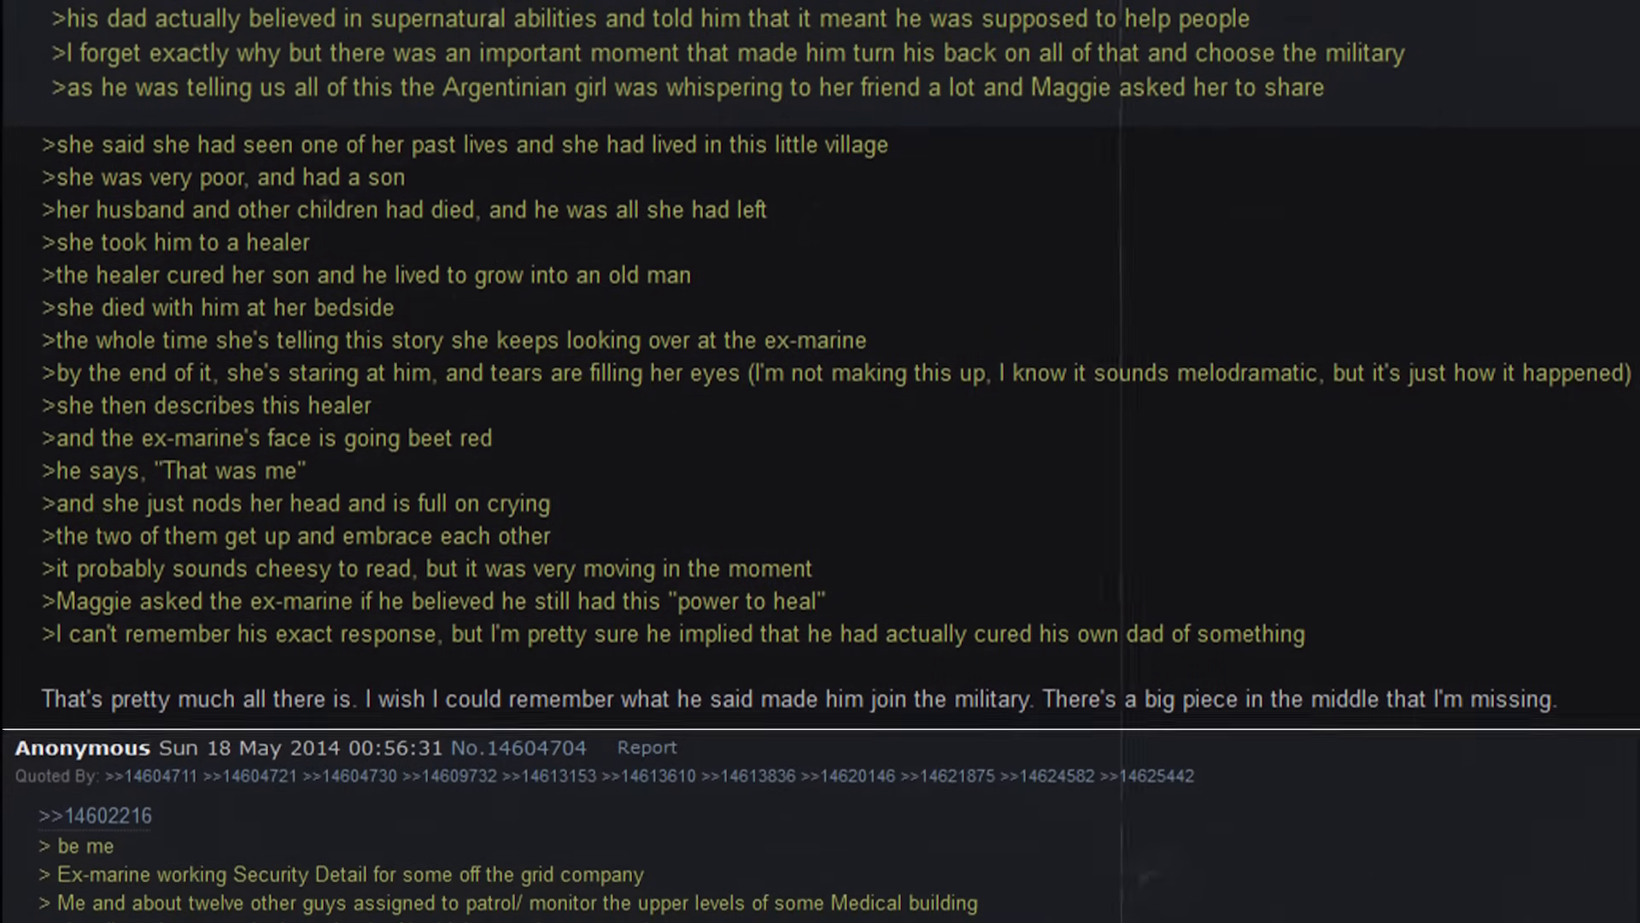
pyautogui.scroll(-3)
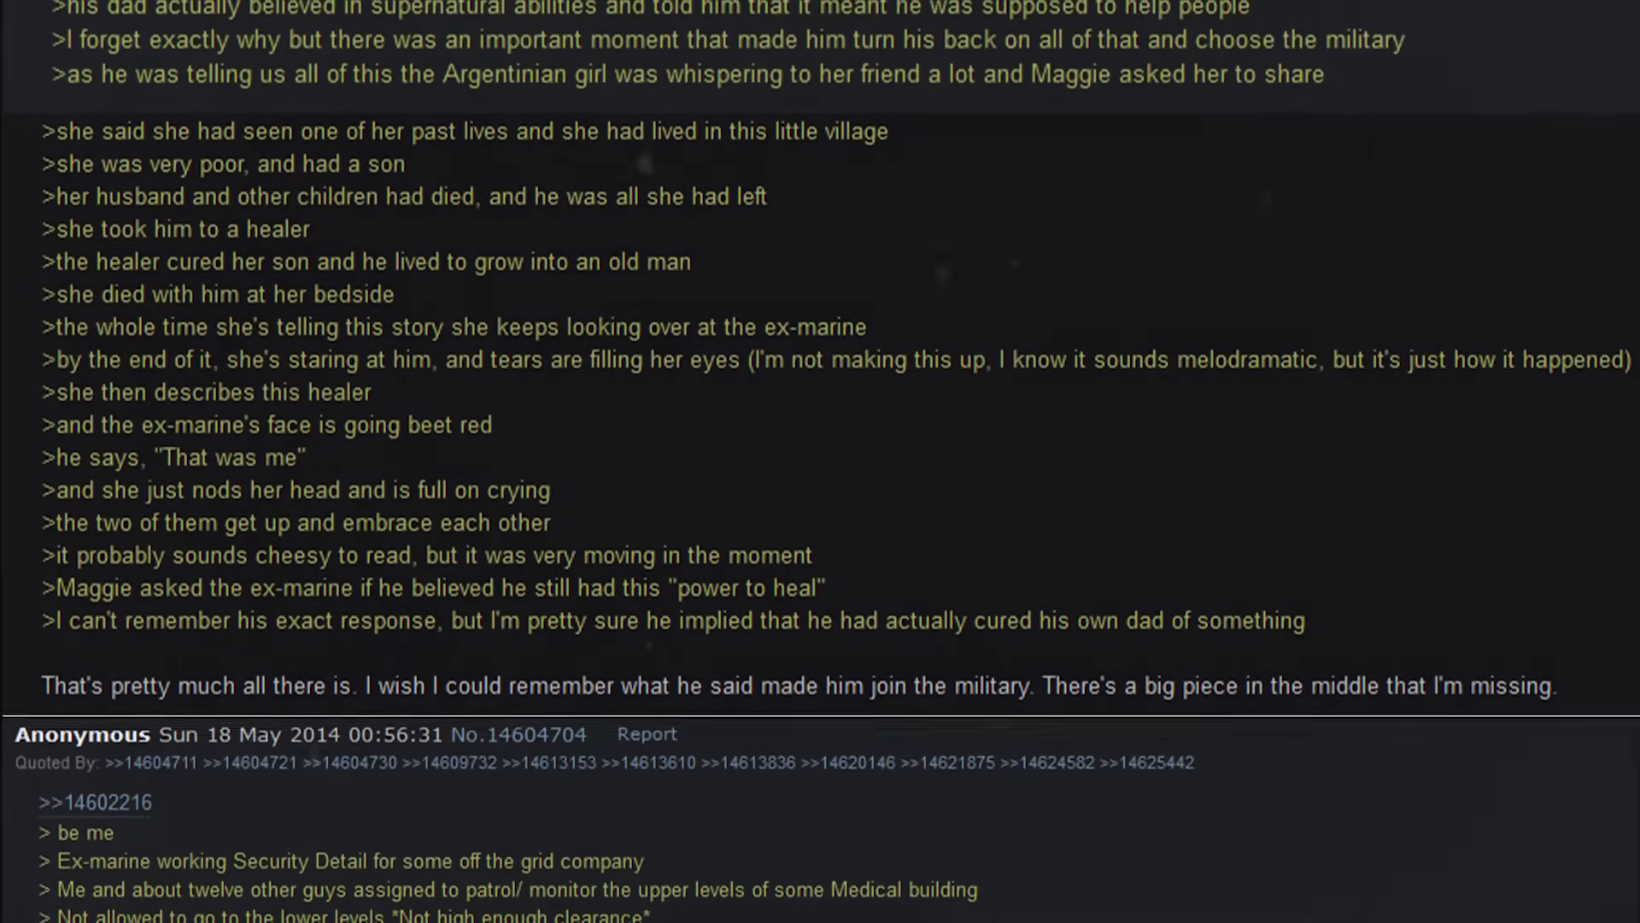
pyautogui.scroll(-3)
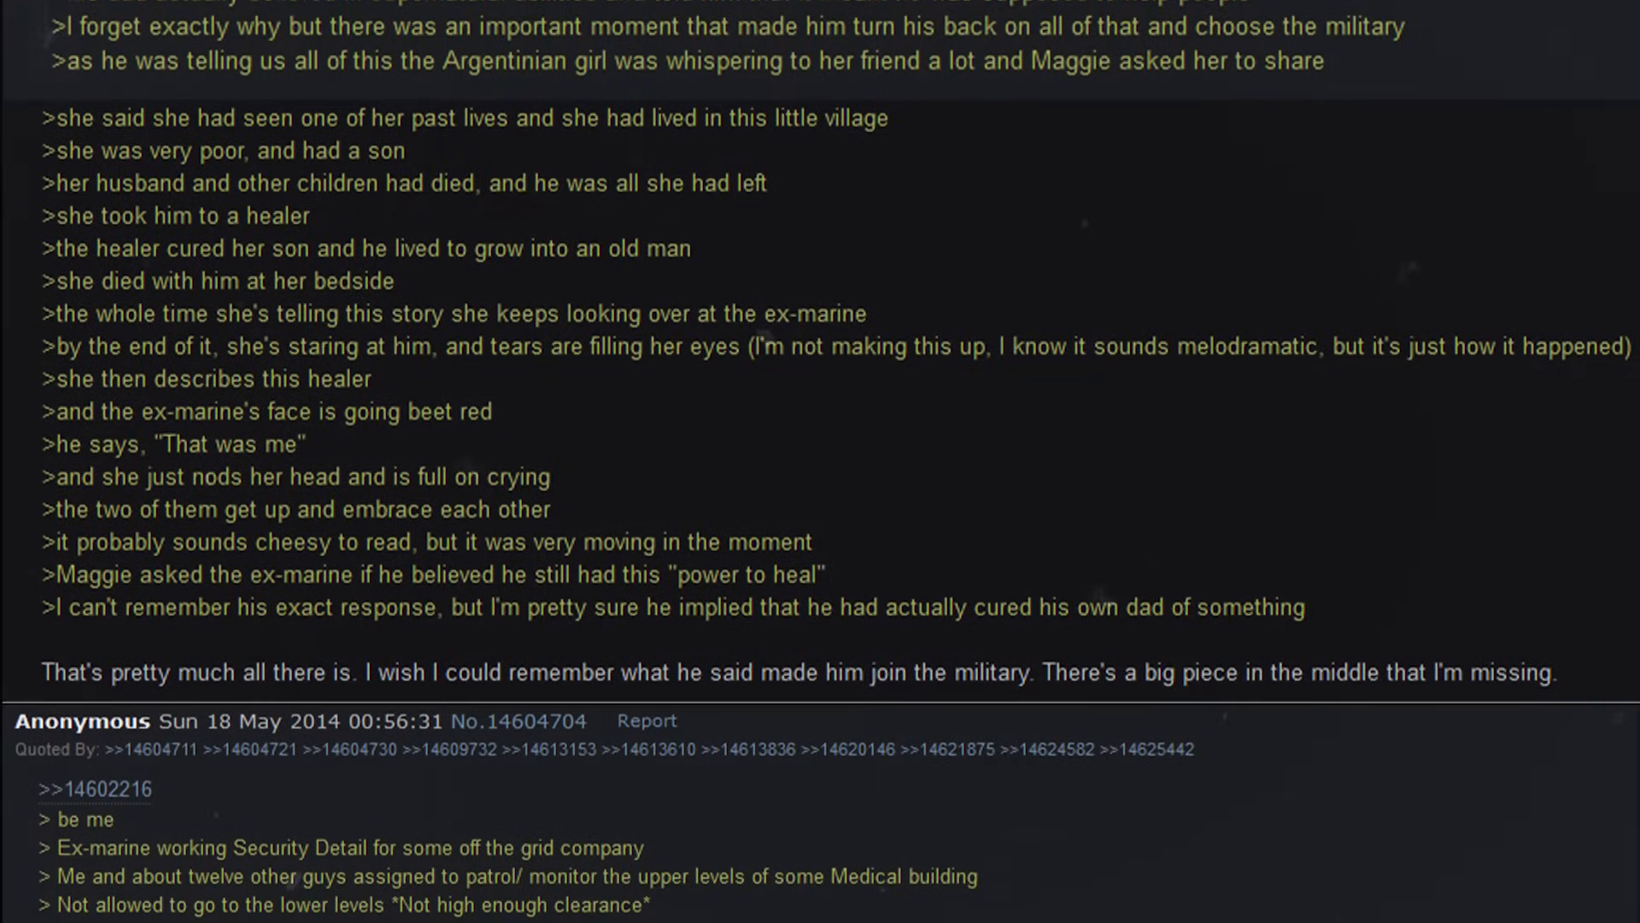
pyautogui.scroll(-3)
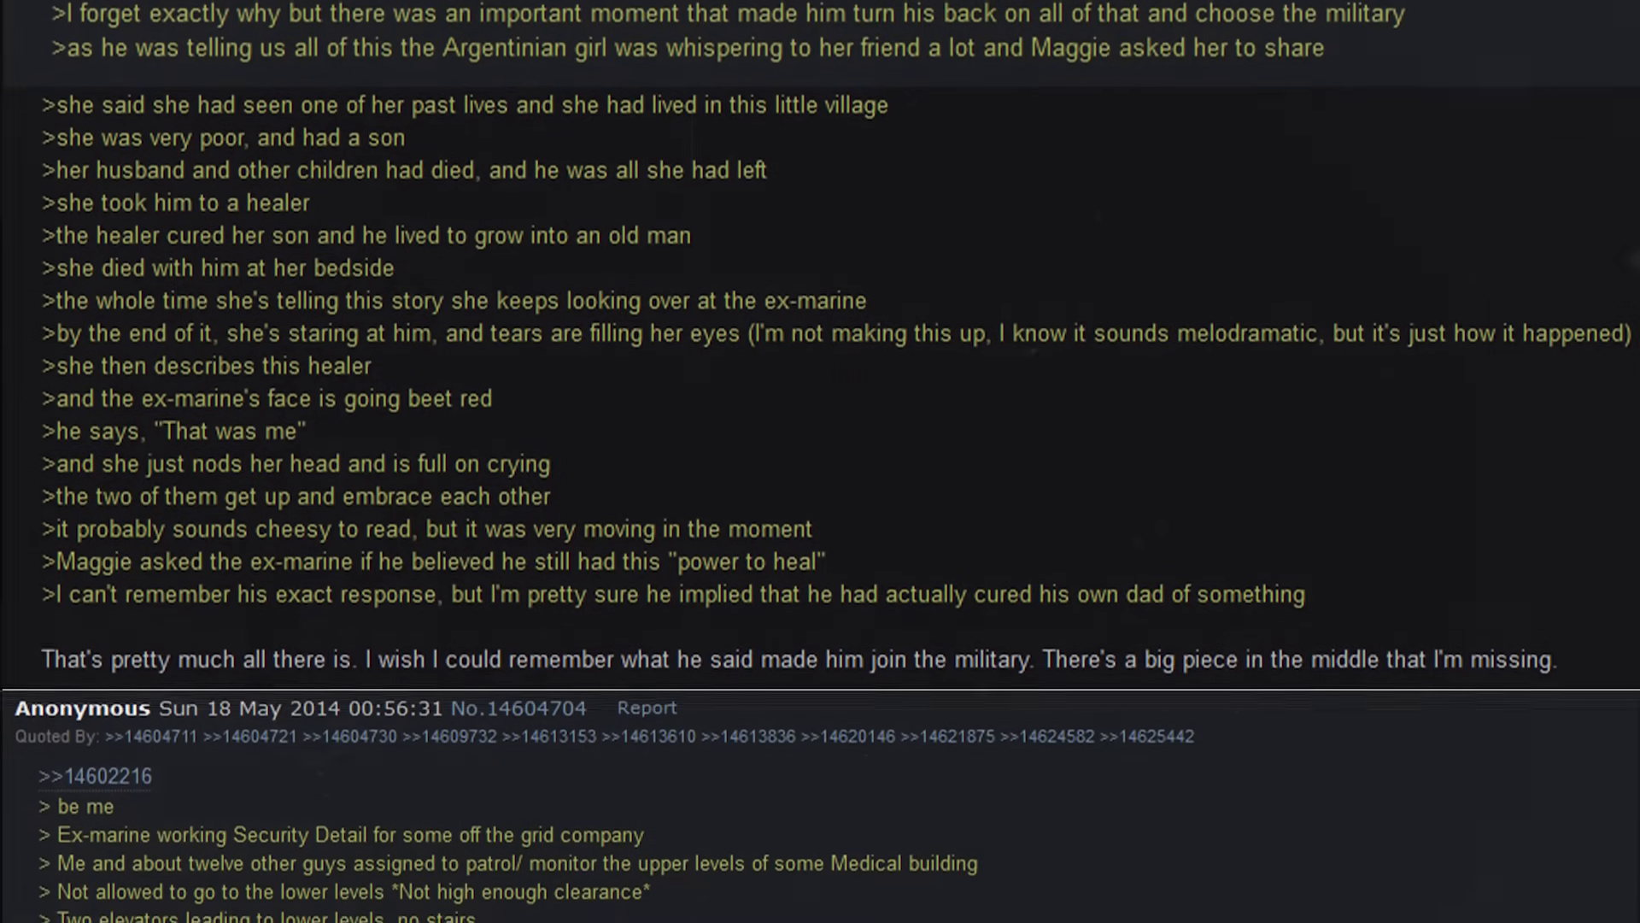
pyautogui.scroll(-3)
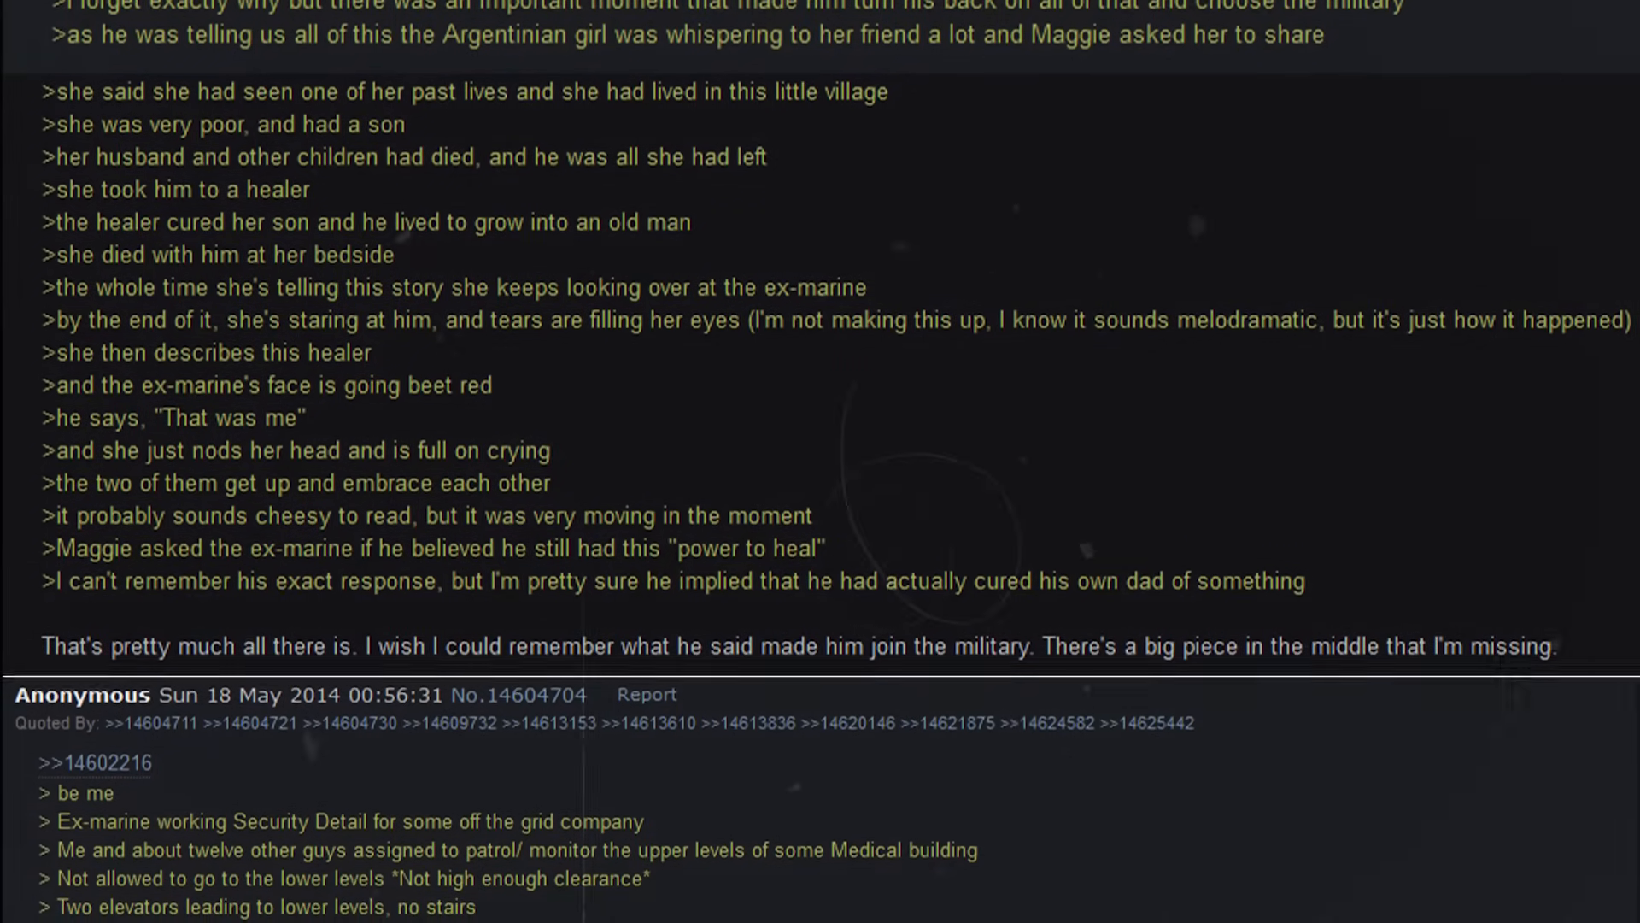
pyautogui.scroll(-3)
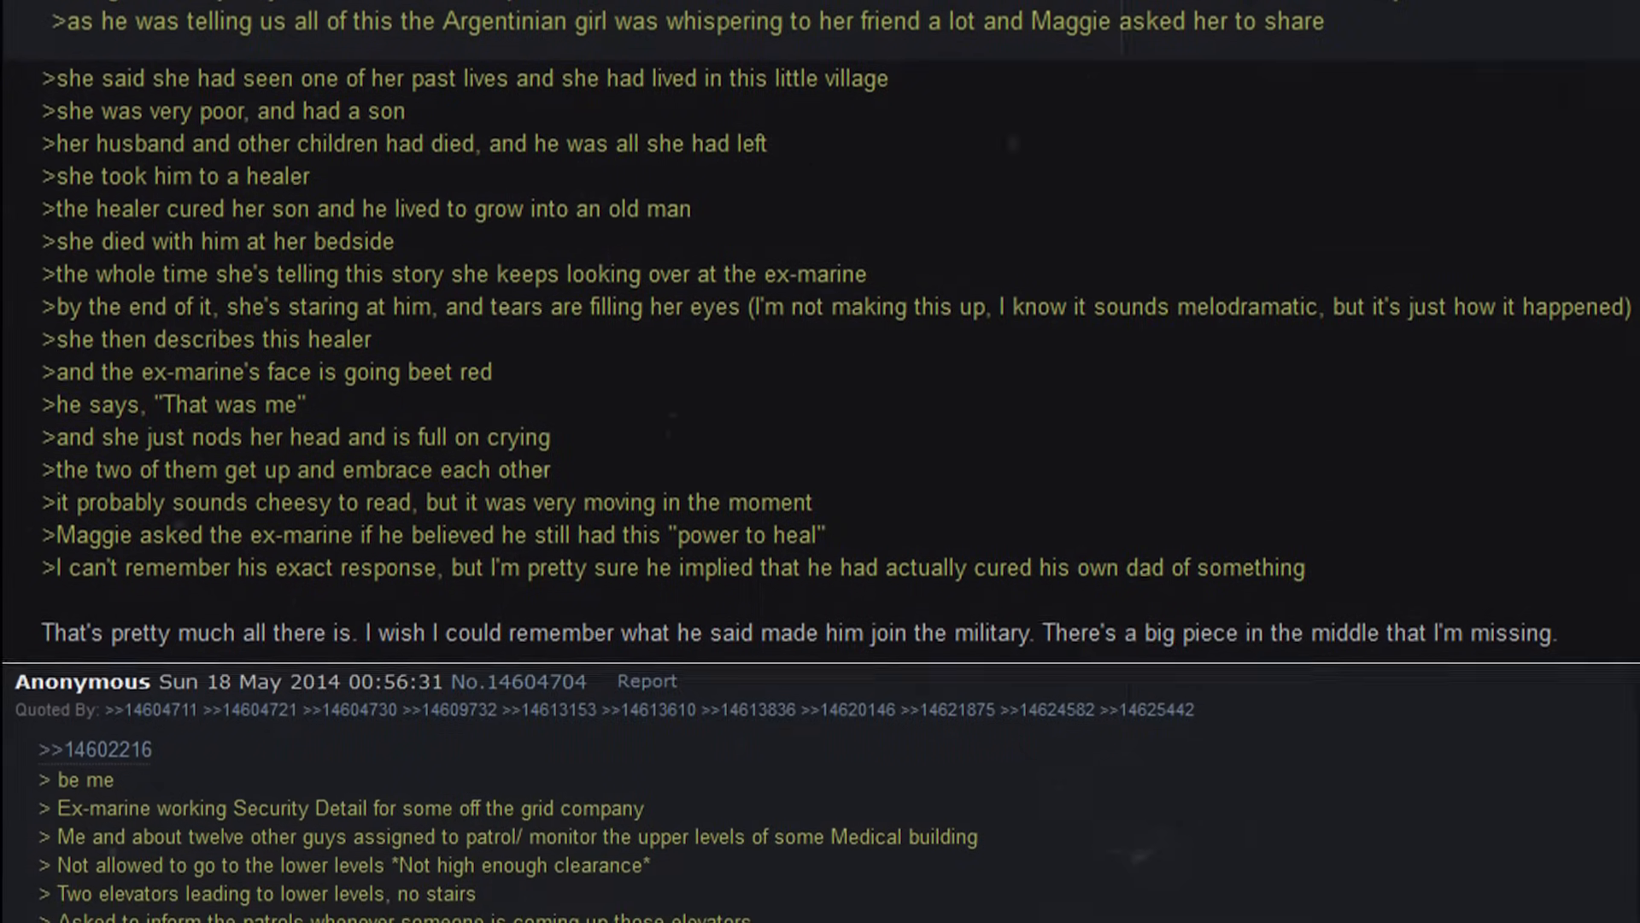
pyautogui.scroll(-3)
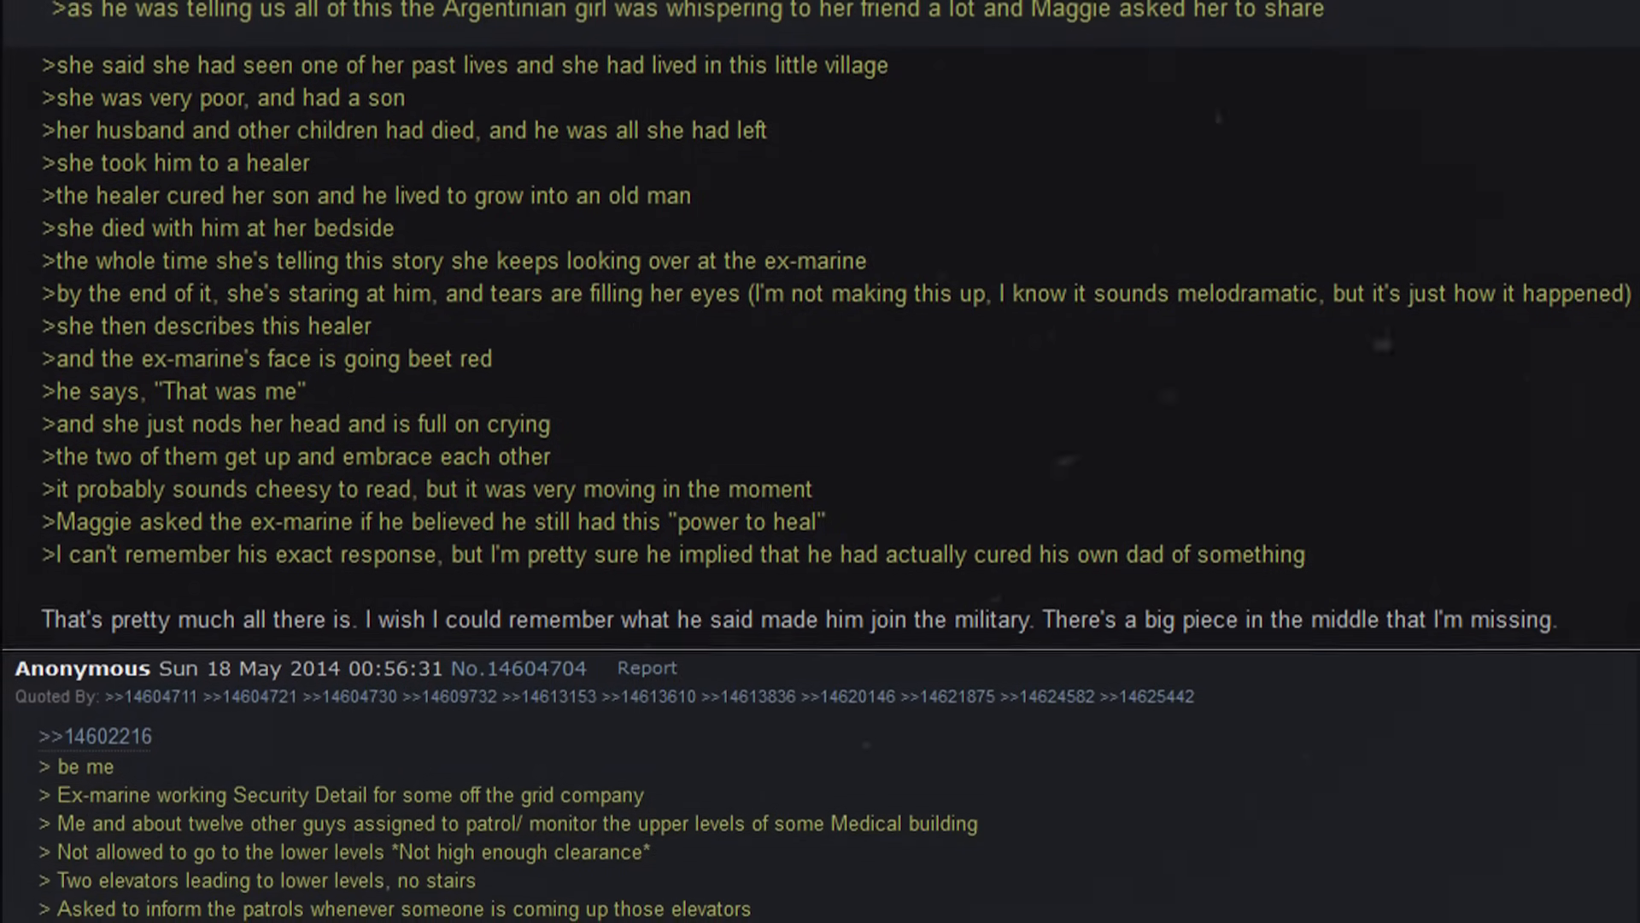
pyautogui.scroll(-3)
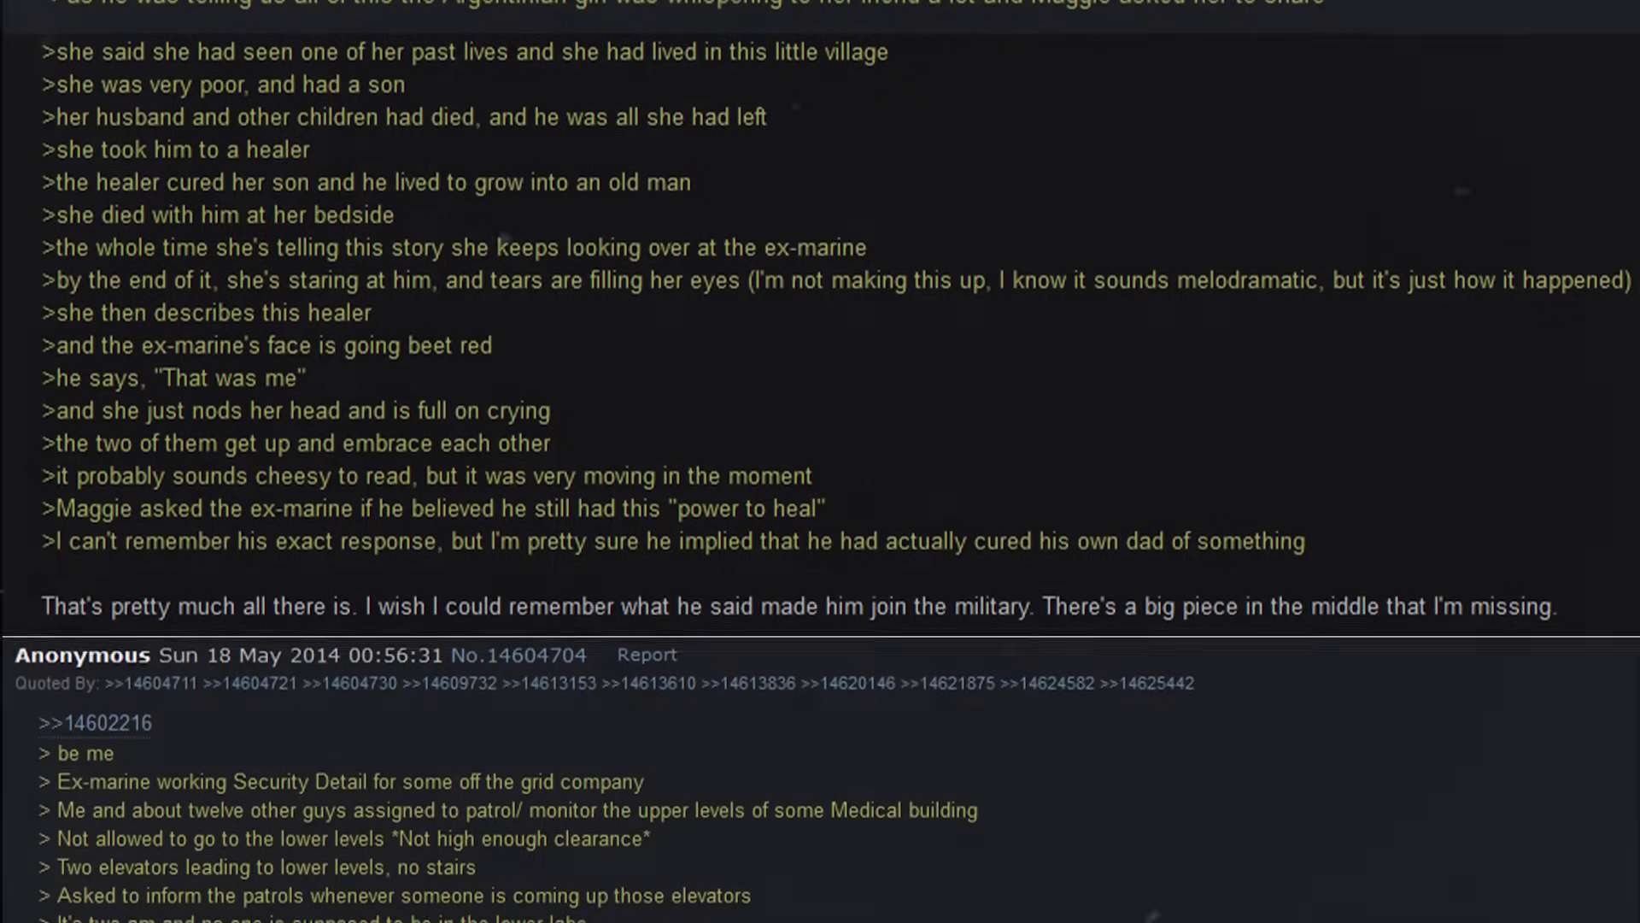
pyautogui.scroll(-3)
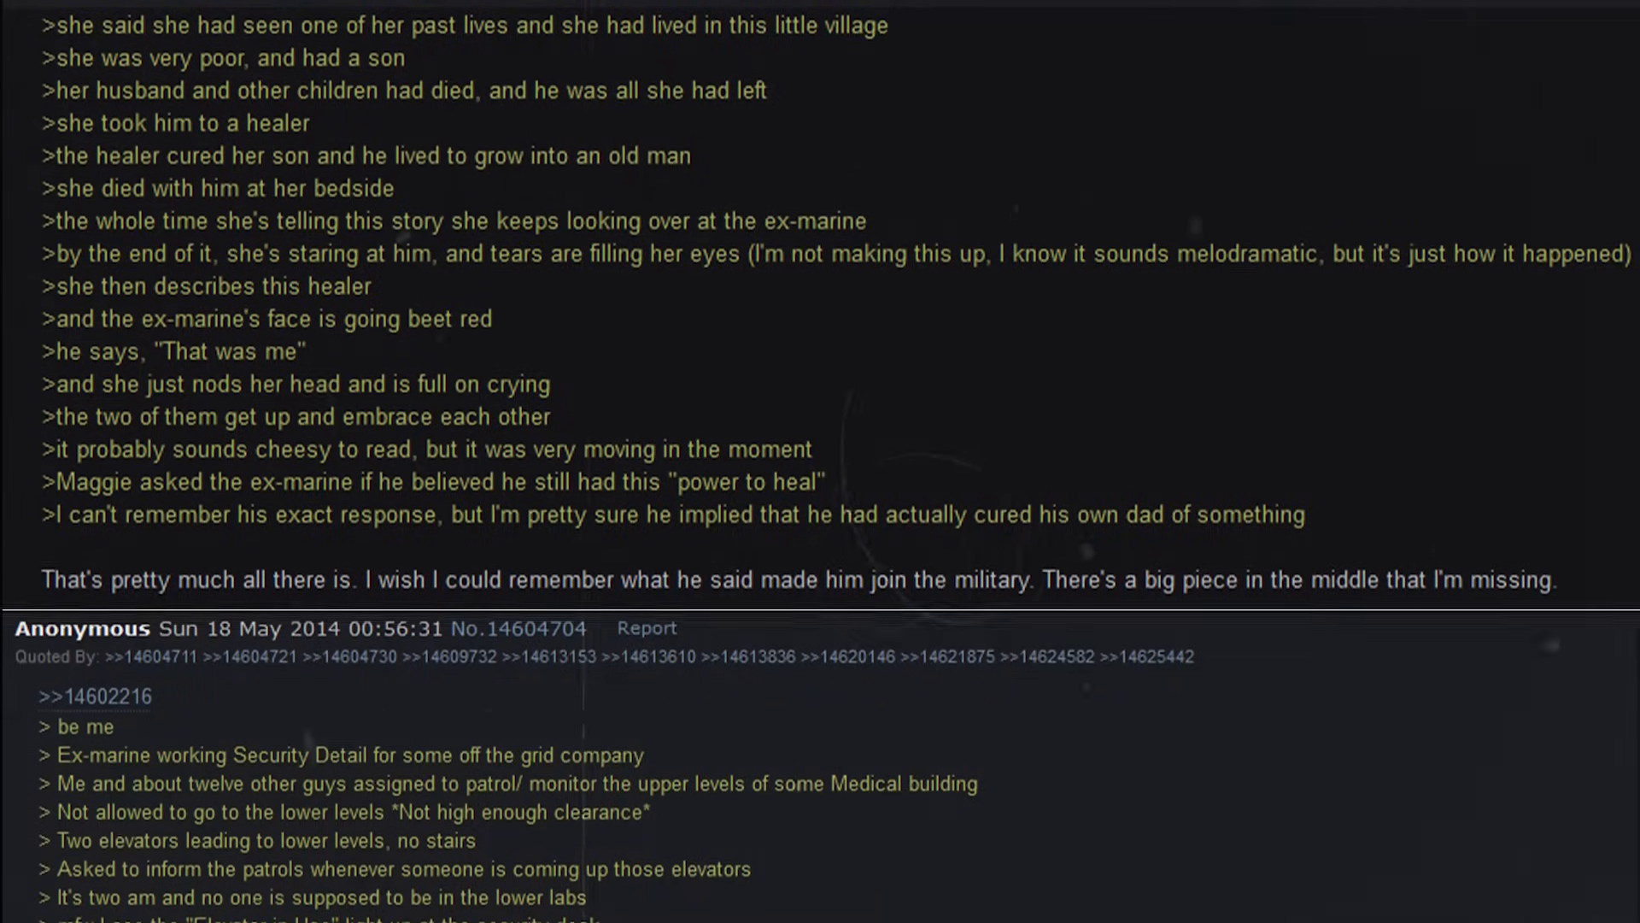
pyautogui.scroll(-3)
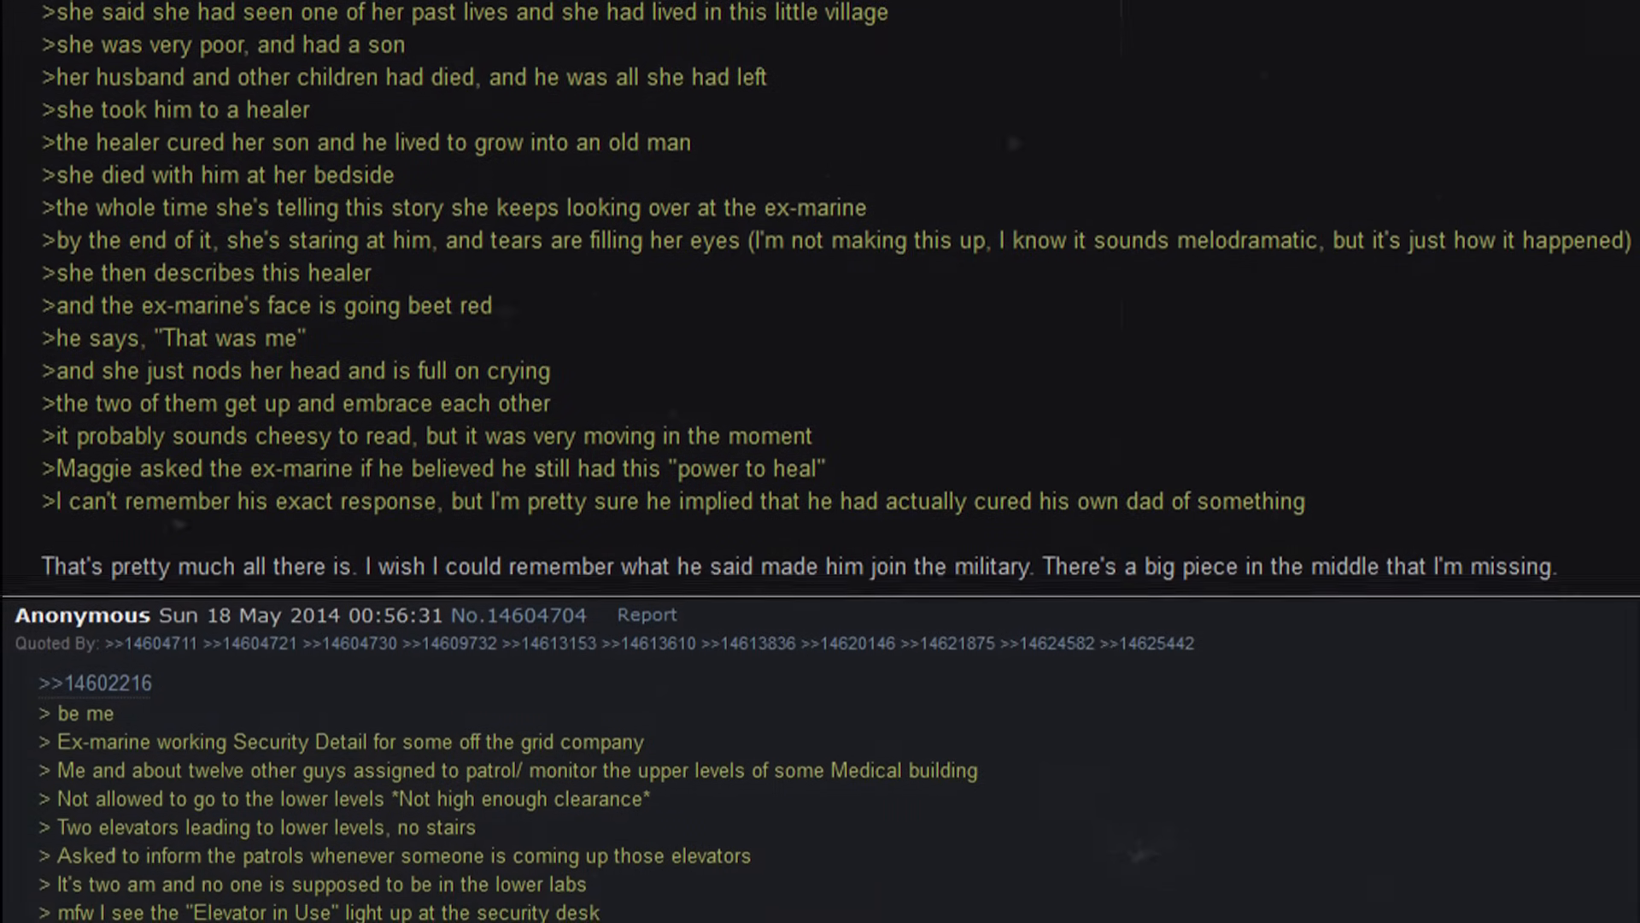
pyautogui.scroll(-3)
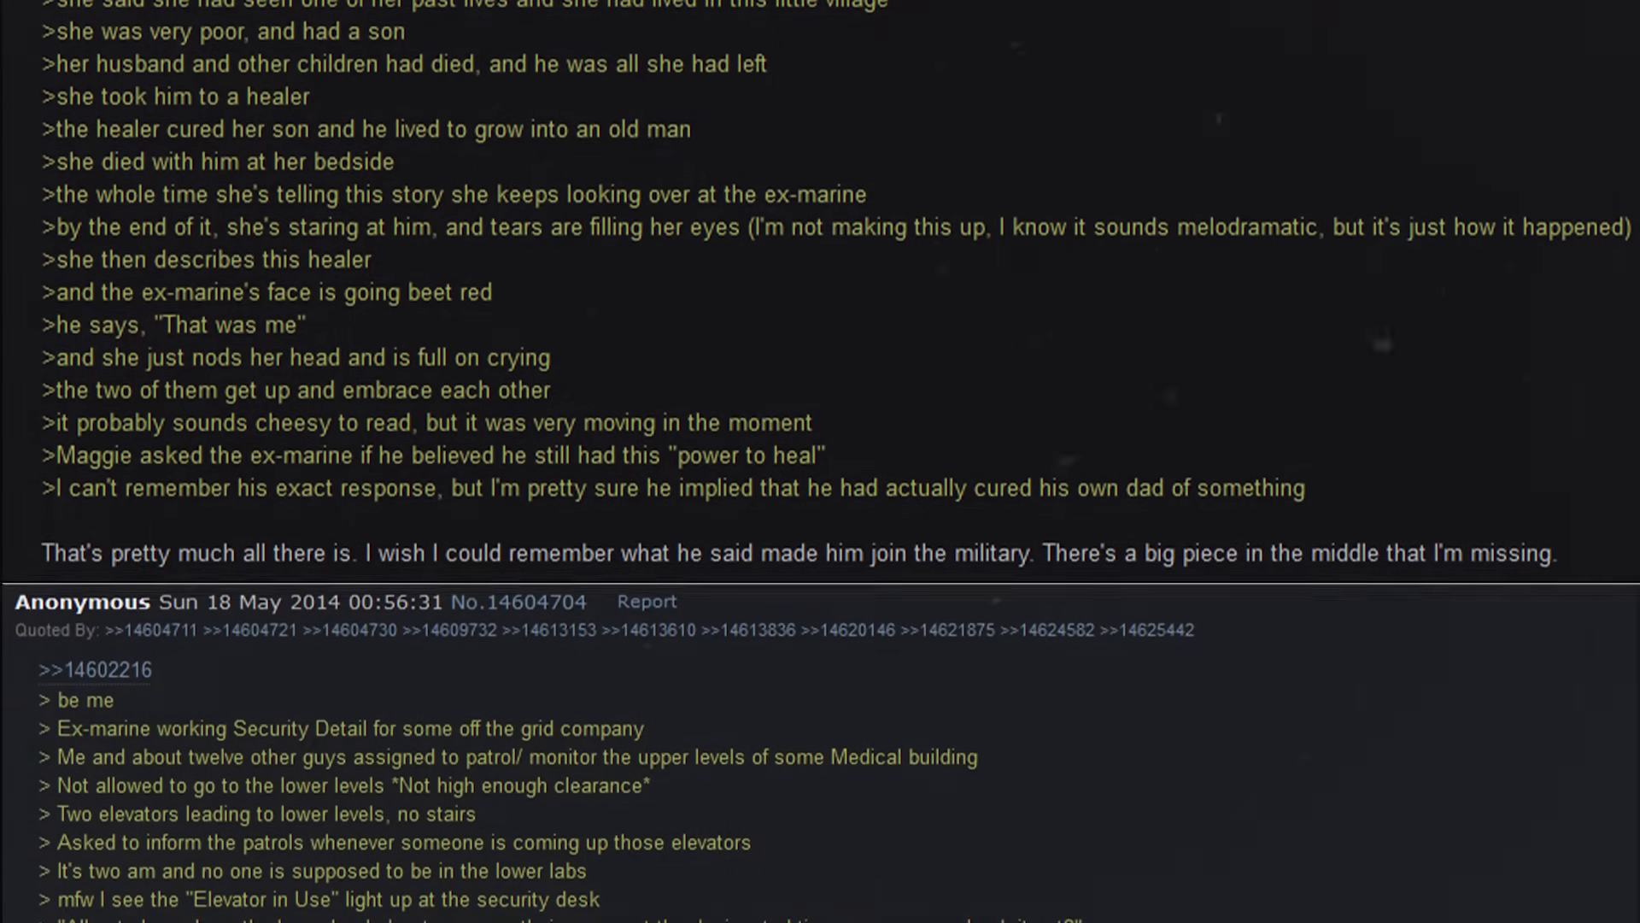
pyautogui.scroll(-3)
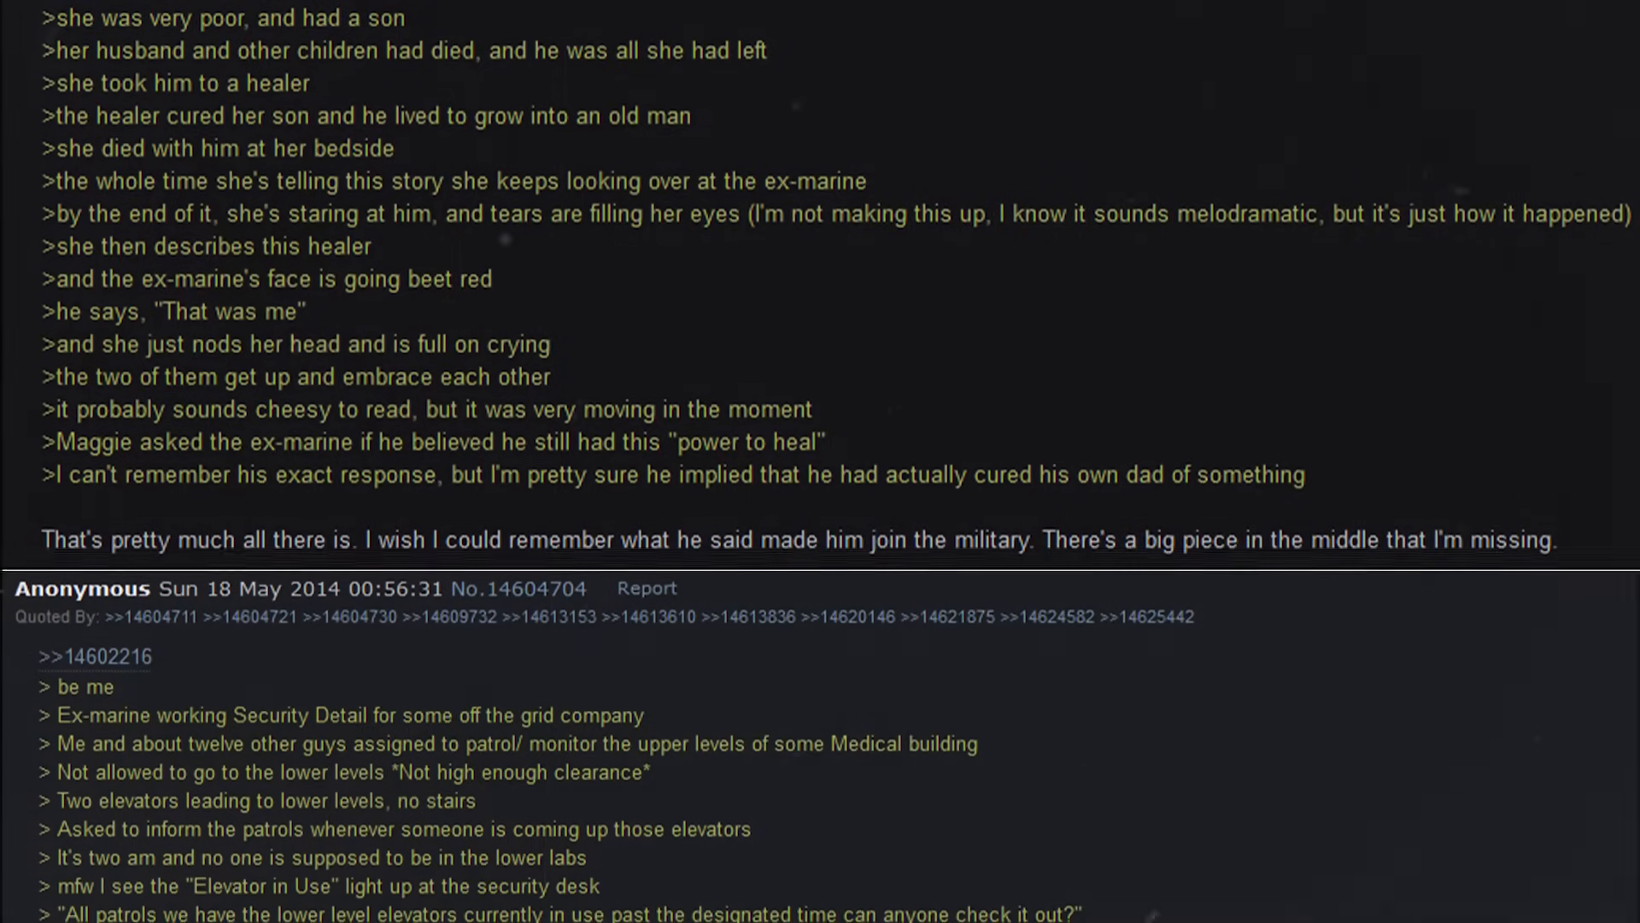
pyautogui.scroll(-3)
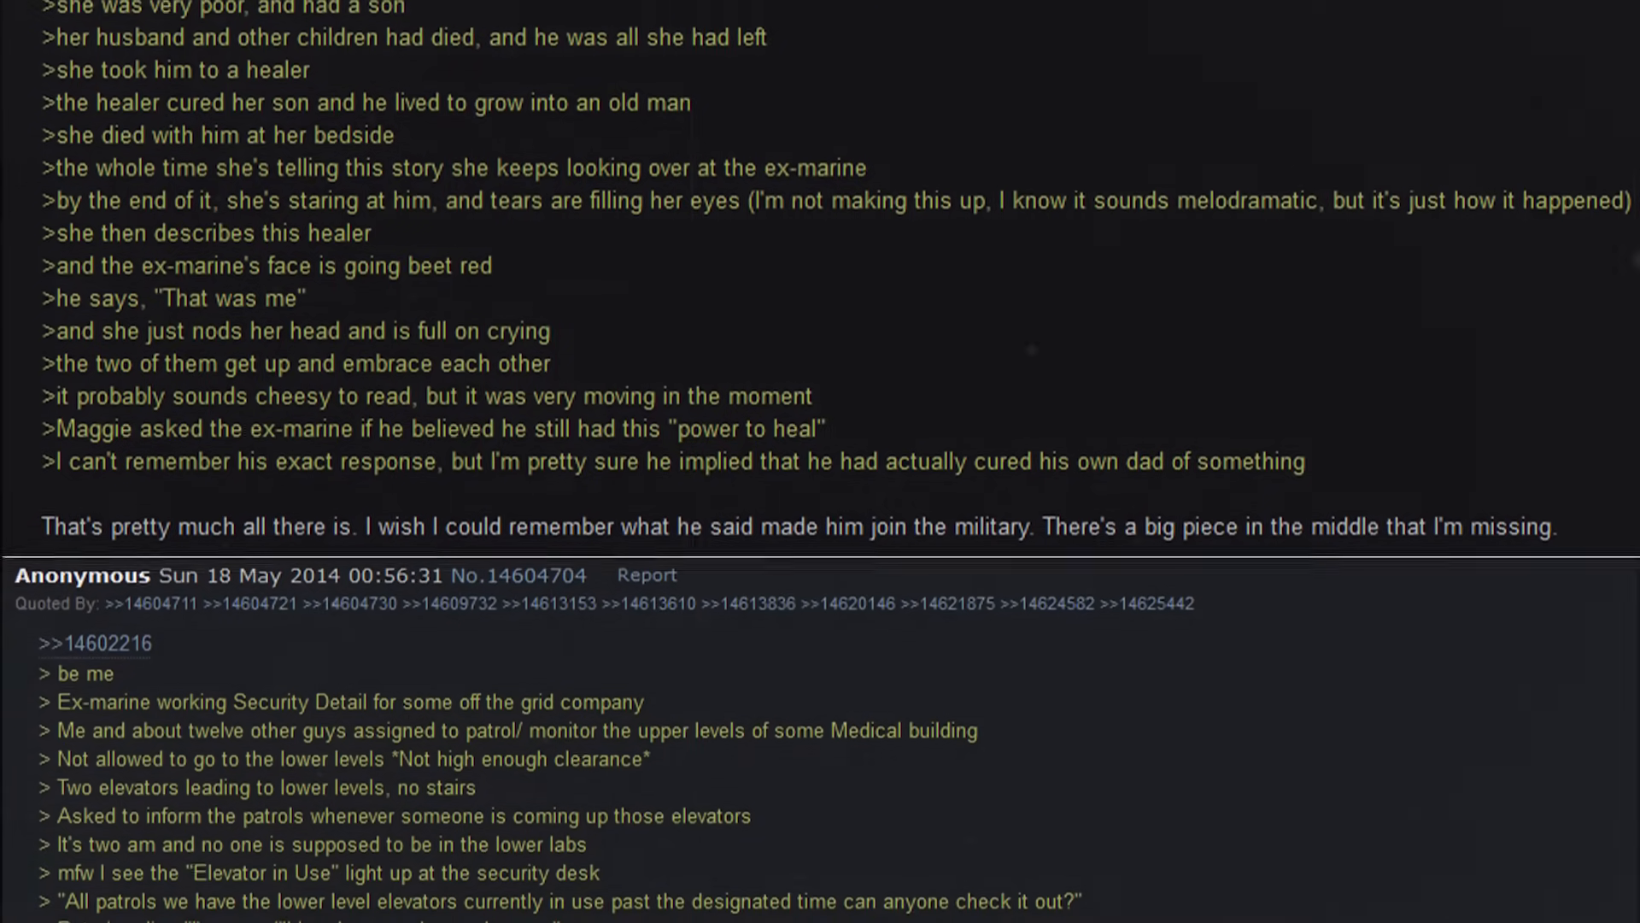
pyautogui.scroll(-3)
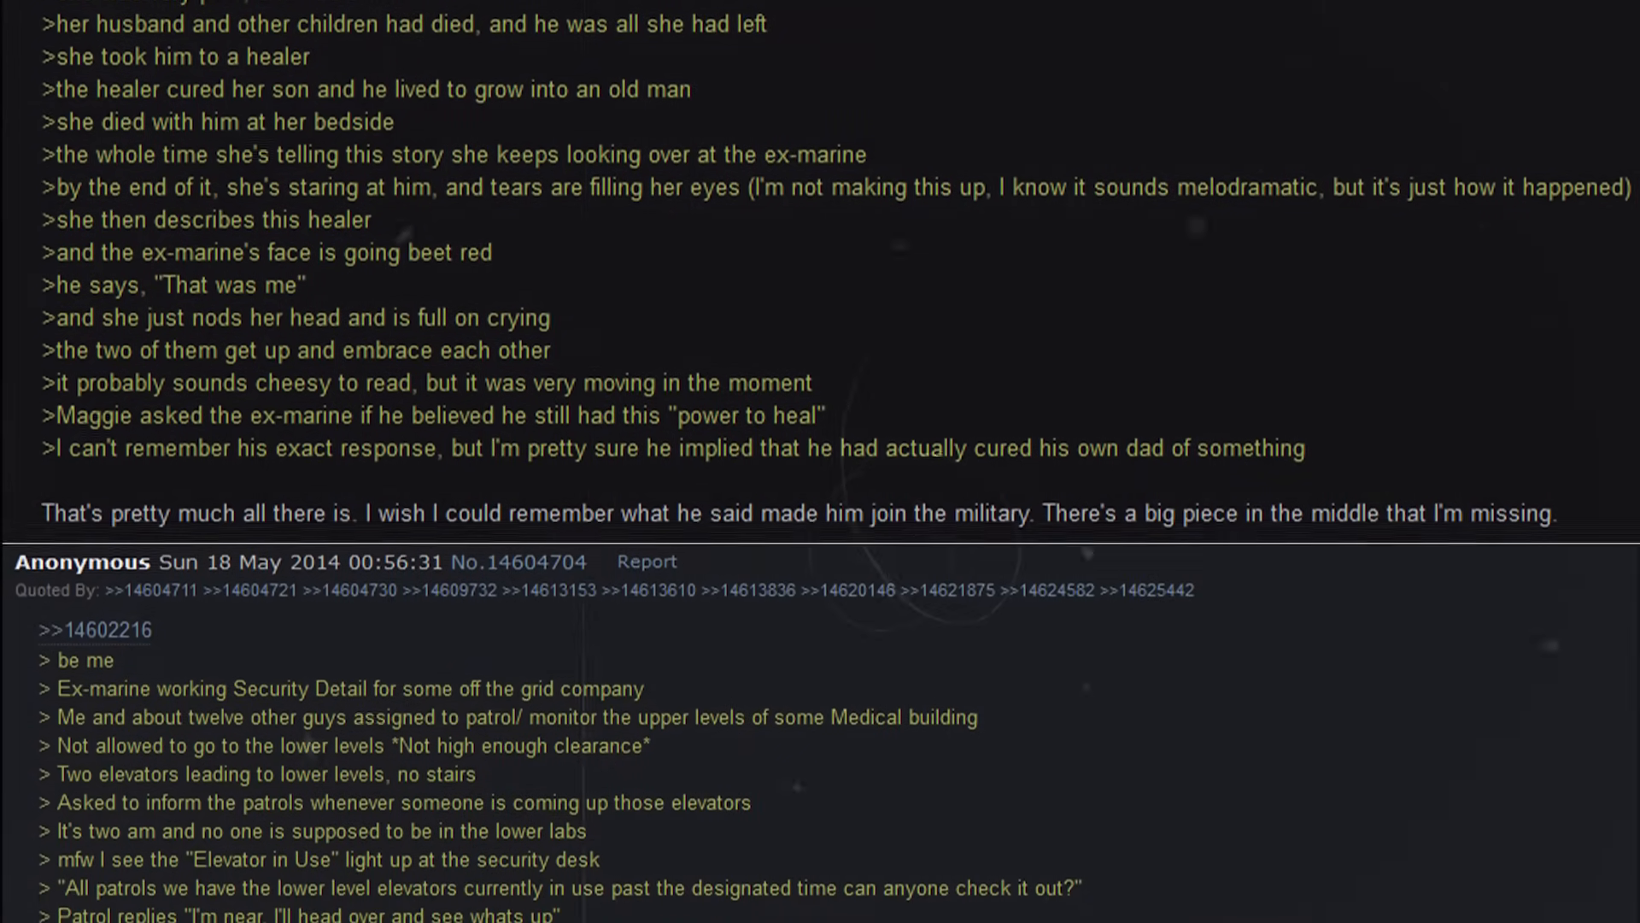
pyautogui.scroll(-3)
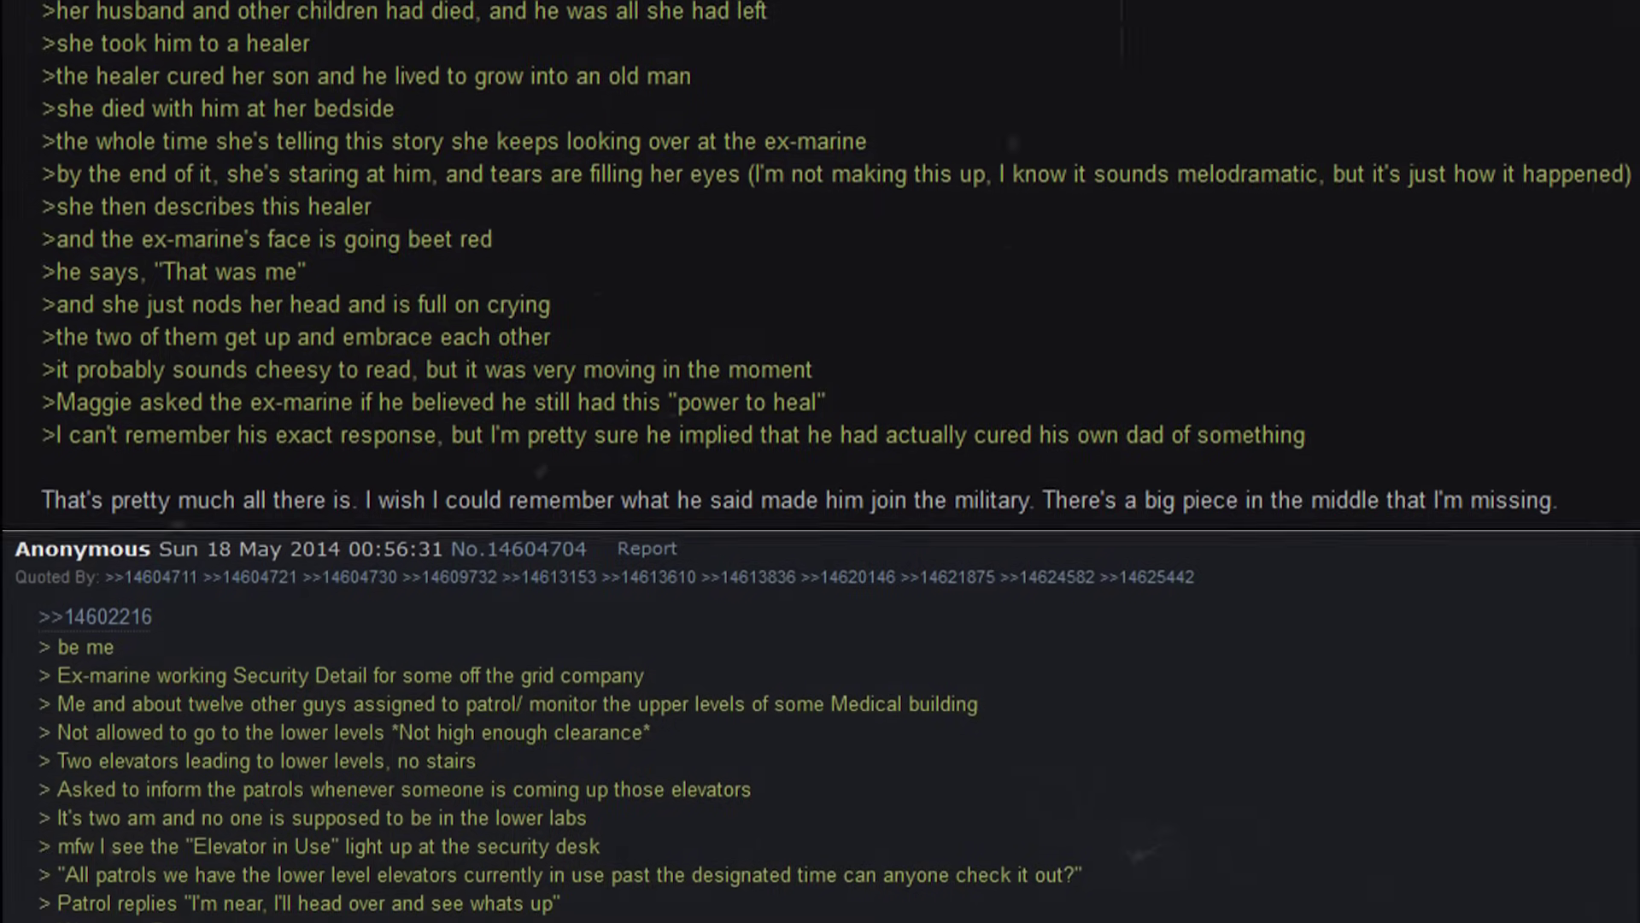
pyautogui.scroll(-3)
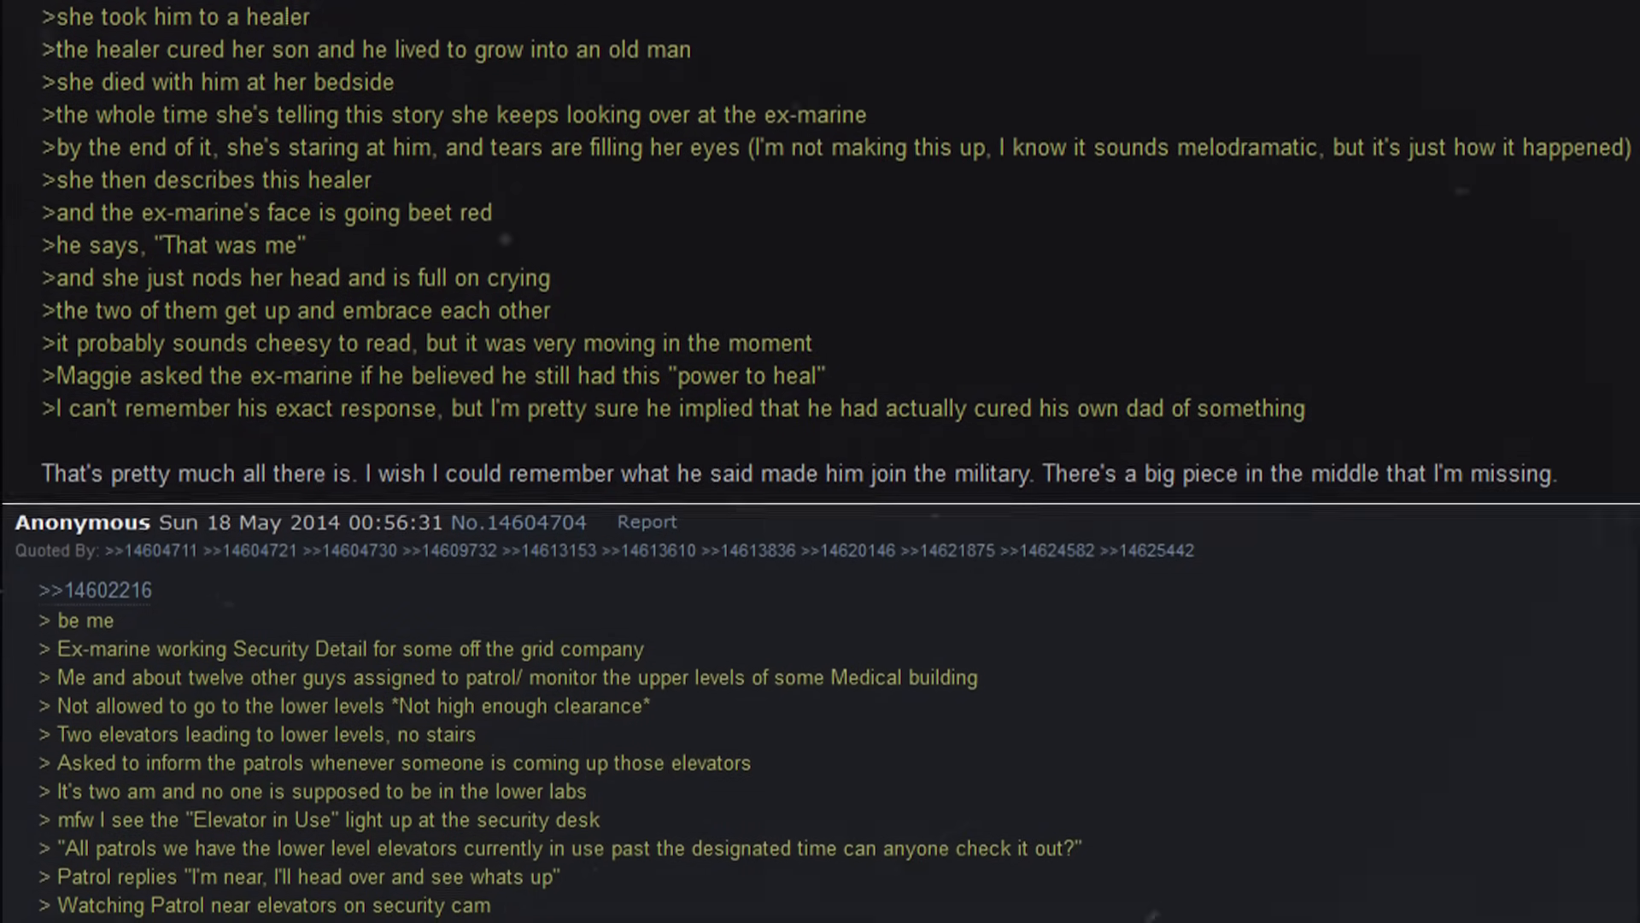
pyautogui.scroll(-3)
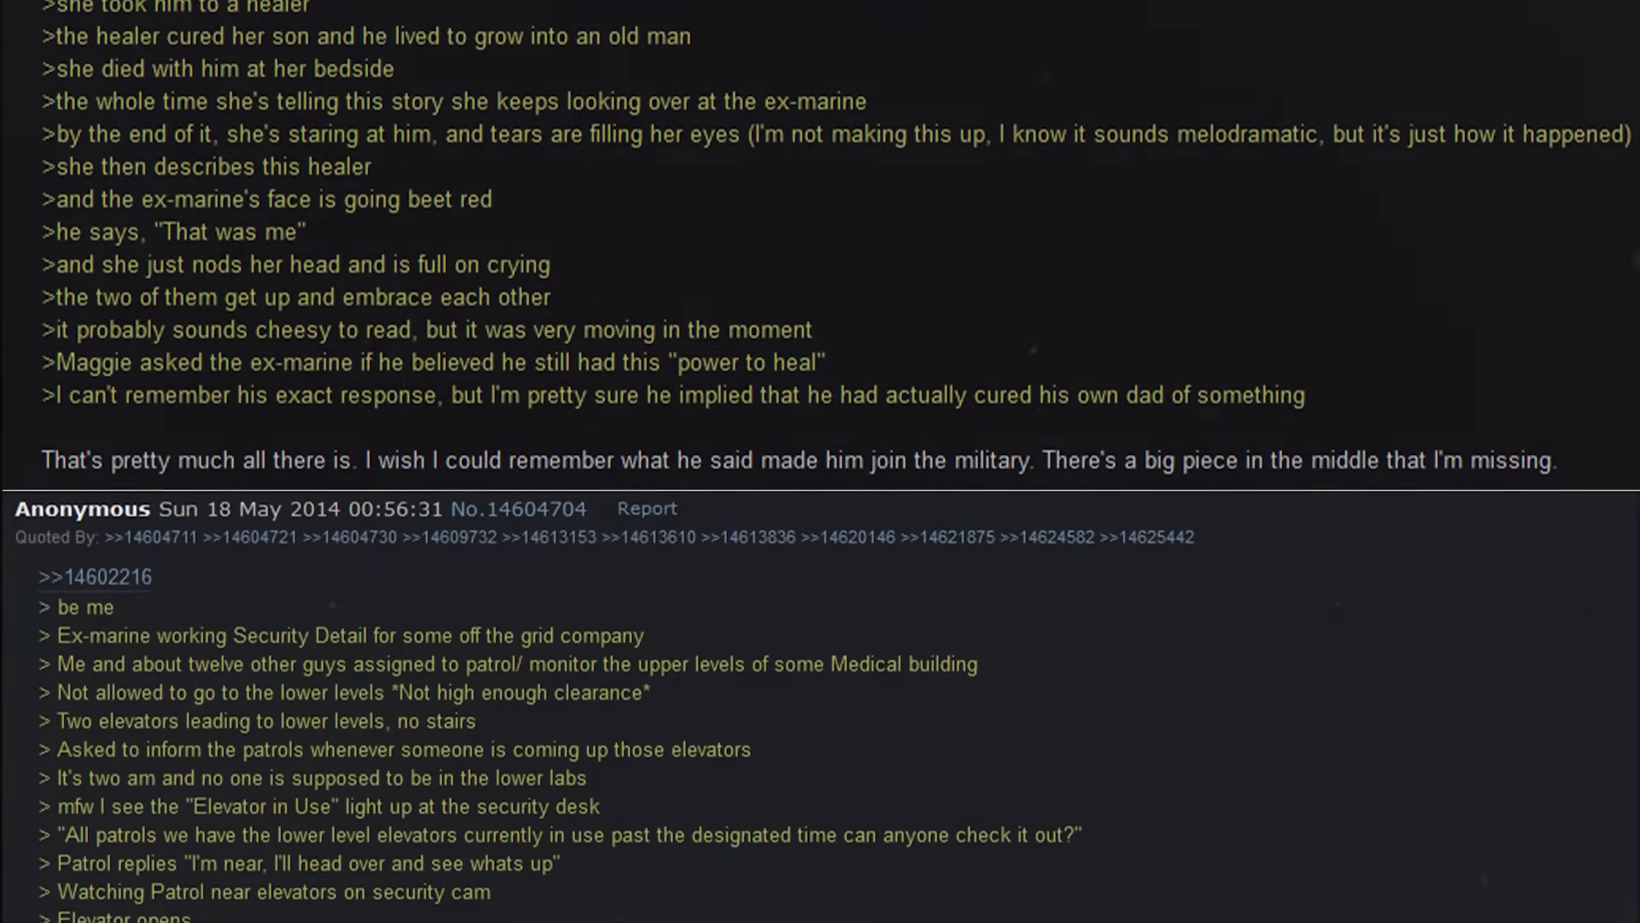
pyautogui.scroll(-3)
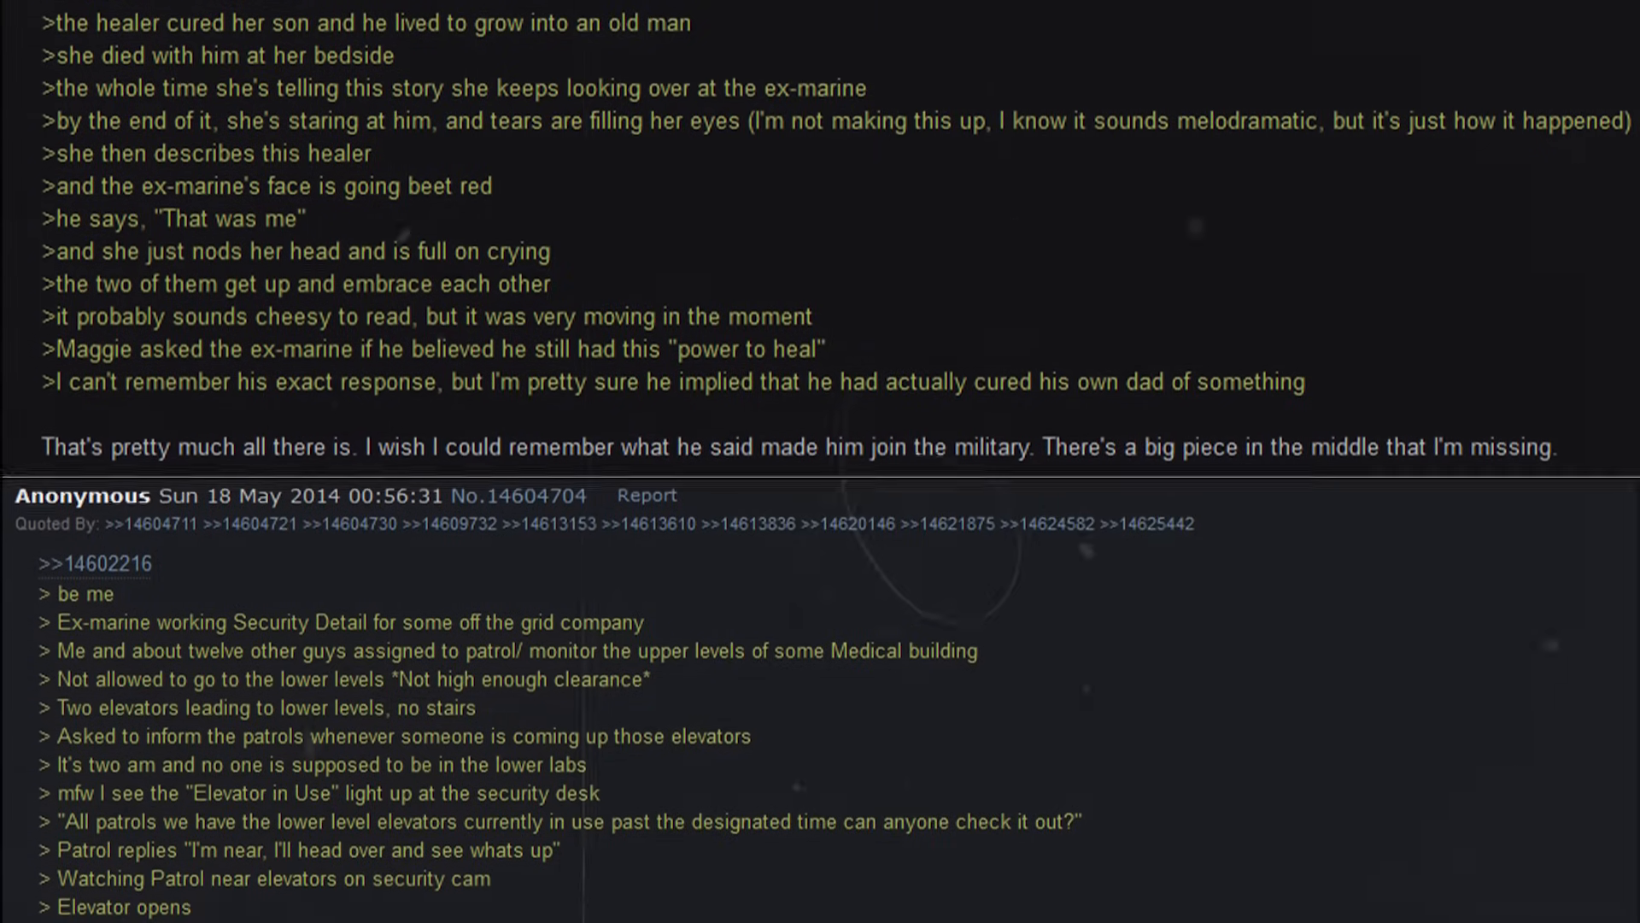
pyautogui.scroll(-3)
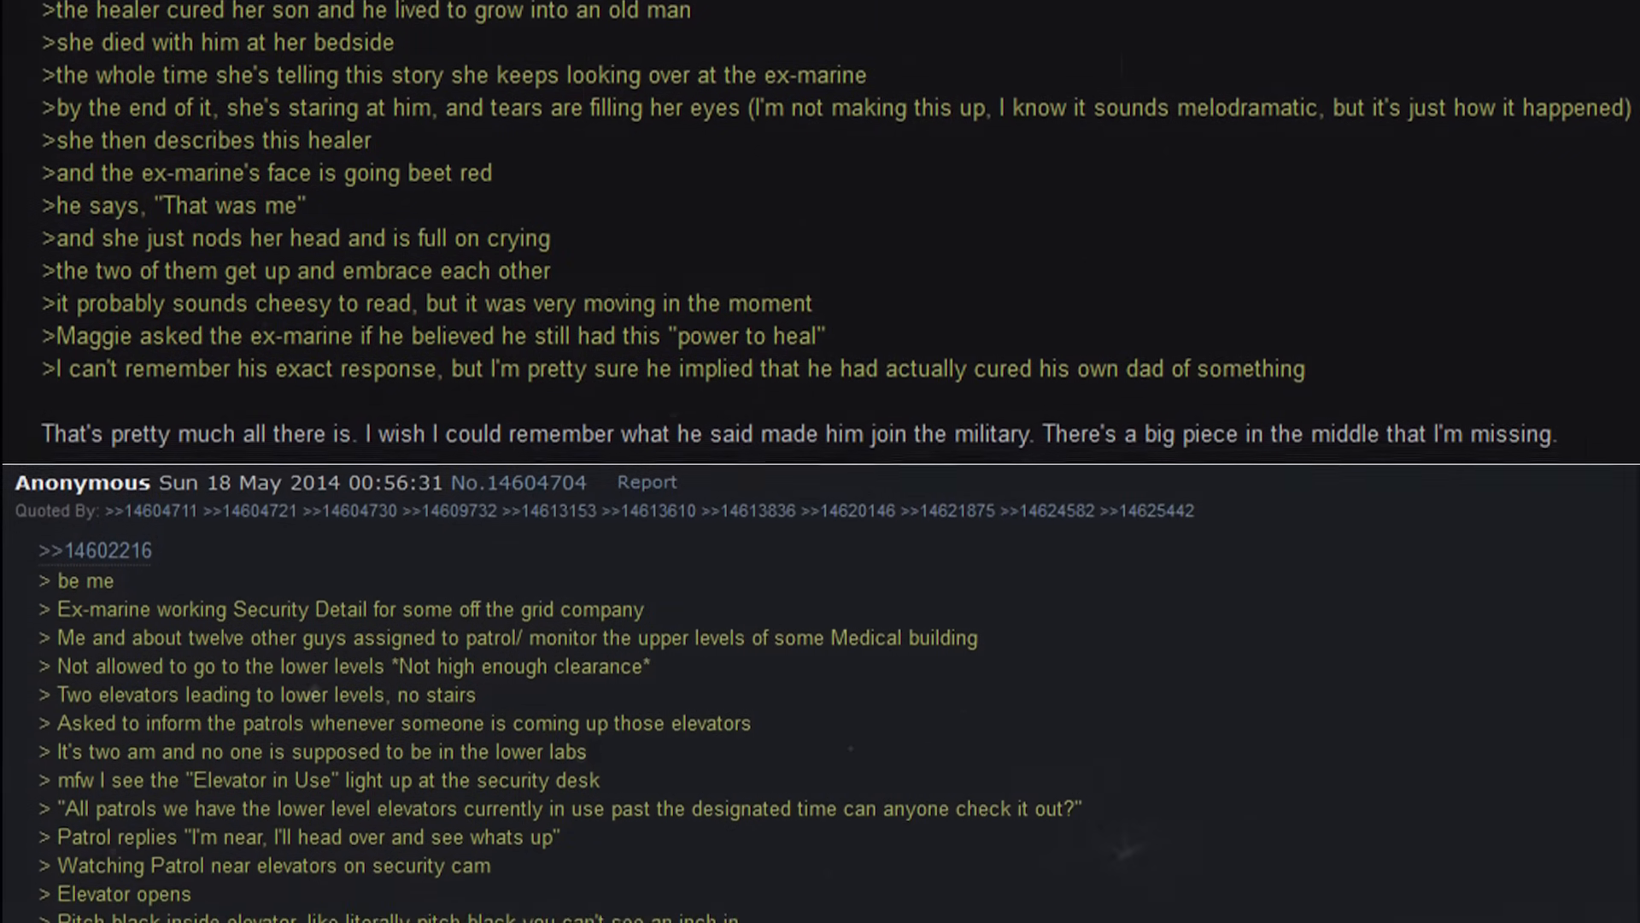
pyautogui.scroll(-3)
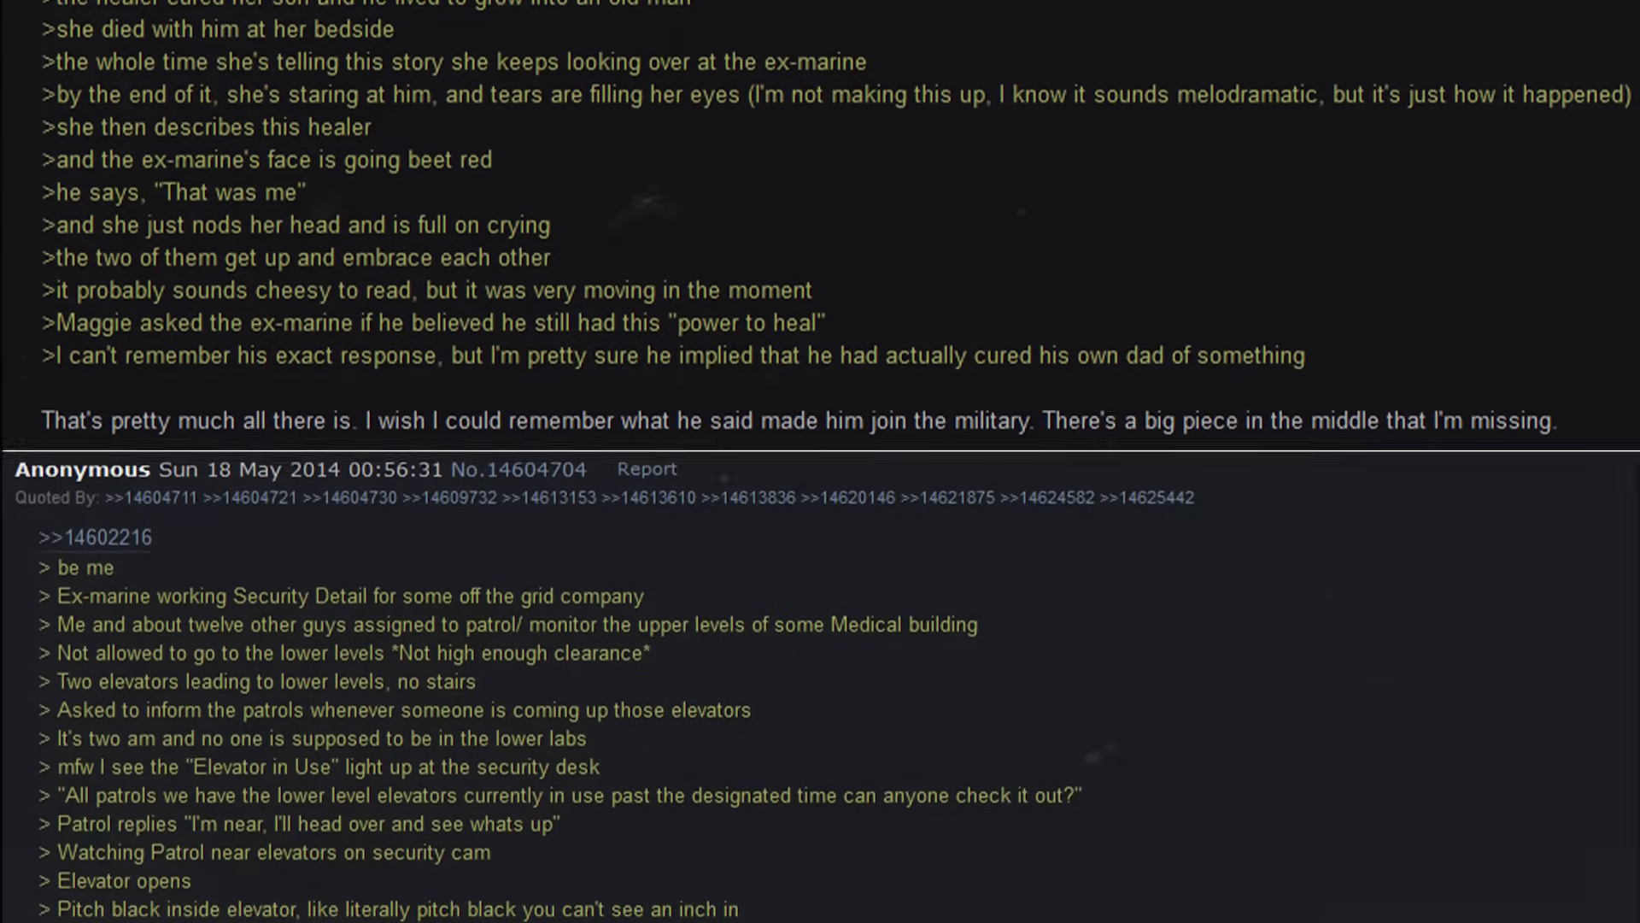
pyautogui.scroll(-3)
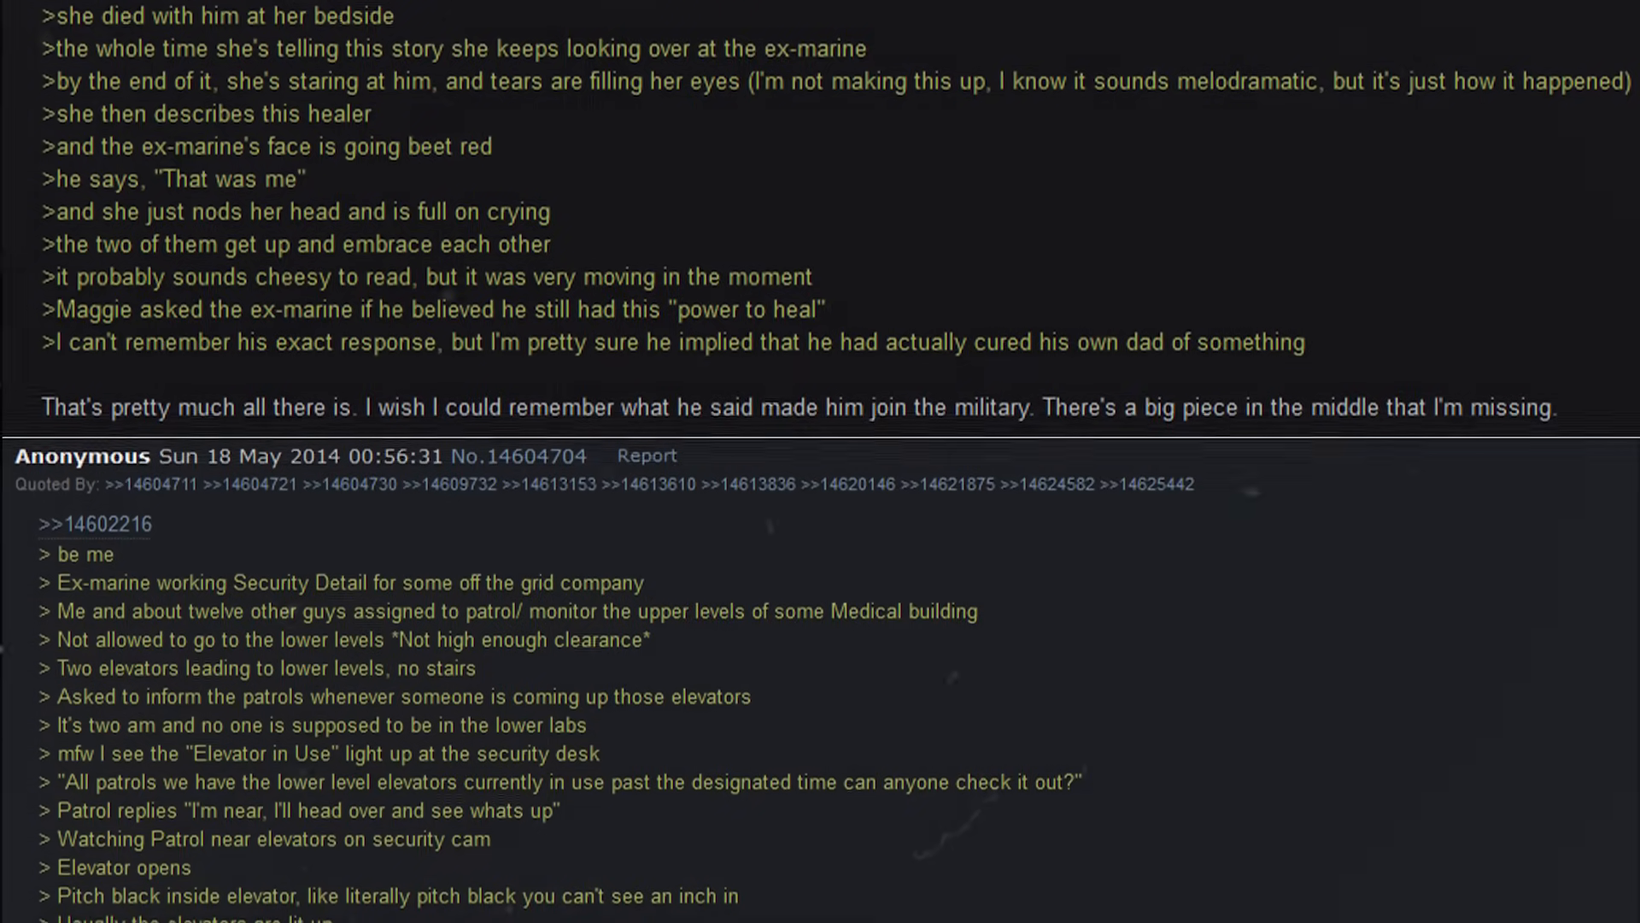
pyautogui.scroll(-3)
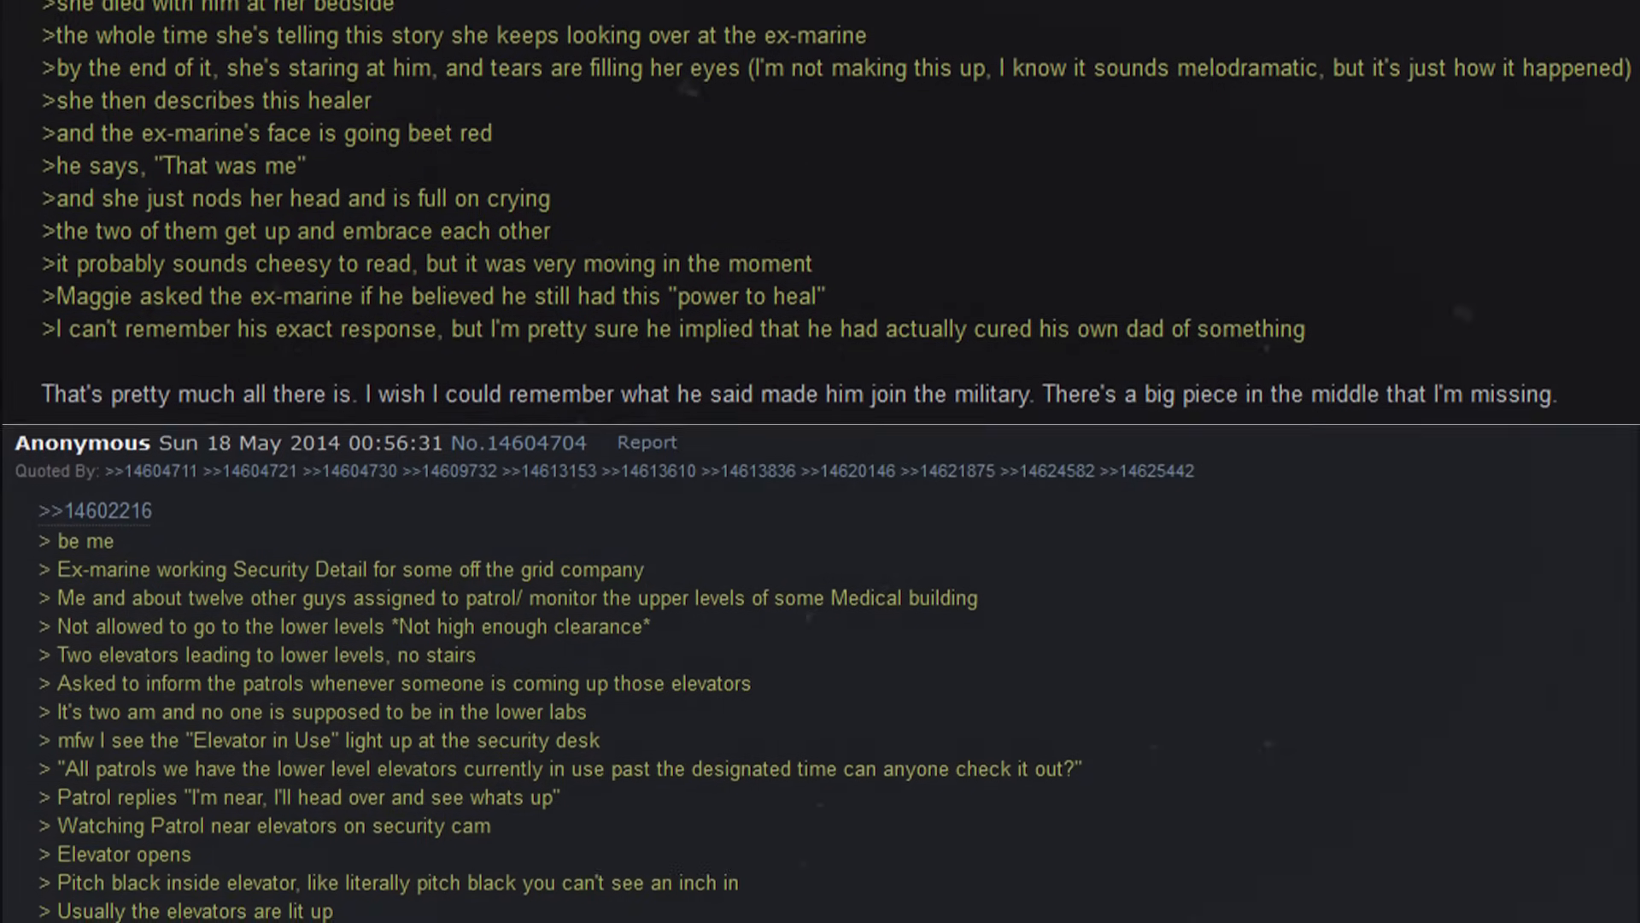
pyautogui.scroll(-3)
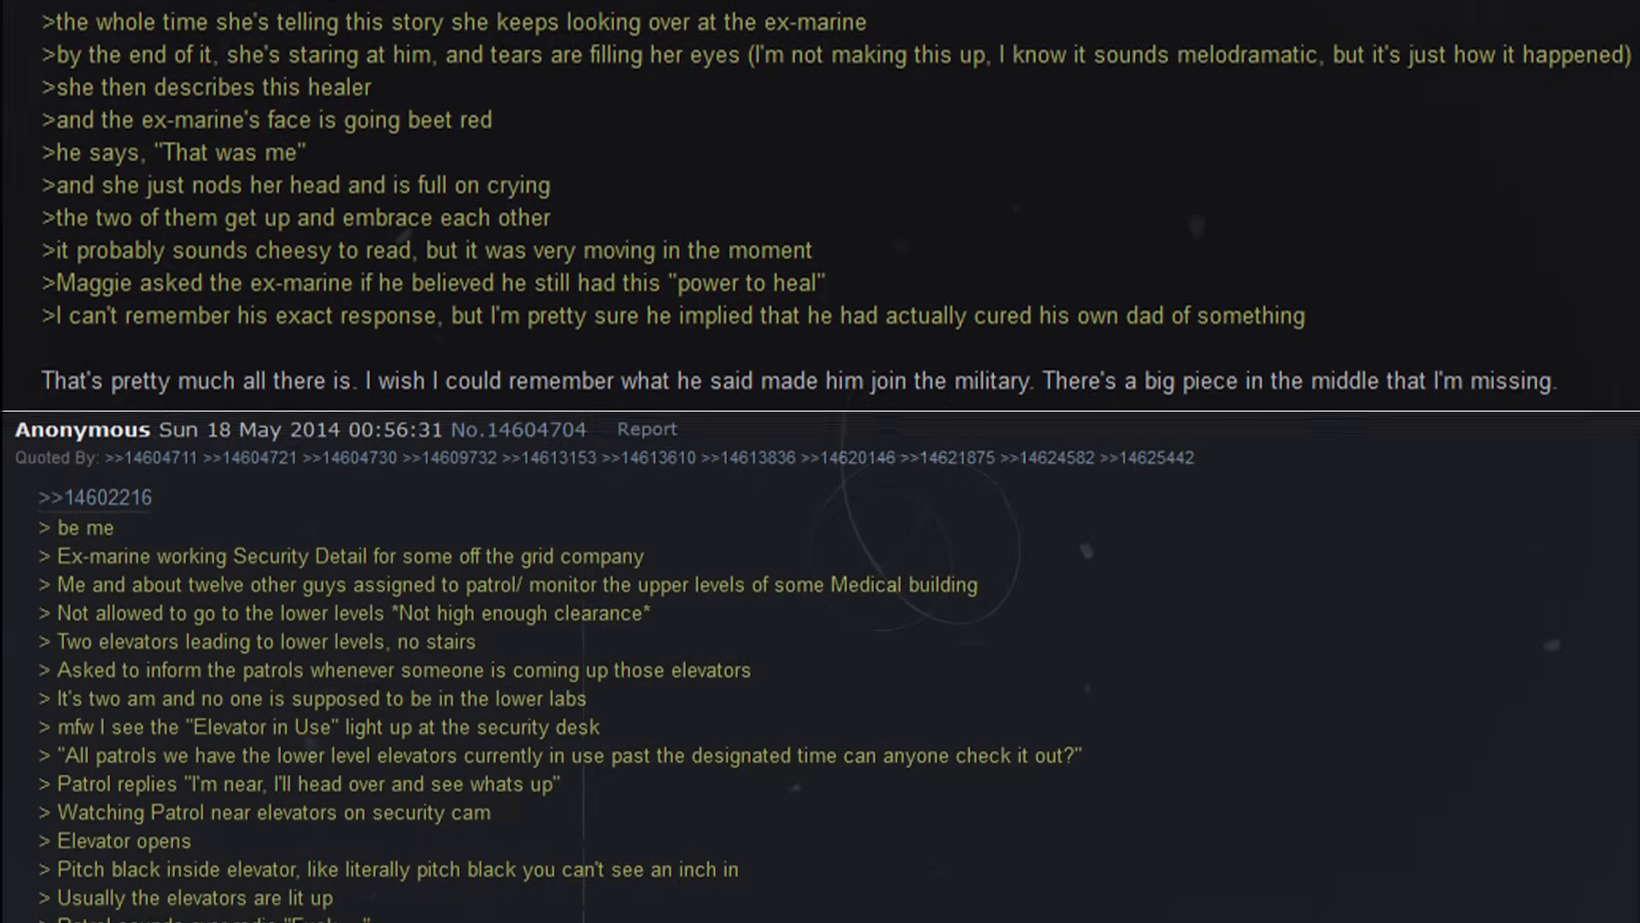
pyautogui.scroll(-3)
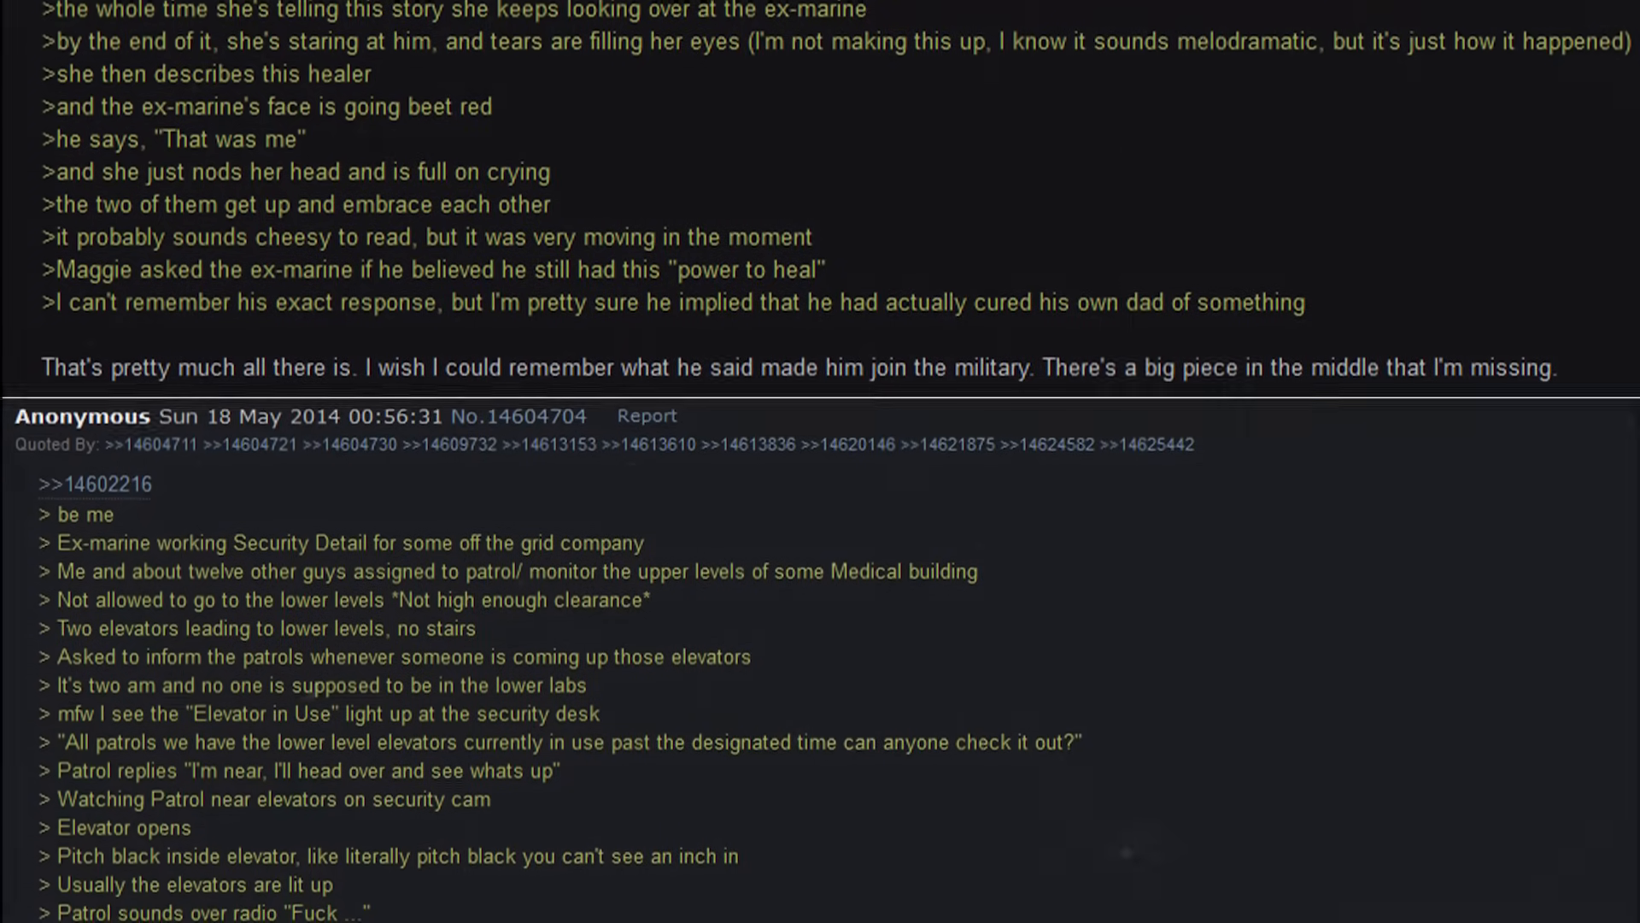
pyautogui.scroll(-3)
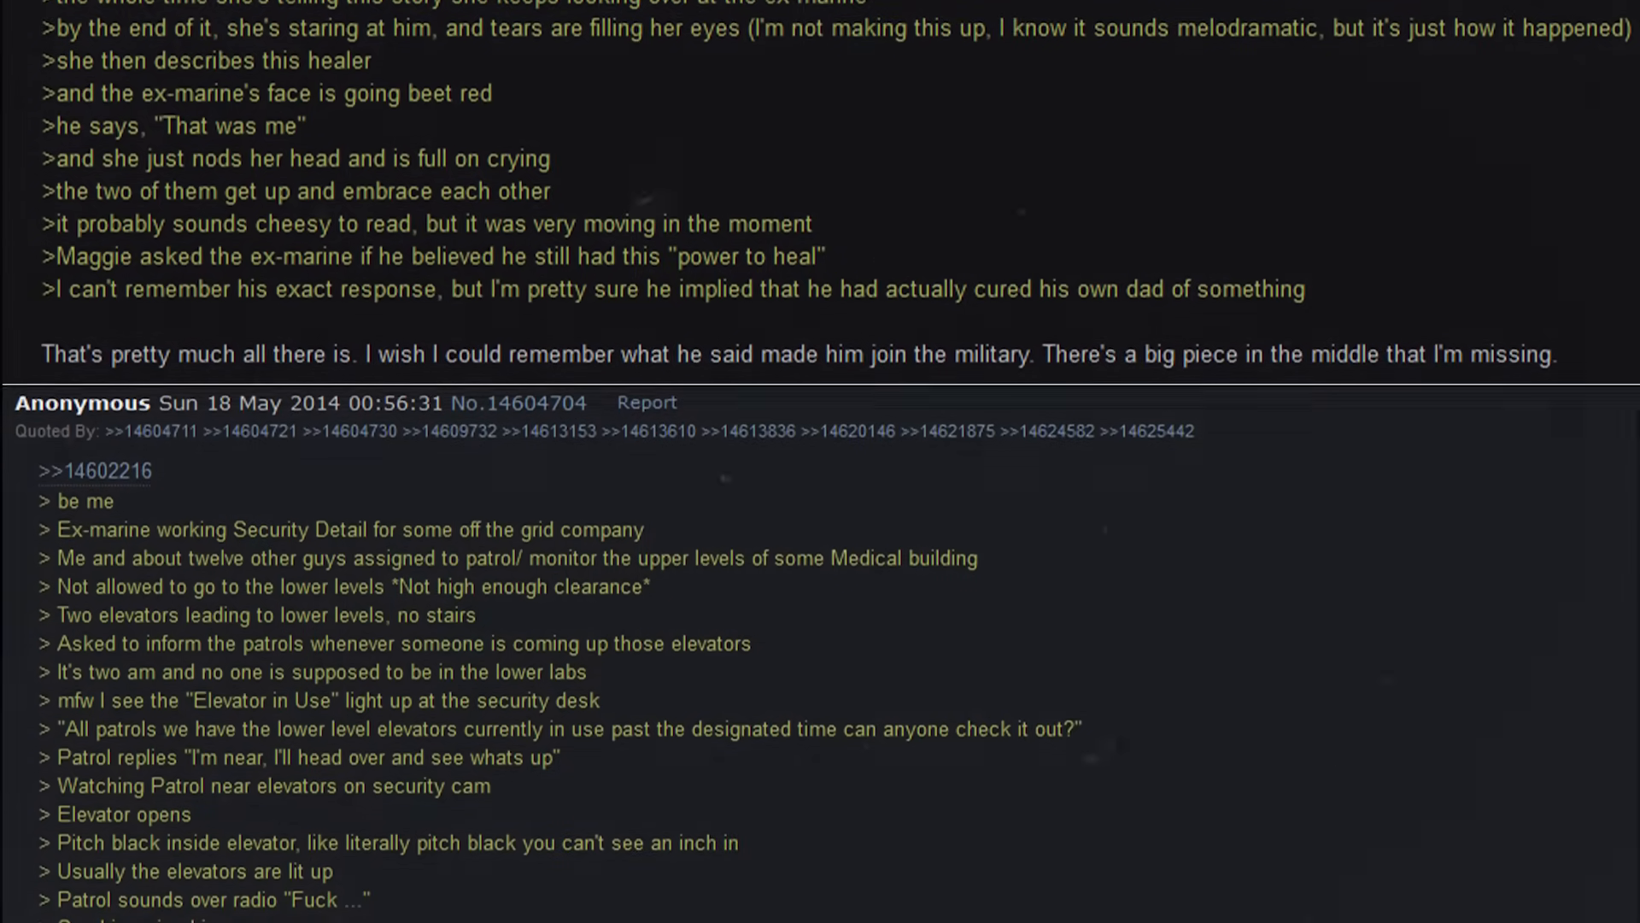
pyautogui.scroll(-3)
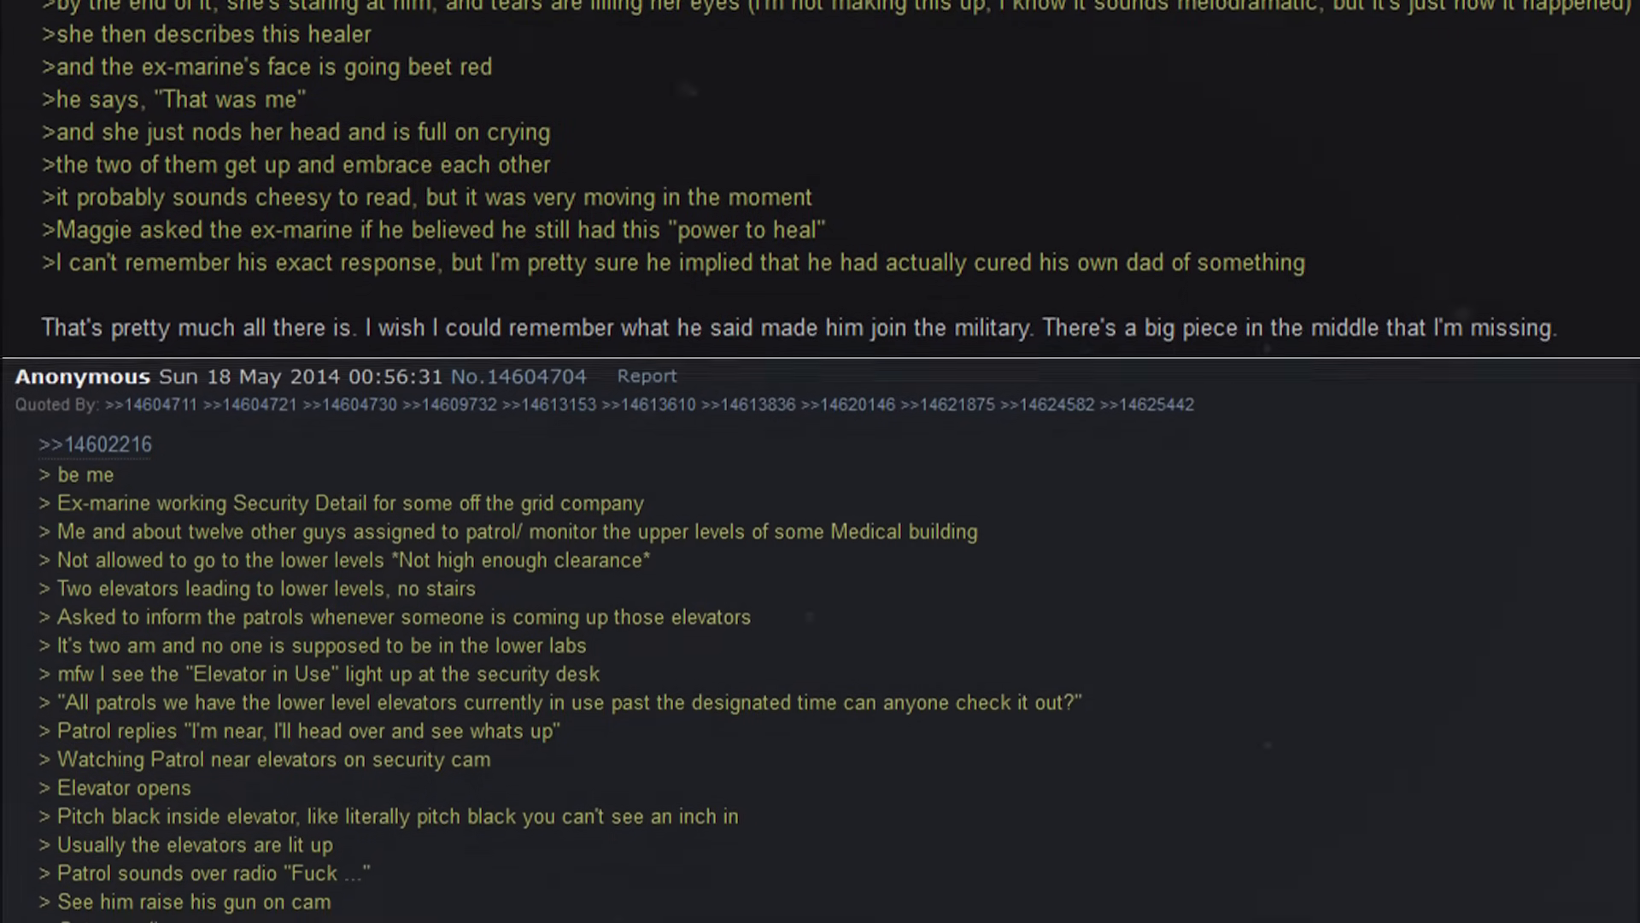
pyautogui.scroll(-3)
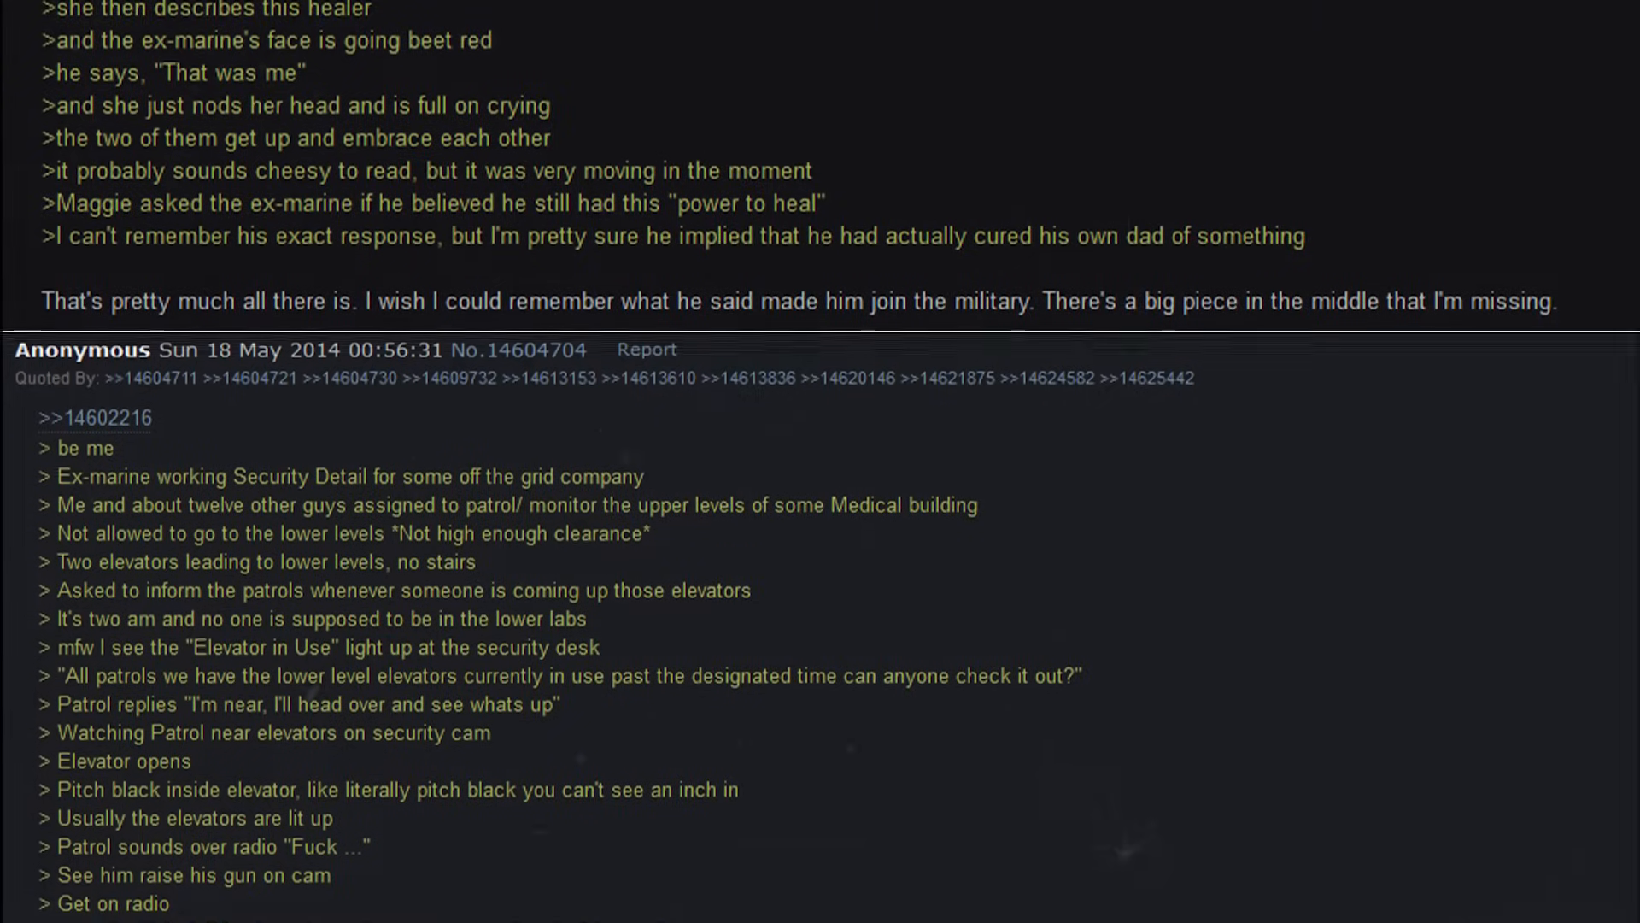
pyautogui.scroll(-3)
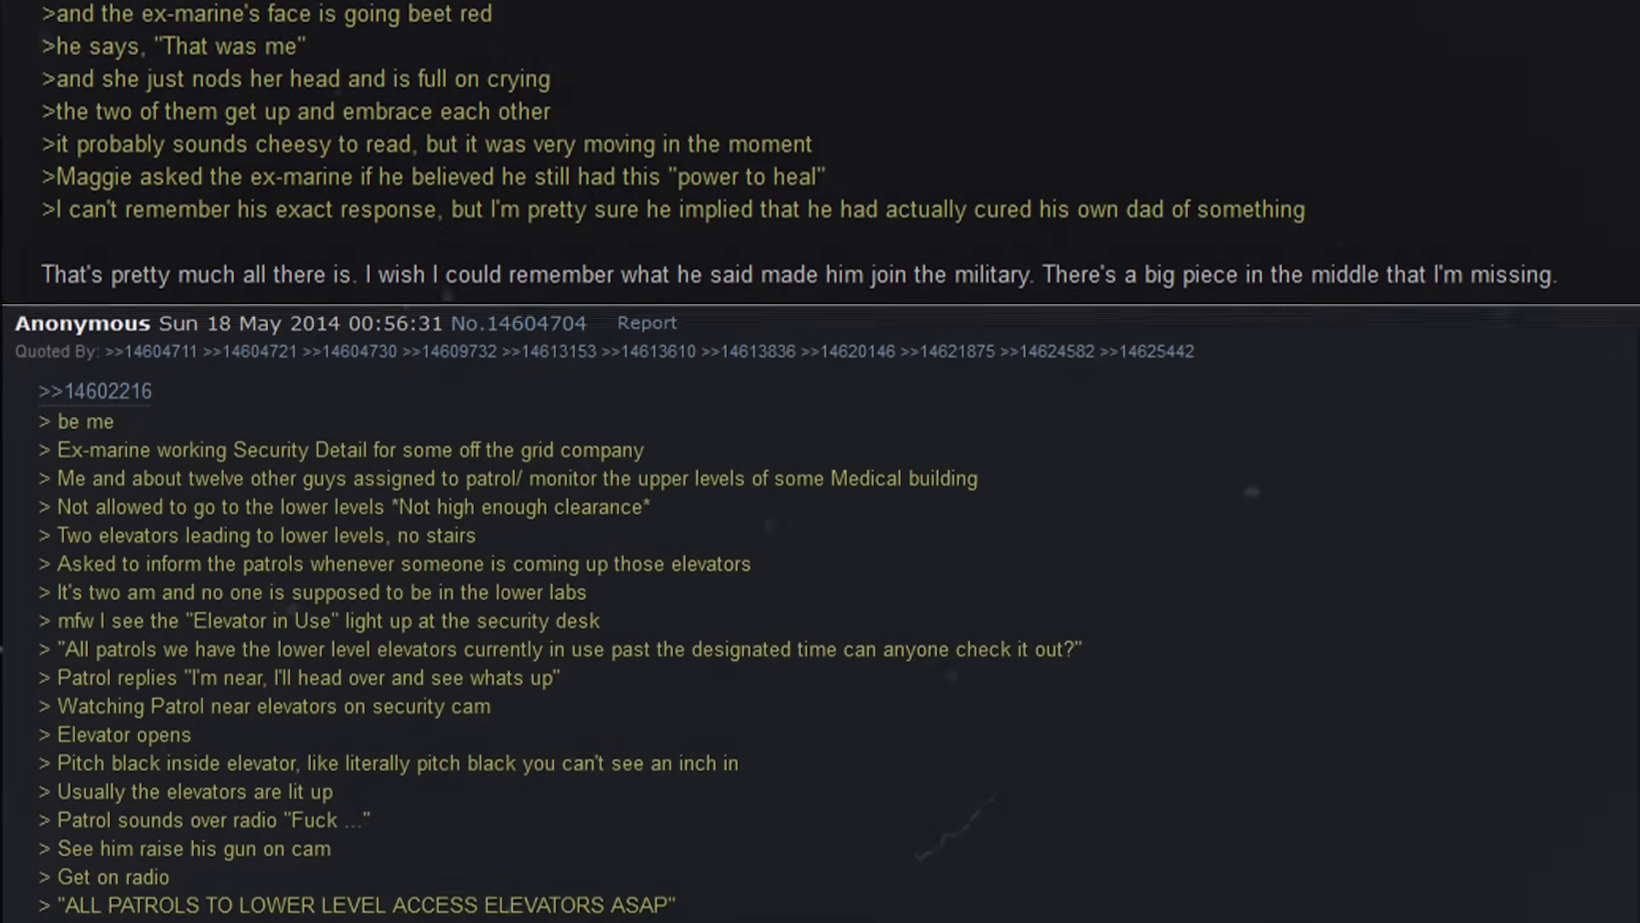
pyautogui.scroll(-3)
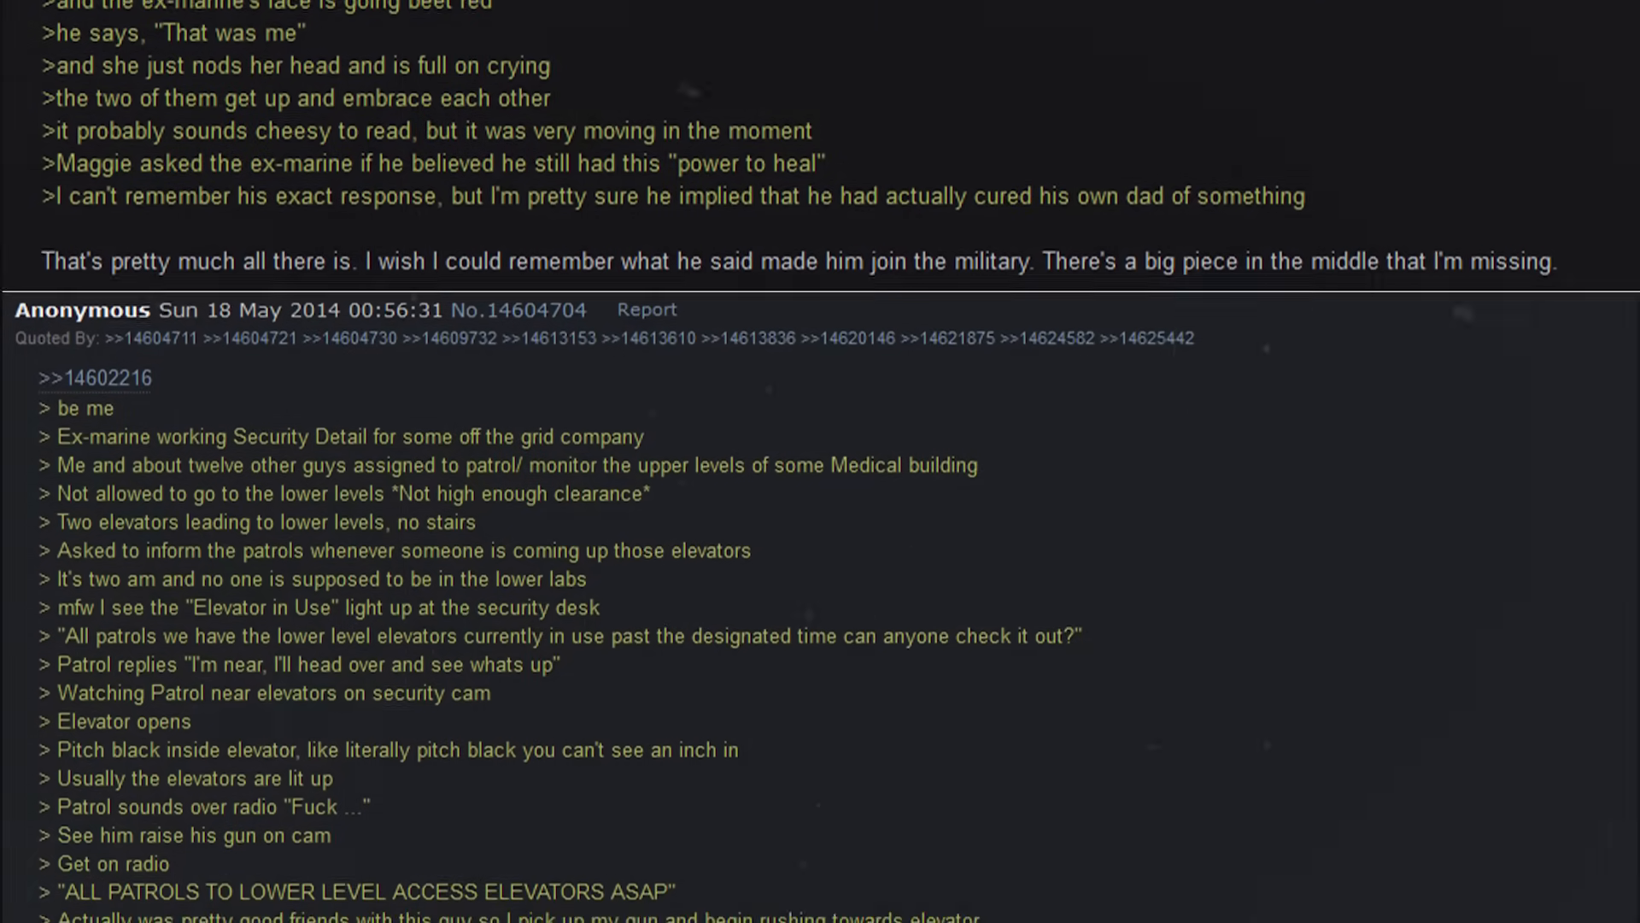
pyautogui.scroll(-3)
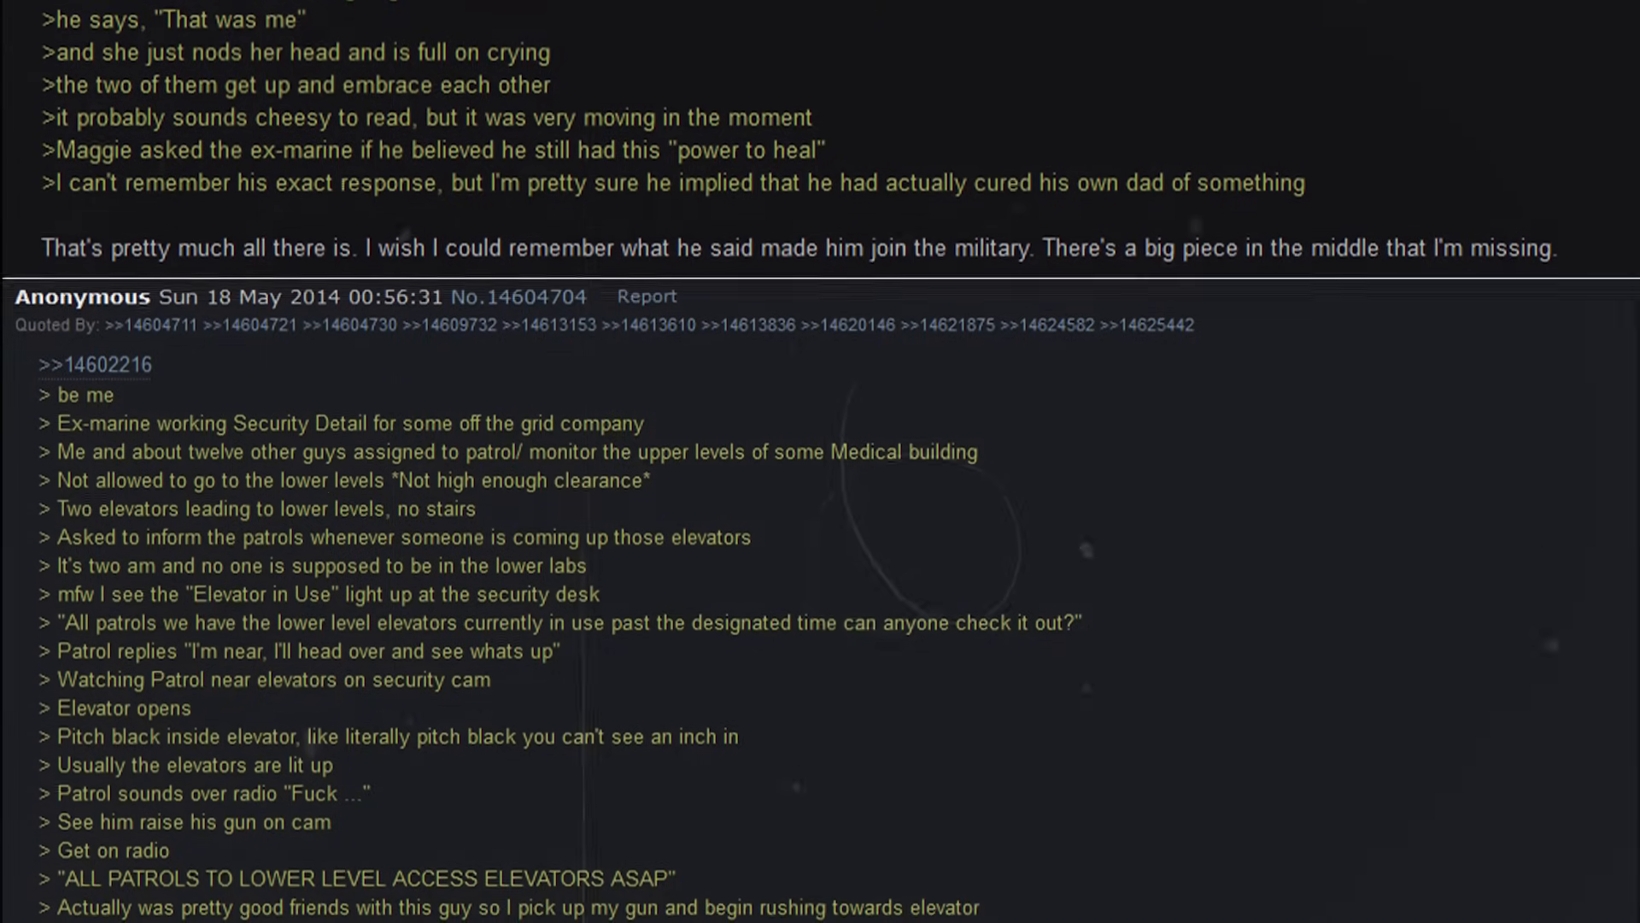
pyautogui.scroll(-3)
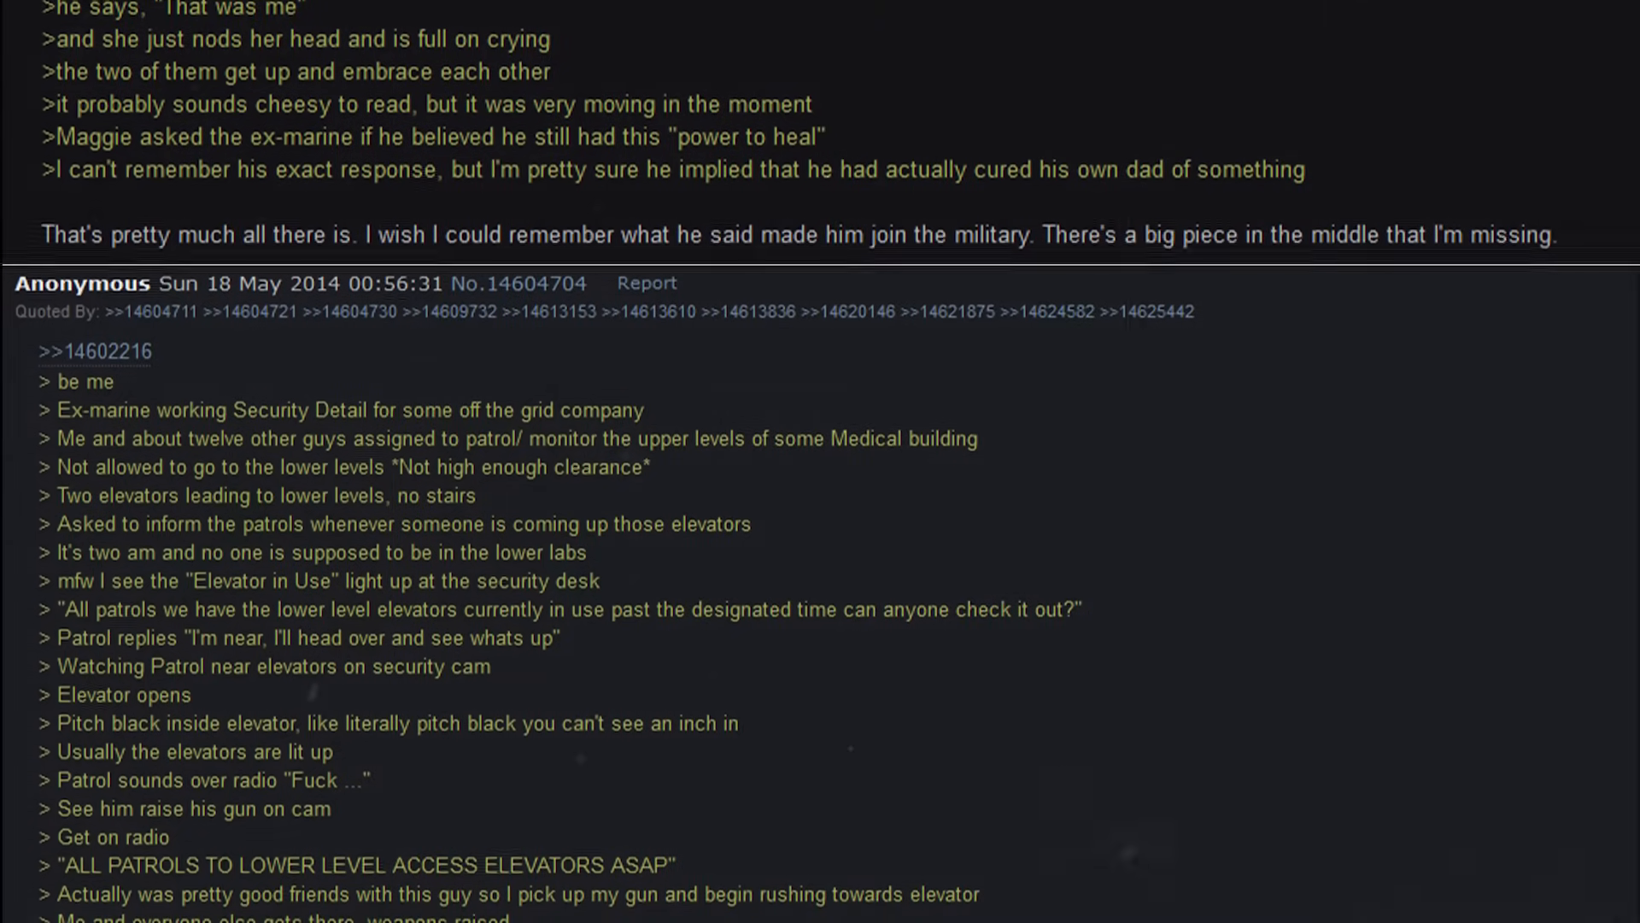
pyautogui.scroll(-3)
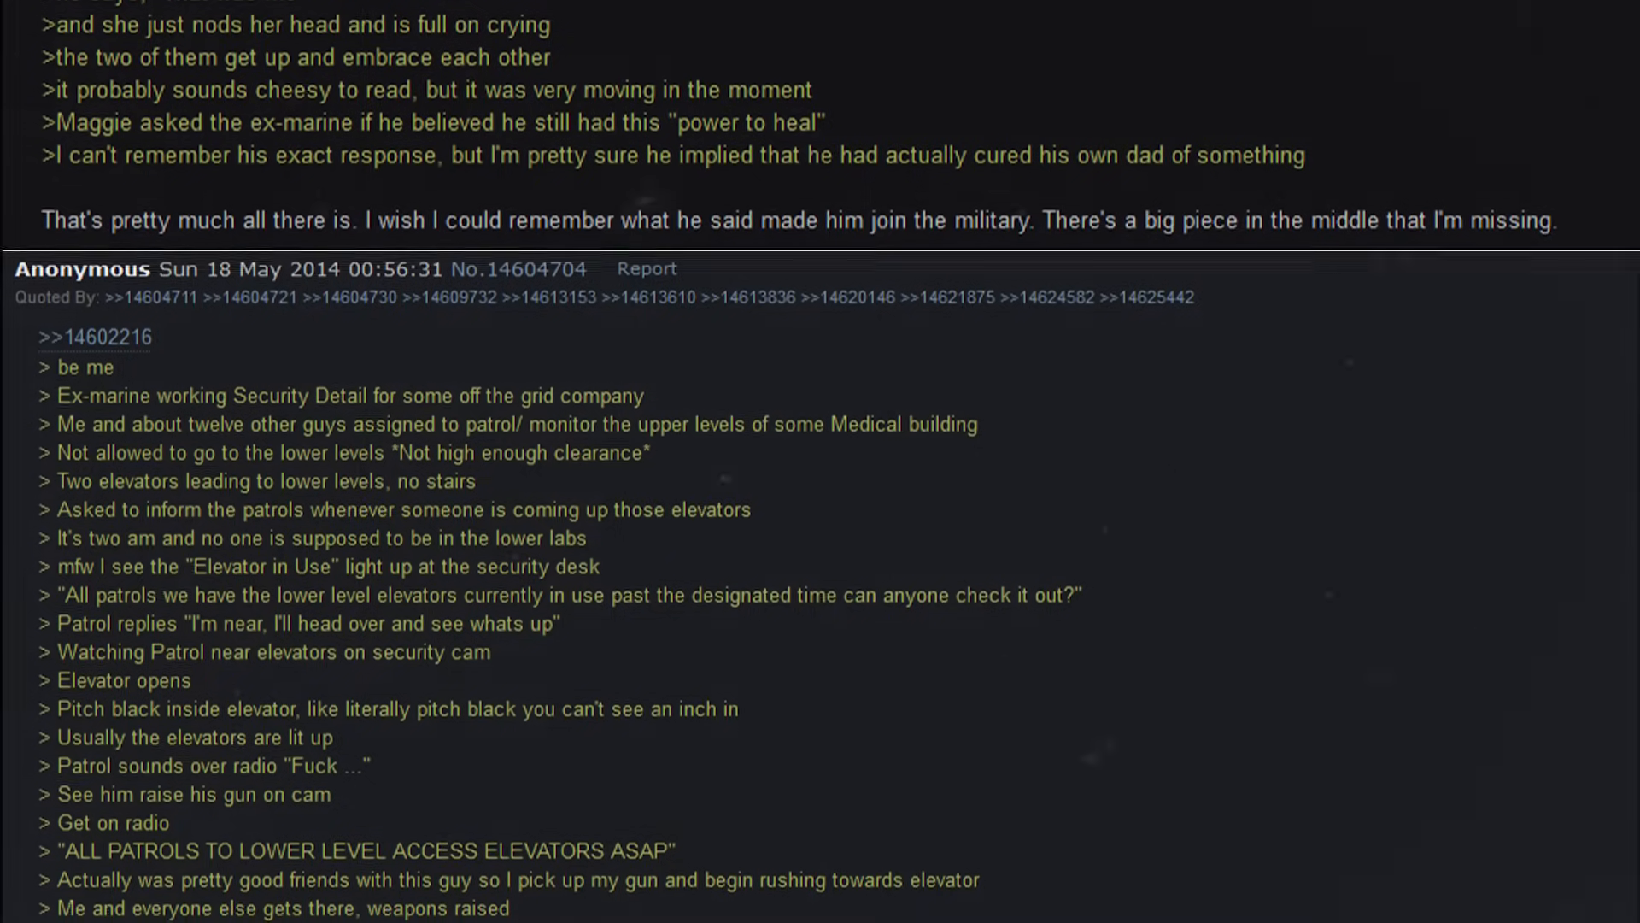
pyautogui.scroll(-3)
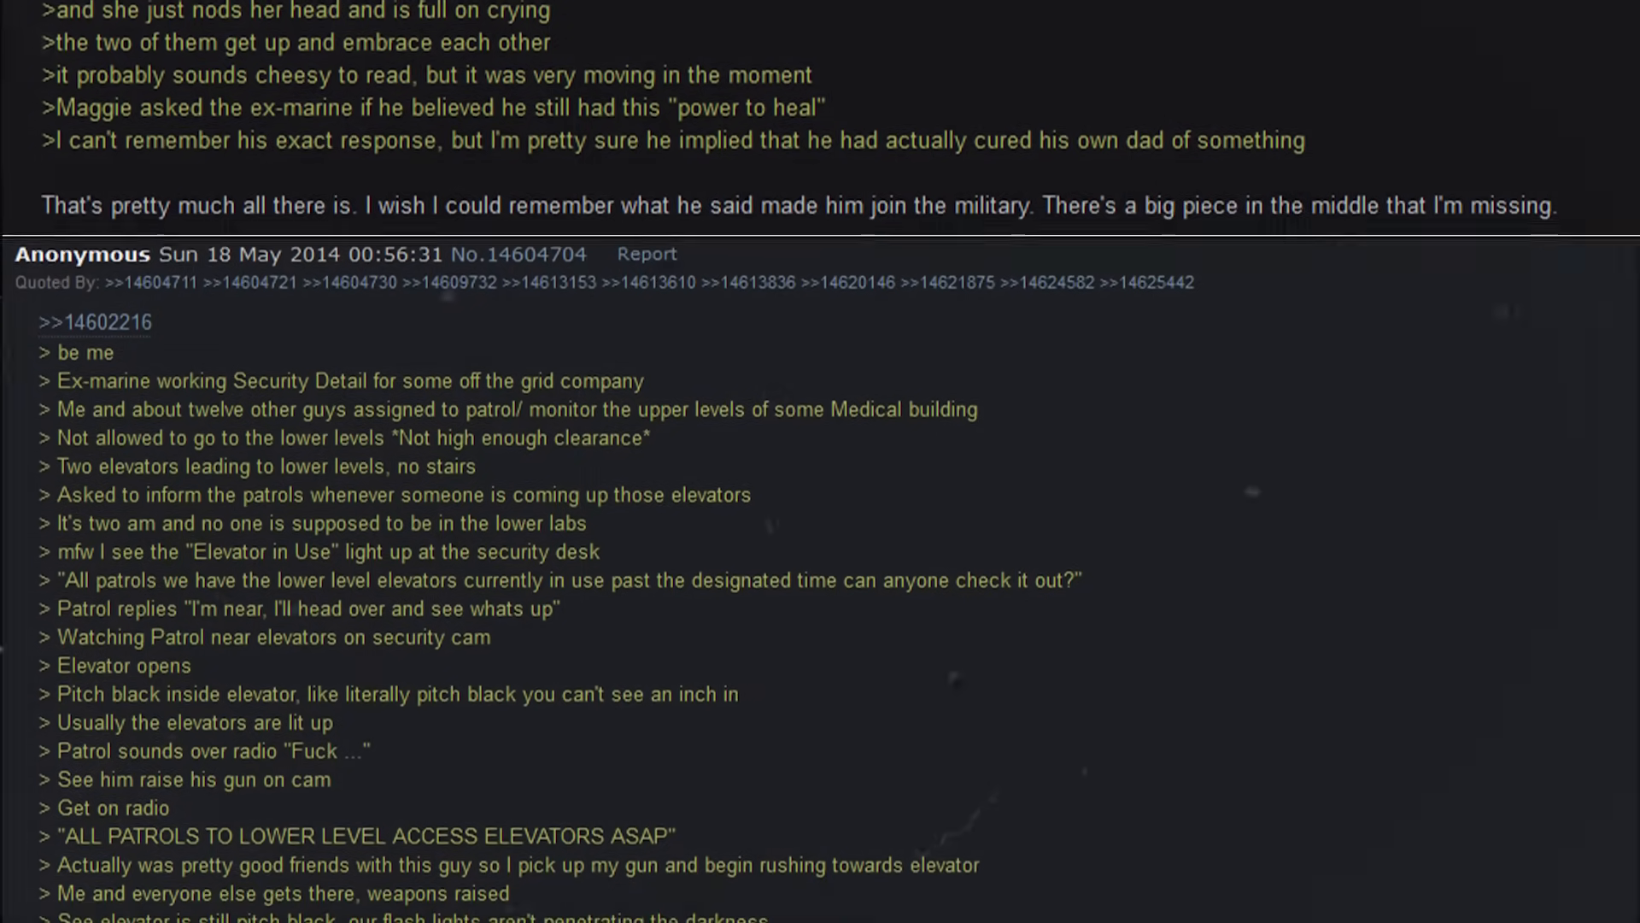
pyautogui.scroll(-3)
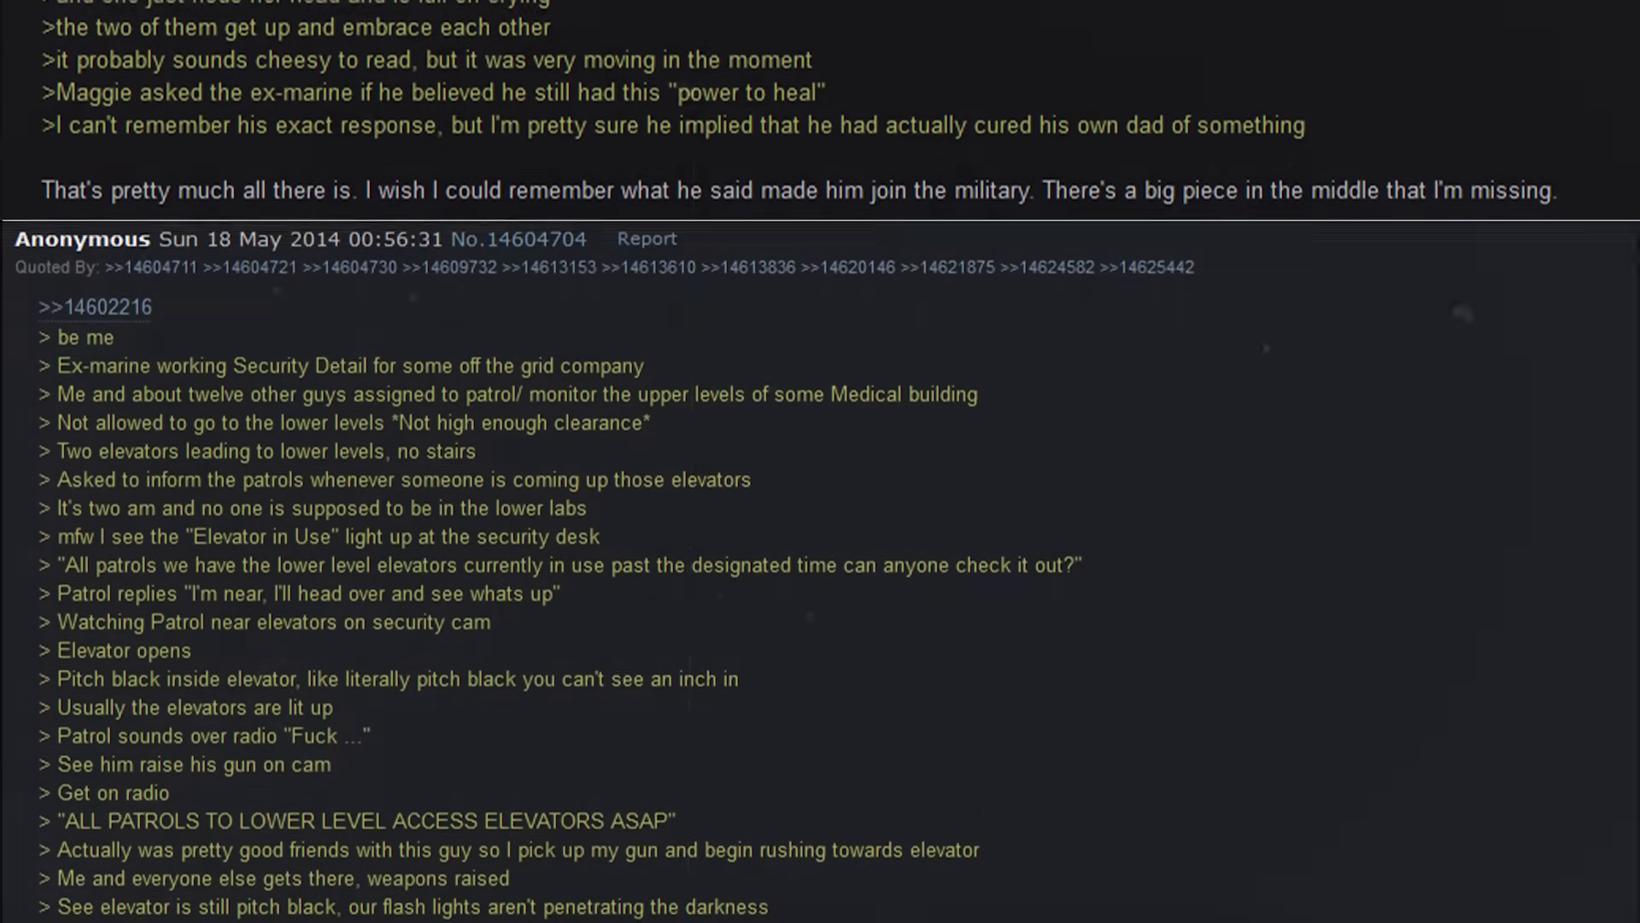
pyautogui.scroll(-3)
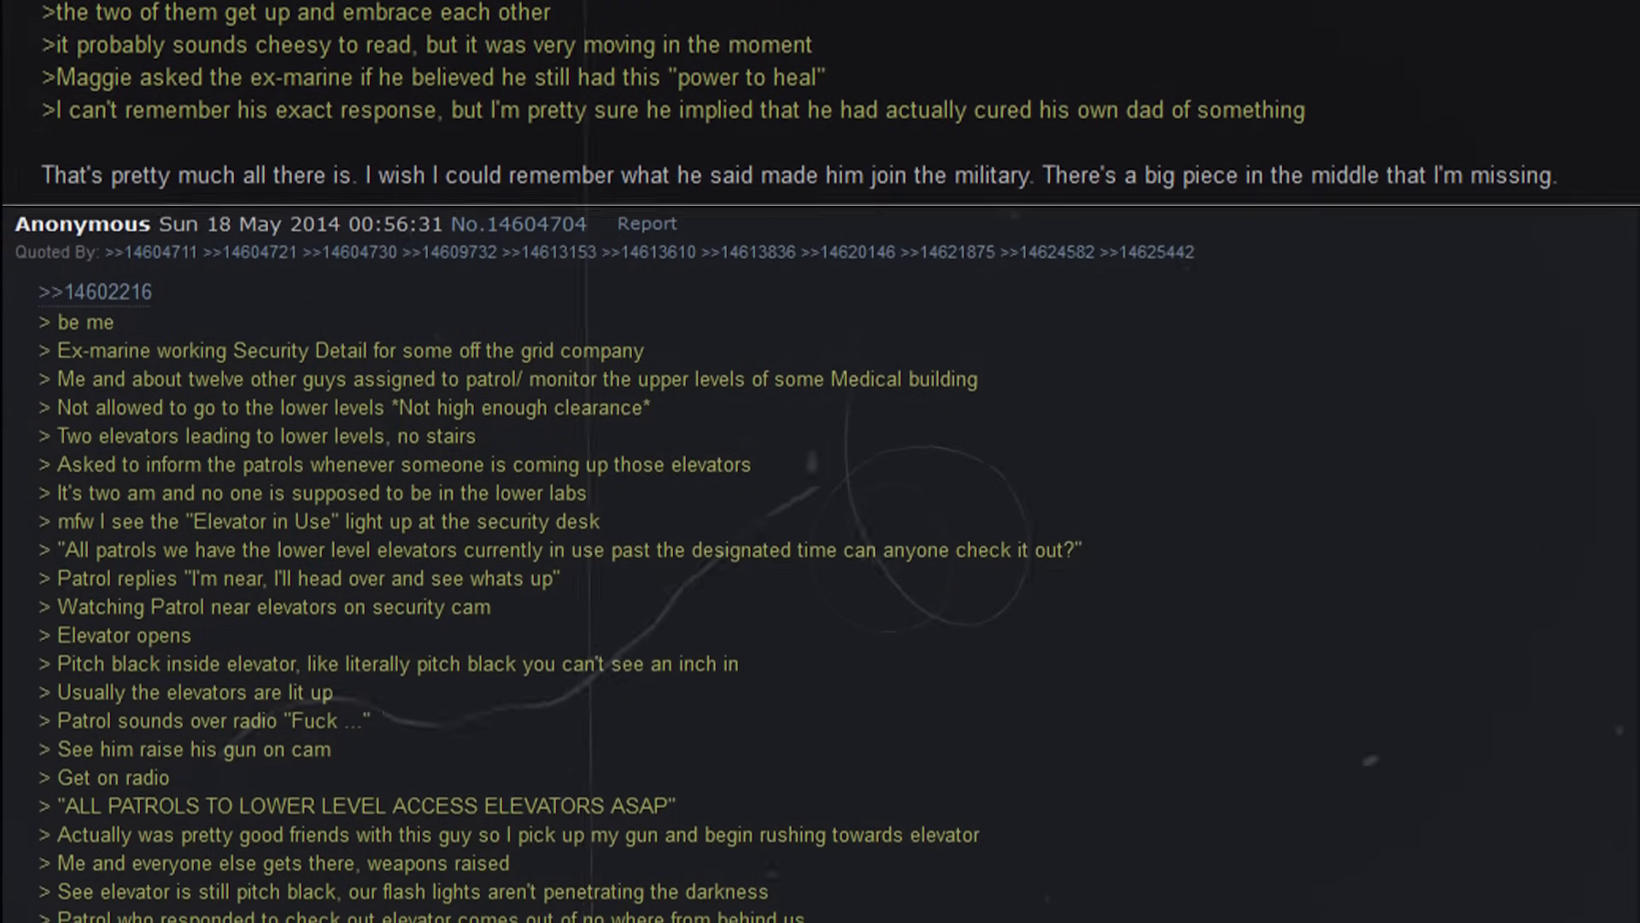
pyautogui.scroll(-3)
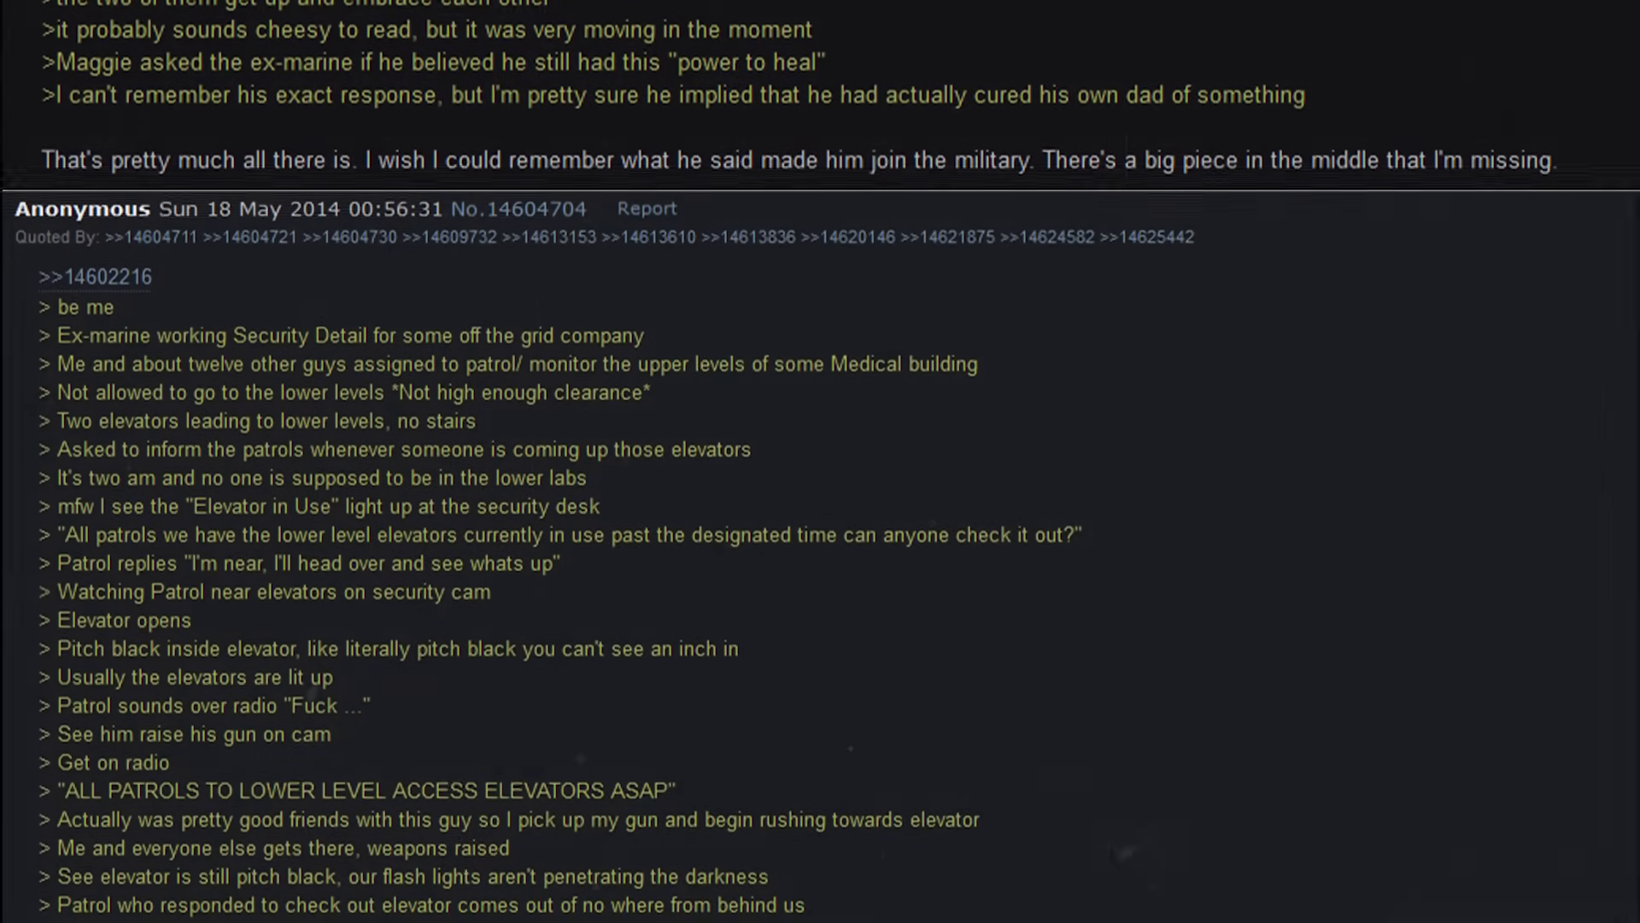
pyautogui.scroll(-3)
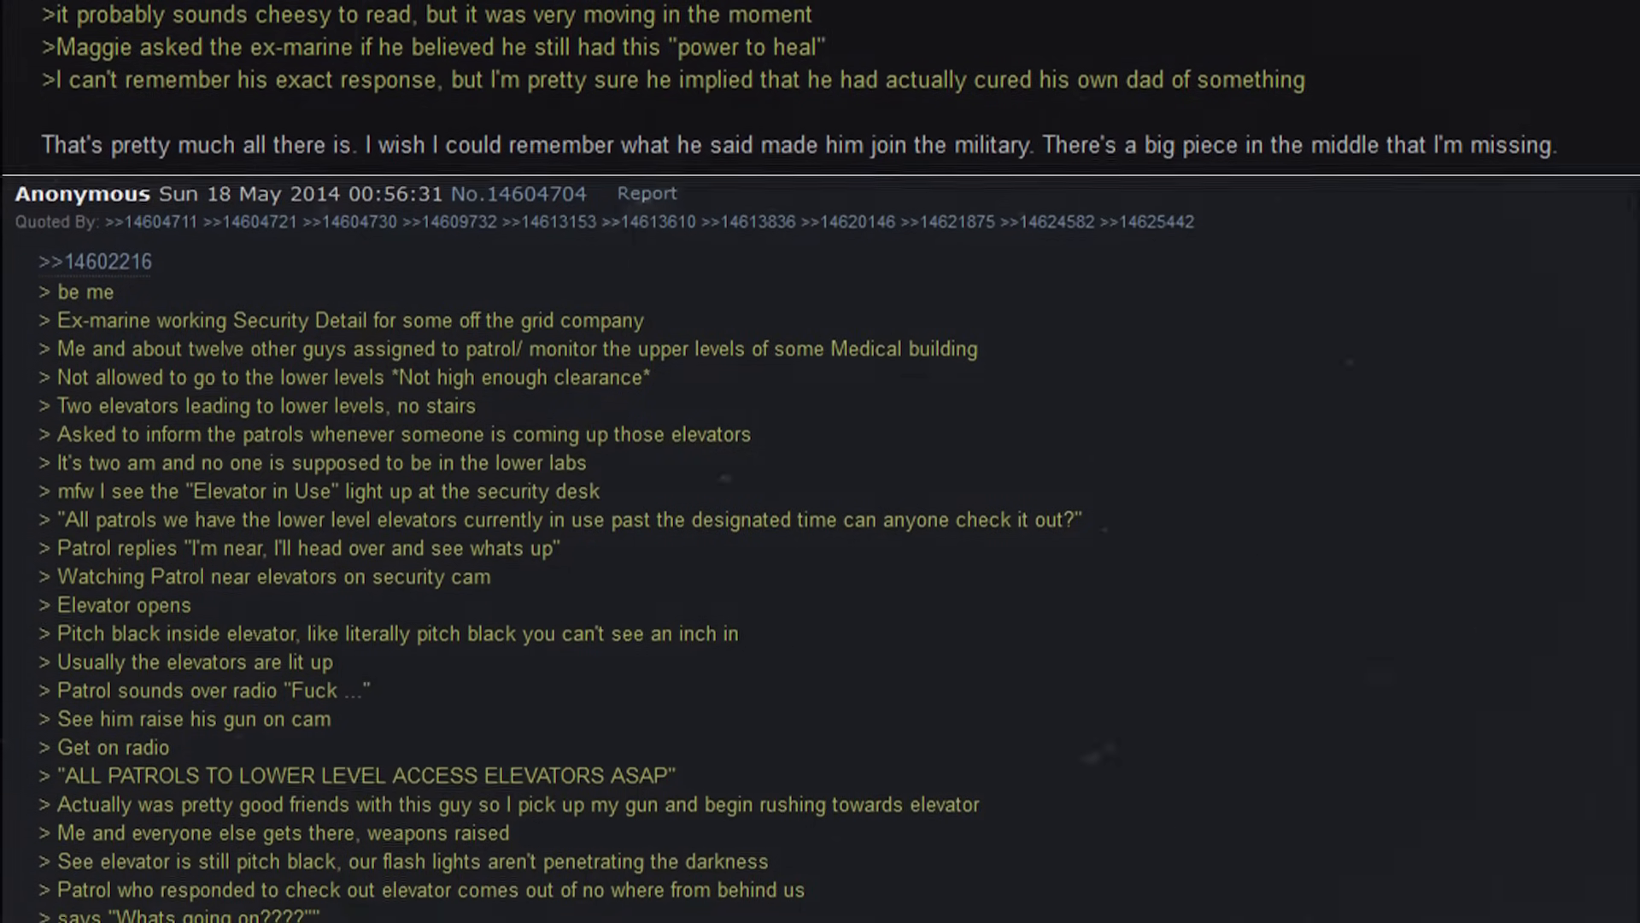
pyautogui.scroll(-3)
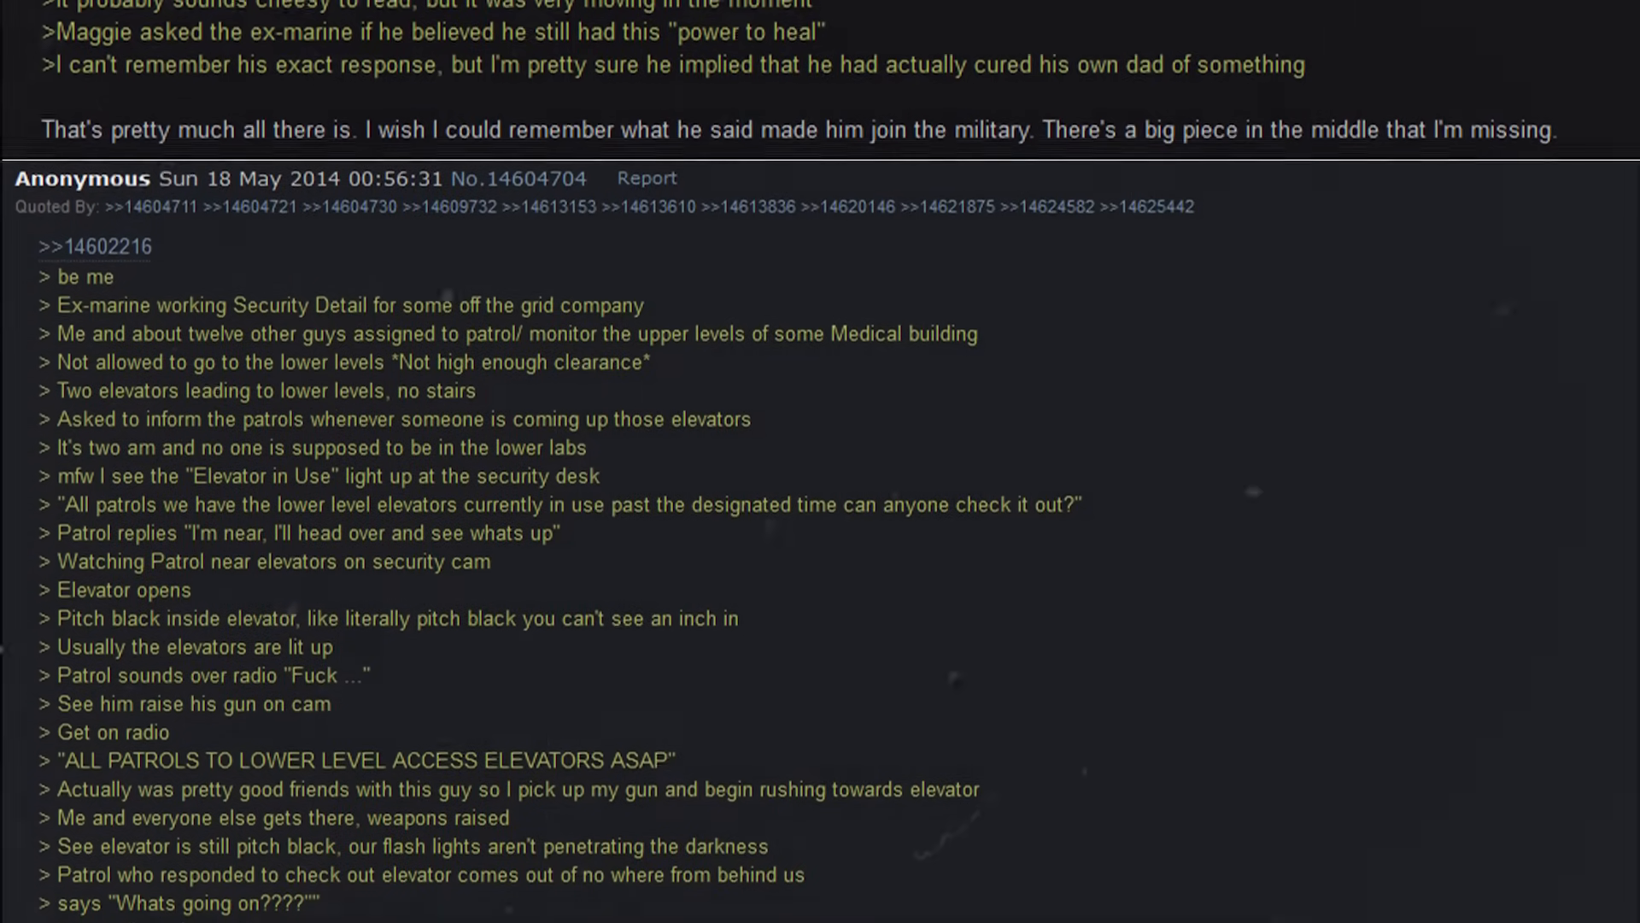
pyautogui.scroll(-3)
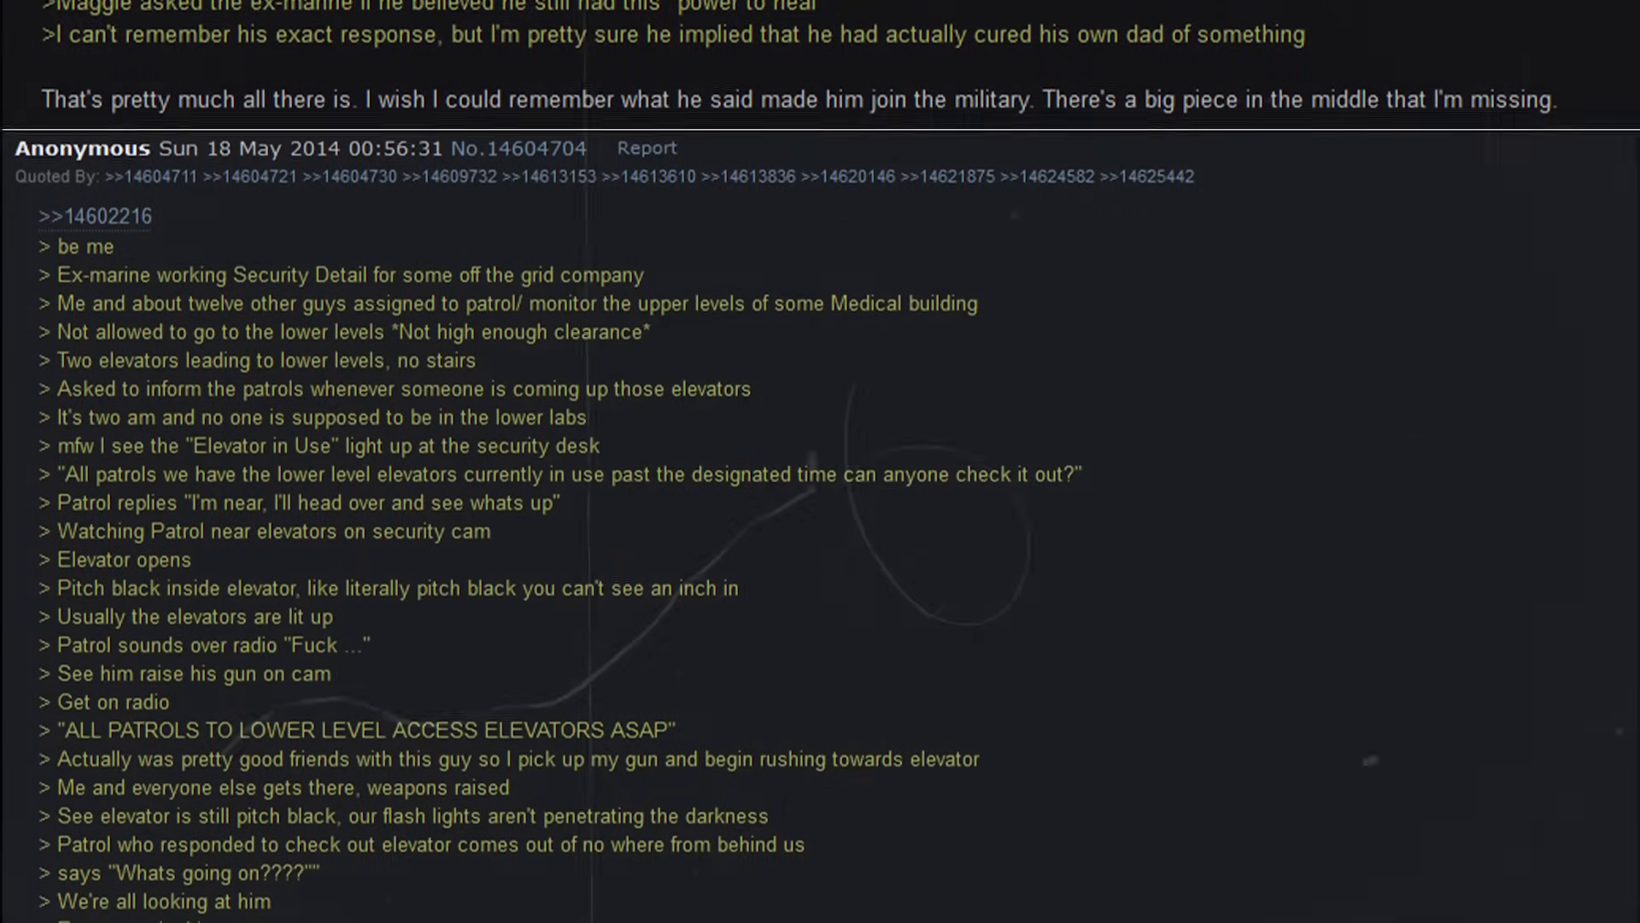
pyautogui.scroll(-3)
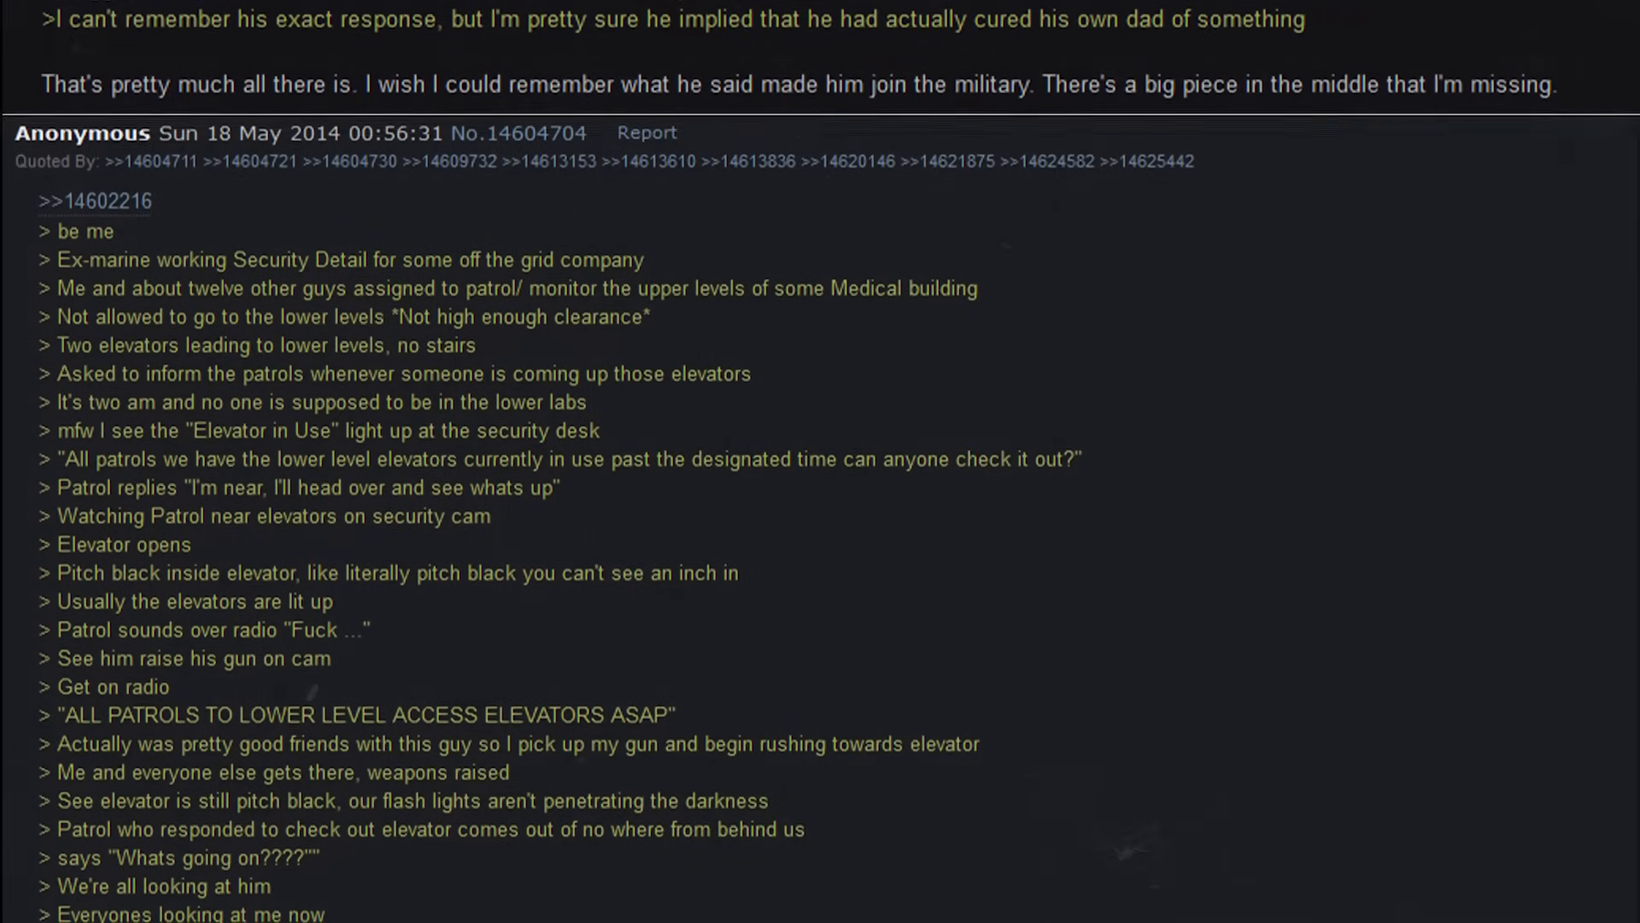
pyautogui.scroll(-3)
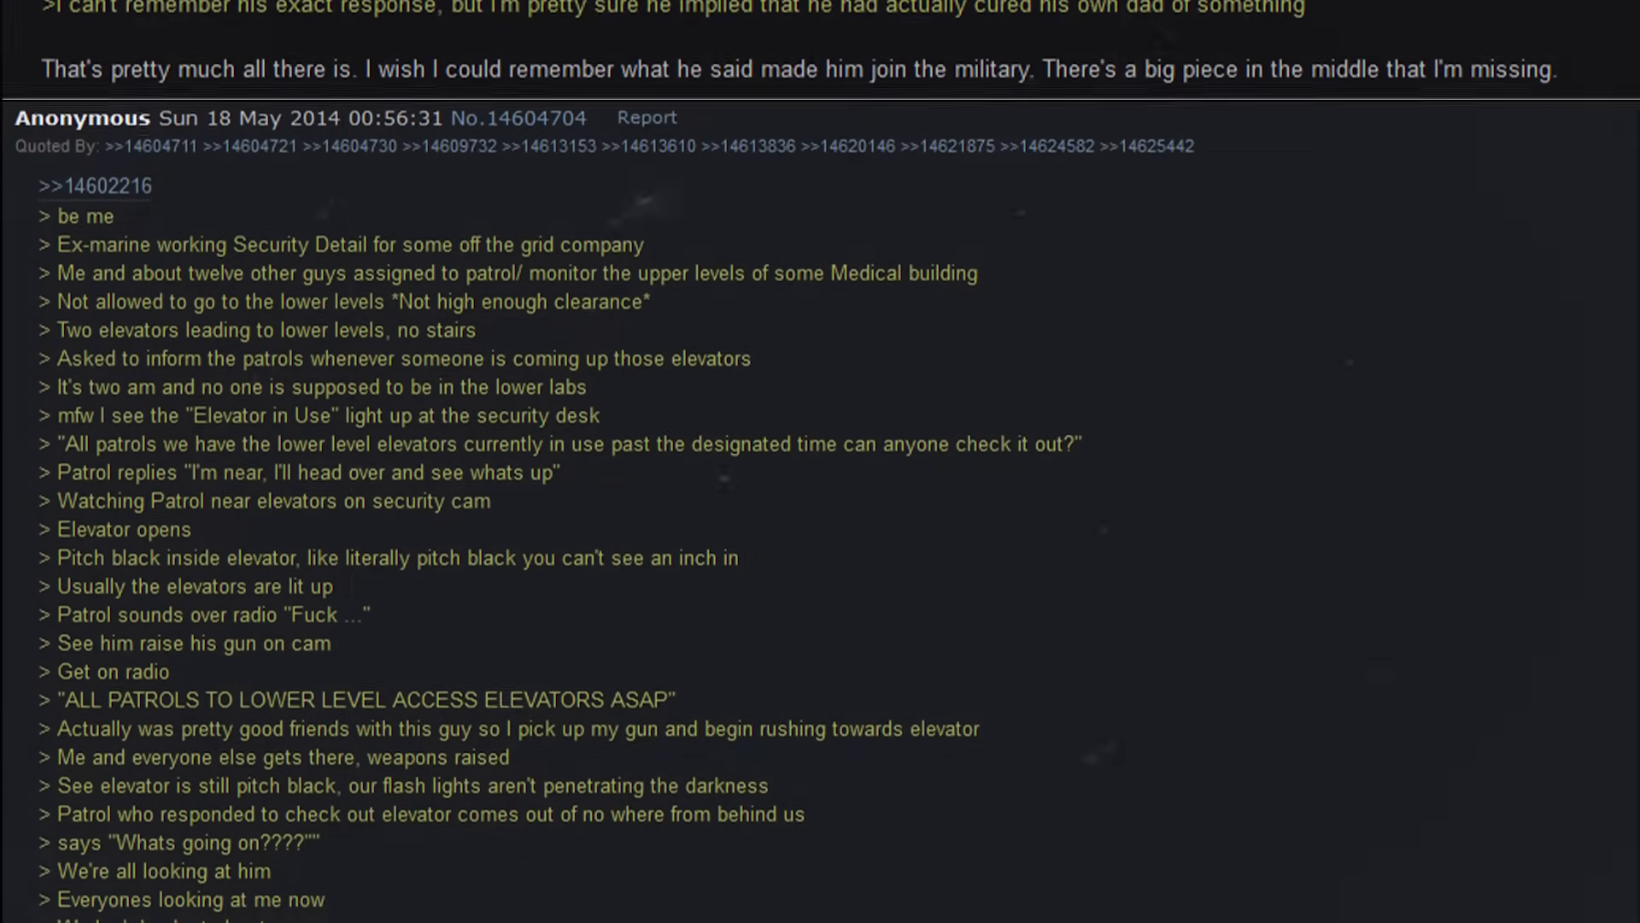
pyautogui.scroll(-3)
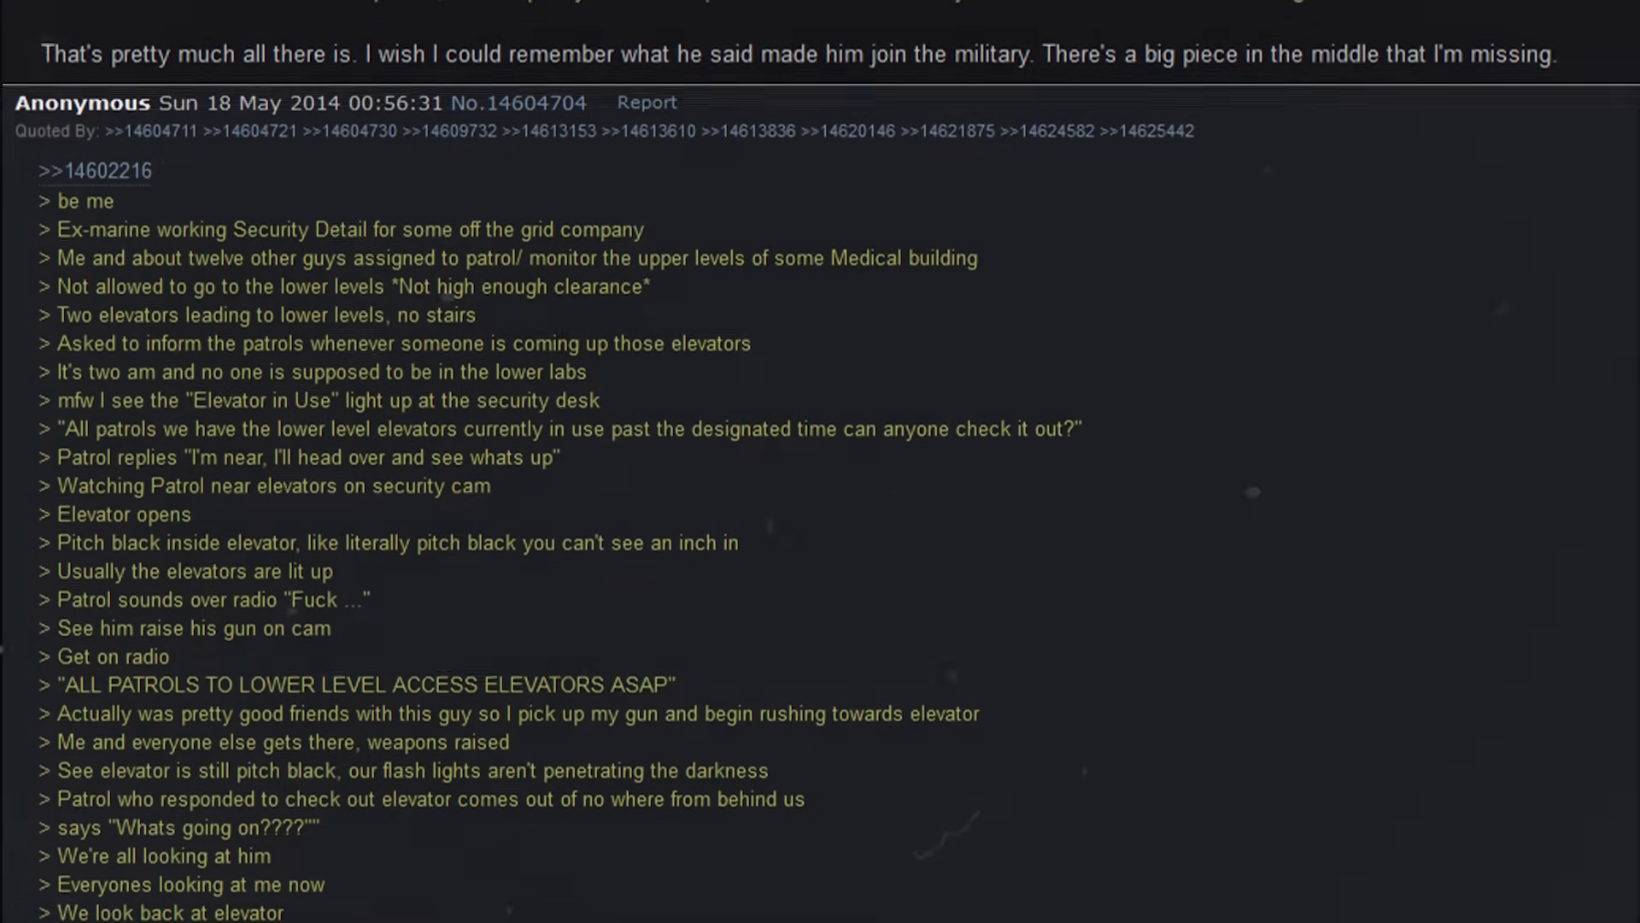
pyautogui.scroll(-3)
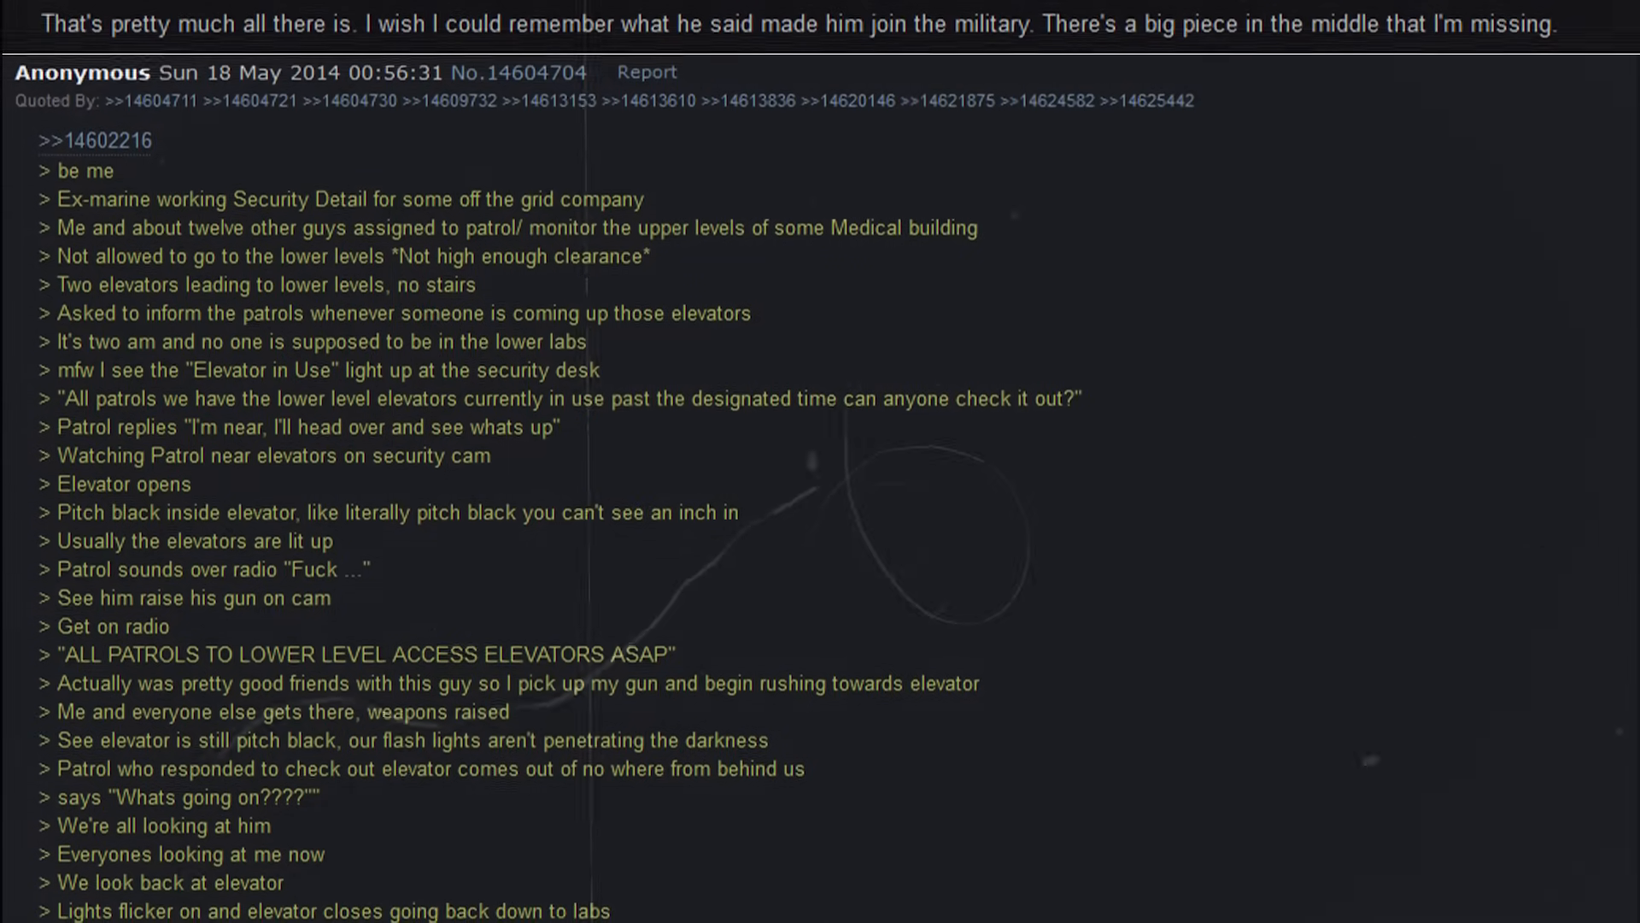
pyautogui.scroll(-3)
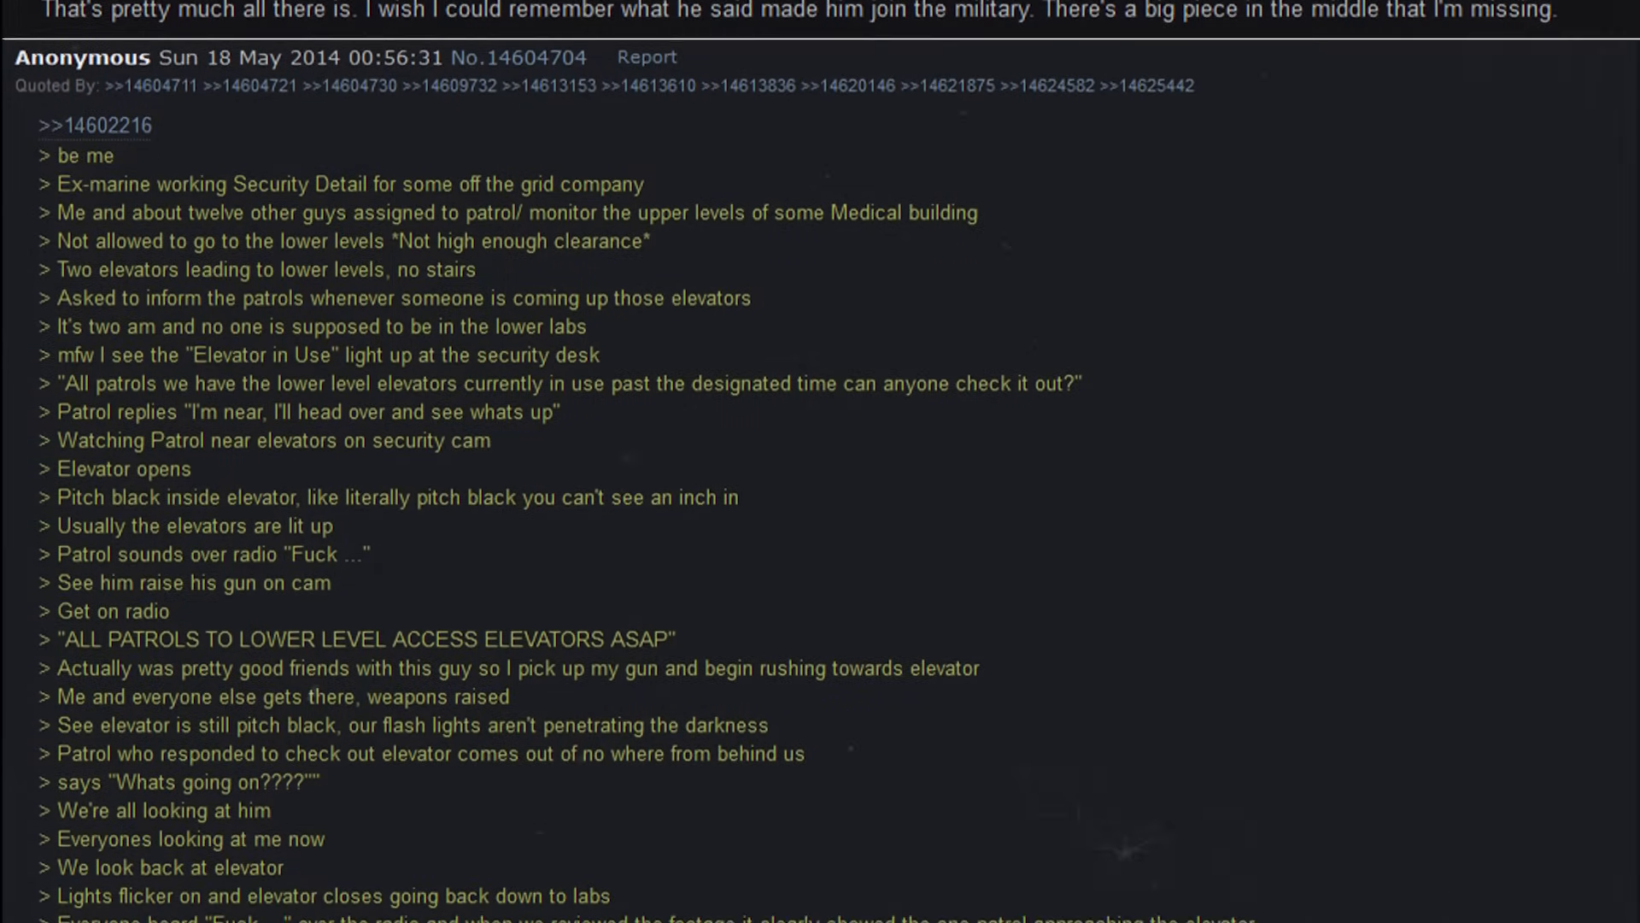
pyautogui.scroll(-3)
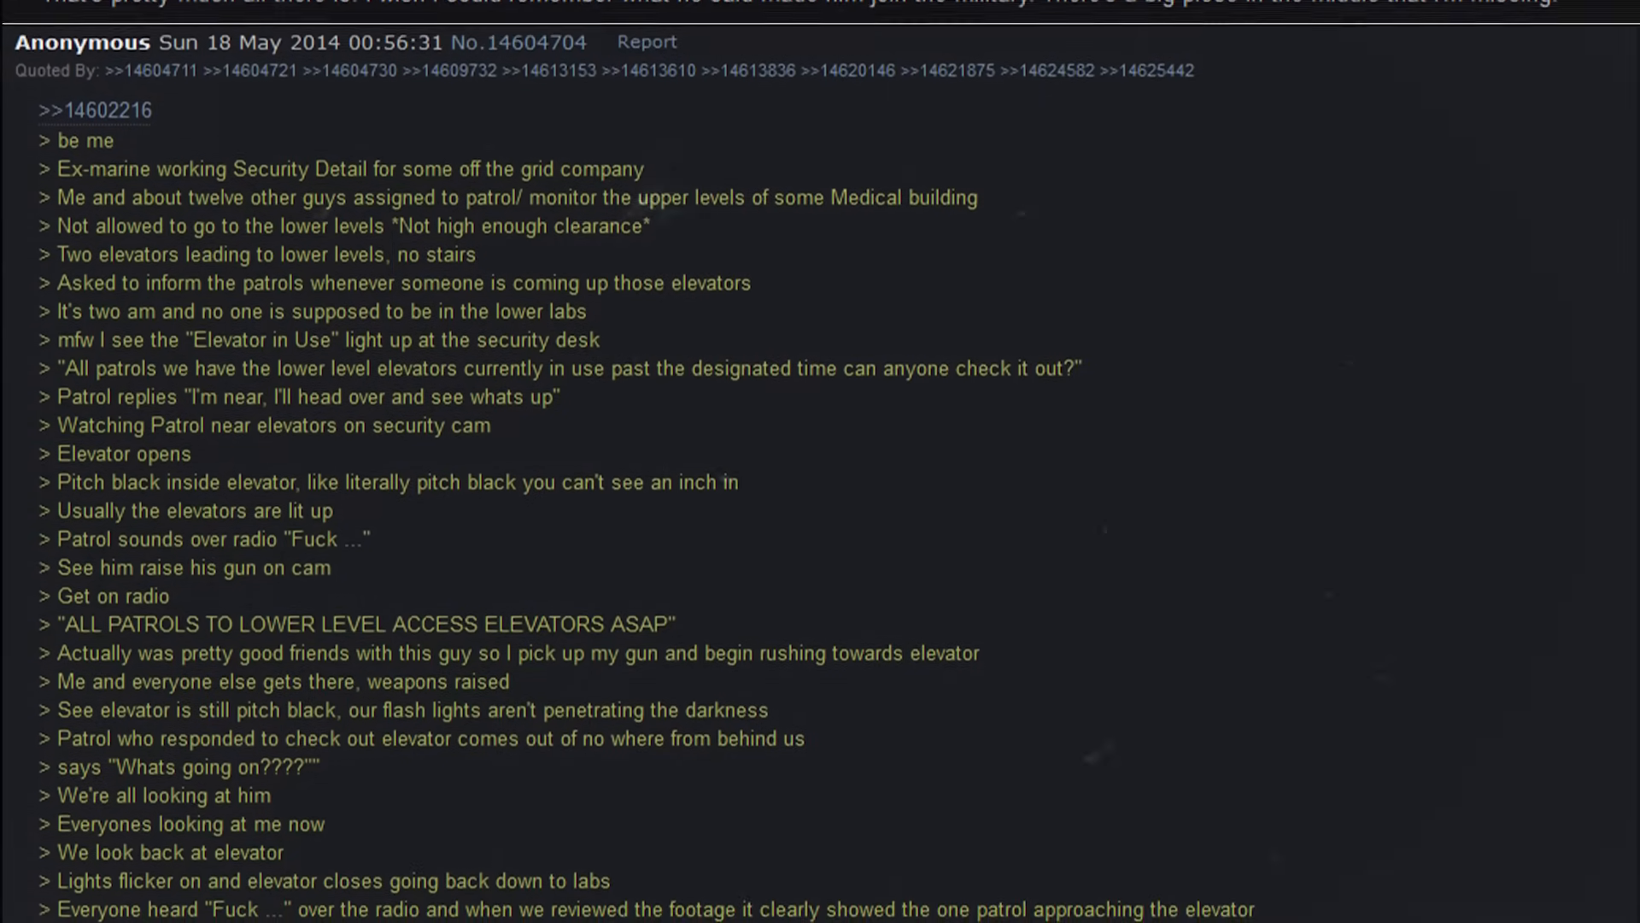
pyautogui.scroll(-3)
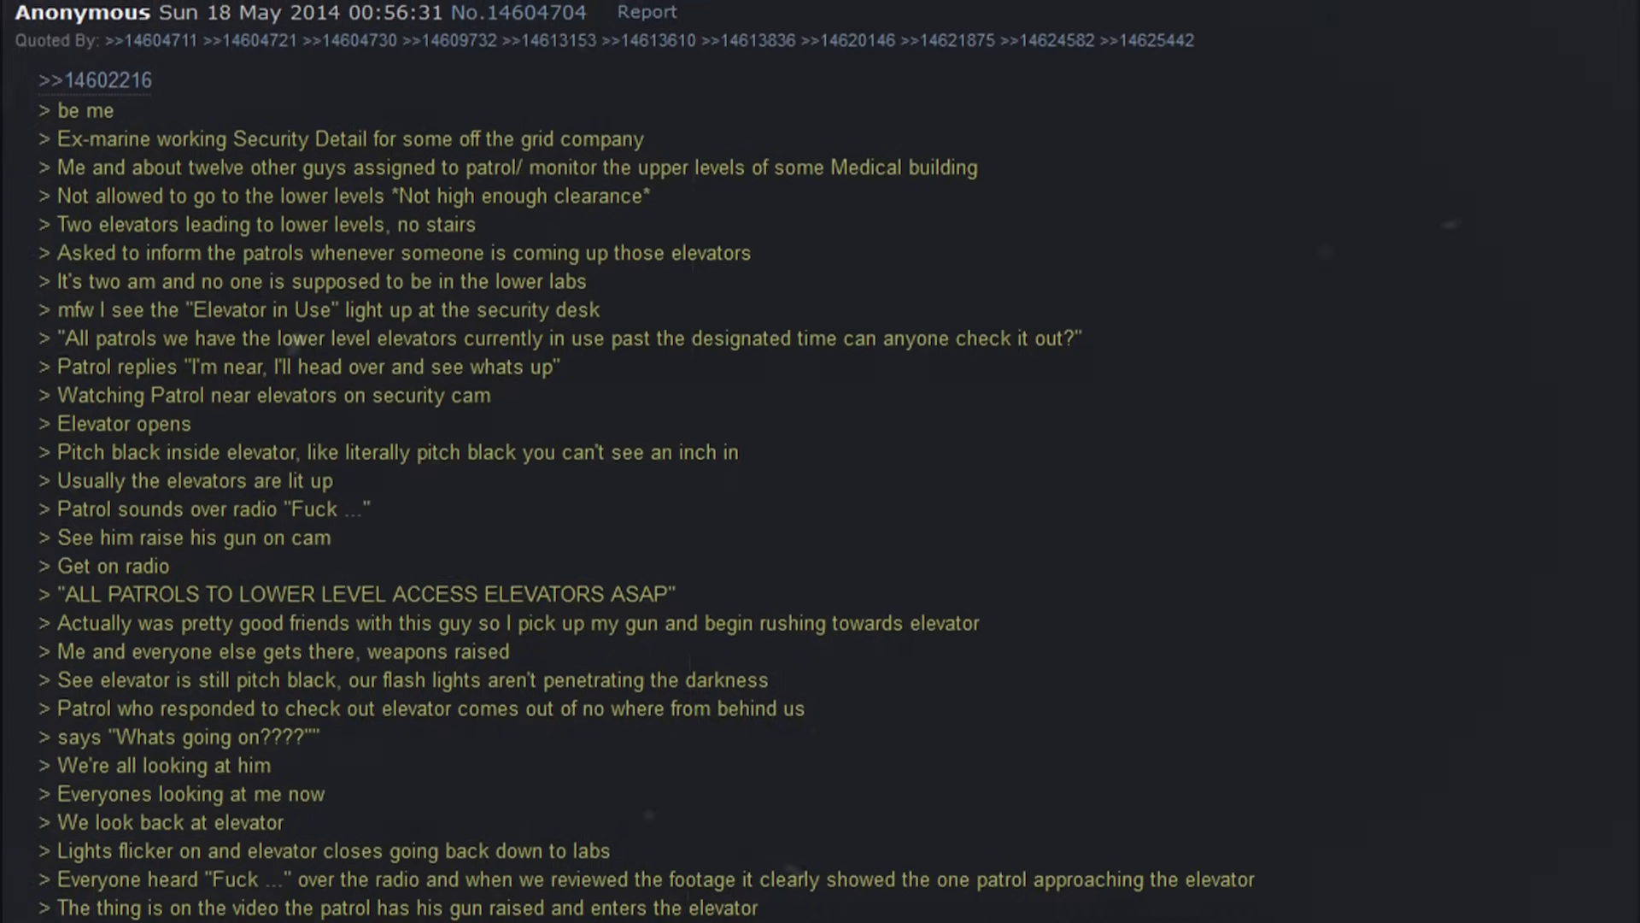
pyautogui.scroll(-3)
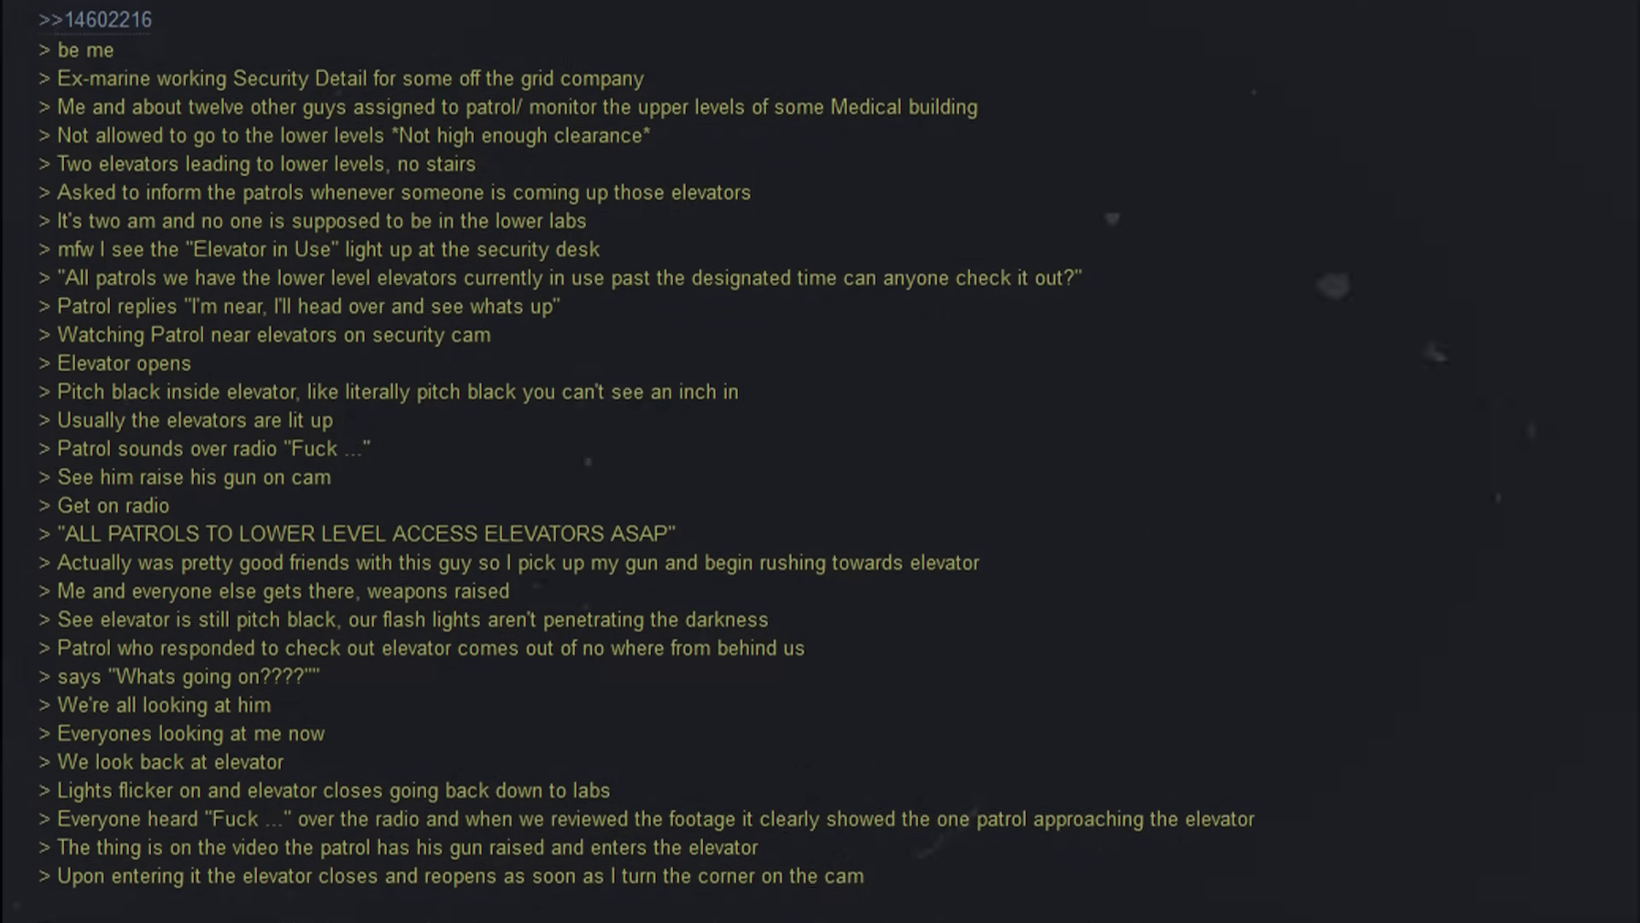
pyautogui.scroll(-3)
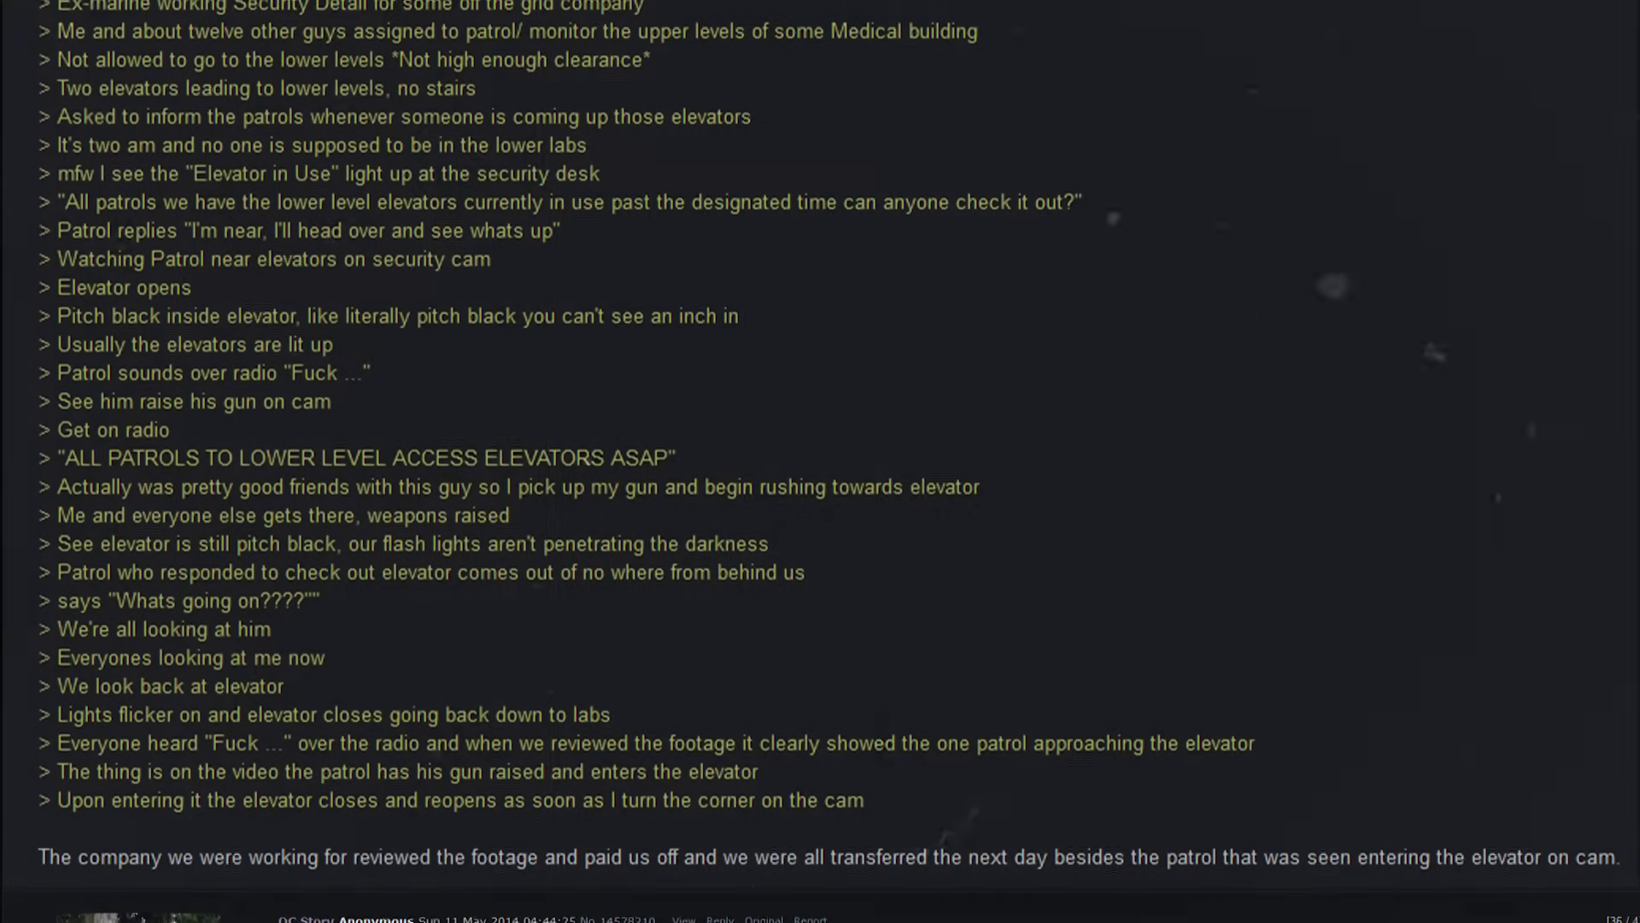
pyautogui.scroll(-3)
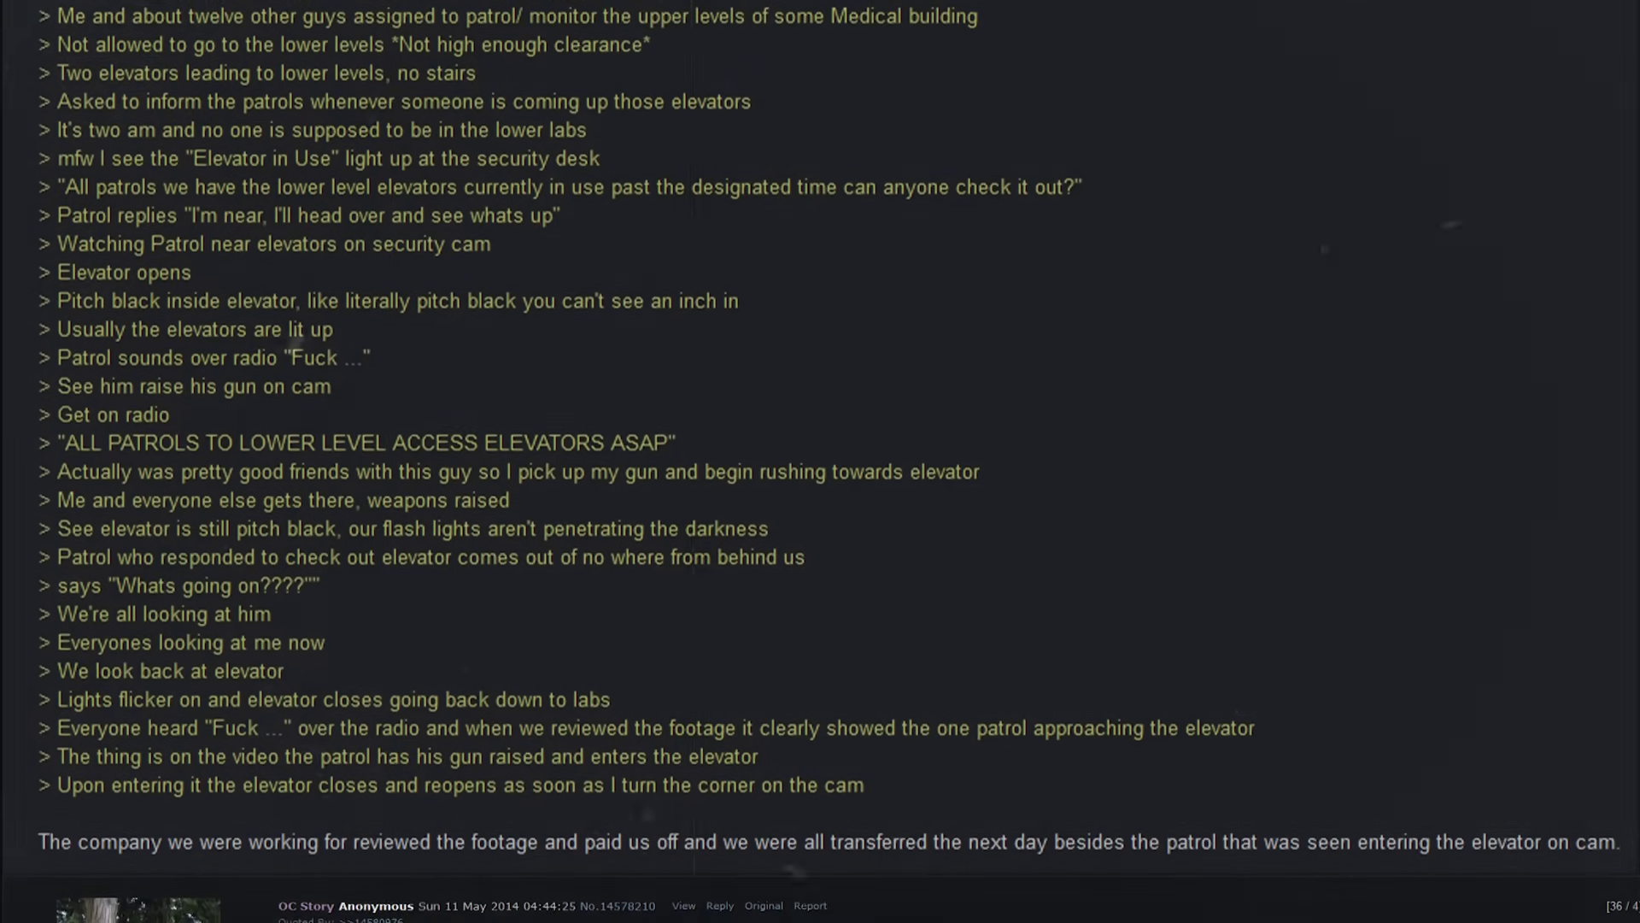
pyautogui.scroll(-3)
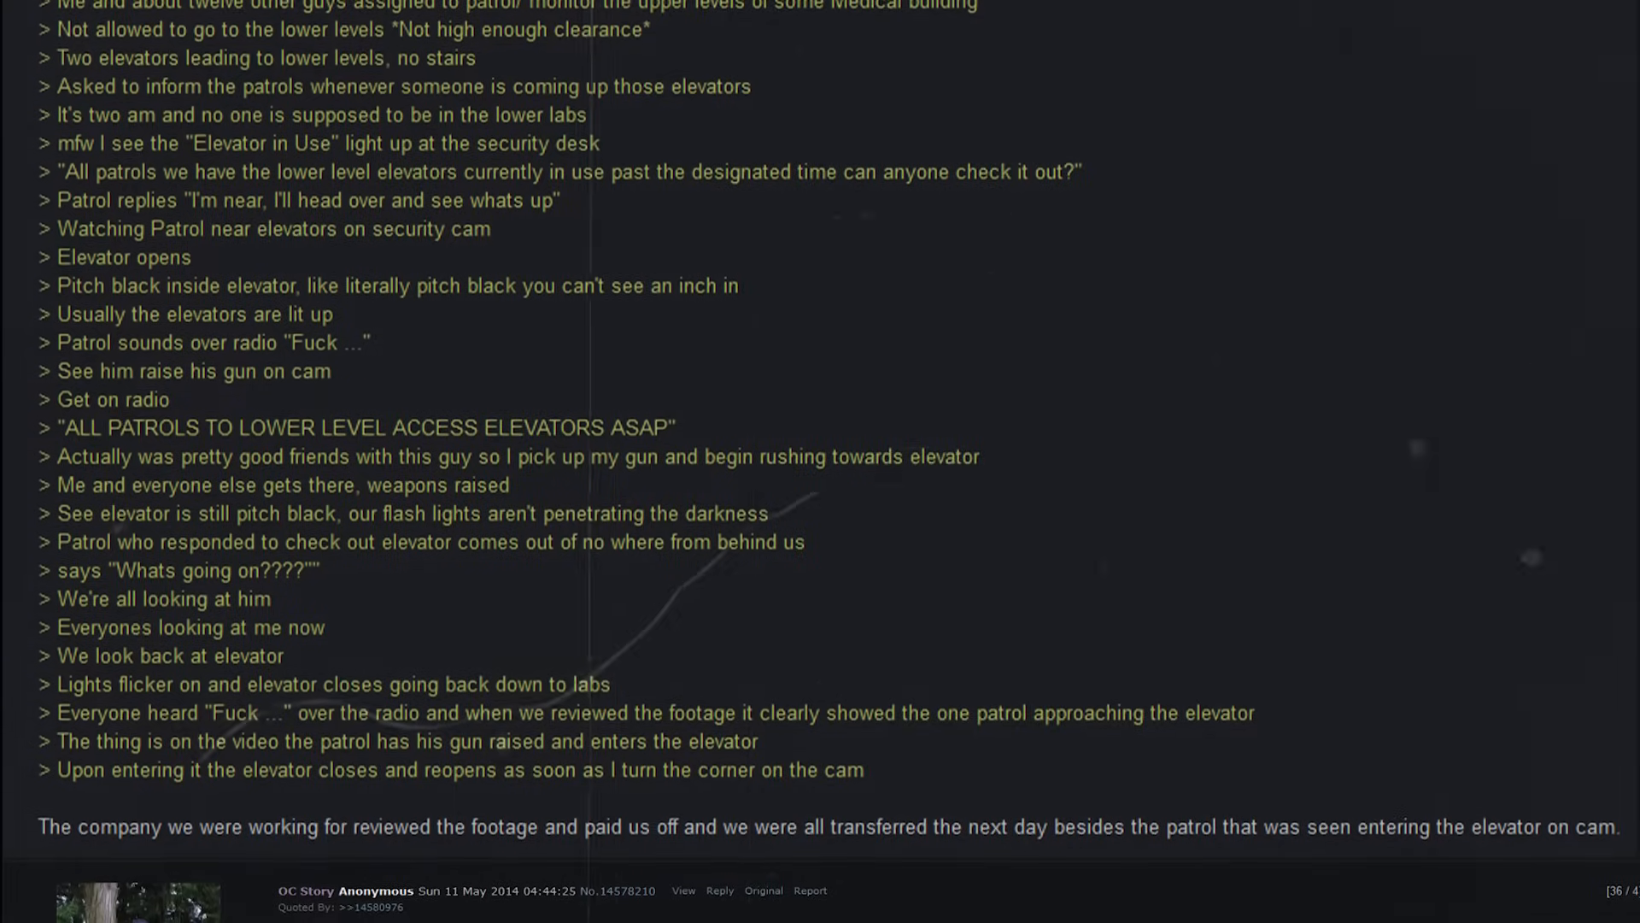
pyautogui.scroll(-3)
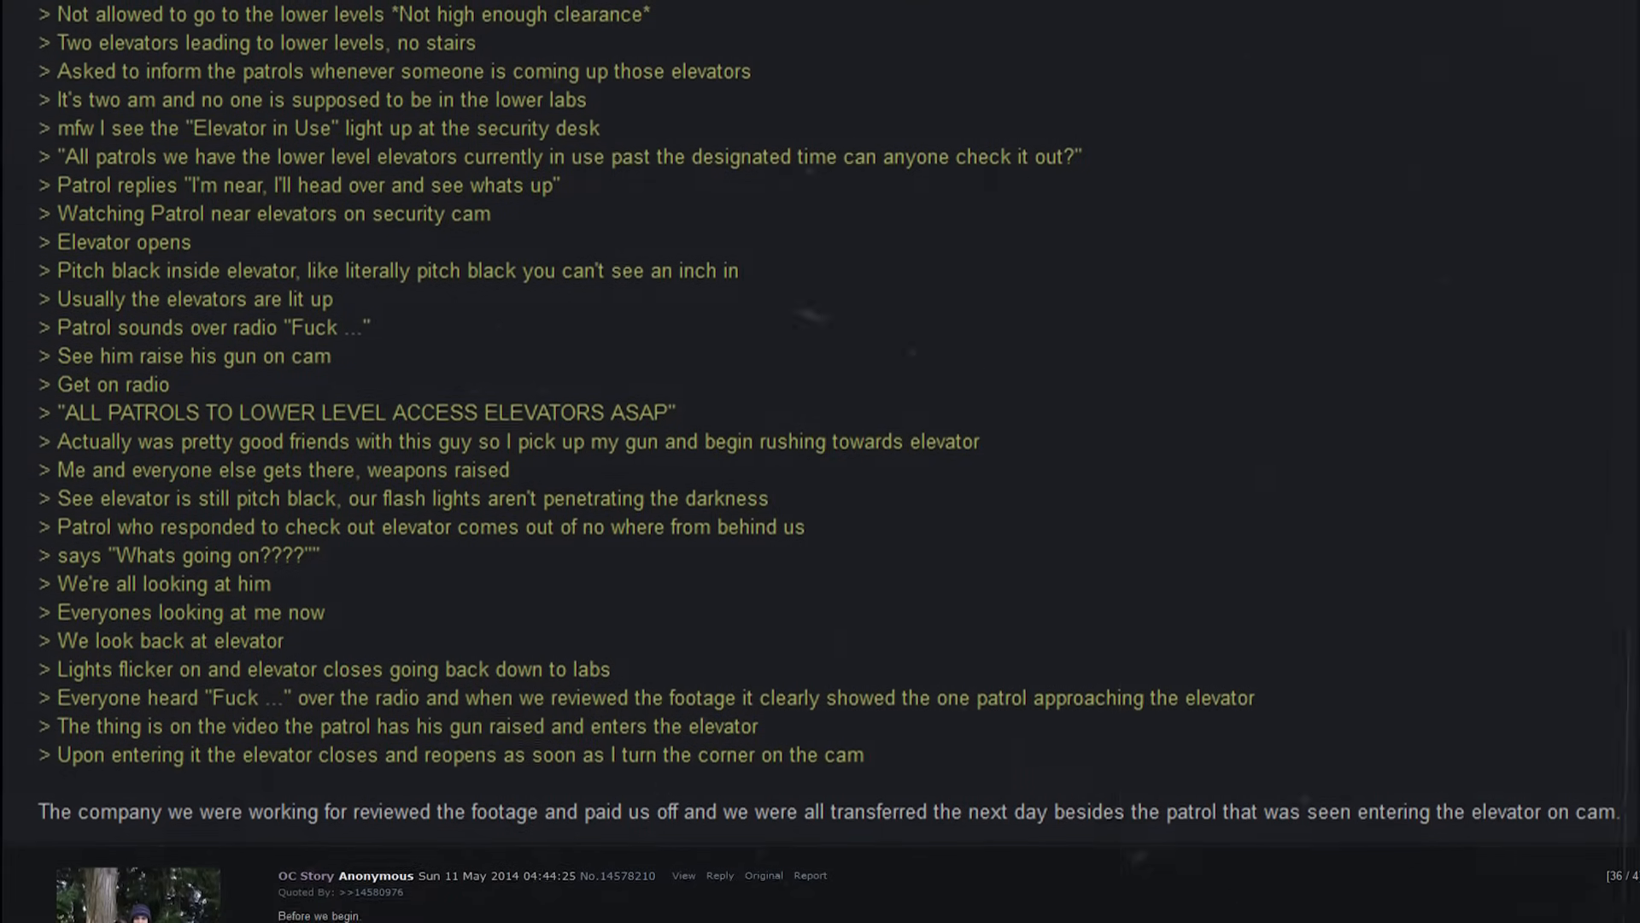
pyautogui.scroll(-3)
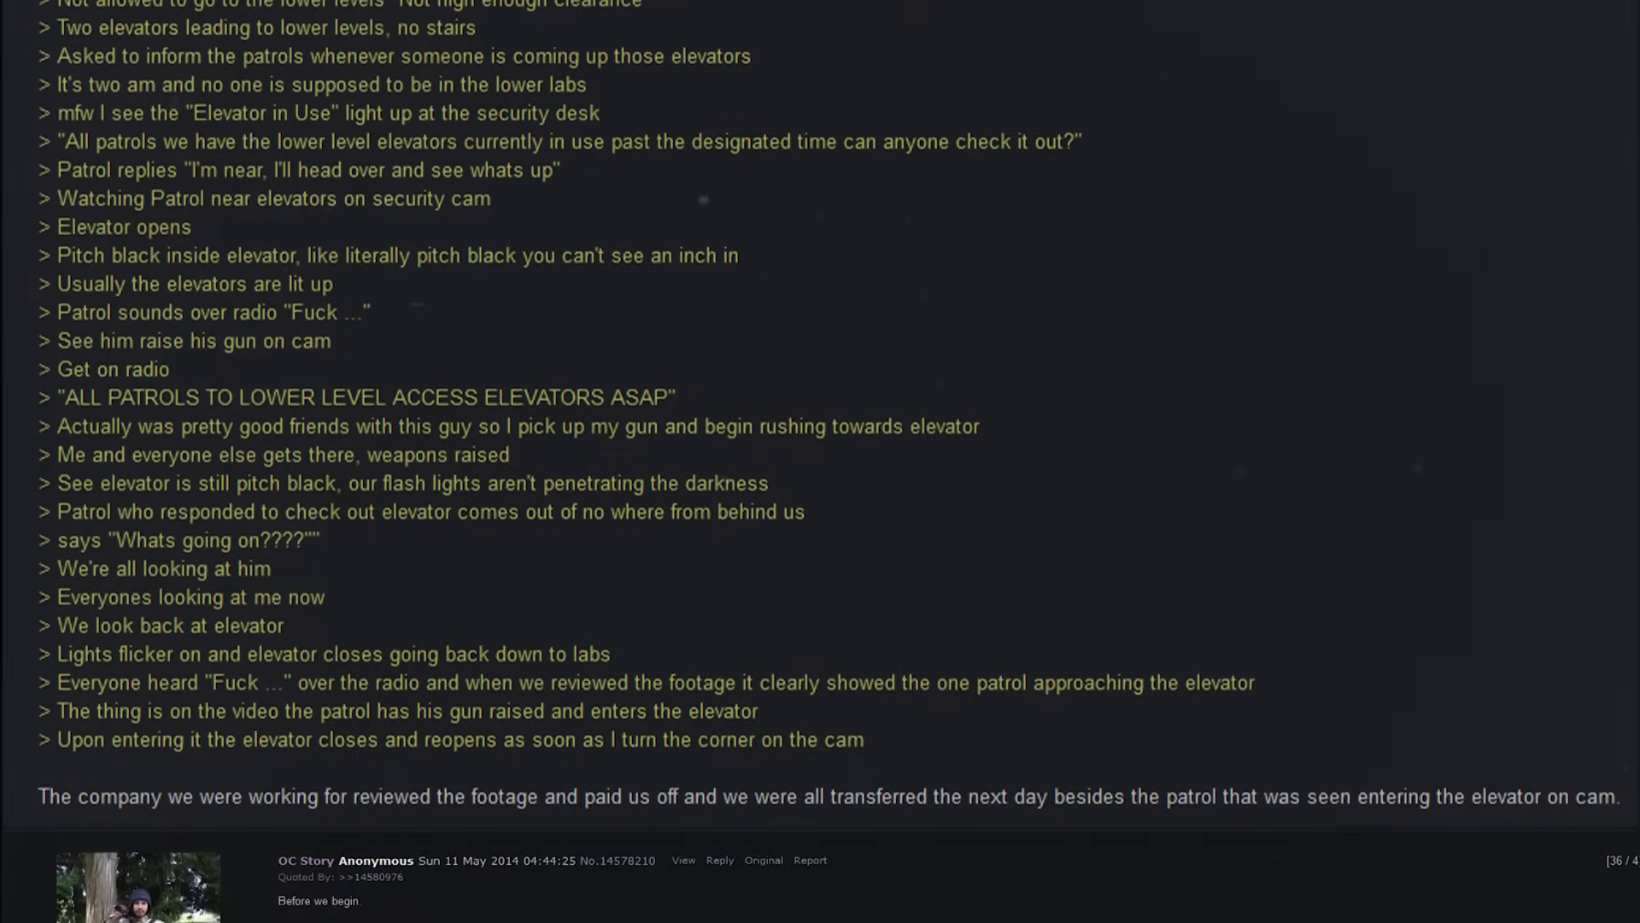
pyautogui.scroll(-3)
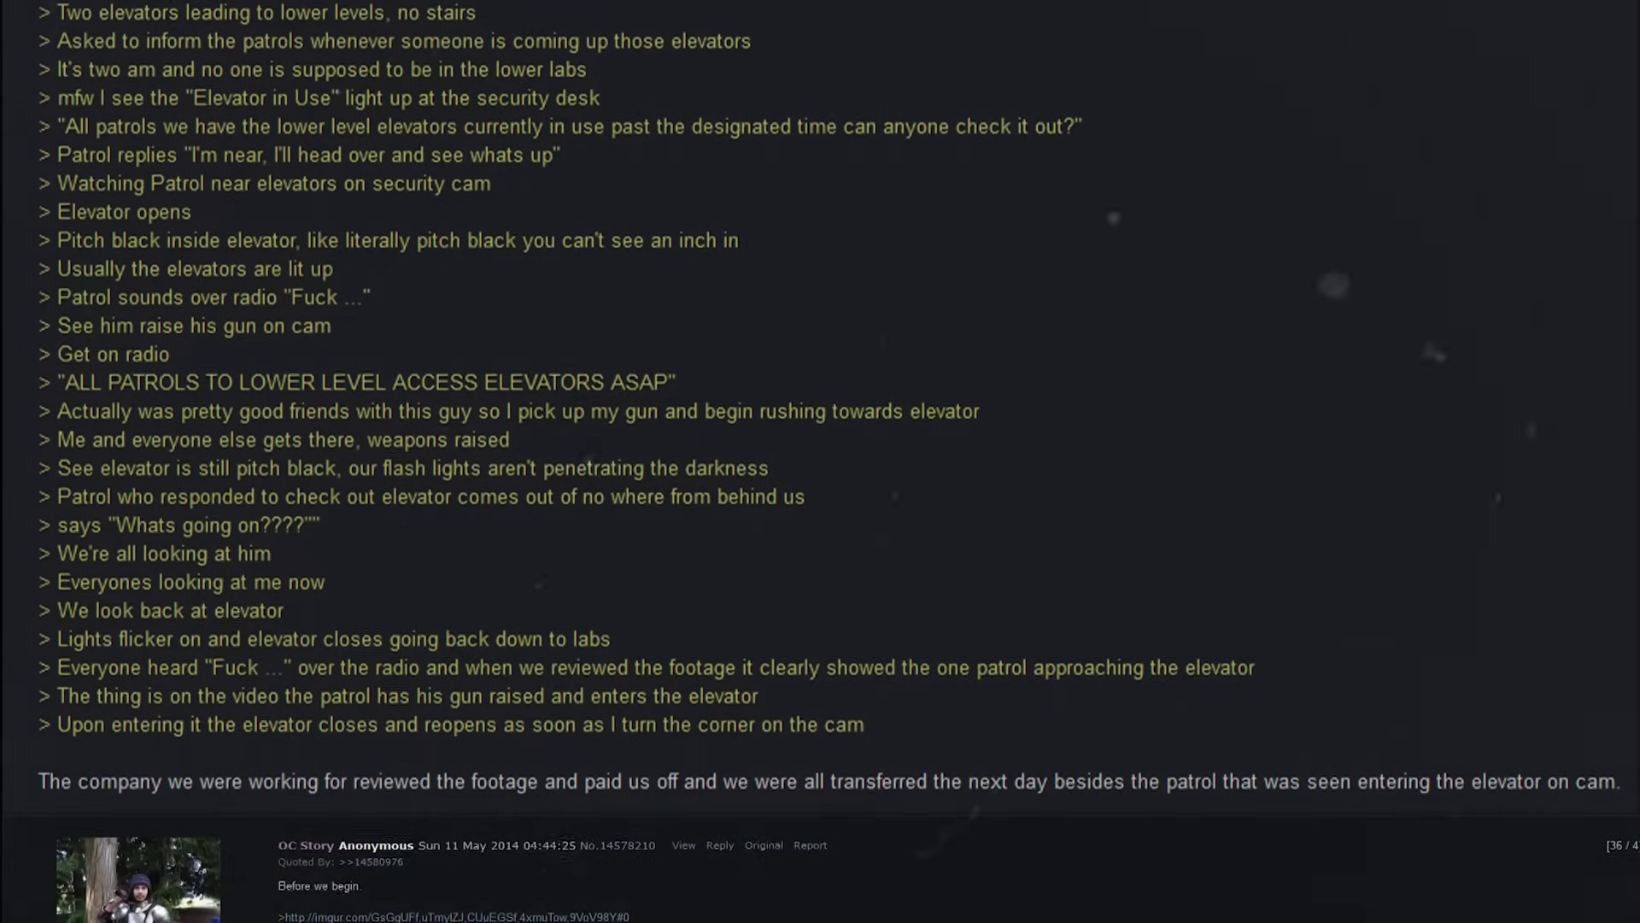
pyautogui.scroll(-3)
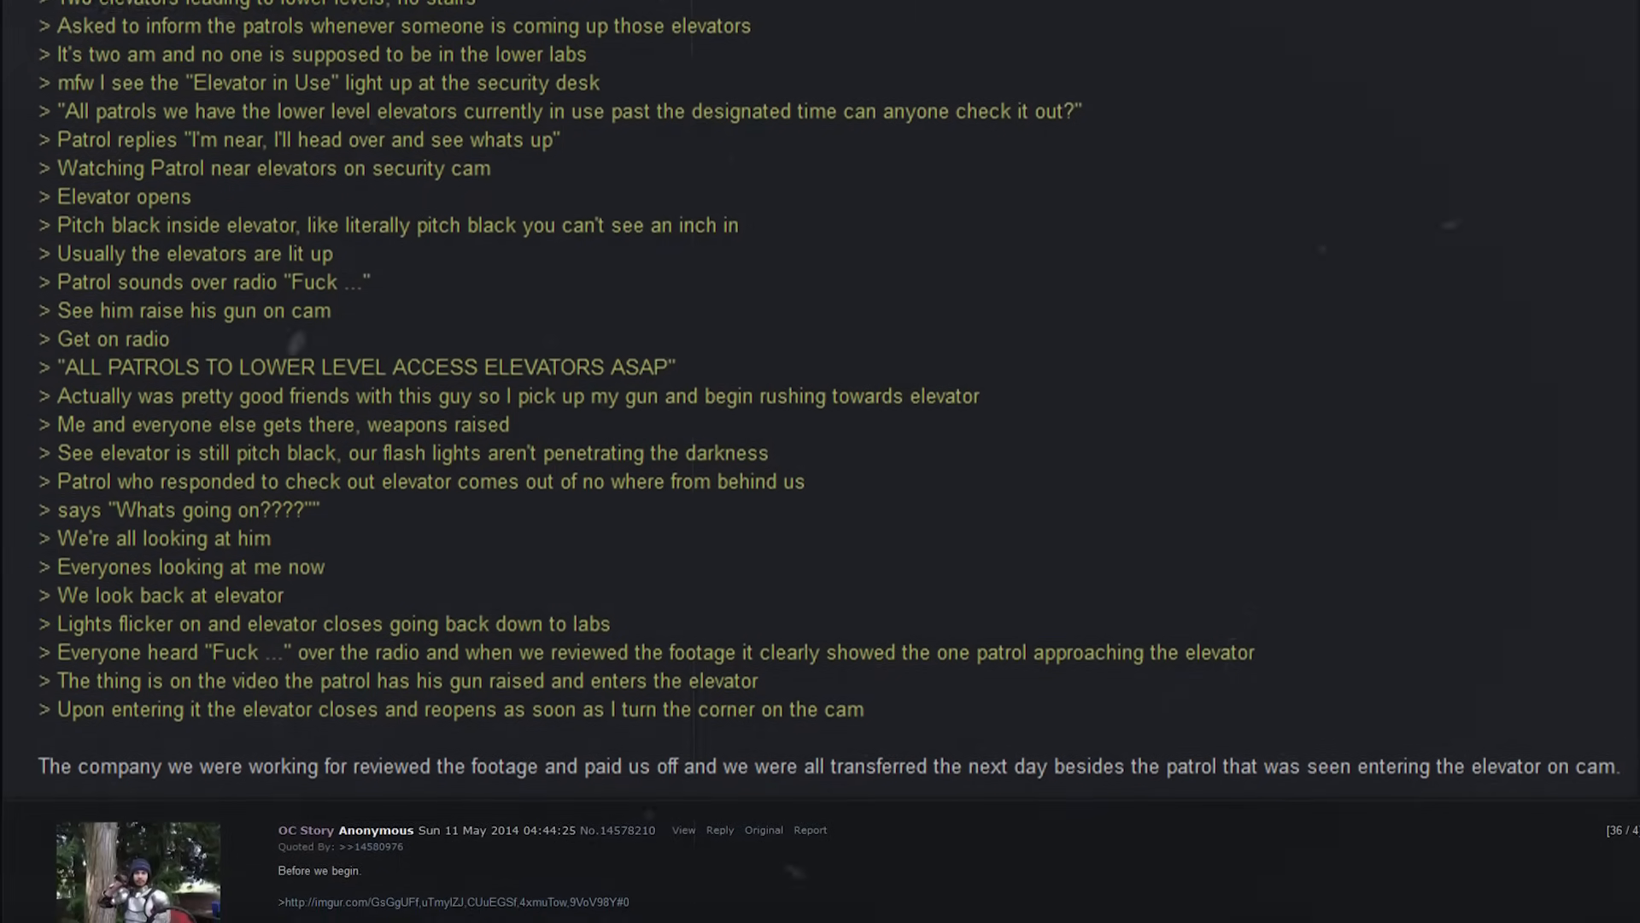
pyautogui.scroll(-3)
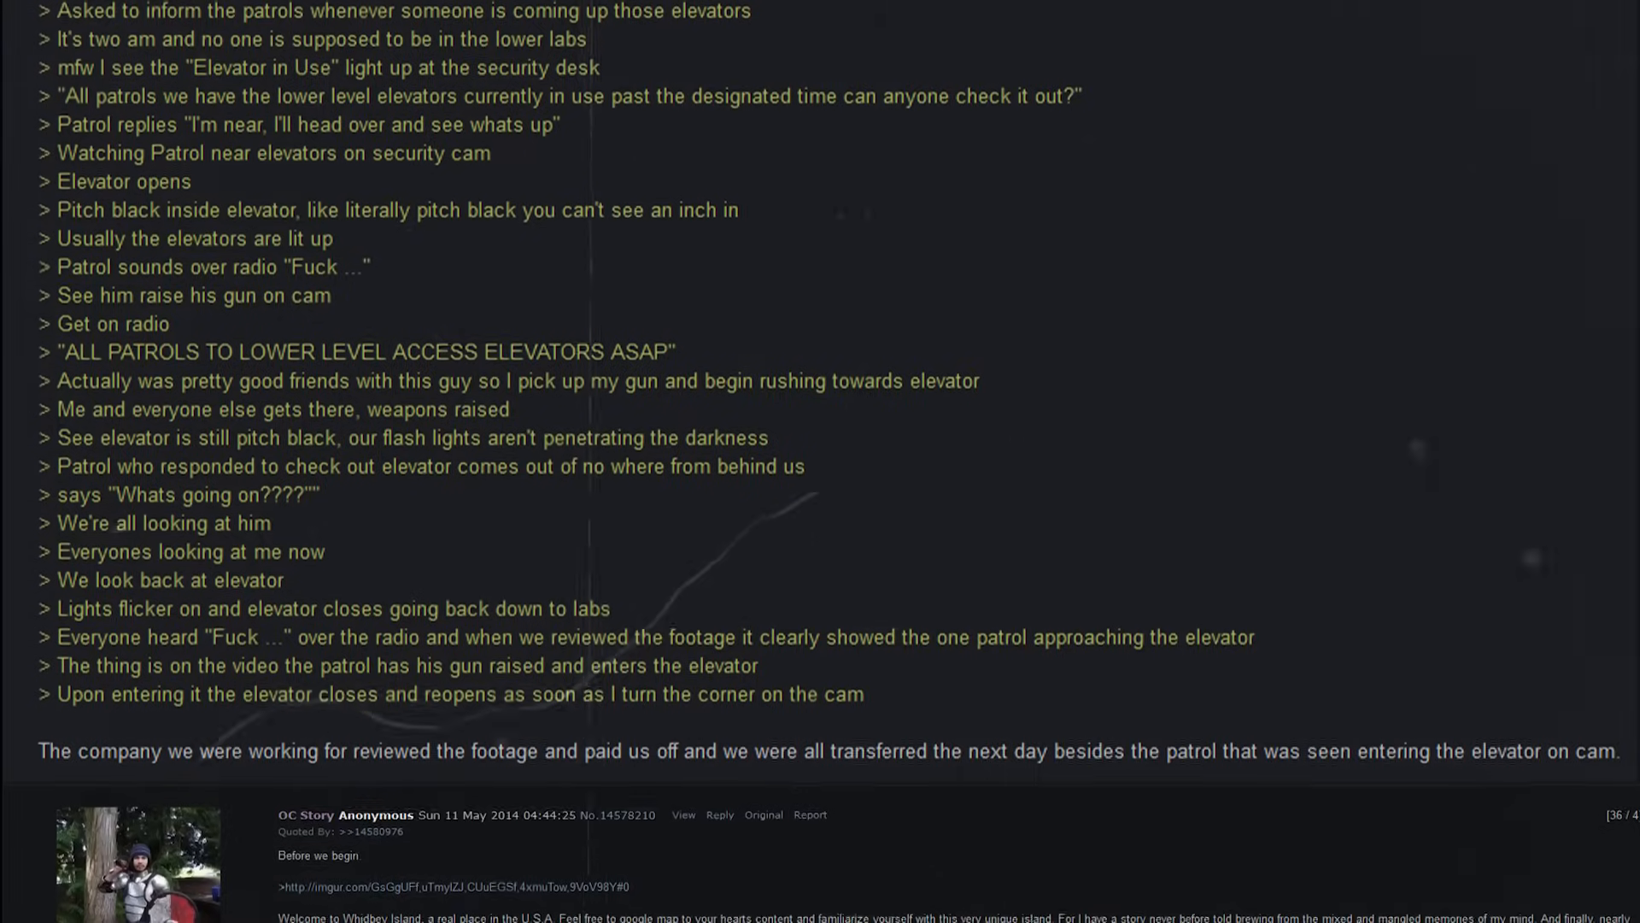
pyautogui.scroll(-3)
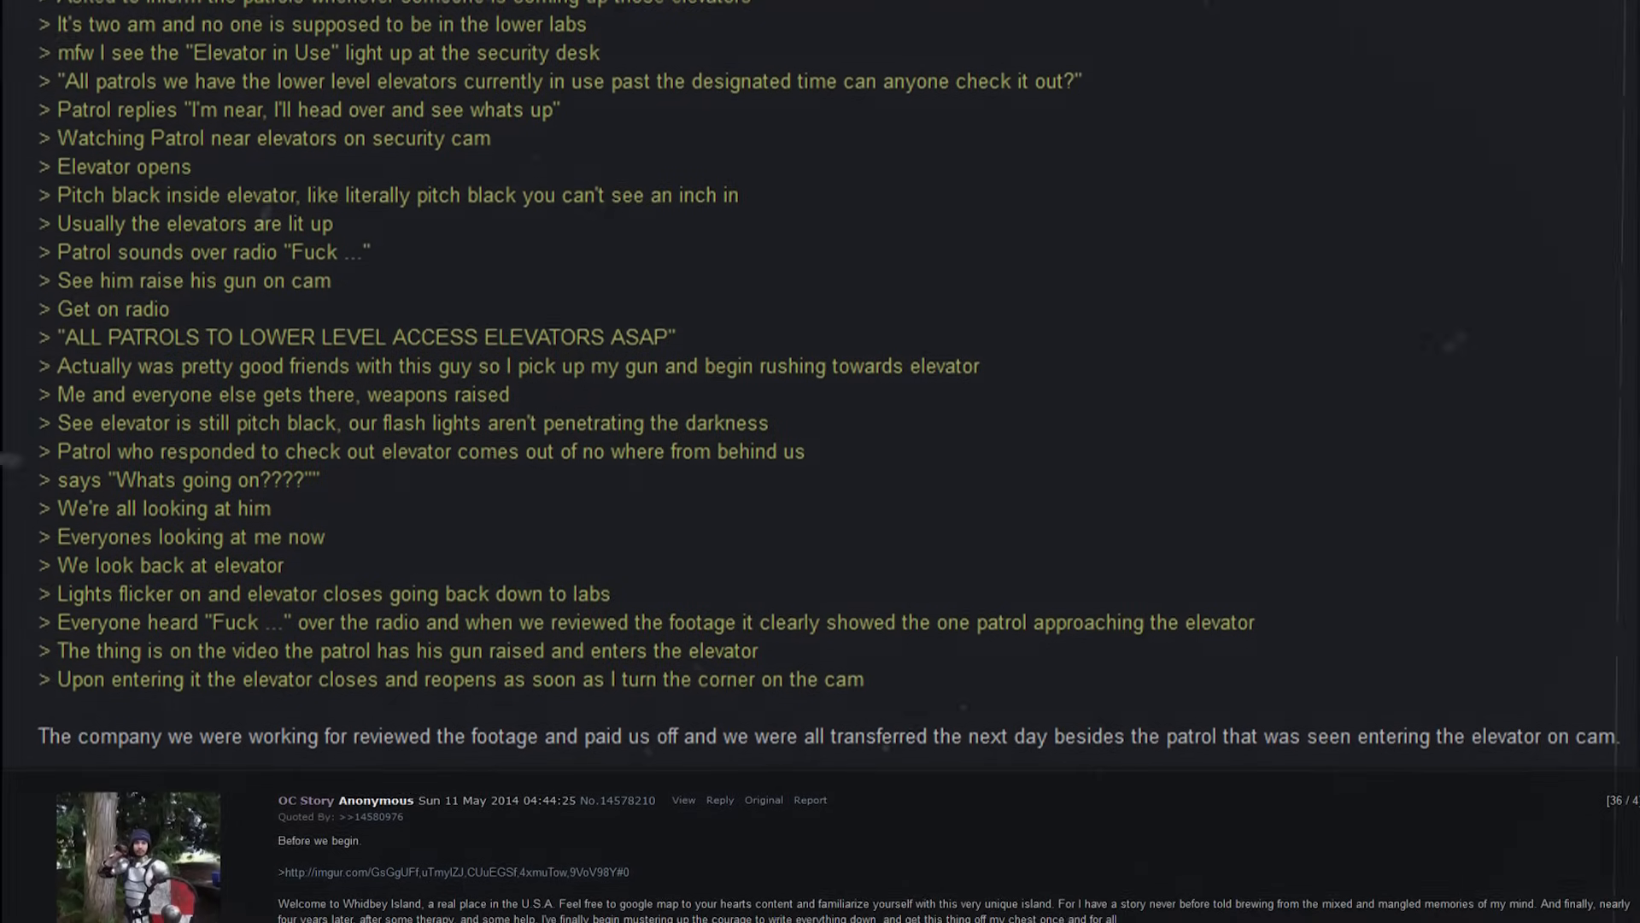
pyautogui.scroll(-3)
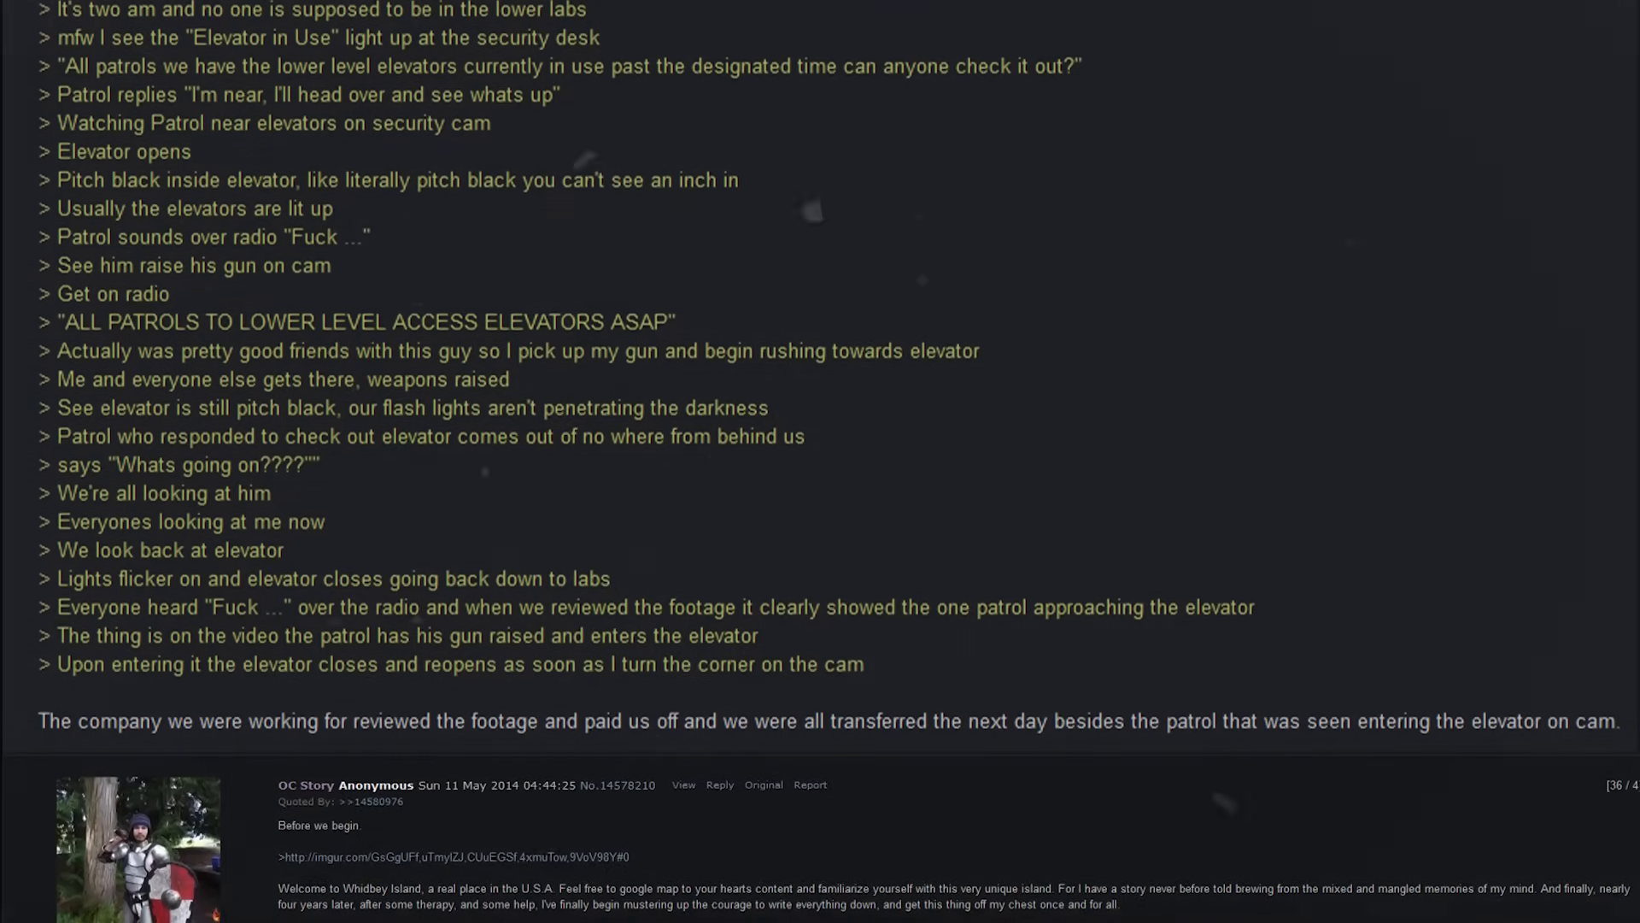
pyautogui.scroll(-3)
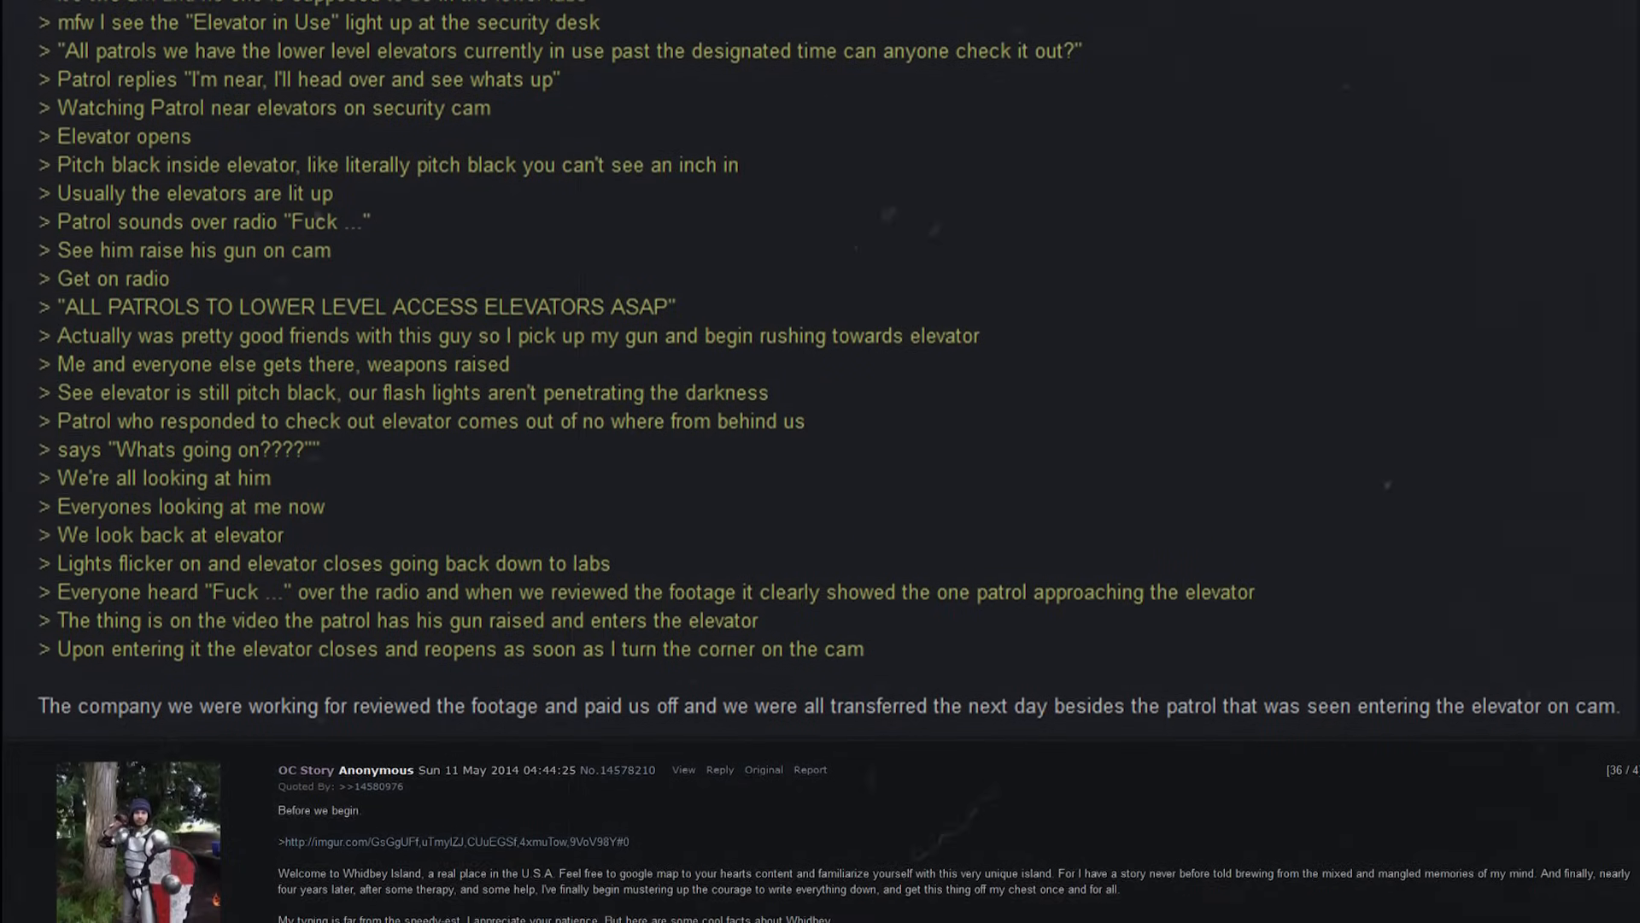
pyautogui.scroll(-3)
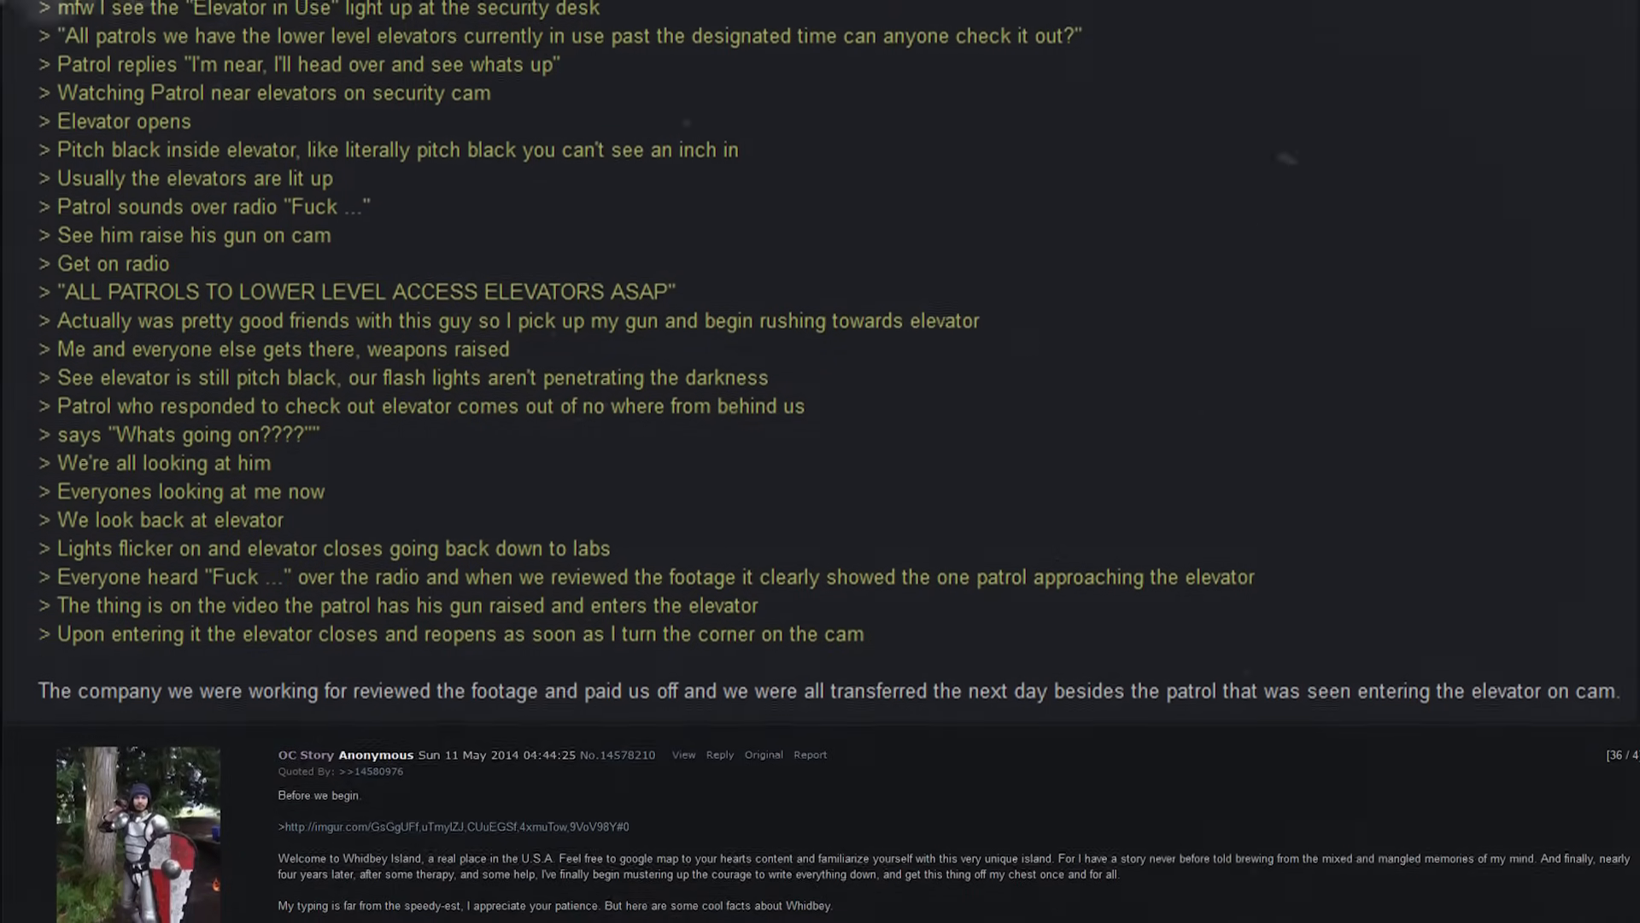
pyautogui.scroll(-3)
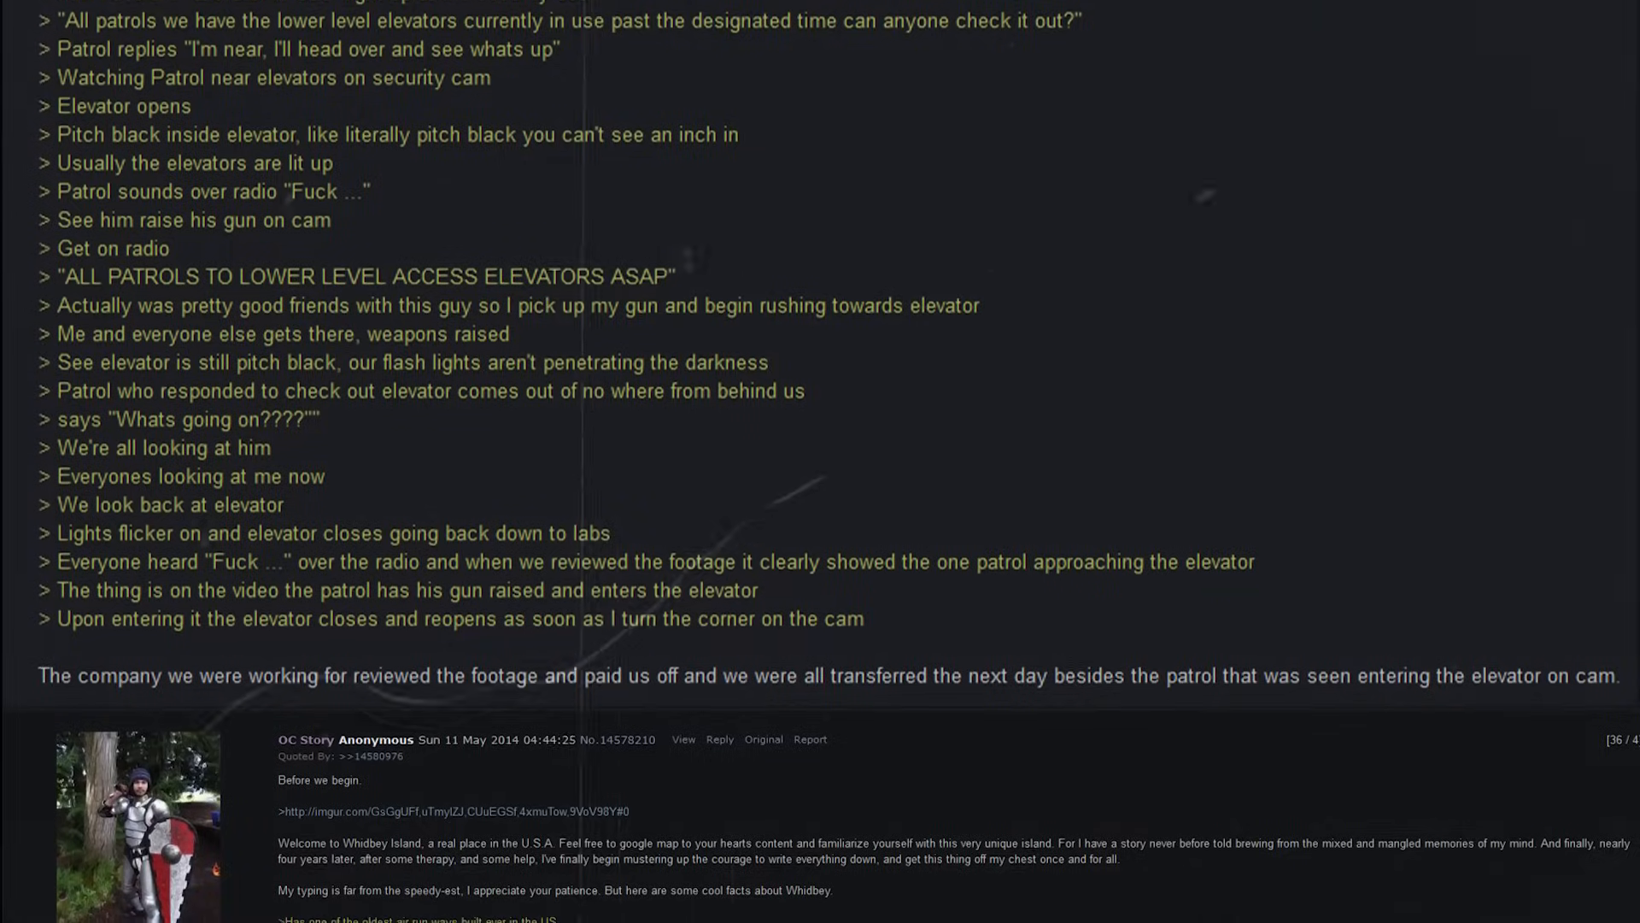
pyautogui.scroll(-3)
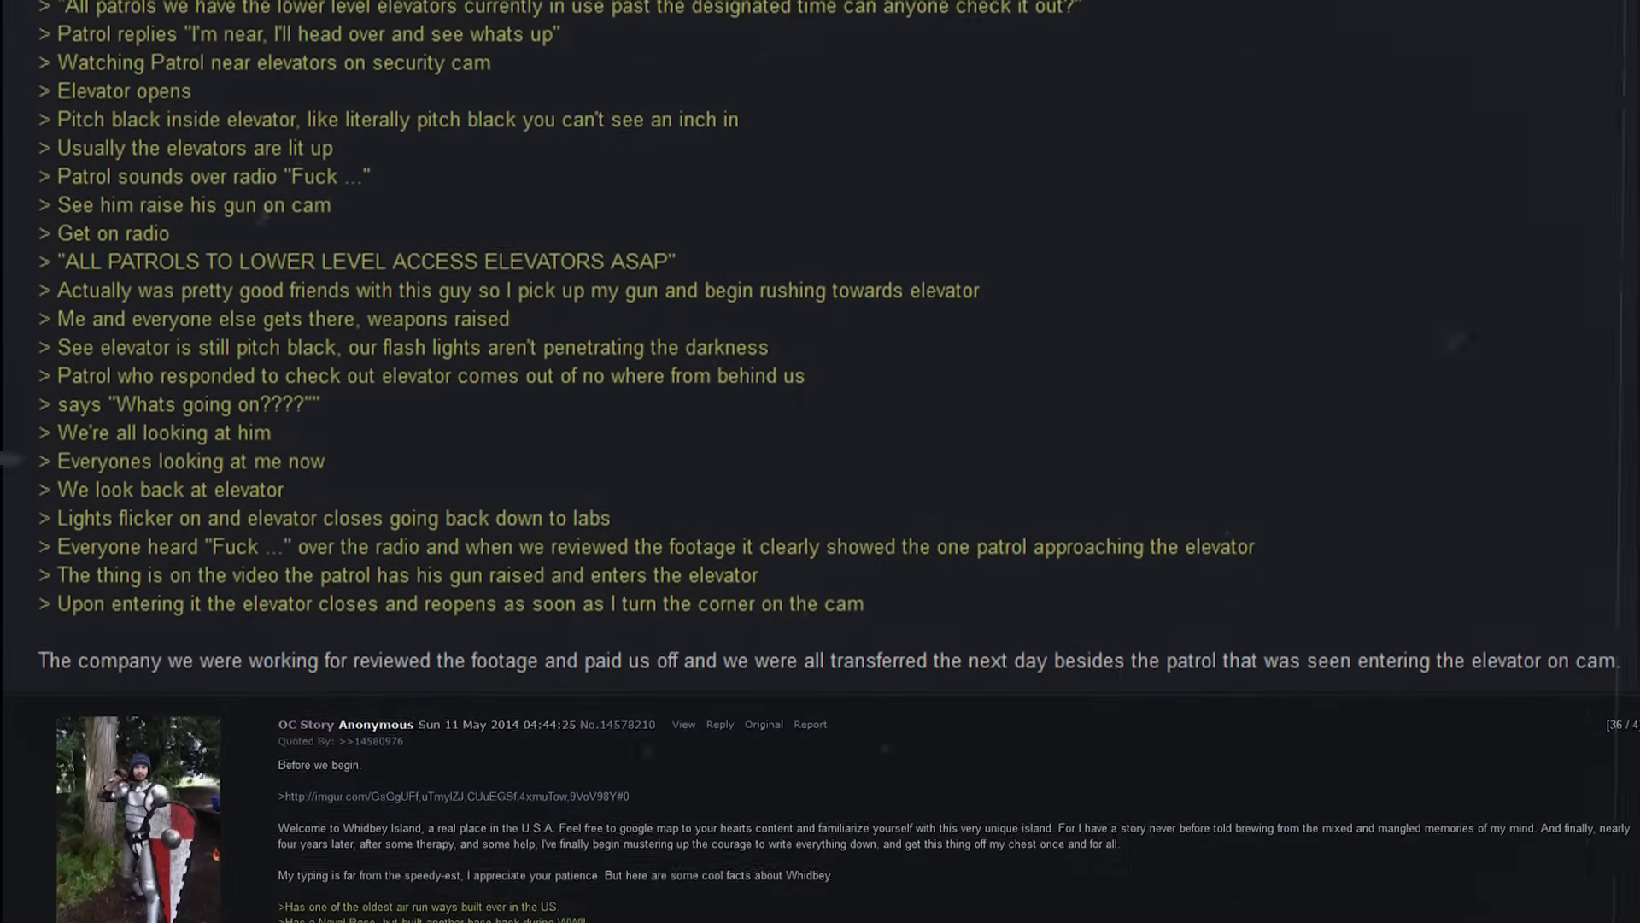
pyautogui.scroll(-3)
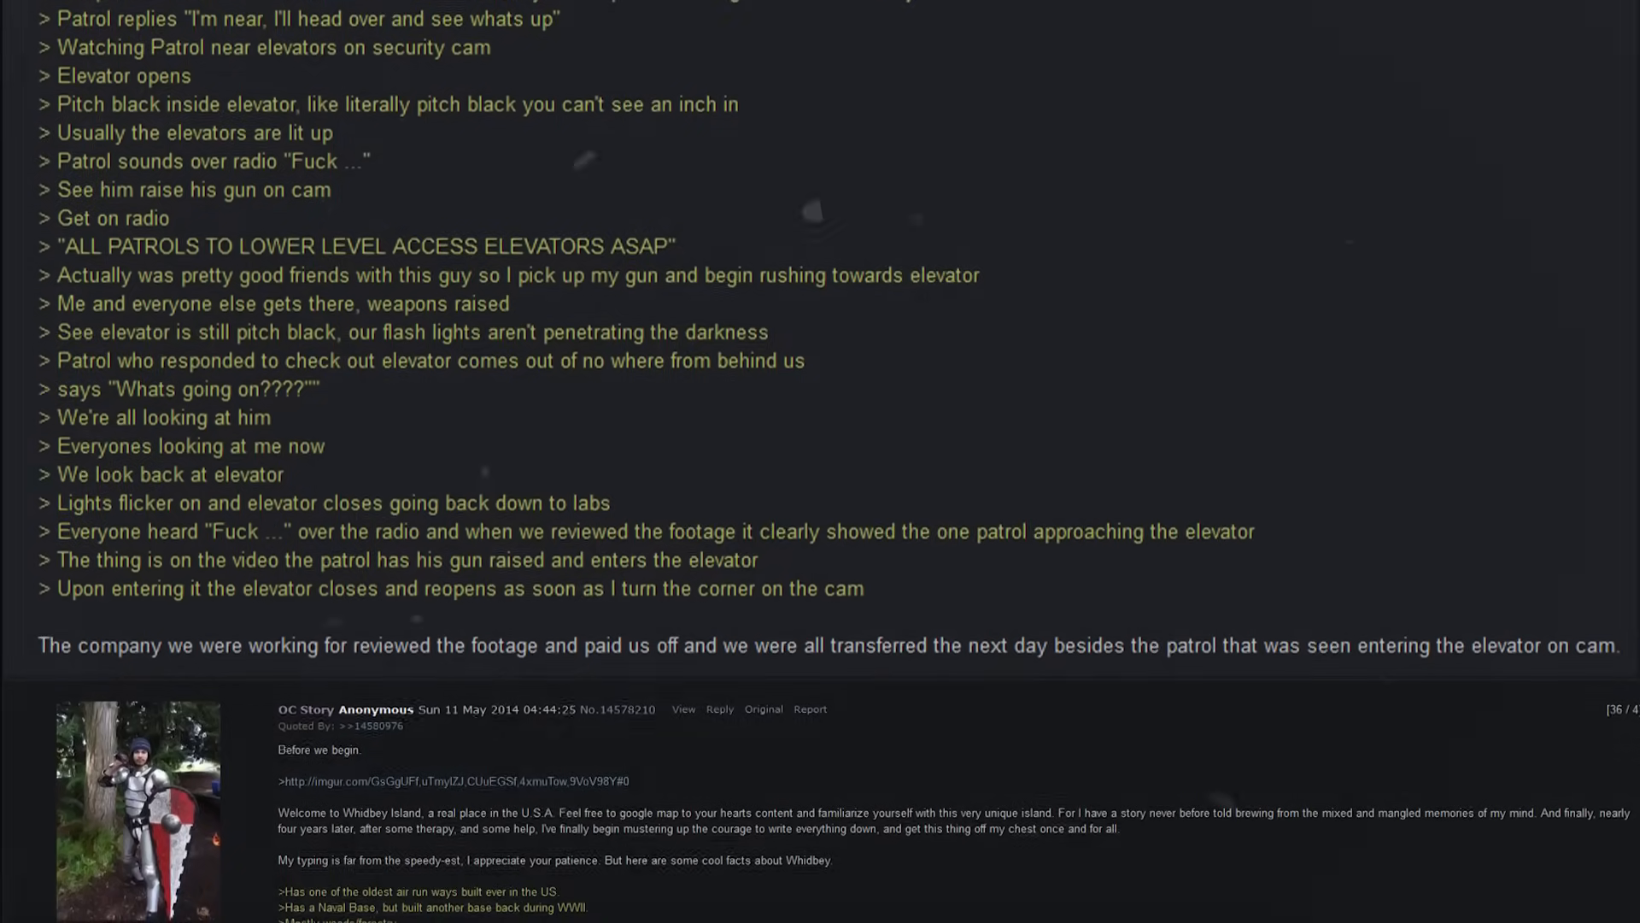
pyautogui.scroll(-3)
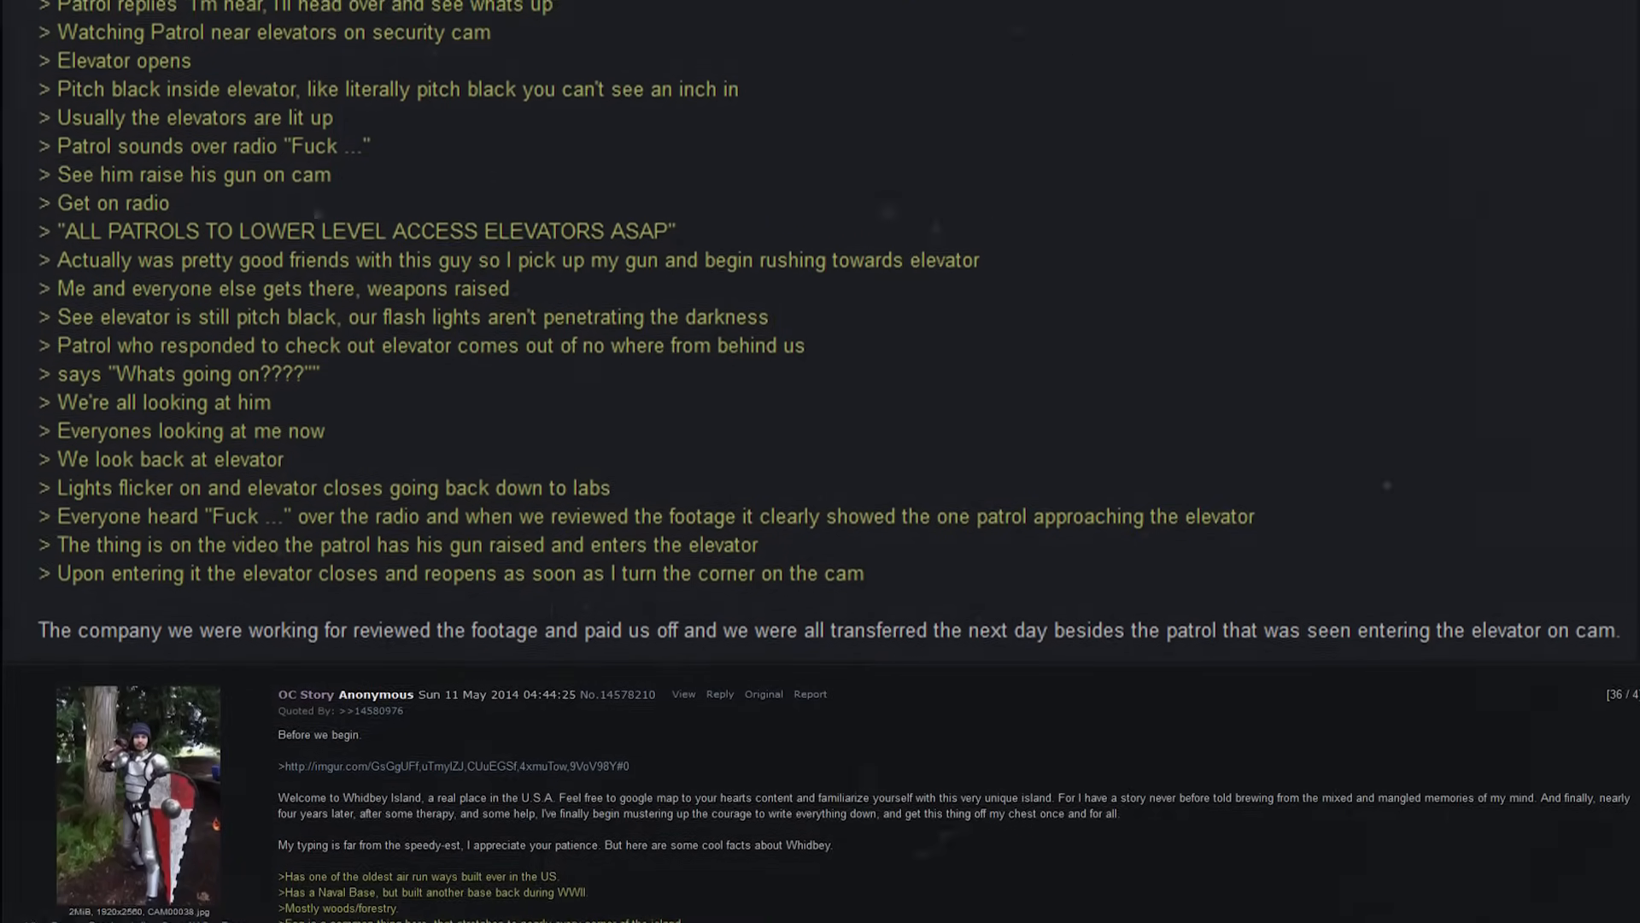
pyautogui.scroll(-3)
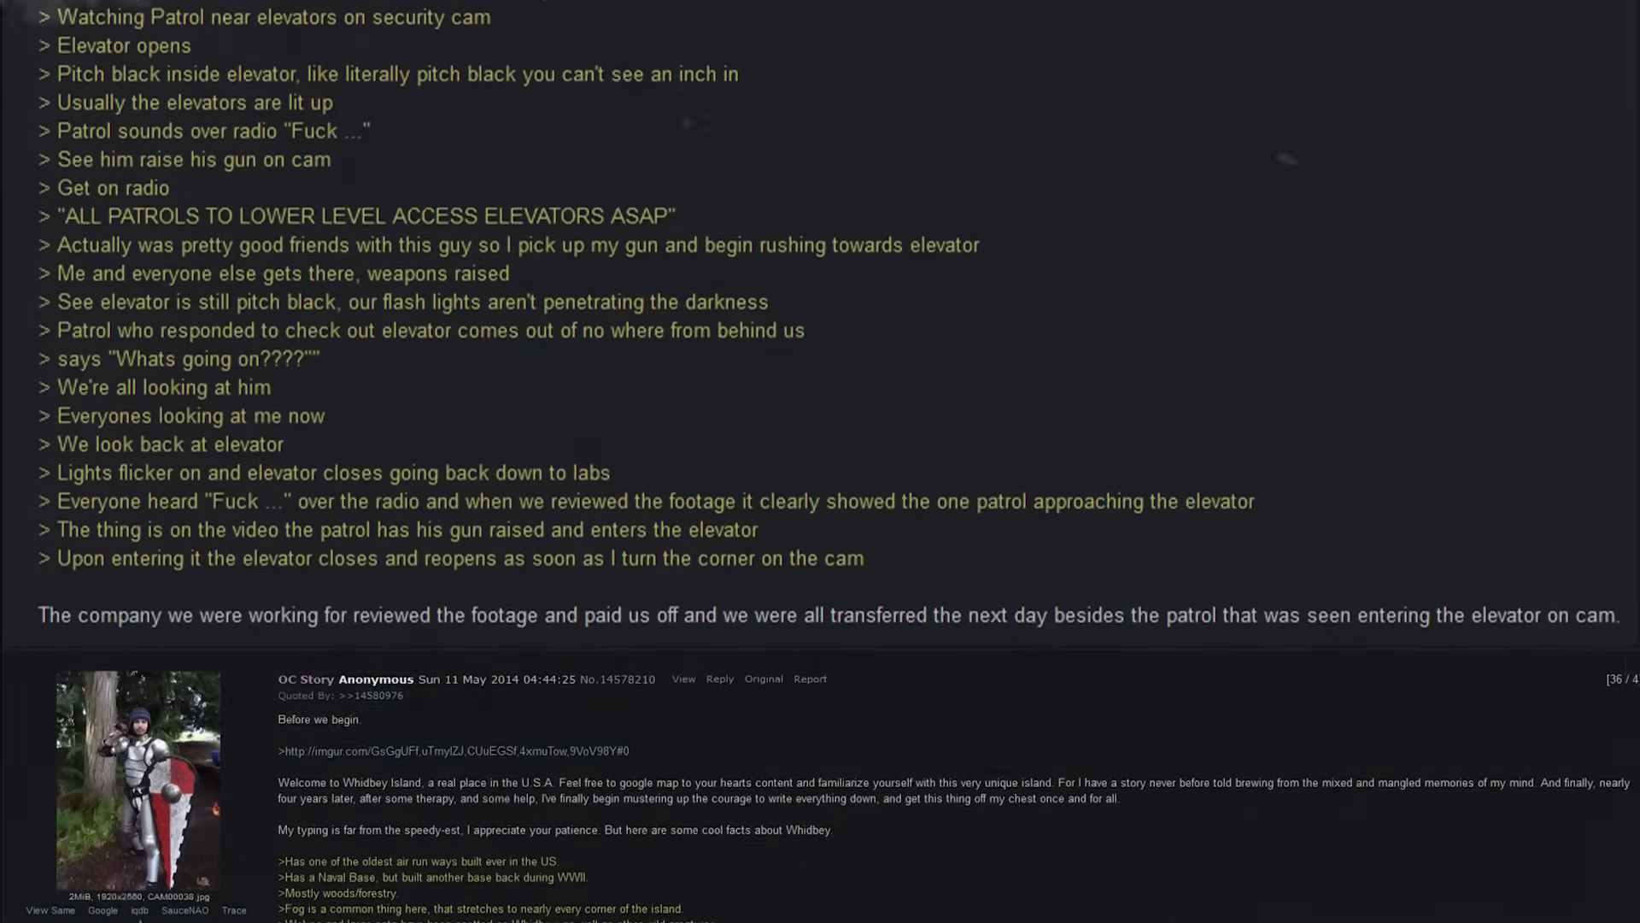
pyautogui.scroll(-3)
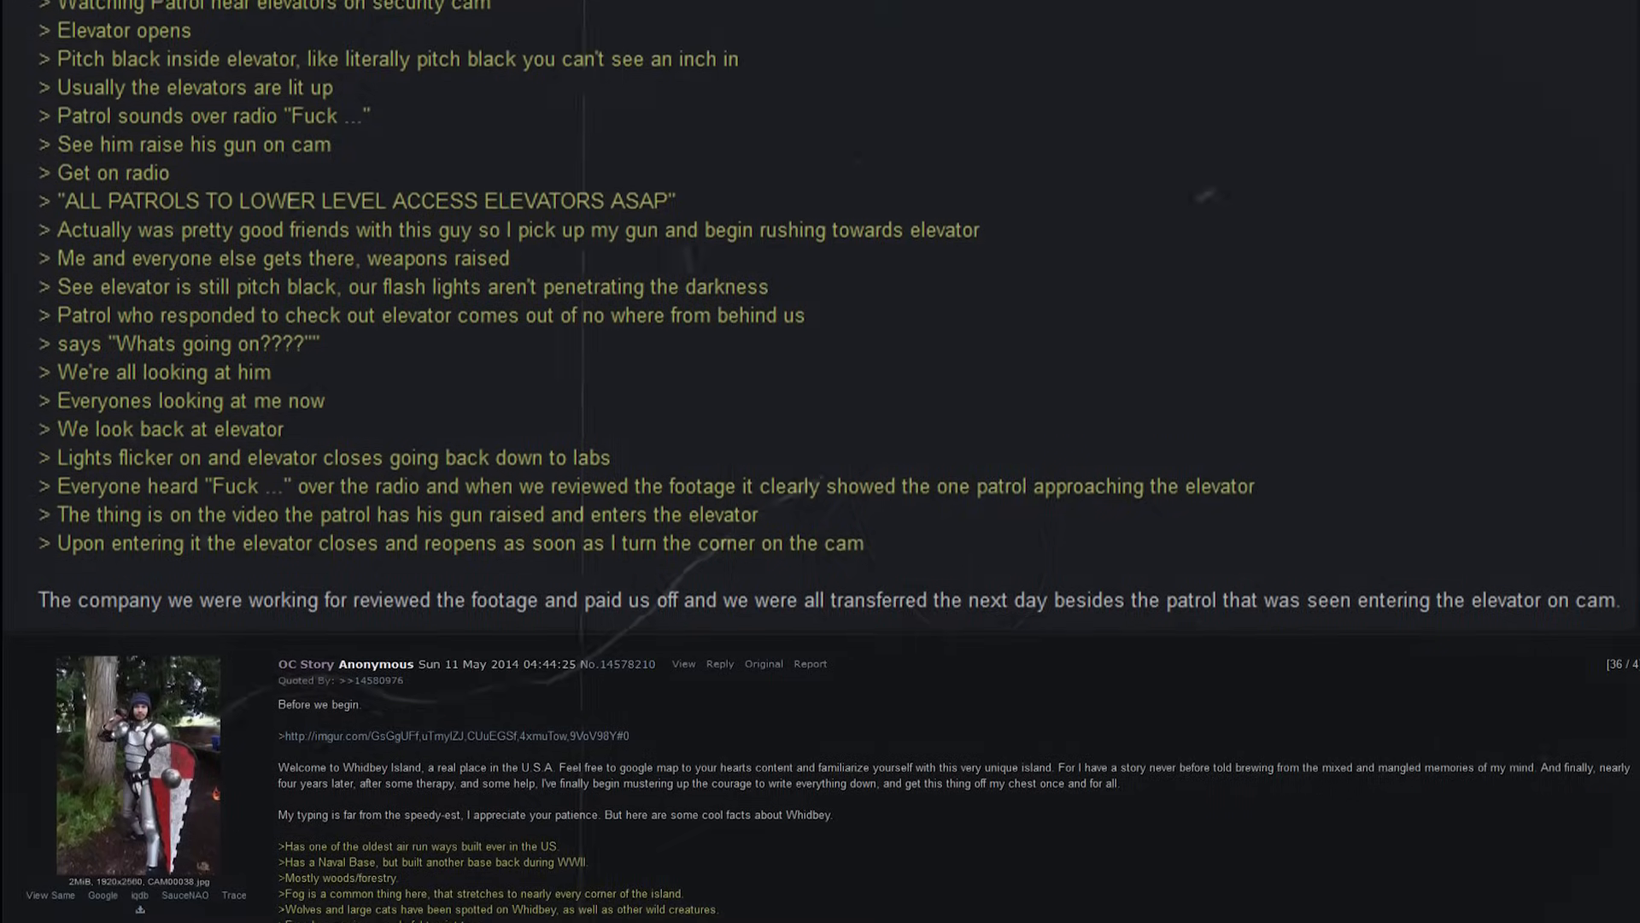
pyautogui.scroll(-3)
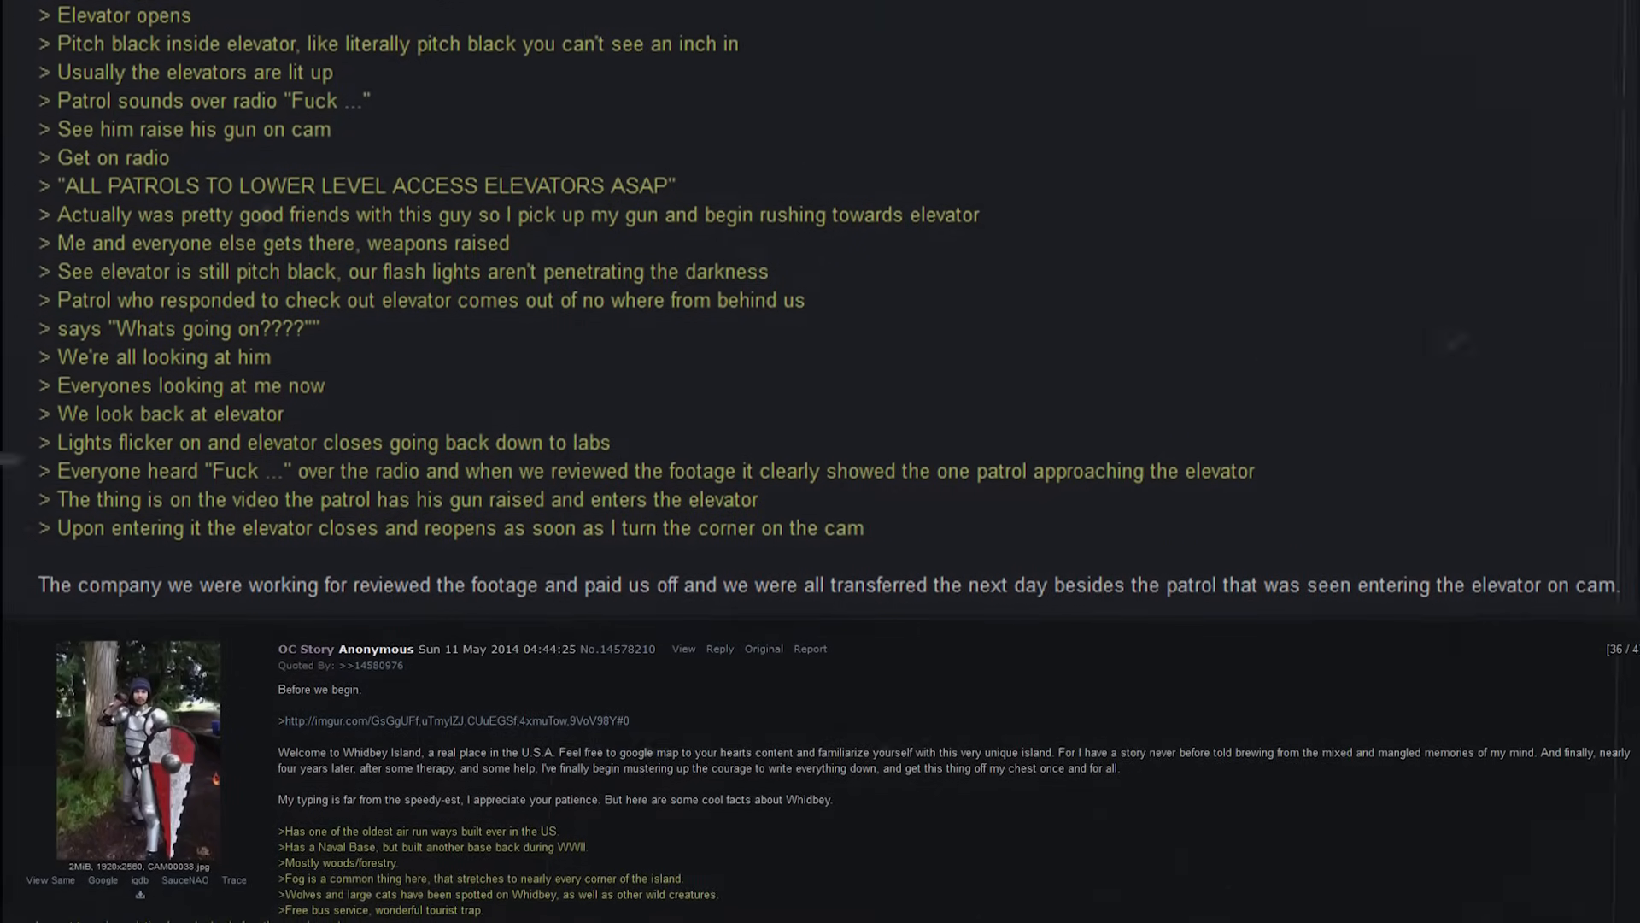
pyautogui.scroll(-3)
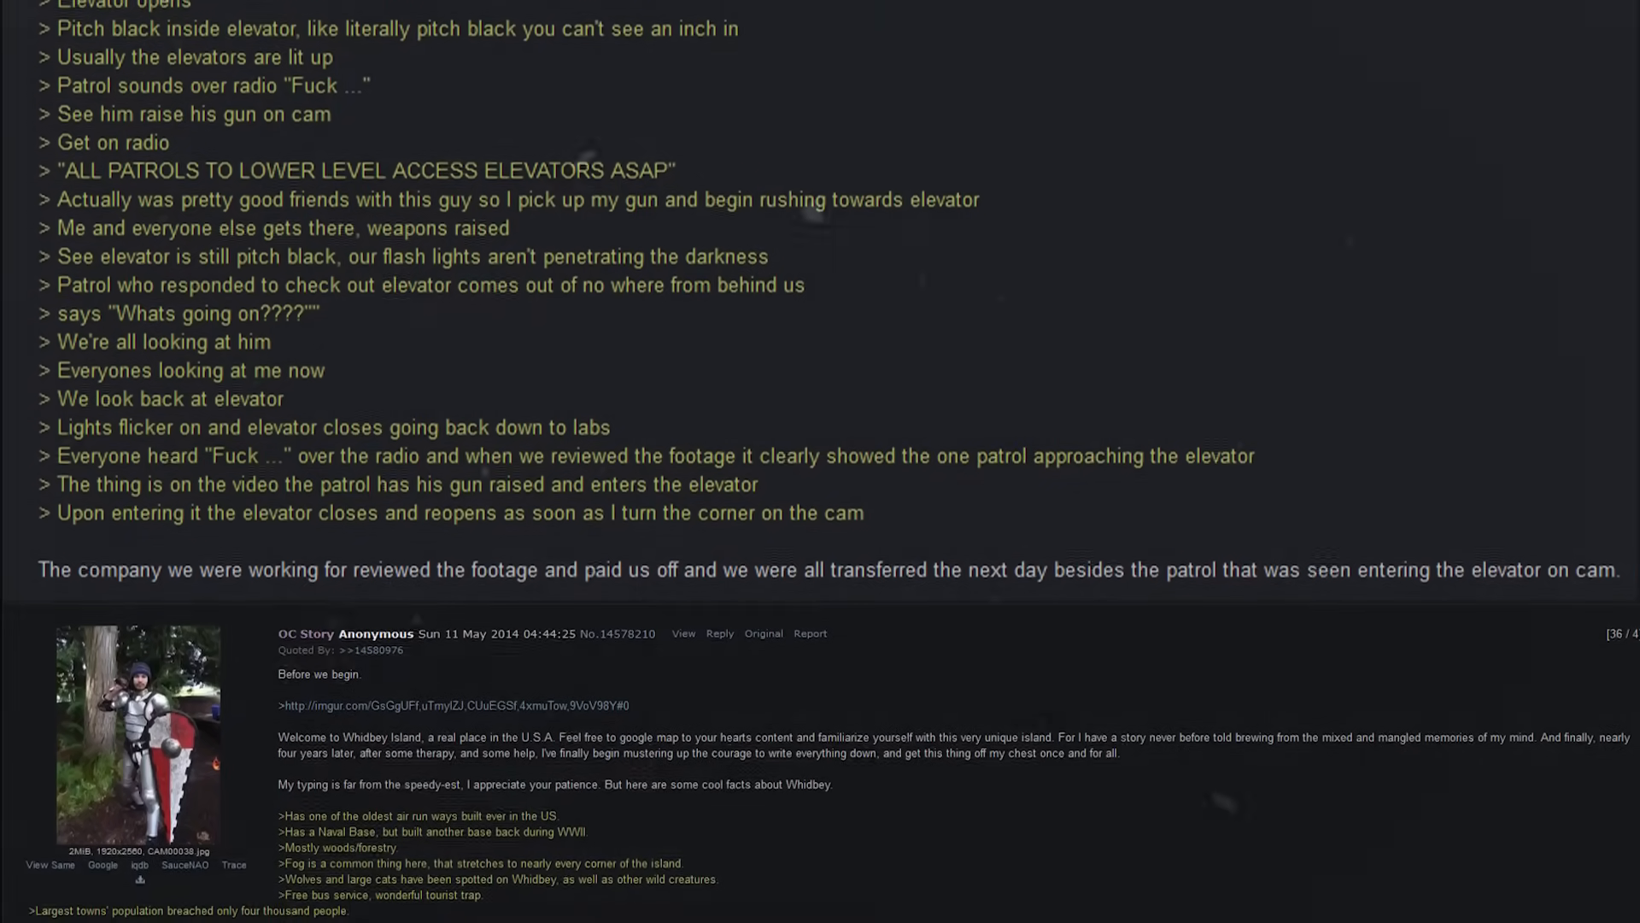
pyautogui.scroll(-3)
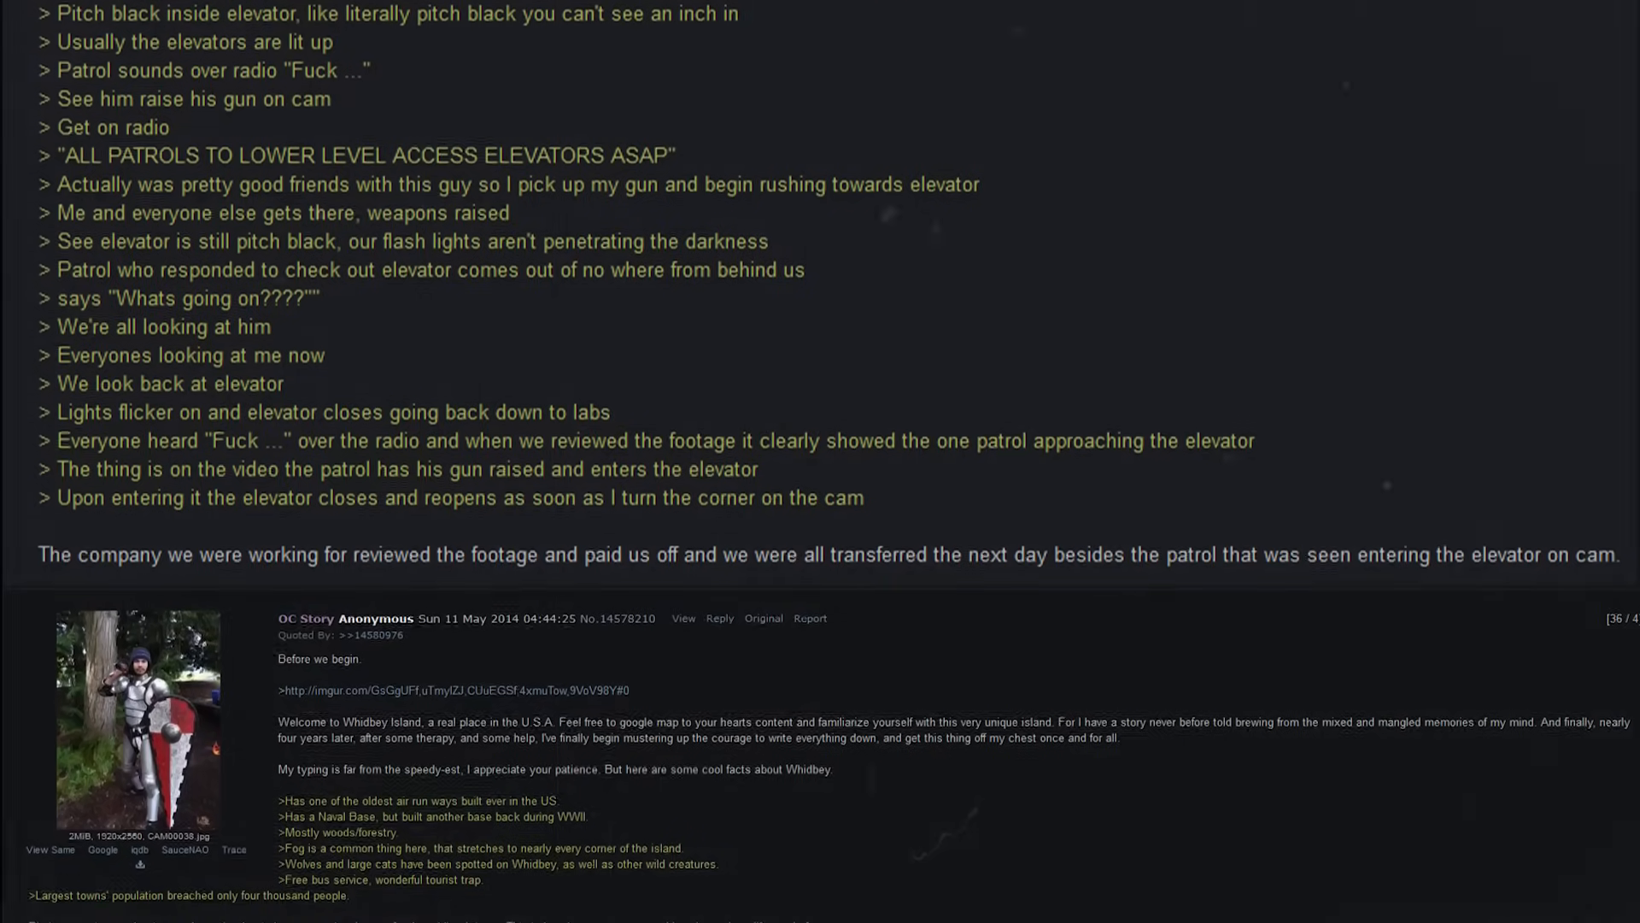
pyautogui.scroll(-3)
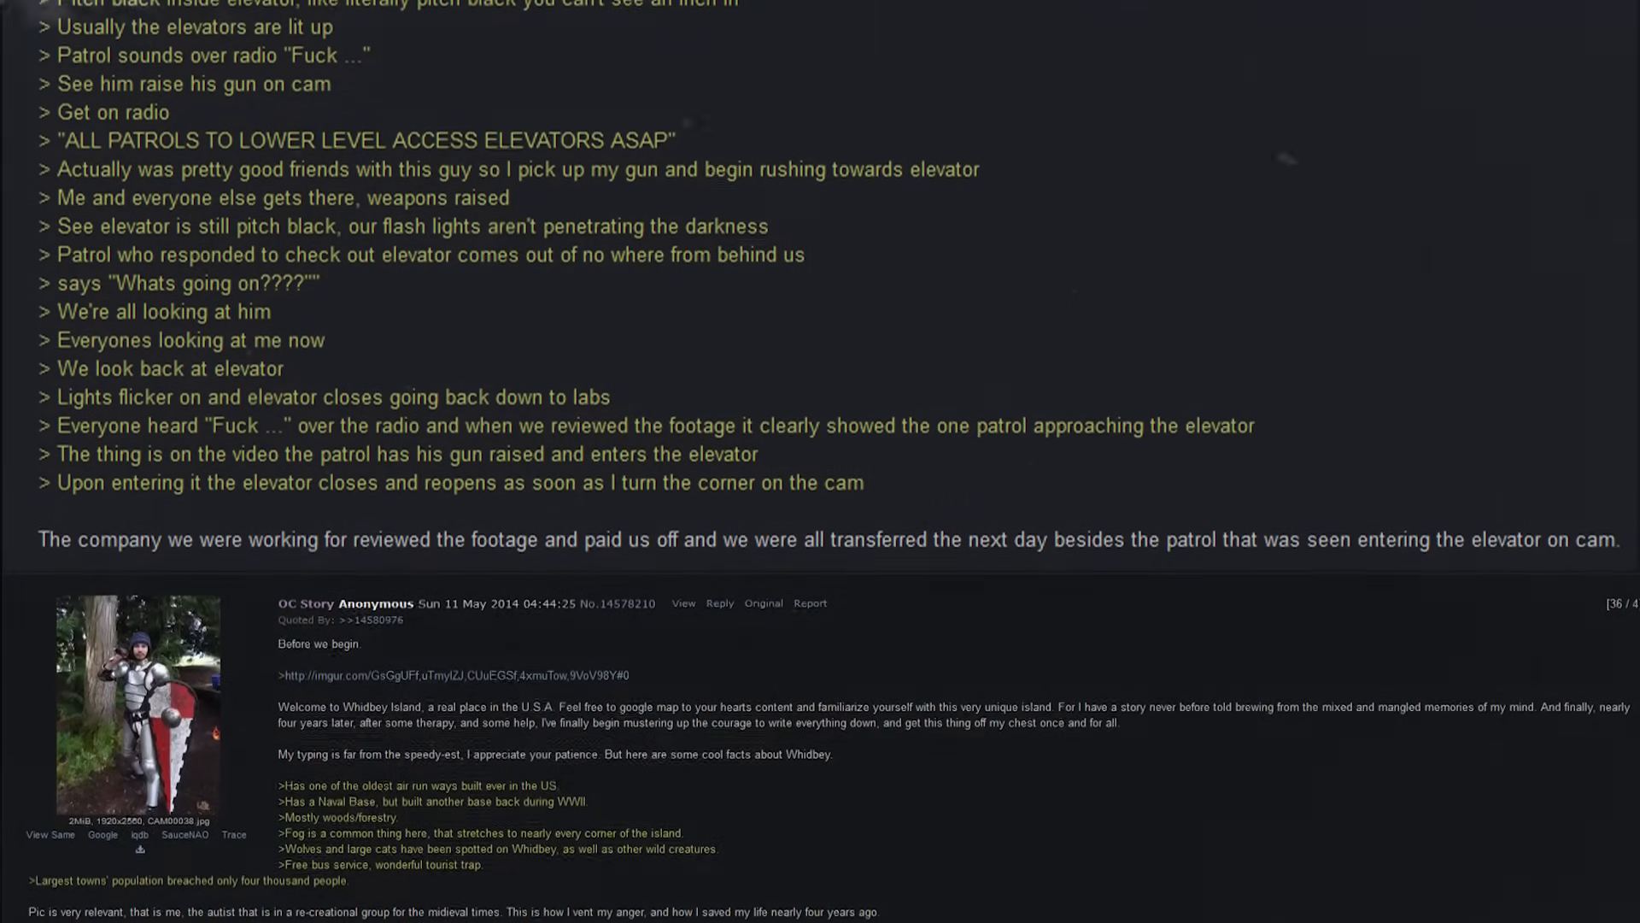
pyautogui.scroll(-3)
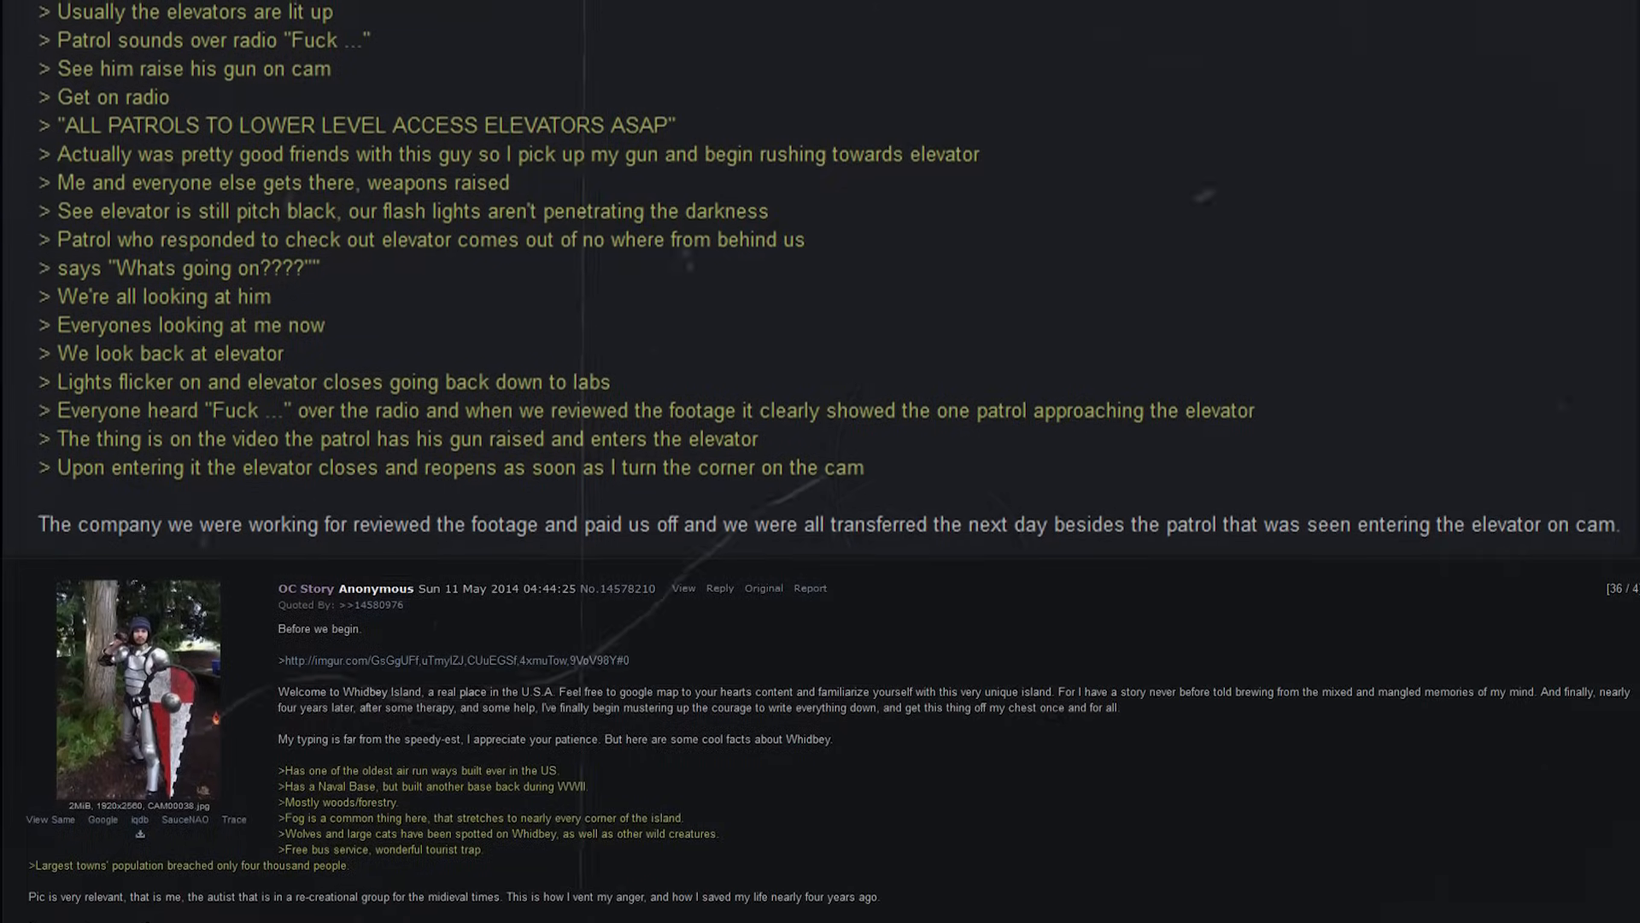
pyautogui.scroll(-3)
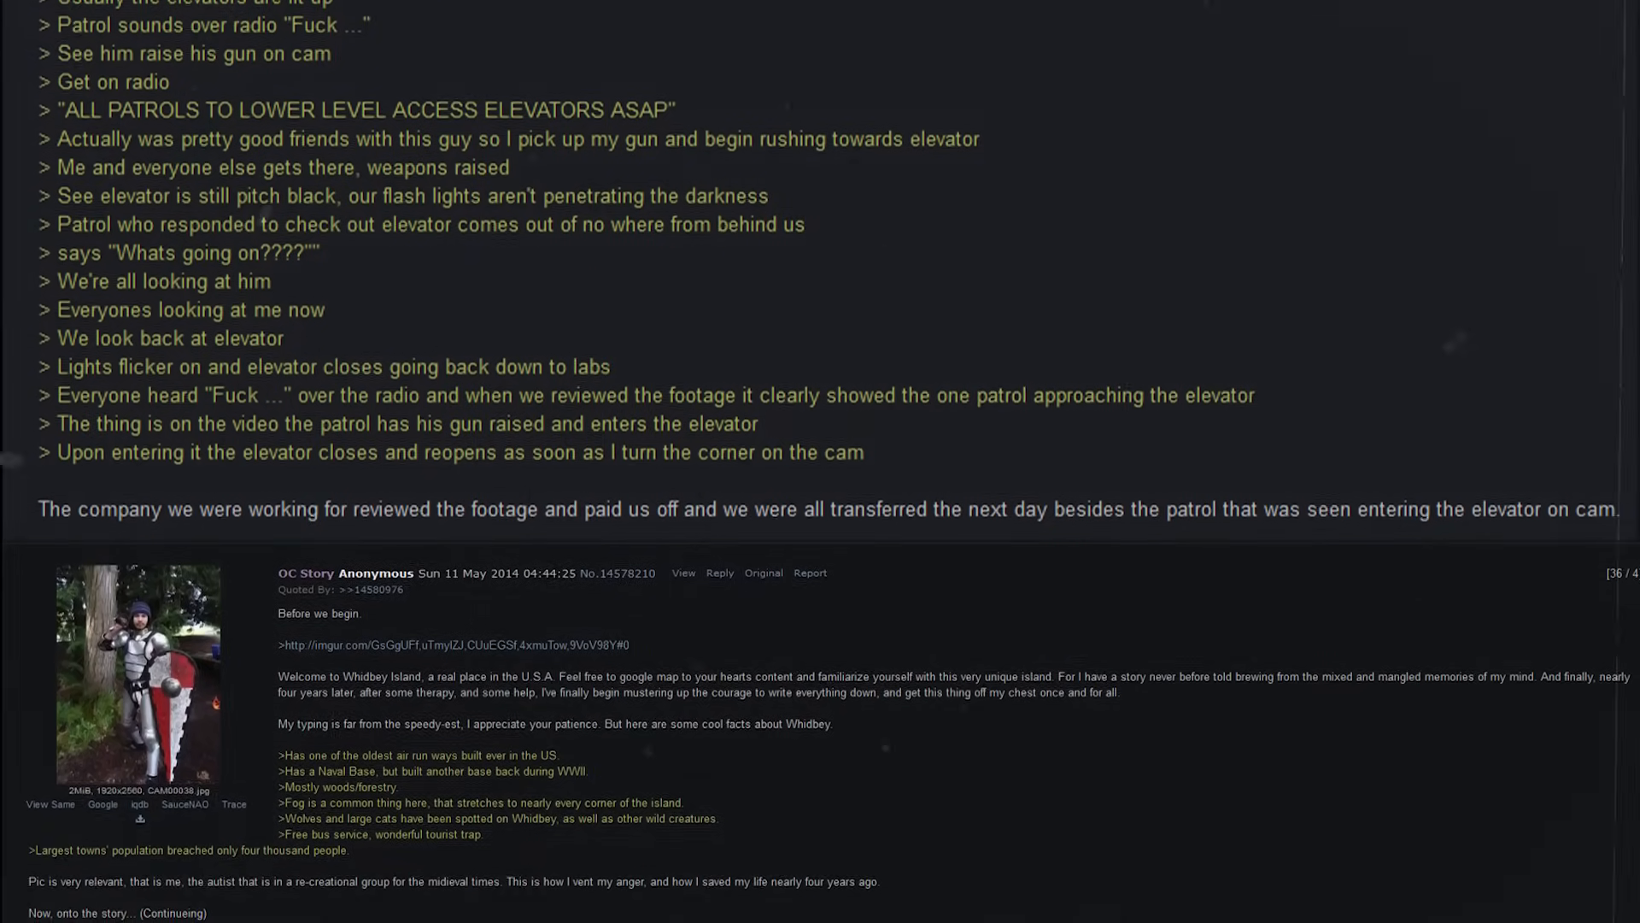
pyautogui.scroll(-3)
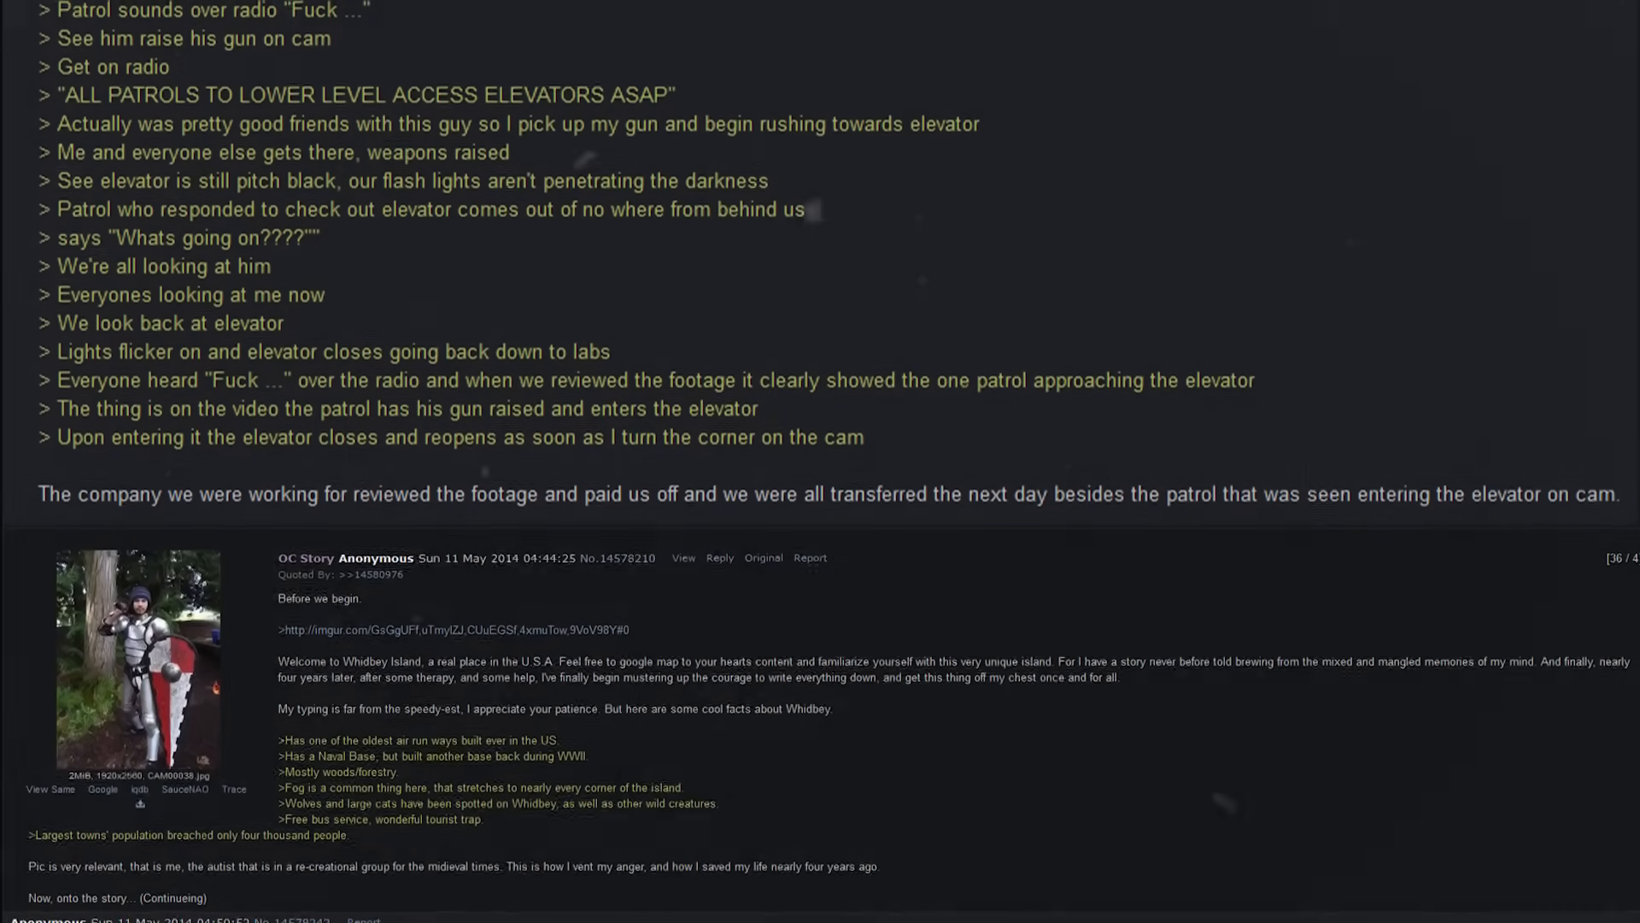
pyautogui.scroll(-3)
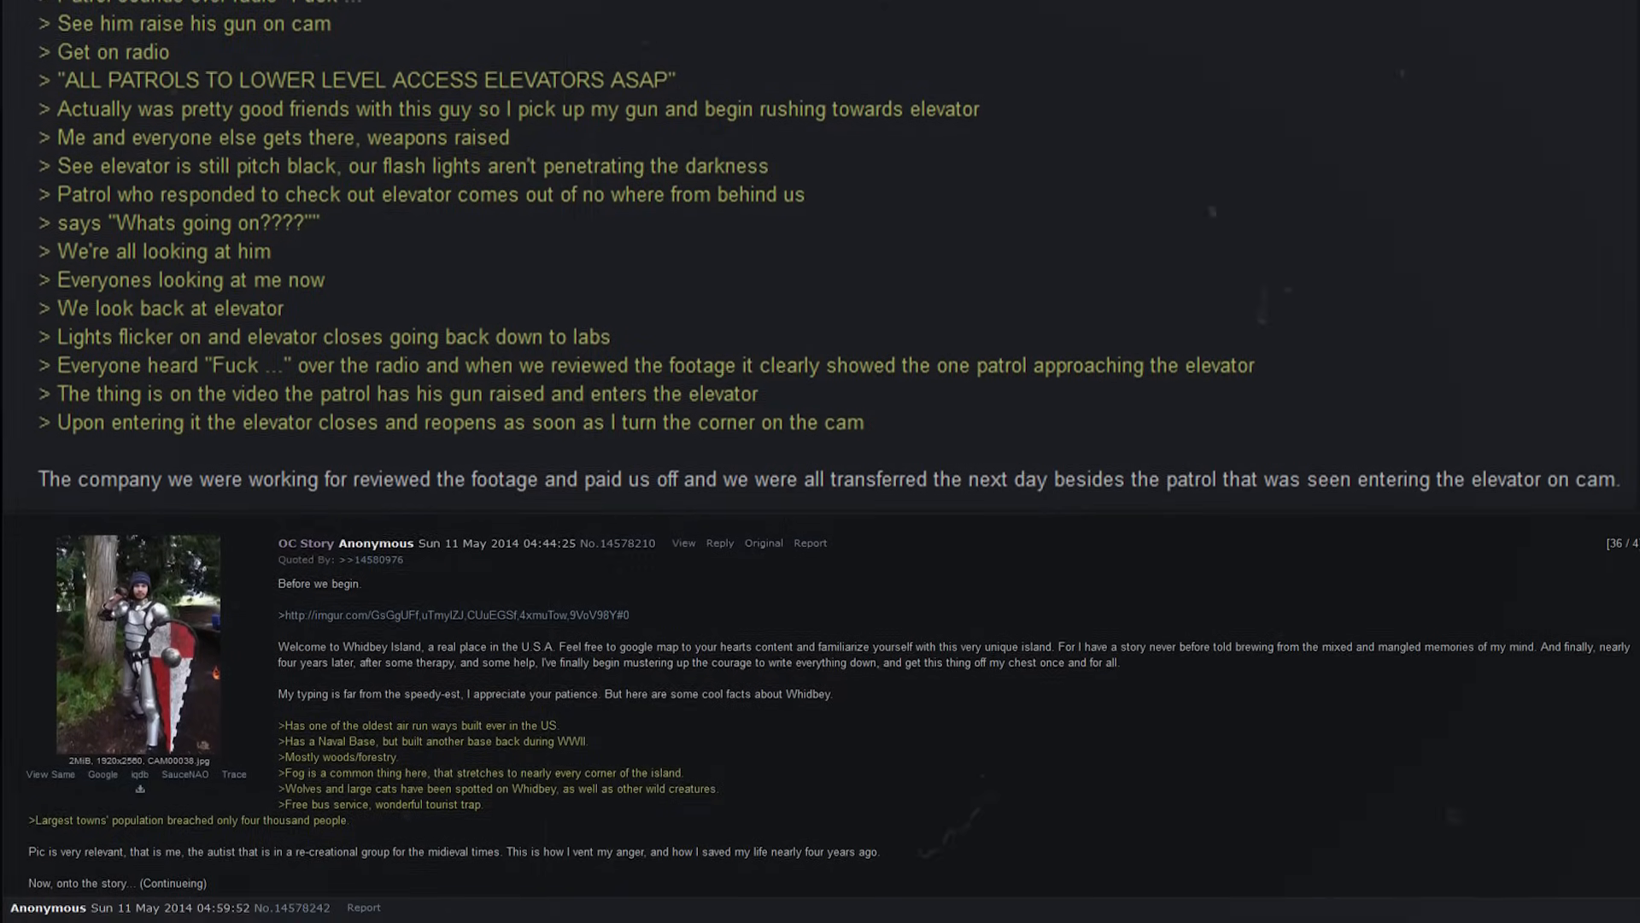
pyautogui.scroll(-3)
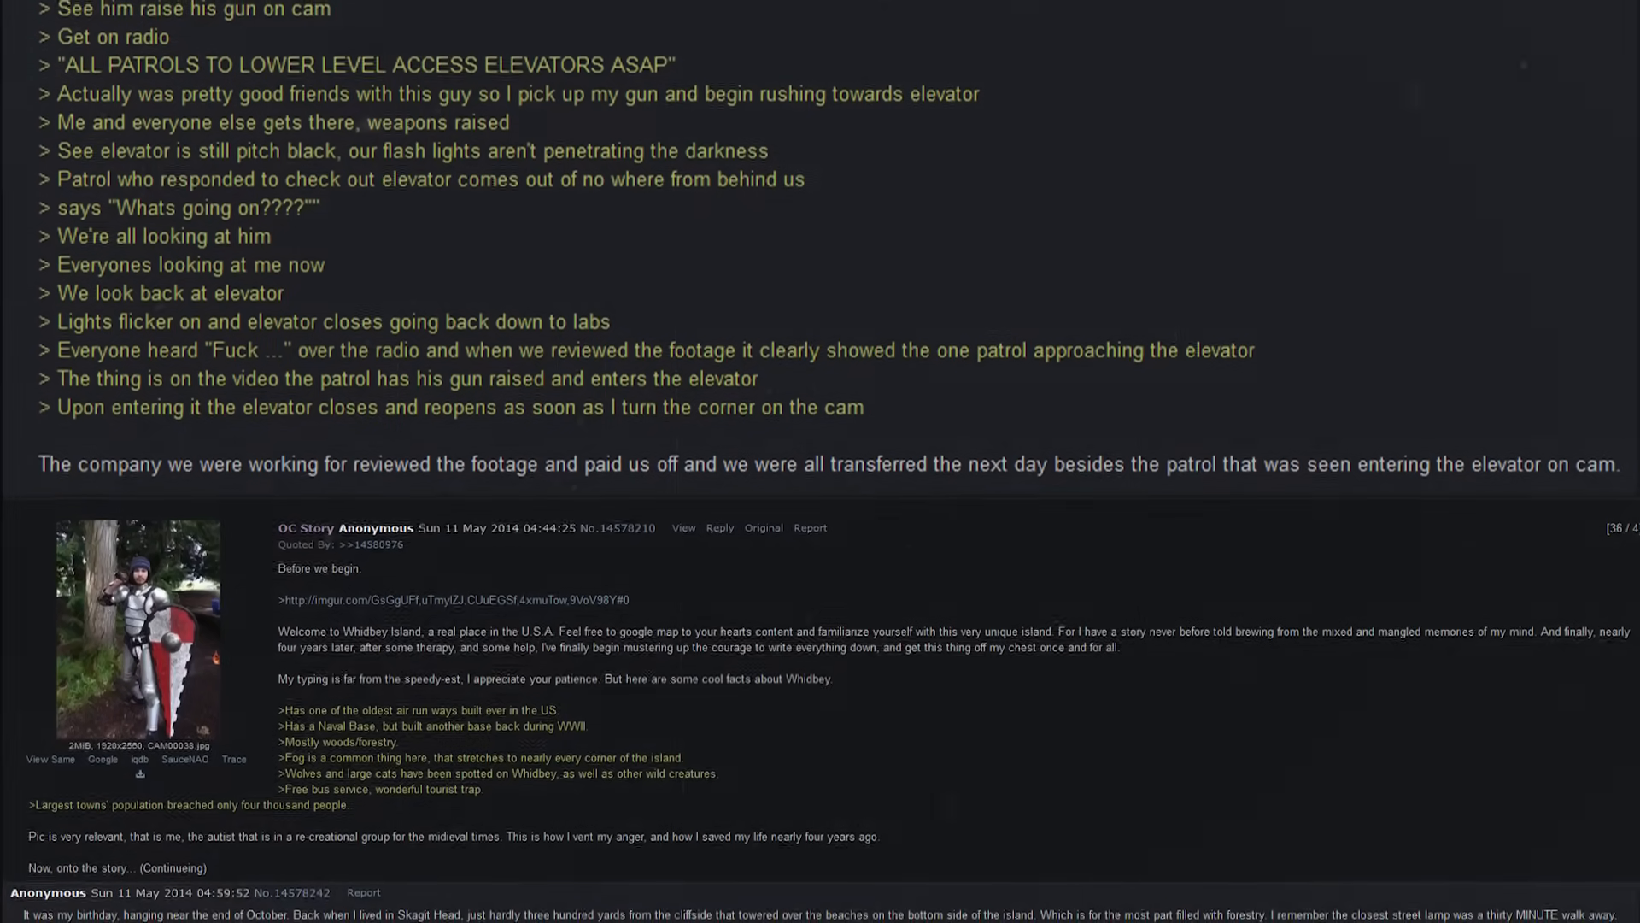
pyautogui.scroll(-3)
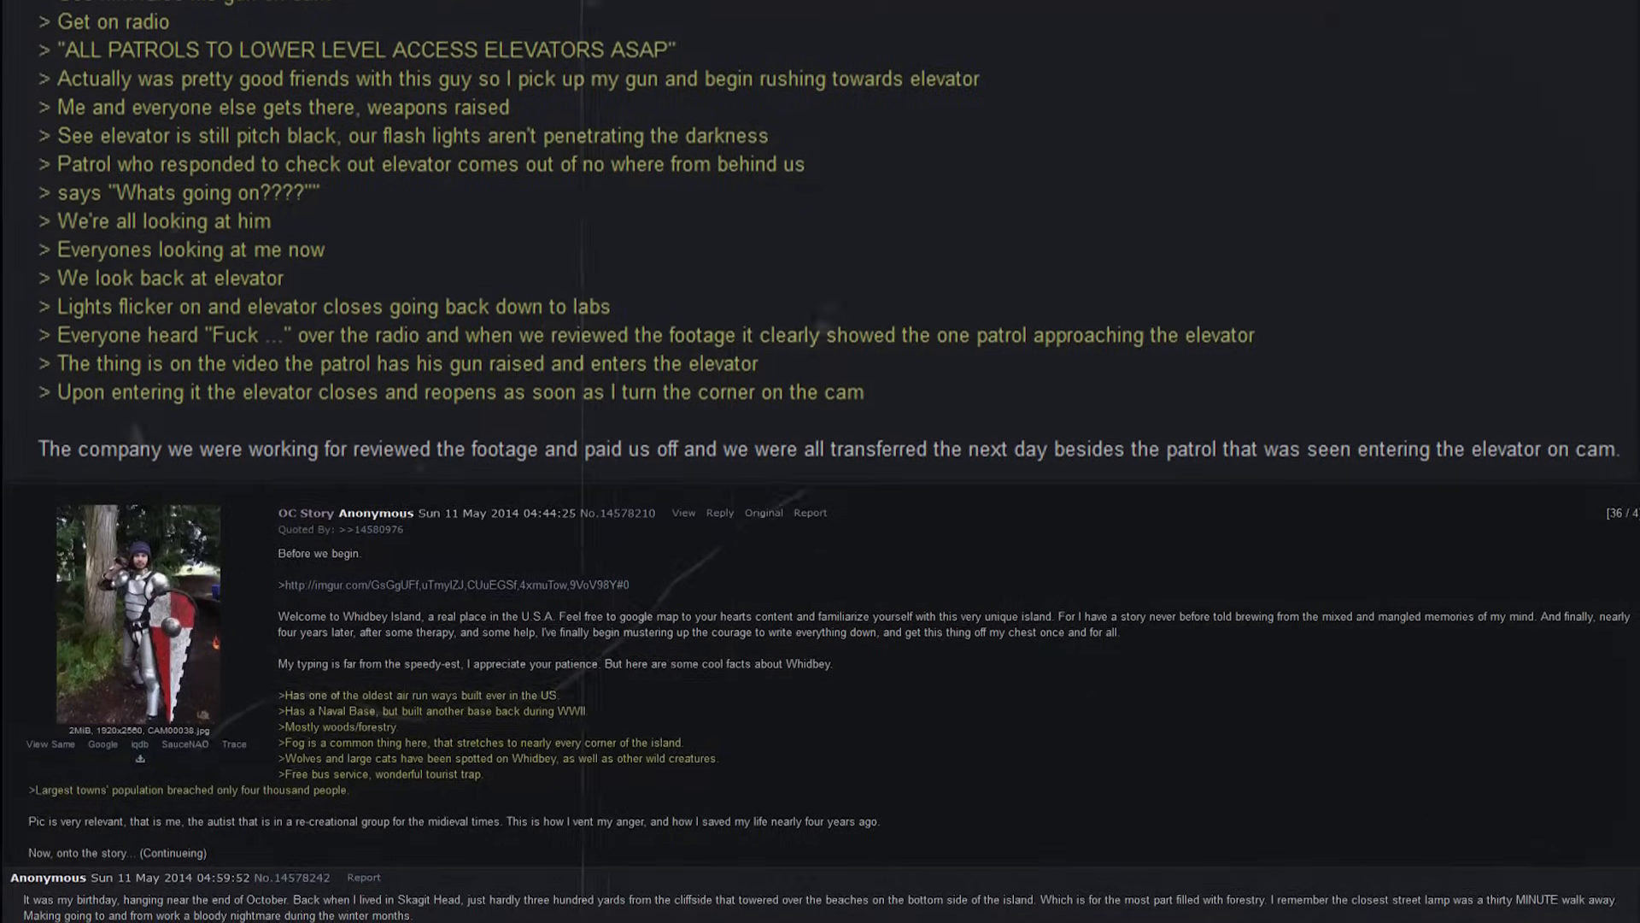
pyautogui.scroll(-3)
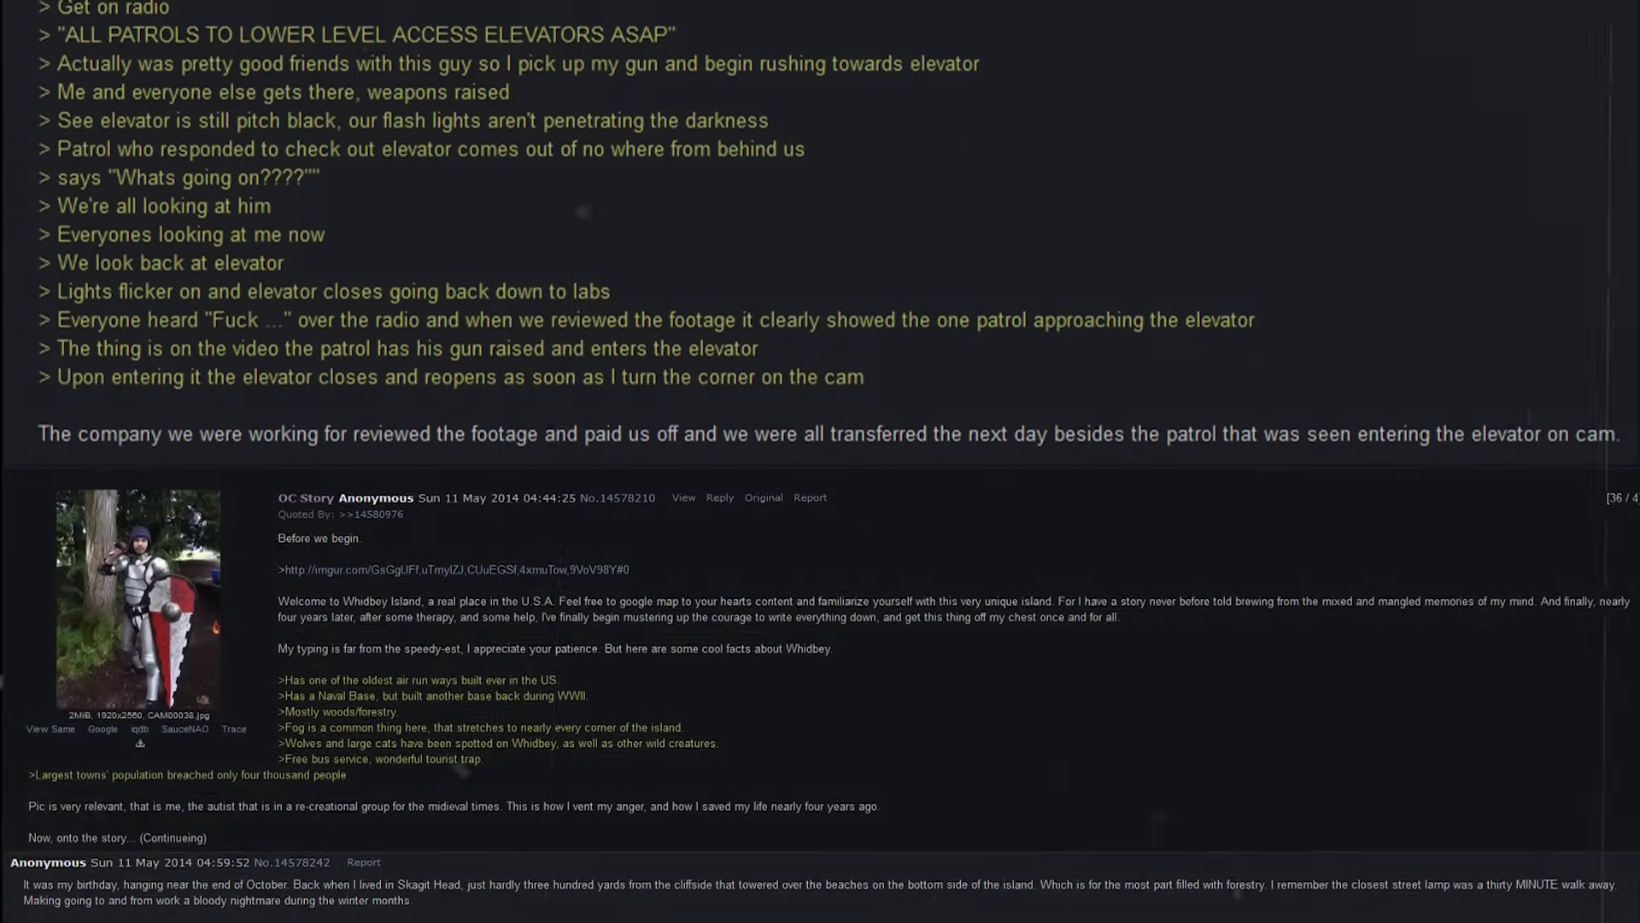
pyautogui.scroll(-3)
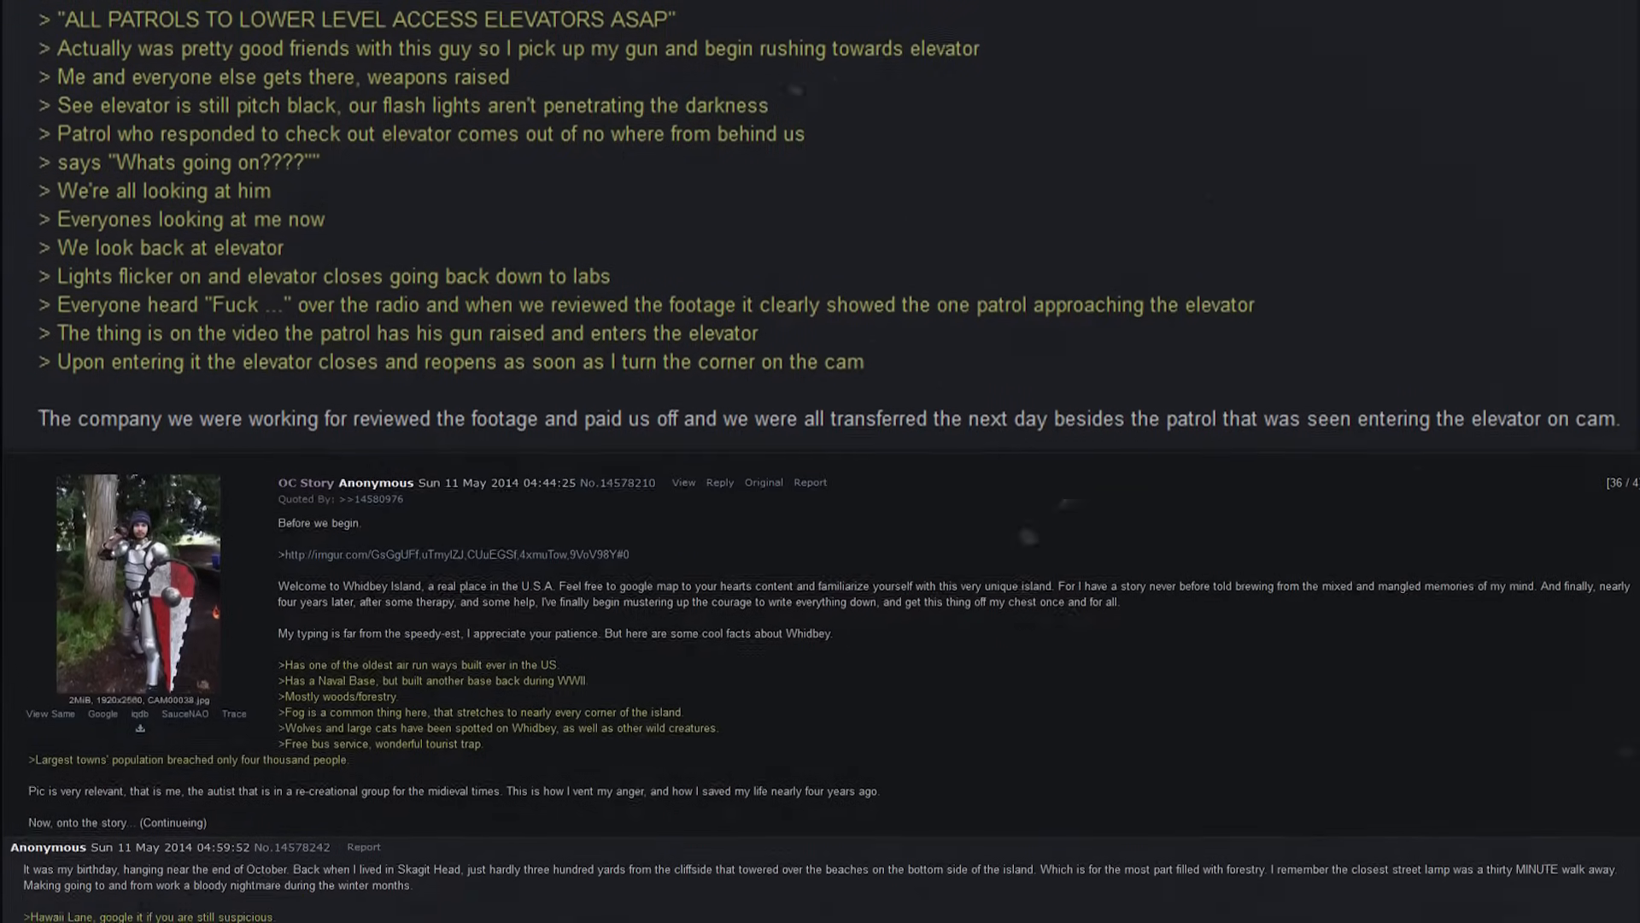
pyautogui.scroll(-3)
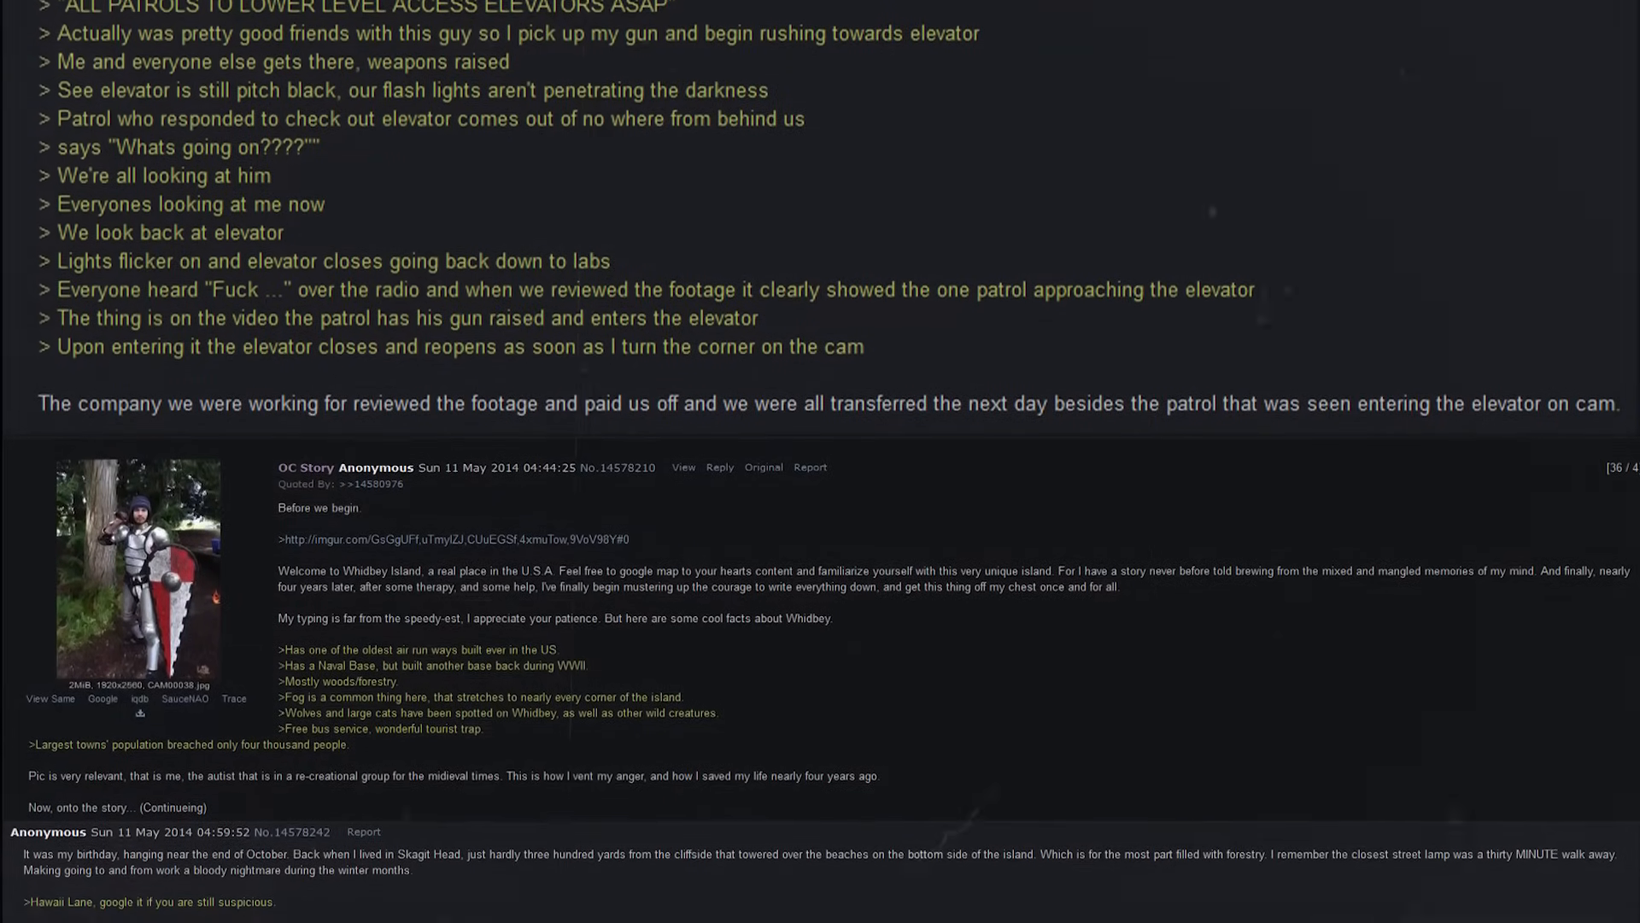
pyautogui.scroll(-3)
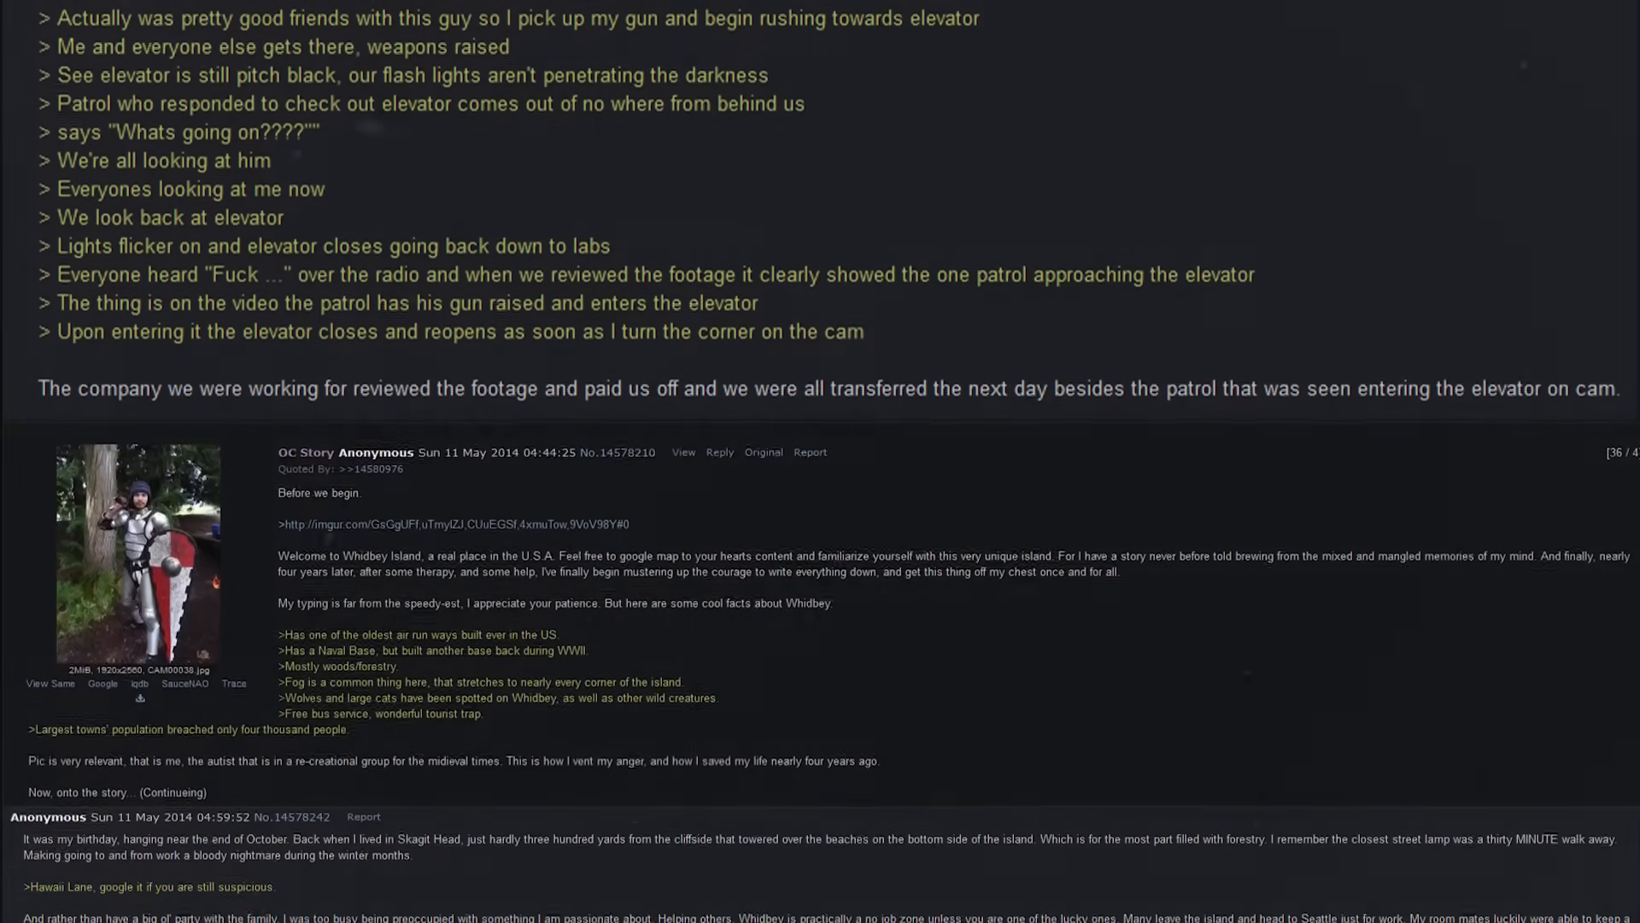
pyautogui.scroll(-3)
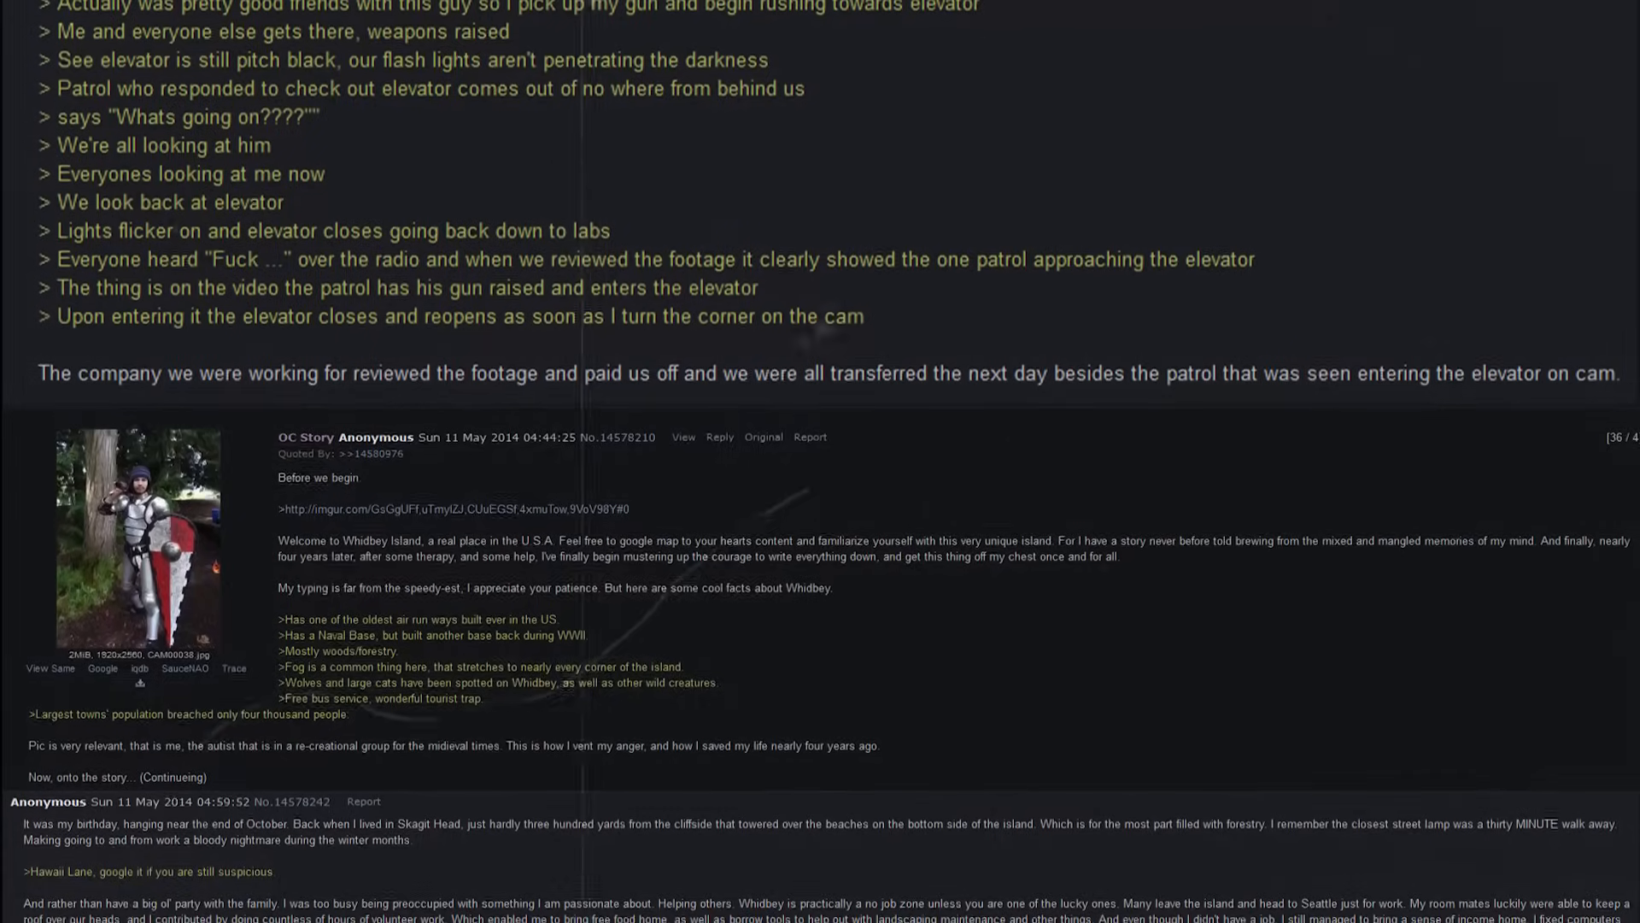
pyautogui.scroll(-3)
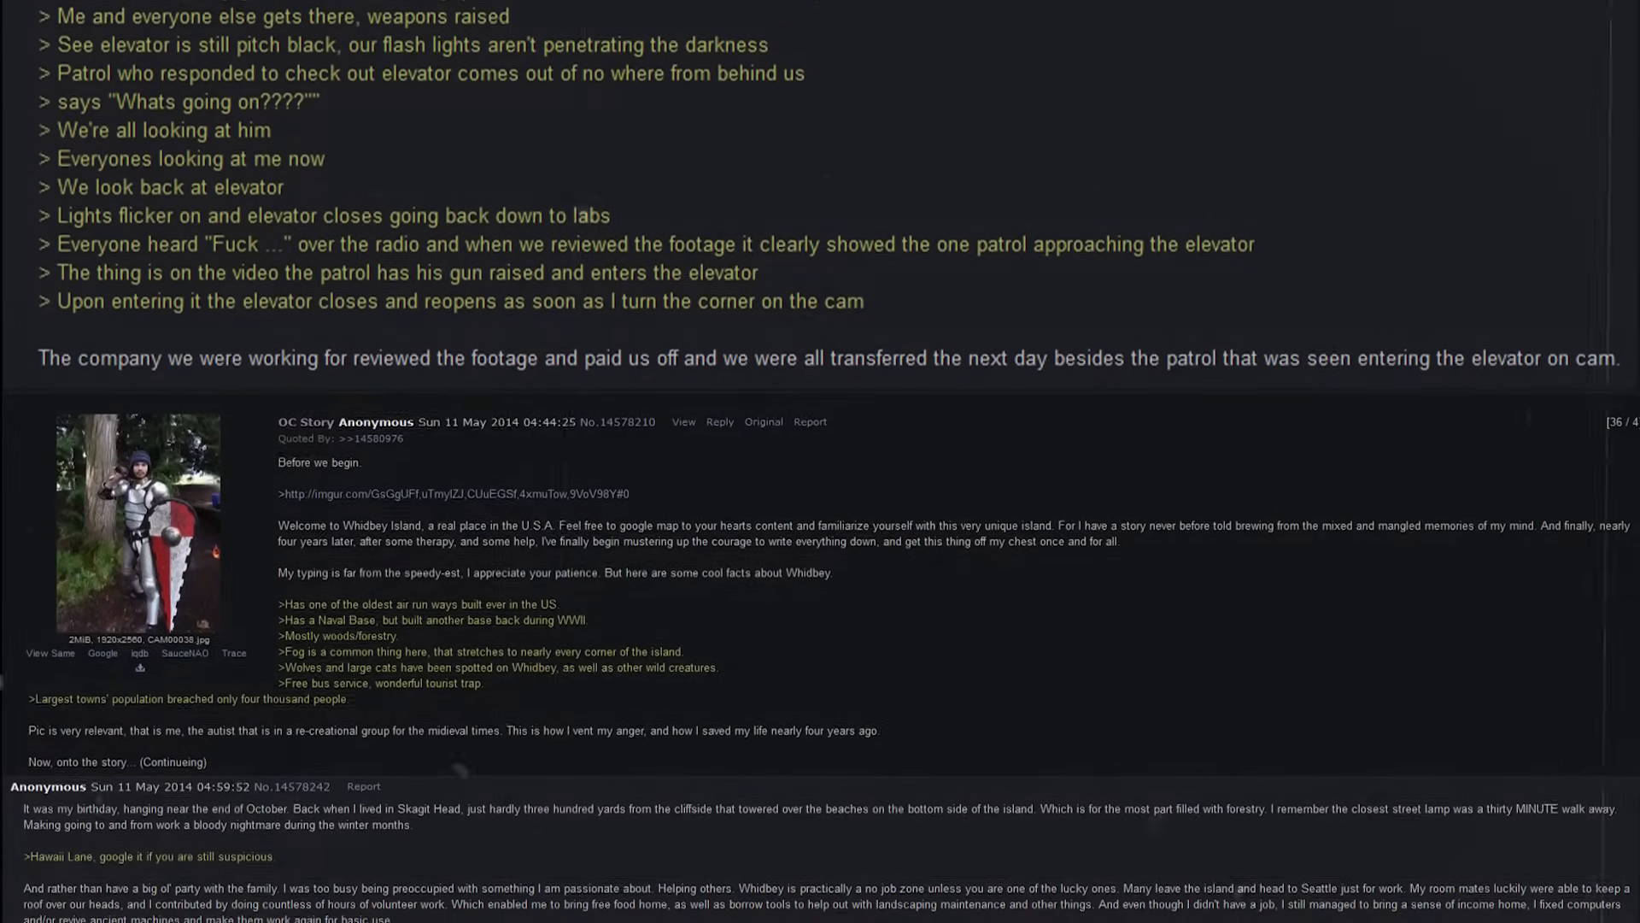
pyautogui.scroll(-3)
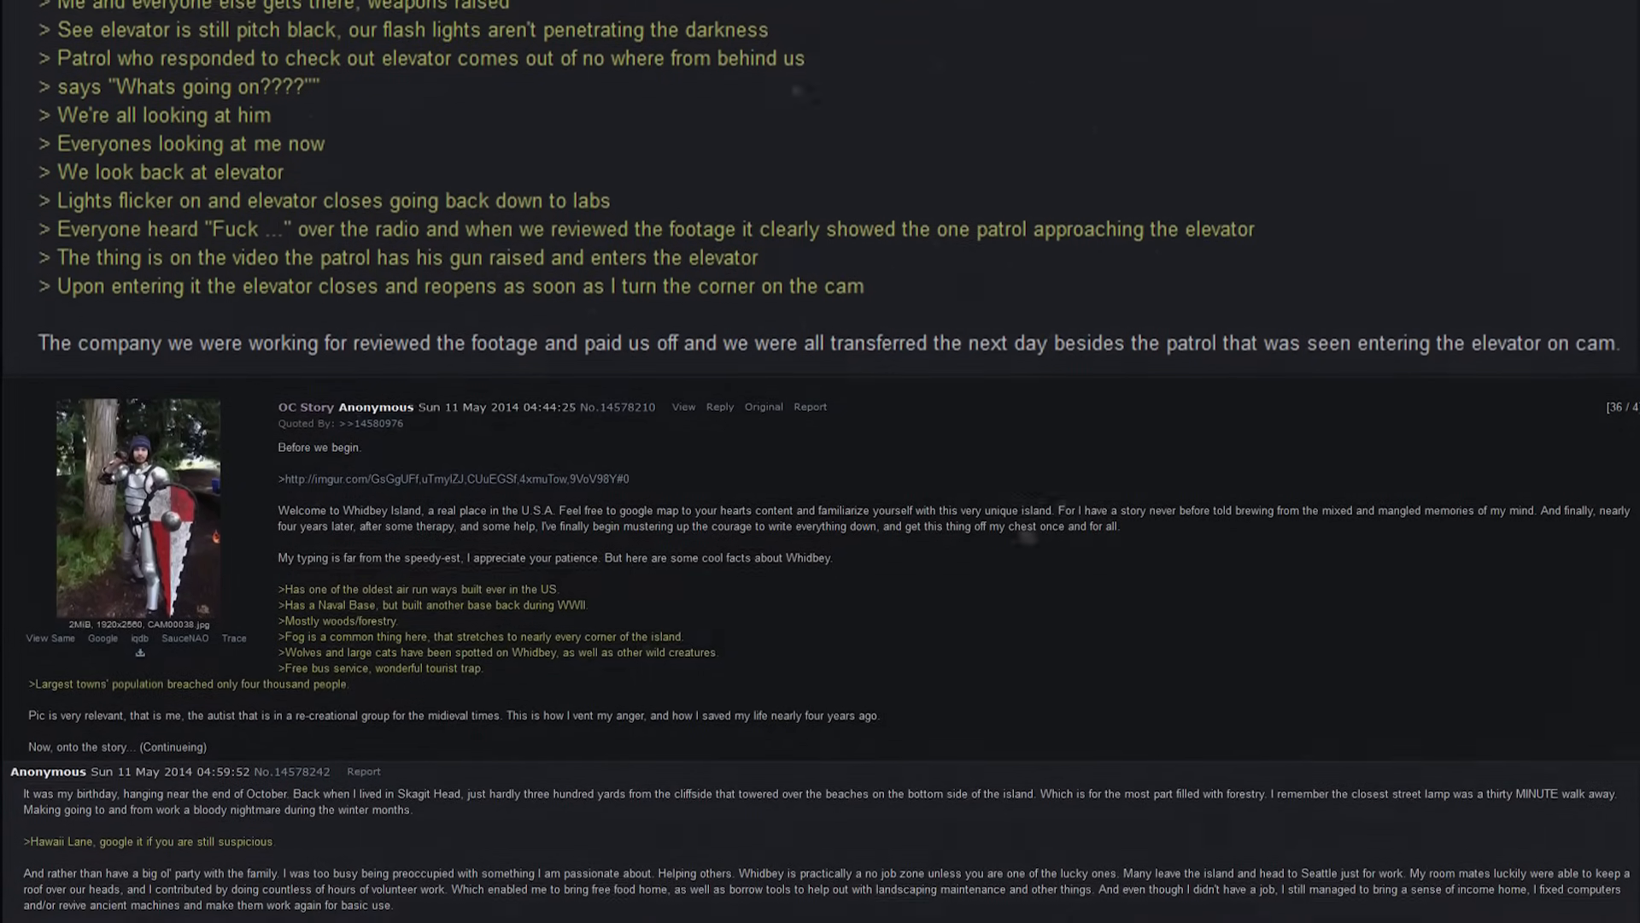
pyautogui.scroll(-3)
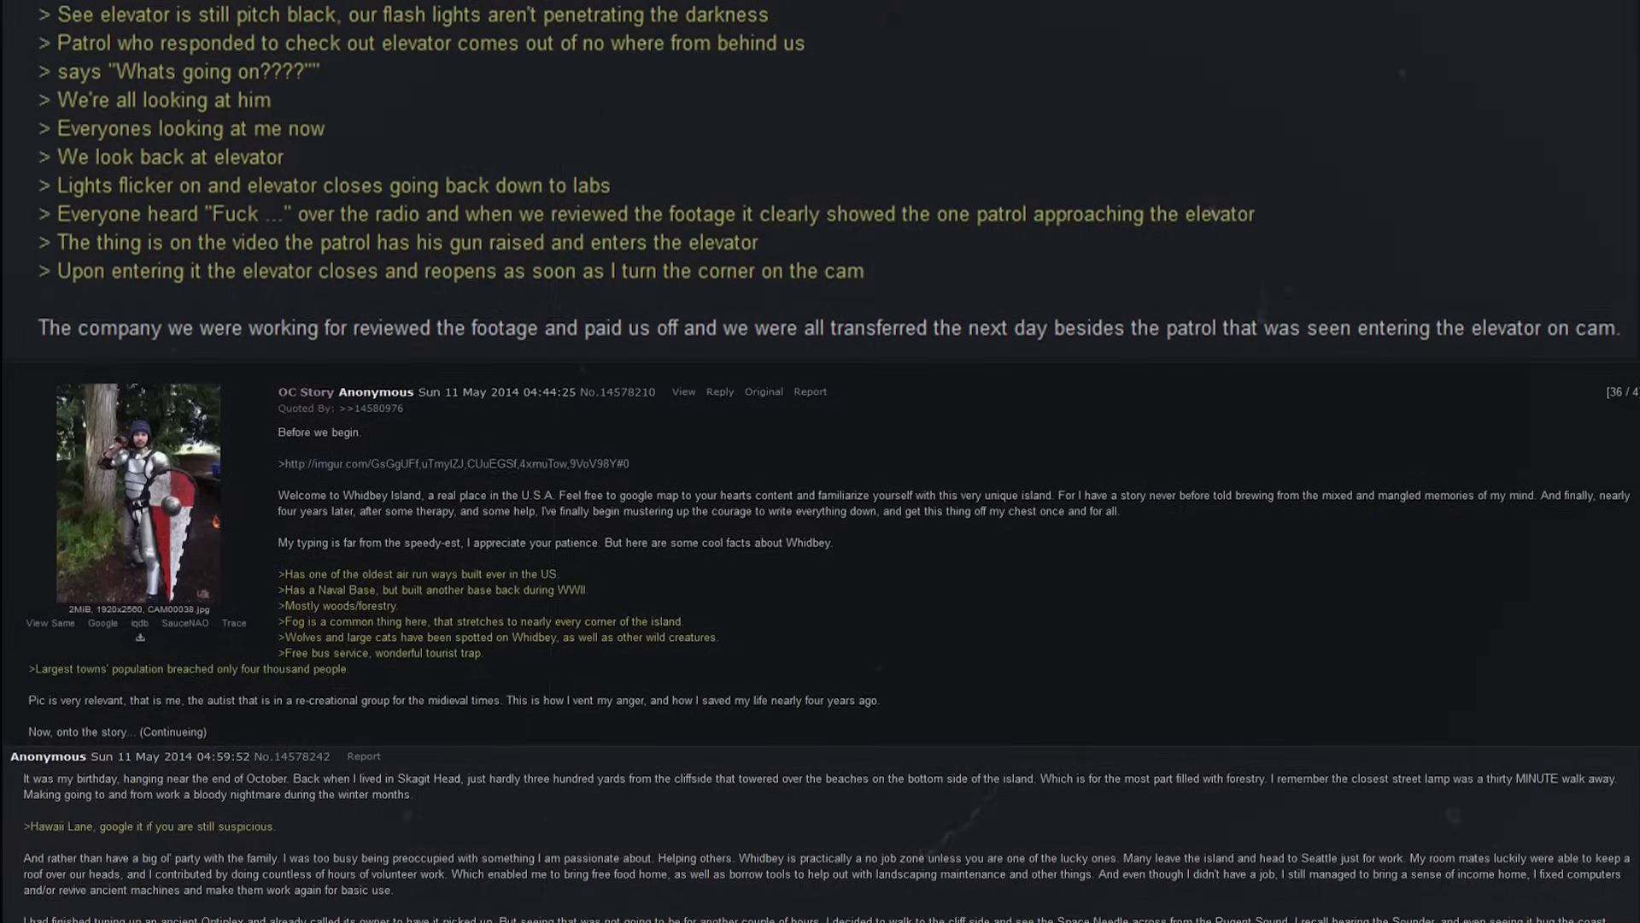
pyautogui.scroll(-3)
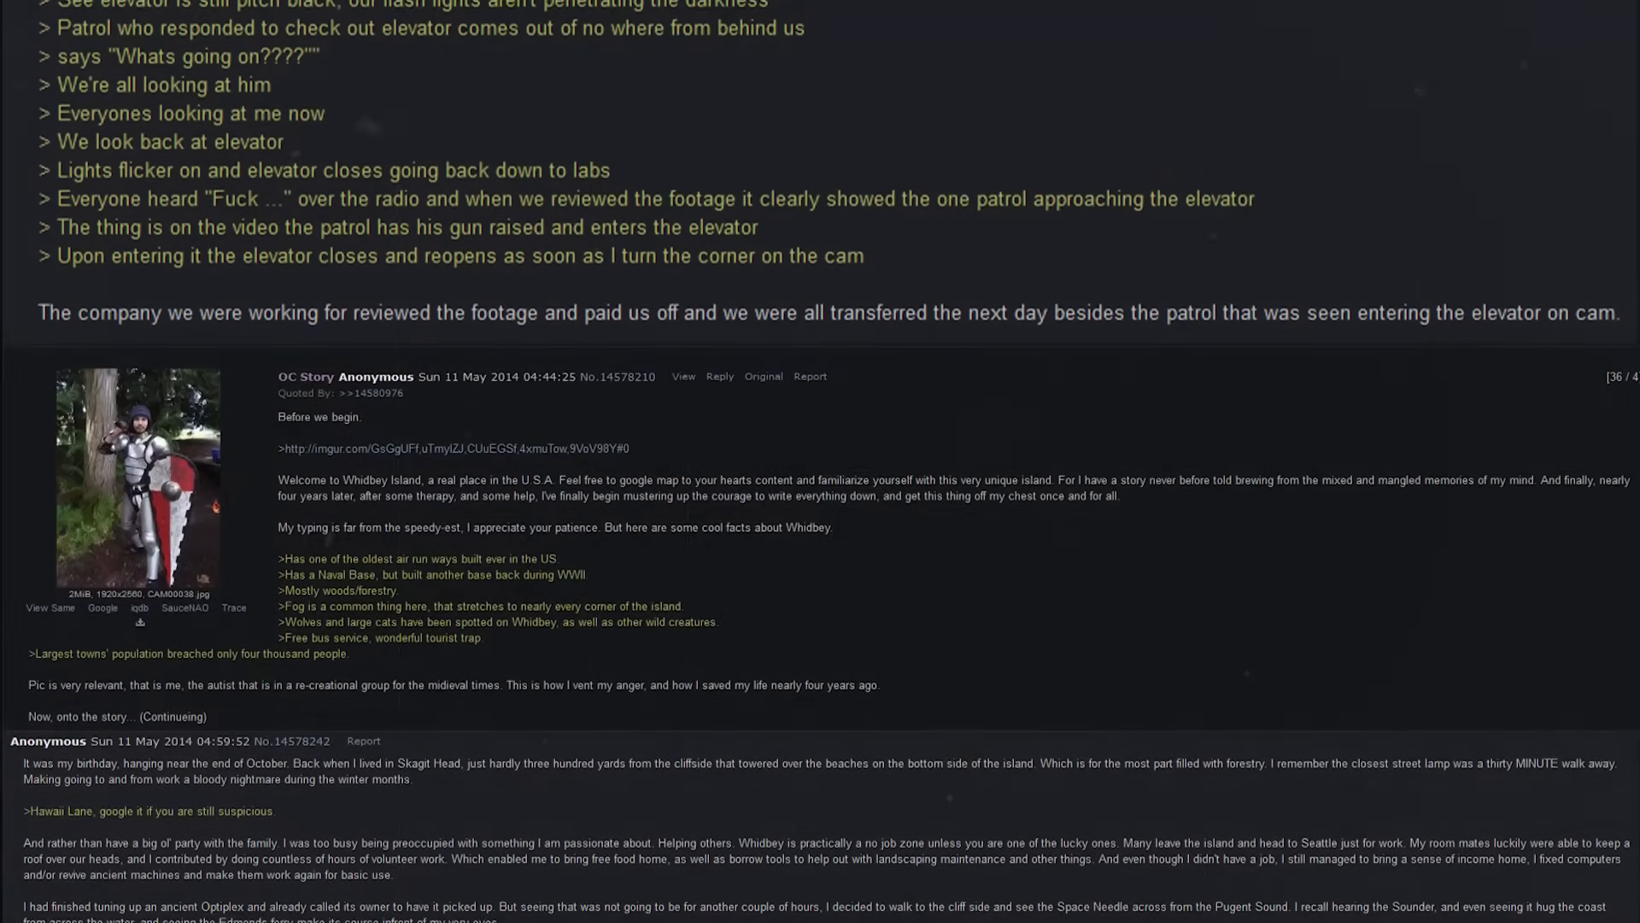
pyautogui.scroll(-3)
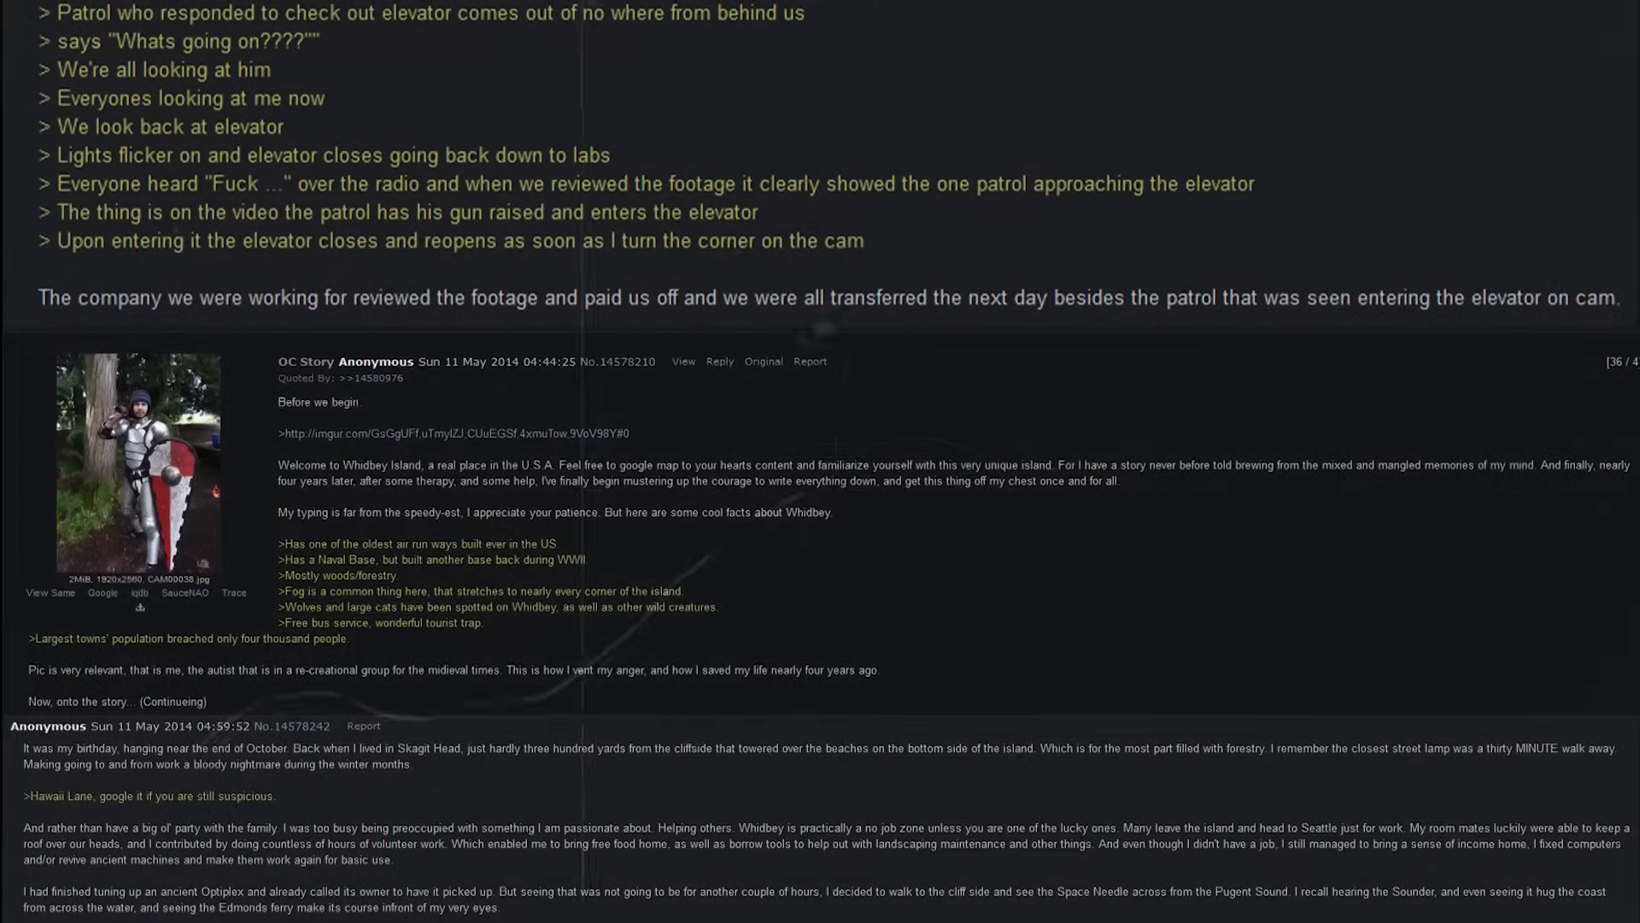
pyautogui.scroll(-3)
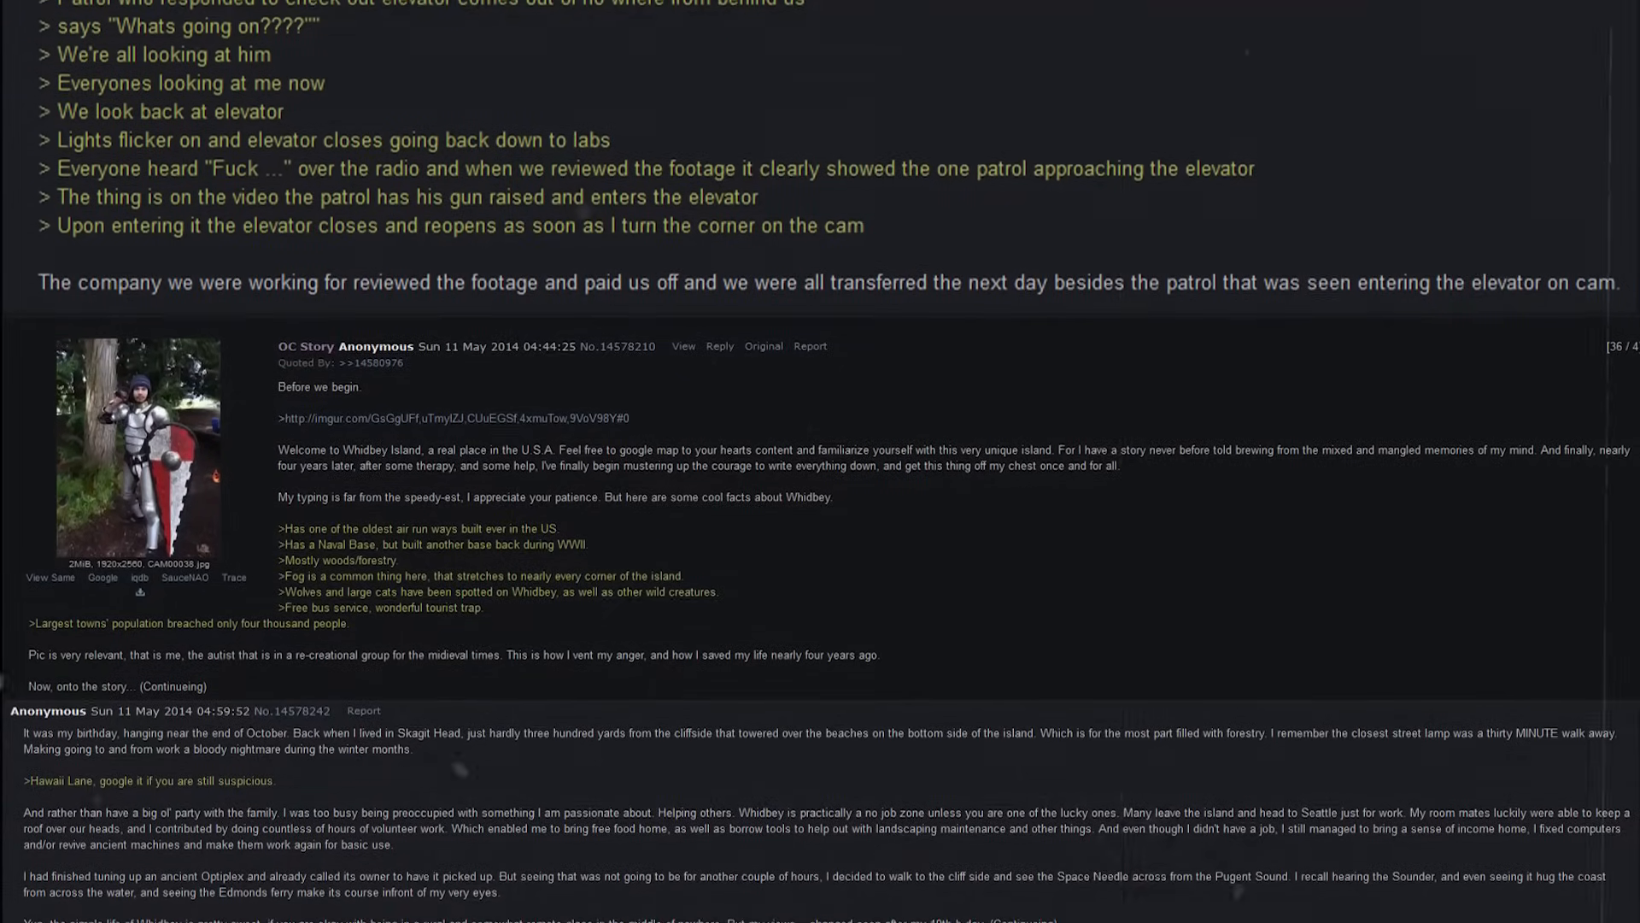
pyautogui.scroll(-3)
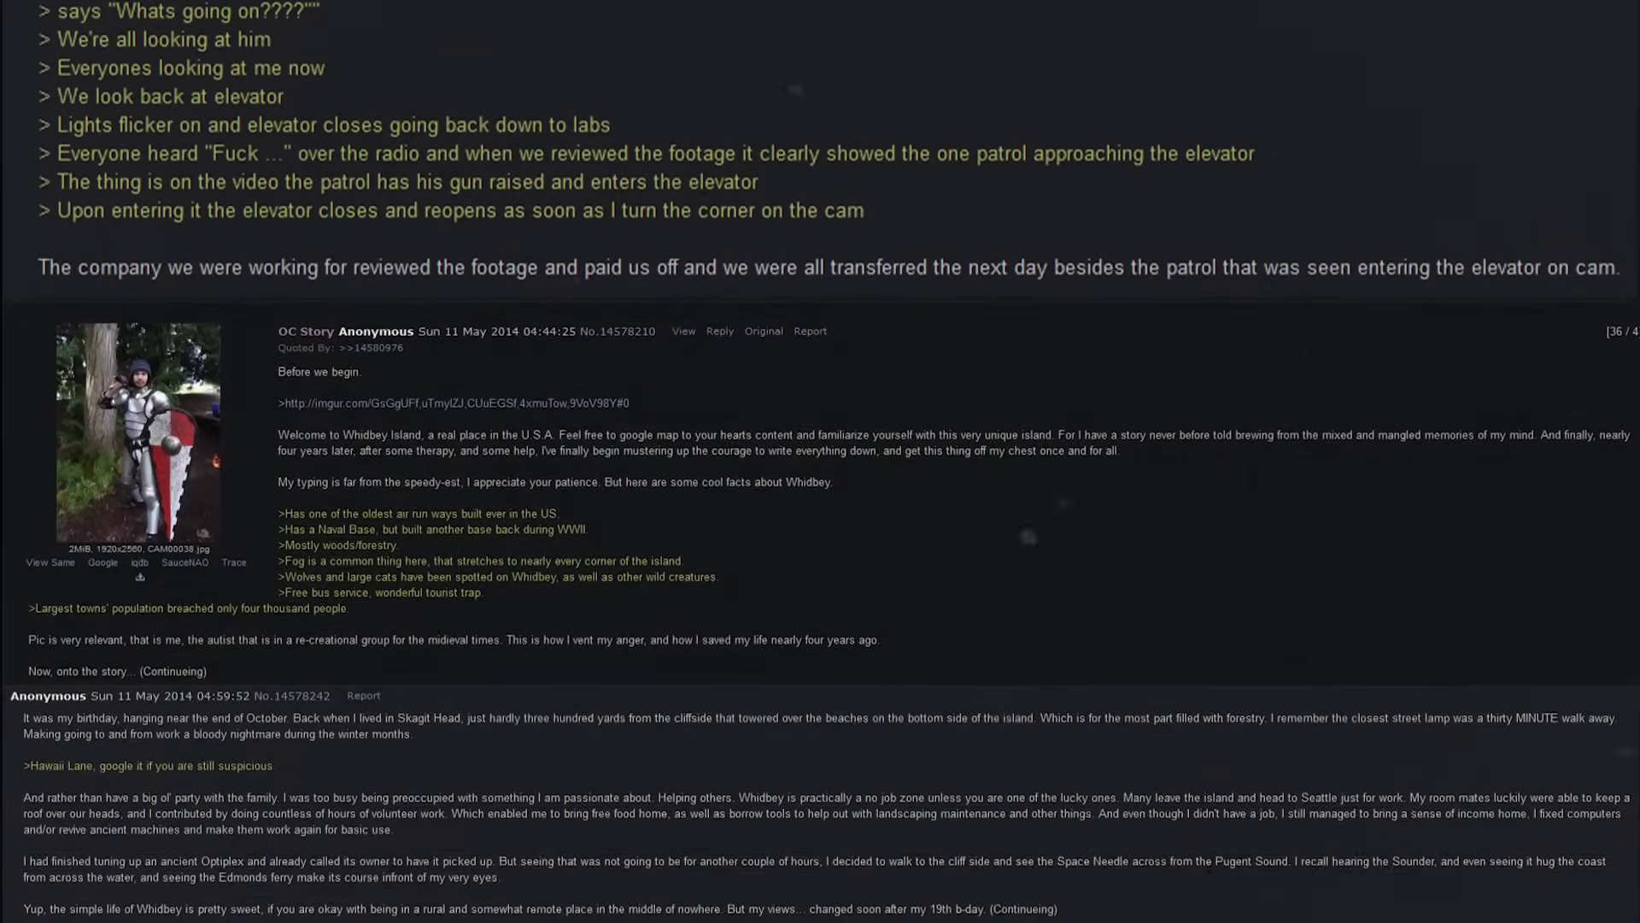
pyautogui.scroll(-3)
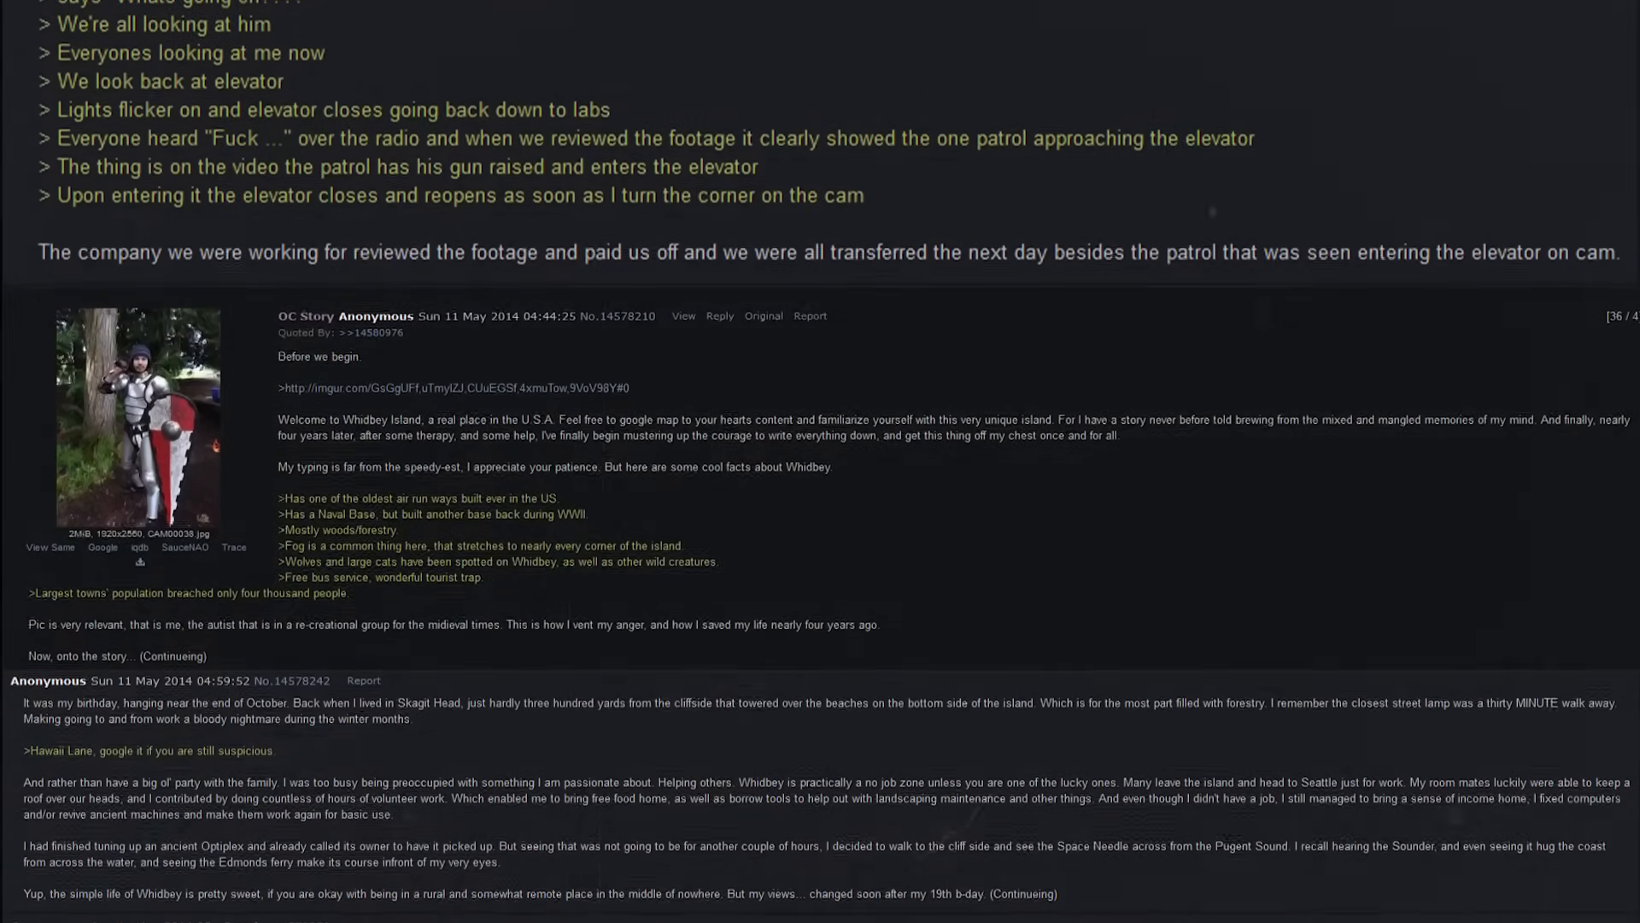
pyautogui.scroll(-3)
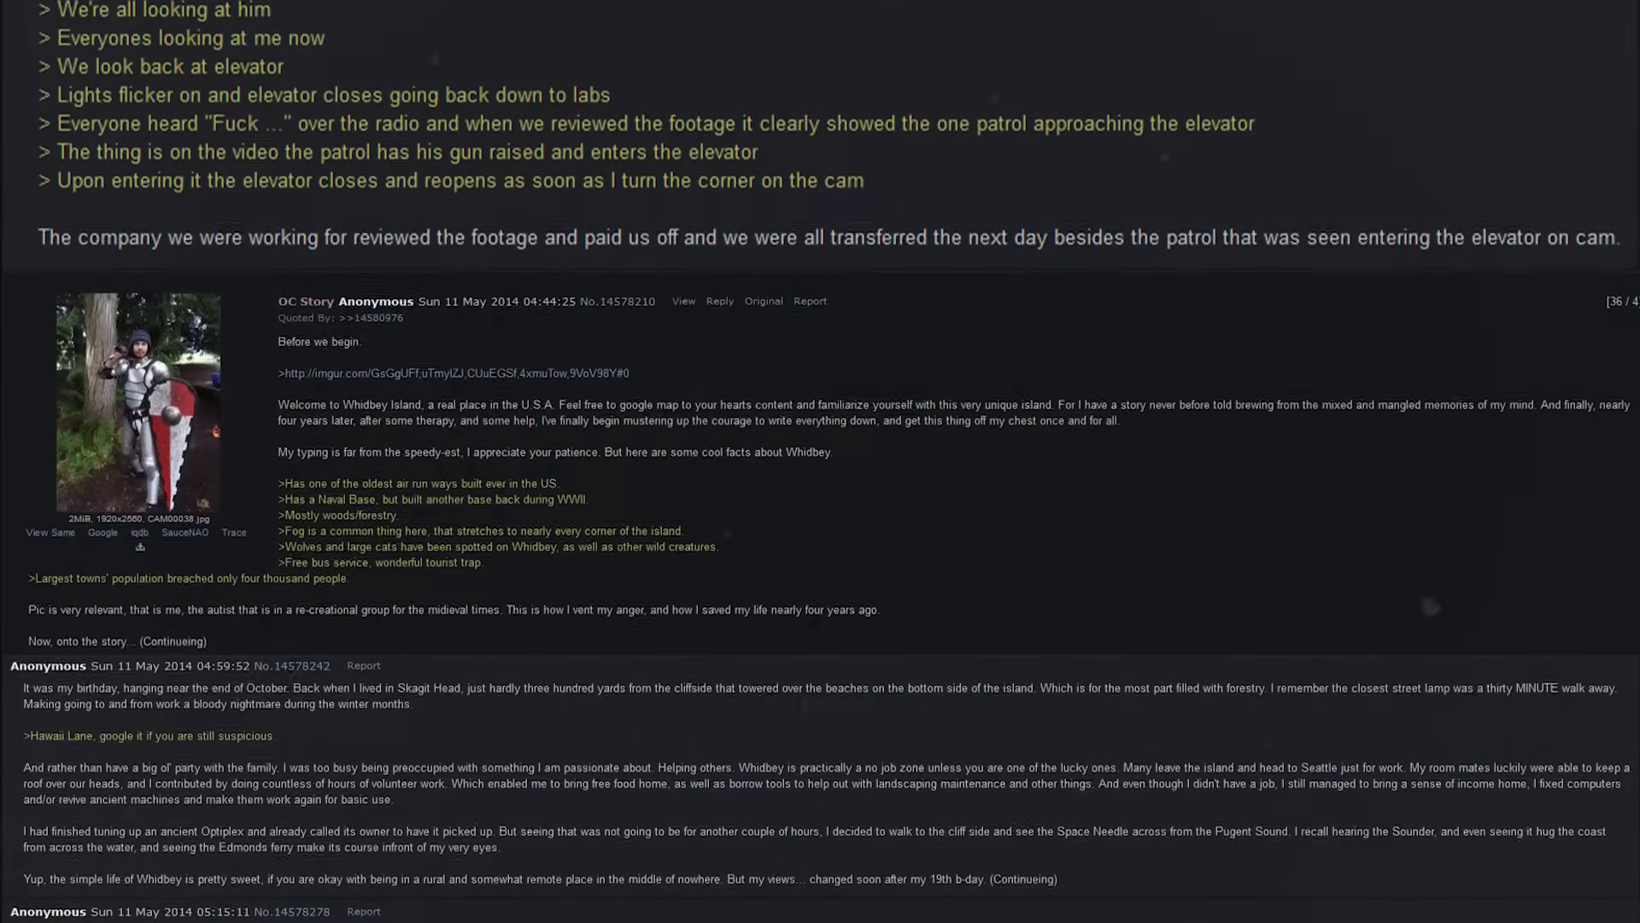
pyautogui.scroll(-3)
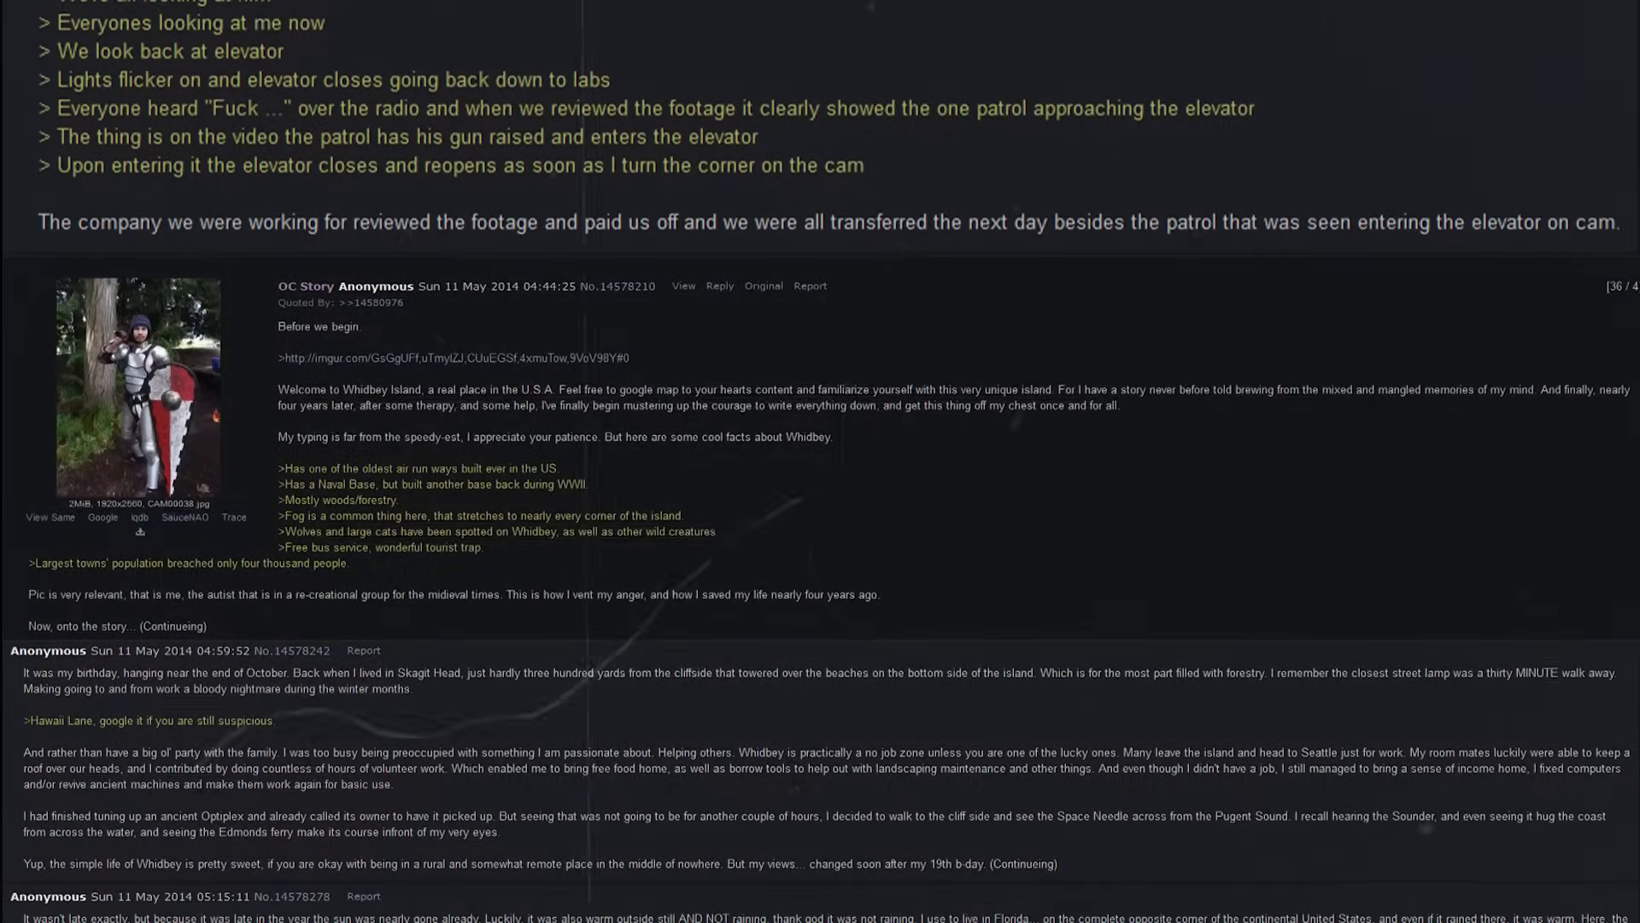
pyautogui.scroll(-3)
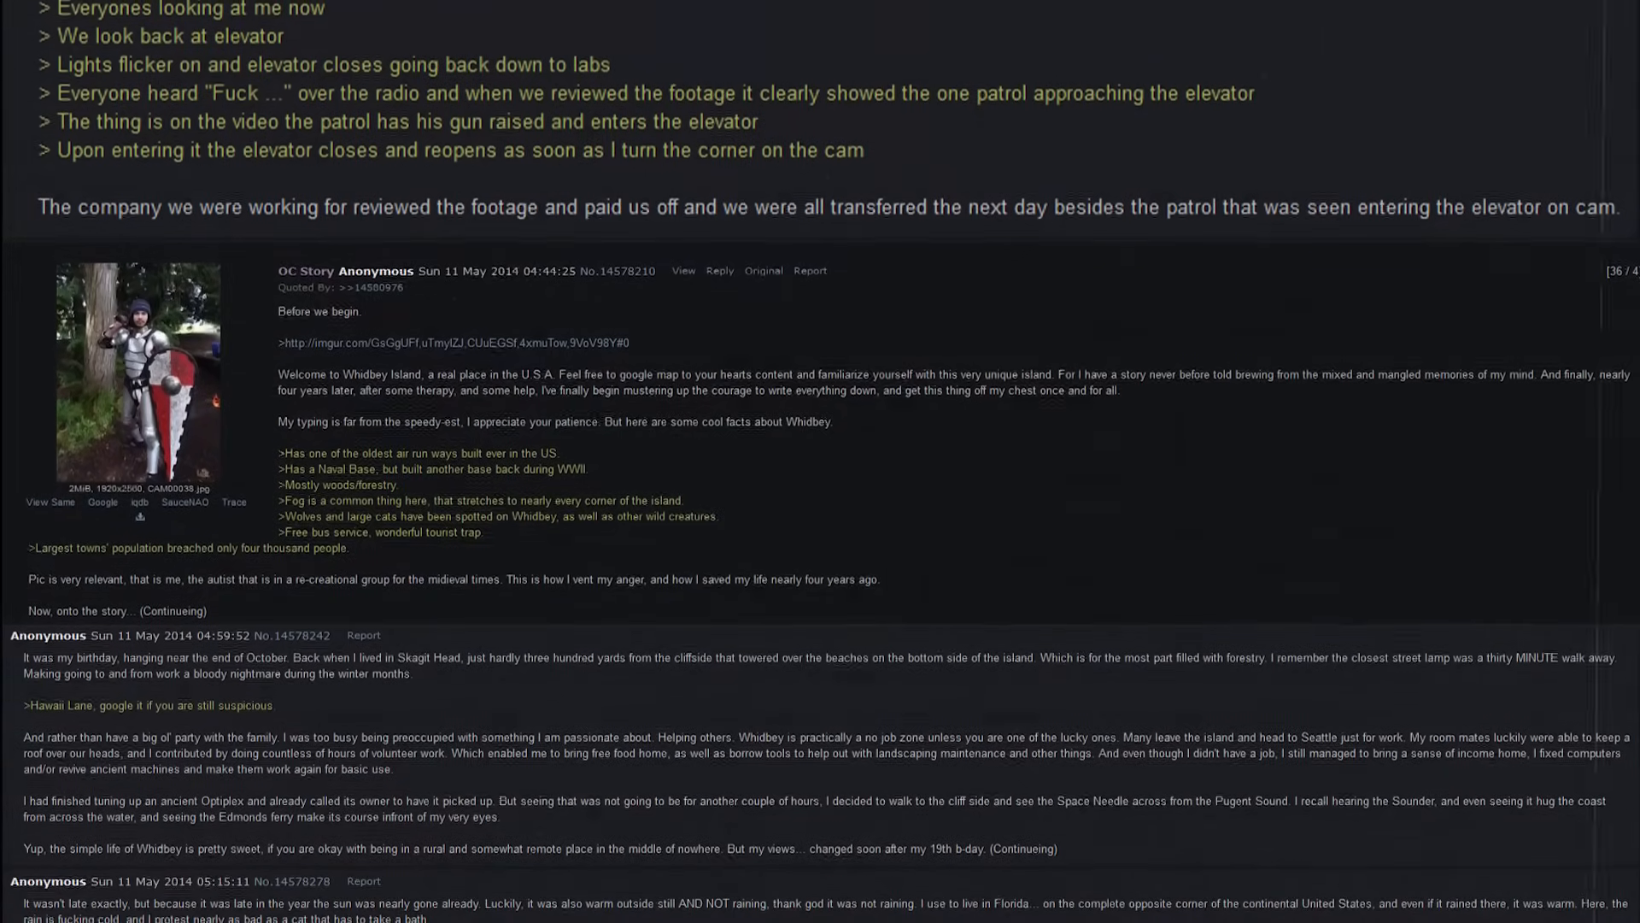
pyautogui.scroll(-3)
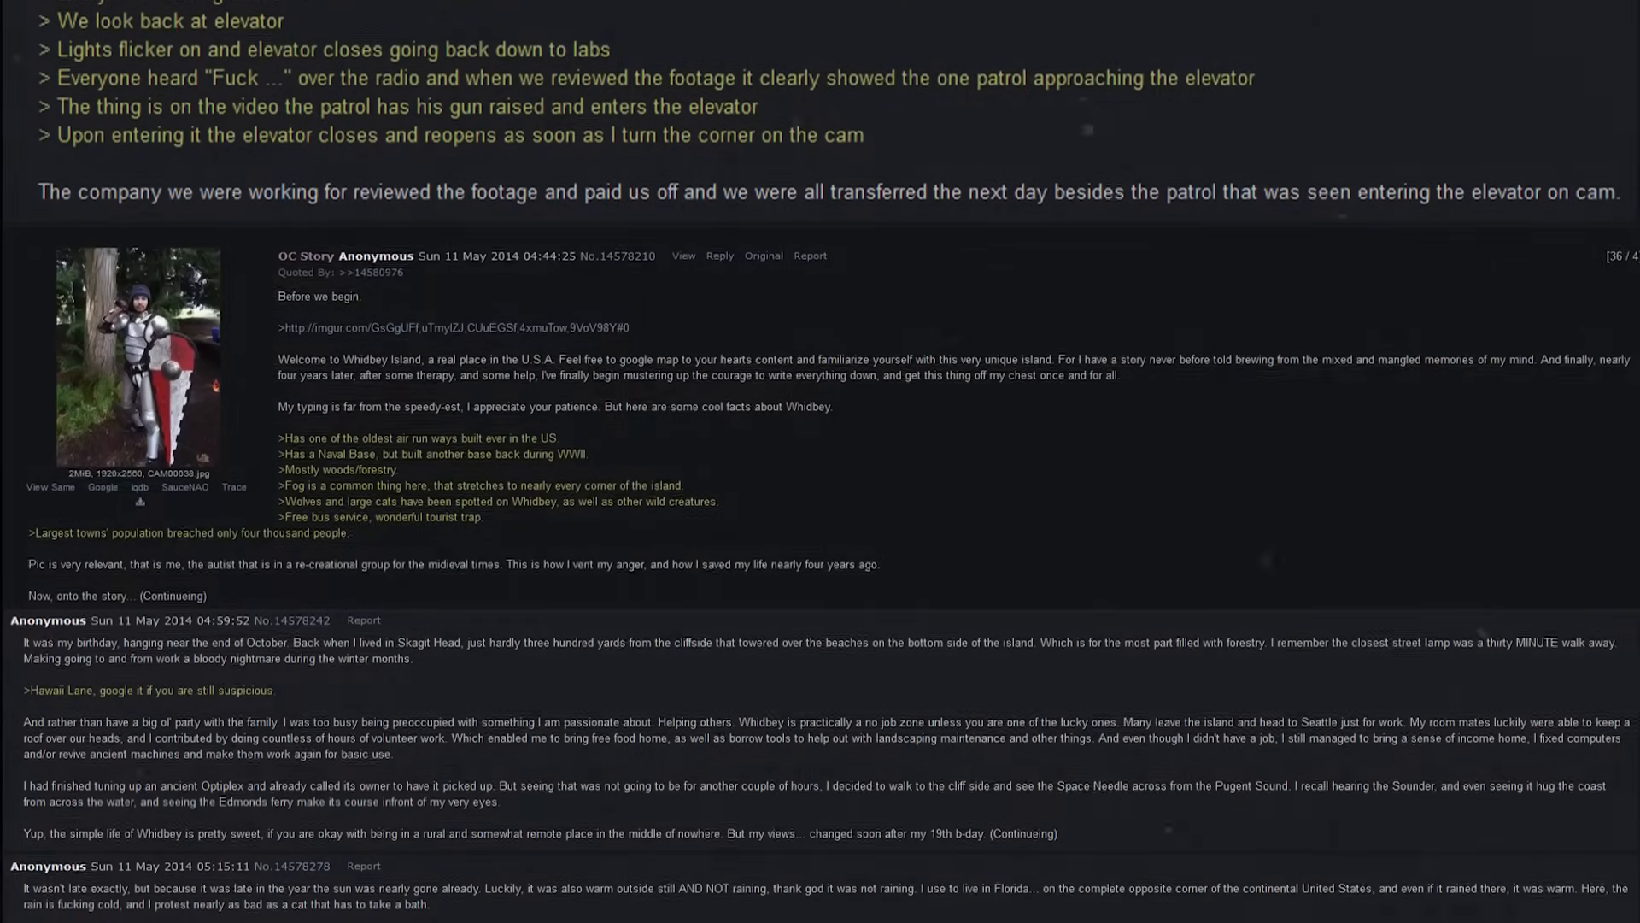
pyautogui.scroll(-3)
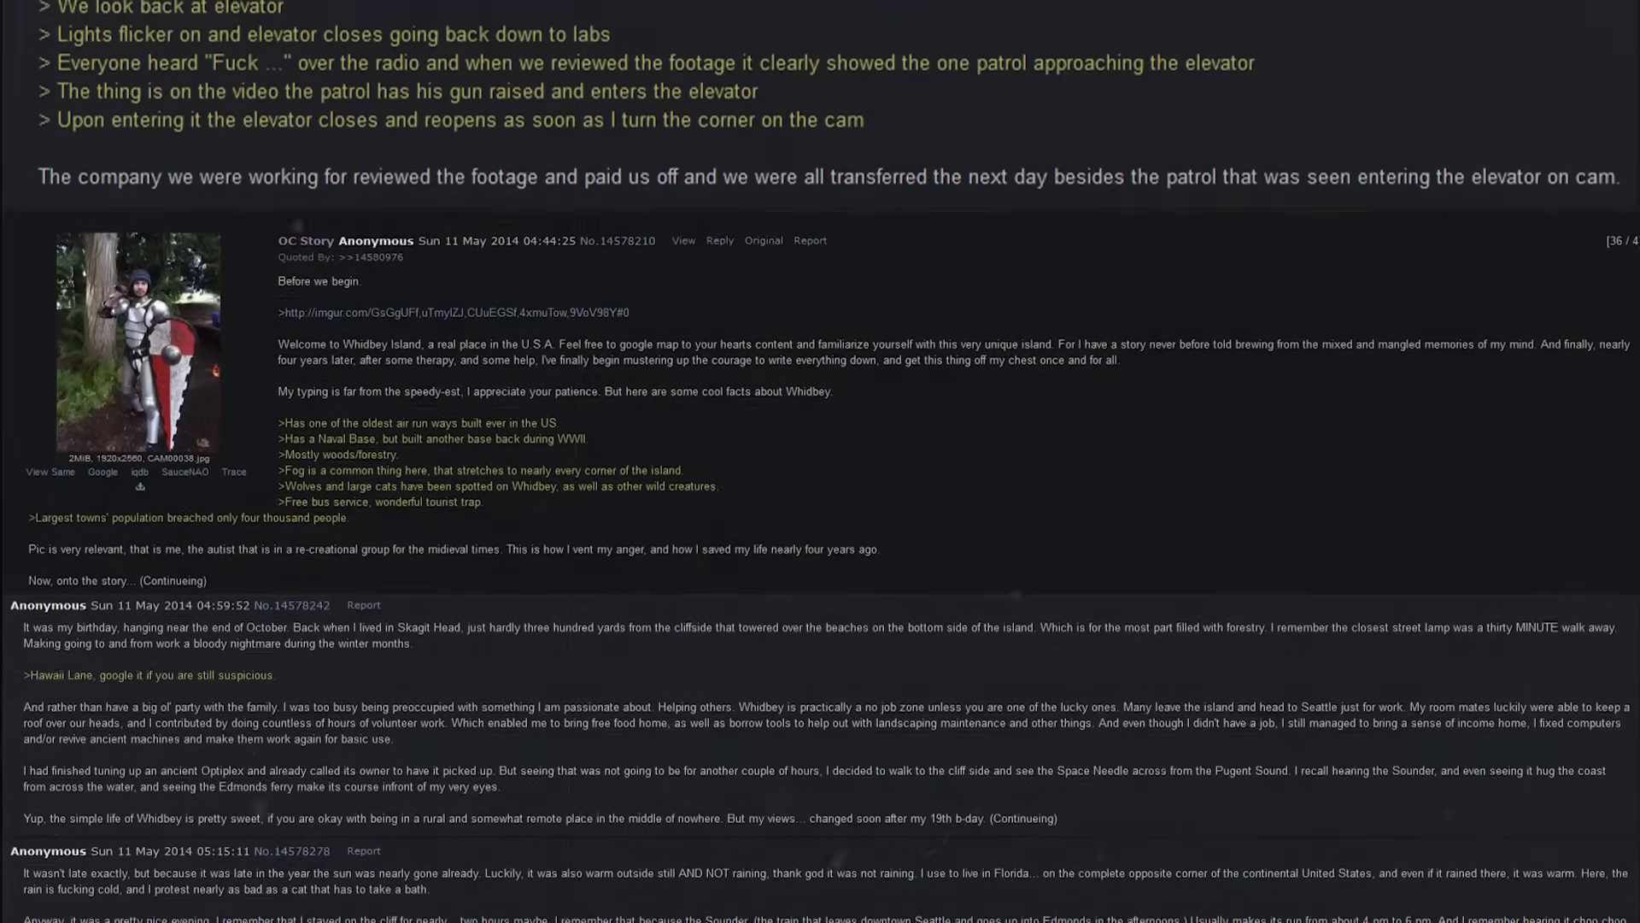
pyautogui.scroll(-3)
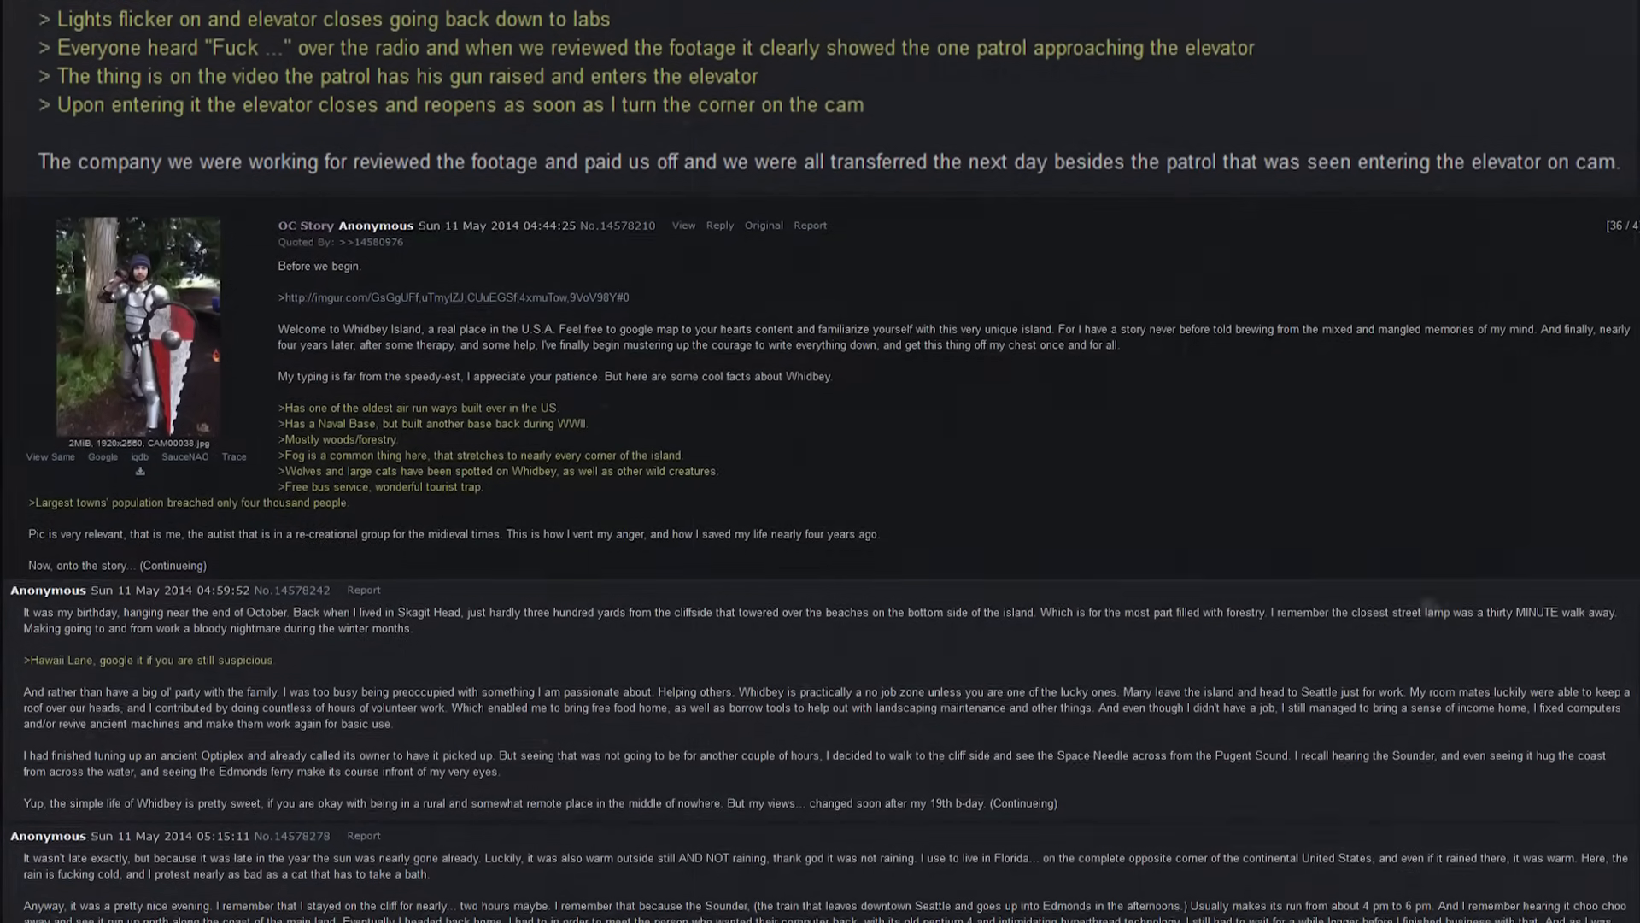
pyautogui.scroll(-3)
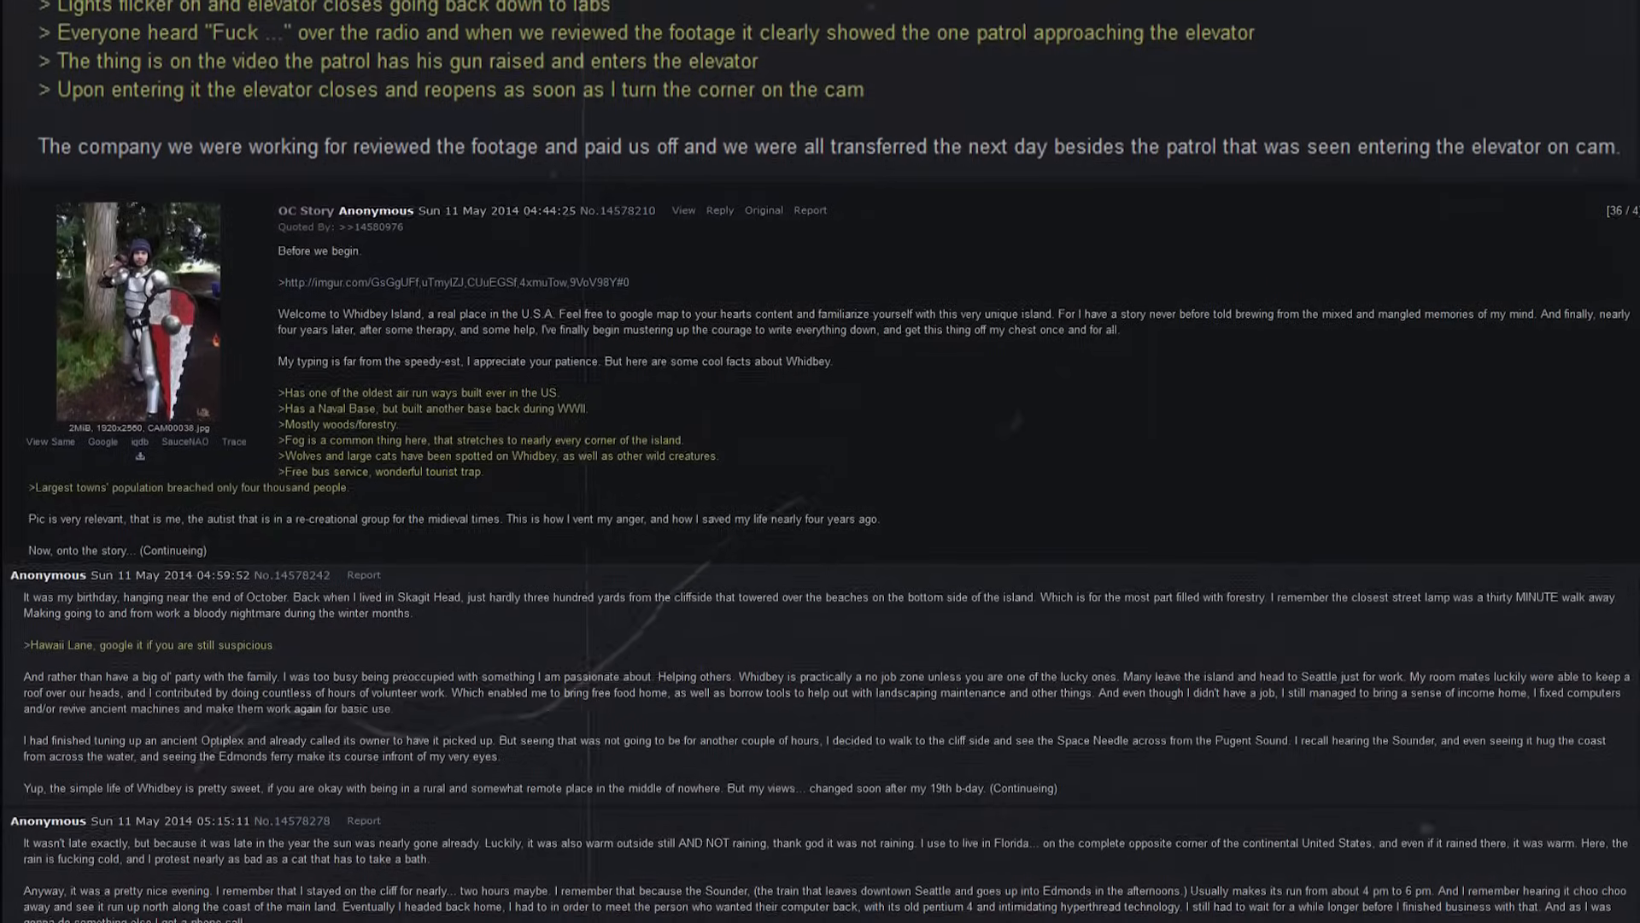
pyautogui.scroll(-3)
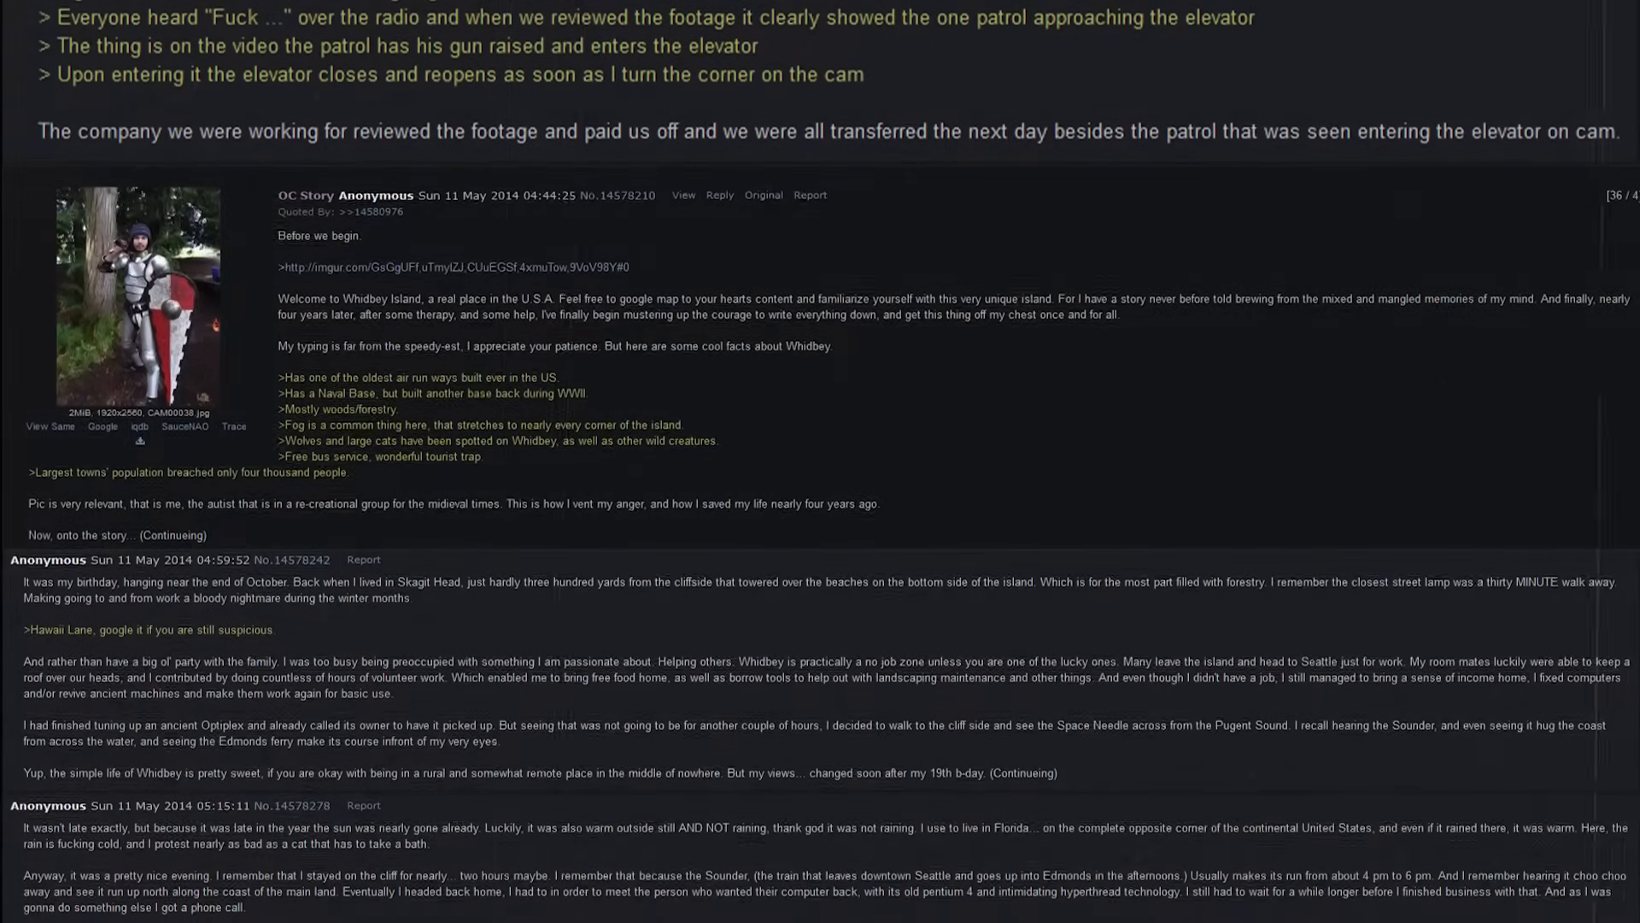
pyautogui.scroll(-3)
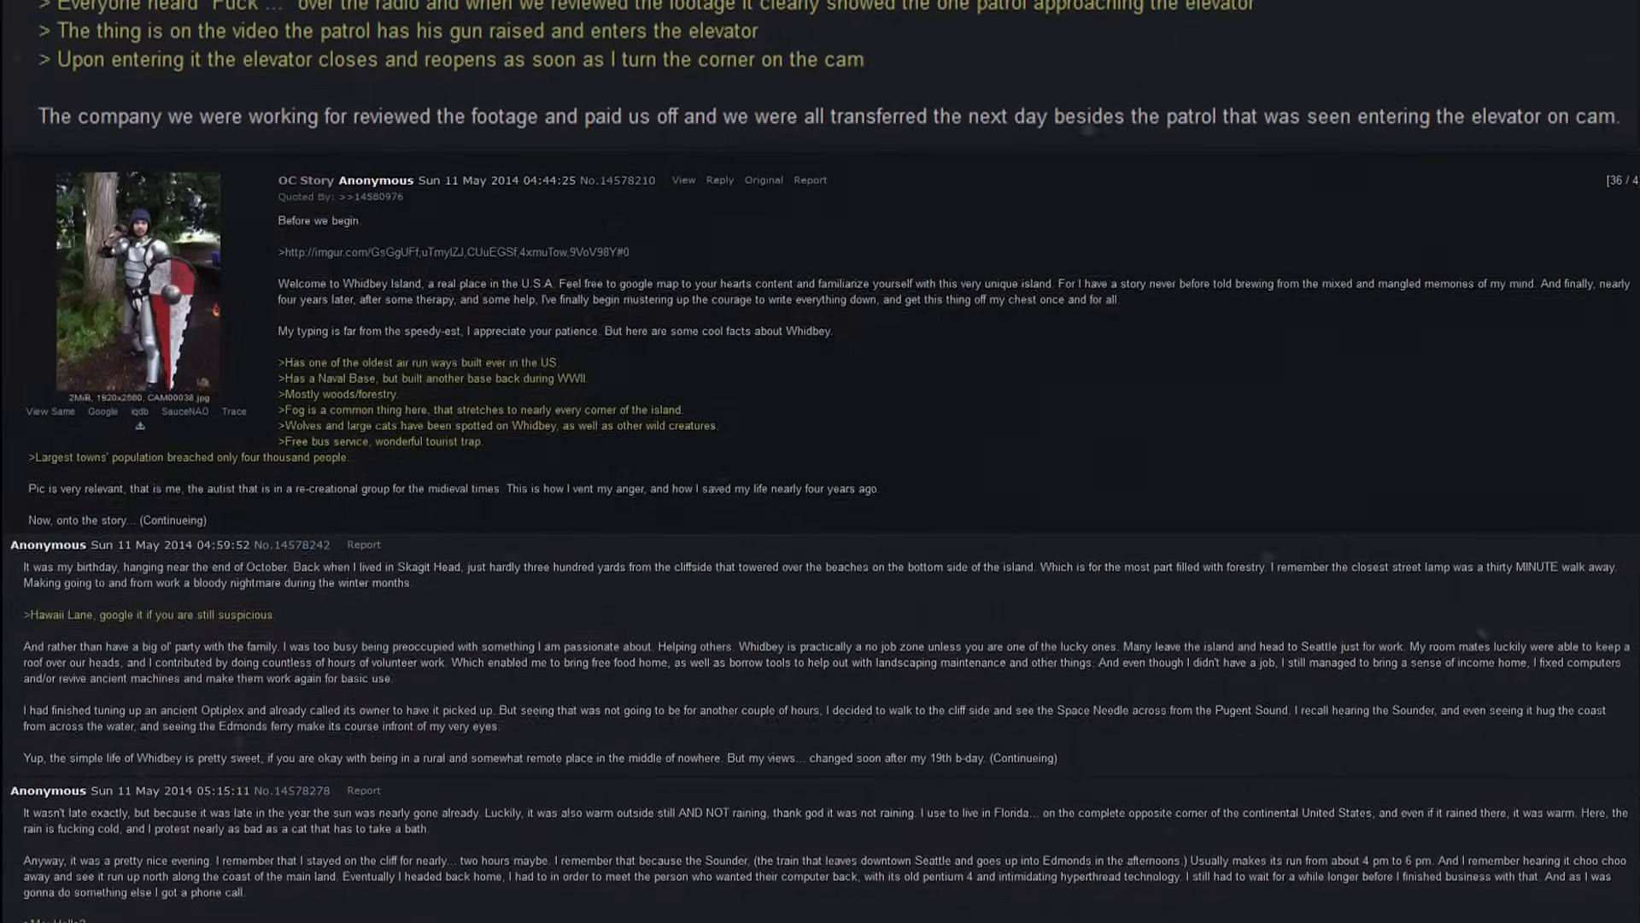
pyautogui.scroll(-3)
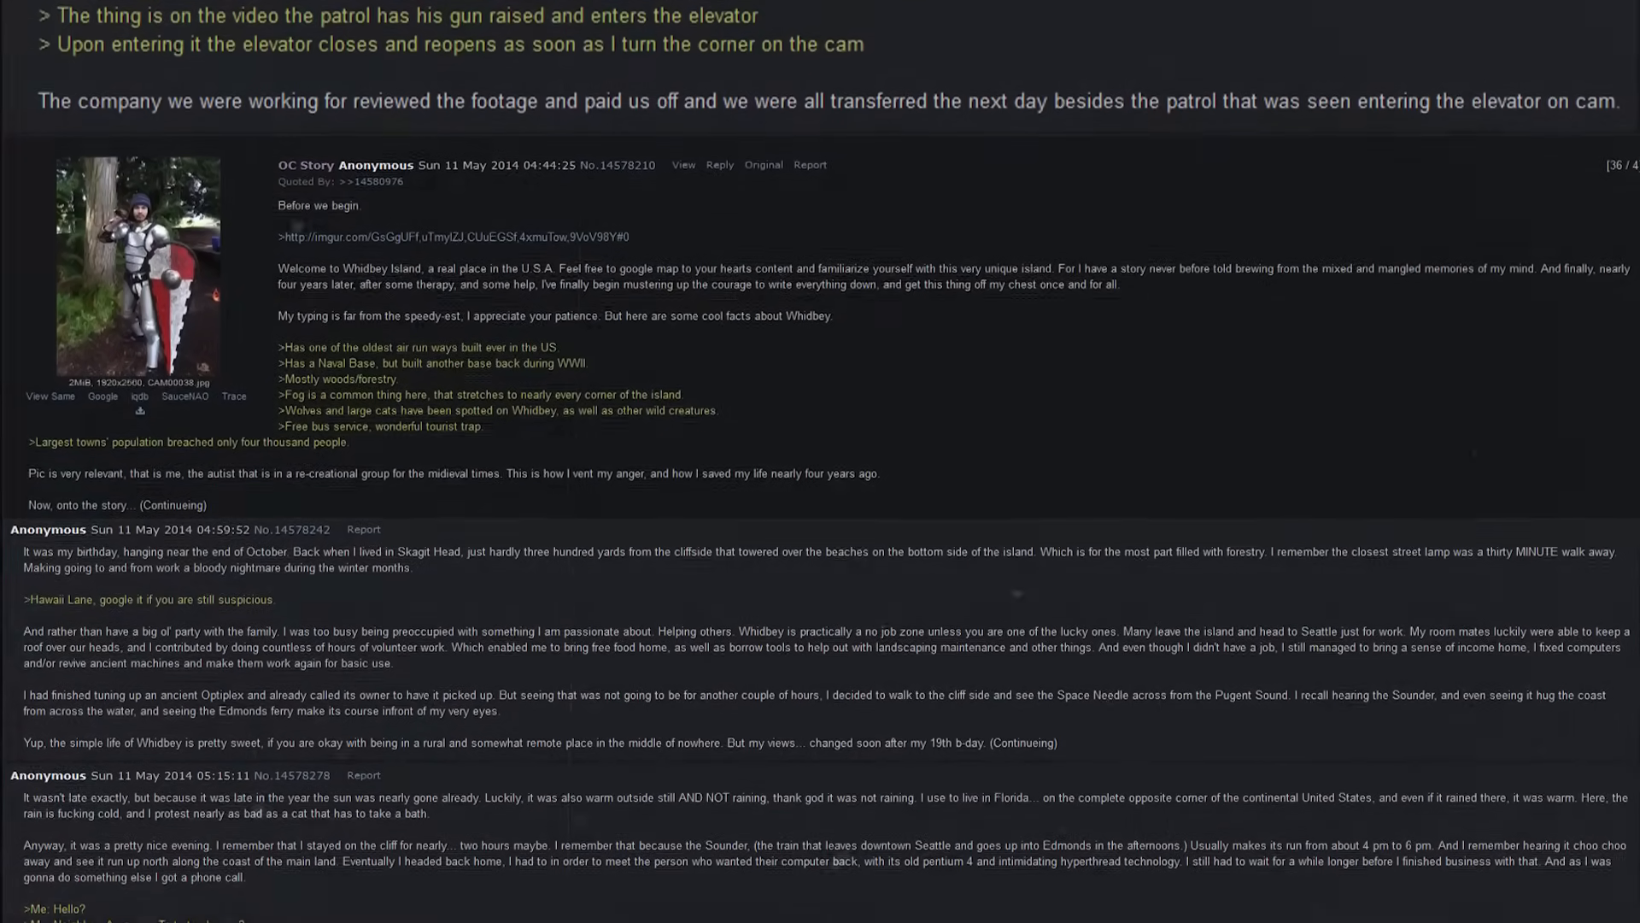
pyautogui.scroll(-3)
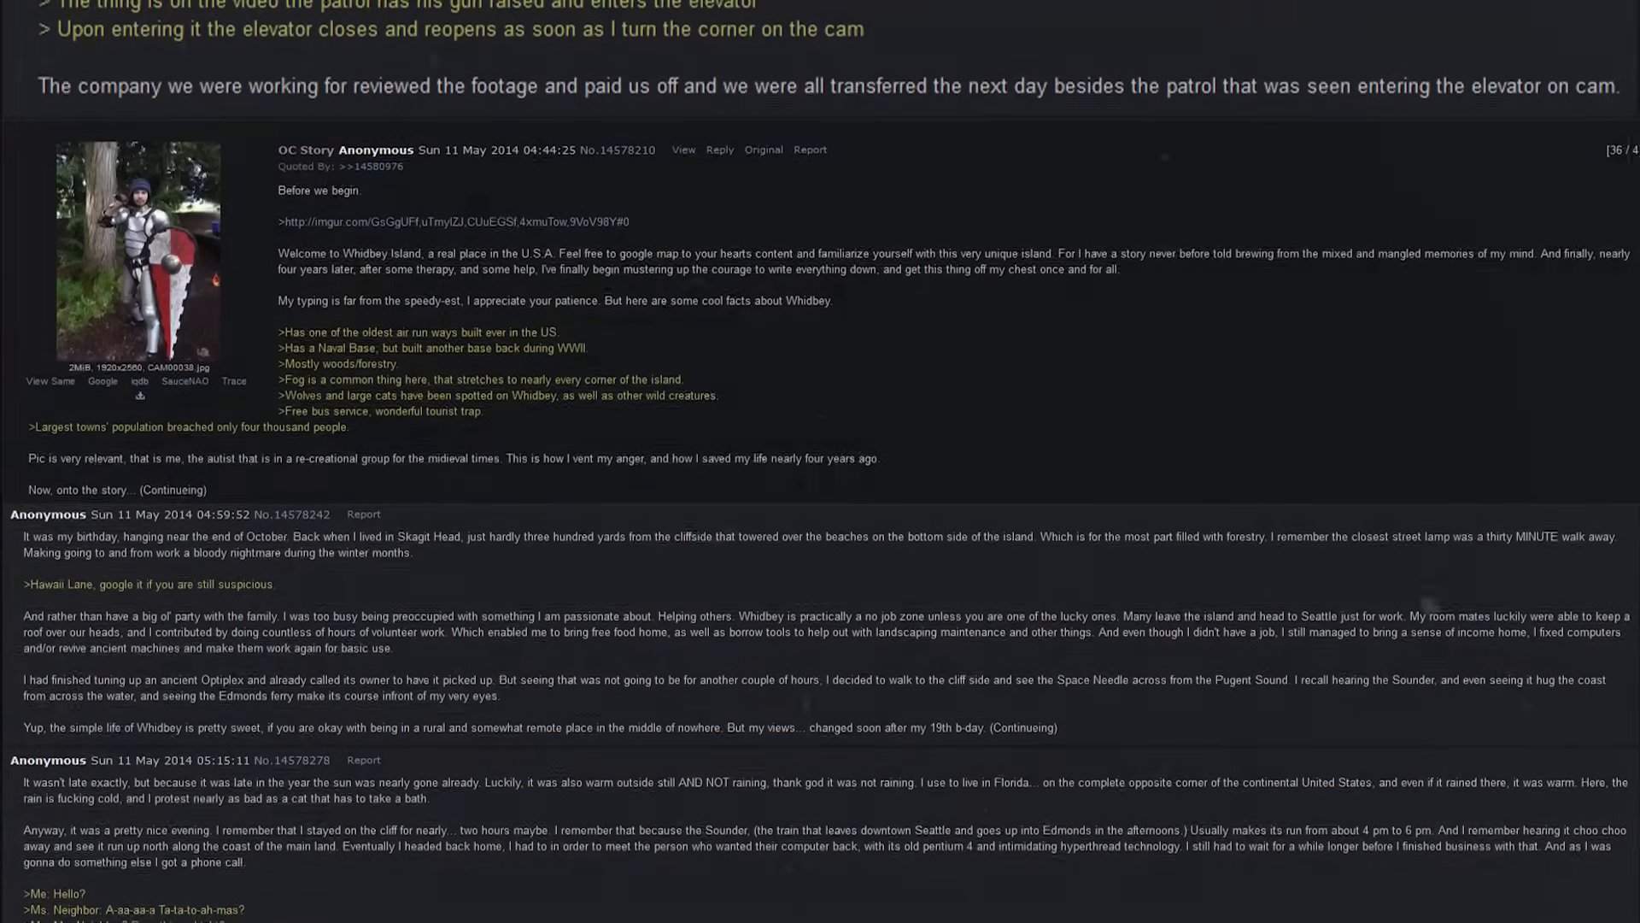
pyautogui.scroll(-3)
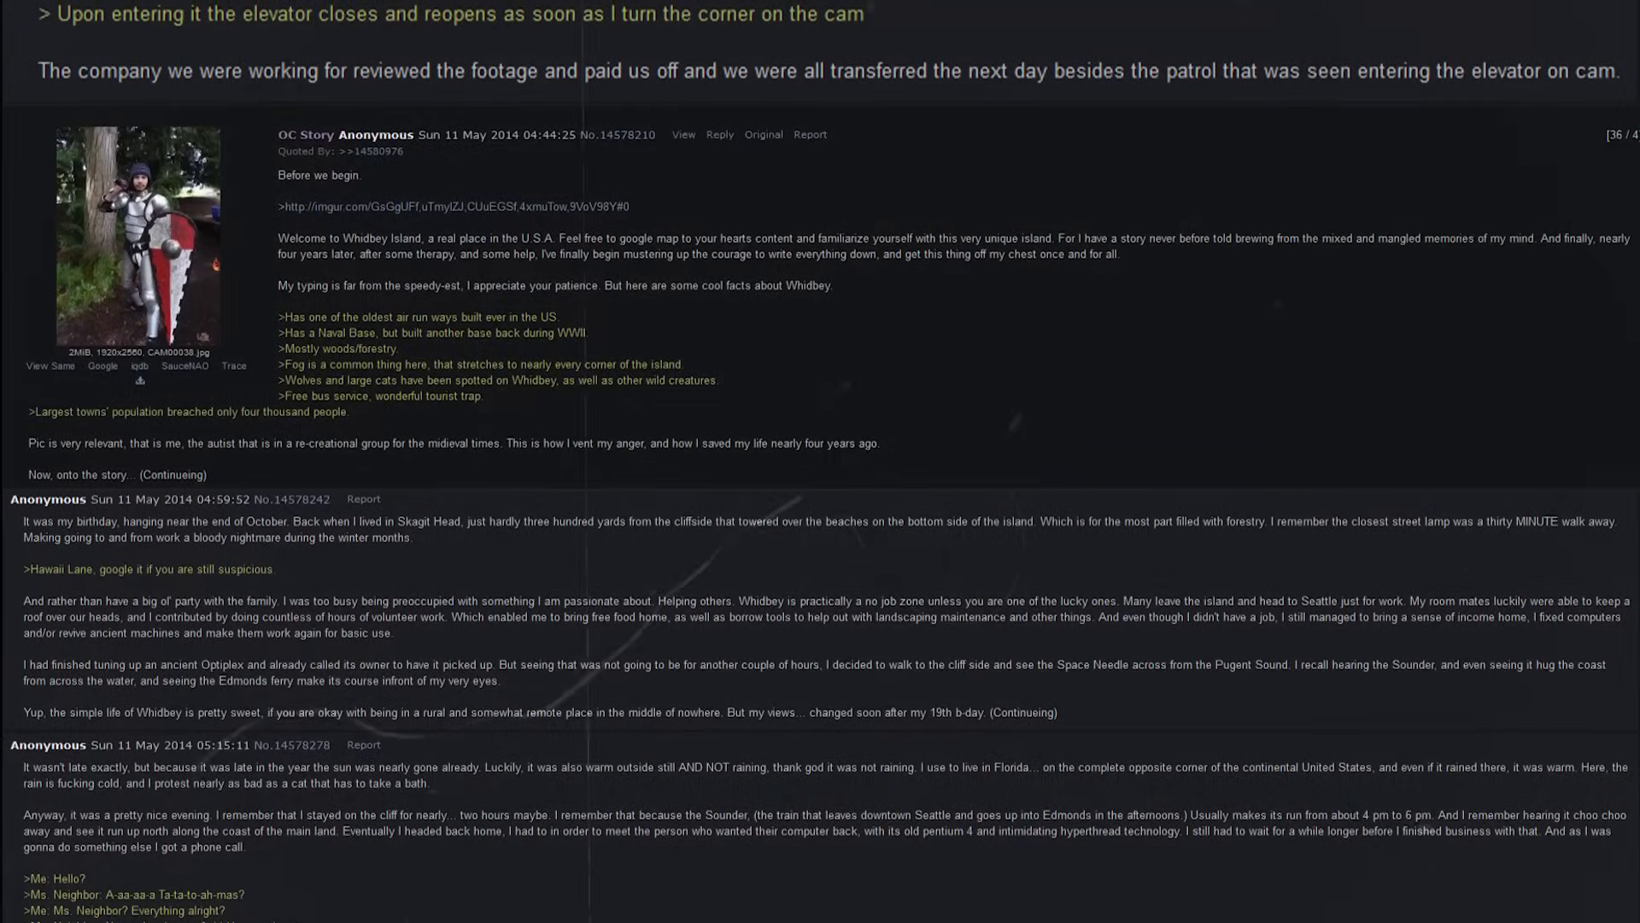
pyautogui.scroll(-3)
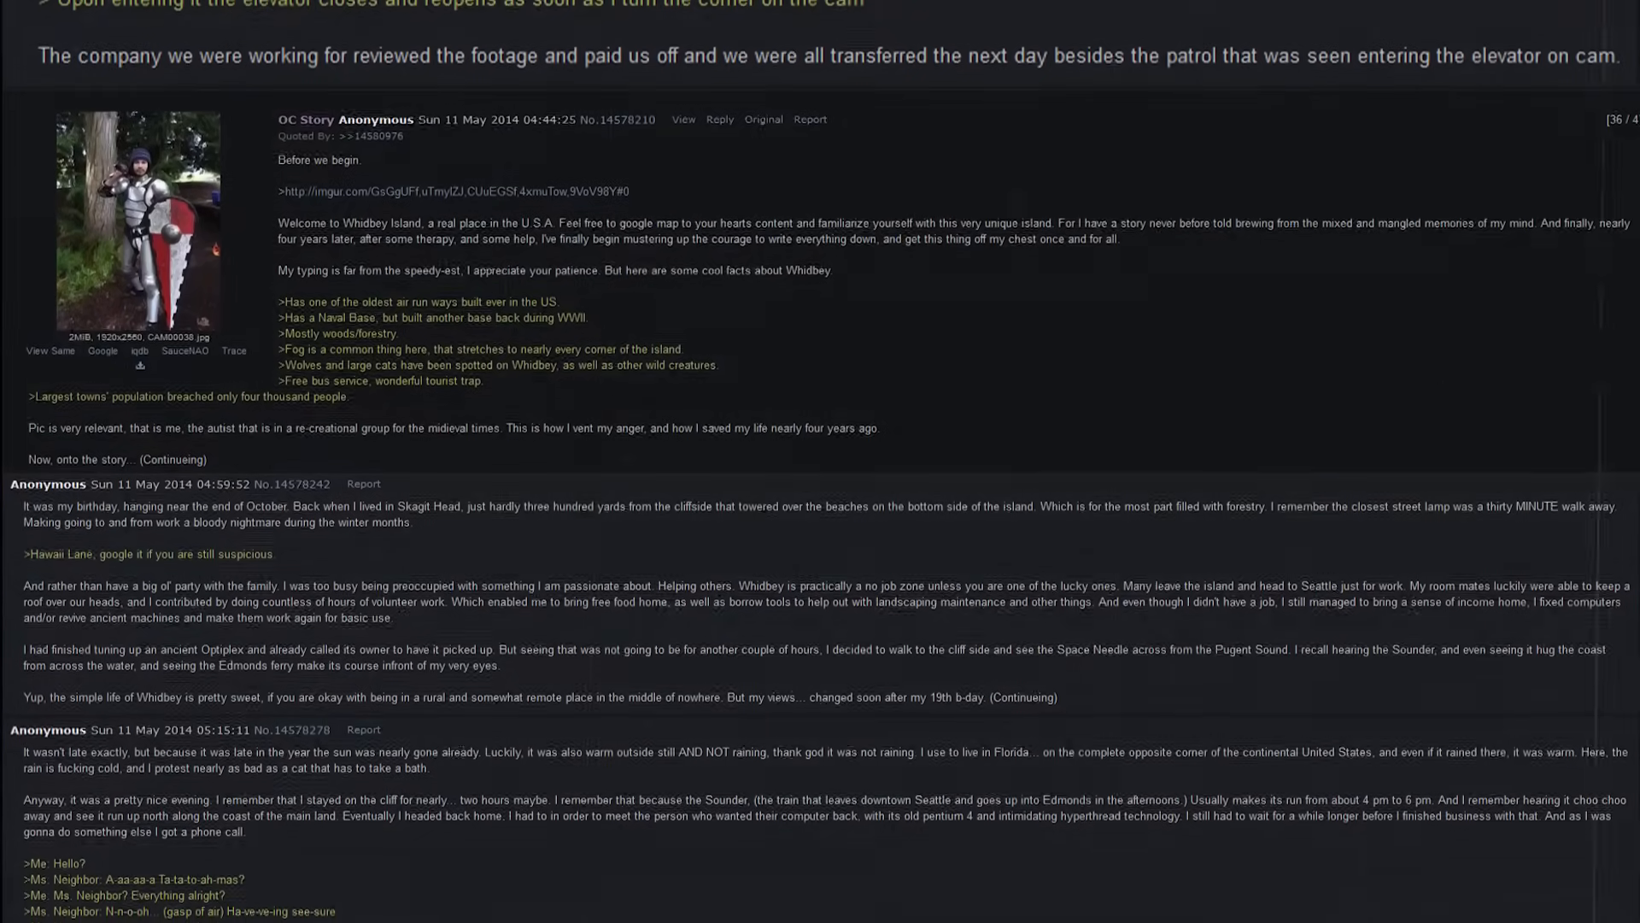
pyautogui.scroll(-3)
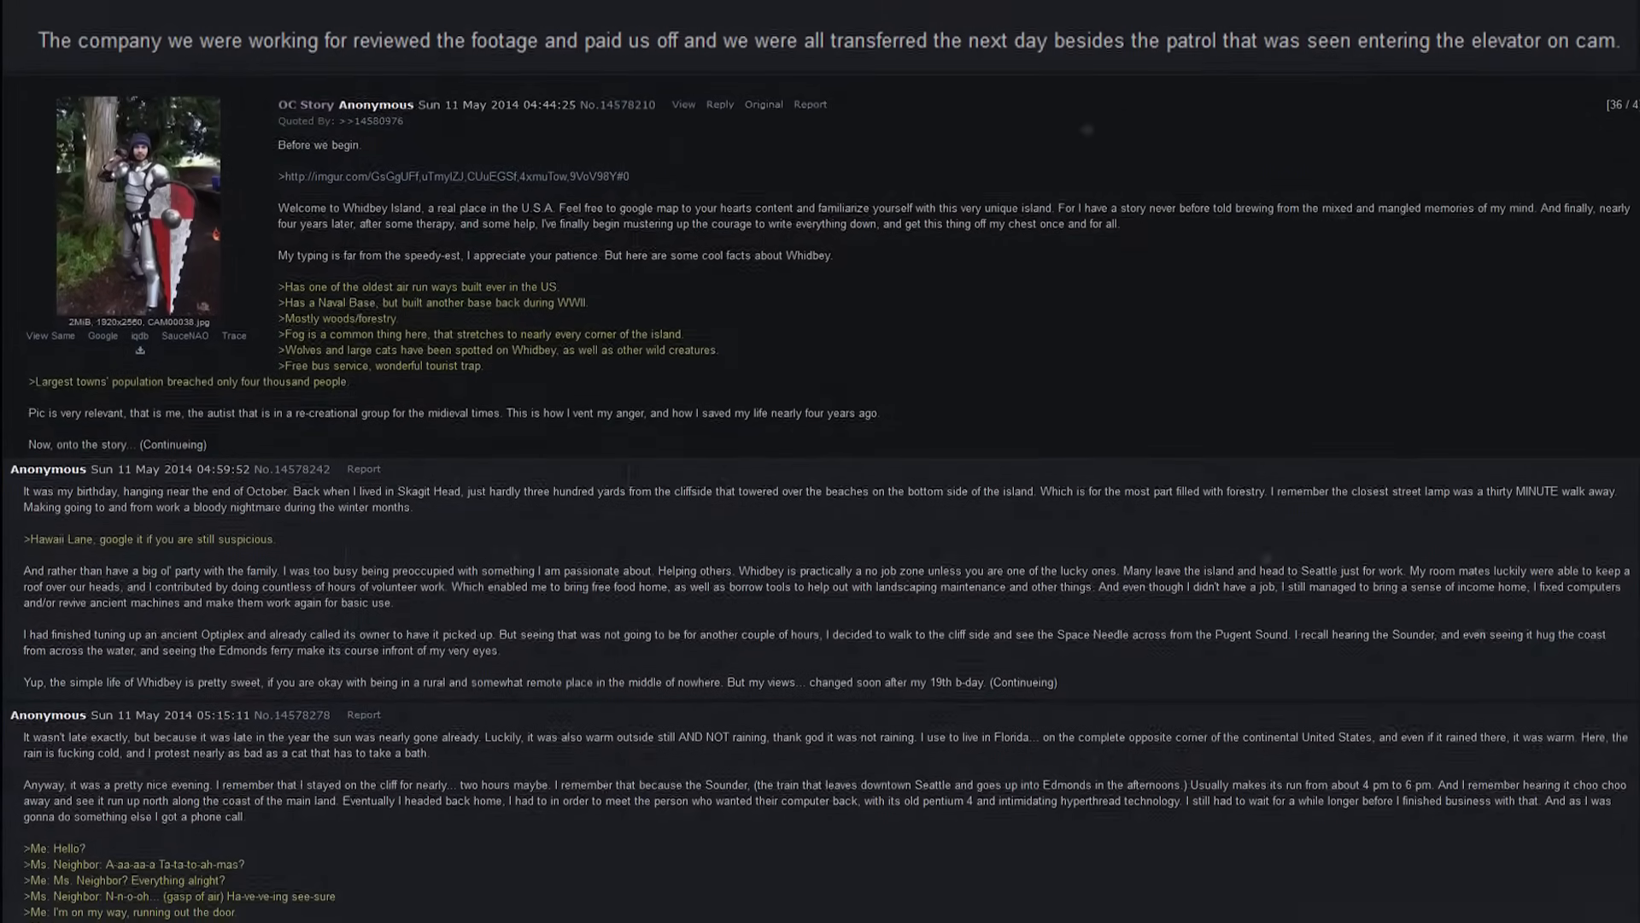
pyautogui.scroll(-3)
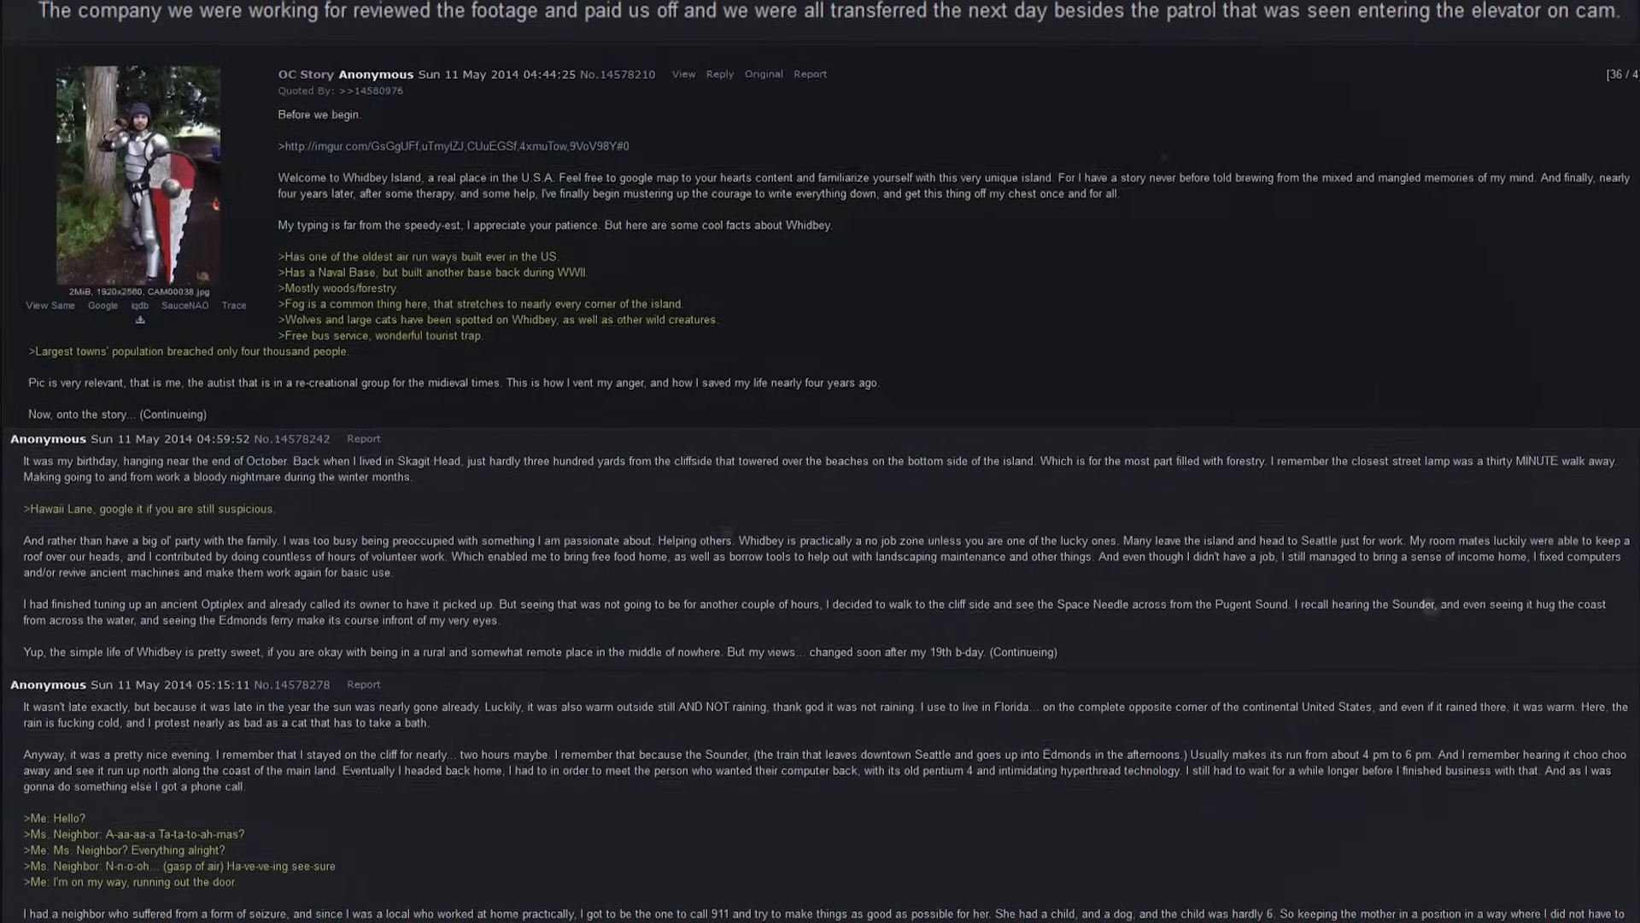
pyautogui.scroll(-3)
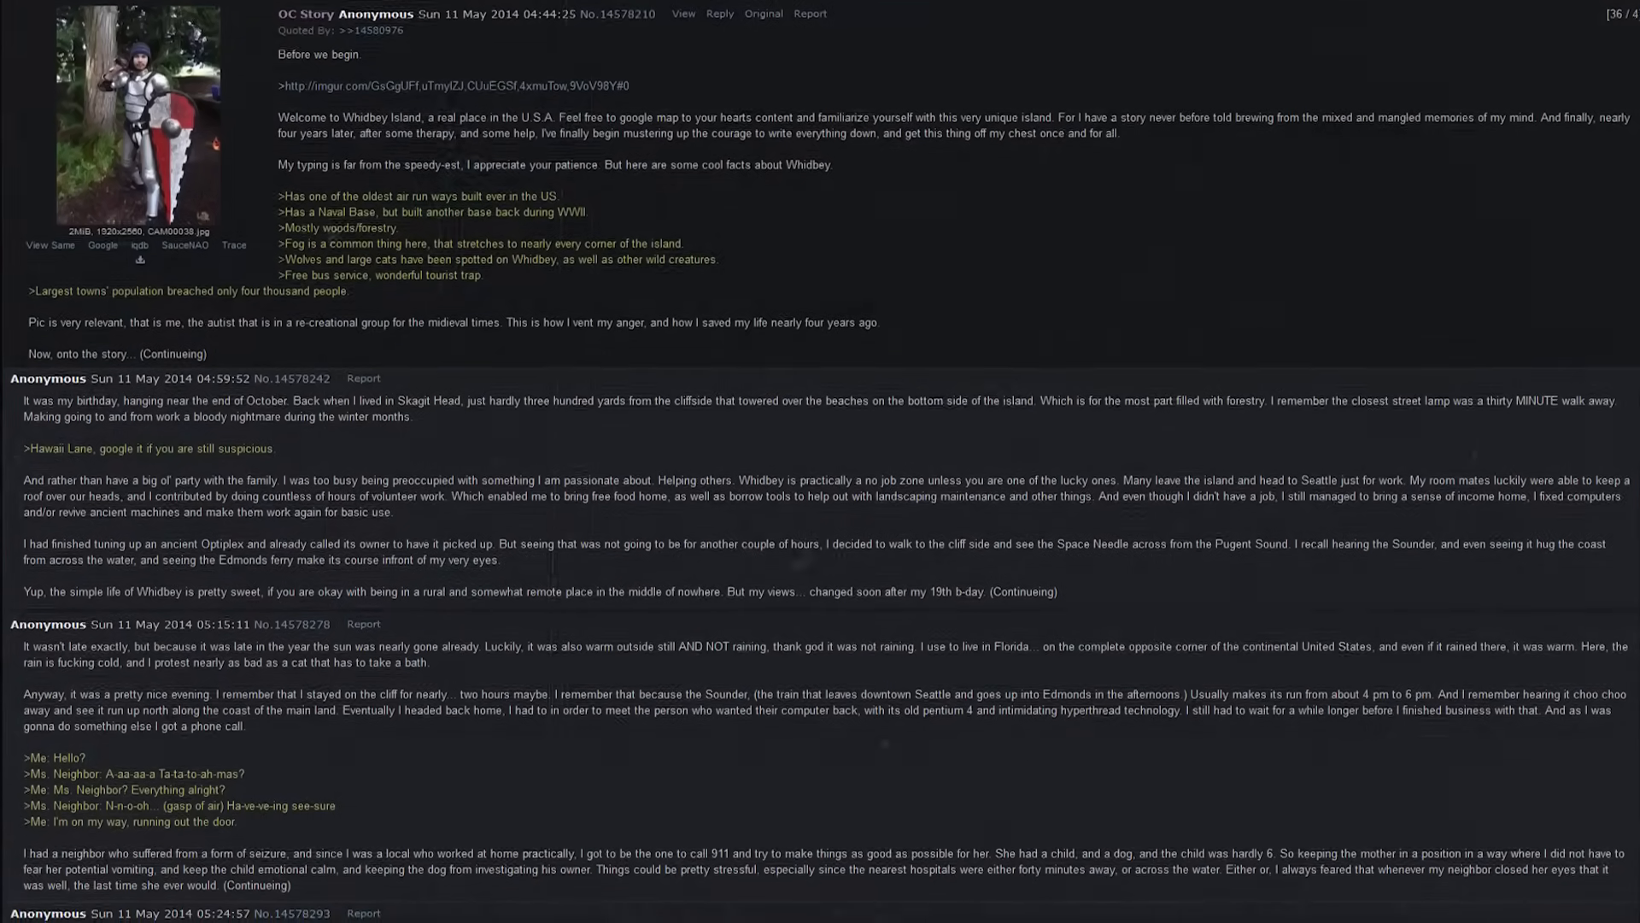
pyautogui.scroll(3)
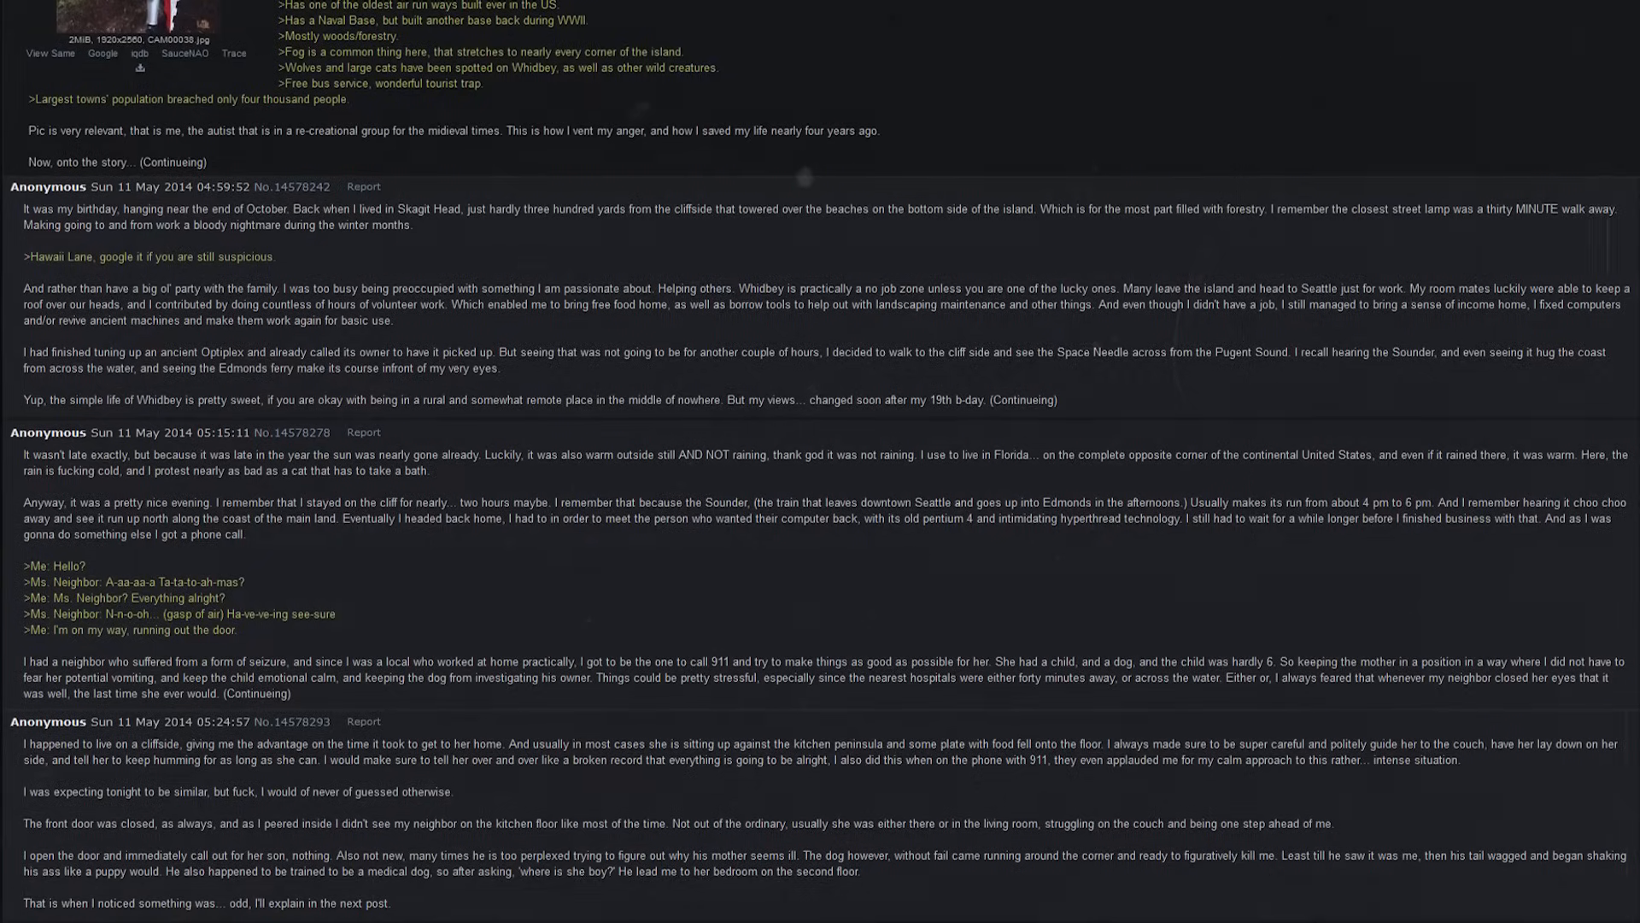
pyautogui.scroll(3)
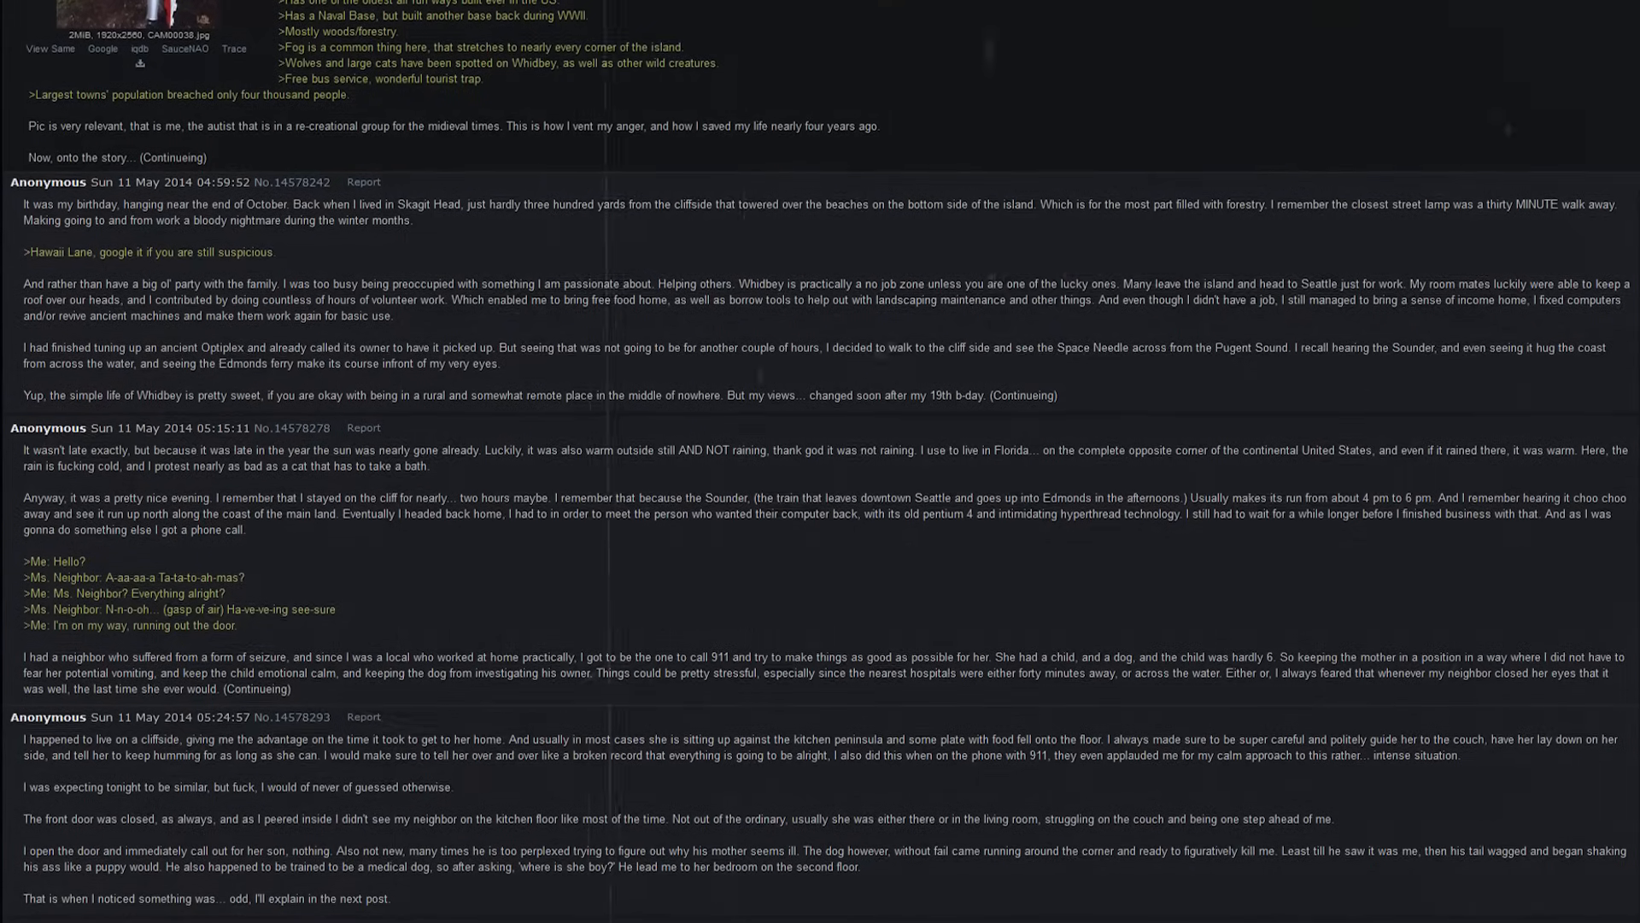
pyautogui.scroll(3)
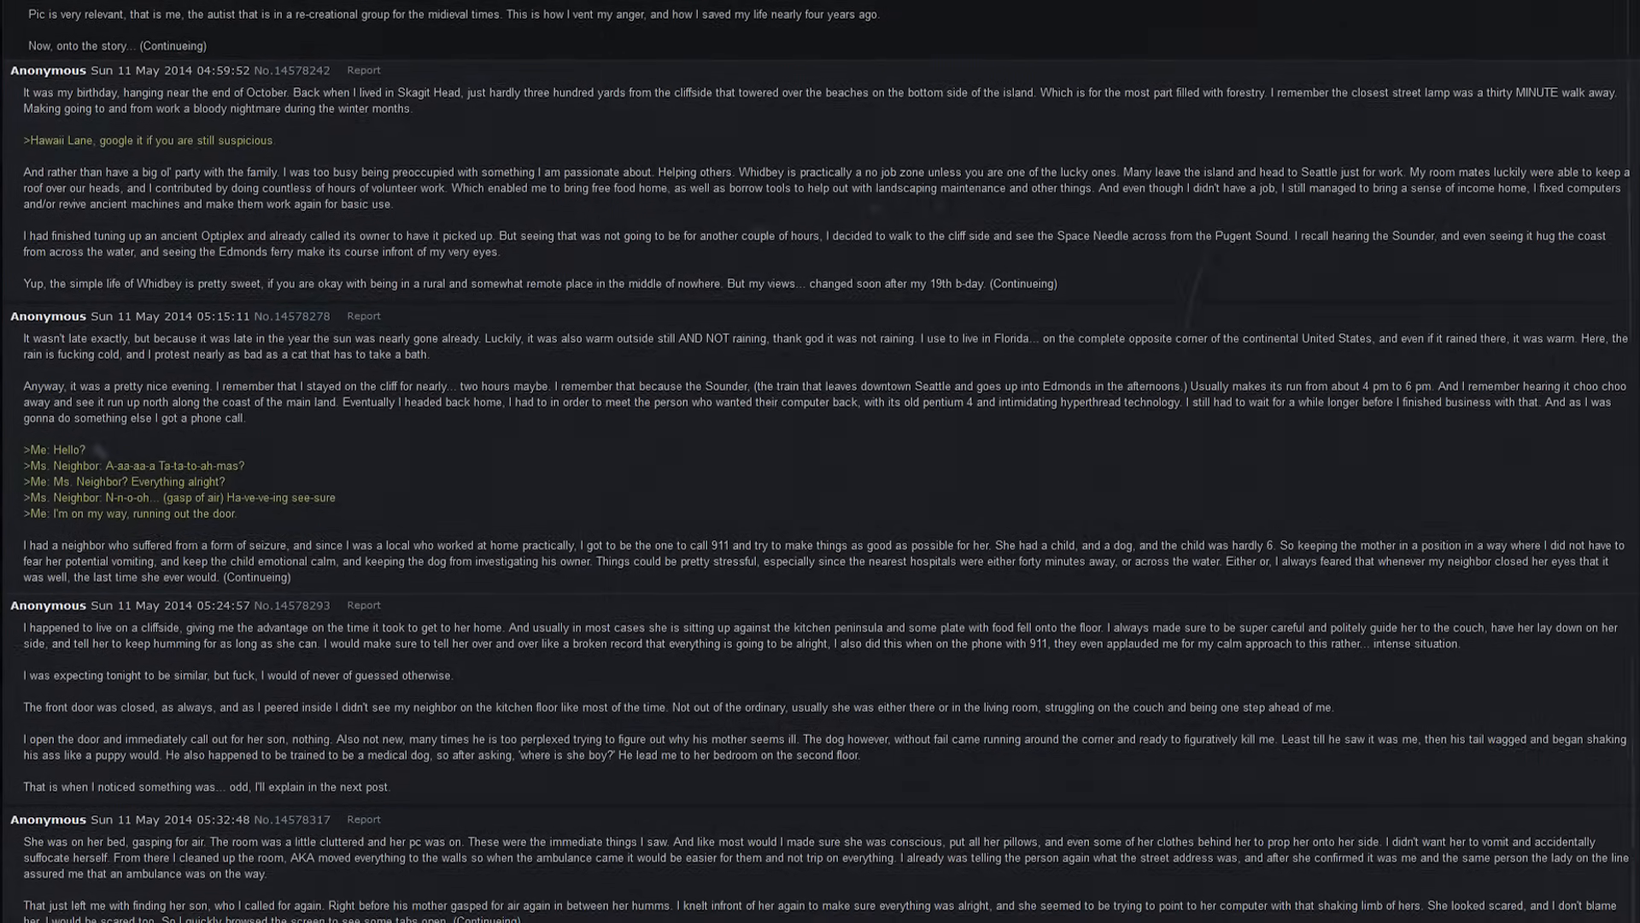
pyautogui.scroll(3)
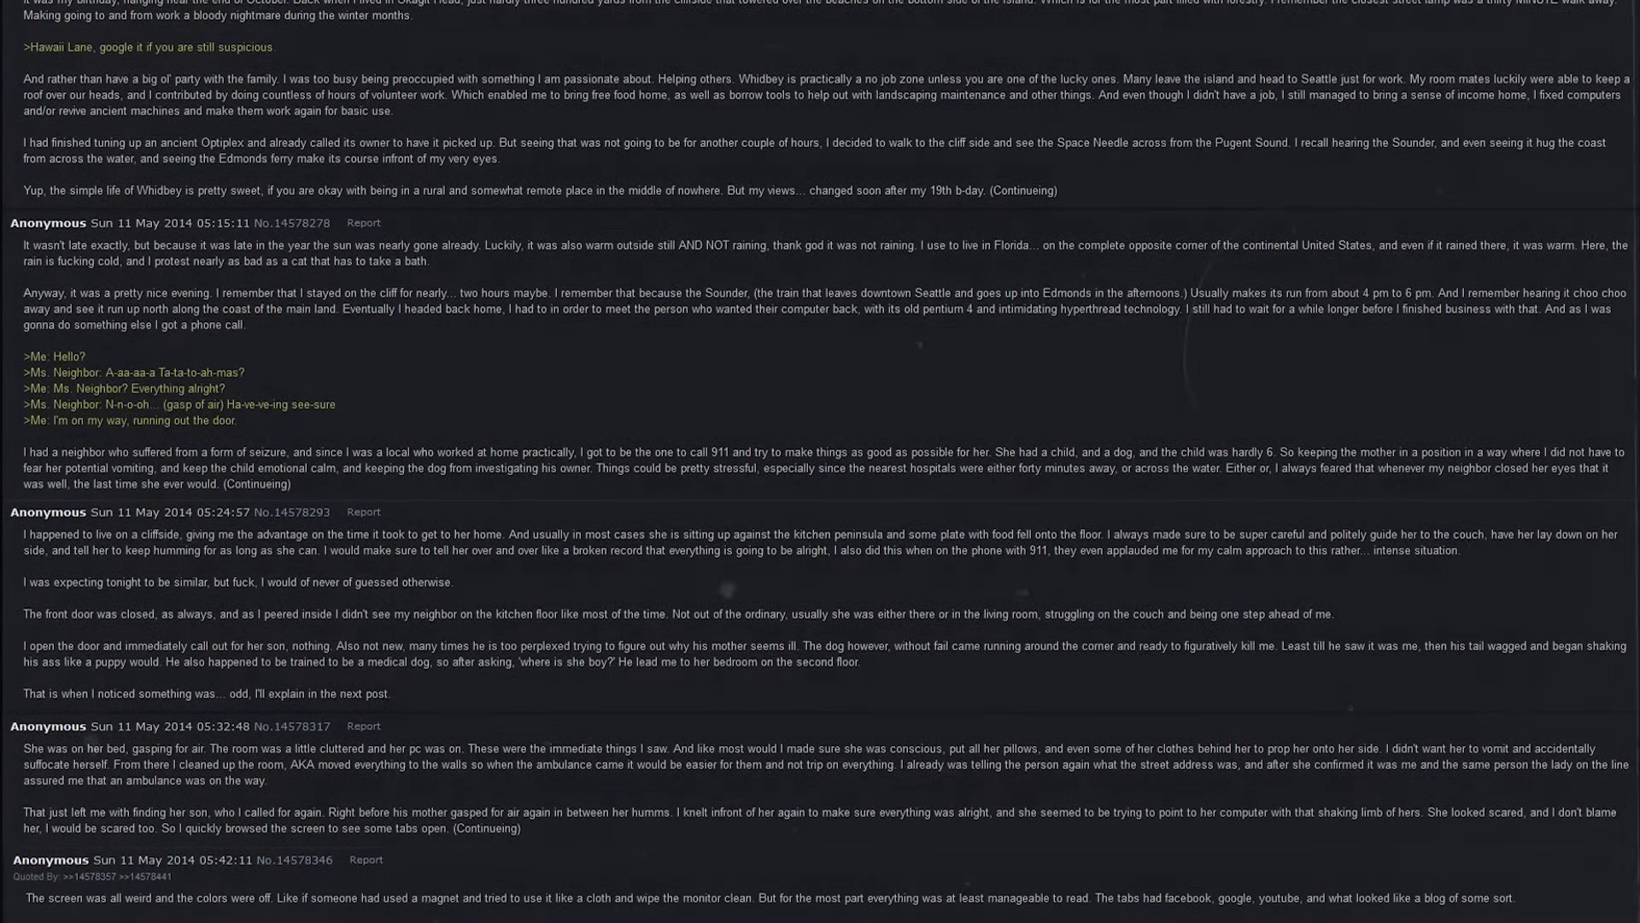
pyautogui.scroll(-3)
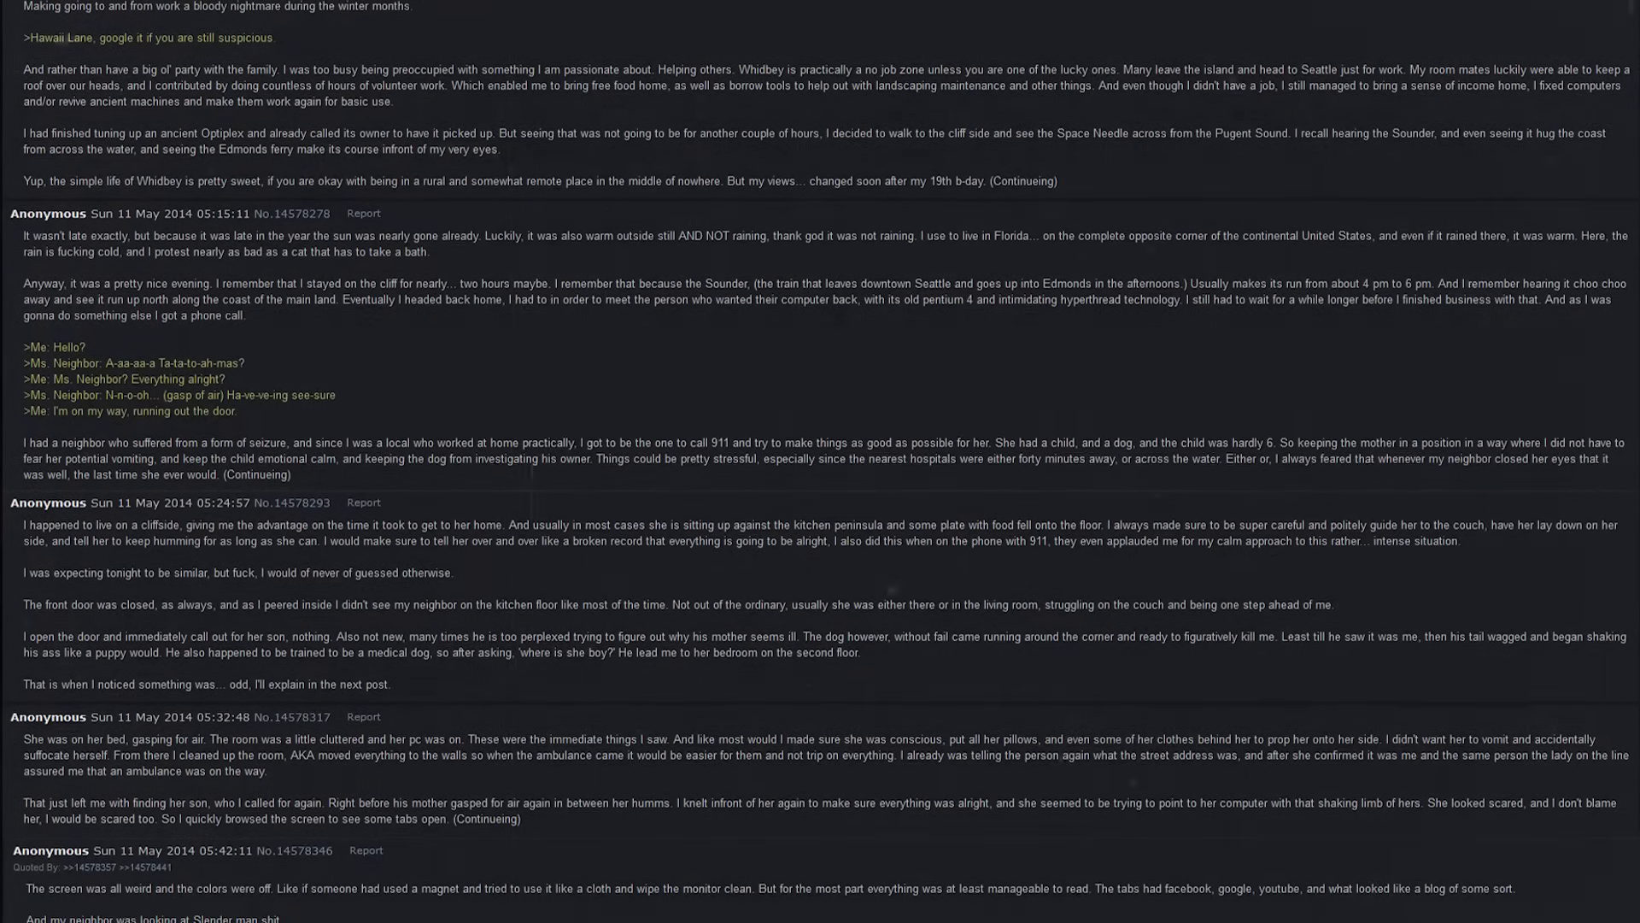
pyautogui.scroll(-3)
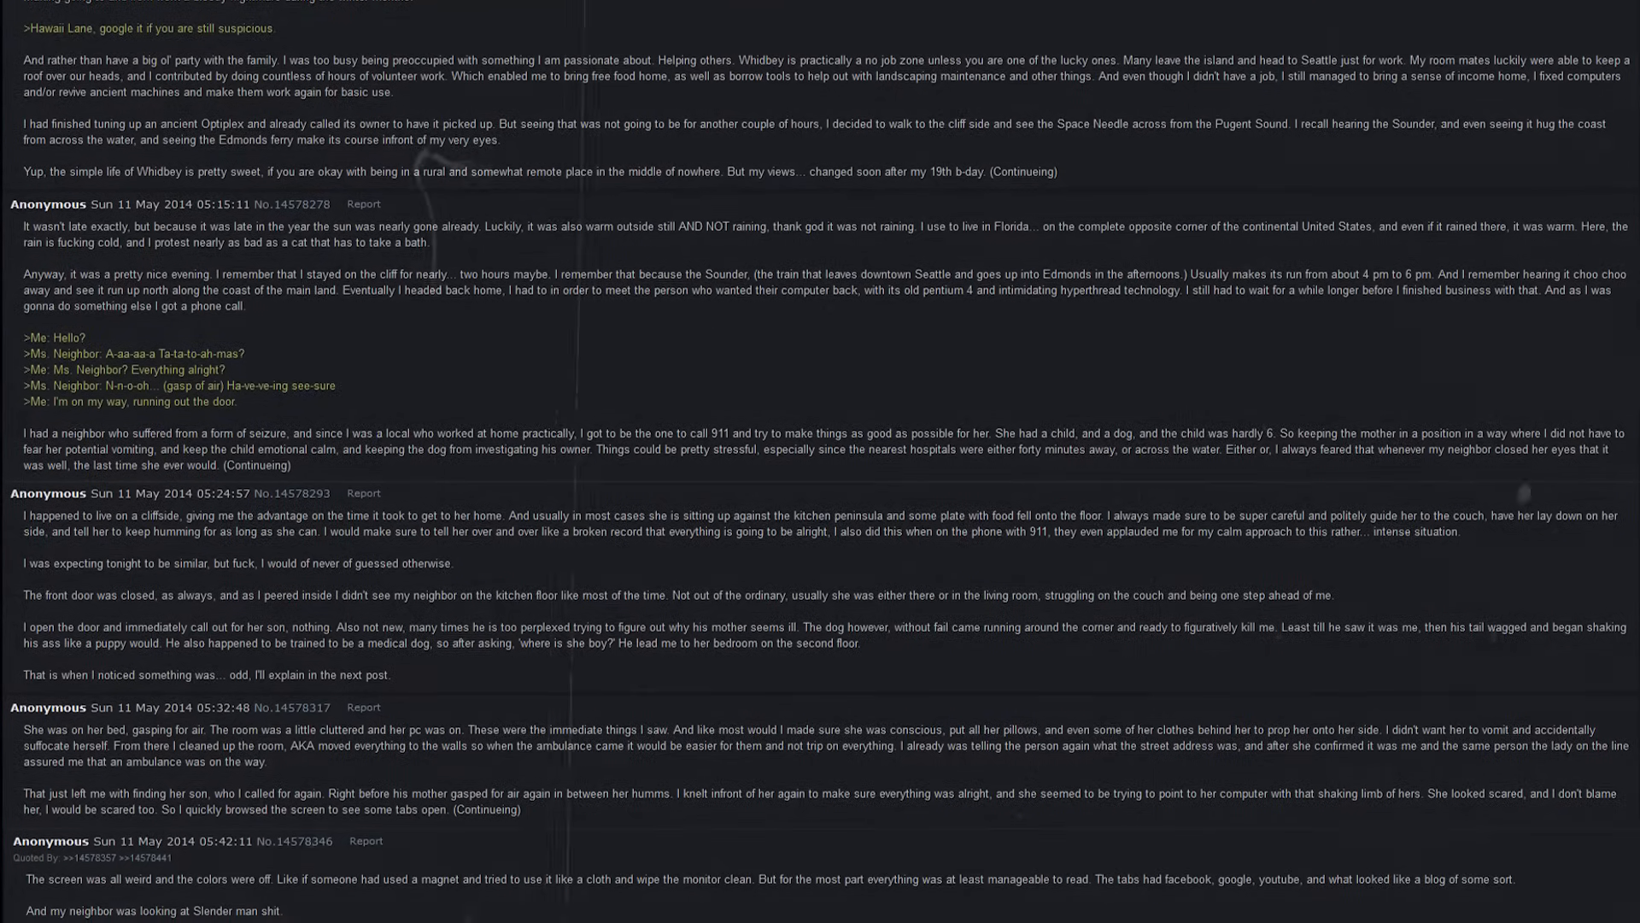
pyautogui.scroll(3)
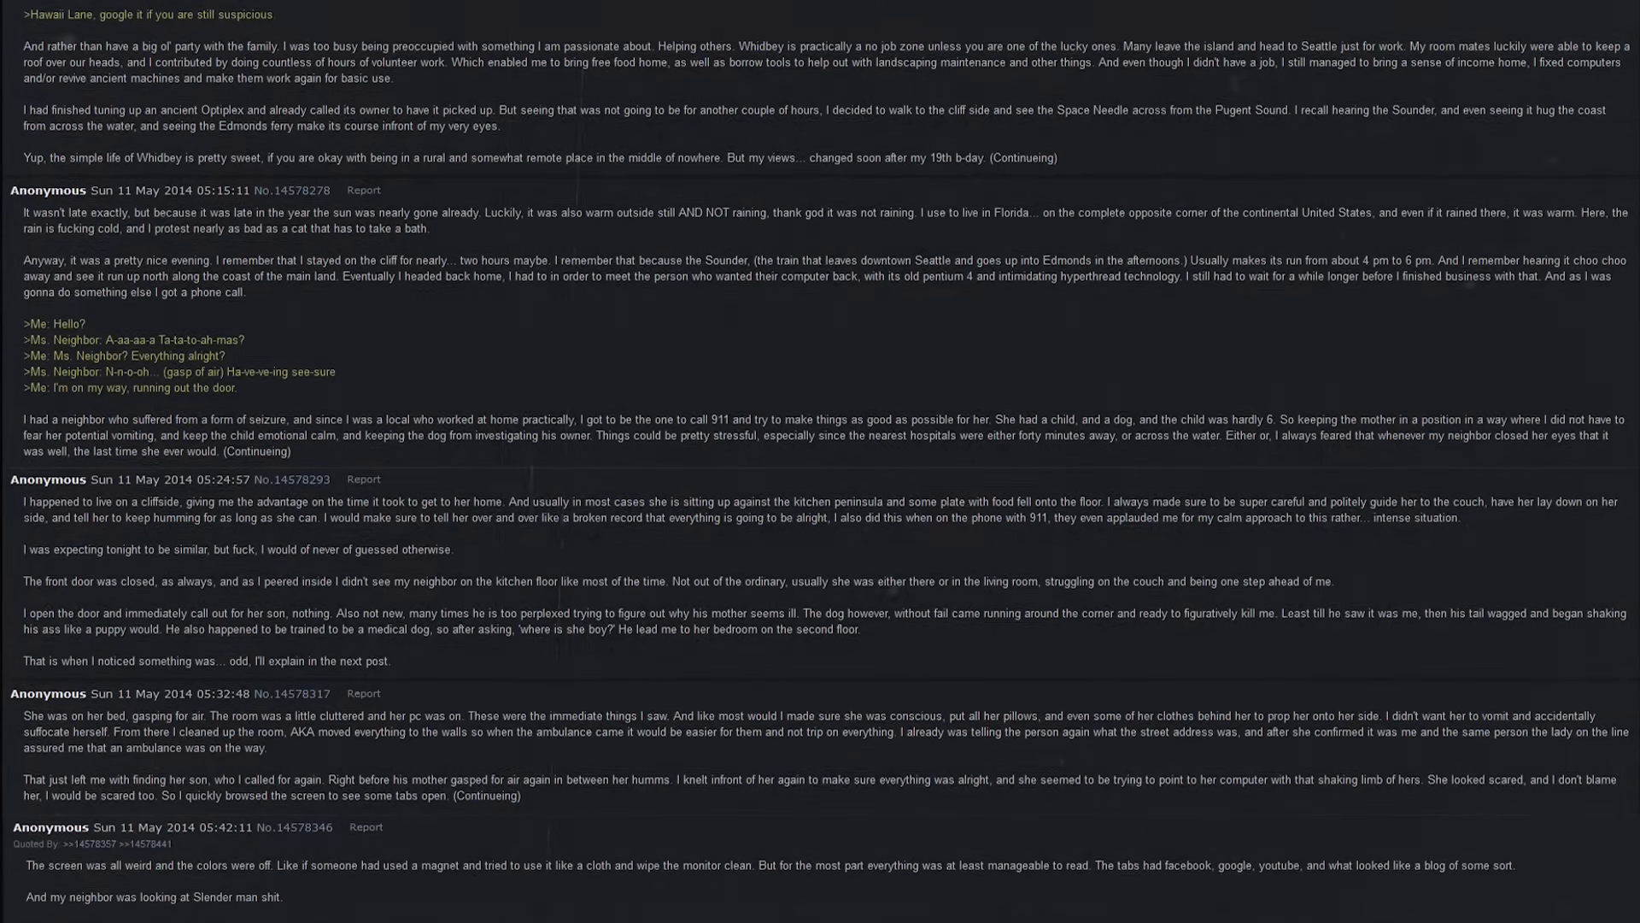
pyautogui.scroll(-3)
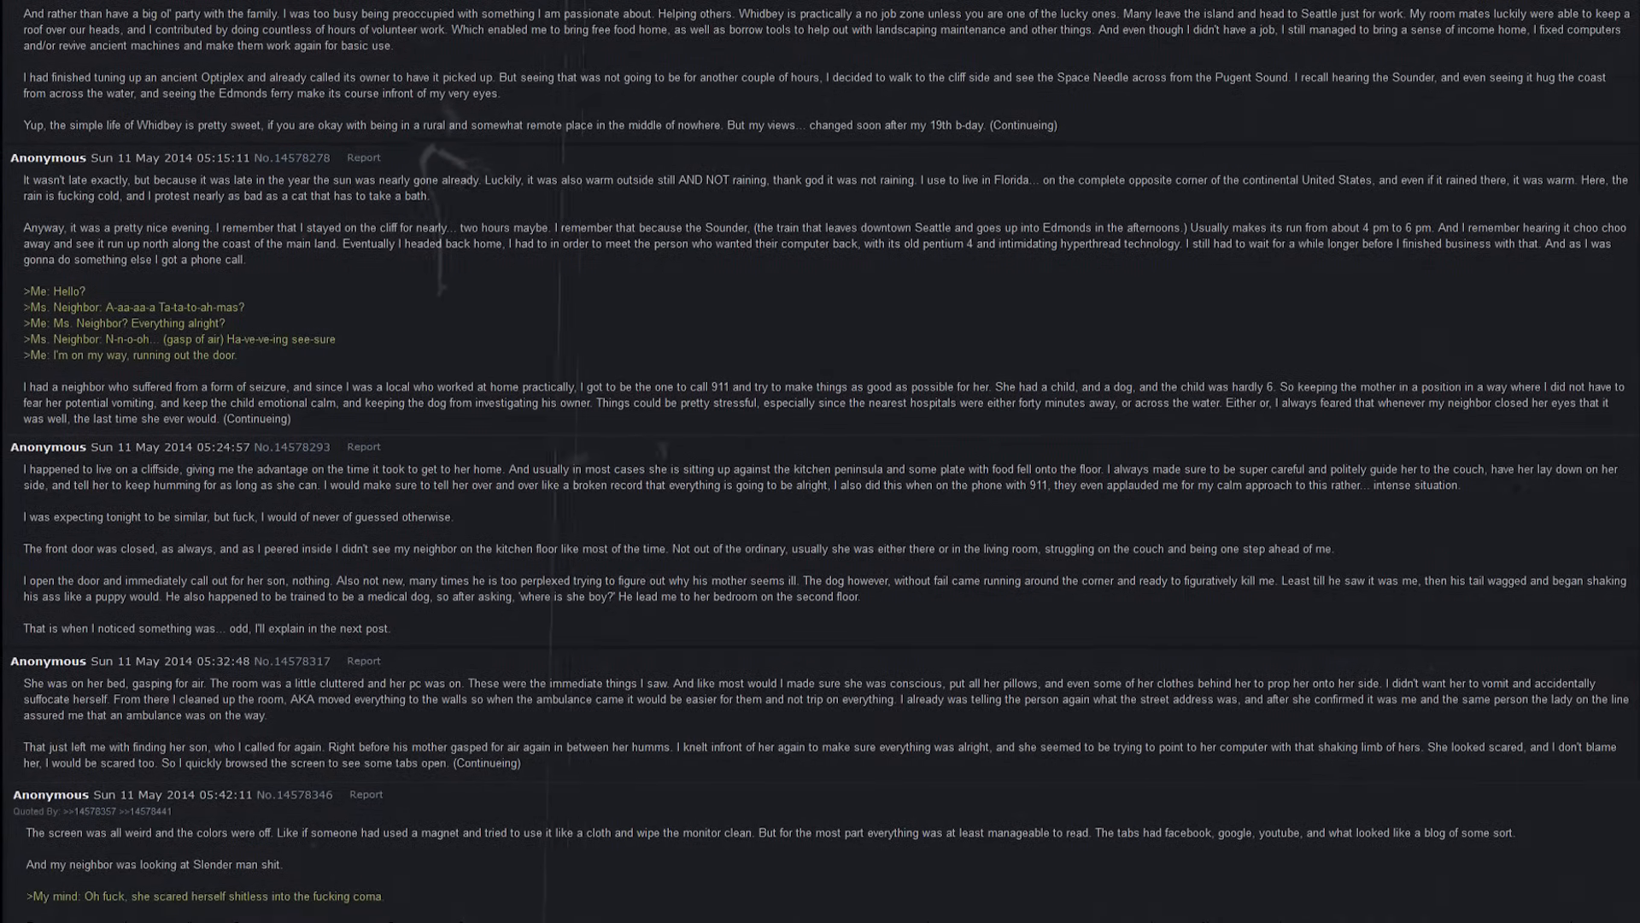
pyautogui.scroll(-3)
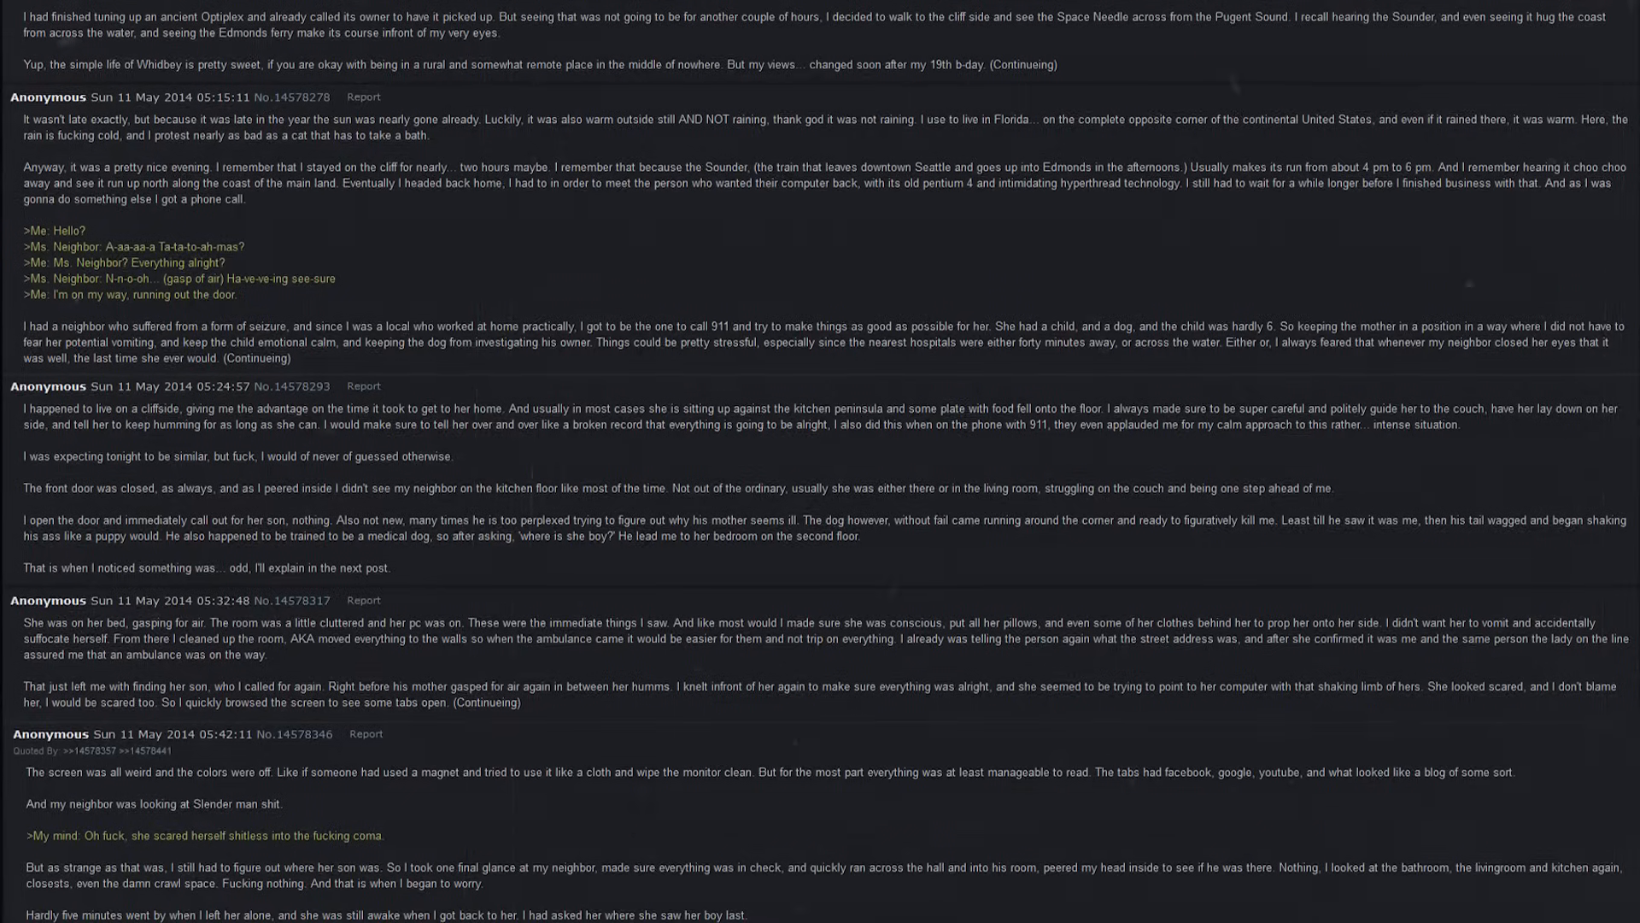
pyautogui.scroll(3)
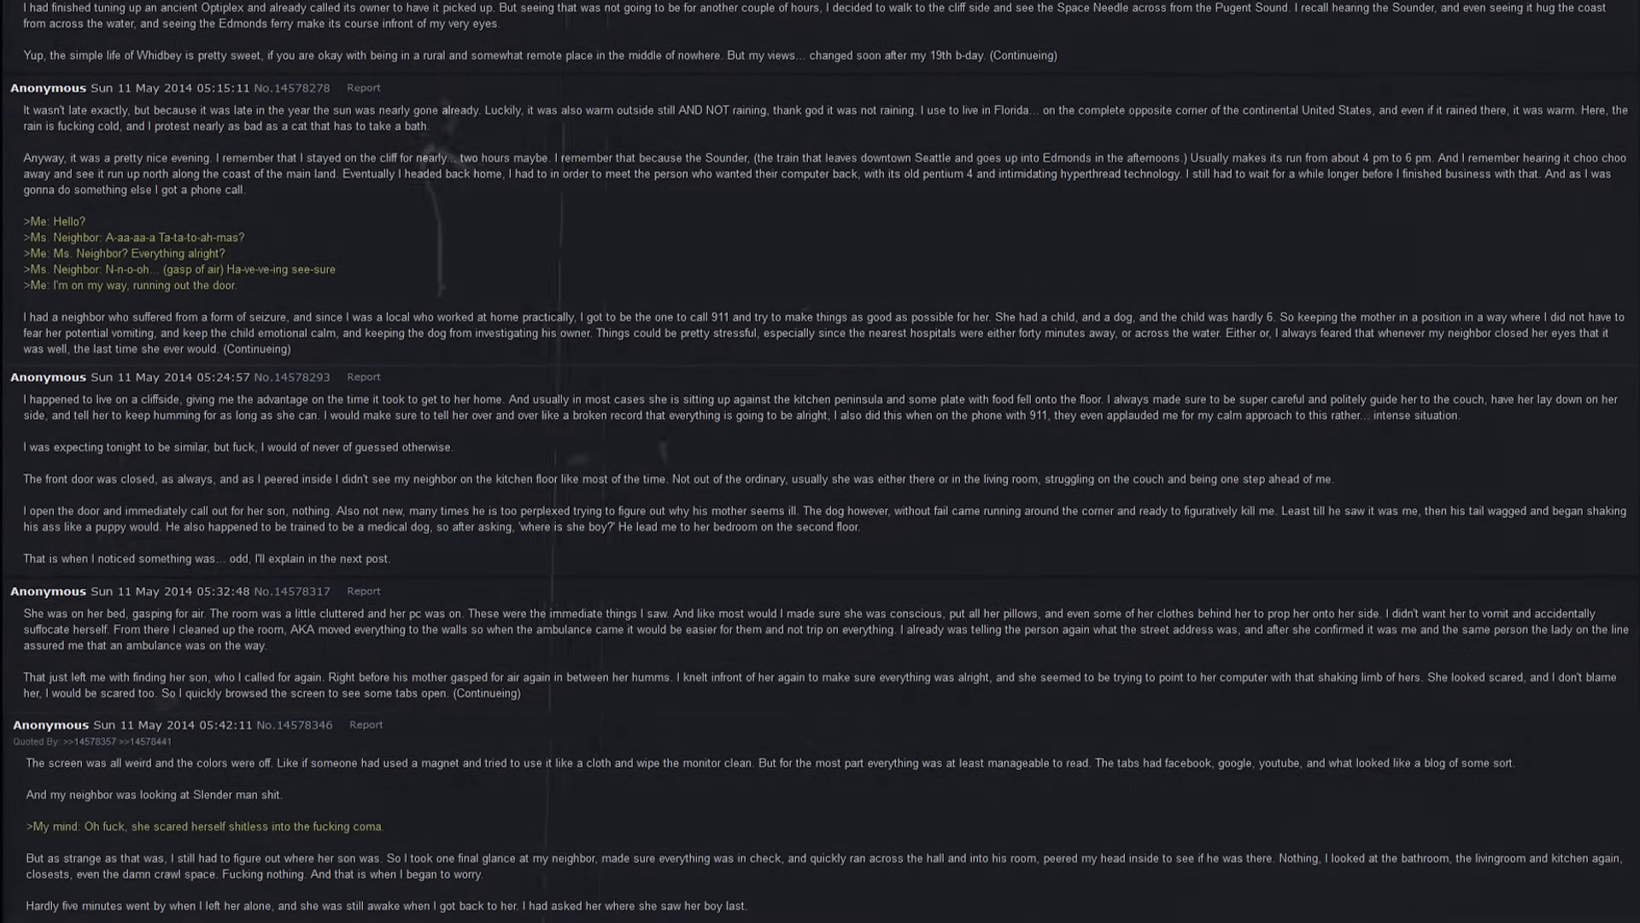
pyautogui.scroll(3)
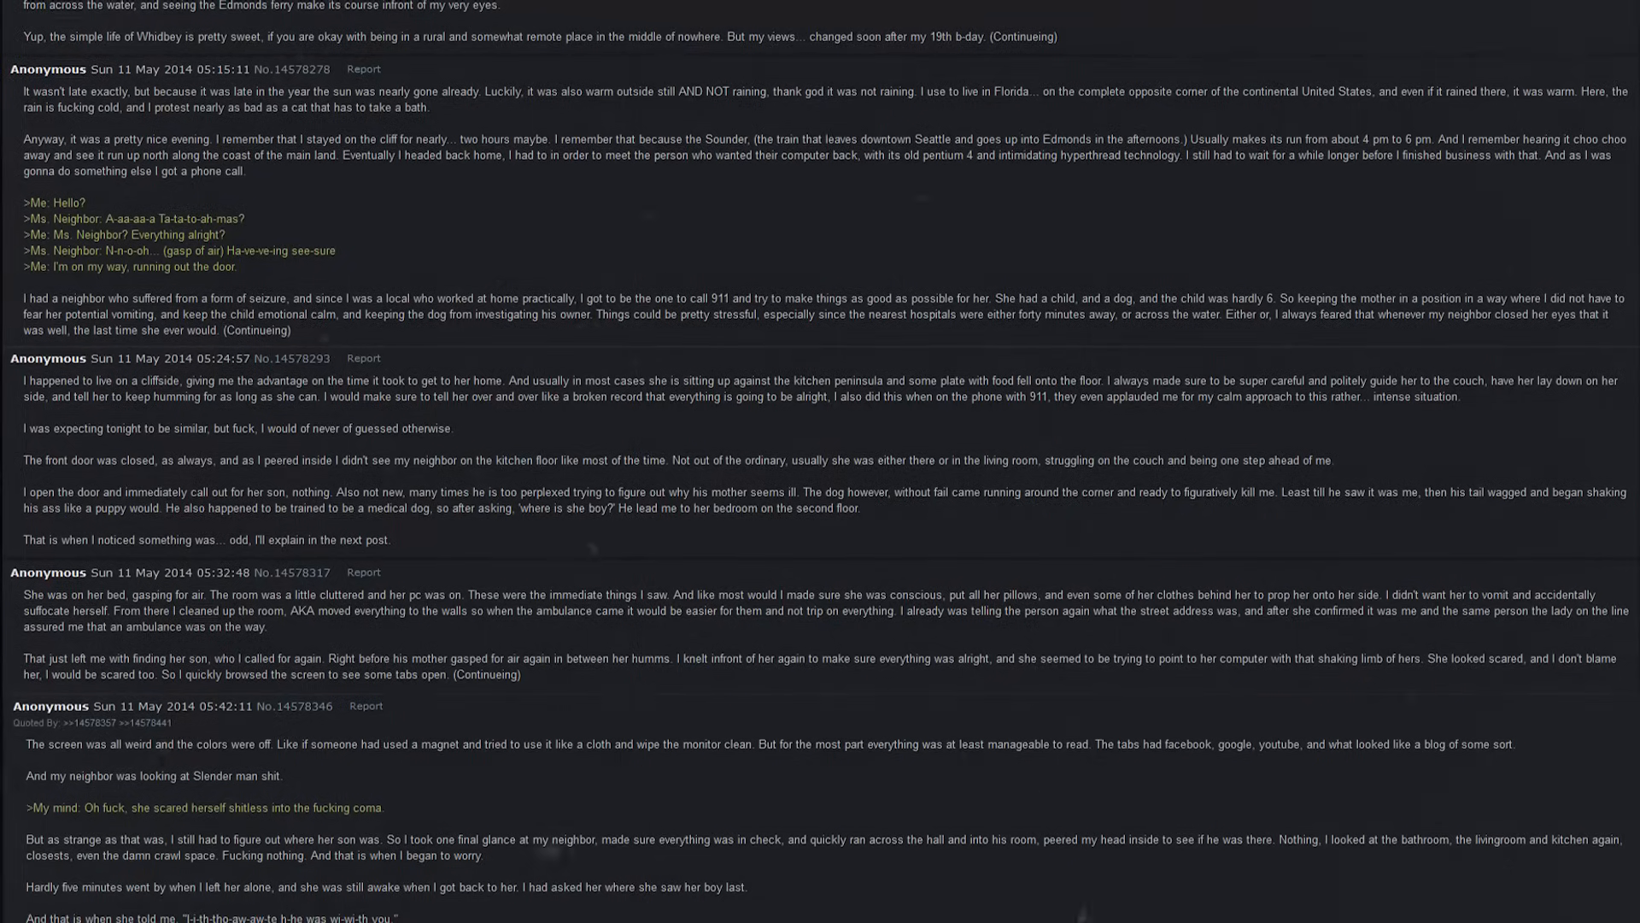
pyautogui.scroll(3)
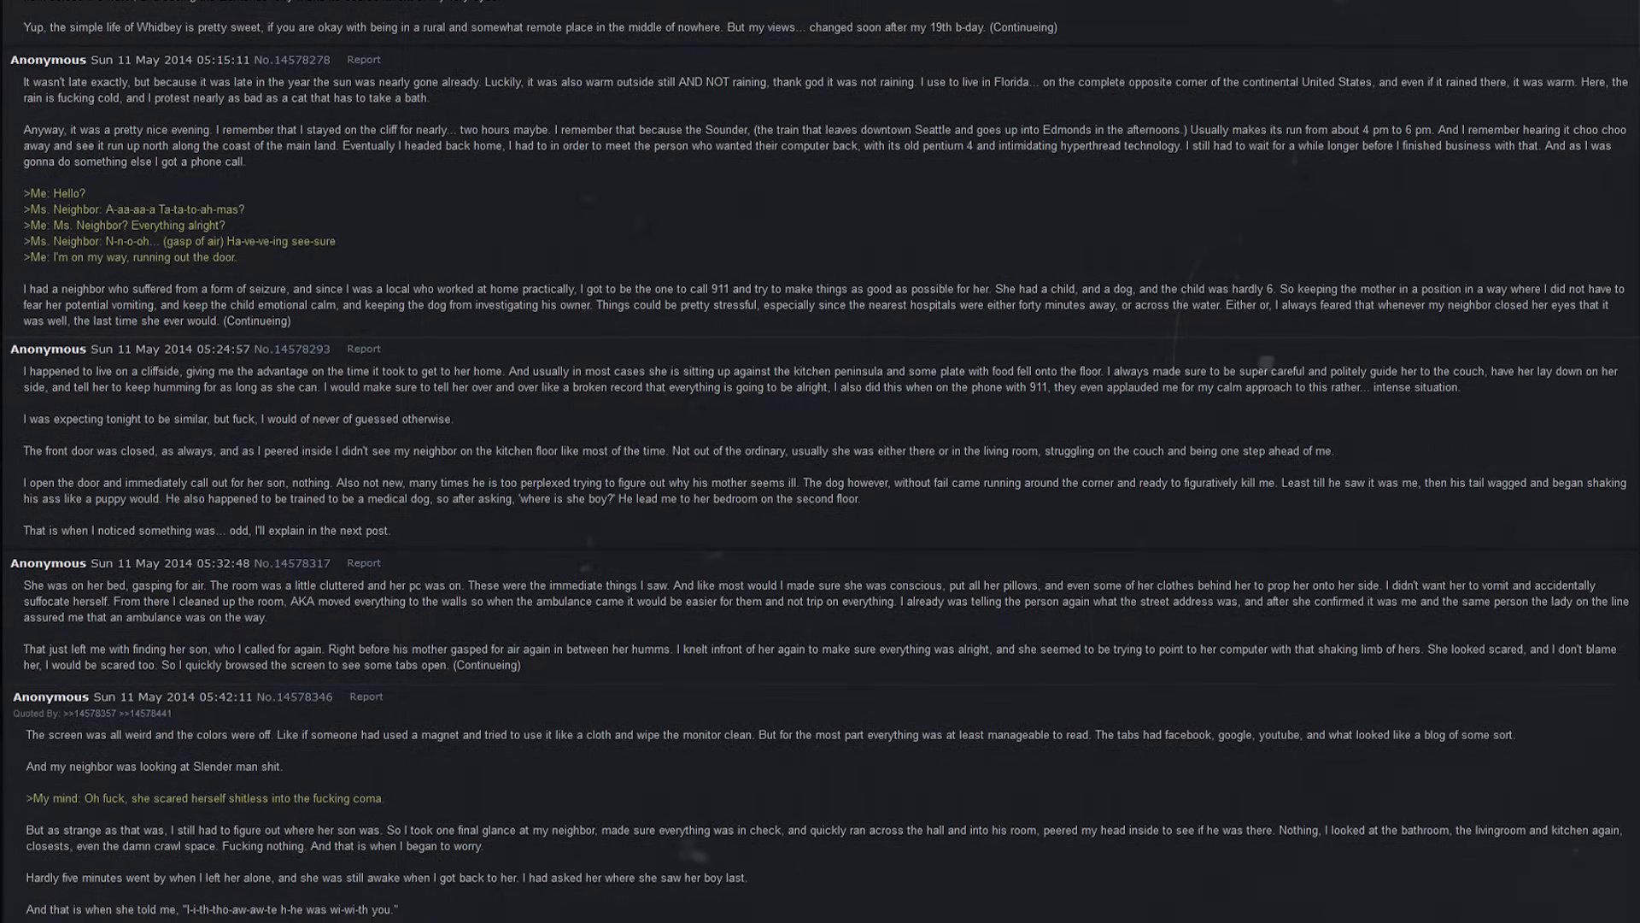
pyautogui.scroll(3)
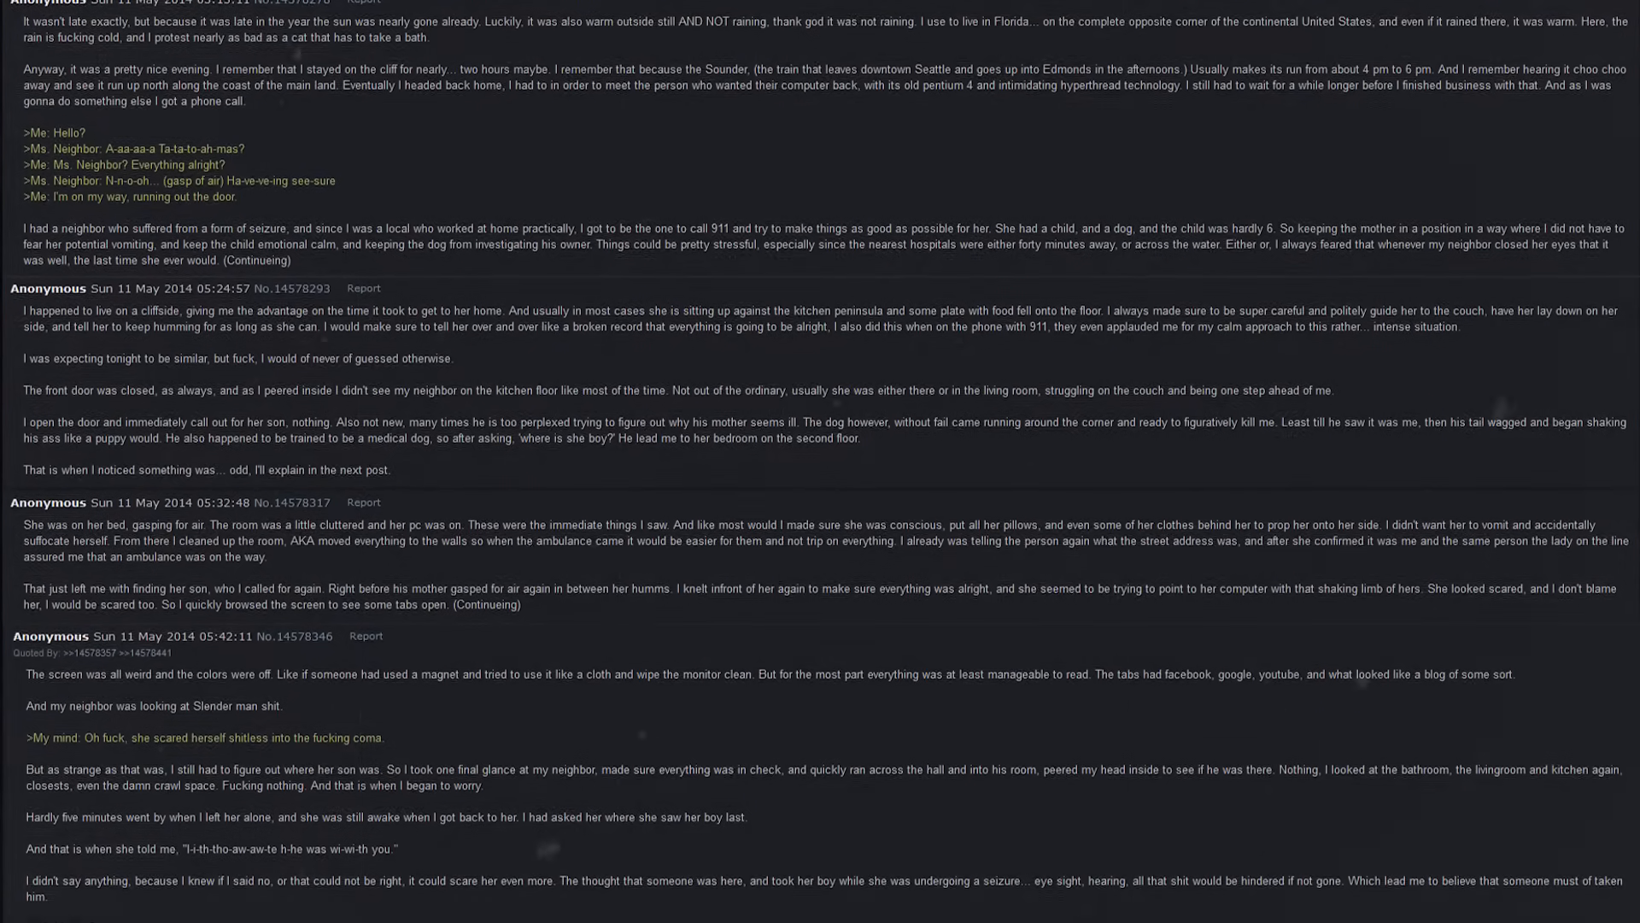
pyautogui.scroll(-3)
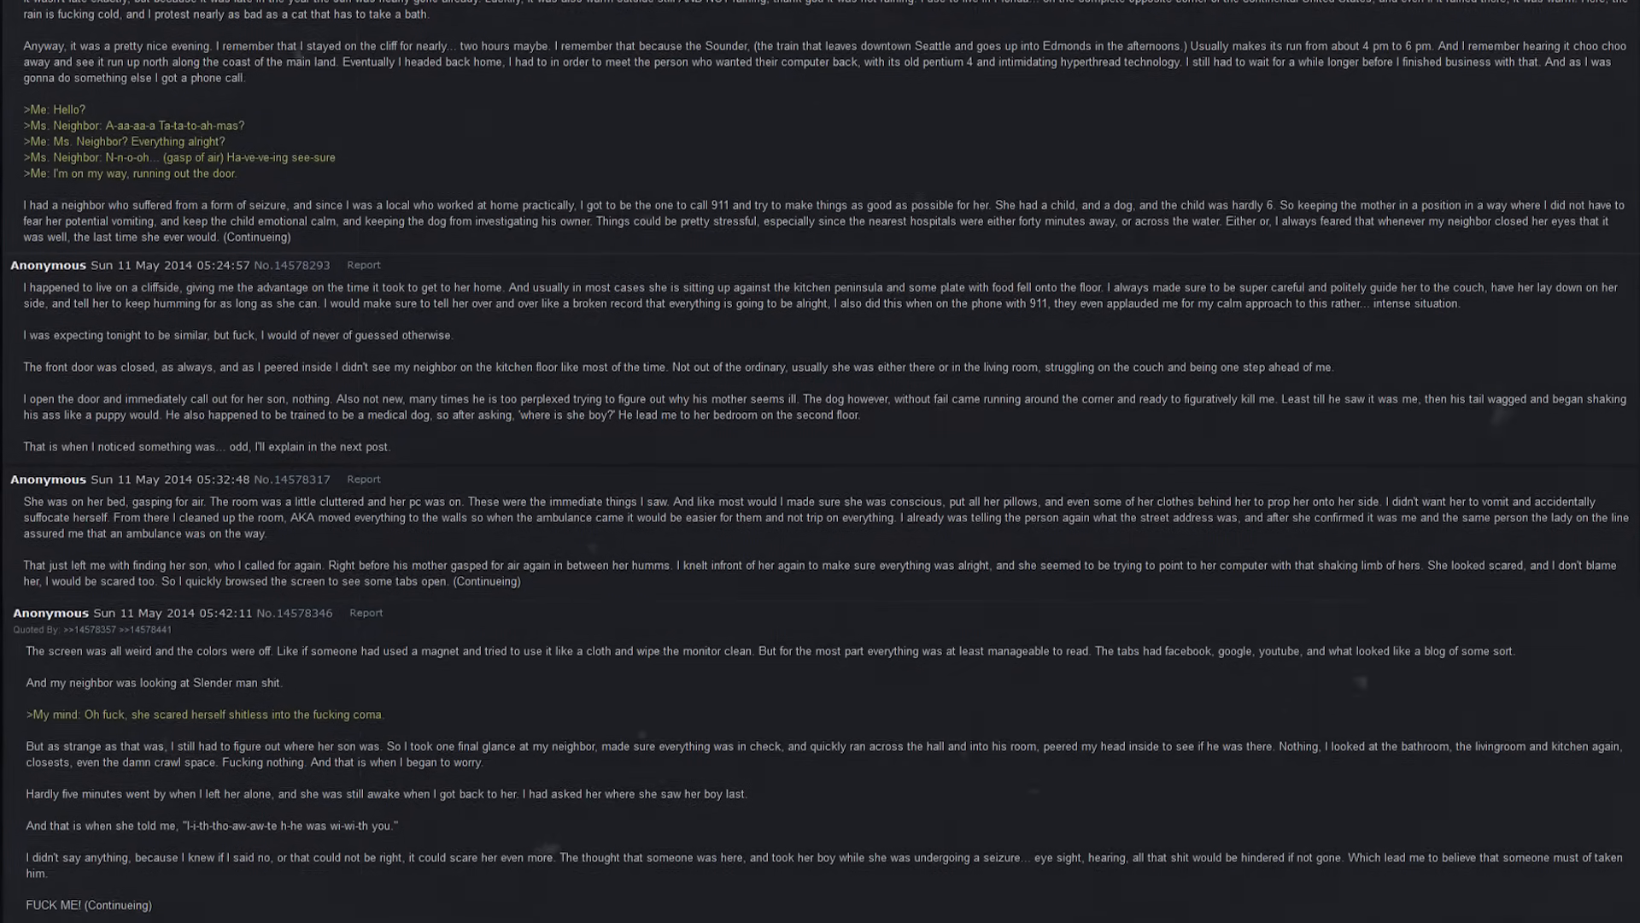
pyautogui.scroll(-3)
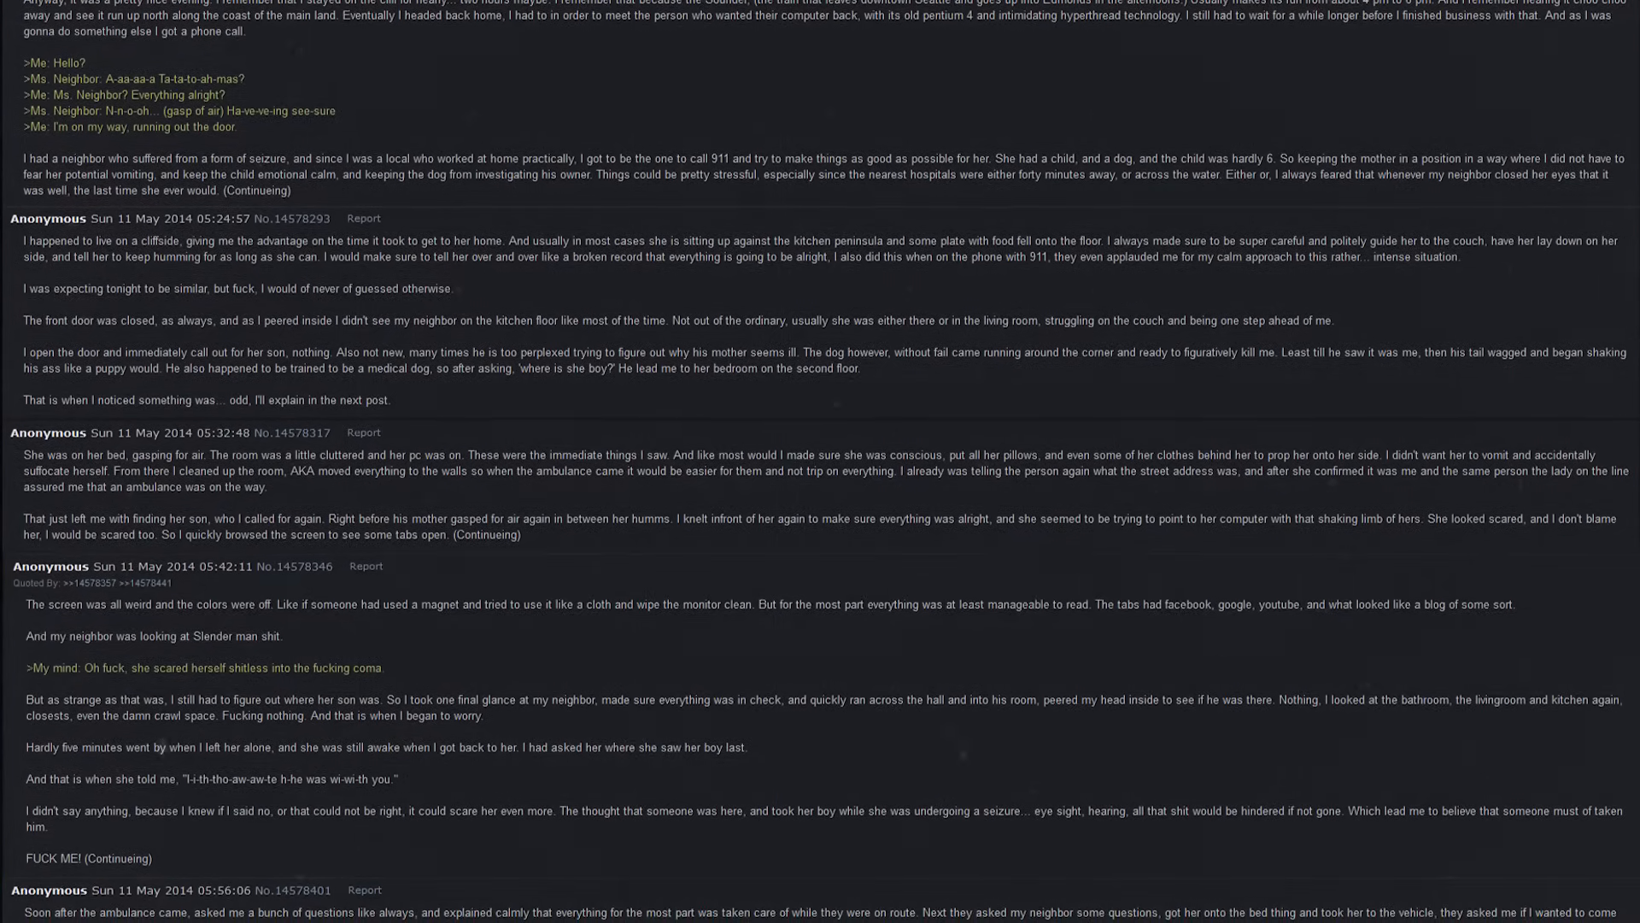
pyautogui.scroll(-3)
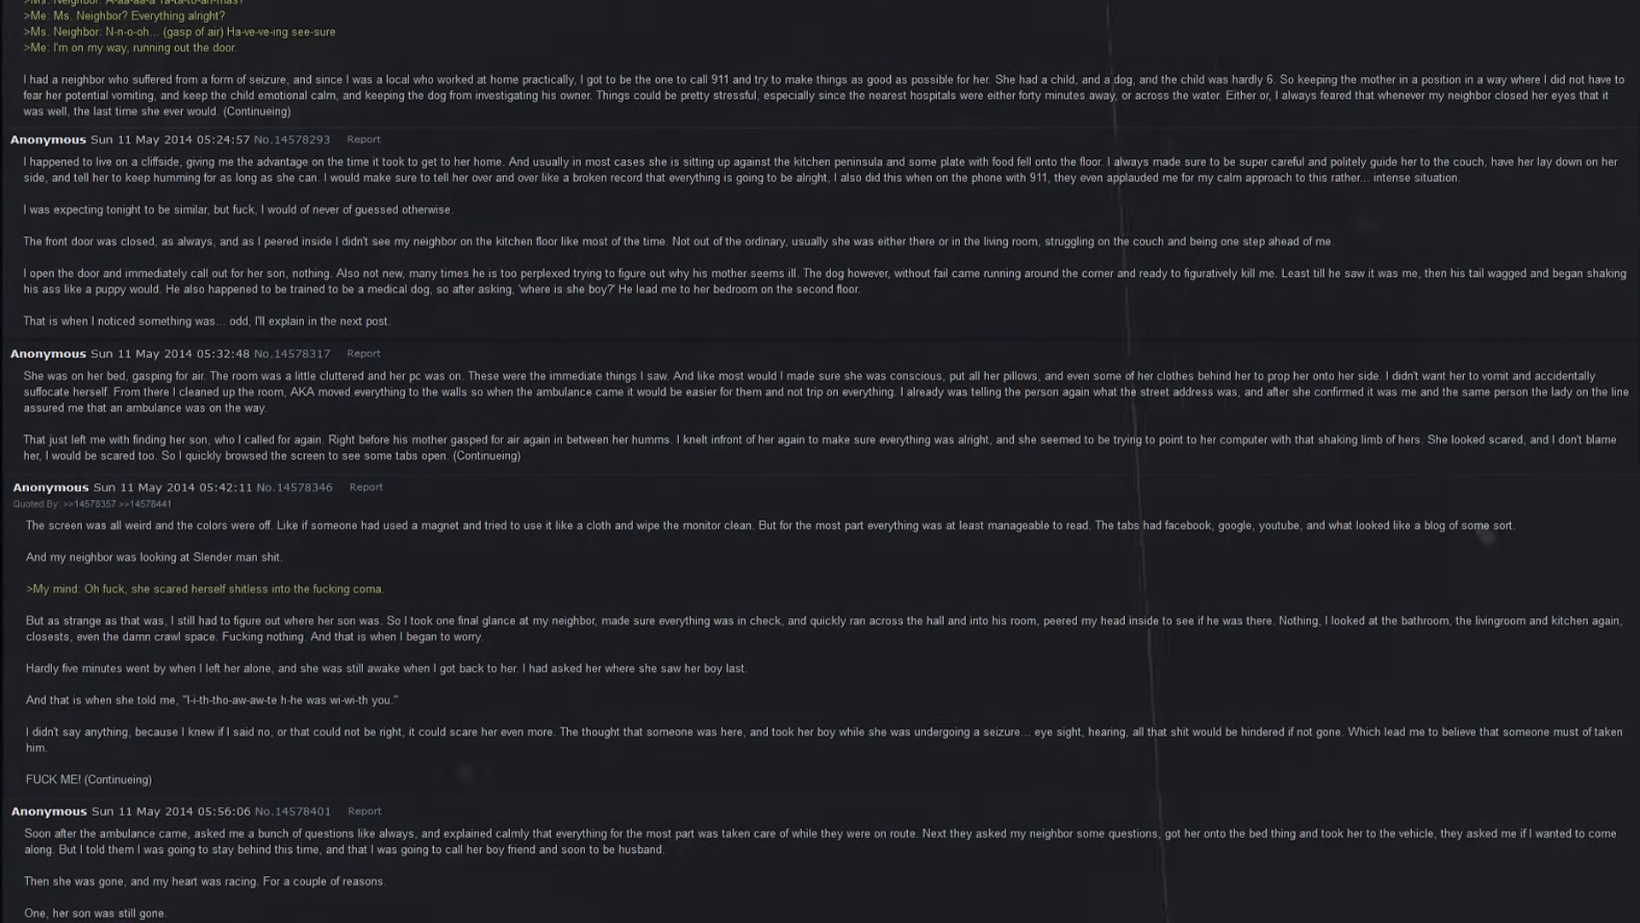
pyautogui.scroll(-3)
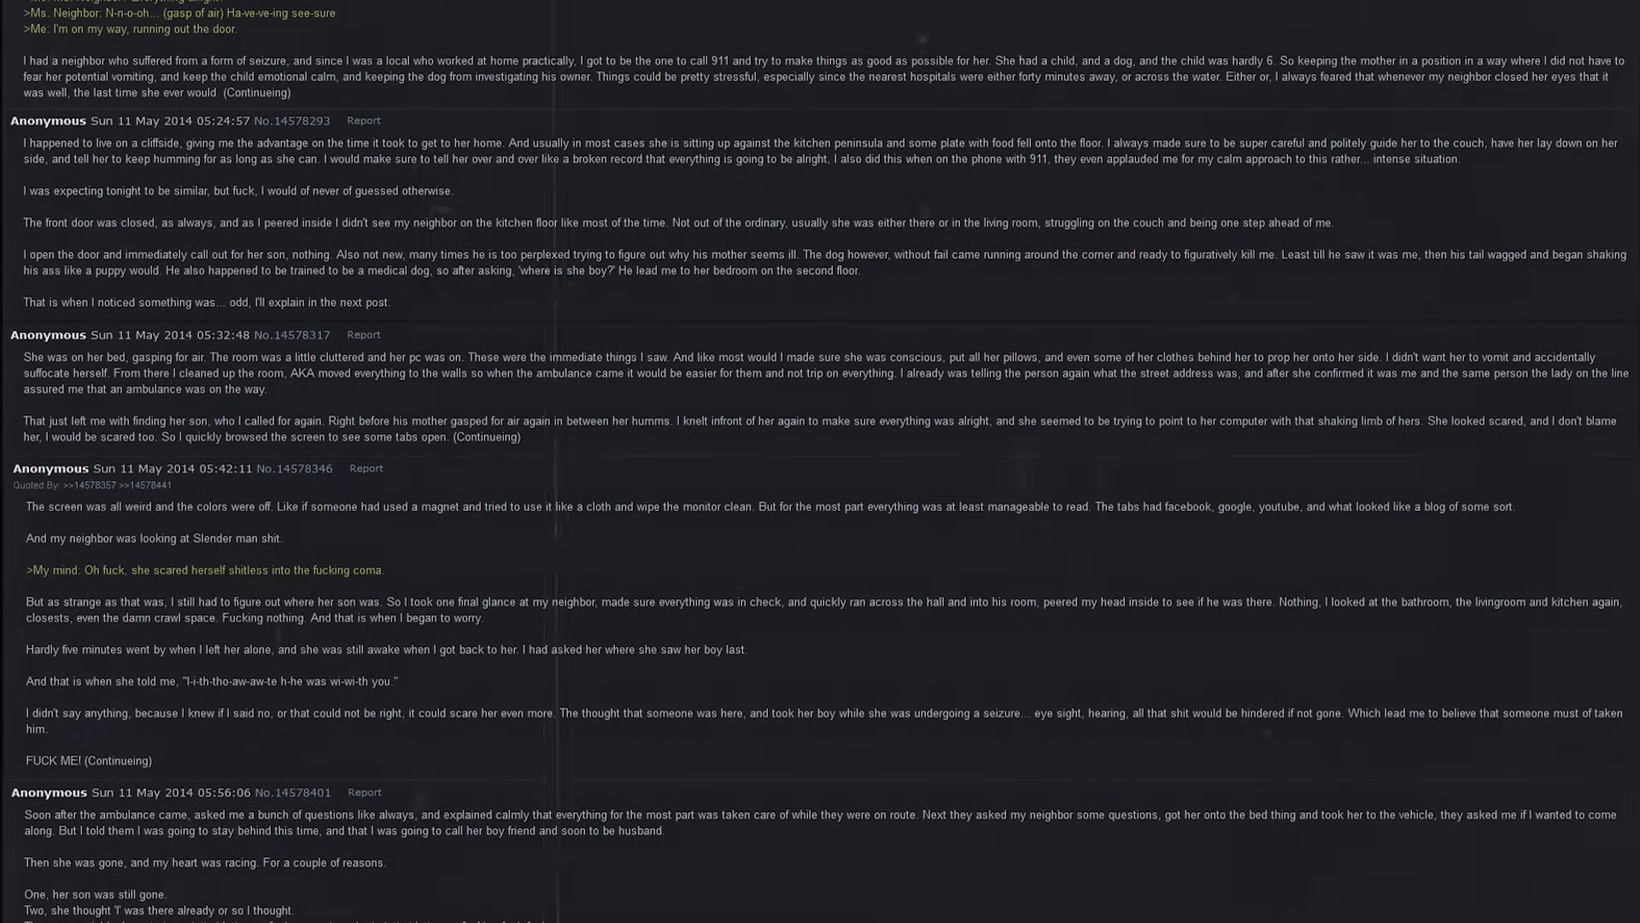
pyautogui.scroll(-3)
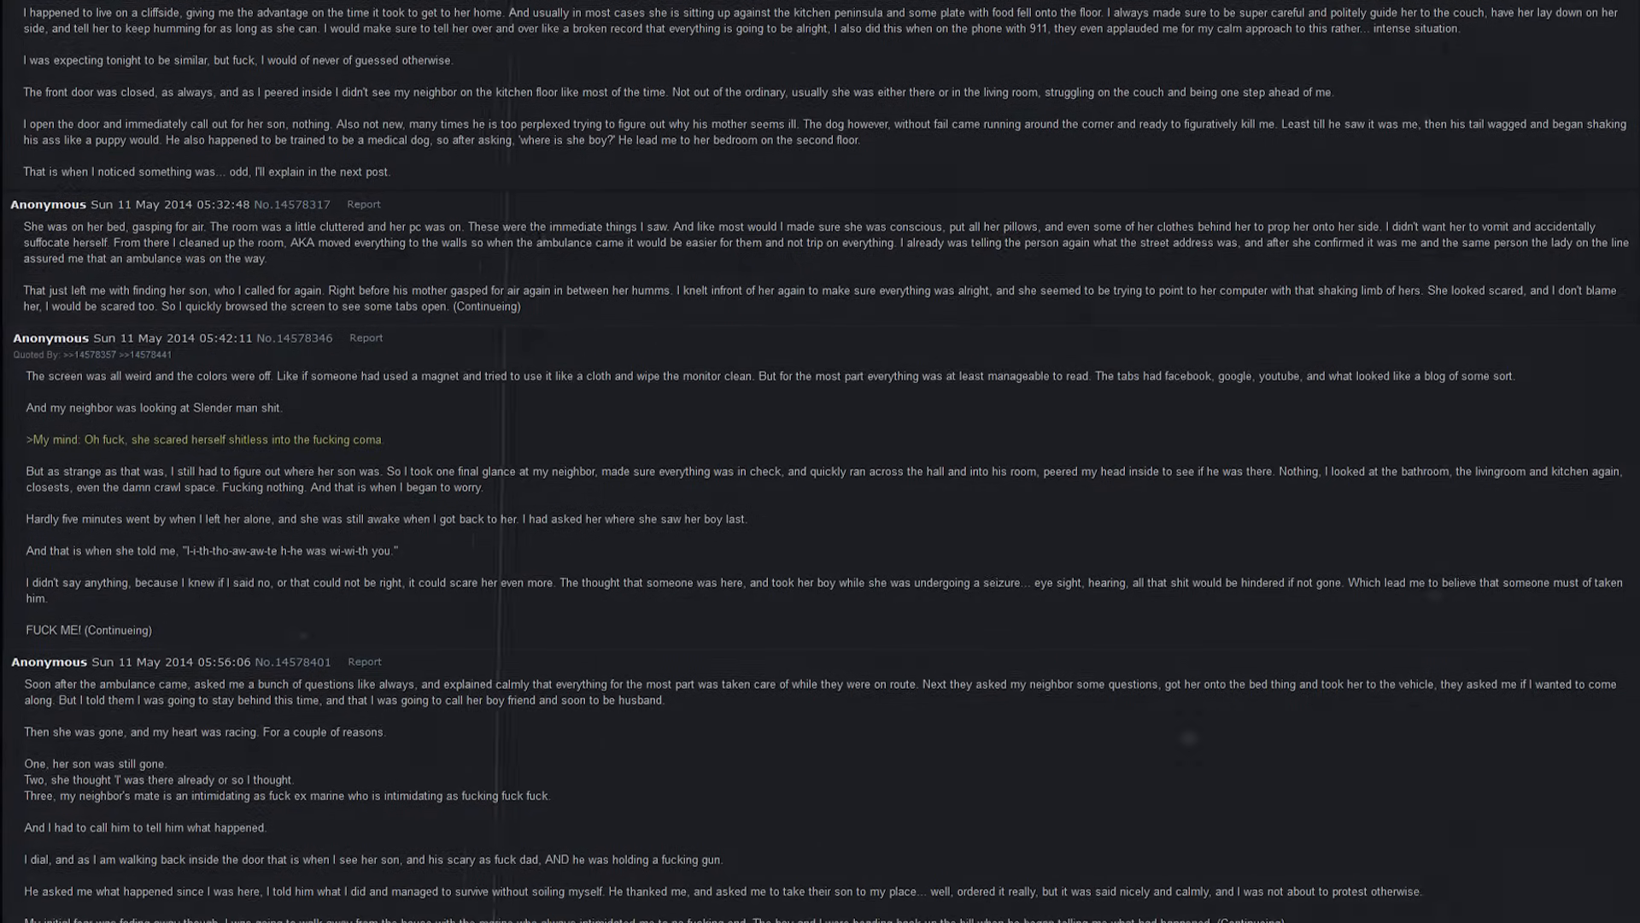
pyautogui.scroll(-3)
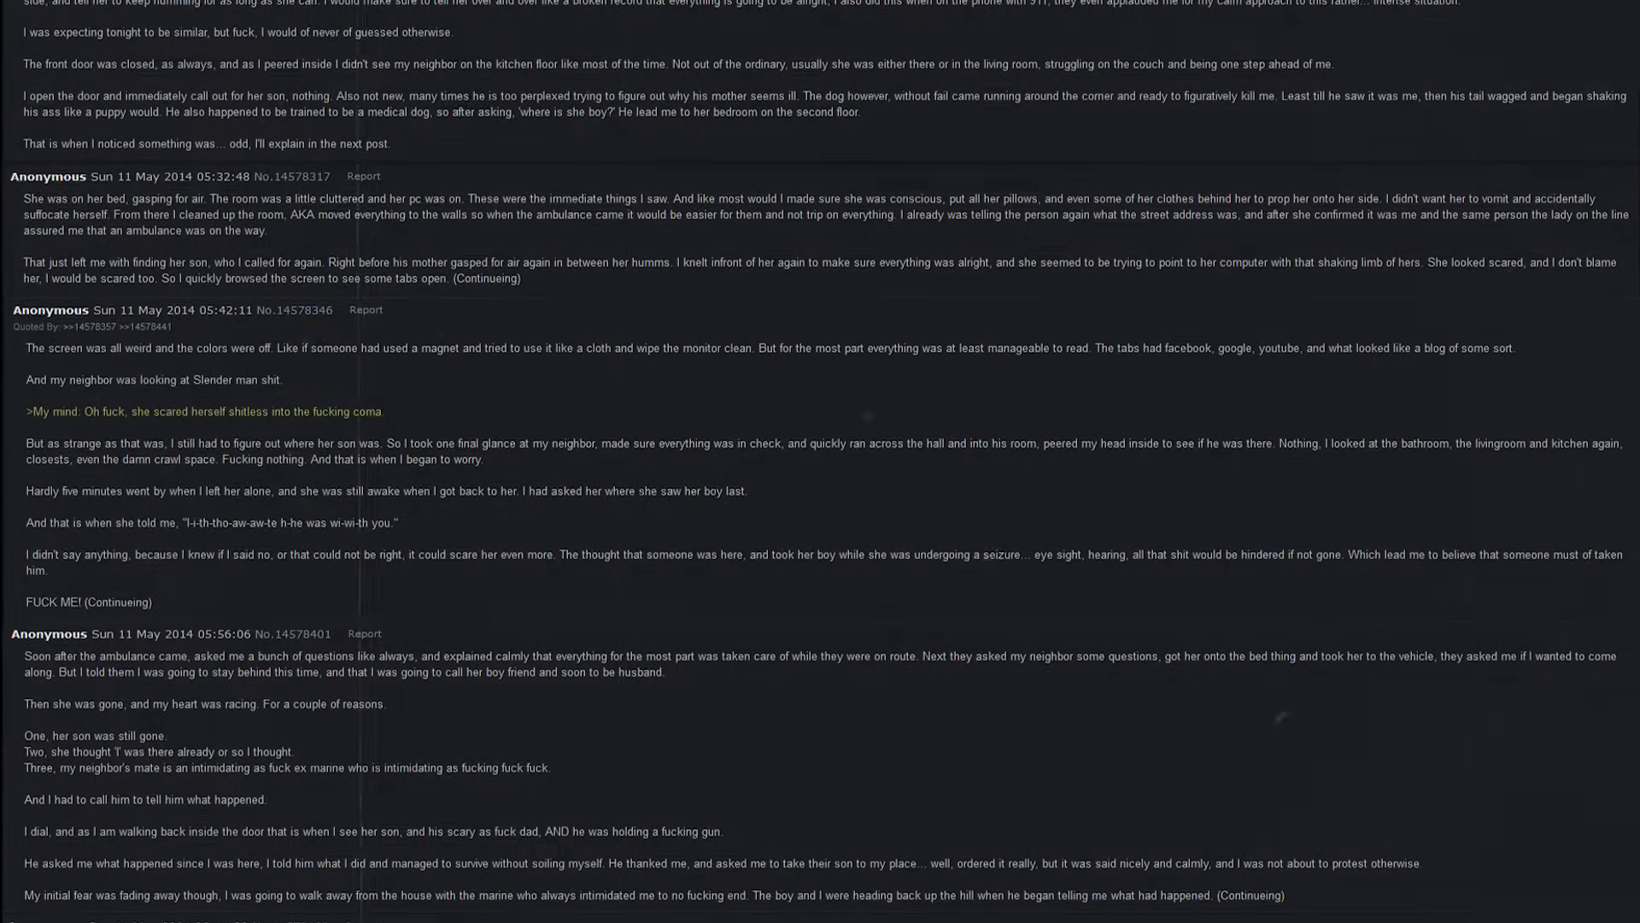
pyautogui.scroll(-3)
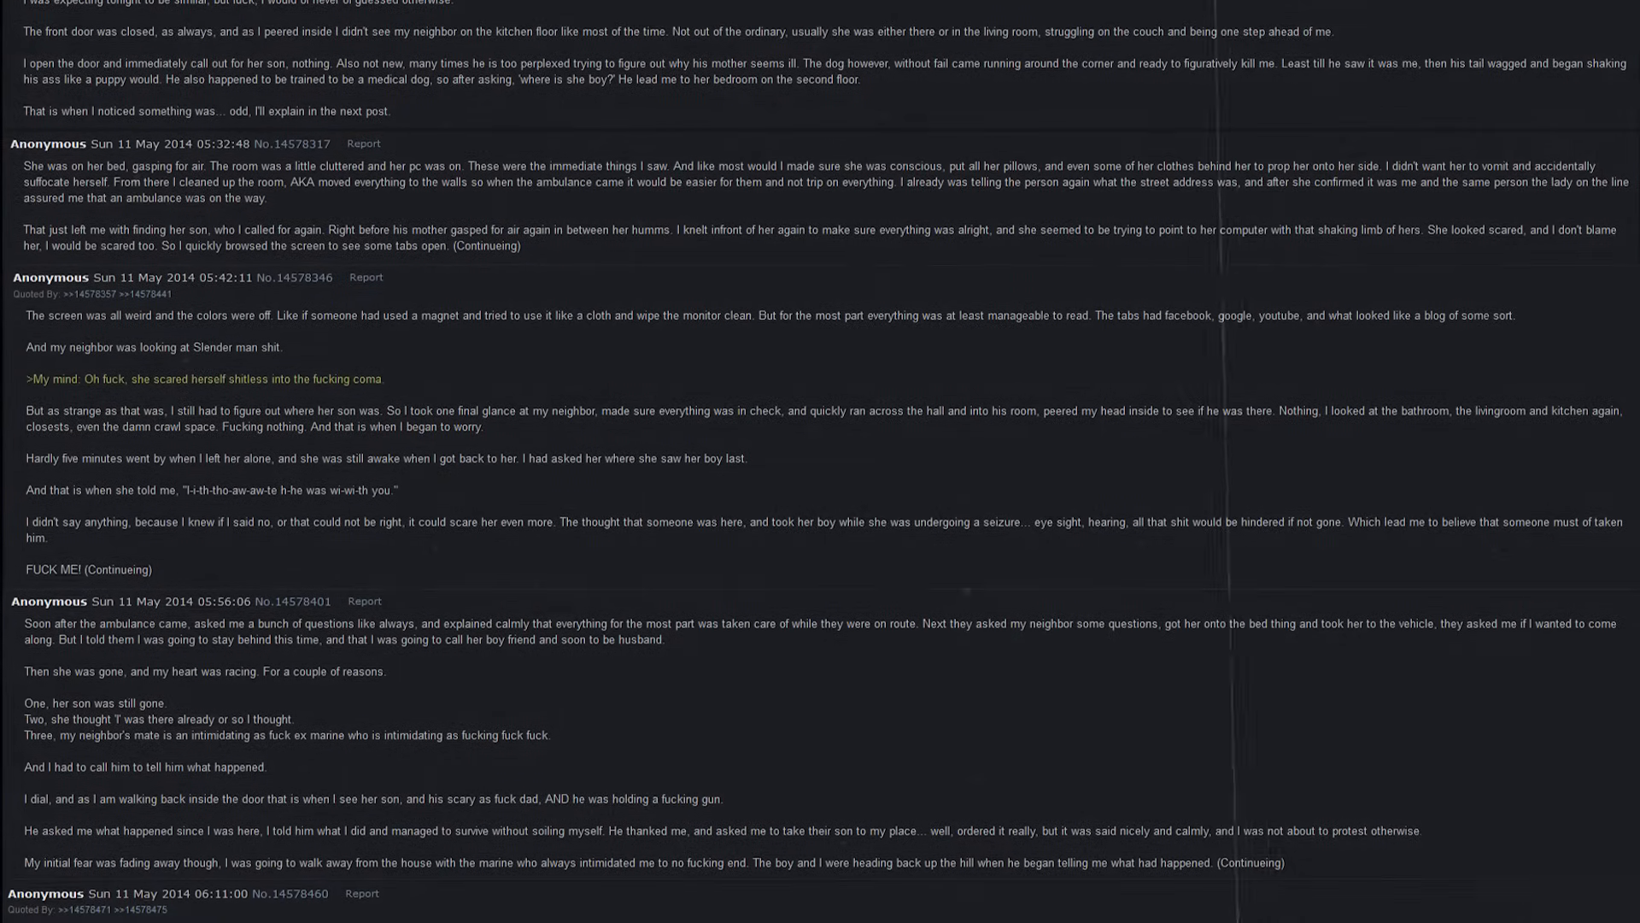
pyautogui.scroll(3)
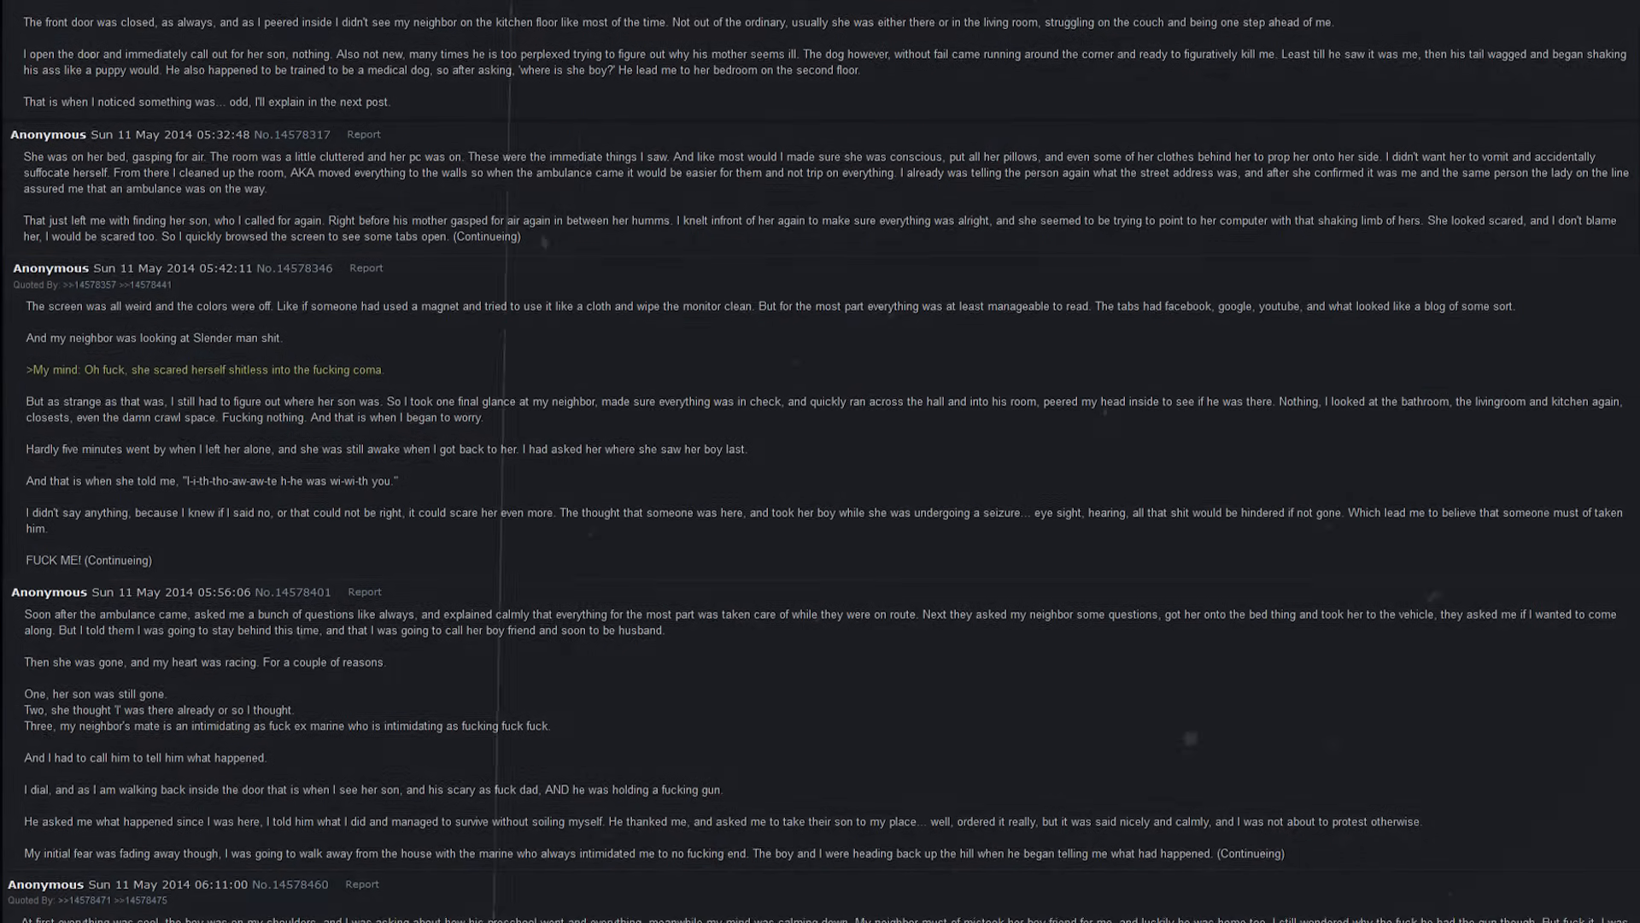
pyautogui.scroll(-3)
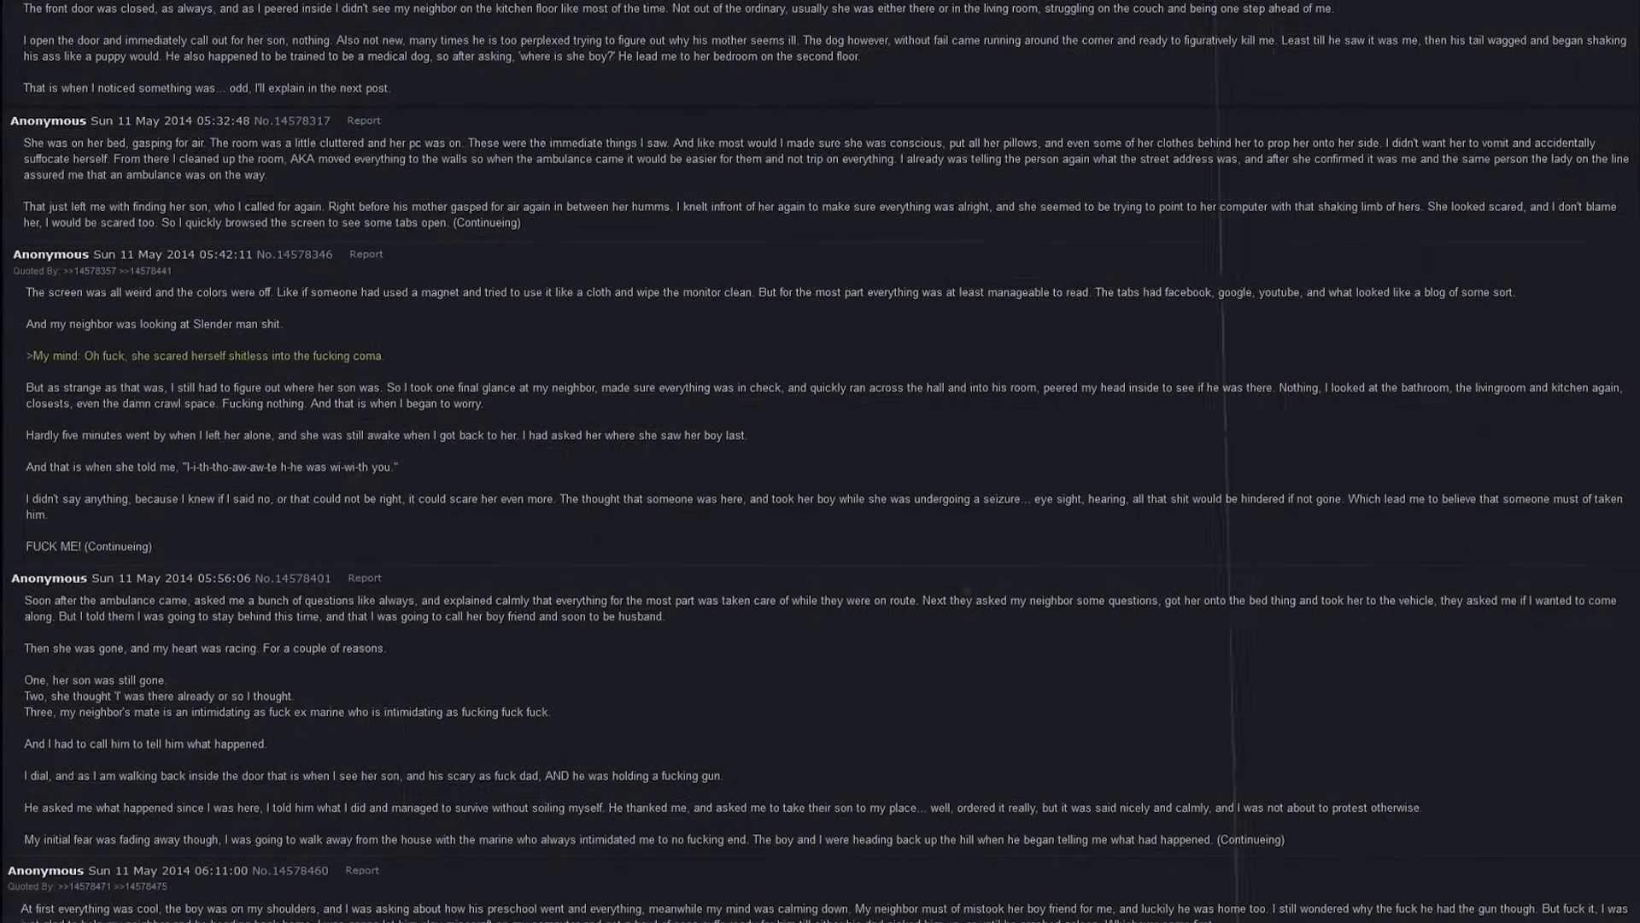
pyautogui.scroll(-3)
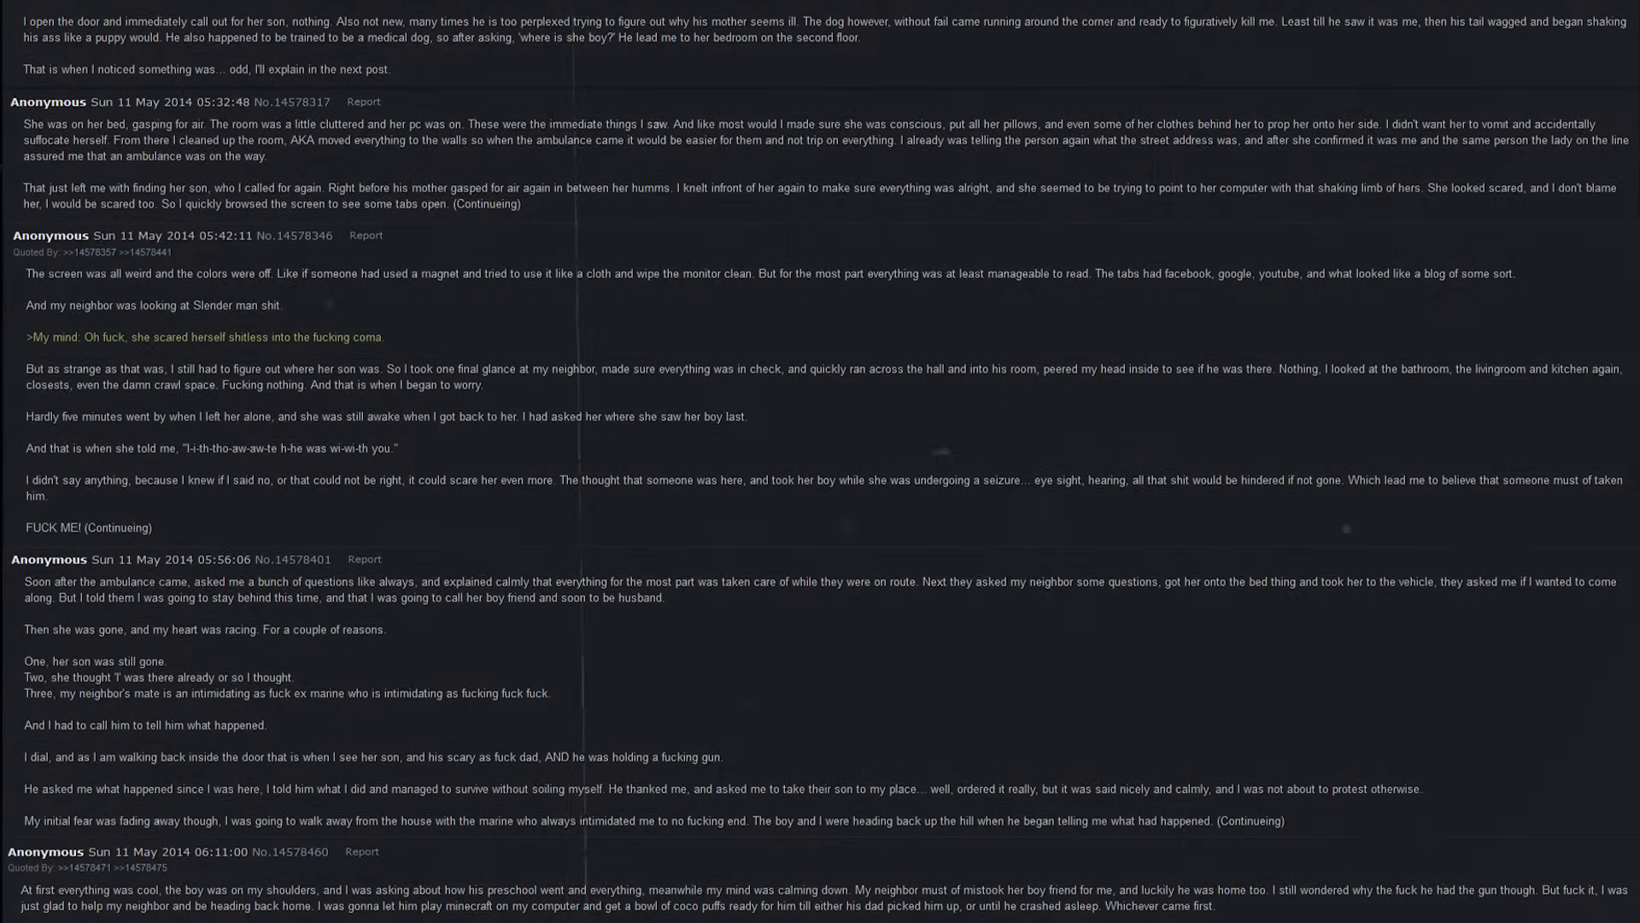
pyautogui.scroll(3)
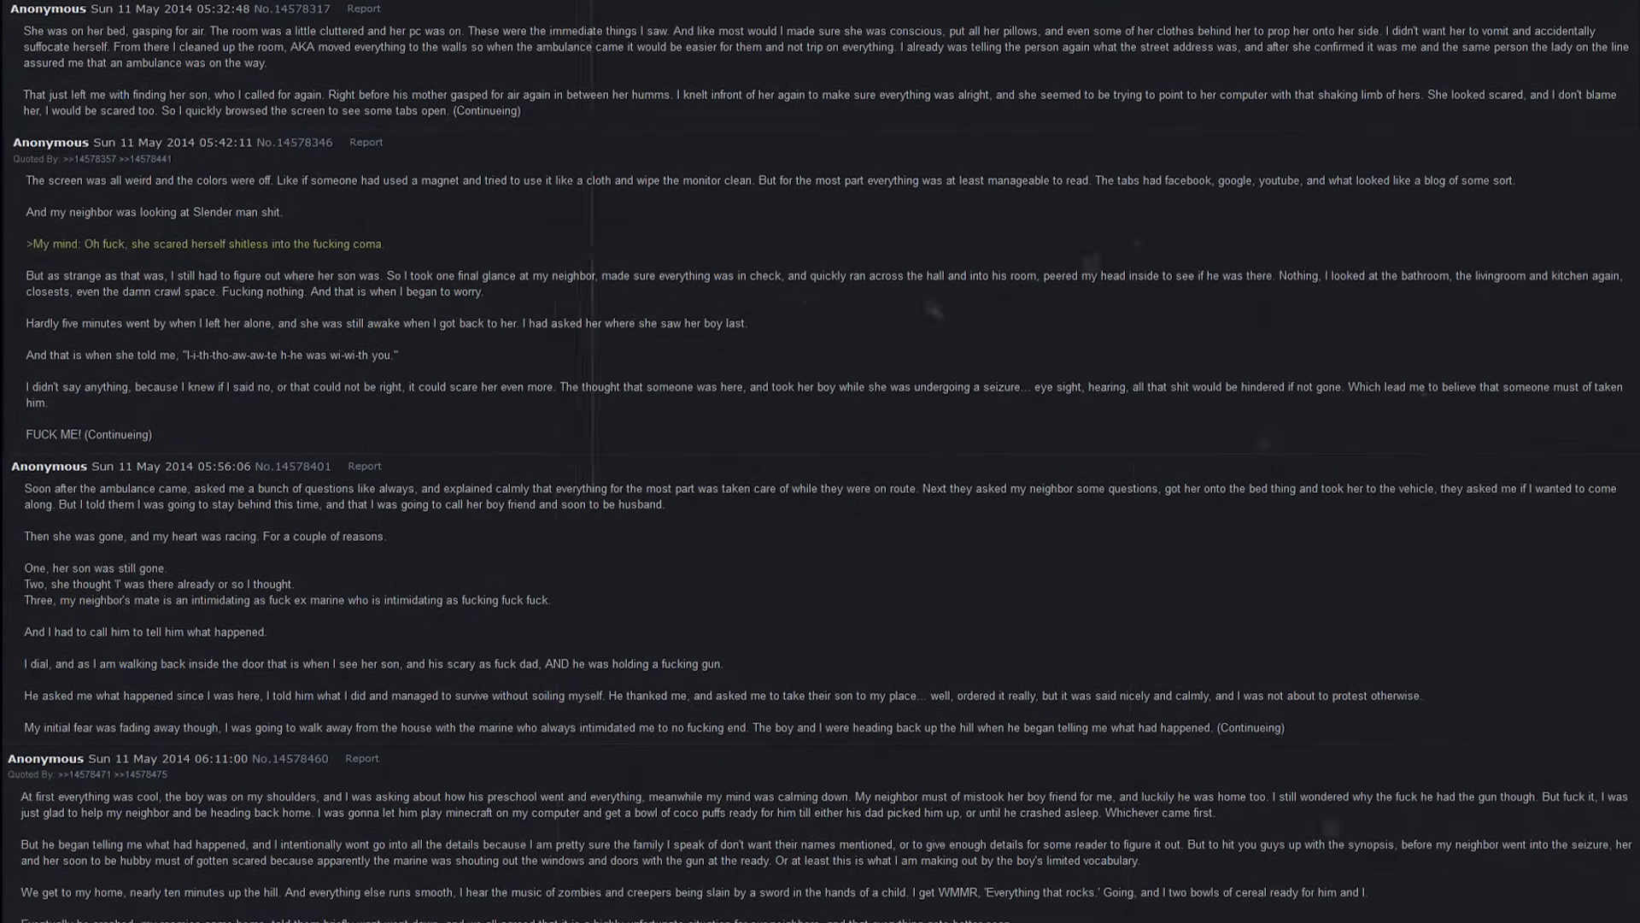
pyautogui.scroll(-3)
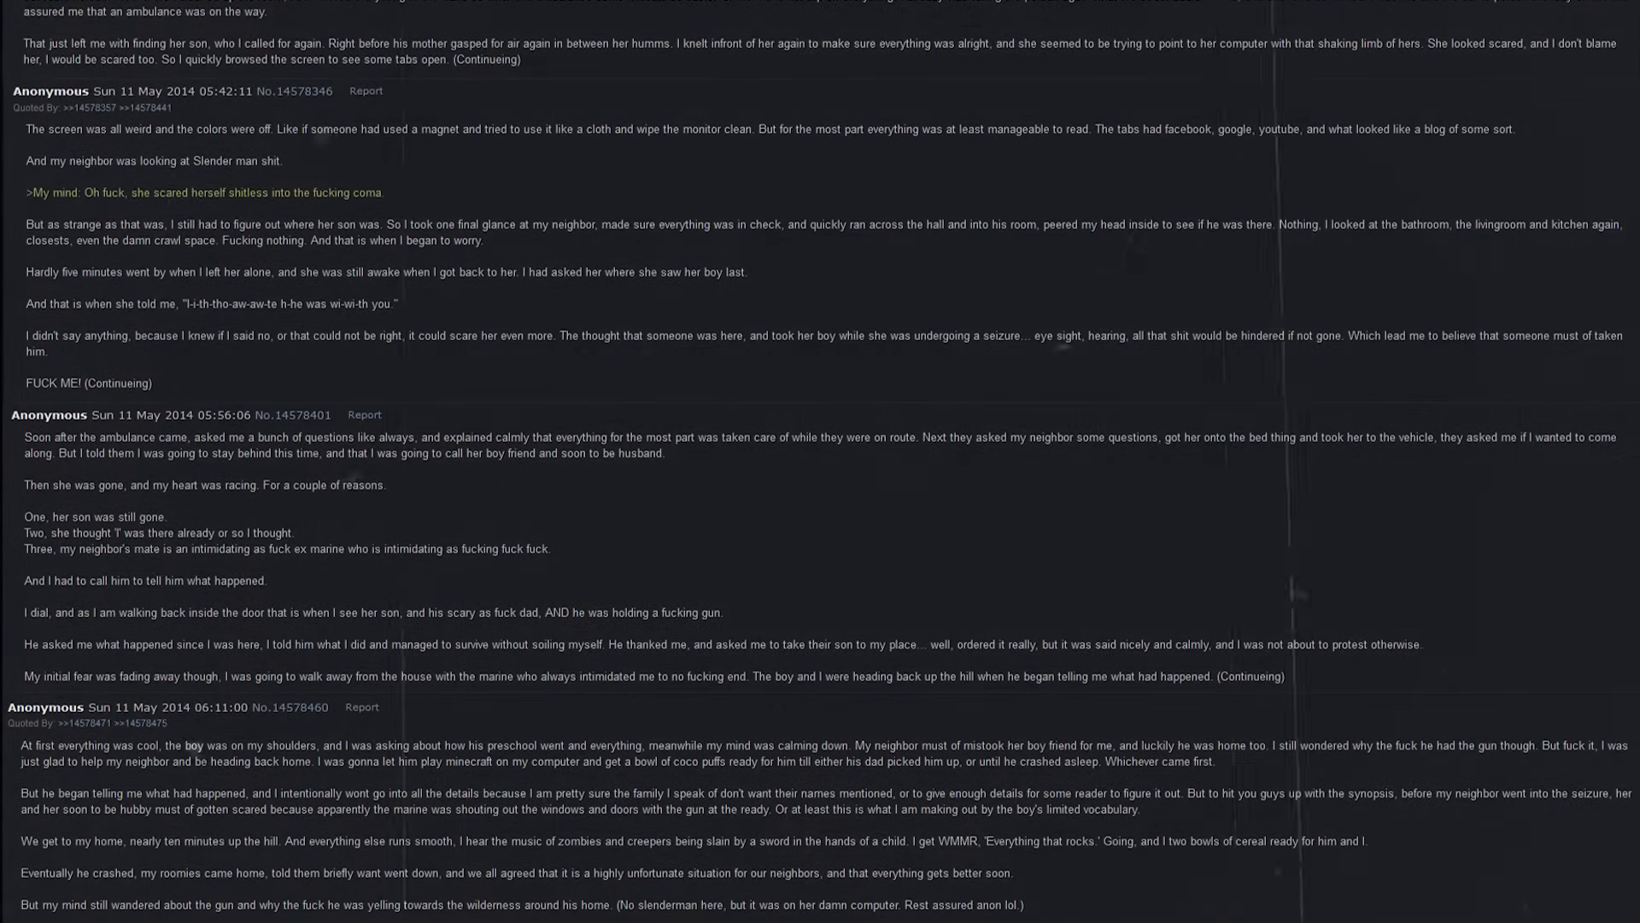
pyautogui.scroll(3)
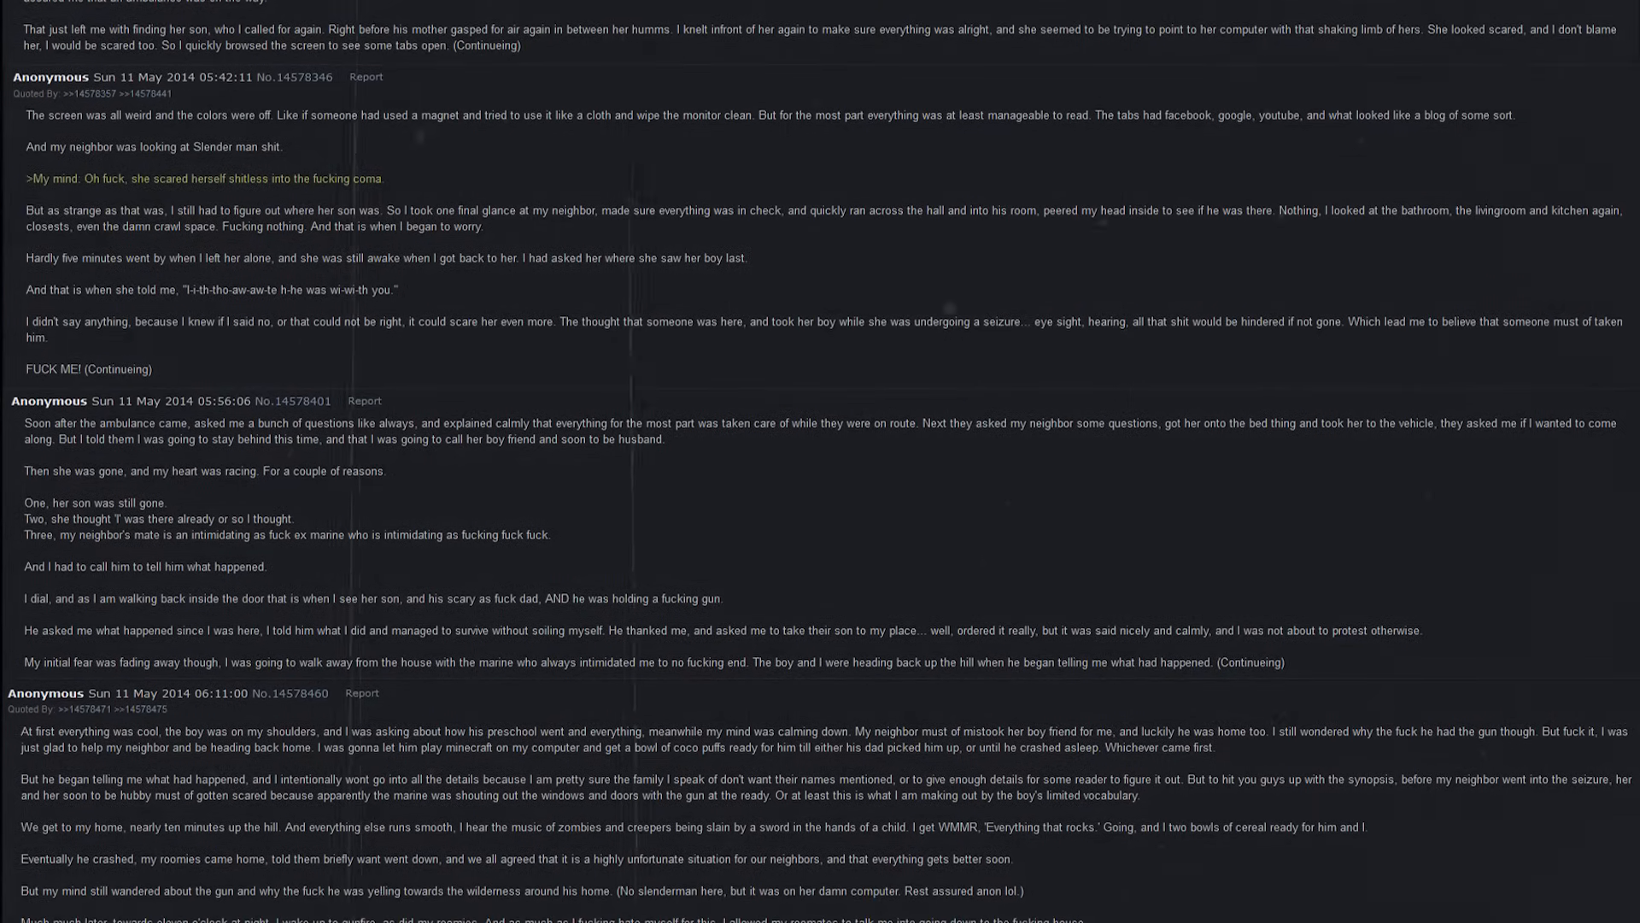
pyautogui.scroll(-3)
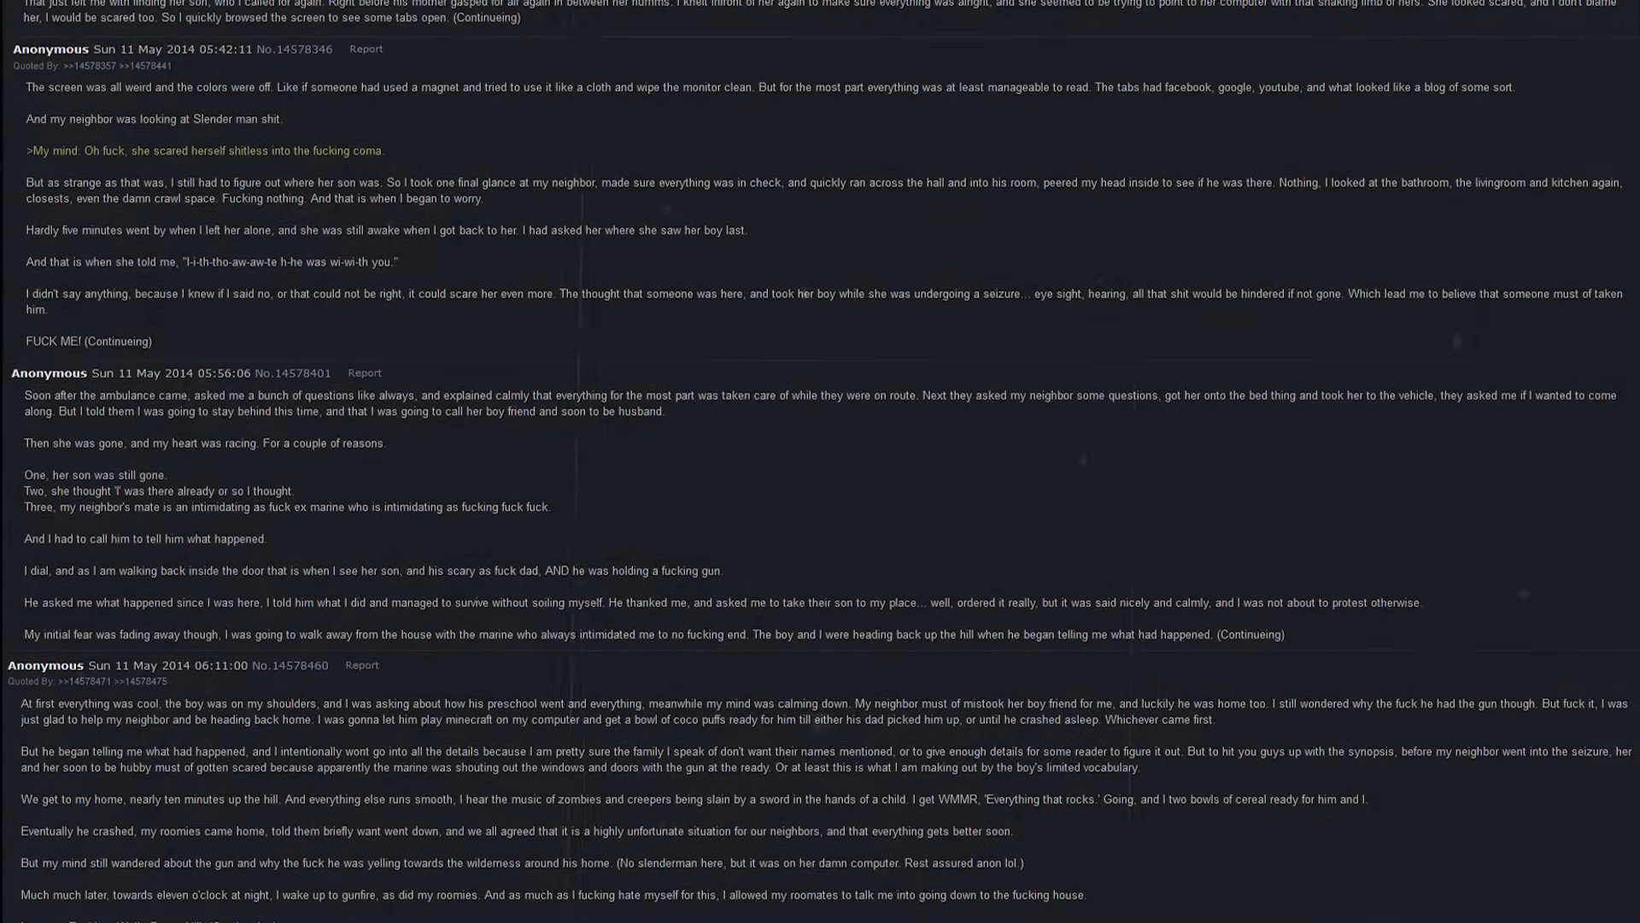
pyautogui.scroll(-3)
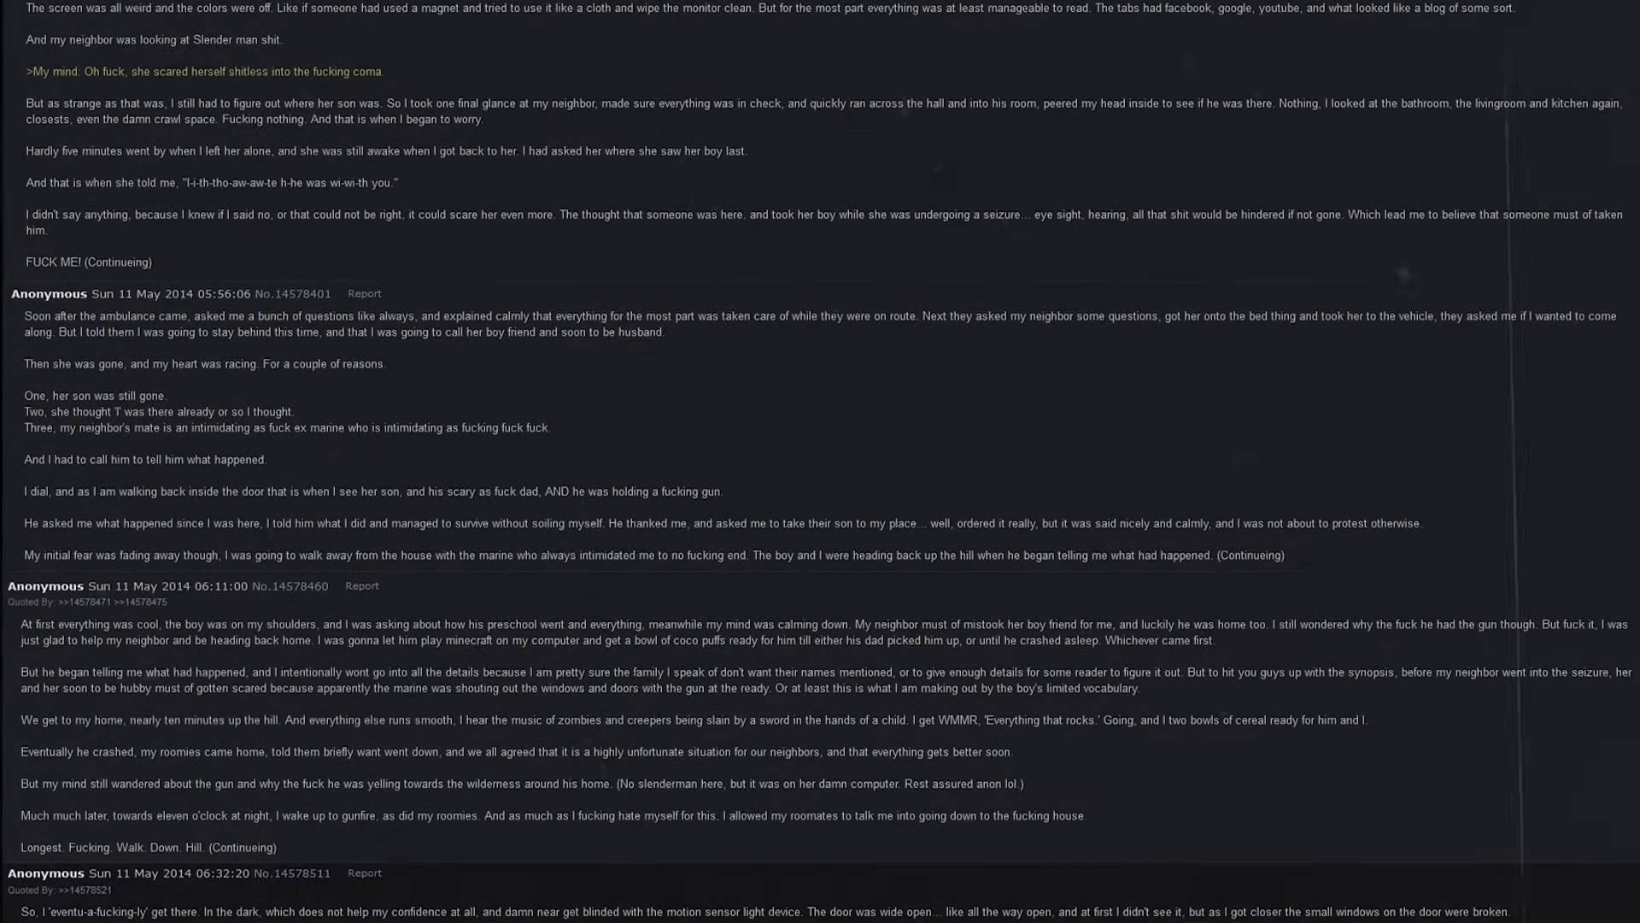
pyautogui.scroll(-3)
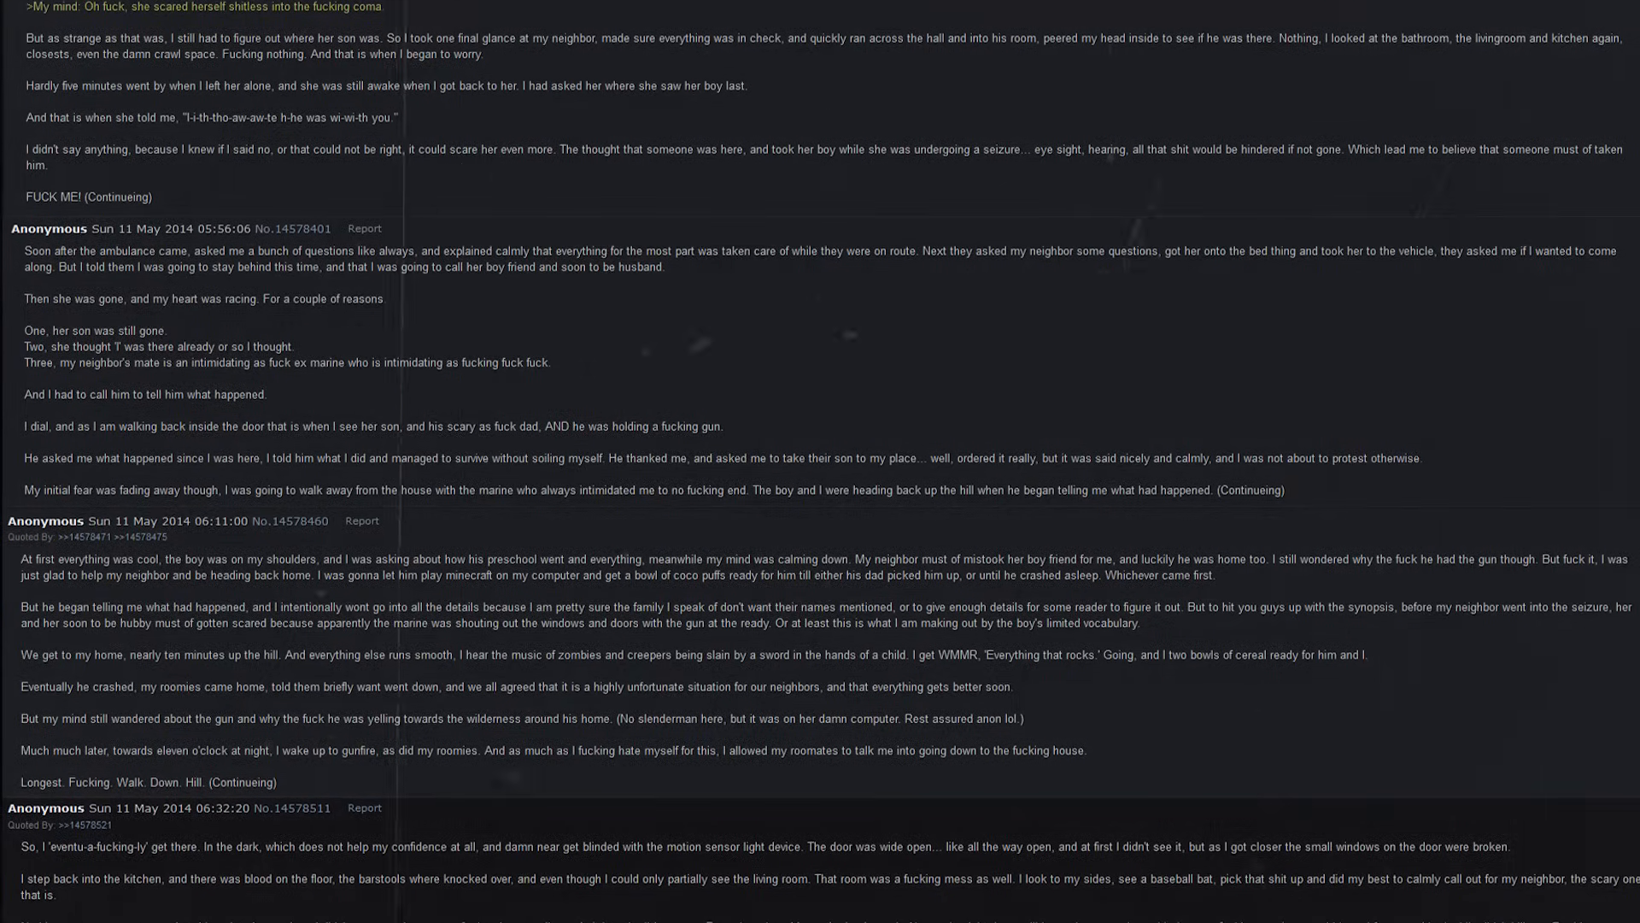
pyautogui.scroll(-3)
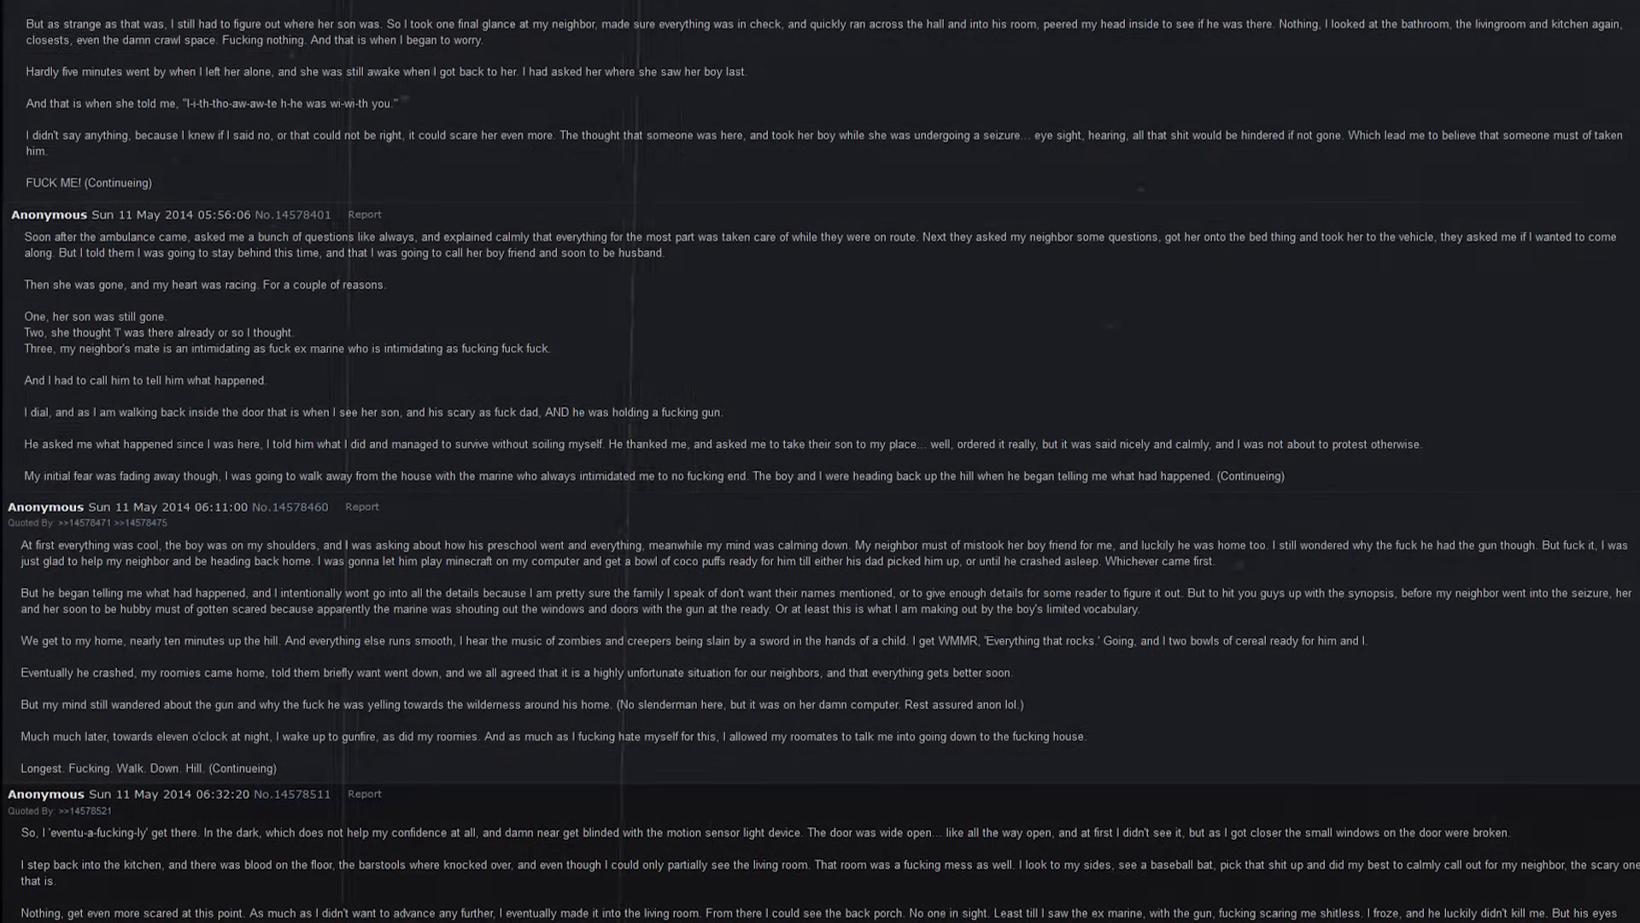
pyautogui.scroll(-3)
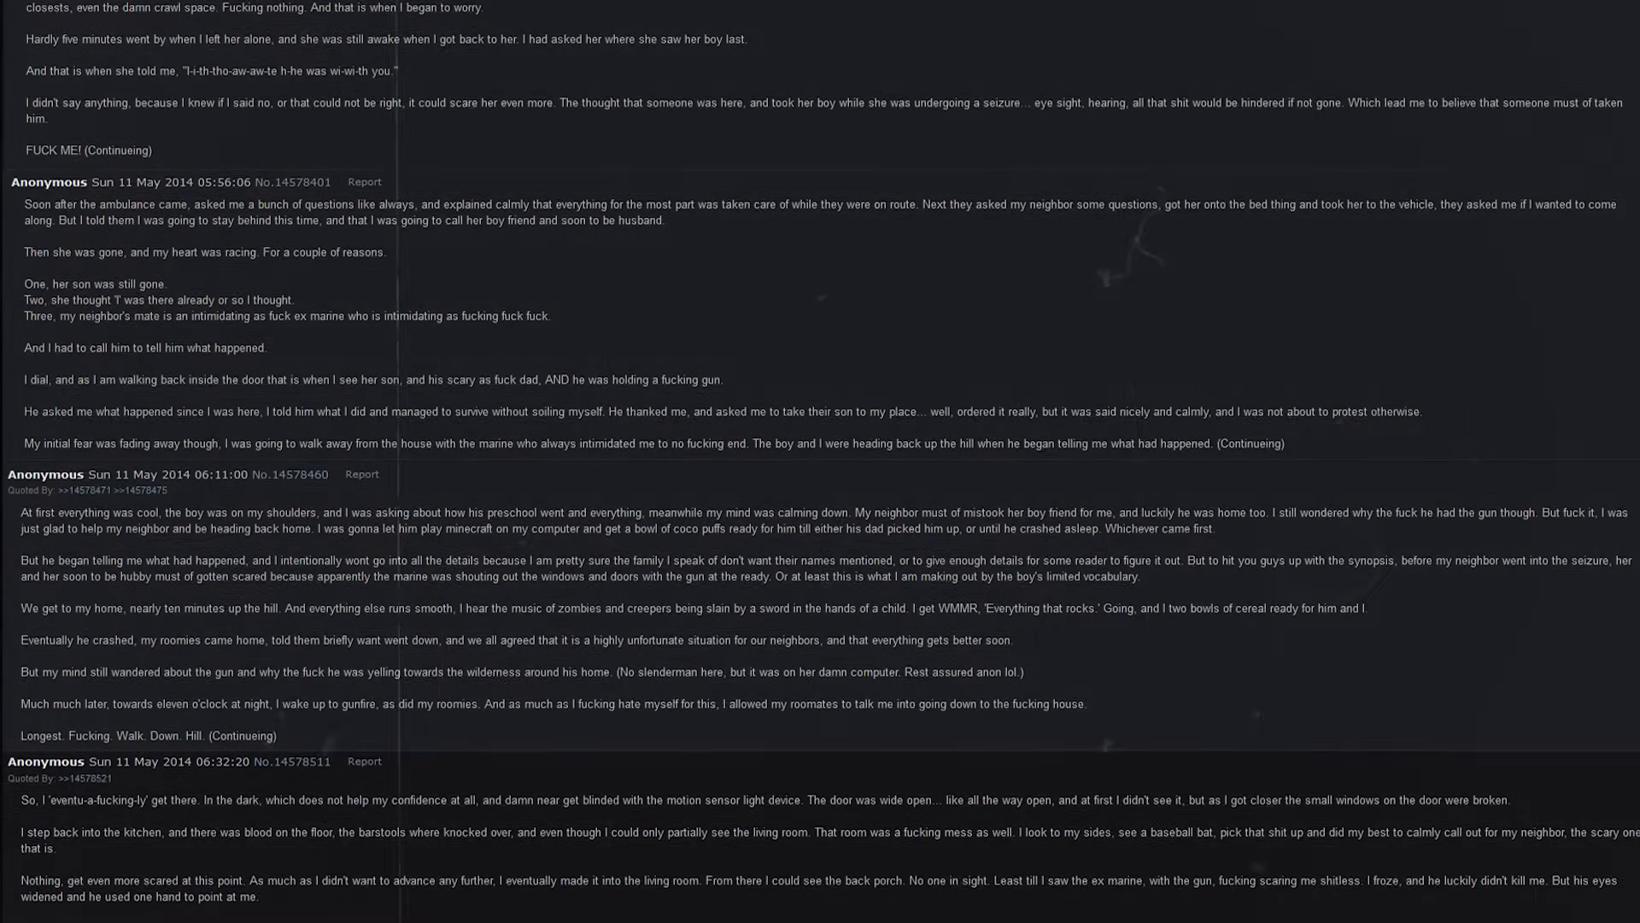
pyautogui.scroll(-3)
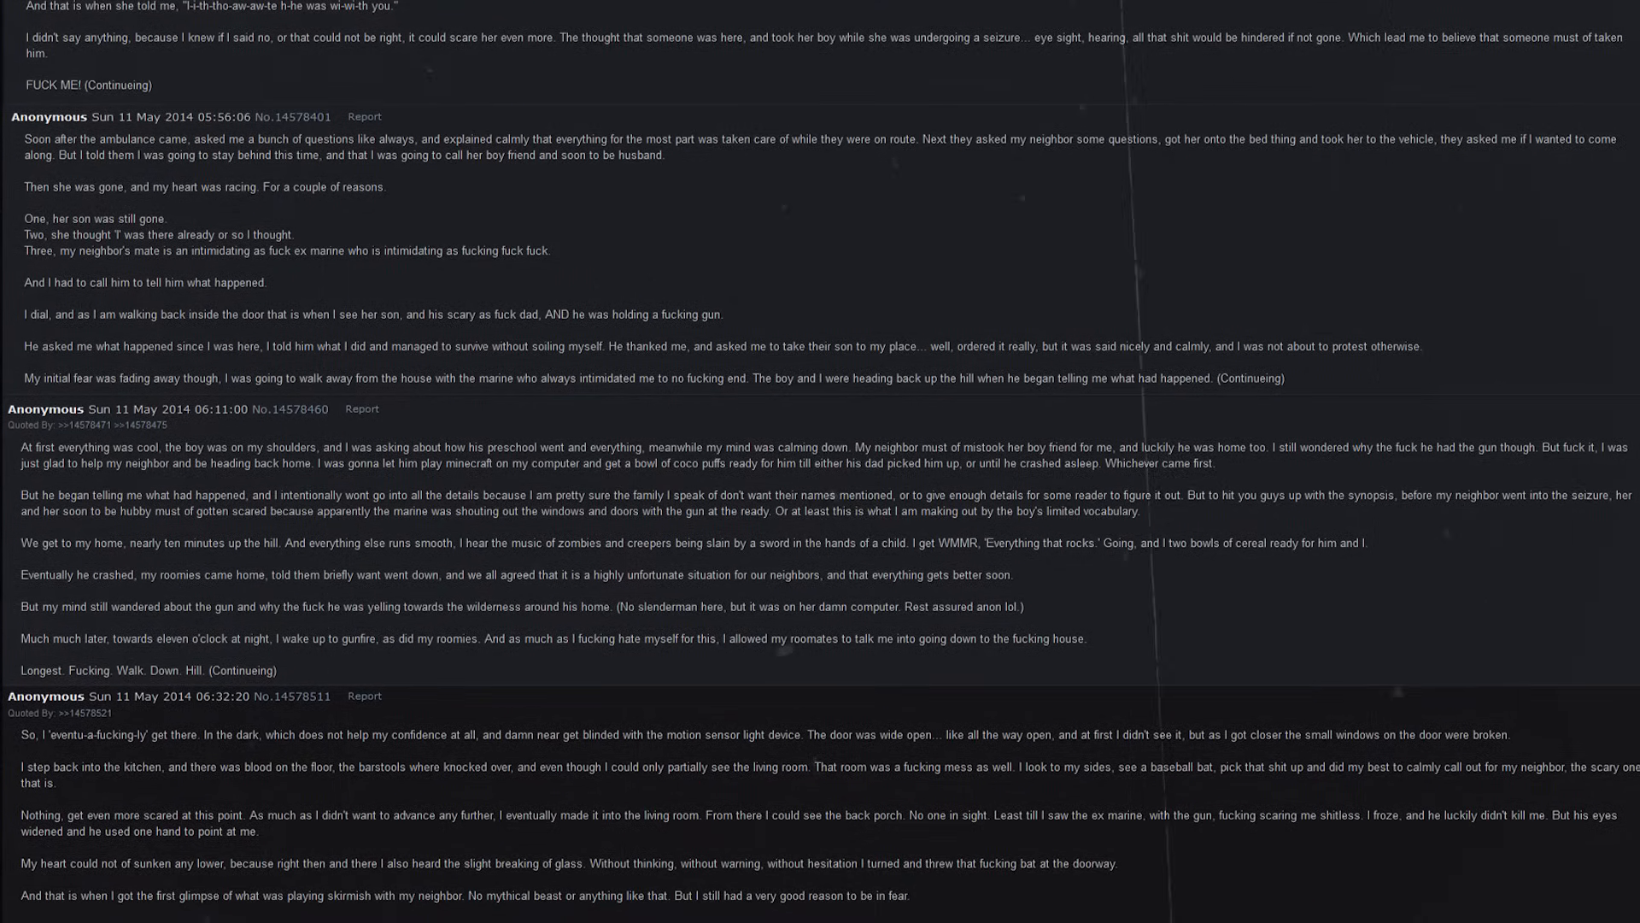
pyautogui.scroll(-3)
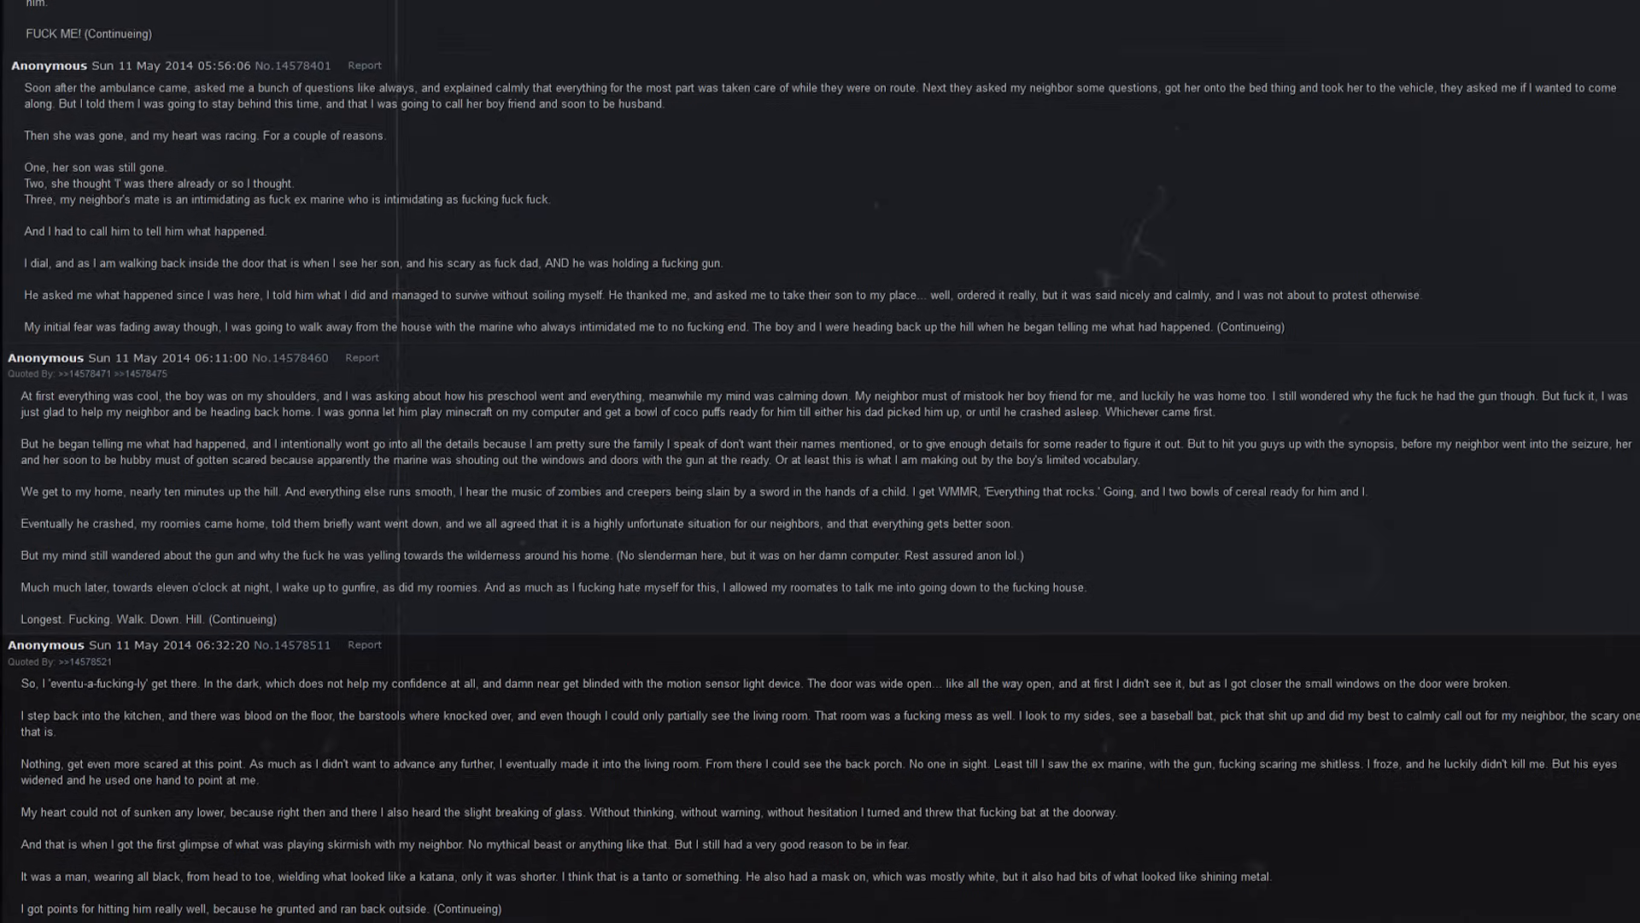
pyautogui.scroll(3)
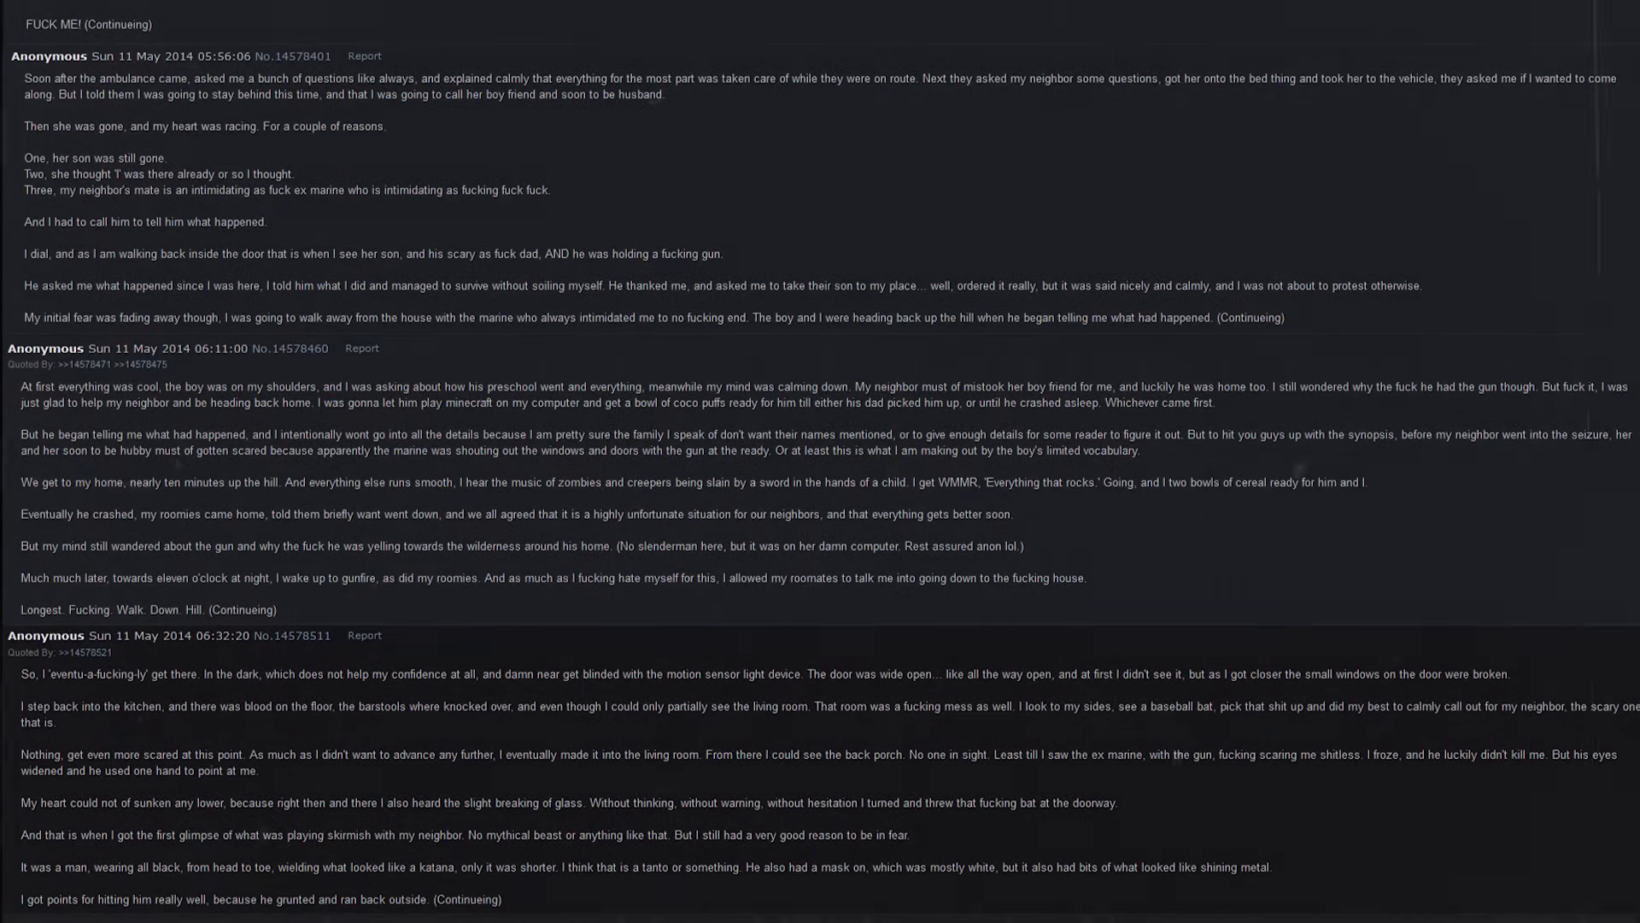
pyautogui.scroll(-3)
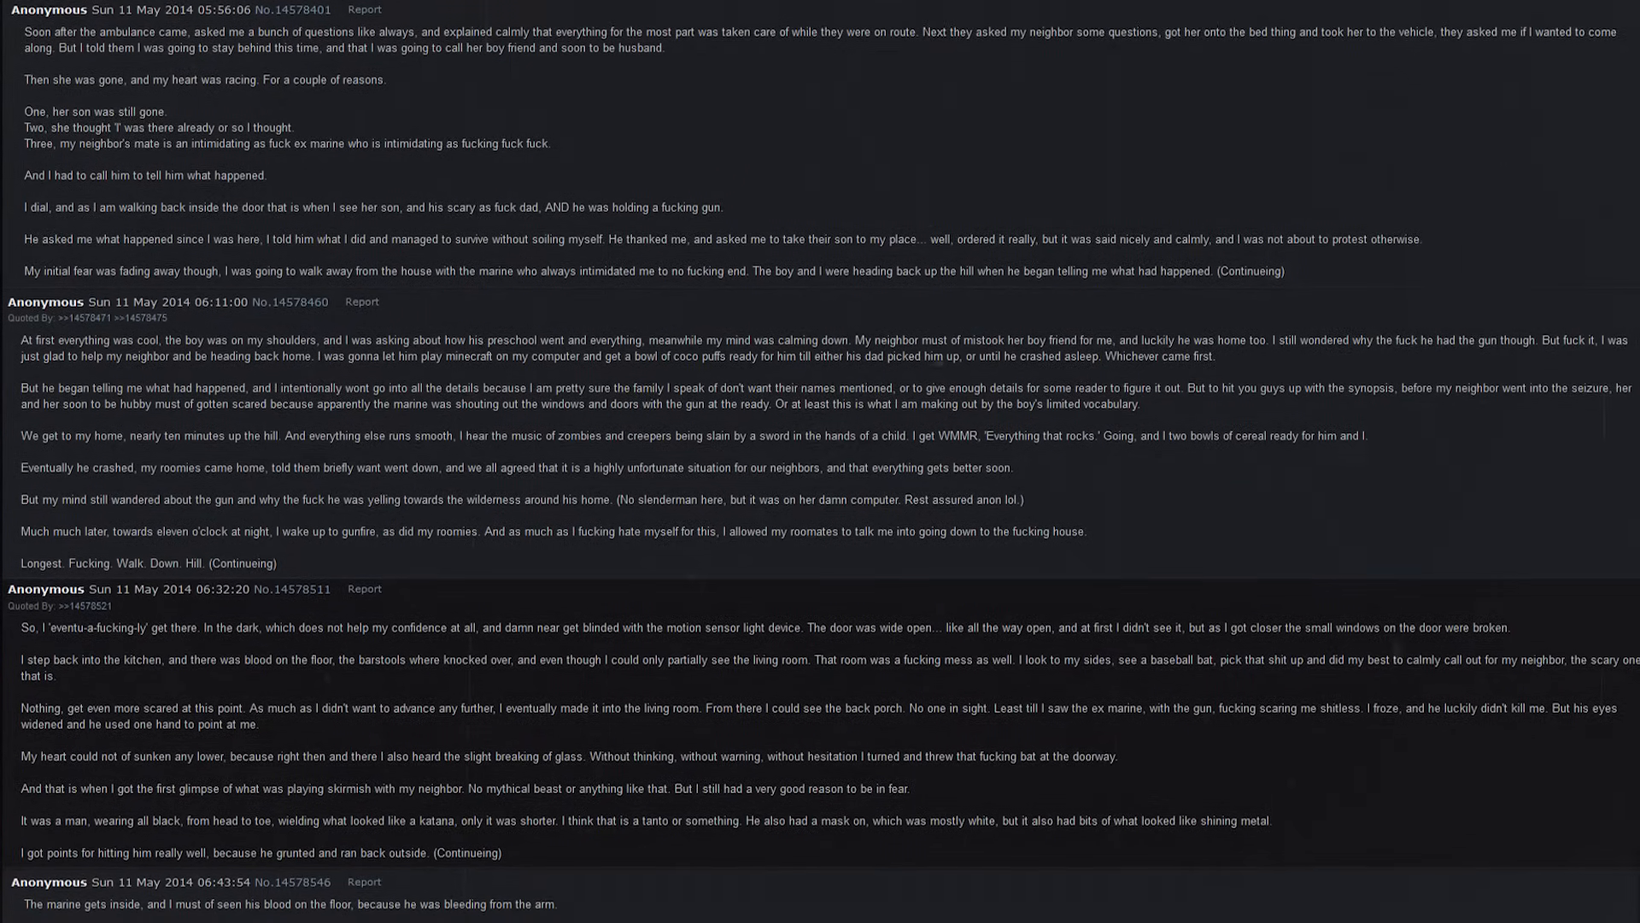
pyautogui.scroll(-3)
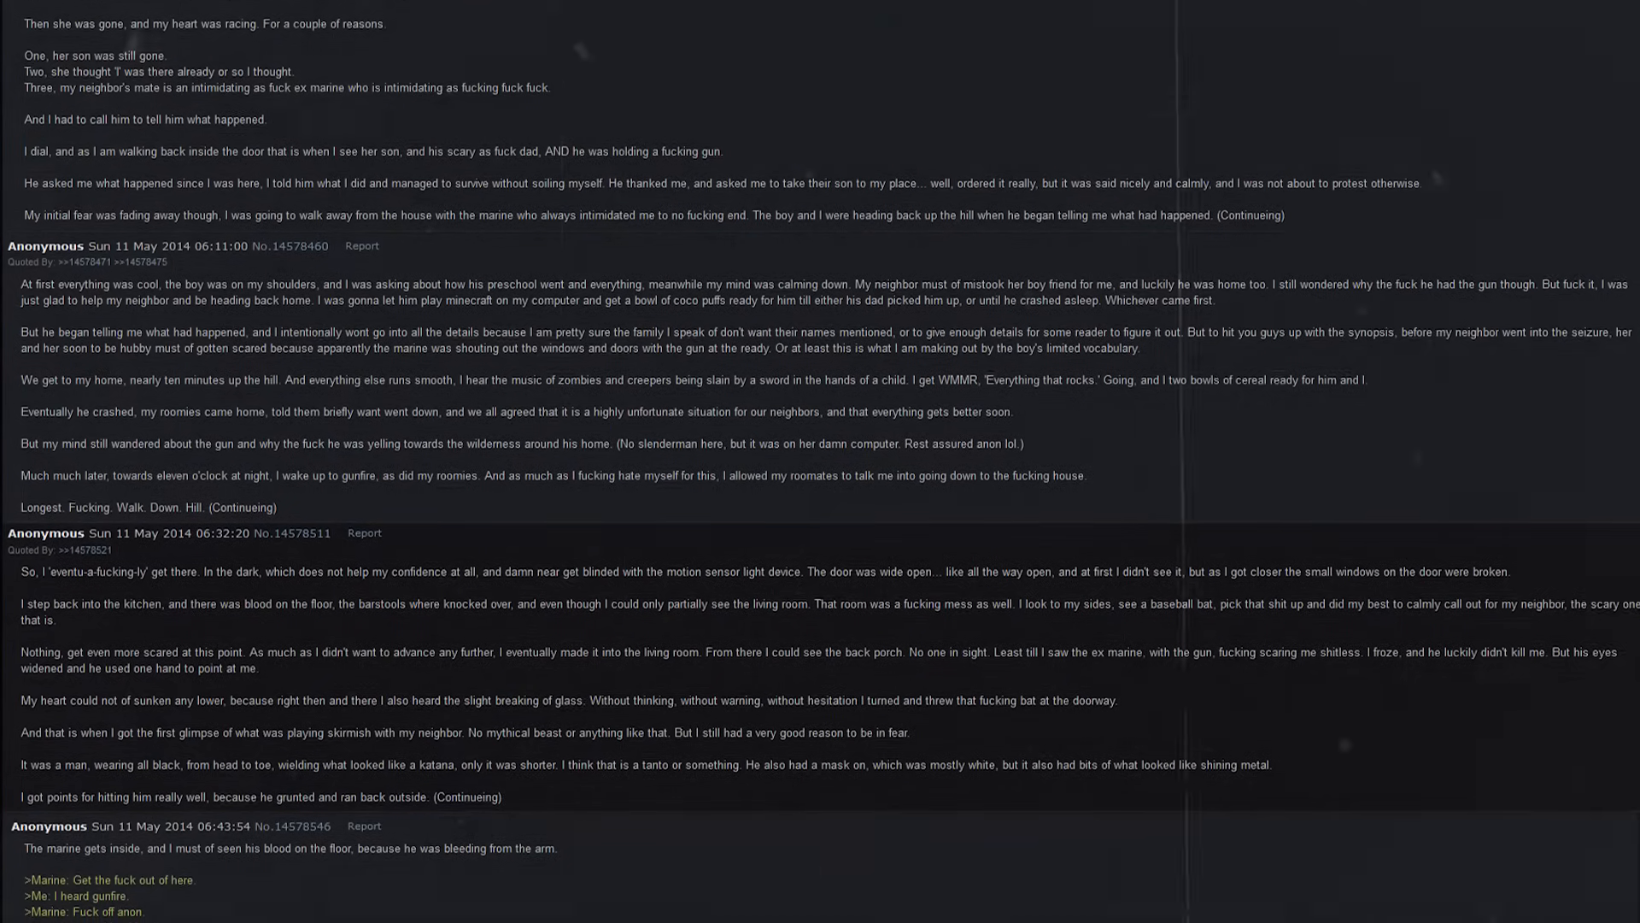
pyautogui.scroll(-3)
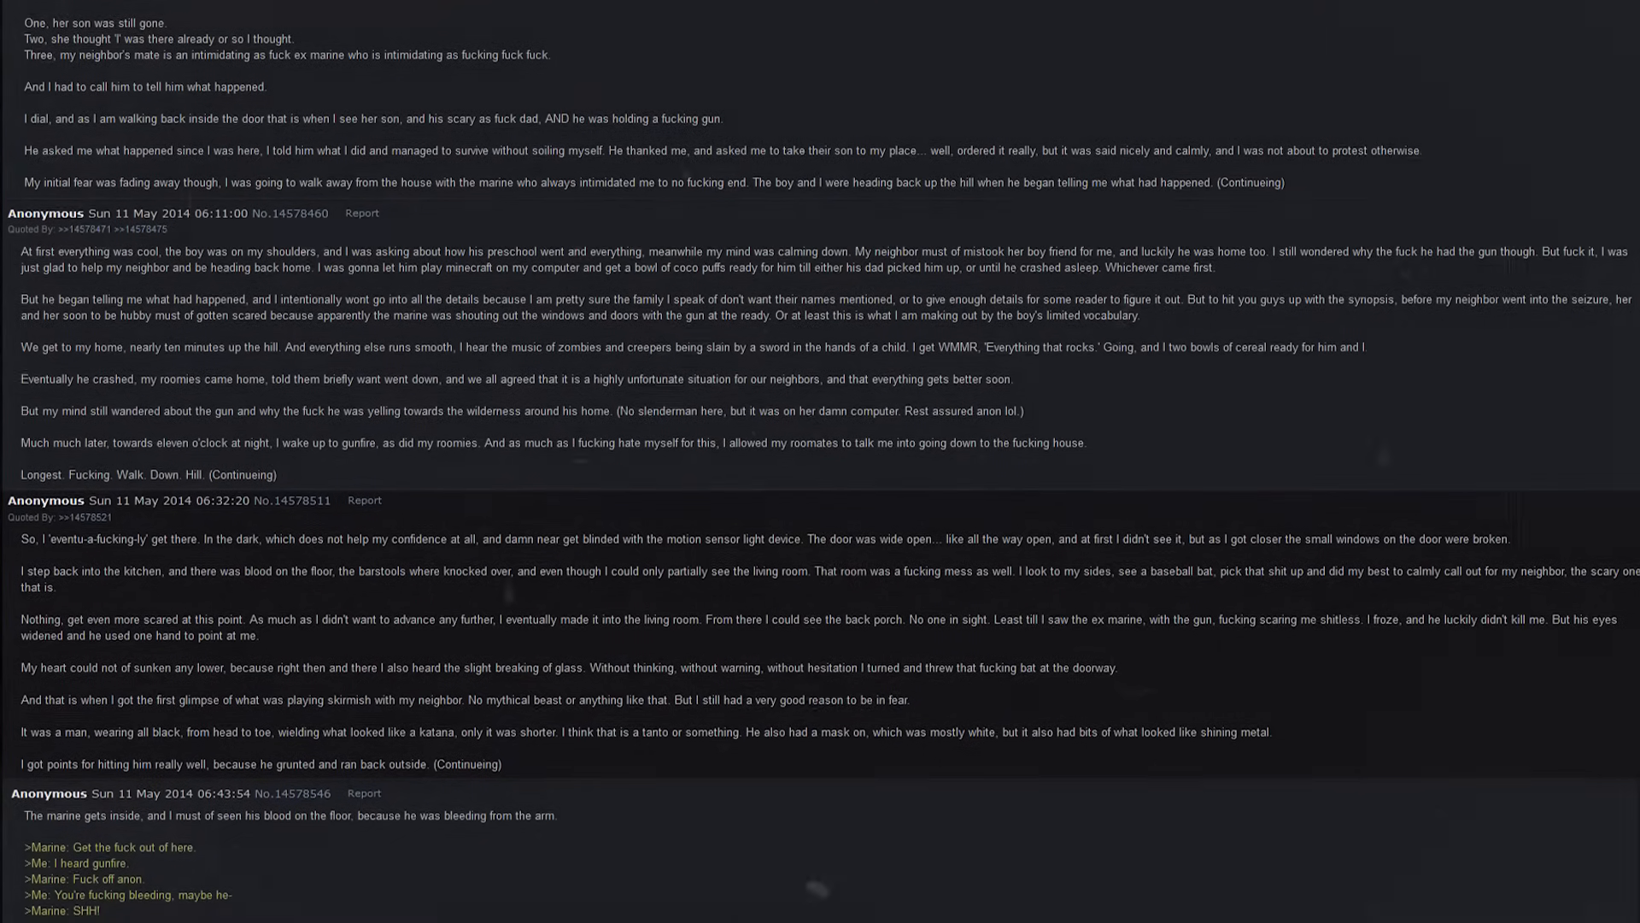
pyautogui.scroll(3)
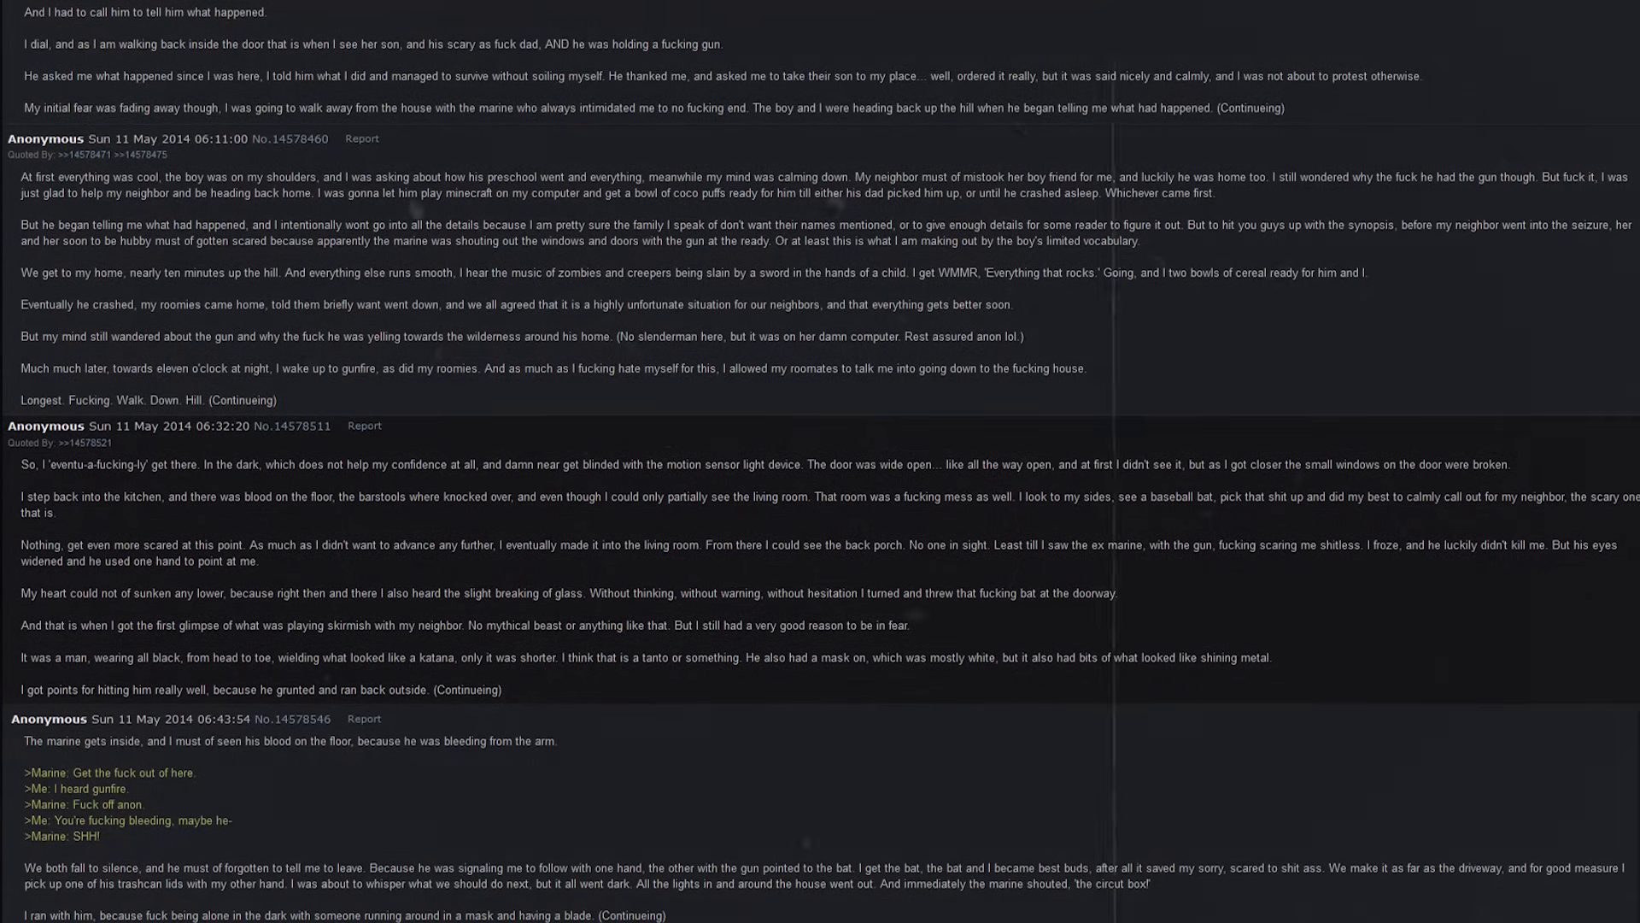
pyautogui.scroll(3)
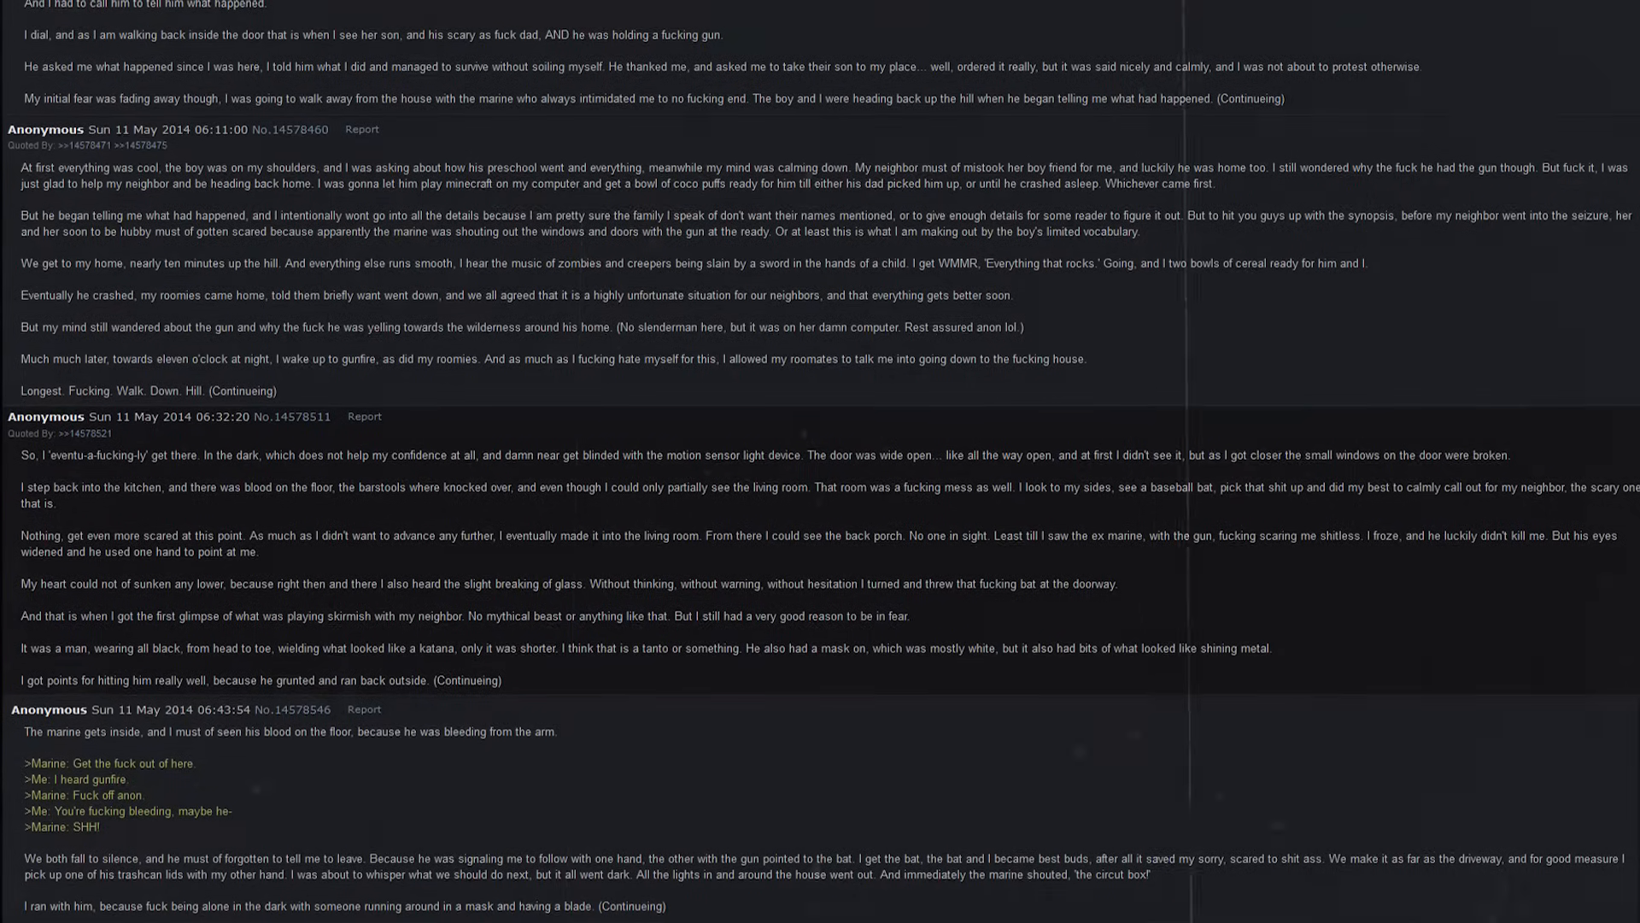
pyautogui.scroll(3)
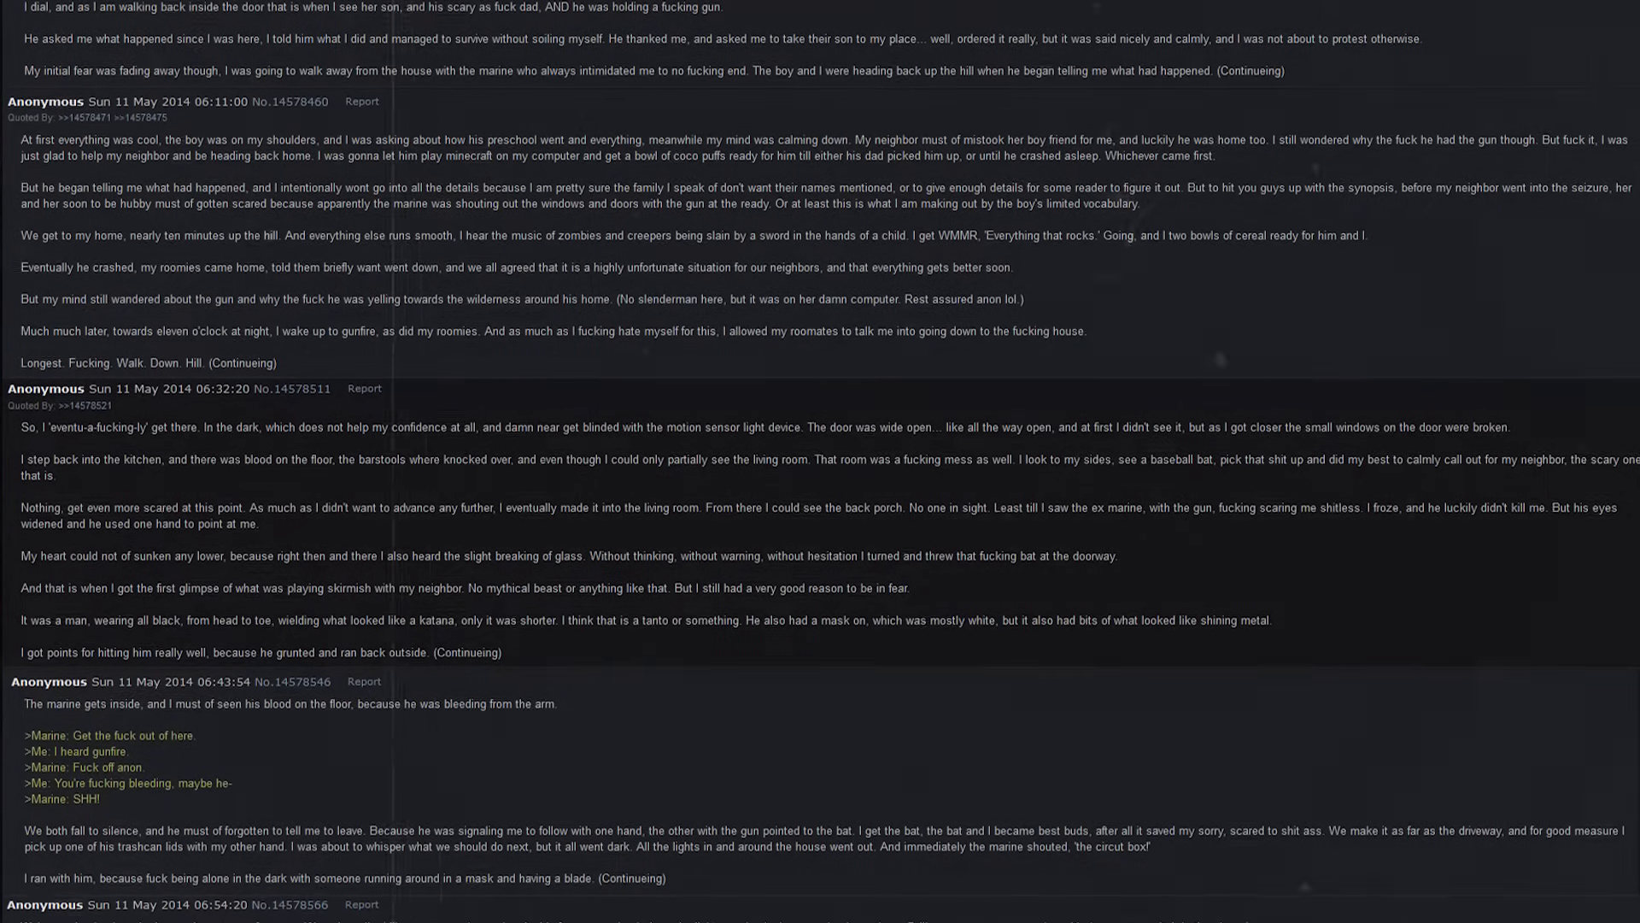
pyautogui.scroll(3)
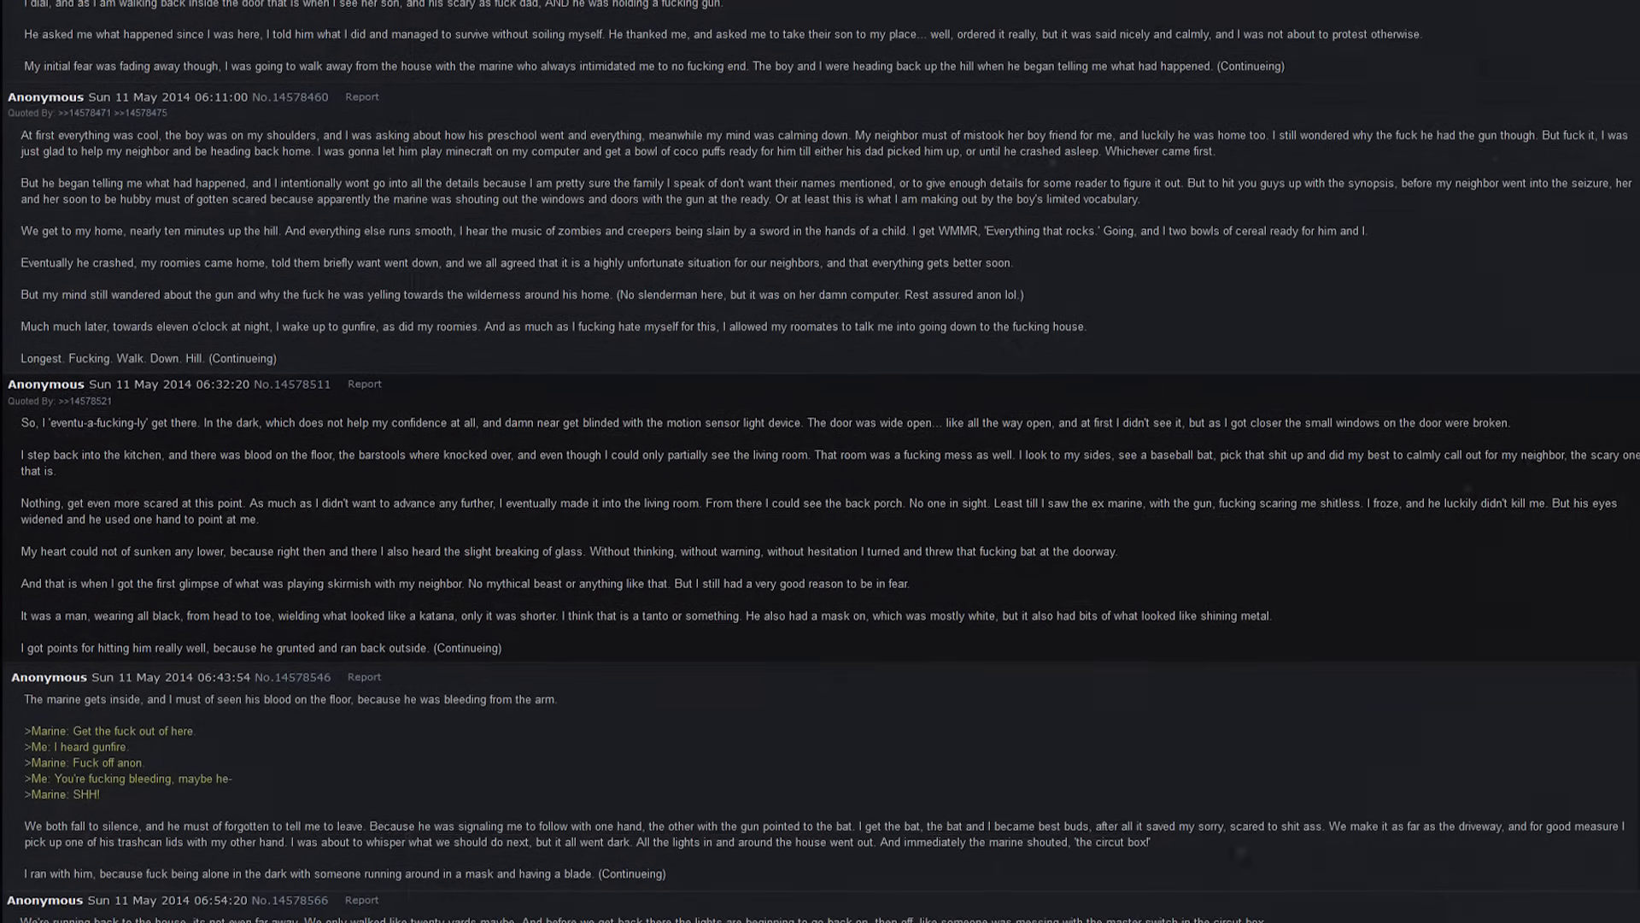
pyautogui.scroll(-3)
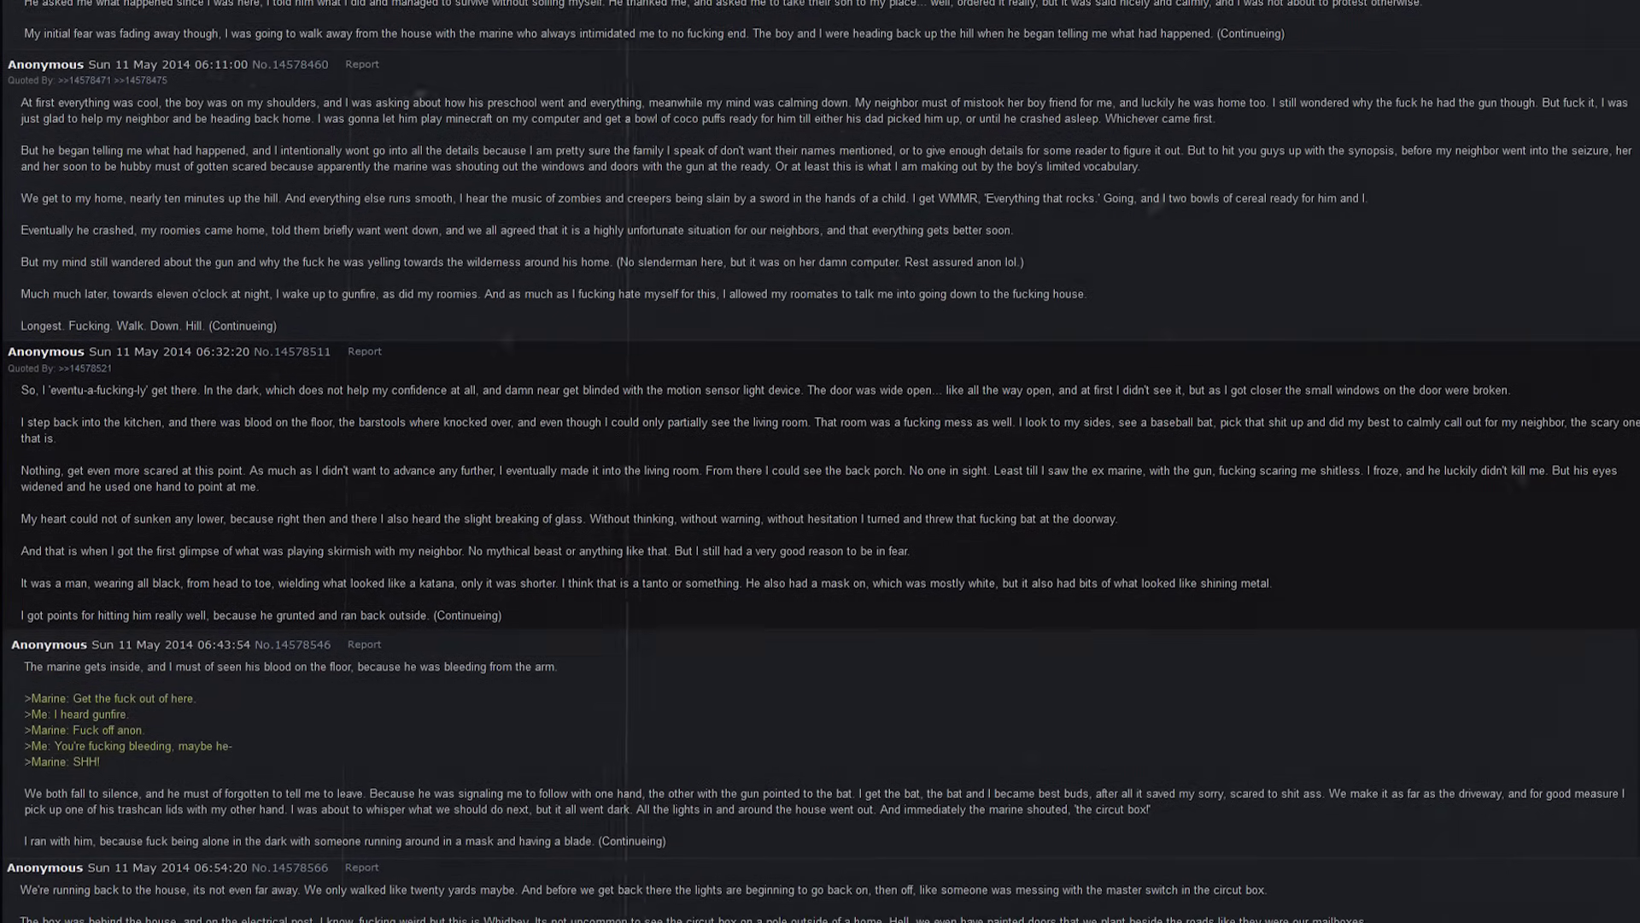
pyautogui.scroll(-3)
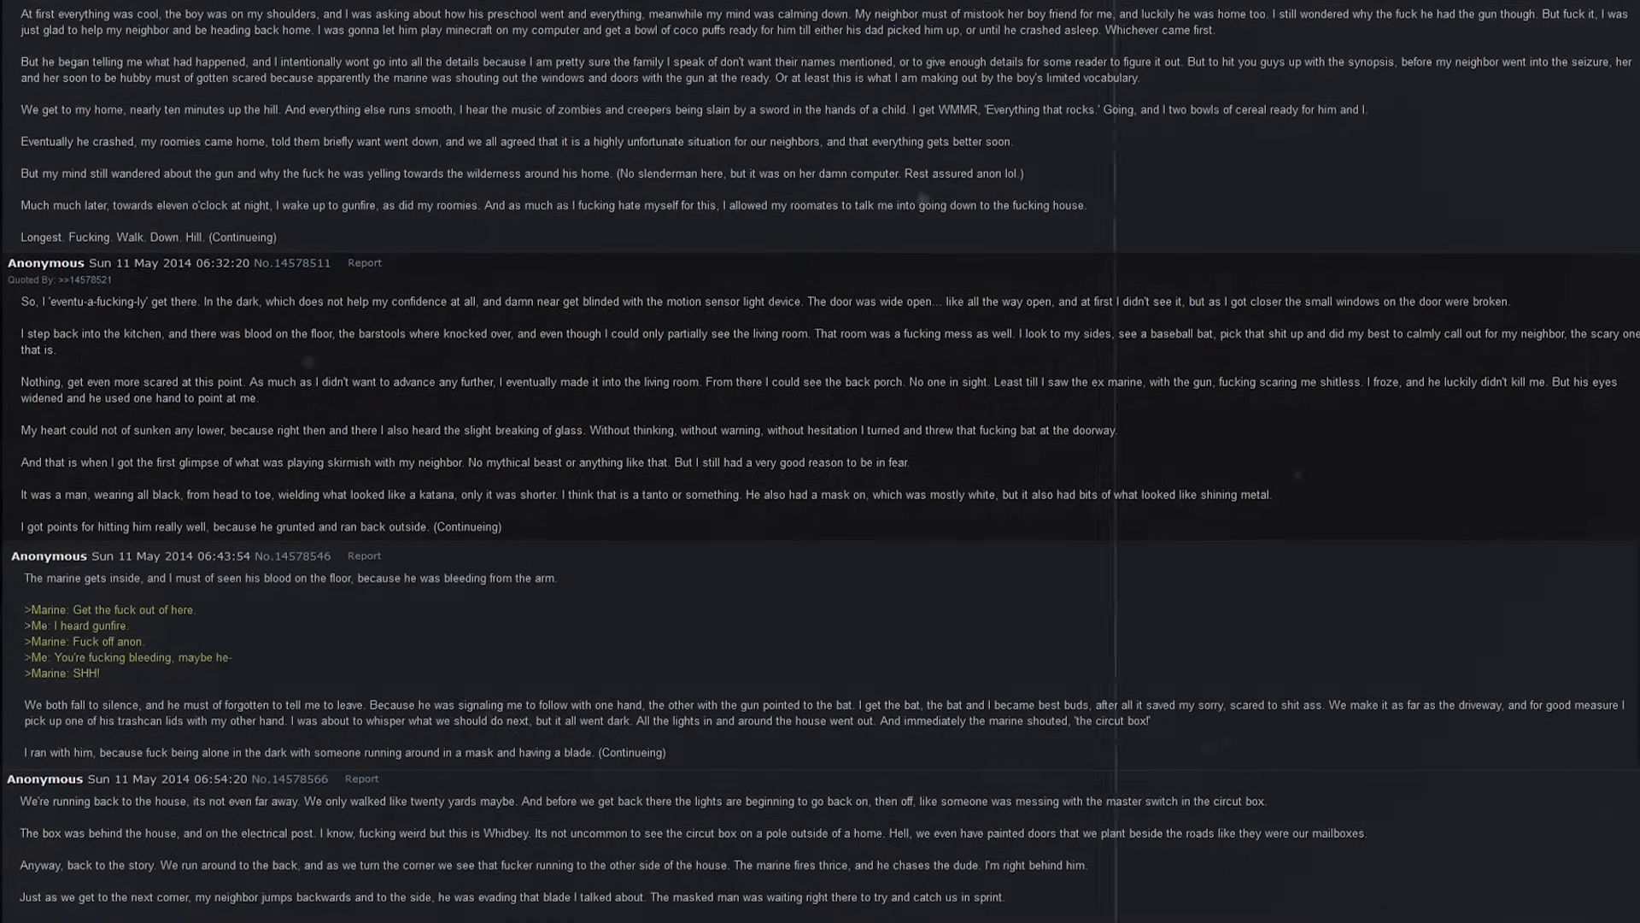
pyautogui.scroll(-3)
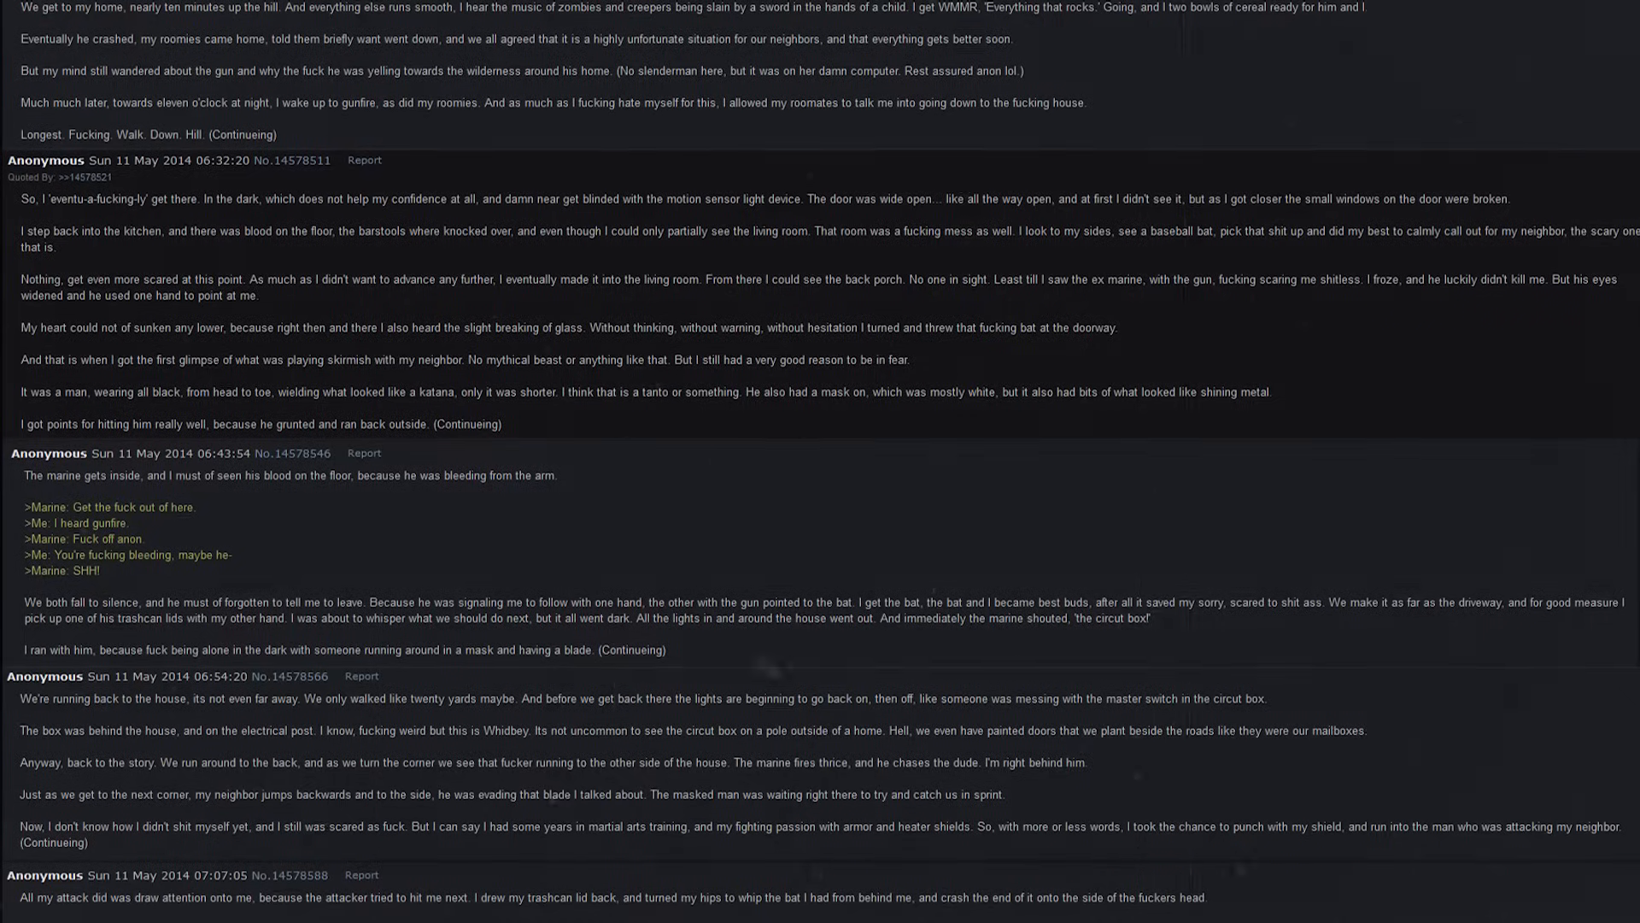
pyautogui.scroll(-3)
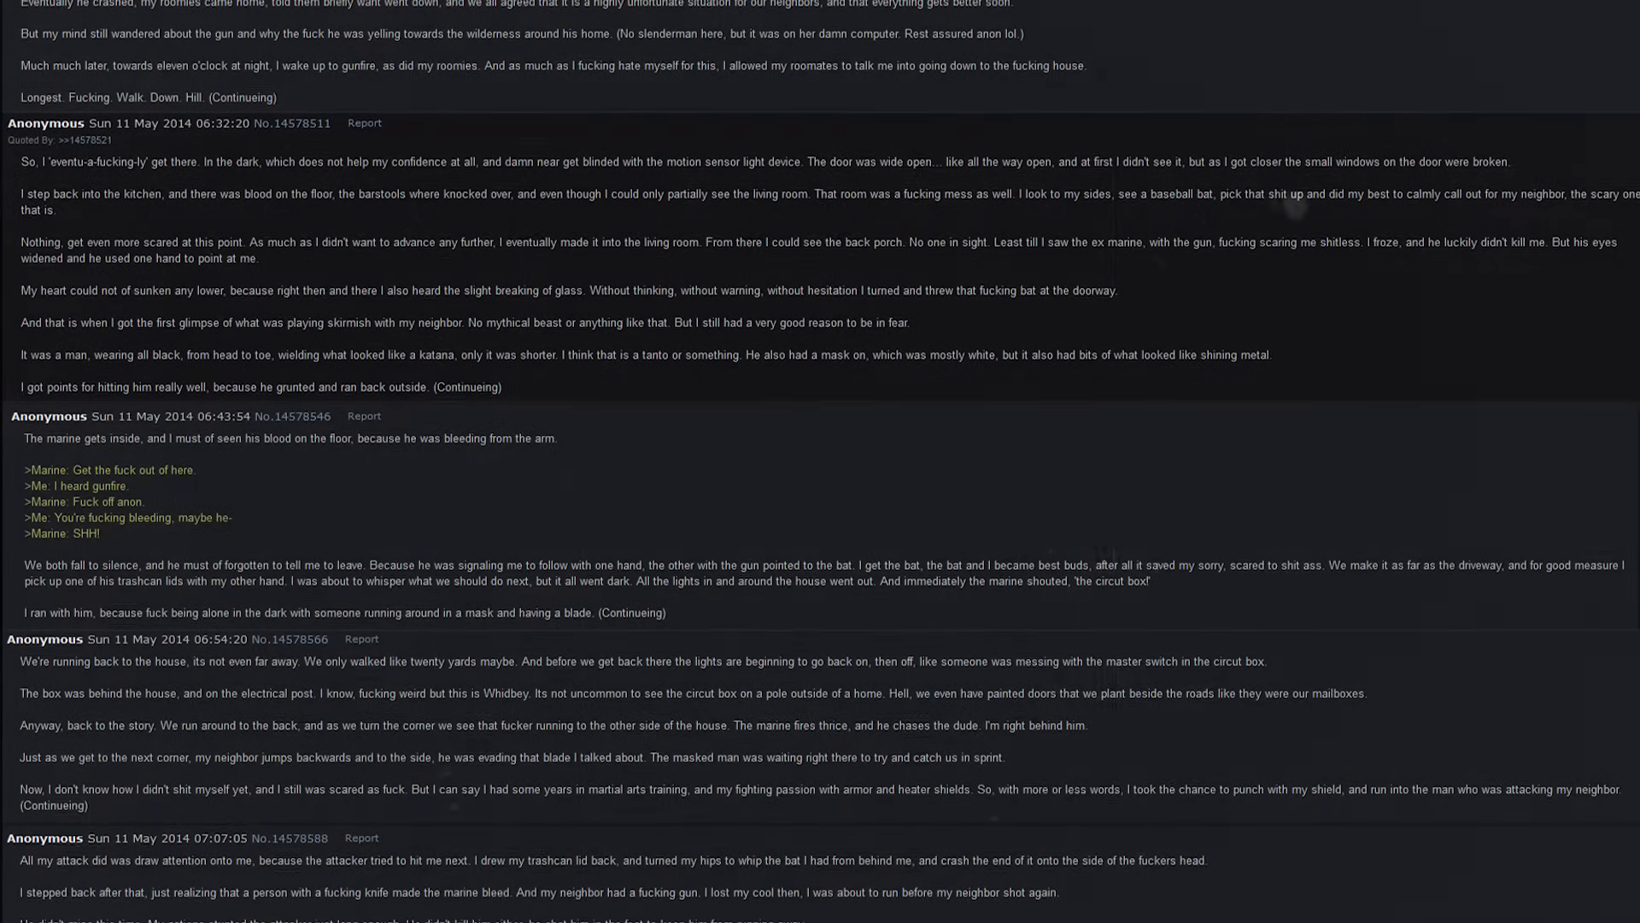
pyautogui.scroll(-3)
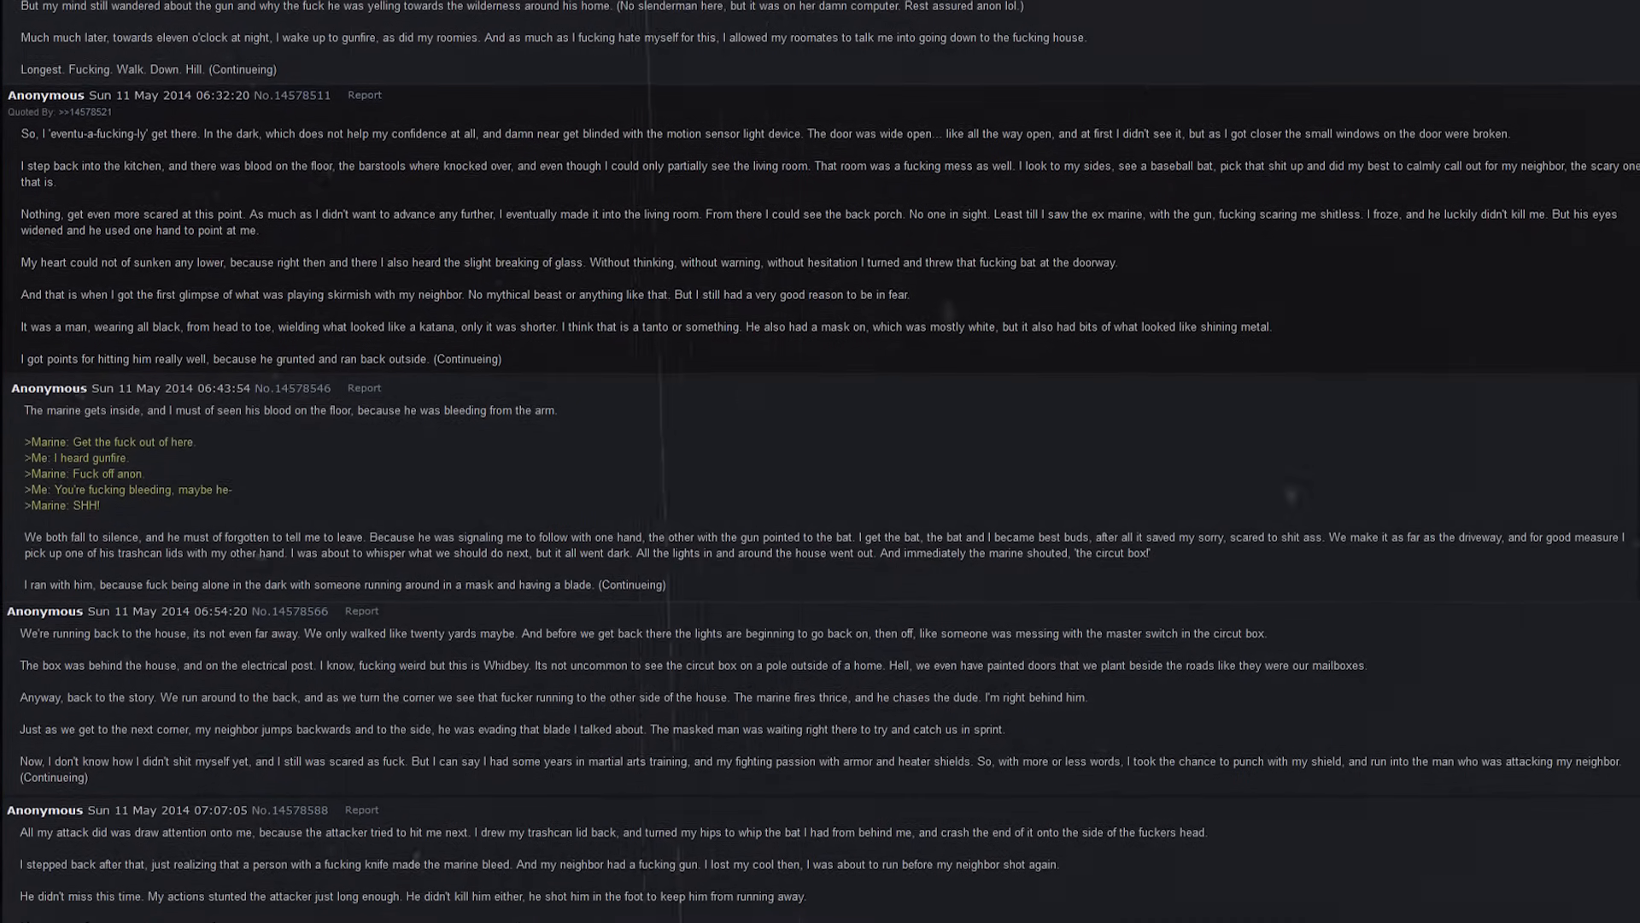
pyautogui.scroll(-3)
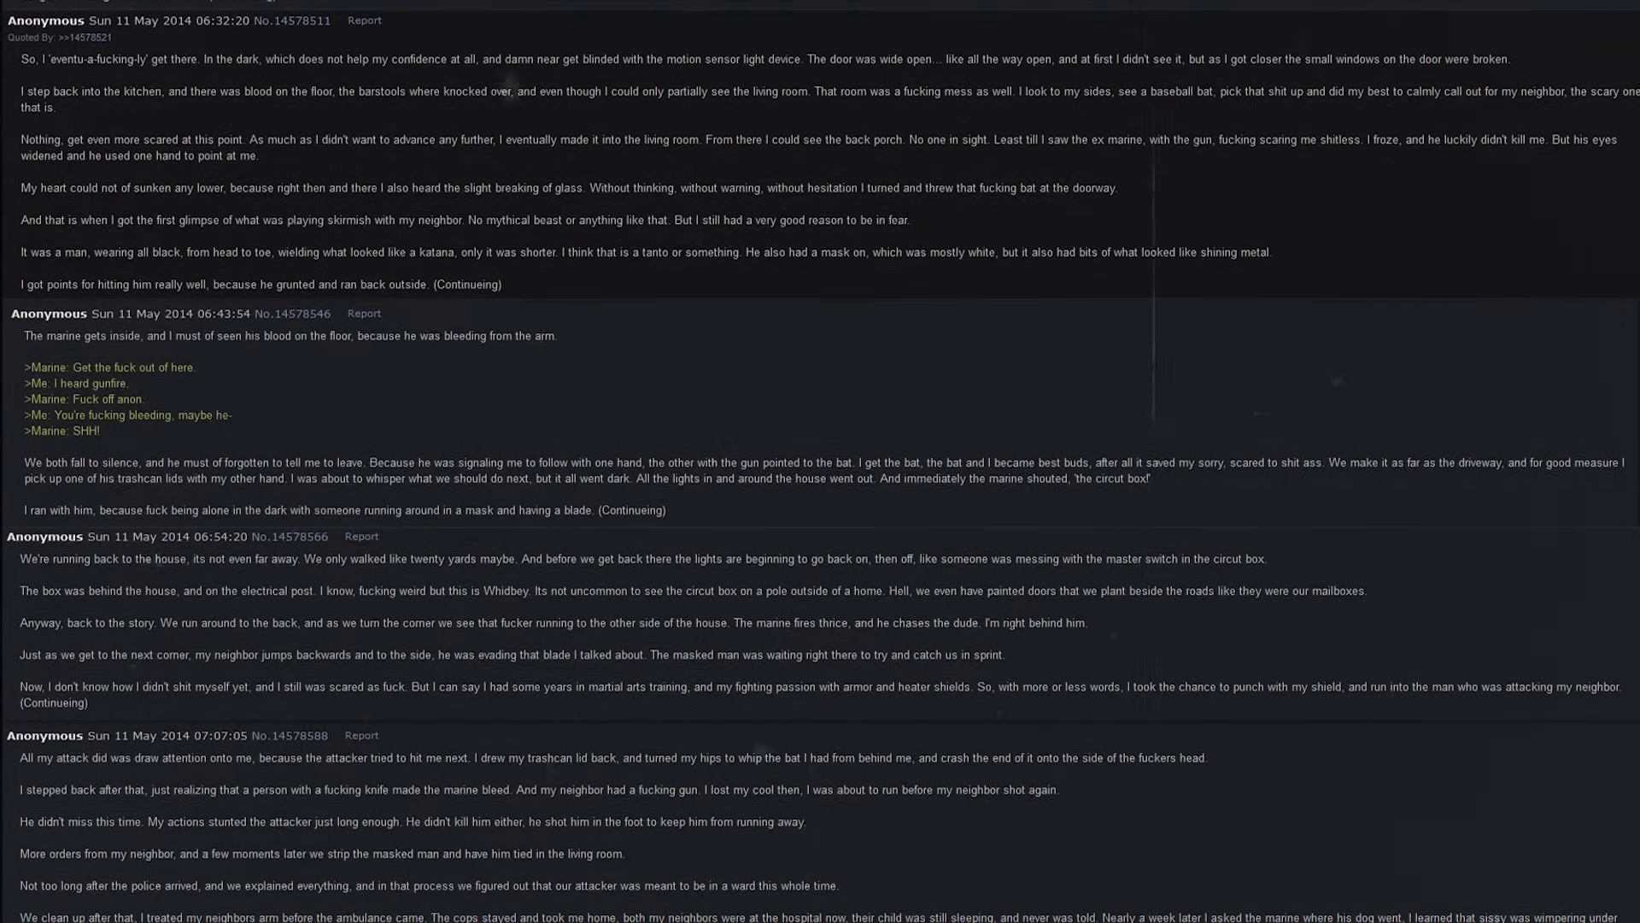
pyautogui.scroll(3)
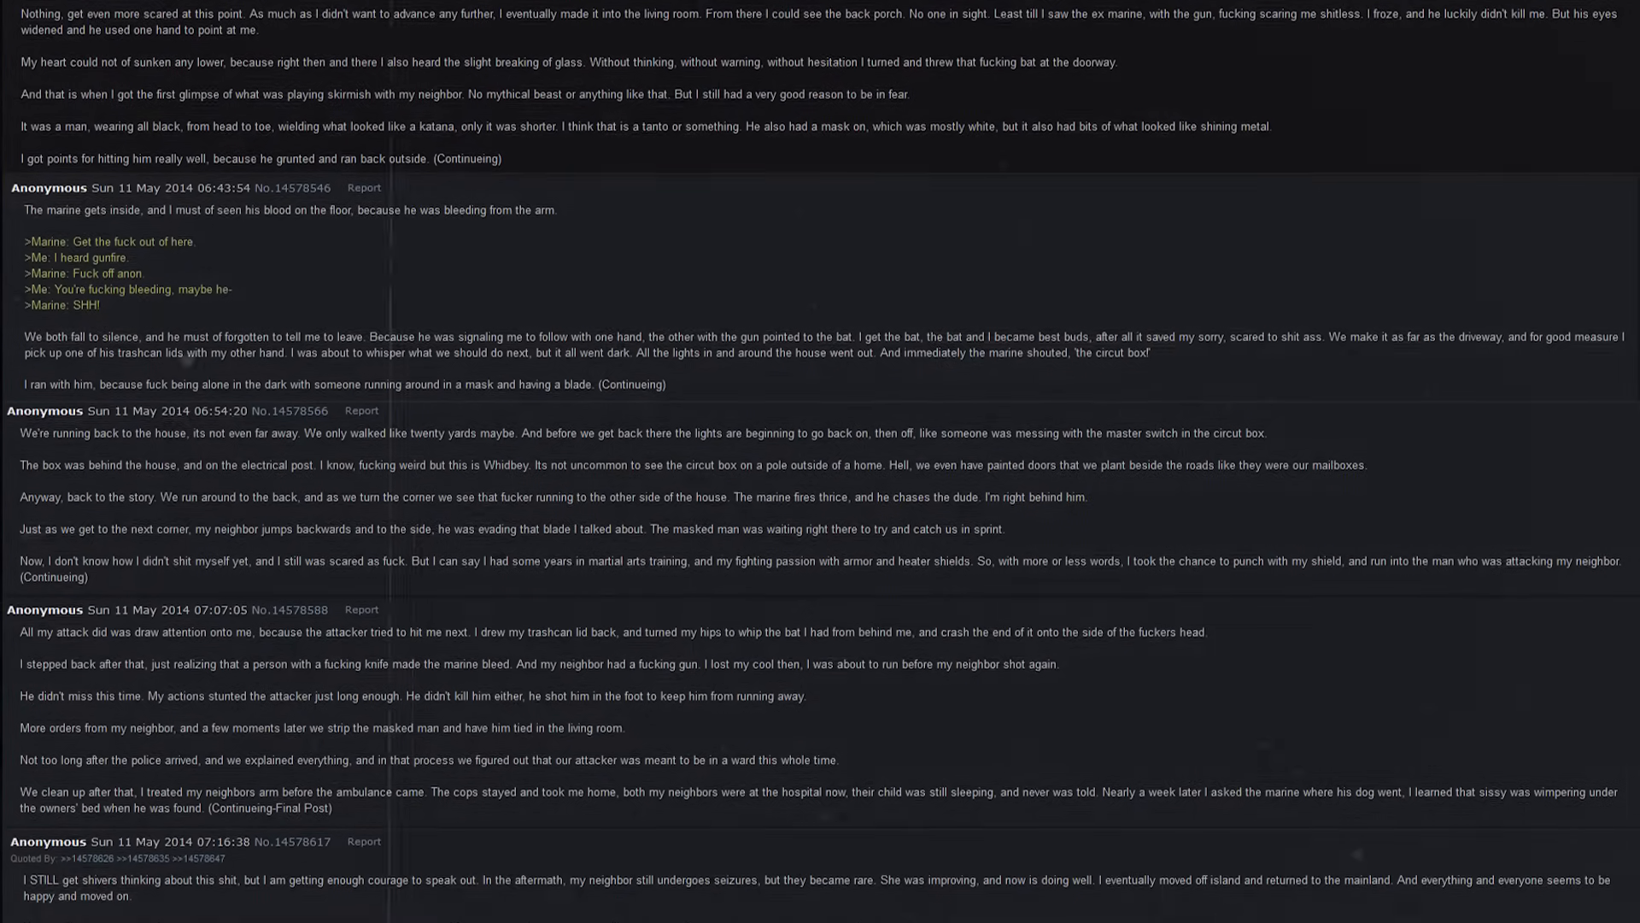
pyautogui.scroll(-3)
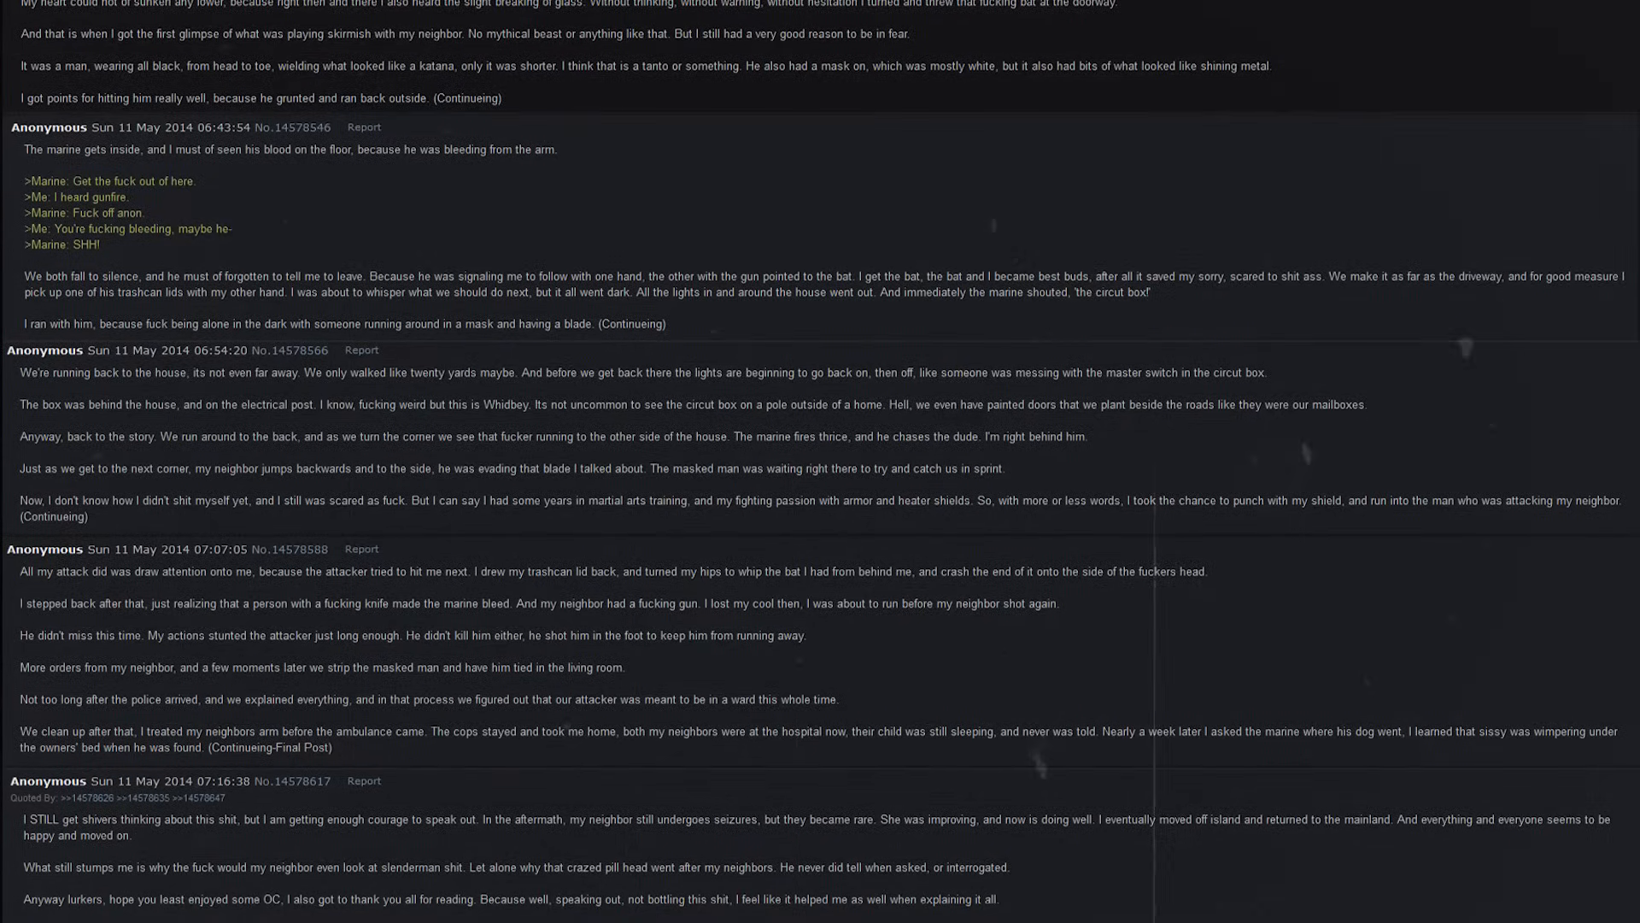
pyautogui.scroll(-3)
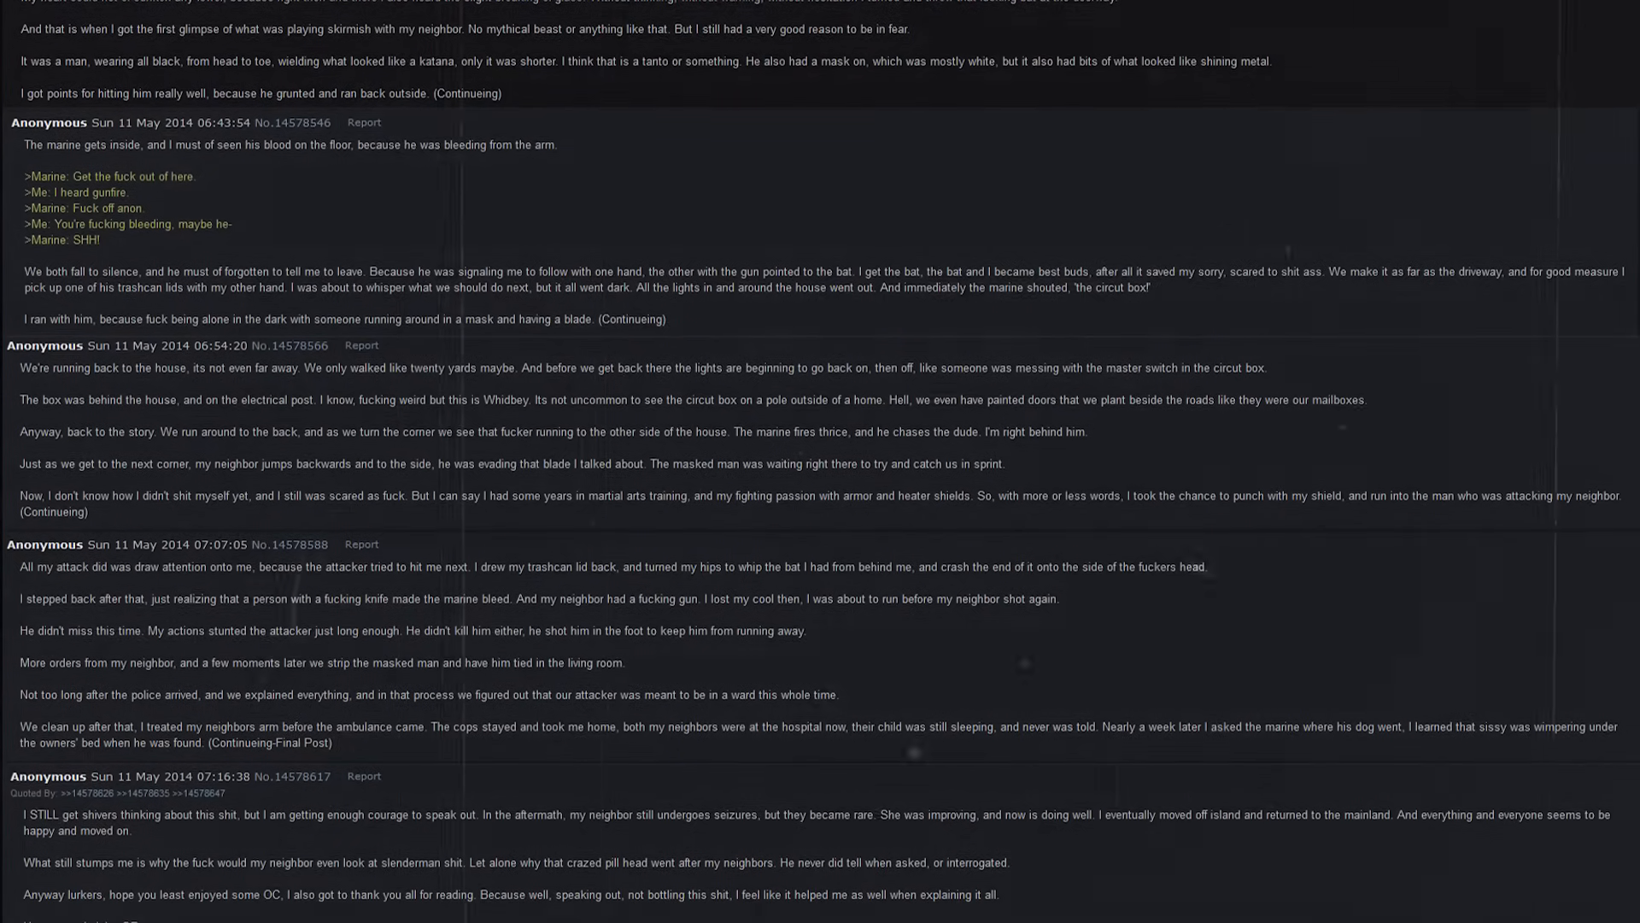